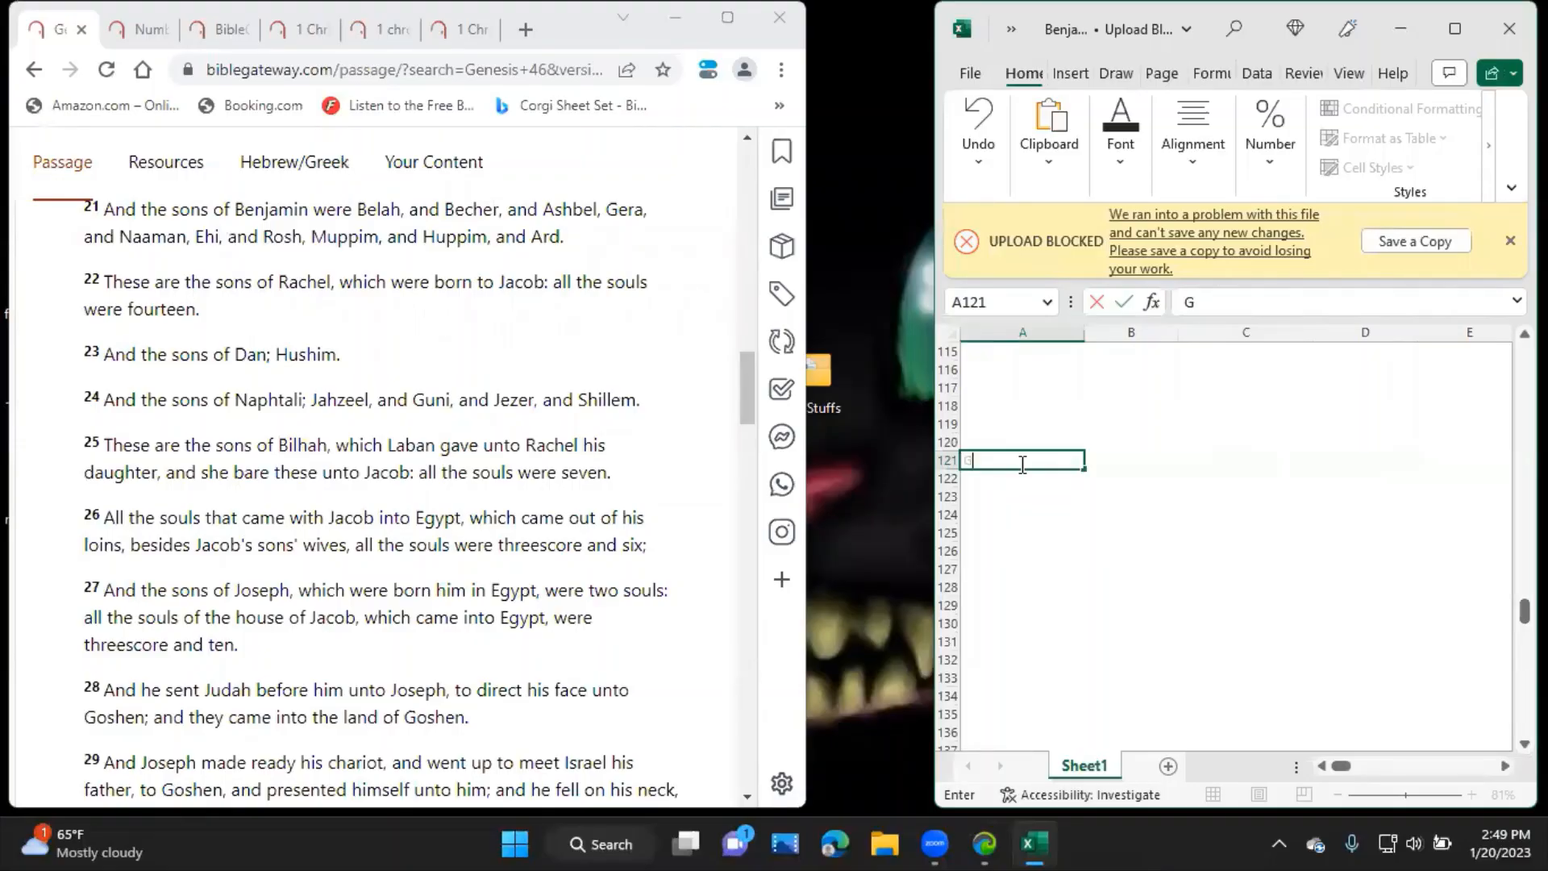
Enter the Genesis 46:21 reference in A121.
text(Genesis 4)
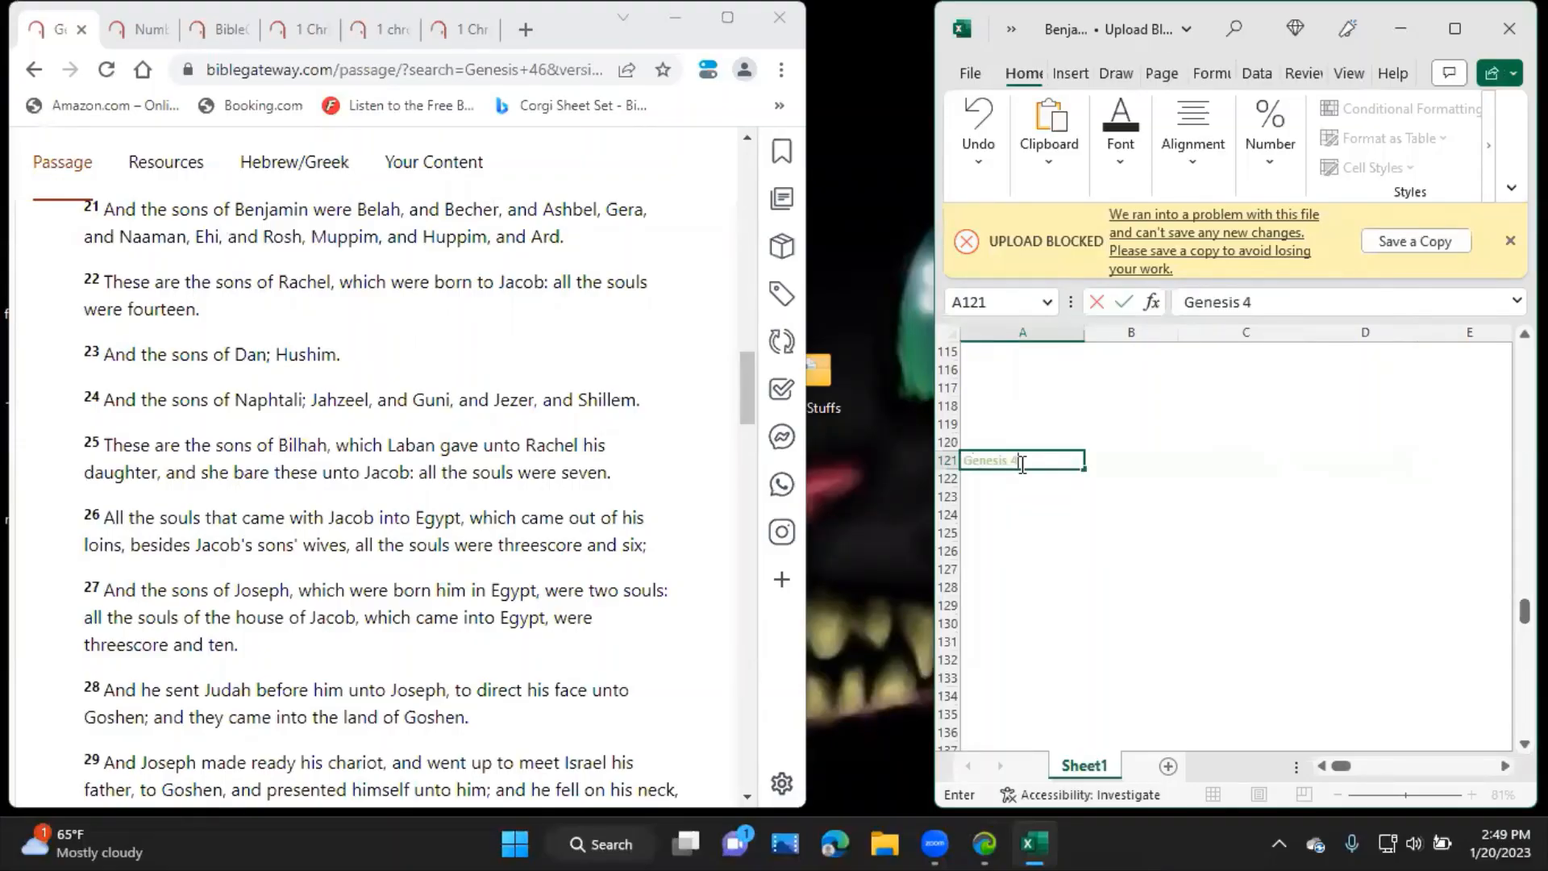
text(6:2)
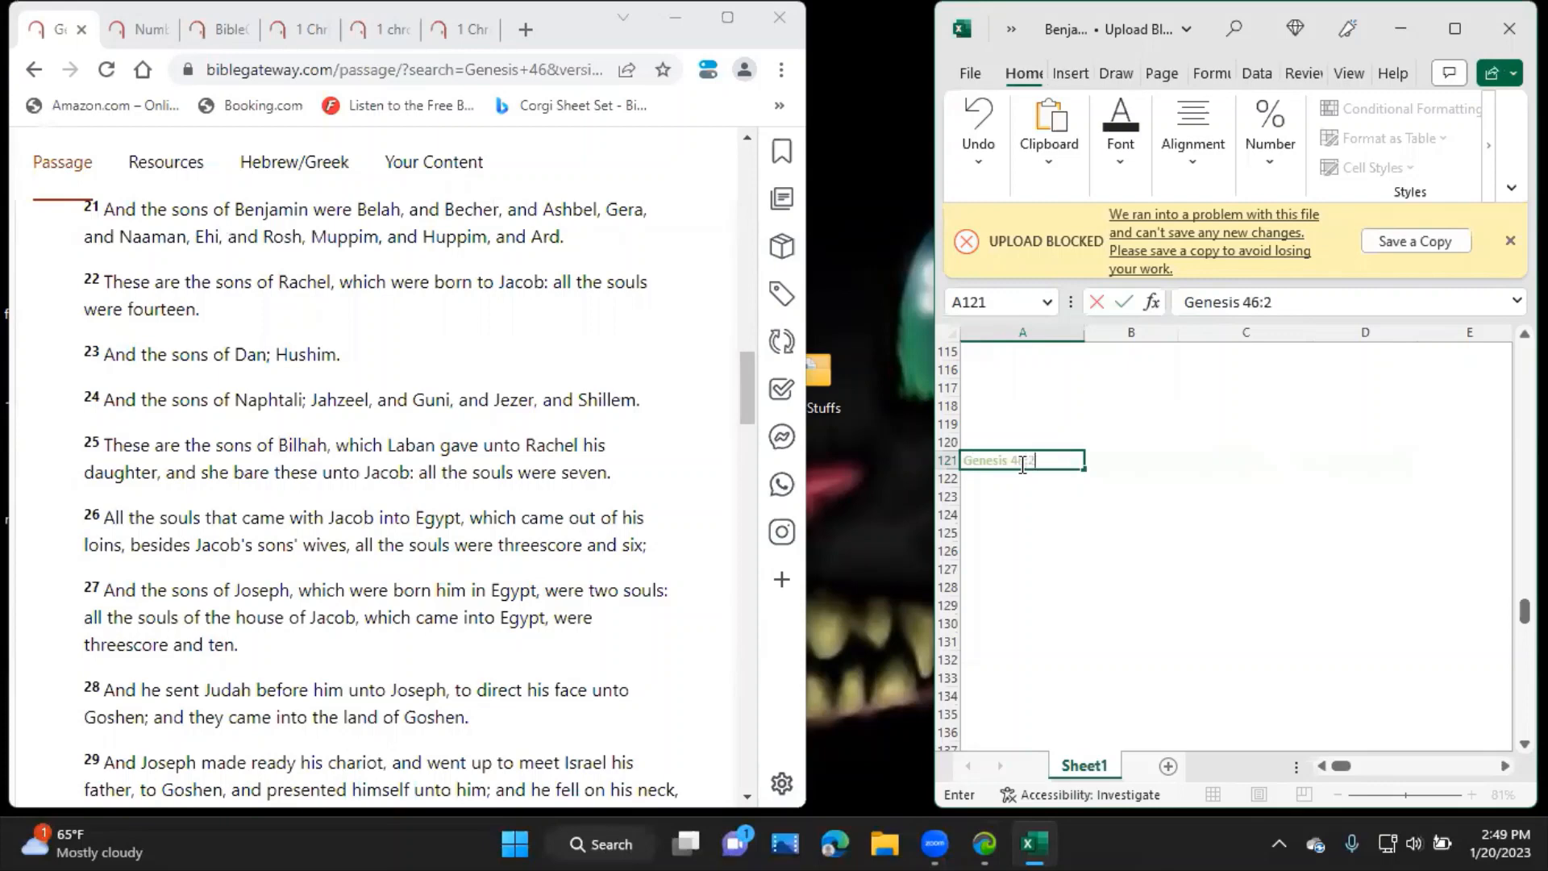
key(Tab)
text(Ehi)
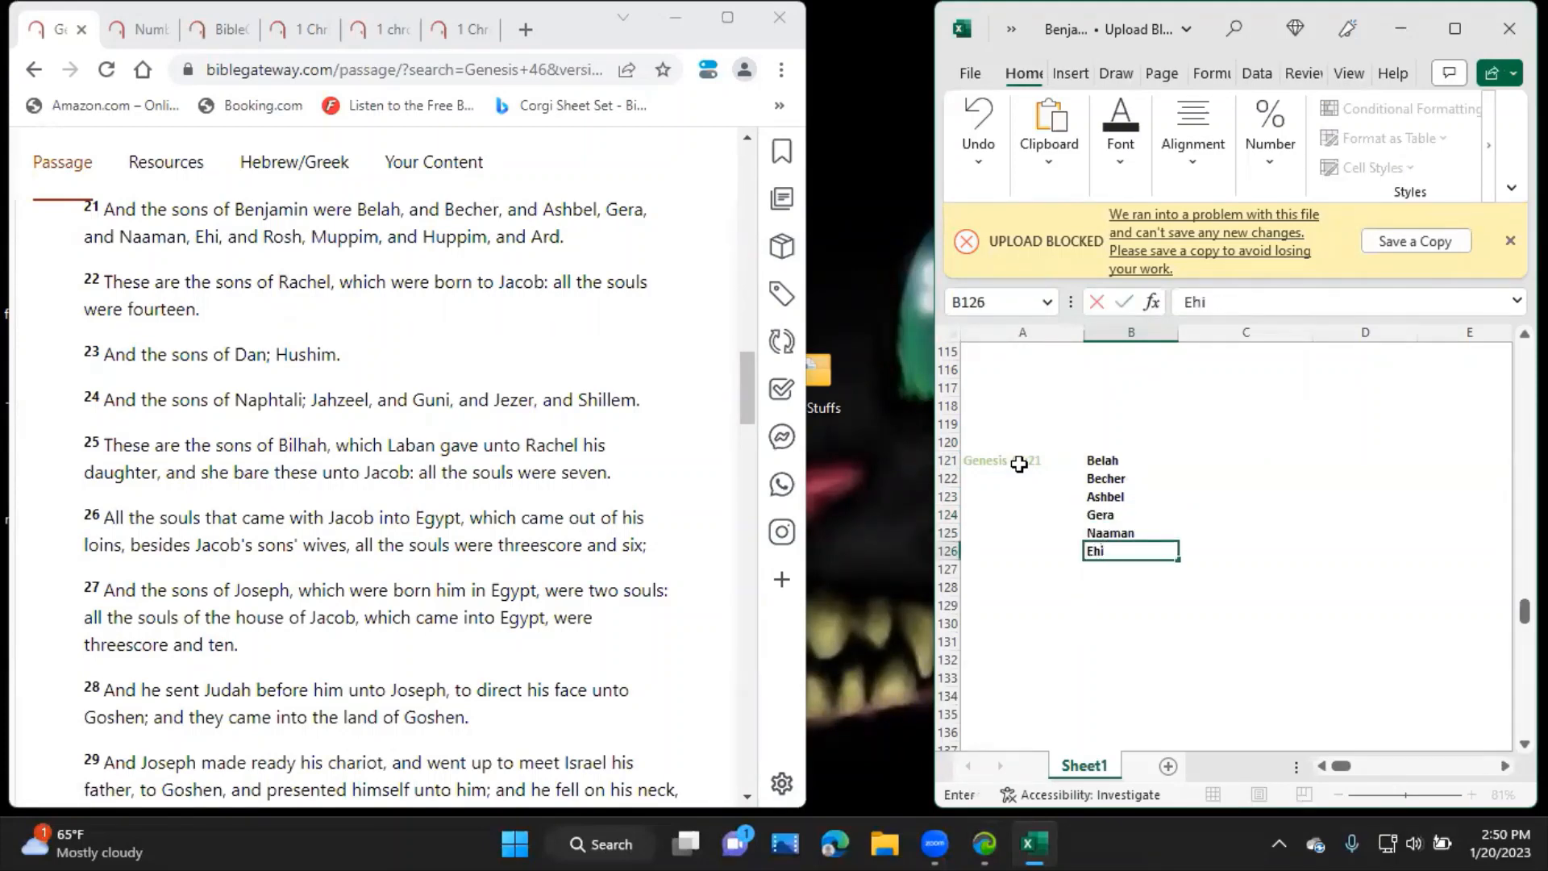
List Benjamin's sons down column B, finishing with Rosh, Muppim, Huppim and Ard.
text(Rosh)
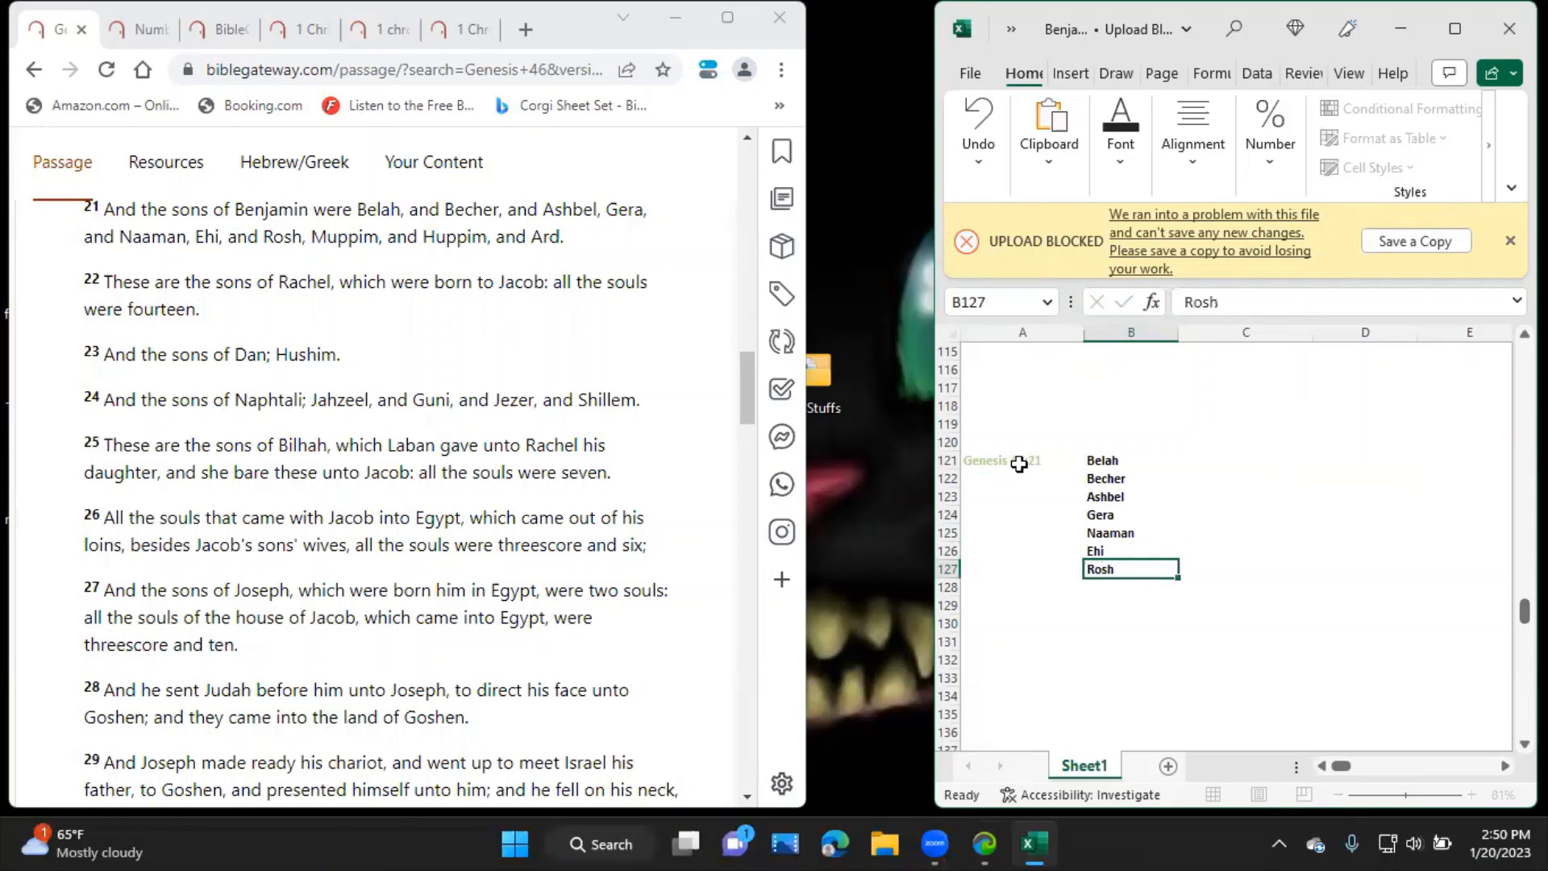
text(Muppim)
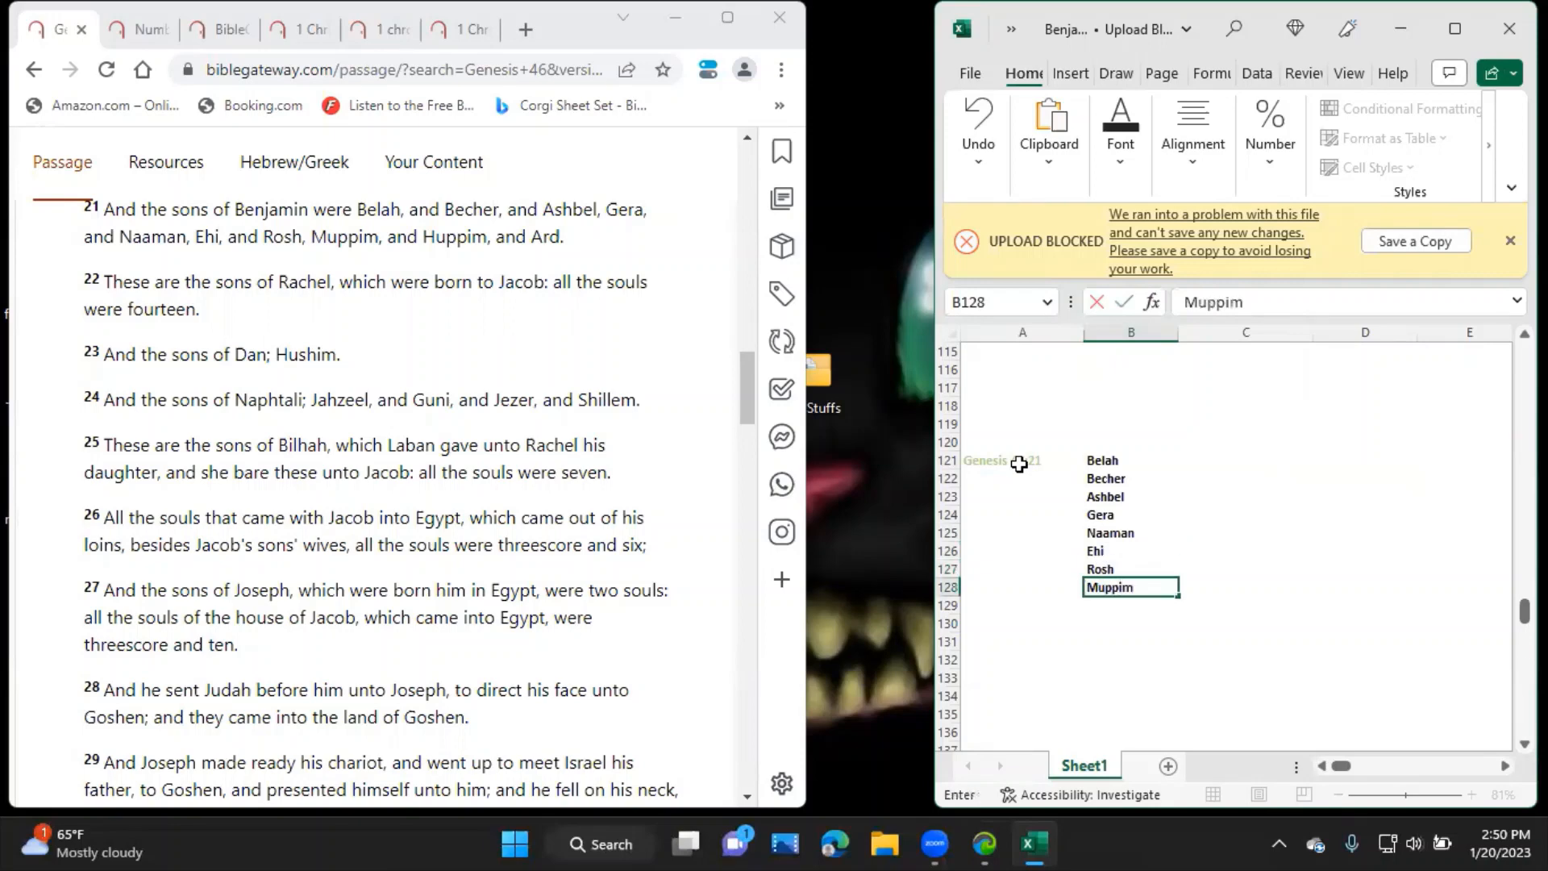
key(Return)
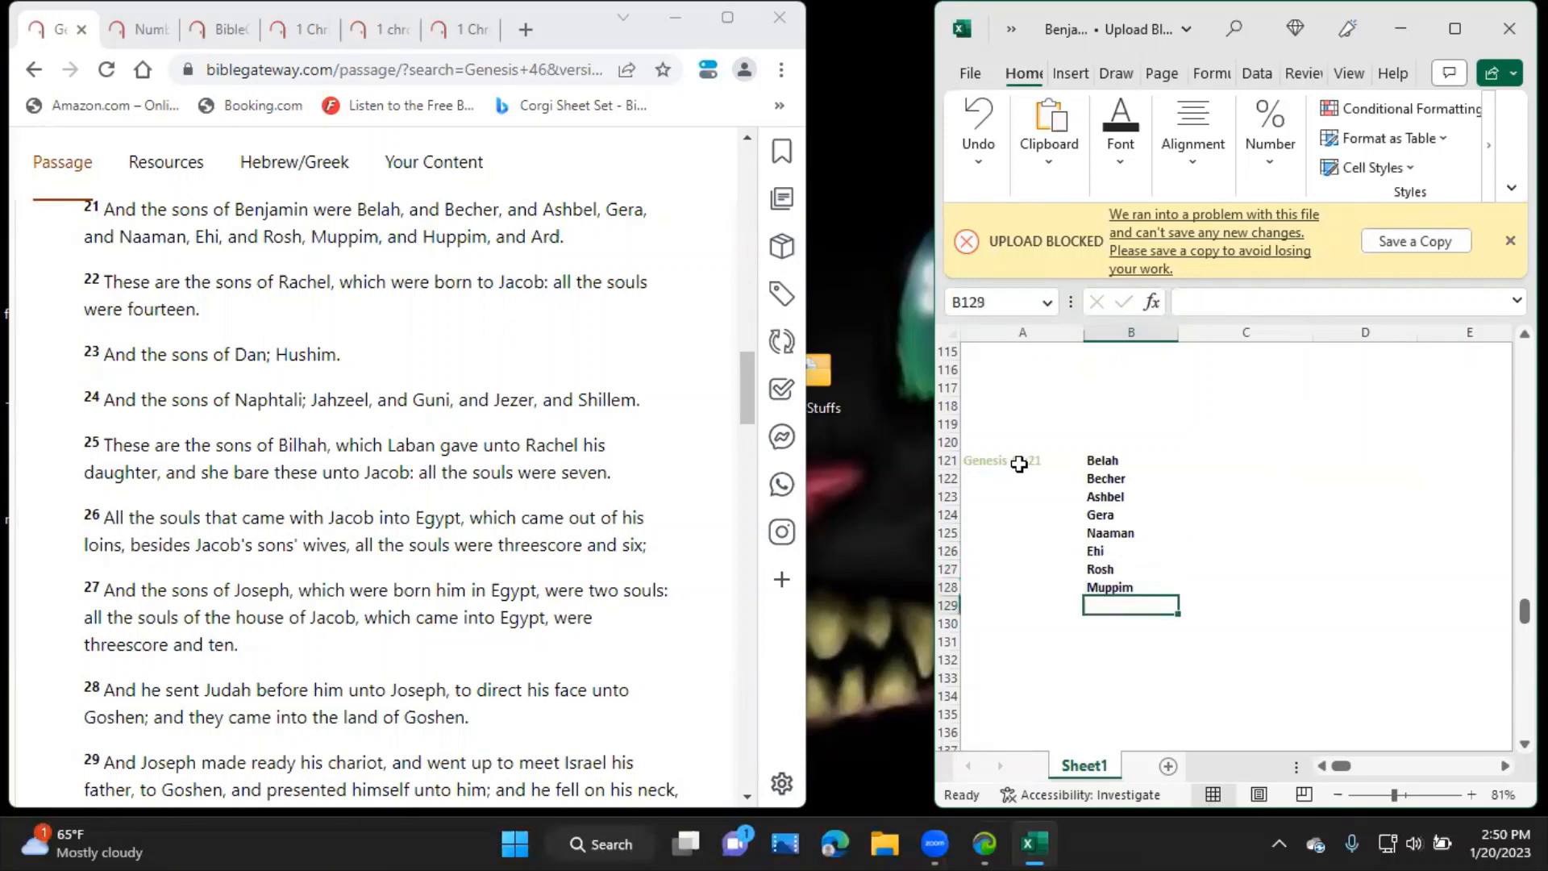
text(Huppim)
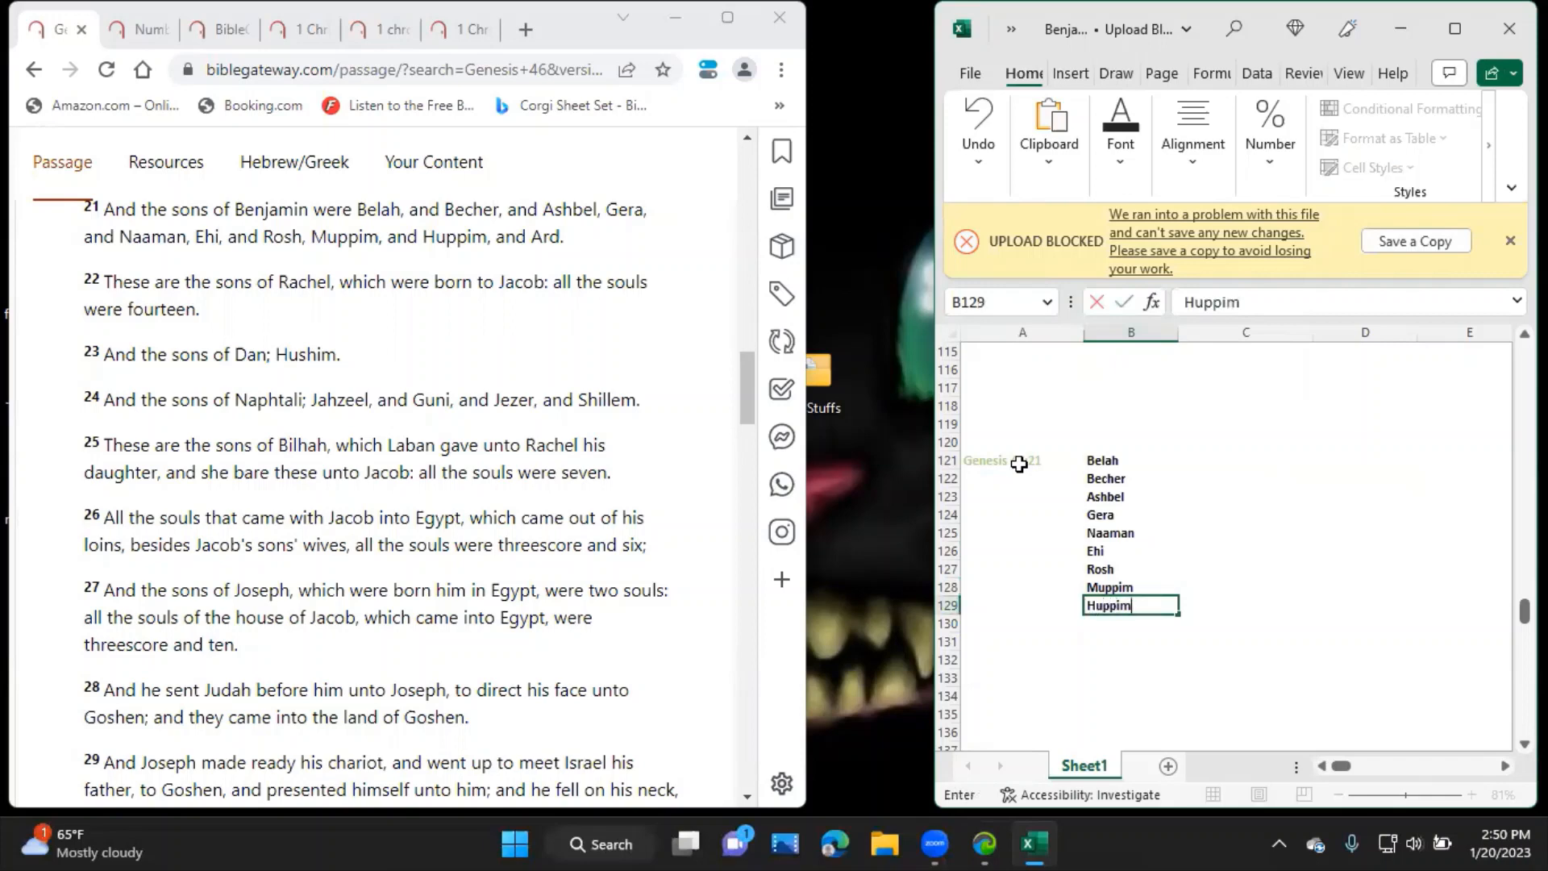
text(Ard)
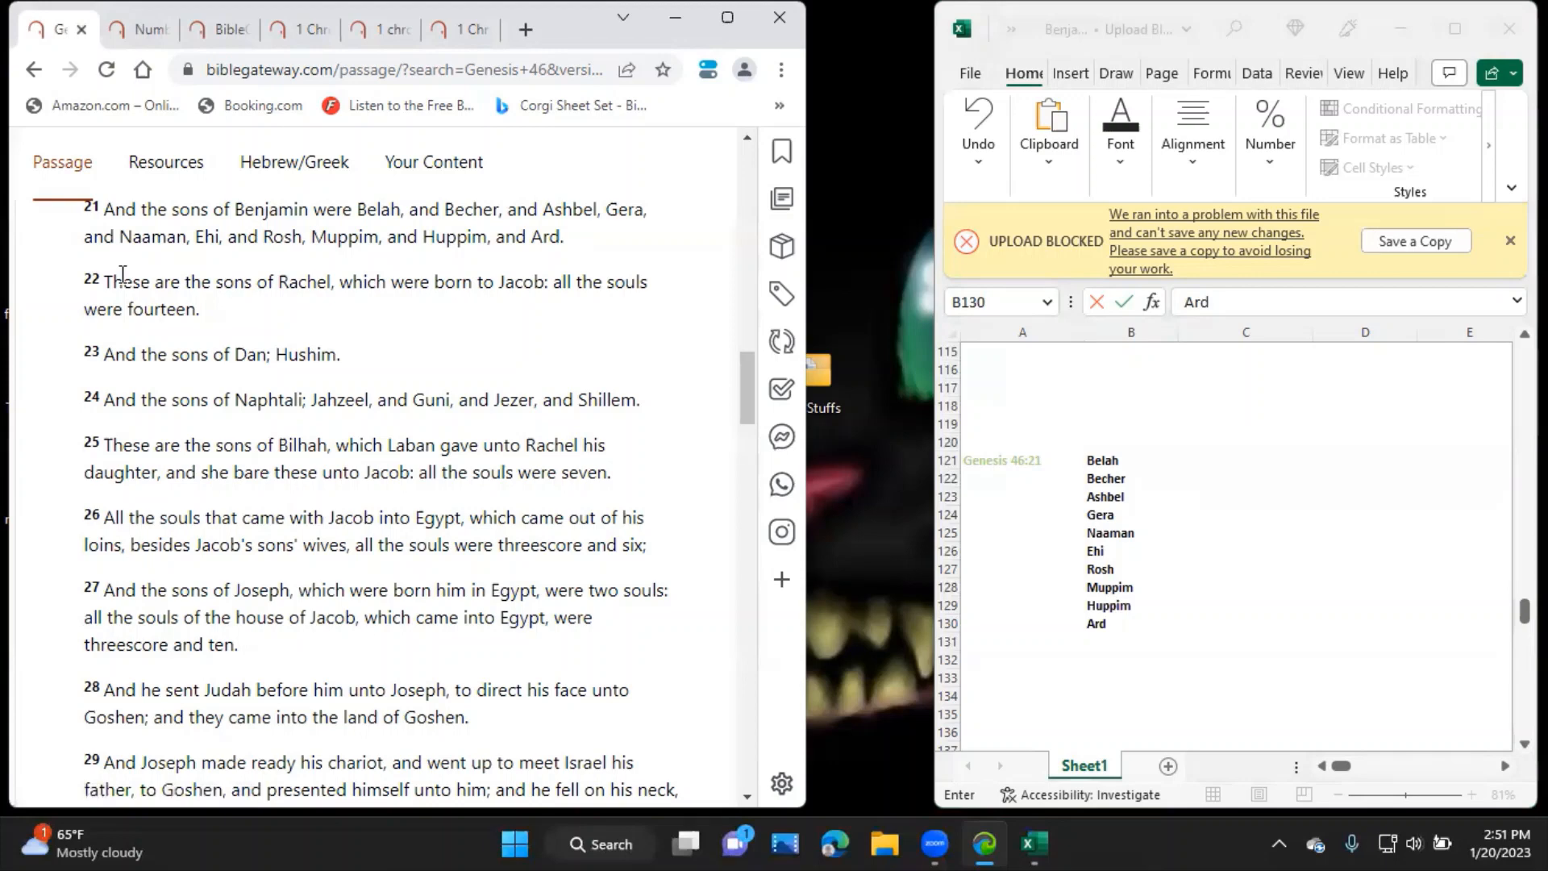
mouse_move(1229, 480)
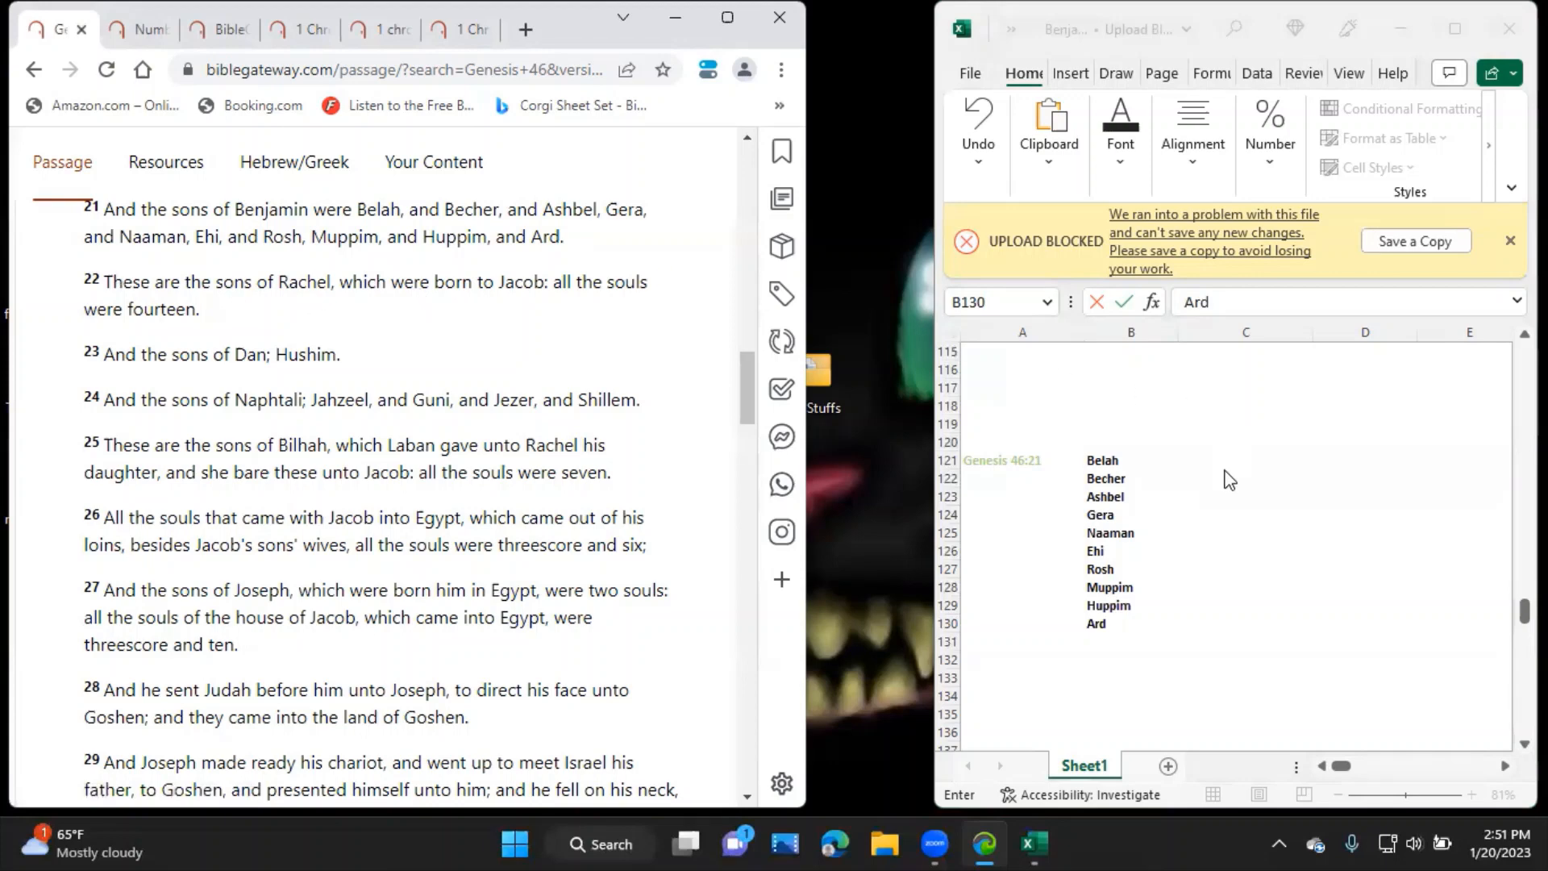
Add the Numbers 26:38 reference in C121 beside Belah.
click(1245, 459)
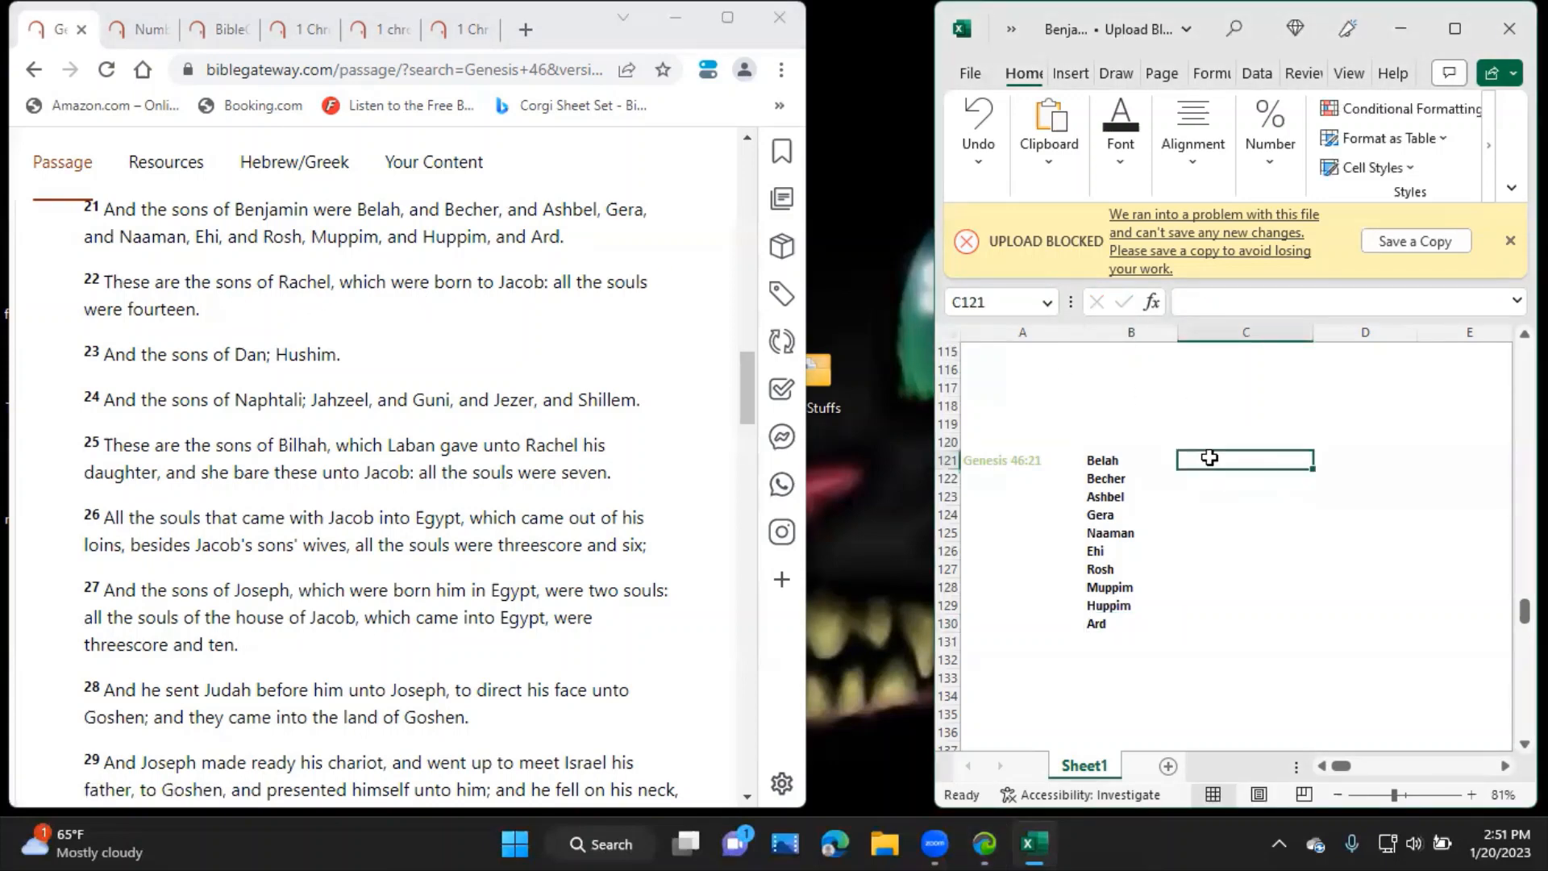
click(127, 29)
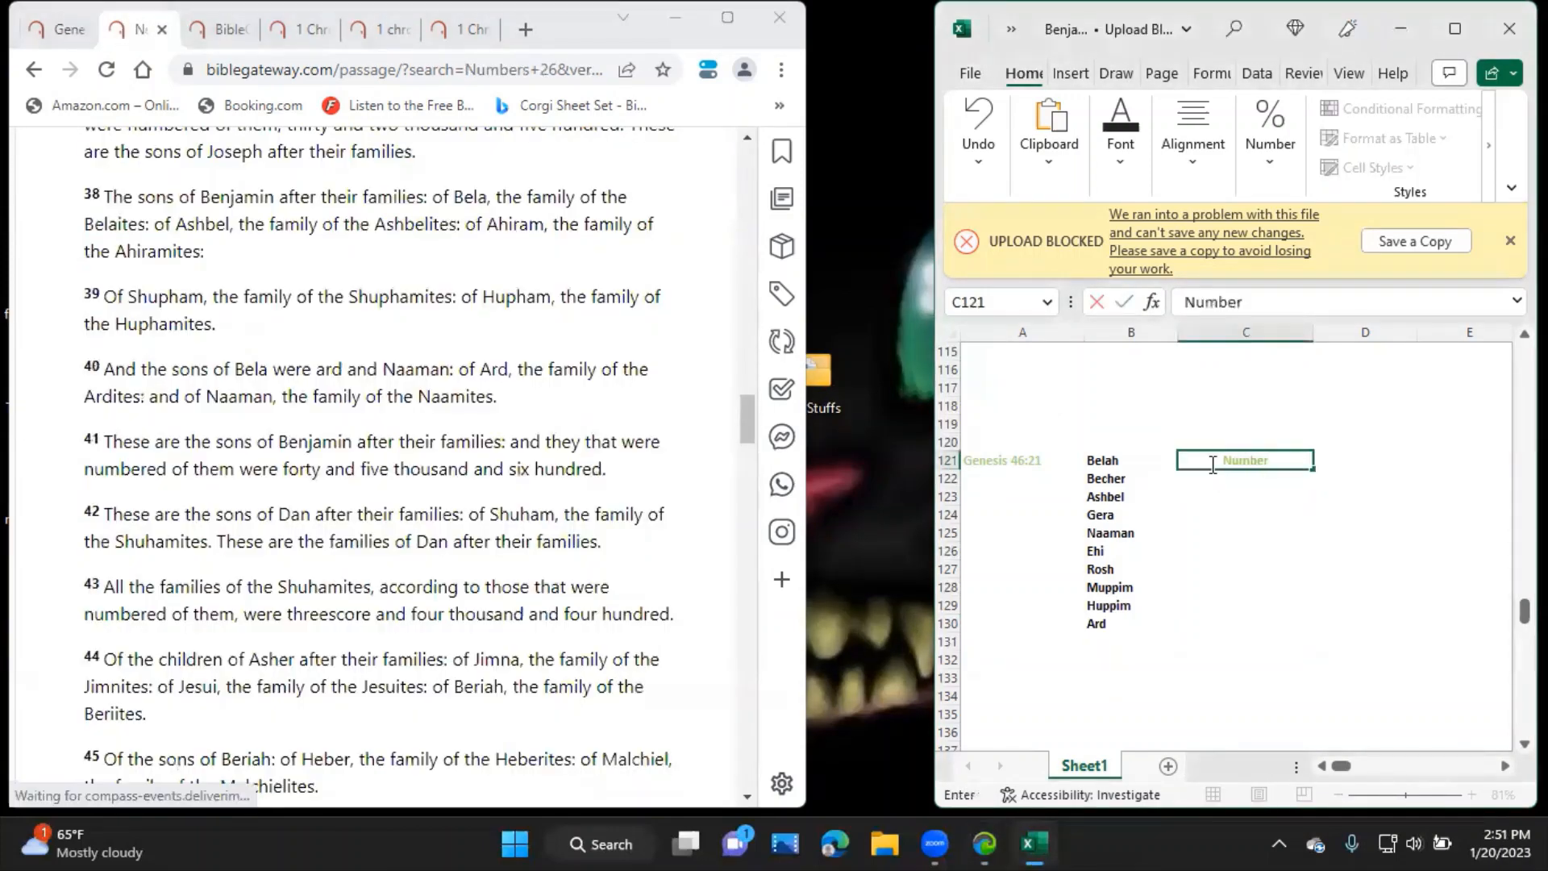
text(Numbers 26:38)
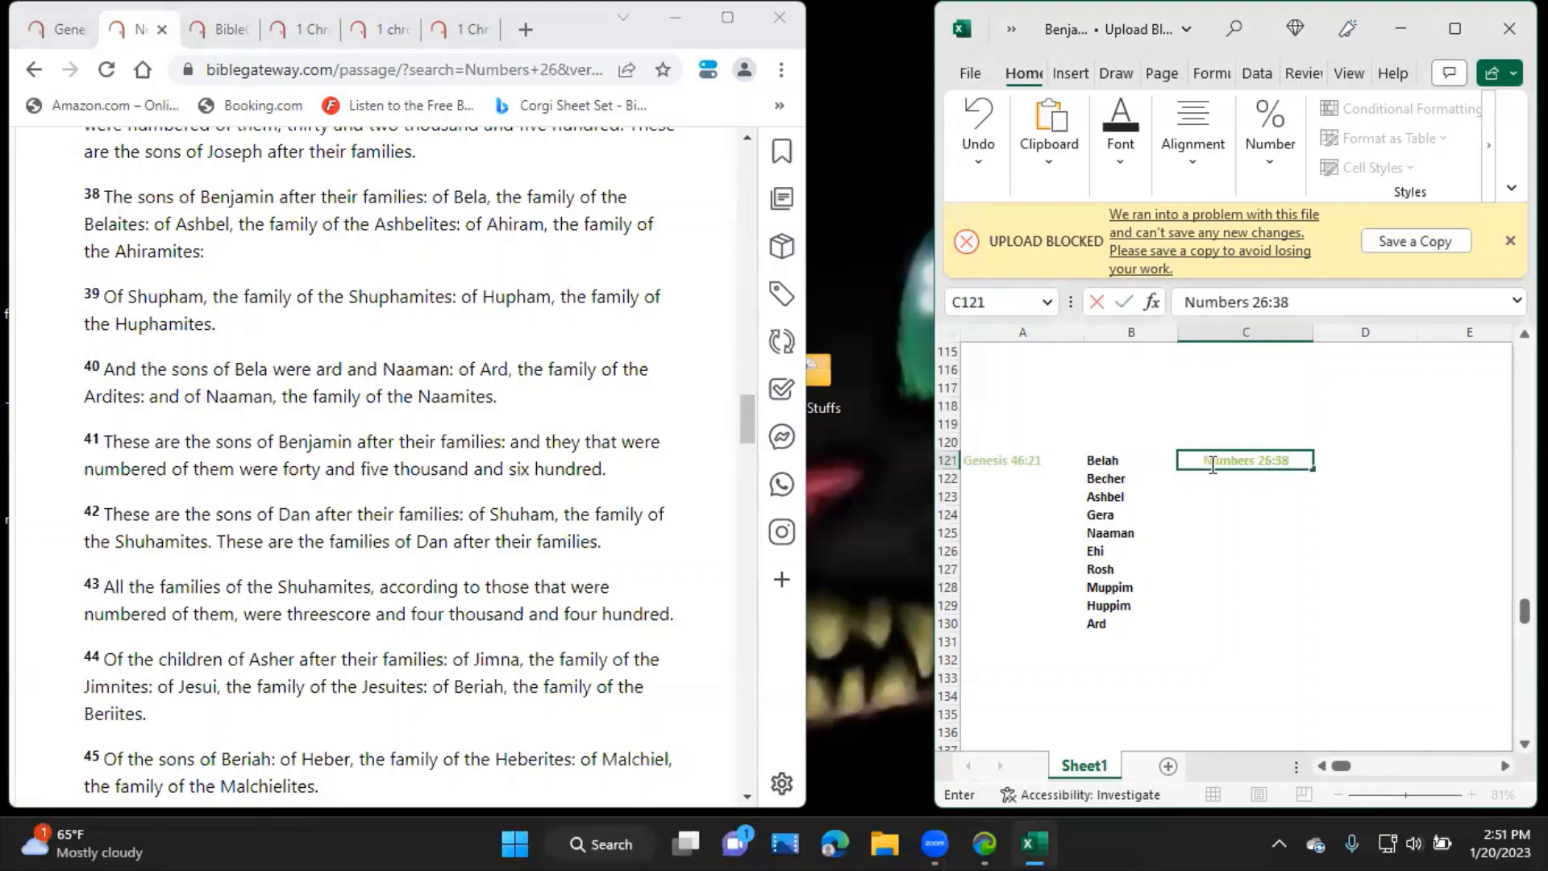
Revise the A121 label to read Genesis 46:21-22.
click(1022, 460)
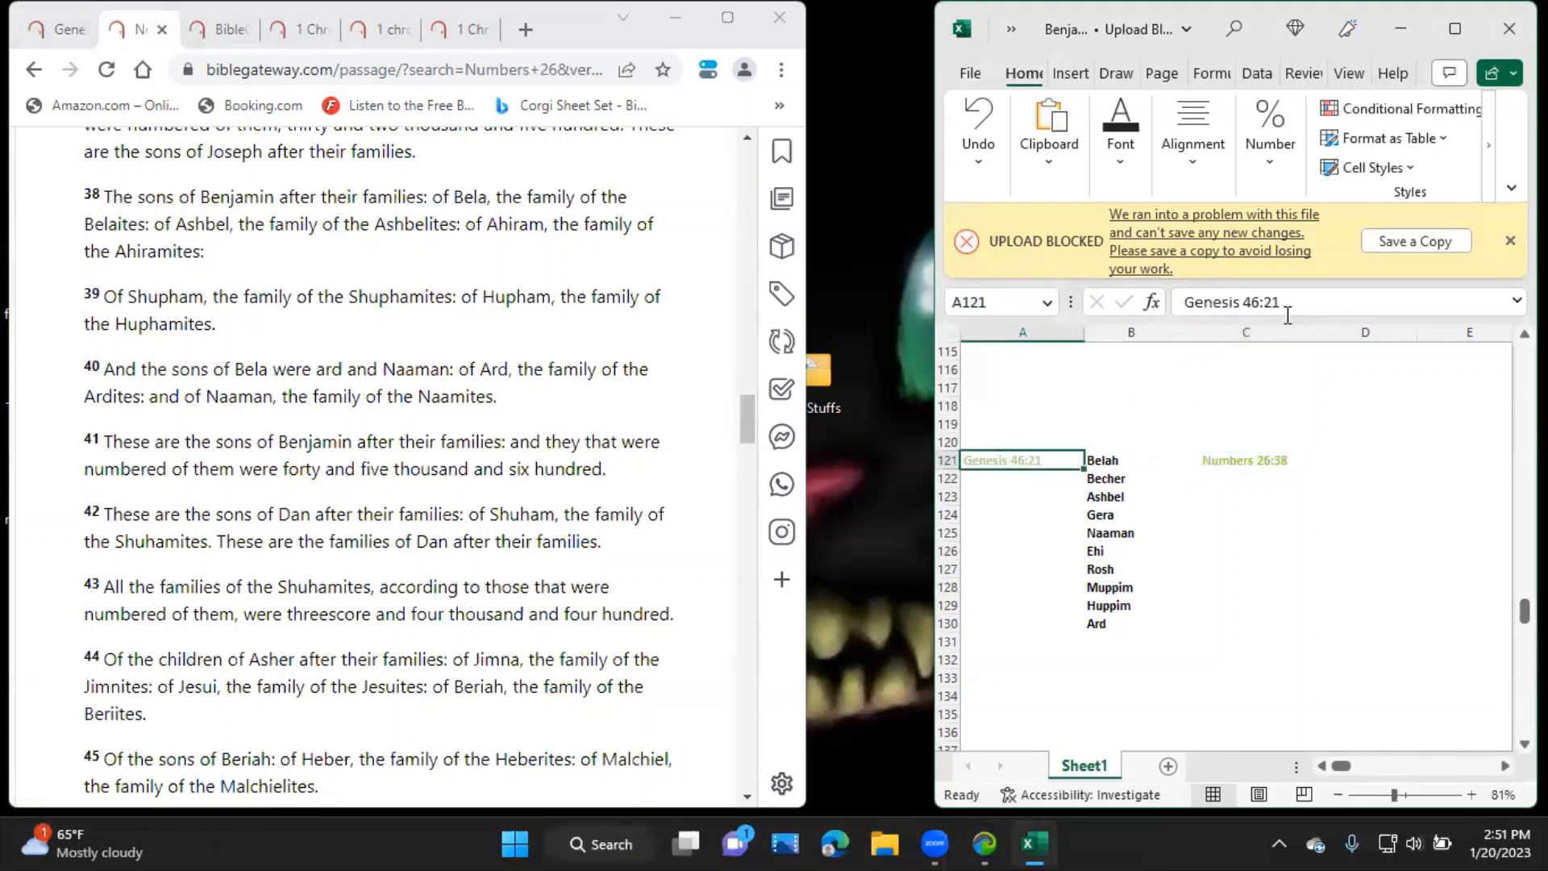
click(1244, 460)
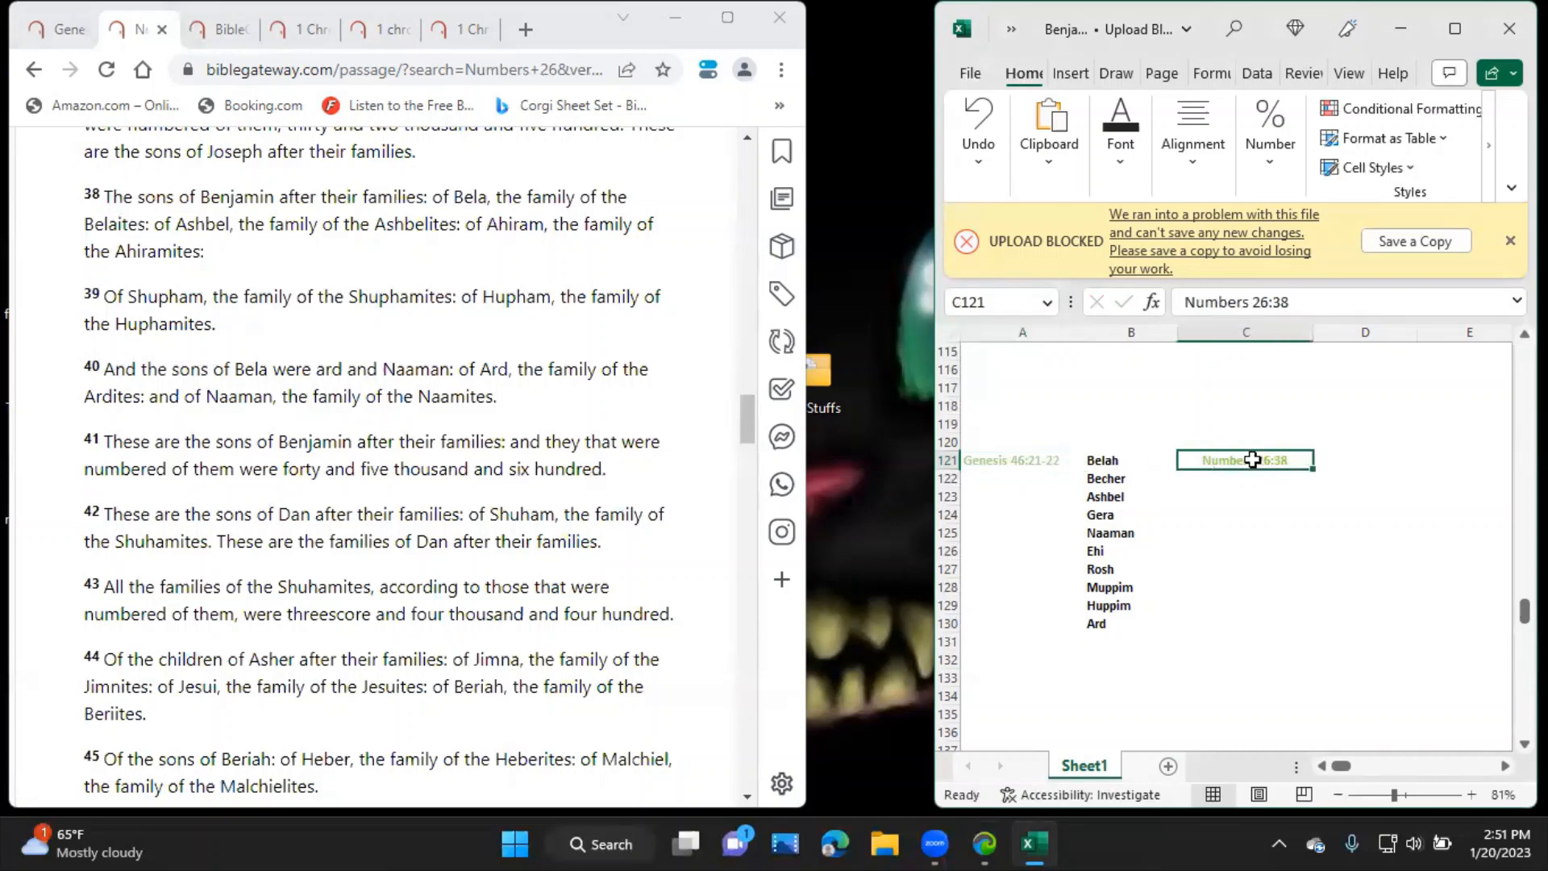
double_click(1244, 460)
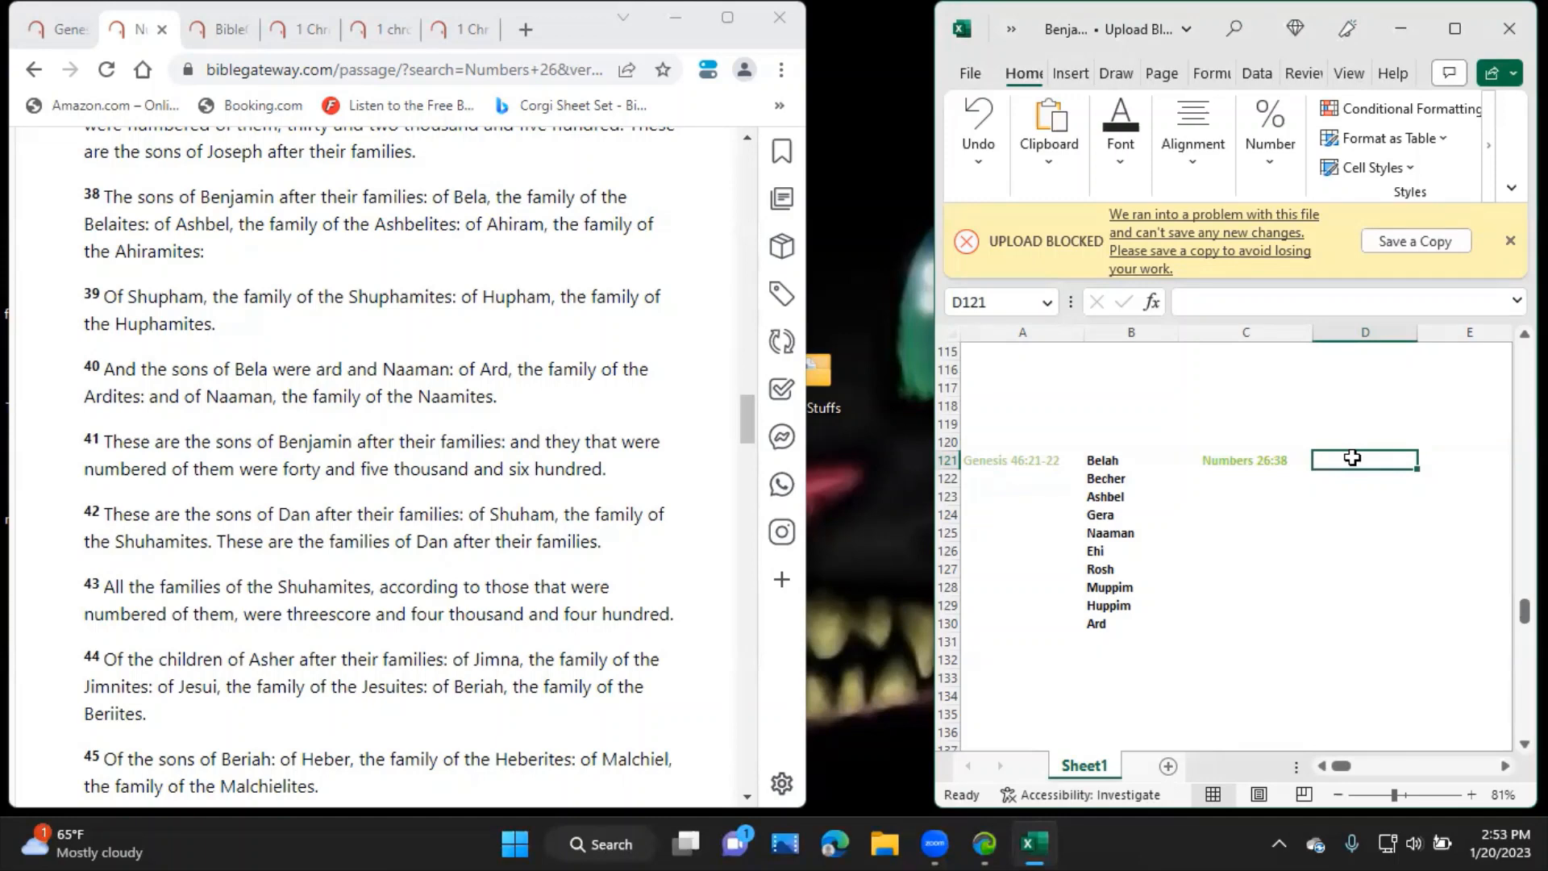
Enter *Bela, Ashbel and Ahiram with clans BELAITES, ASHBELITES, AHIRAMITES in D121:E123.
text(*Bela)
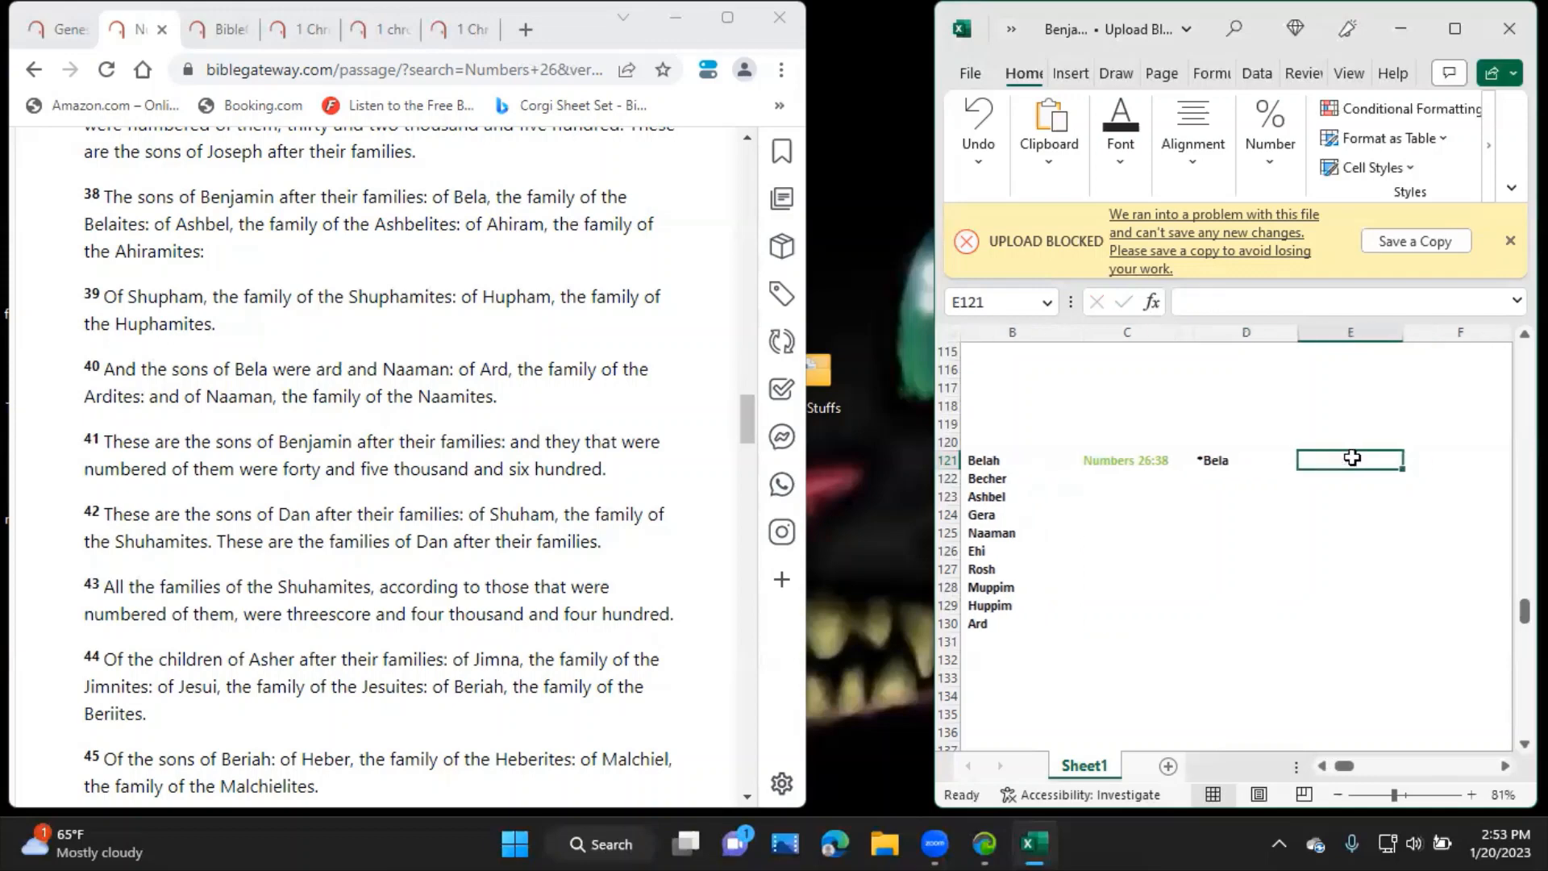
text(Belaites)
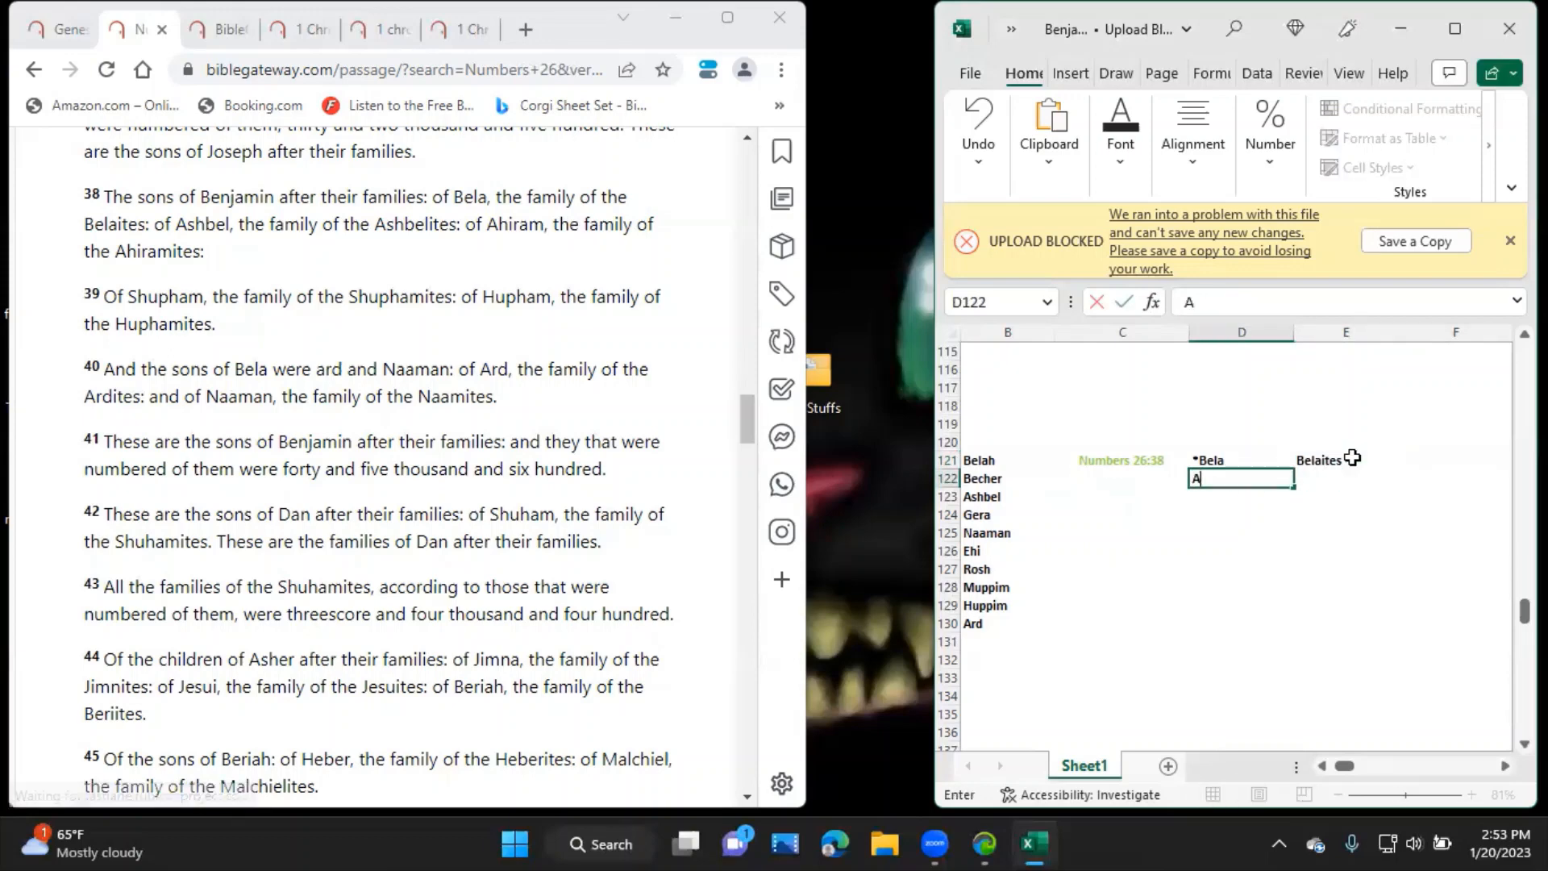
key(tab)
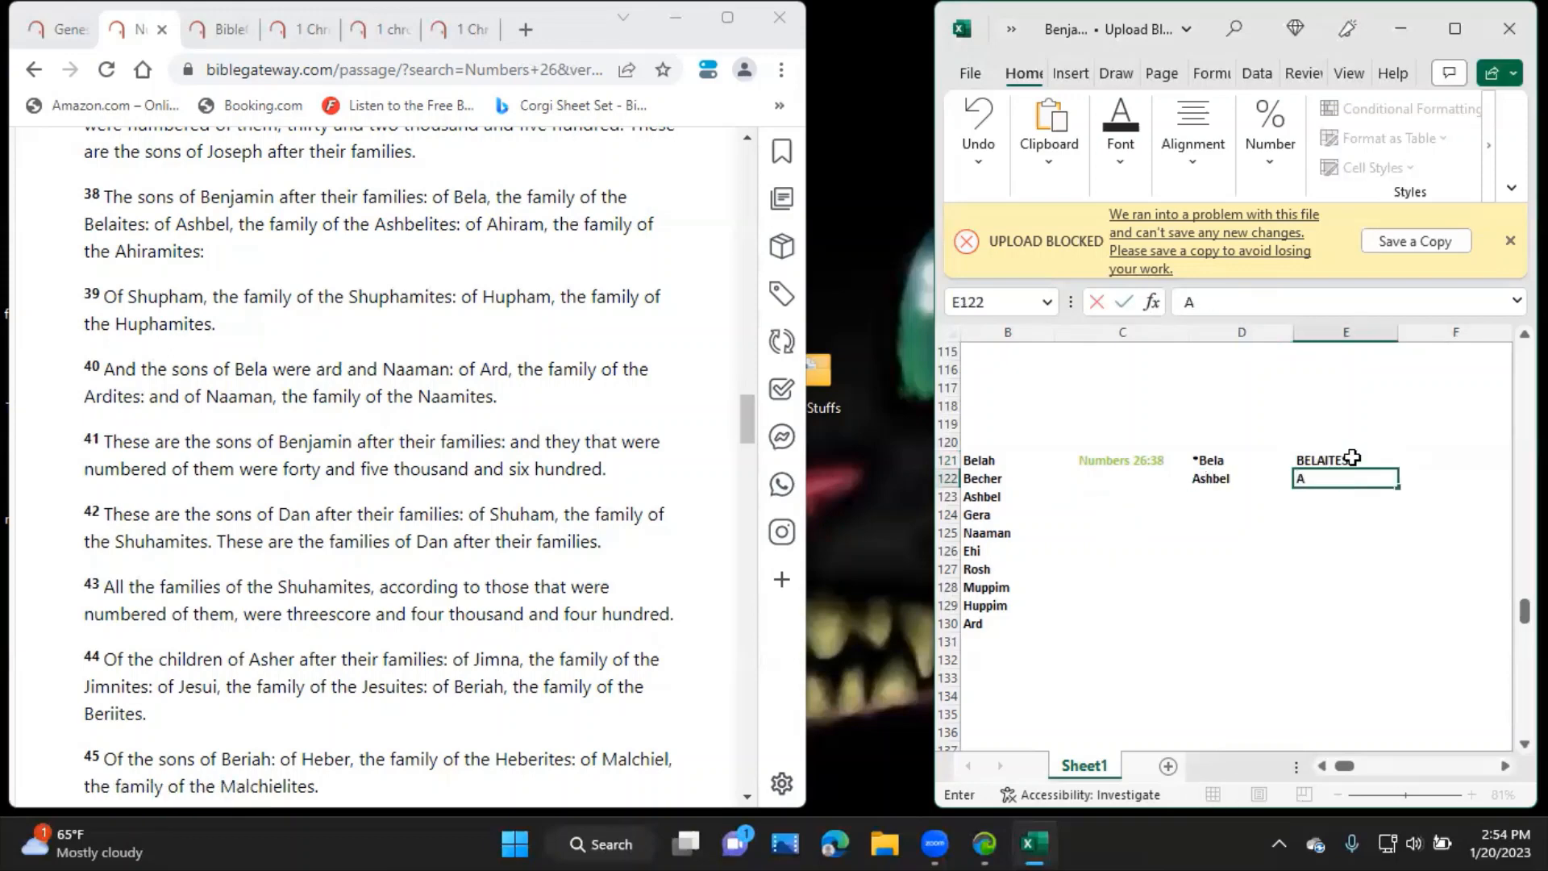
text(SH)
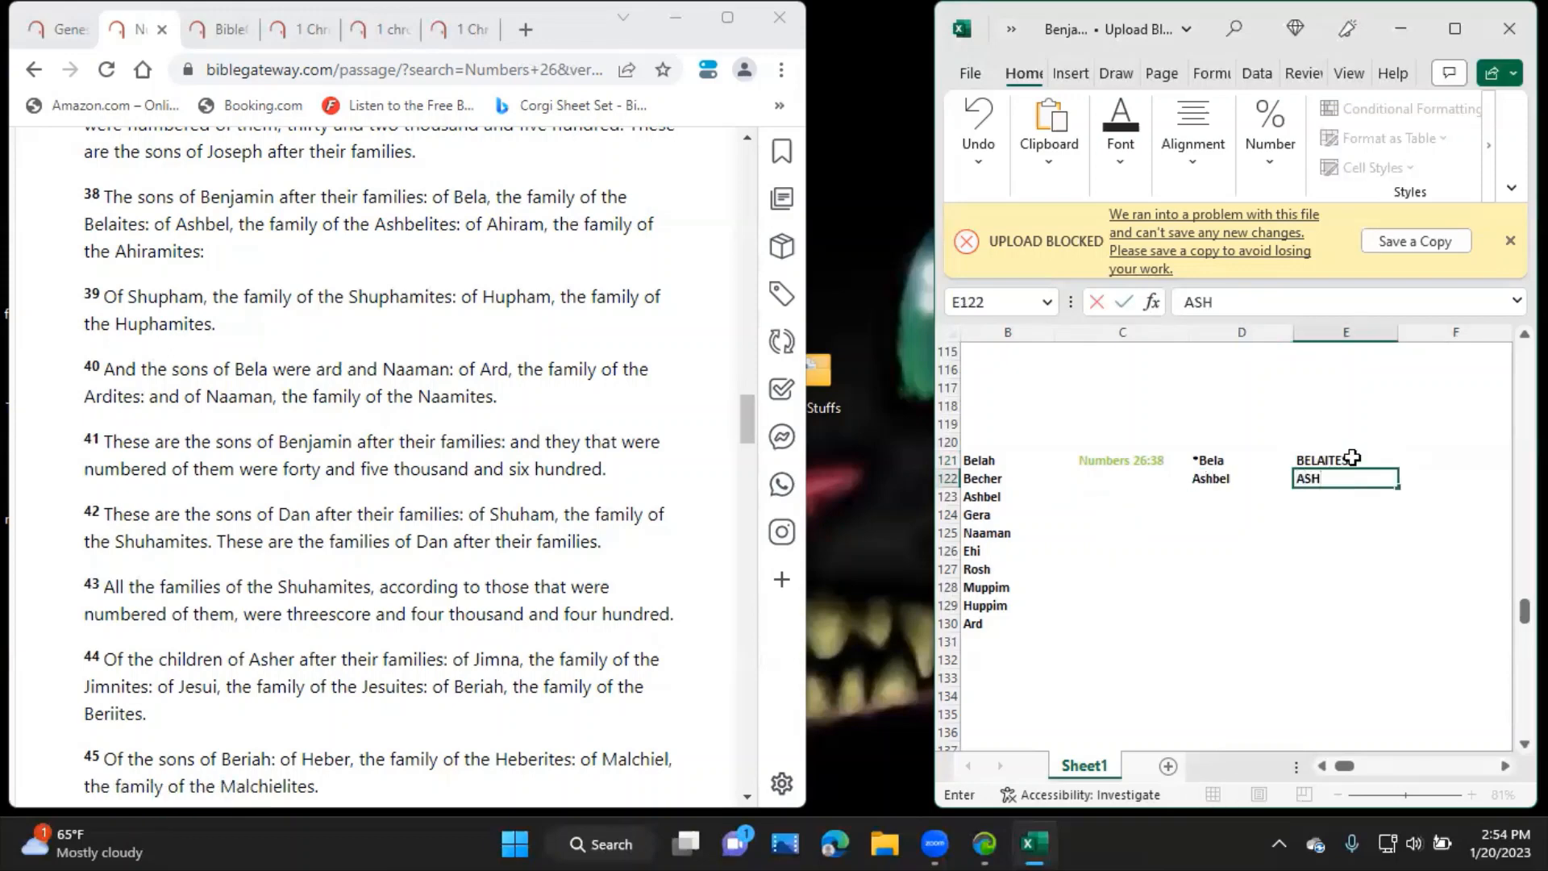
text(BELITES)
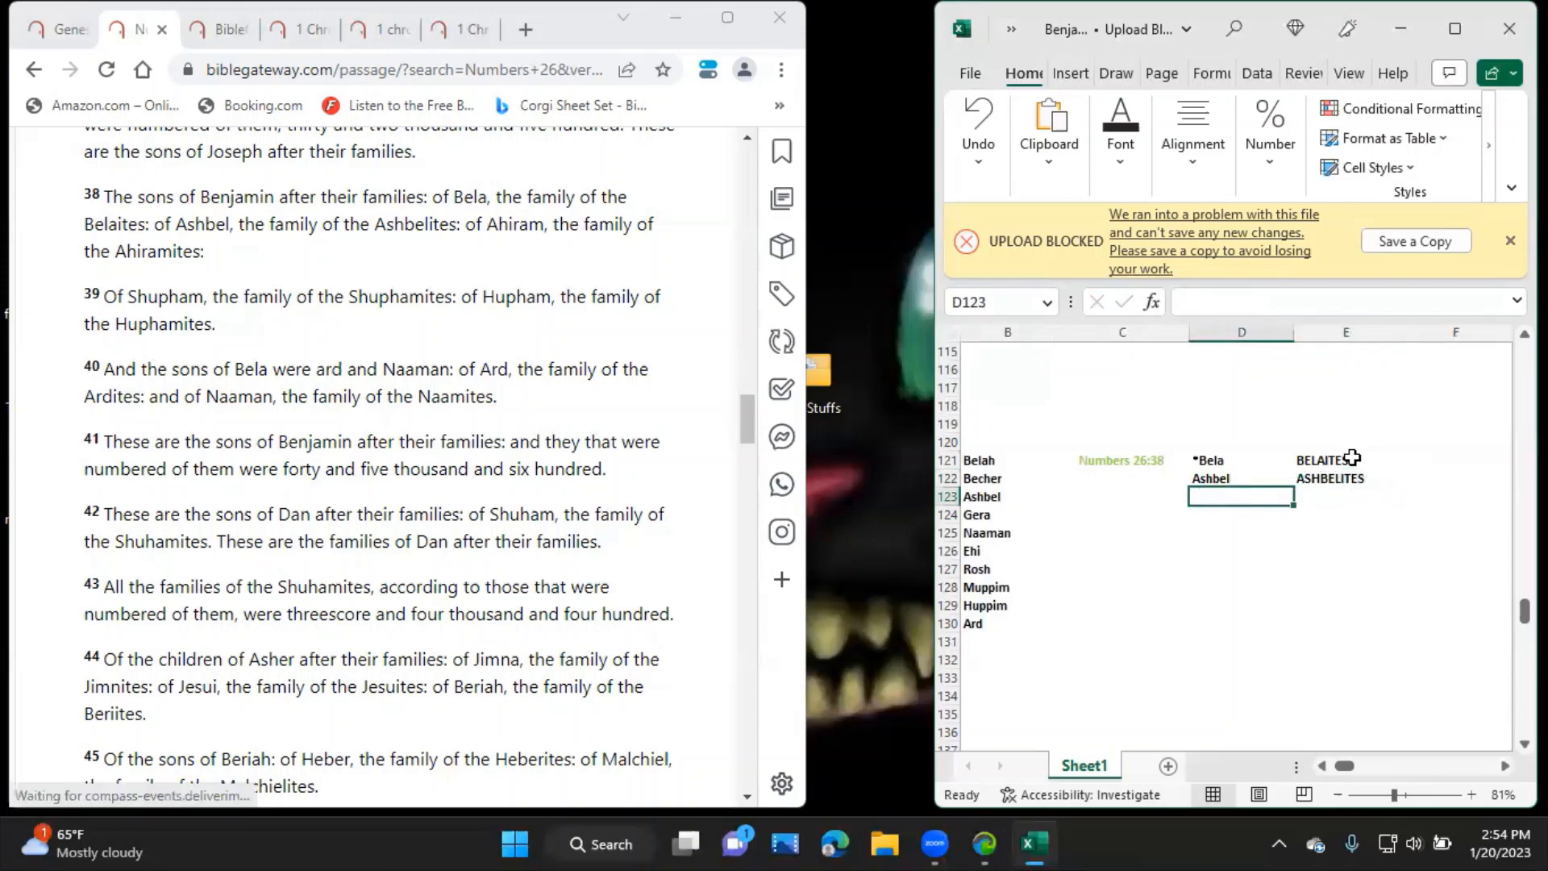
text(Ahiram)
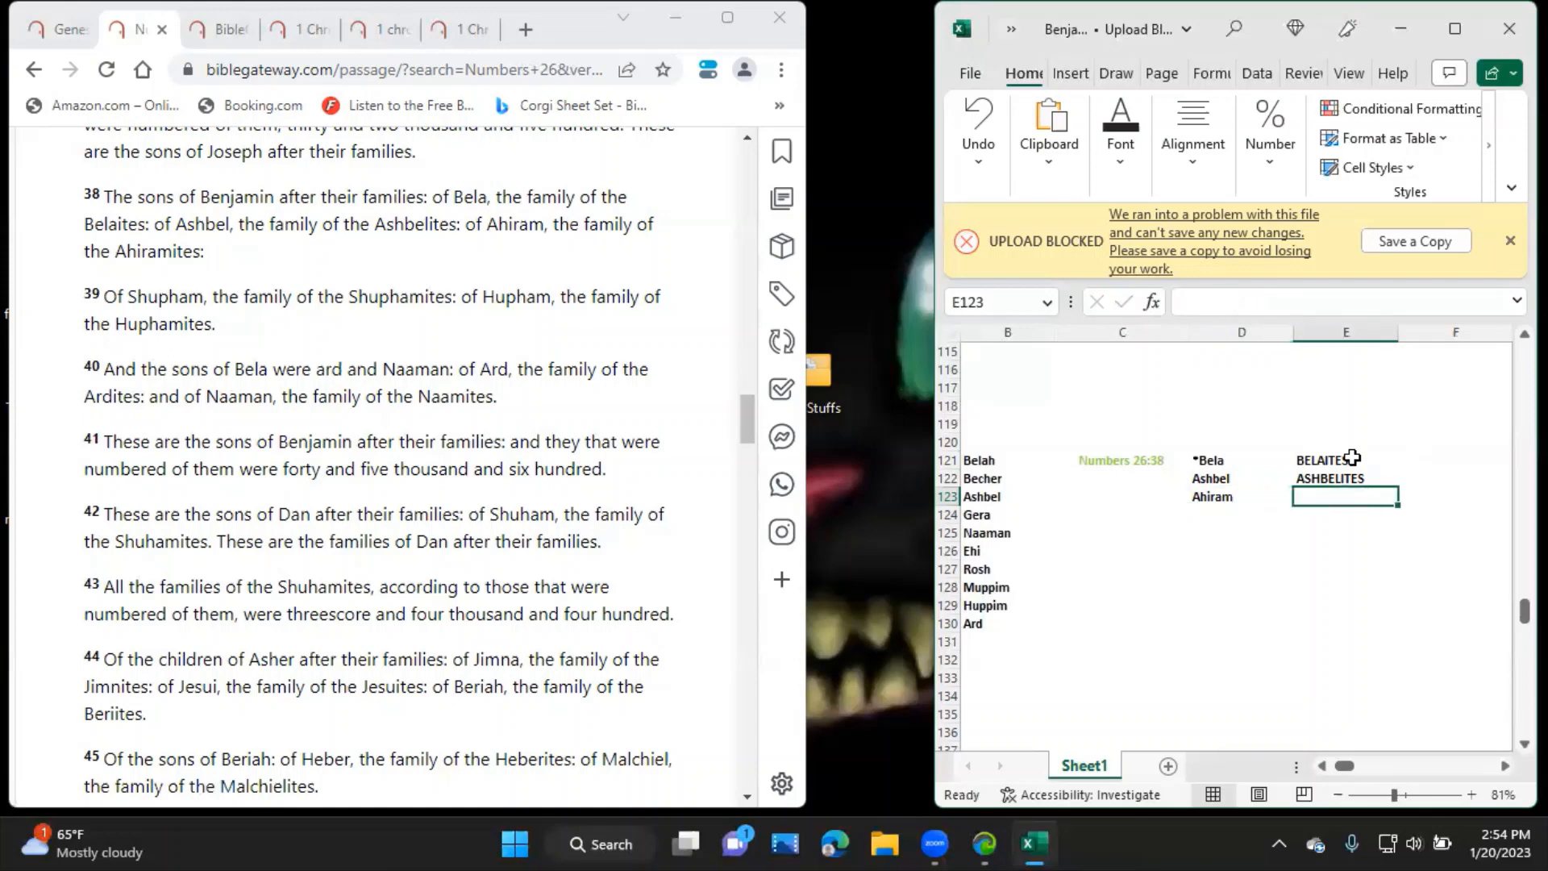
text(AHIRAMITES)
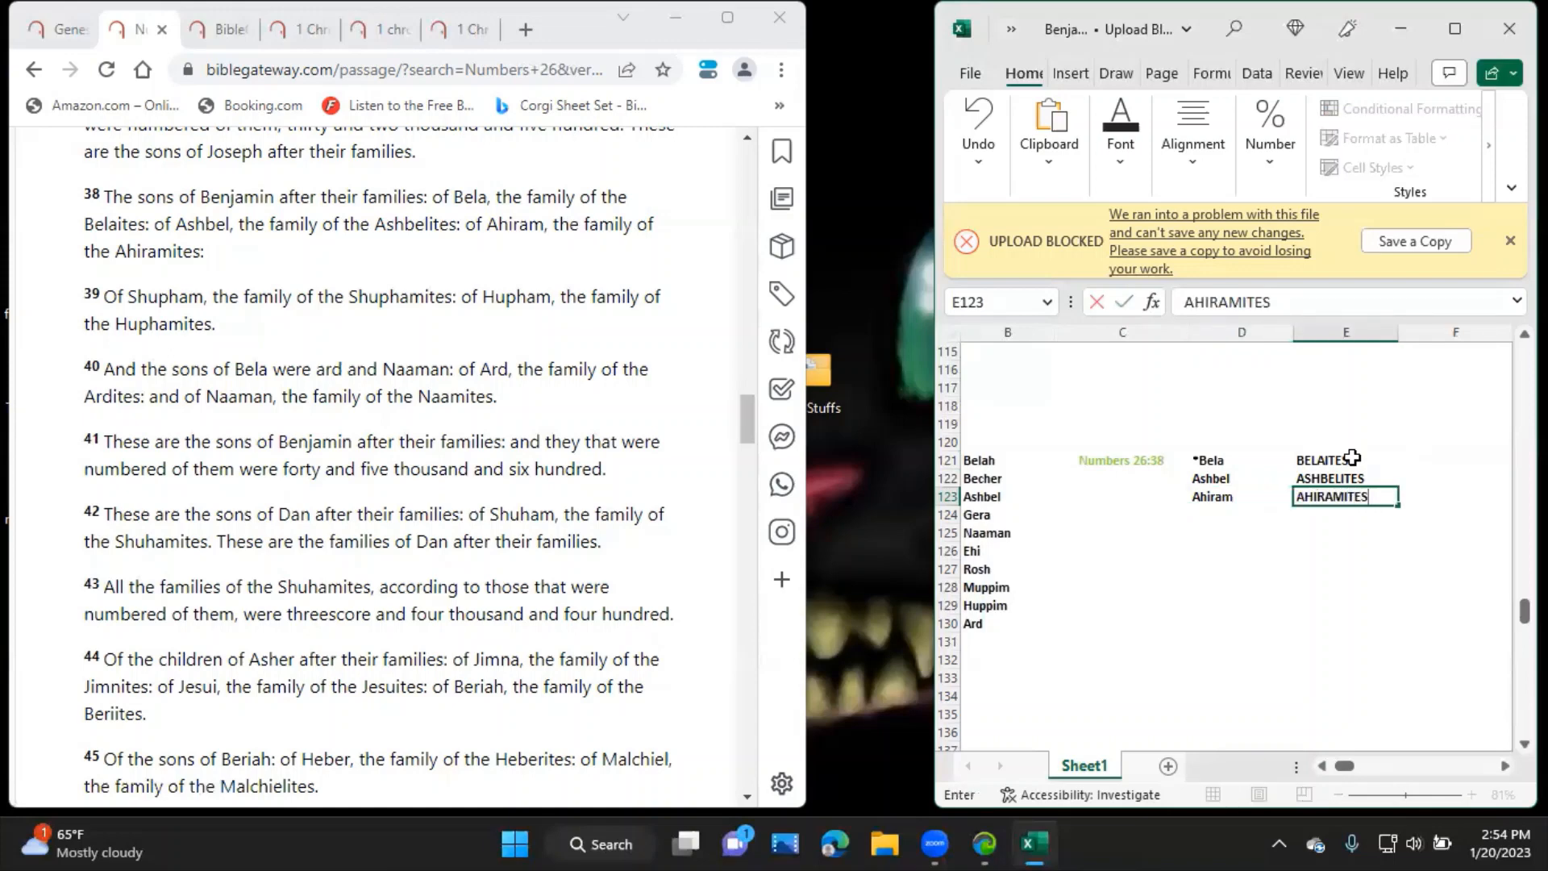
key(Enter)
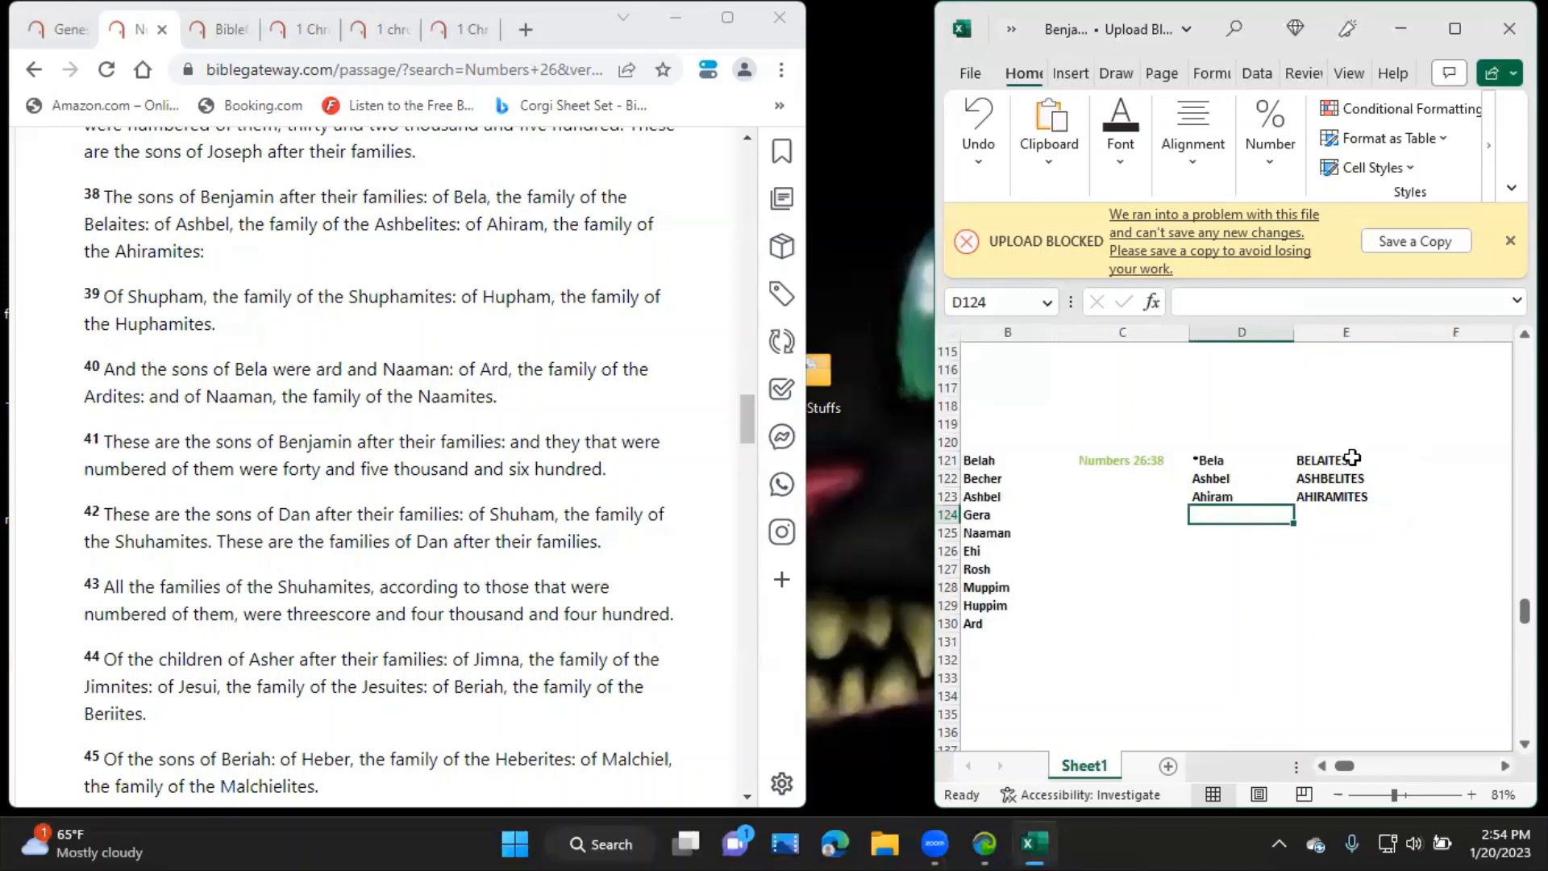
Enter Shupham and Hupham with clans SHUPHAMITES and HUPHAMITES in D124:E125.
text(Shupham)
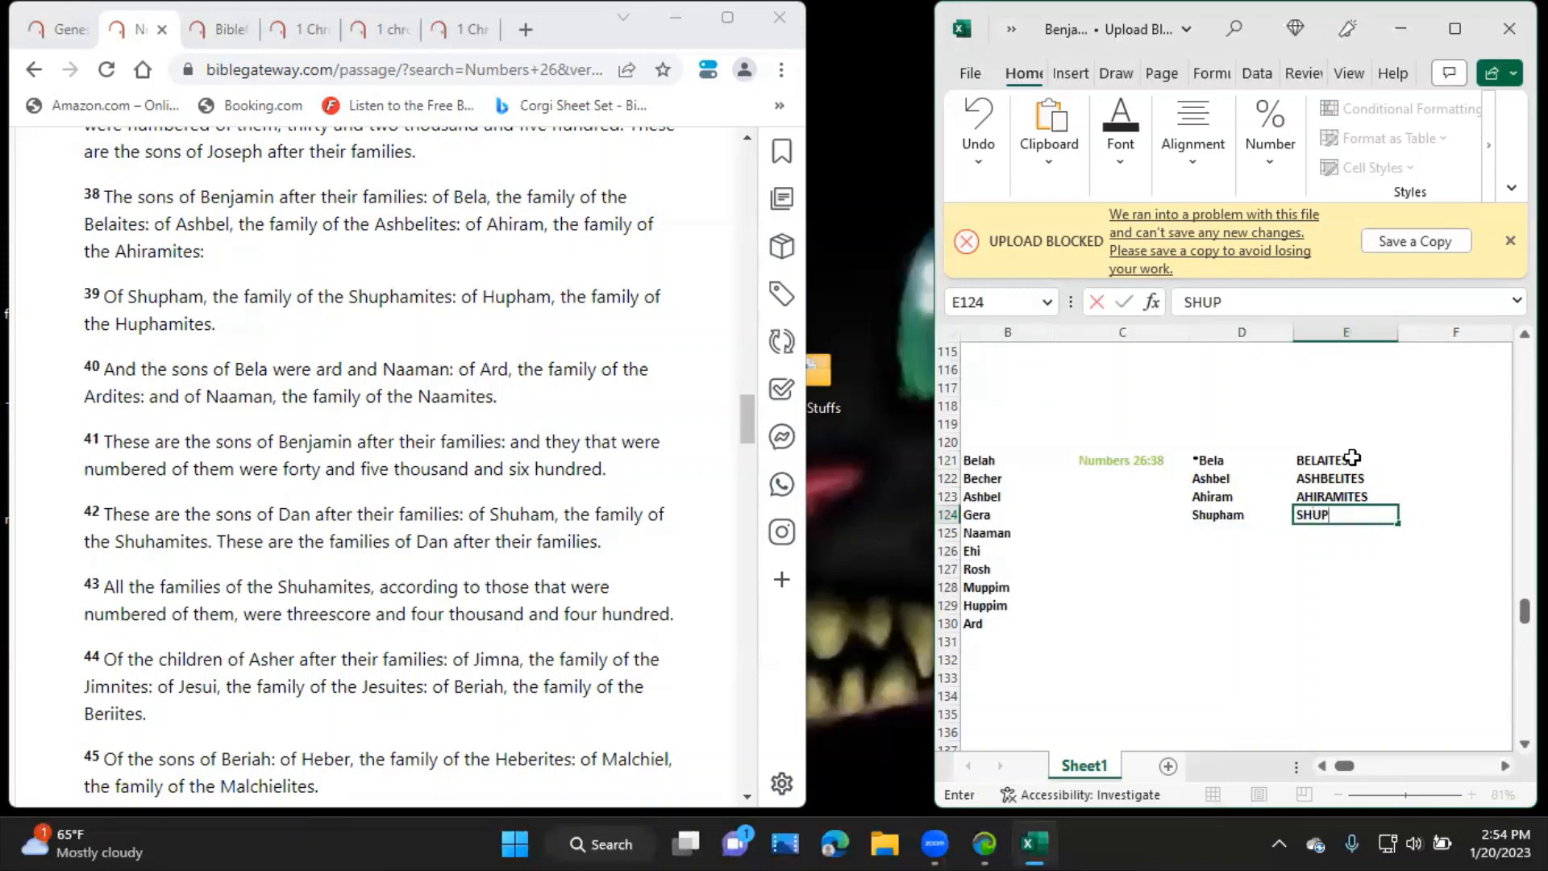
text(HAMITES)
click(1240, 532)
text(Hup)
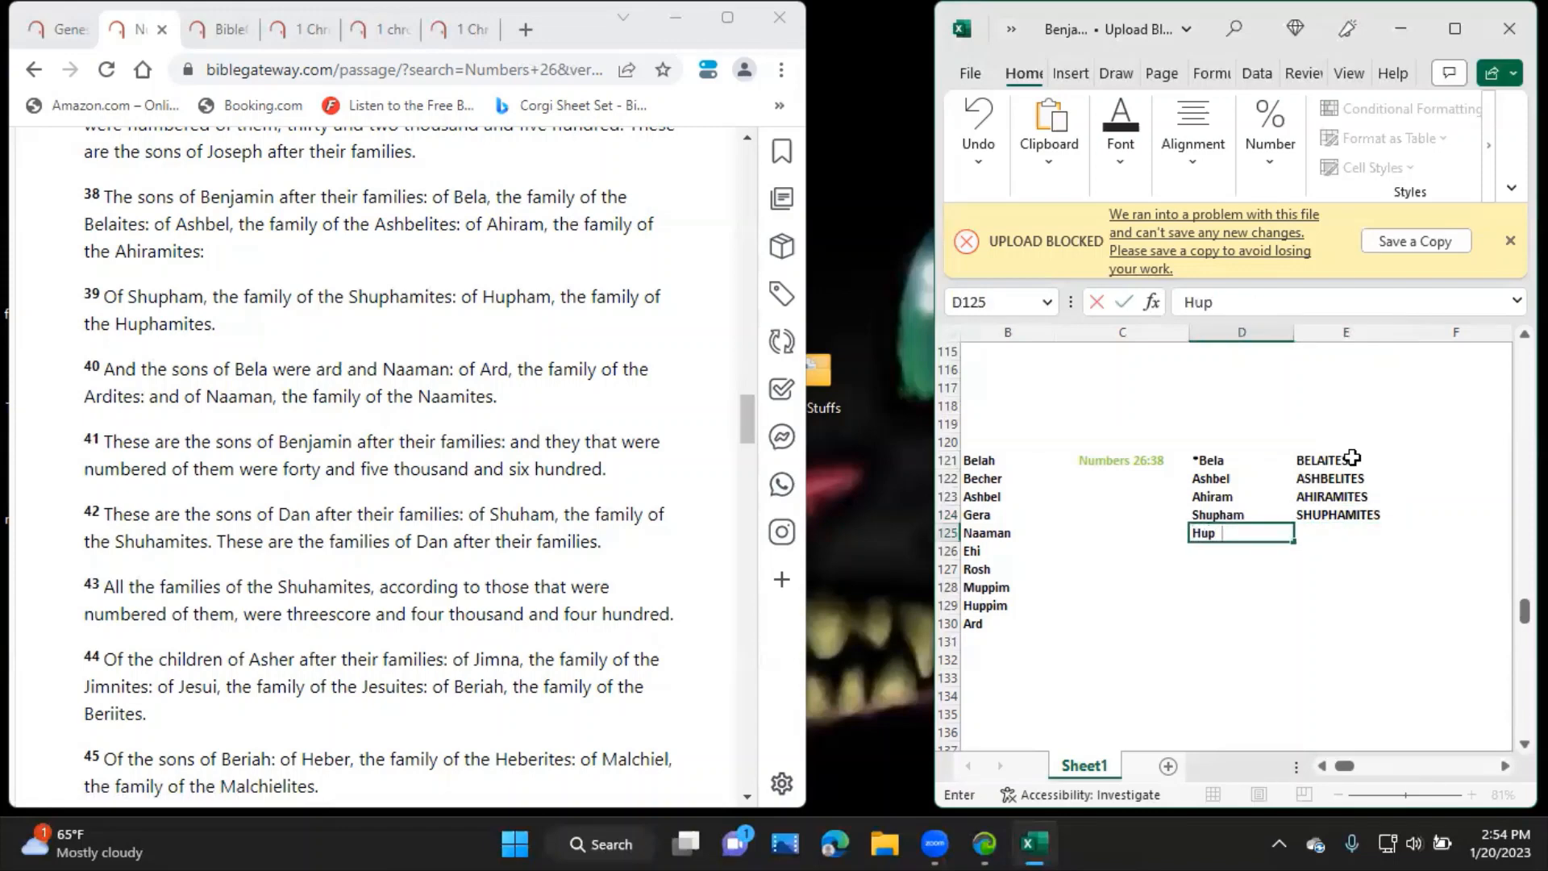
key(Tab)
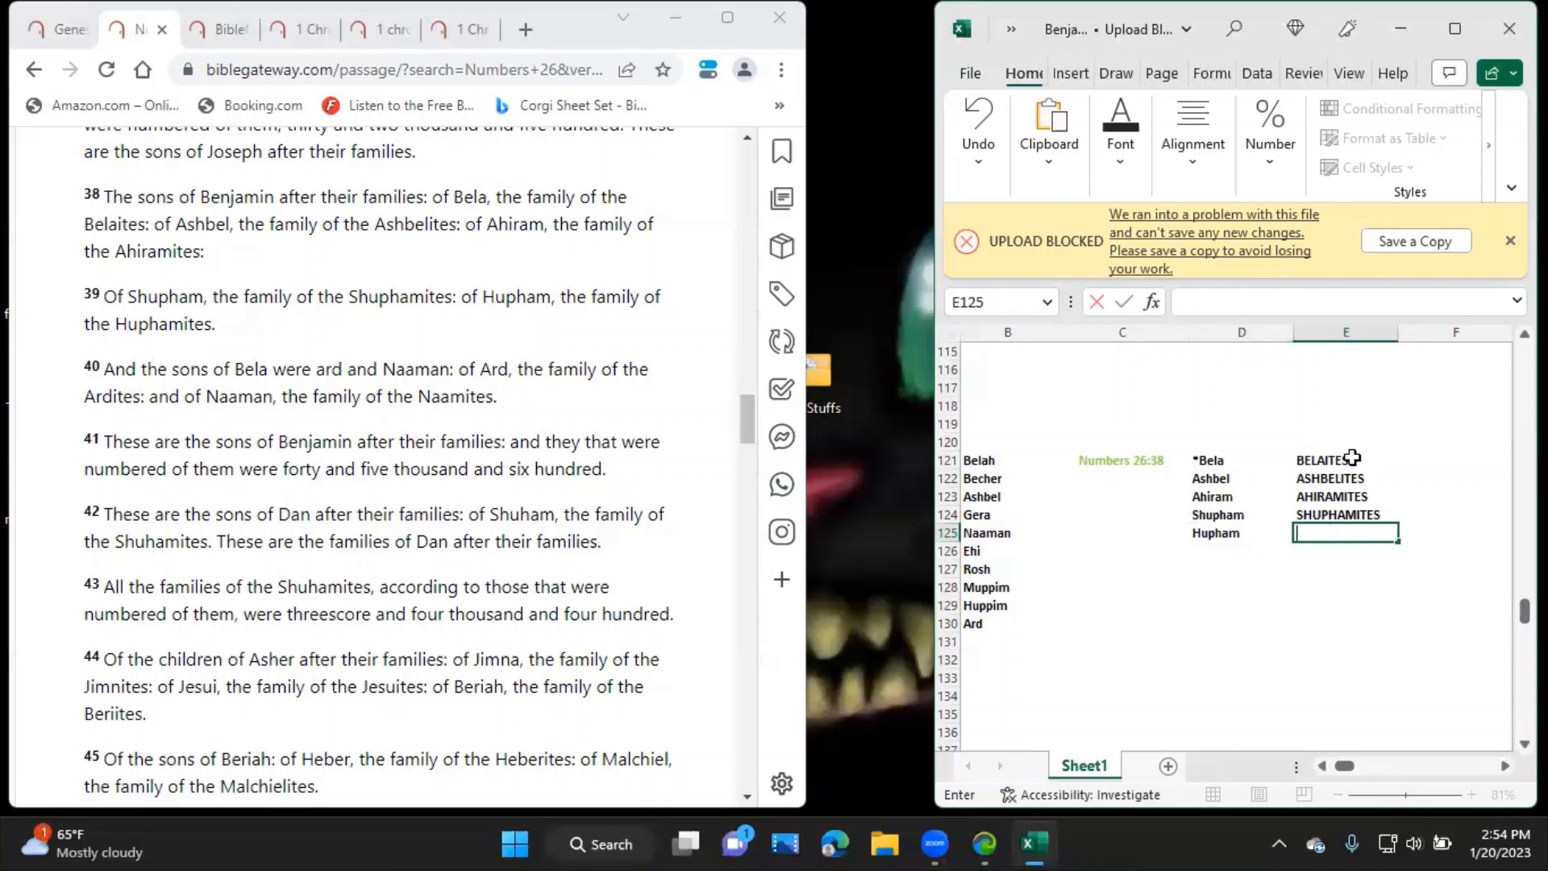
text(HUPHAMITES)
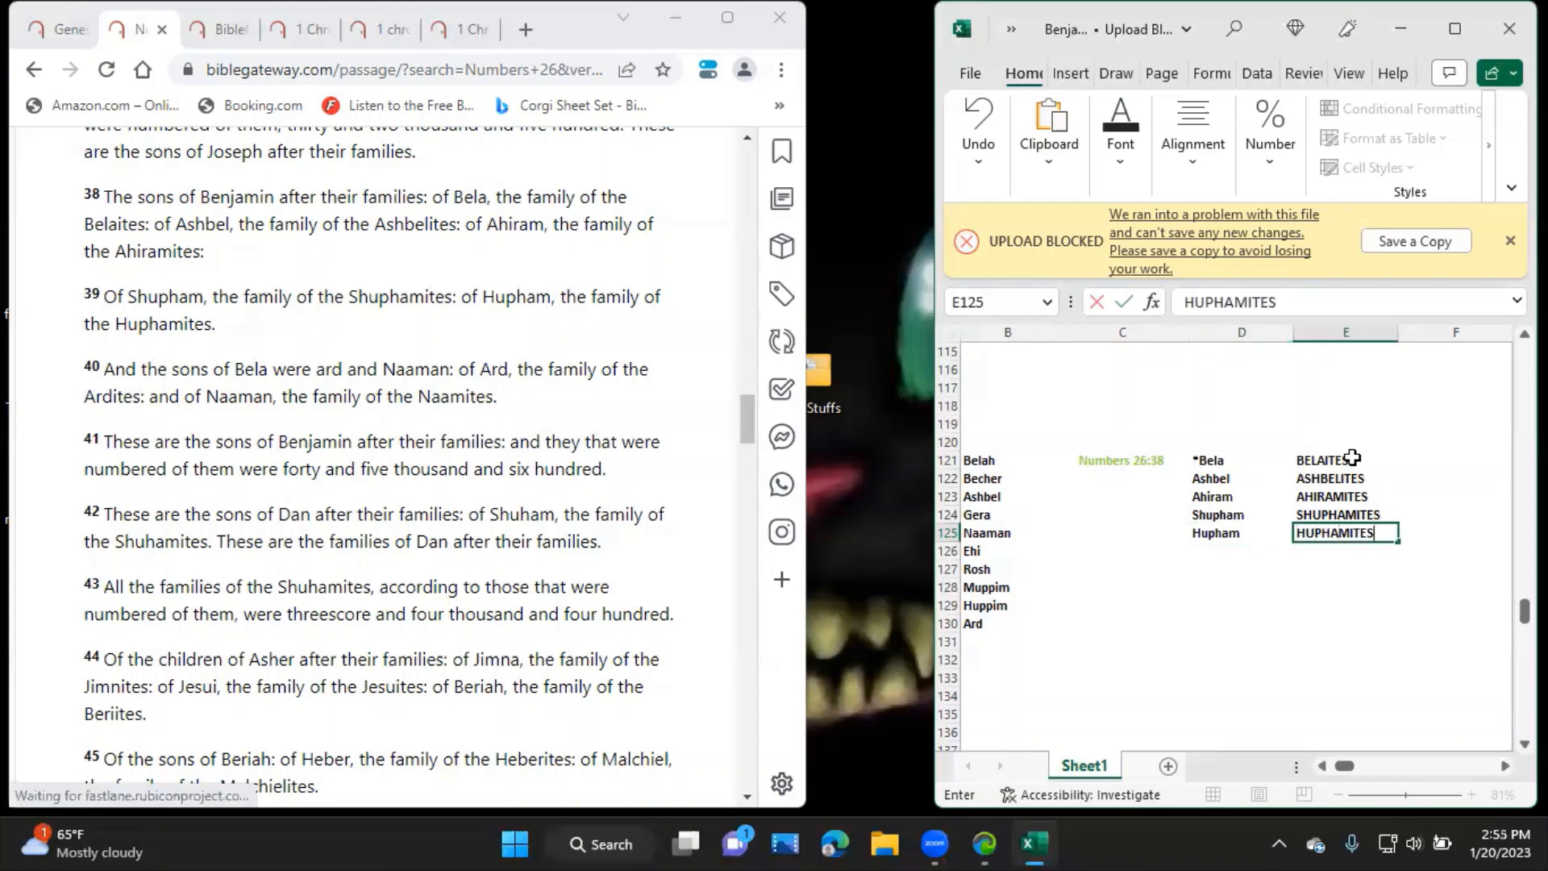
key(Return)
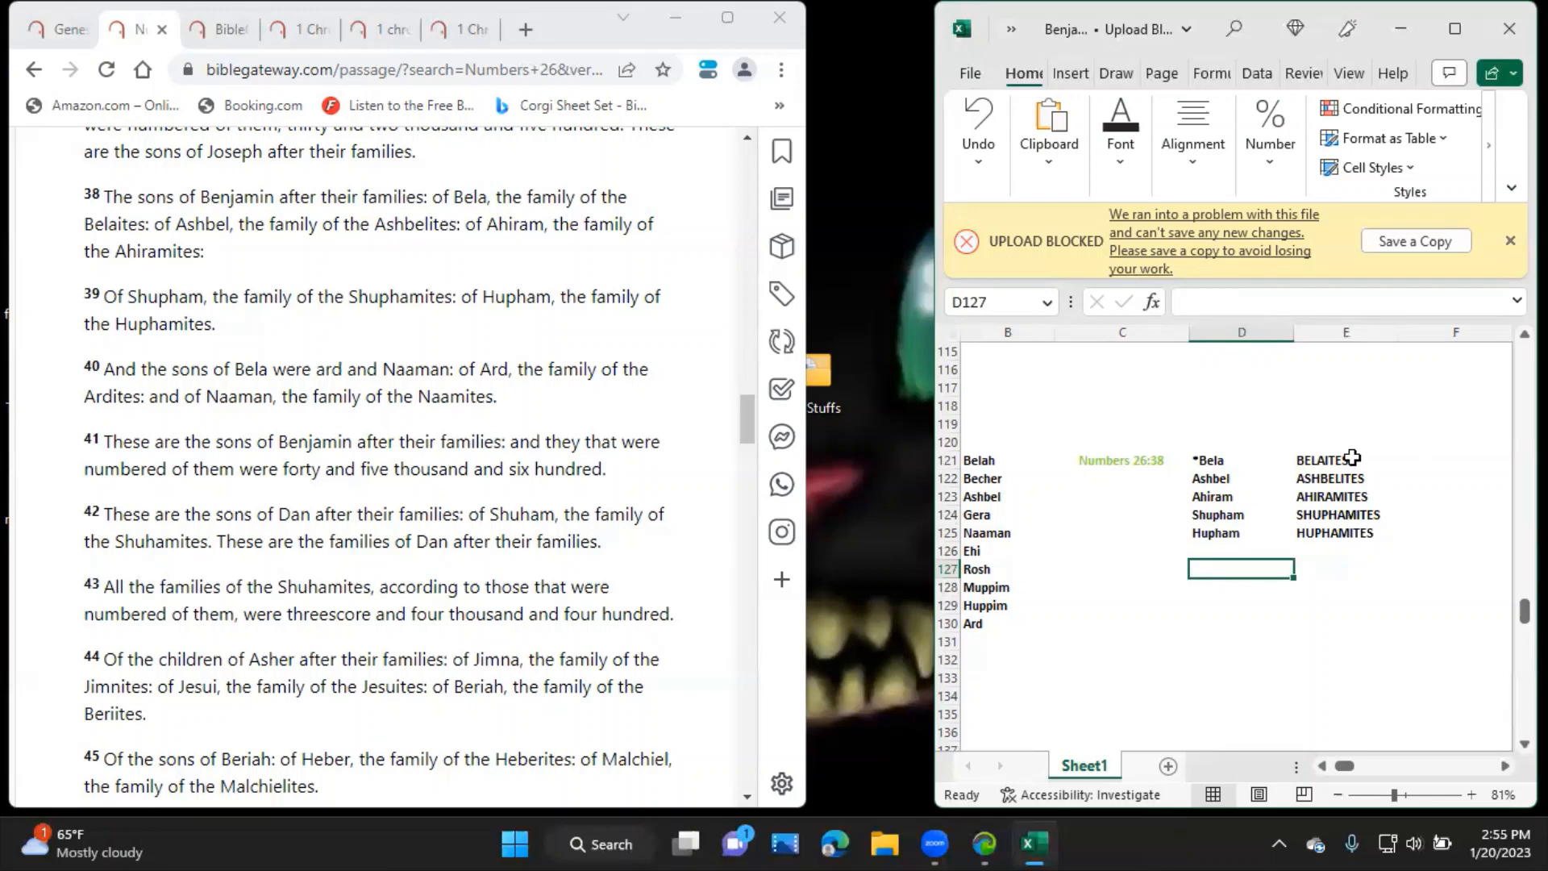
Add *Ard with ARDITES and *Naaman with NAAMITES below the Hupham row.
text(*)
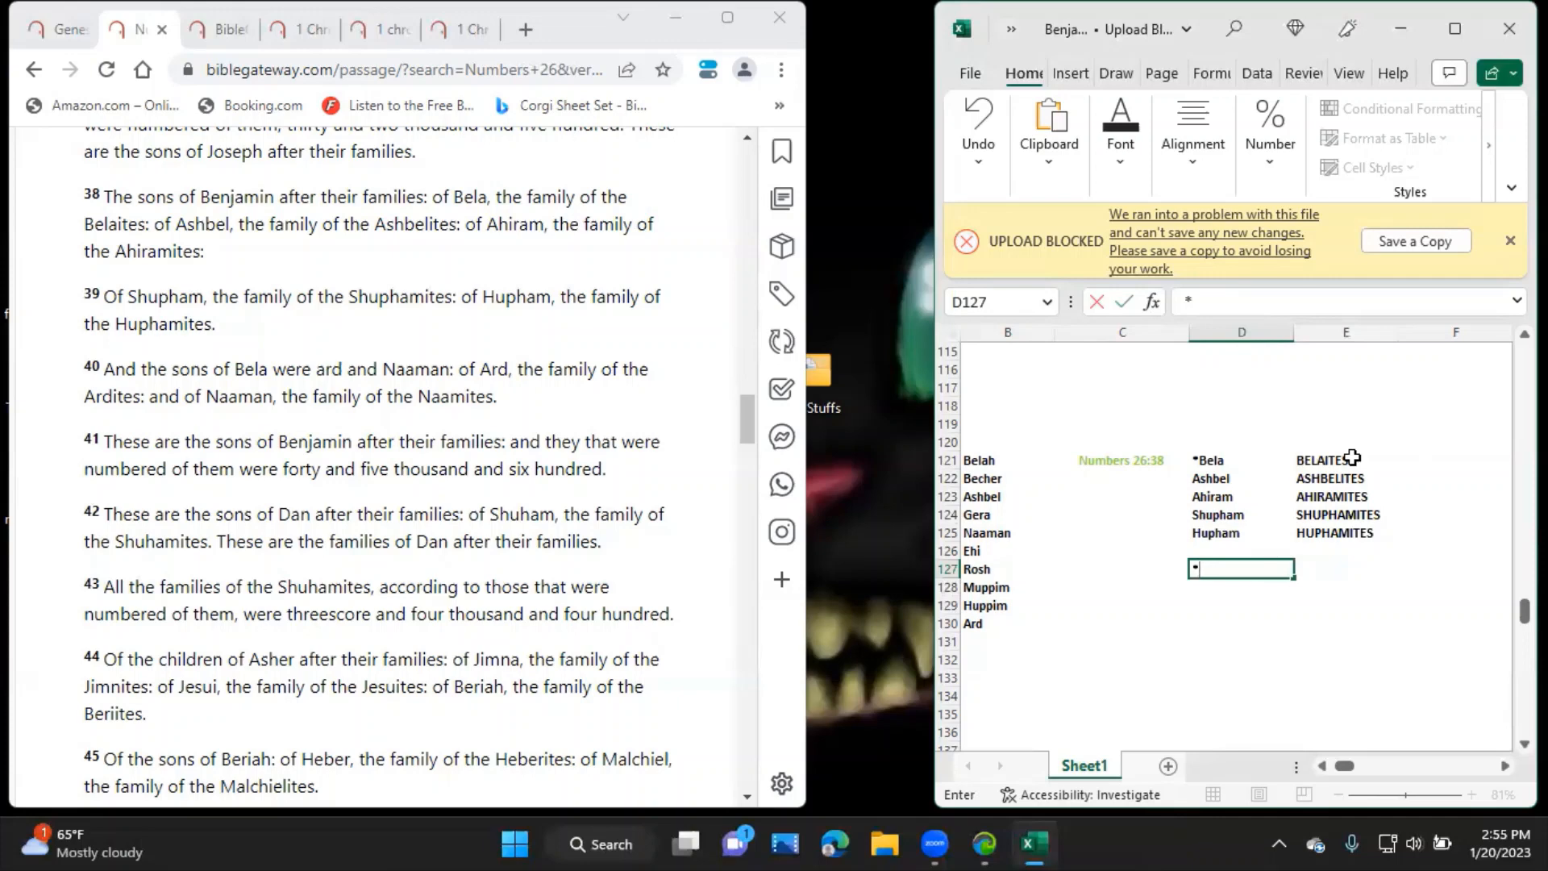
text(Ard)
click(1240, 587)
text(*Naaman)
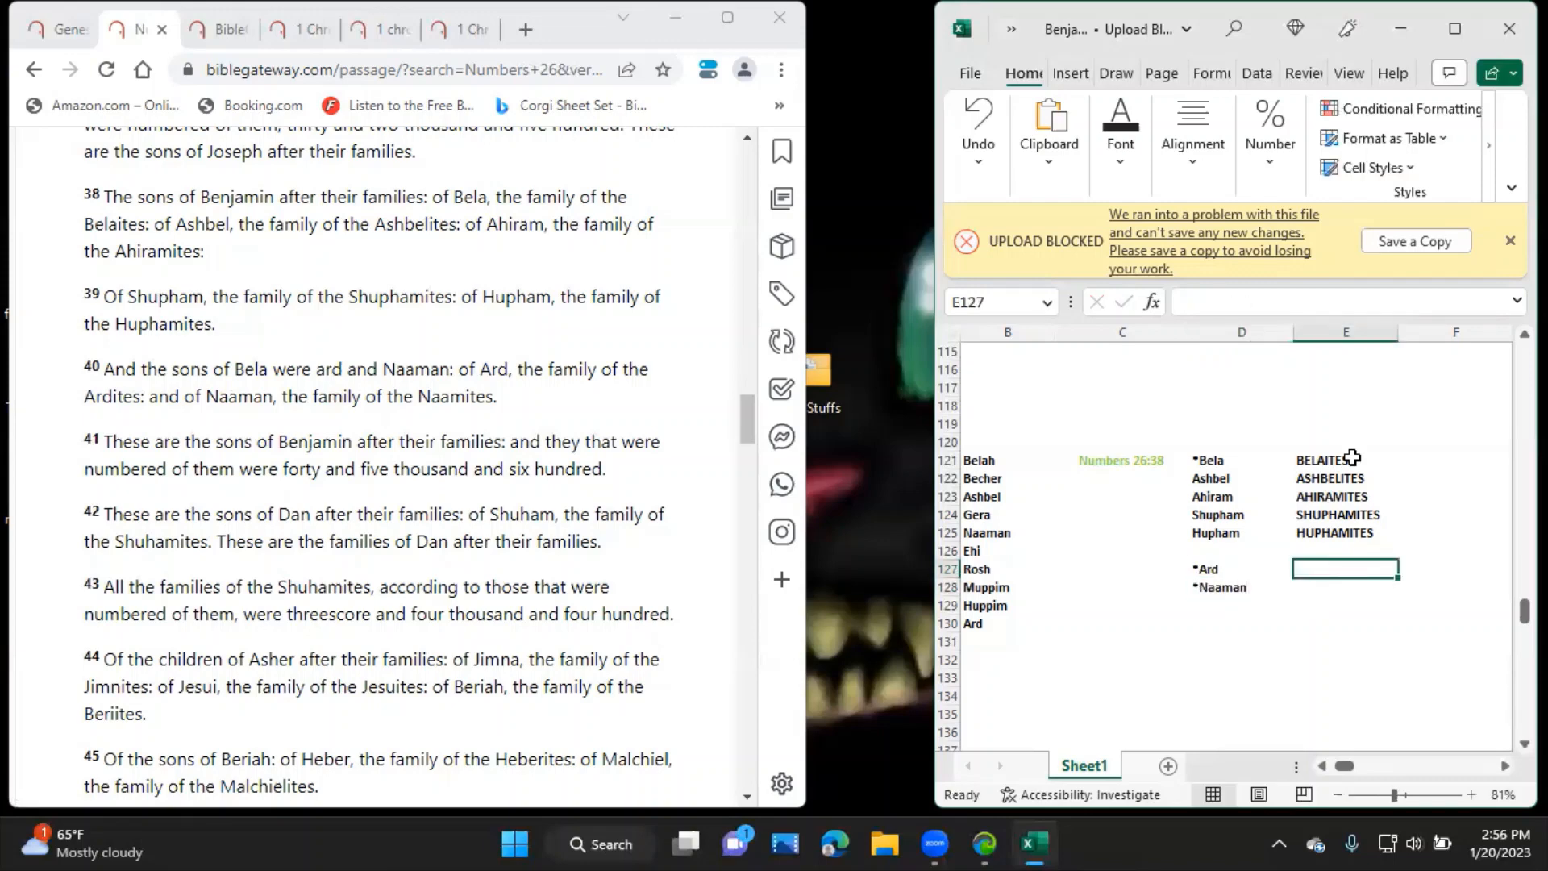
text(ARDITES)
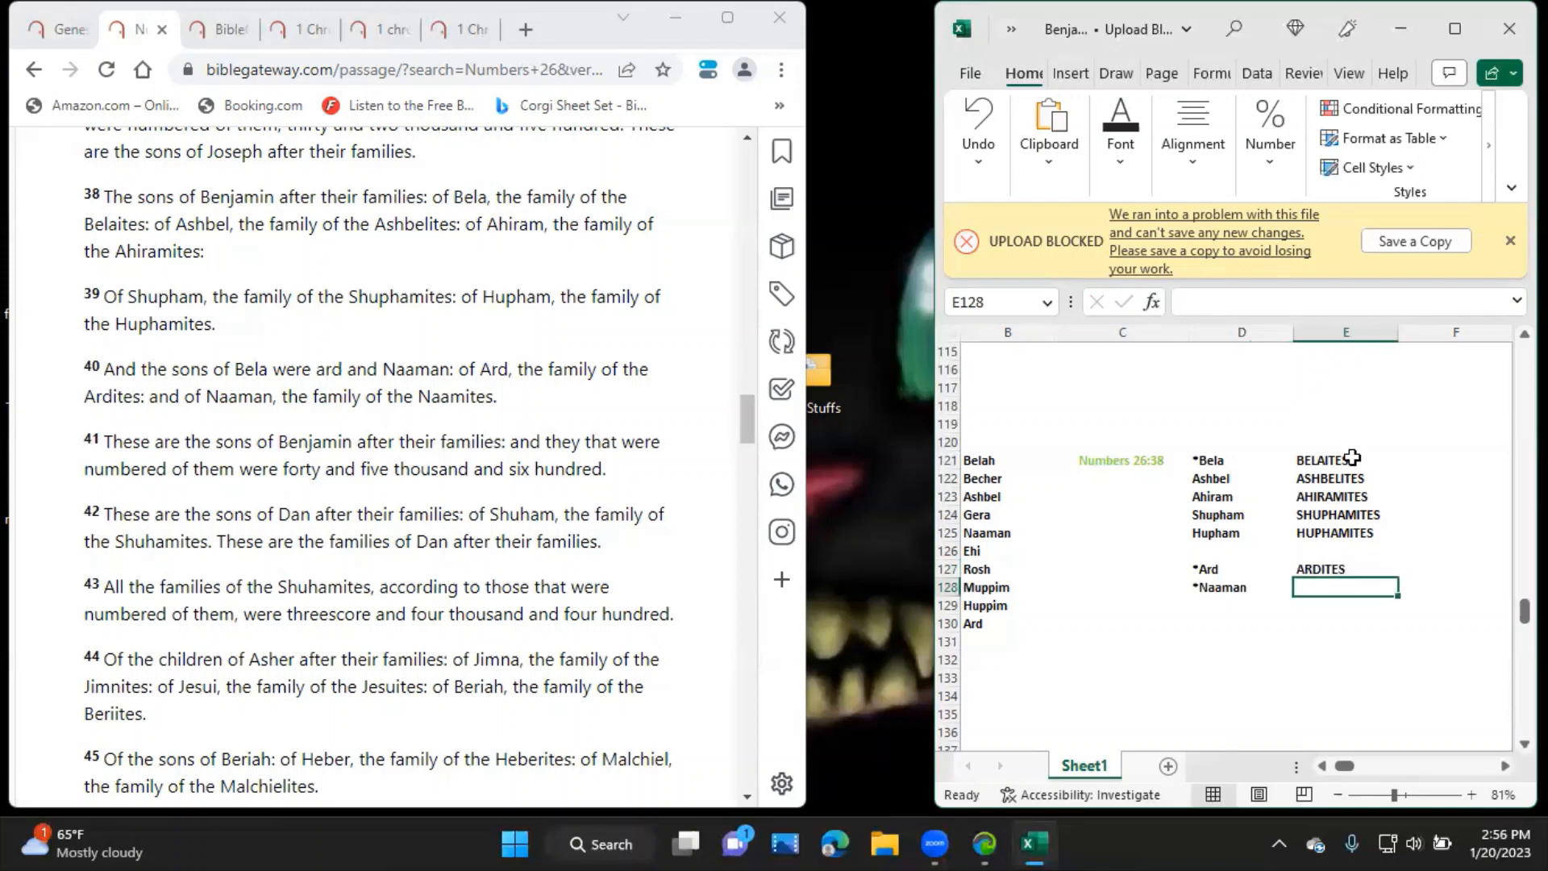
text(NAAMITES)
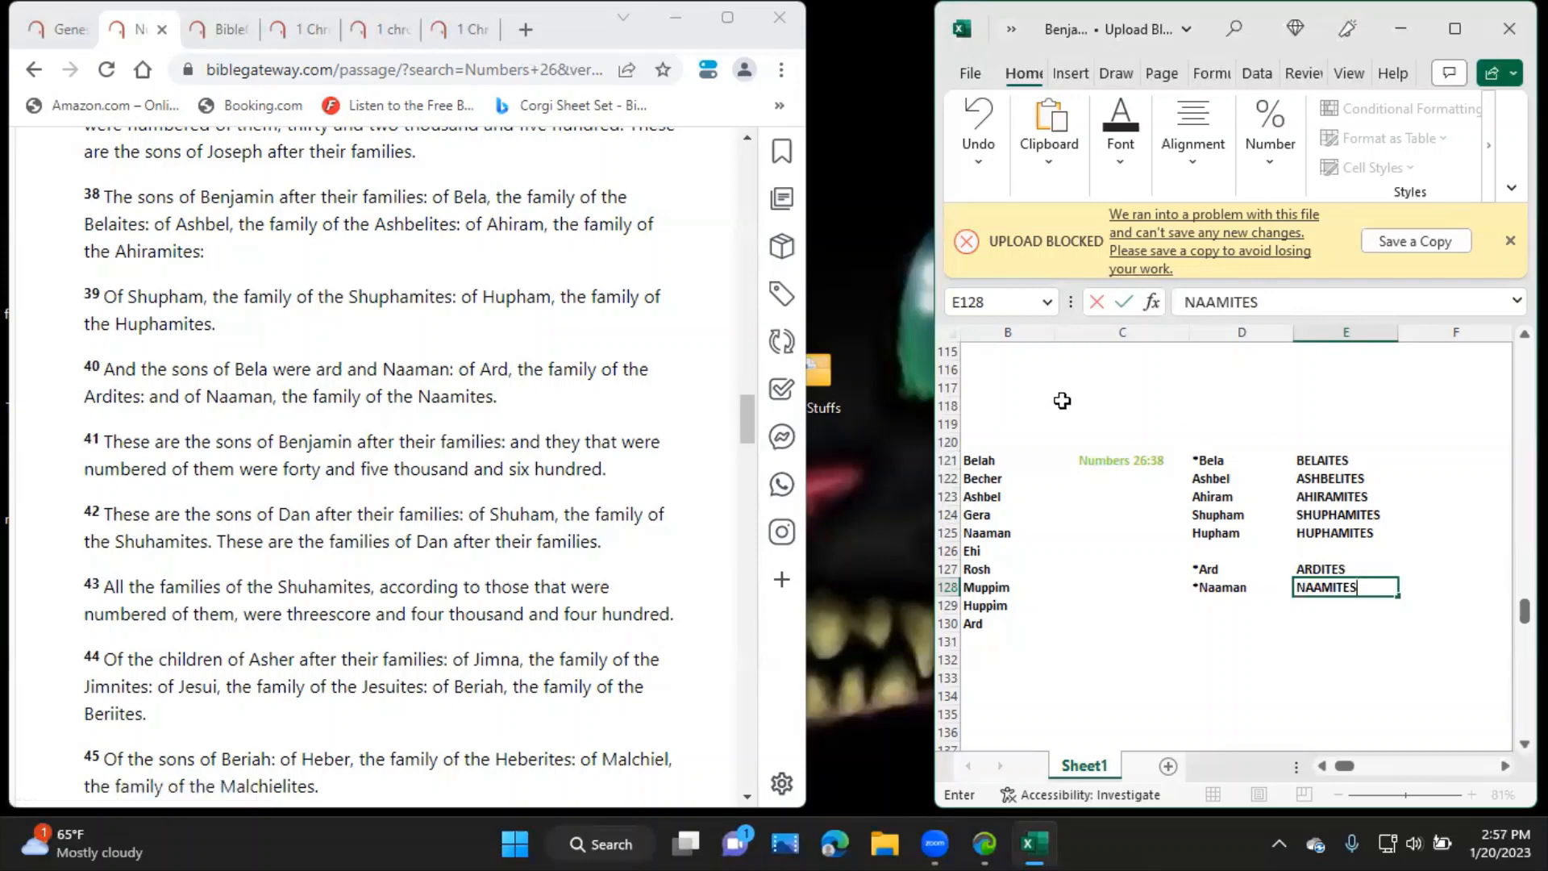
mouse_move(721, 457)
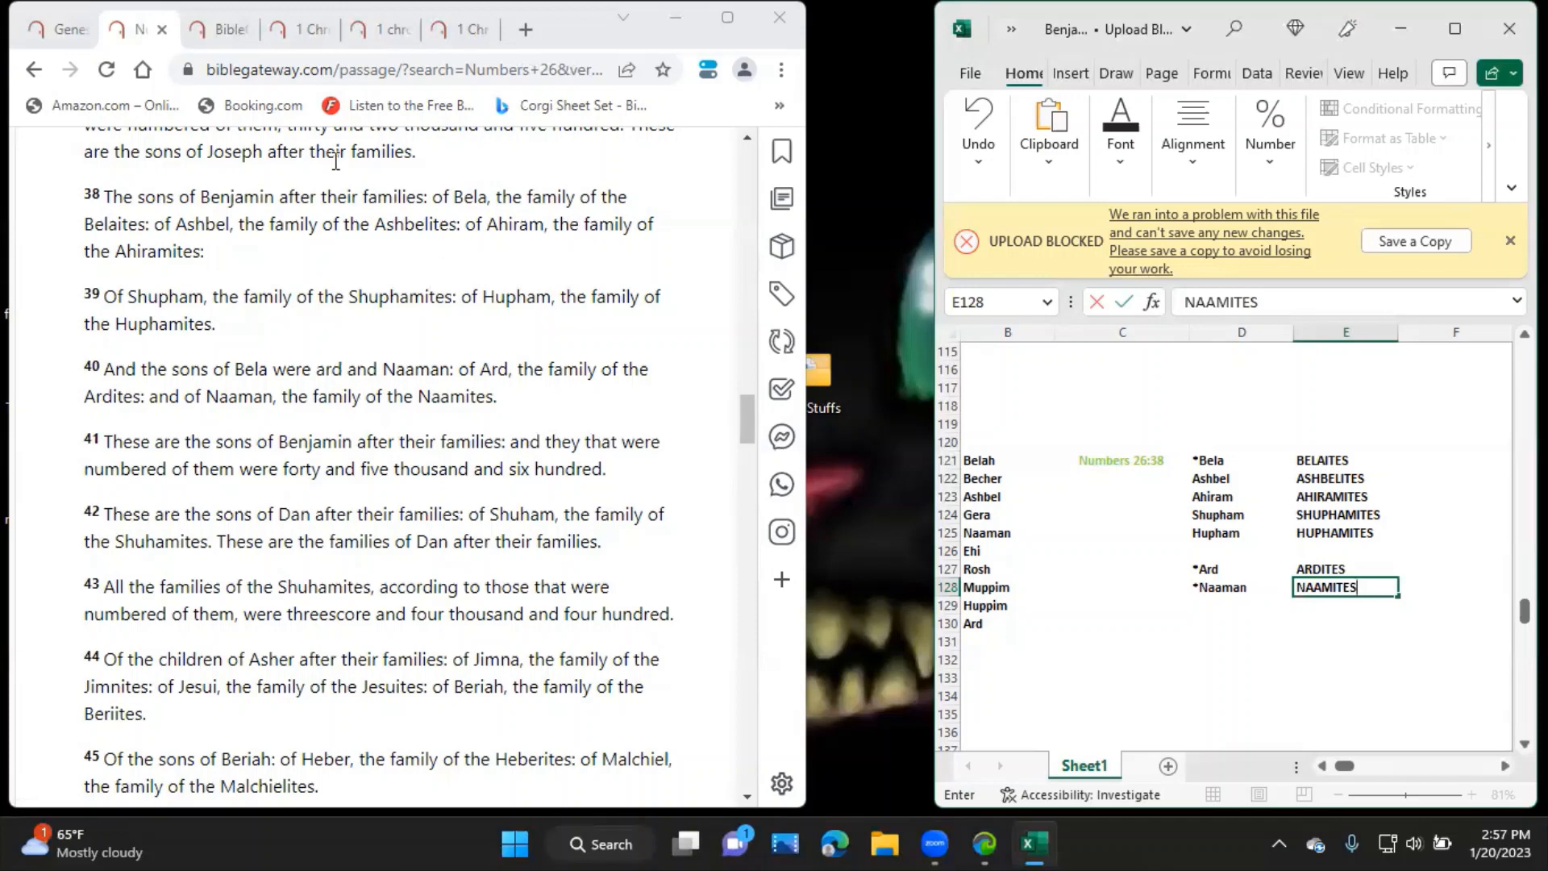
Search Bible Gateway for shuphamites, then huphamites, each matching Numbers 26:39.
click(219, 29)
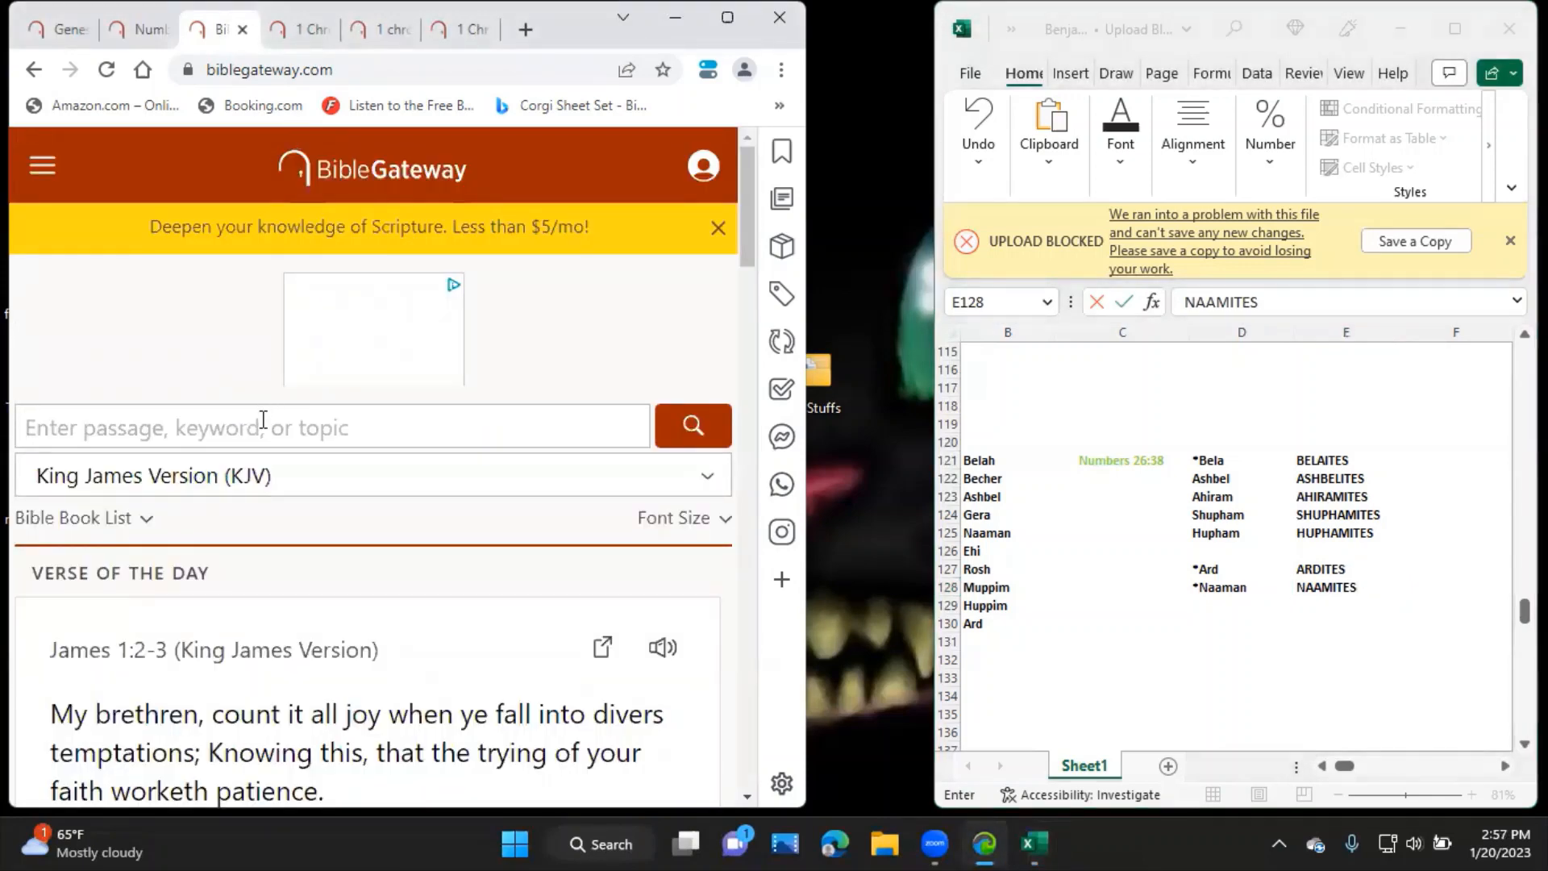
text(shuphamites)
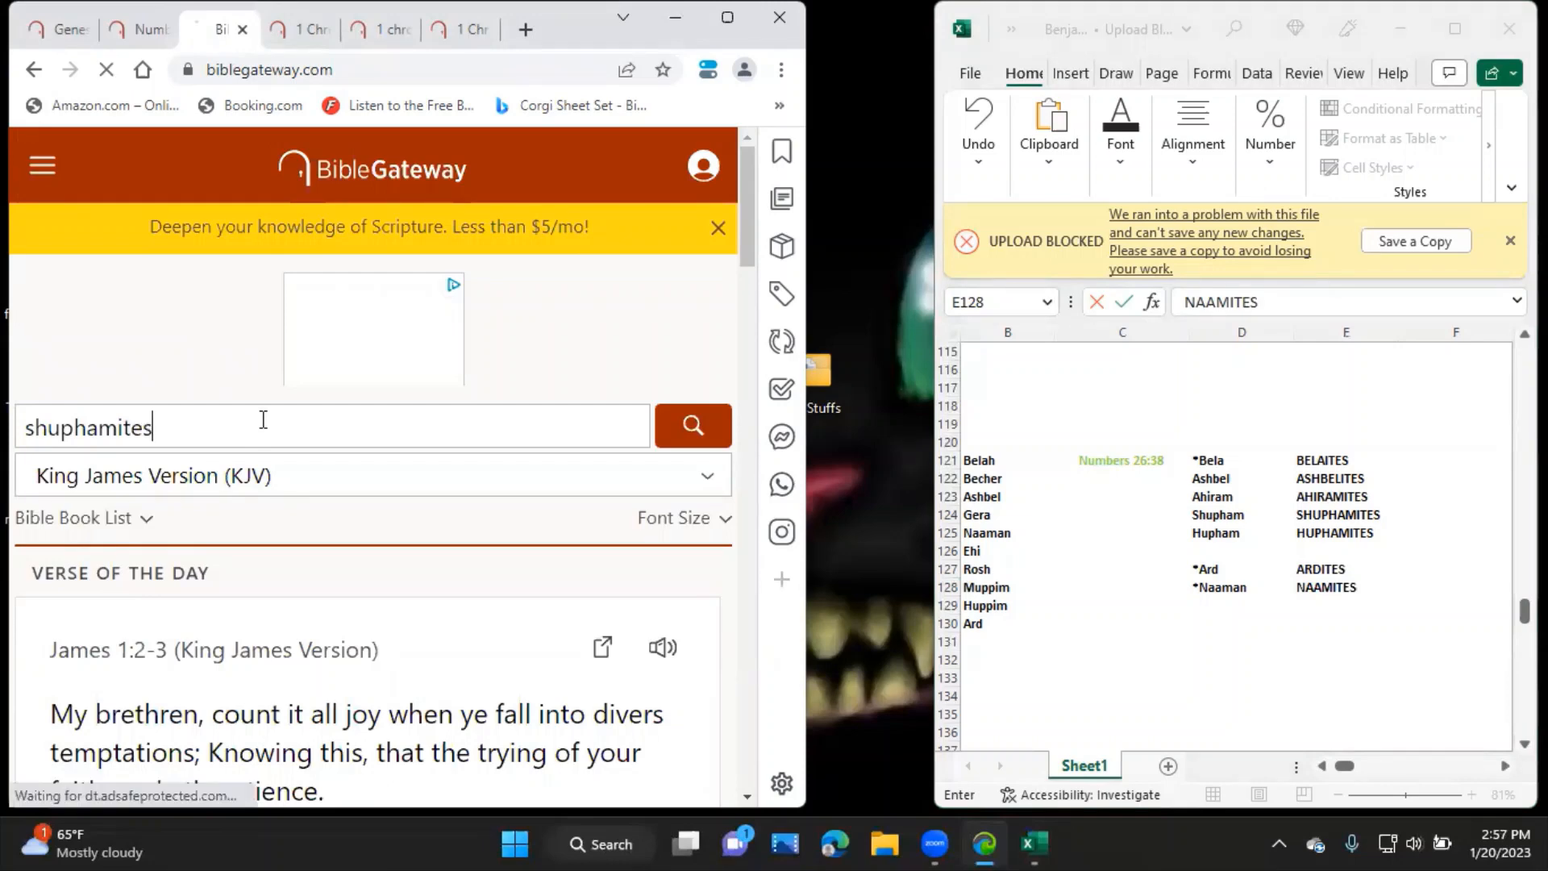
click(692, 426)
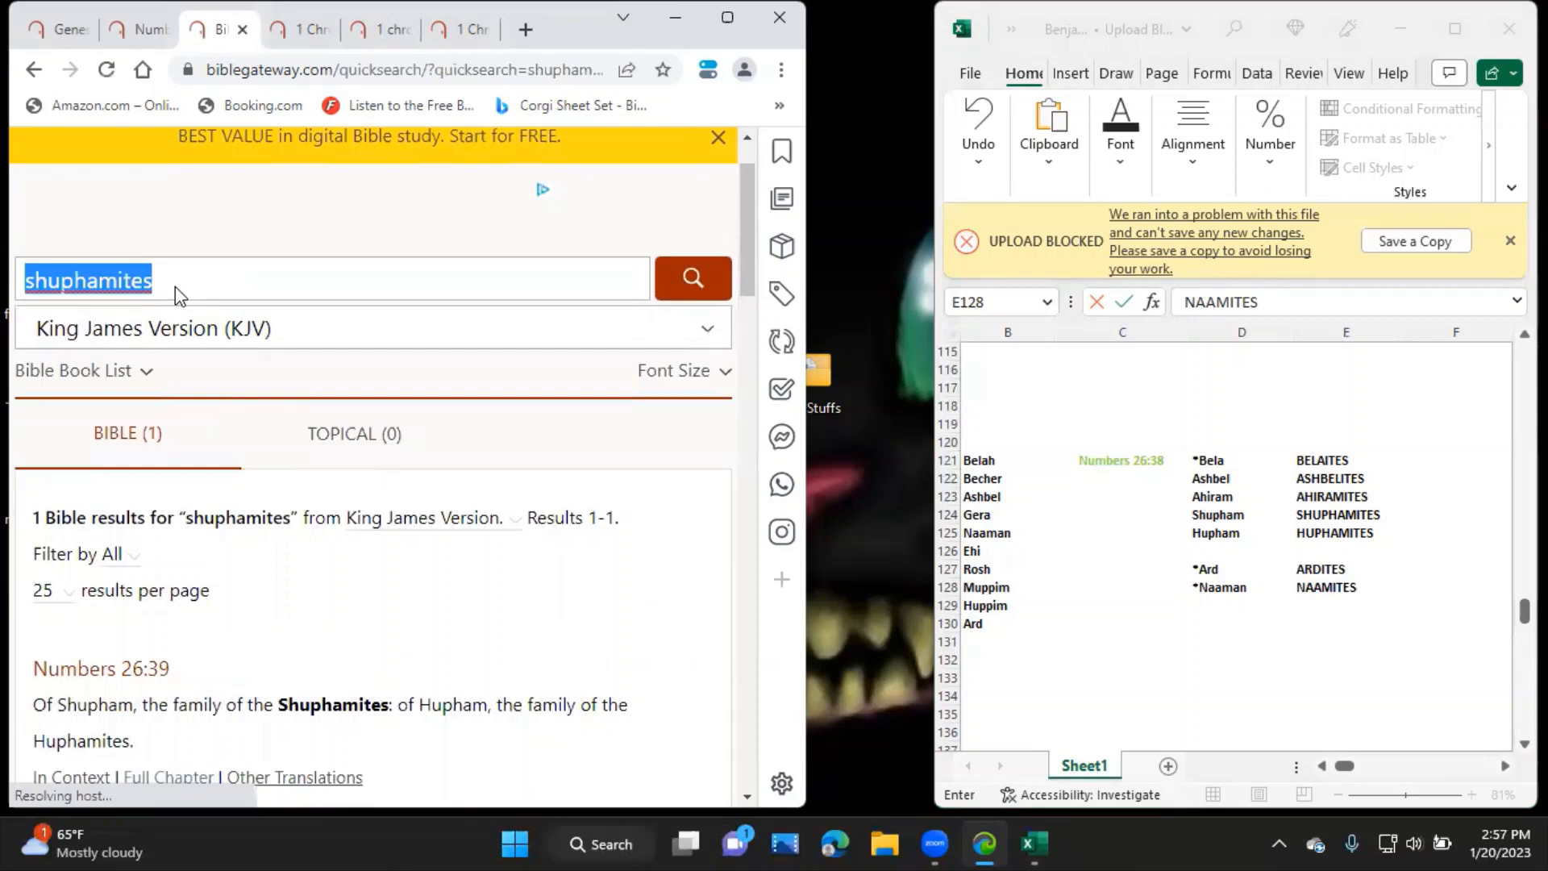
text(hupha)
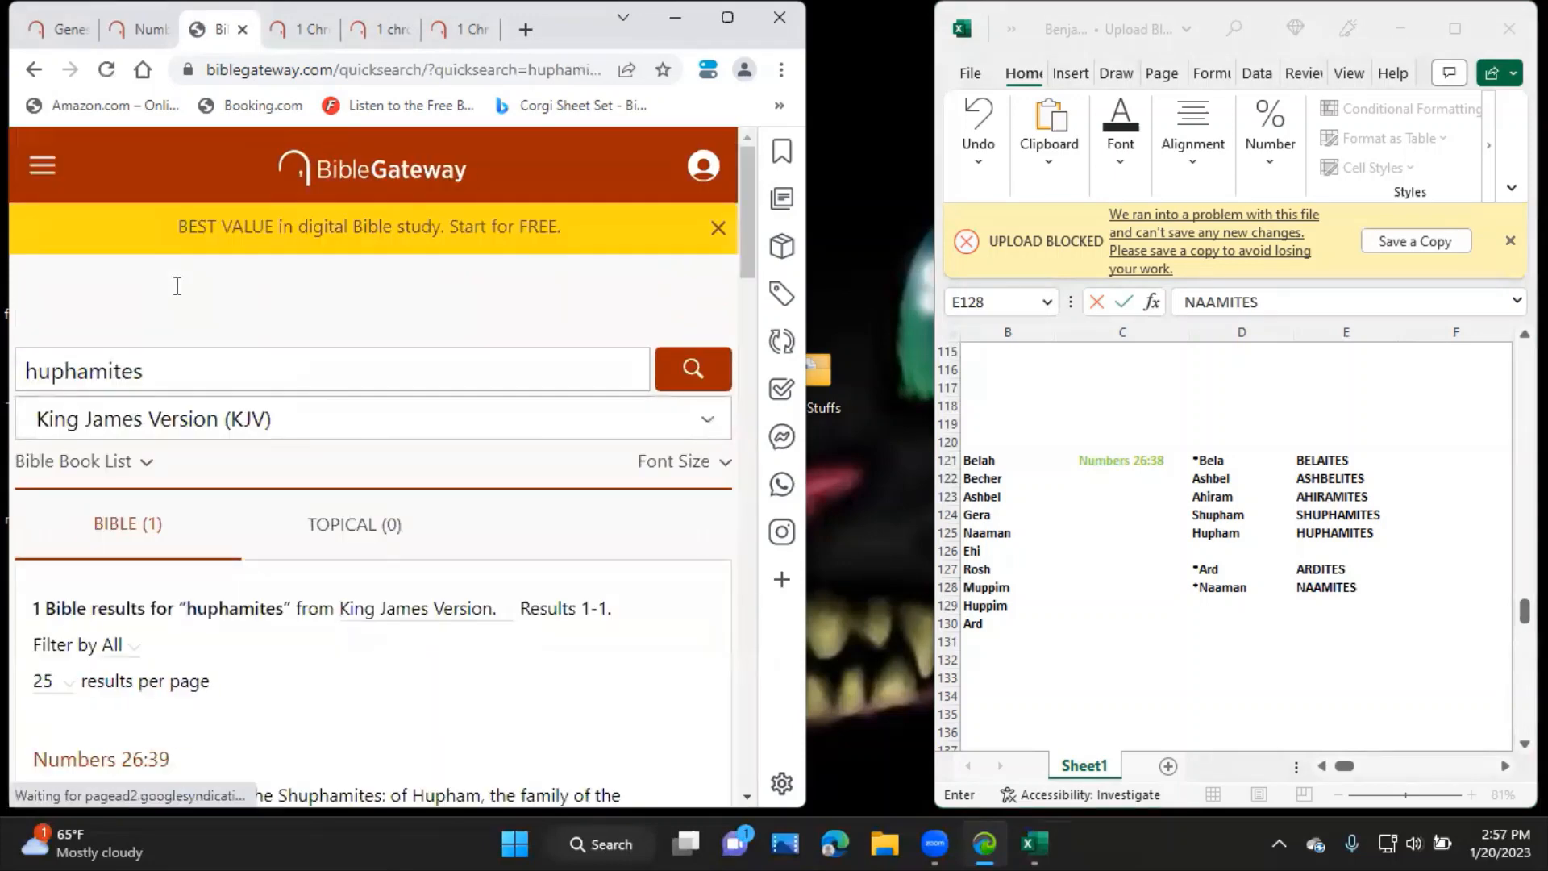
scroll(down, 3)
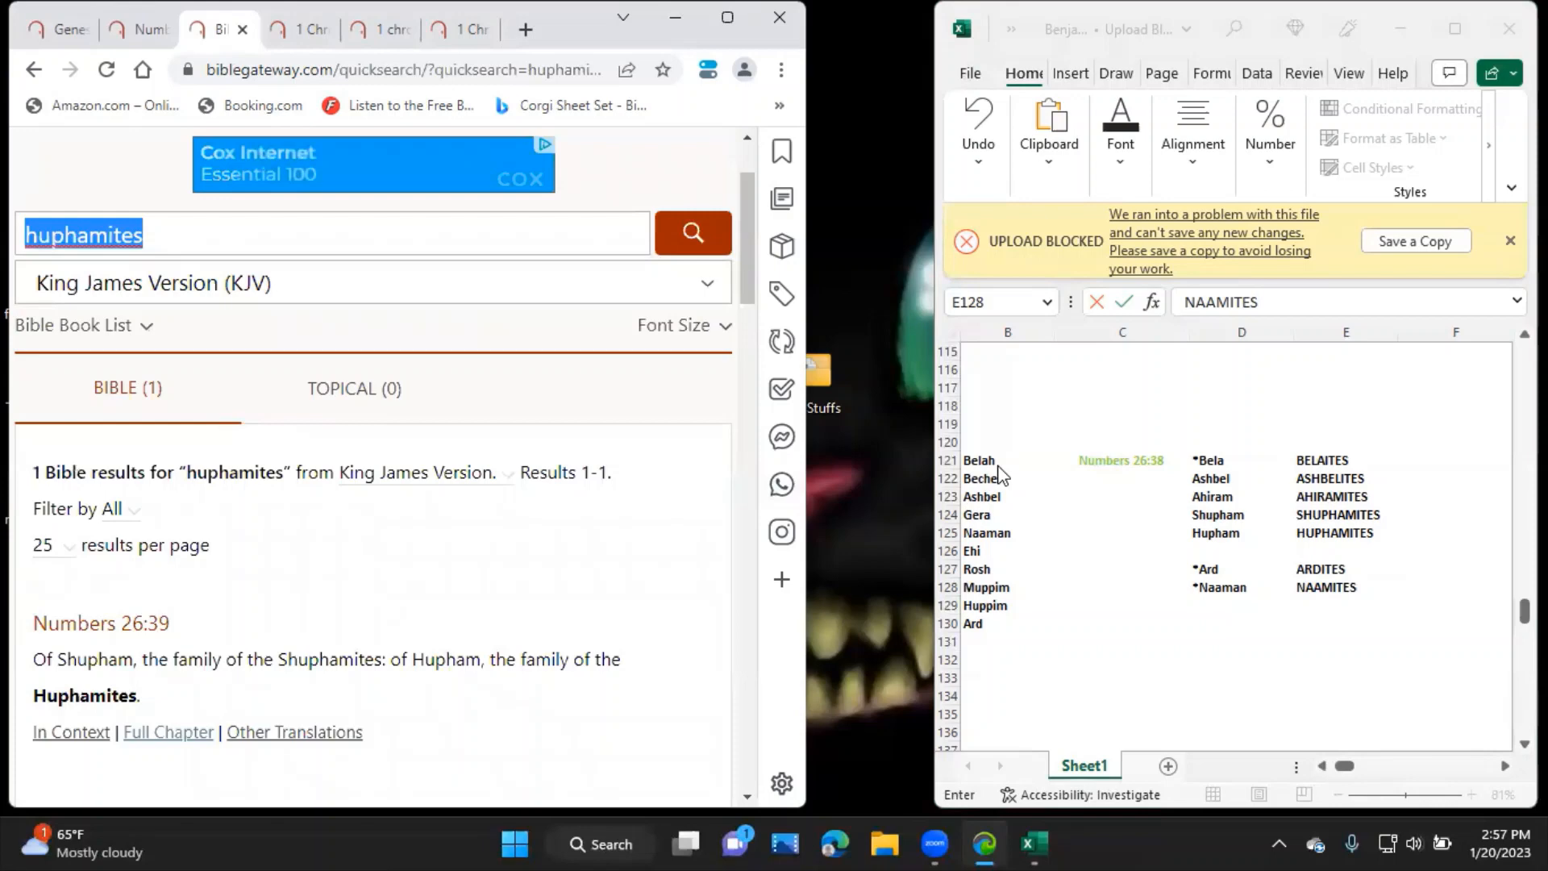
Return to the Benjamin sheet and select A133 for the next reference.
click(982, 495)
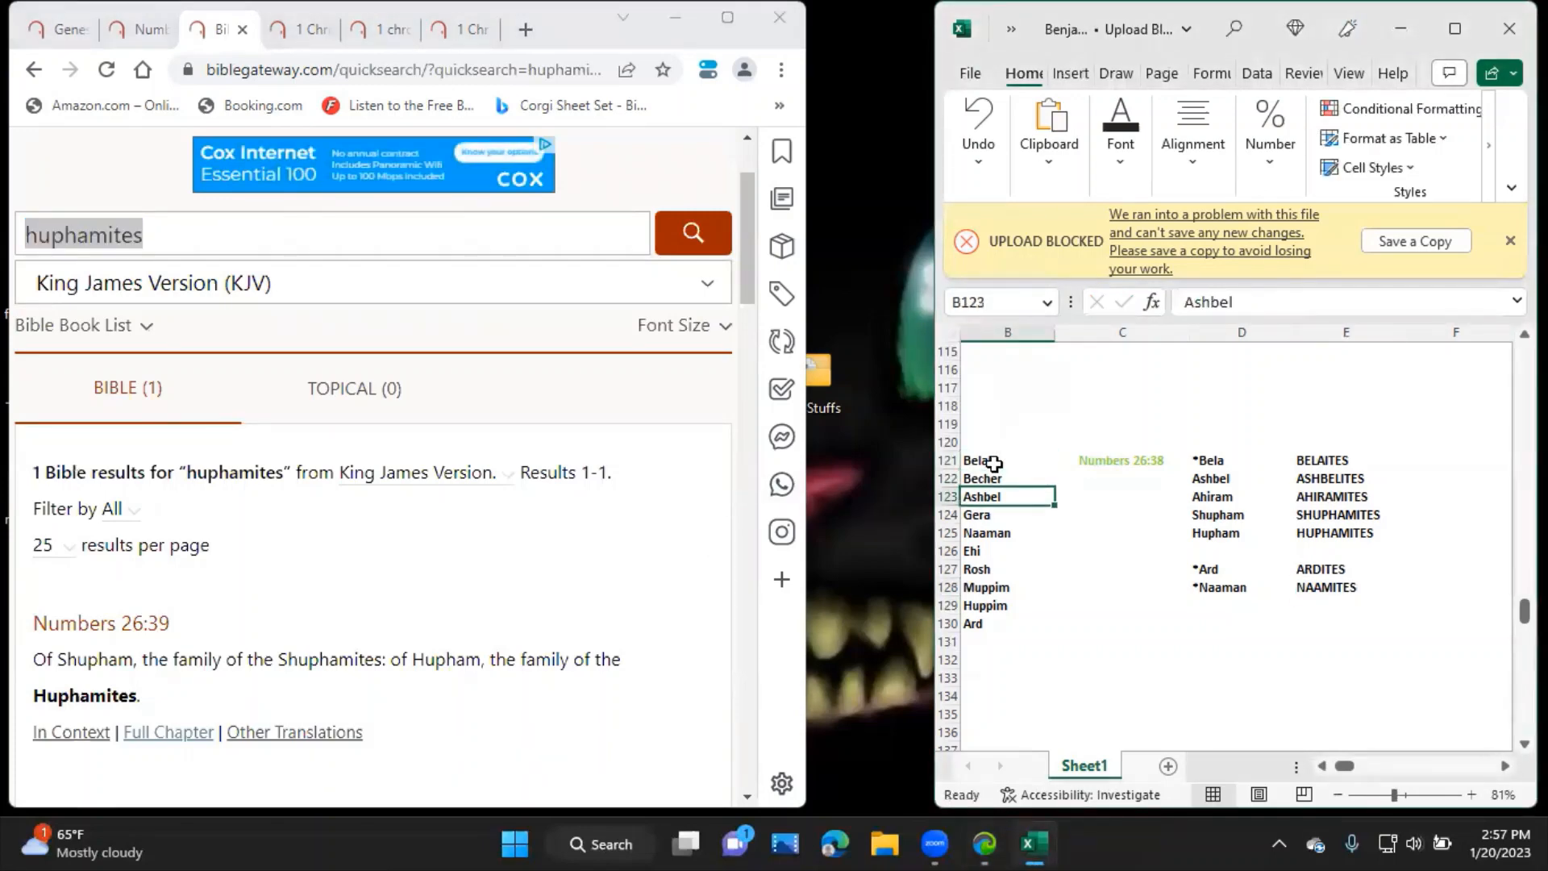
click(1006, 533)
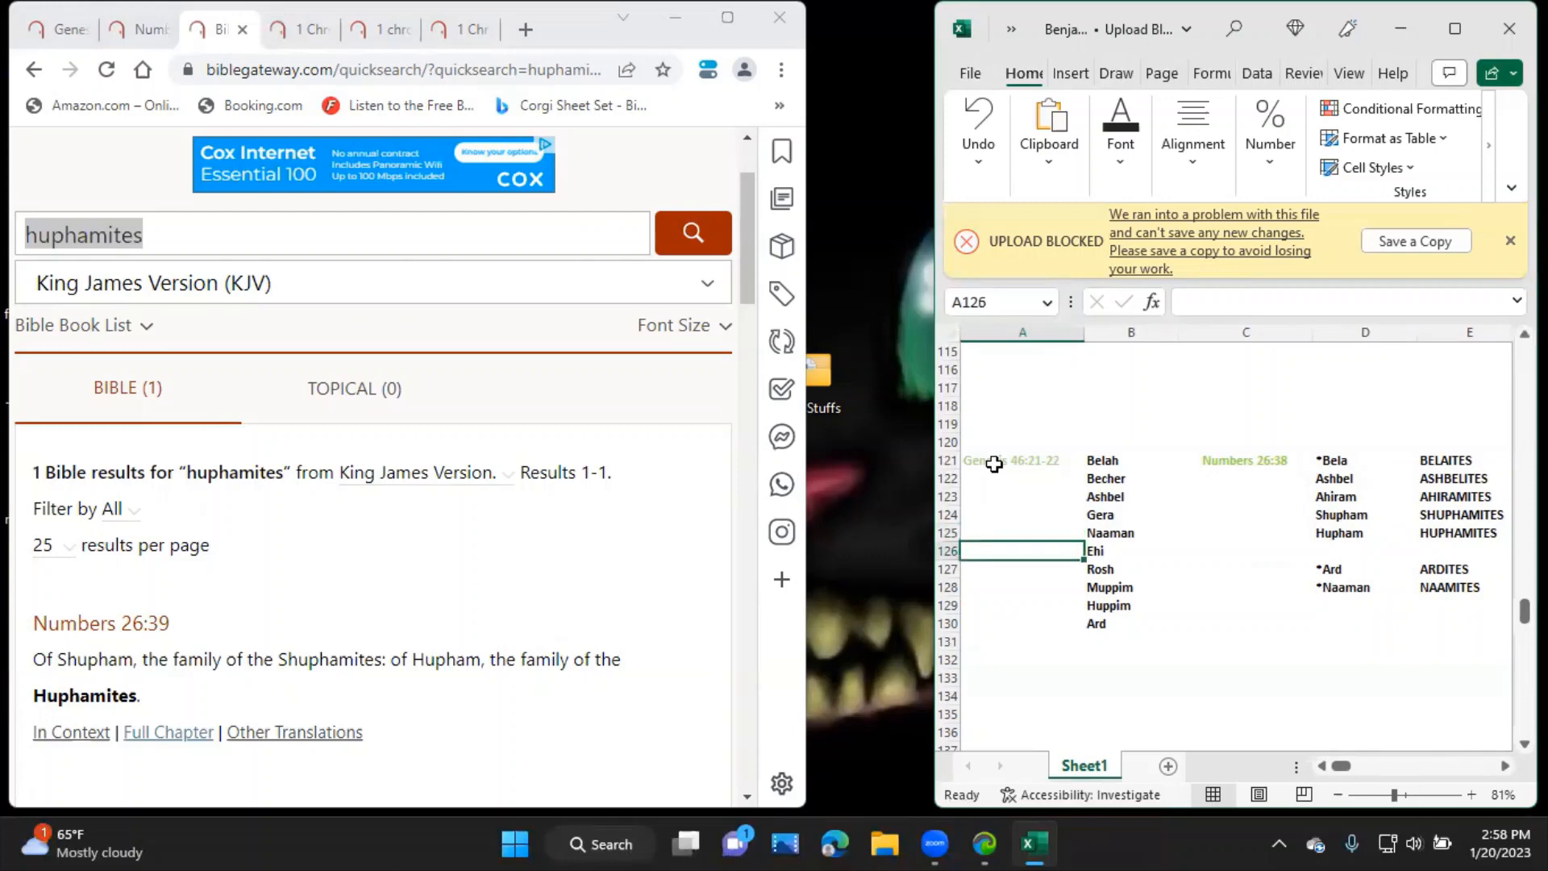
click(1022, 676)
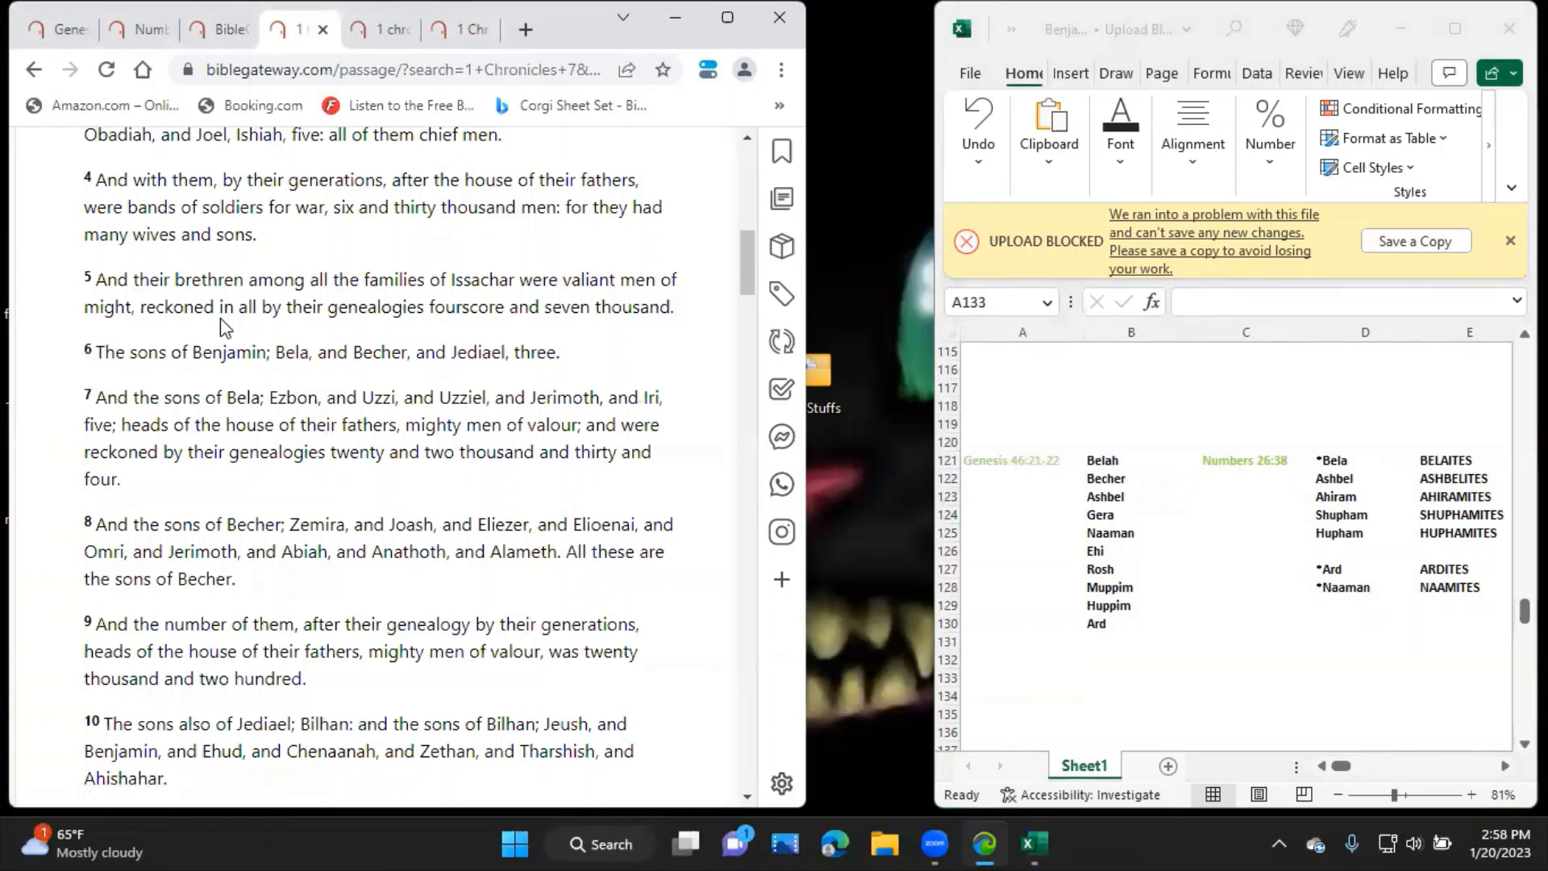
Start 1 Chronicles 7 in A133 and extend C121 to read Numbers 26:38-41.
scroll(down, 3)
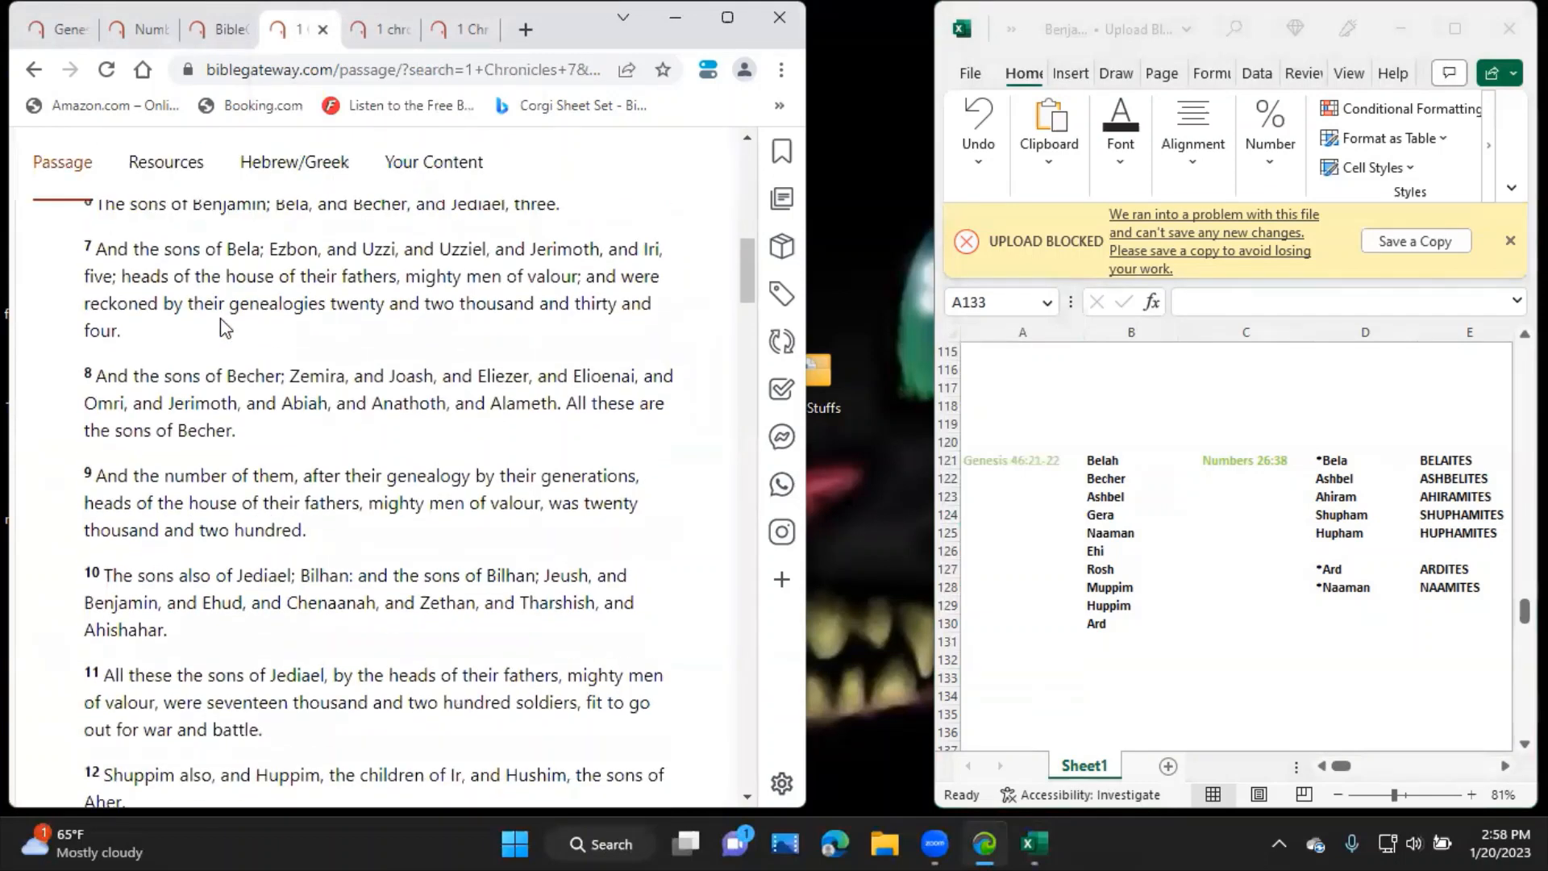
text(1 C)
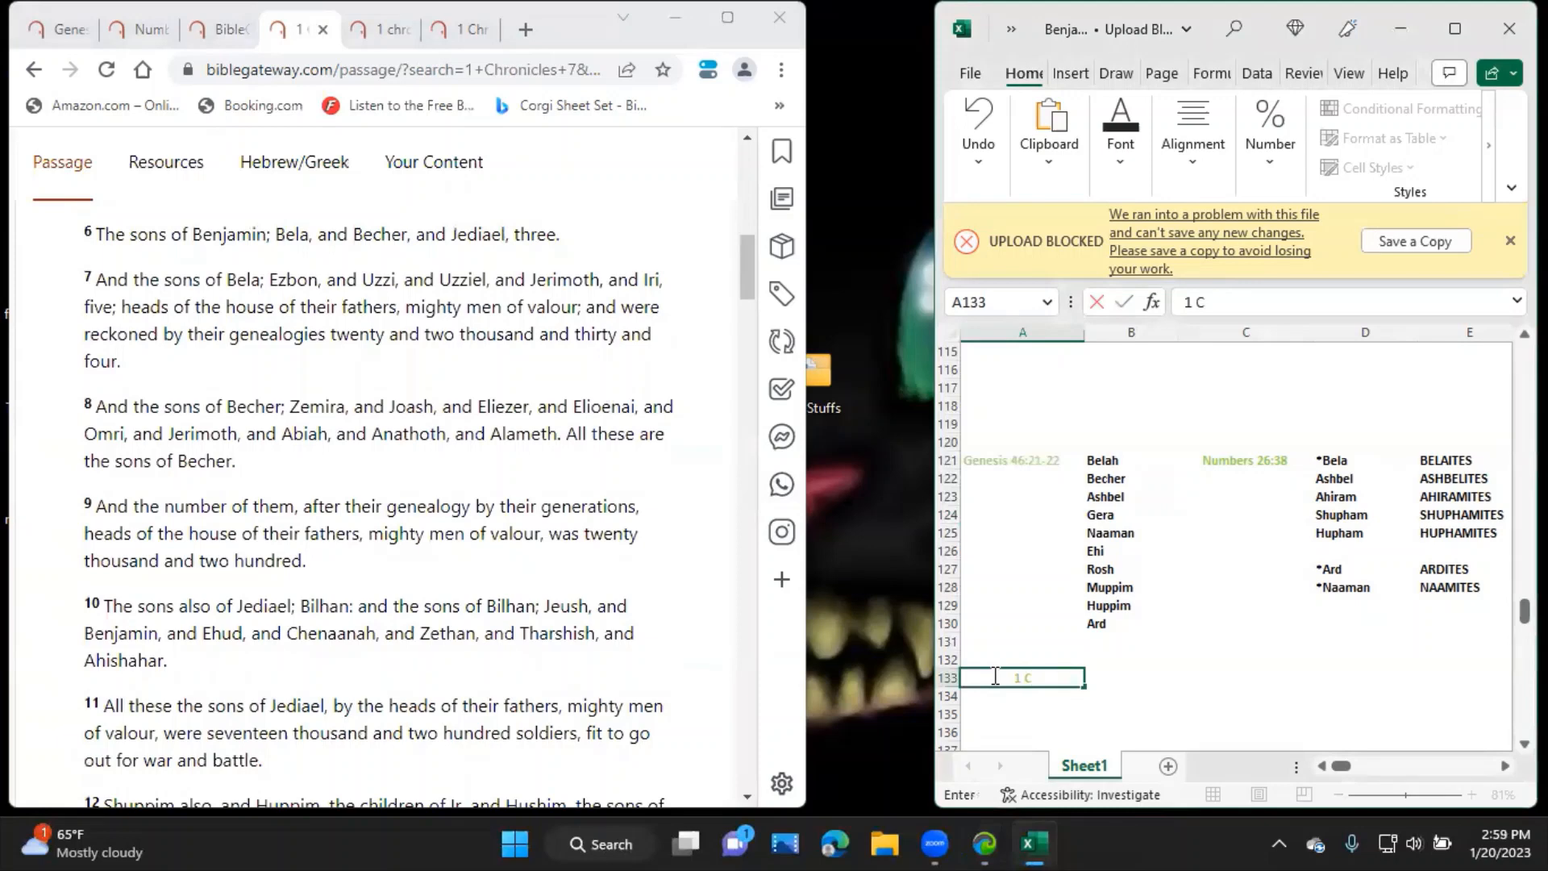
text(hronicles)
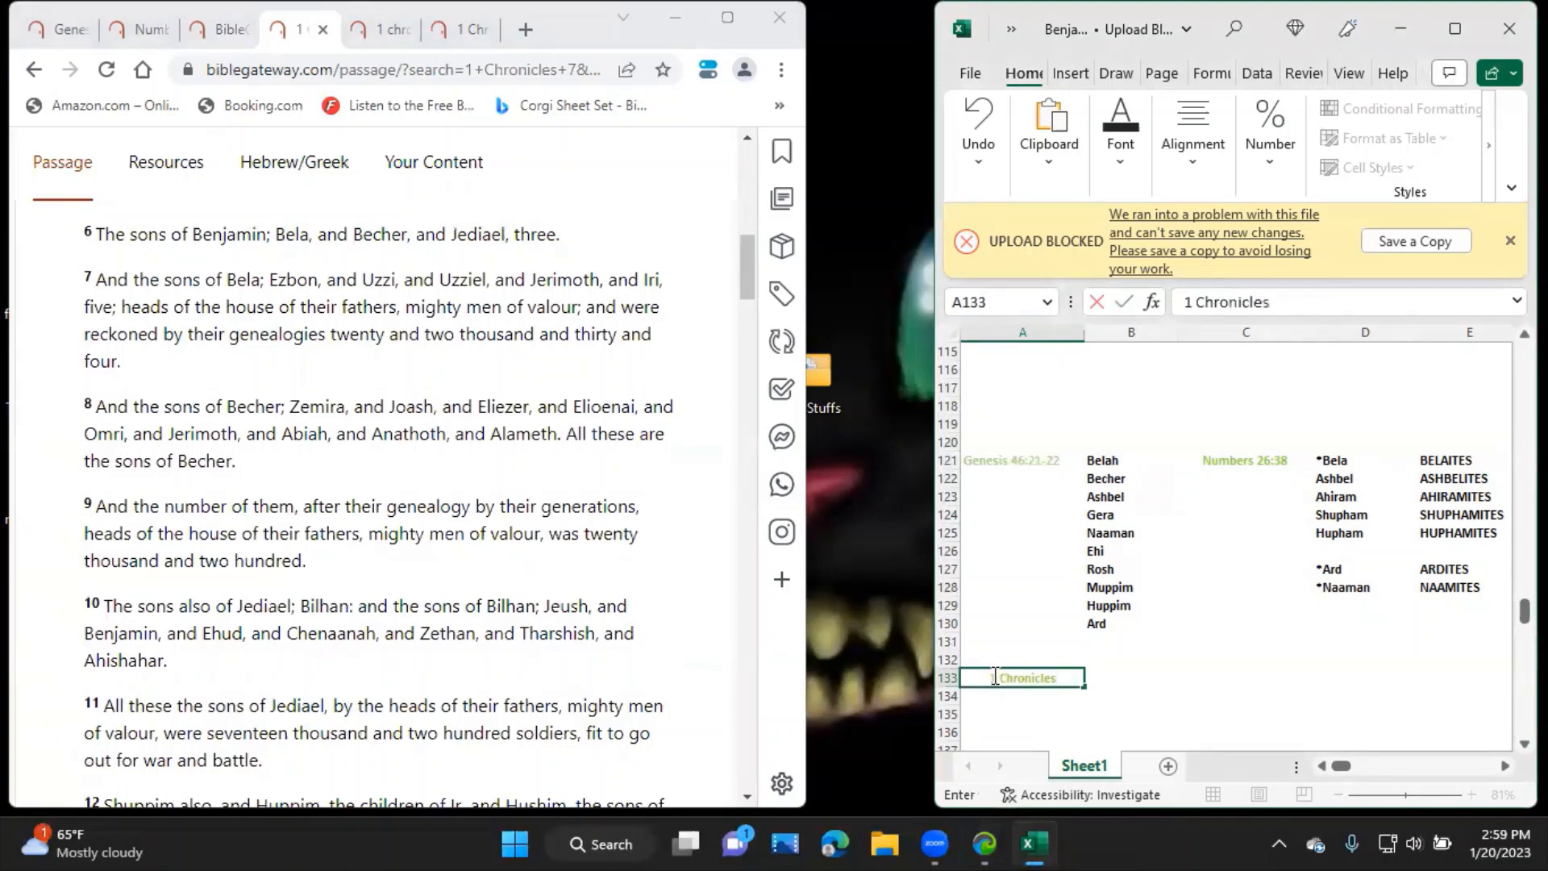
text(7:)
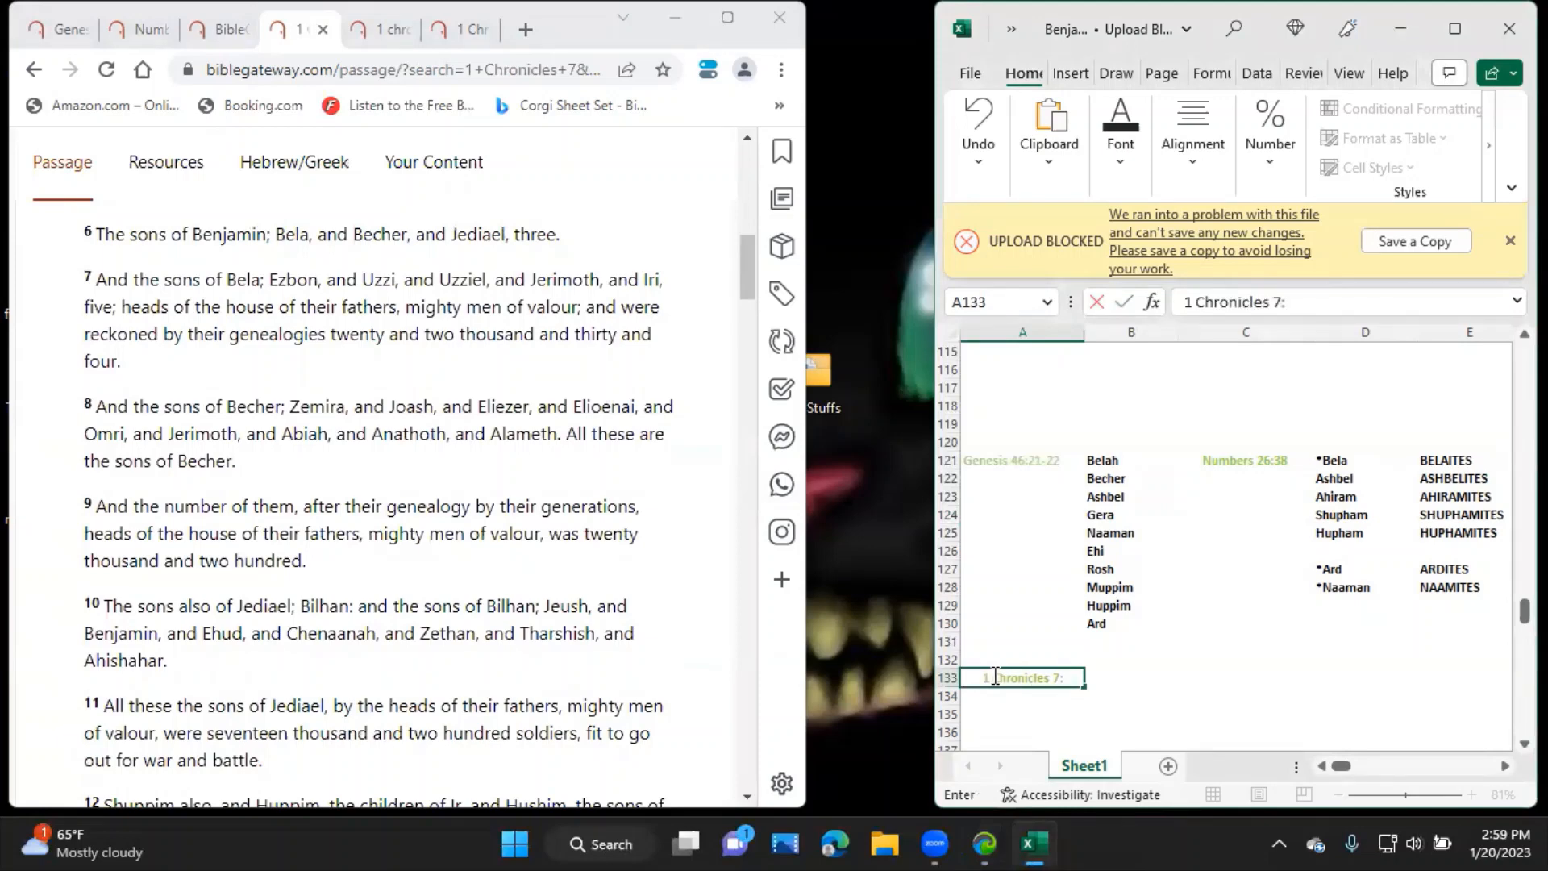
click(139, 29)
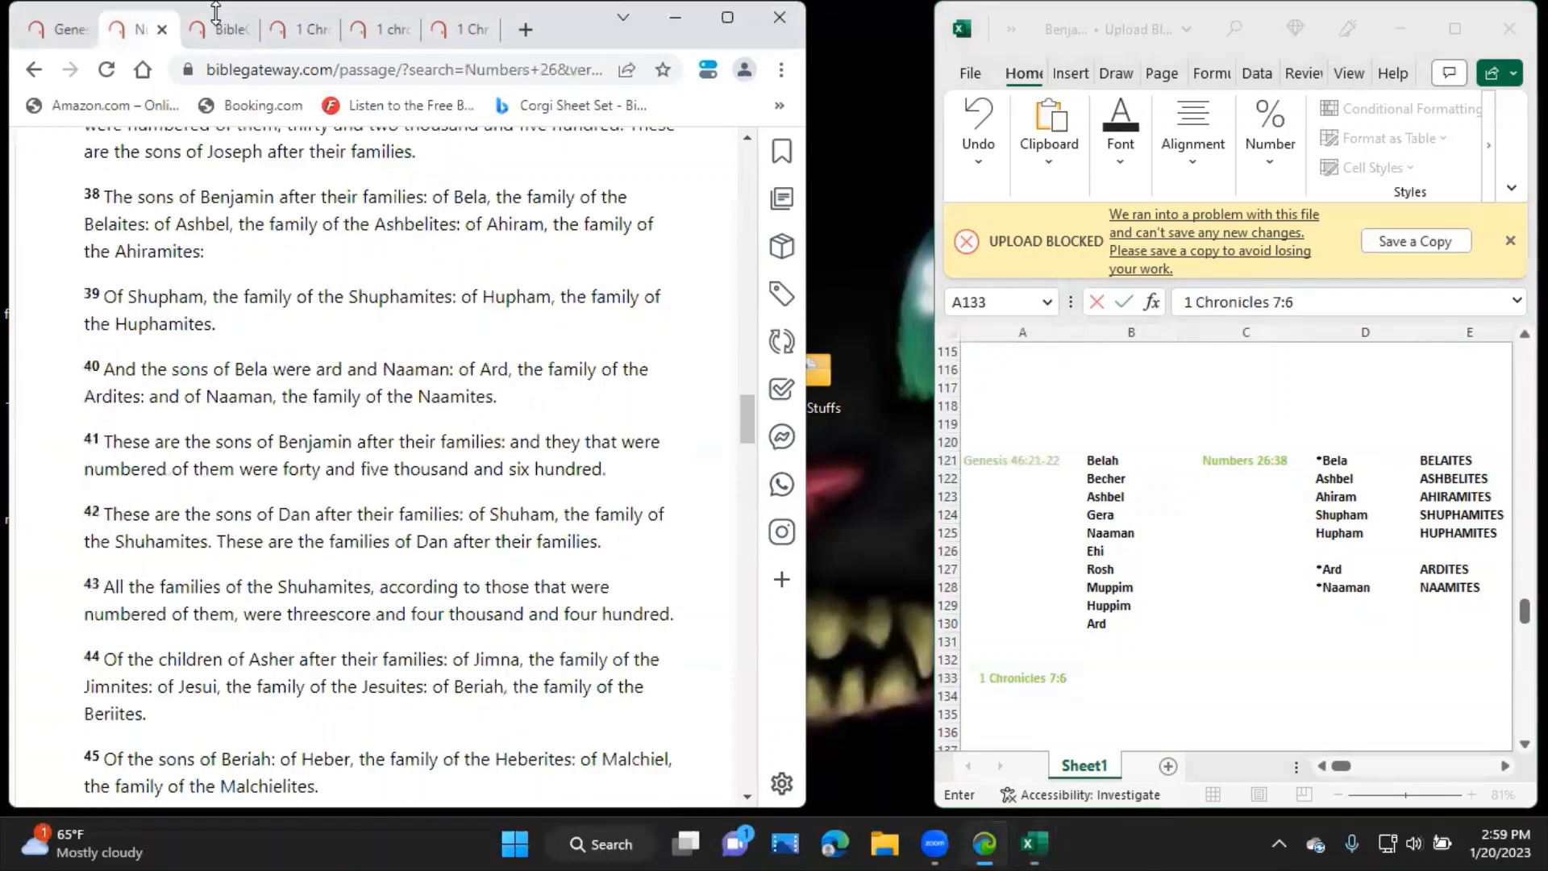
mouse_move(1277, 474)
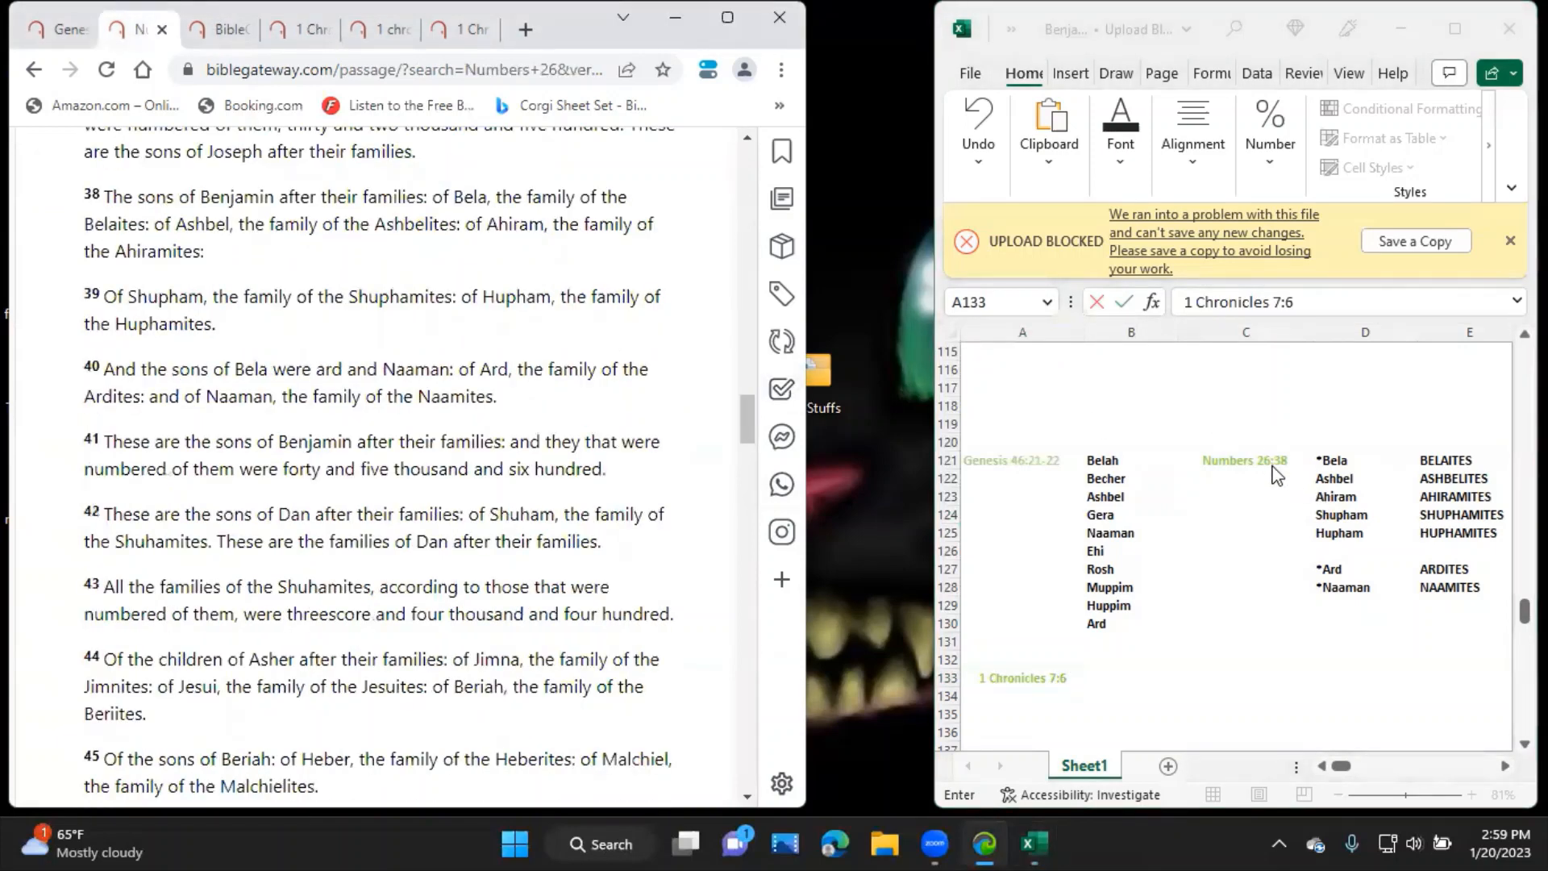
click(1244, 459)
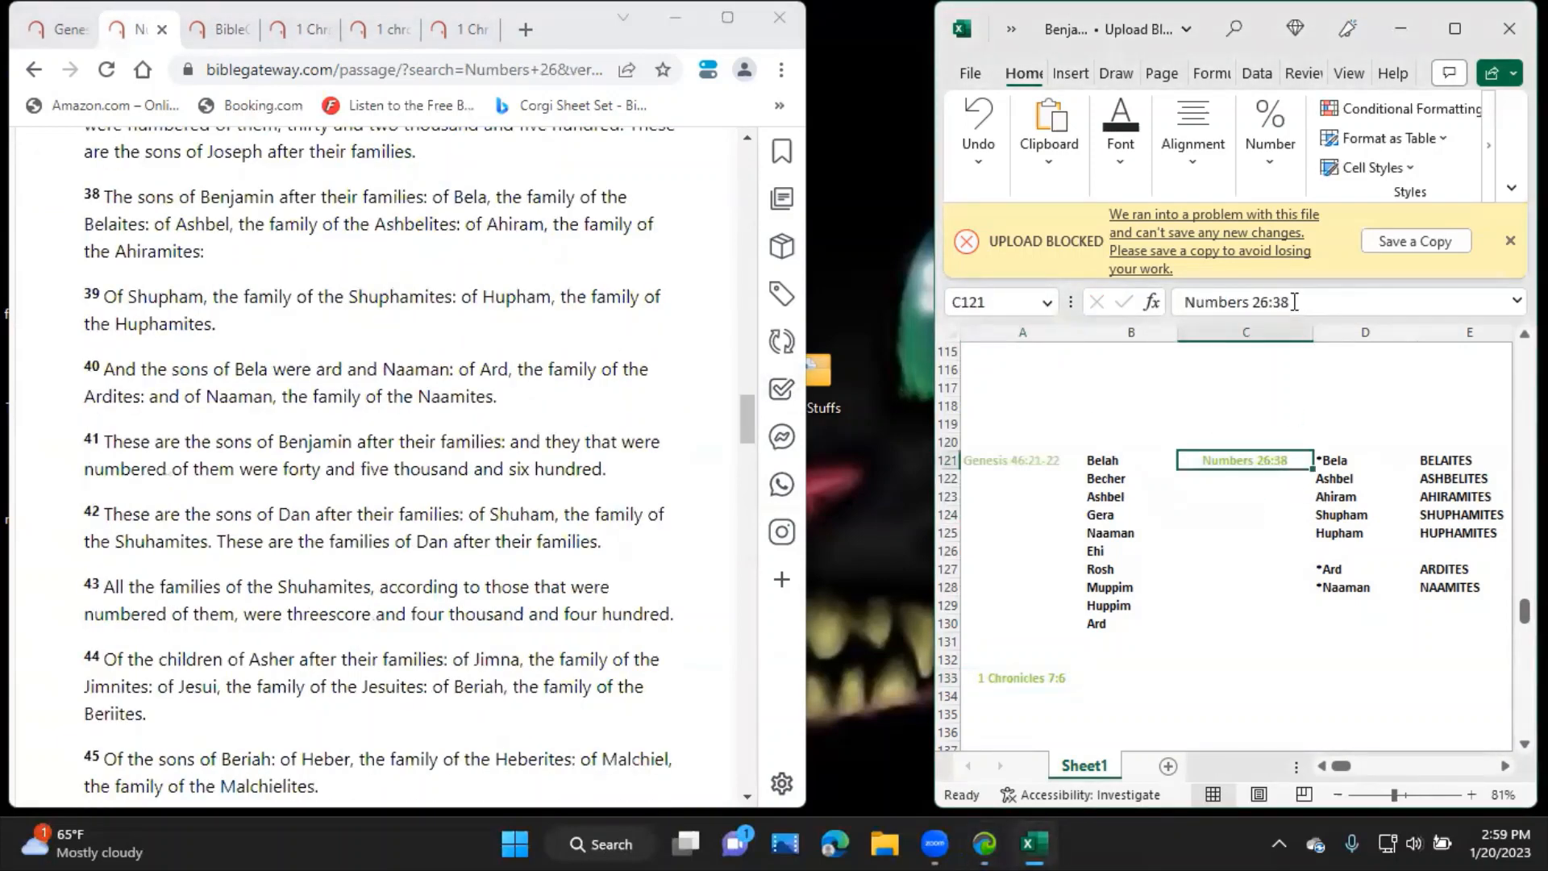
double_click(1245, 460)
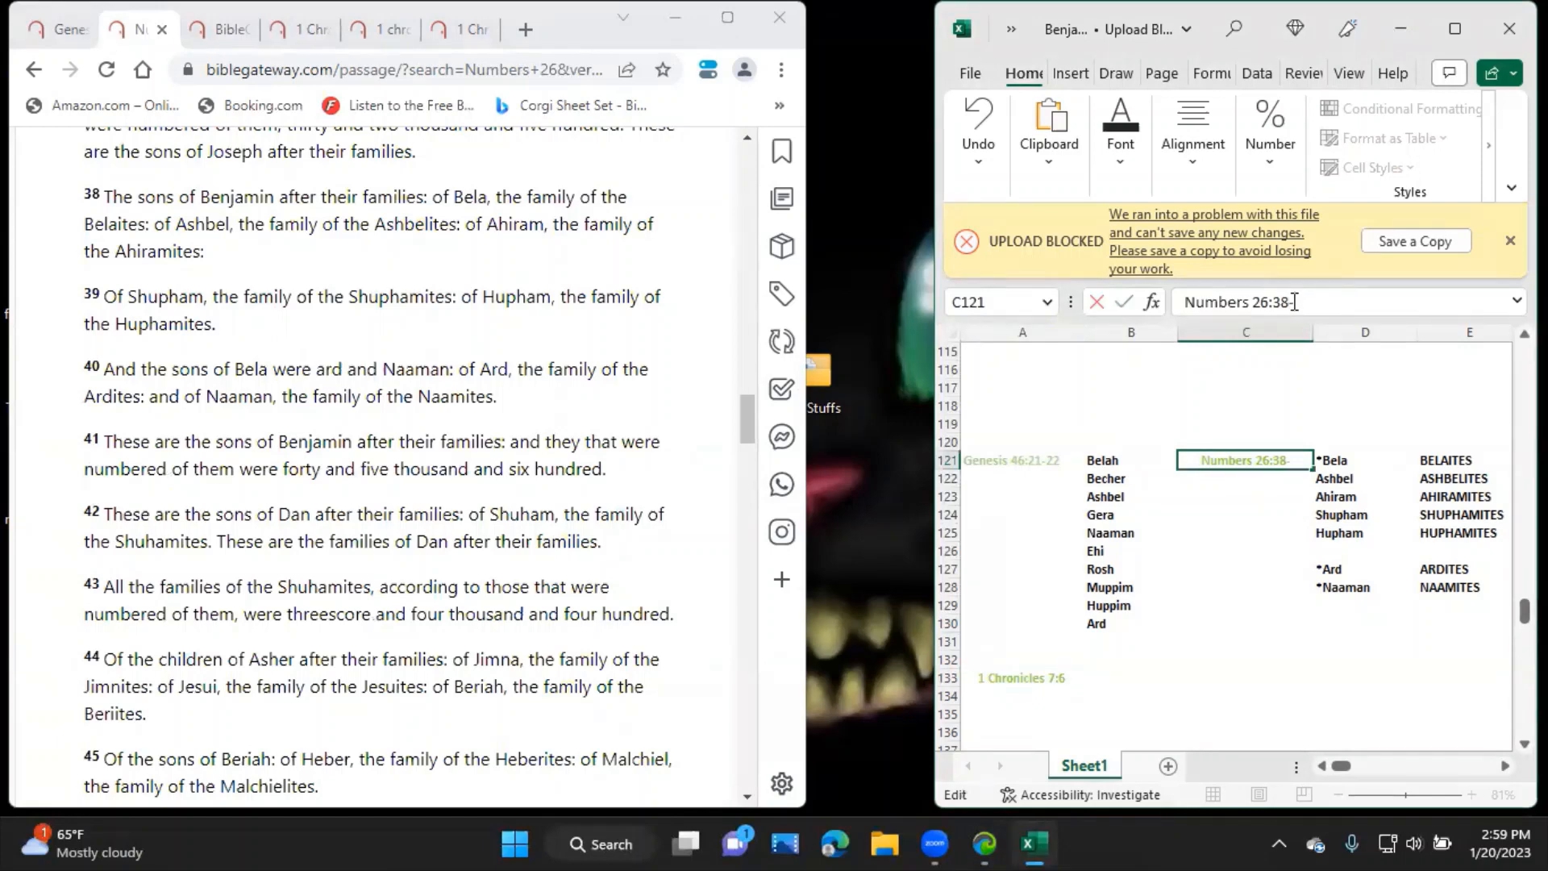
text(-41)
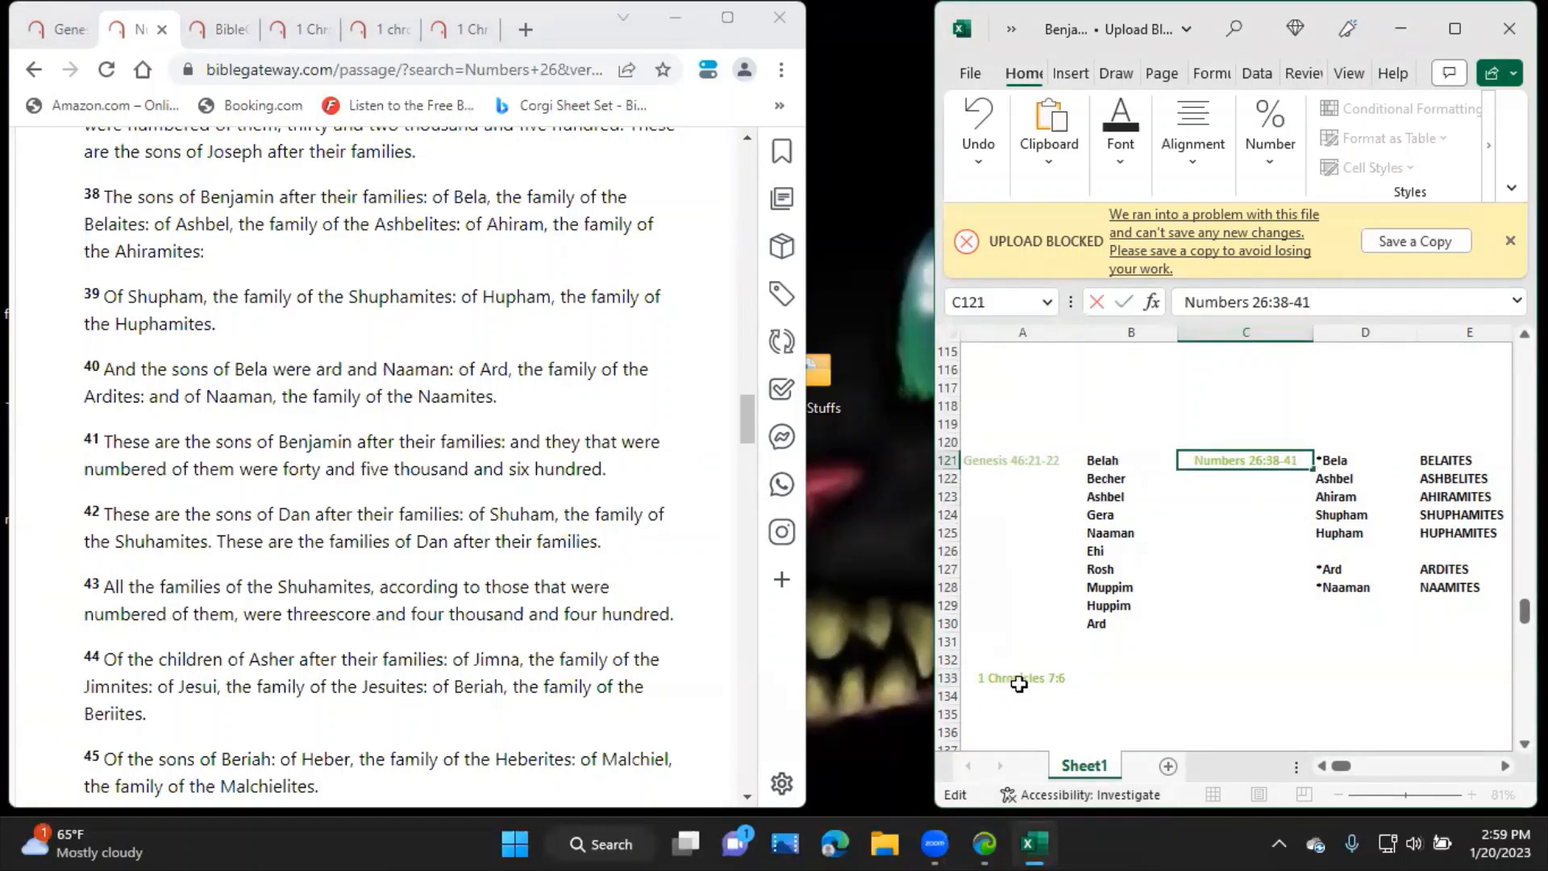
click(1021, 679)
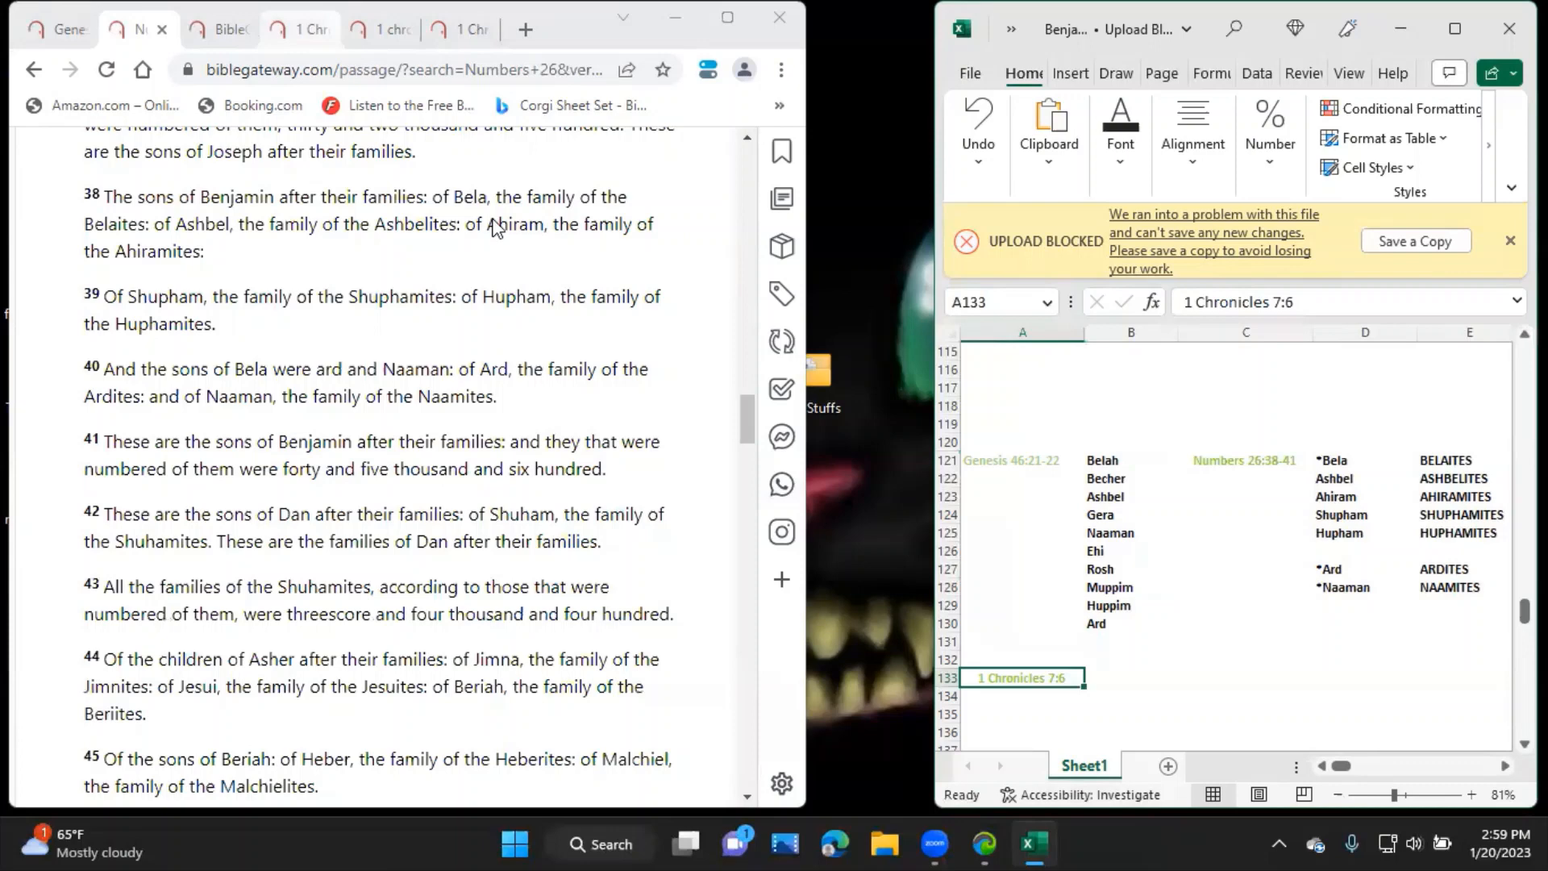
Enter 1 Chronicles 7:6-12 as the A133 reference.
click(292, 29)
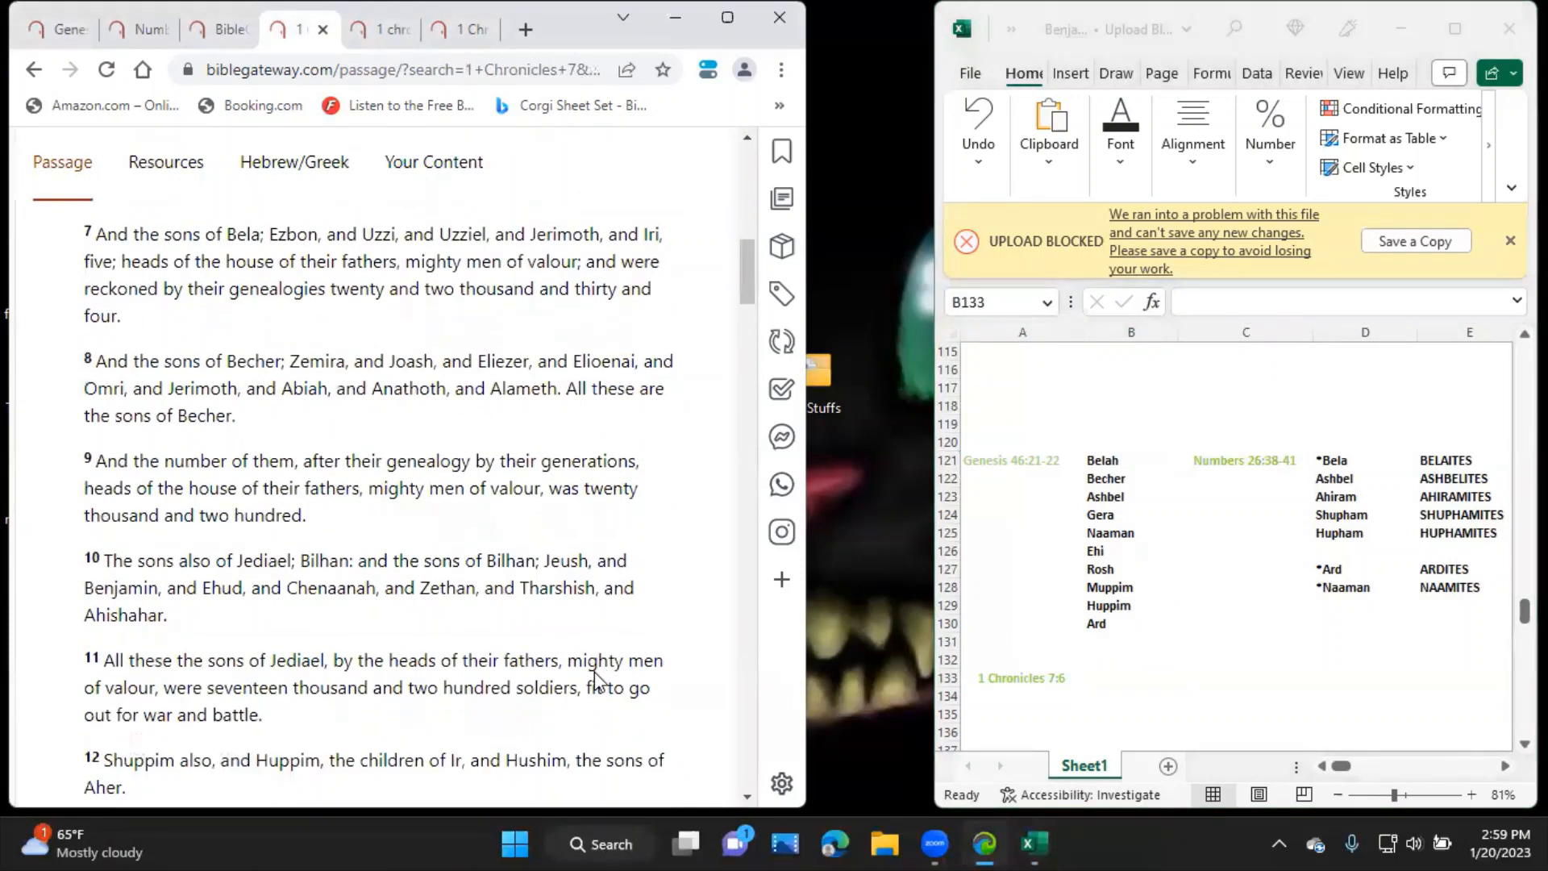
scroll(down, 3)
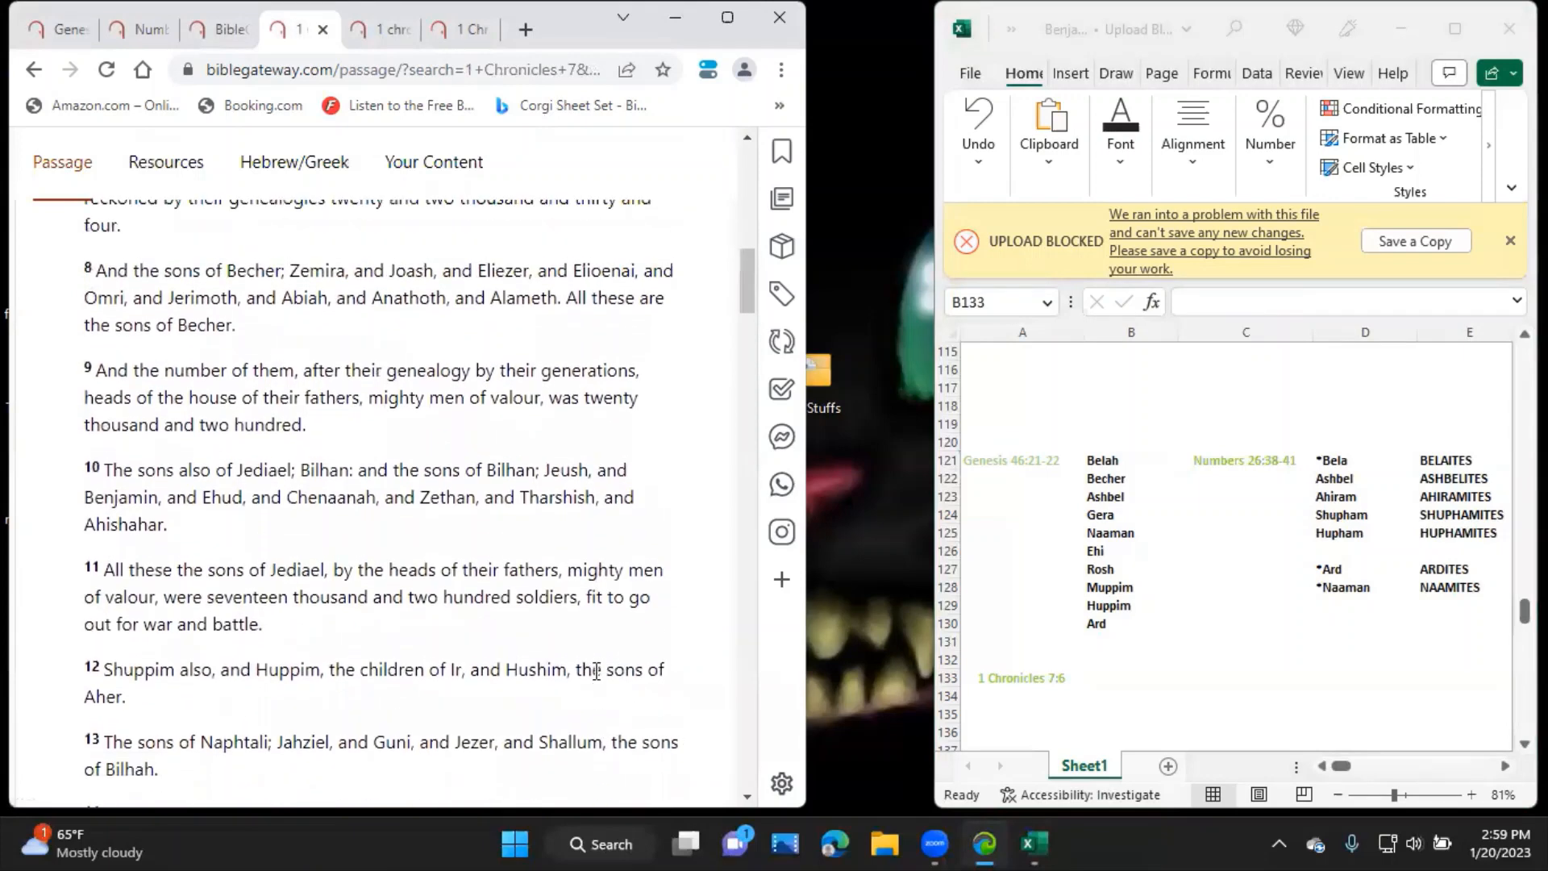
text(1 Chronicles 7:6-12)
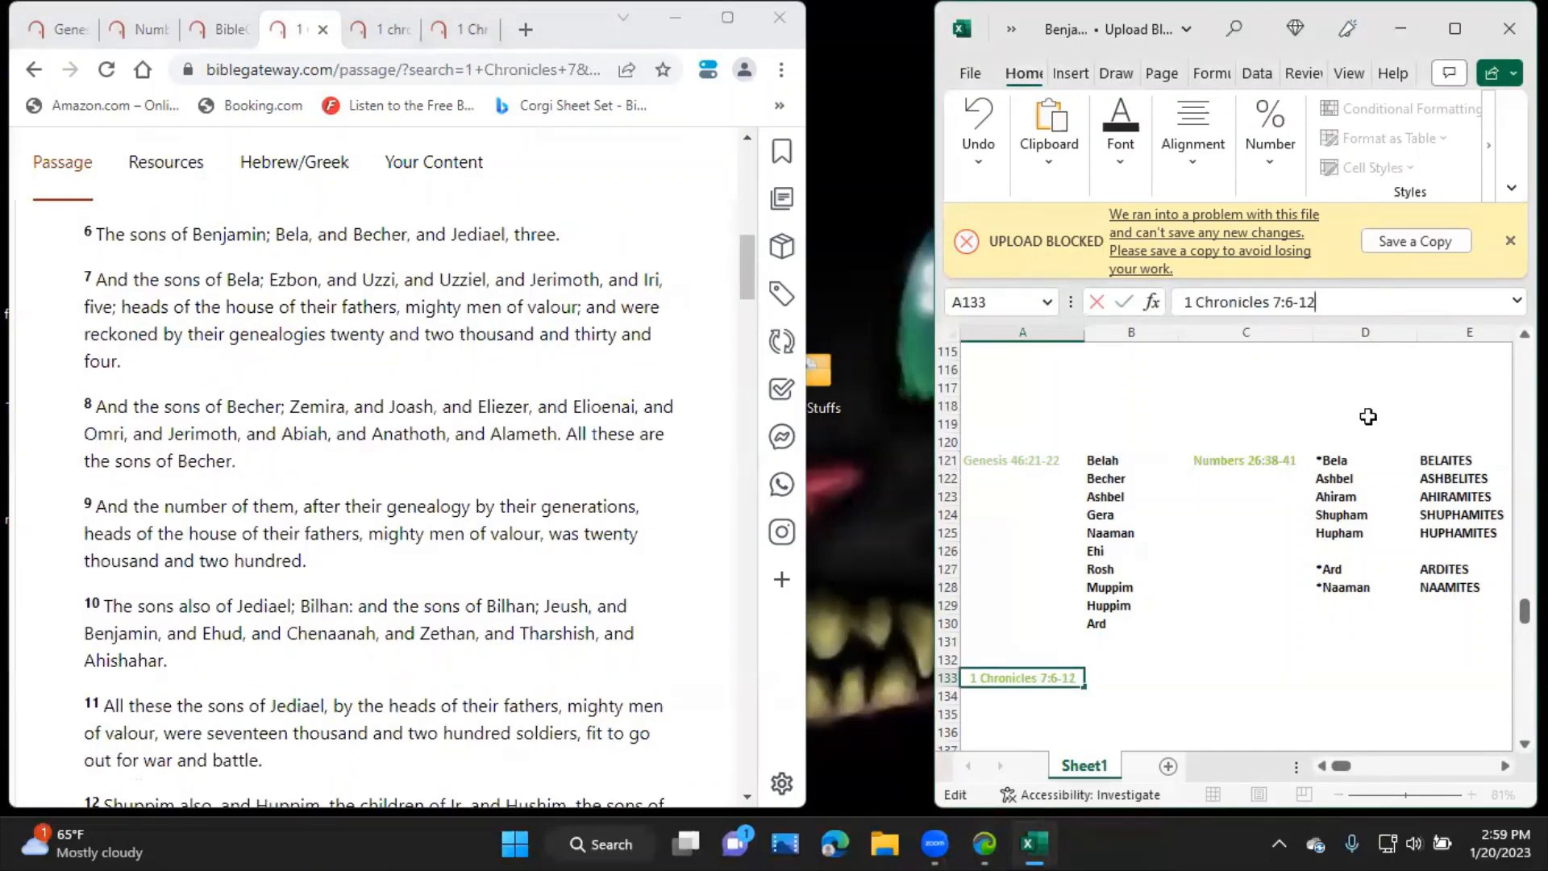
click(1130, 679)
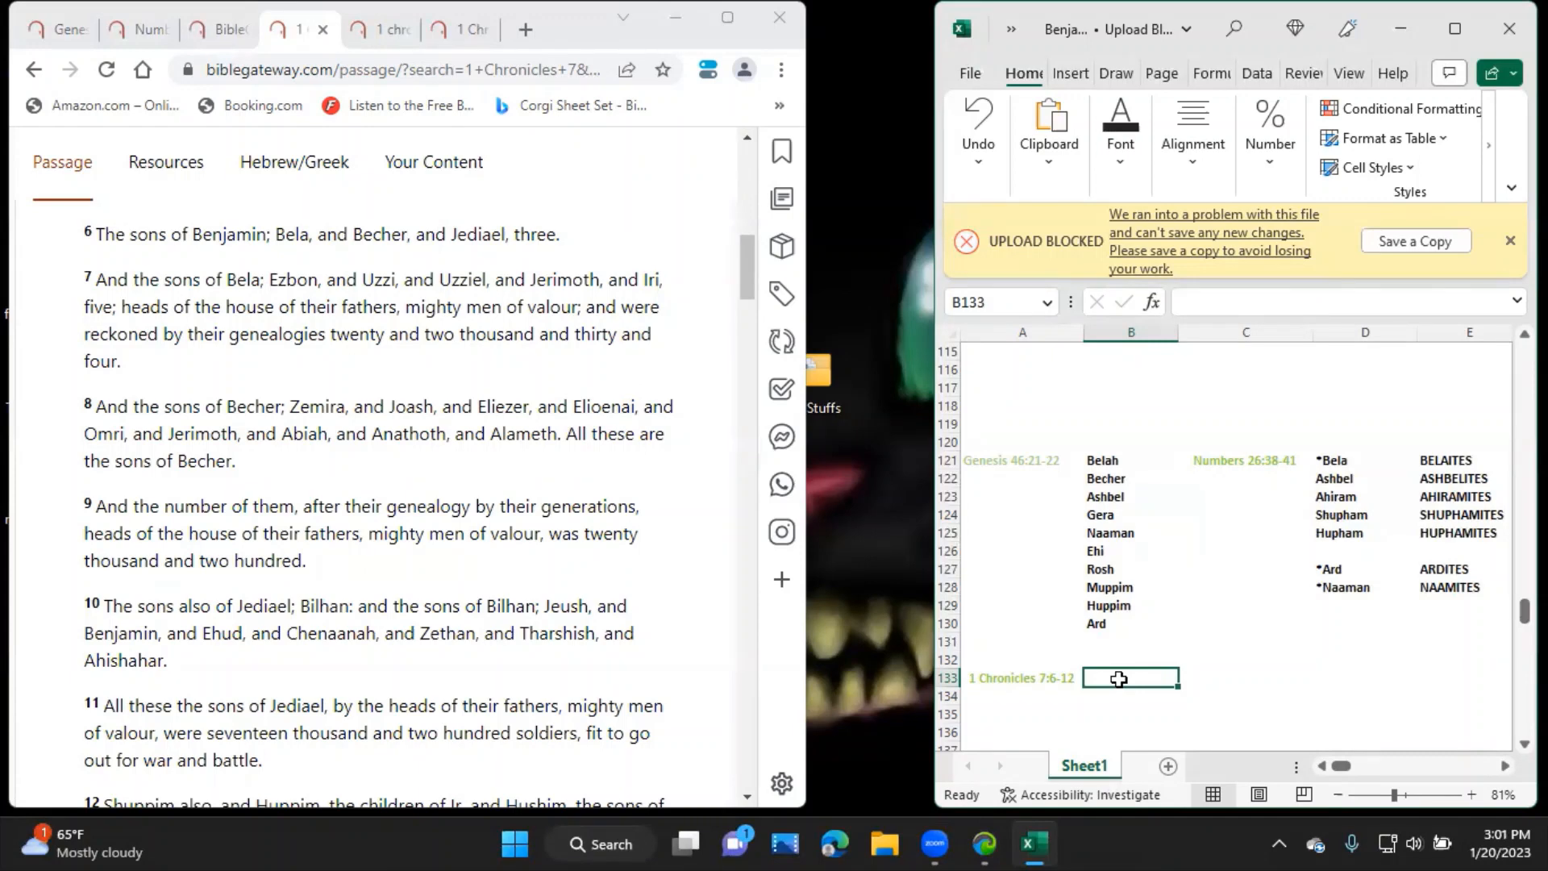
List Bela, Becher and Jediael under 1 Chronicles 7:6-12, marking Bela with an asterisk.
text(Bela)
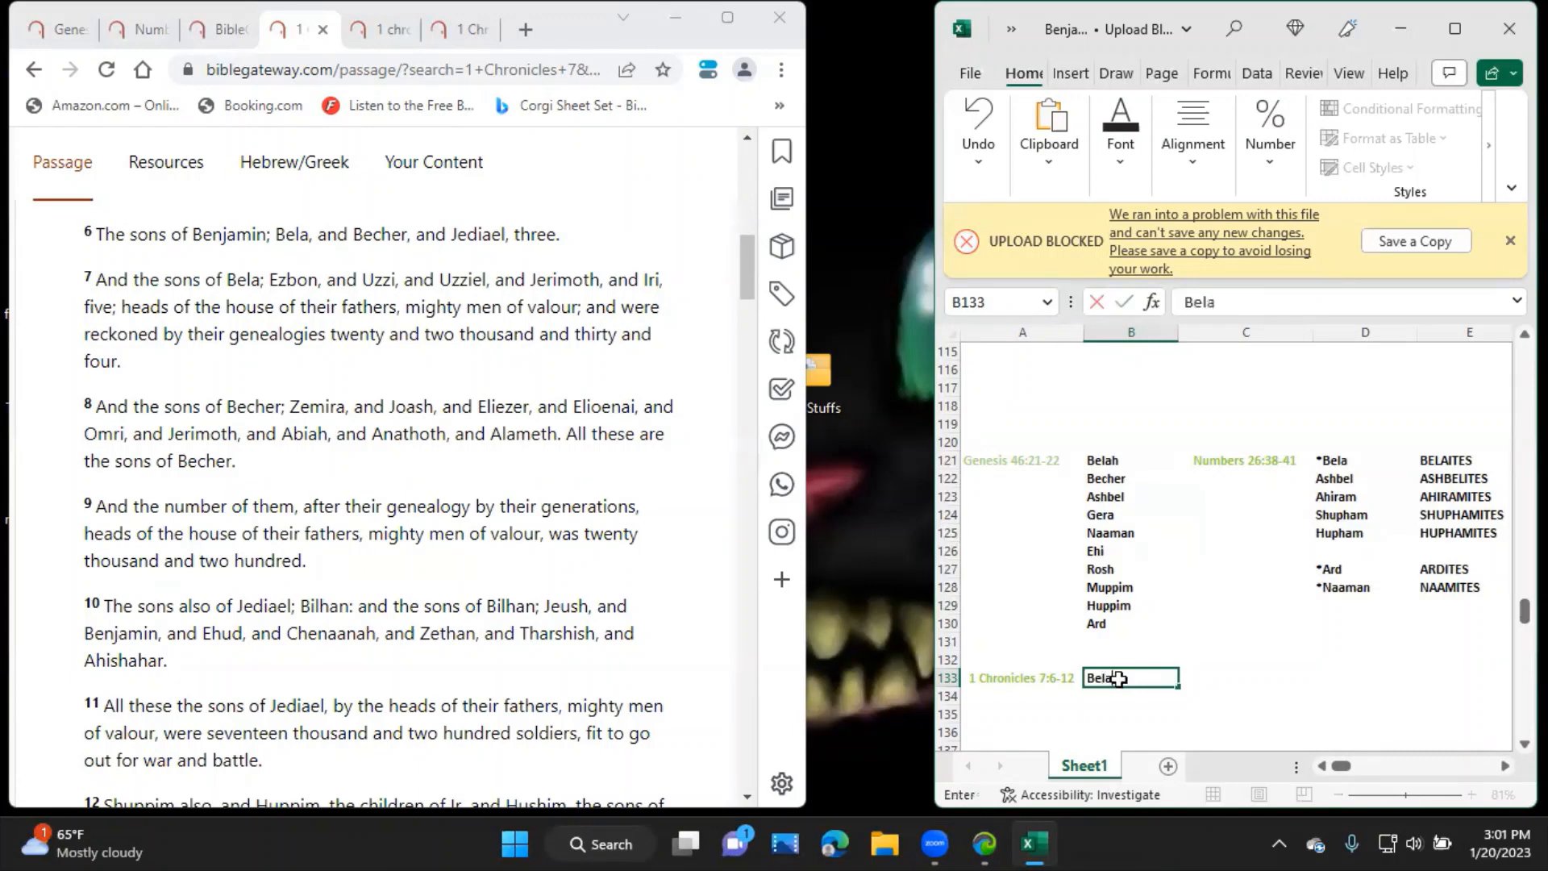
key(enter)
text(Becher)
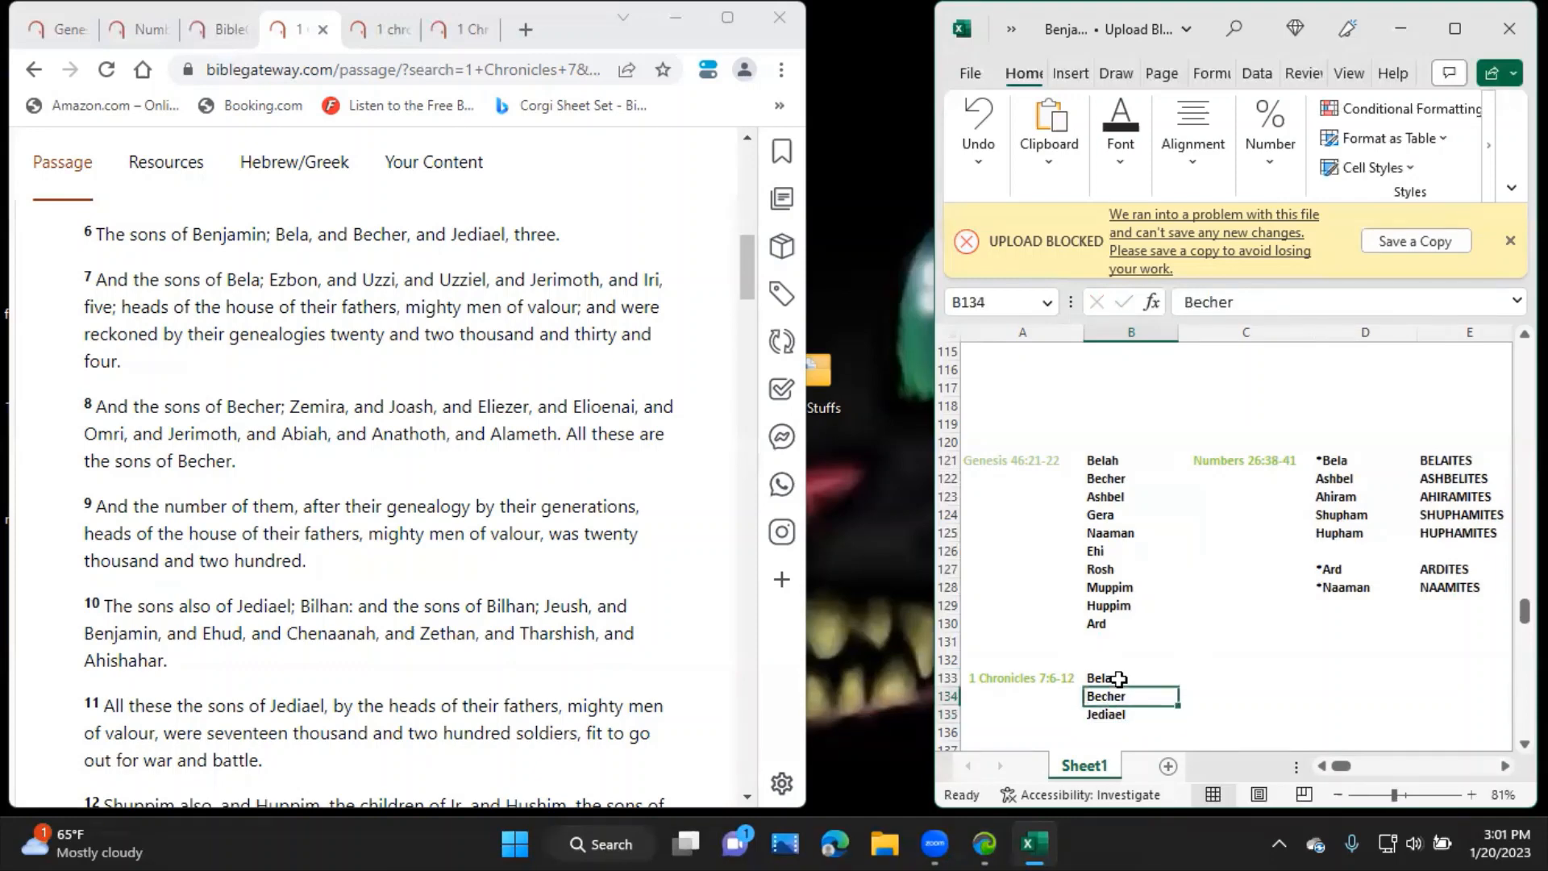
click(1129, 622)
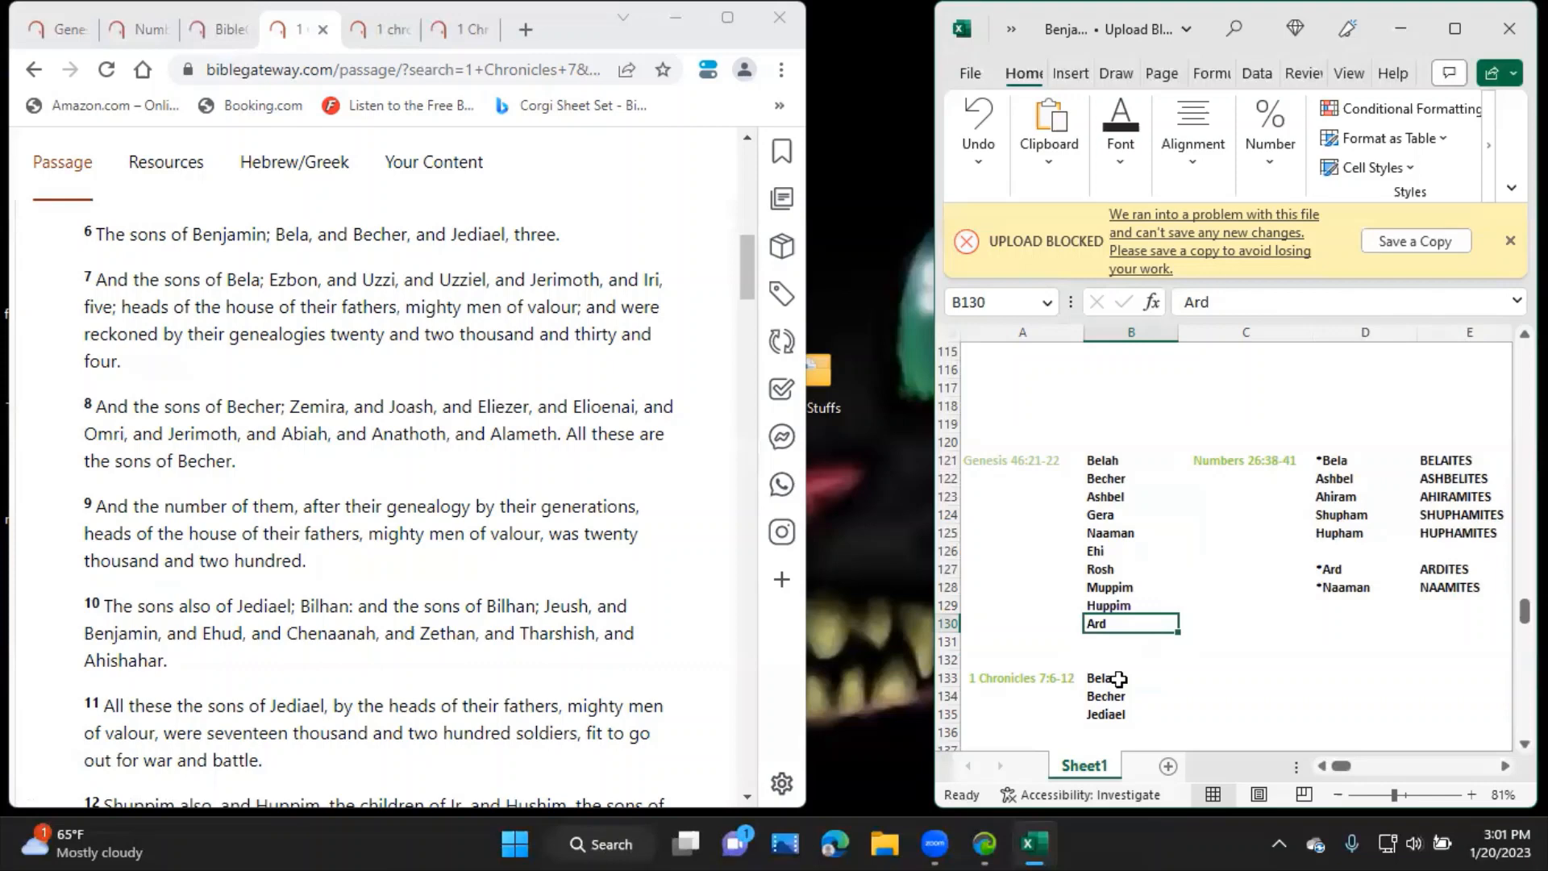
click(1131, 697)
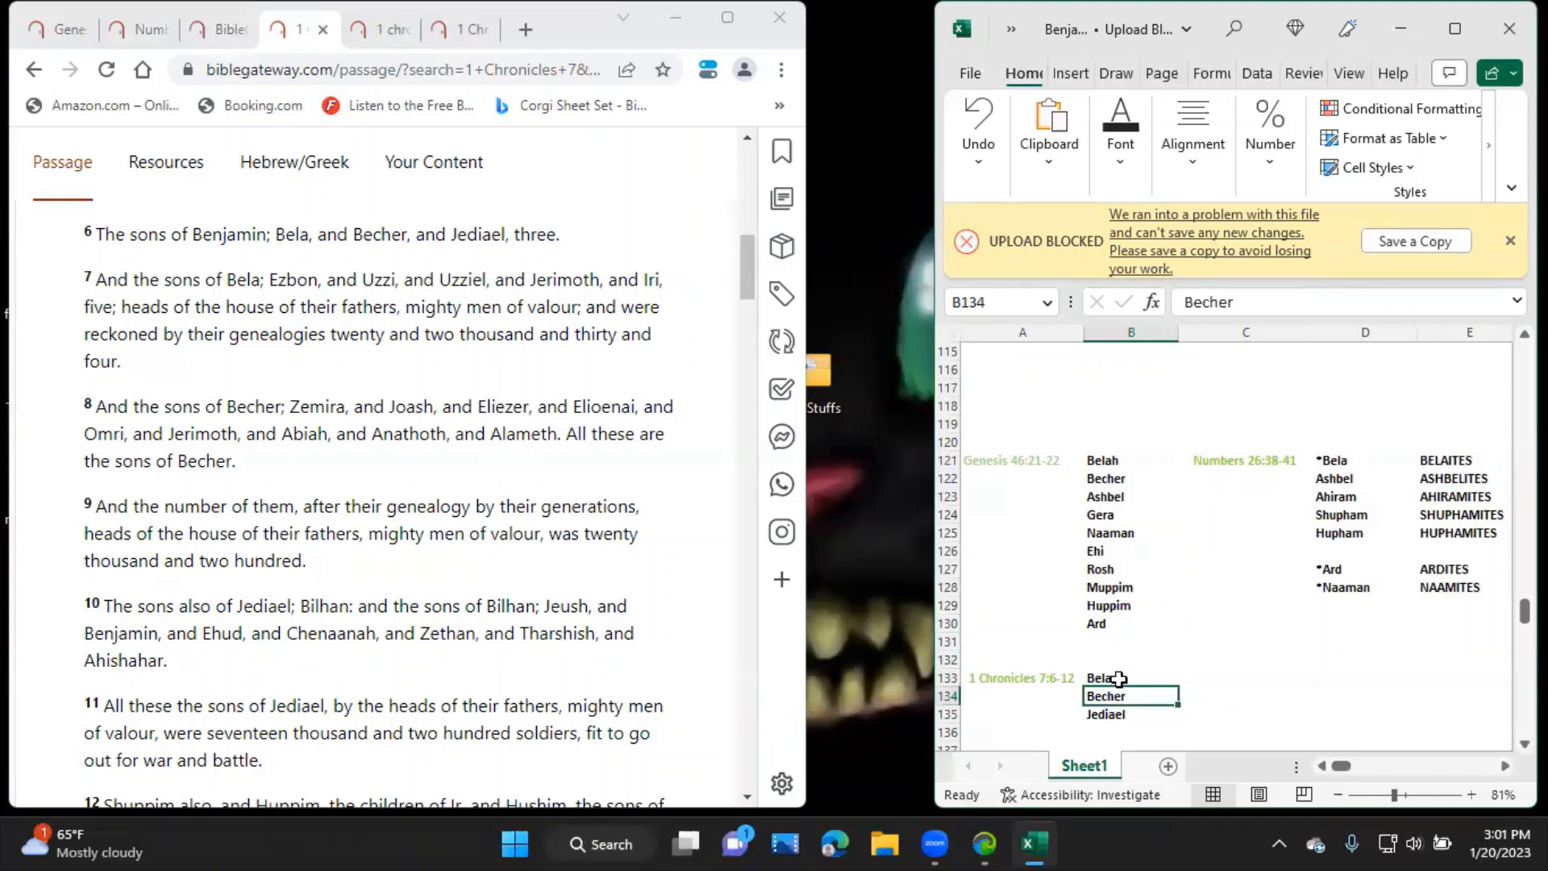
click(1130, 679)
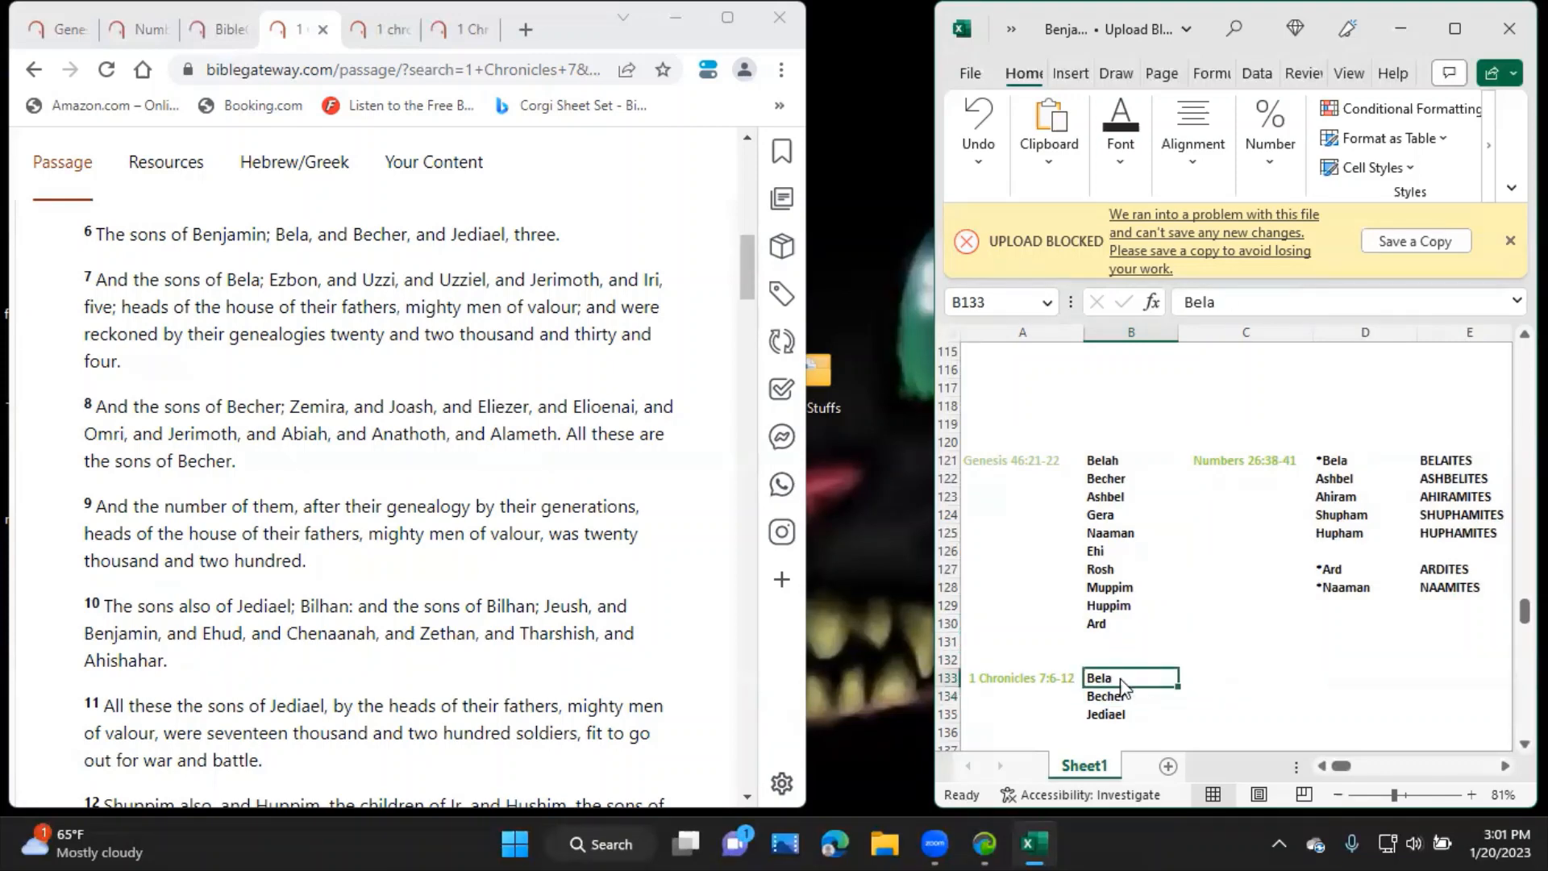
text(*B)
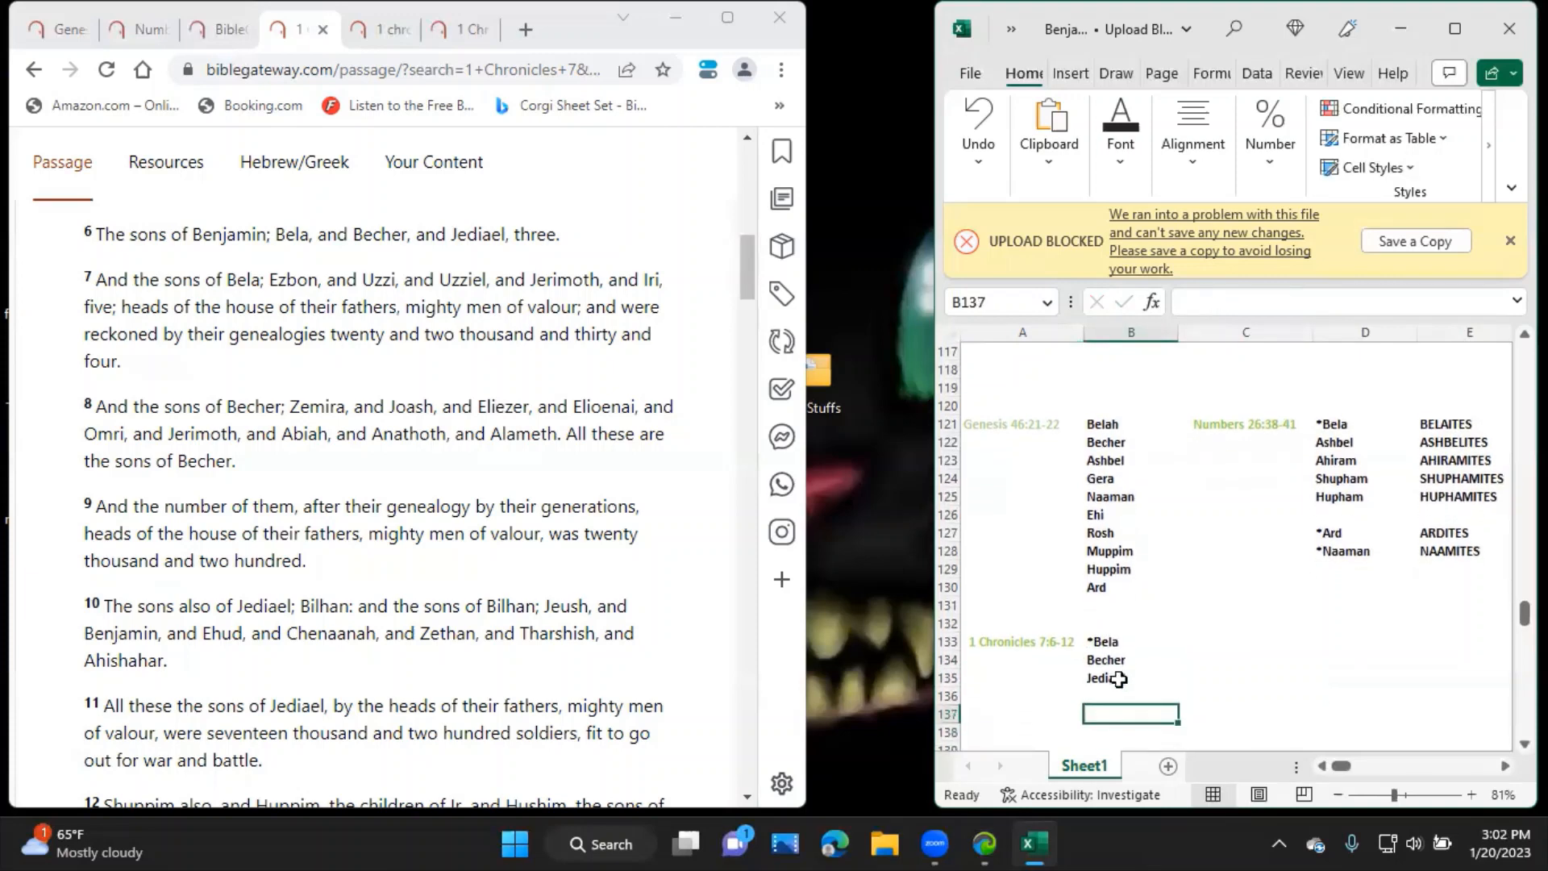
text(*)
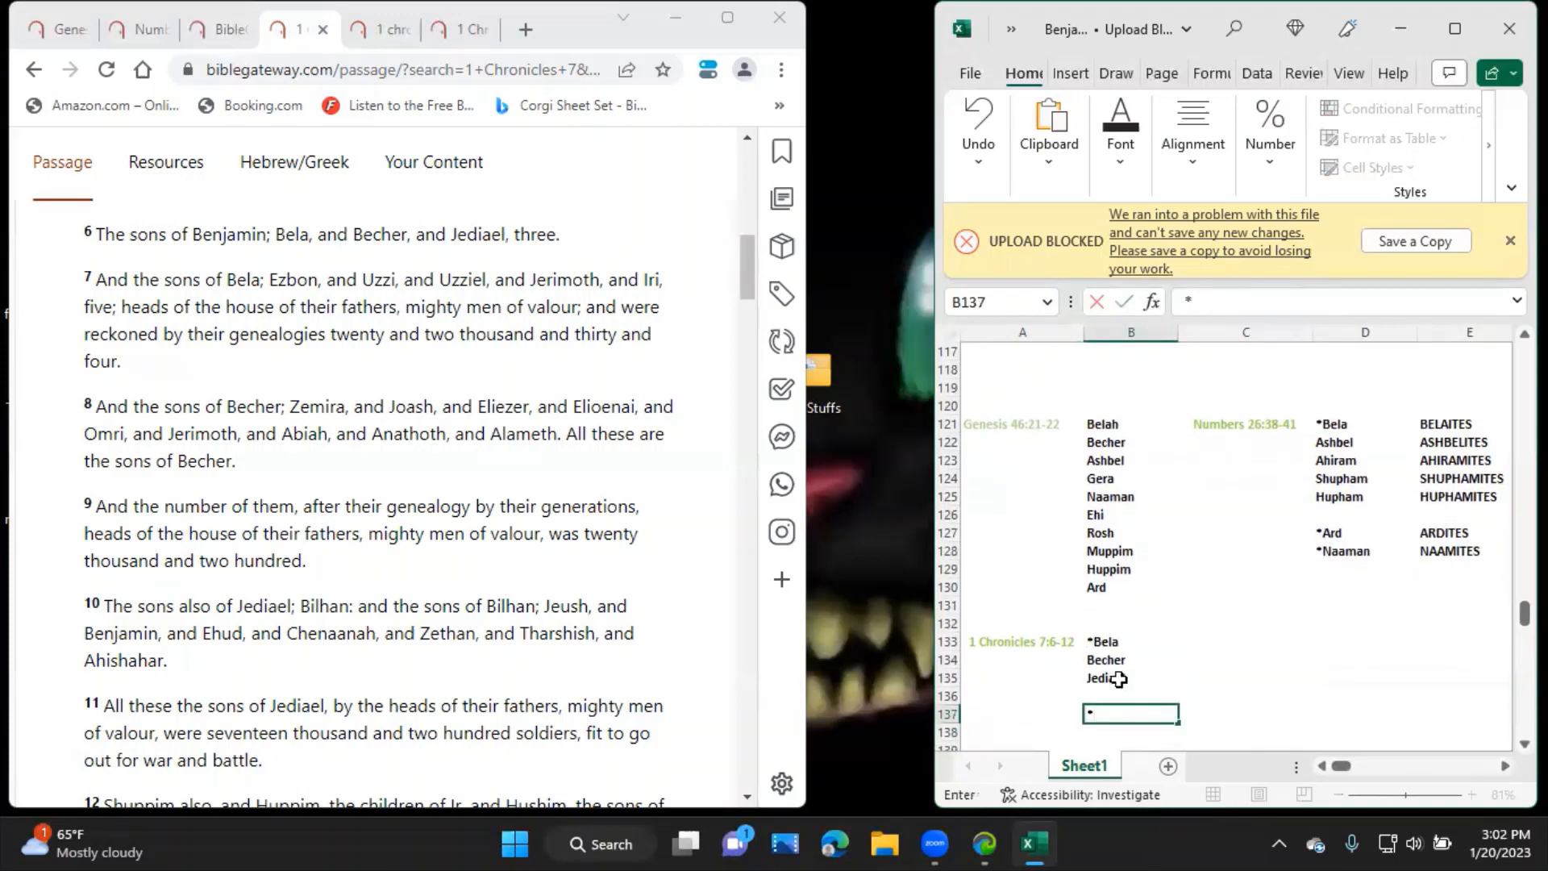
List Bela's sons *Ezbon, *Uzzi, *Uzziel, *Jerimoth and *Iri in B137:B141.
text(*Ezbon)
click(1131, 732)
text(*U)
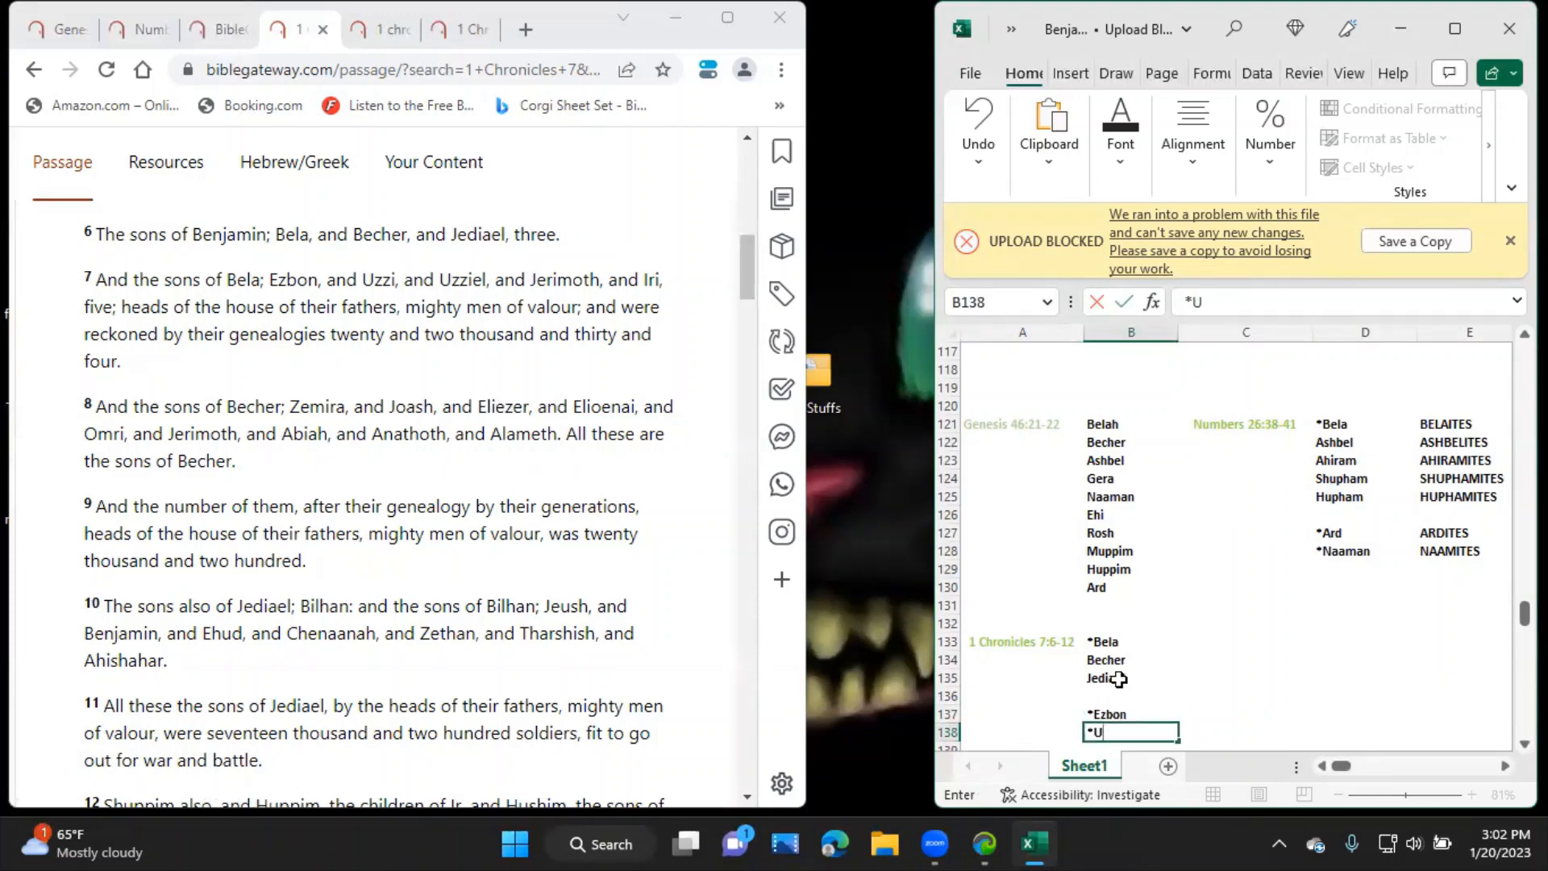
text(zzi)
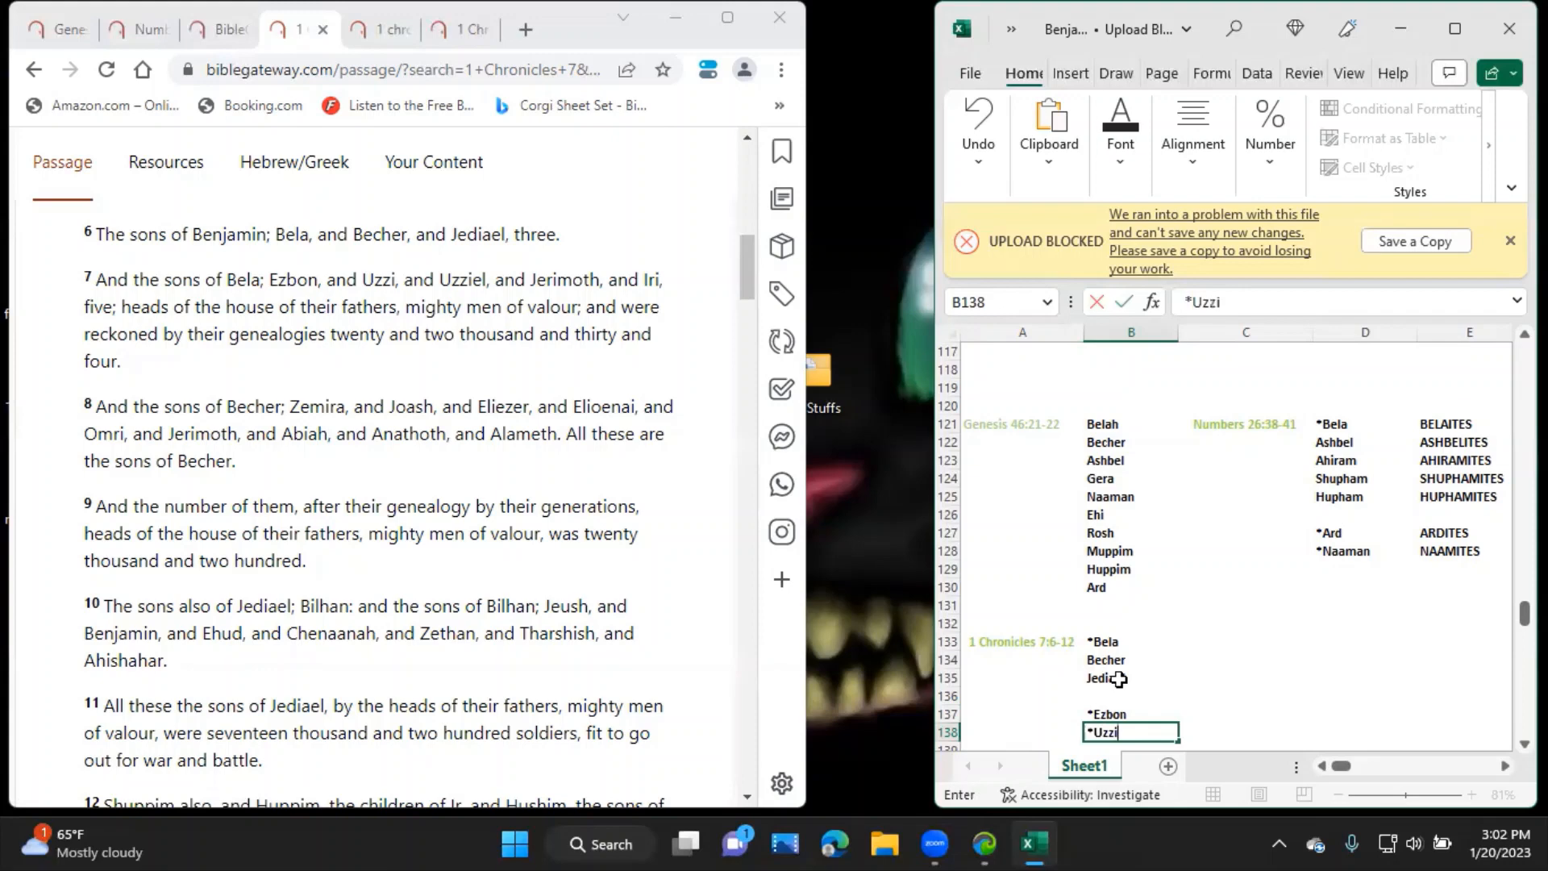
key(Return)
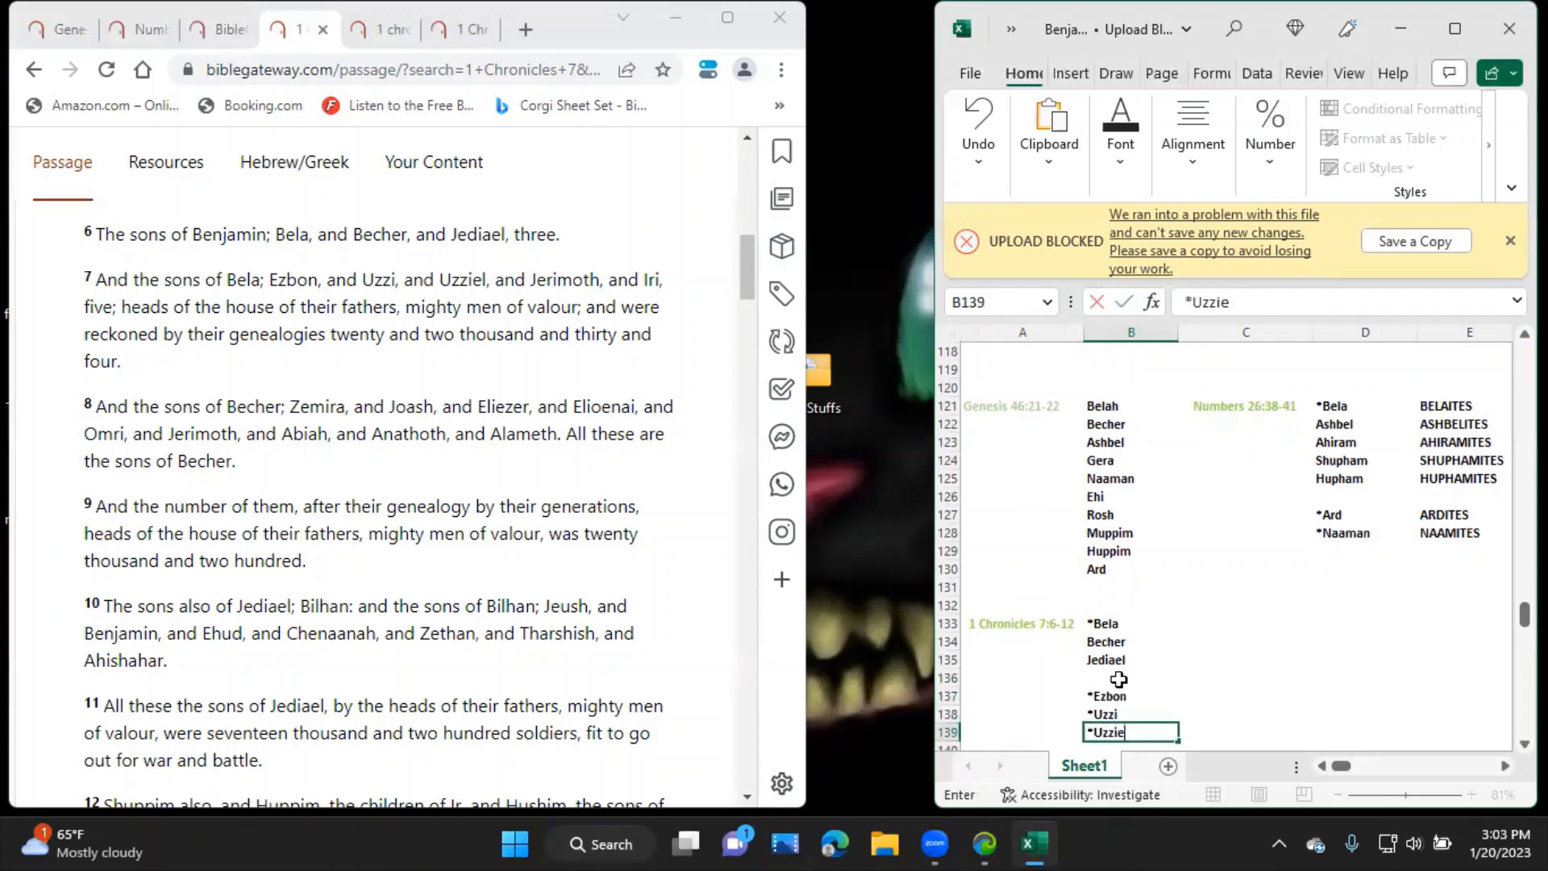
key(enter)
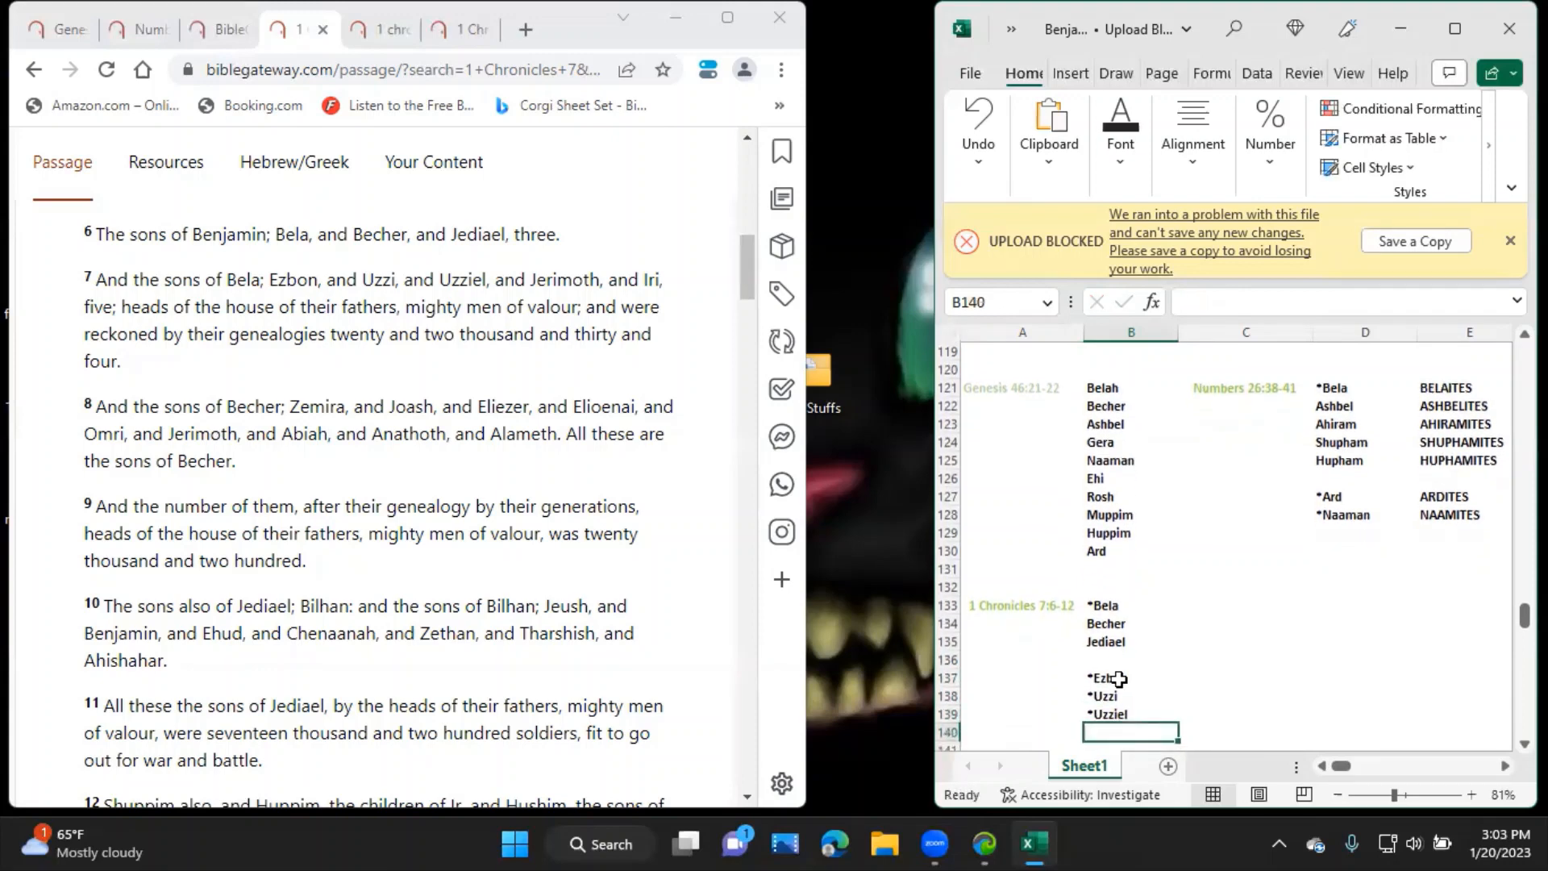
text(*Jerim)
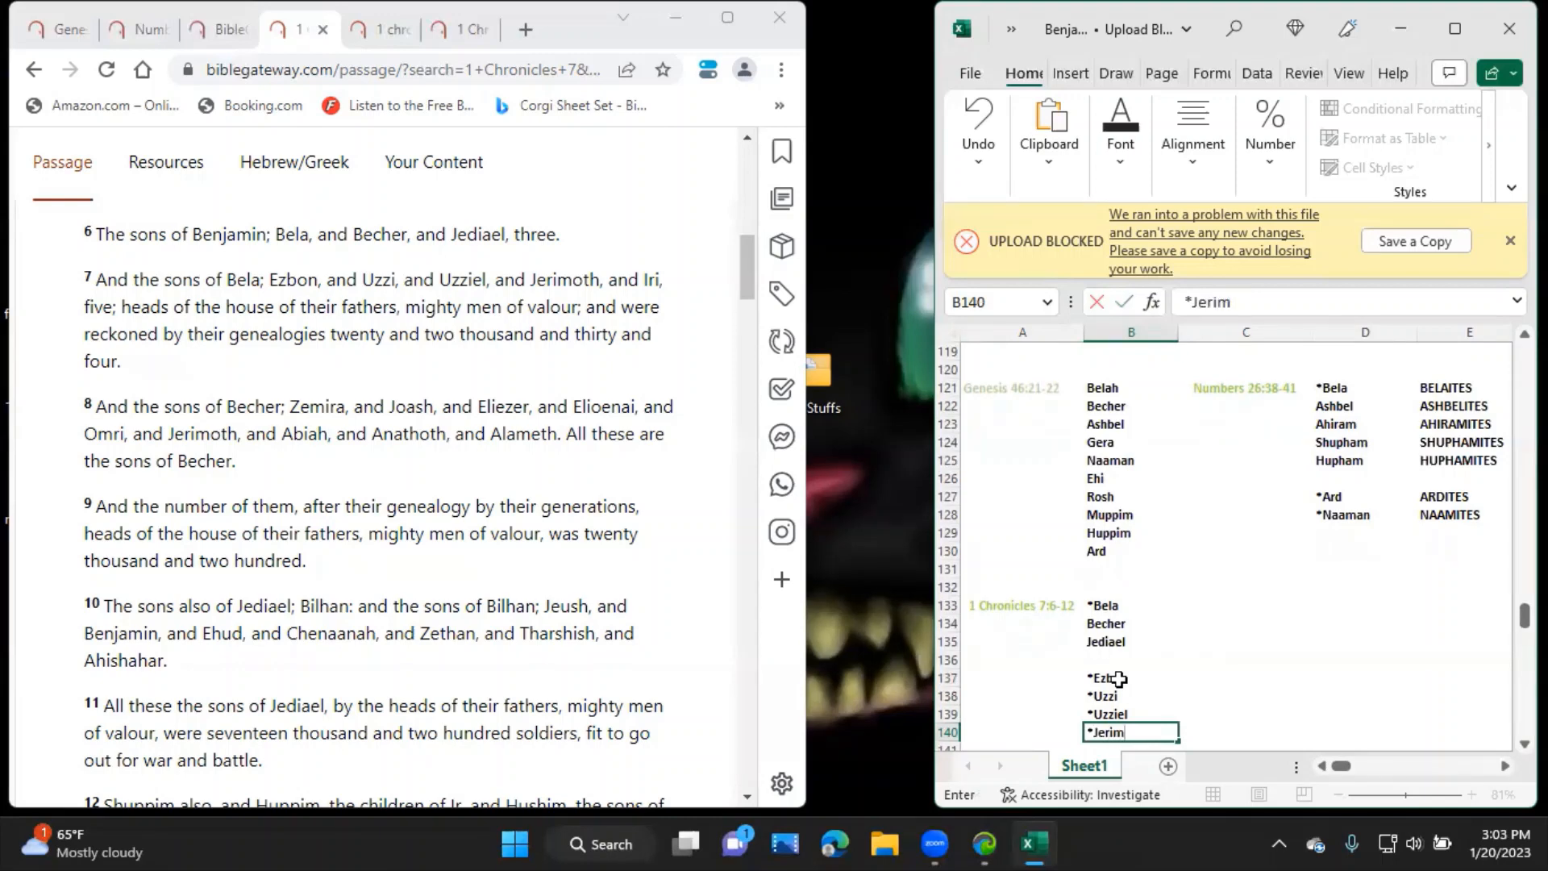
key(Return)
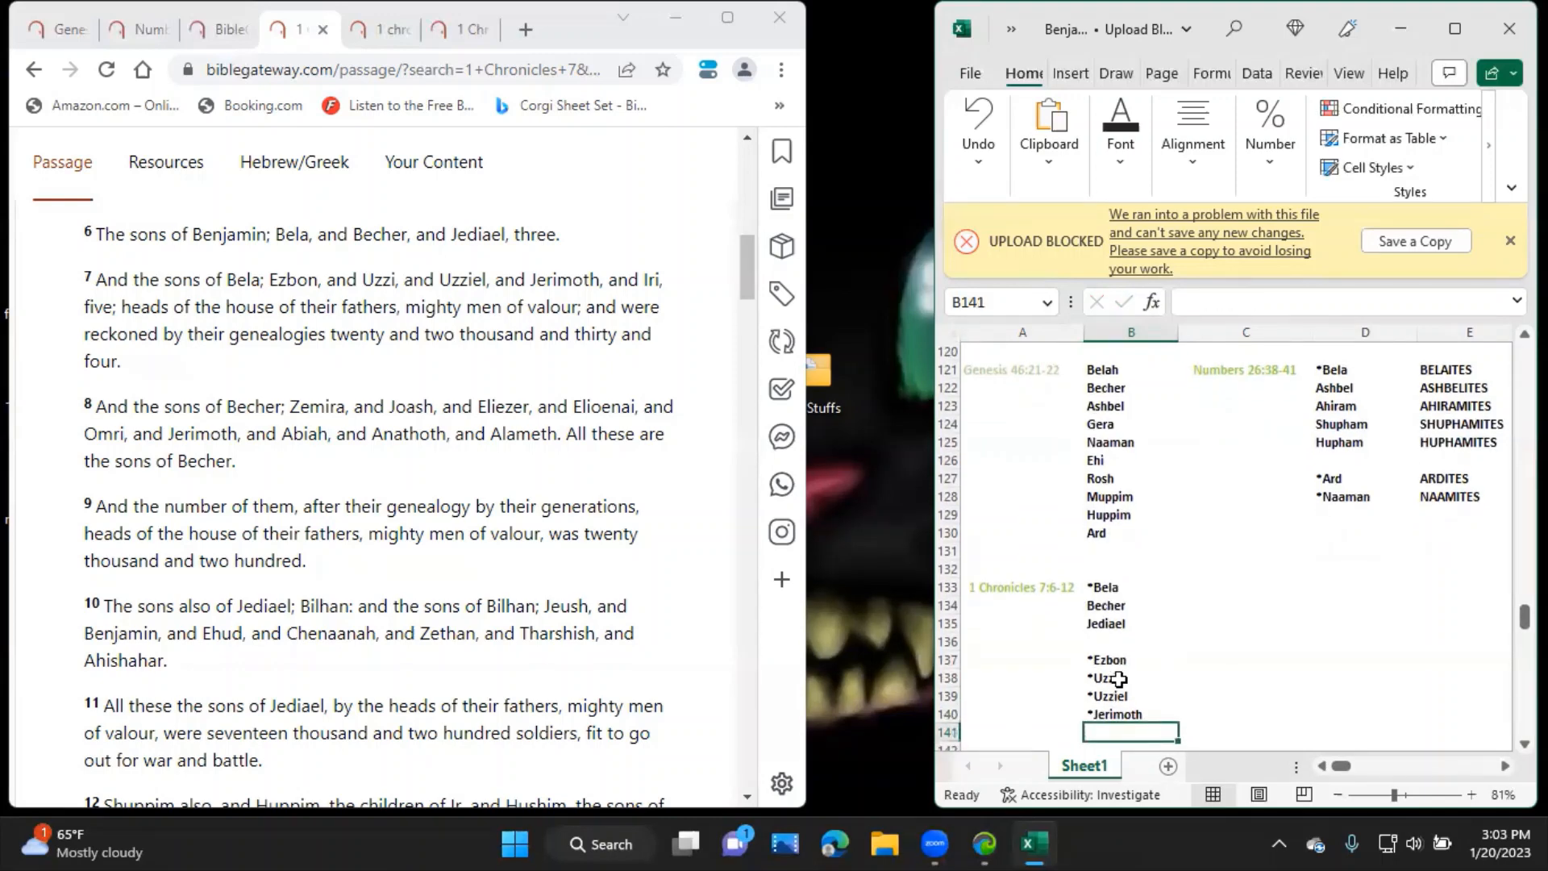
text(*Iri)
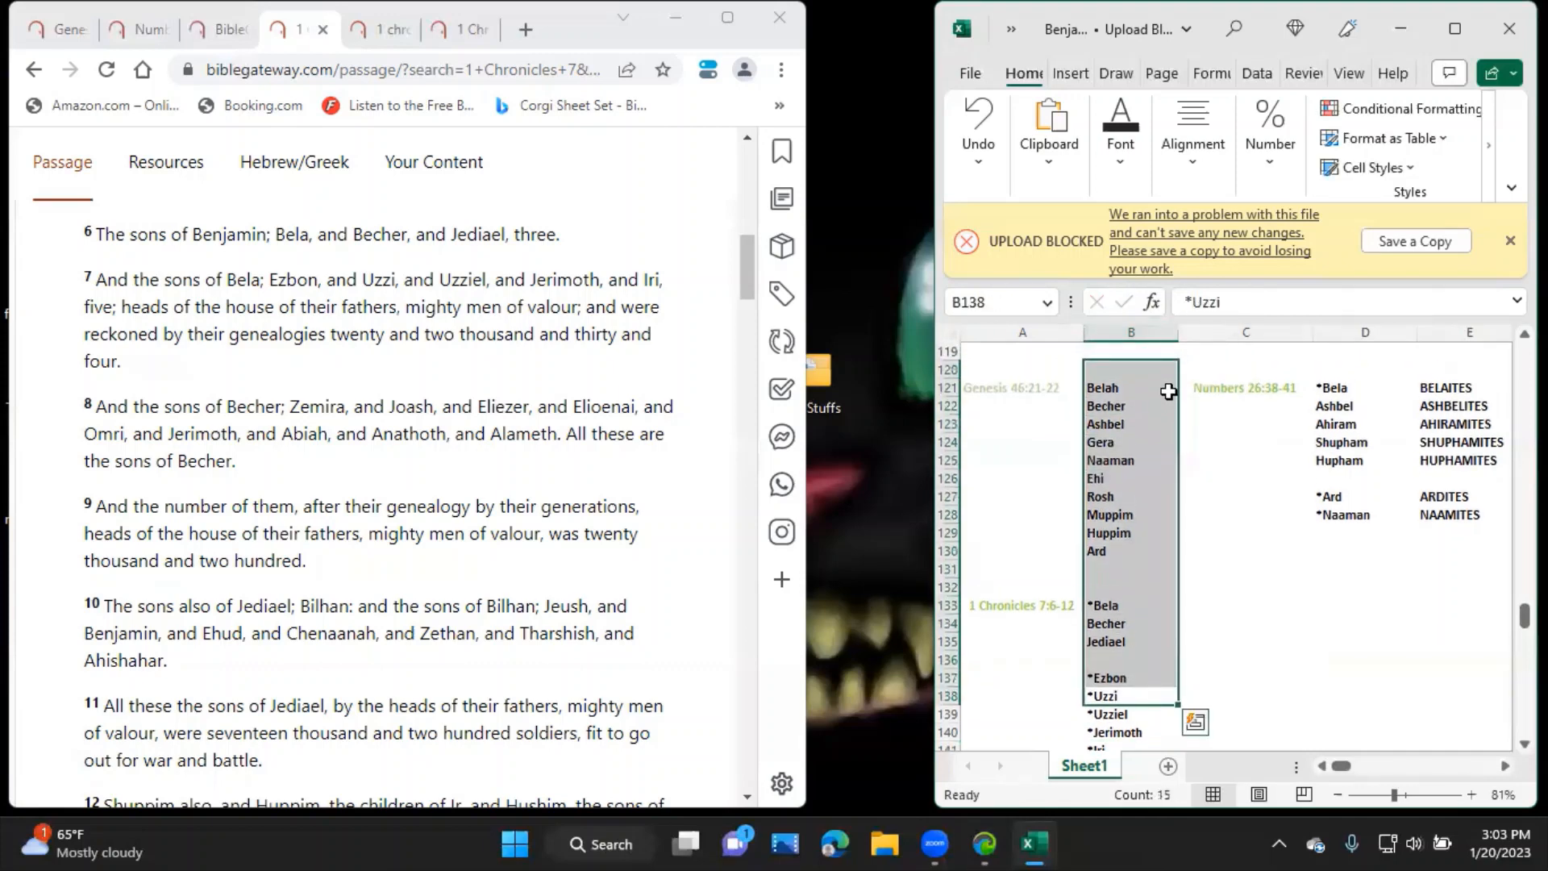
Record the count 22,034 beside Bela in C133.
click(1130, 387)
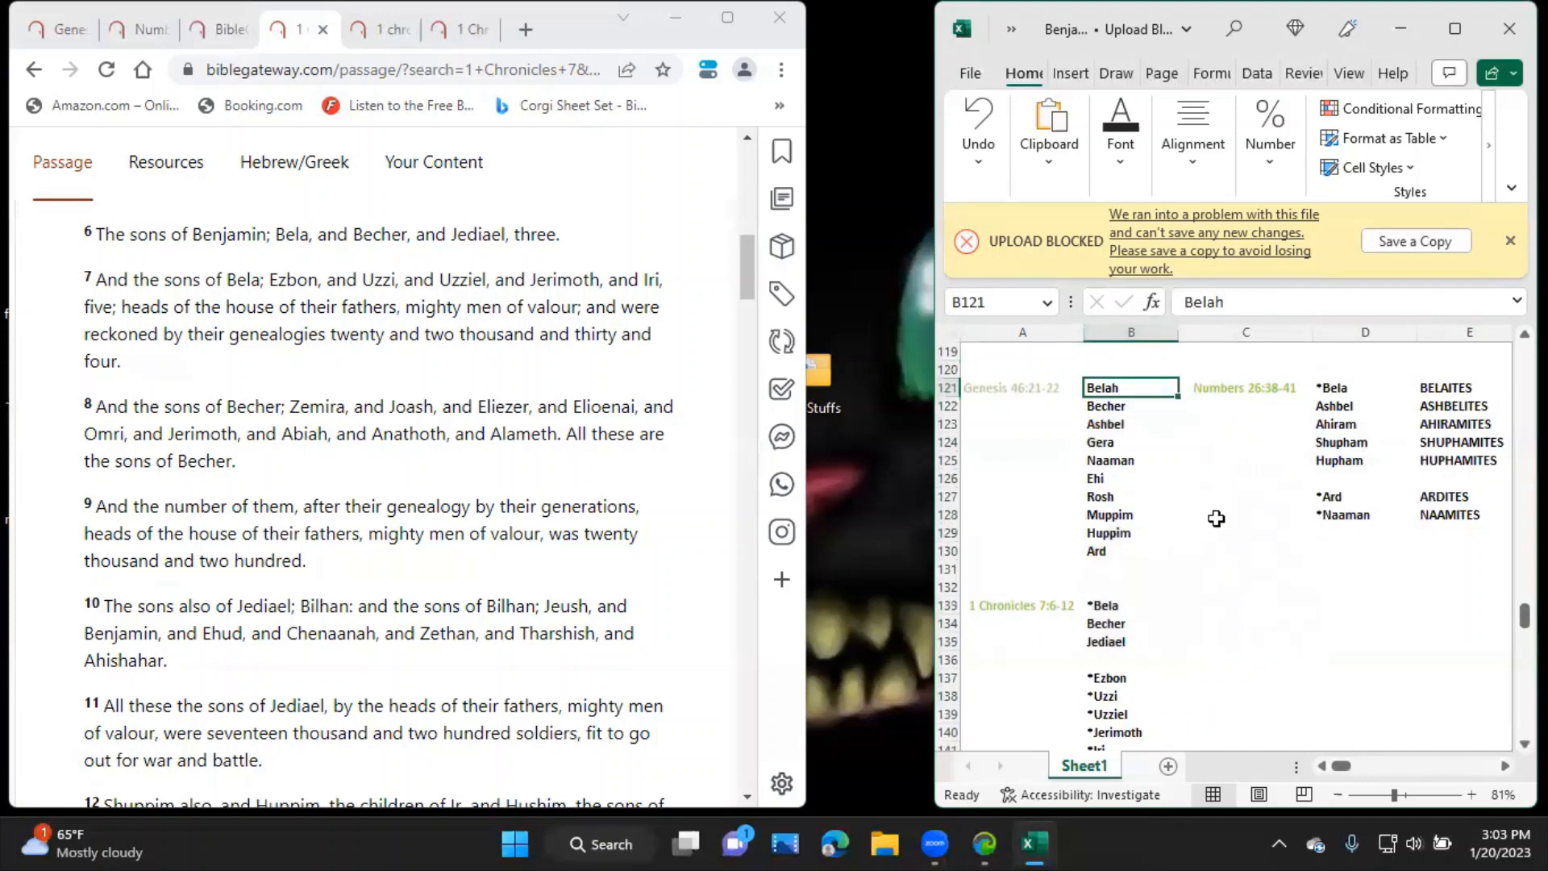
click(1130, 622)
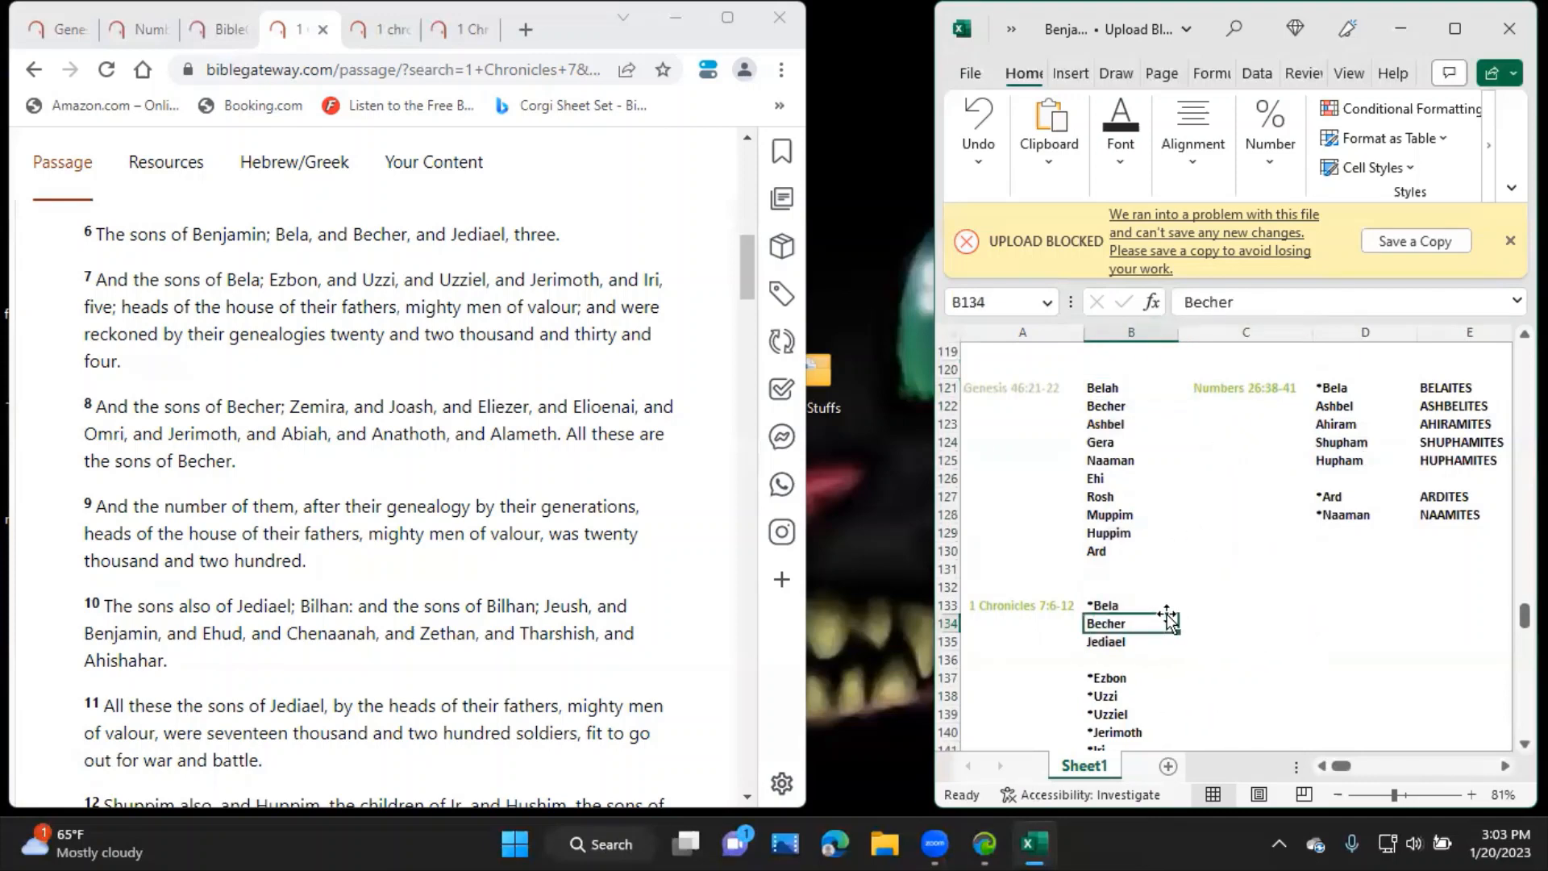
click(1244, 604)
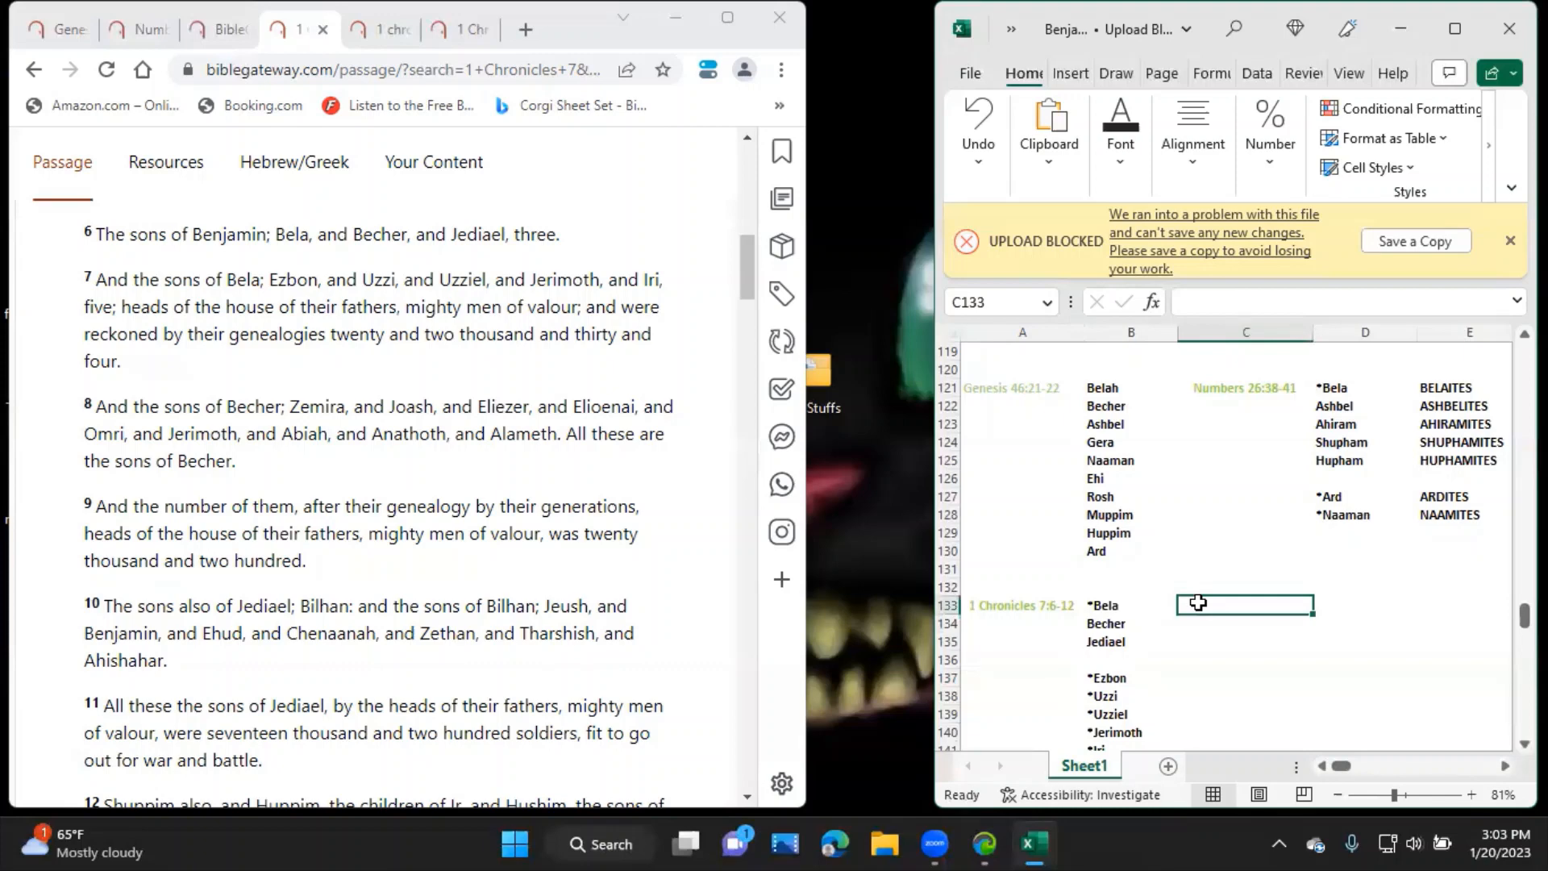
text(2)
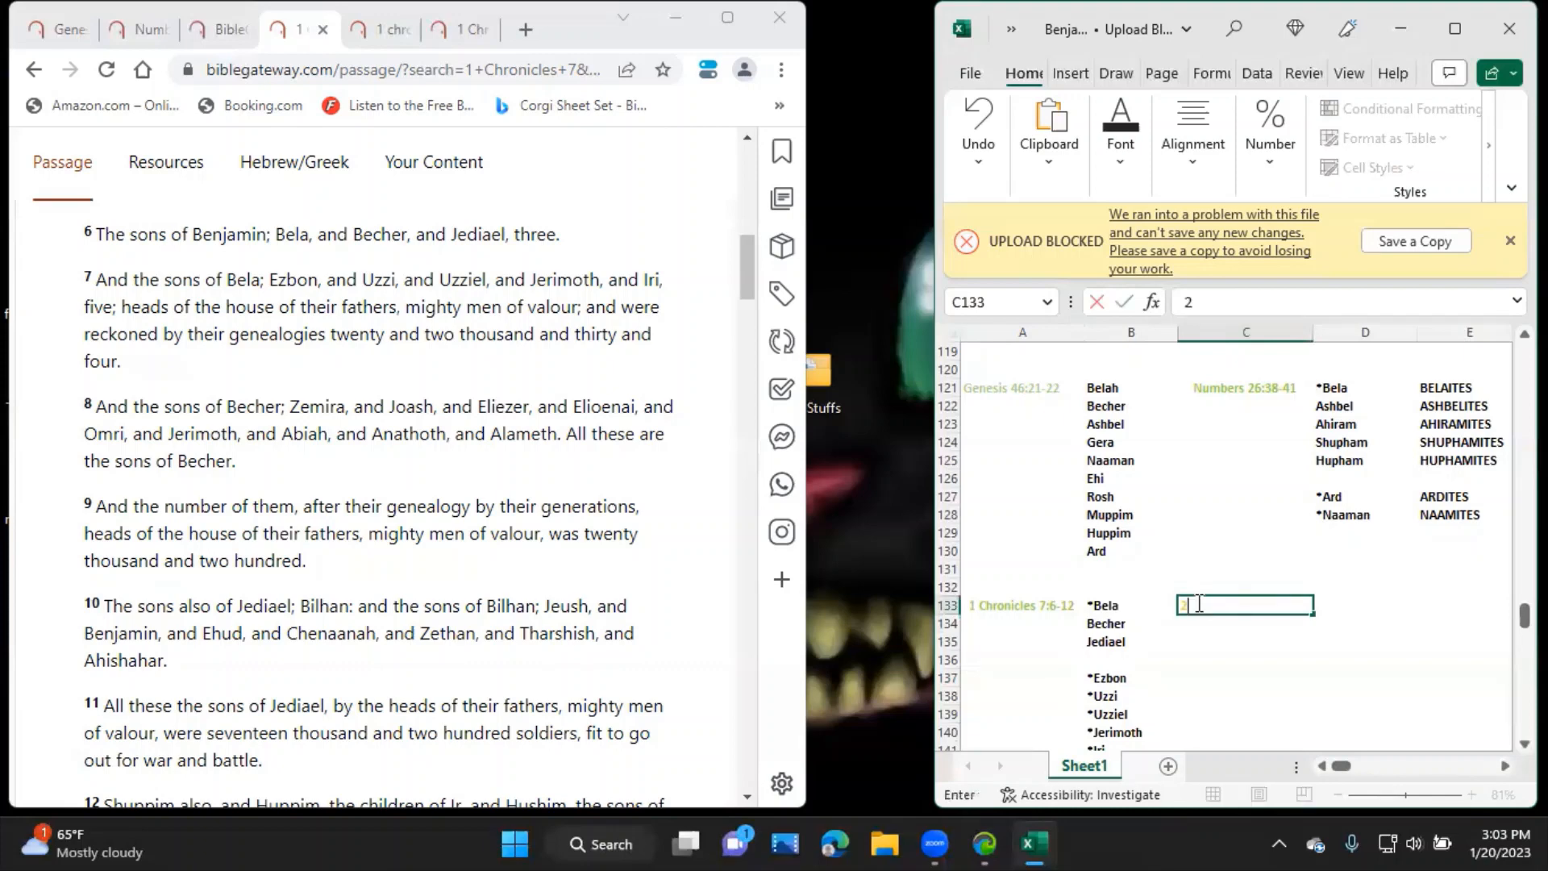
text(2,)
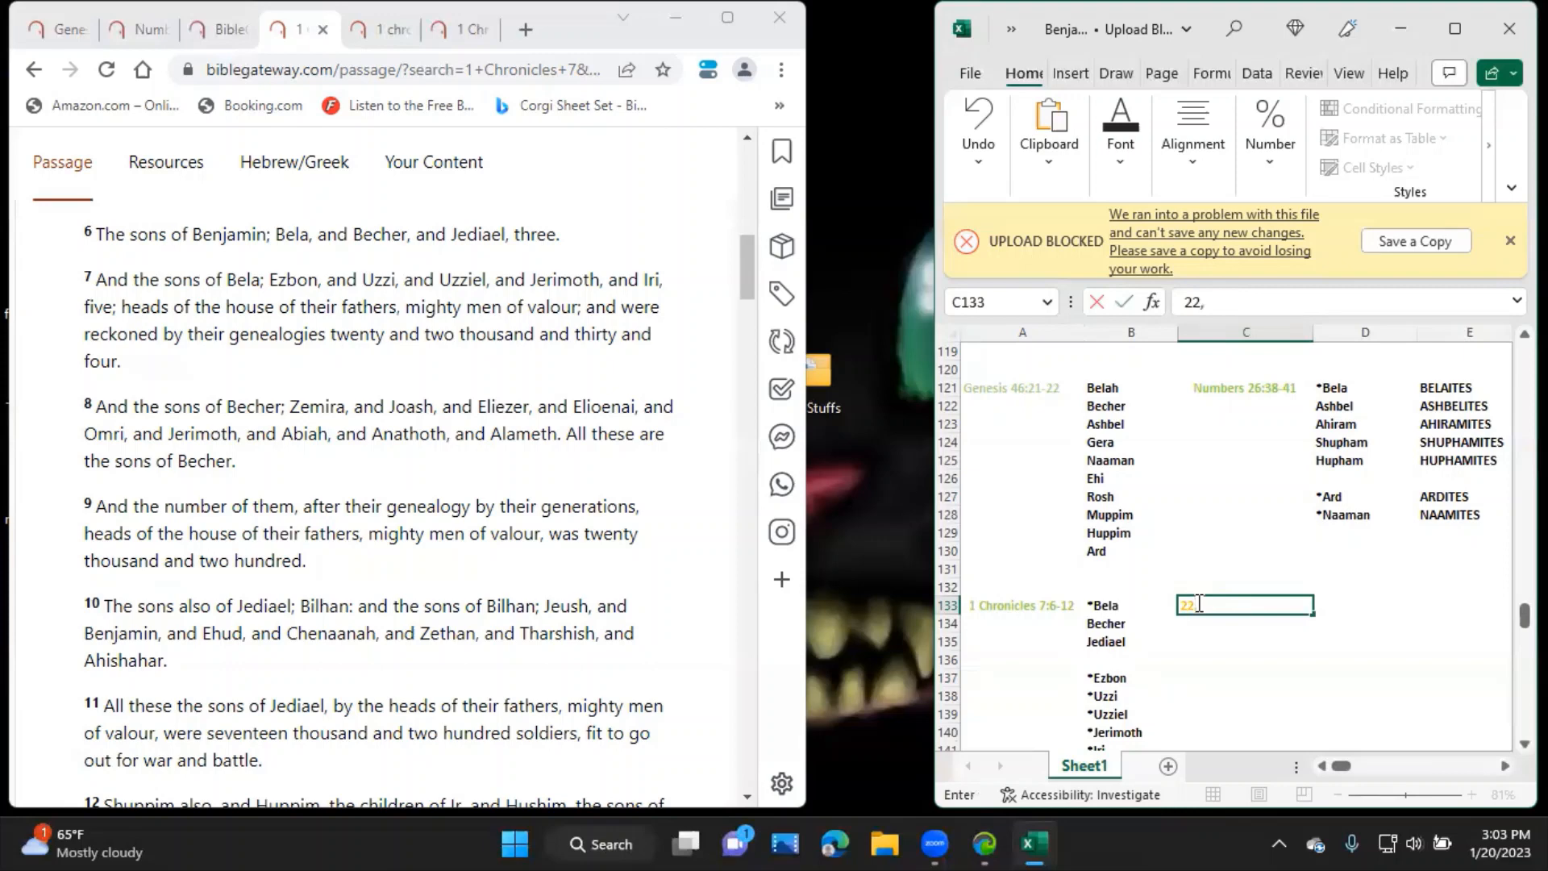
text(034)
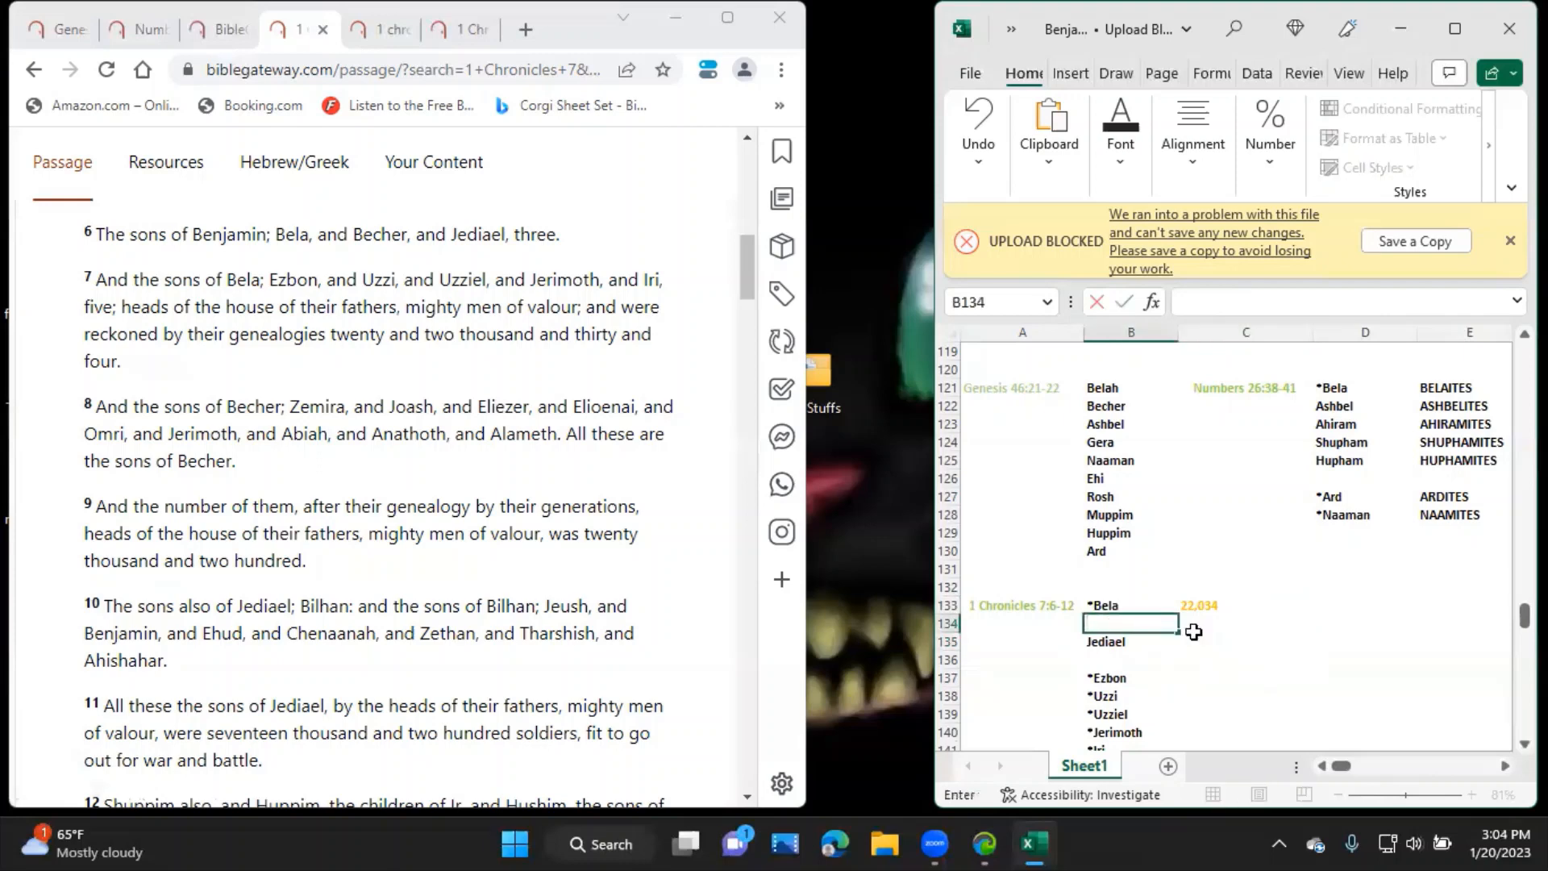
Mark Becher with a caret as ^Becher in B134.
text(^)
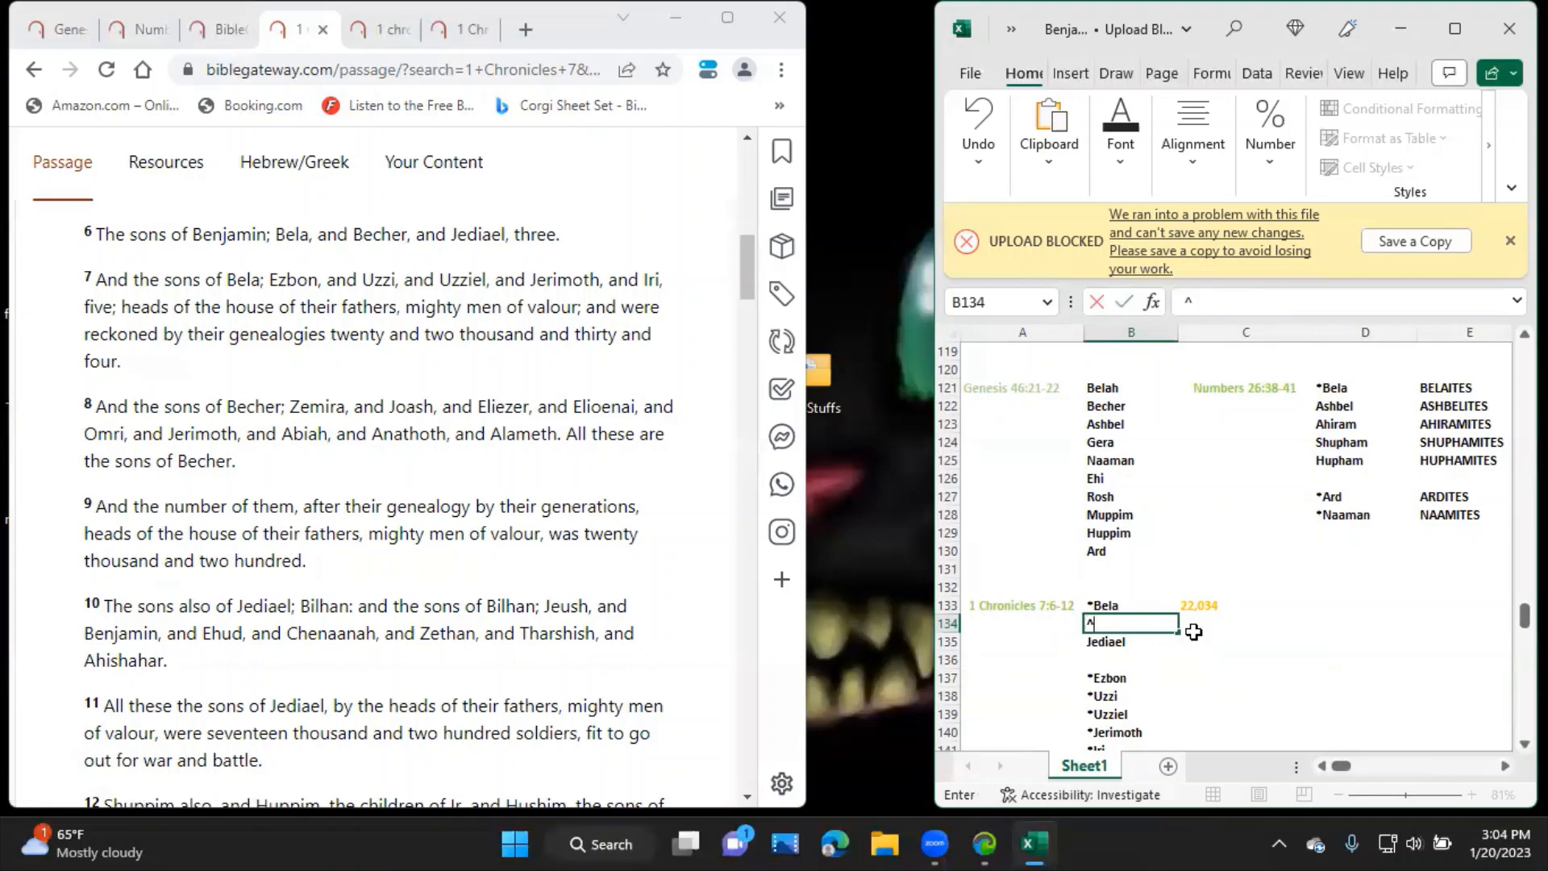
text(Becher)
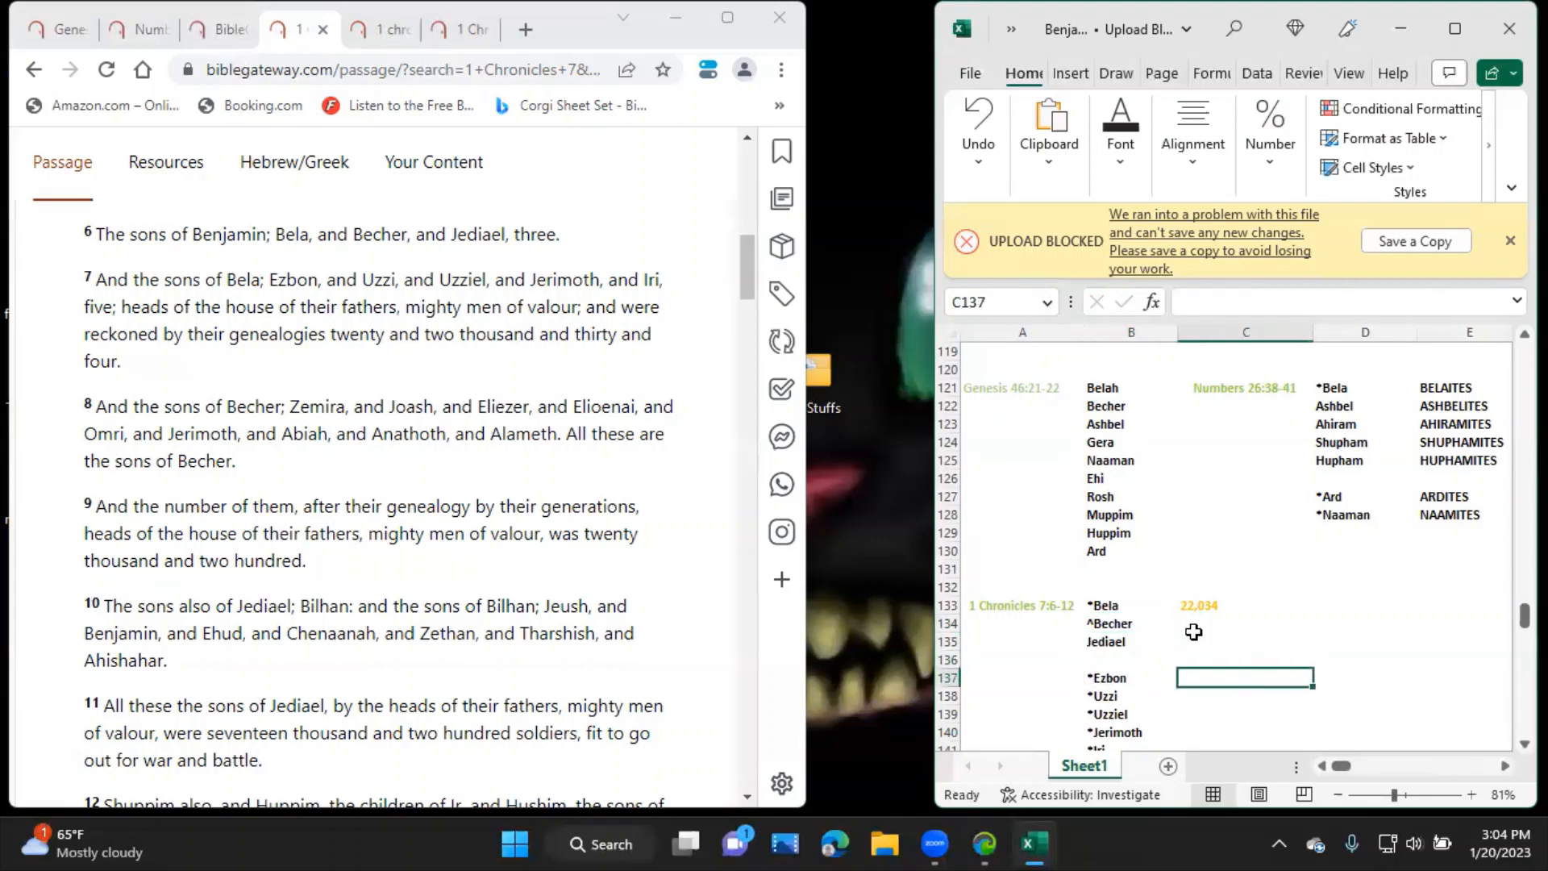
List Becher's sons ^Zemira, ^Joash, ^Eliezer, ^Elioenai and ^Omri in column C.
text(^Ze)
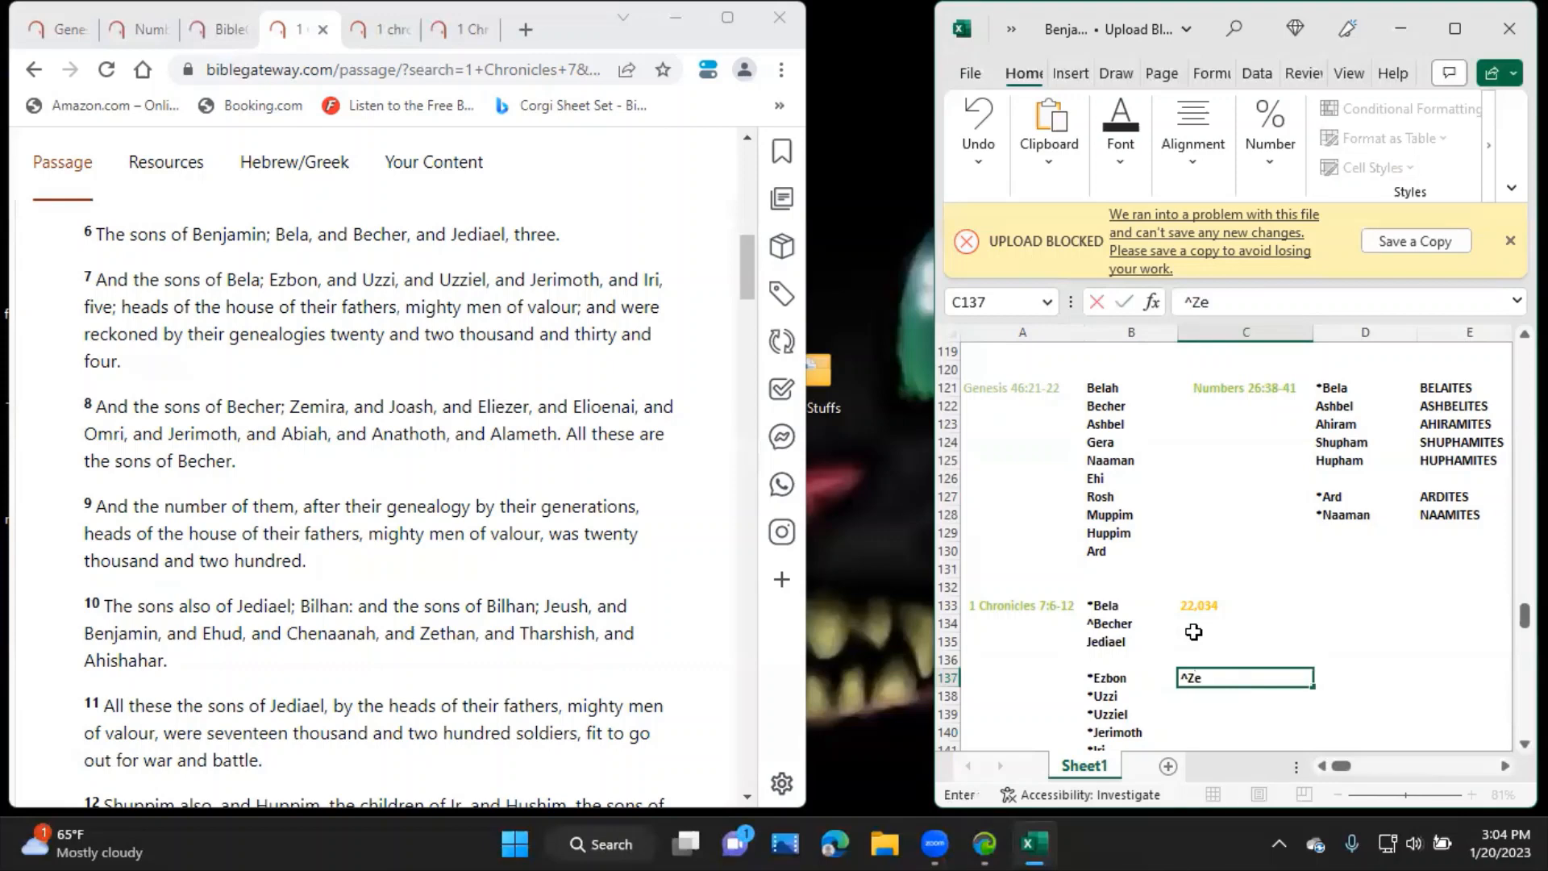
key(Return)
text(^)
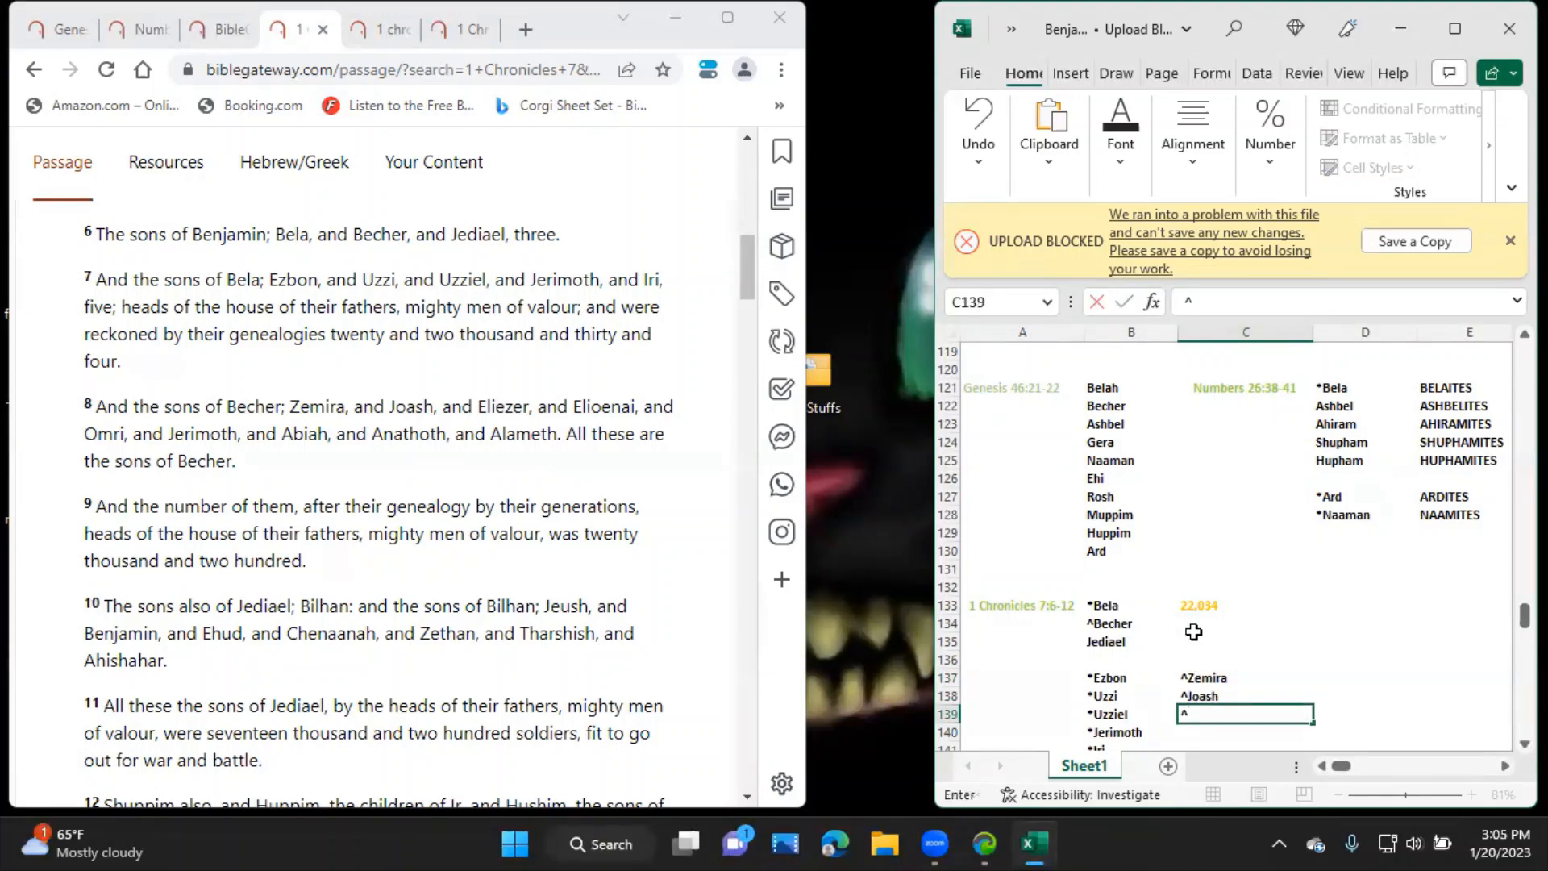
text(Eliezer)
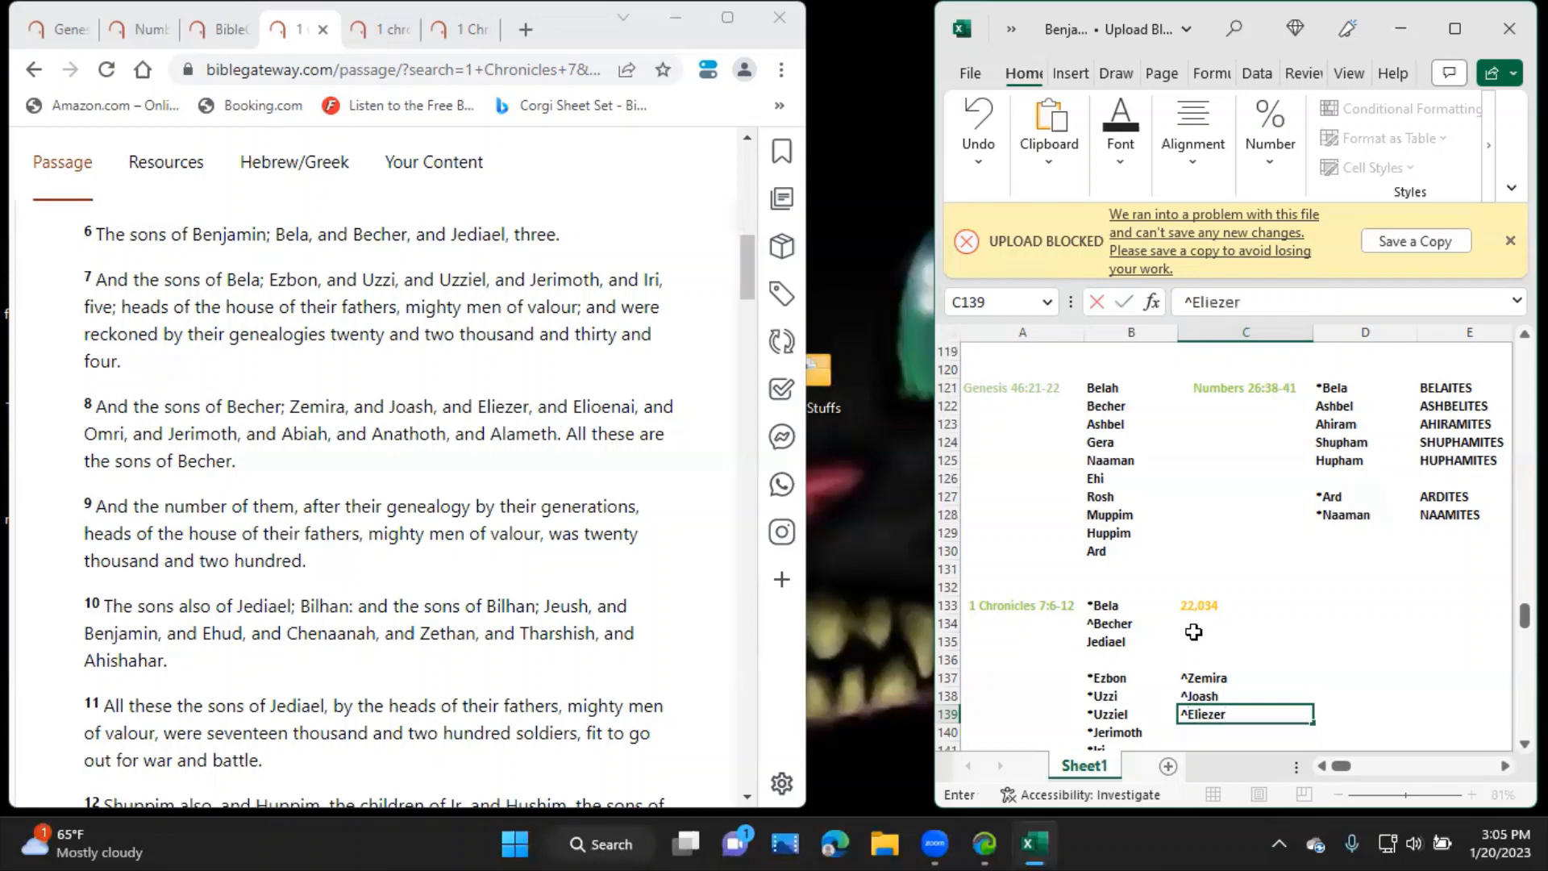
key(Return)
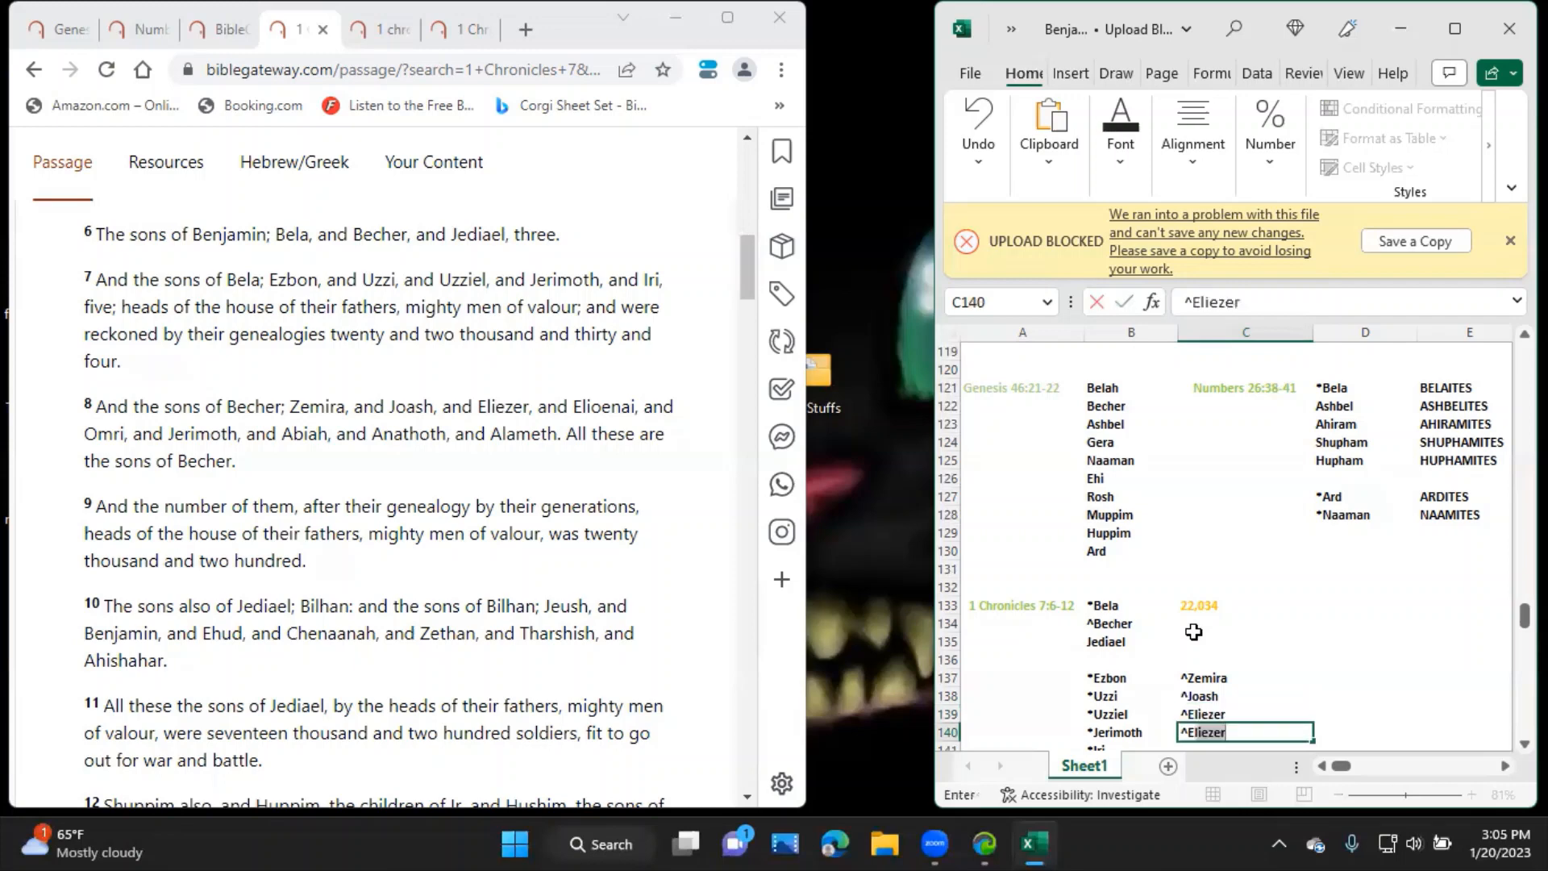
text(Elioenai)
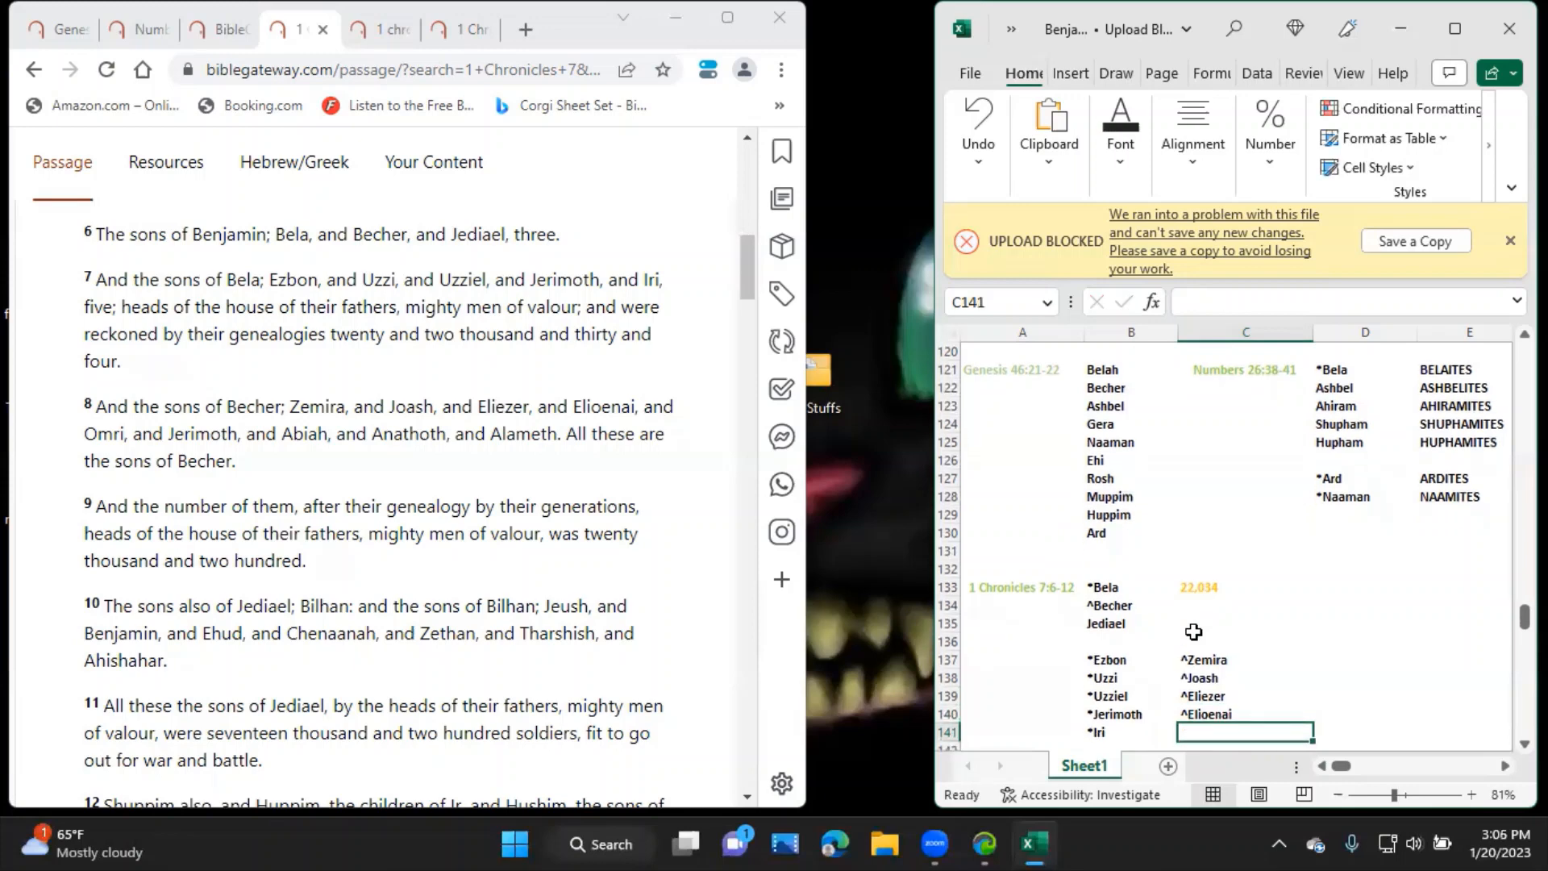
text(^)
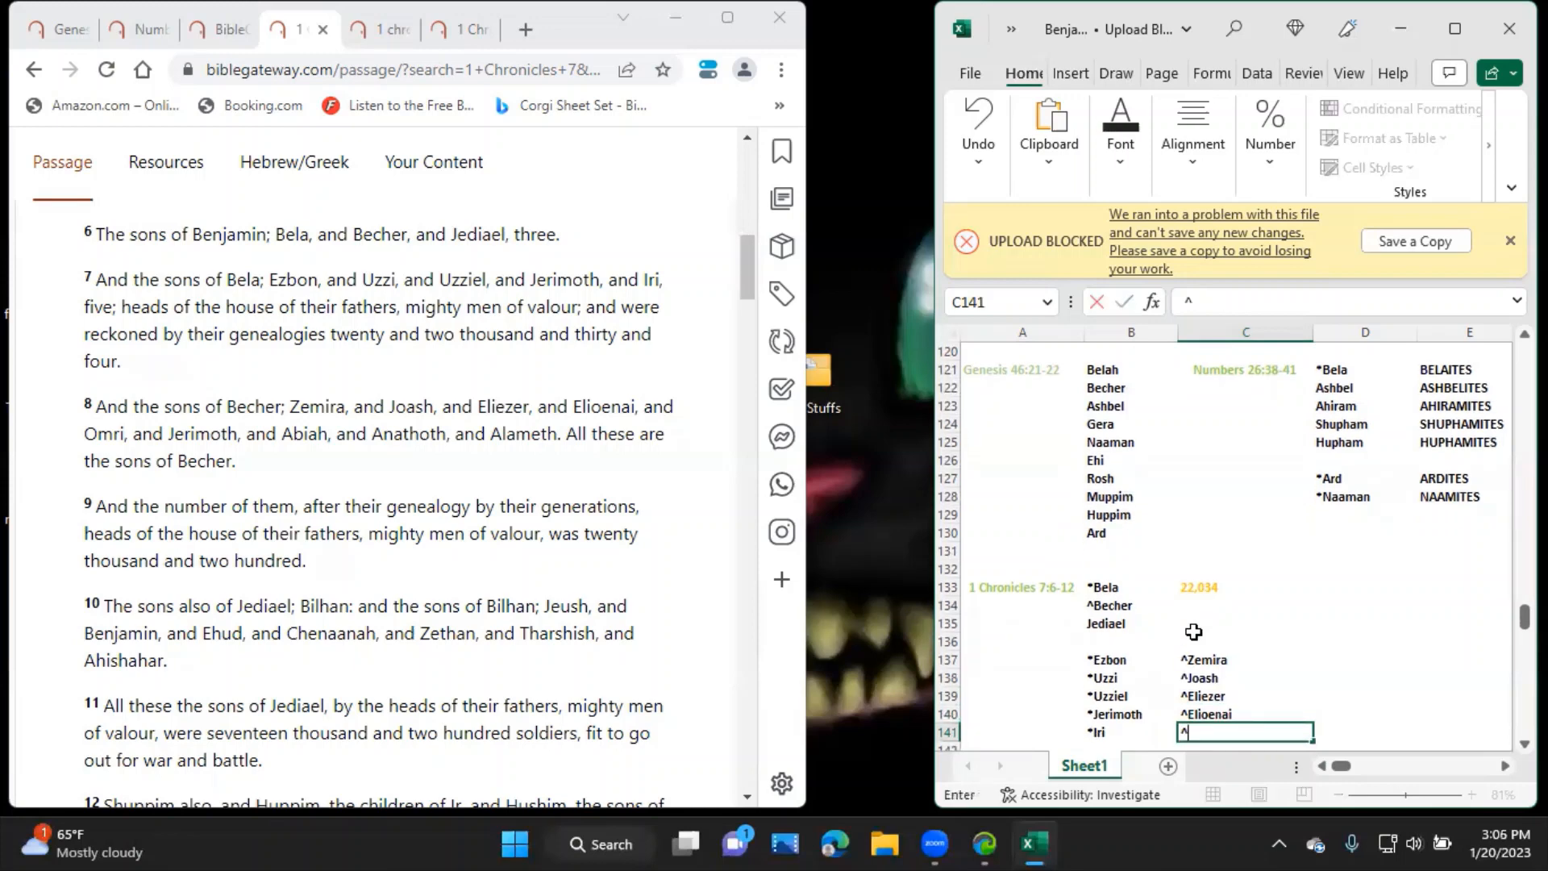
text(Omri)
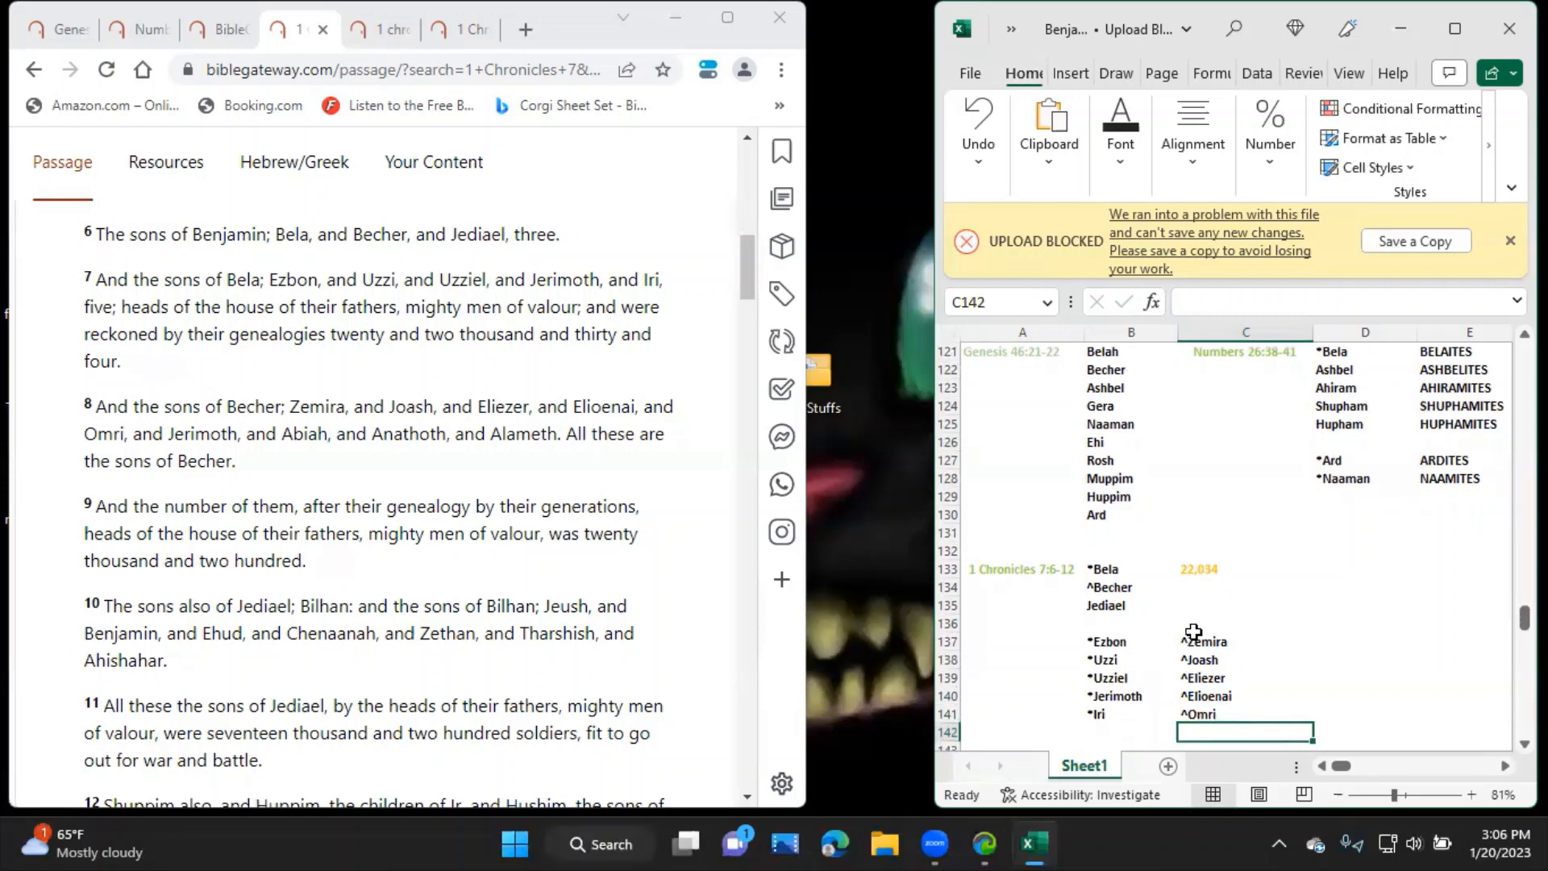
Add ^Jerimoth, ^Abiah, ^Anathoth, ^Alameth, then record 20,200 beside Becher.
text(^Jerimoth)
click(1245, 745)
text(^Abiah)
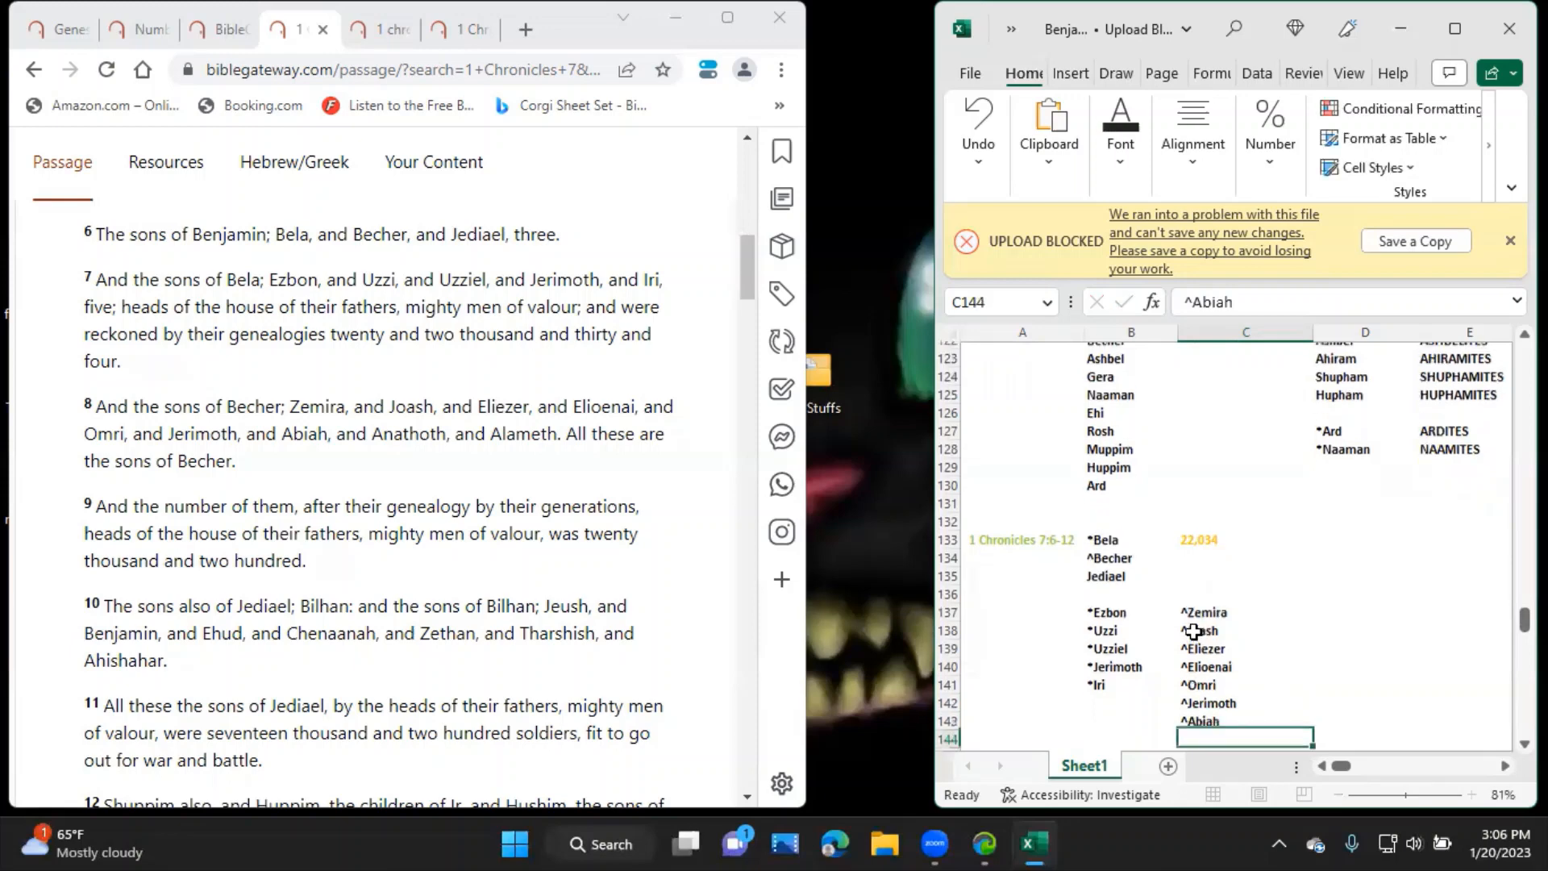
text(^Anathoth)
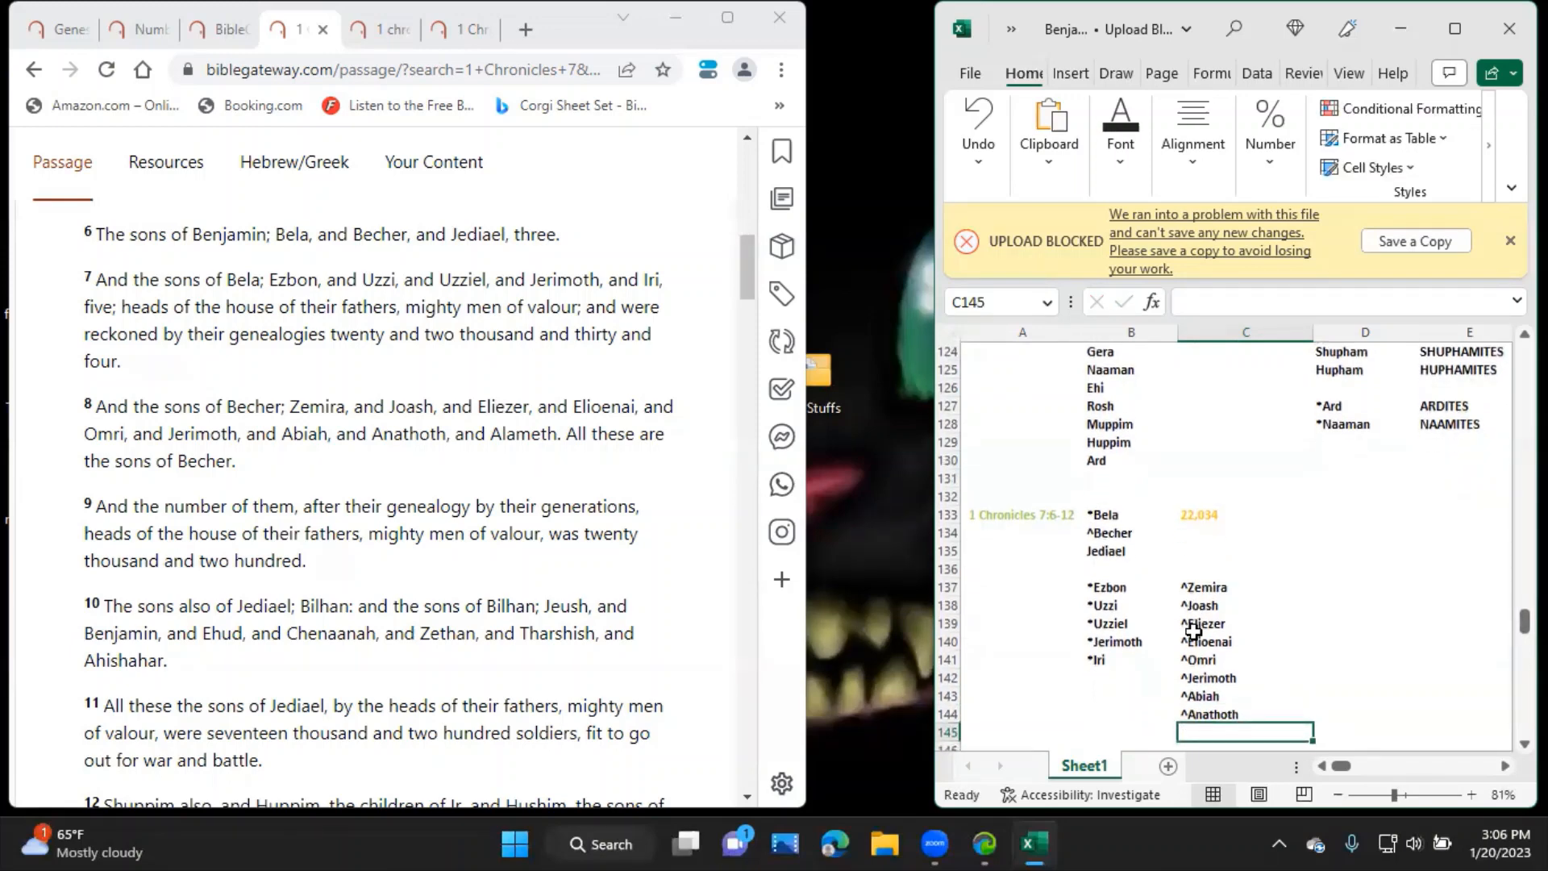
text(^)
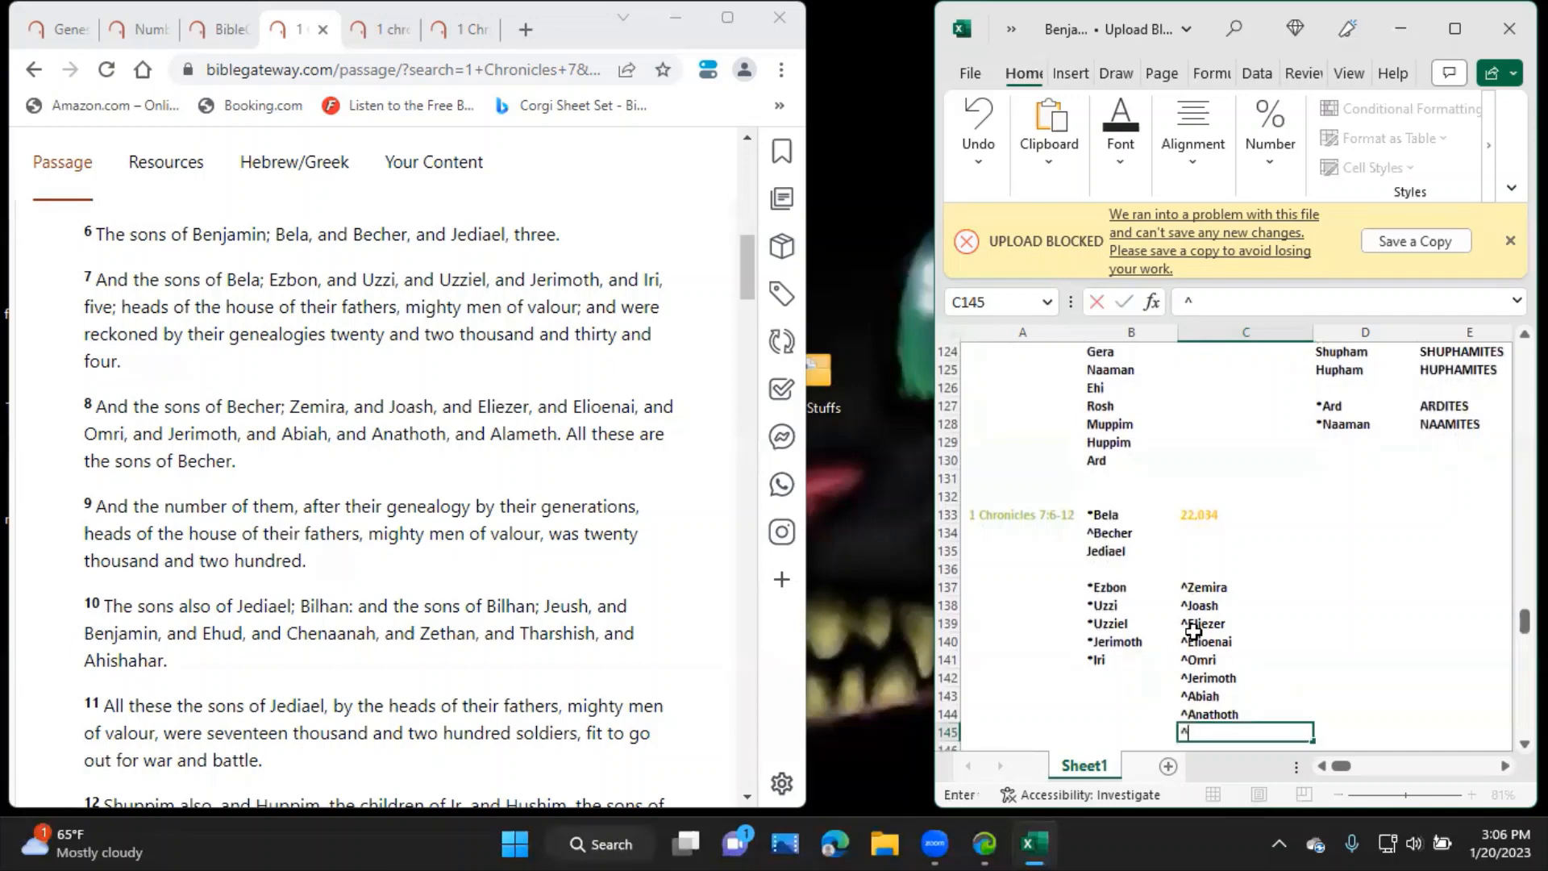
text(^Alameth)
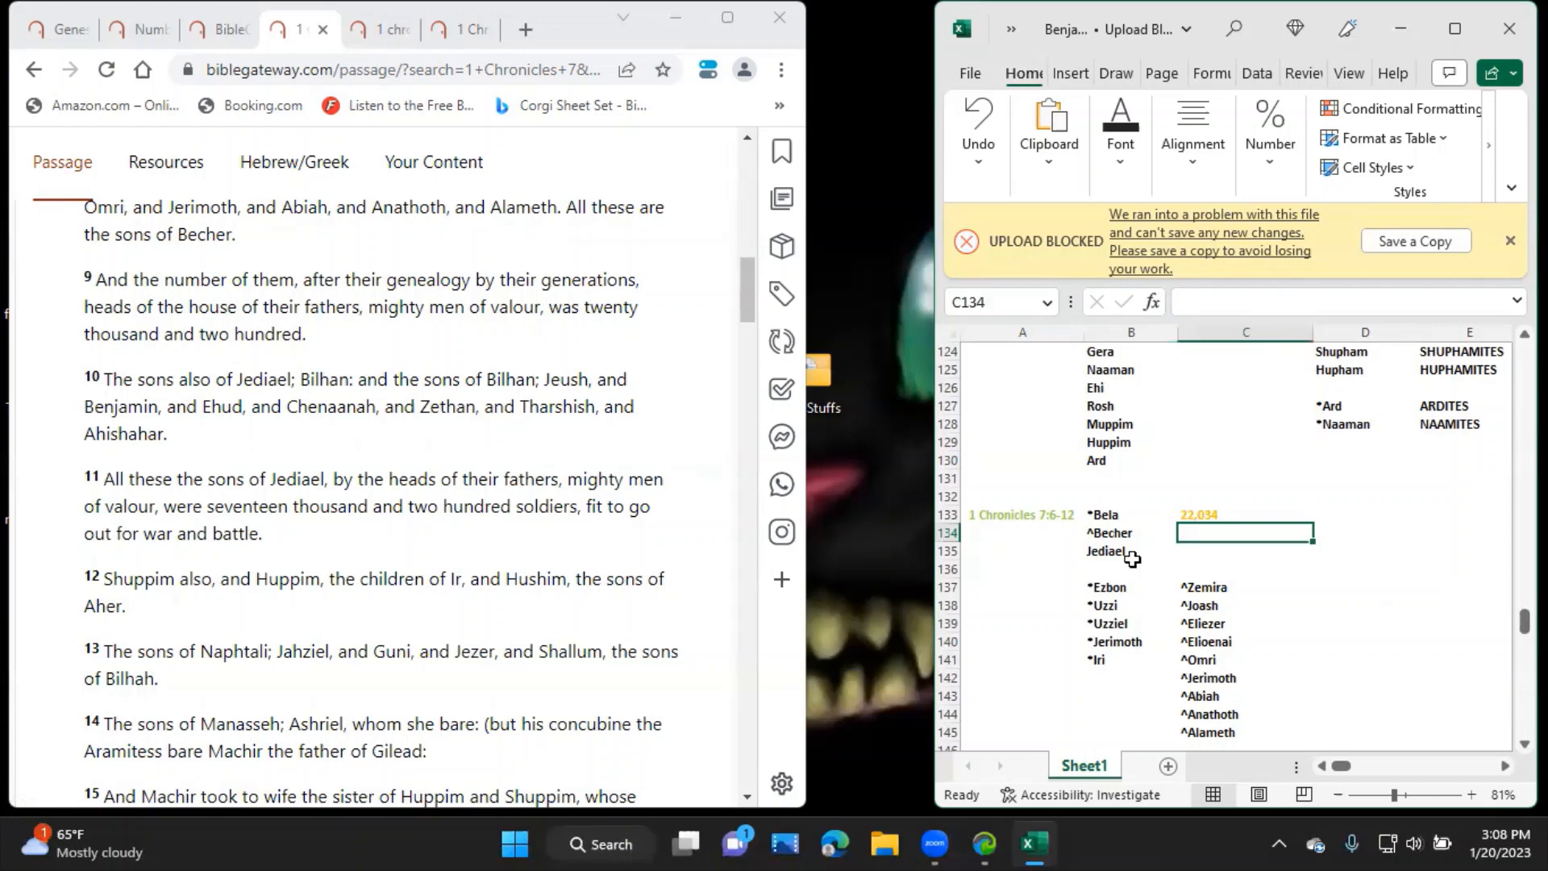
text(20,200)
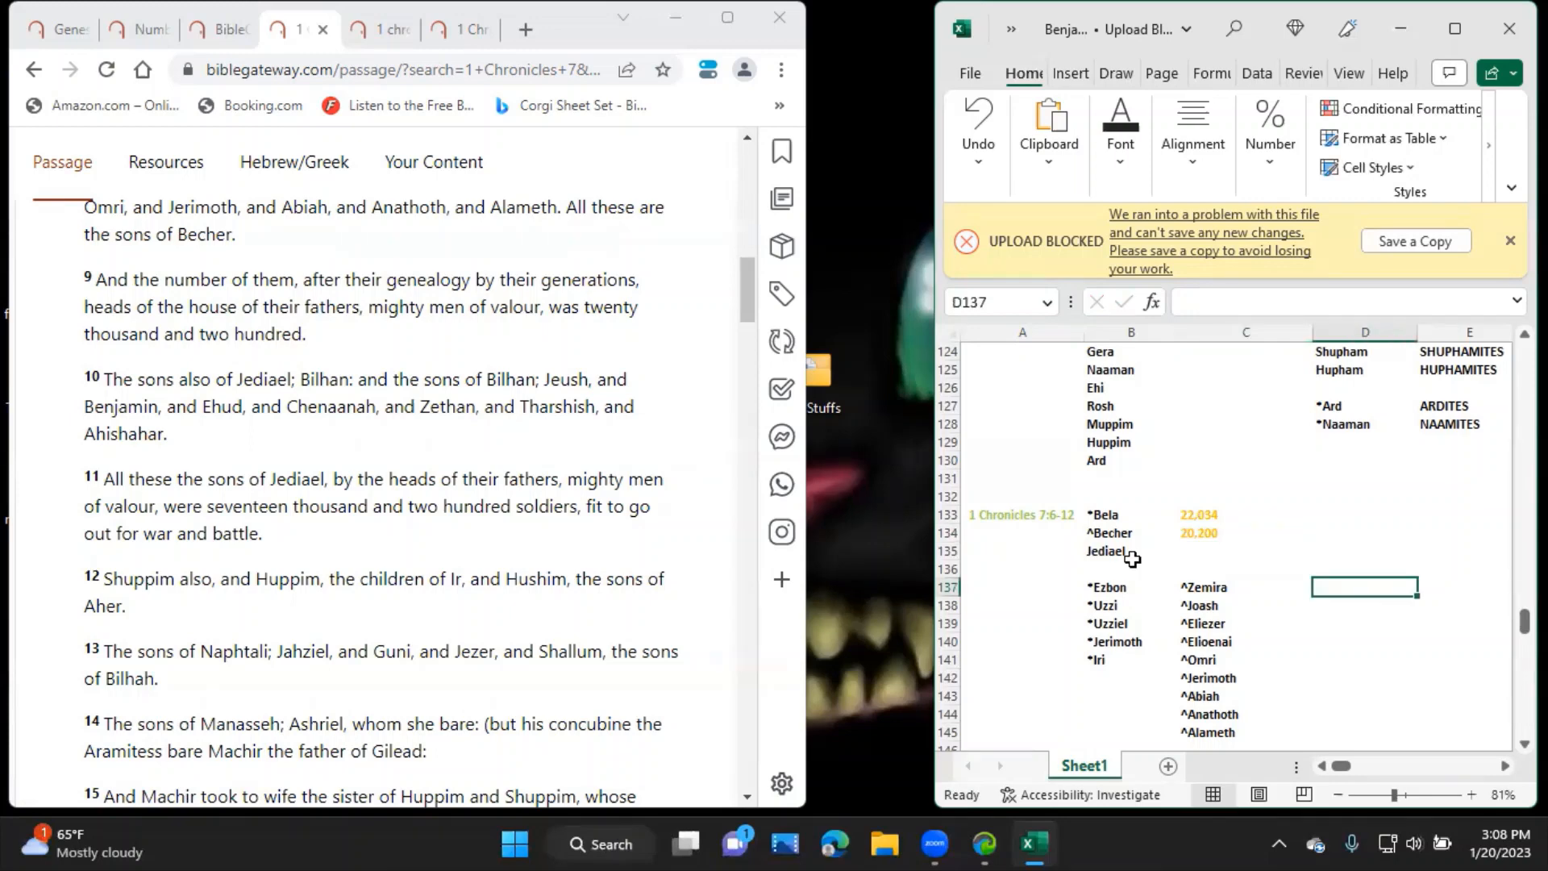
mouse_move(1126, 553)
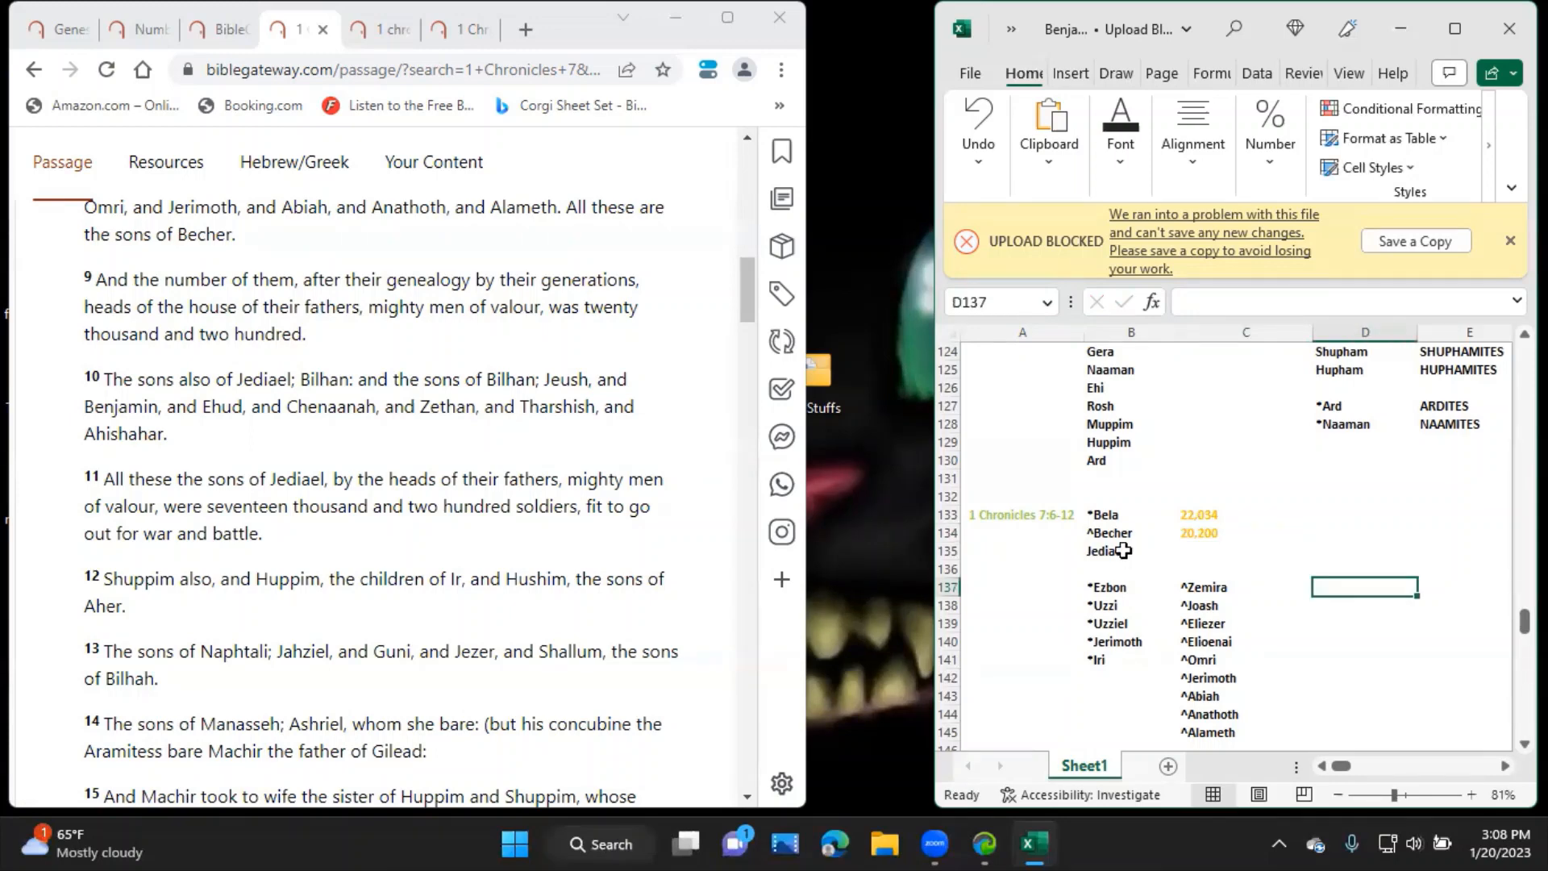
Commit &Jediael and enter his son &Bilhan beneath him in column D.
text(&)
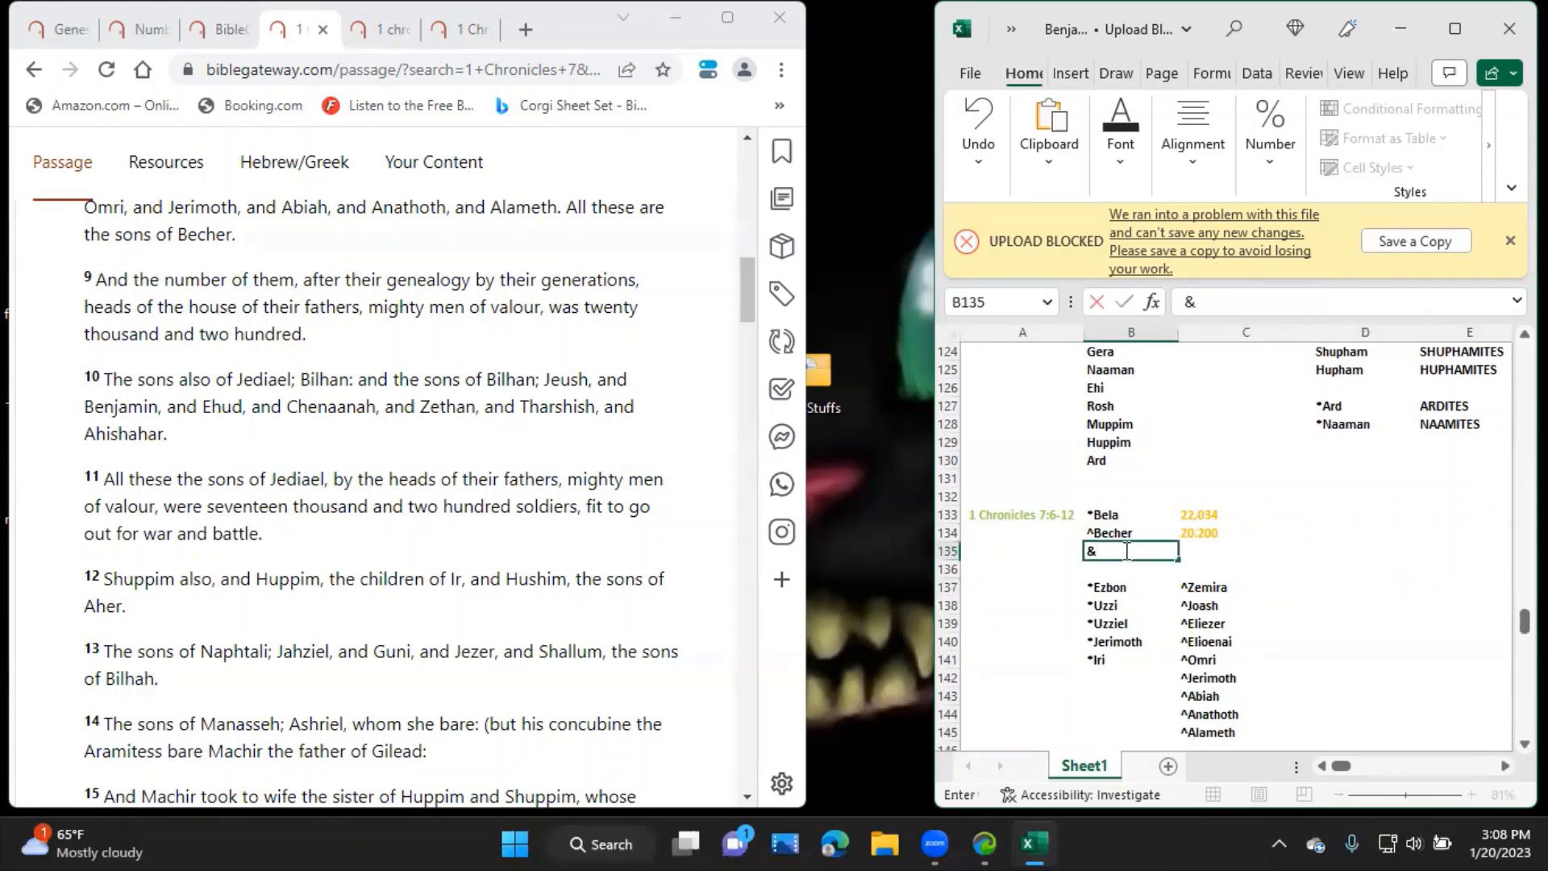
click(1364, 587)
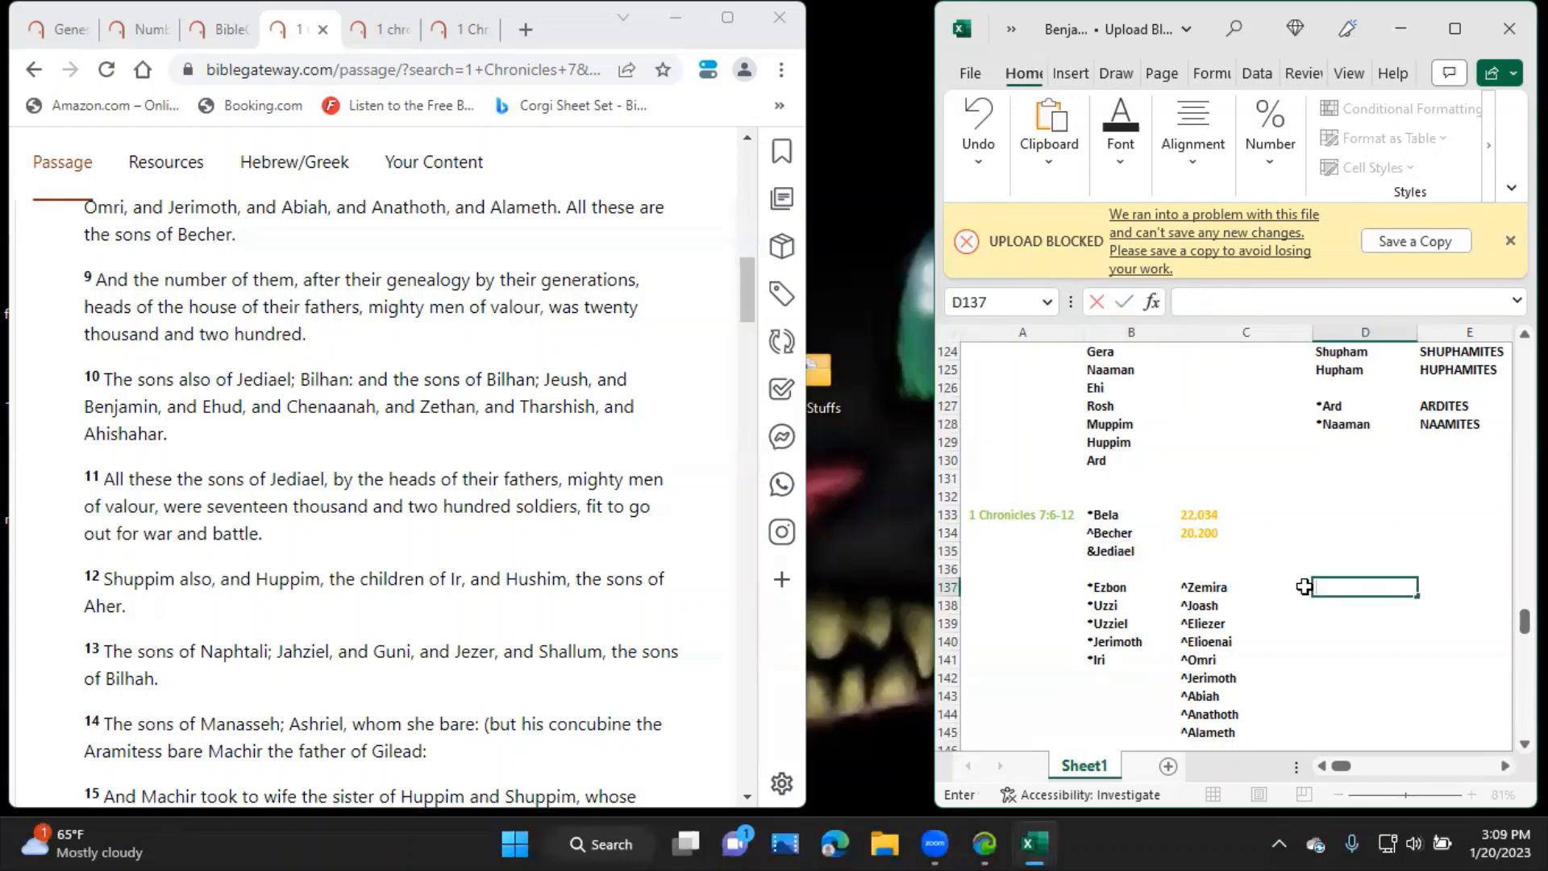
text(&Bil)
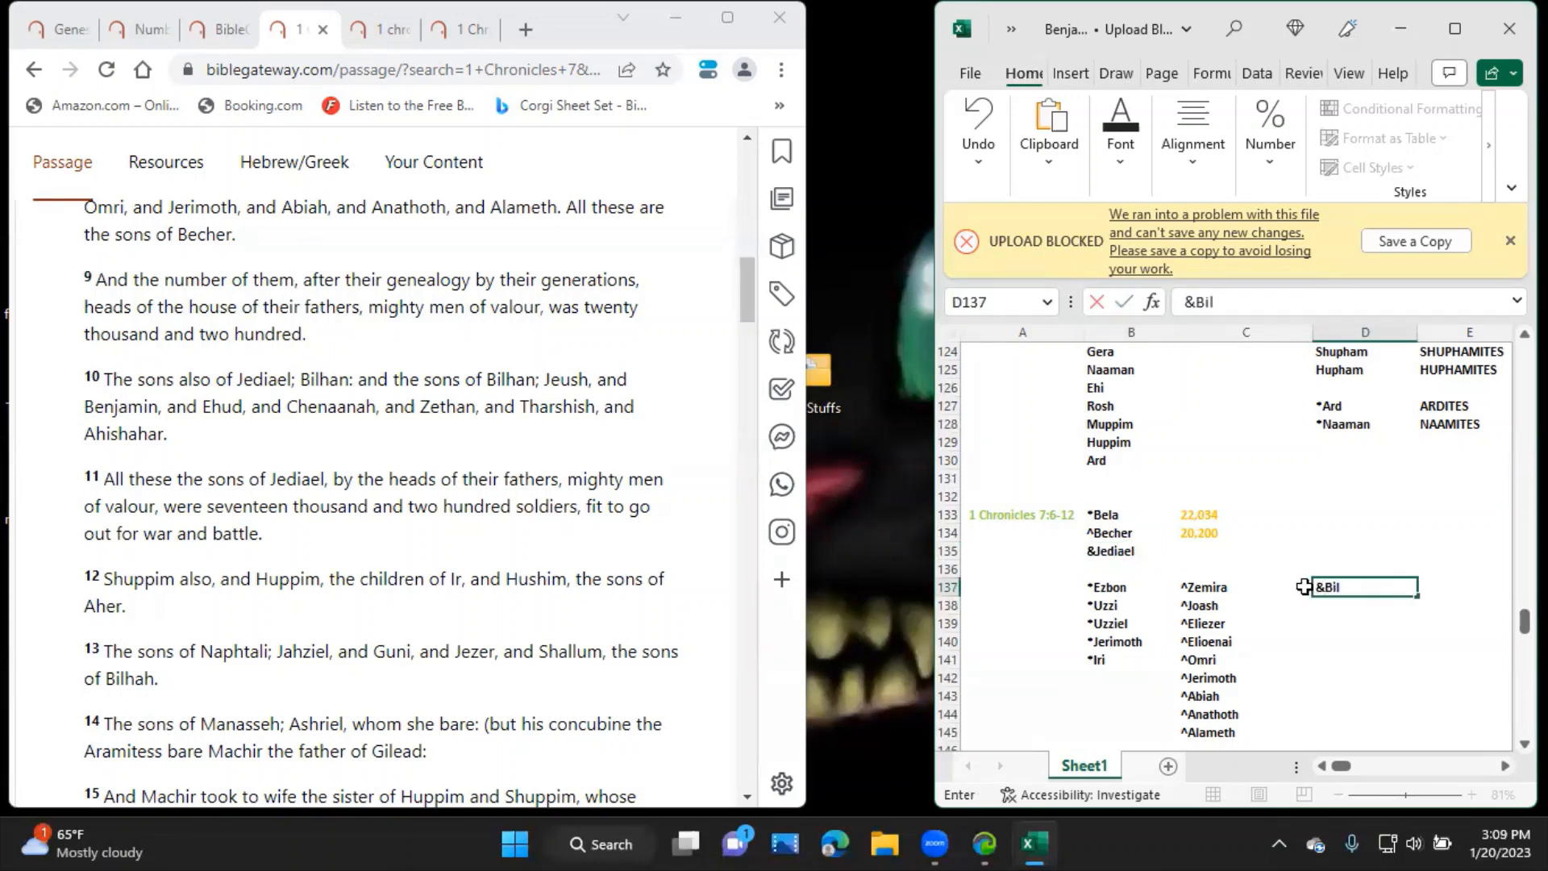
text(han)
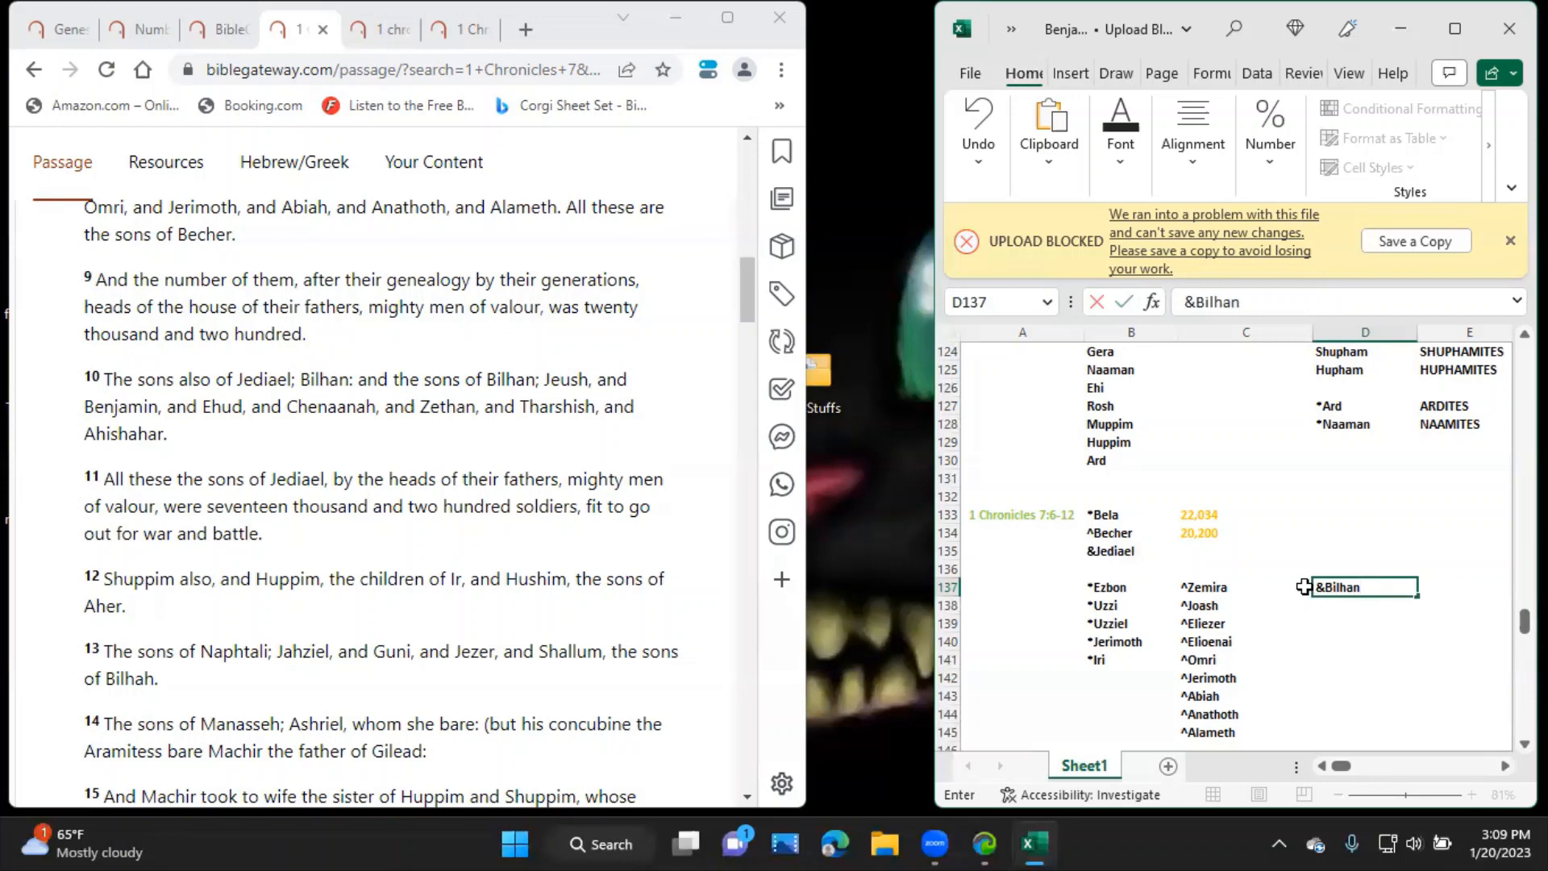
text(%)
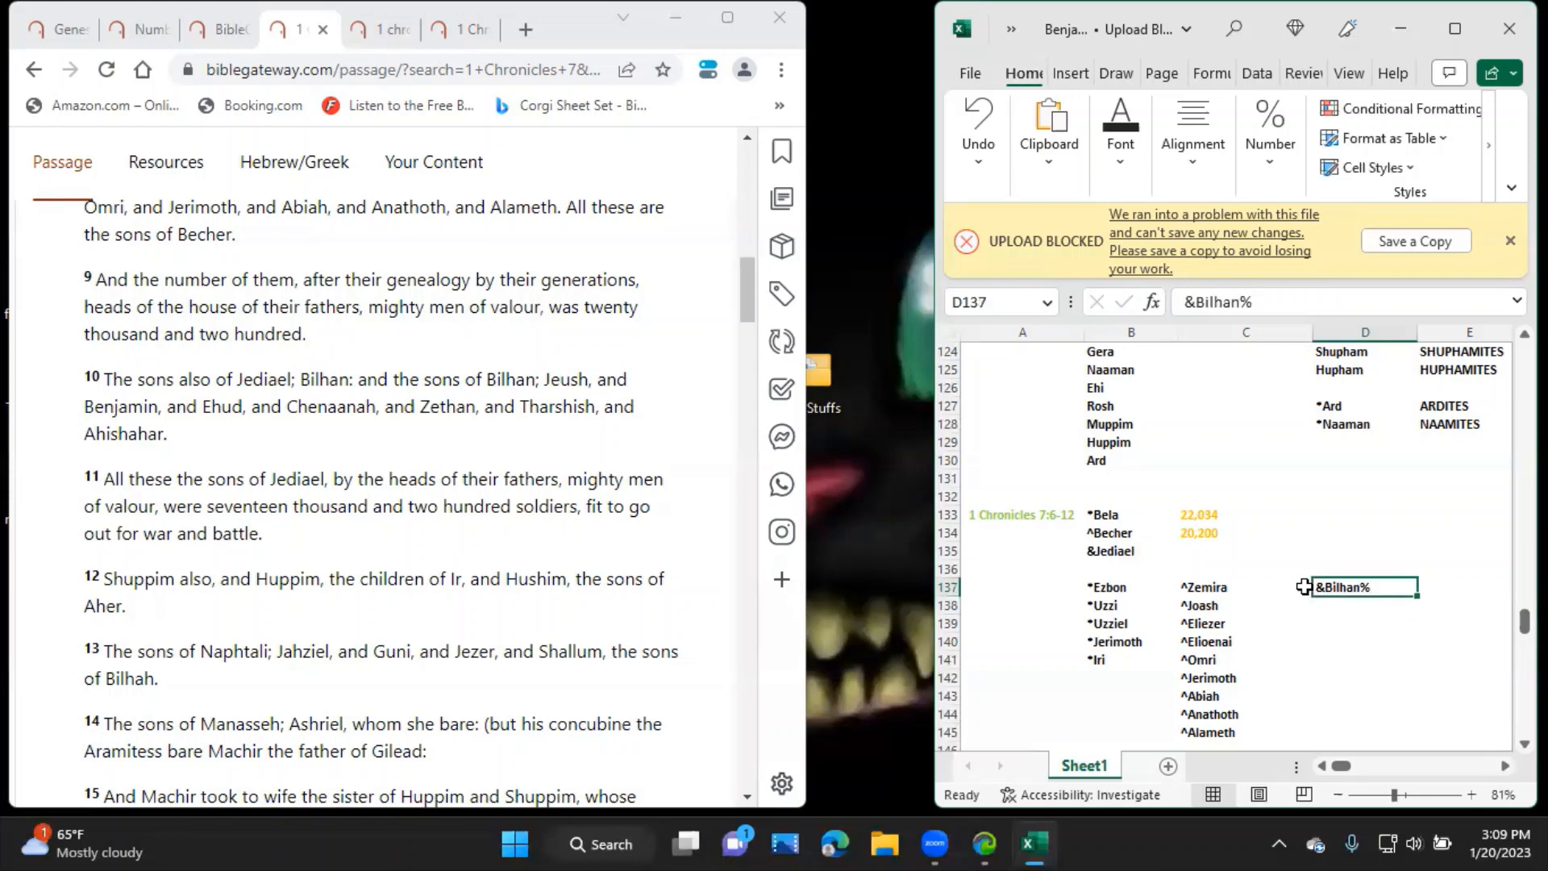
key(Return)
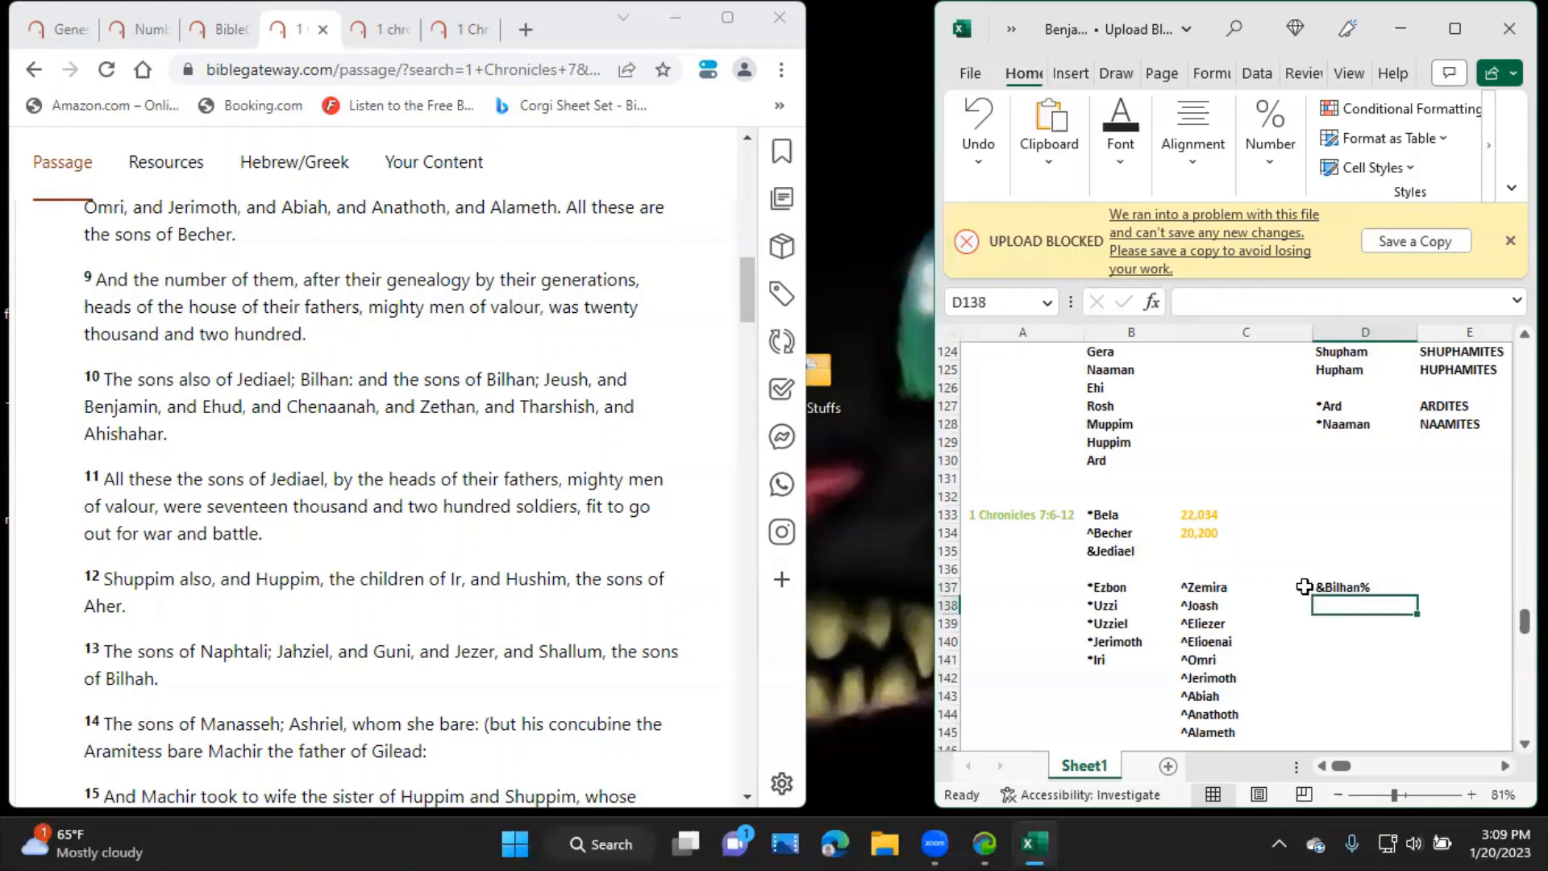
List Bilhan's sons %Jeush, %Benjamin, %Ehud, %Chenaanah, %Zethan, %Tharshish and %Ahishbar down column D.
text(%Jeush)
click(1366, 622)
text(%Be)
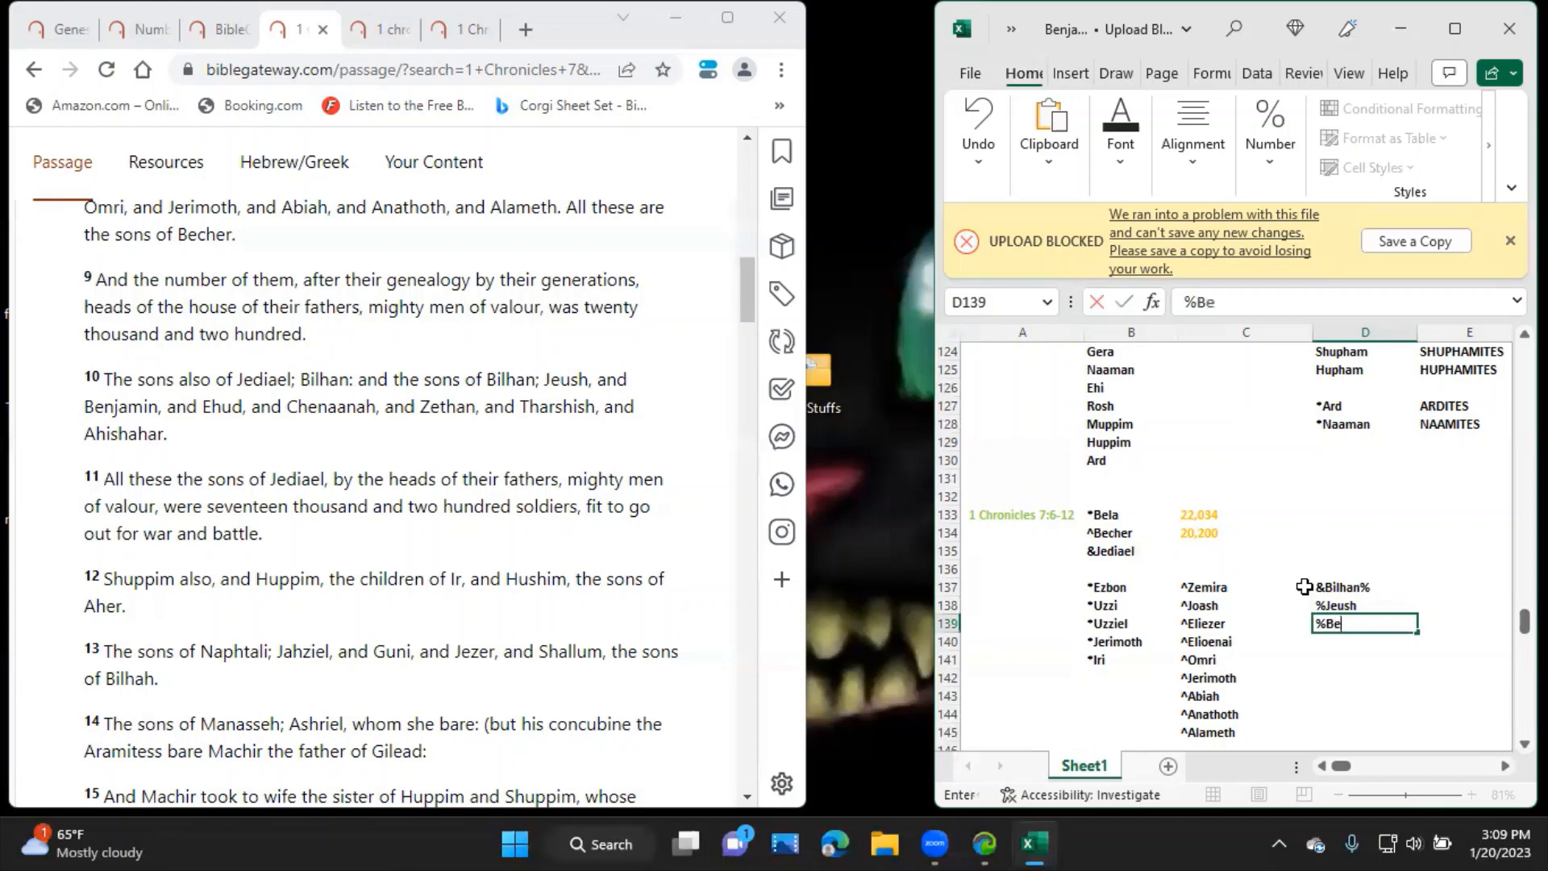
key(Return)
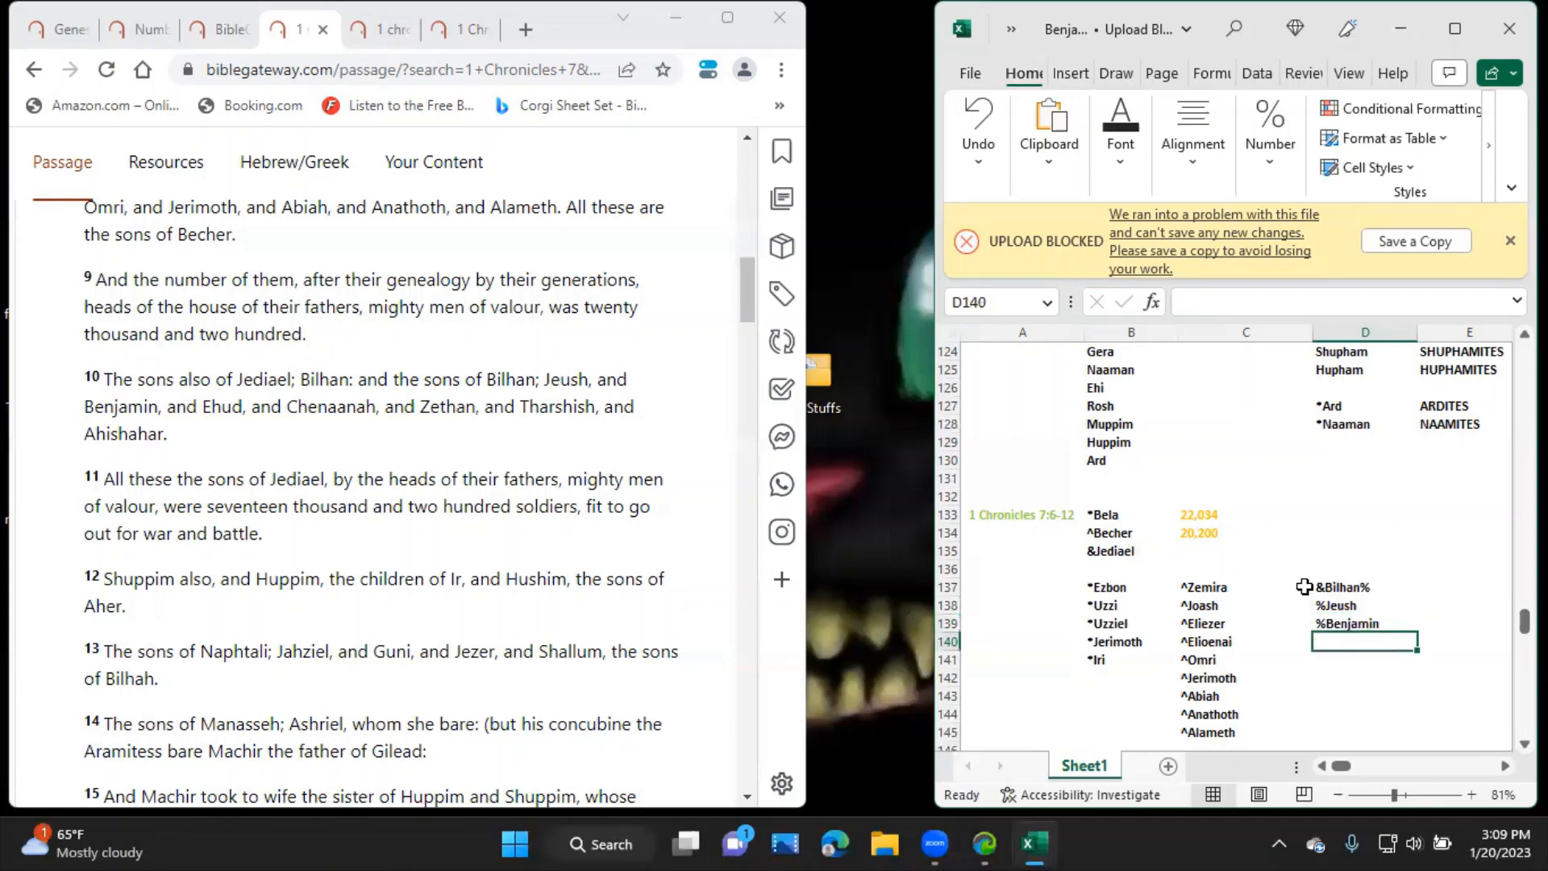
text(%Ehud)
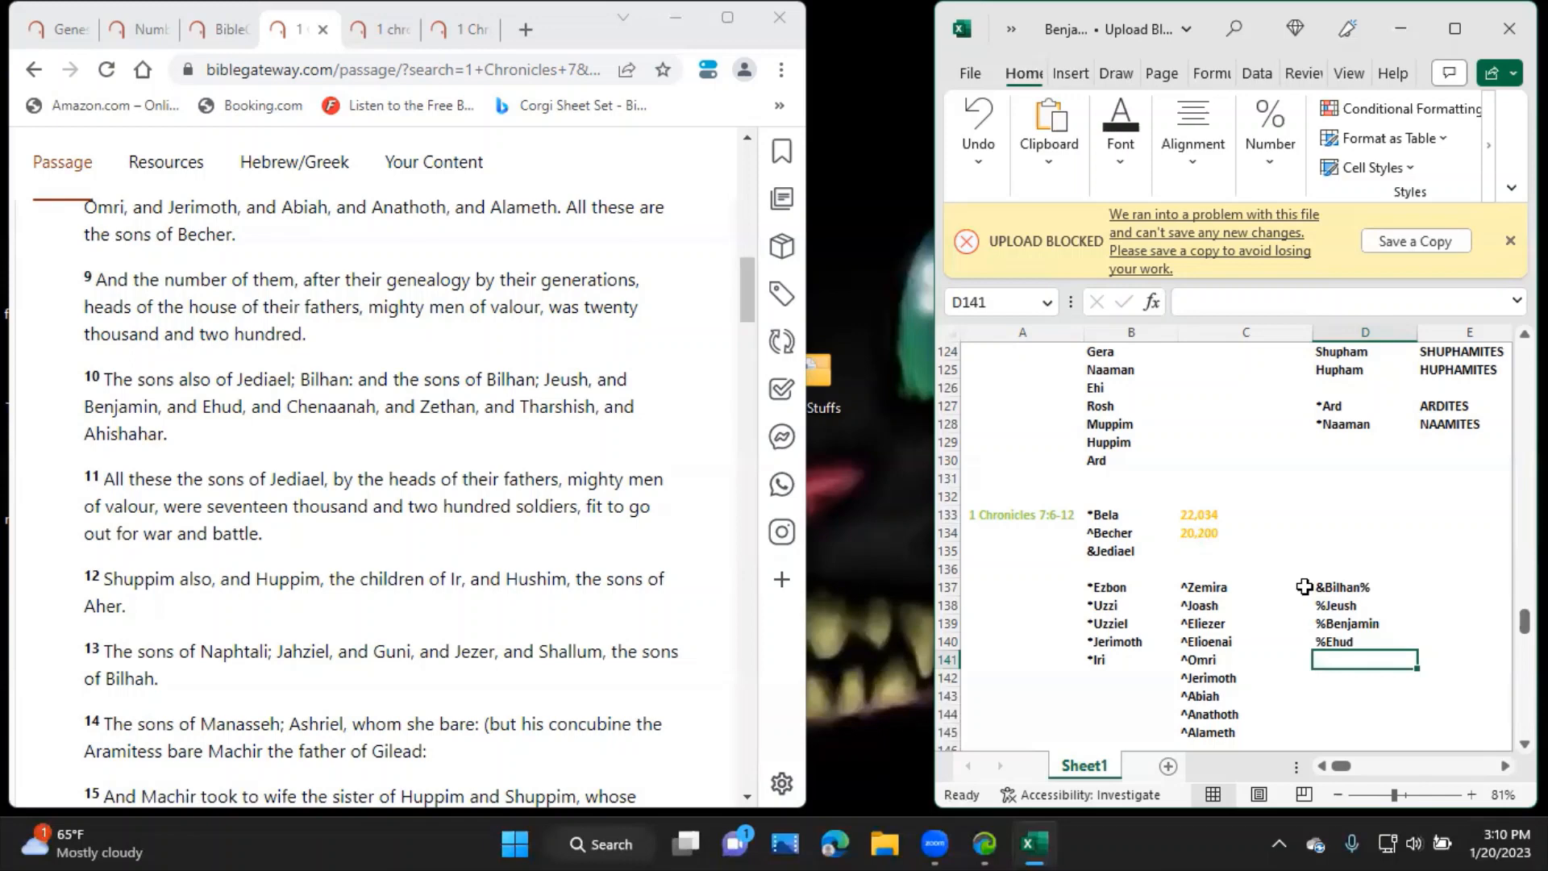
text(%Chenaanah)
click(1366, 678)
text(%Z)
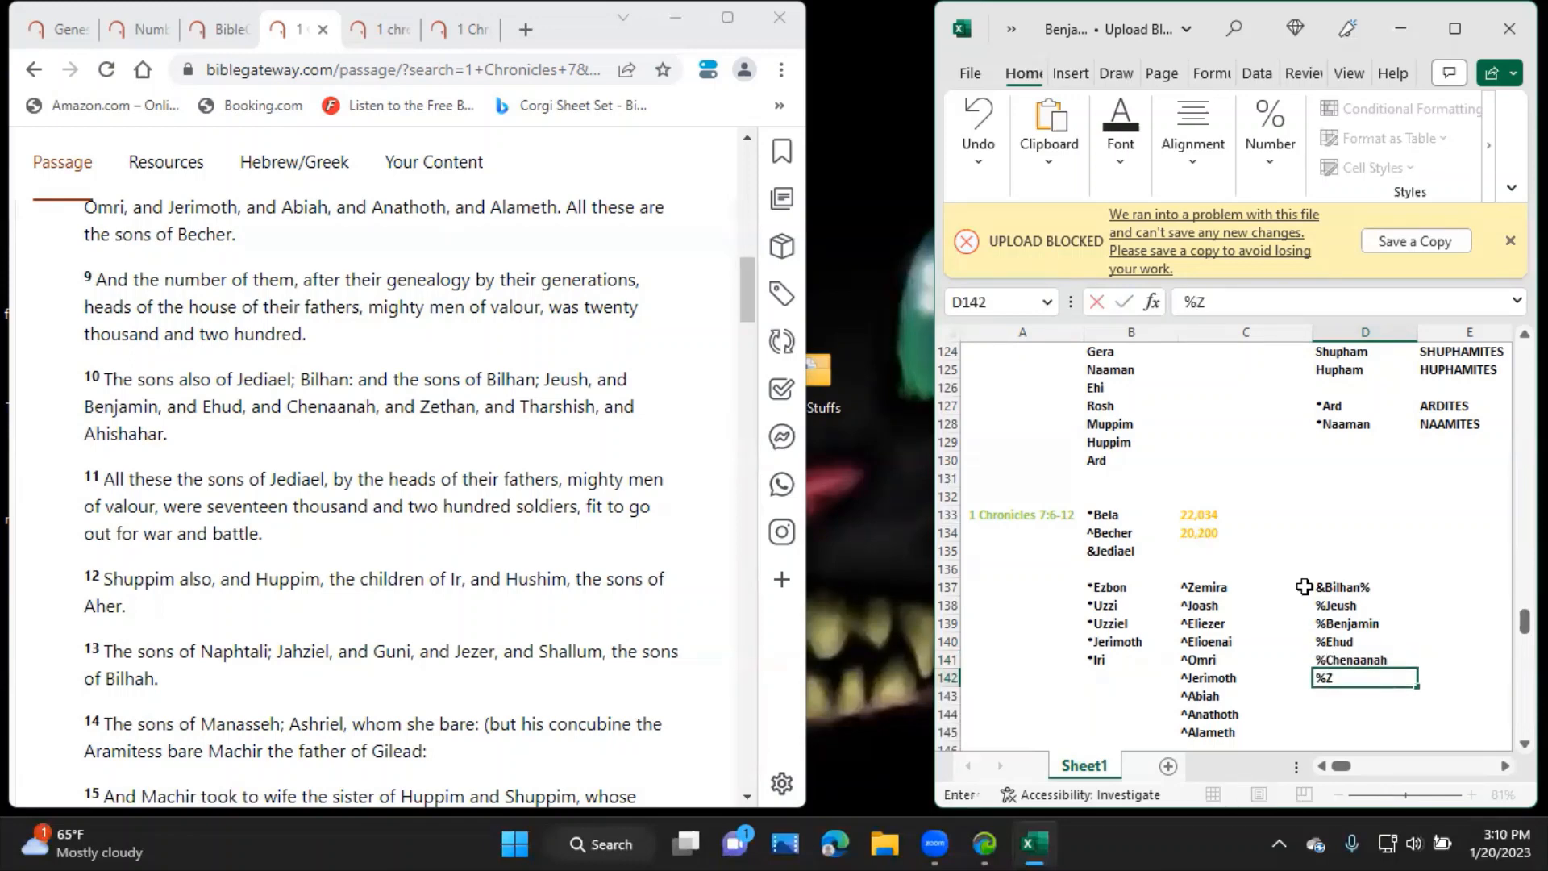
key(Return)
text(%Tharshish)
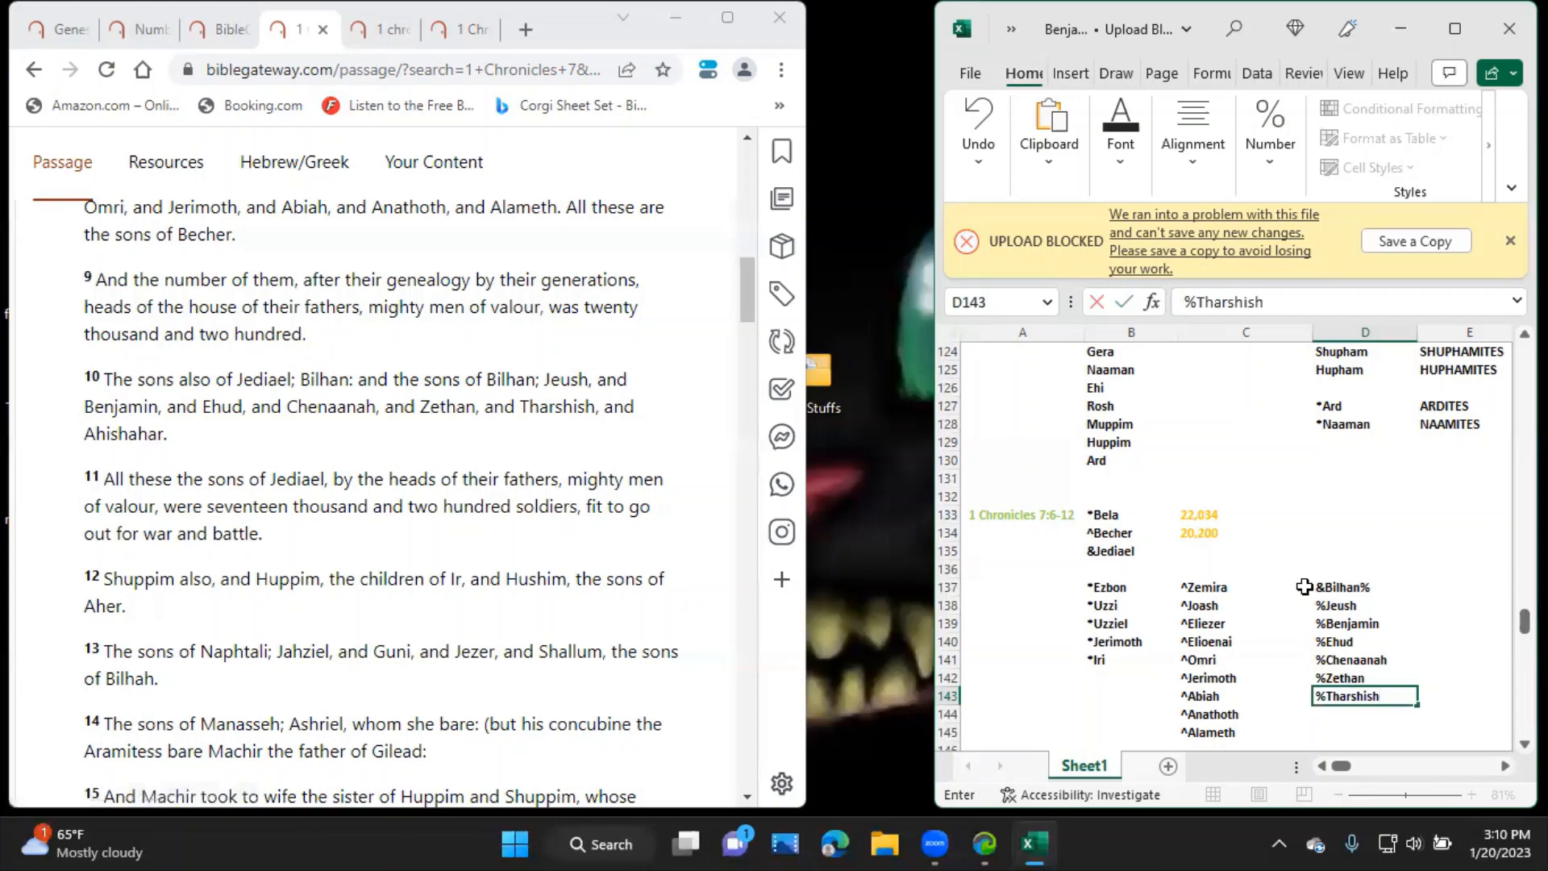
key(Return)
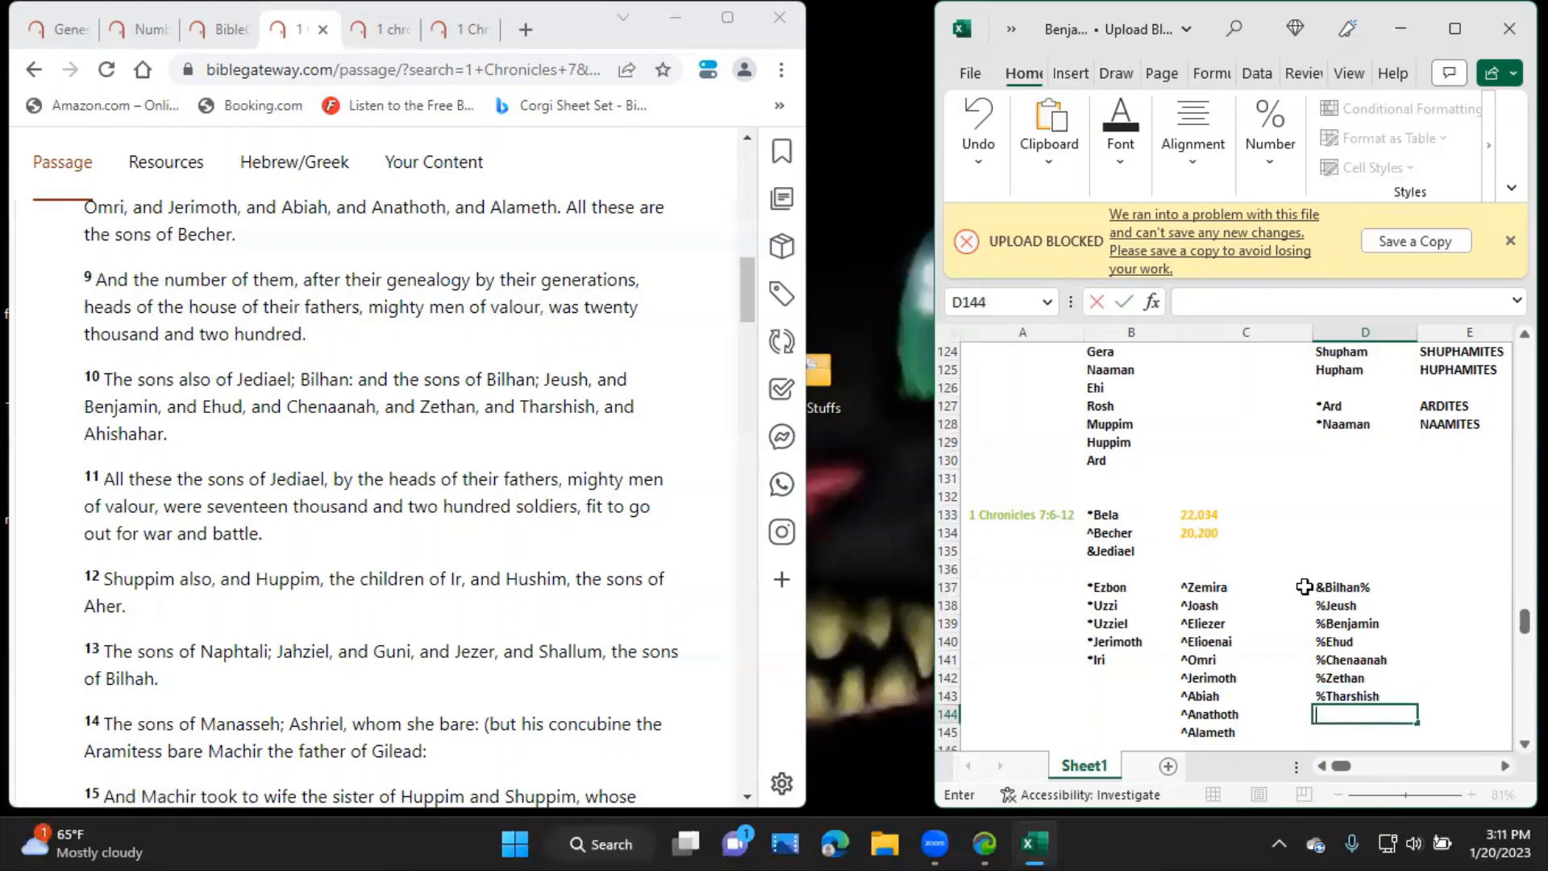
text(%A)
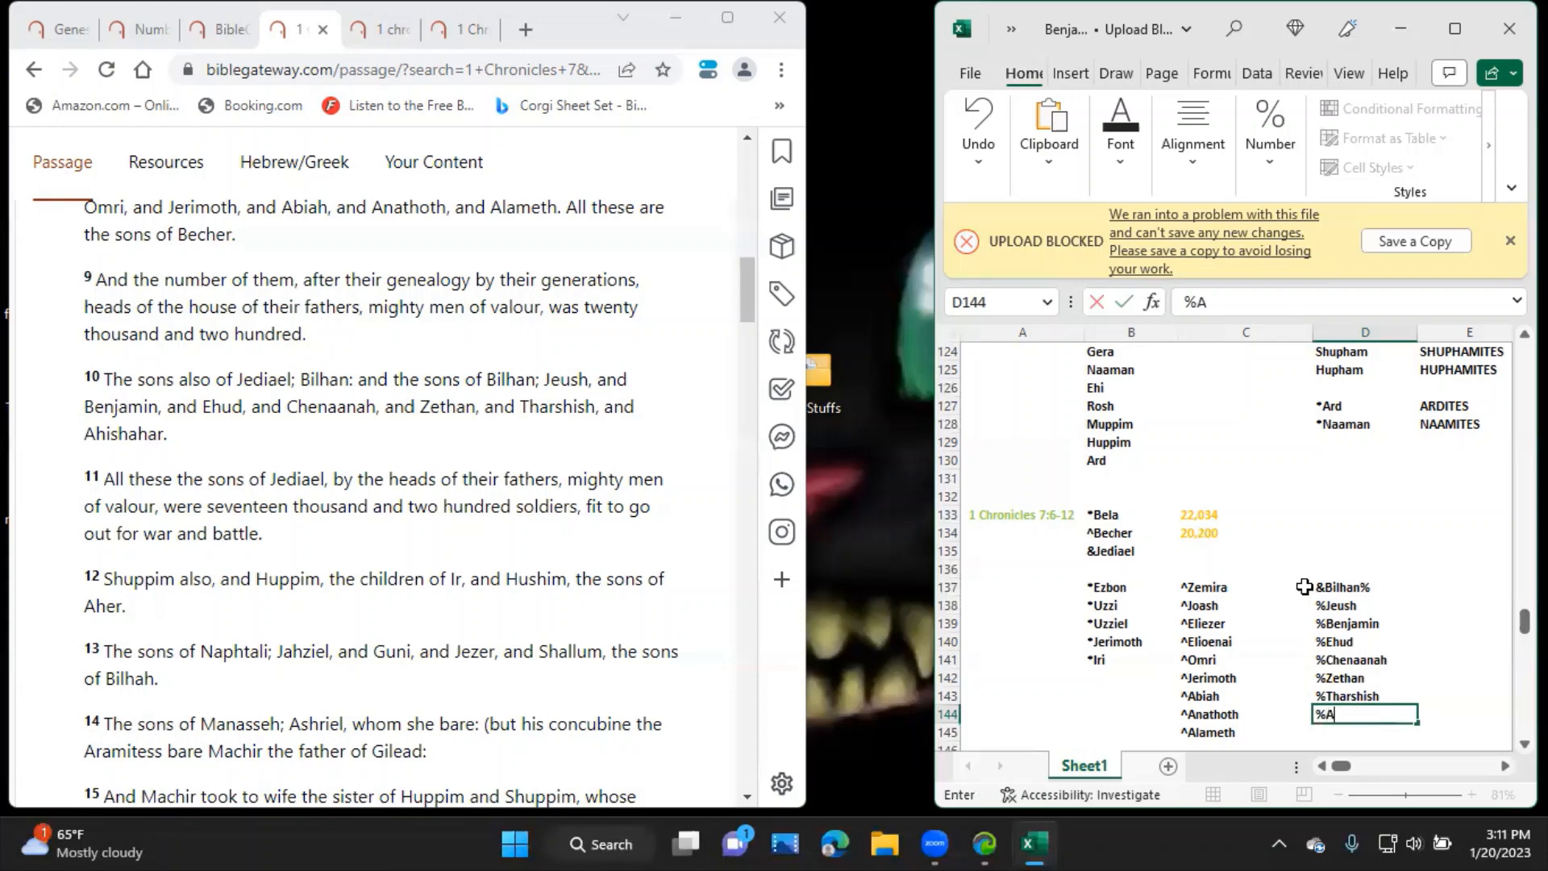
key(Return)
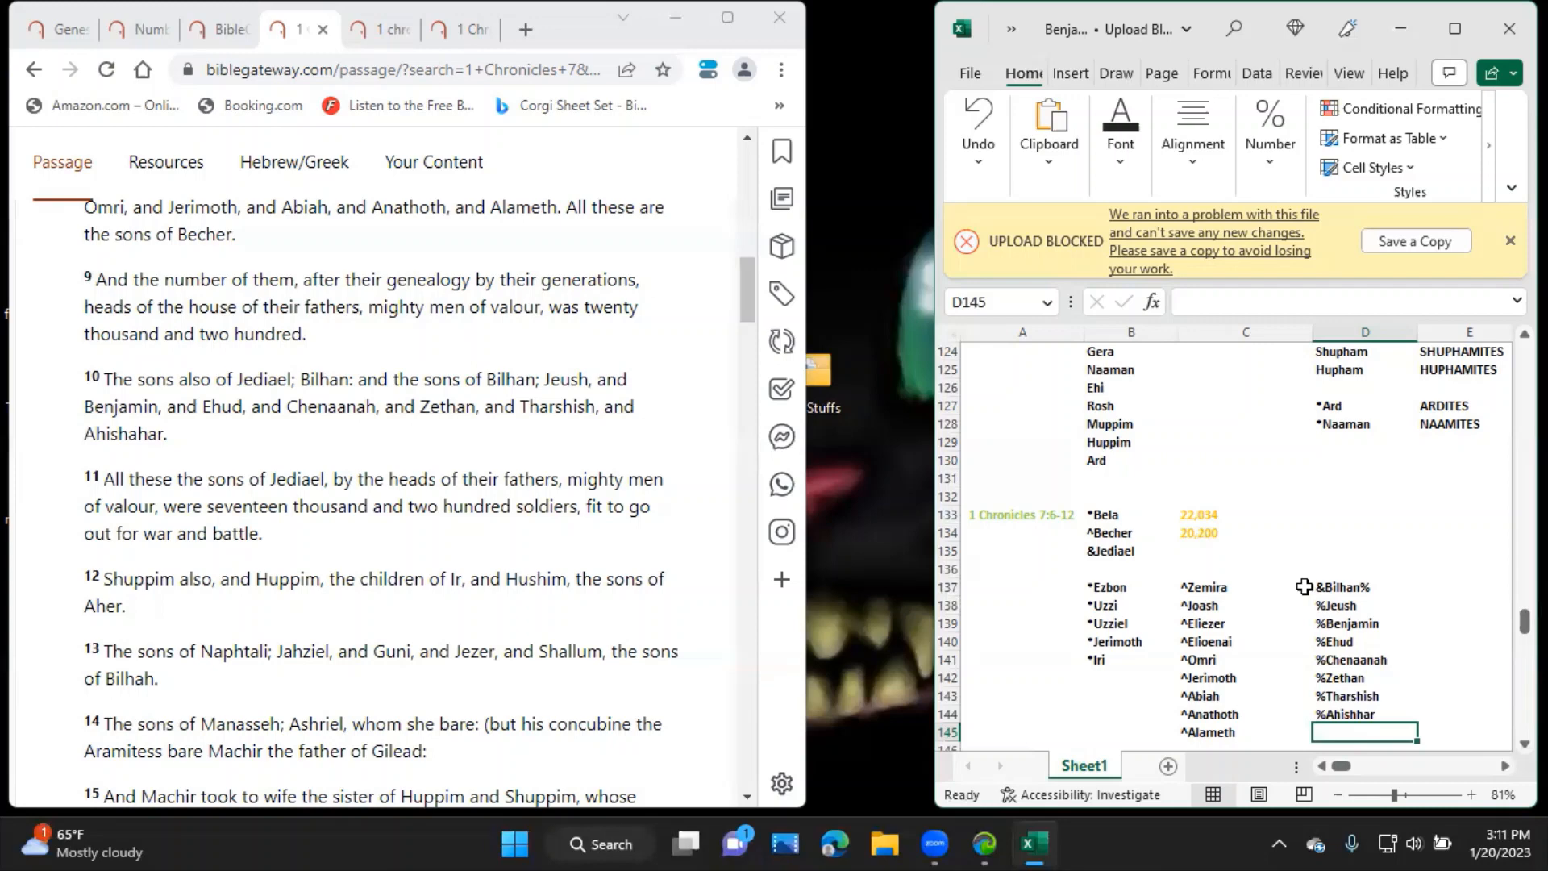
Enter Jediael's count 17,200 in the cell beside his name.
click(1244, 550)
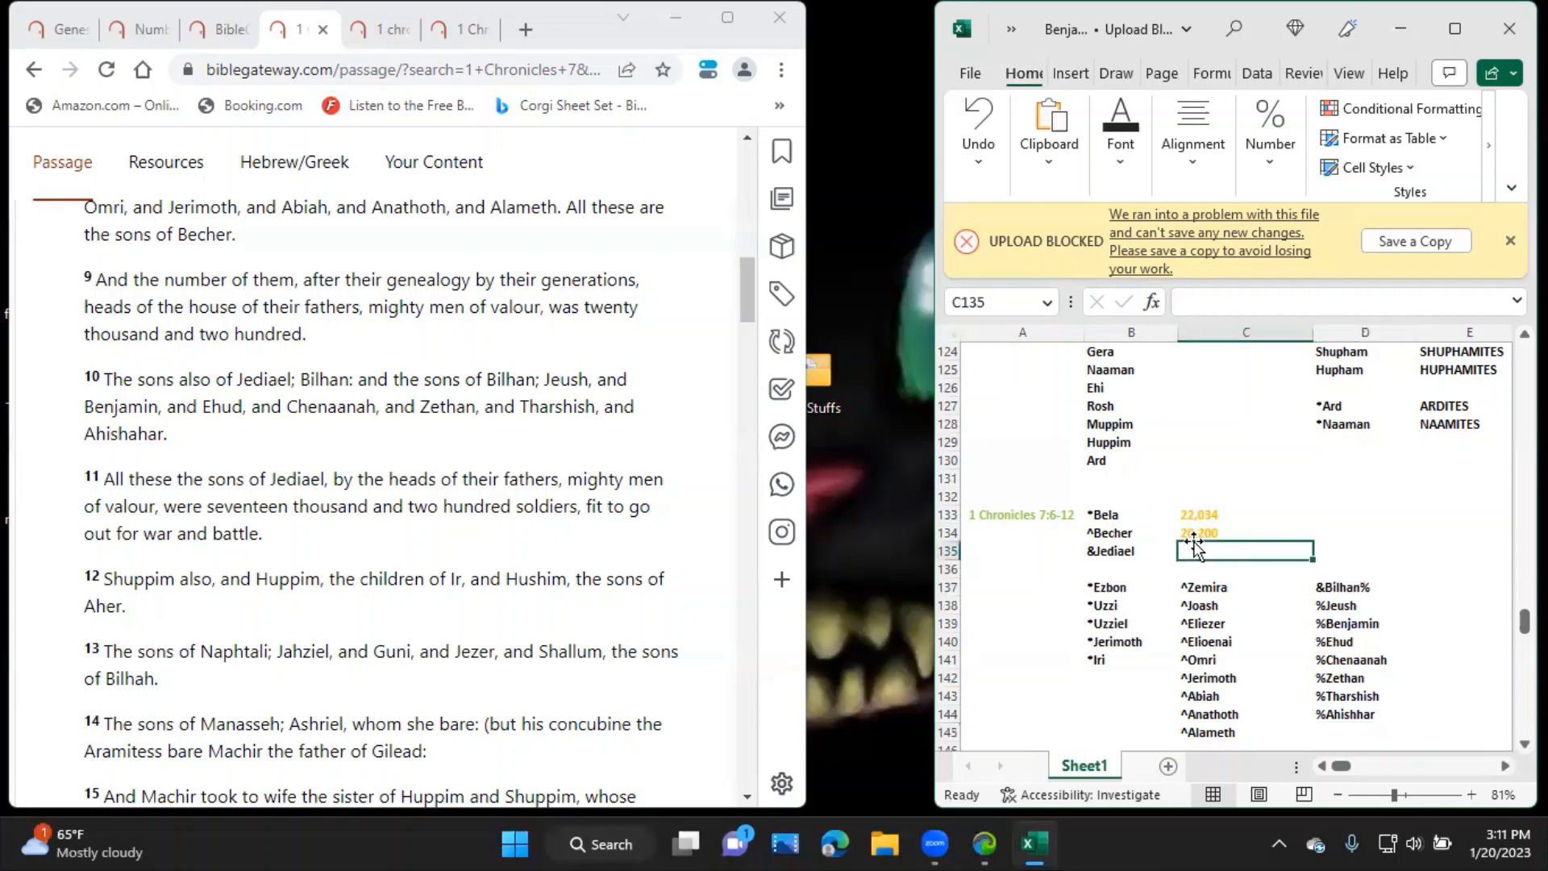
text(17)
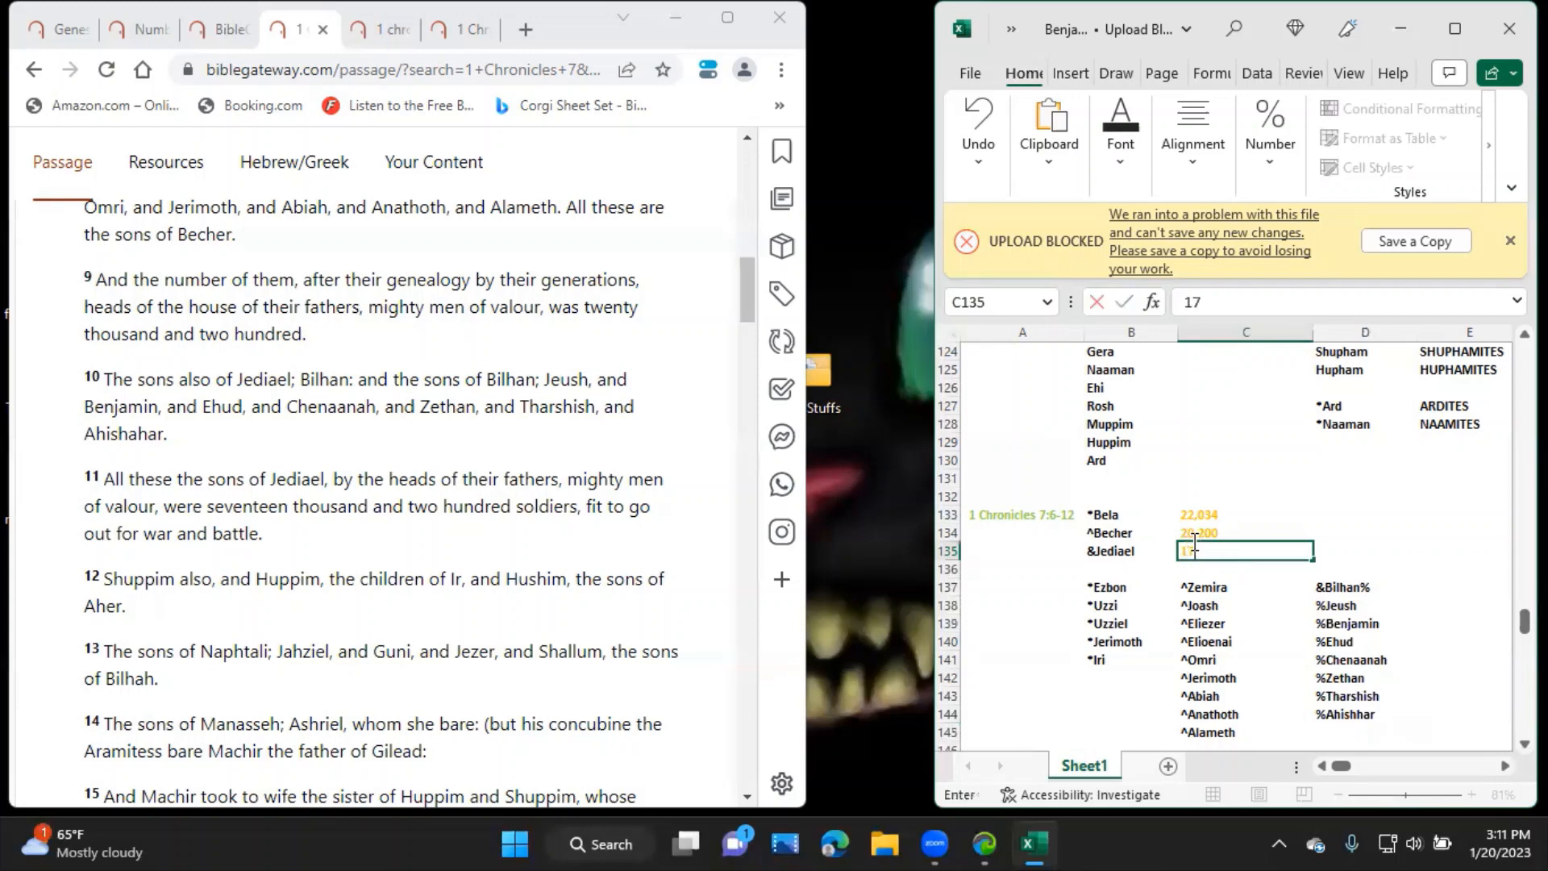
text(,200)
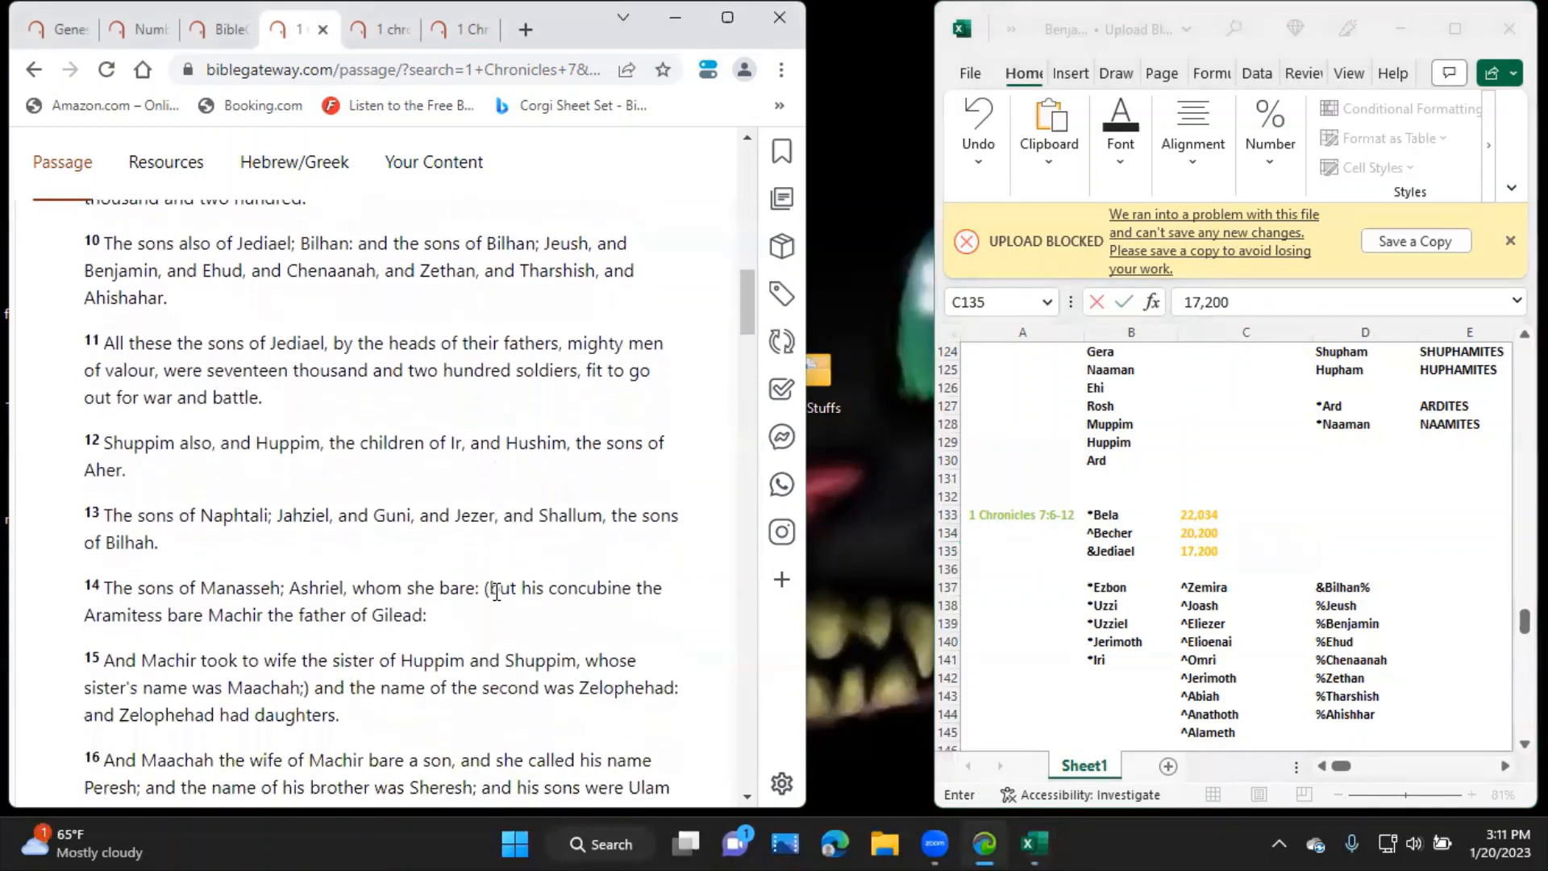
scroll(down, 3)
text(Shu)
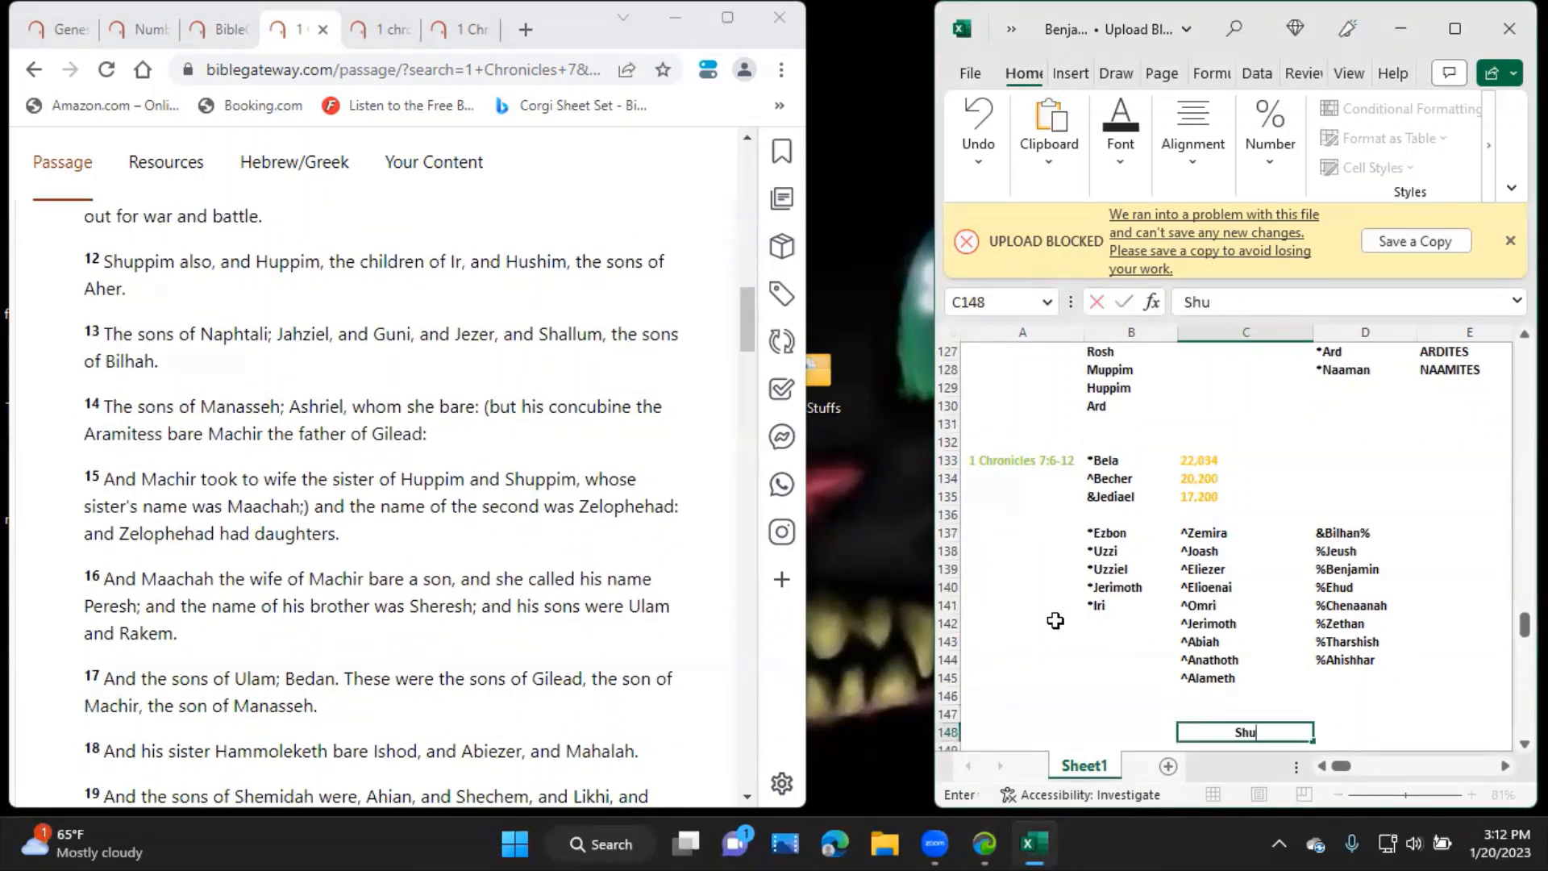
List Ir, Shuppim and Huppim in column C with Hushim and Aher beside them in column D.
key(Return)
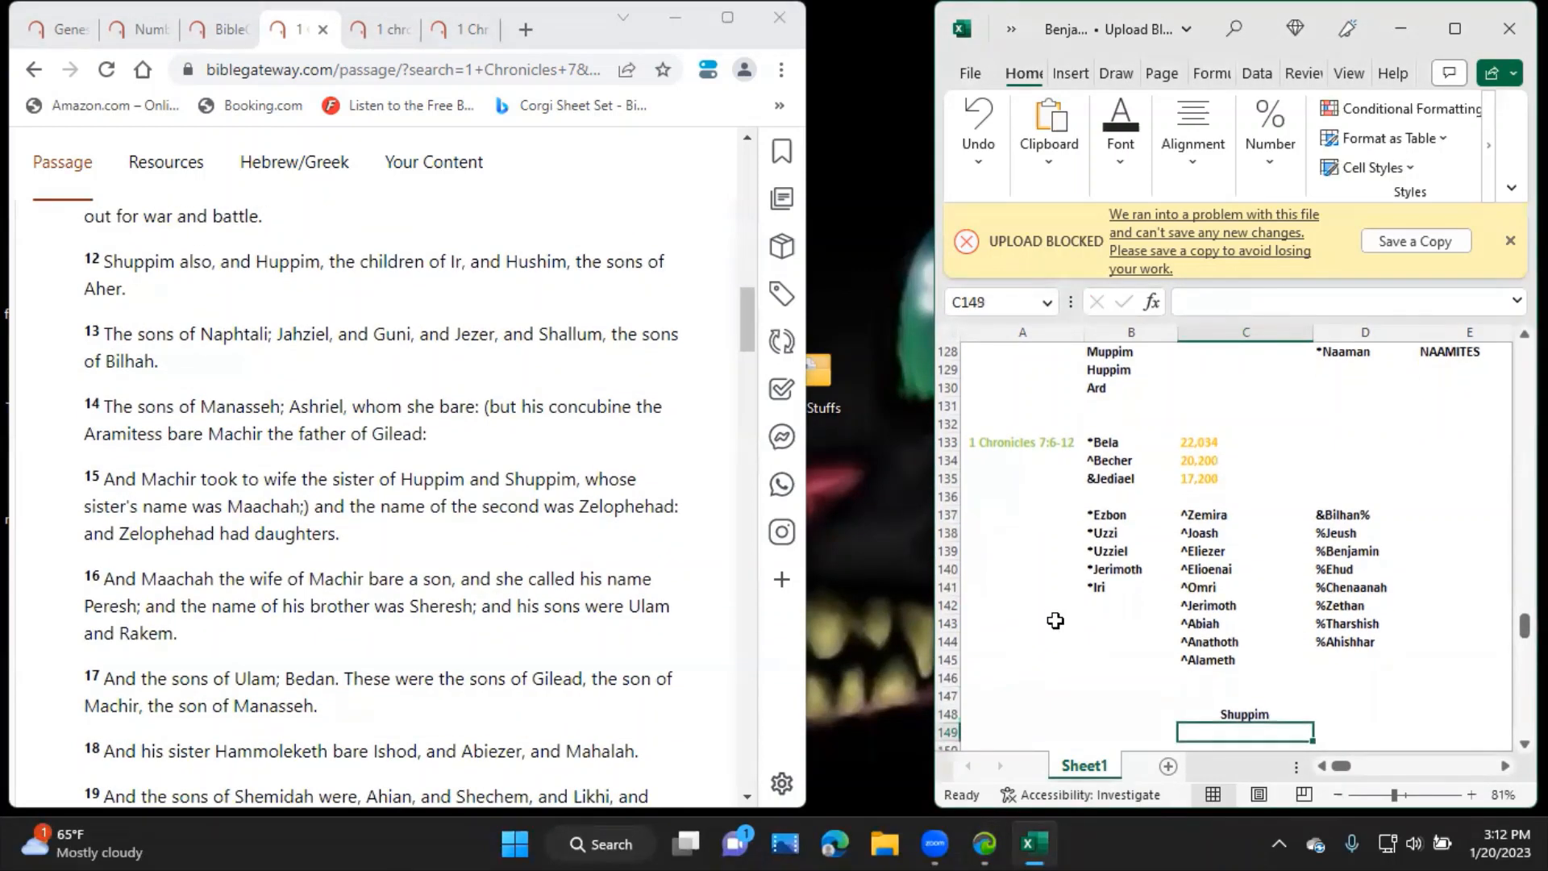
text(Huppim)
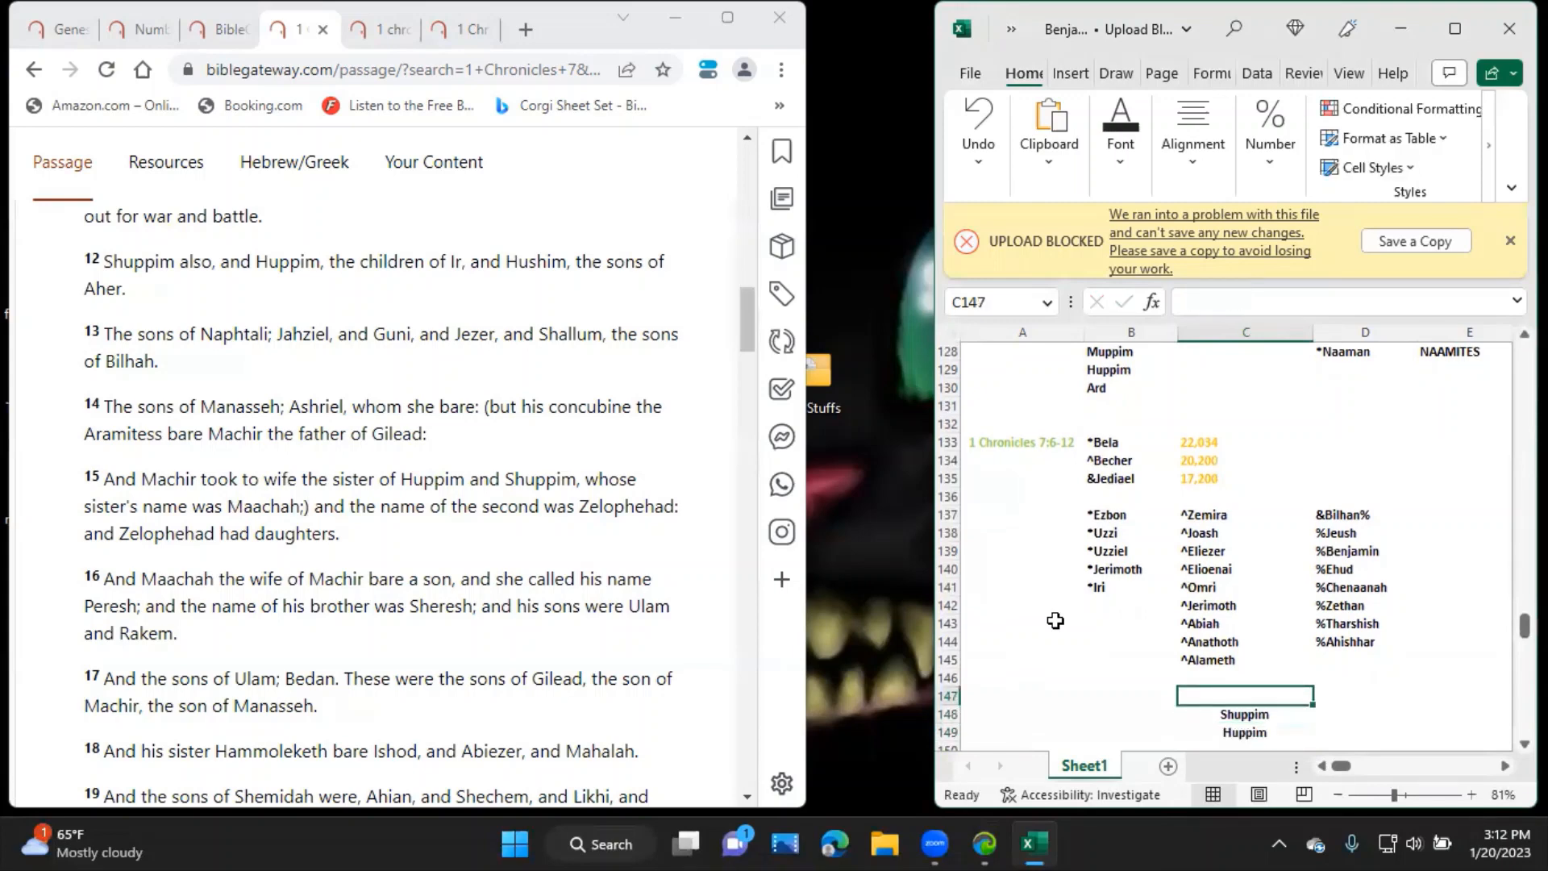
click(1365, 711)
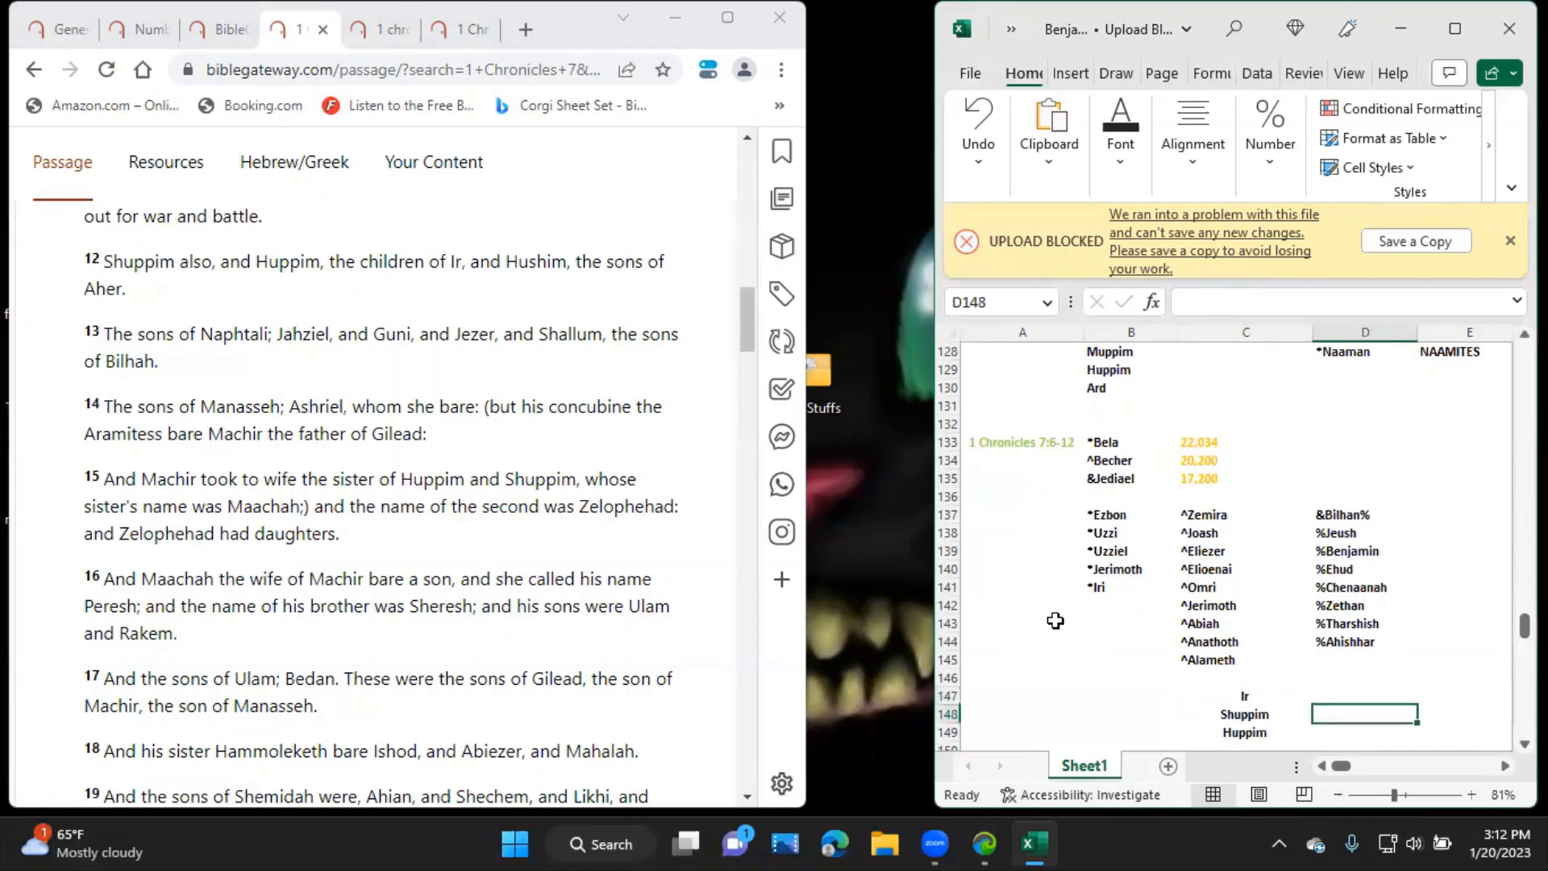
text(Hushim)
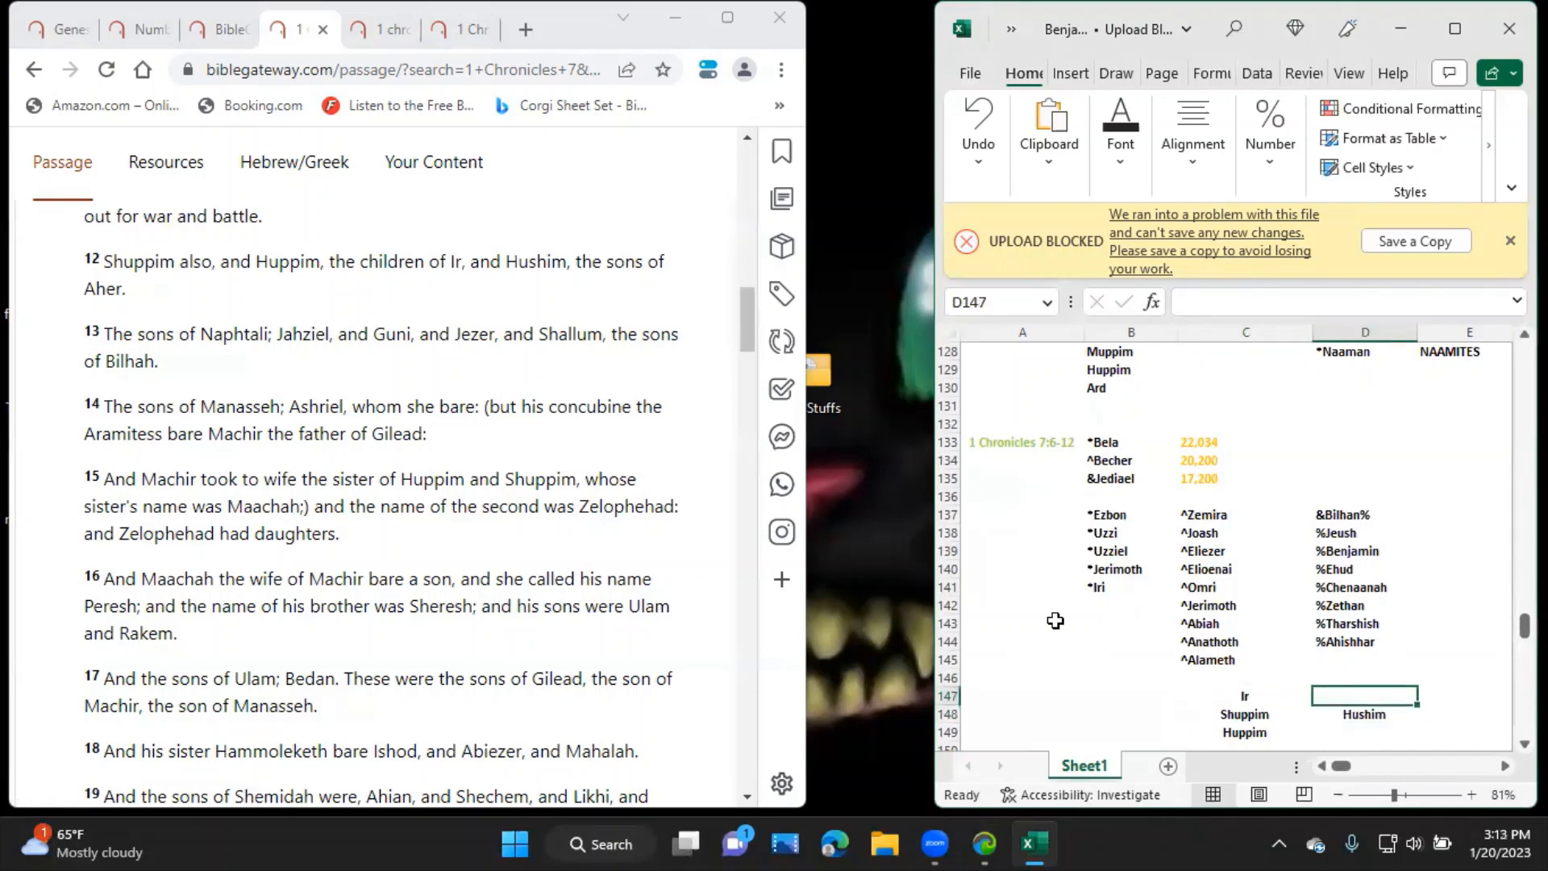
text(Aher)
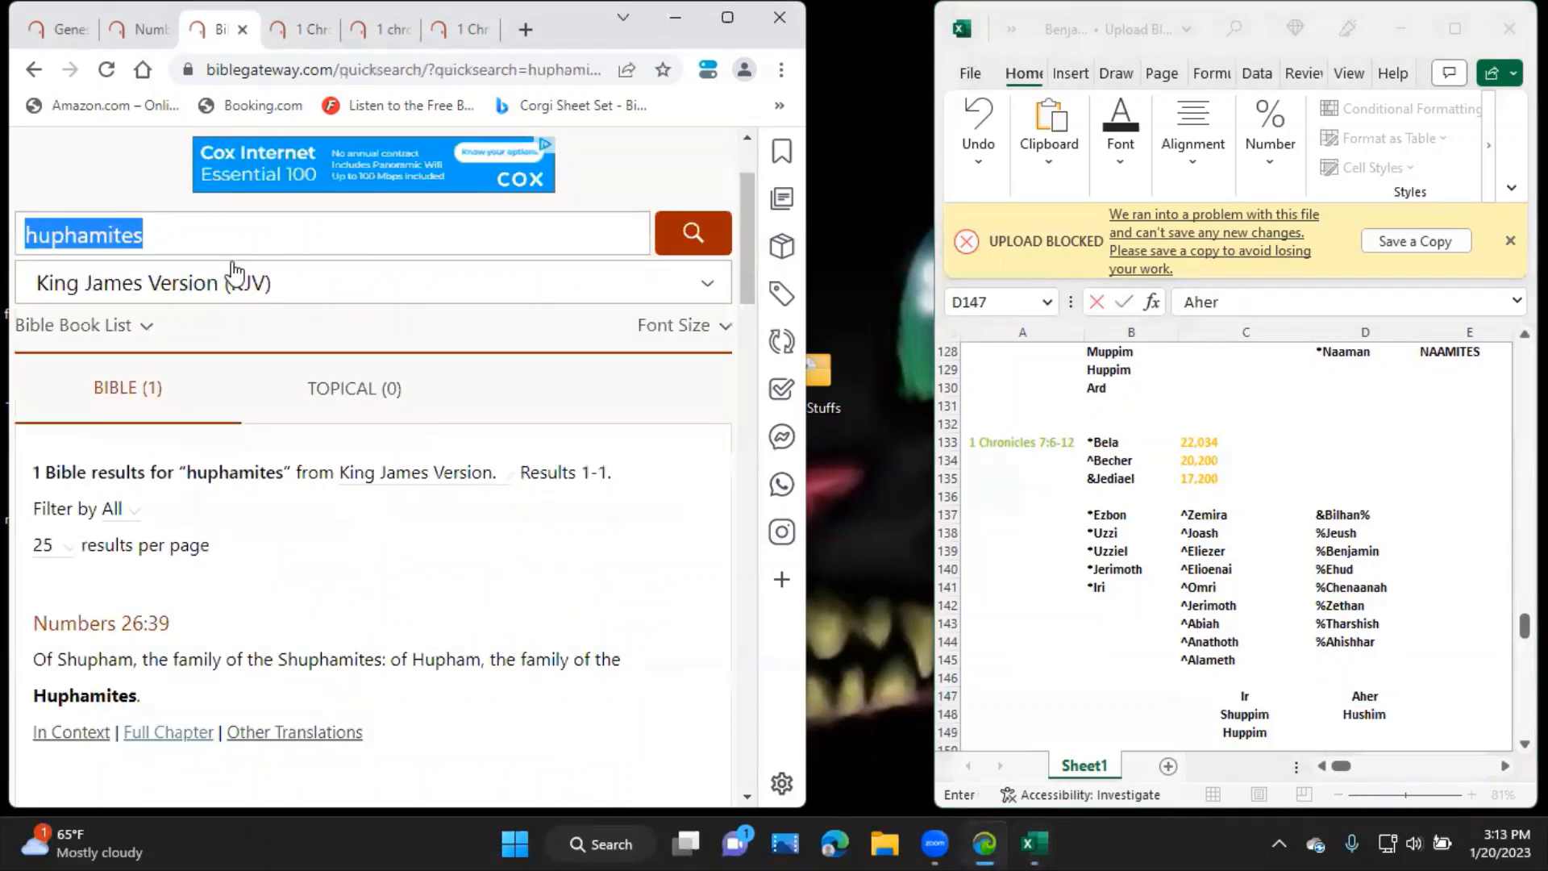
Search Bible Gateway for hushim and bring up 1 Chronicles 8 (KJV) at its opening verses.
key(Delete)
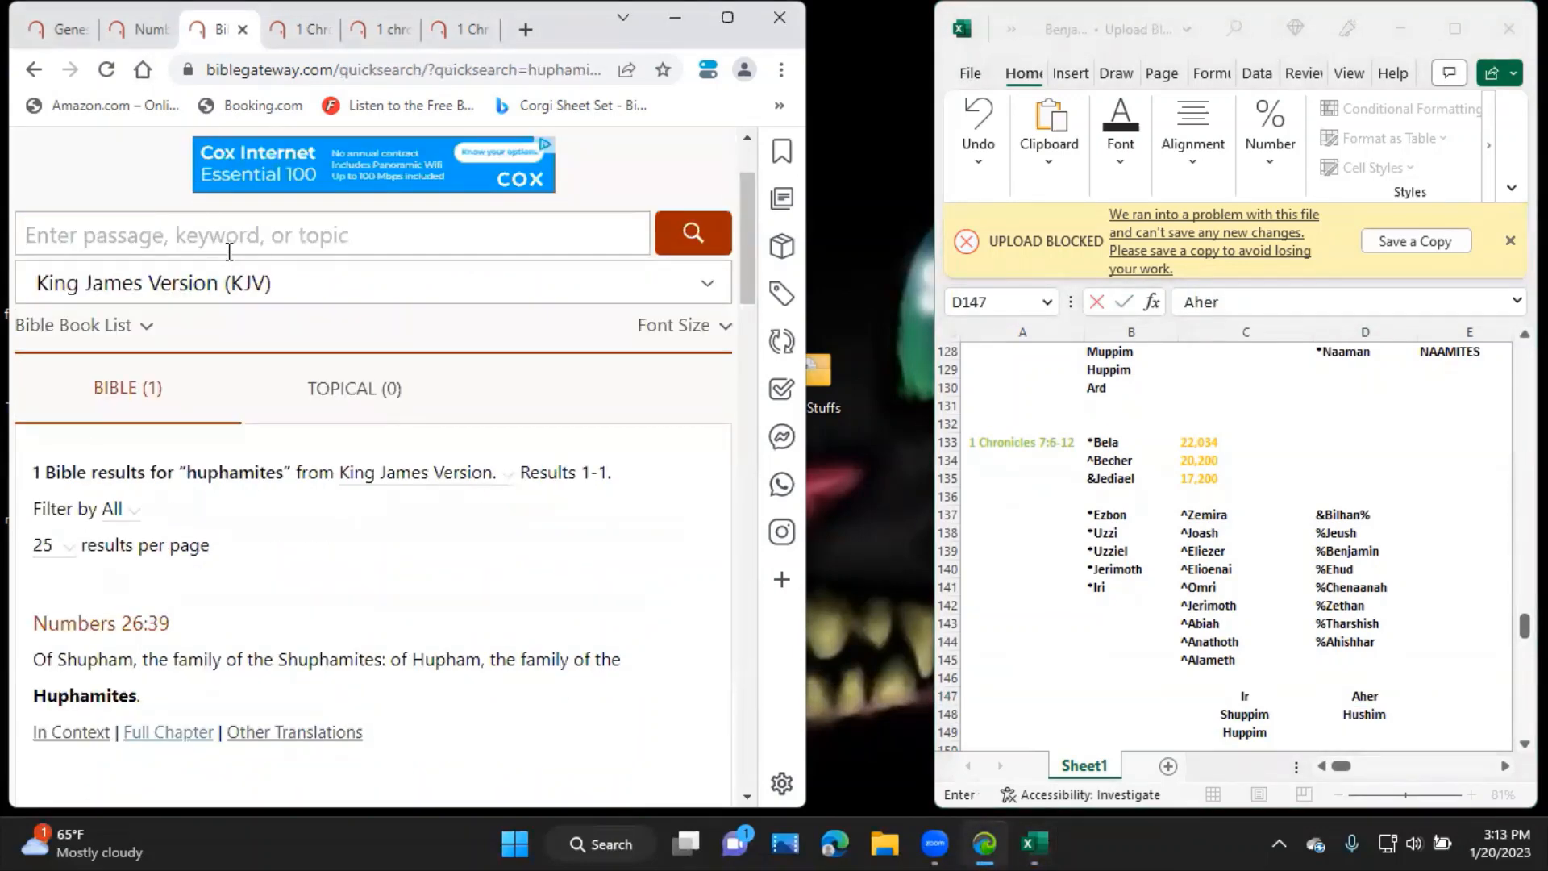
click(691, 232)
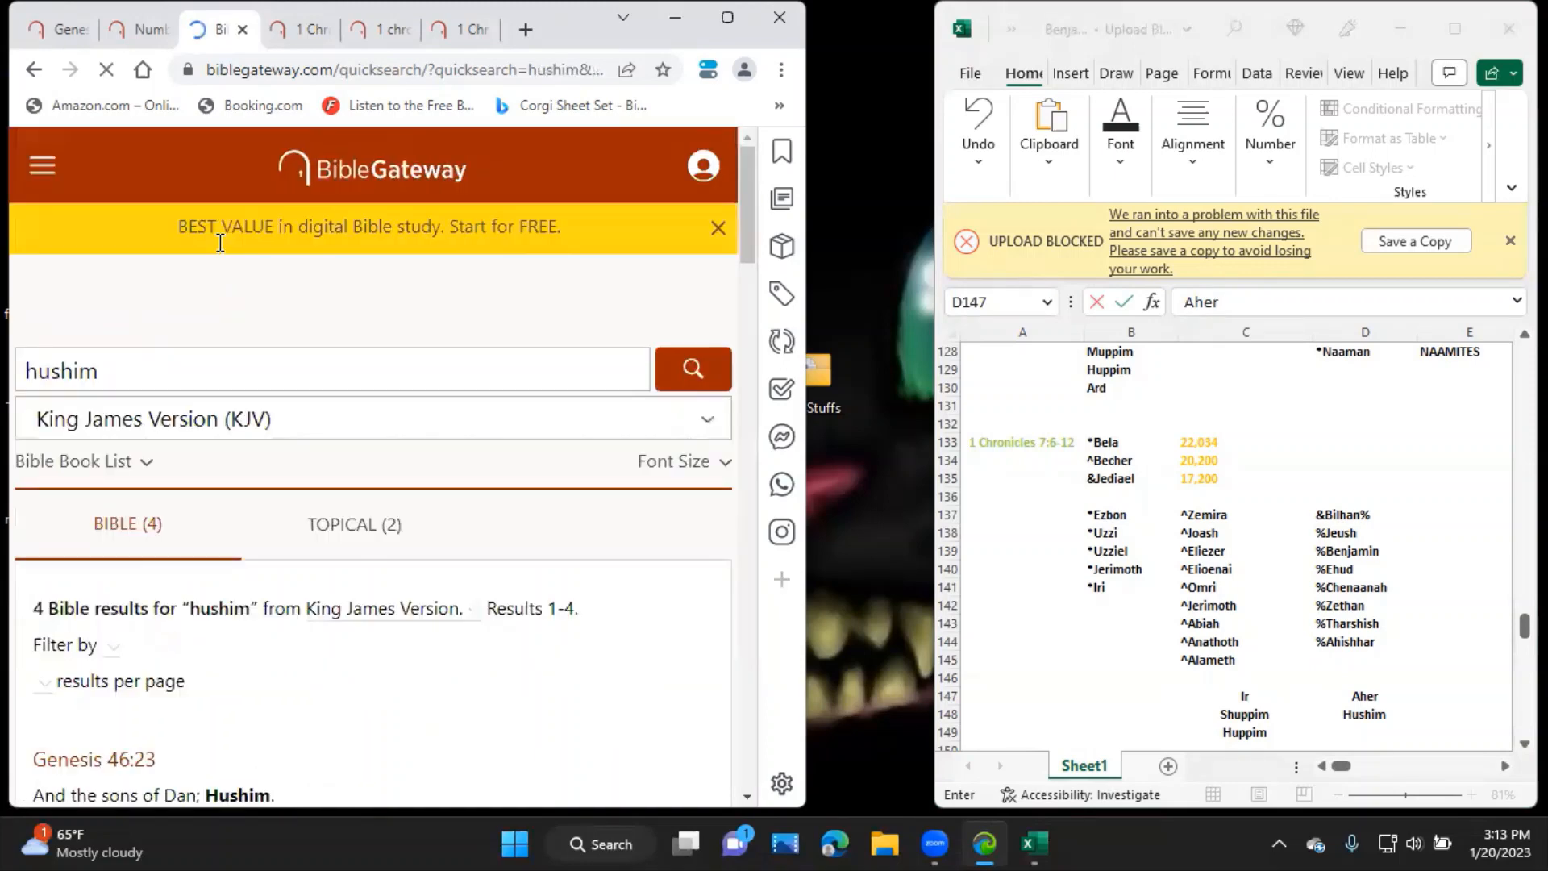
scroll(down, 3)
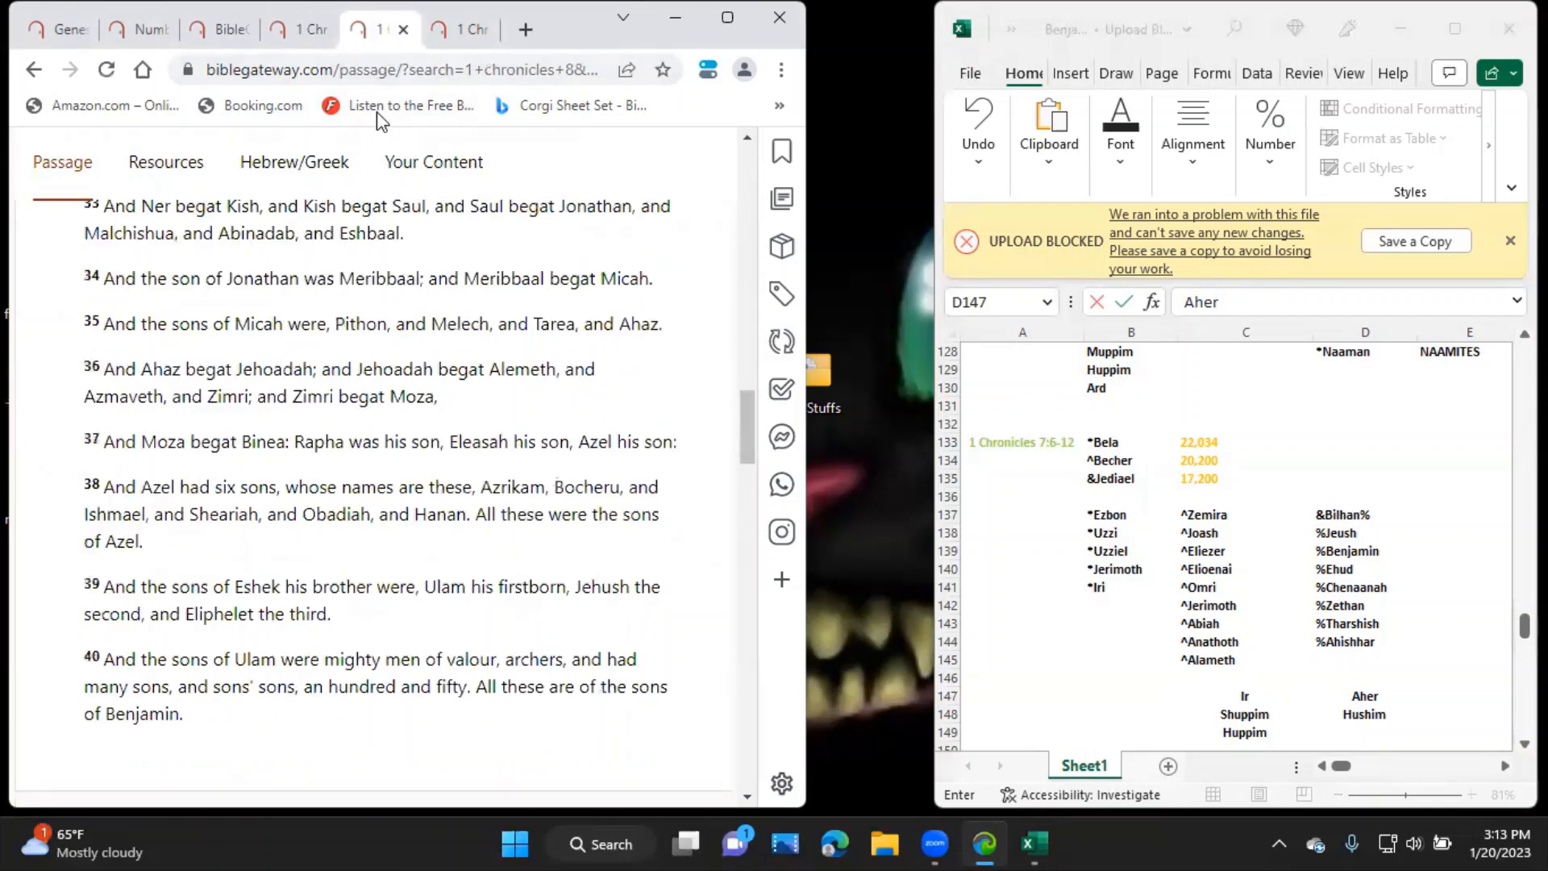
scroll(up, 3)
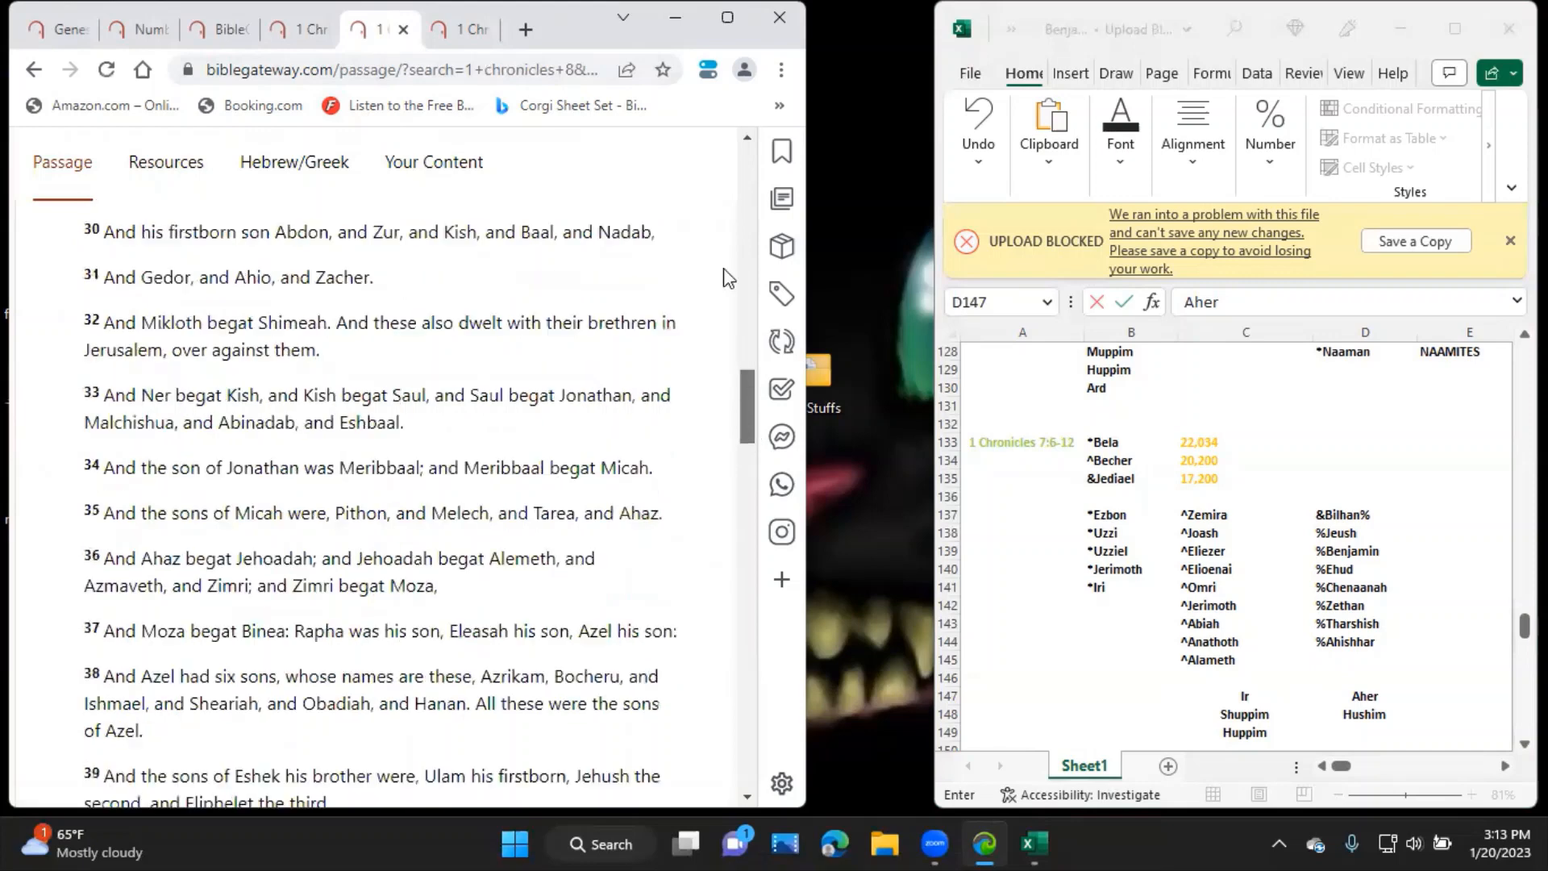
scroll(up, 3)
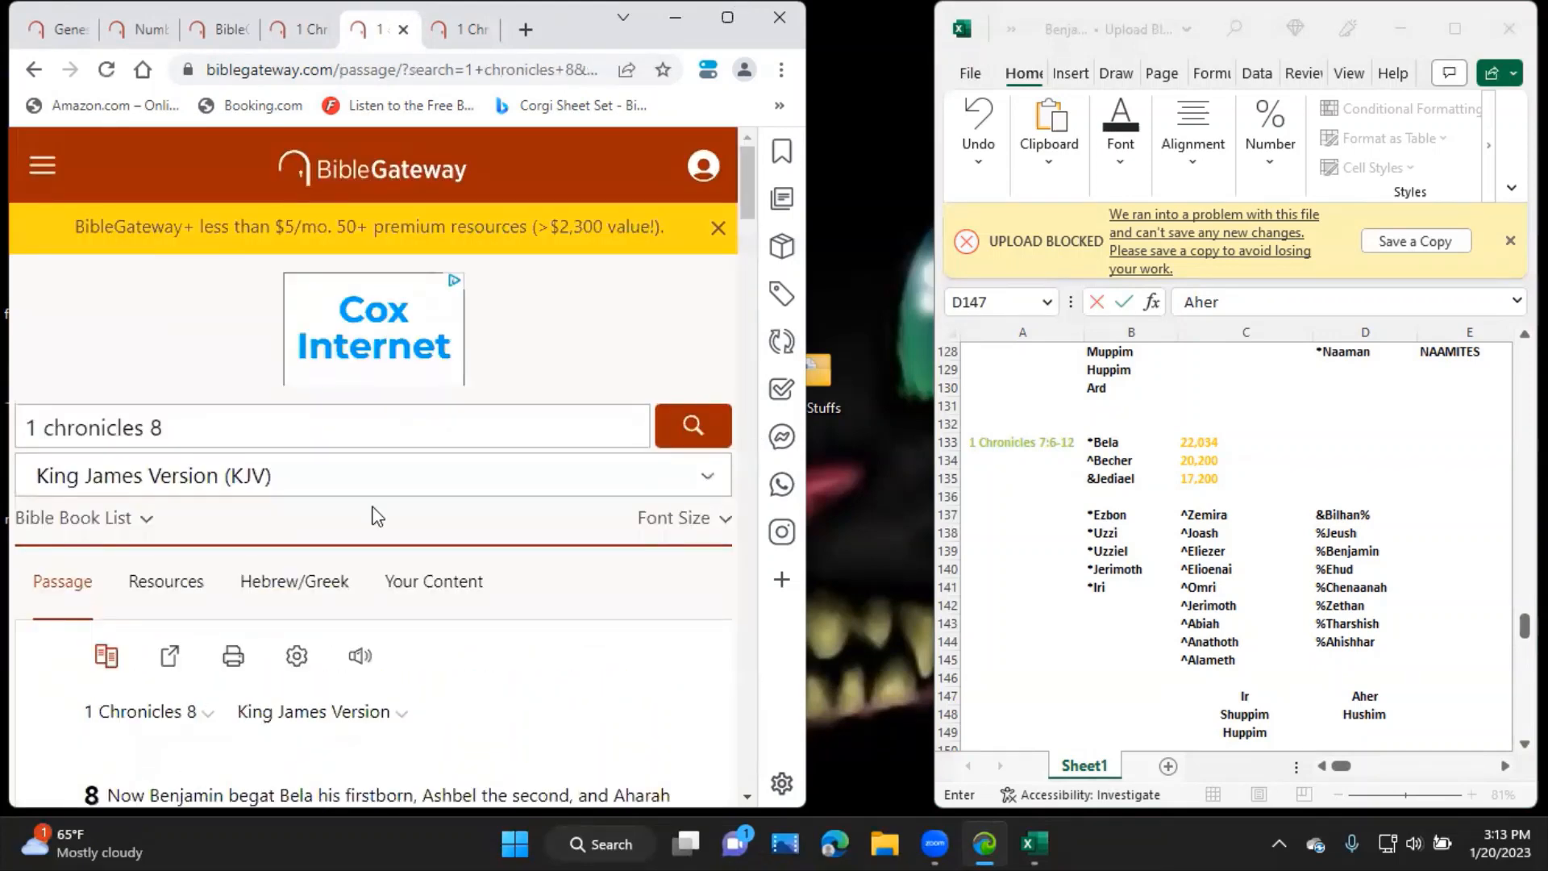
mouse_move(450, 688)
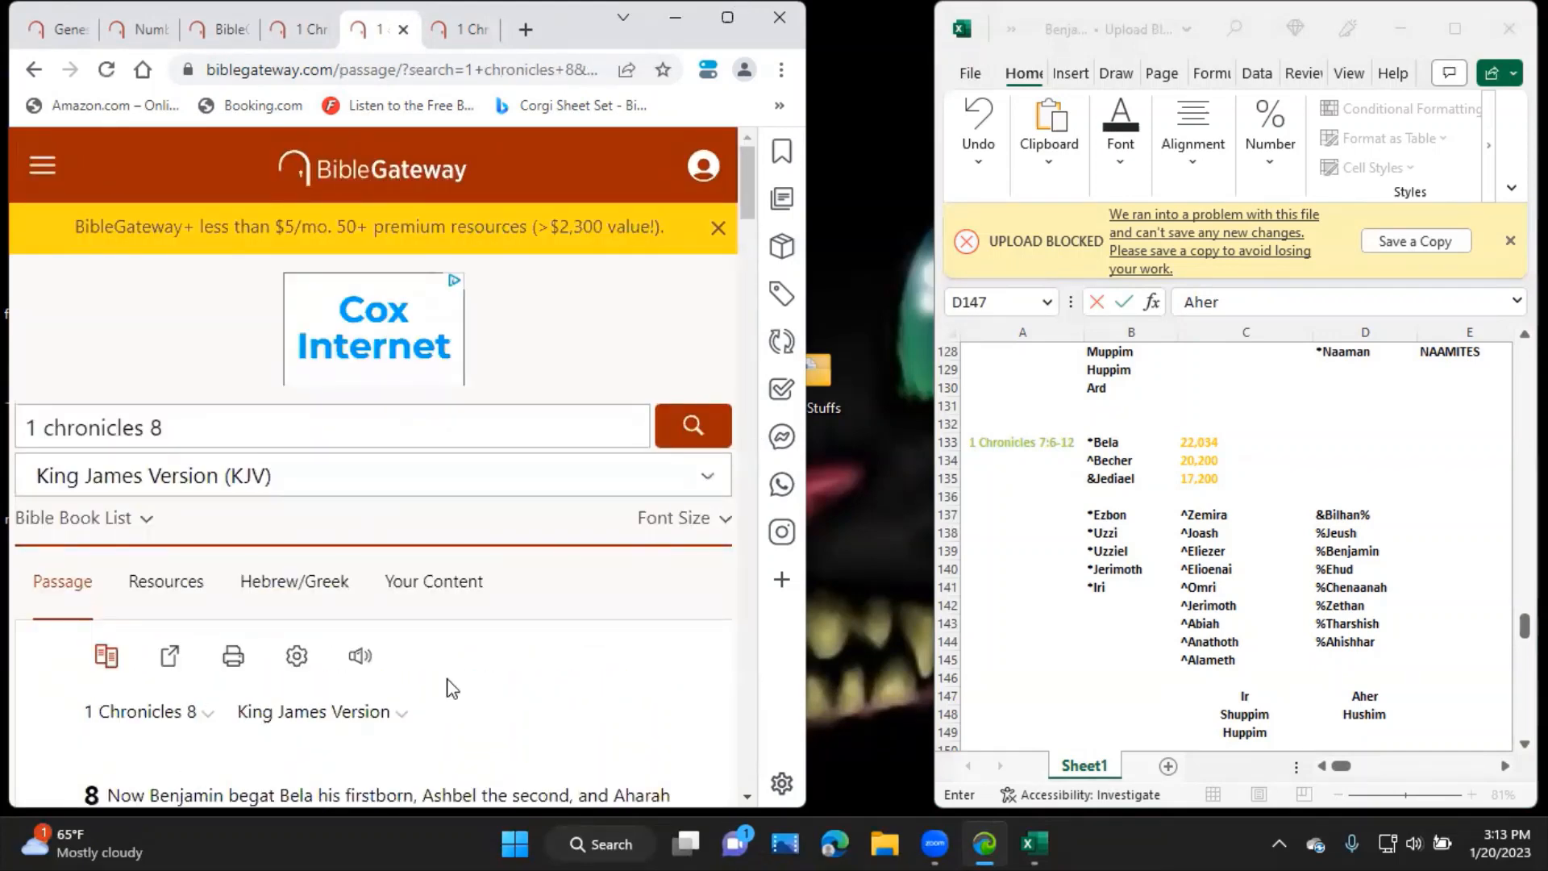
scroll(down, 3)
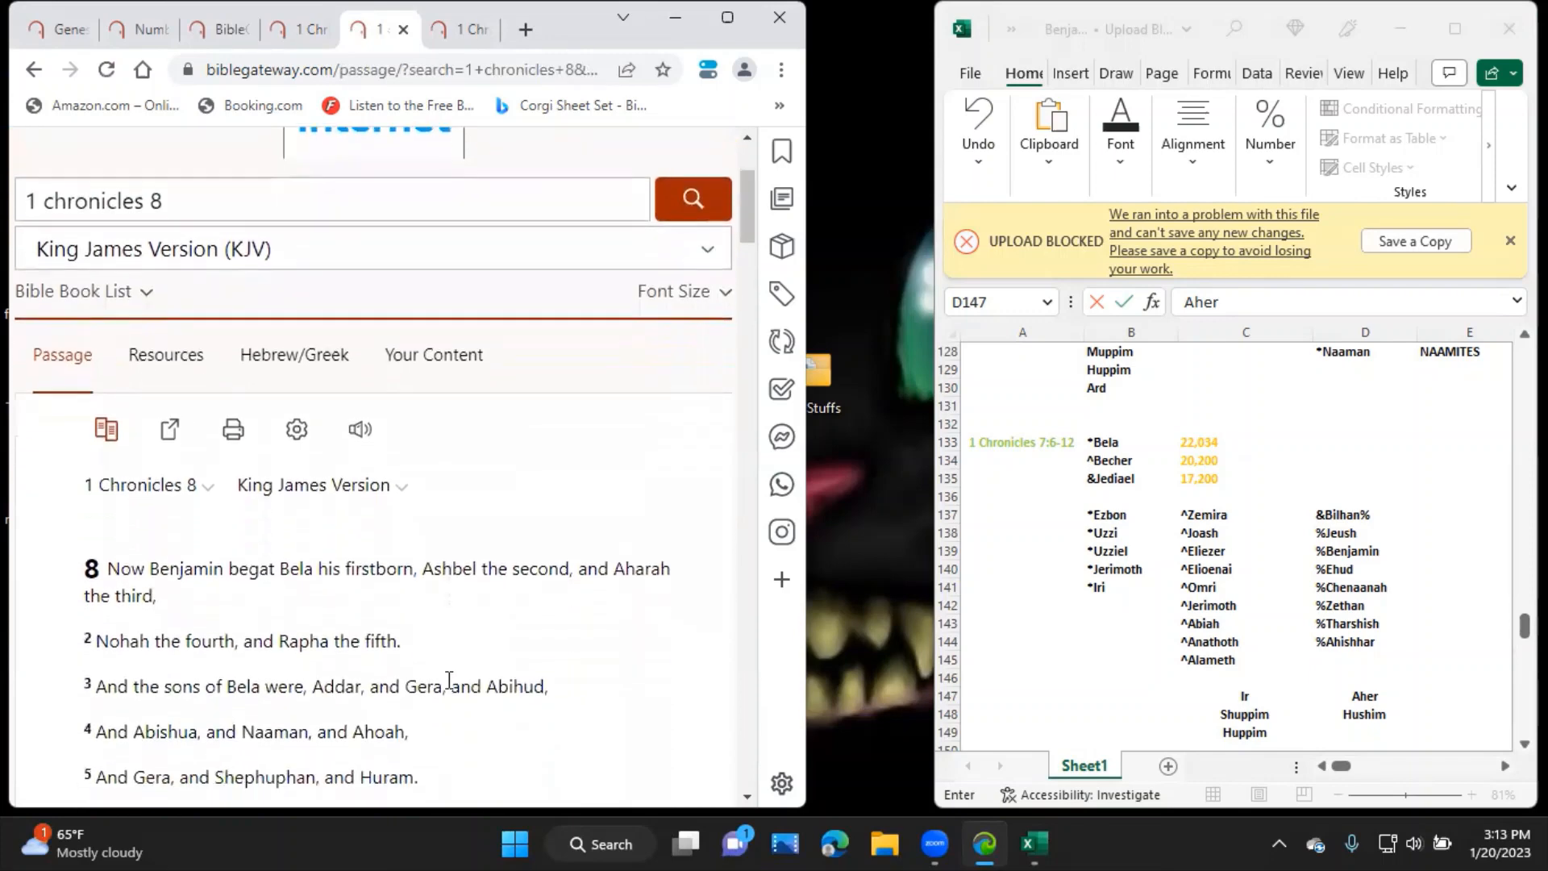
Add a 1 Chronicles 8 heading in E133 with Bela, Ashbel, Aharah, Nohah and Rapha listed in column F.
scroll(down, 3)
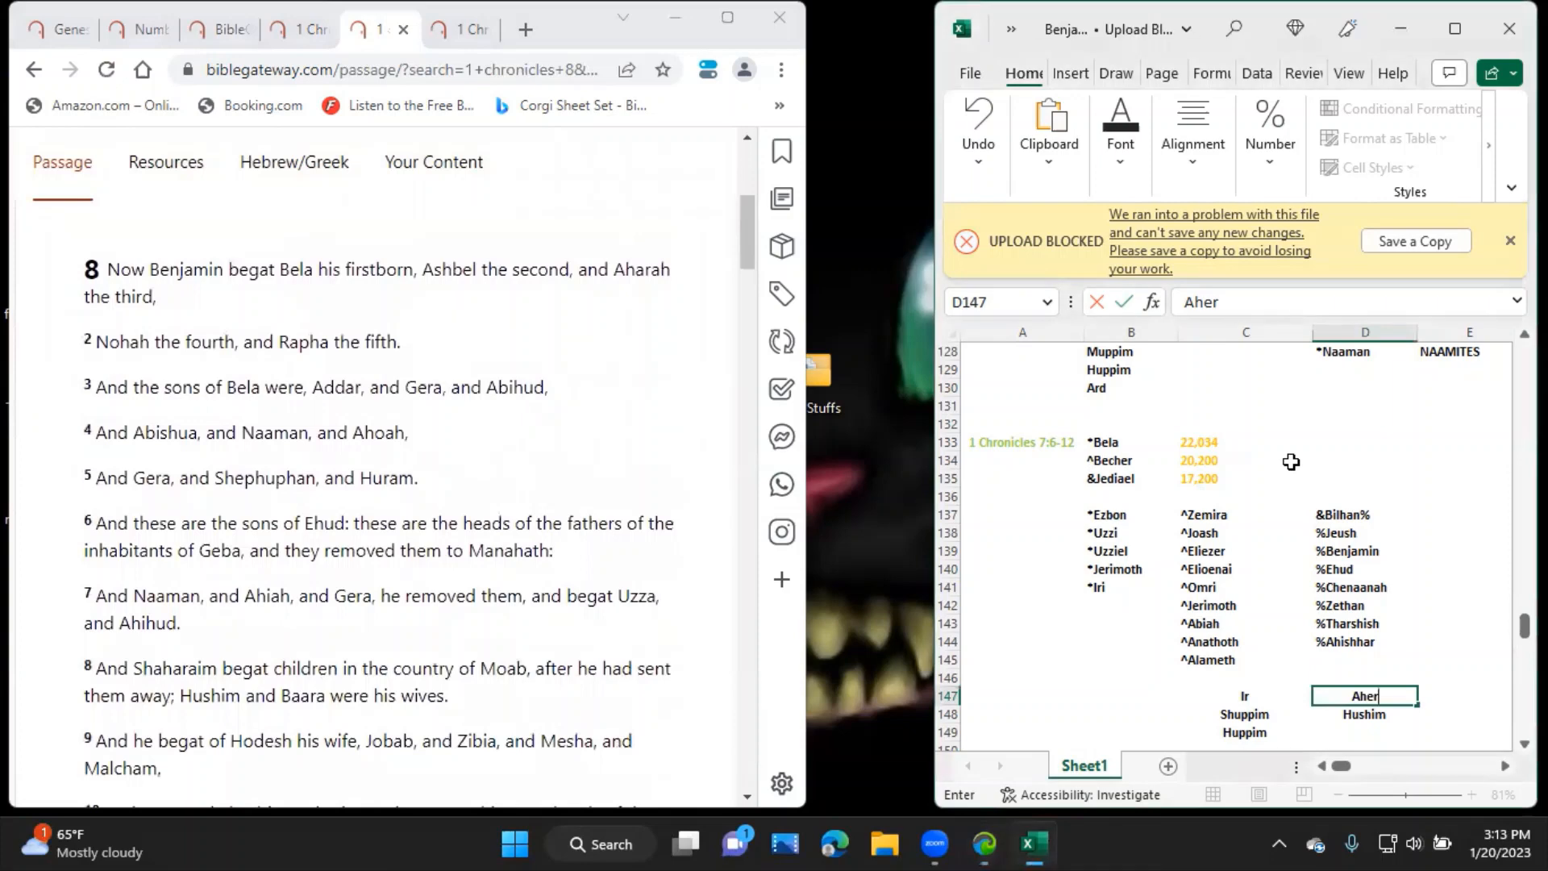
click(1365, 532)
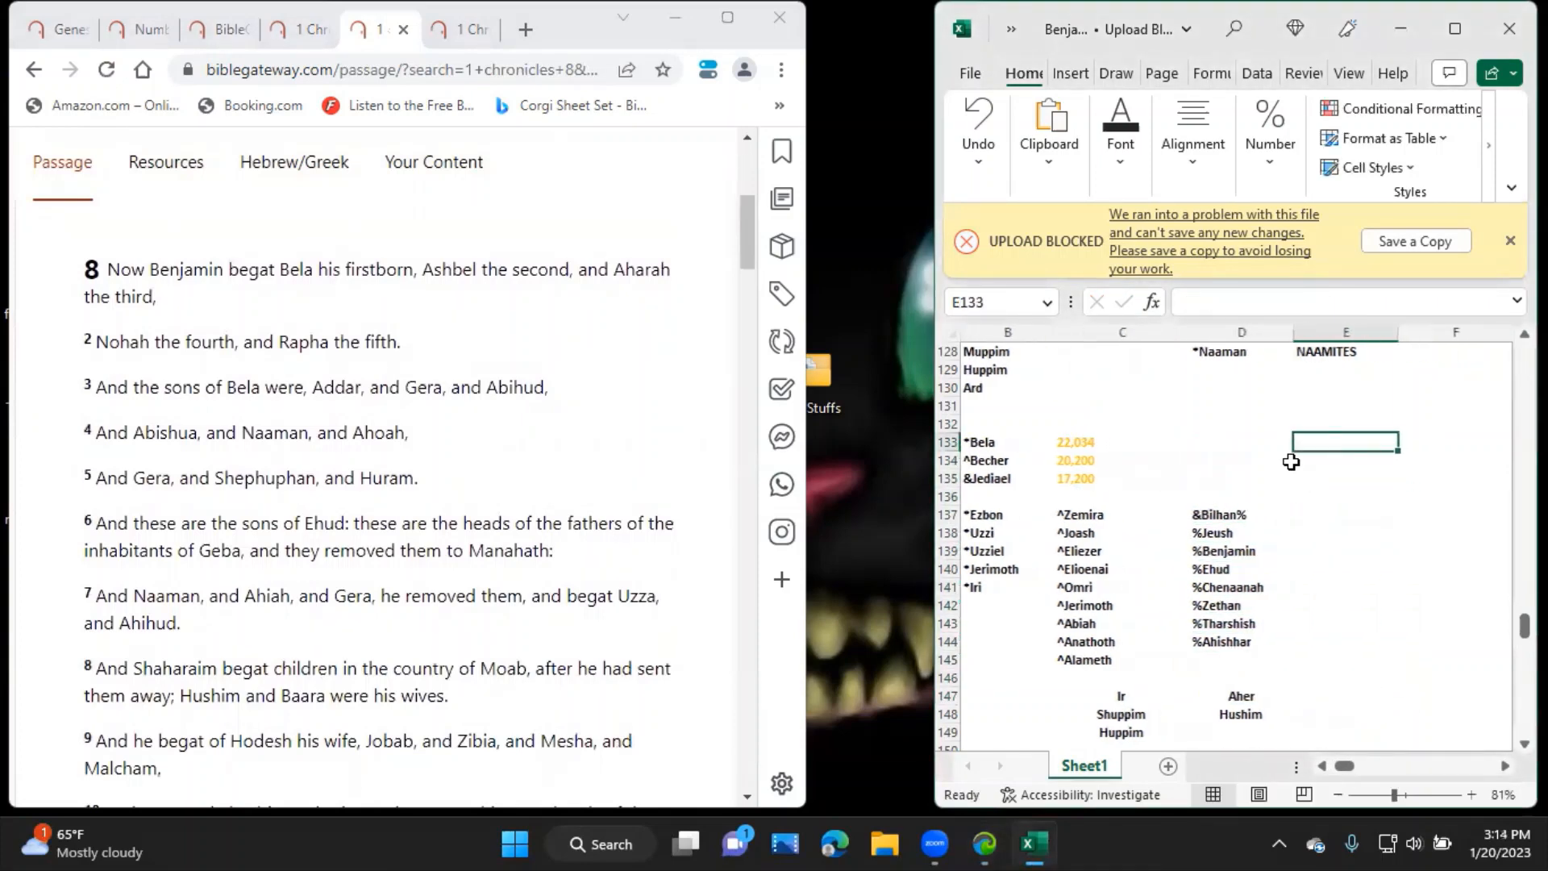
text(1 Chronicles 8)
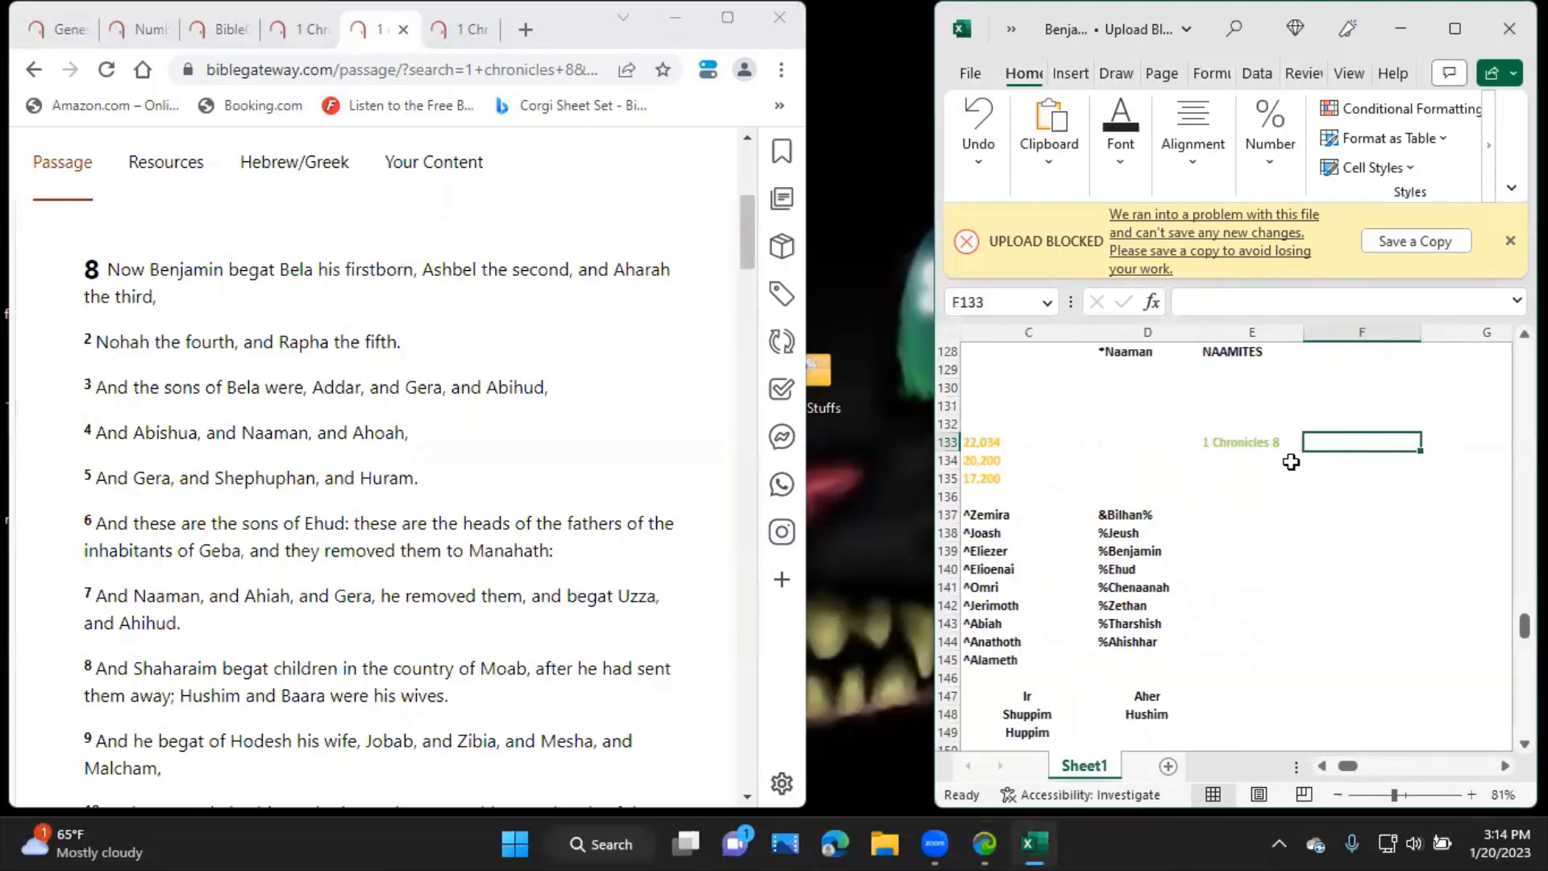
text(Bela)
click(1363, 514)
text(R)
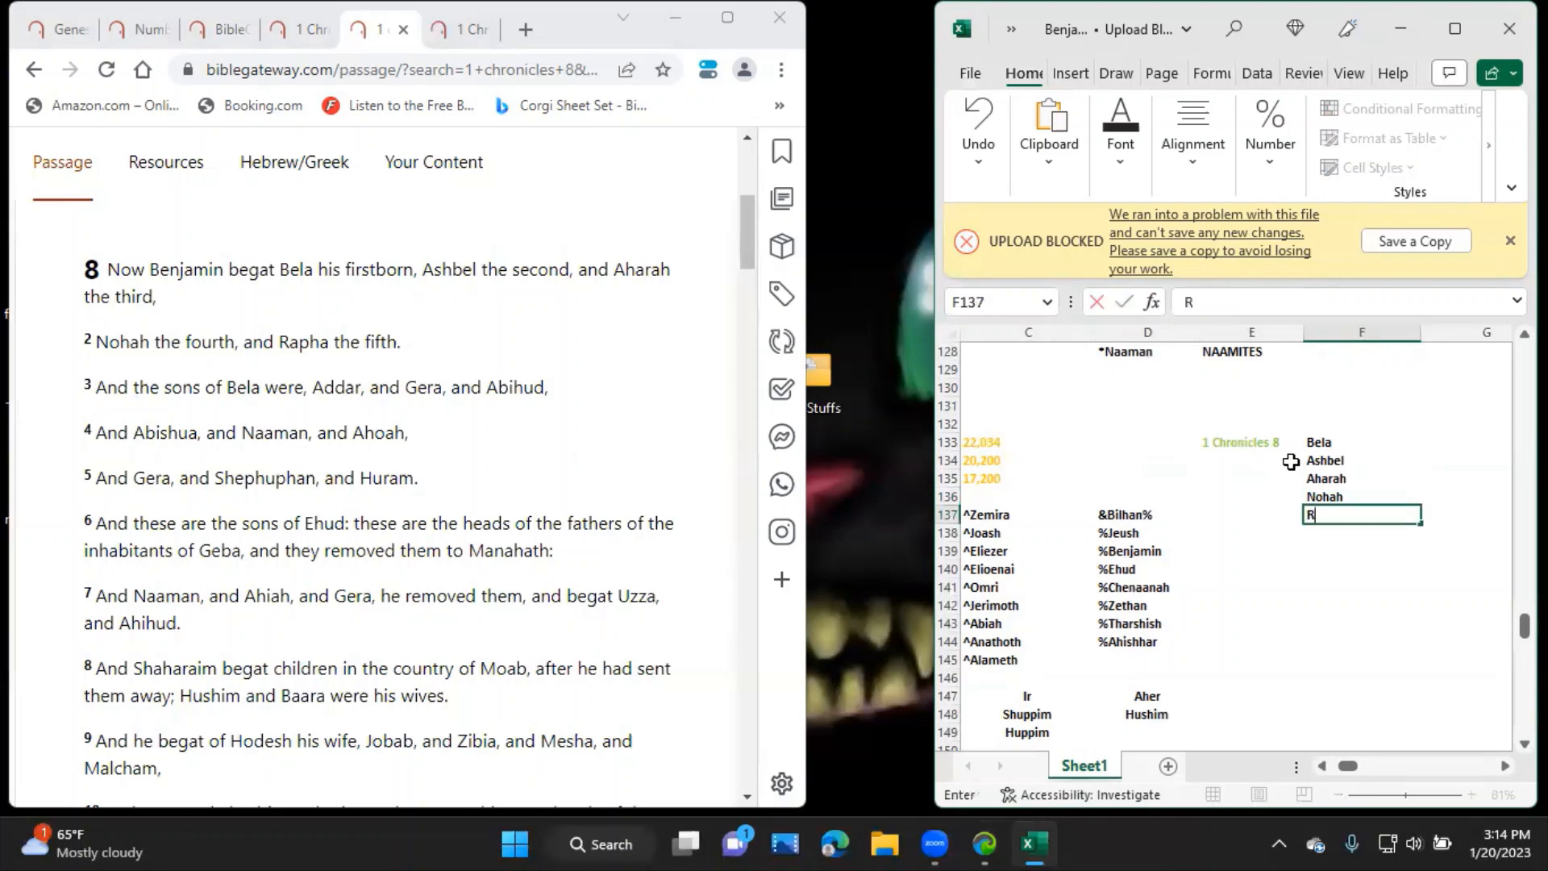
text(apha)
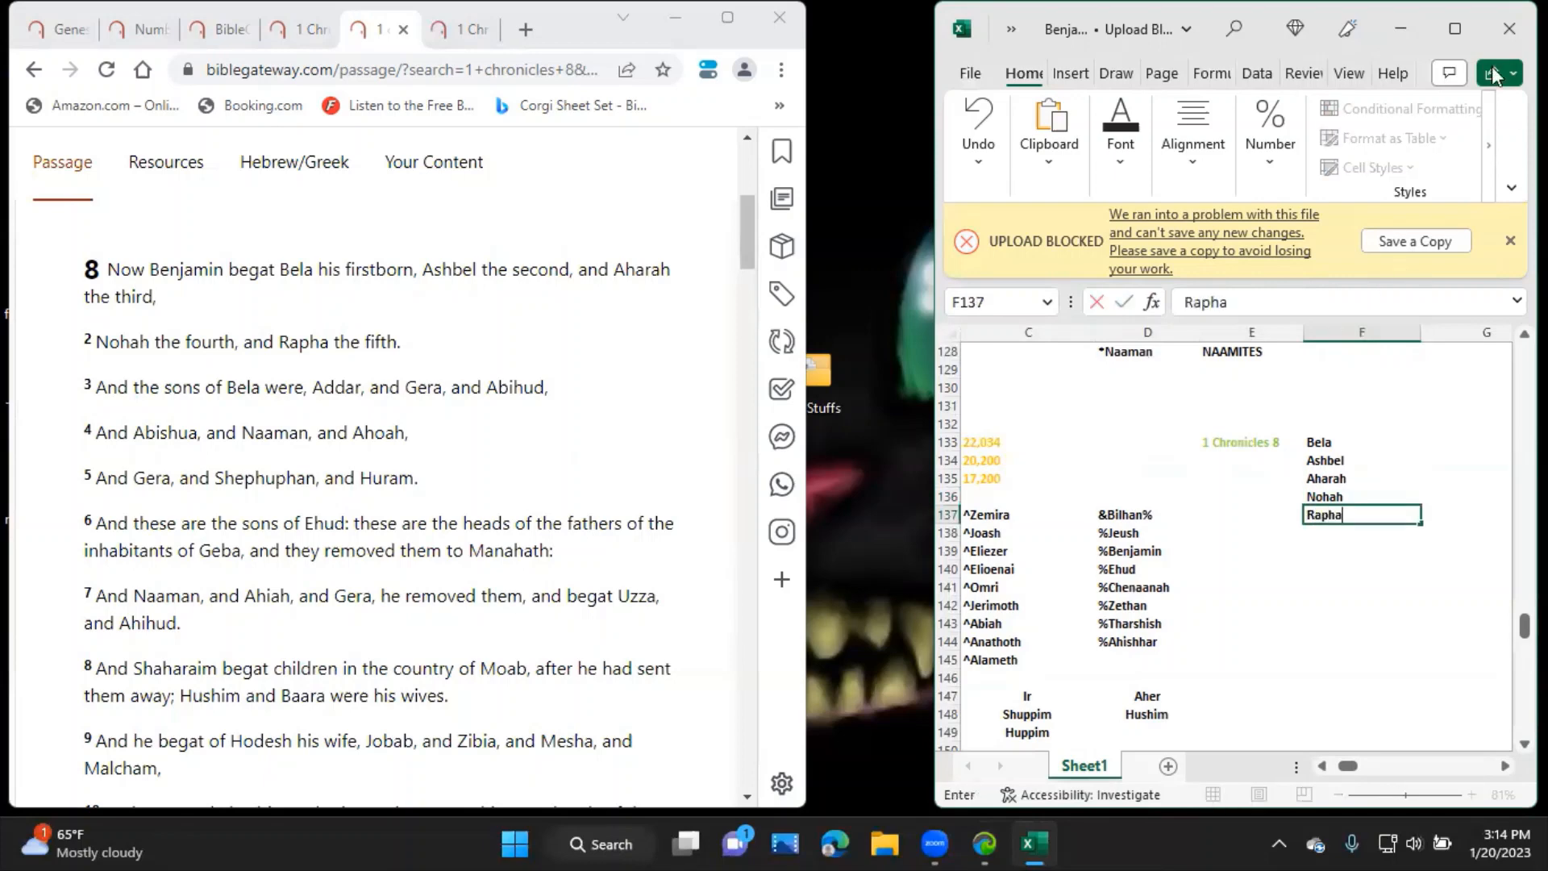
Resize the Excel window beside the Bible Gateway page and bring the 1 Chronicles 8 column into view.
click(1454, 29)
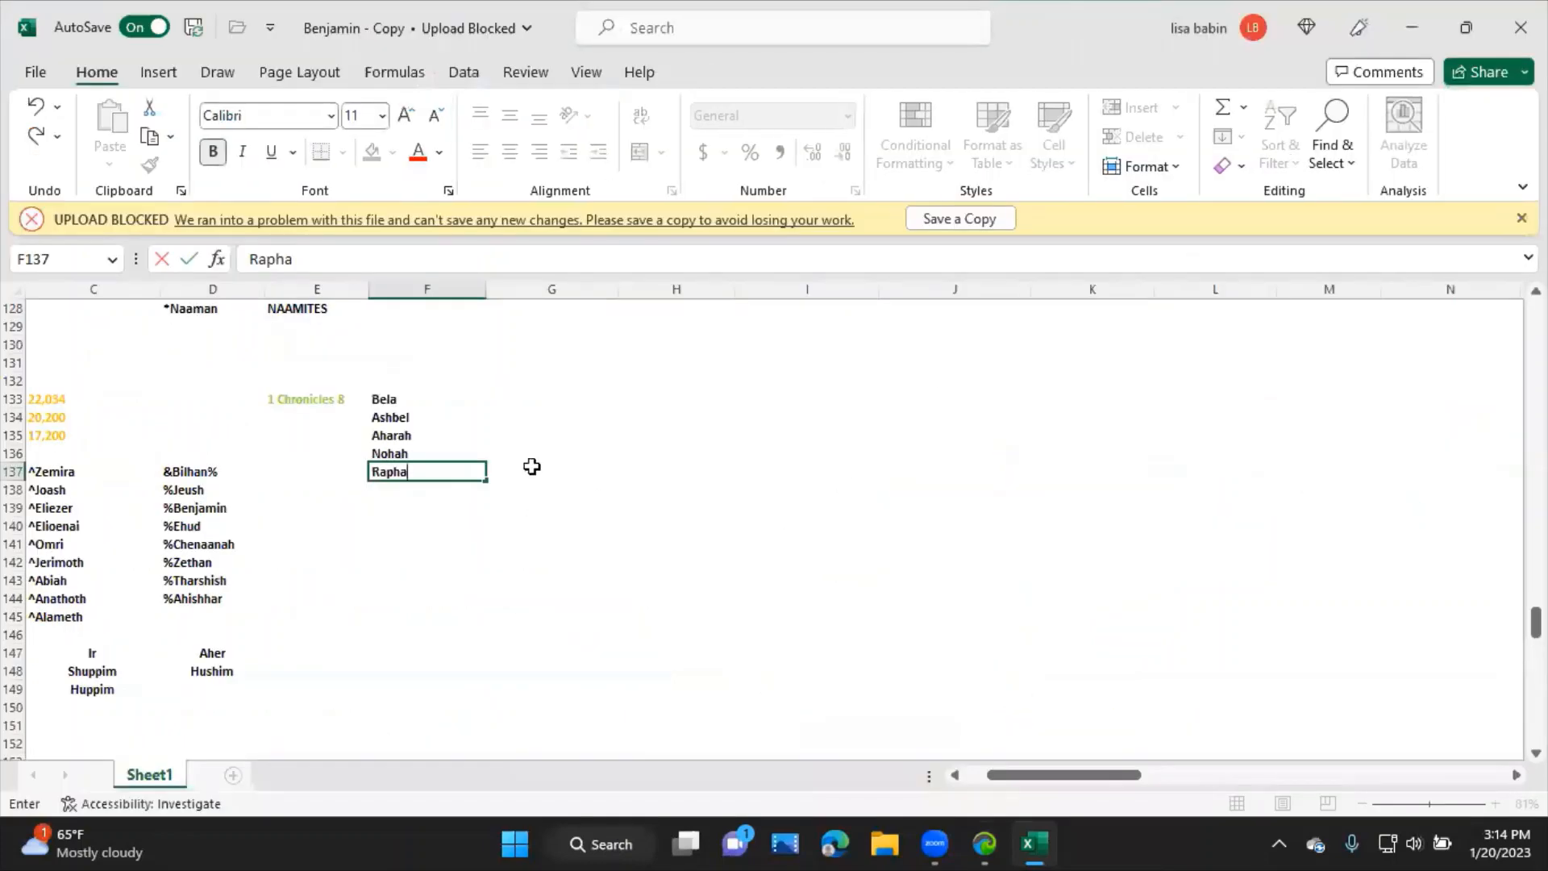
click(213, 416)
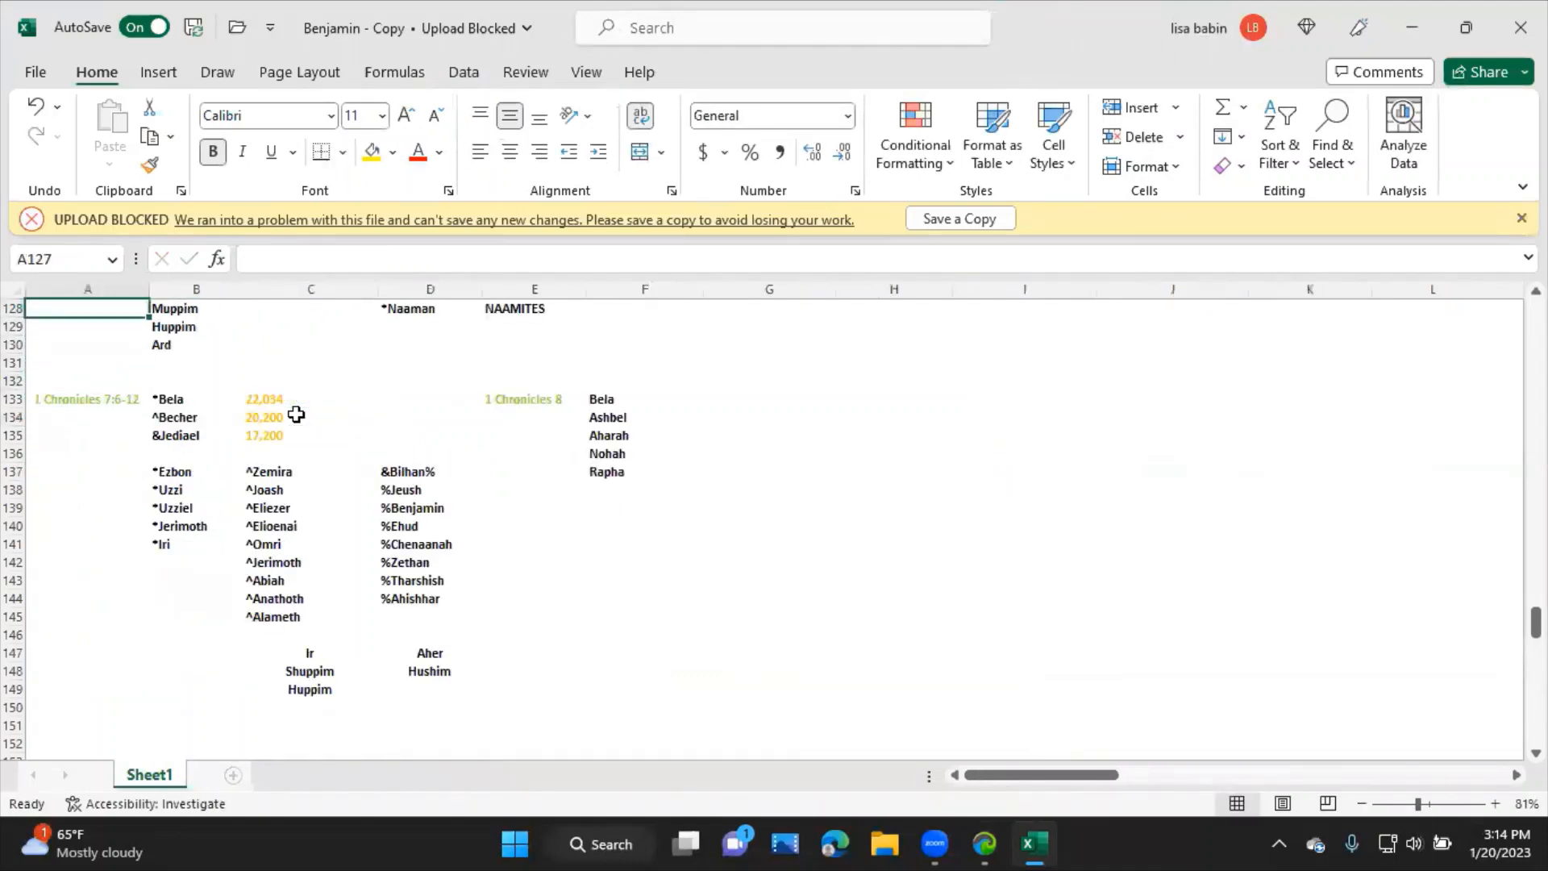
scroll(up, 3)
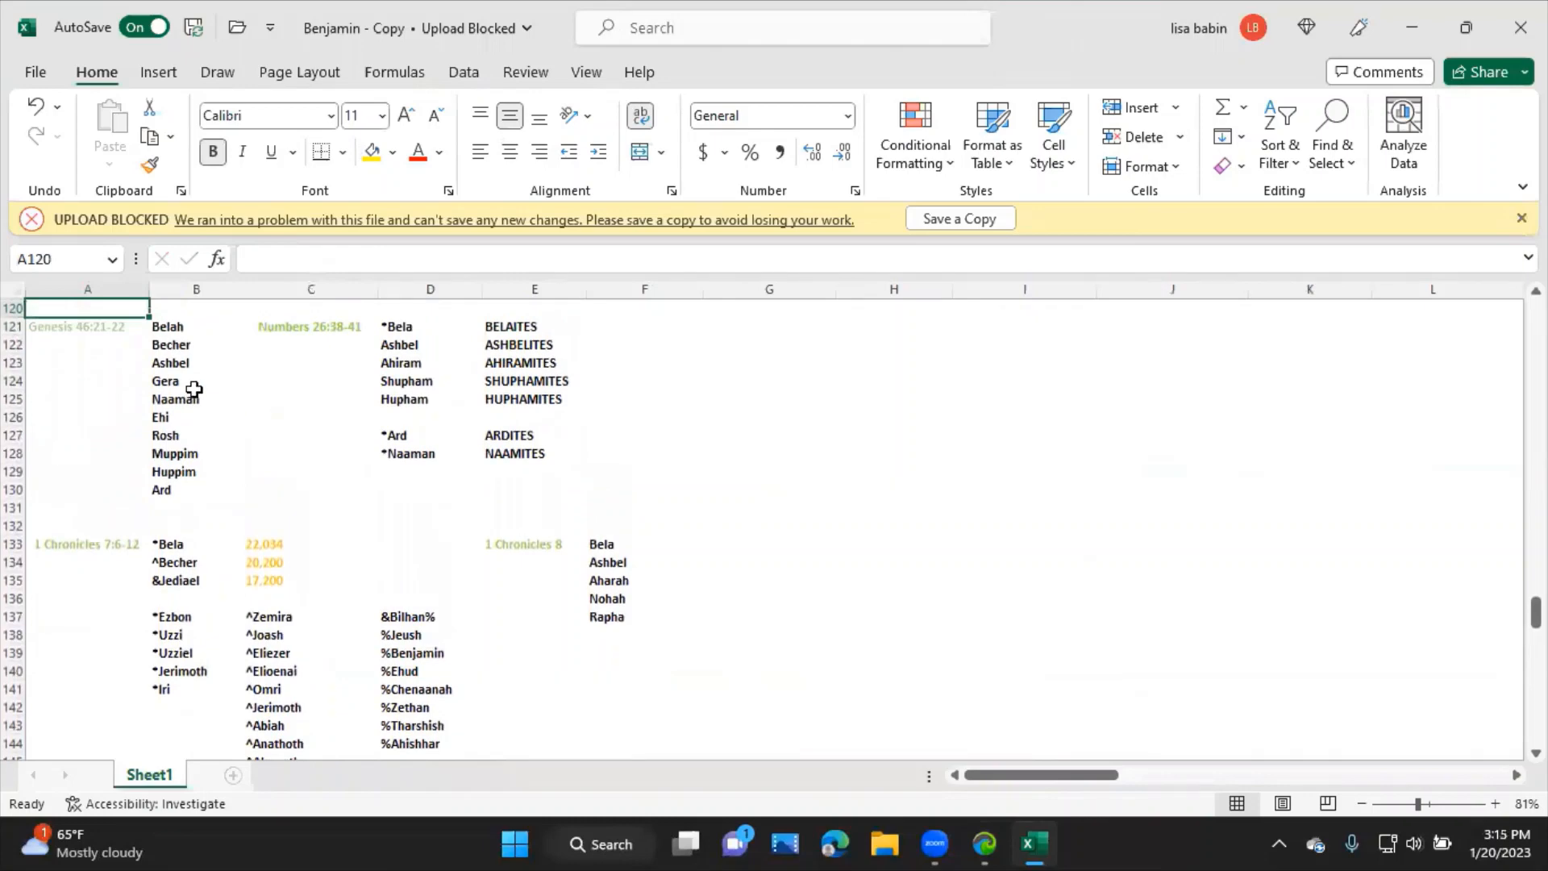
click(195, 345)
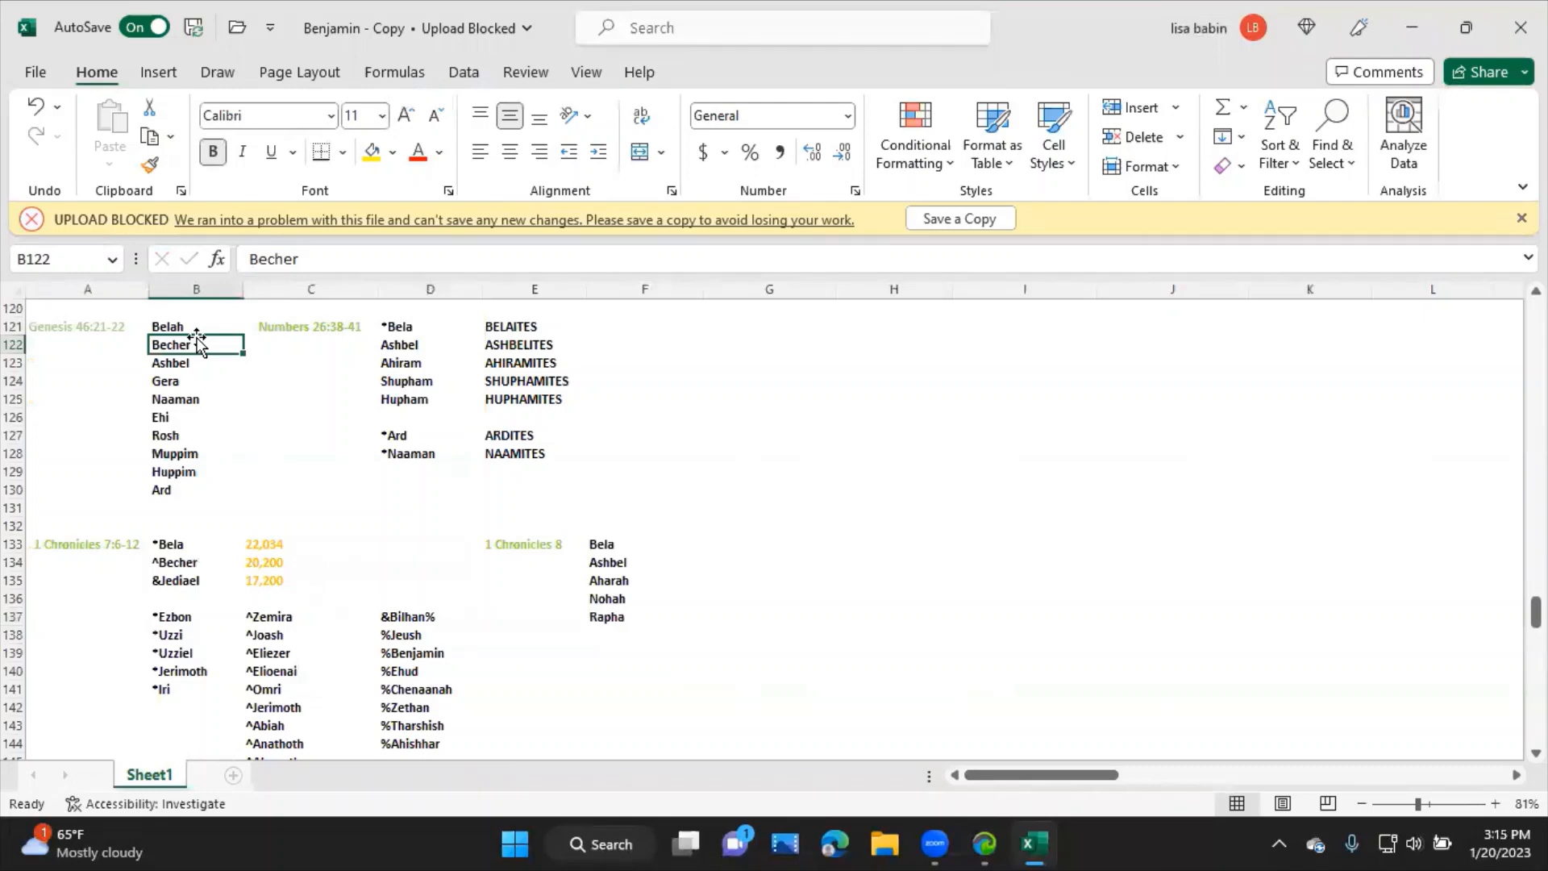
click(195, 434)
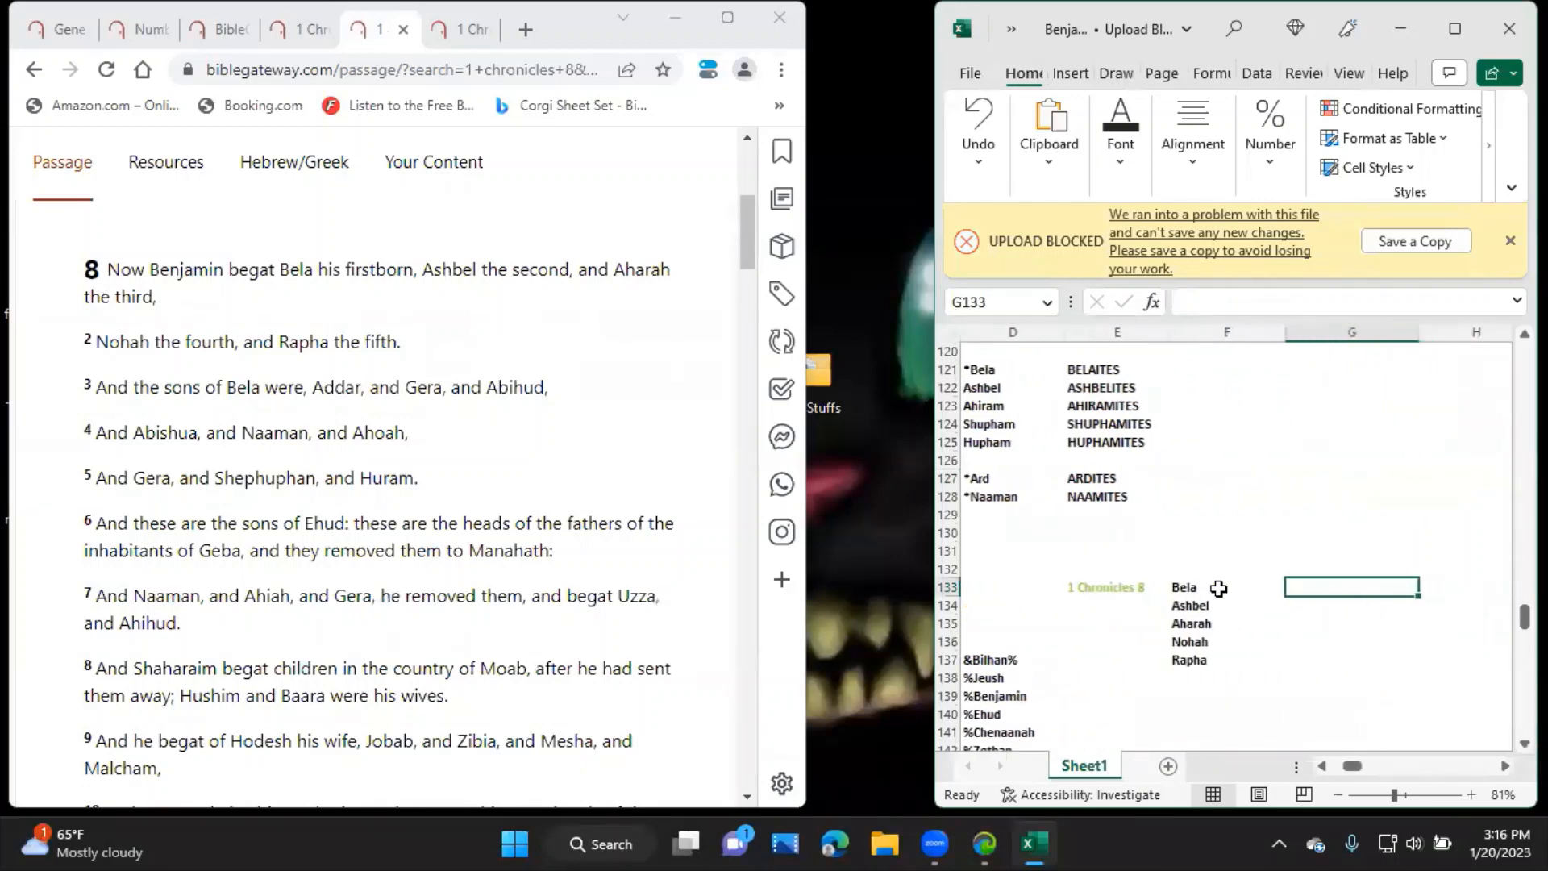
Edit the Bela entry in F133 to read *Bela.
click(1226, 640)
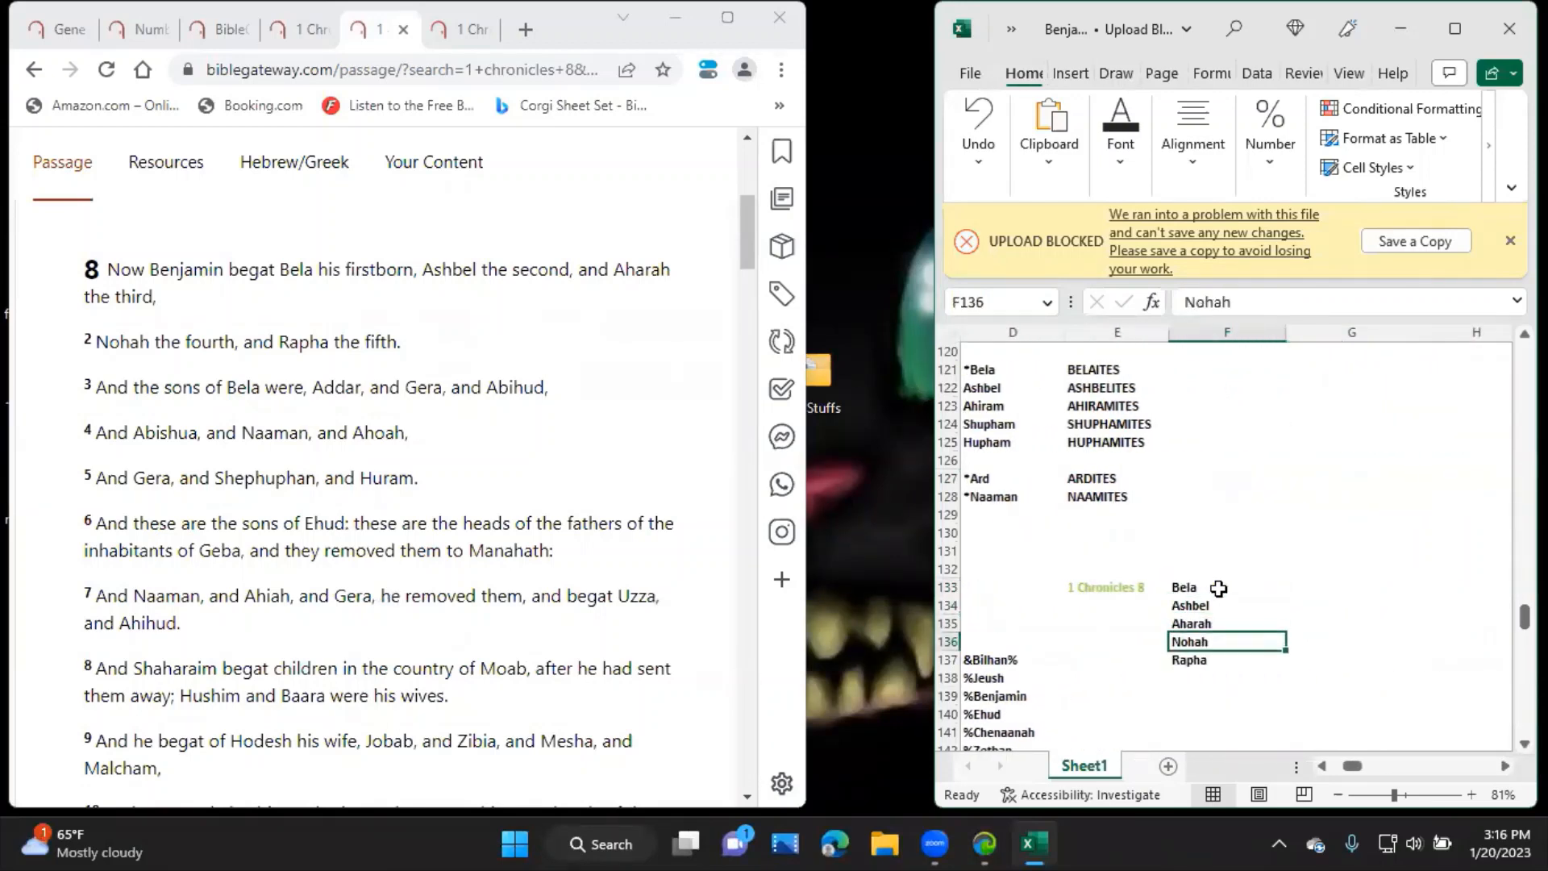
click(1227, 587)
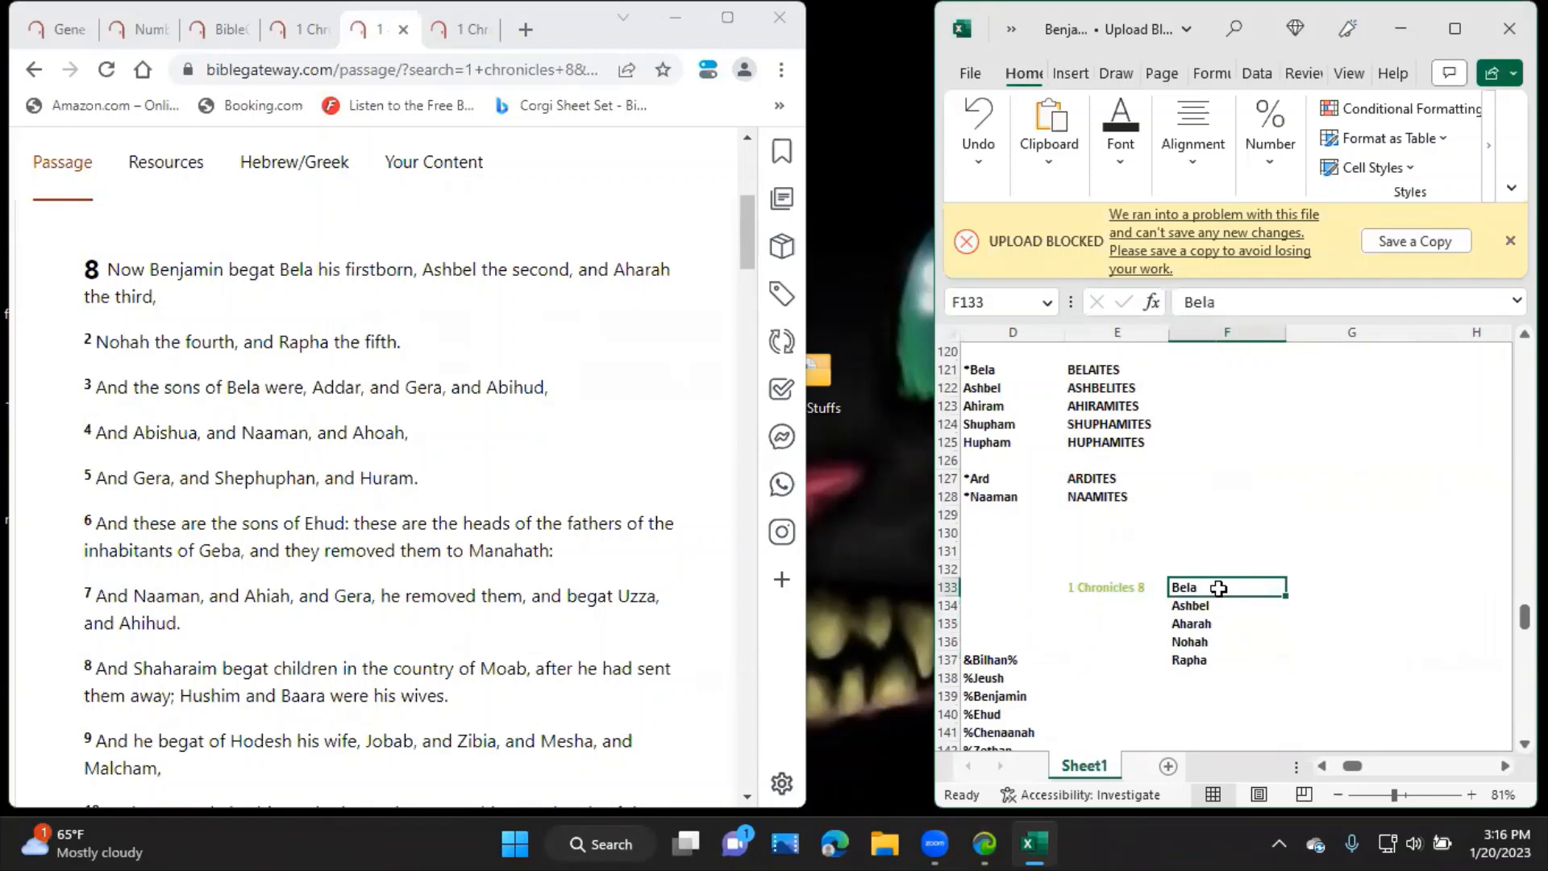
text(*Bel)
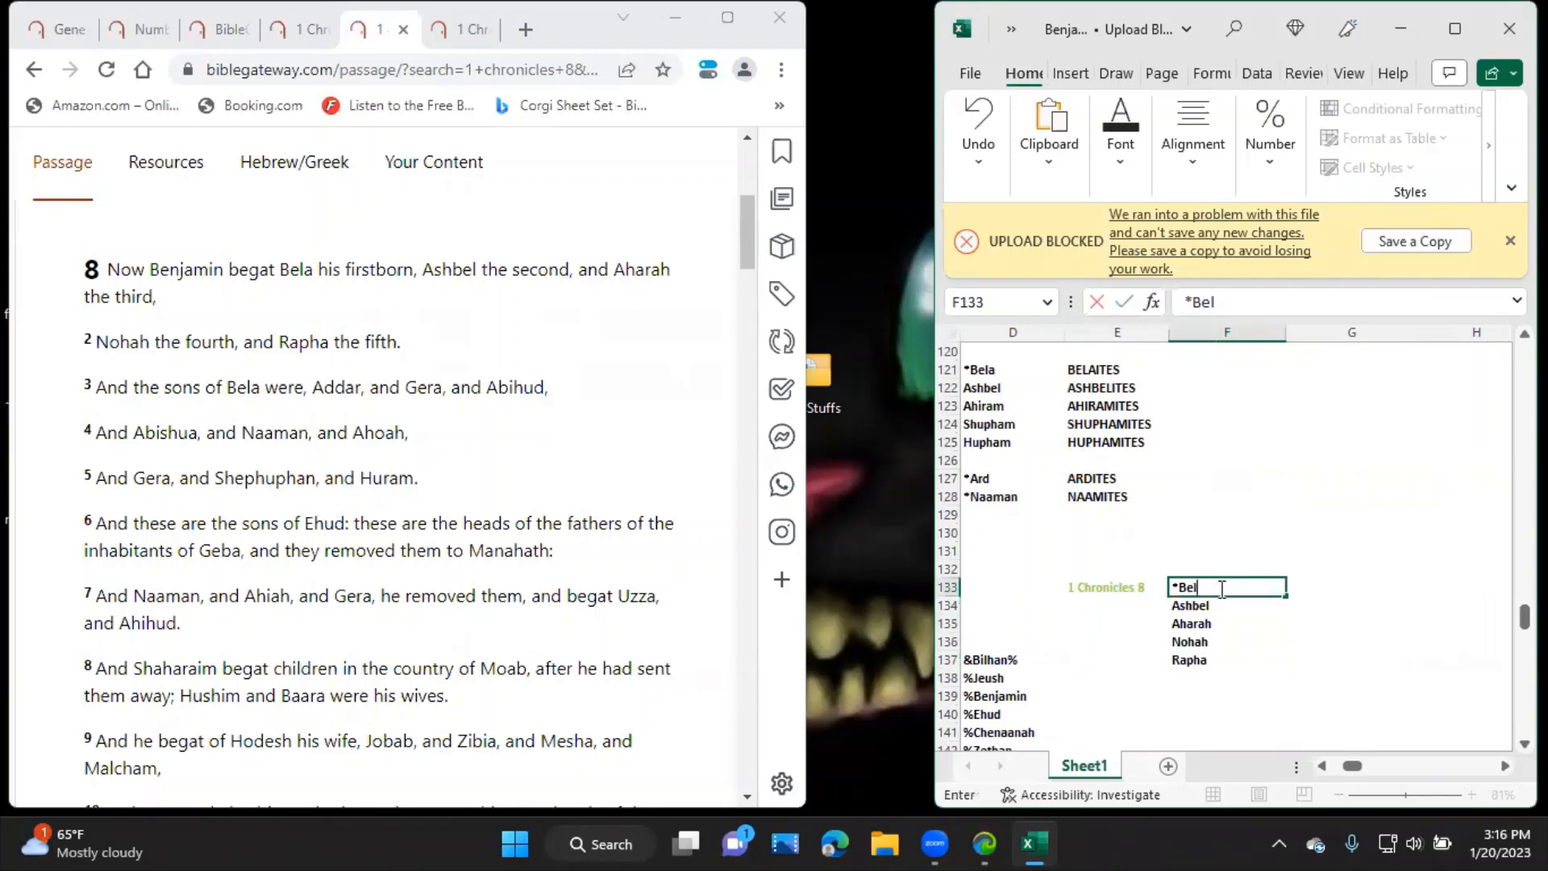
text(a)
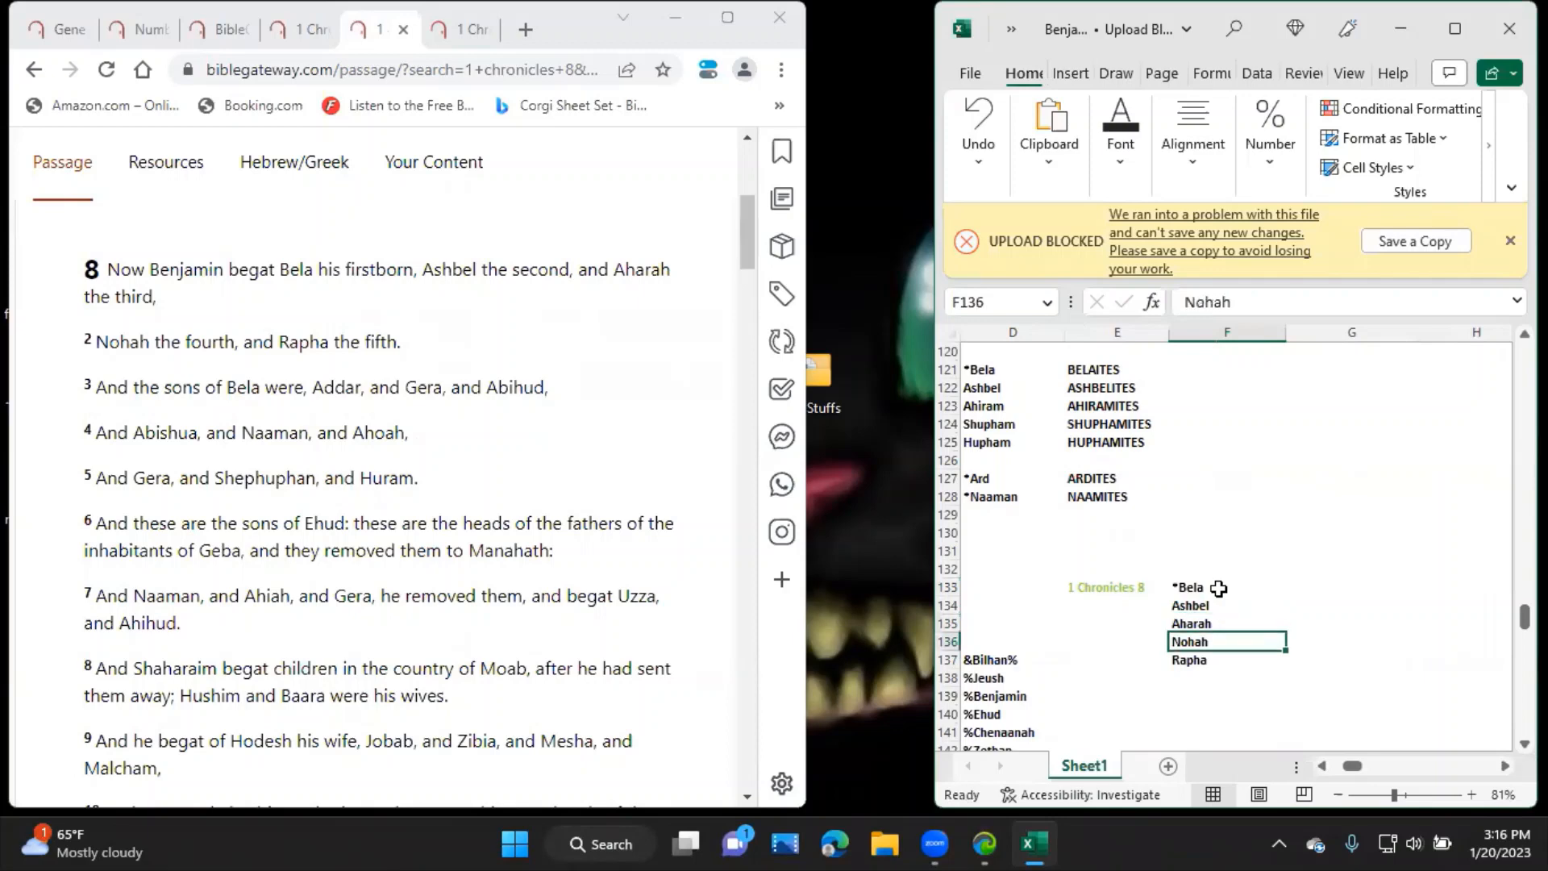
List Bela's sons *Addar, *Gera and *Abihud below Rapha in column F.
click(1226, 677)
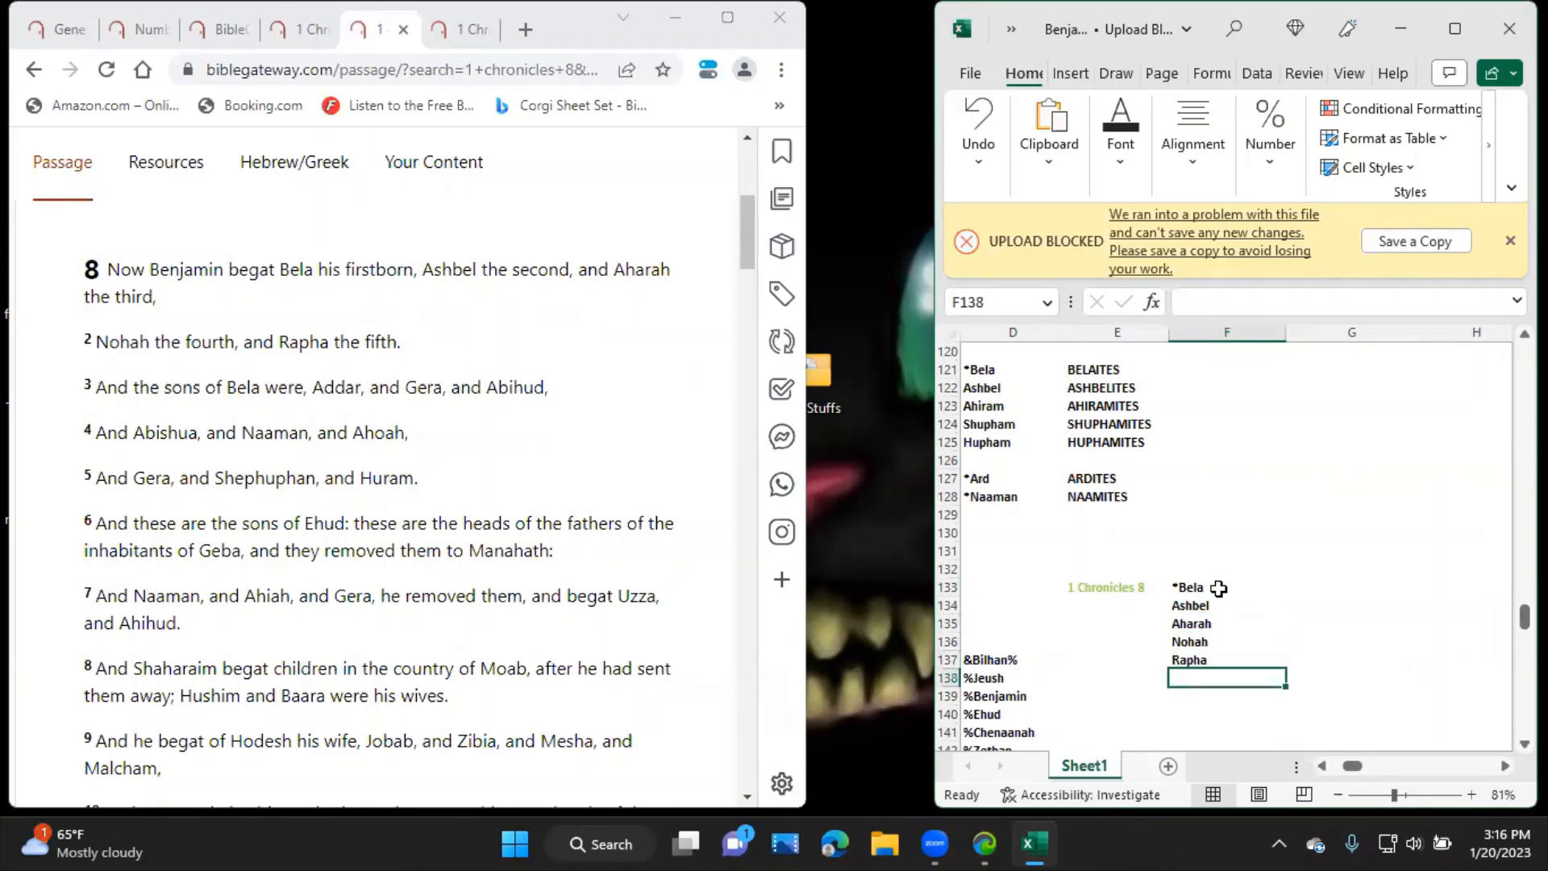
text(*)
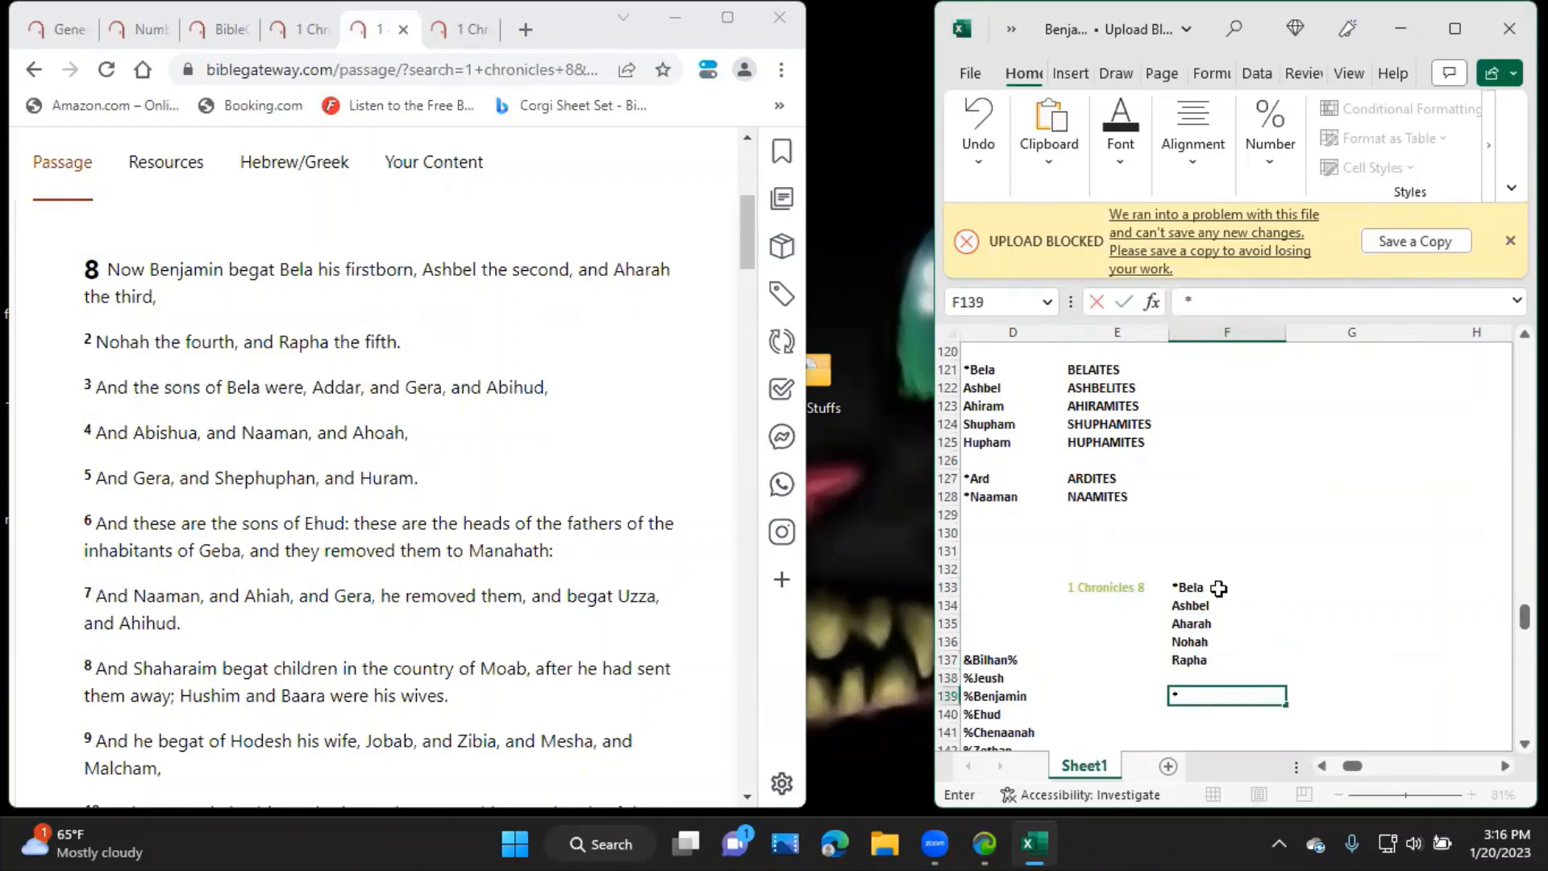
text(*Ad)
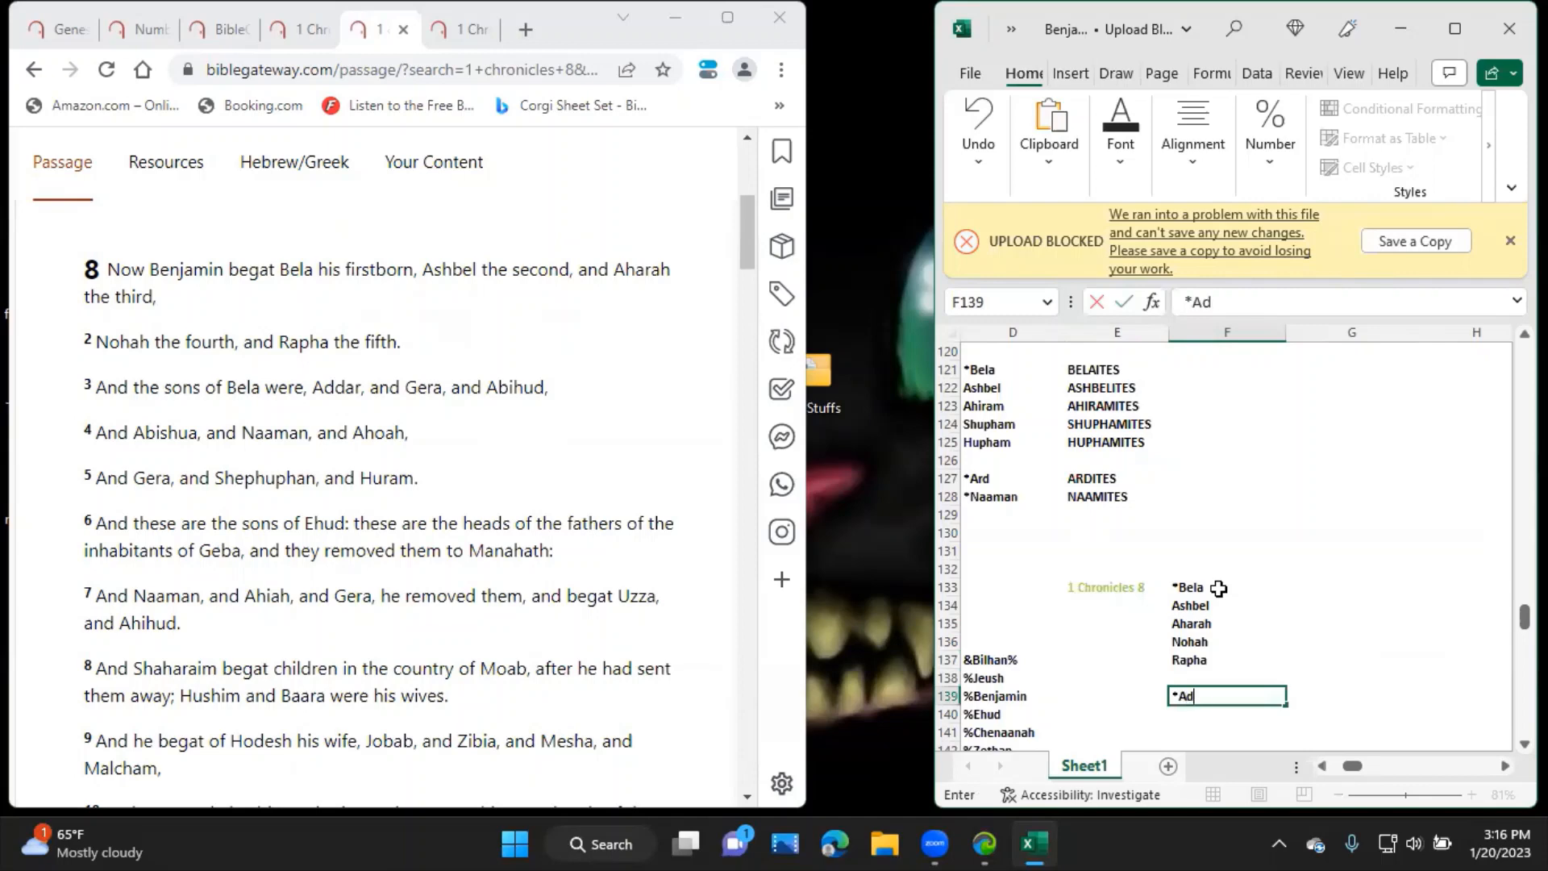
key(enter)
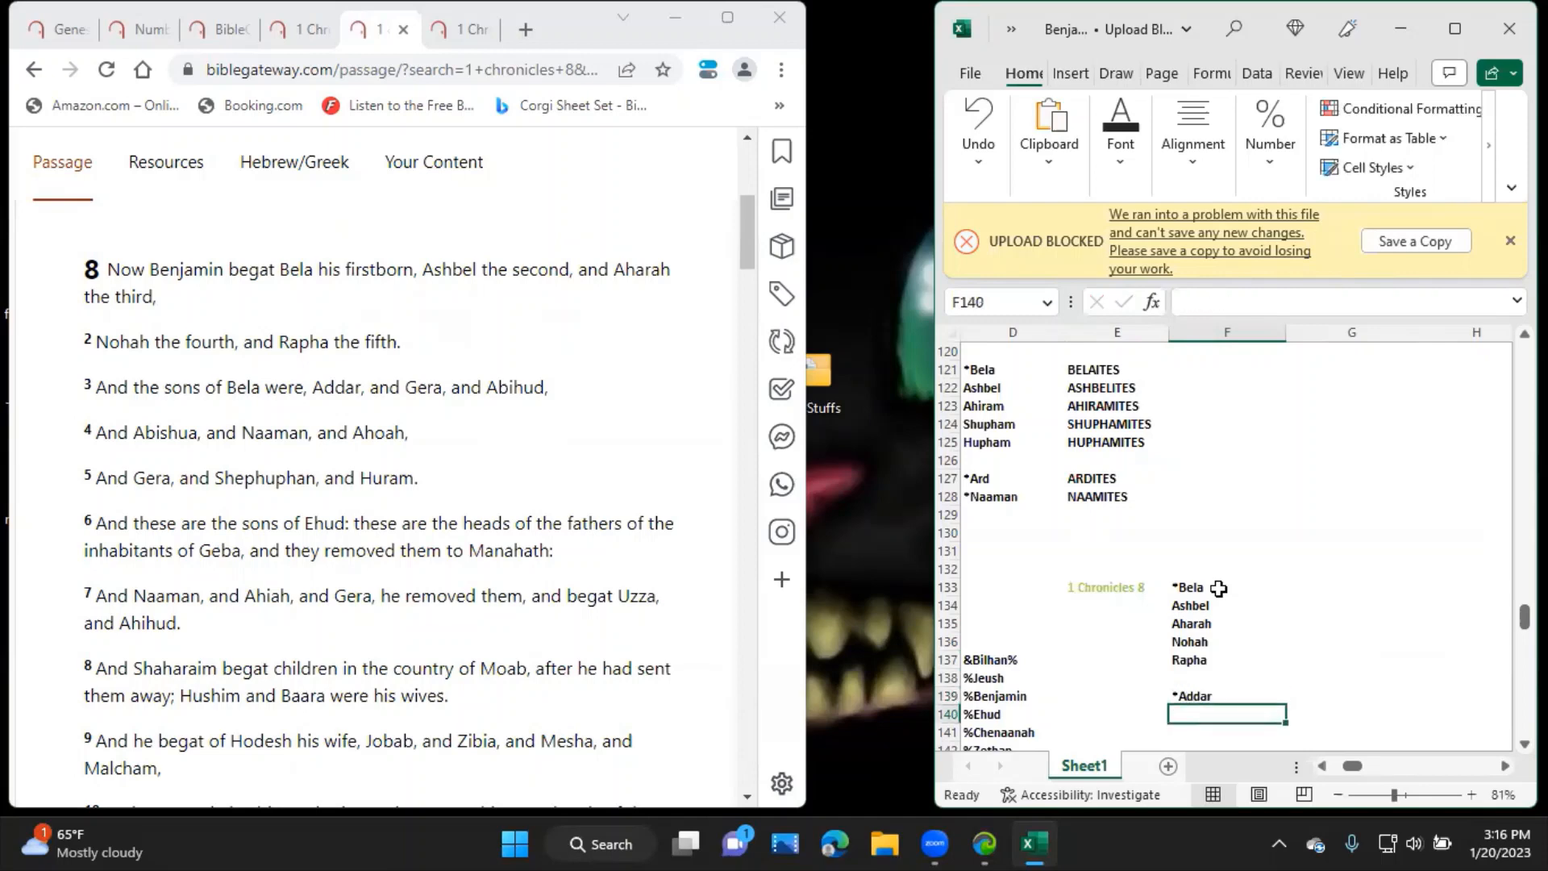
text(*Gera)
click(1227, 732)
text(*Ab)
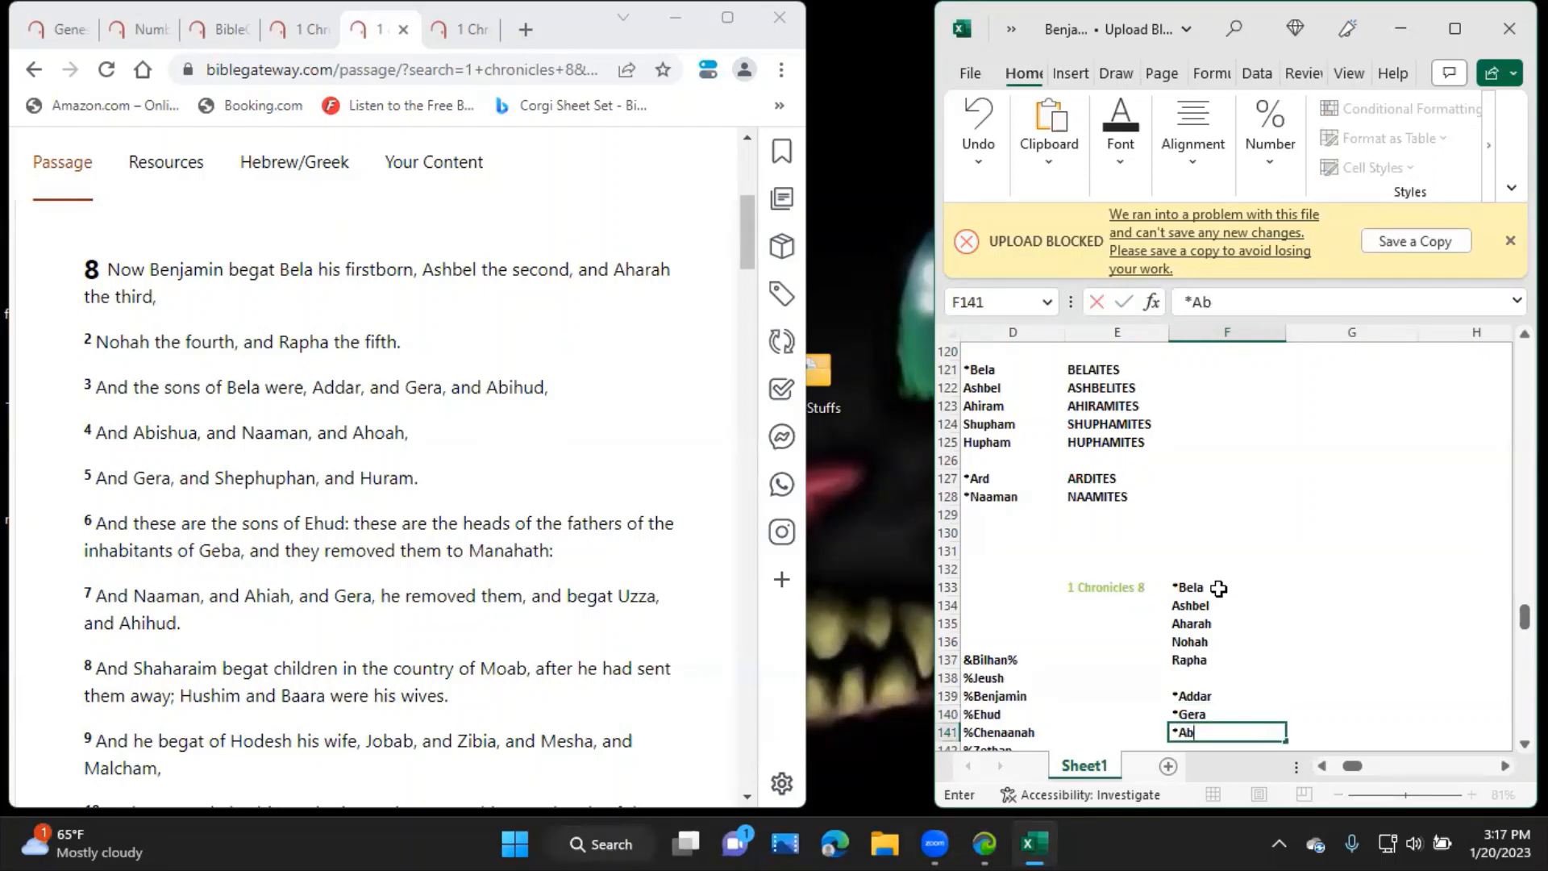
key(Return)
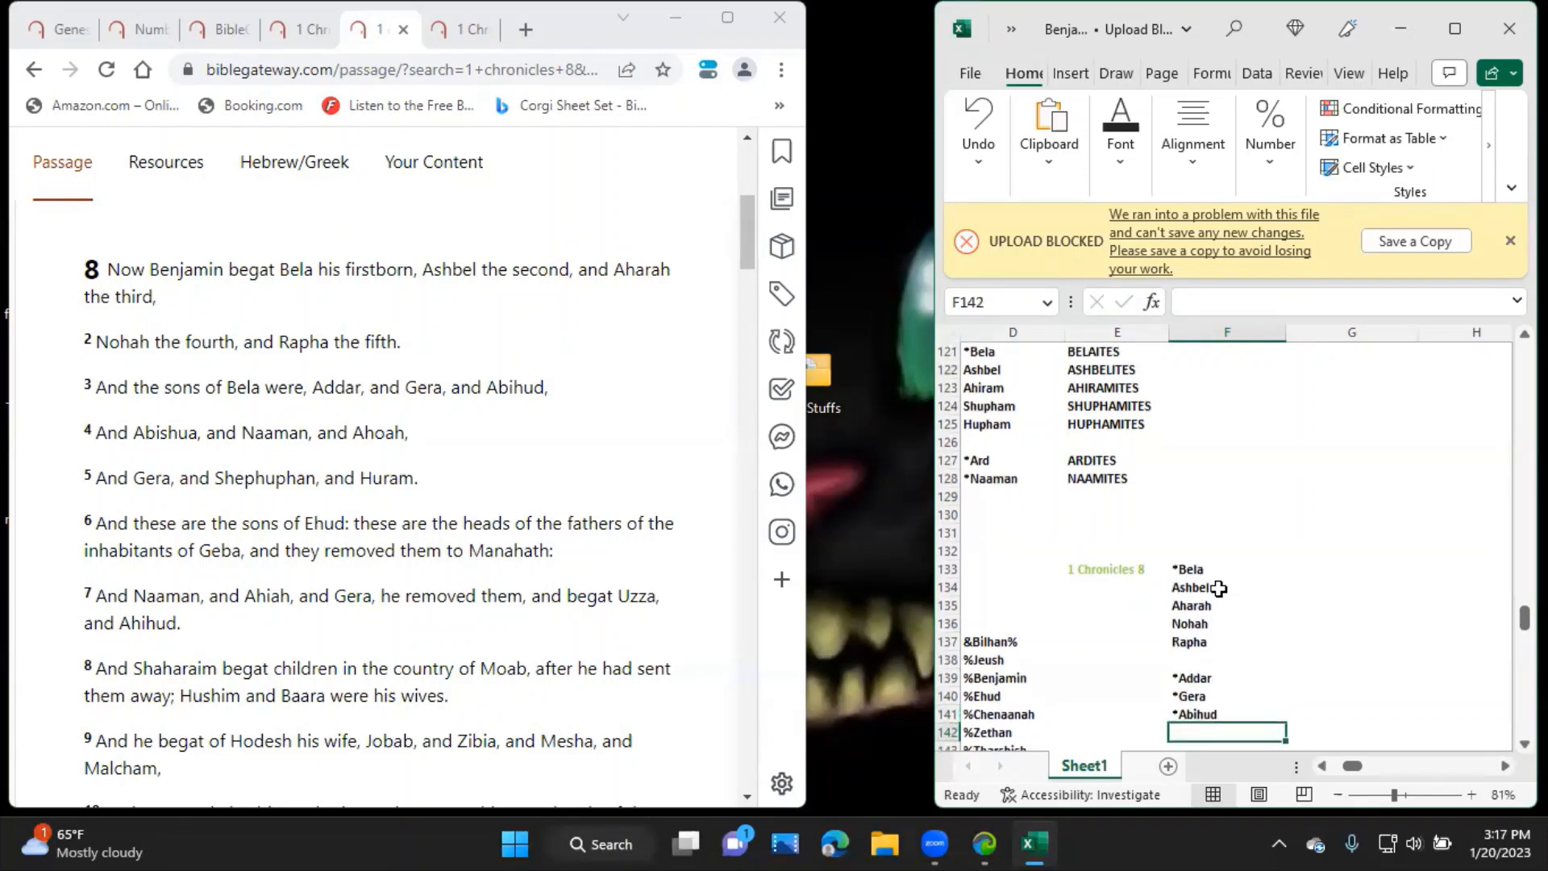
text(*Abihud)
text(*Abishua)
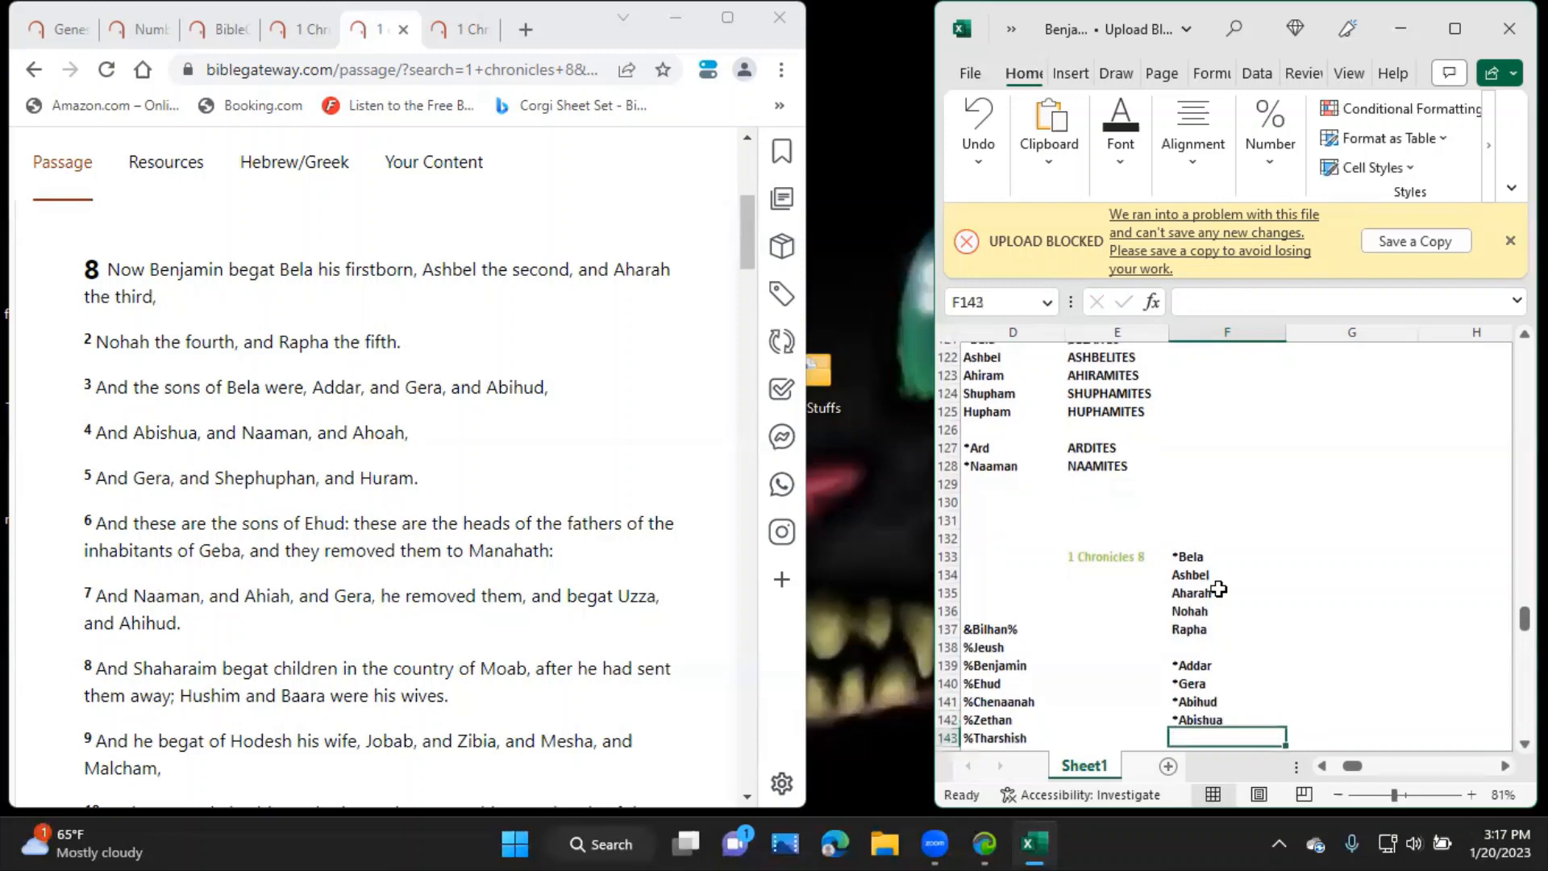
Continue Bela's sons with *Abishua, *Naaman, *Ahoah, *Gera, *Shephuphan and *Huram.
text(*Naaman)
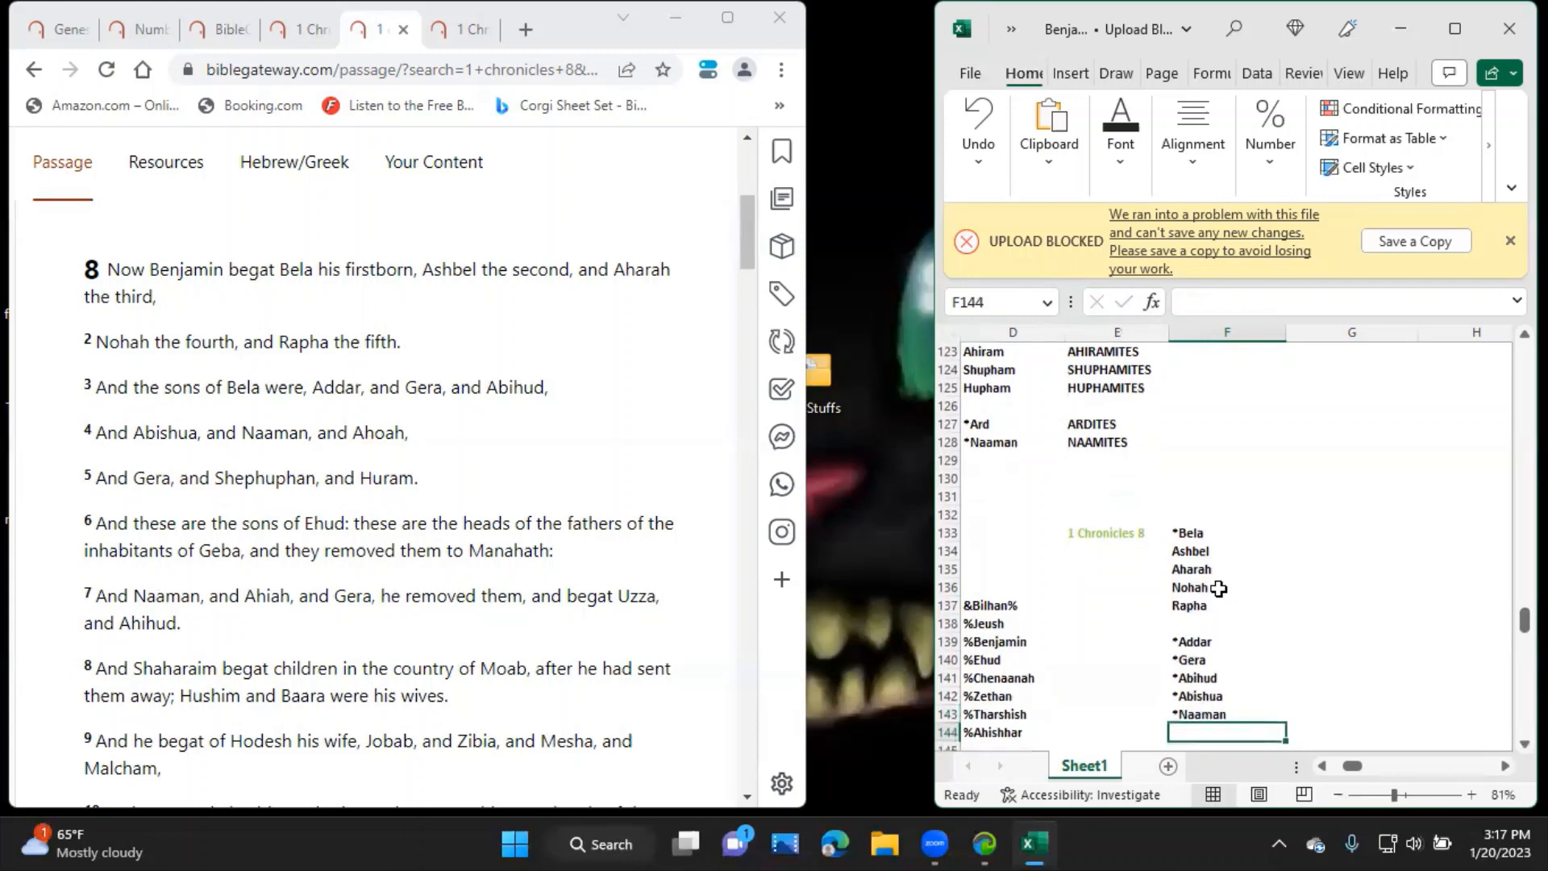
text(*Ahoah)
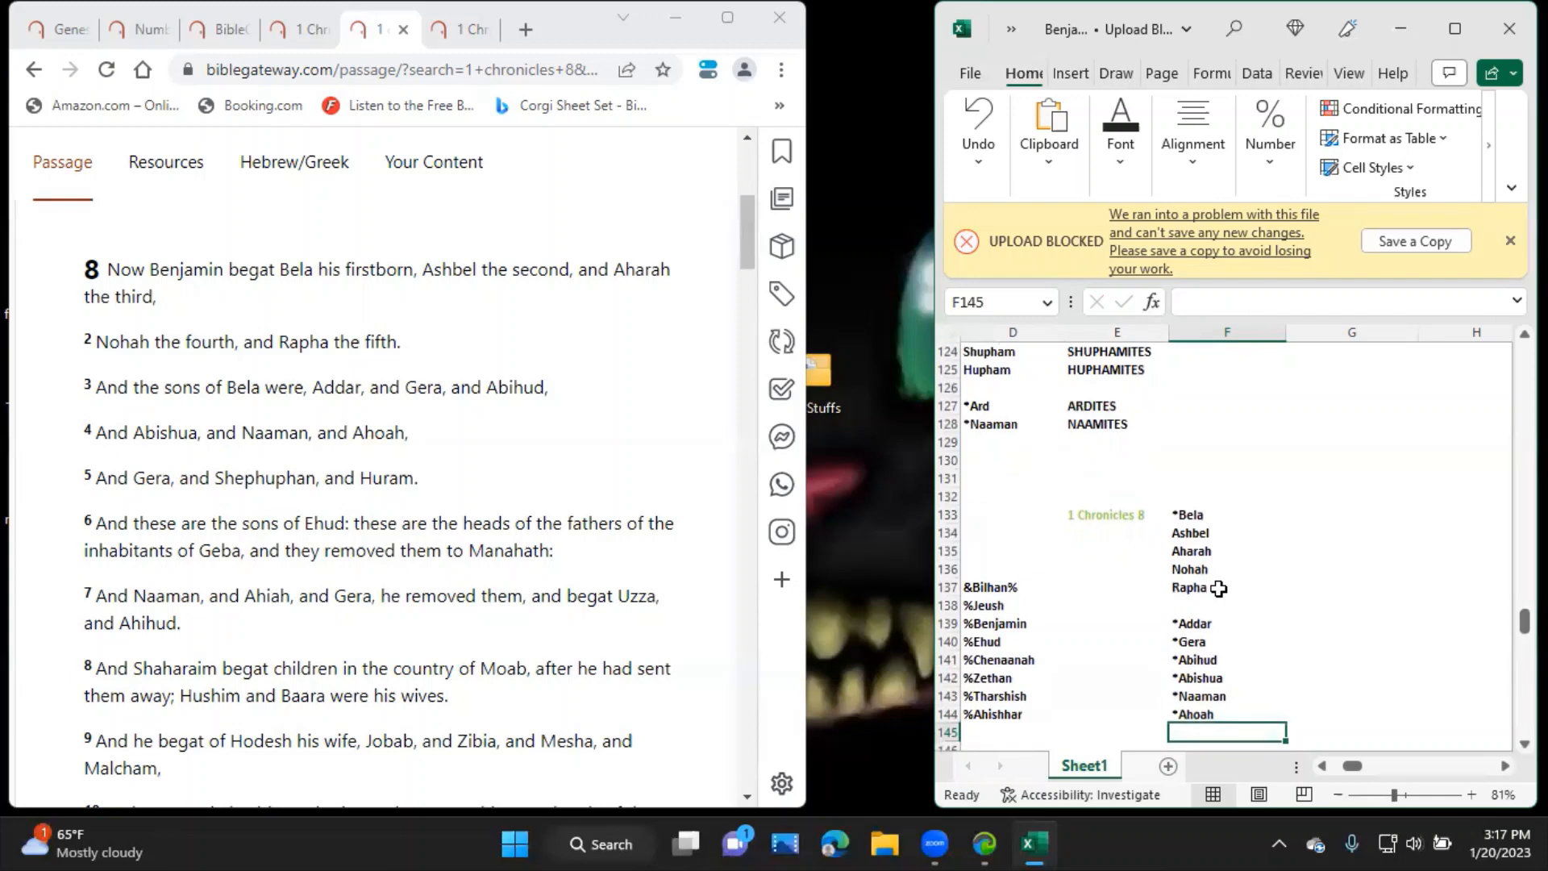
text(*Gera)
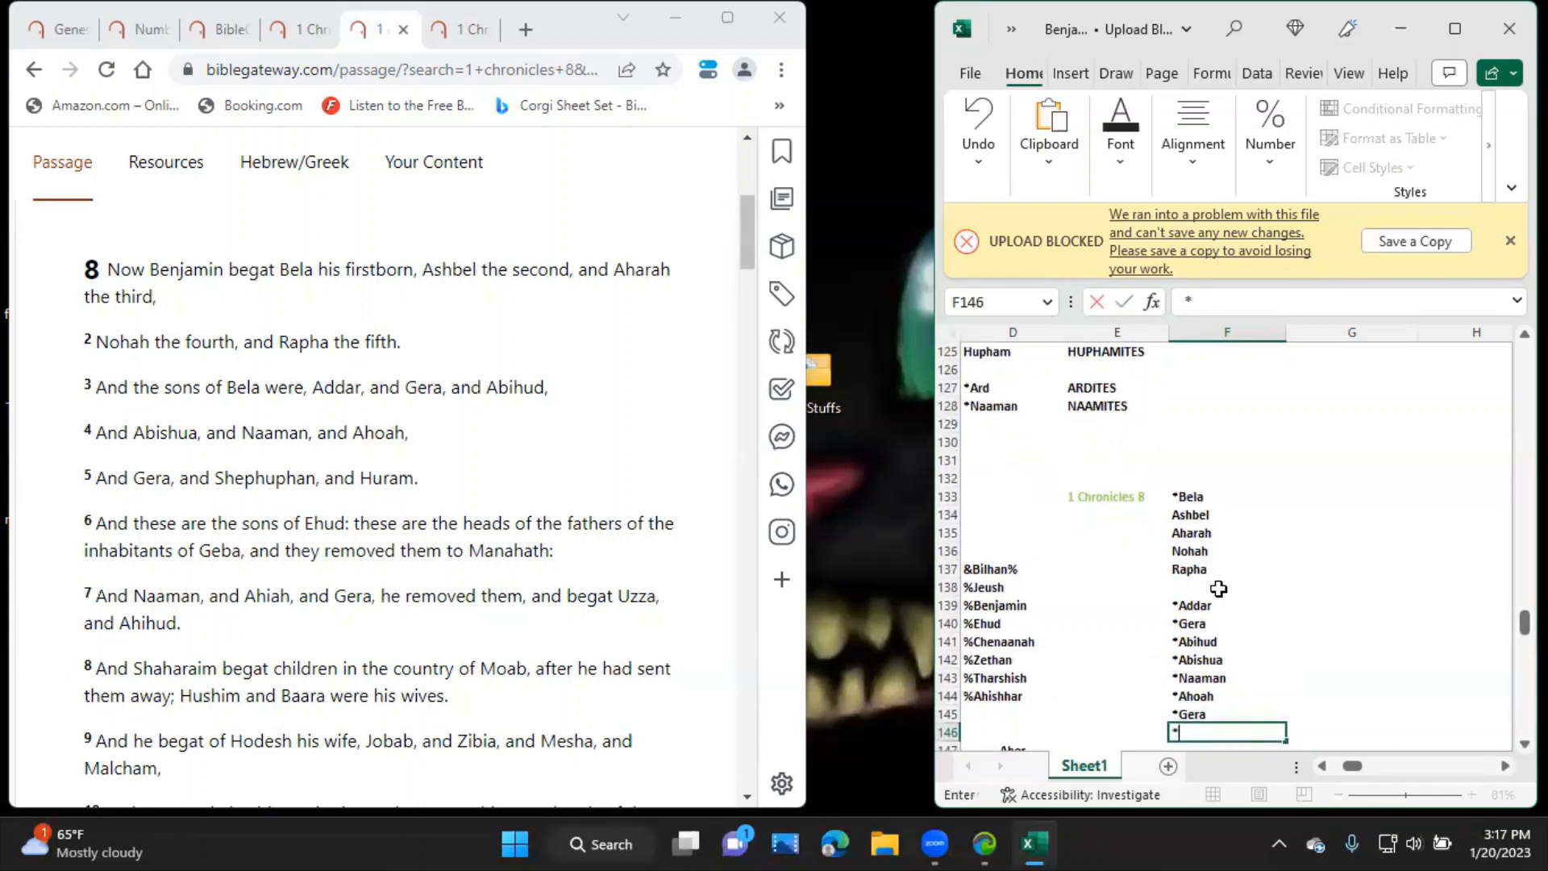
text(*Shephuphan)
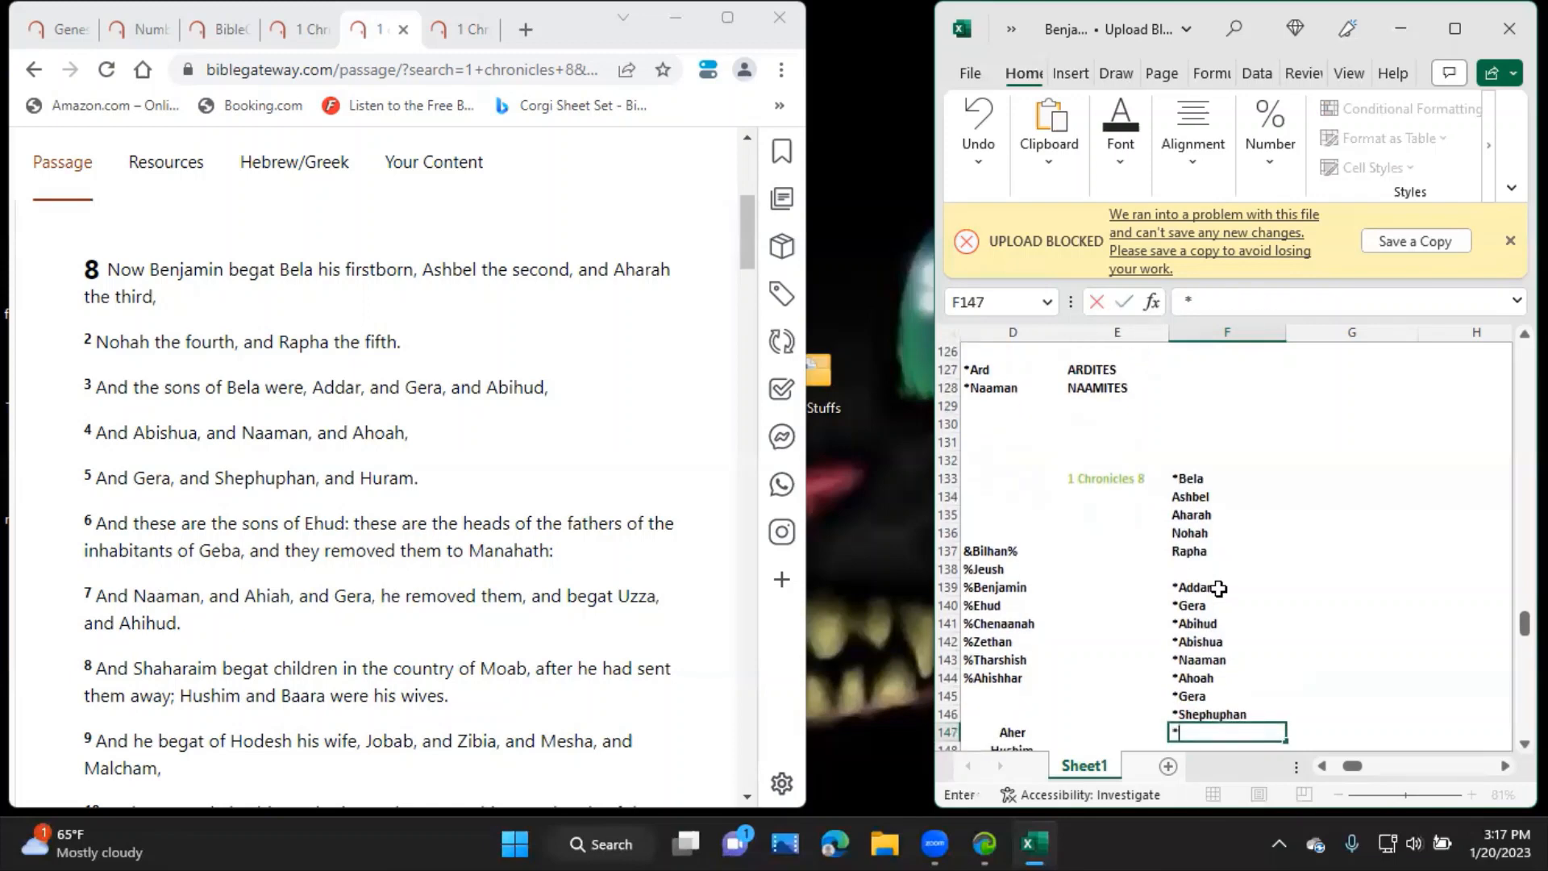
text(*Huram)
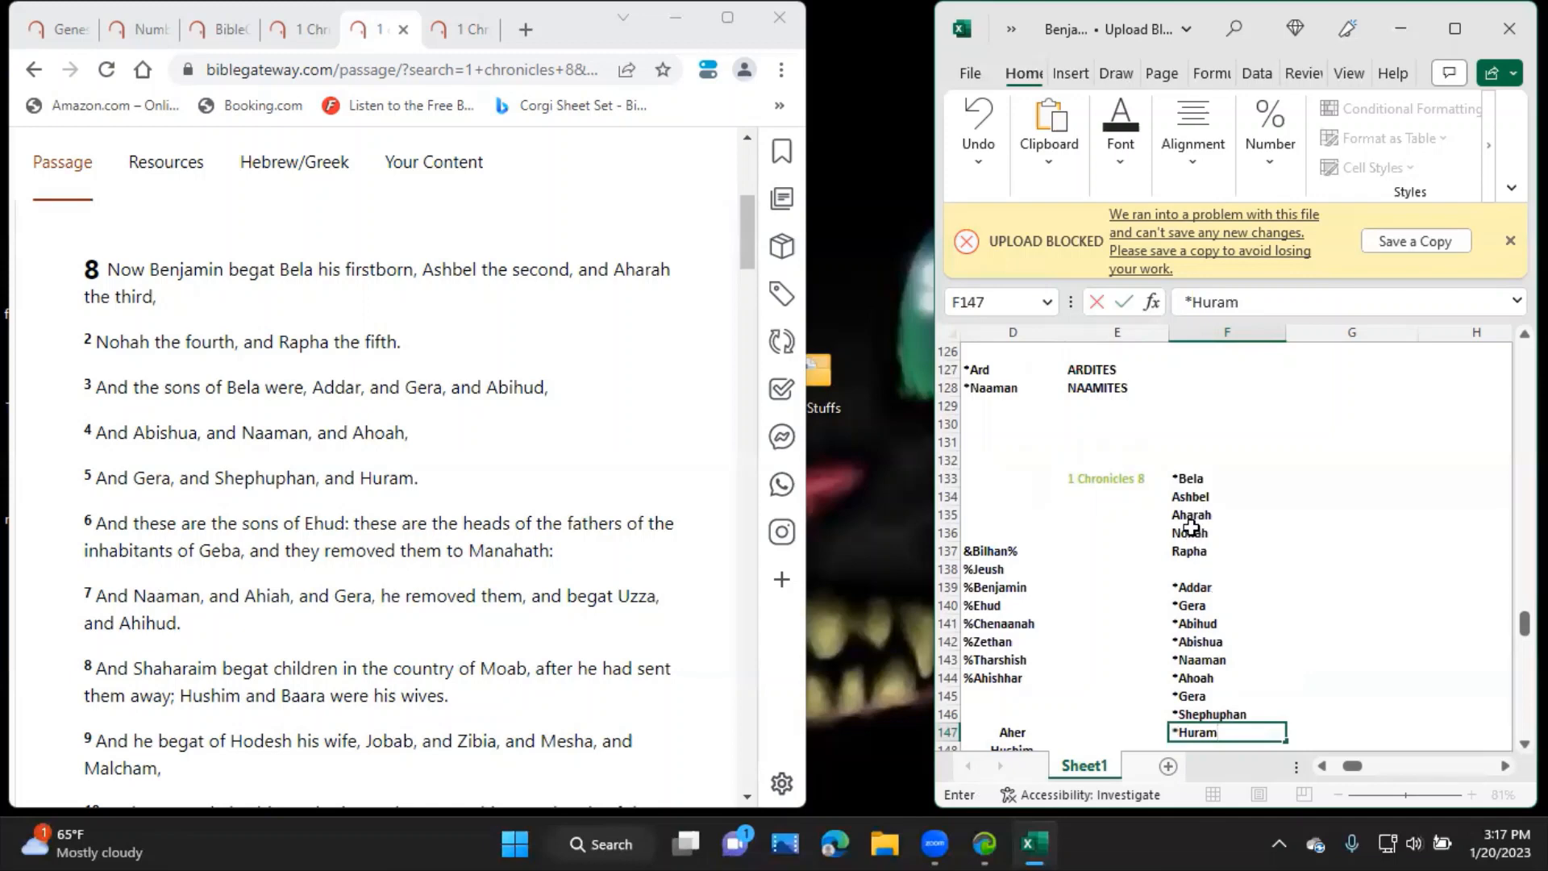
click(1226, 477)
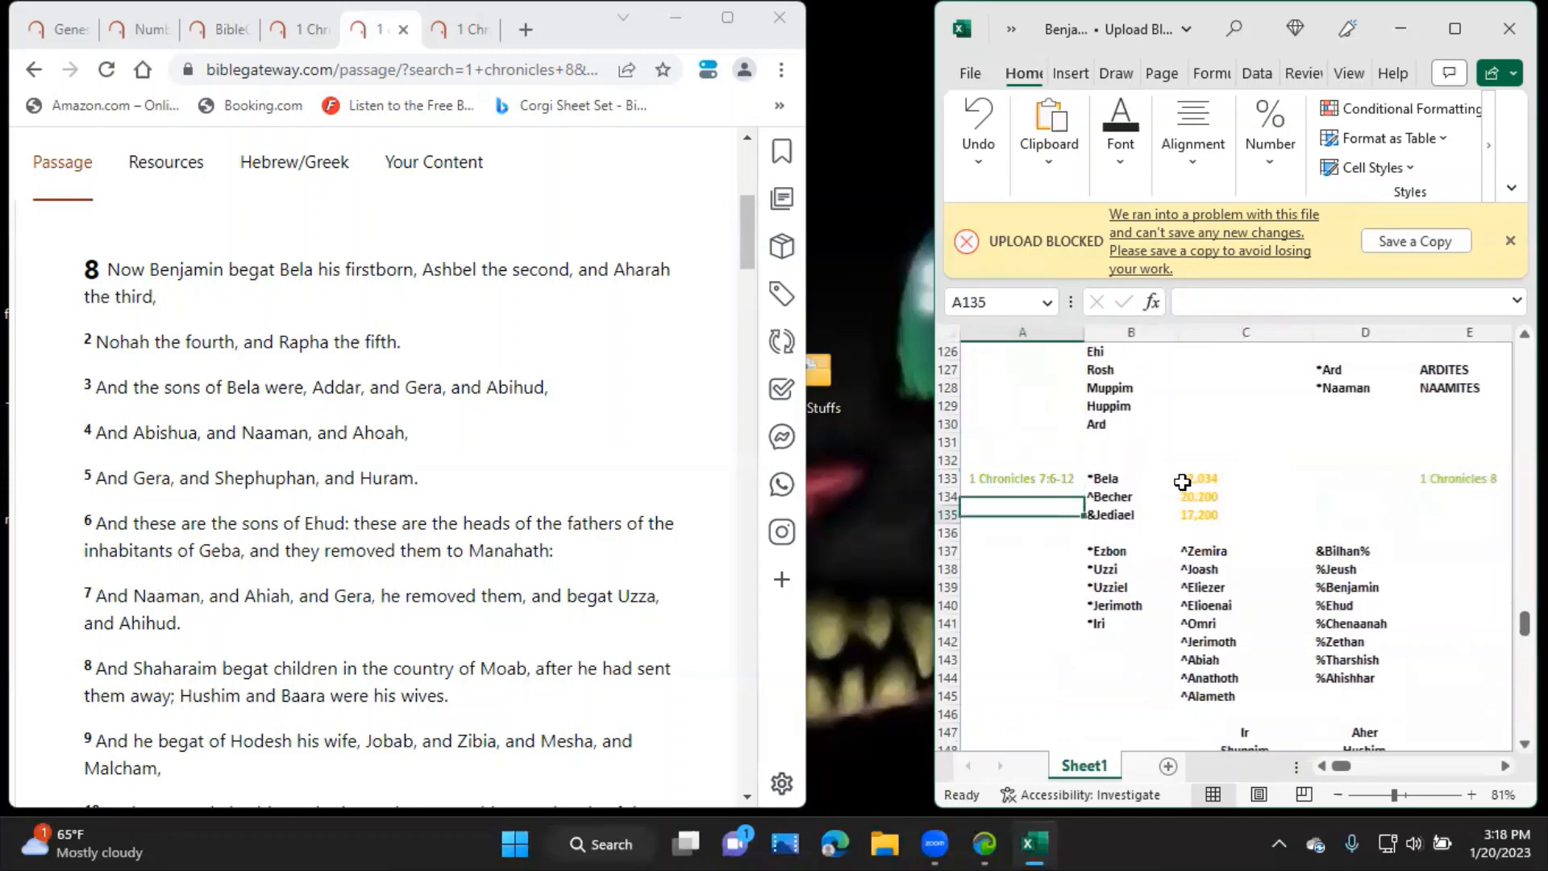
click(1130, 550)
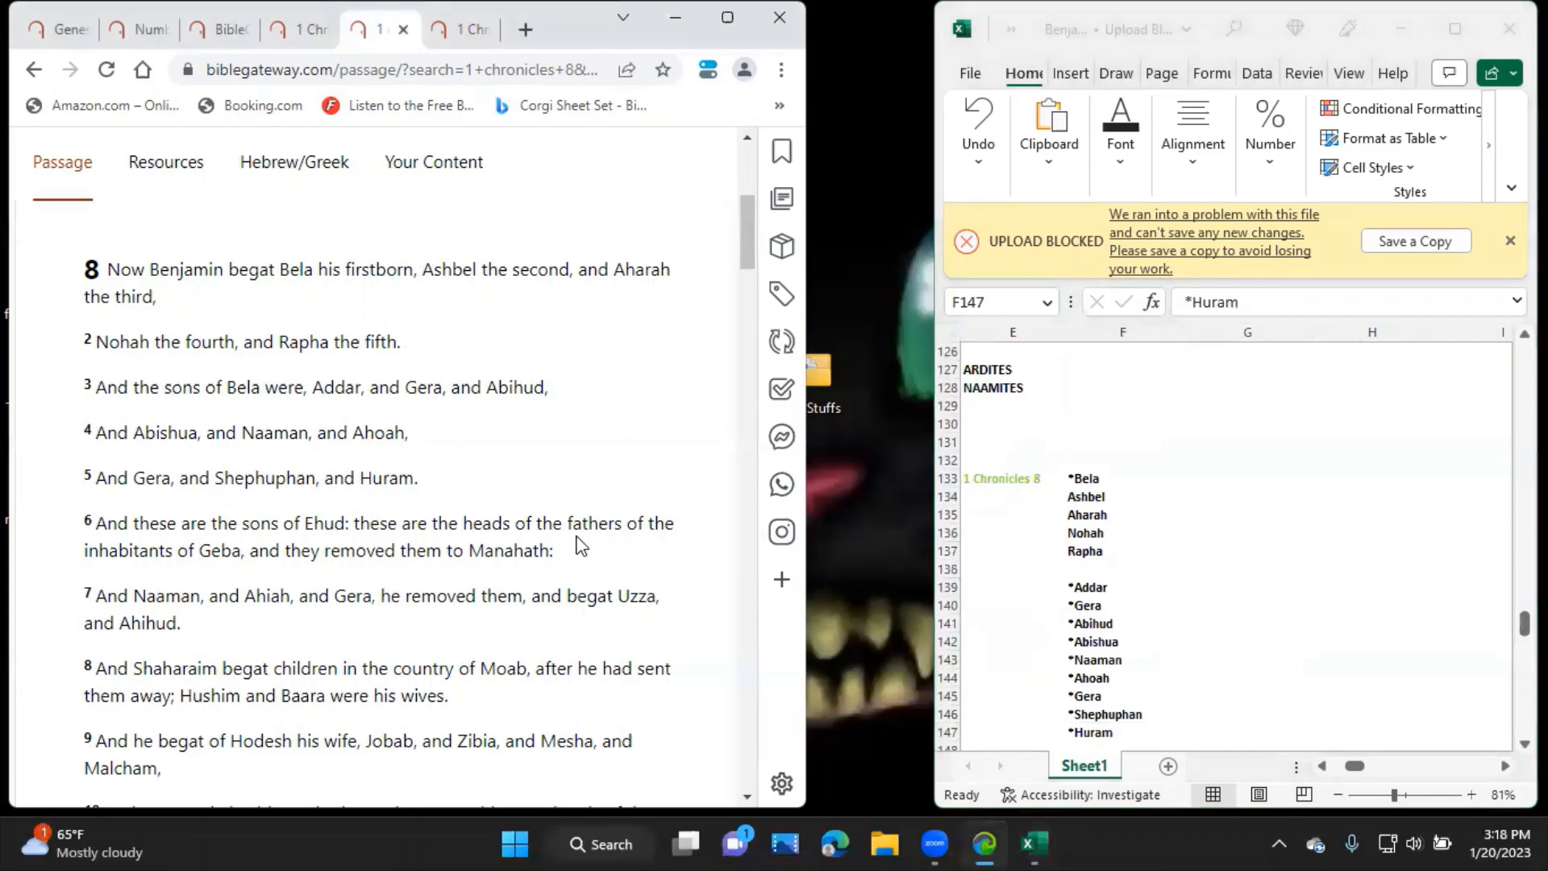
click(1371, 479)
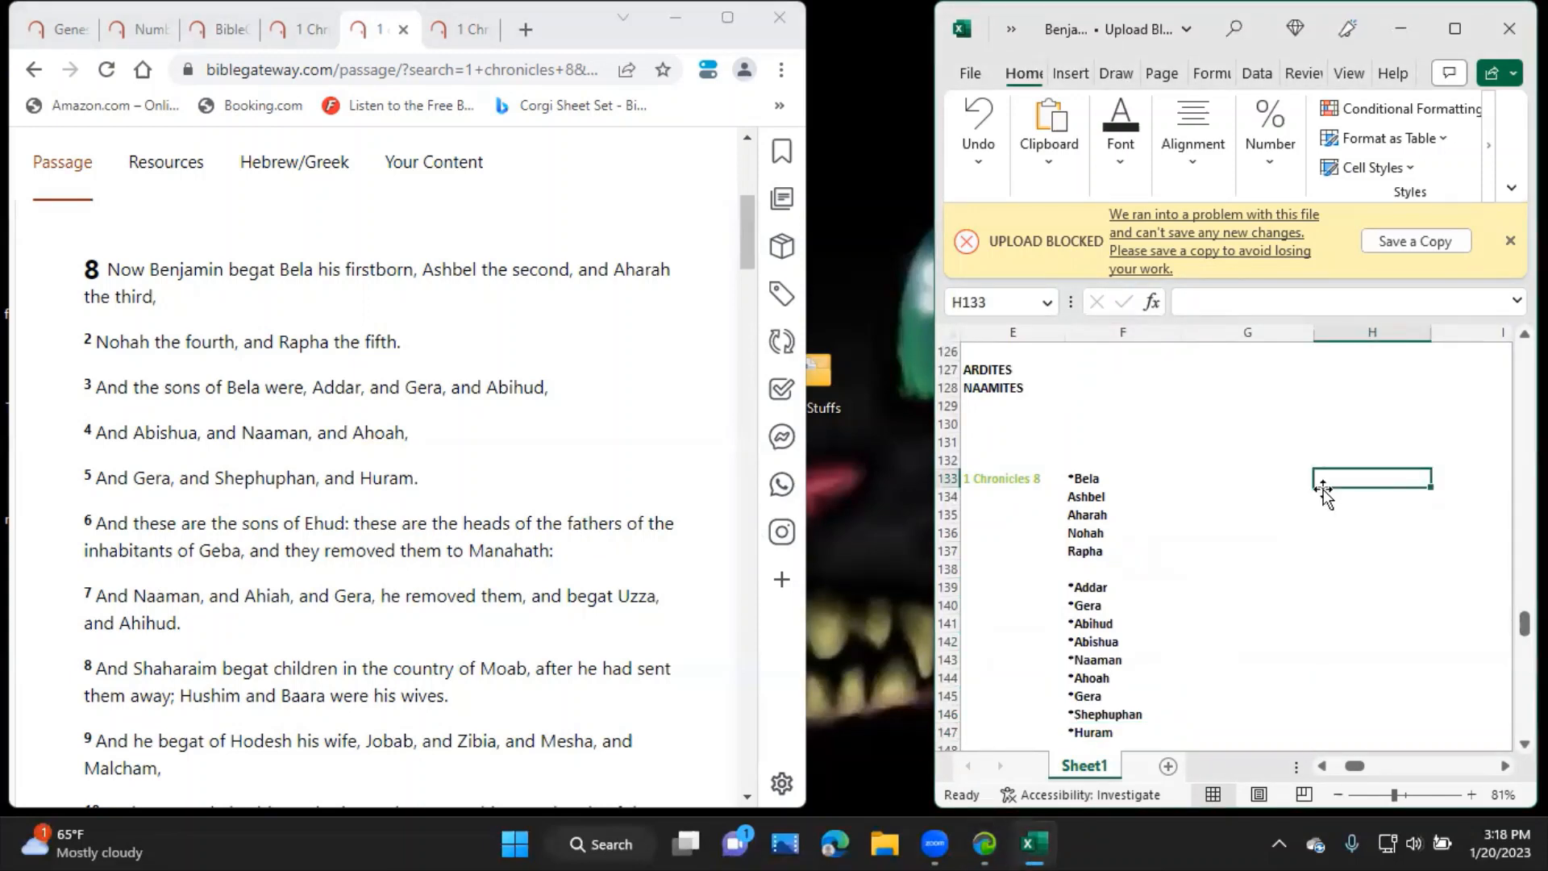
Enter >Ehud in H133 and start the orange note 'Heads of the fathers of the inhabitants' in I133.
text(>)
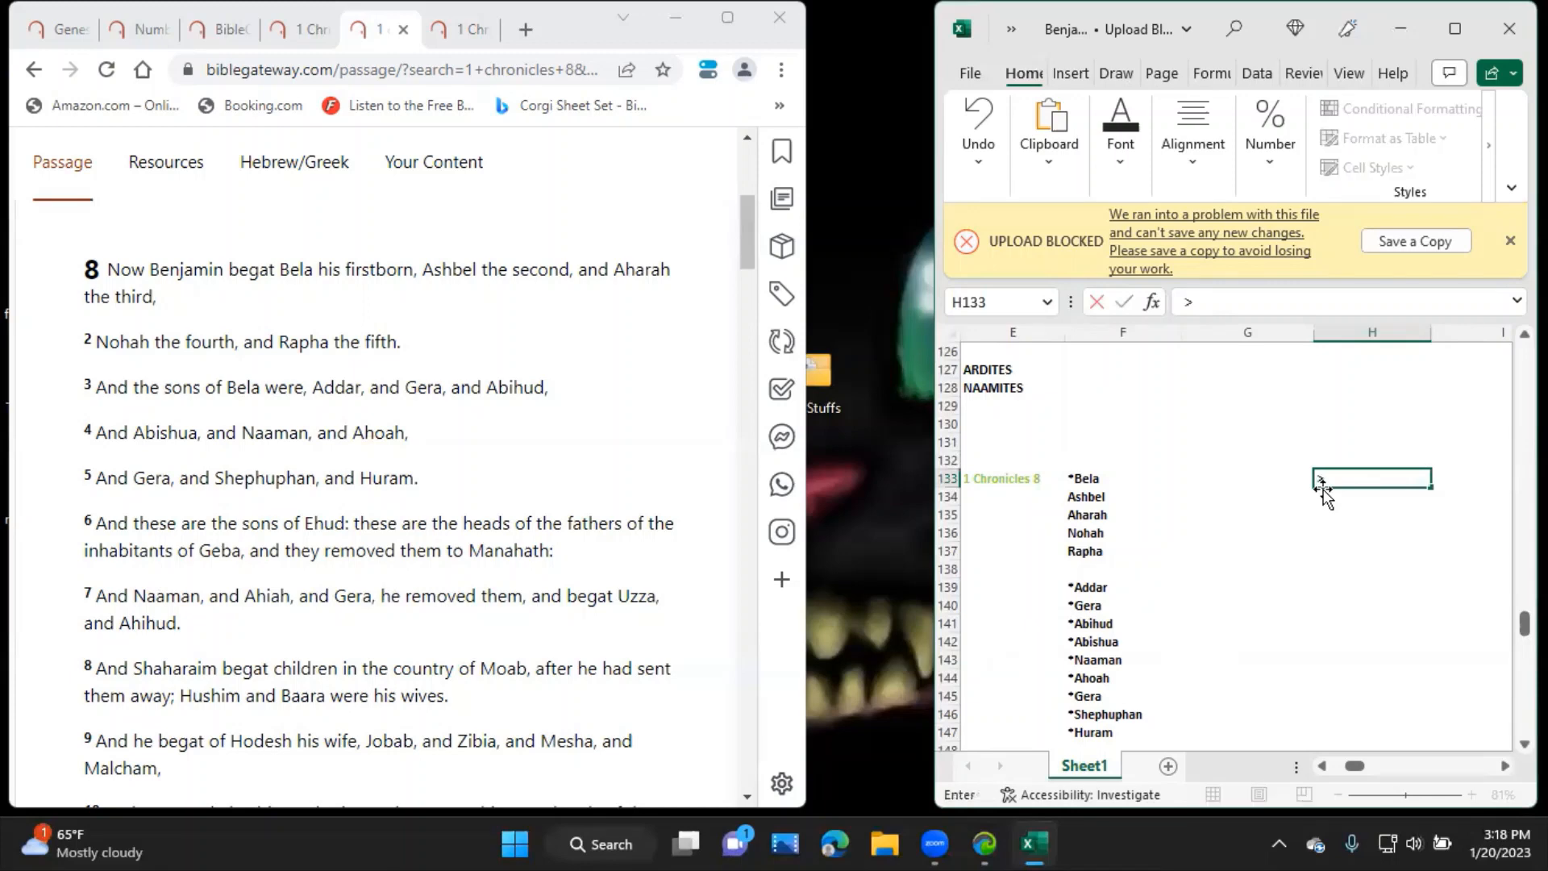
text(Ehud)
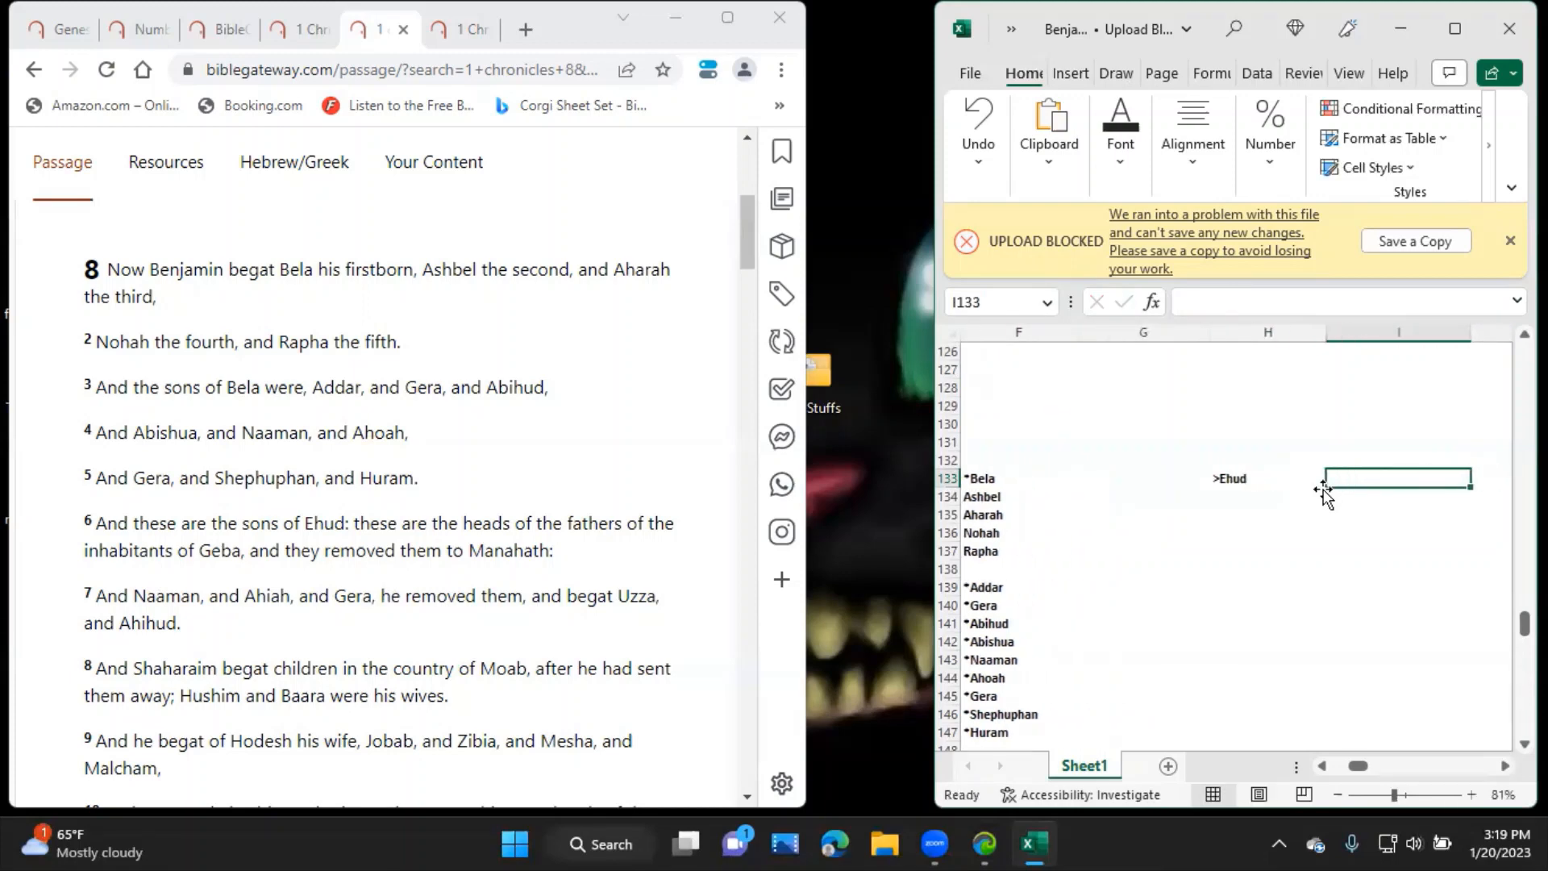
text(Heads of the fathe)
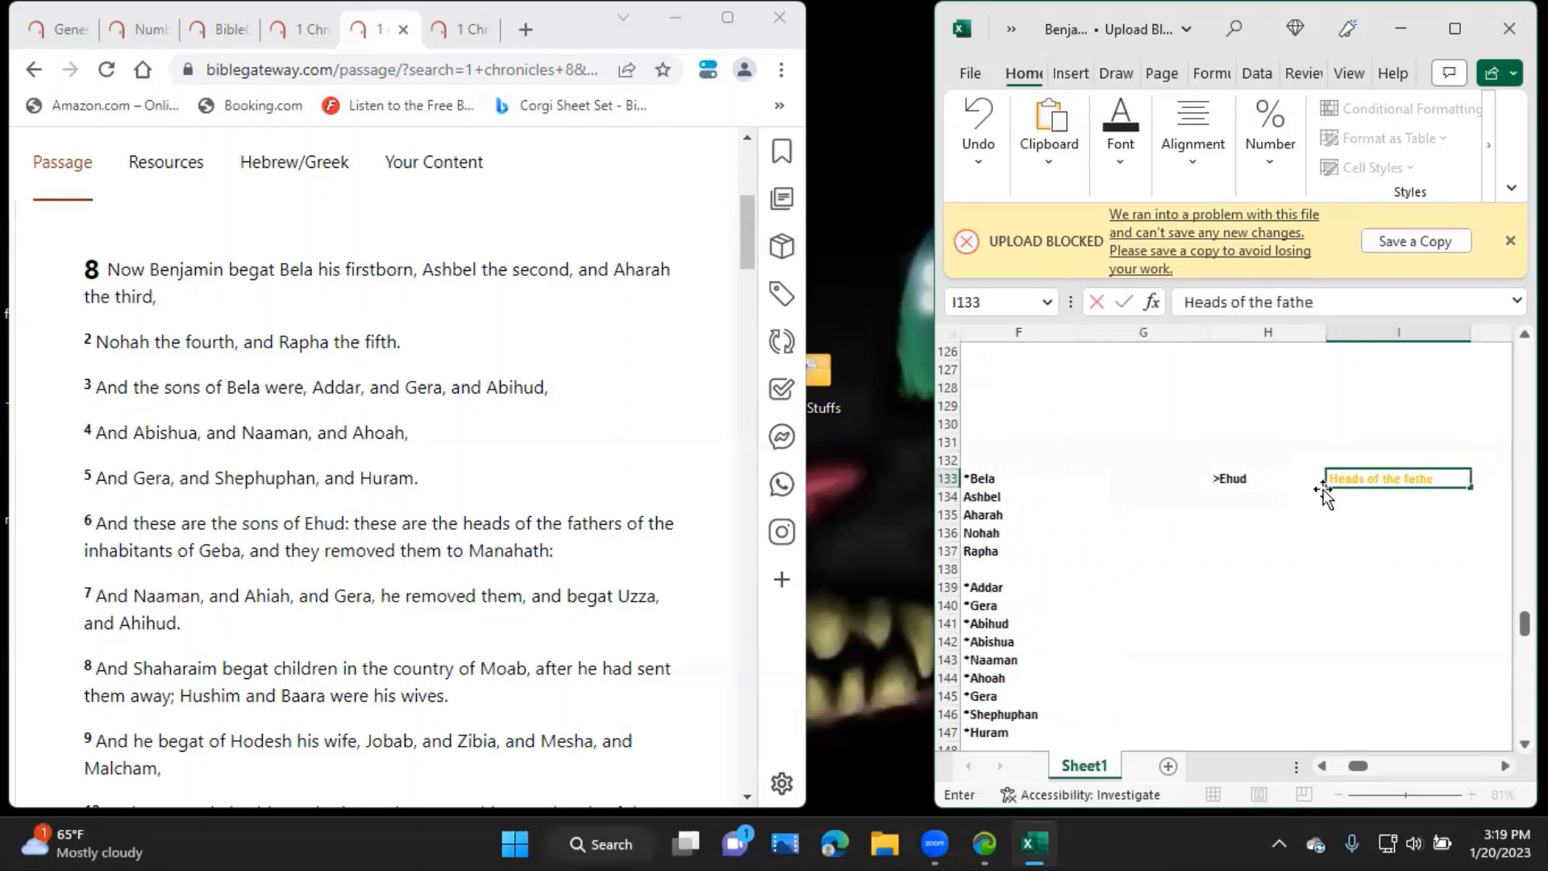
text(rs of the inhabitants of)
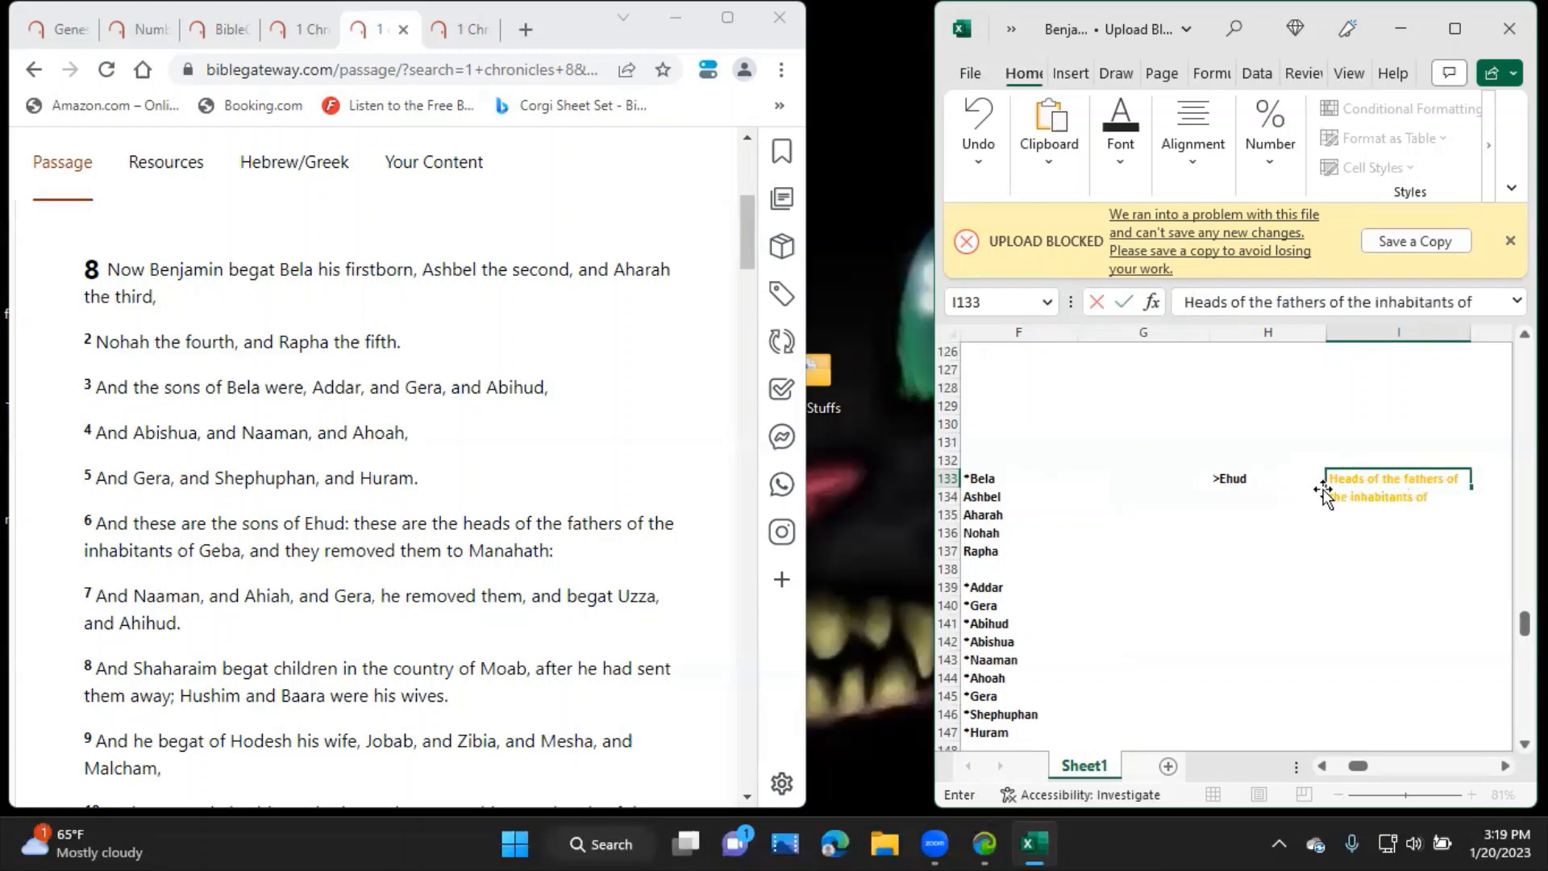
Finish the note 'of Geba and they removed them to Manahath' and commit it.
text(Geba)
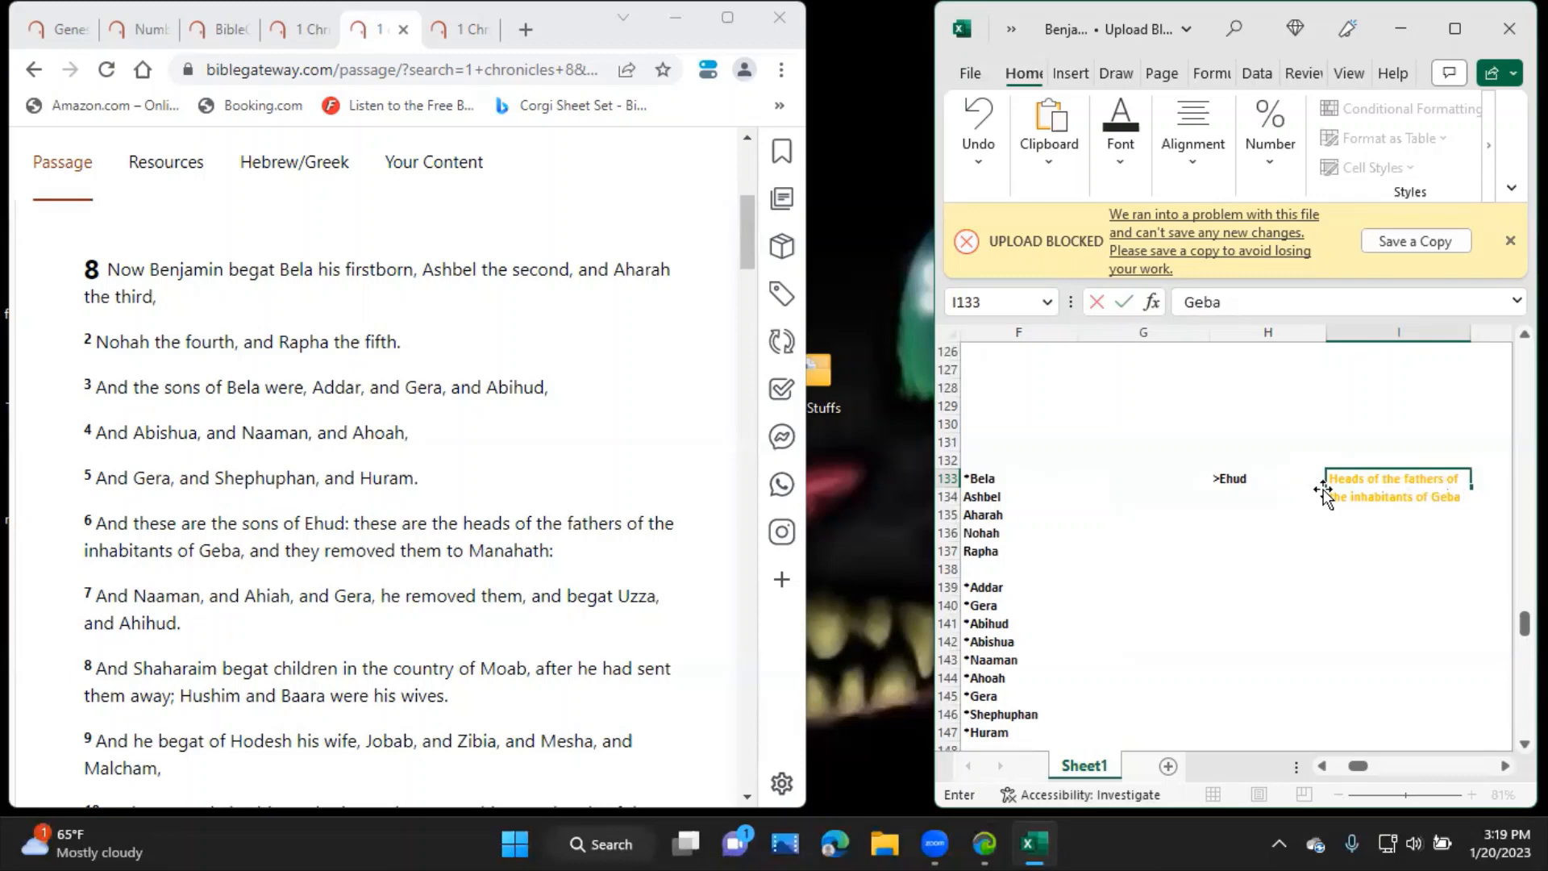
text(and they rem)
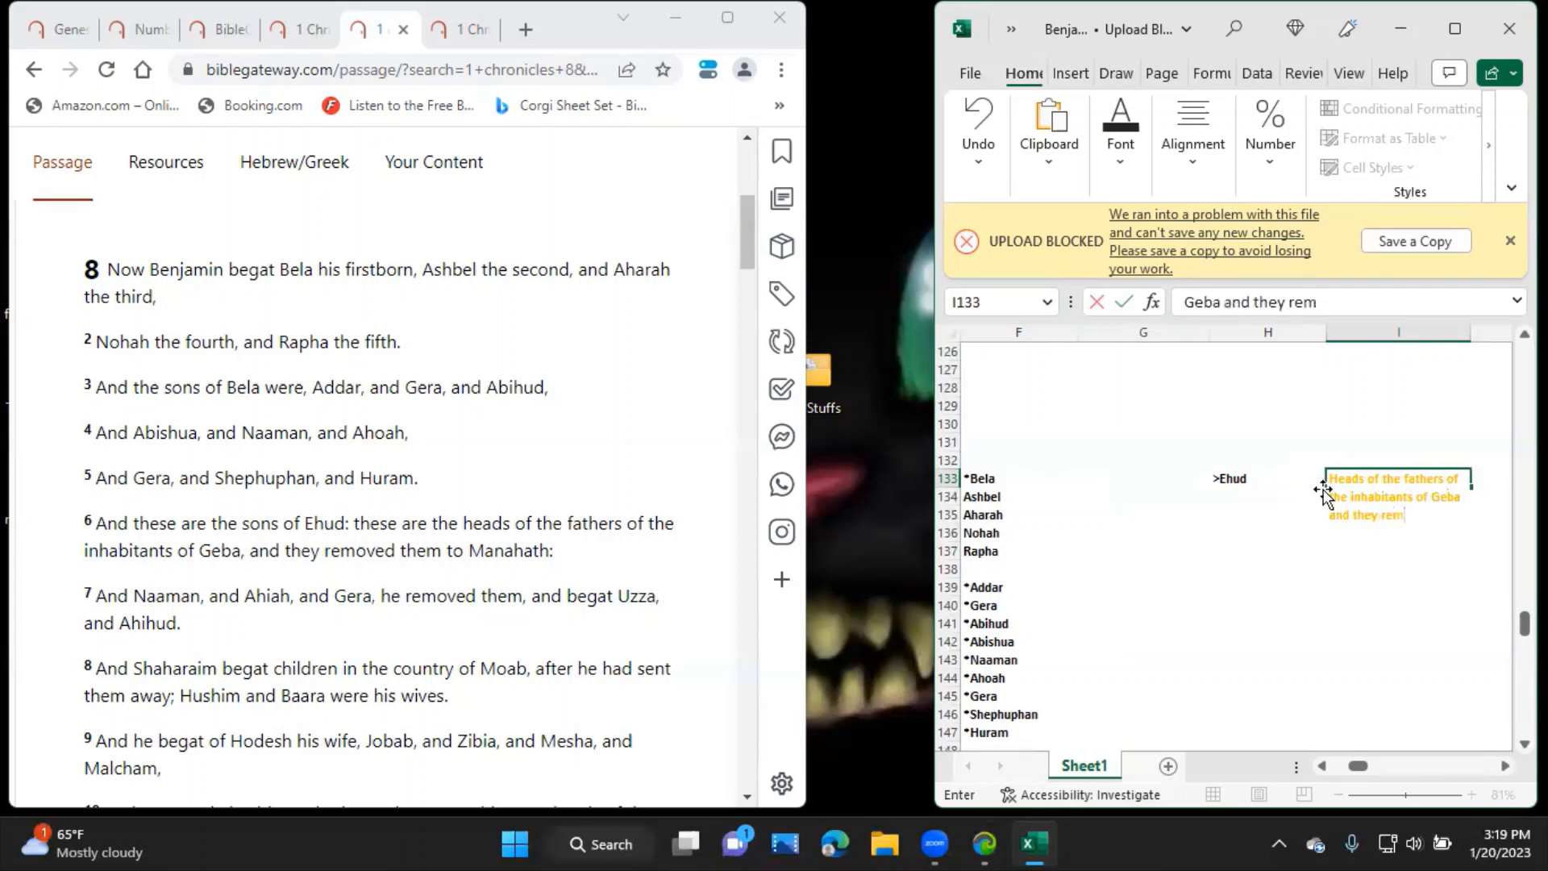
text(removed them to)
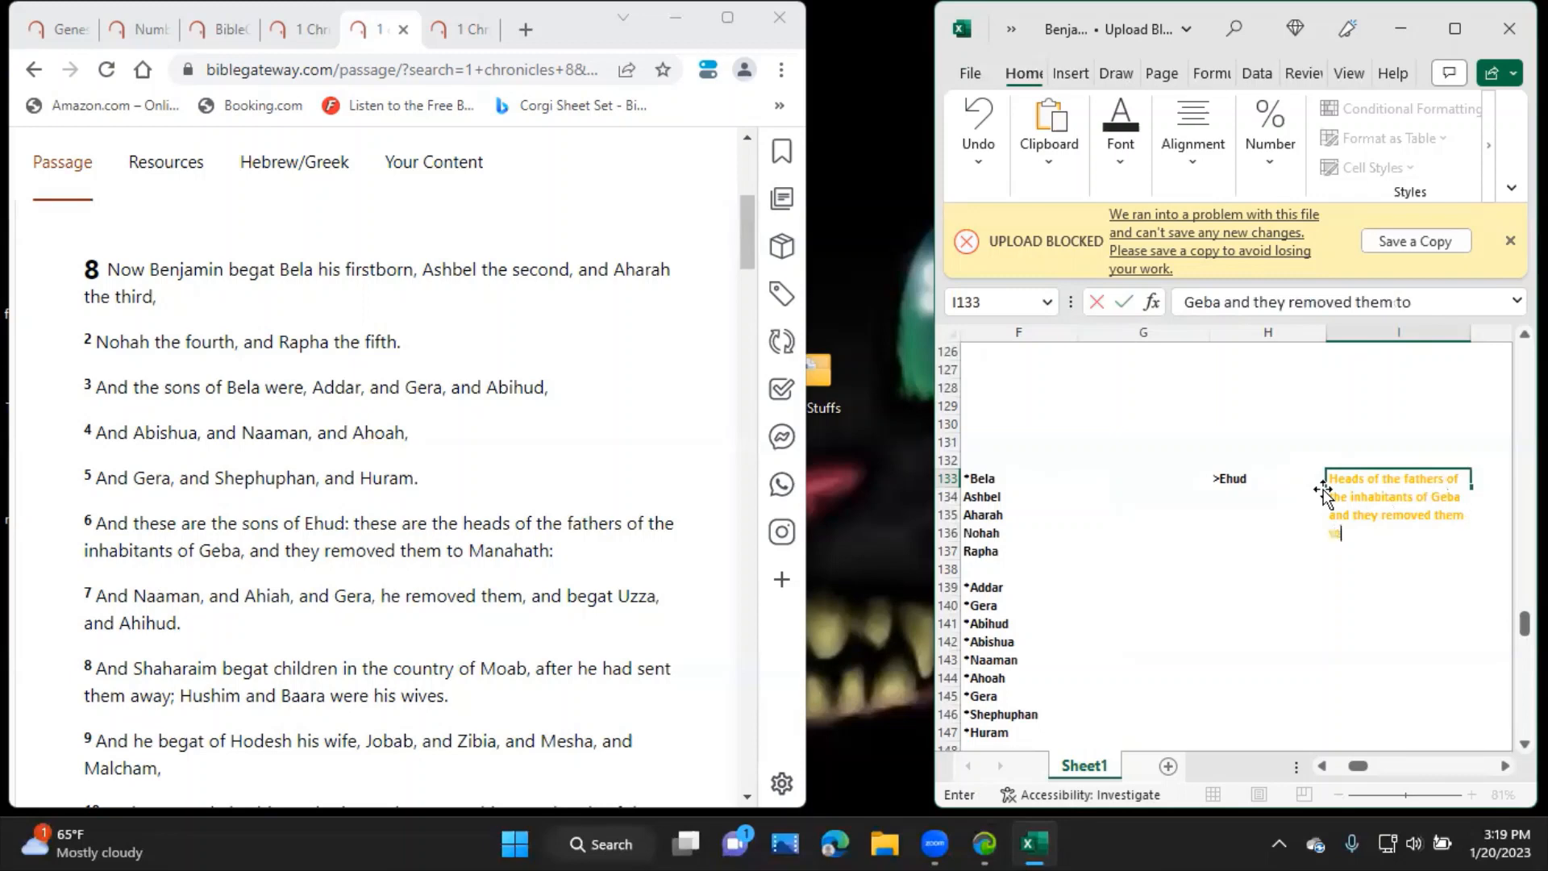
text(Manaha)
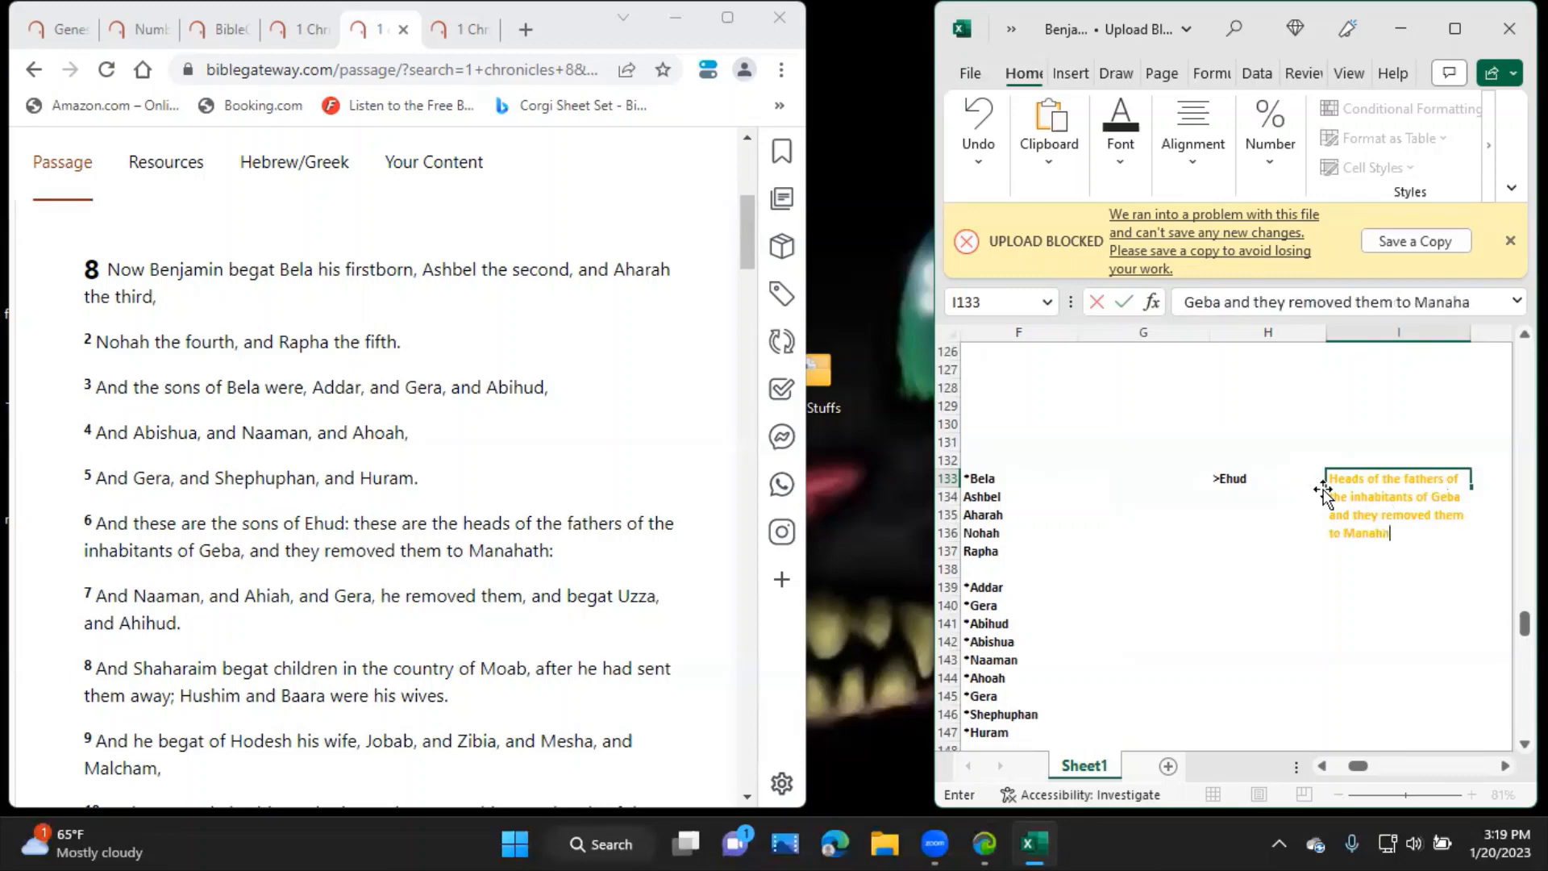
click(1268, 505)
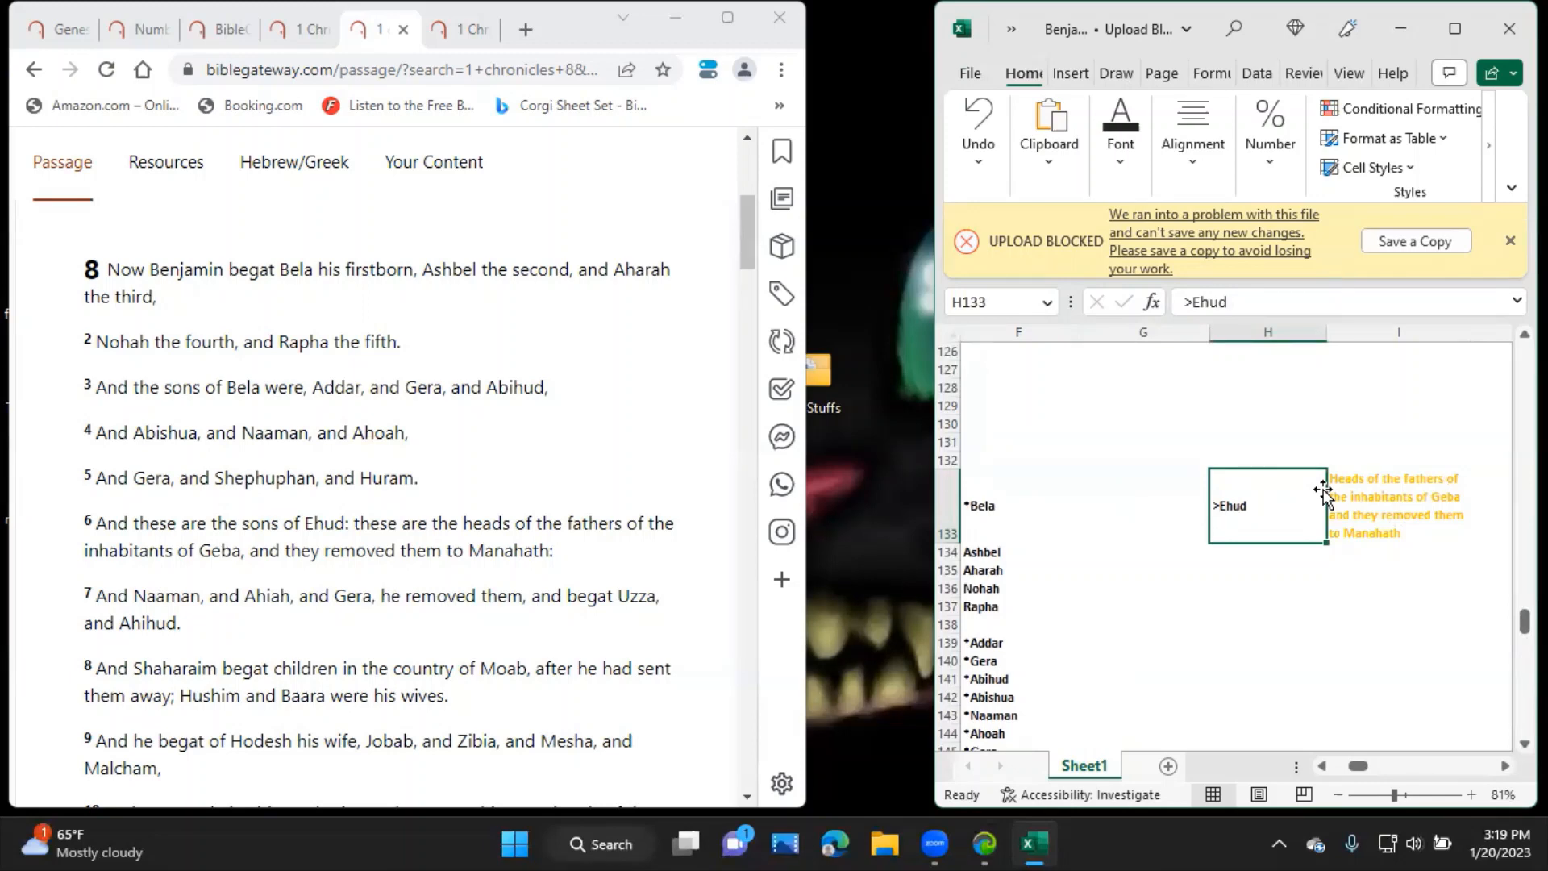
Extend H133 to read '>Ehud (he removed Naaman, Ahiah, Gera)' with the names in orange.
double_click(1268, 505)
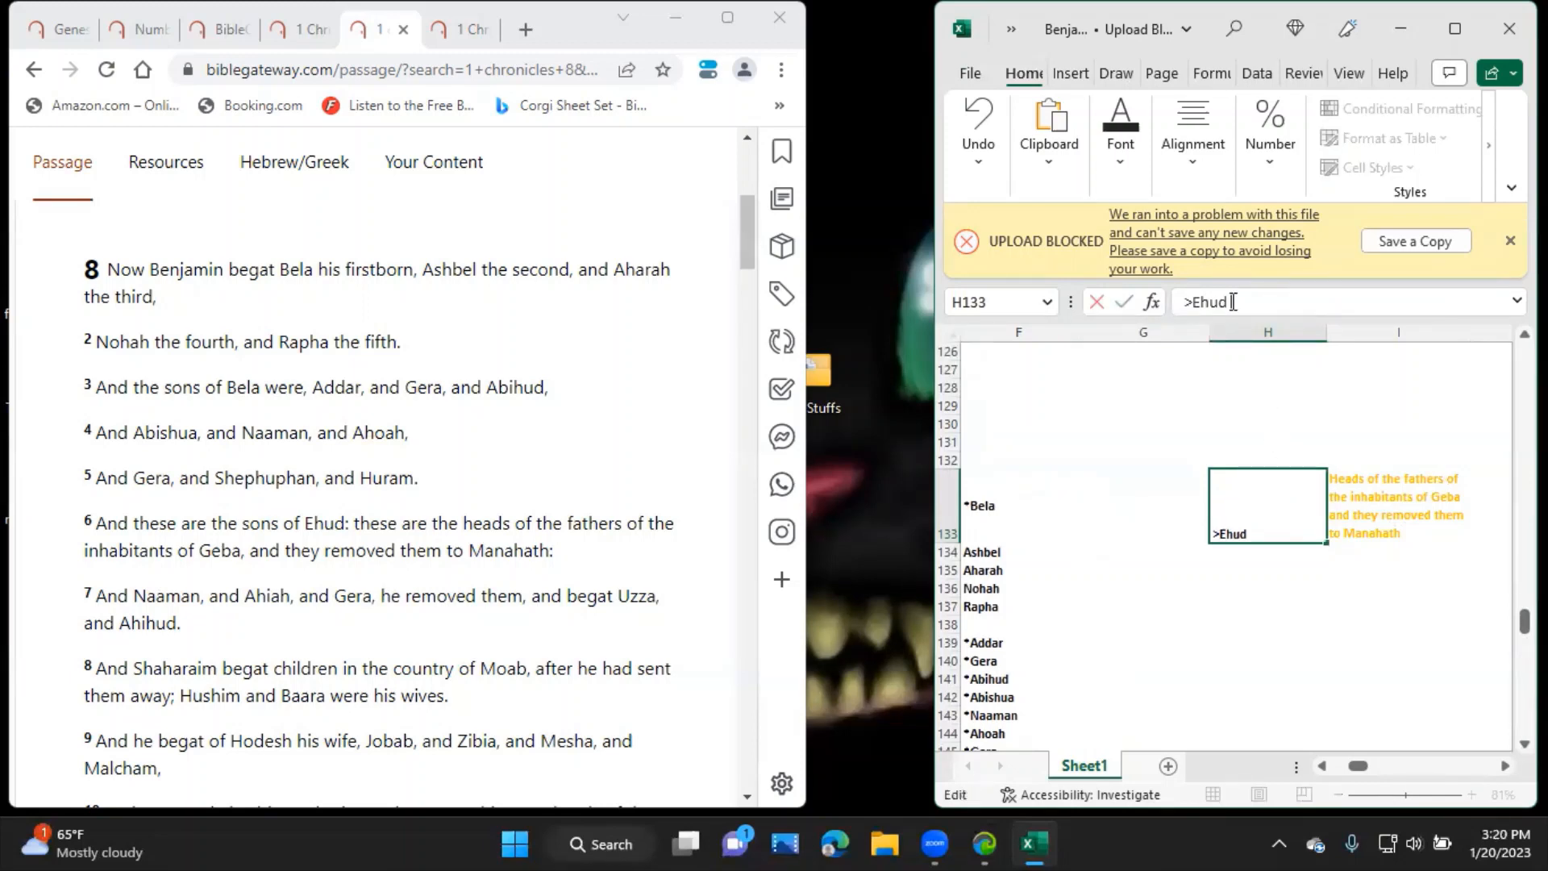
text(he)
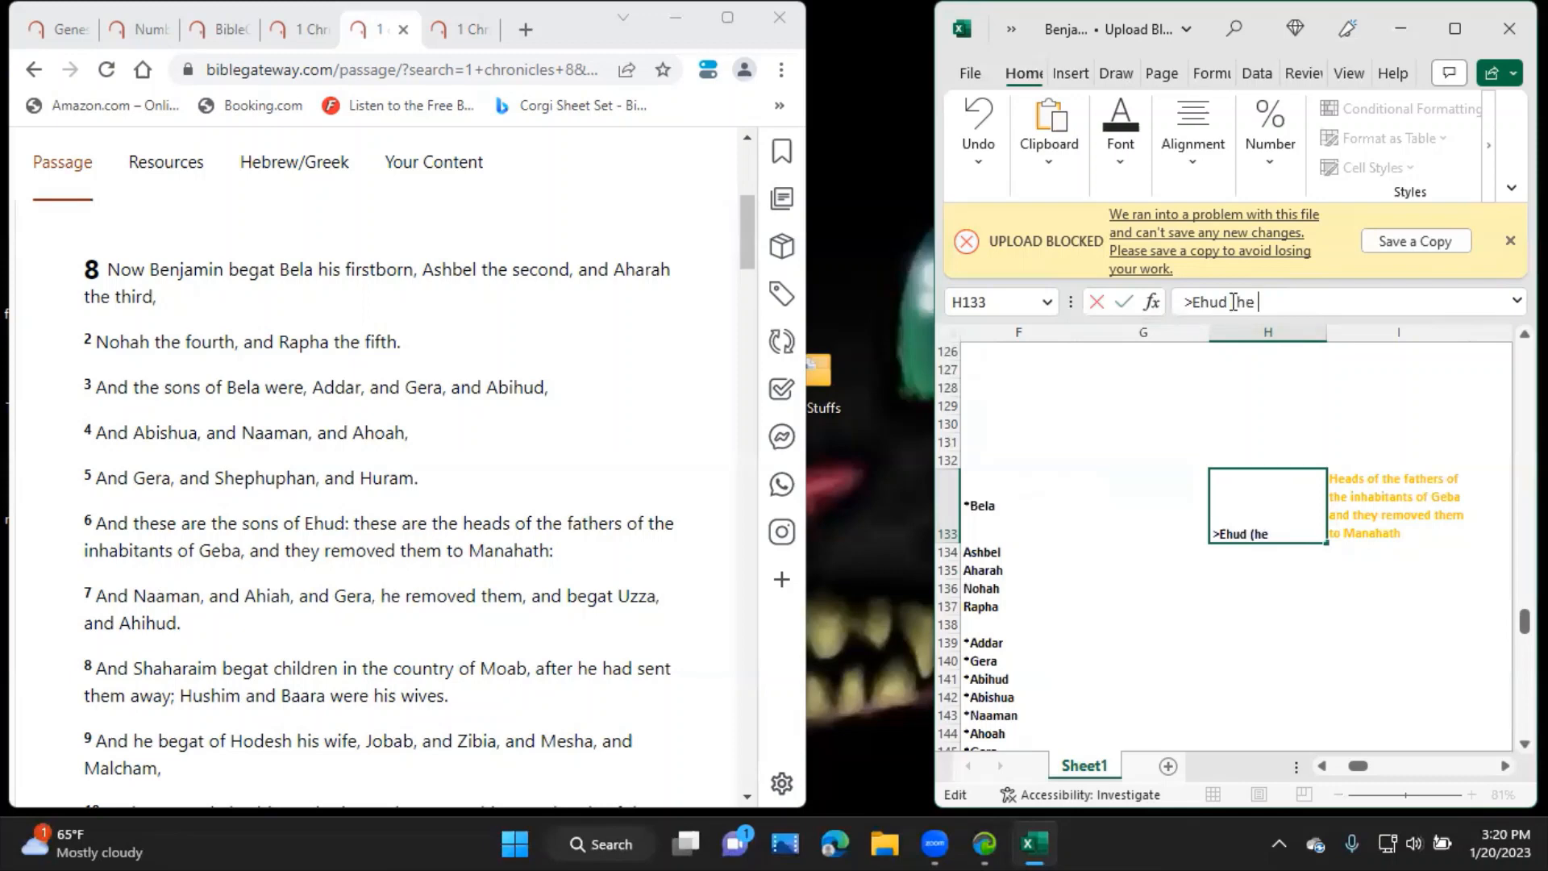
text(removed Naaman, Ahiah, Gera))
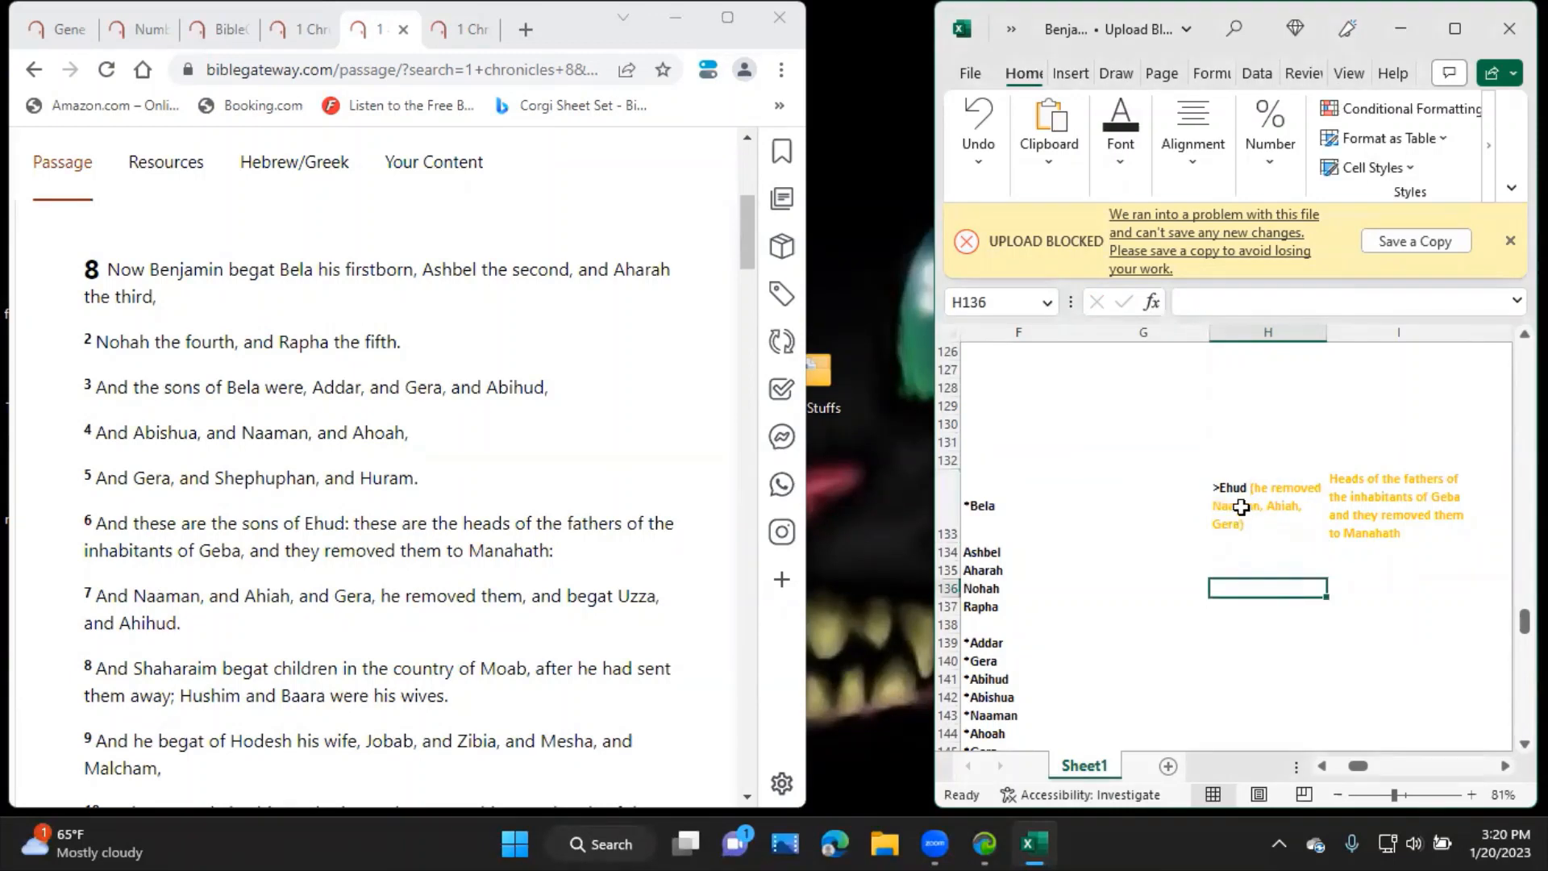
click(1268, 505)
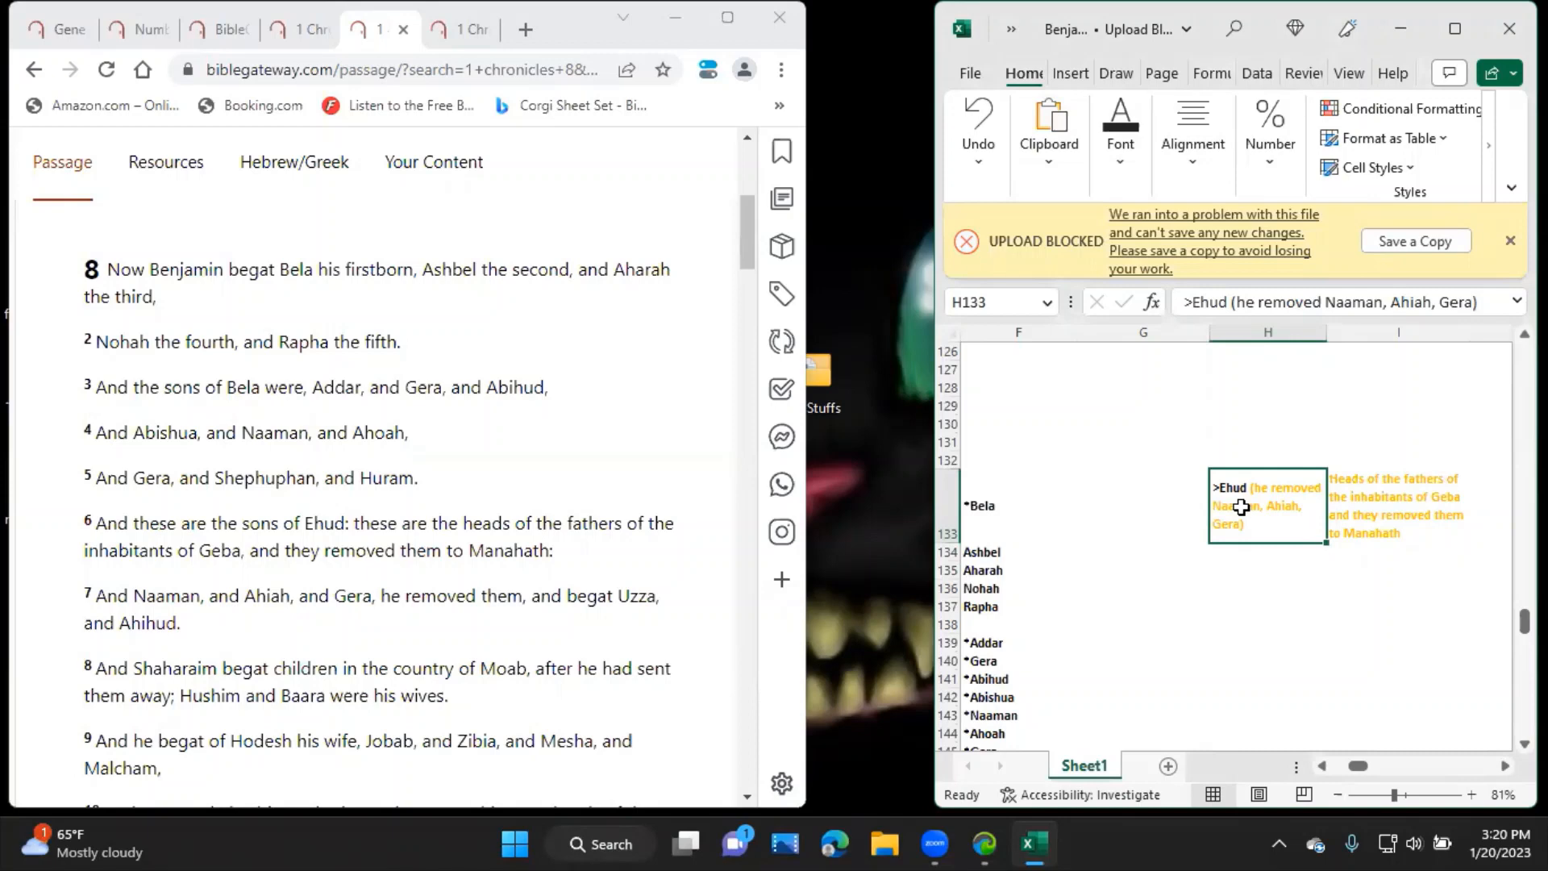
mouse_move(419, 581)
text(>Uzza)
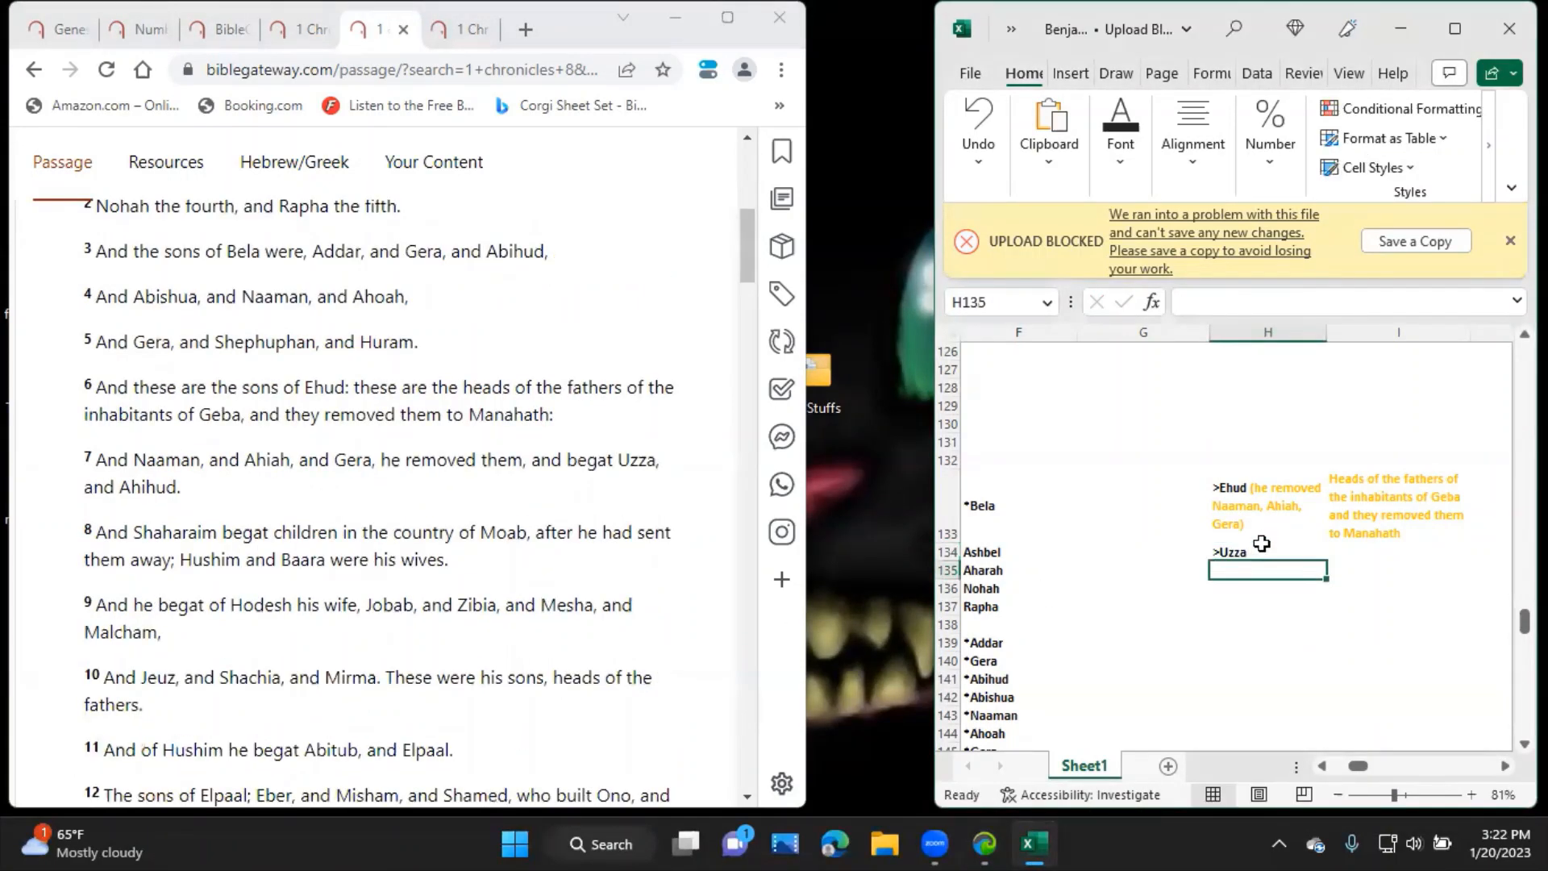
Enter >Ahihud in H135, %Shaharaim in H137 and the note 'In the country of Moab after he had sent them away' in I137.
text(>Ah)
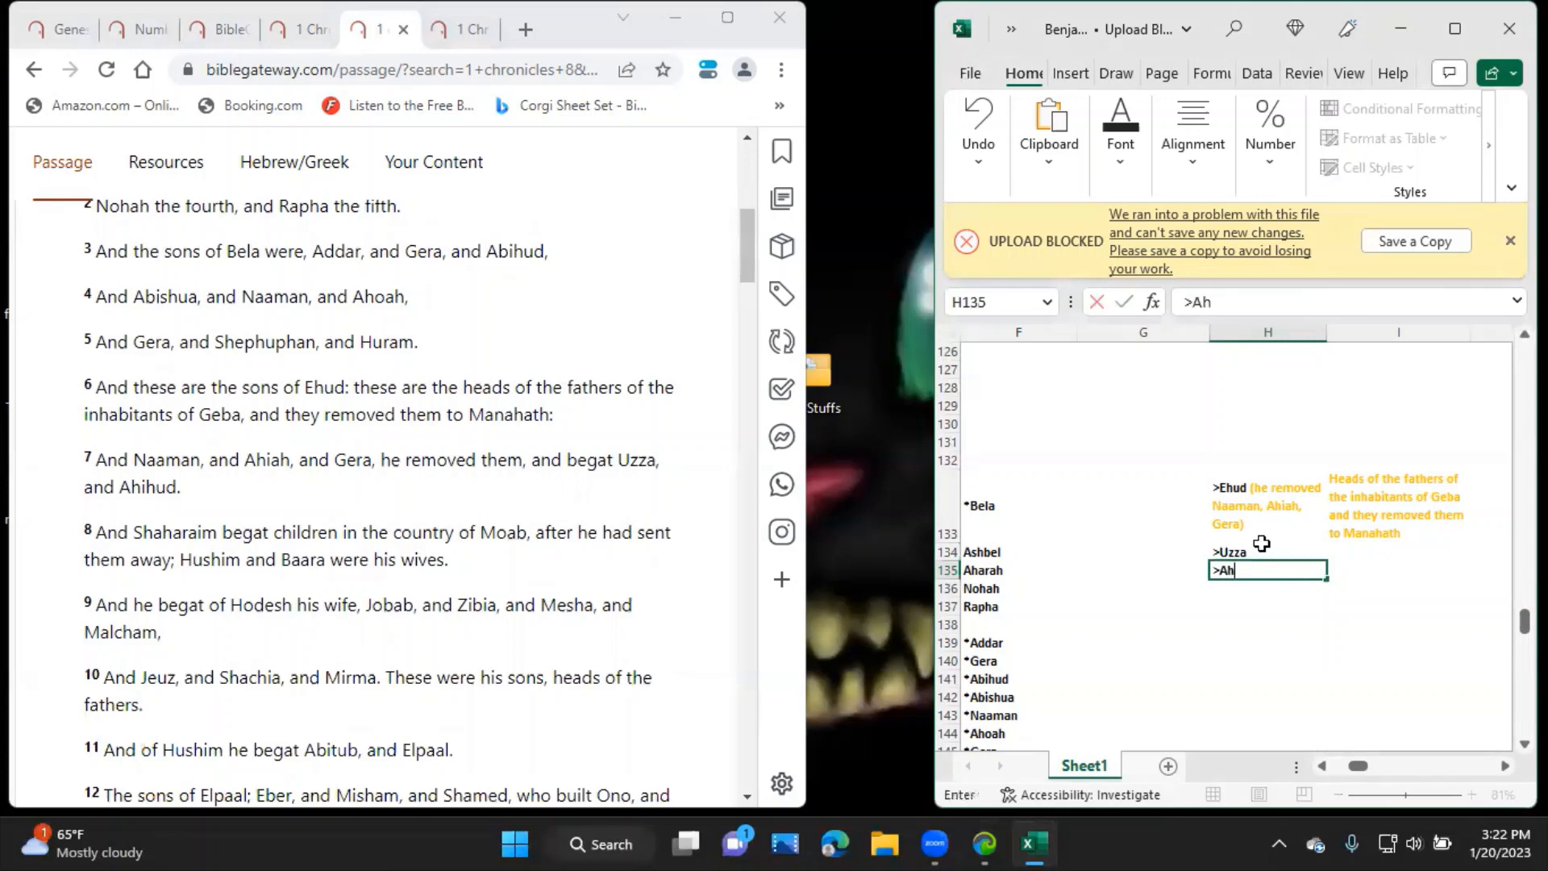
key(Return)
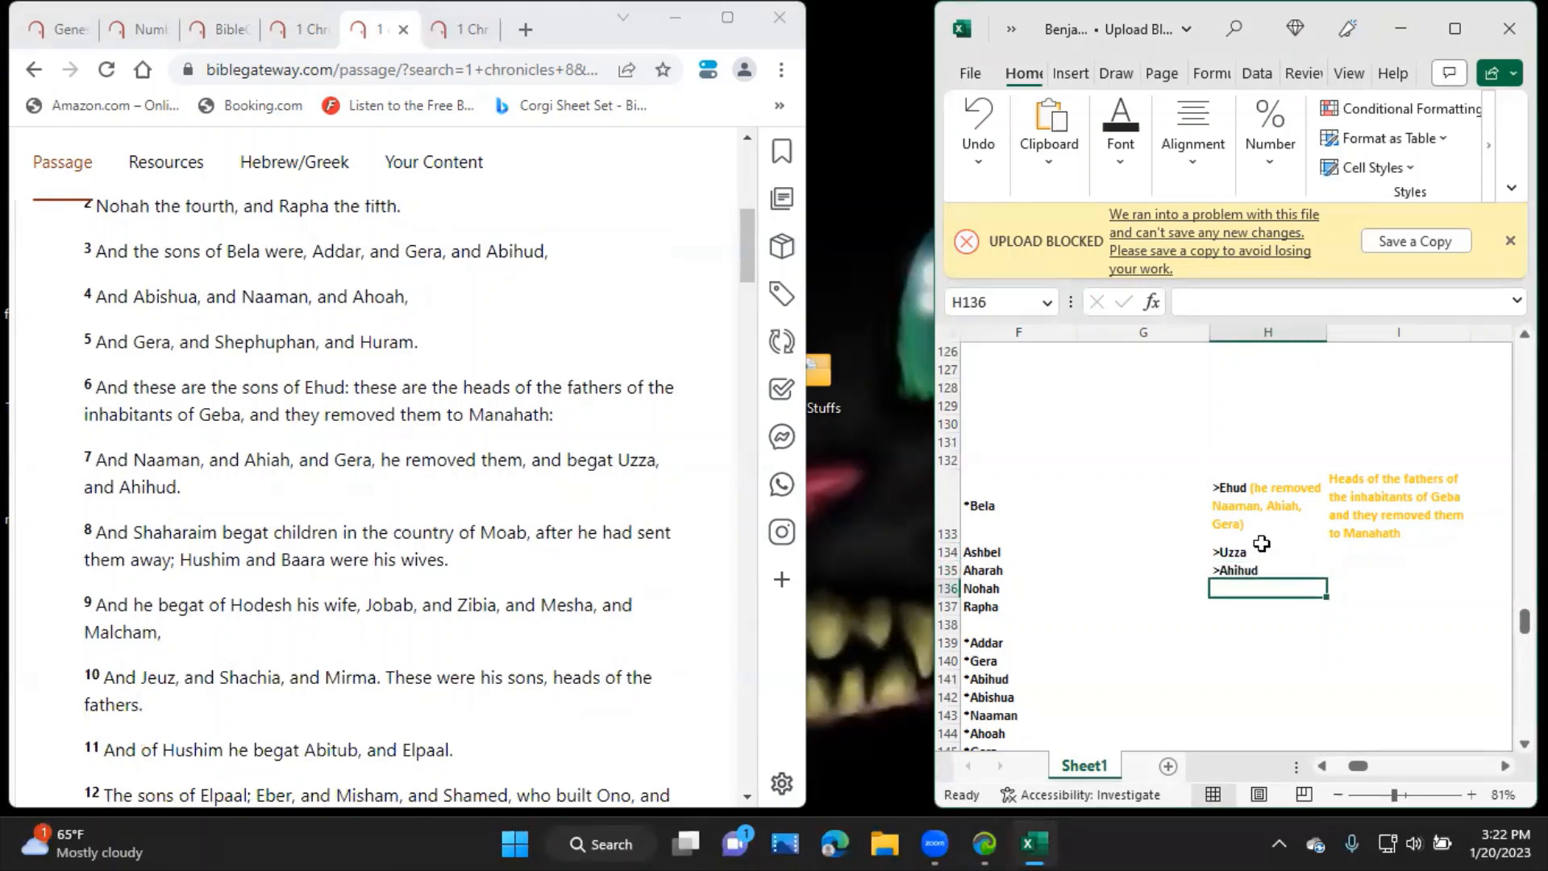
text(%)
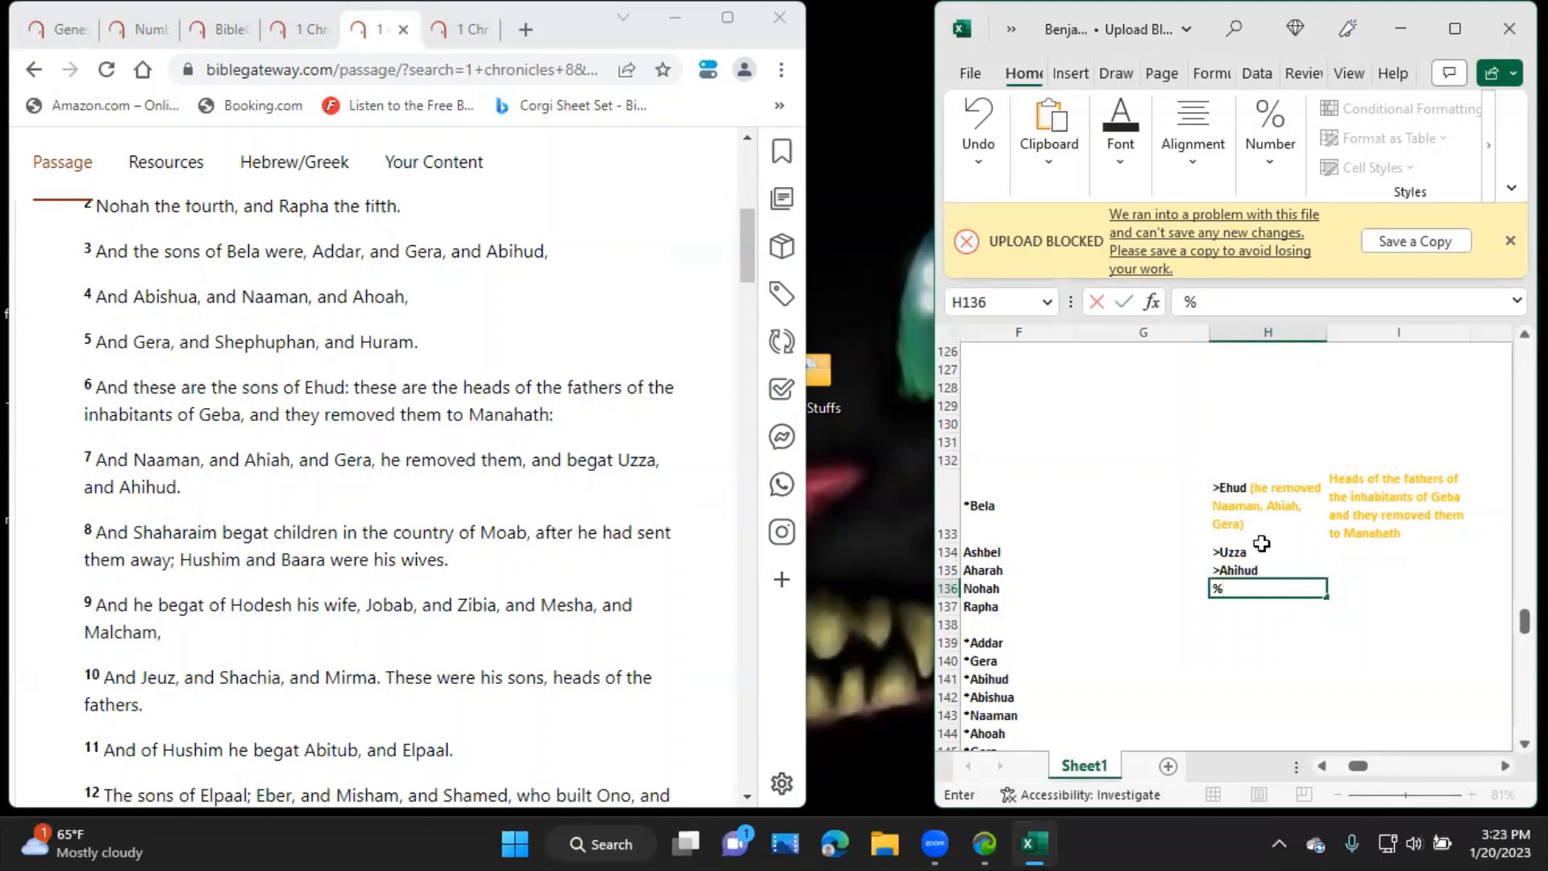
text(Shaharaim)
click(1400, 606)
text(In the cou)
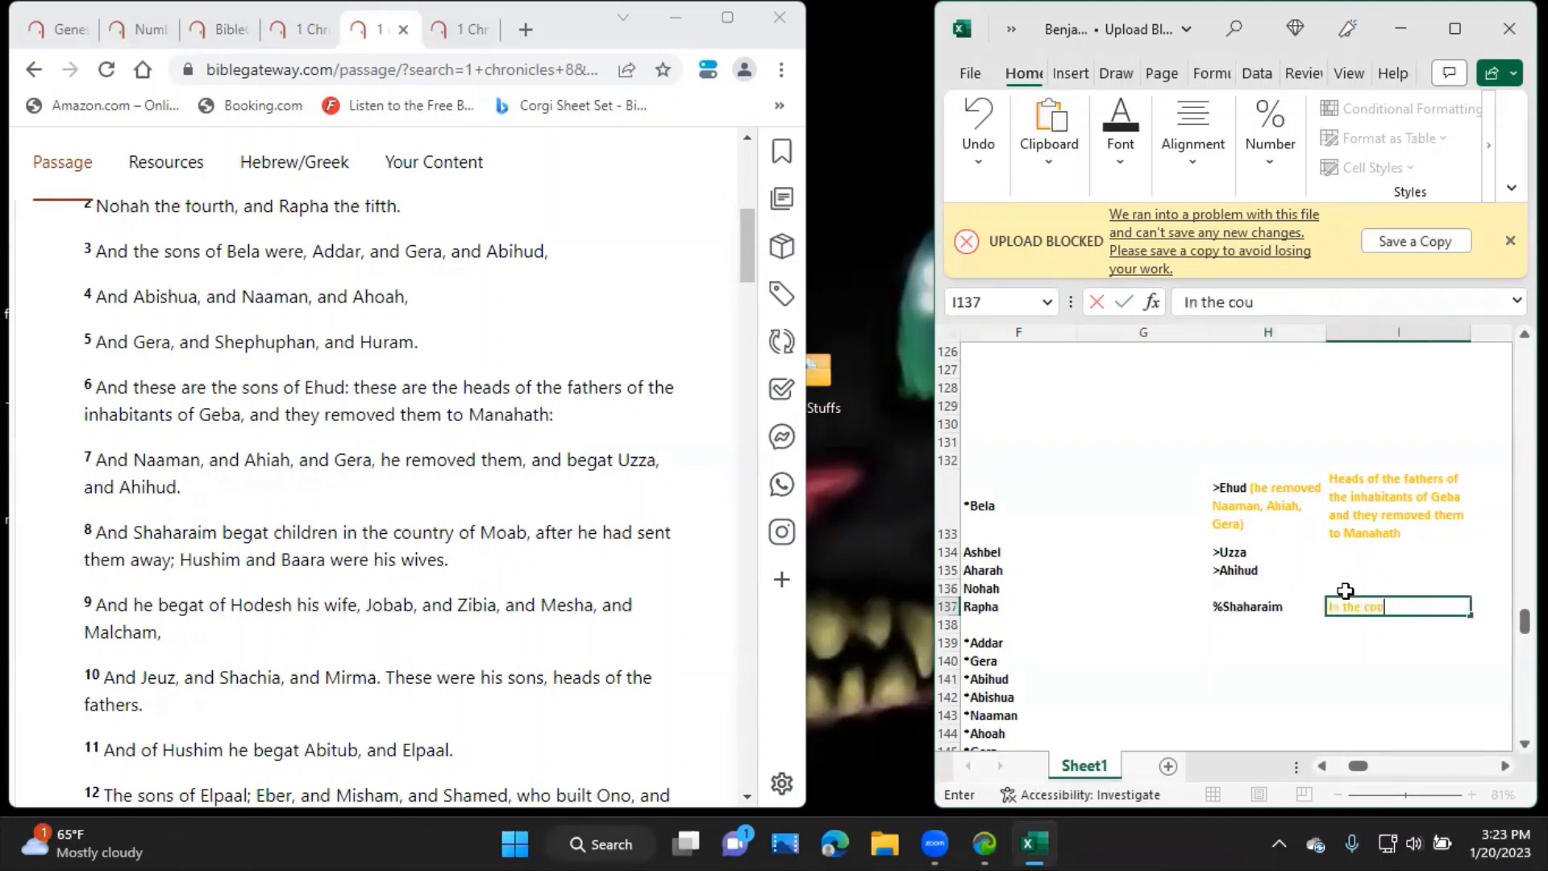
text(ntry of Moab)
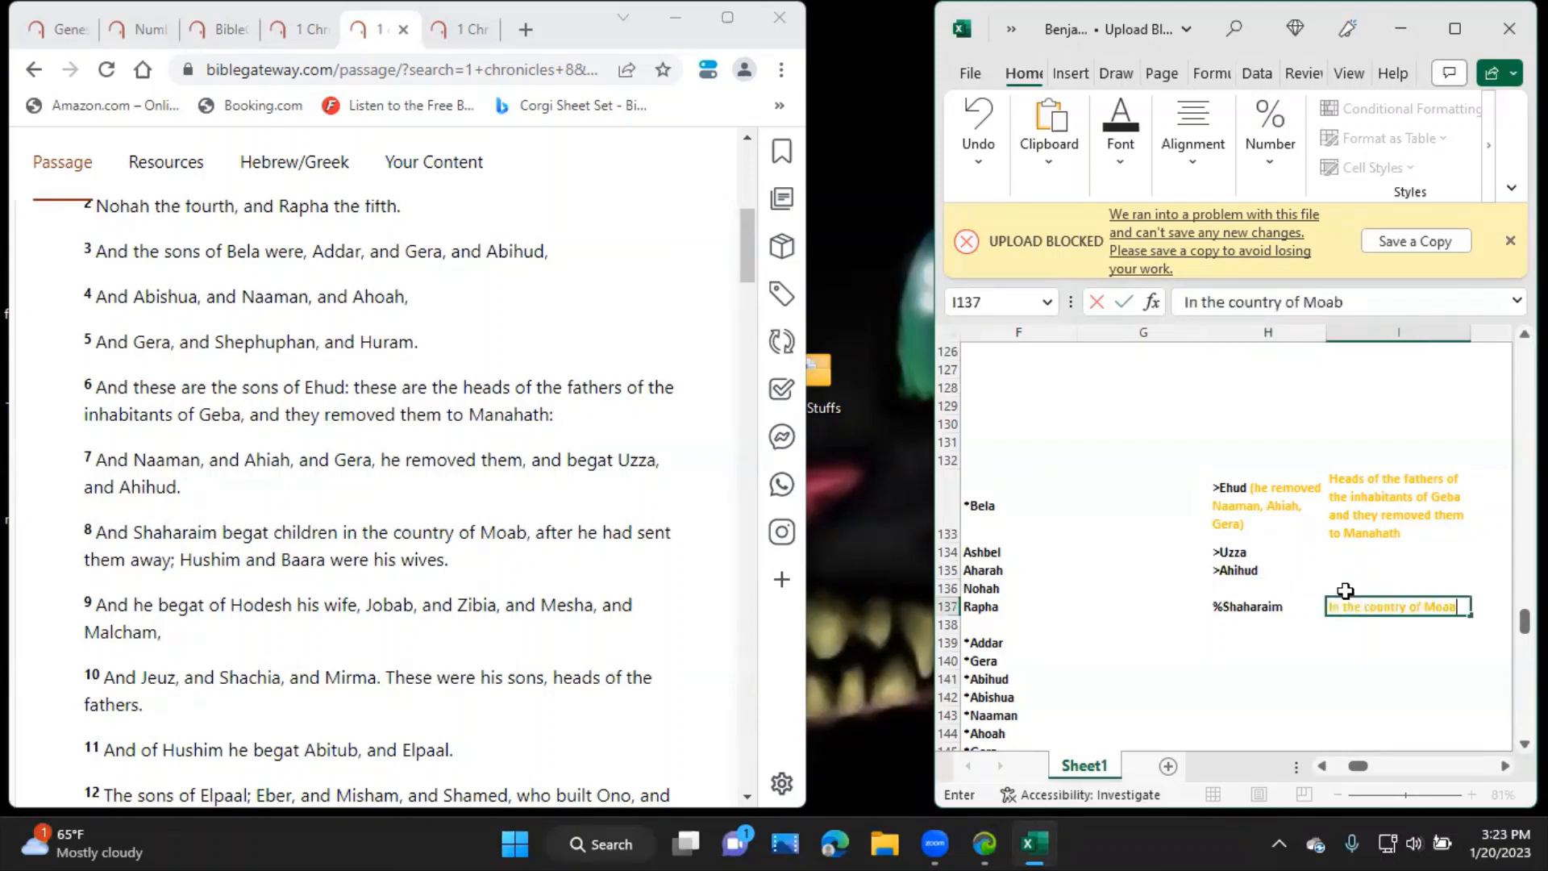
text(after he had sent them away)
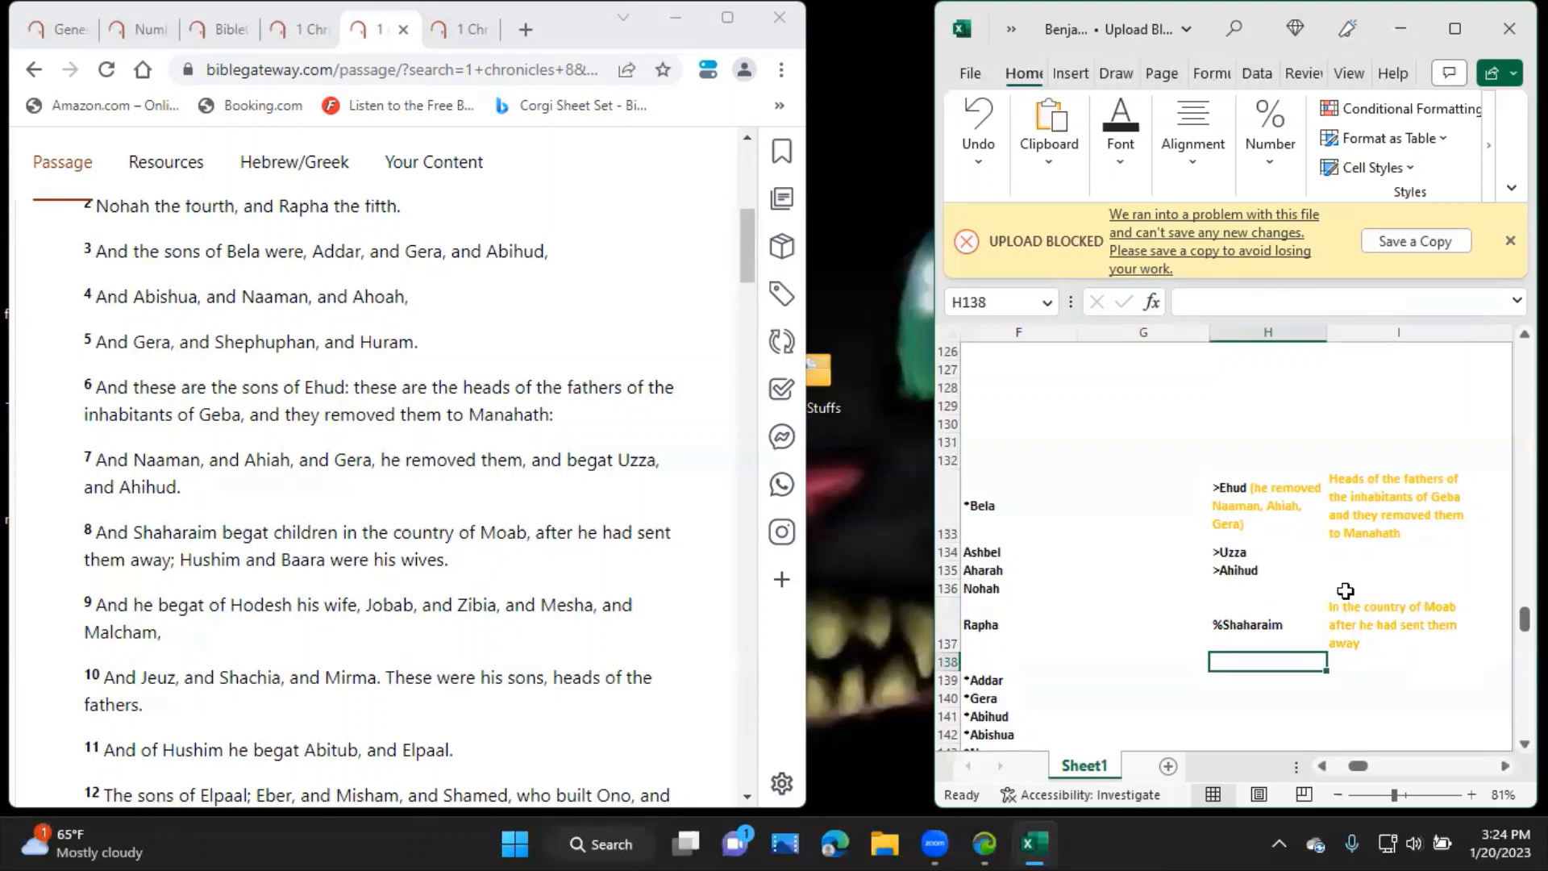
List Shaharaim's wives Baara and Hushim in purple in I139 and I140.
click(1398, 661)
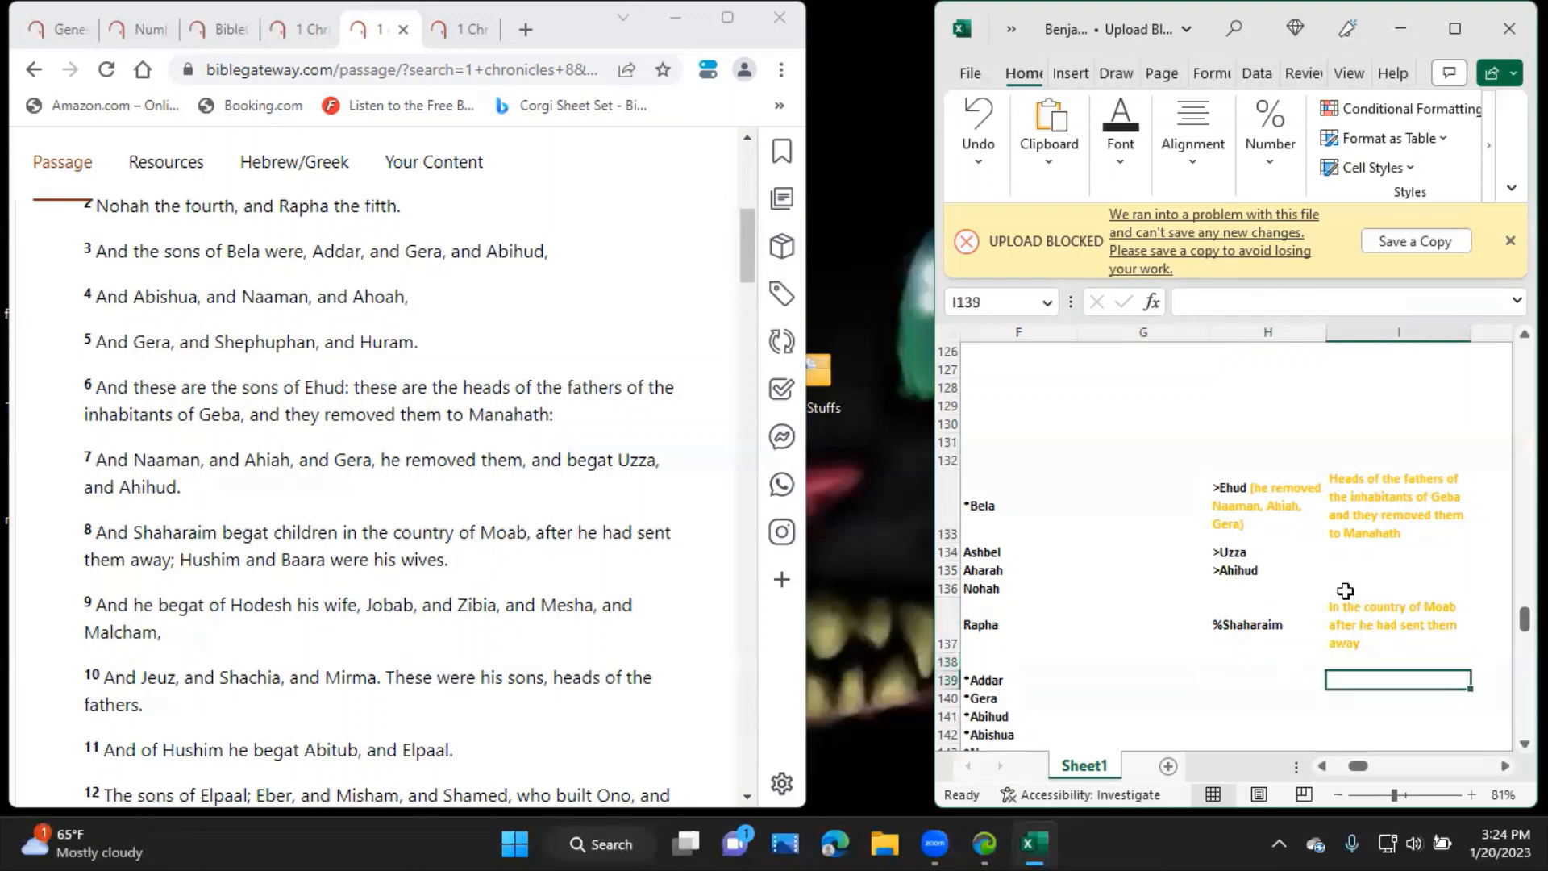
text(Baara)
click(1399, 699)
text(Hu)
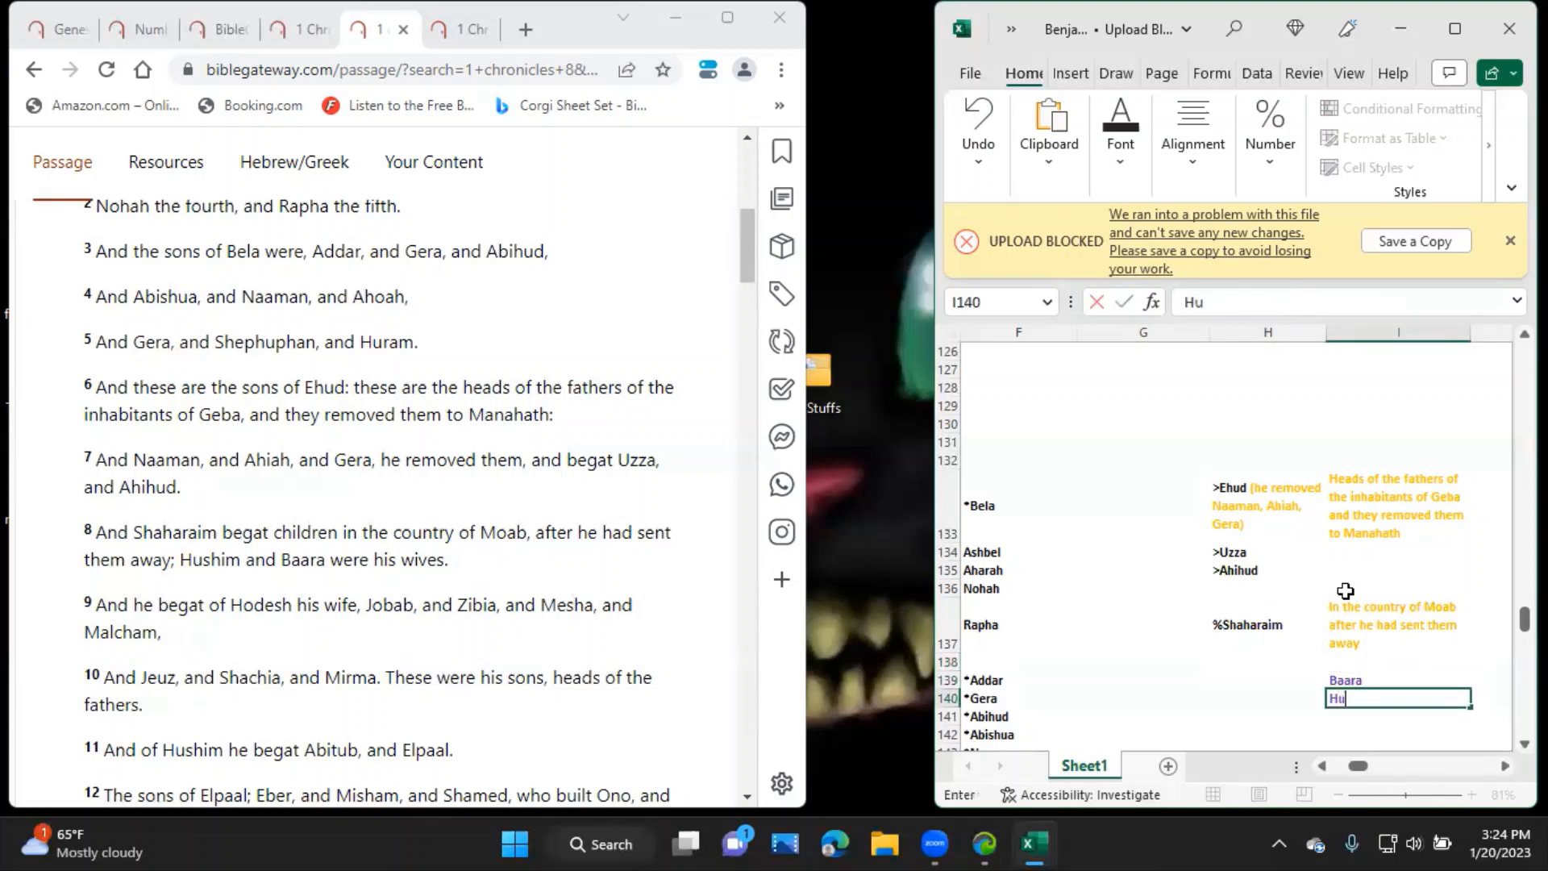
text(shim)
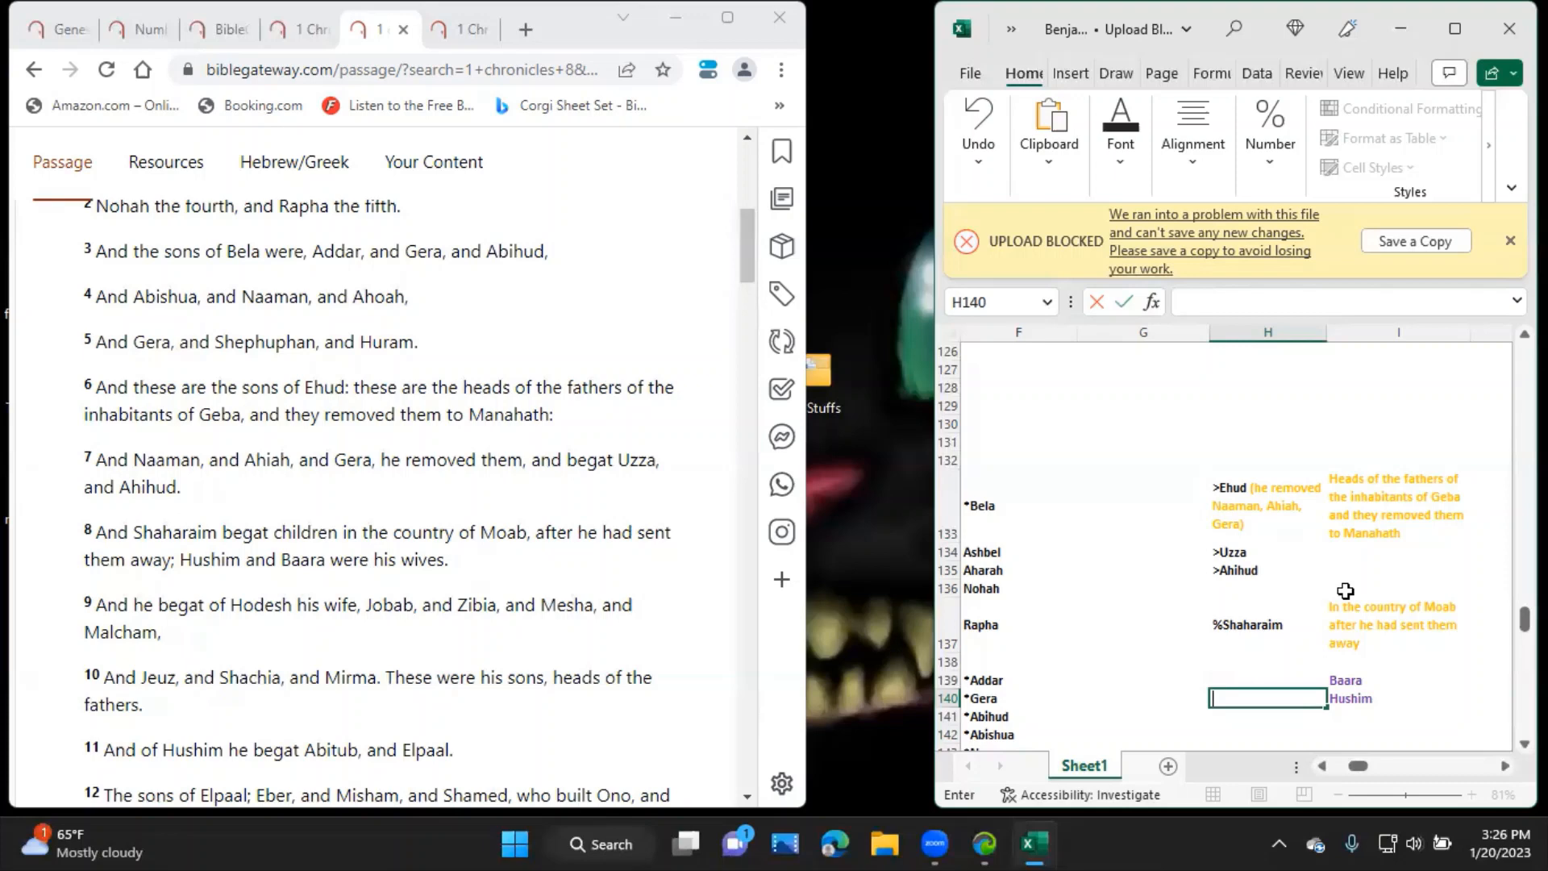
List %Hodesh, %Jobab, %Zibia, %Mesha, %Malcham, %Jeuz, %Shachia, %Mirma in H140–H147 and clear Hushim from I140.
text(H)
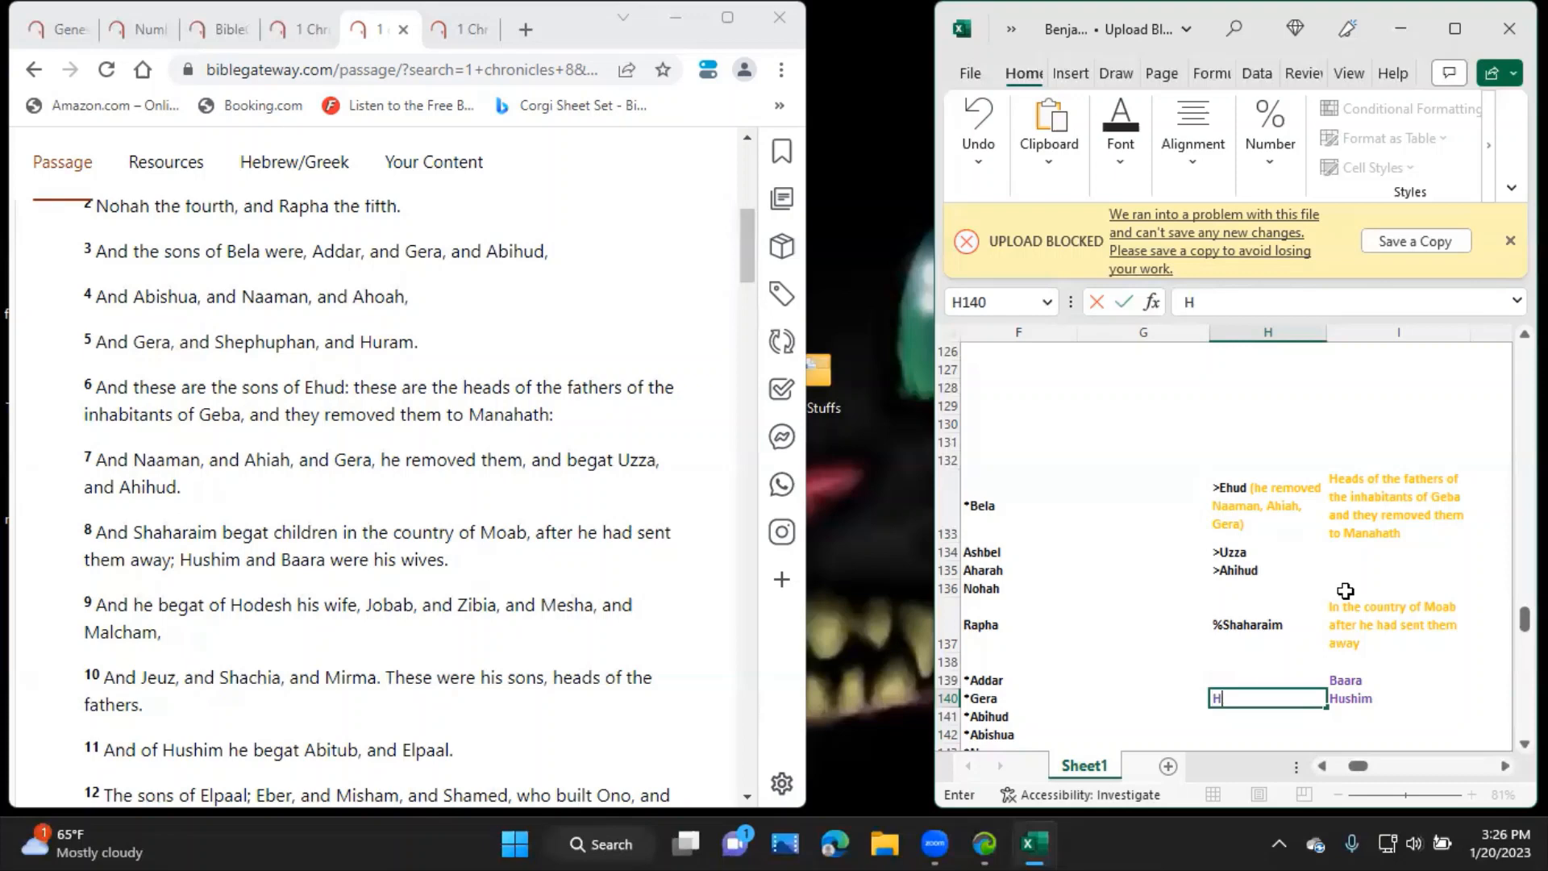
text(odesh)
click(1268, 734)
text(%)
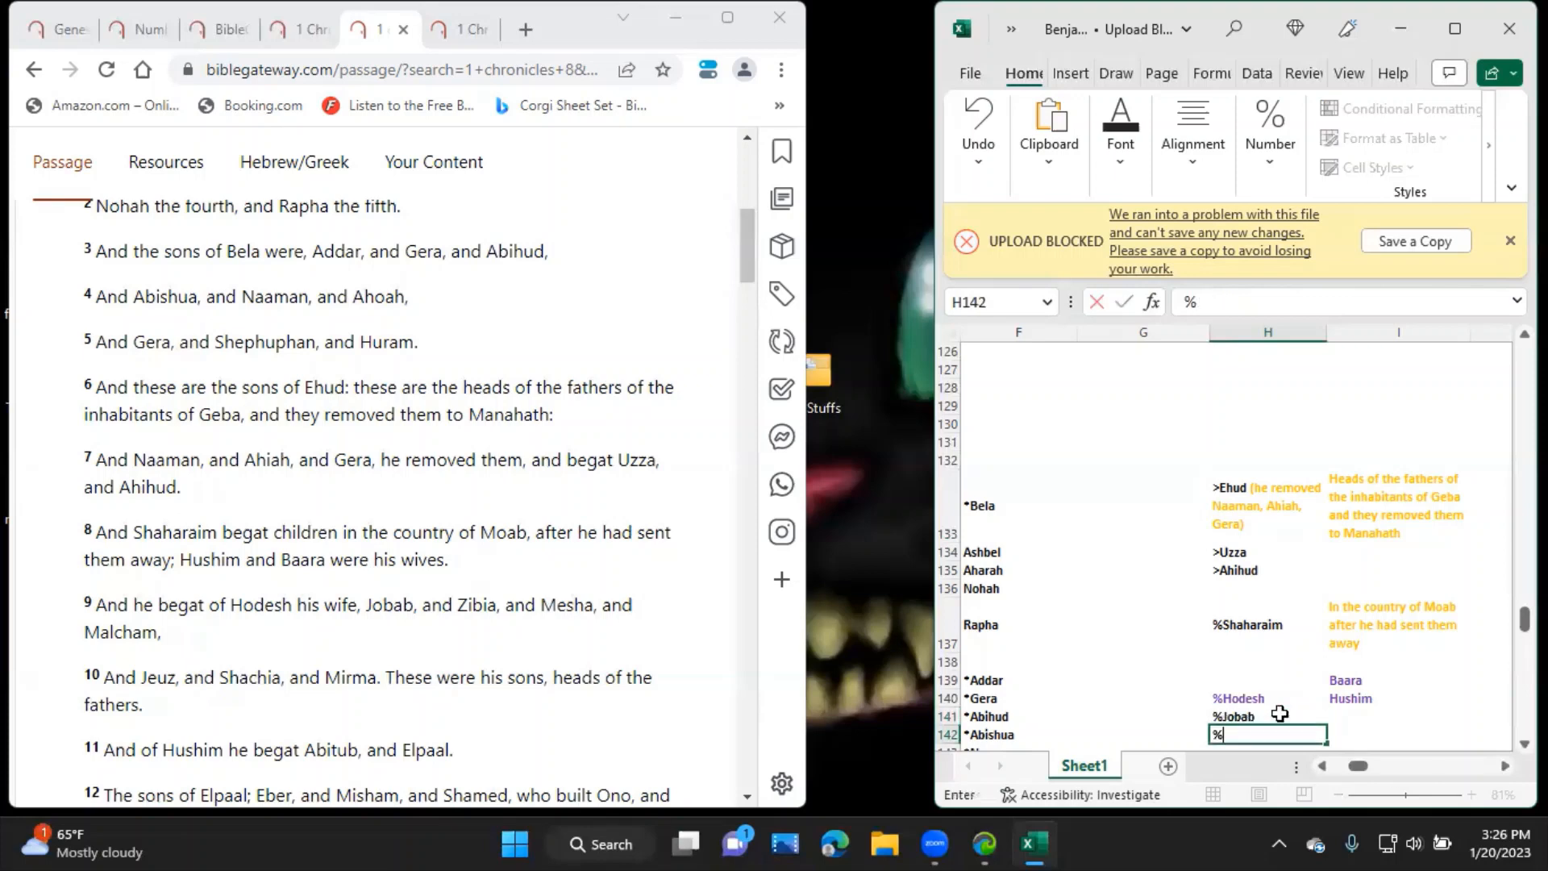
text(Zibi)
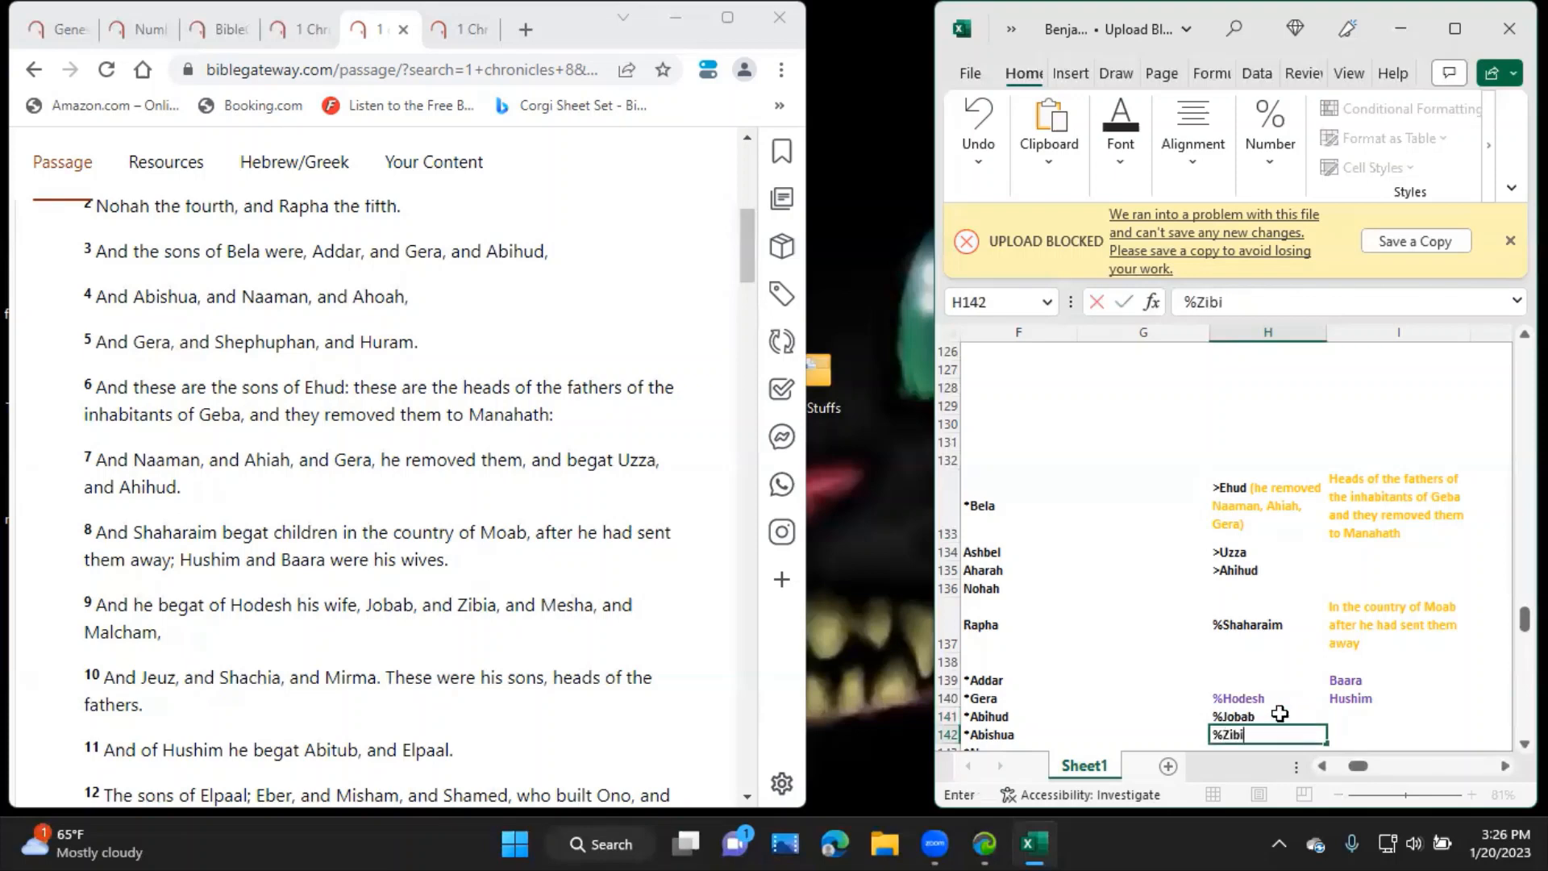
key(Return)
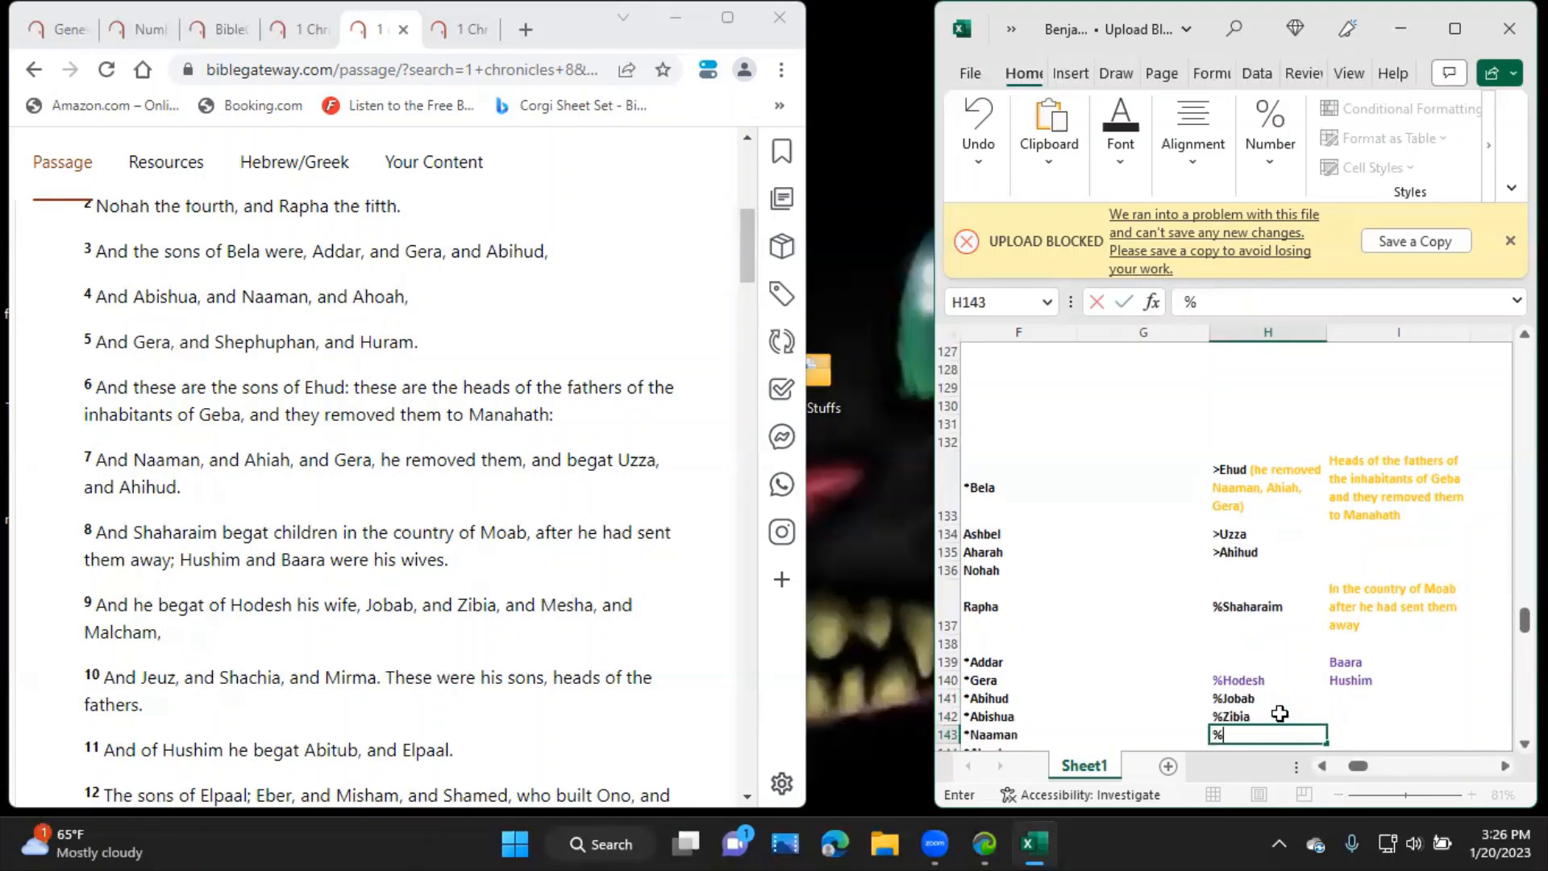
text(Mesha)
click(1267, 747)
text(%)
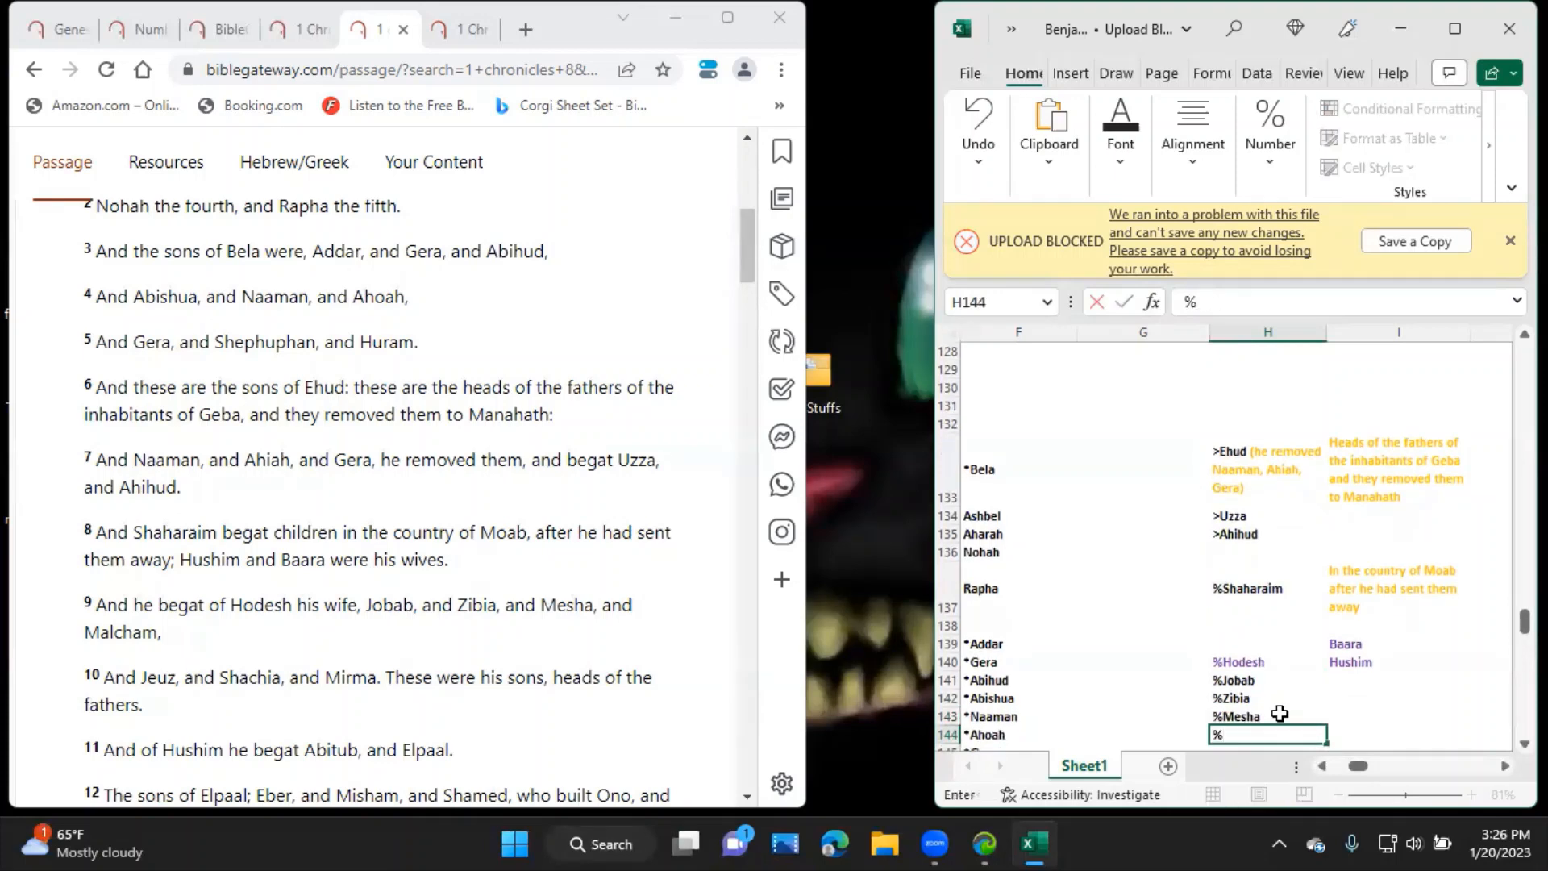
text(Malcham)
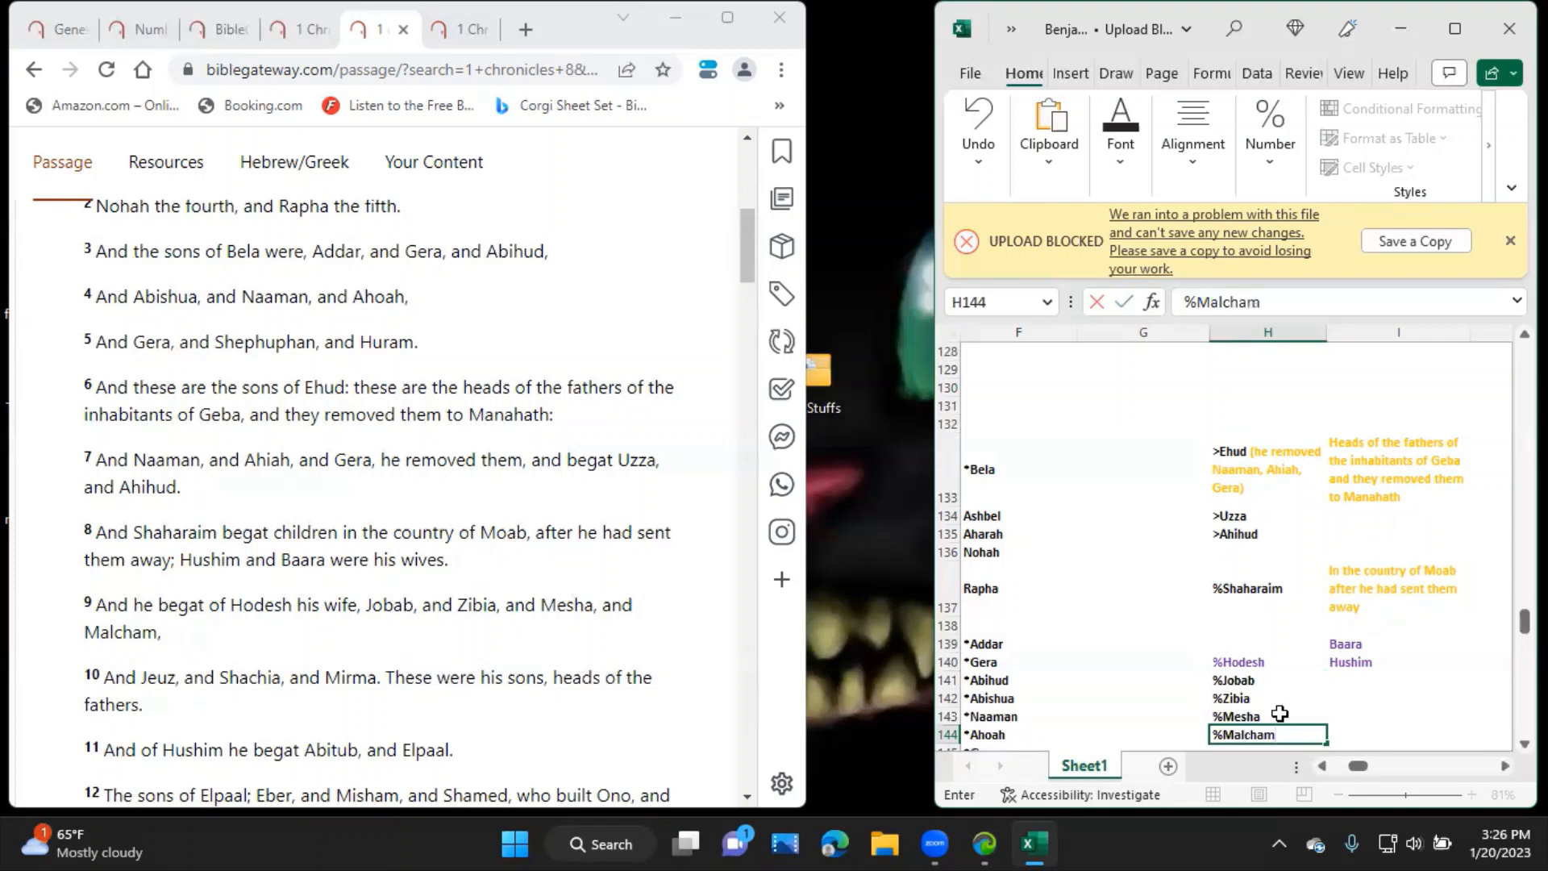
key(enter)
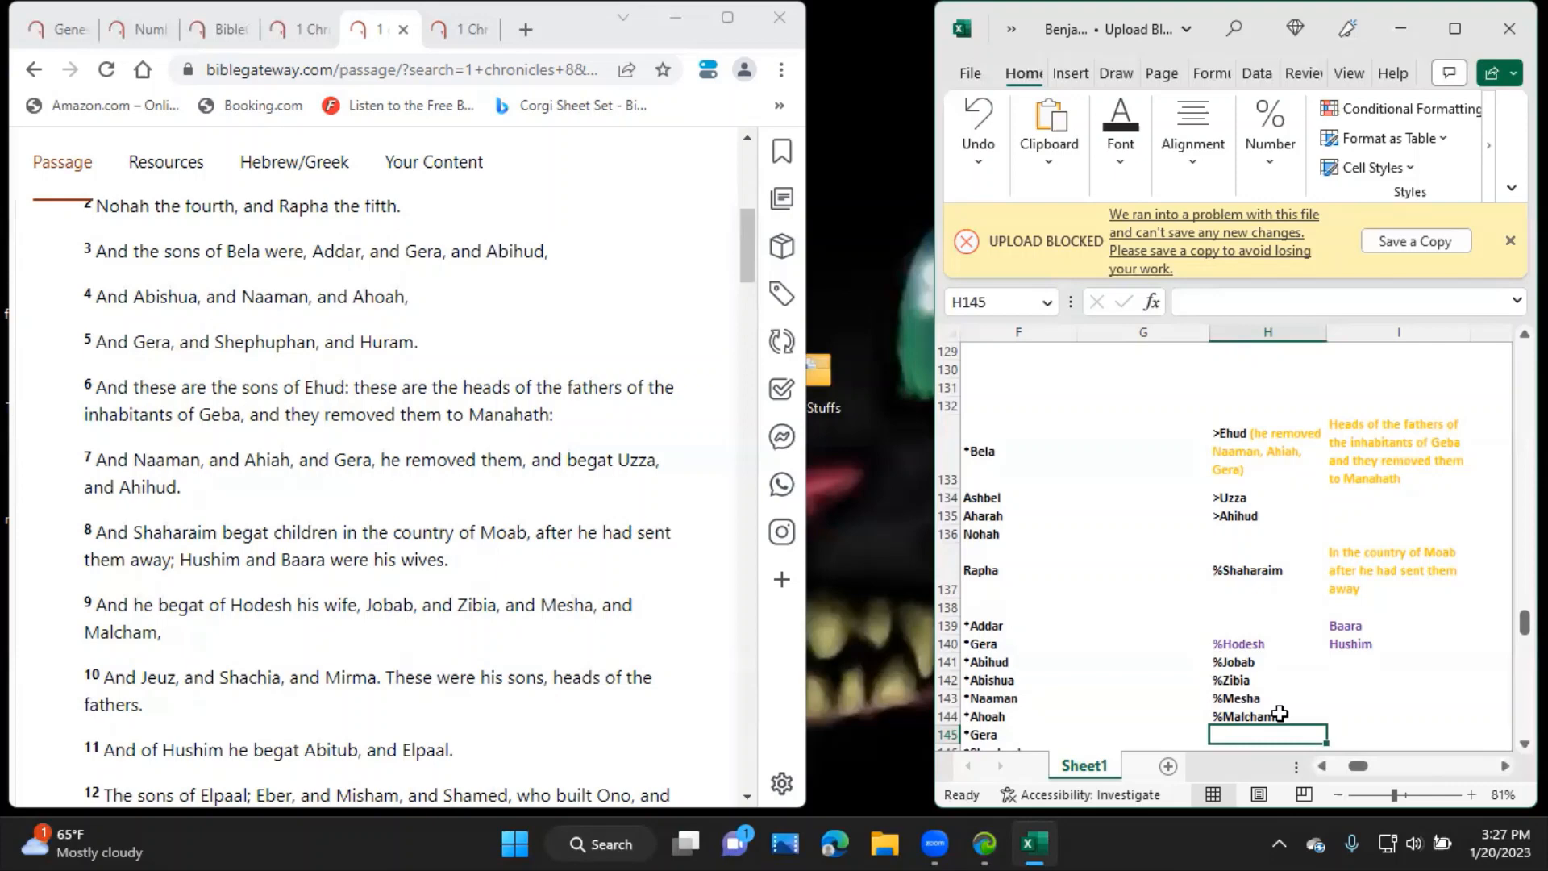
text(%Jeuz)
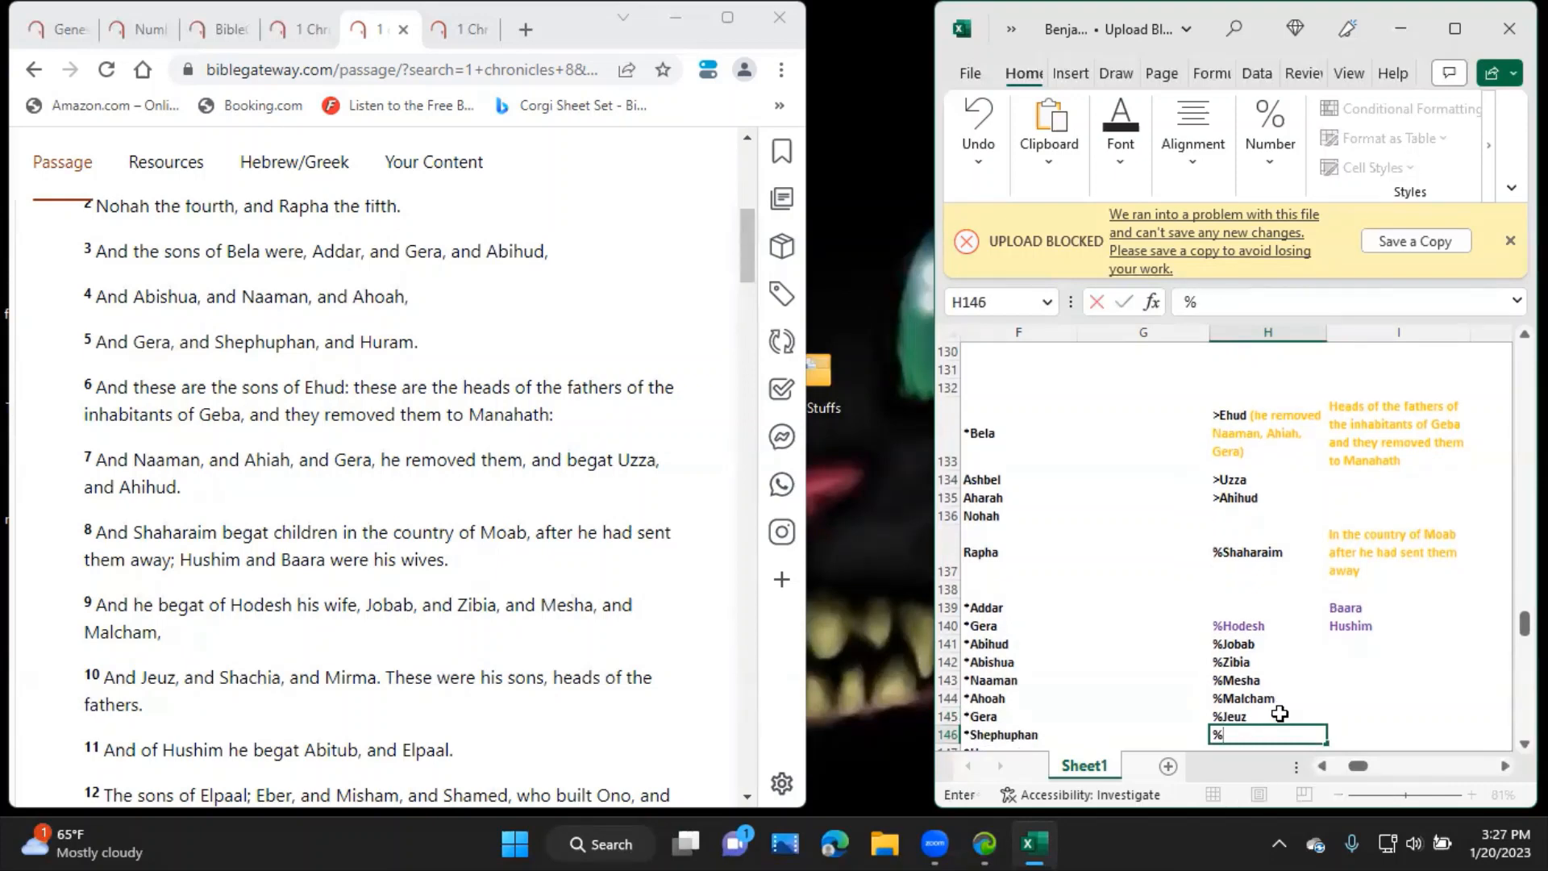
text(Sha)
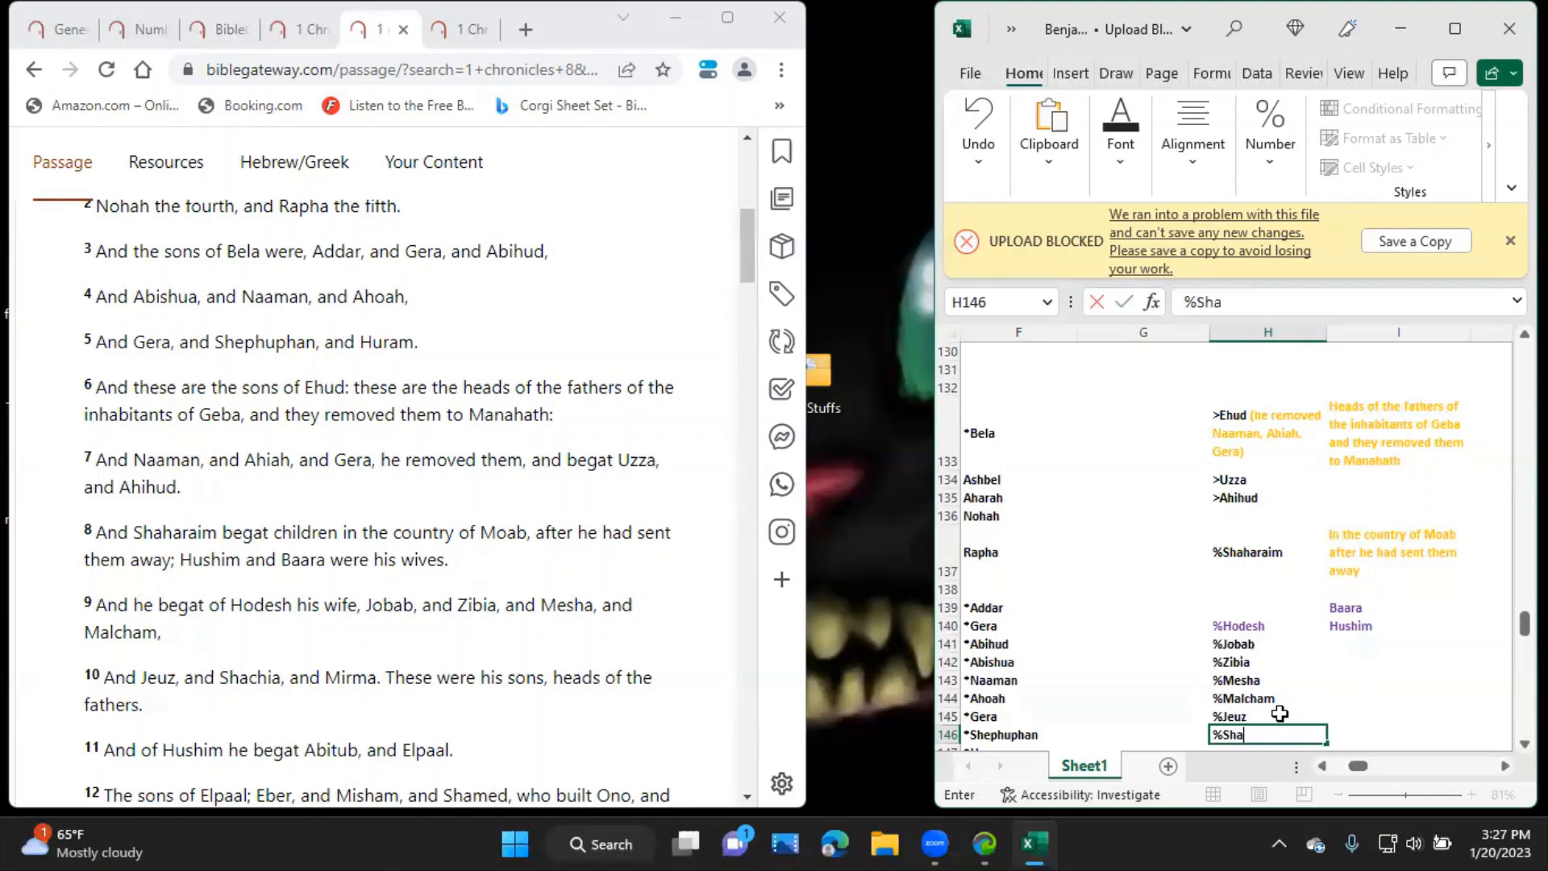
key(Return)
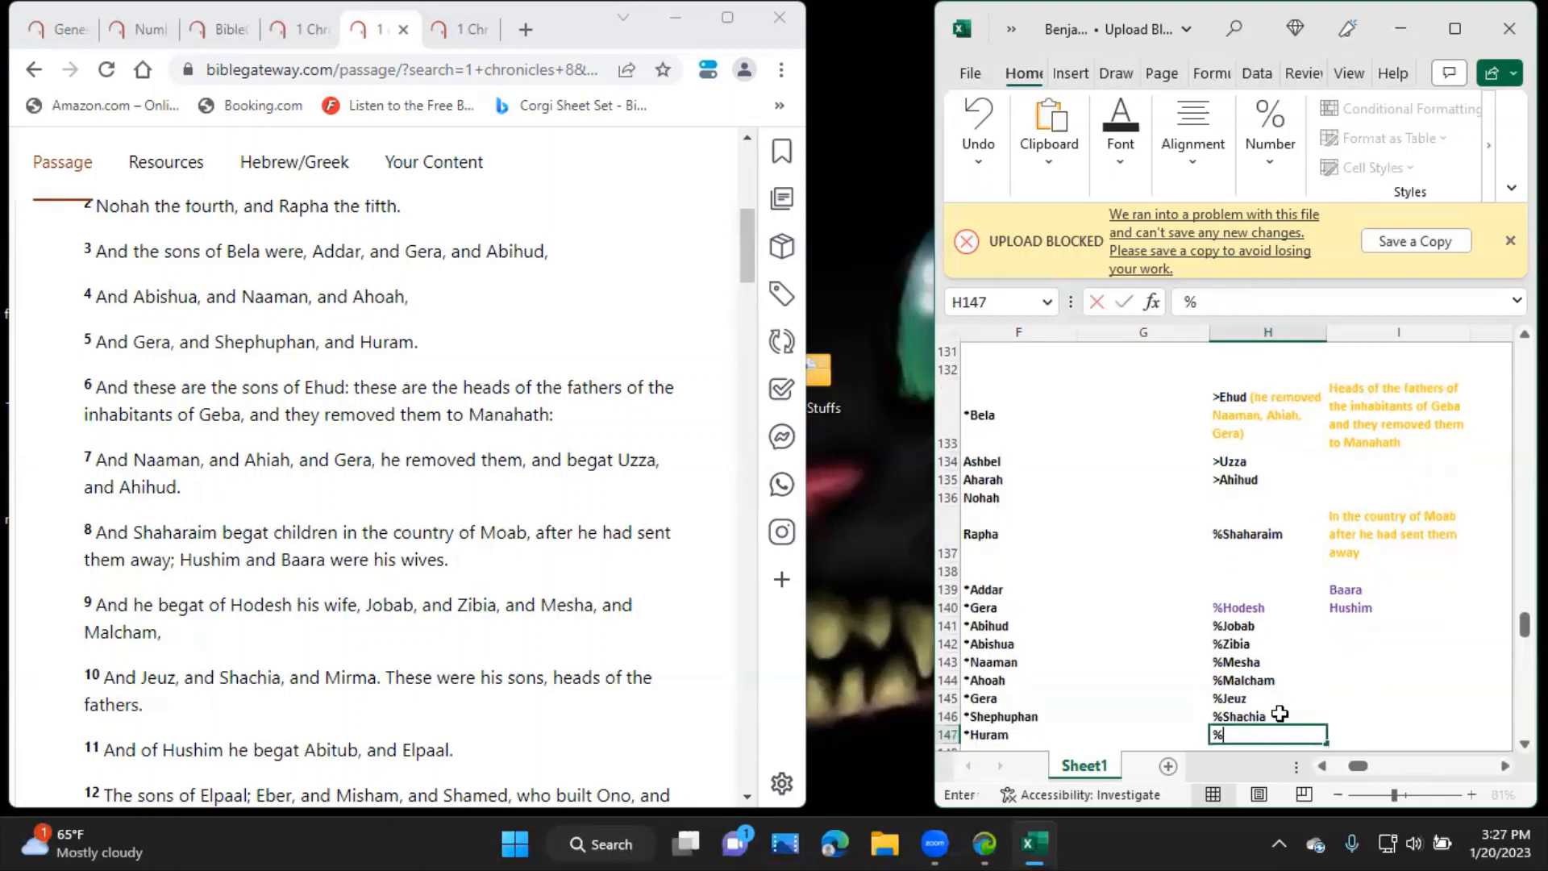
text(Mirma)
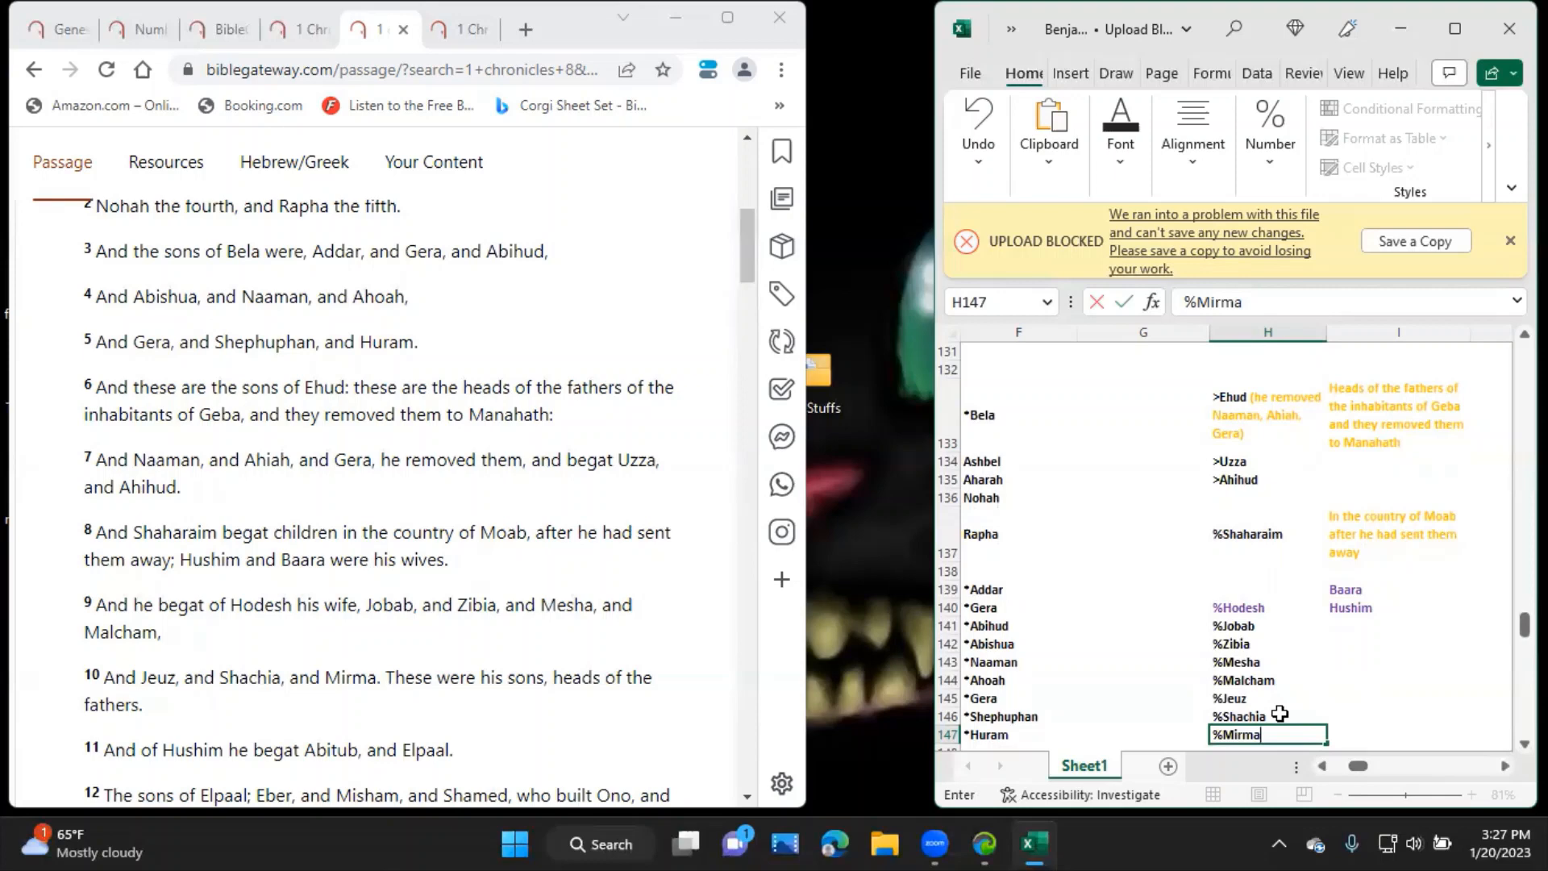
click(1384, 608)
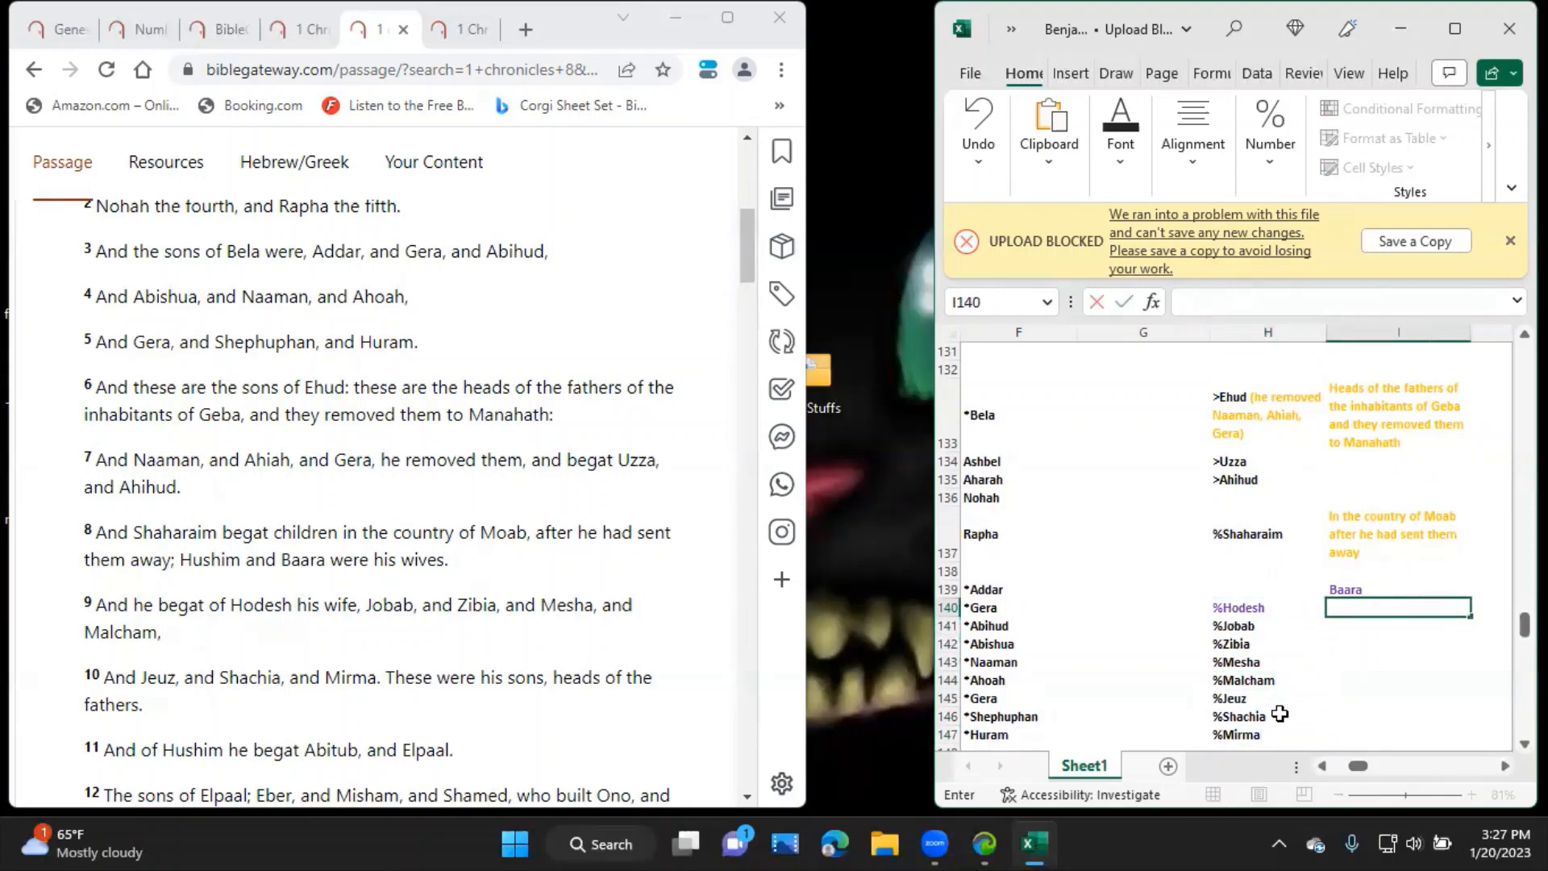
Enter %Hushim in column I and her son %Abitub in the cell below.
text(%Hushim)
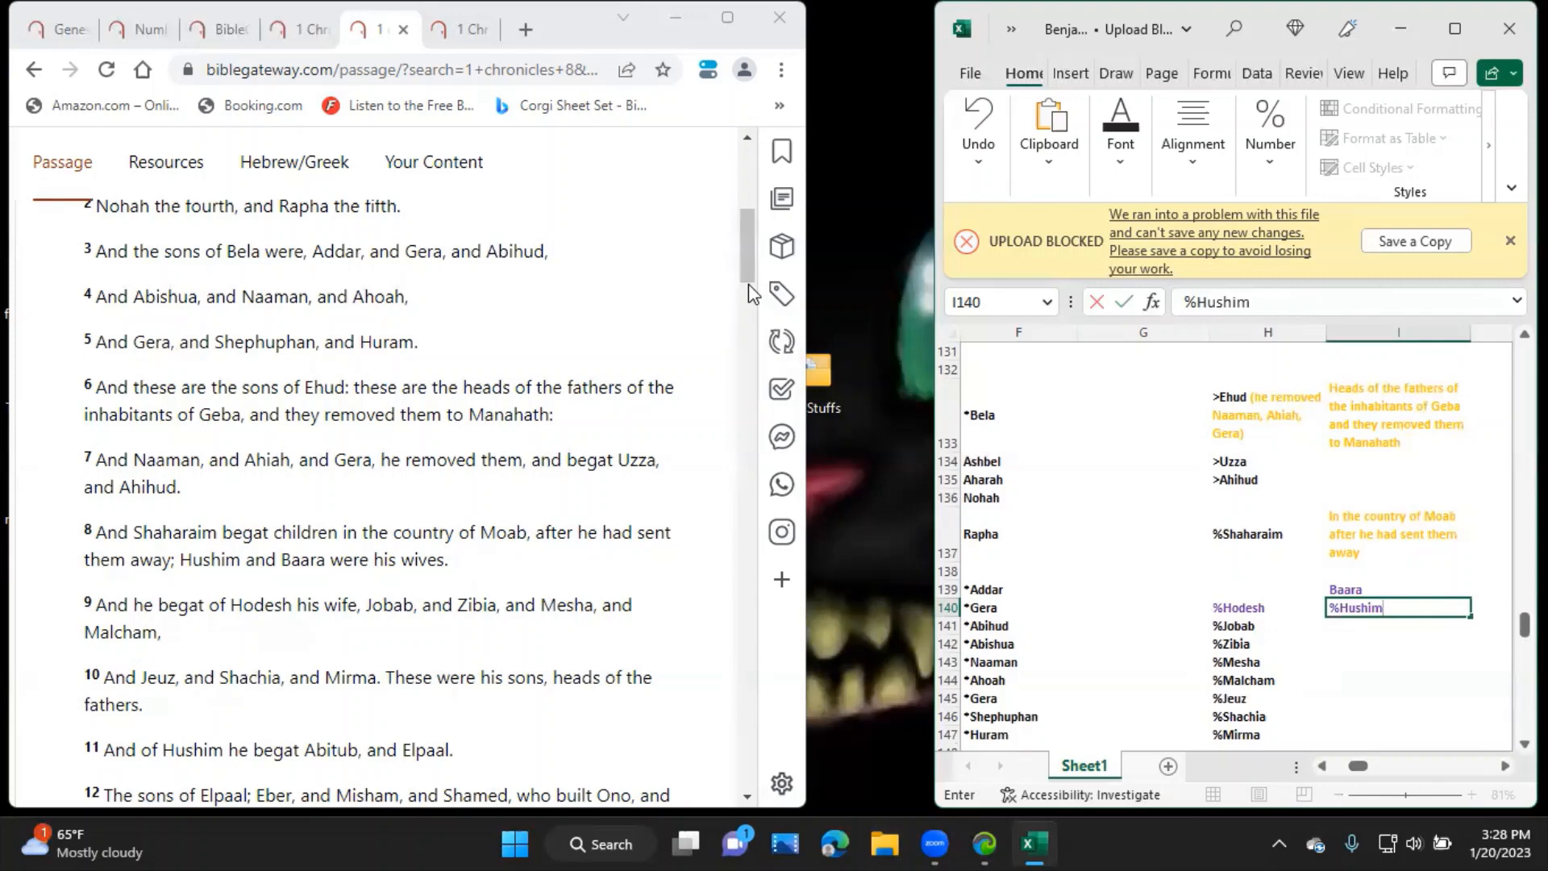
scroll(down, 3)
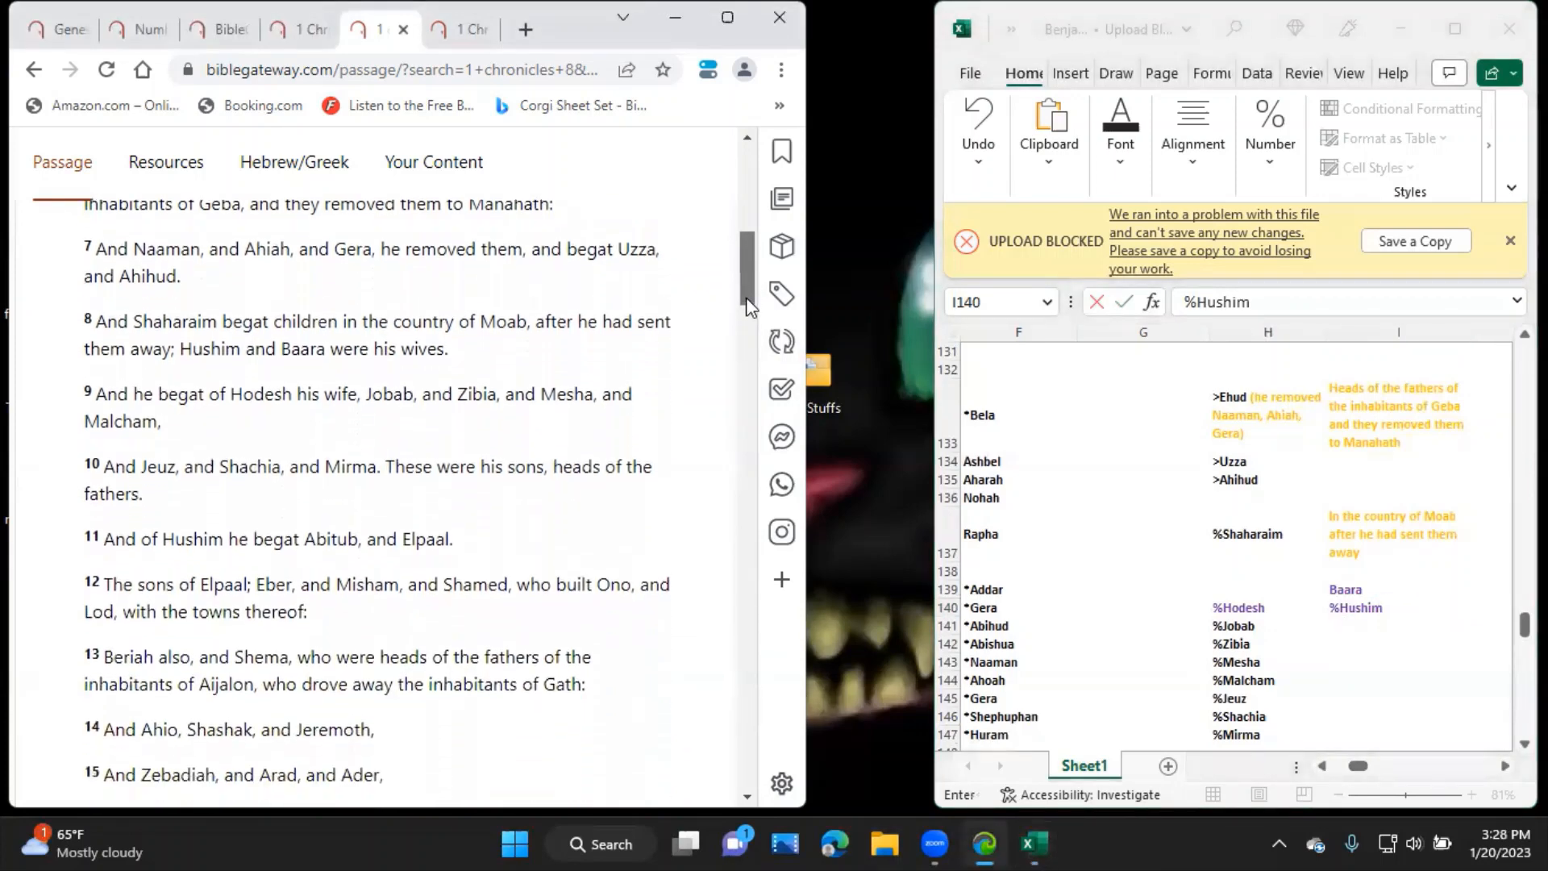
scroll(down, 3)
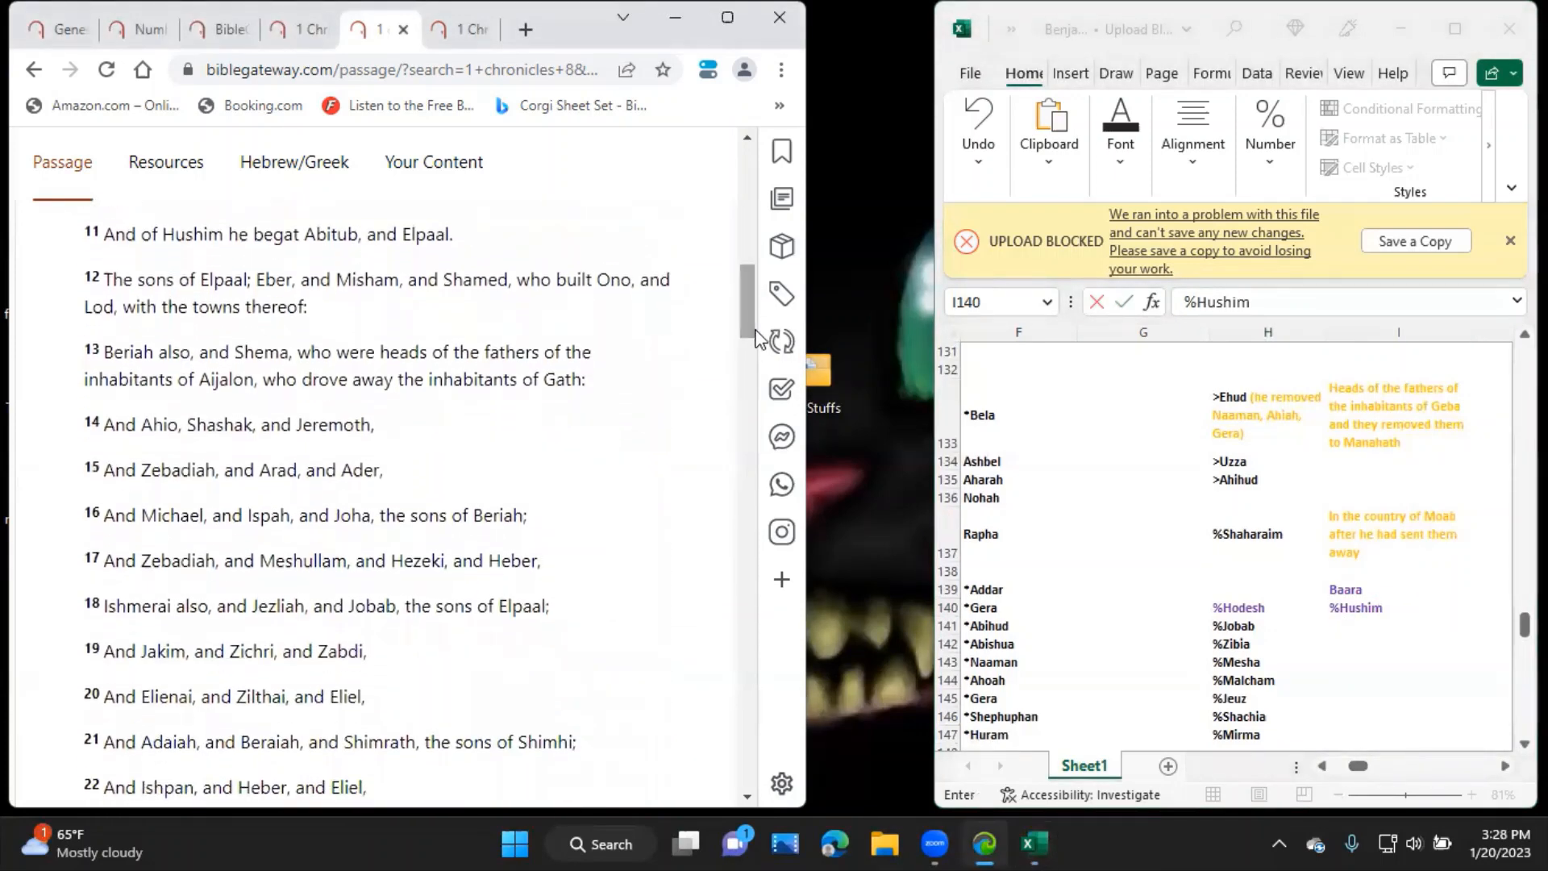
click(1396, 608)
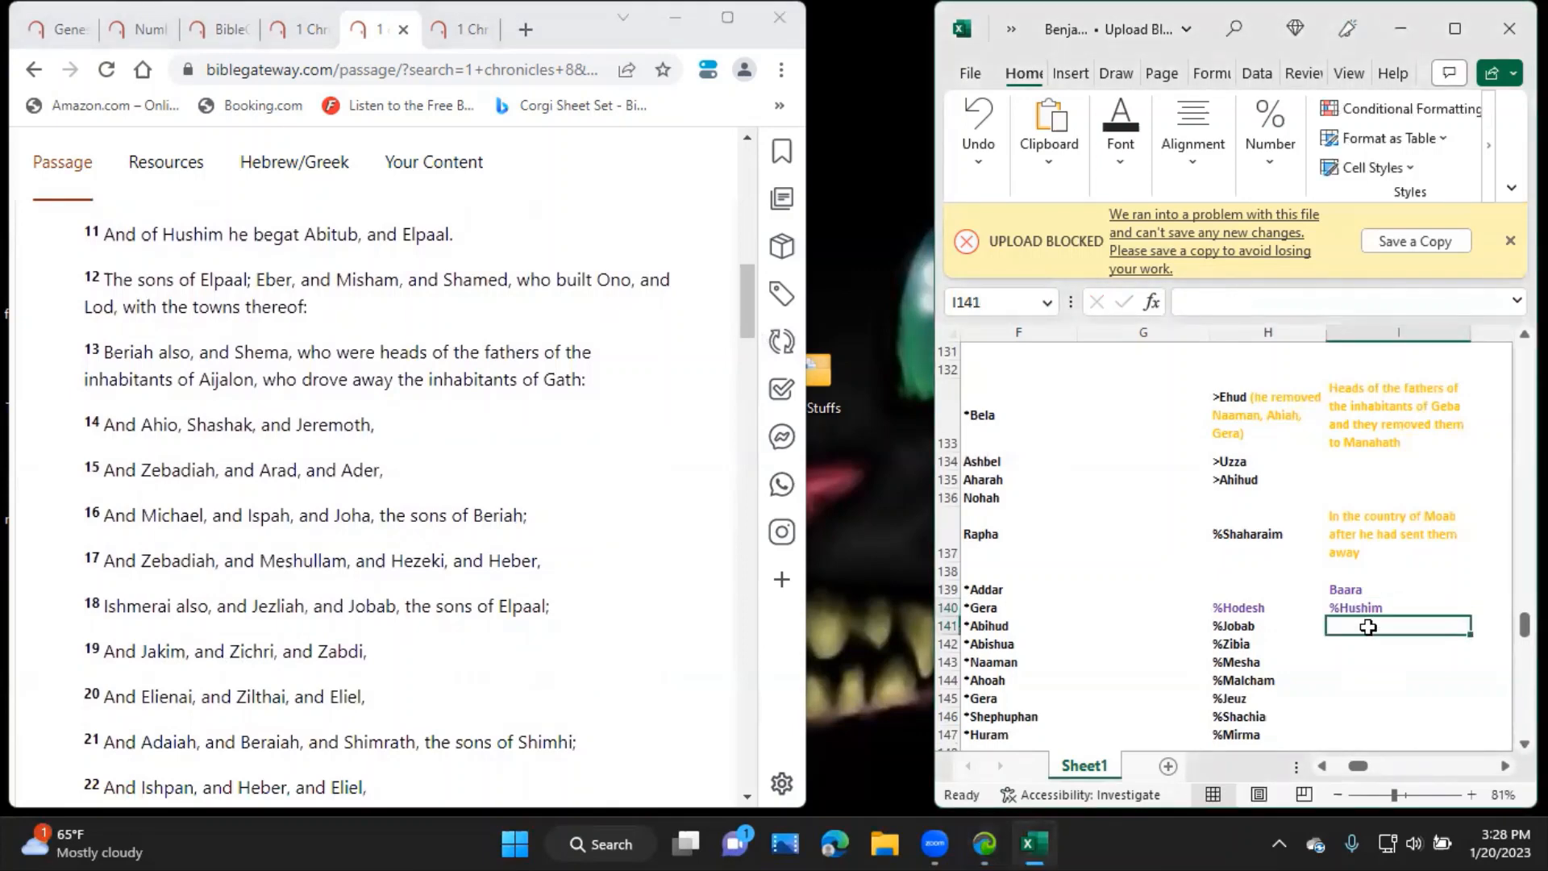
text(%)
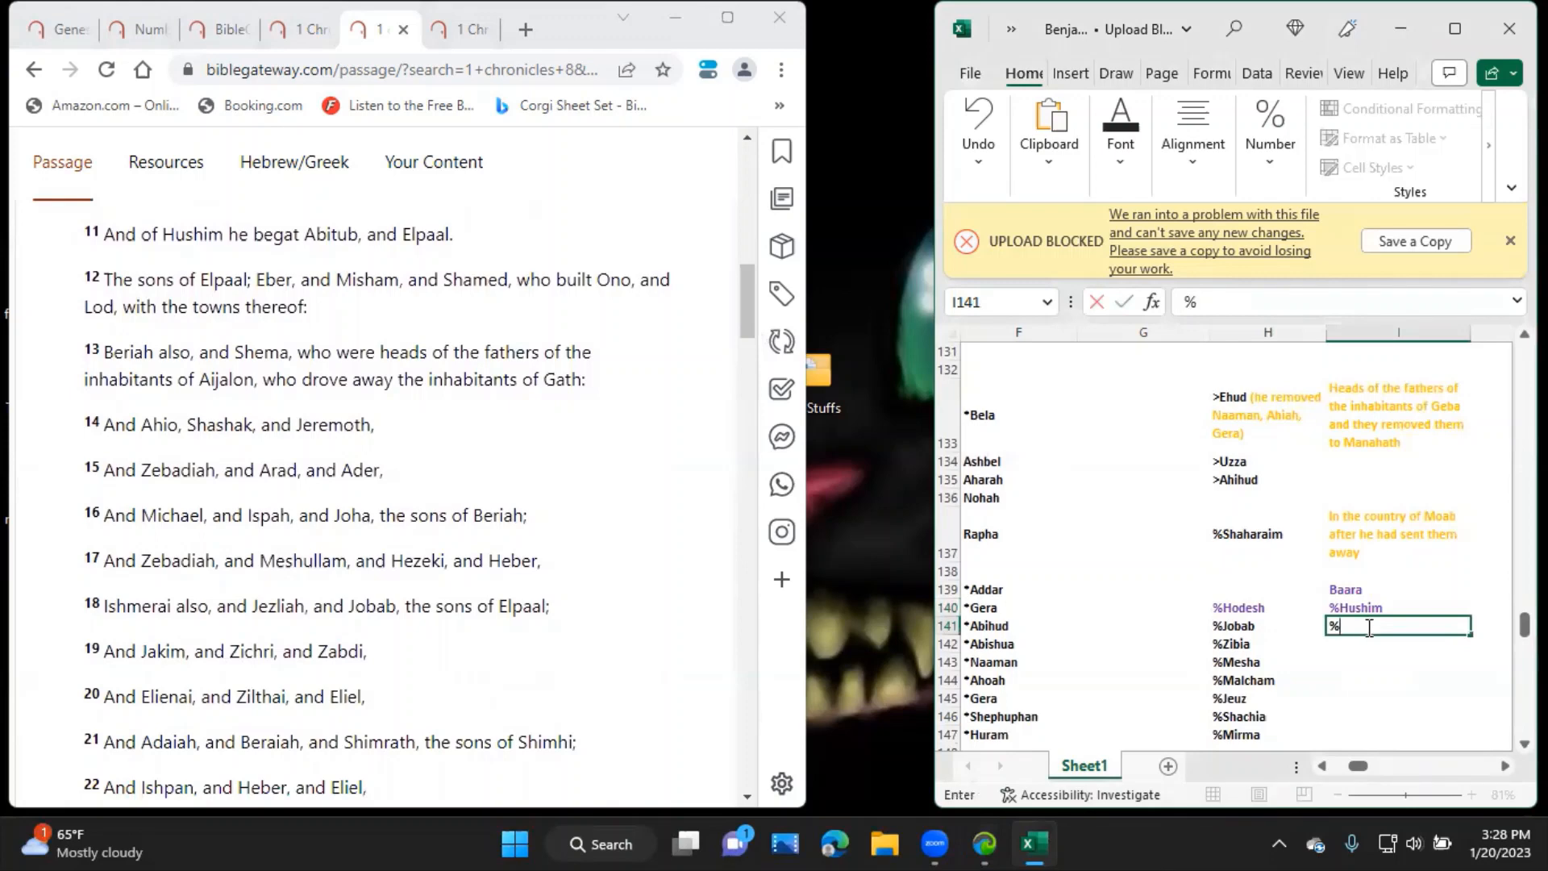
text(Abitu)
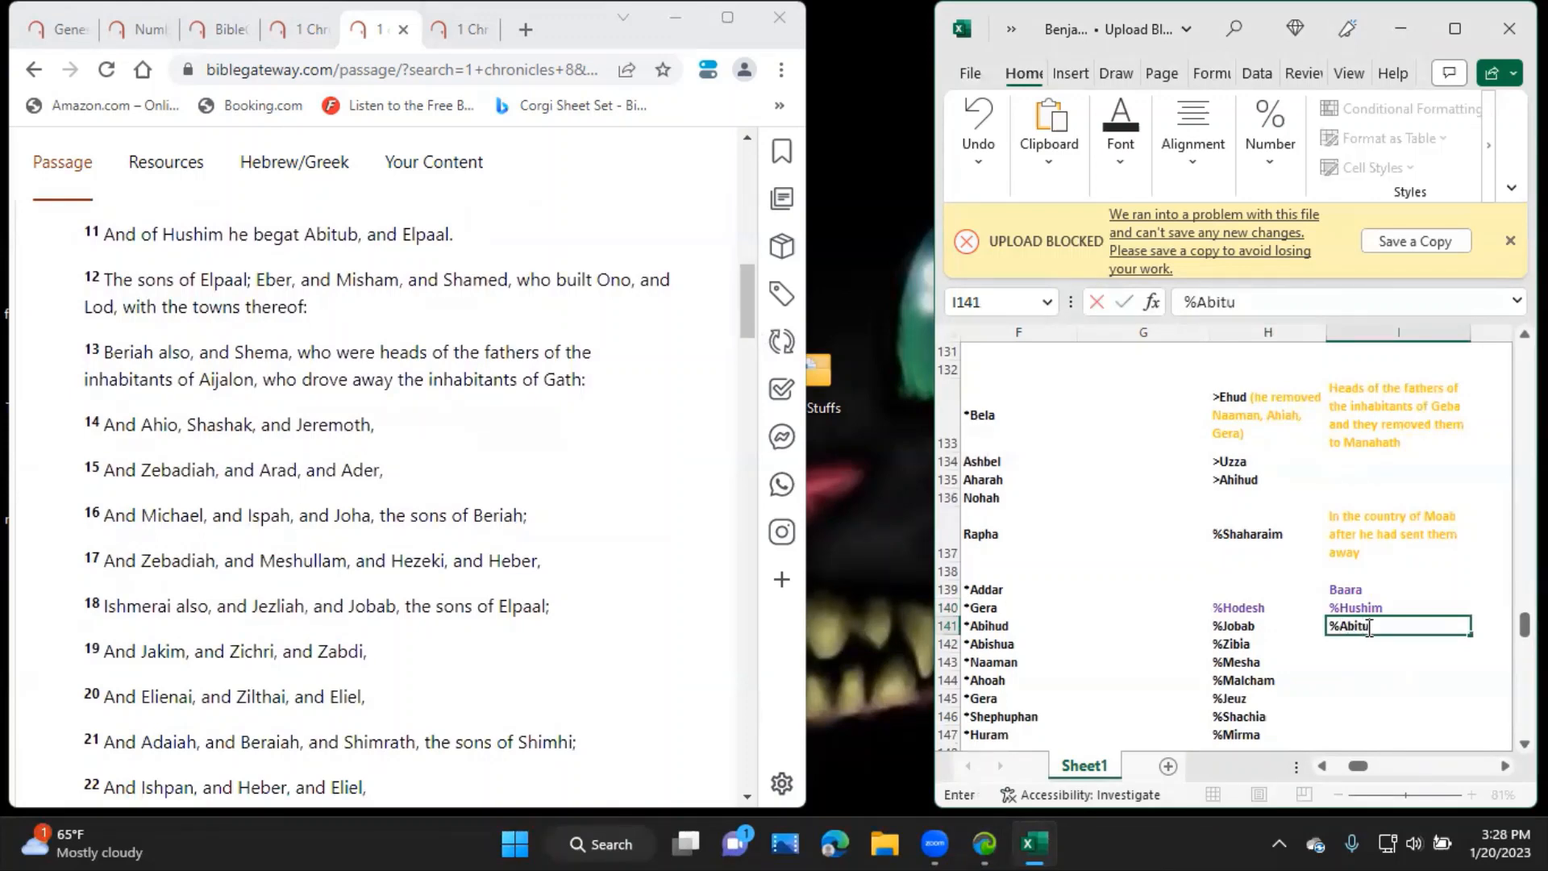
text(b)
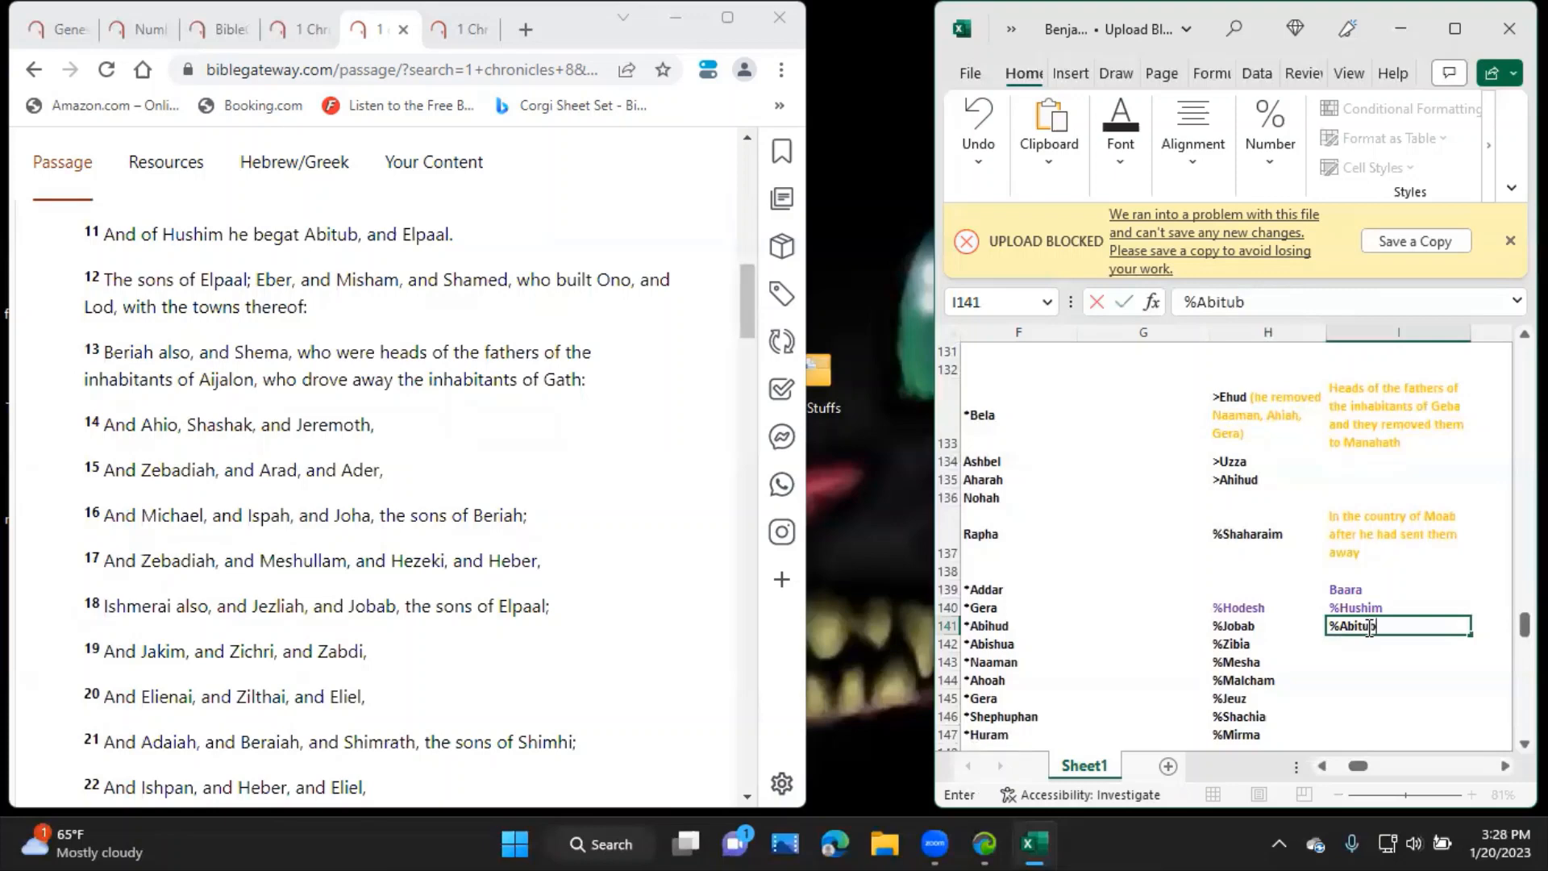
key(Return)
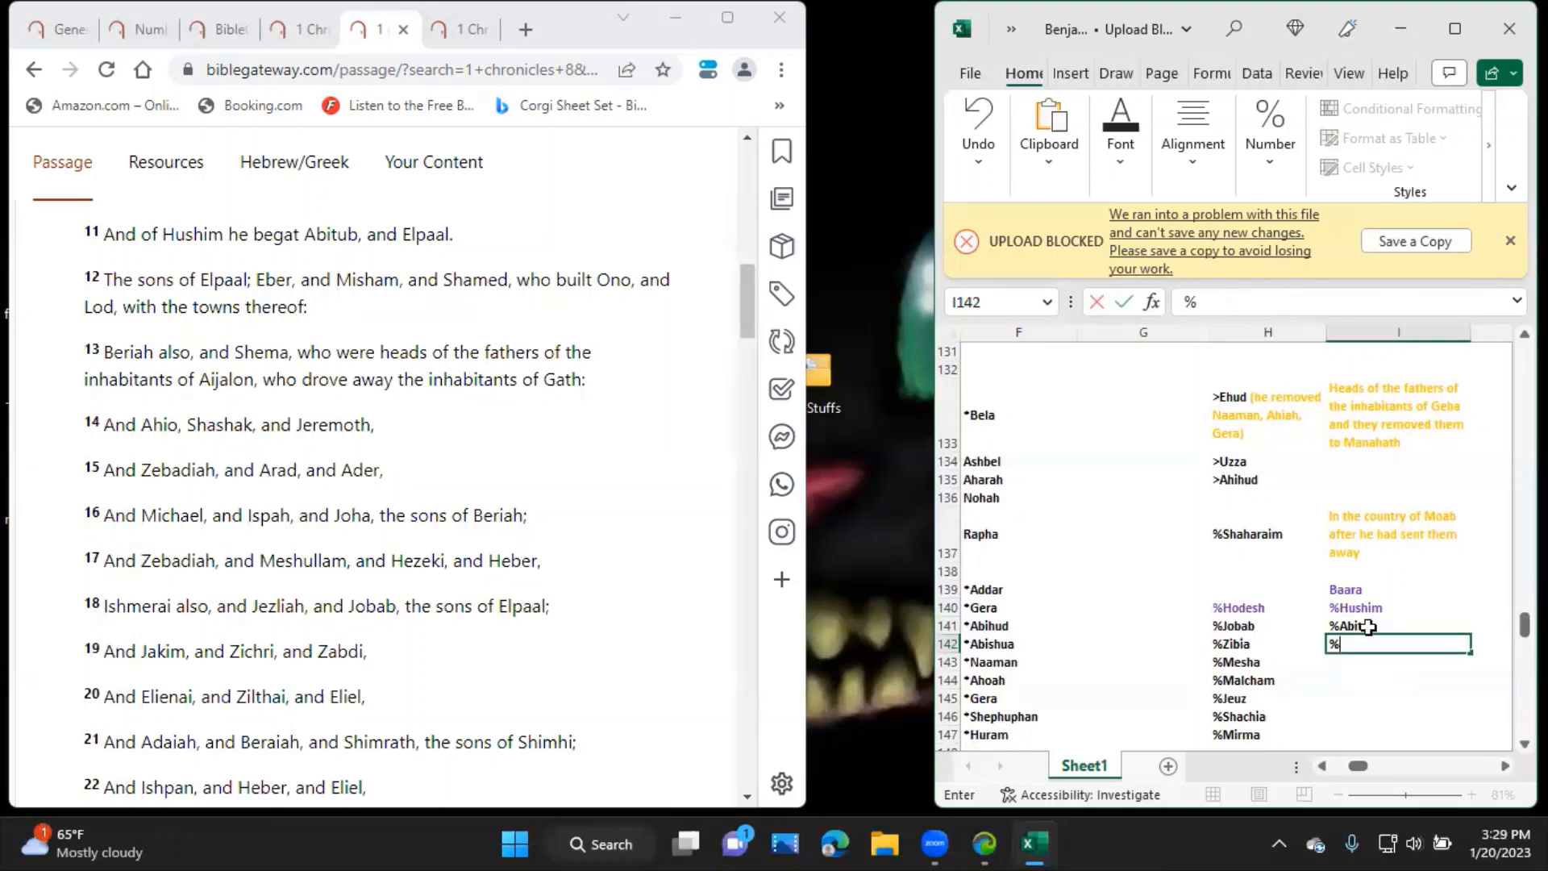
Continue column I with %Elpaal$ and Elpaal's sons $Eber, $Misham and $Shamed.
text(El)
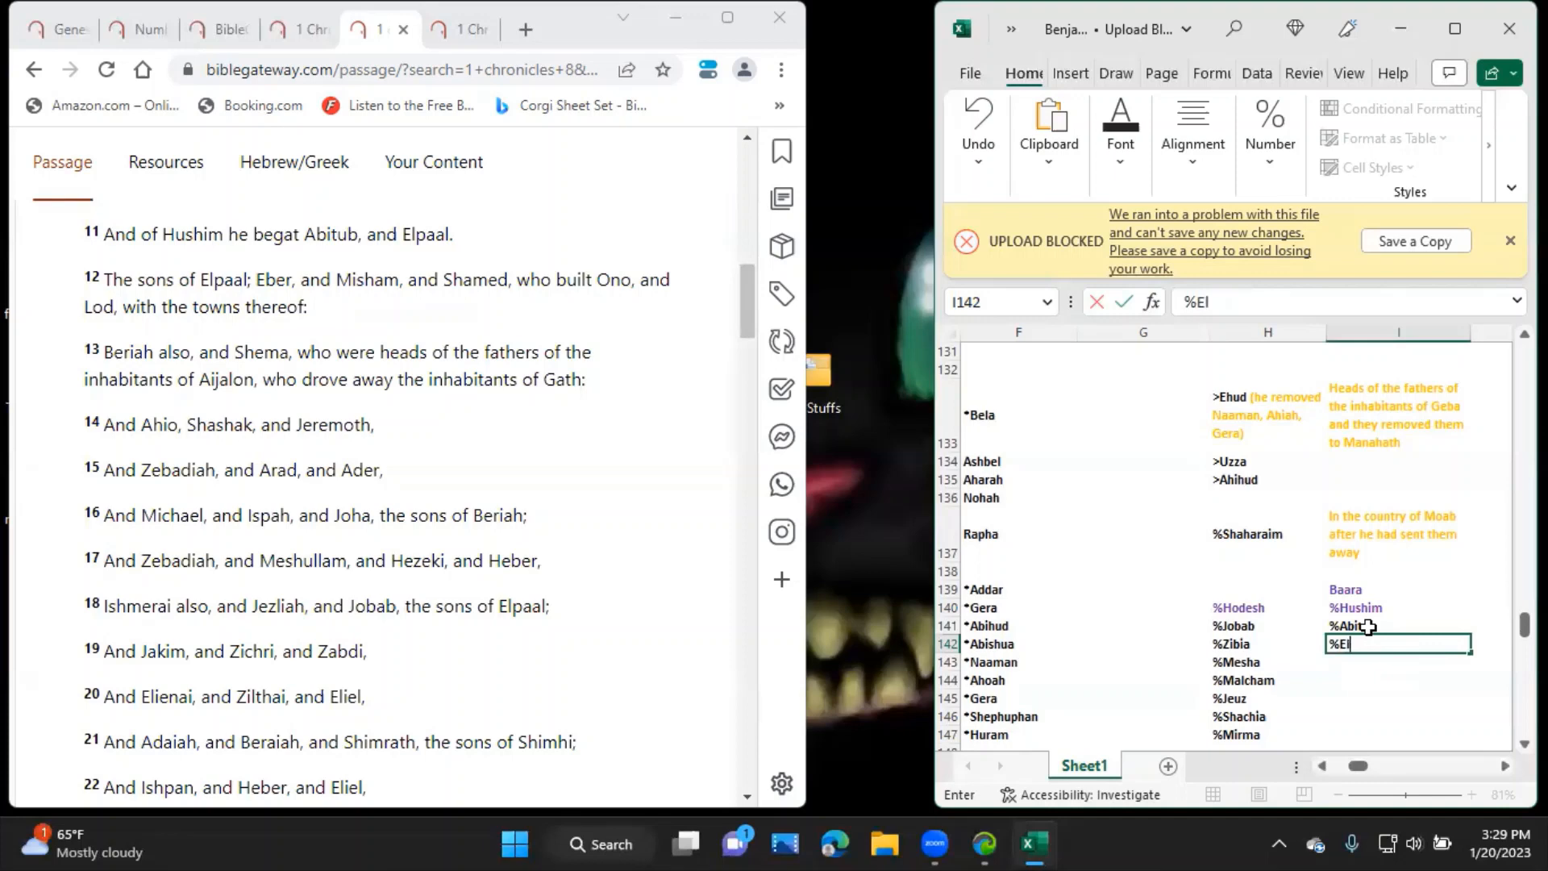
text(paal)
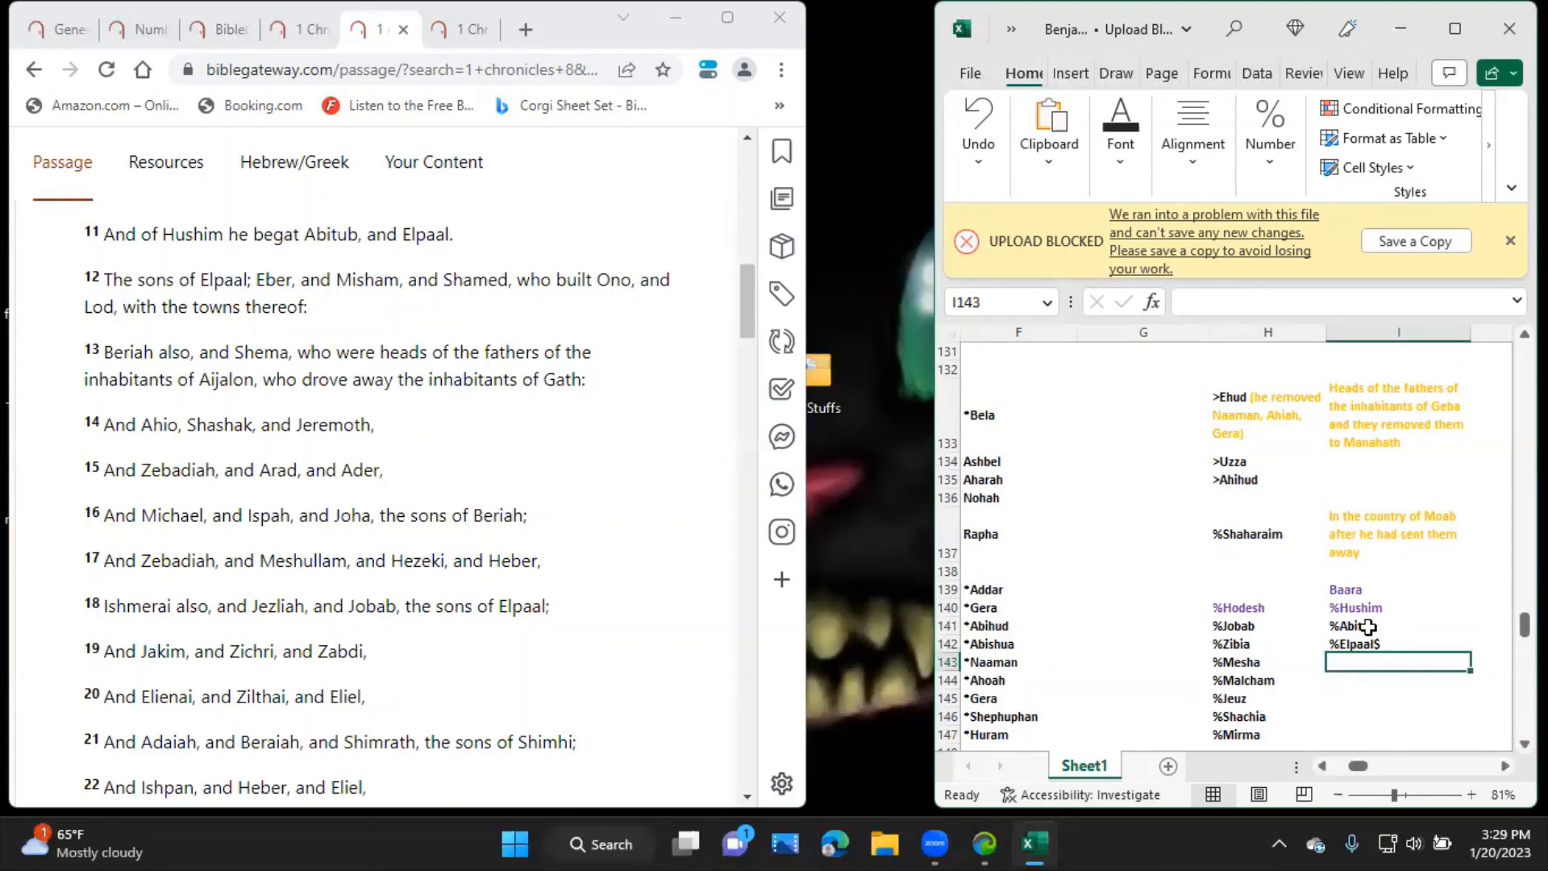
text($Eber)
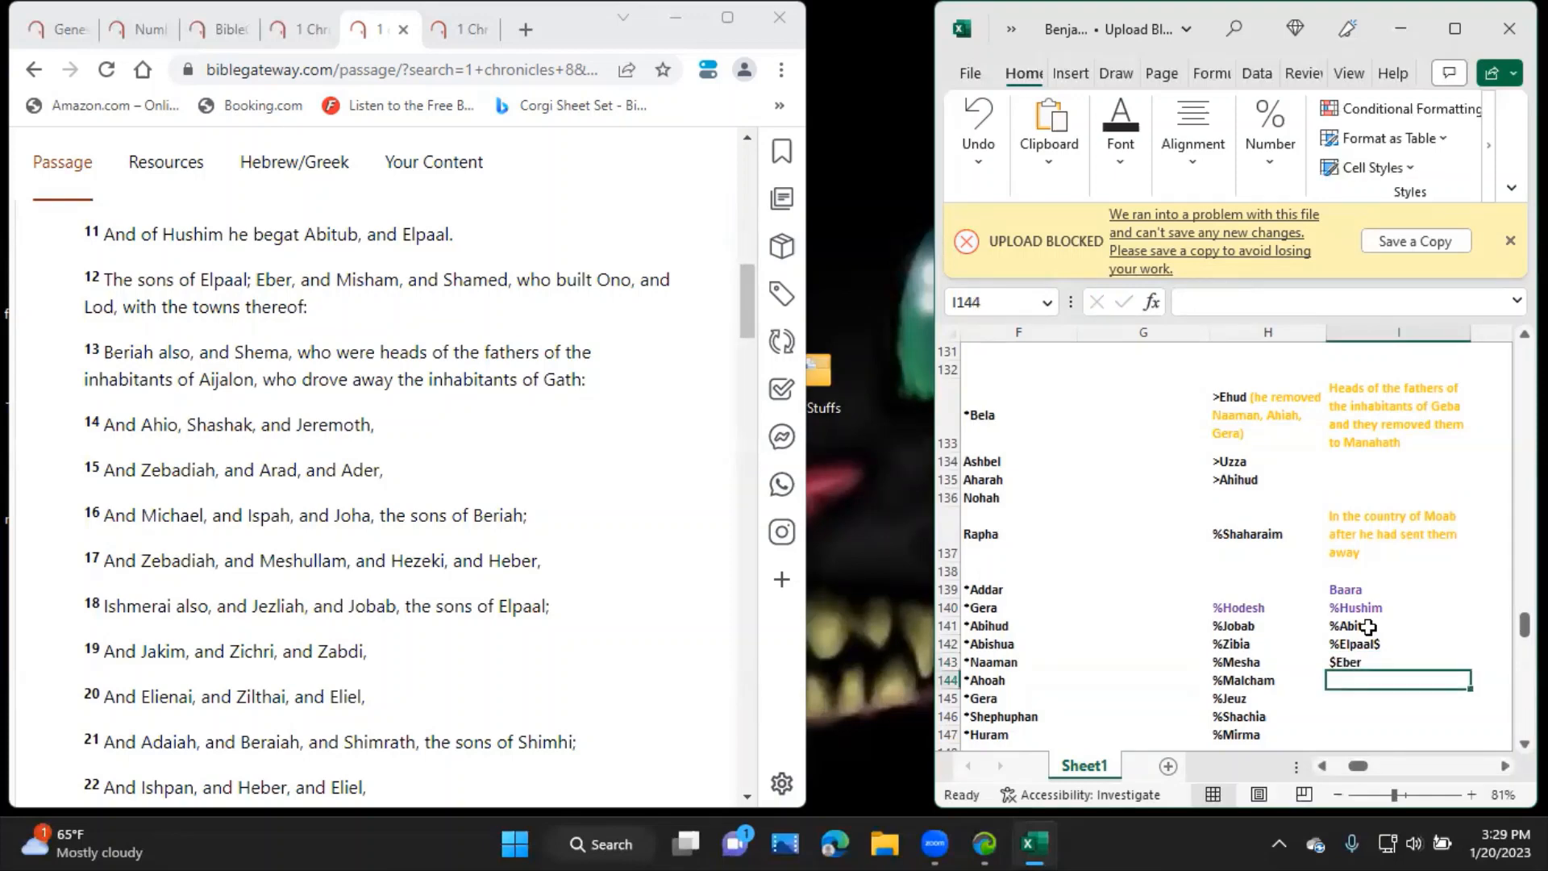
text($Misham)
click(1400, 698)
text($Shamed)
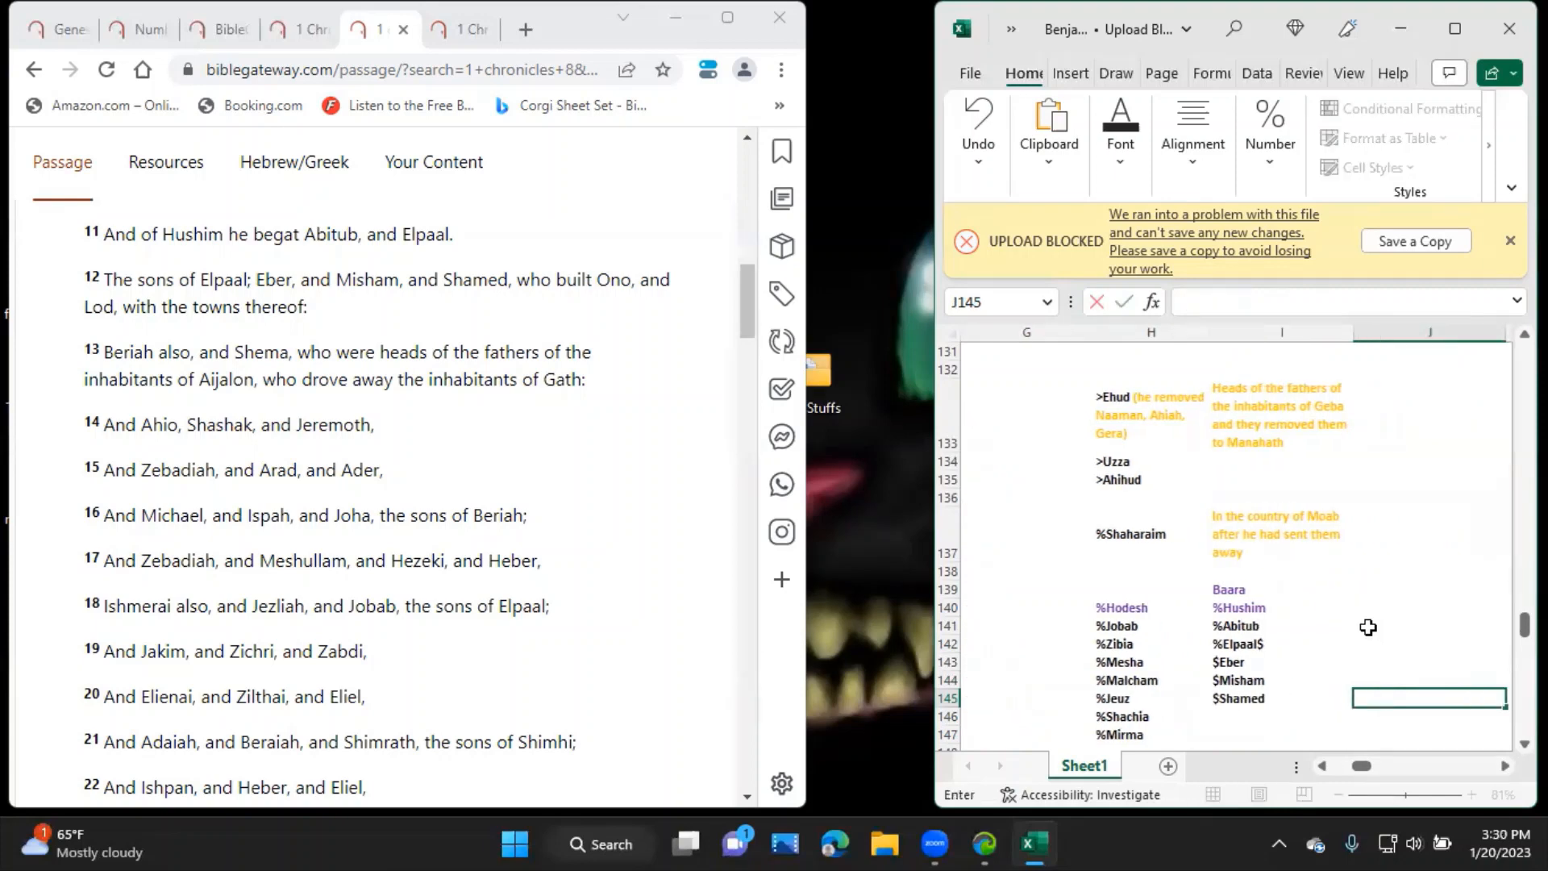
Note 'Who built Ono and Lod' in J145 and list $Beriah and $Shema in I146:I147.
text(Who built)
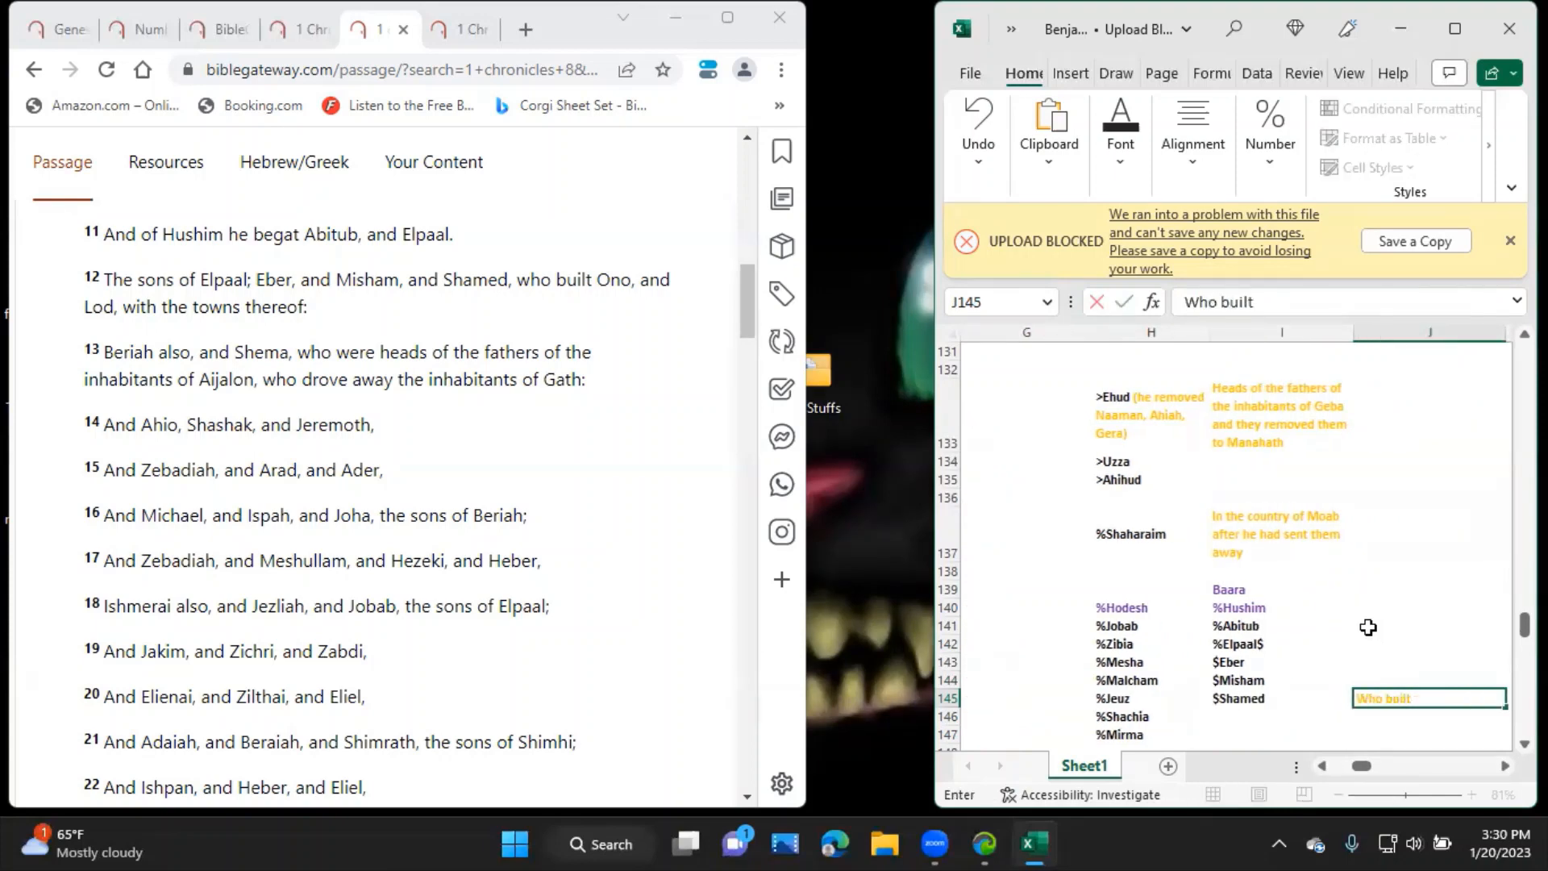
text(Ono)
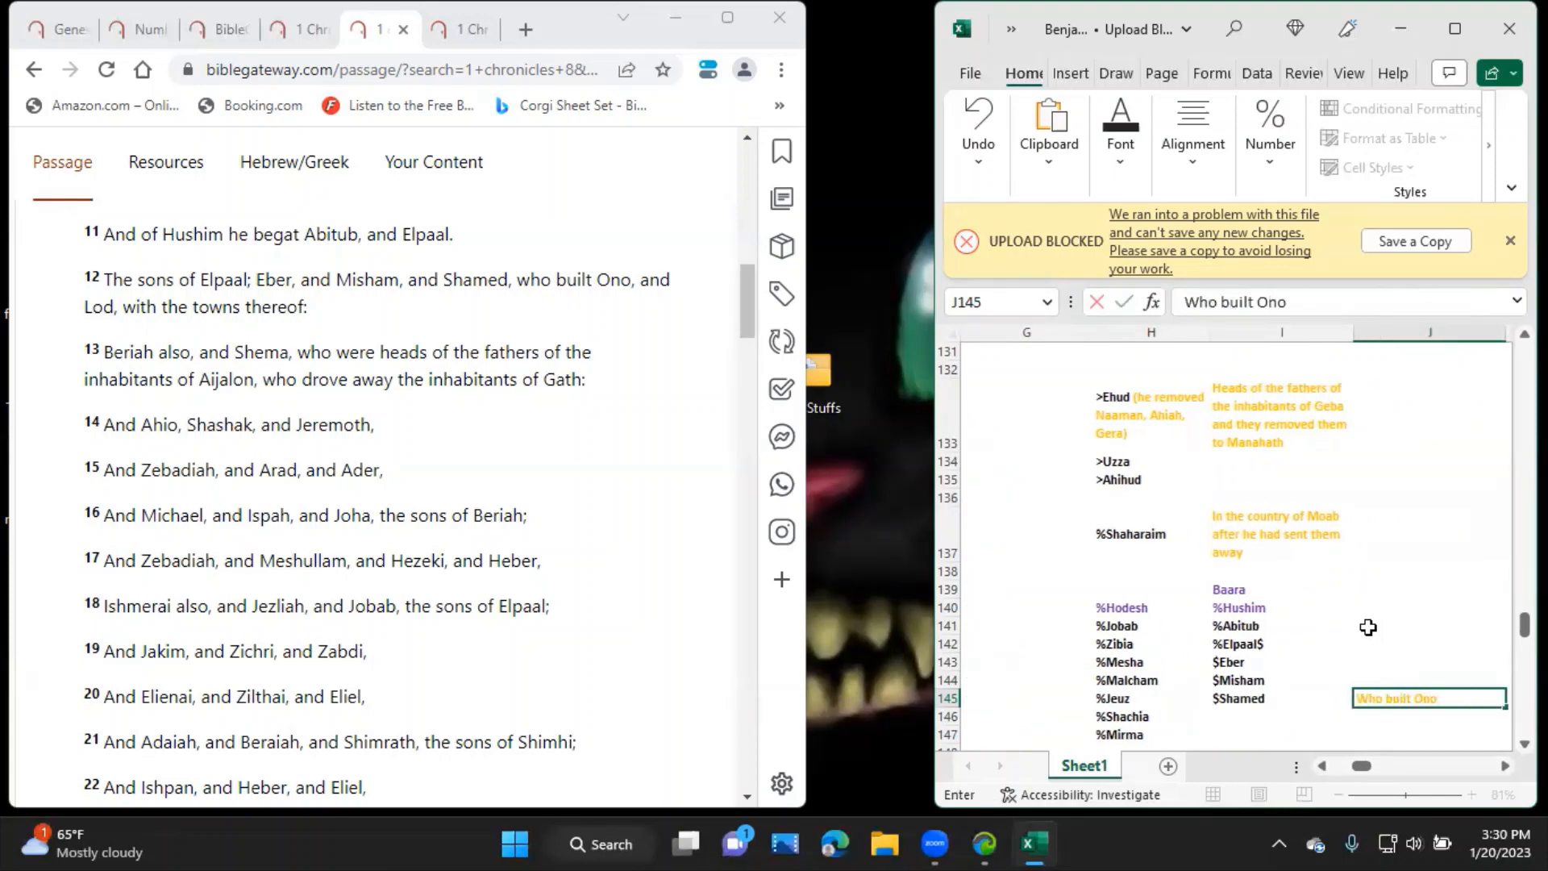
text(and Lod)
click(1282, 716)
text($)
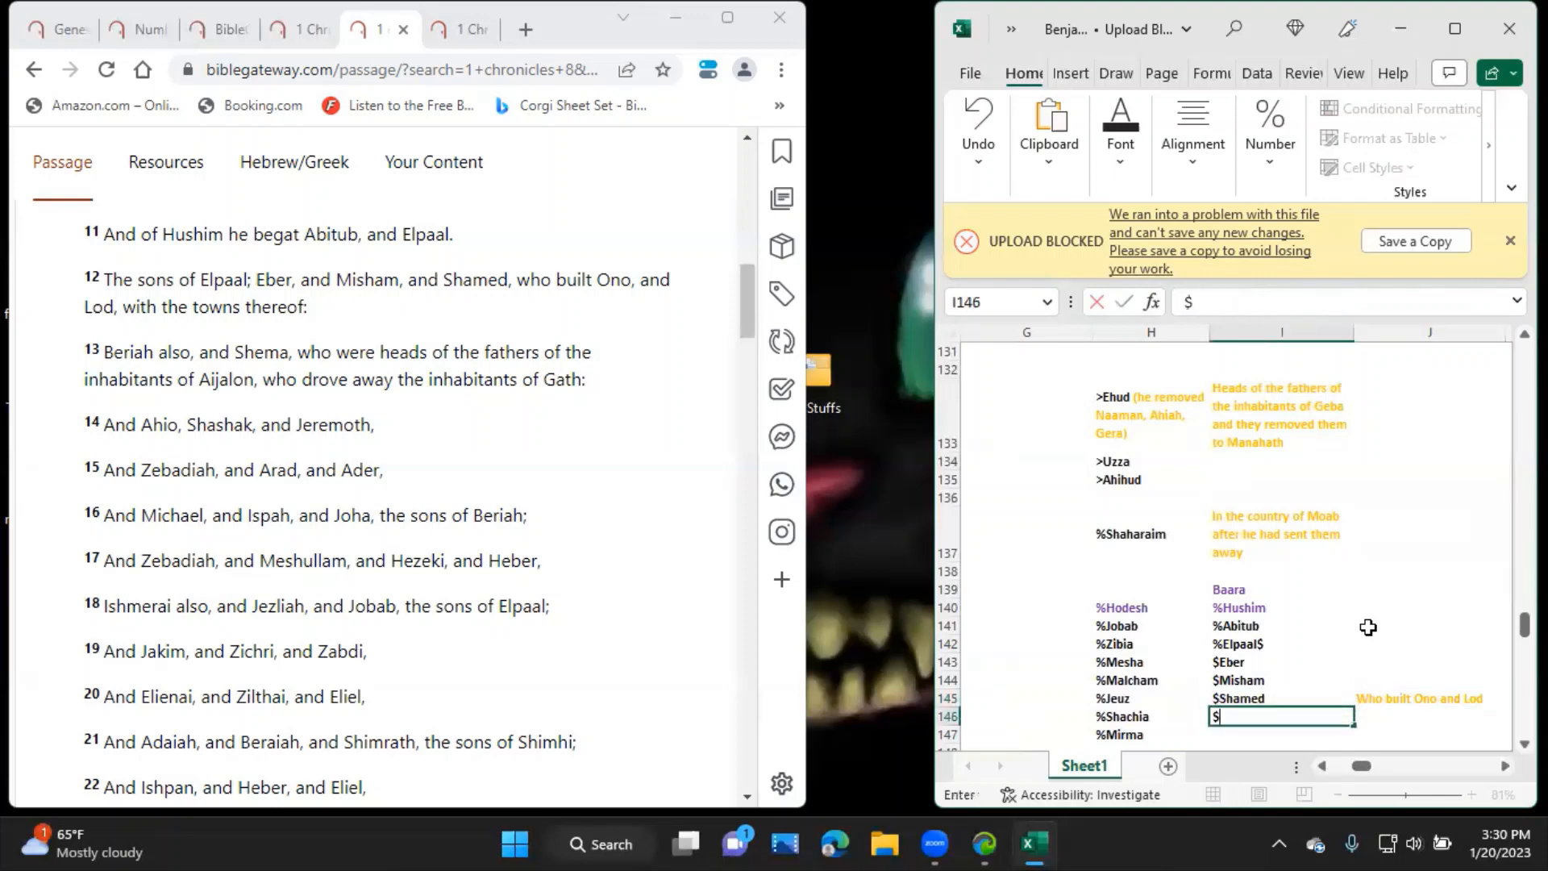
text(Beriah)
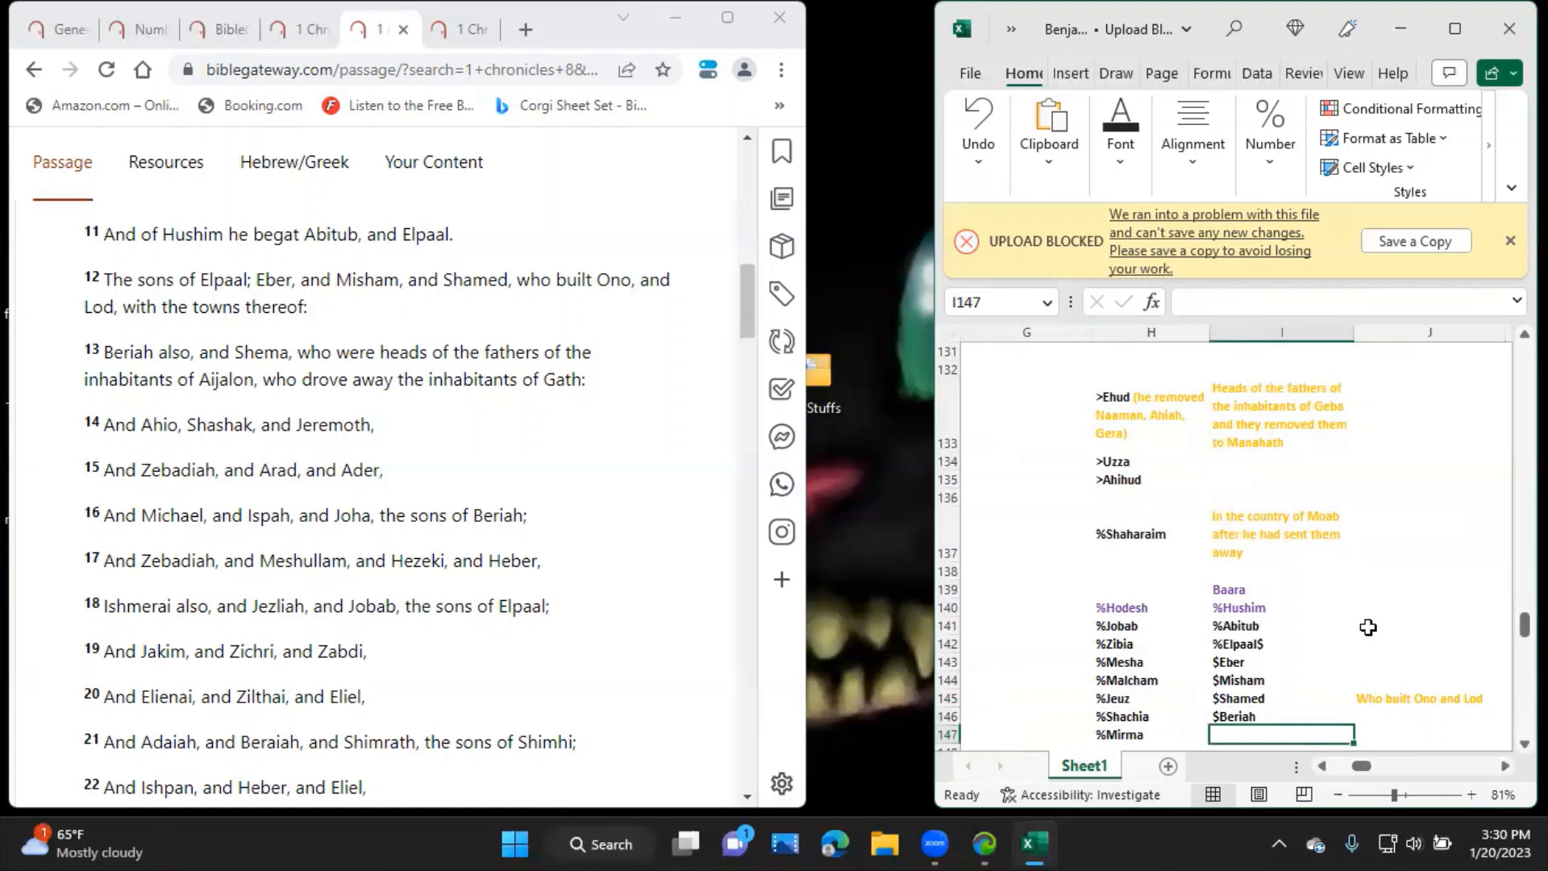
text($Shem)
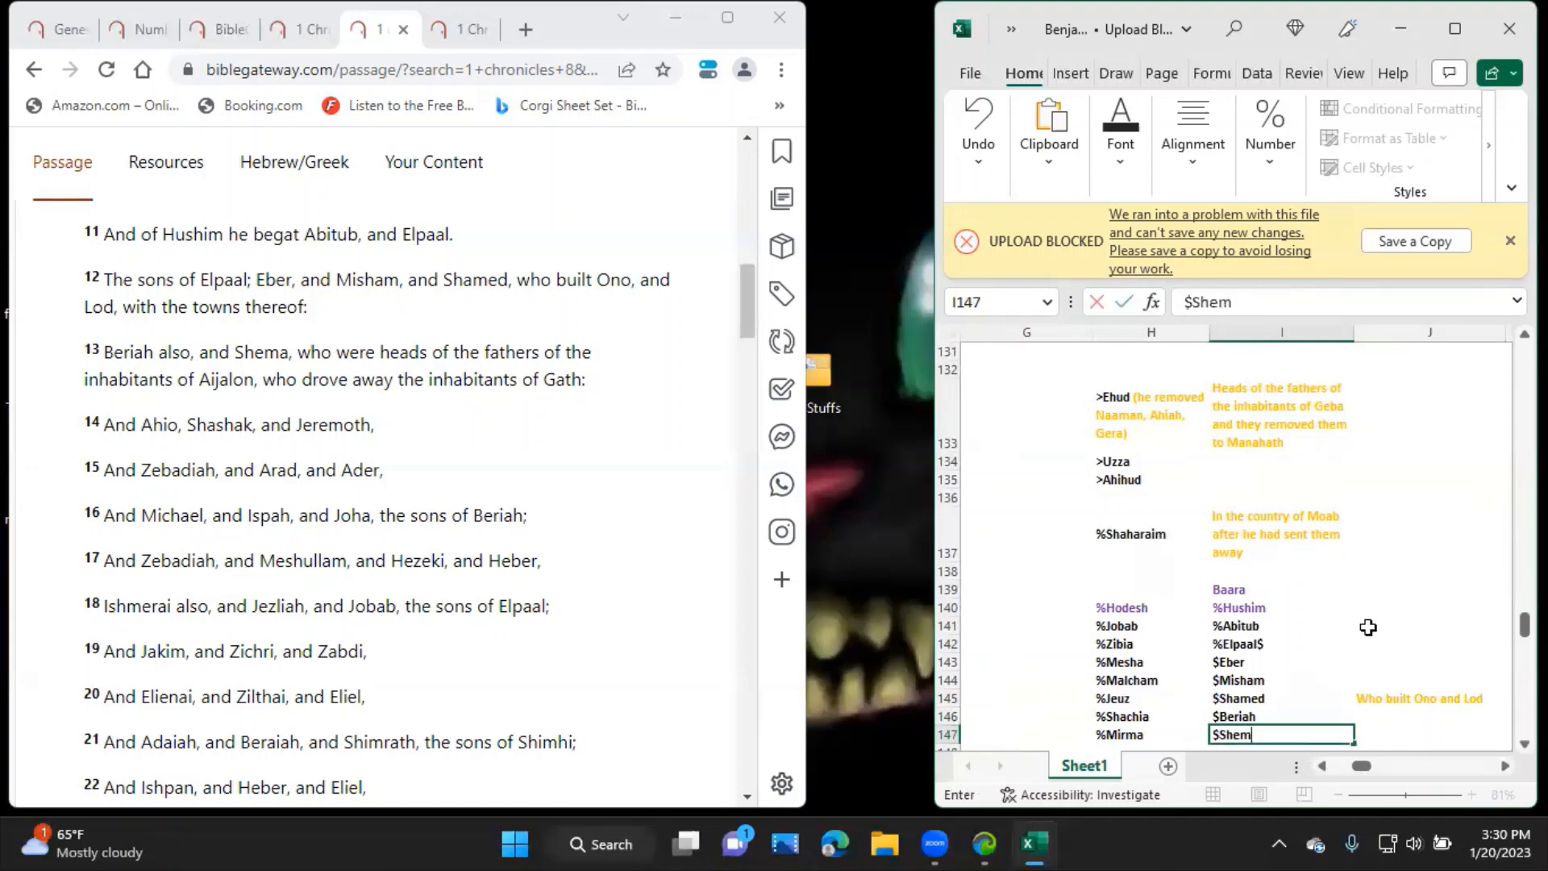
text(a)
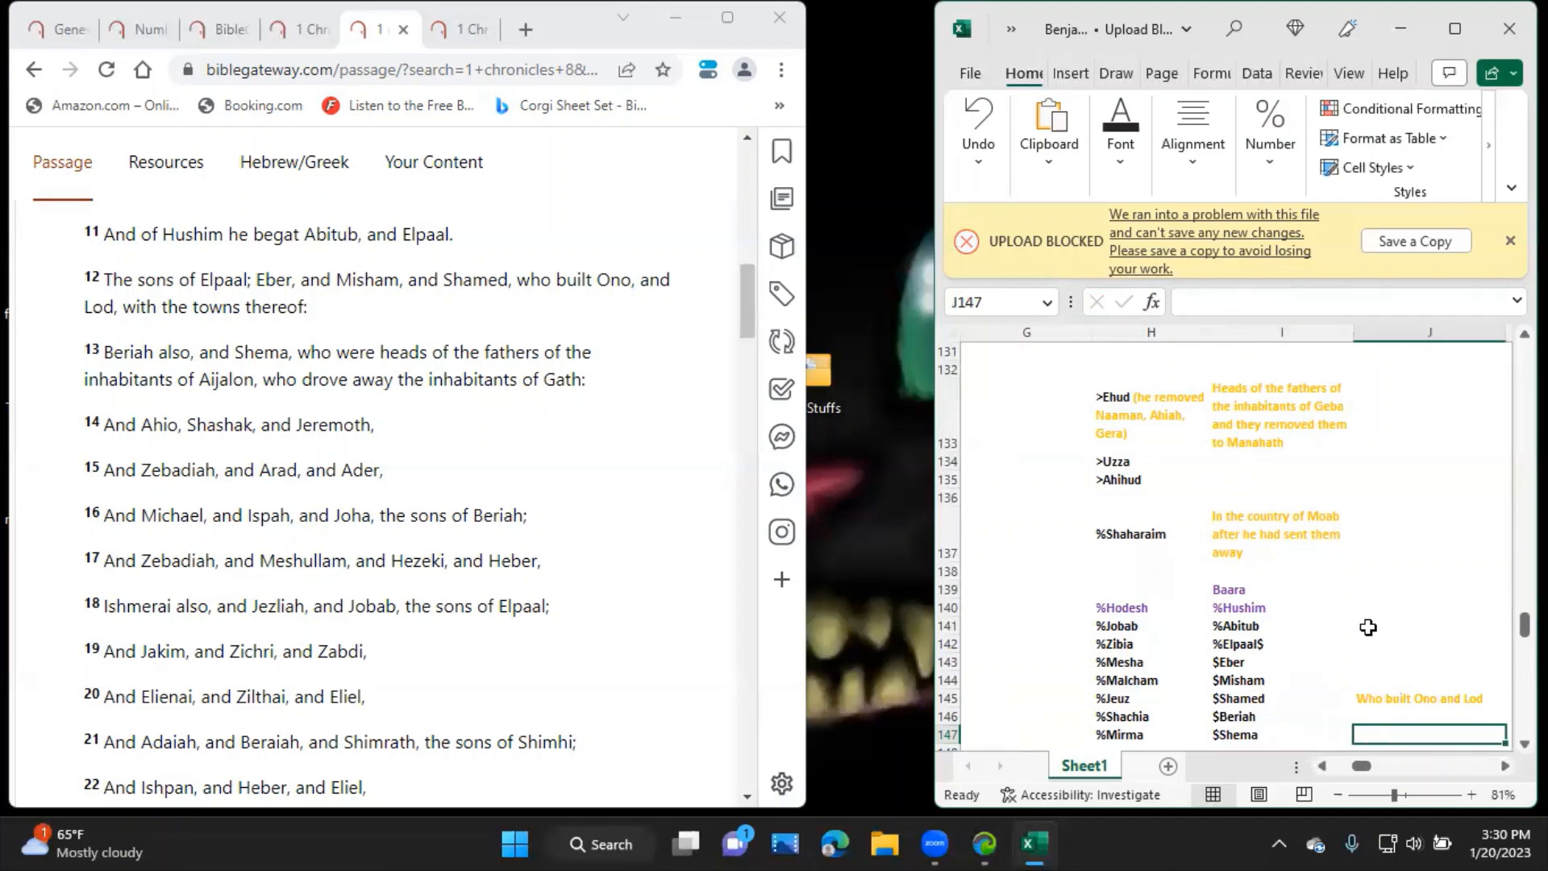
Add the J147 note that they were heads of Aijalon who drove out the inhabitants of Gath.
text(Heads of the fathers of Aijalon who)
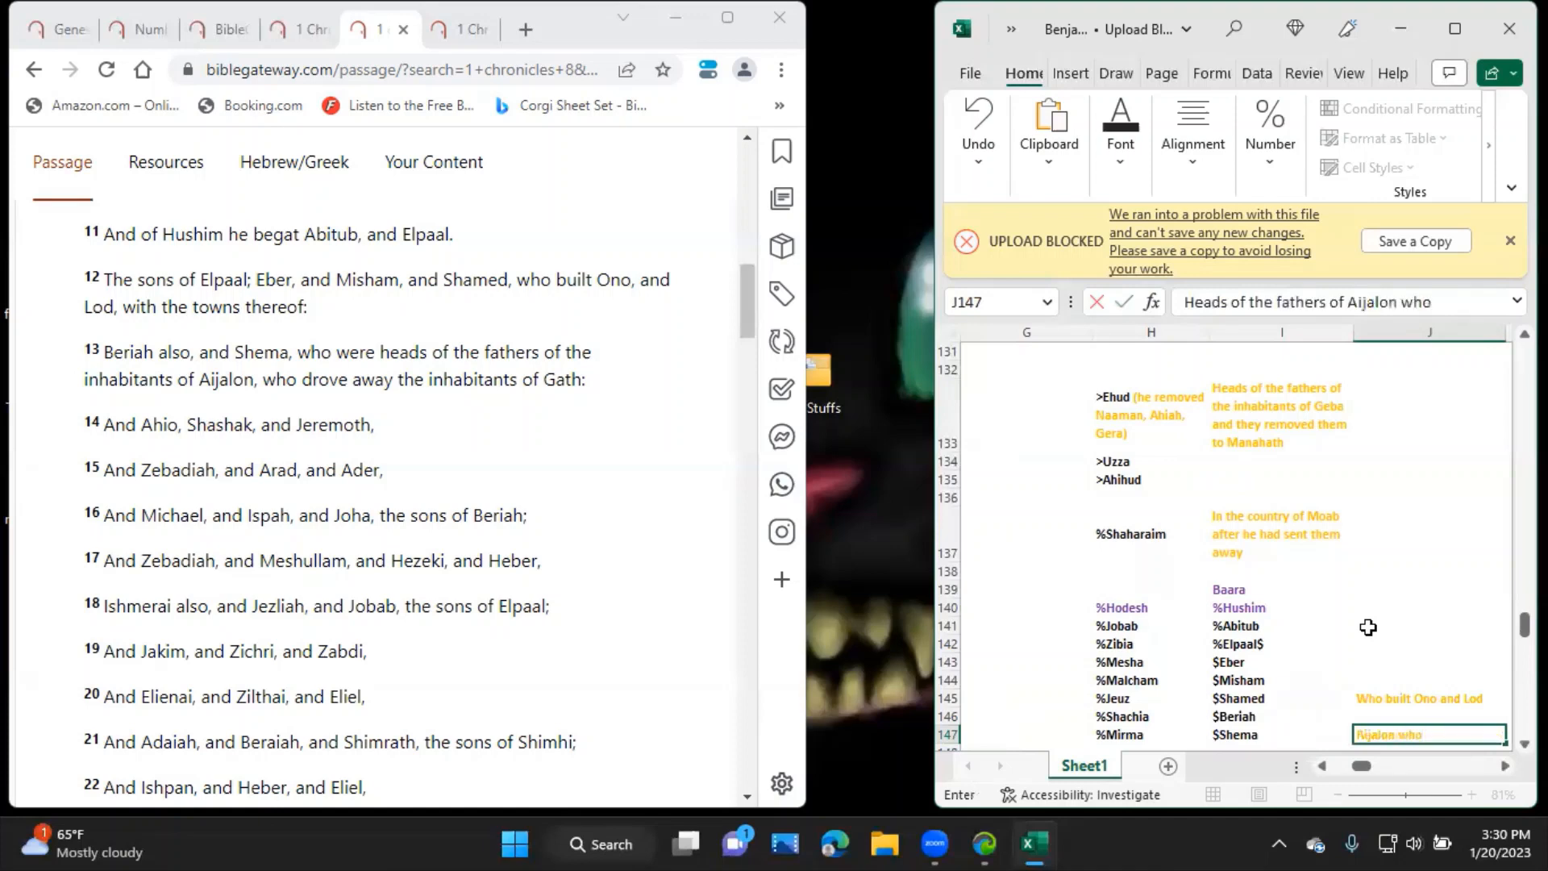
text(drove)
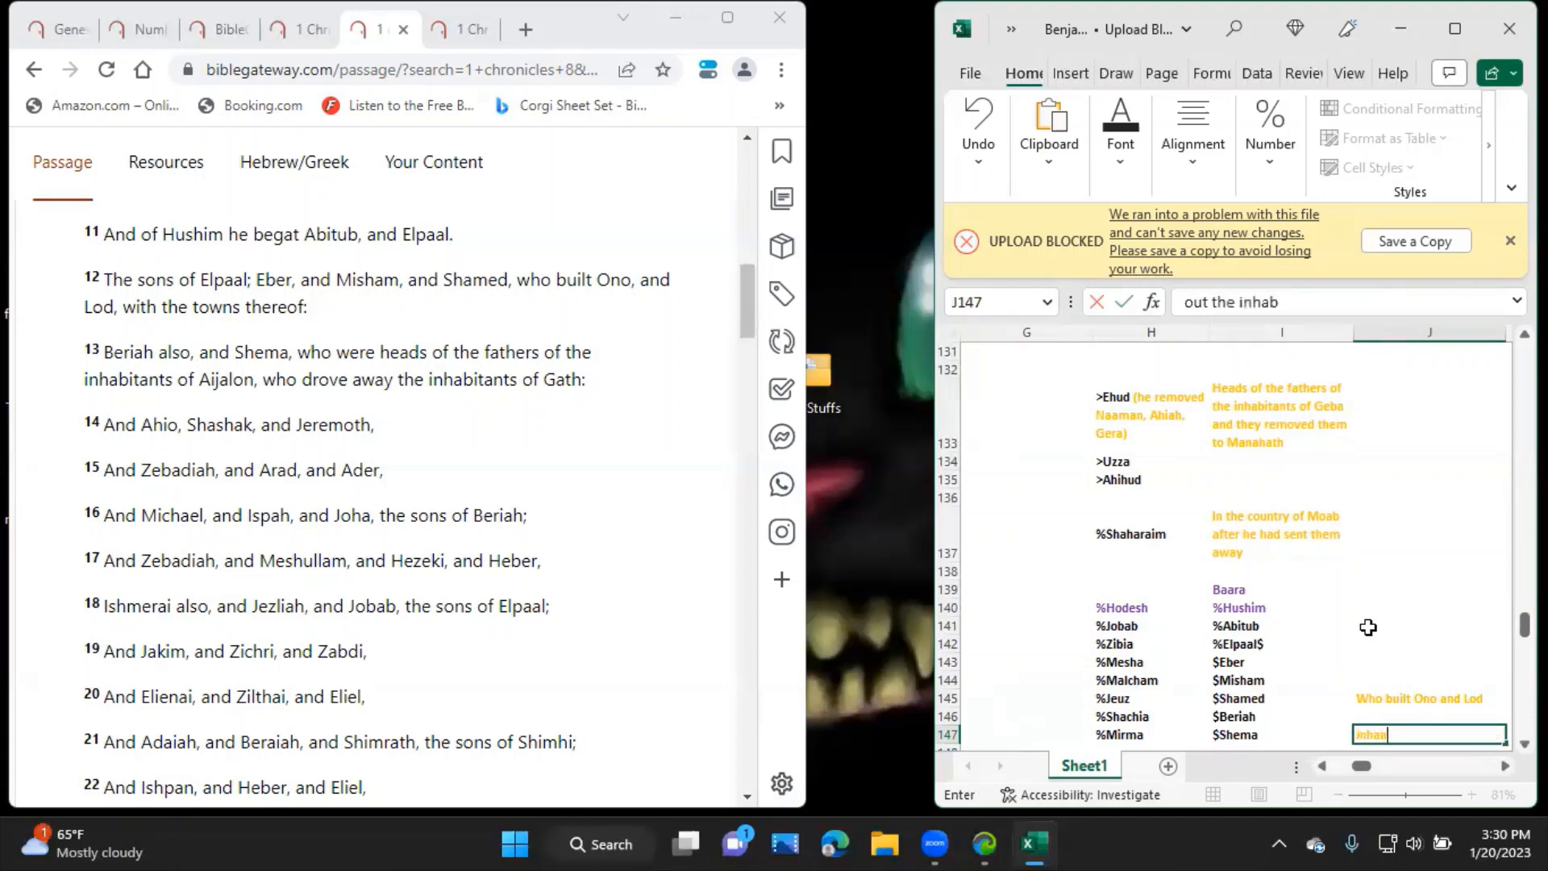
text(itants of Gath)
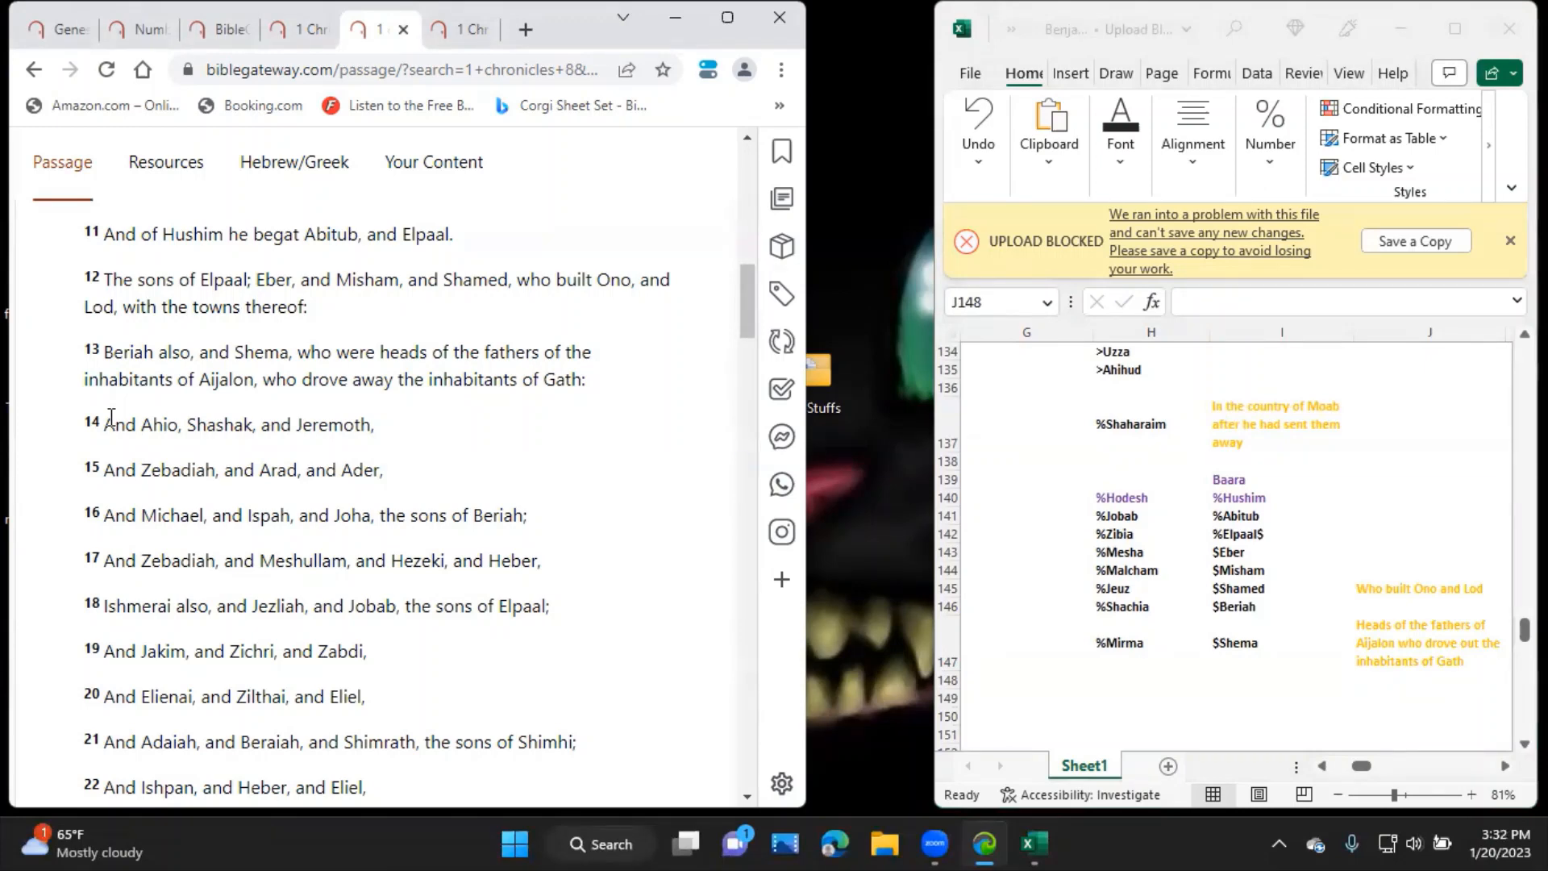
mouse_move(1288, 450)
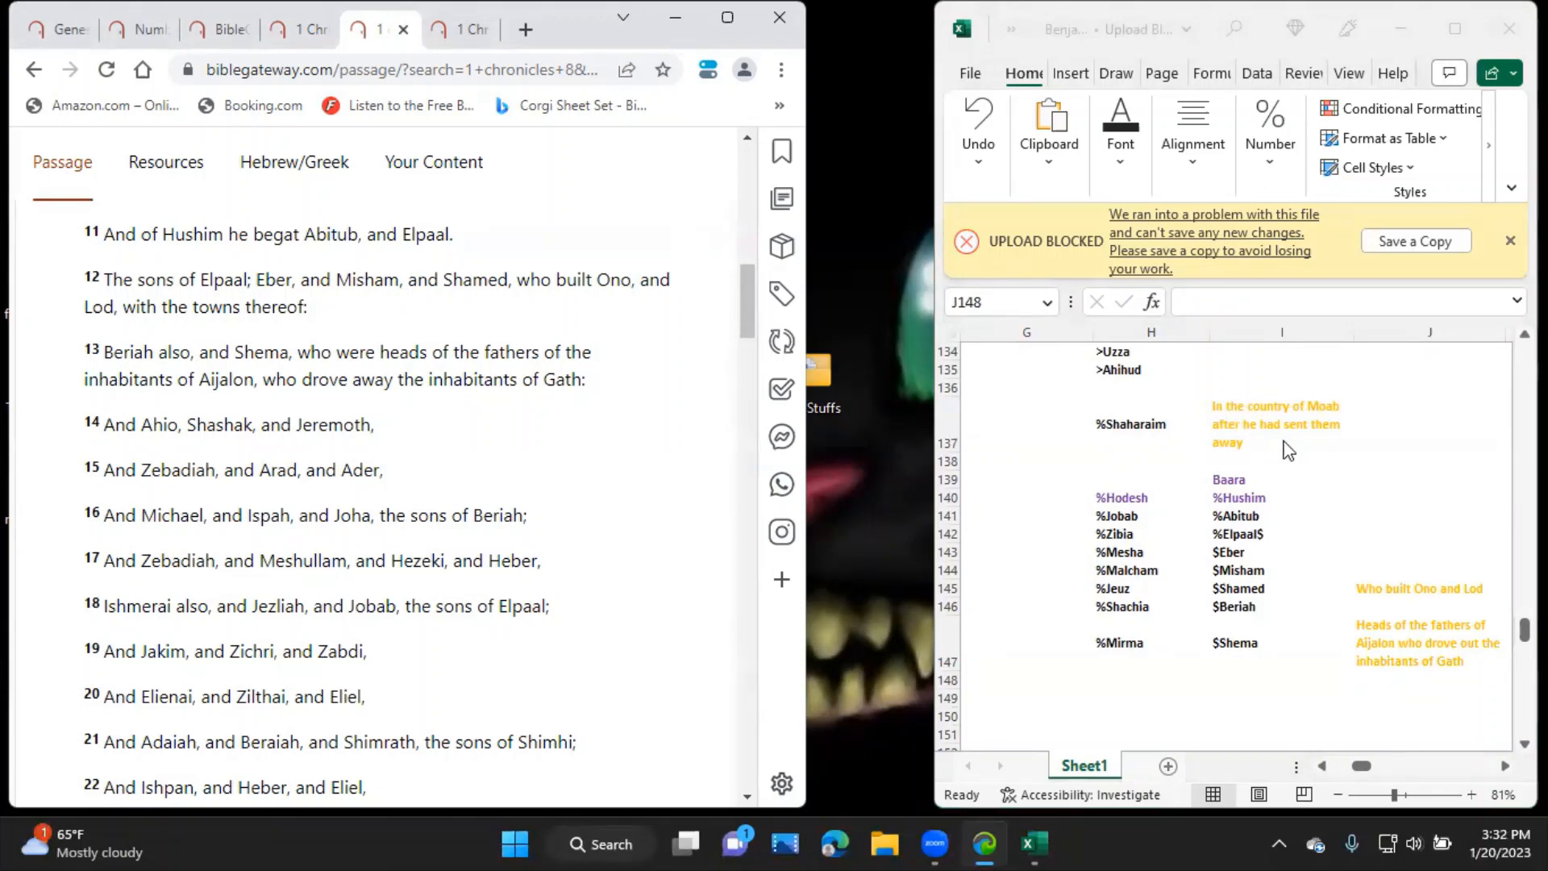
click(1282, 533)
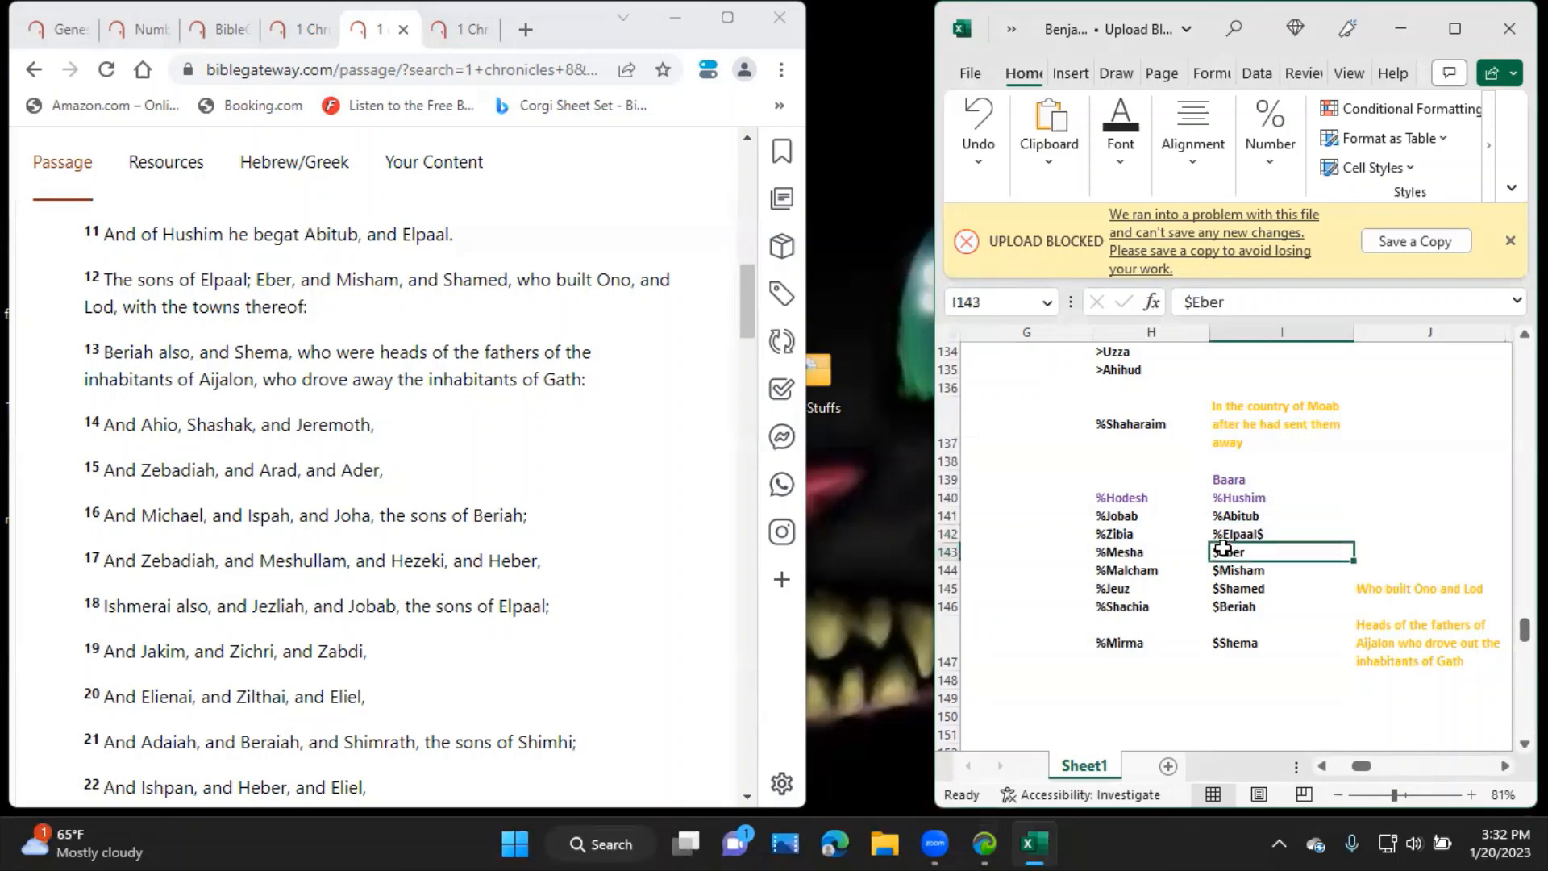
click(1280, 534)
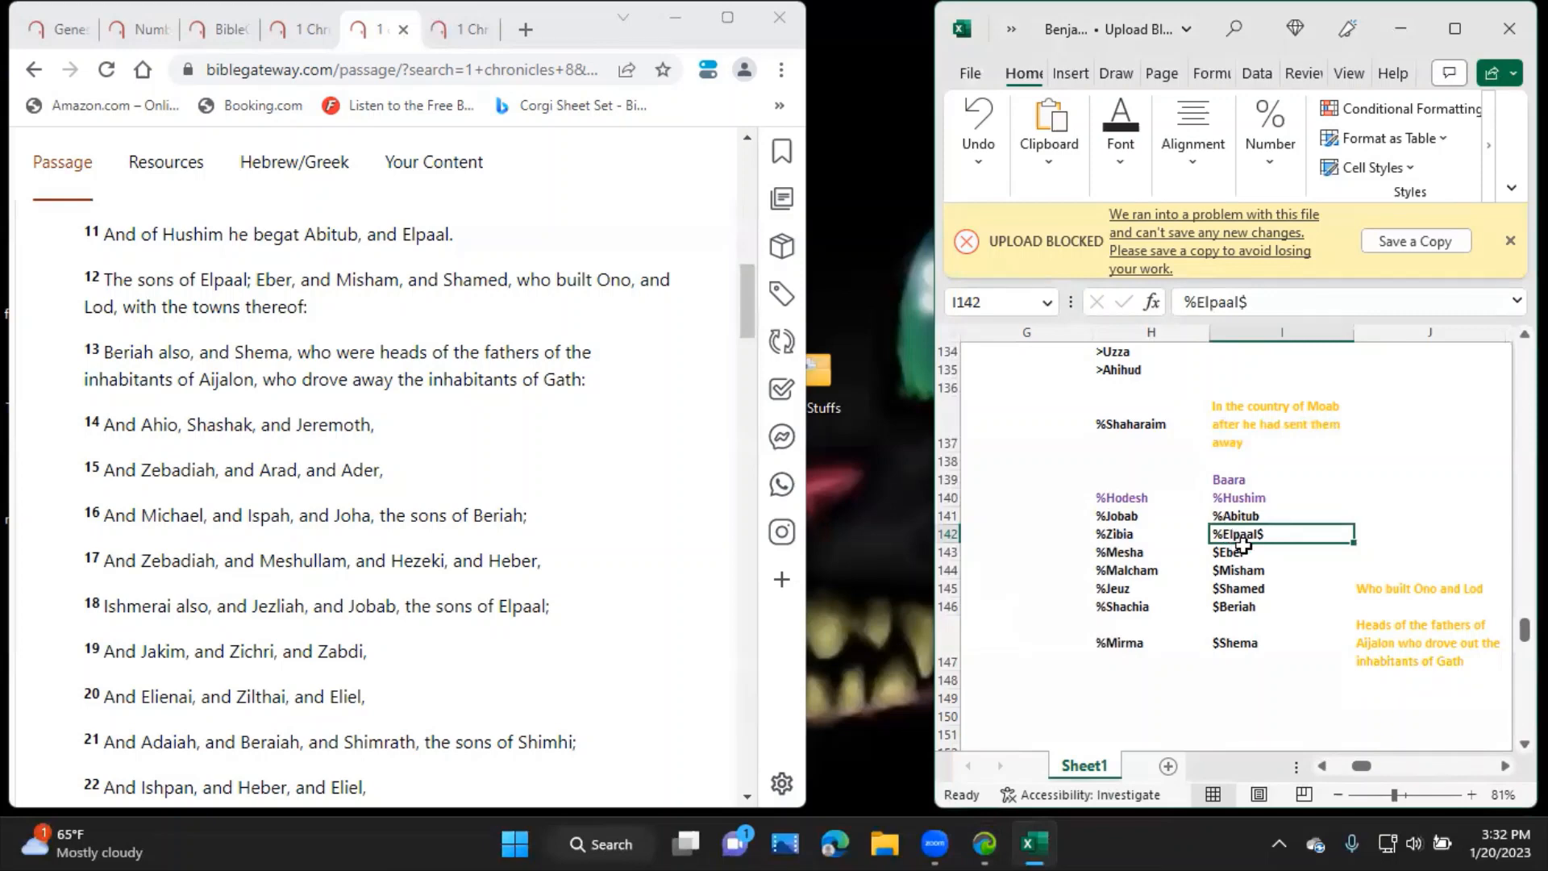
click(1282, 569)
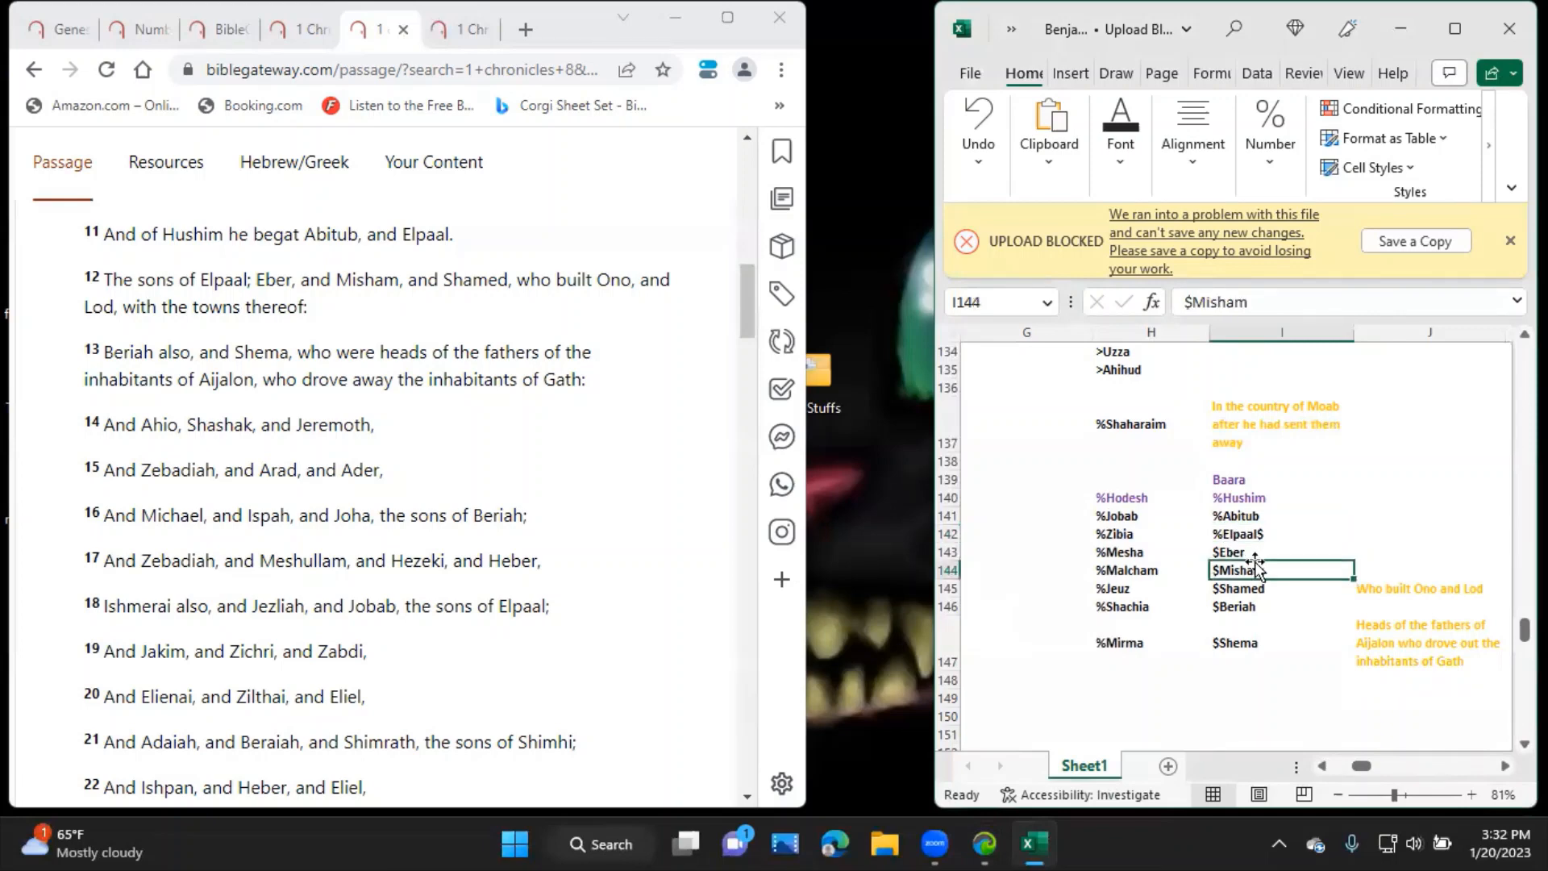
click(1281, 606)
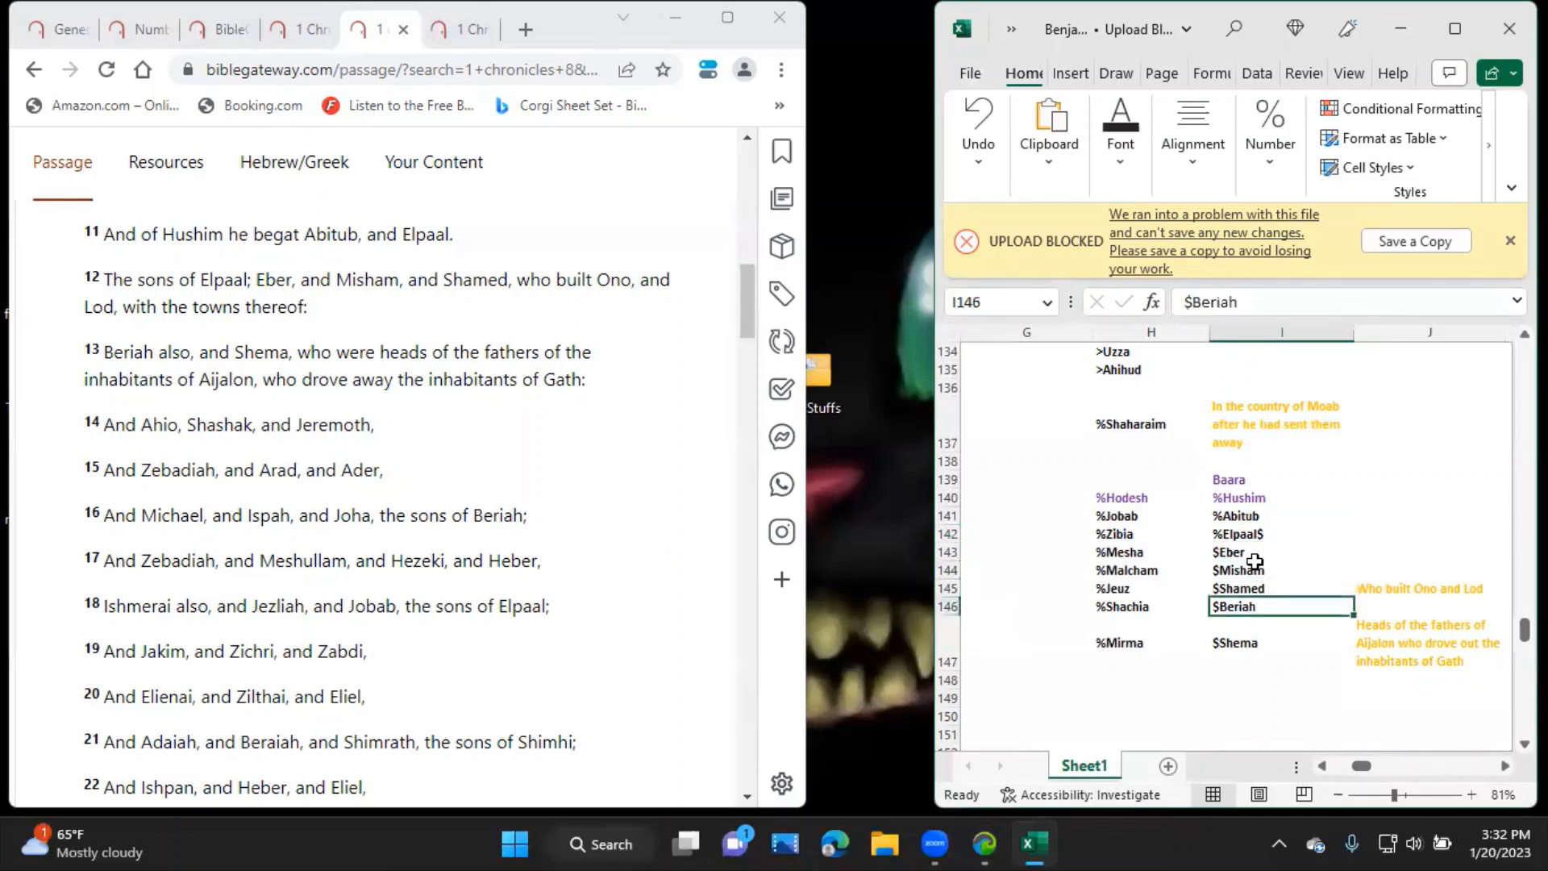
click(1280, 534)
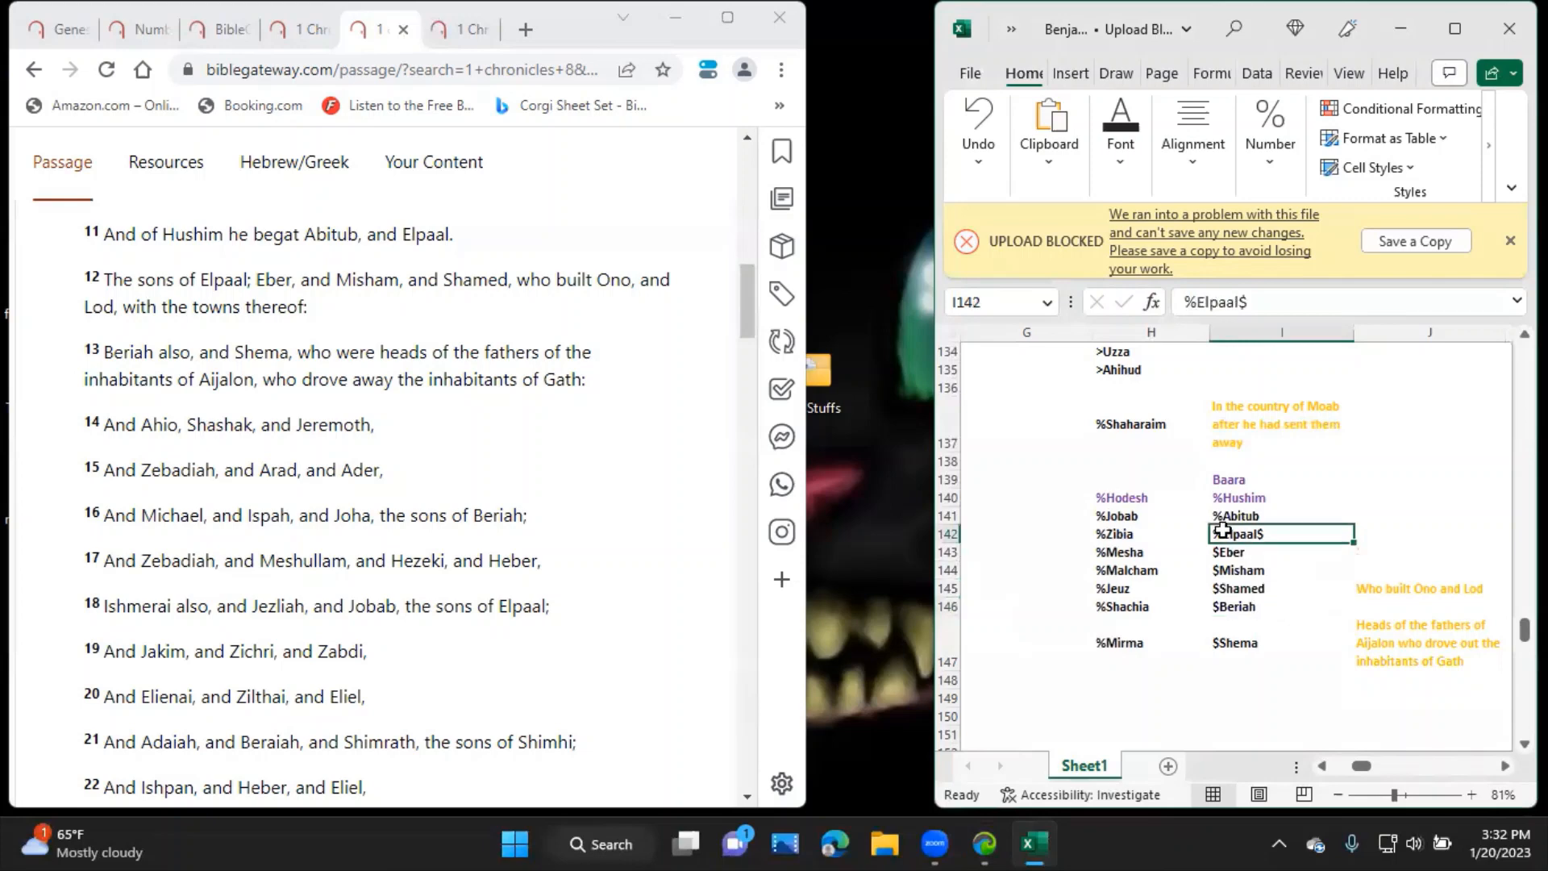
click(1150, 734)
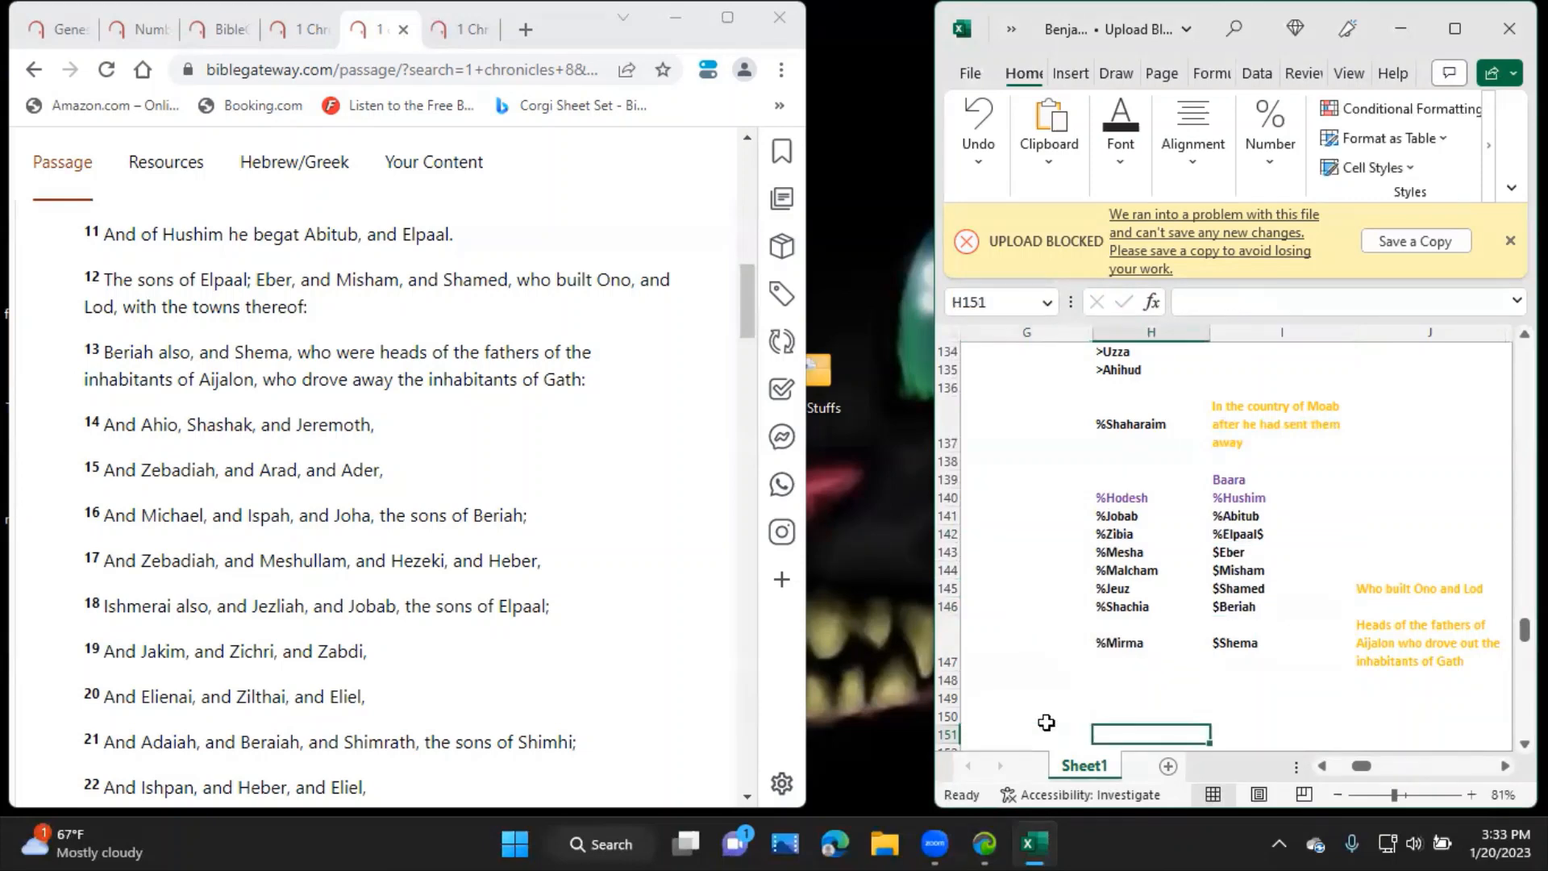
Label the list 1 Chronicles 8:14-16 and mark Beriah's entry with #.
text(1 Chronicles 8:)
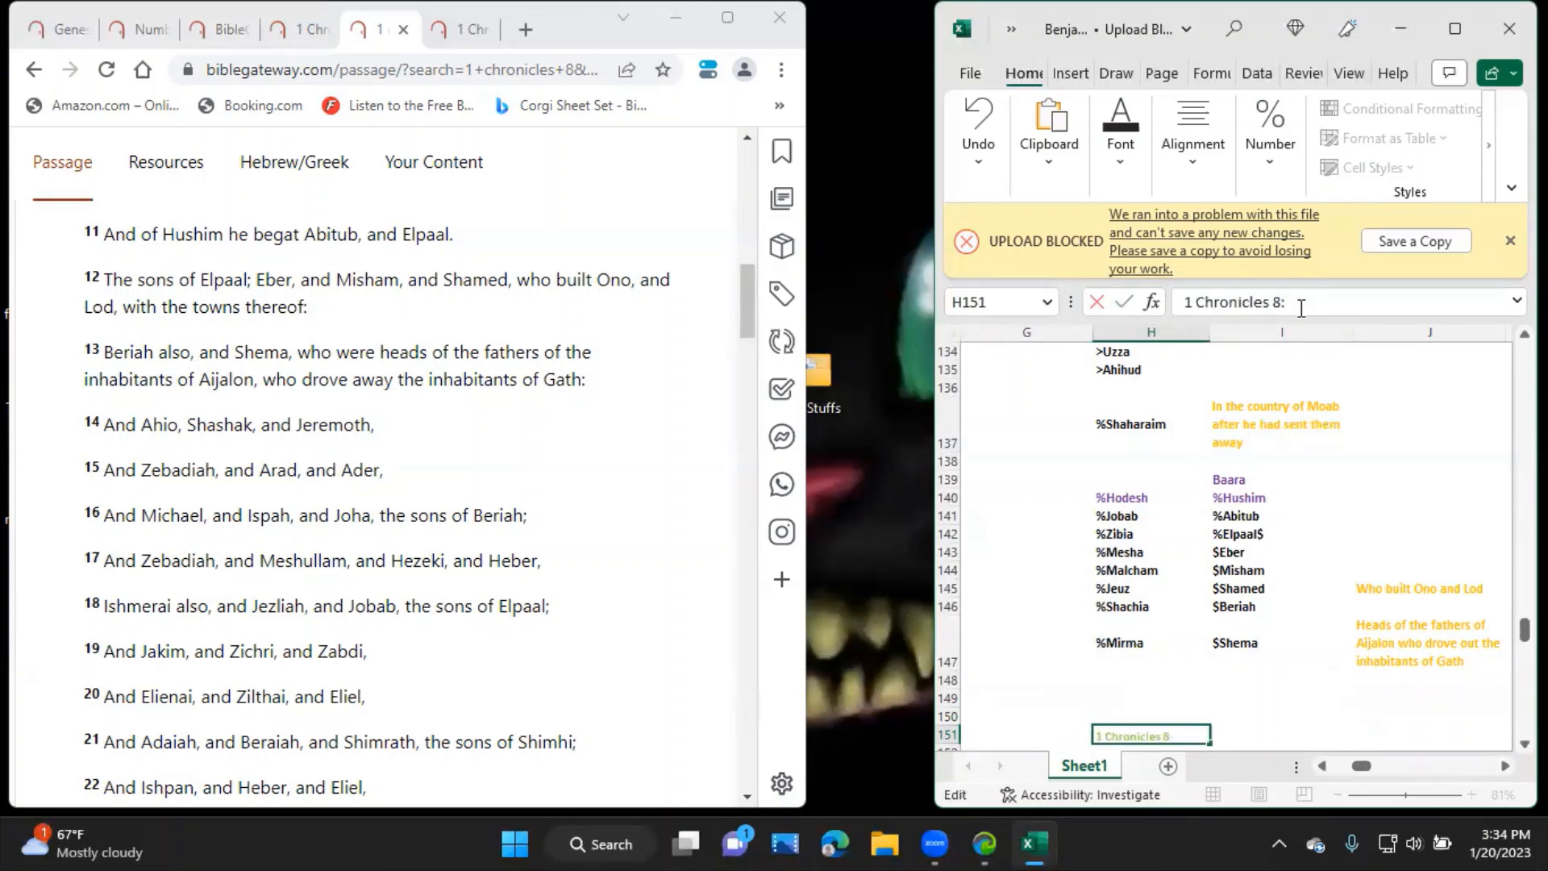
text(14-)
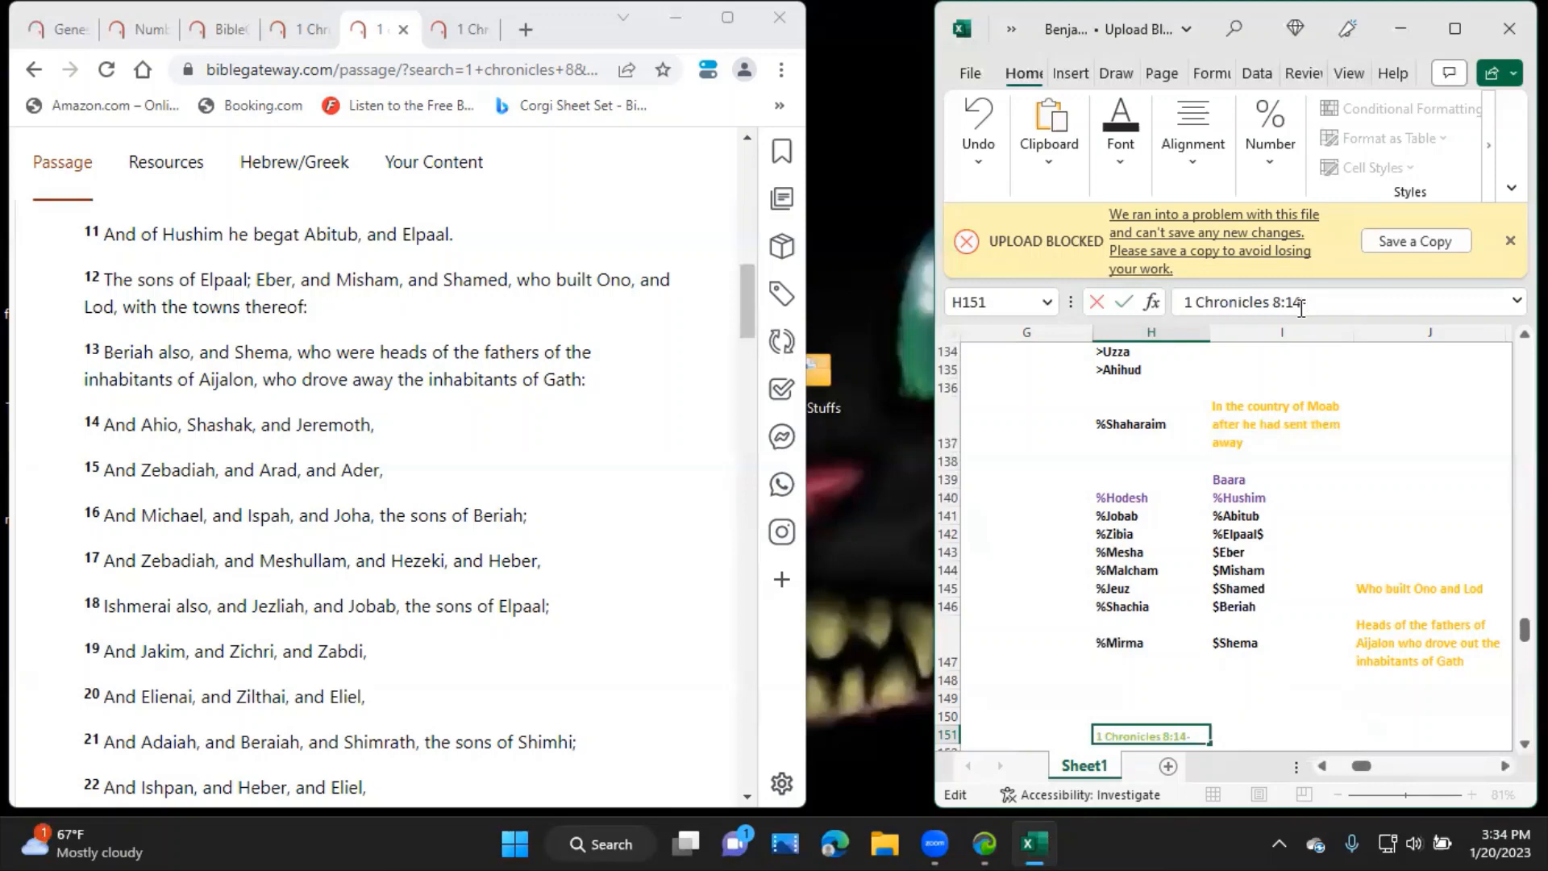
text(16)
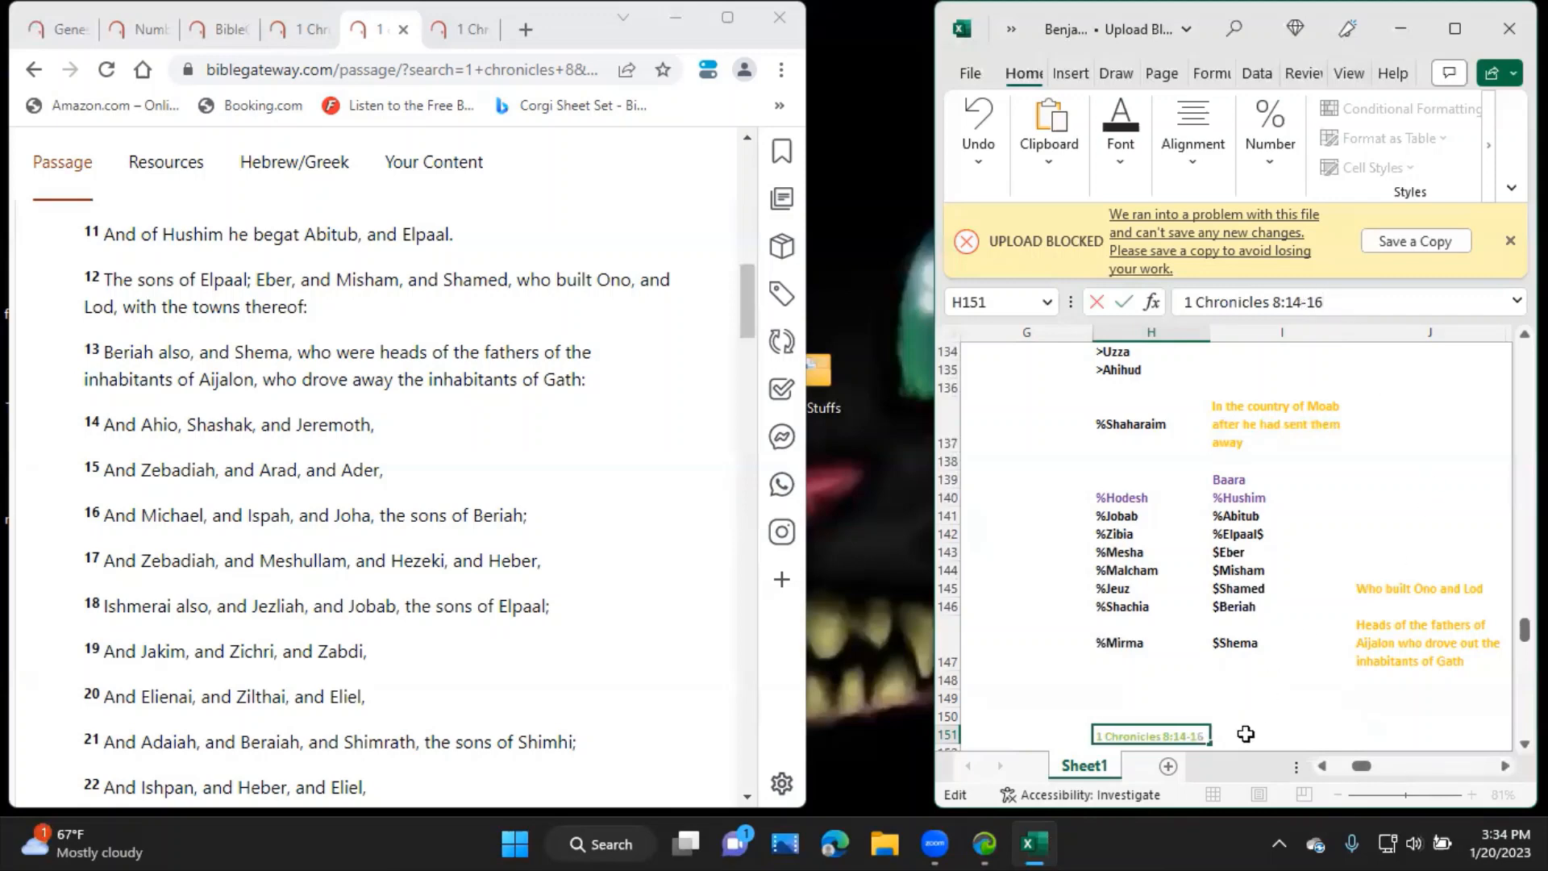
click(1282, 734)
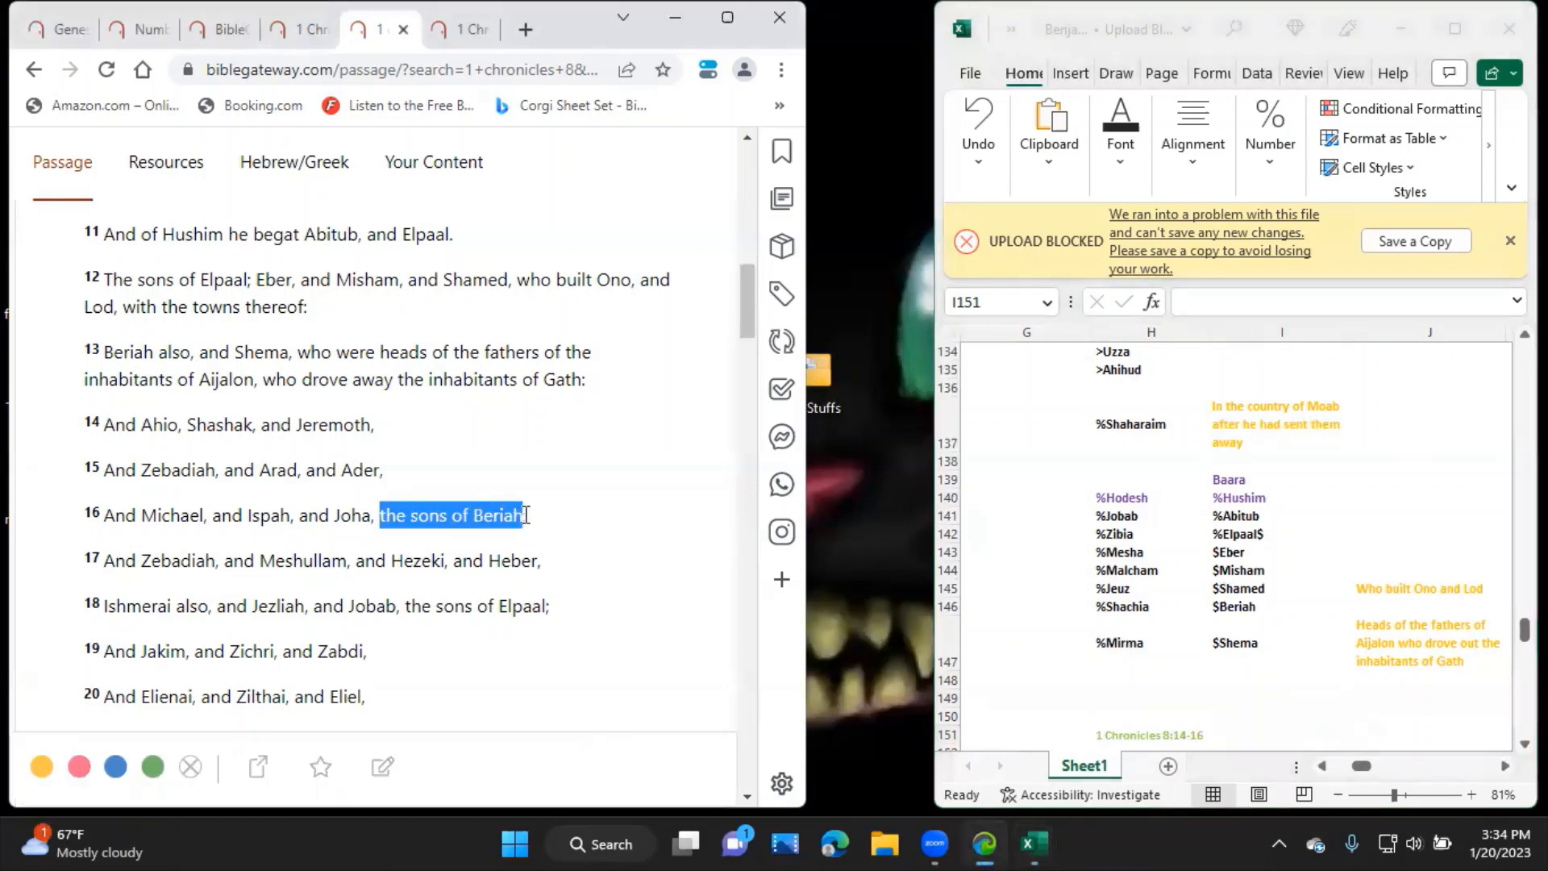
click(1280, 734)
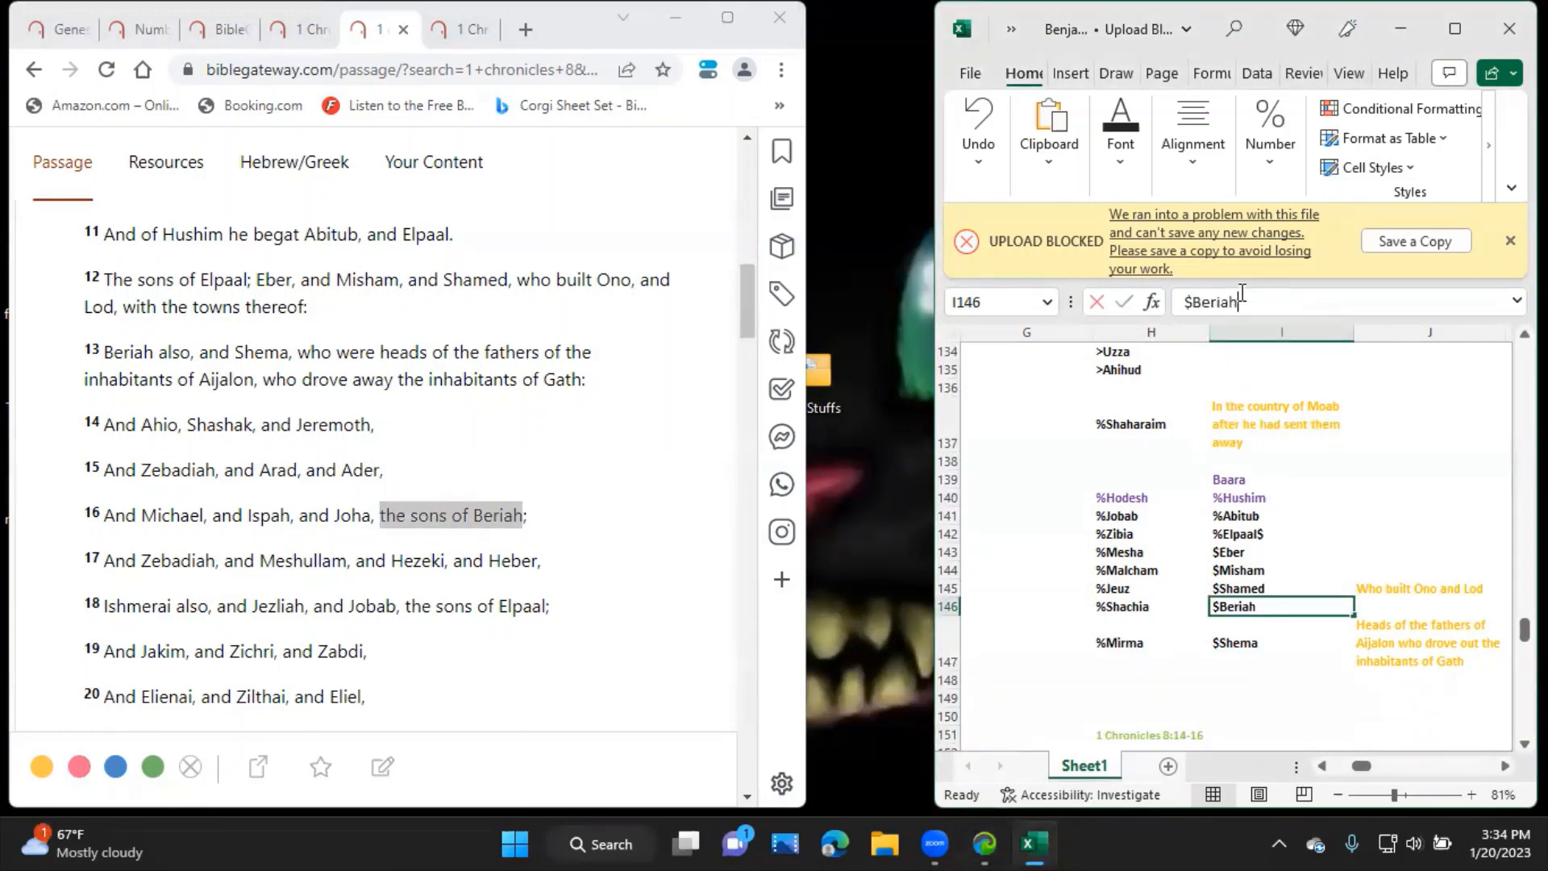
text(#)
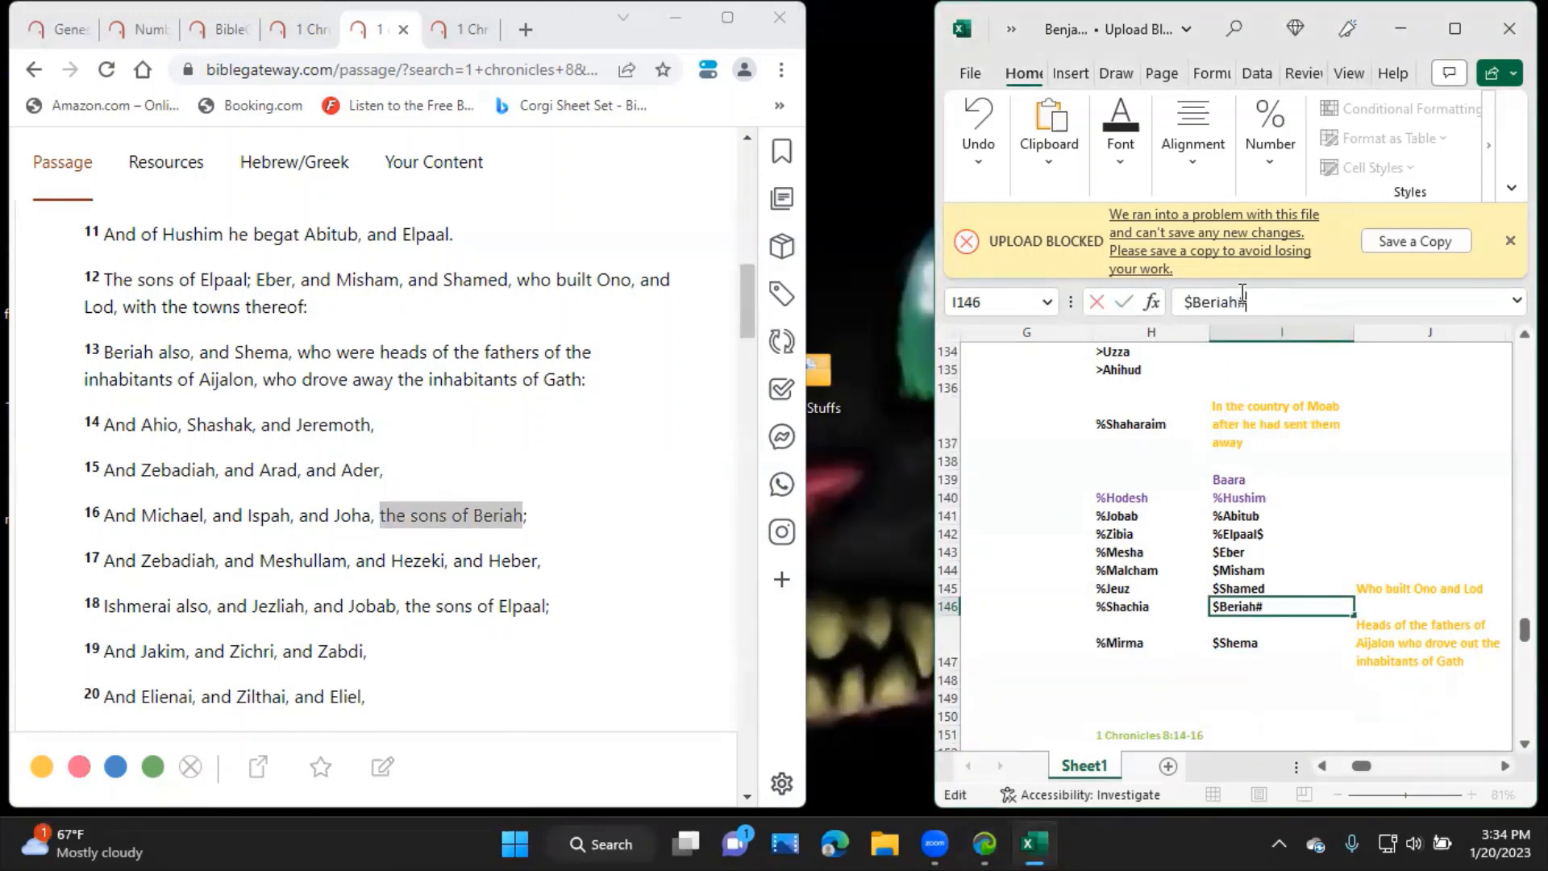
Enter #Ahio and #Shashak in column I below the verse reference.
click(1281, 716)
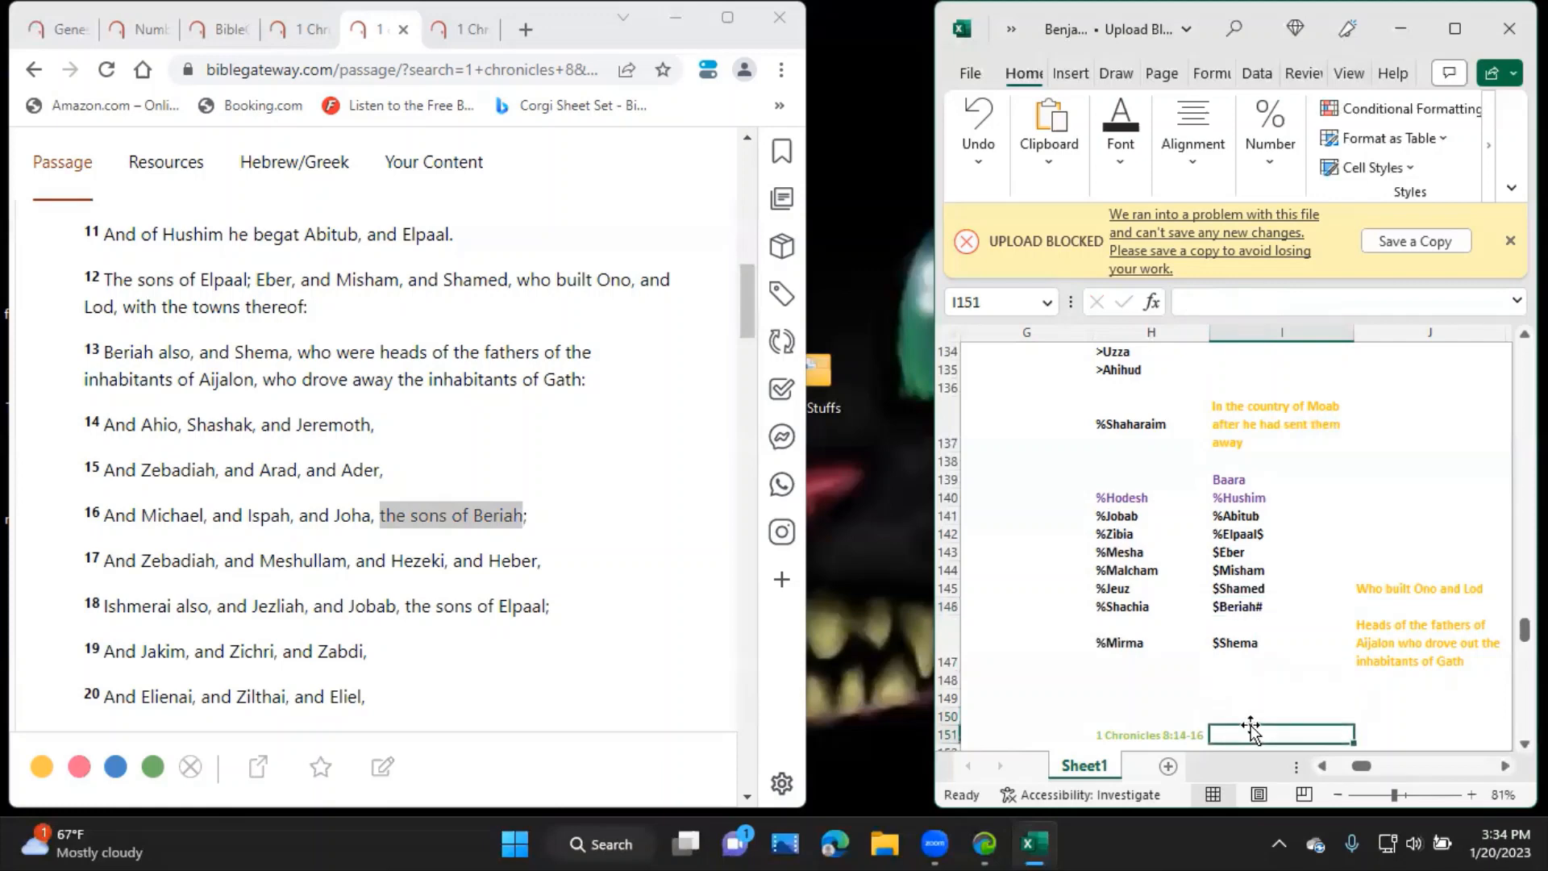
text(#)
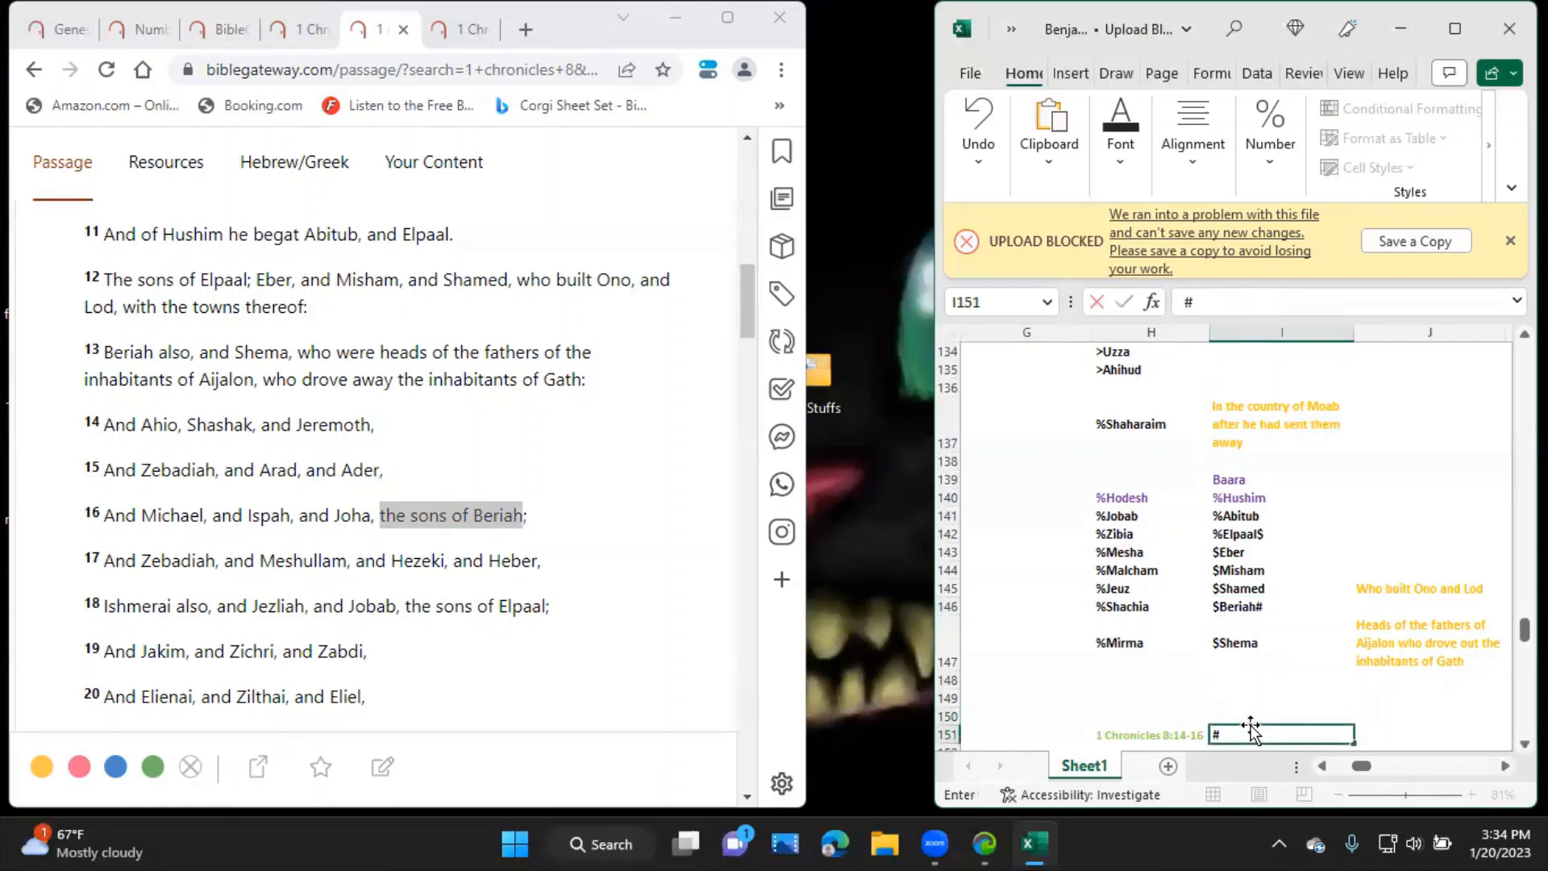
text(A)
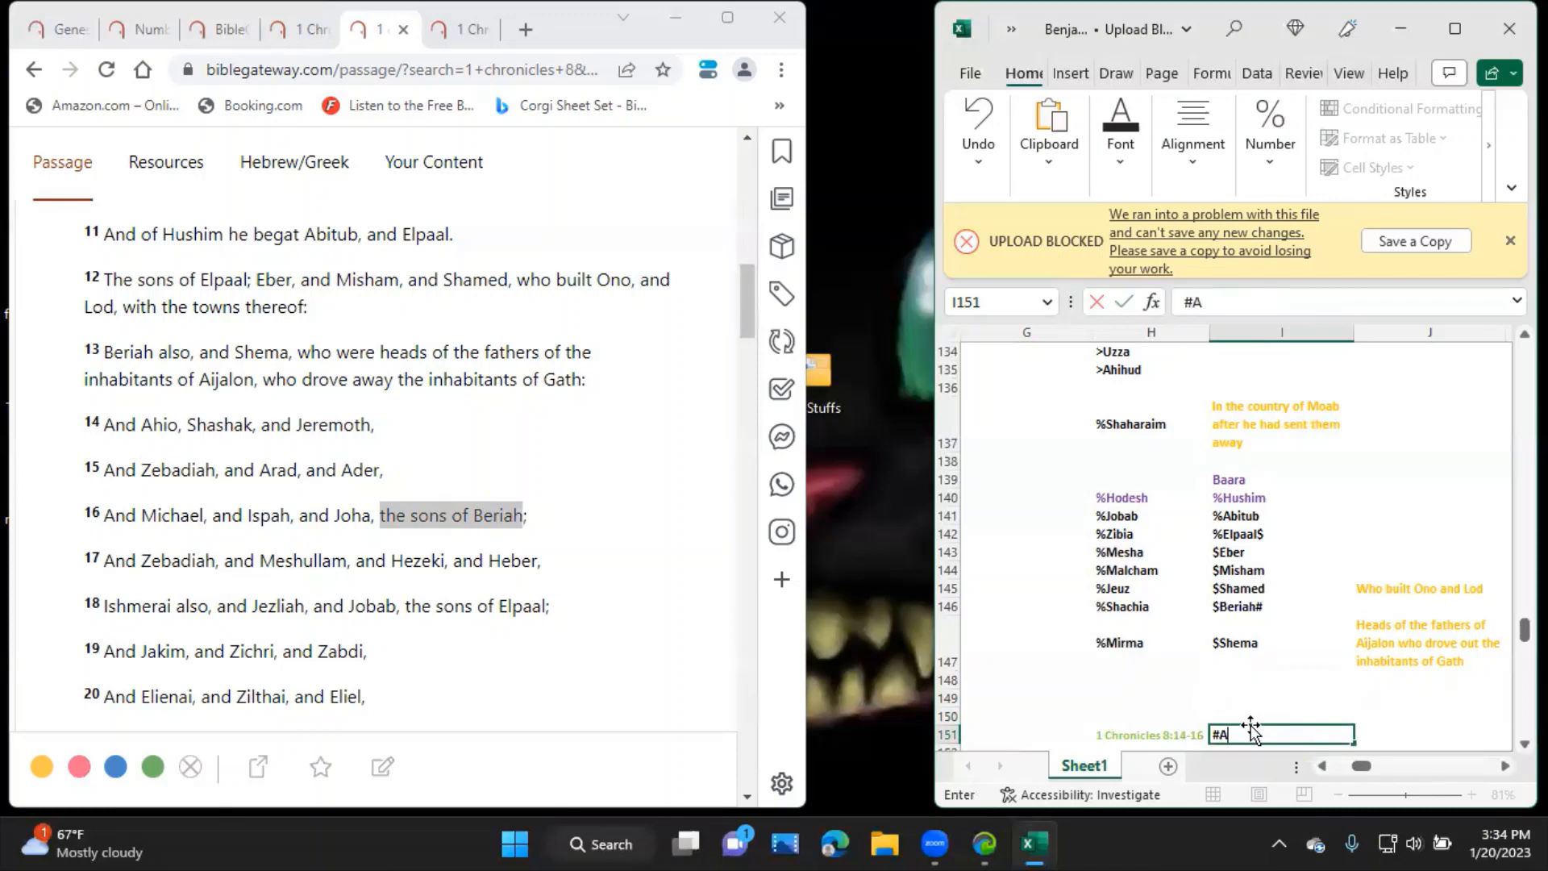
key(enter)
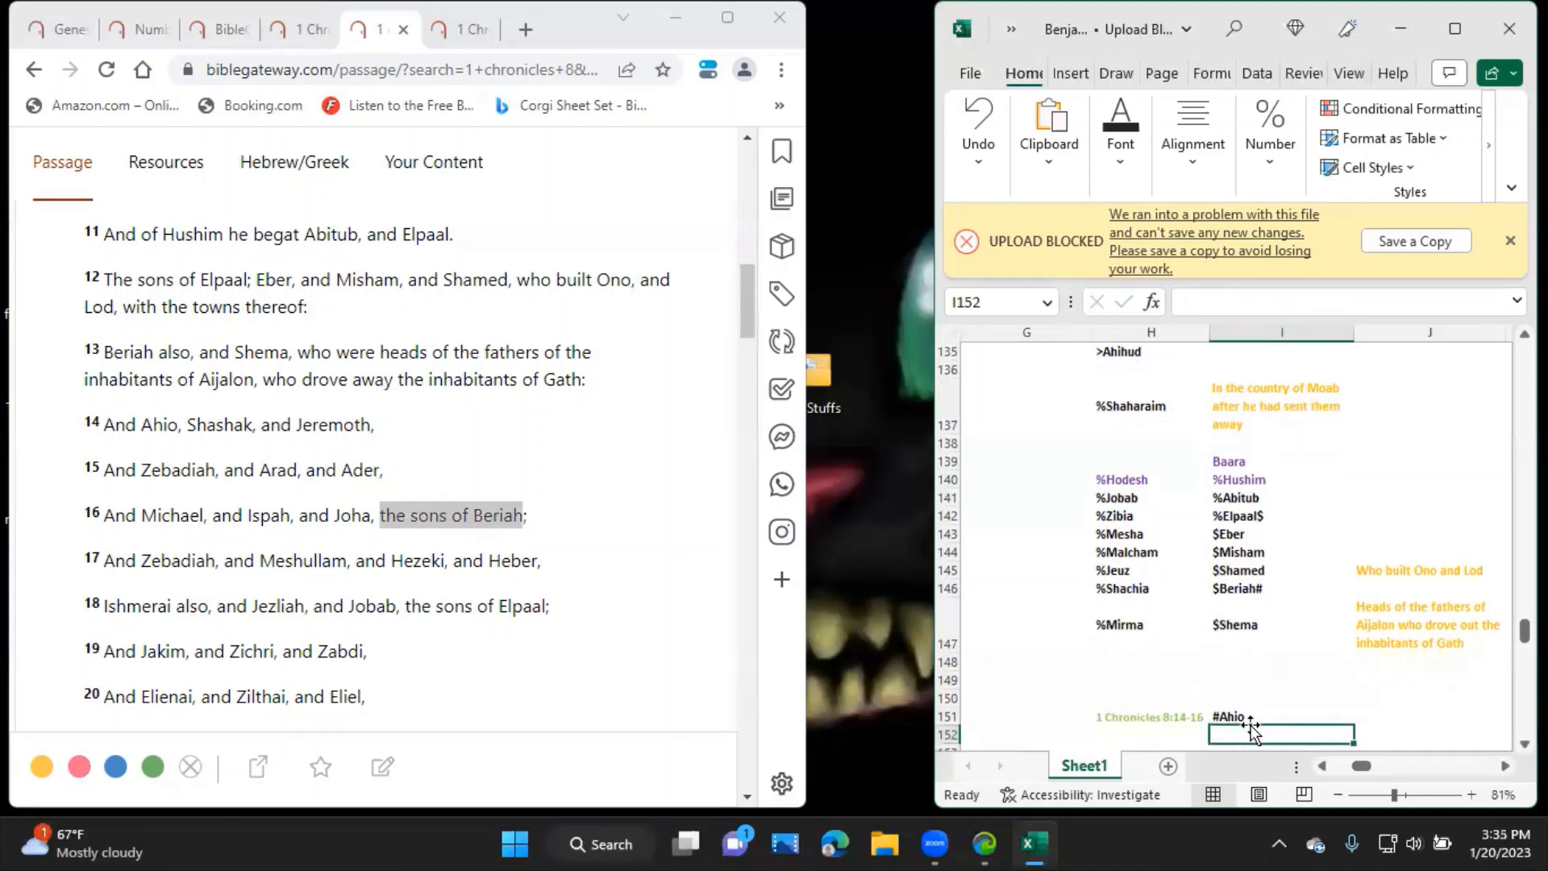
text(#Sha)
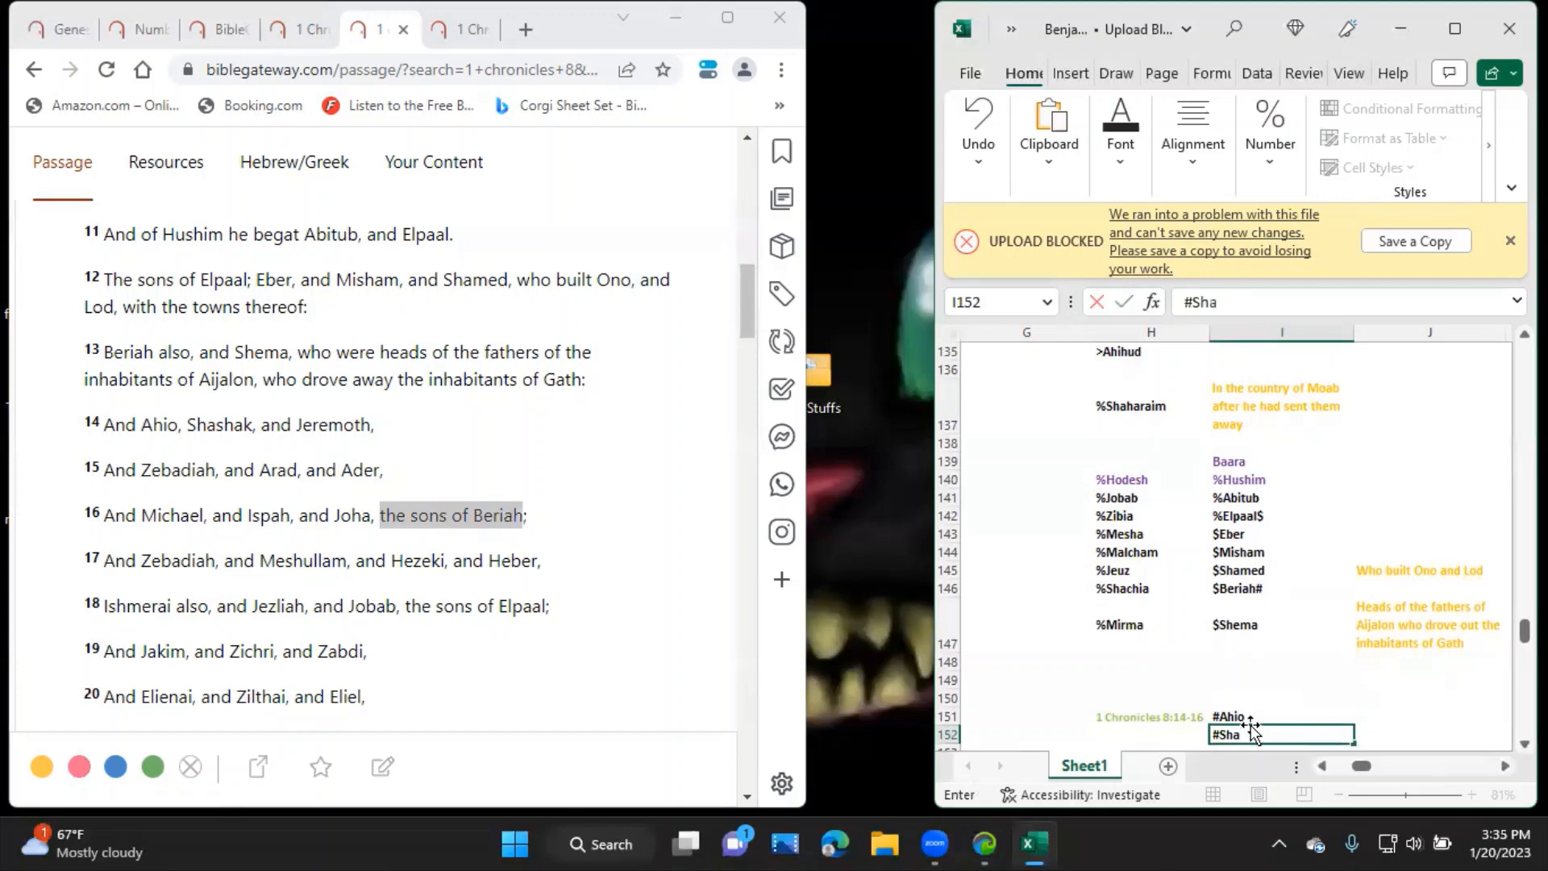
text(shak)
click(1282, 747)
text(#Jeremoth)
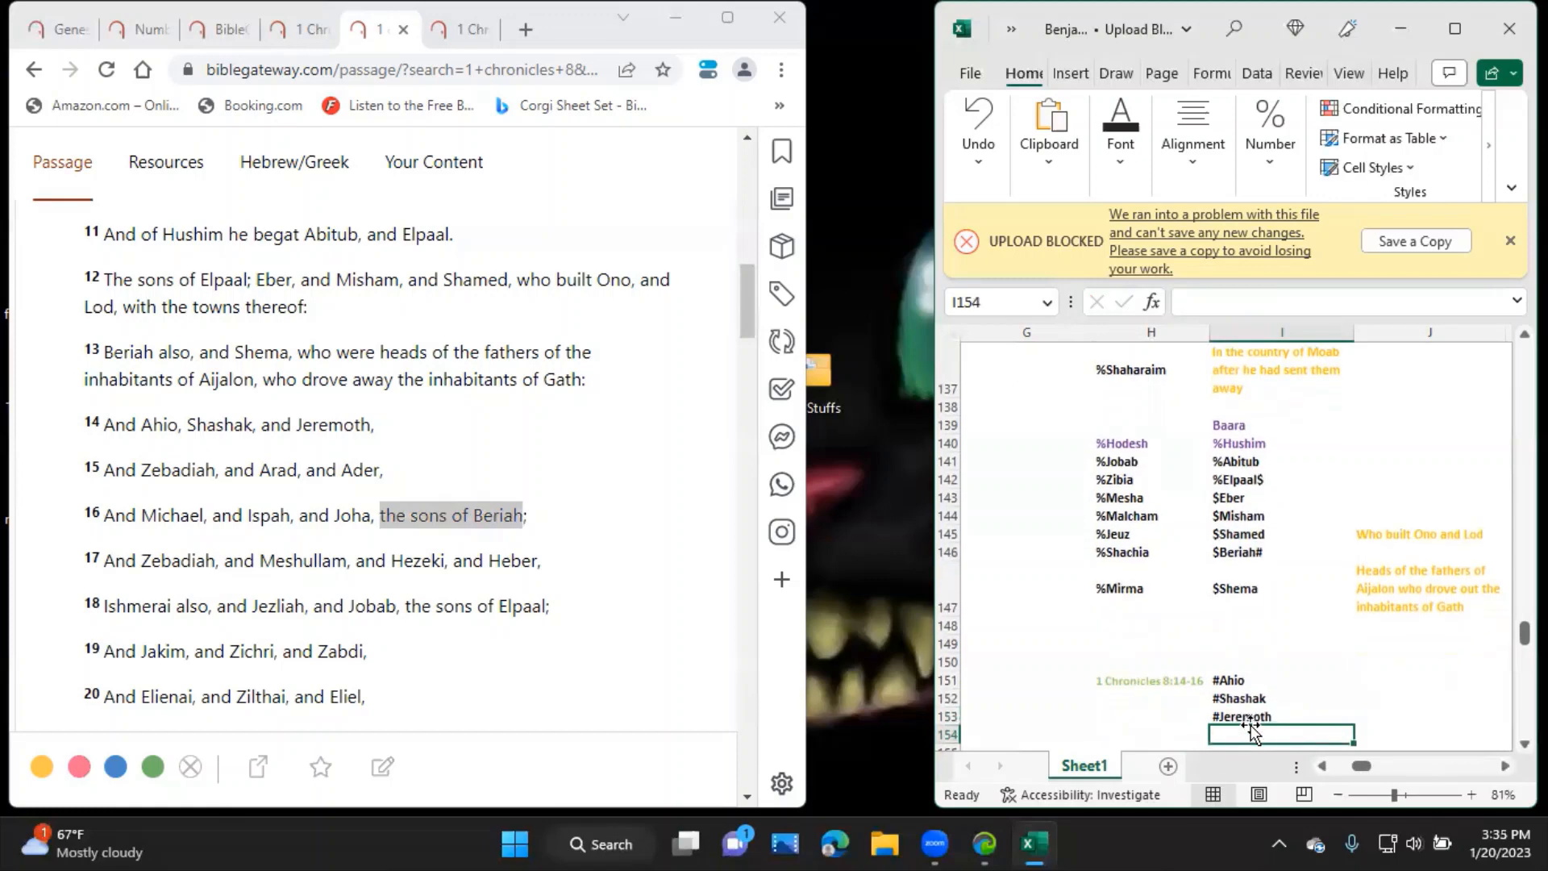
Continue column I with #Zebadiah, #Arad, #Ader, #Michael, #Ispah and #Joha.
text(#Zebad)
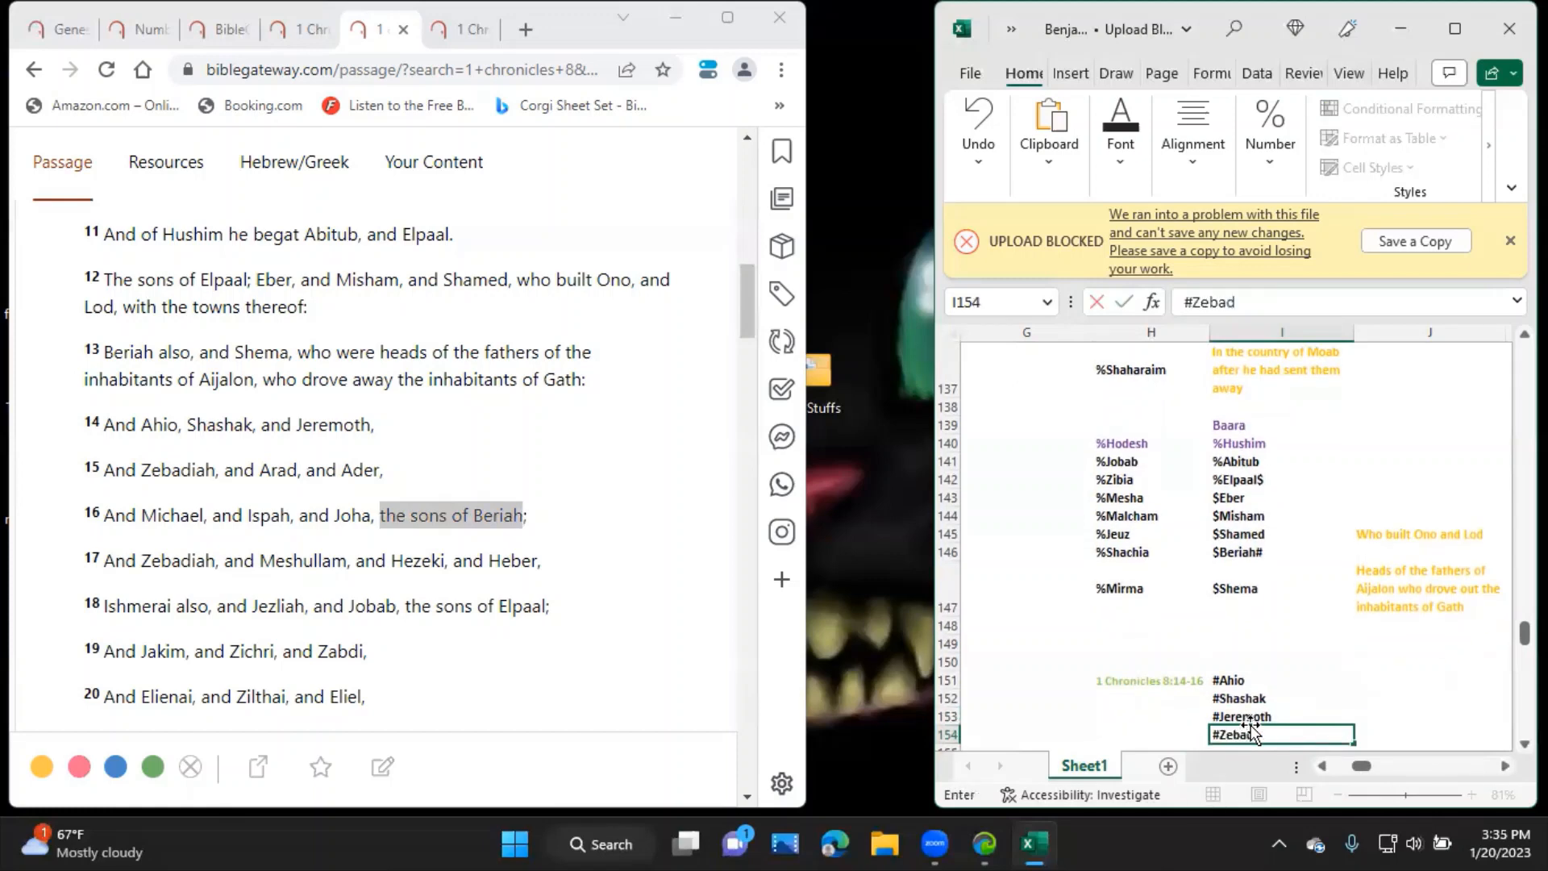
key(Enter)
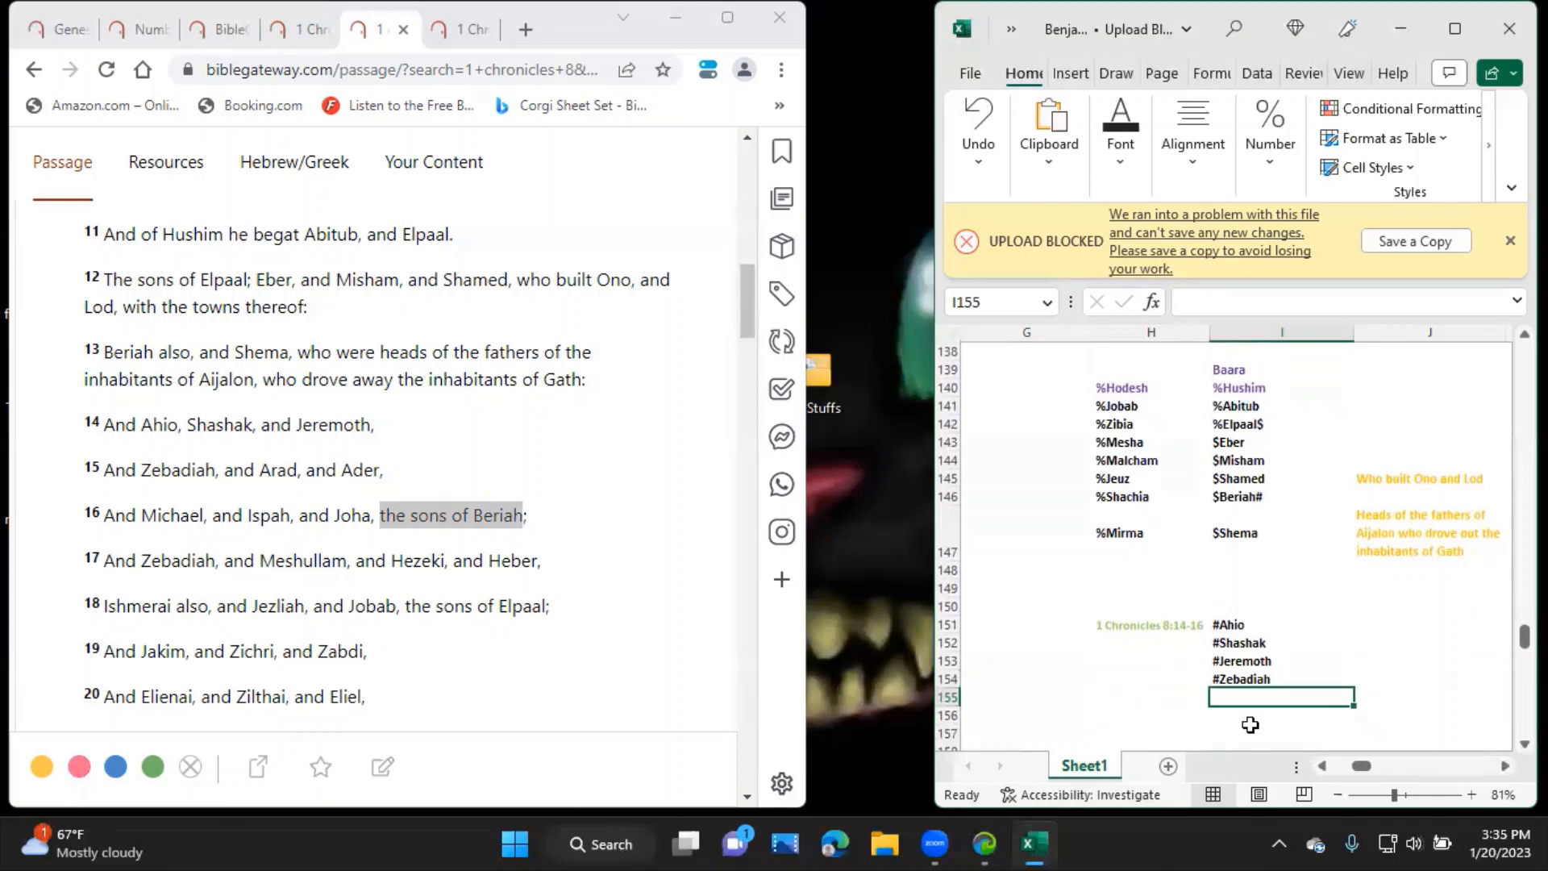
text(#Arad)
click(1281, 714)
text(#Ader)
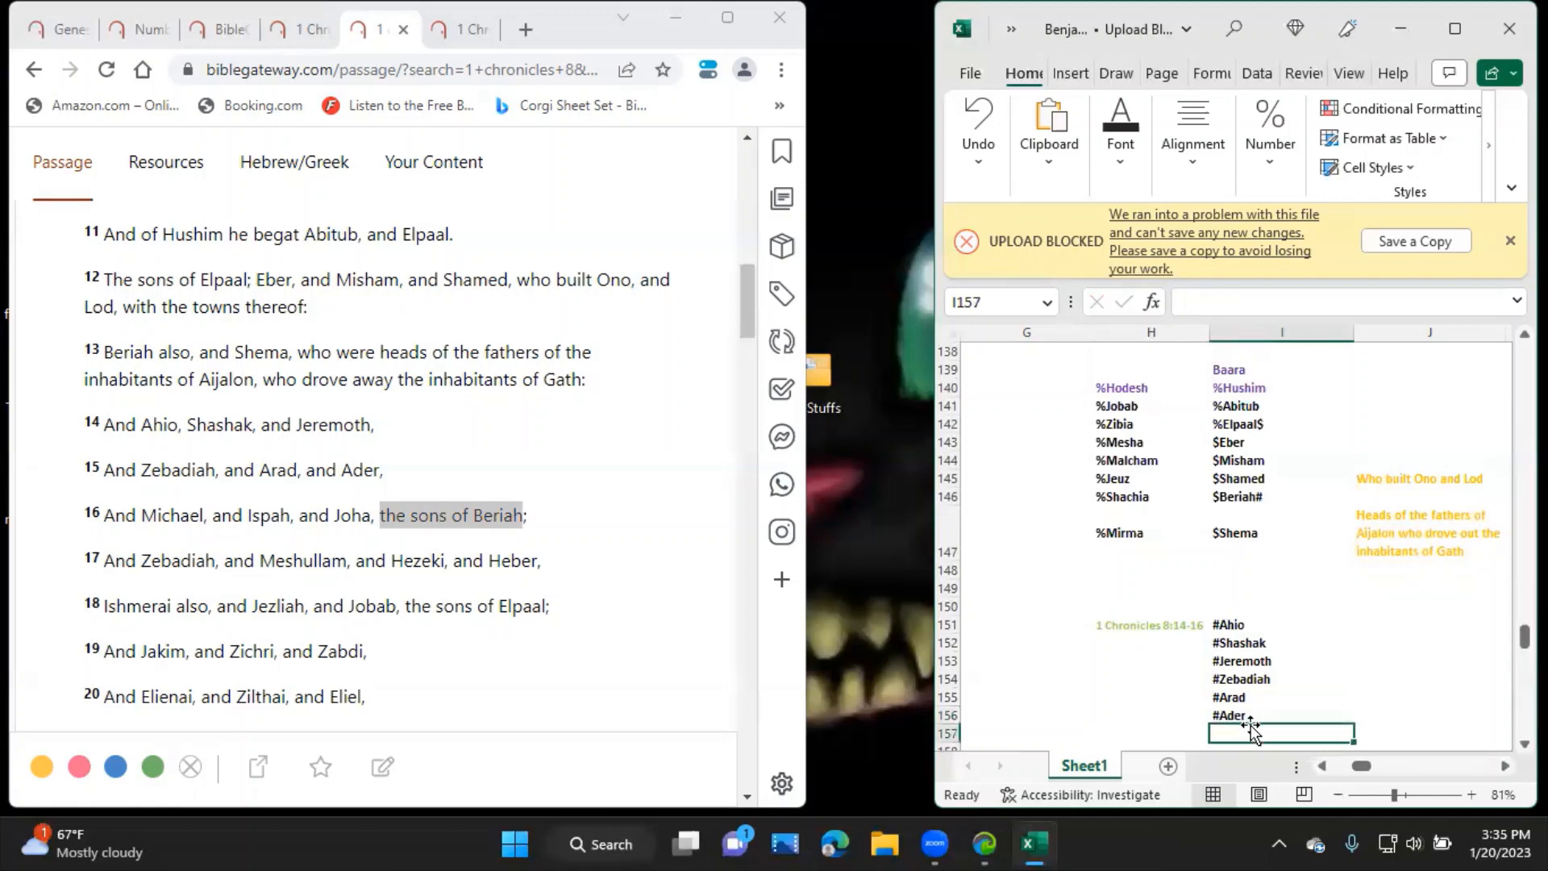
text(#Michael)
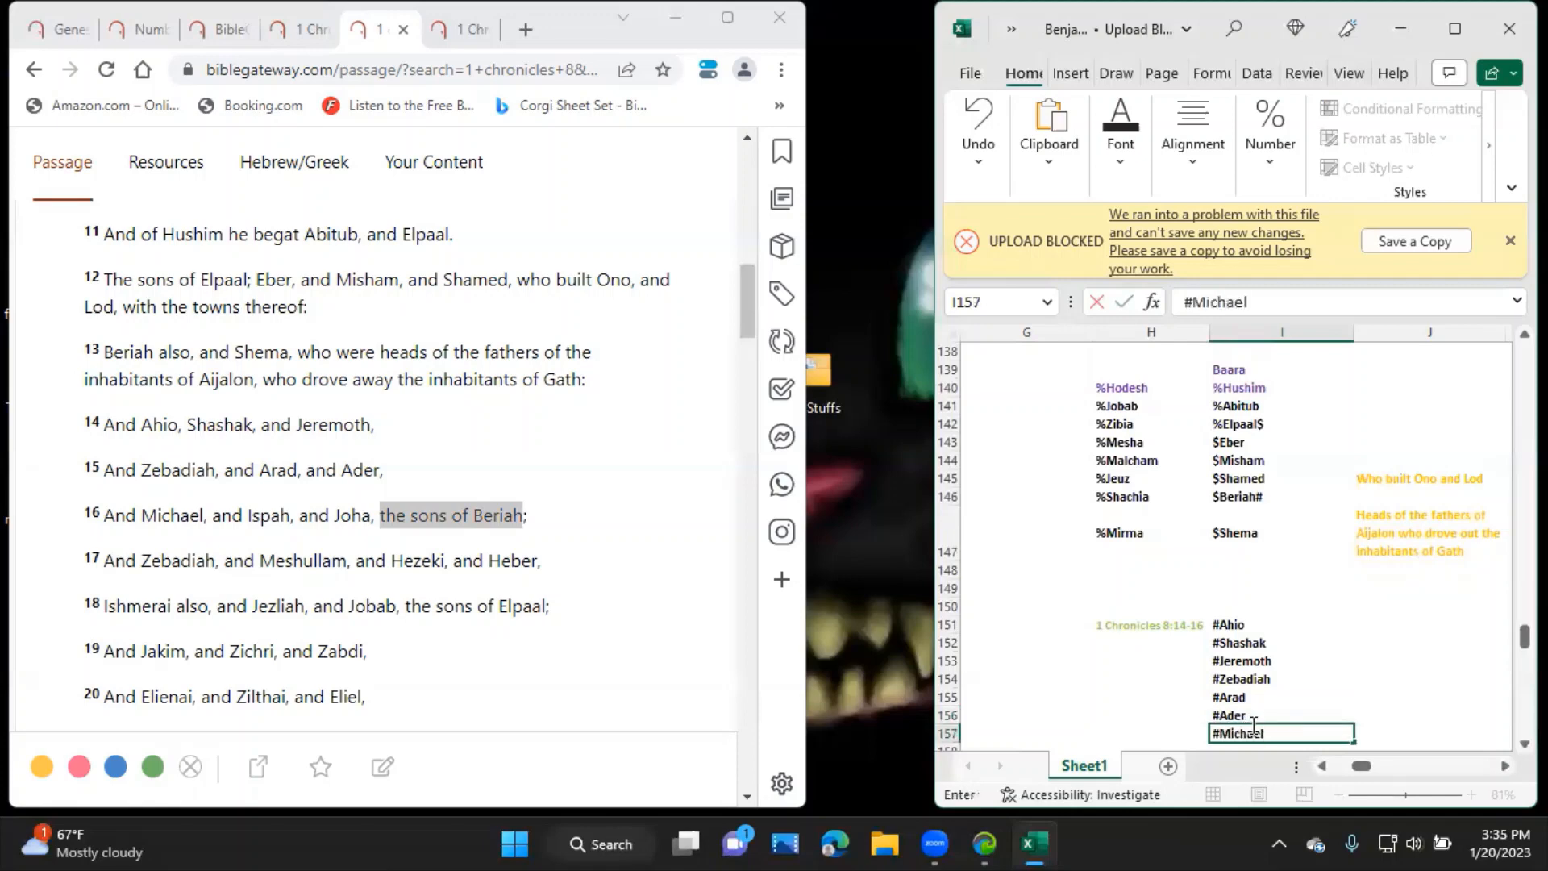
key(enter)
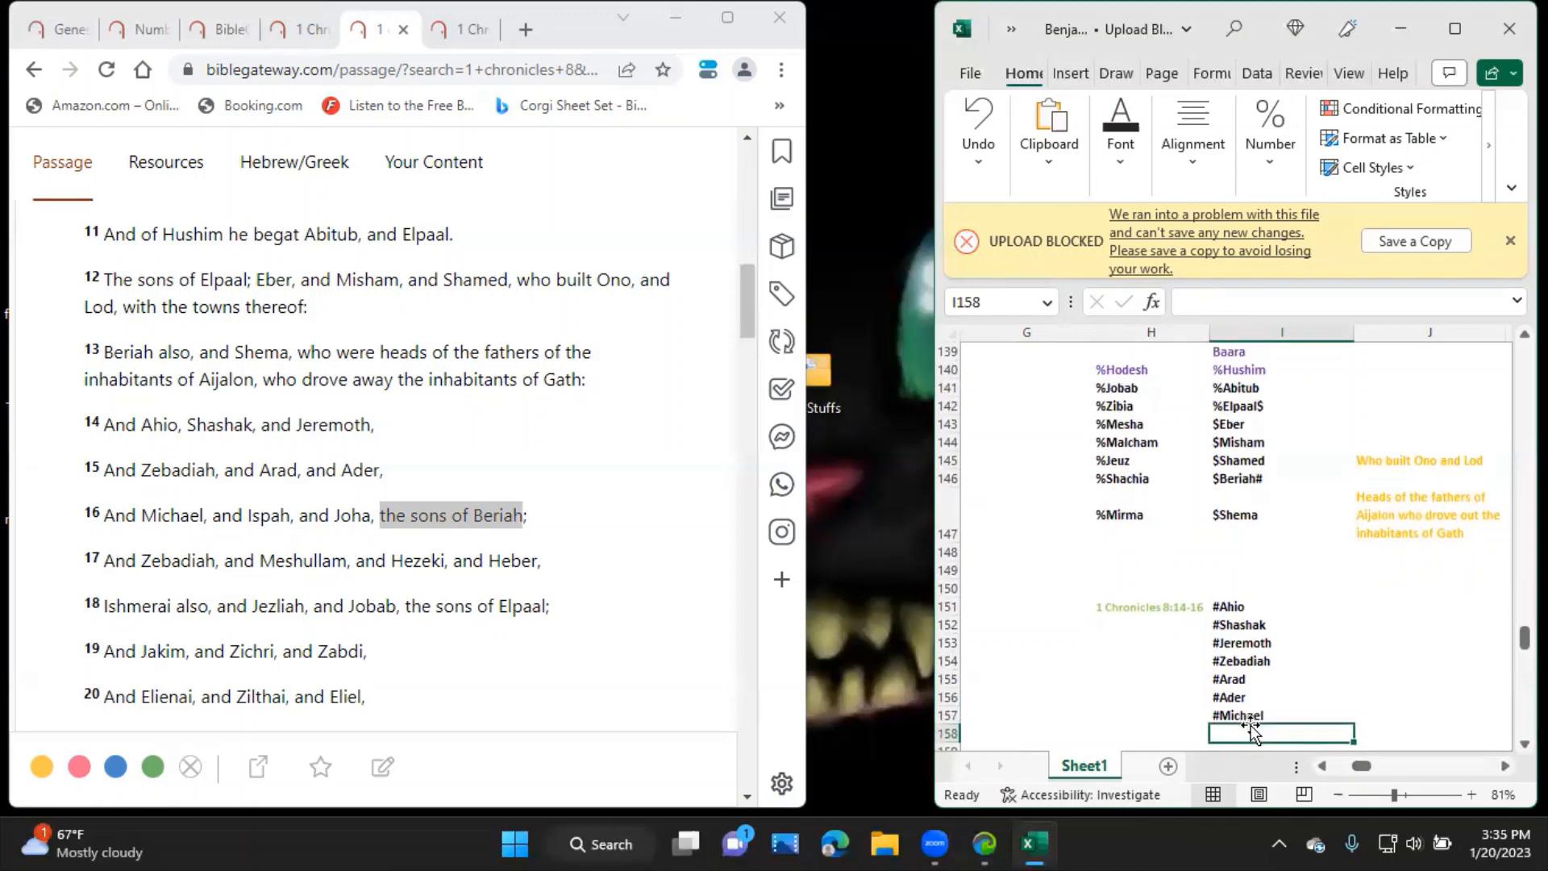
text(#Ispah)
text(#Joh)
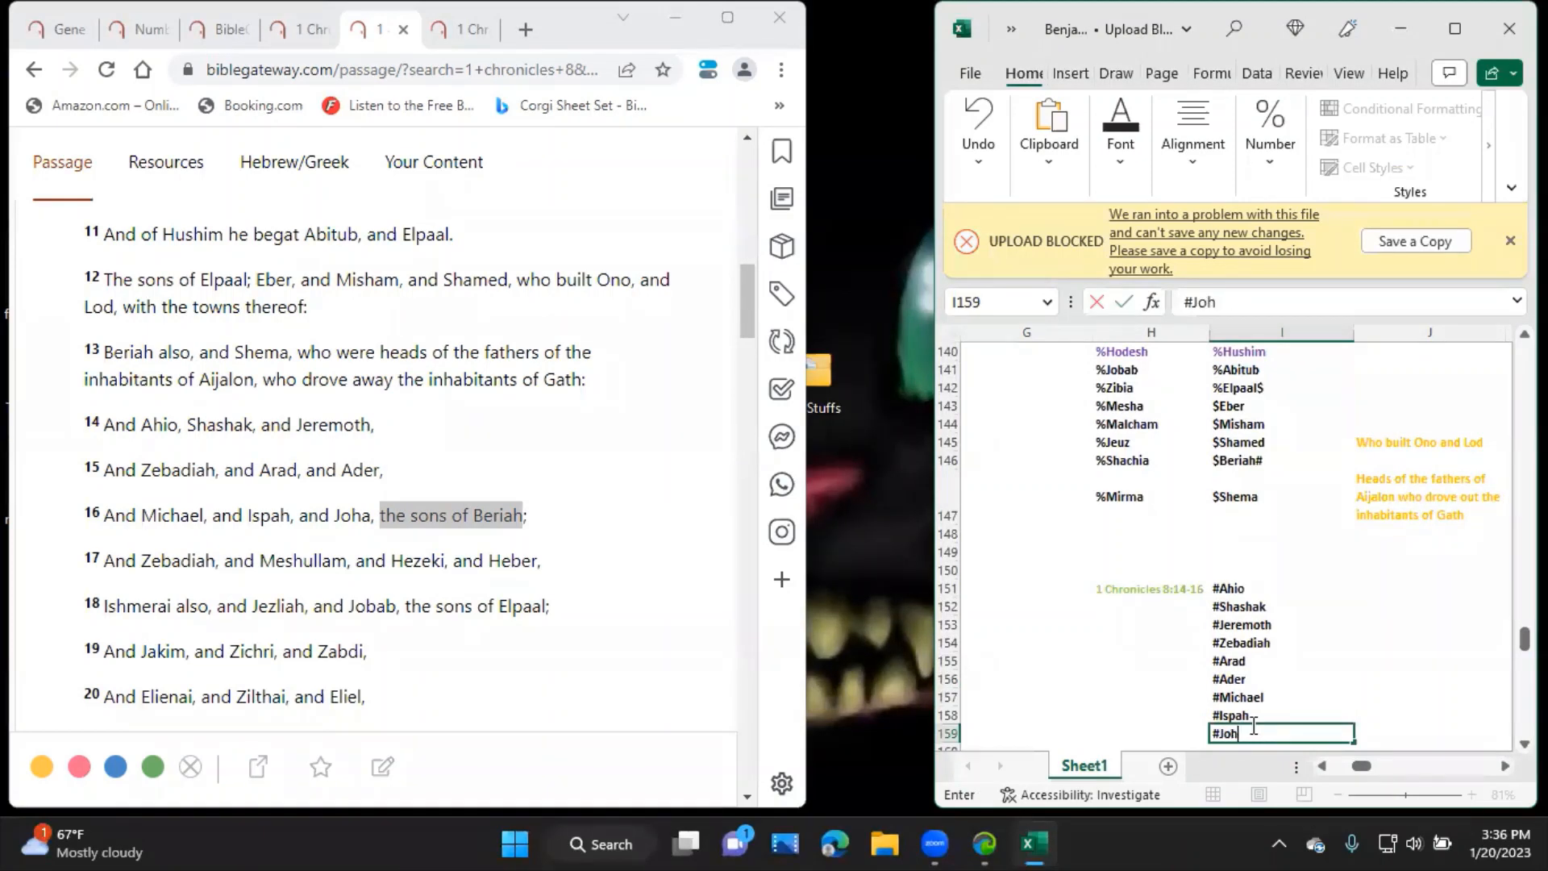
text(a)
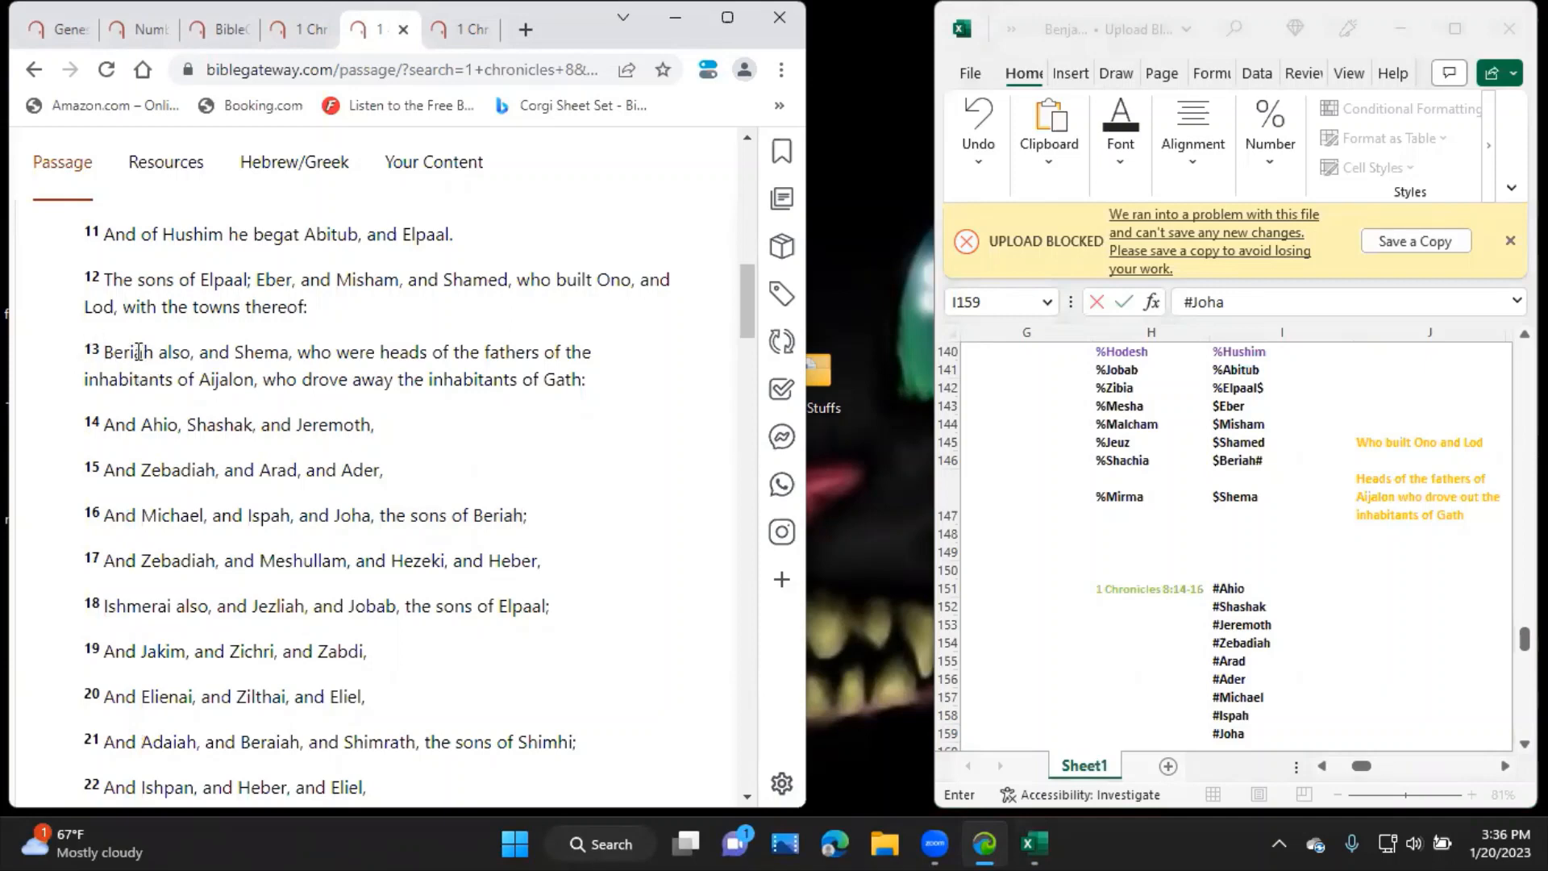
mouse_move(316, 404)
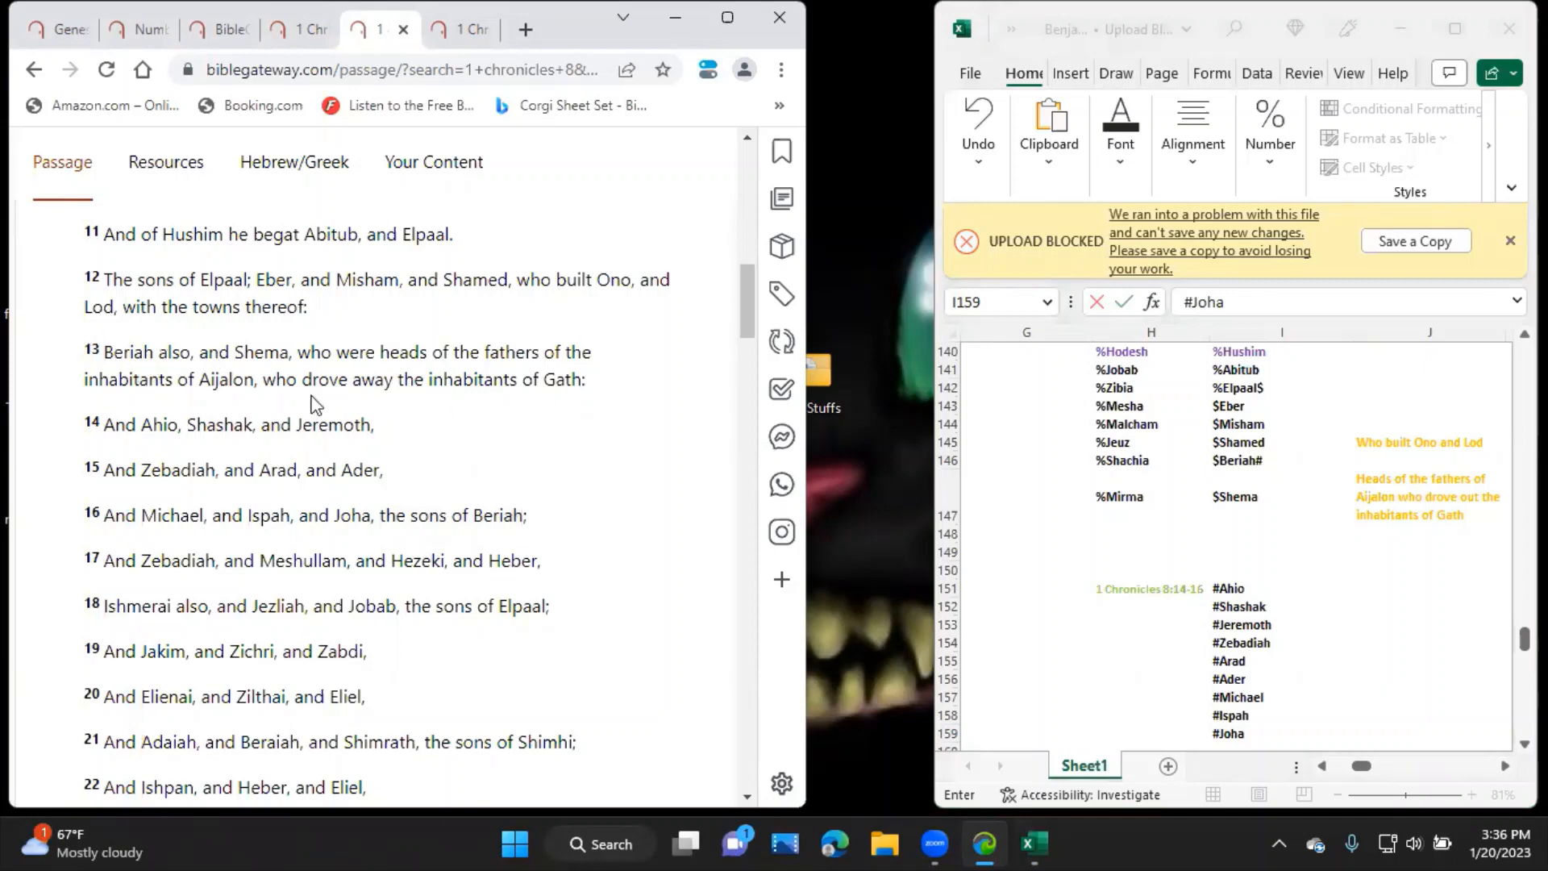
mouse_move(582, 384)
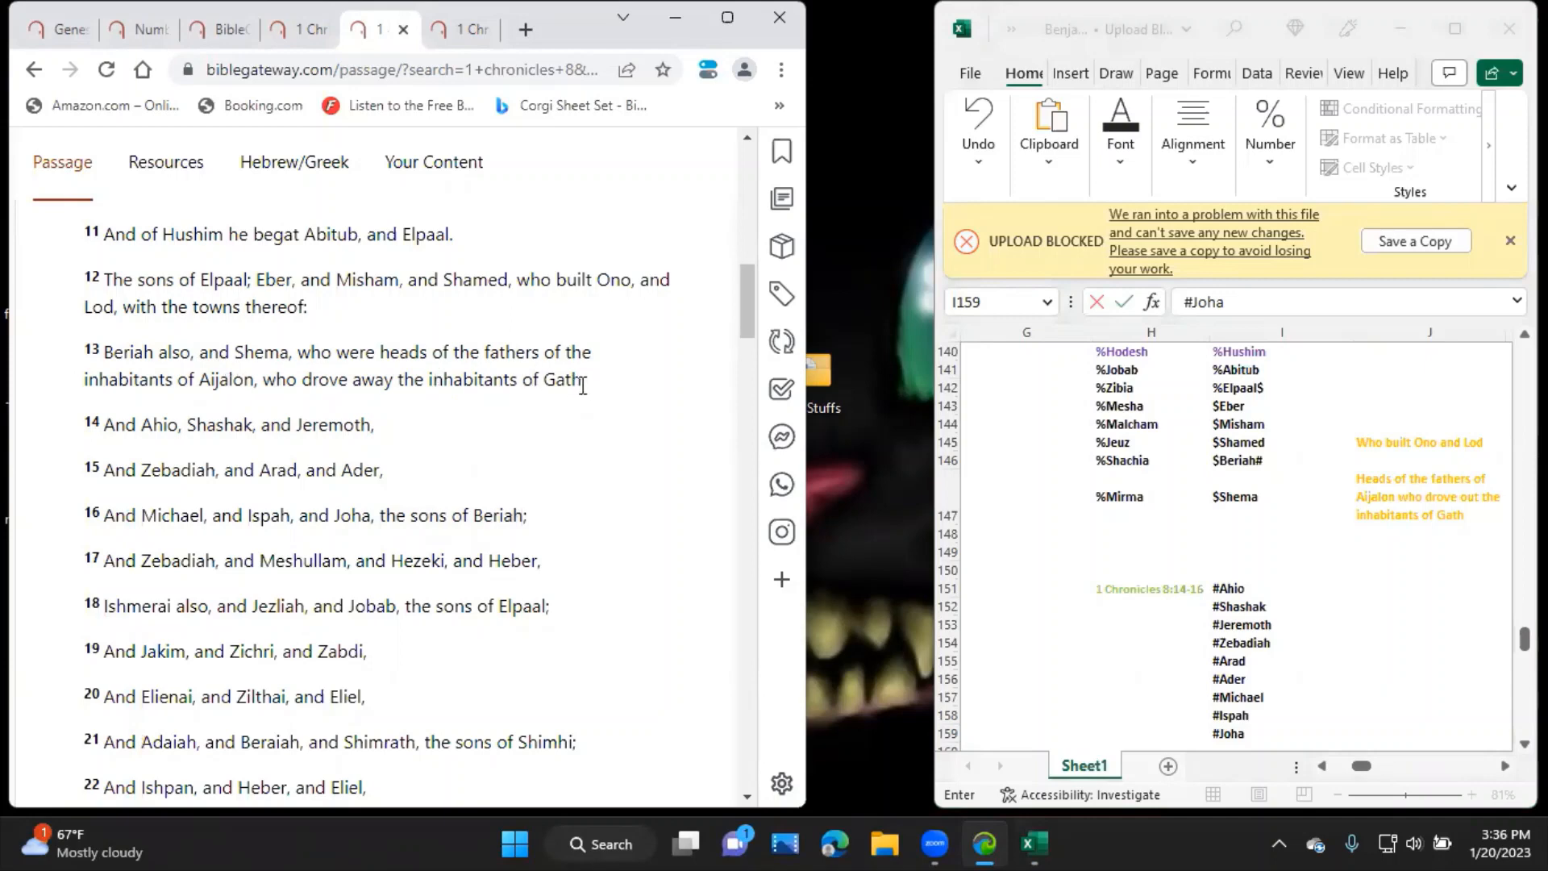
mouse_move(345, 501)
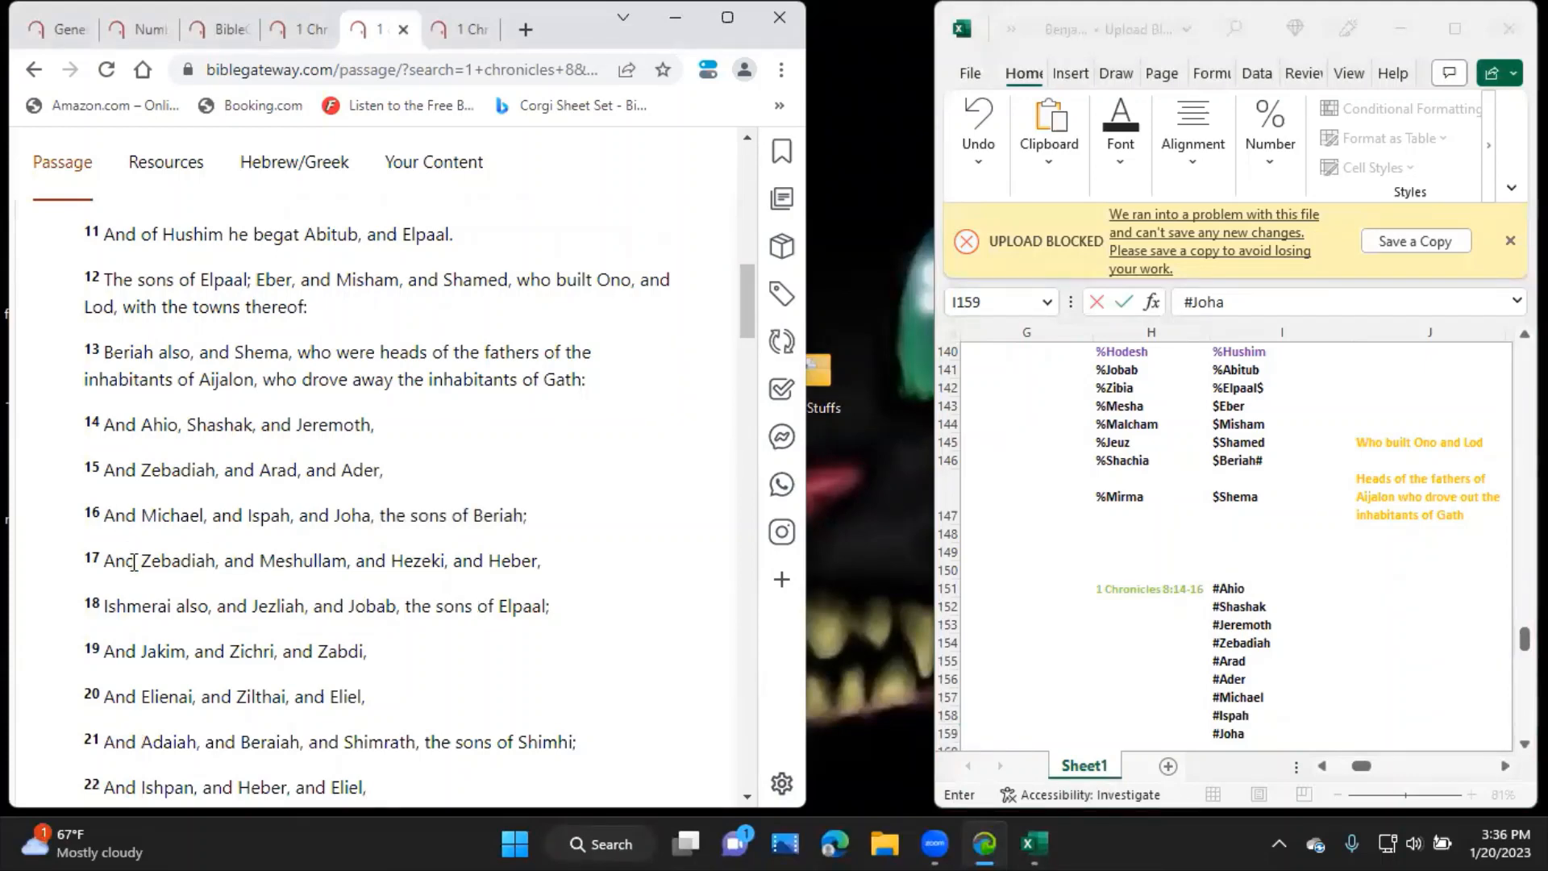
mouse_move(1325, 411)
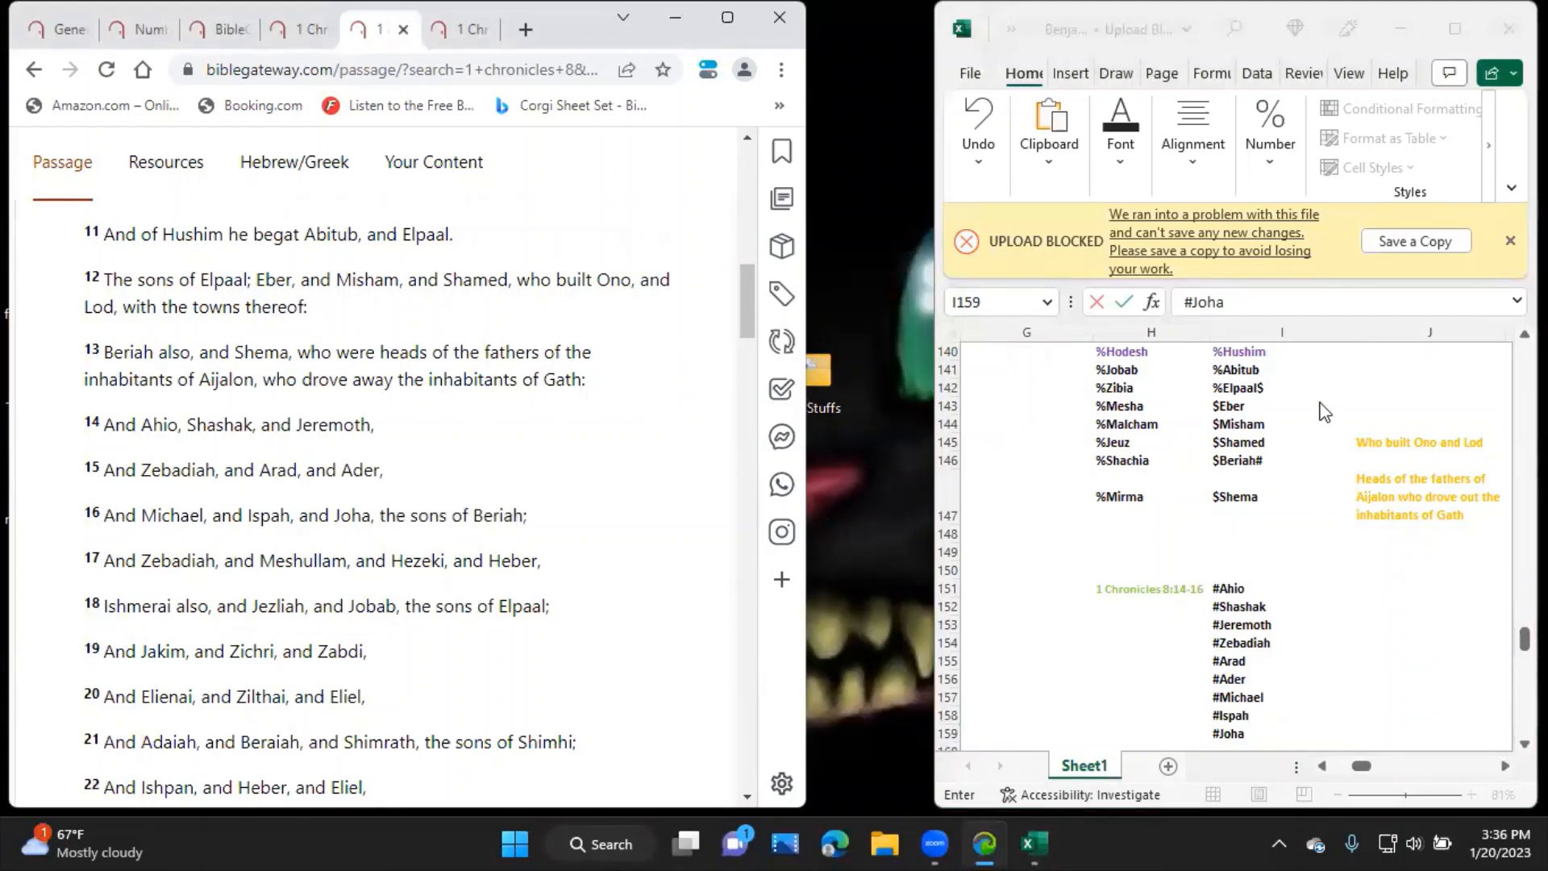
Commit #Joha, review Elpaal's earlier sons and select K142 for his later sons.
click(1282, 644)
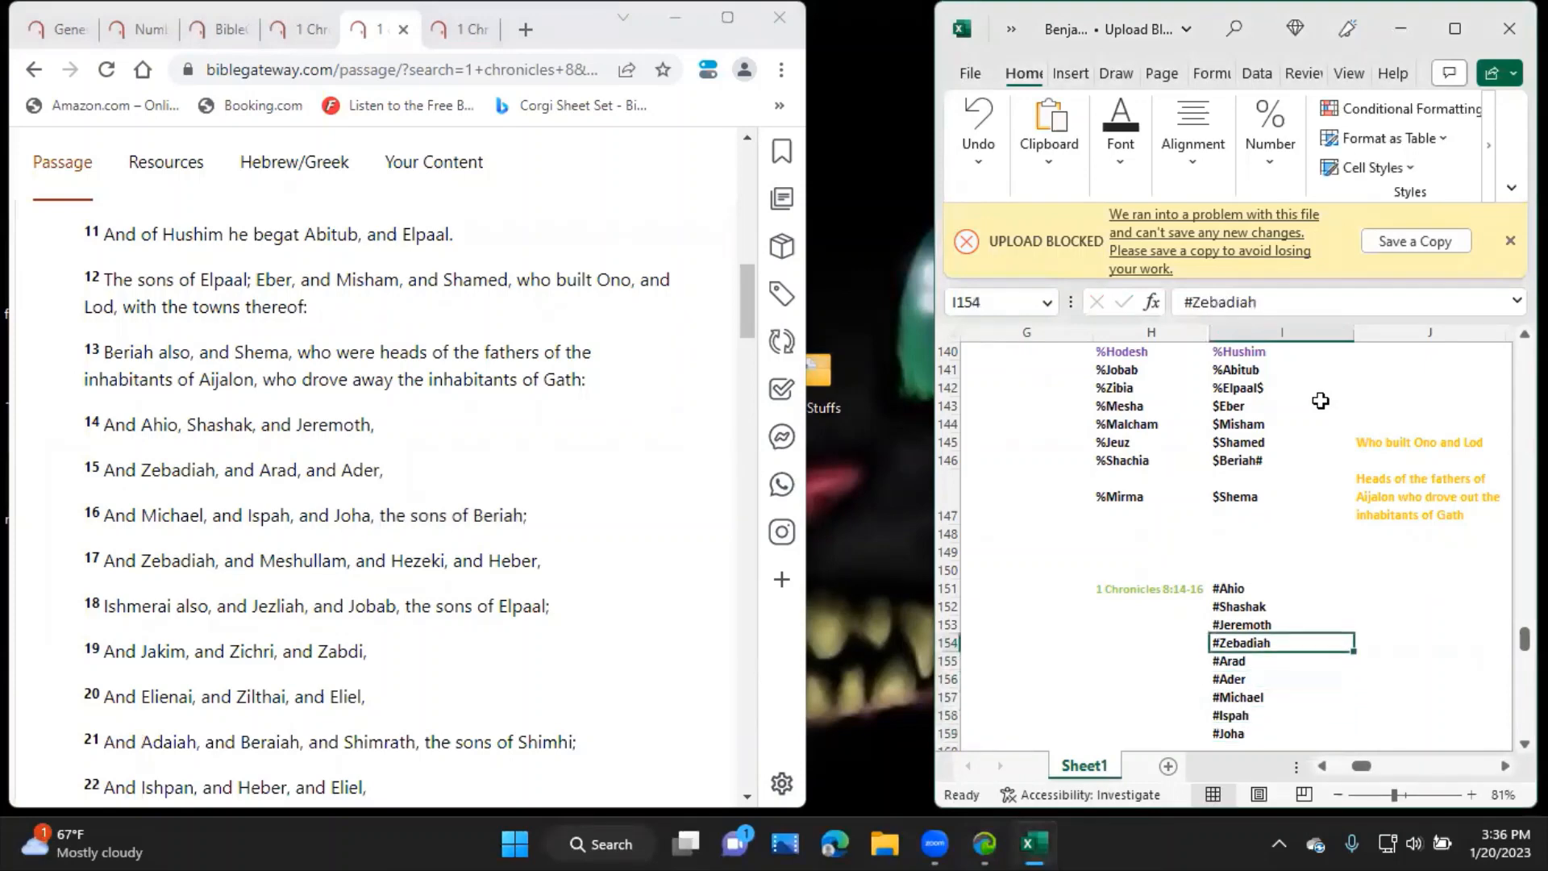
click(1280, 551)
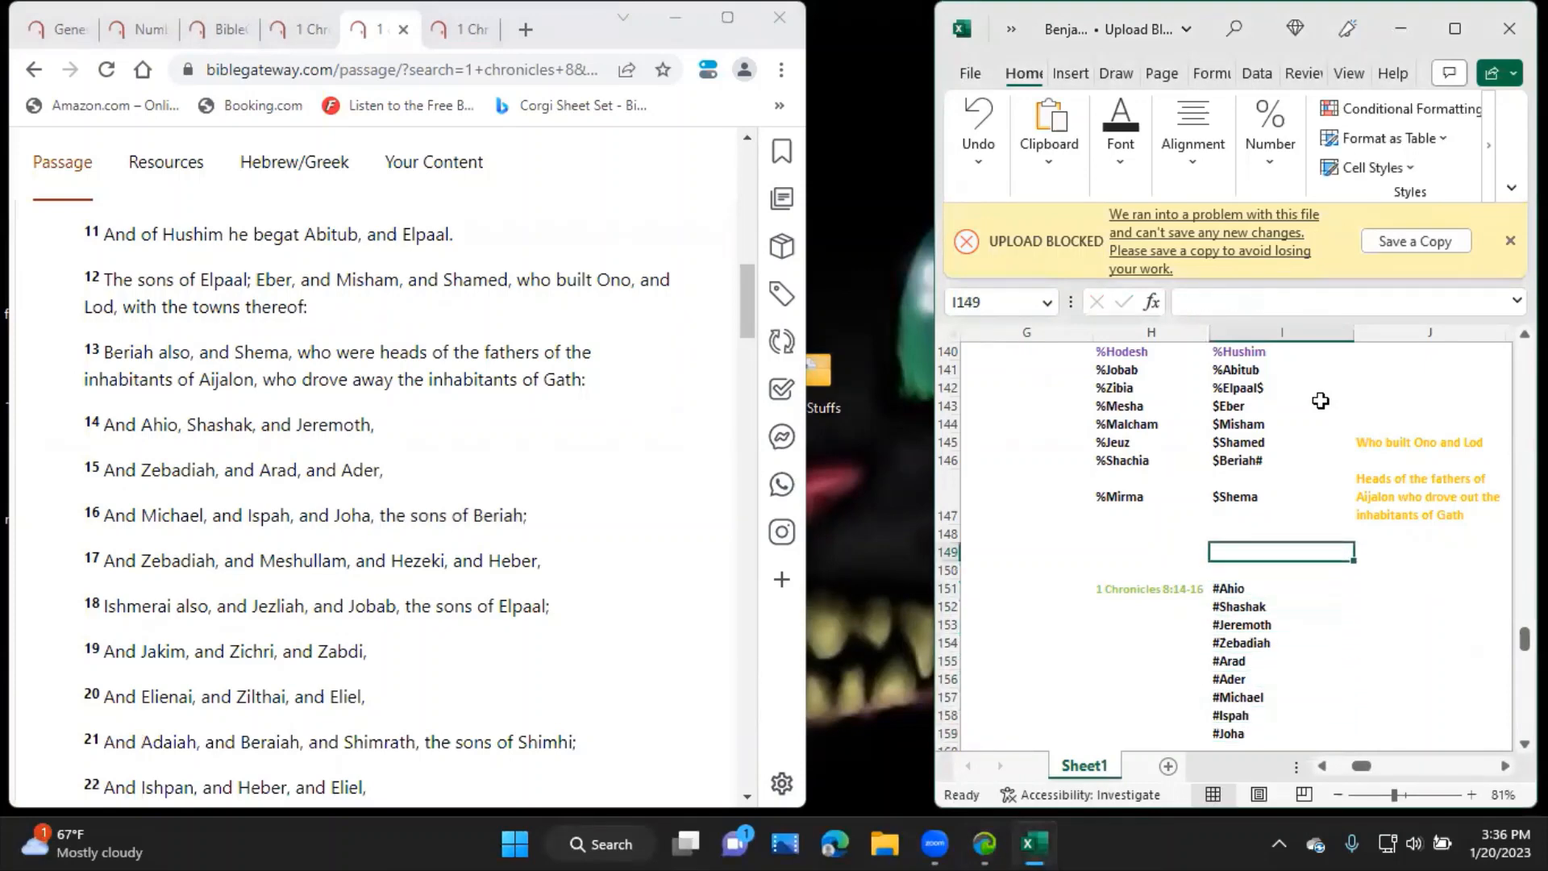
click(1280, 405)
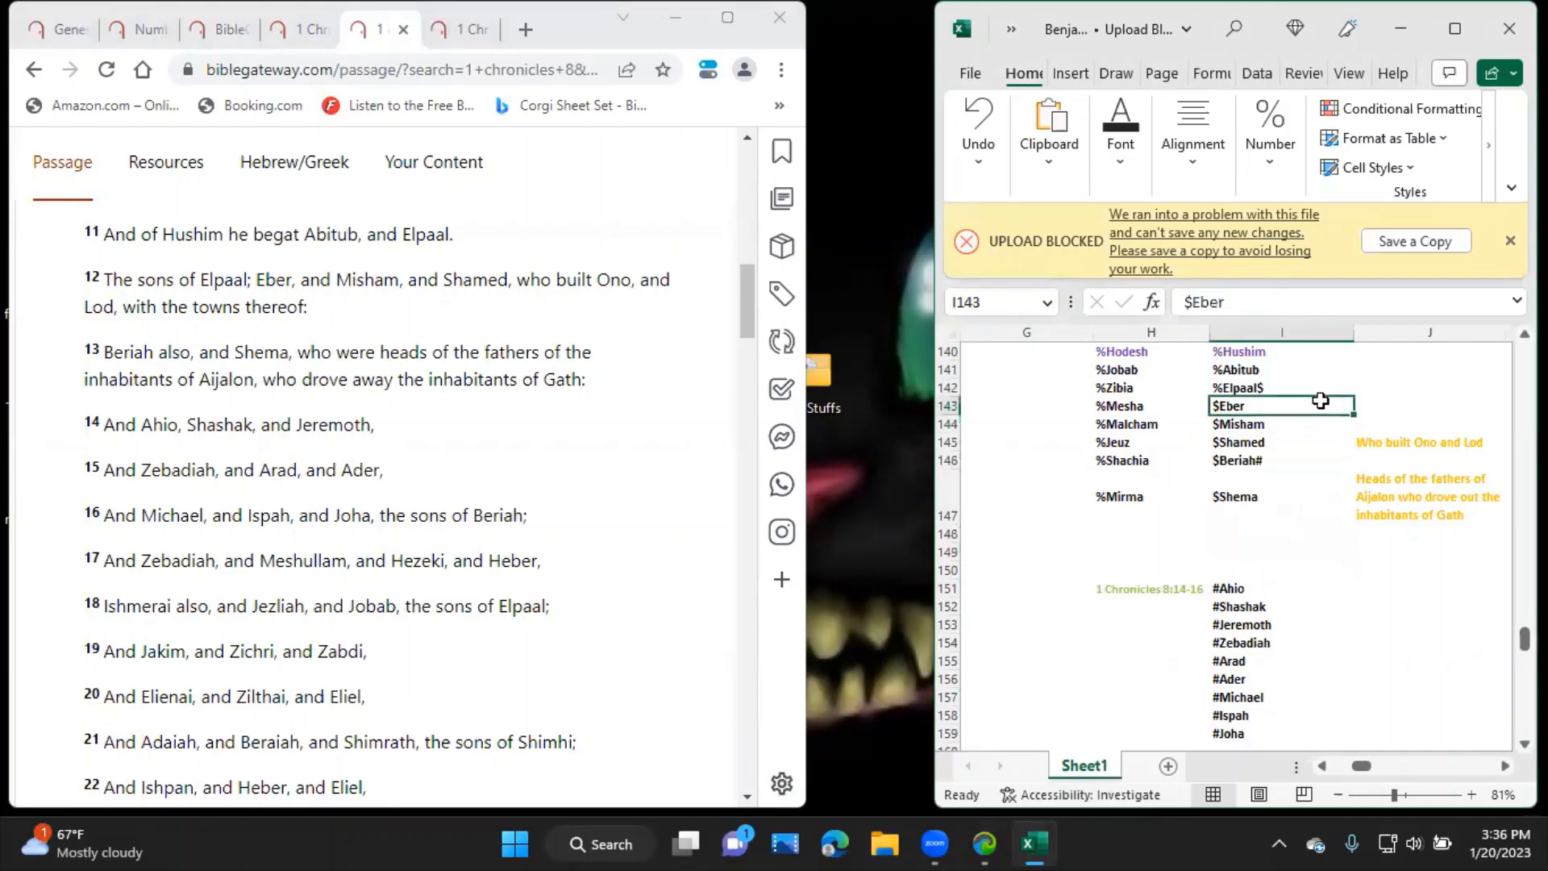
click(1432, 350)
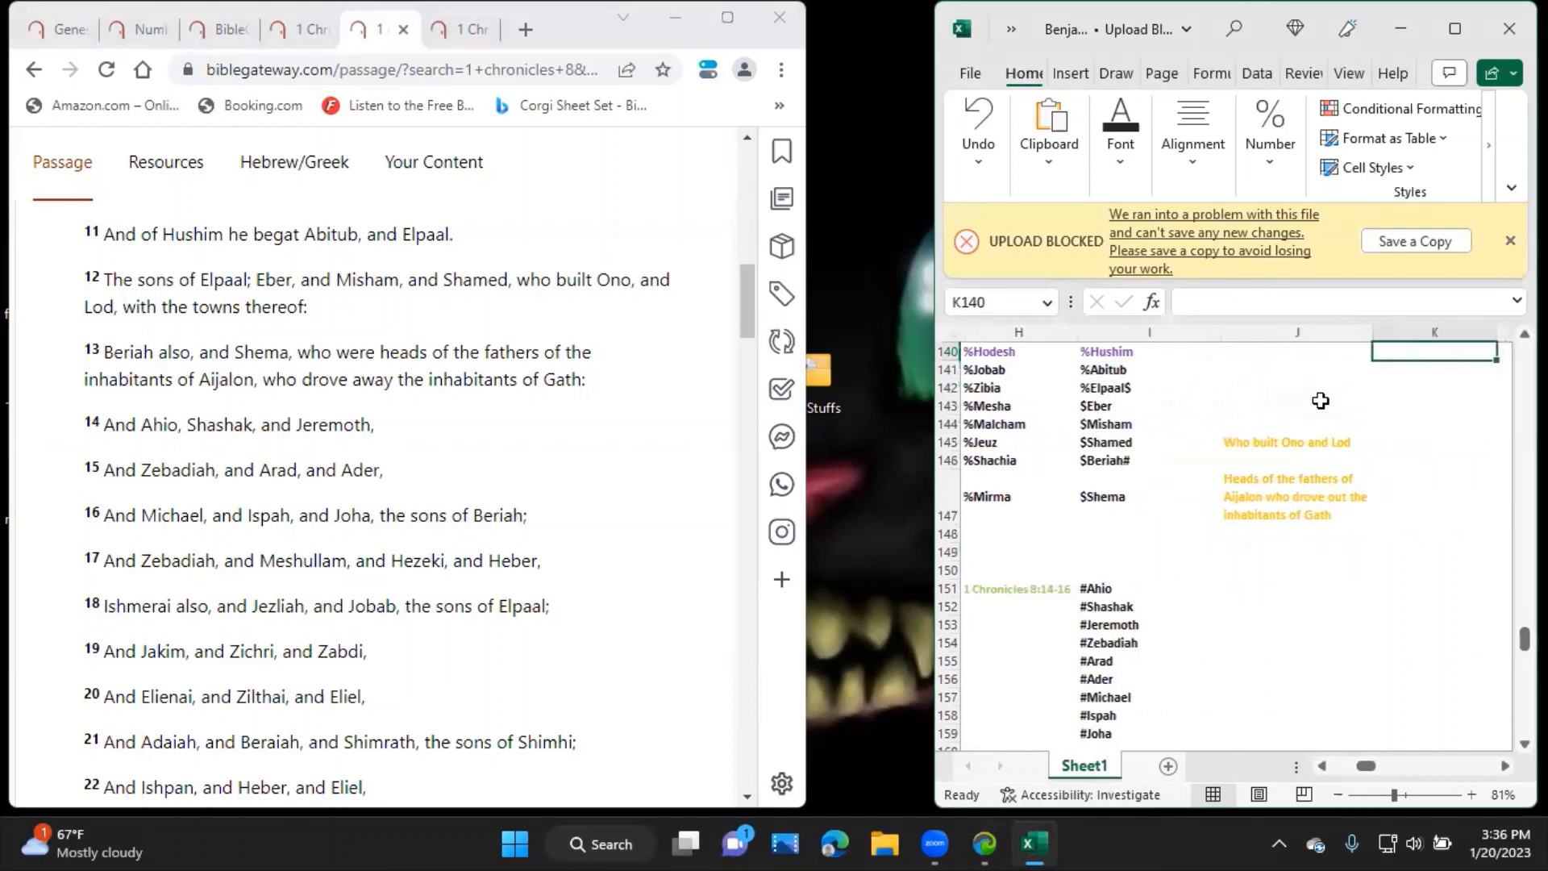
click(1434, 386)
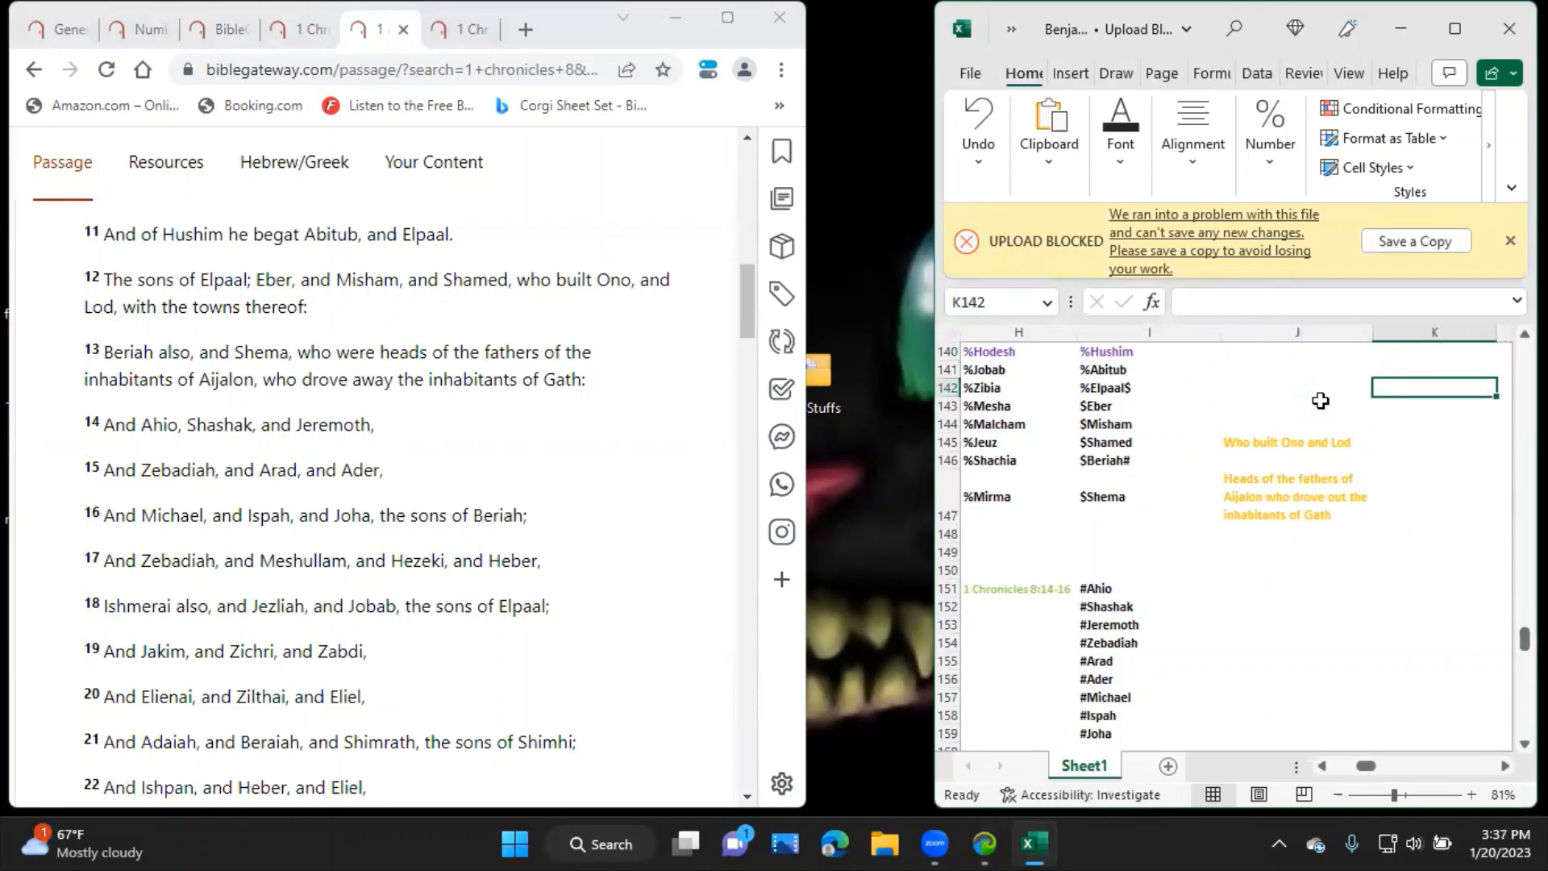
Enter $Zebadiah, $Meshullam and $Hezeki down column K from K142.
text($)
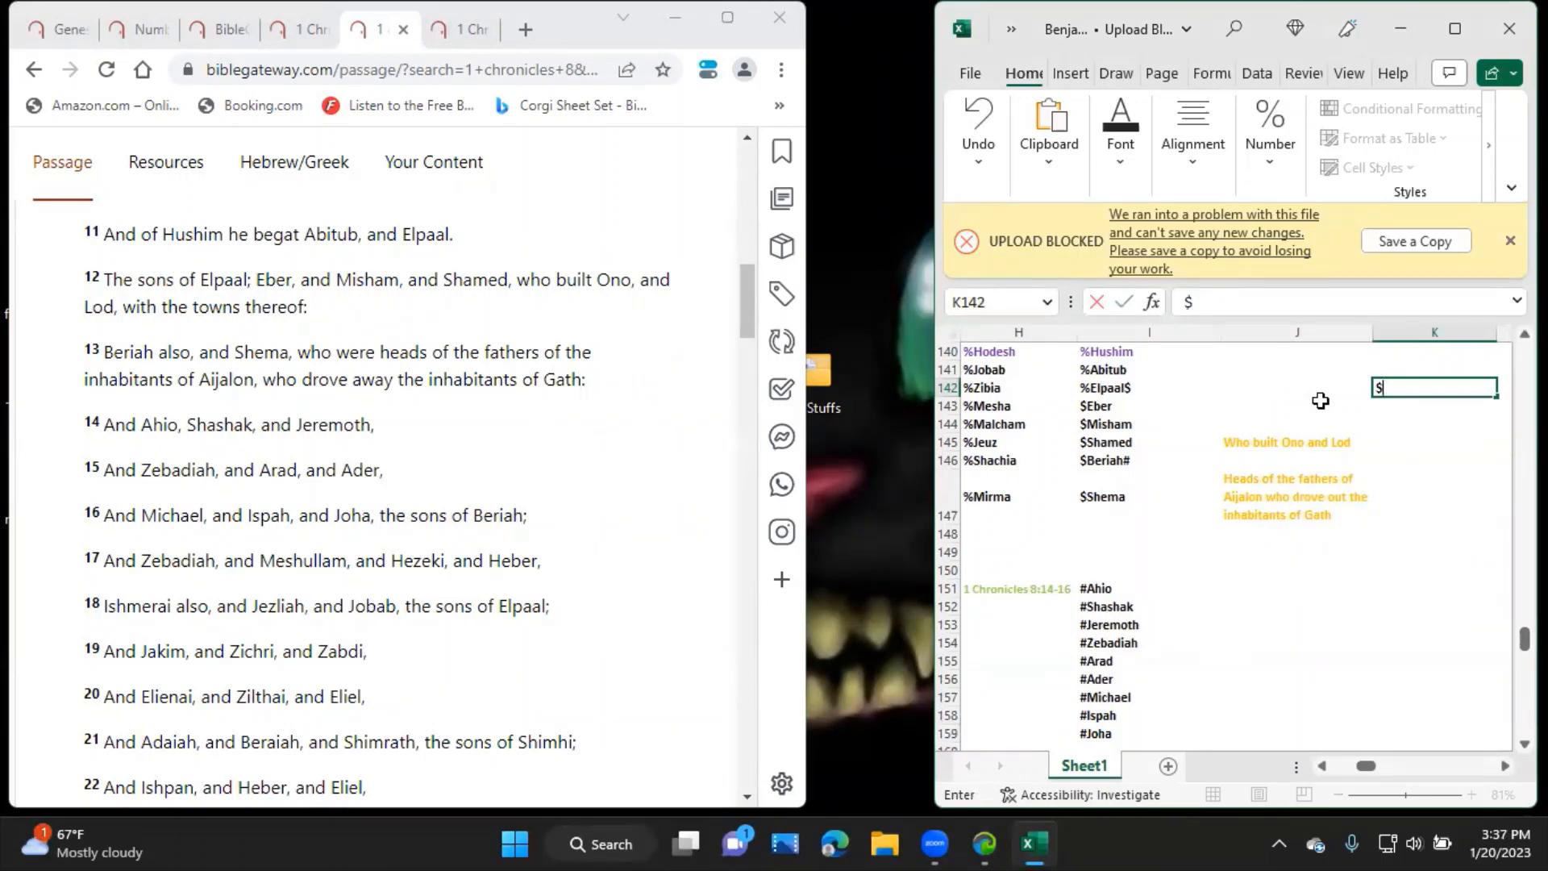
text(Zebadiah)
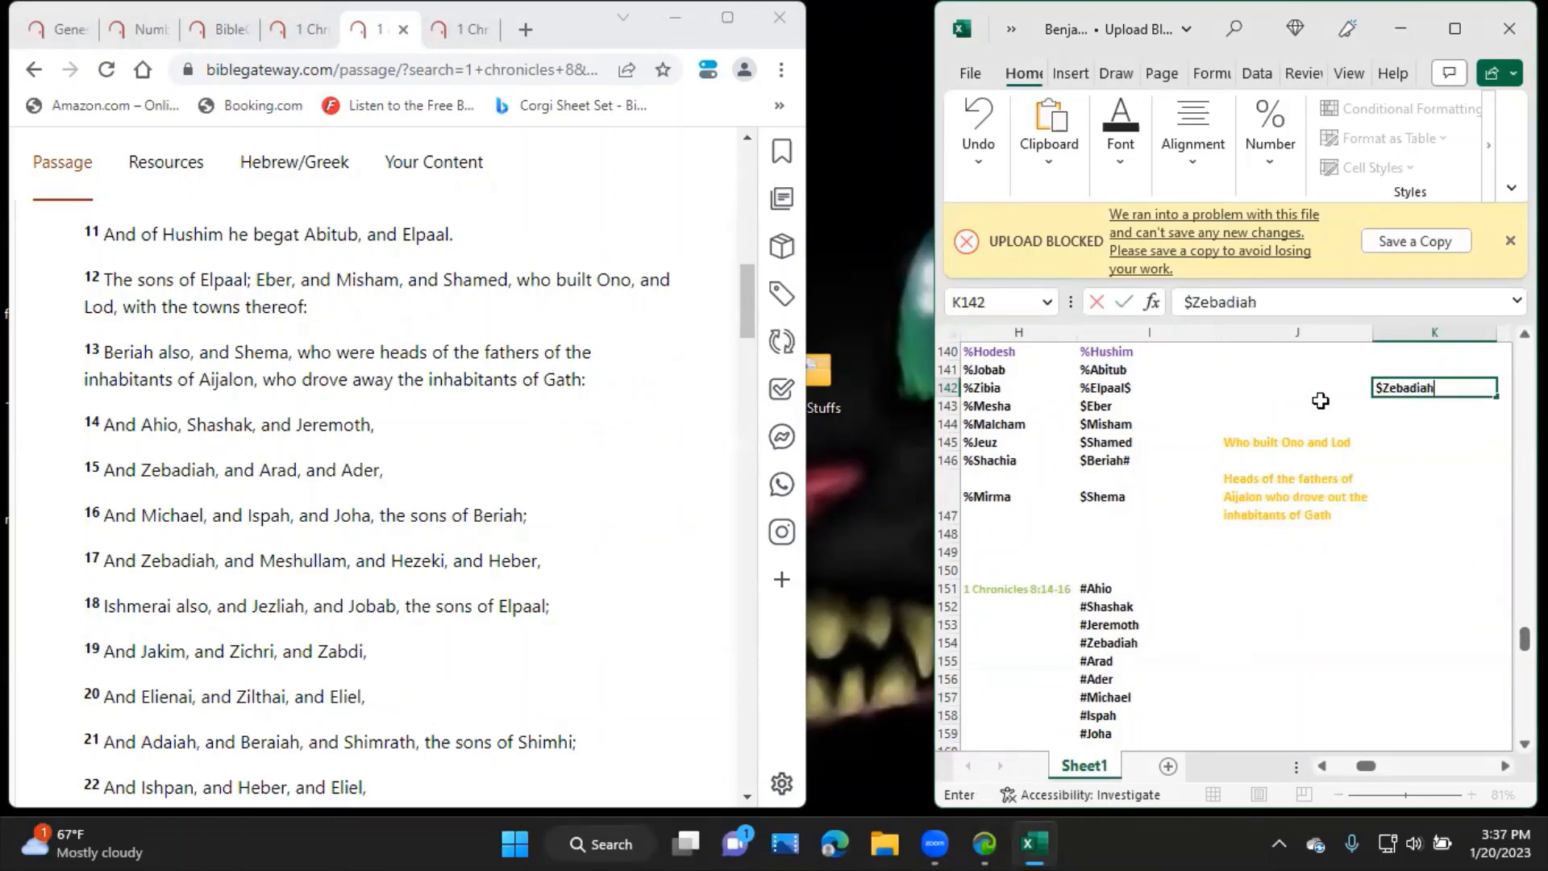
key(Return)
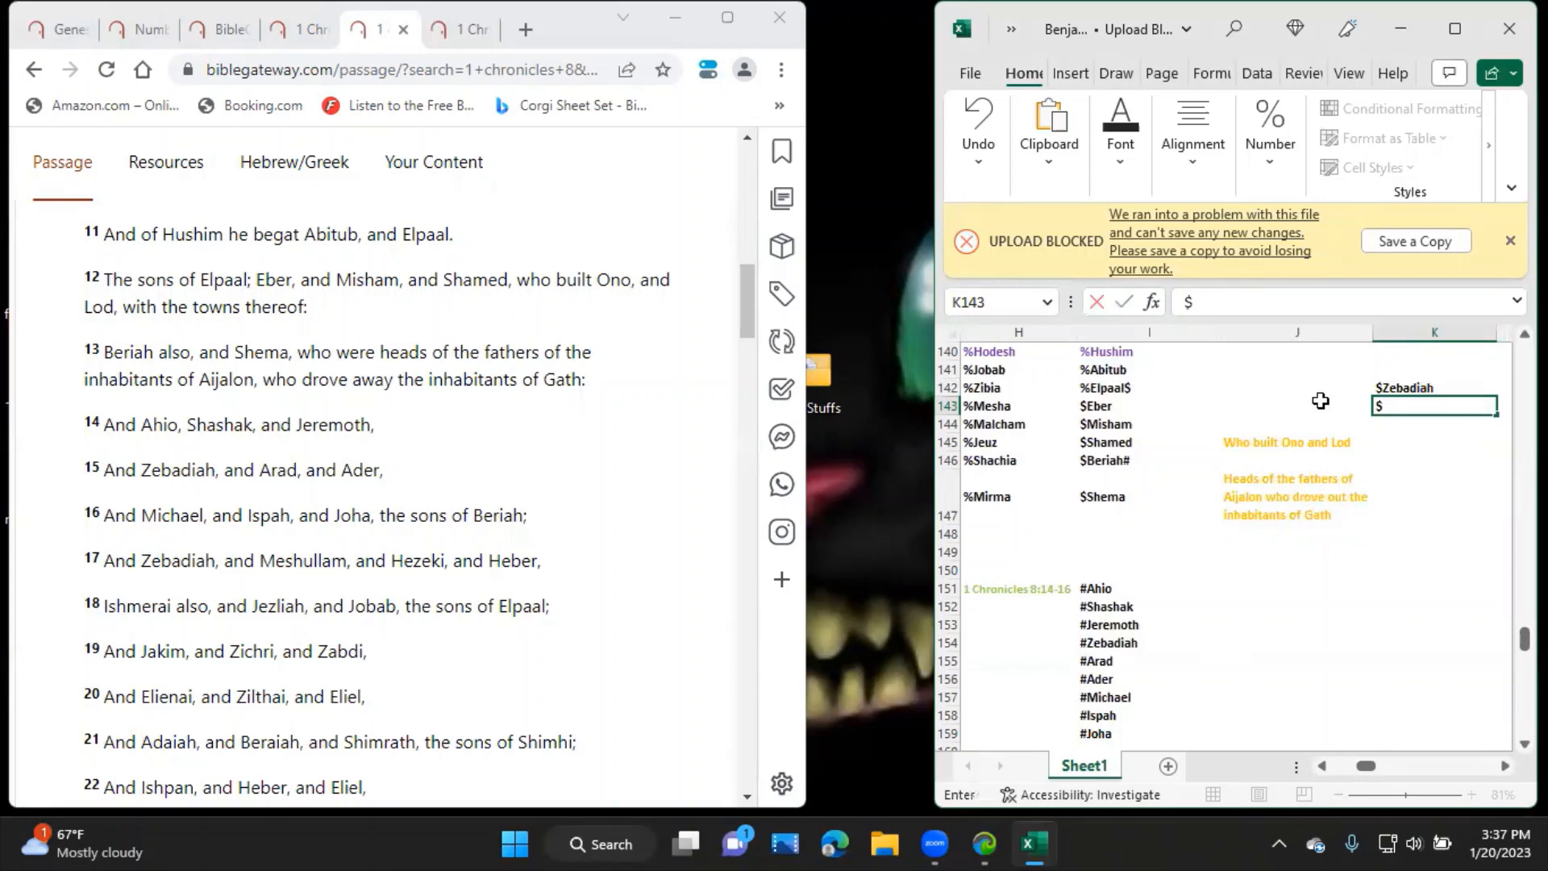
text($Meshu)
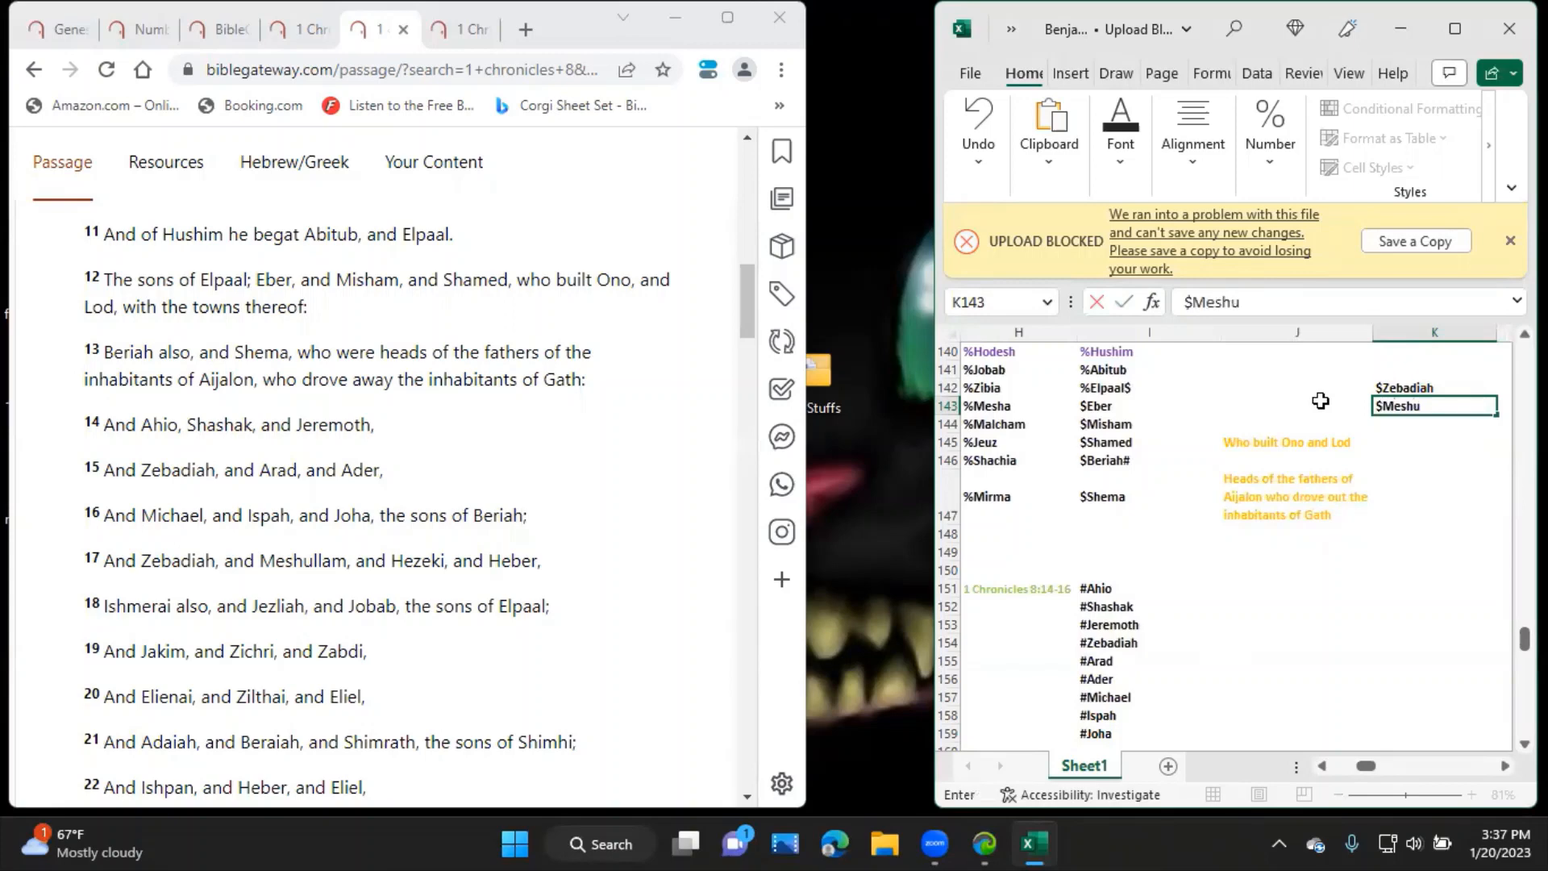
text(lla)
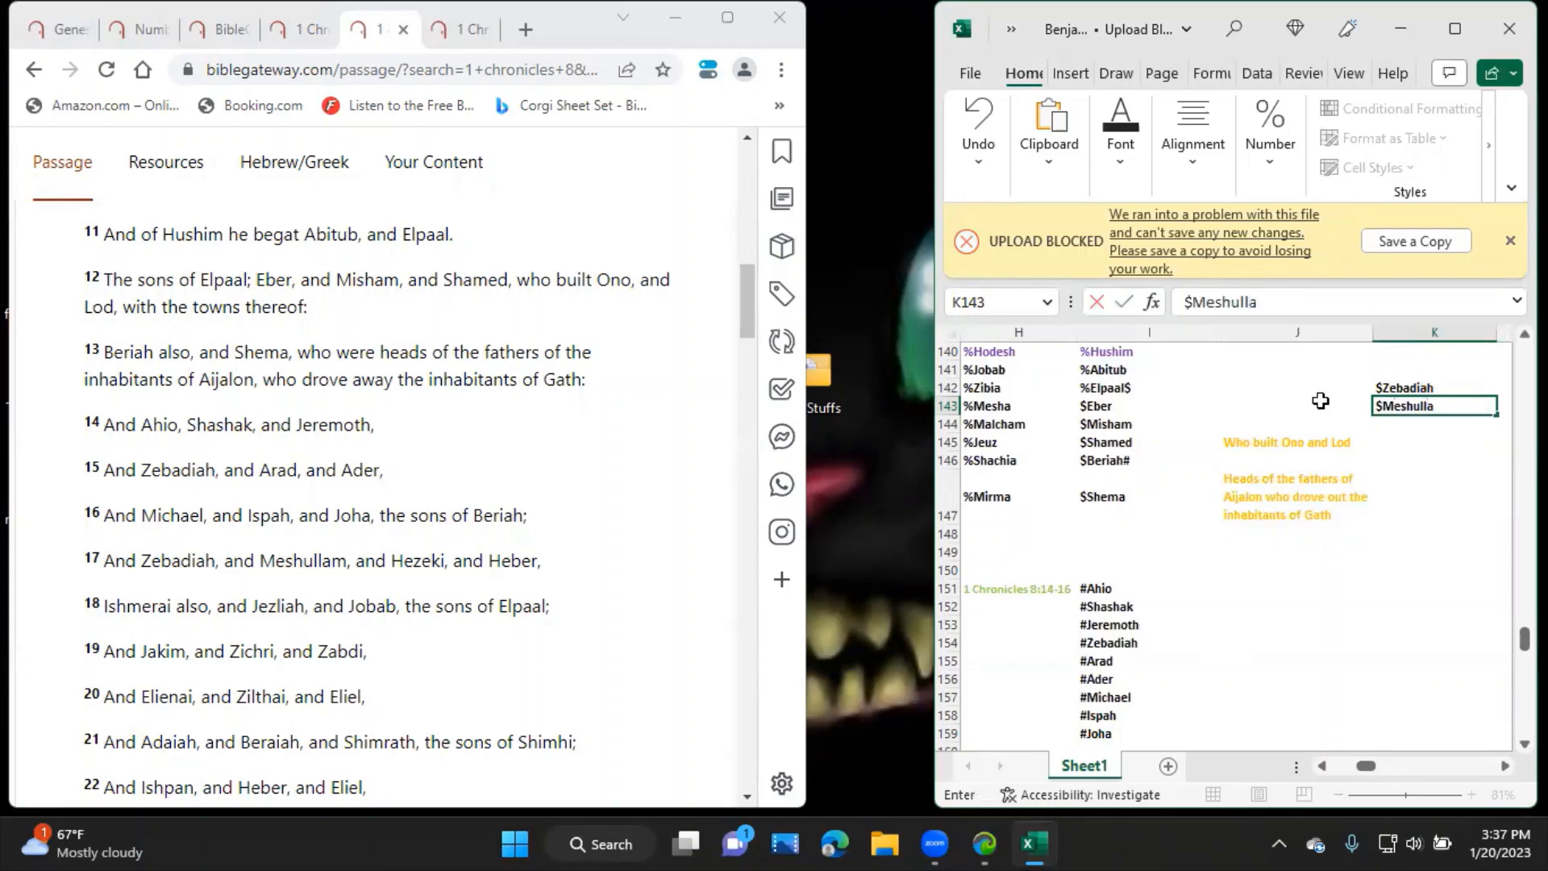
key(Return)
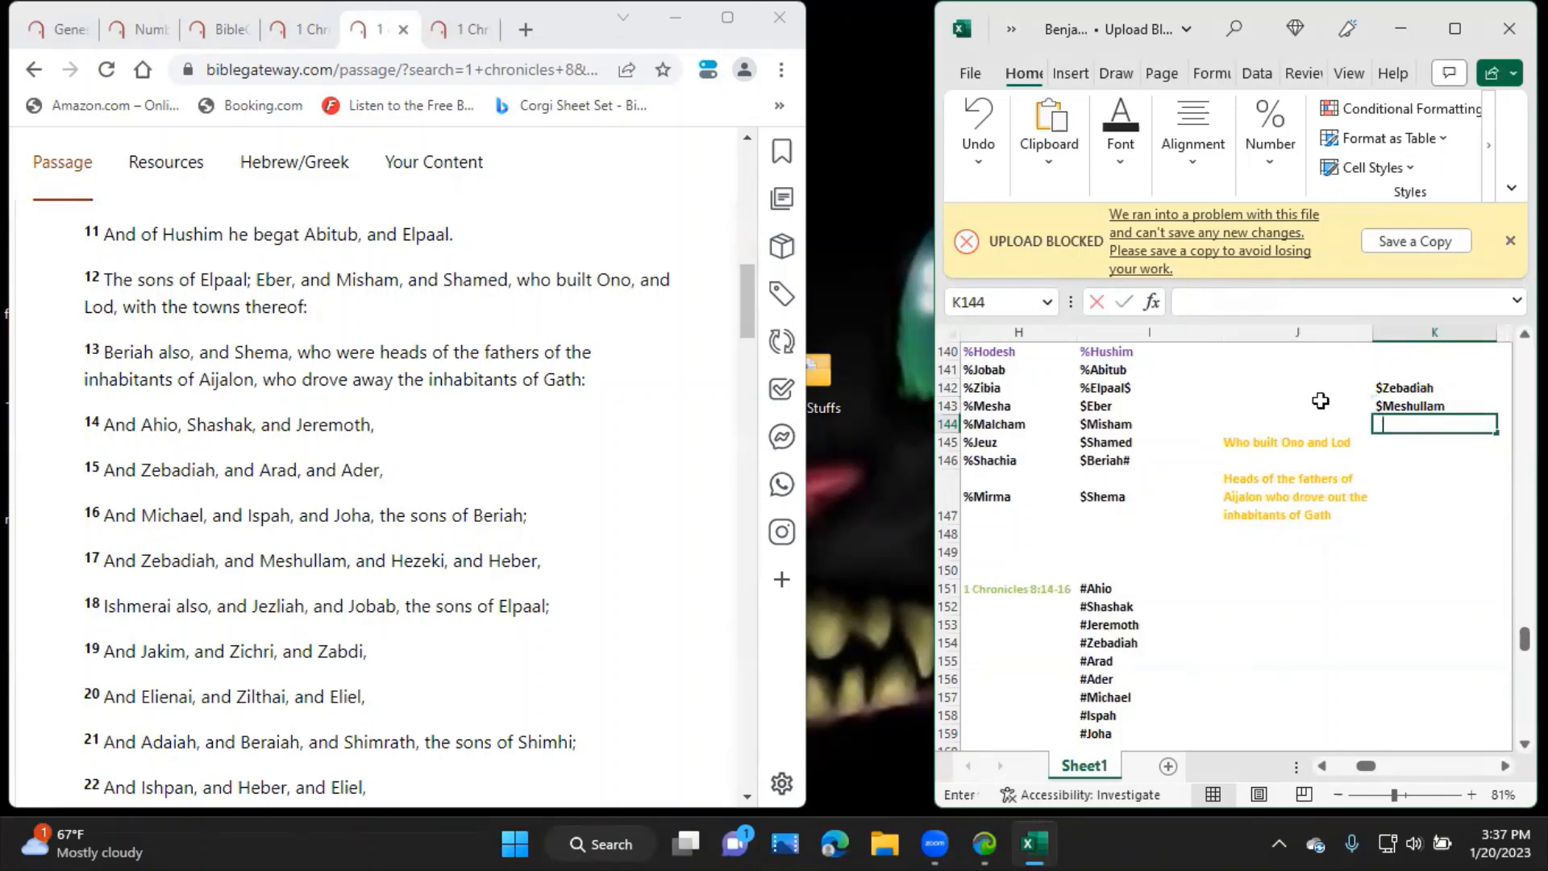
text($Hezeki)
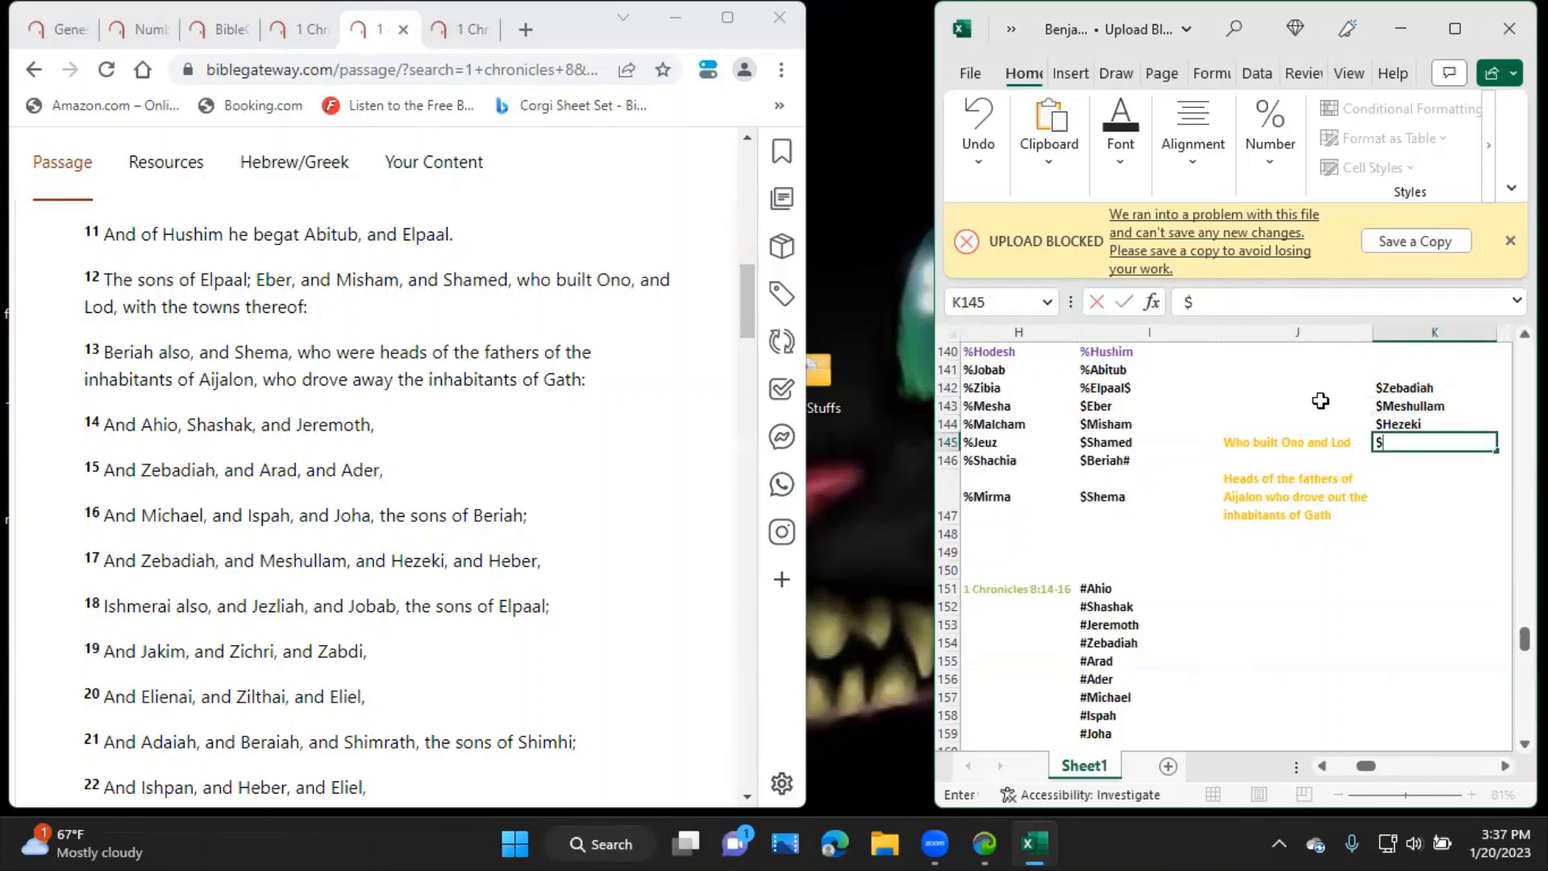
key(Return)
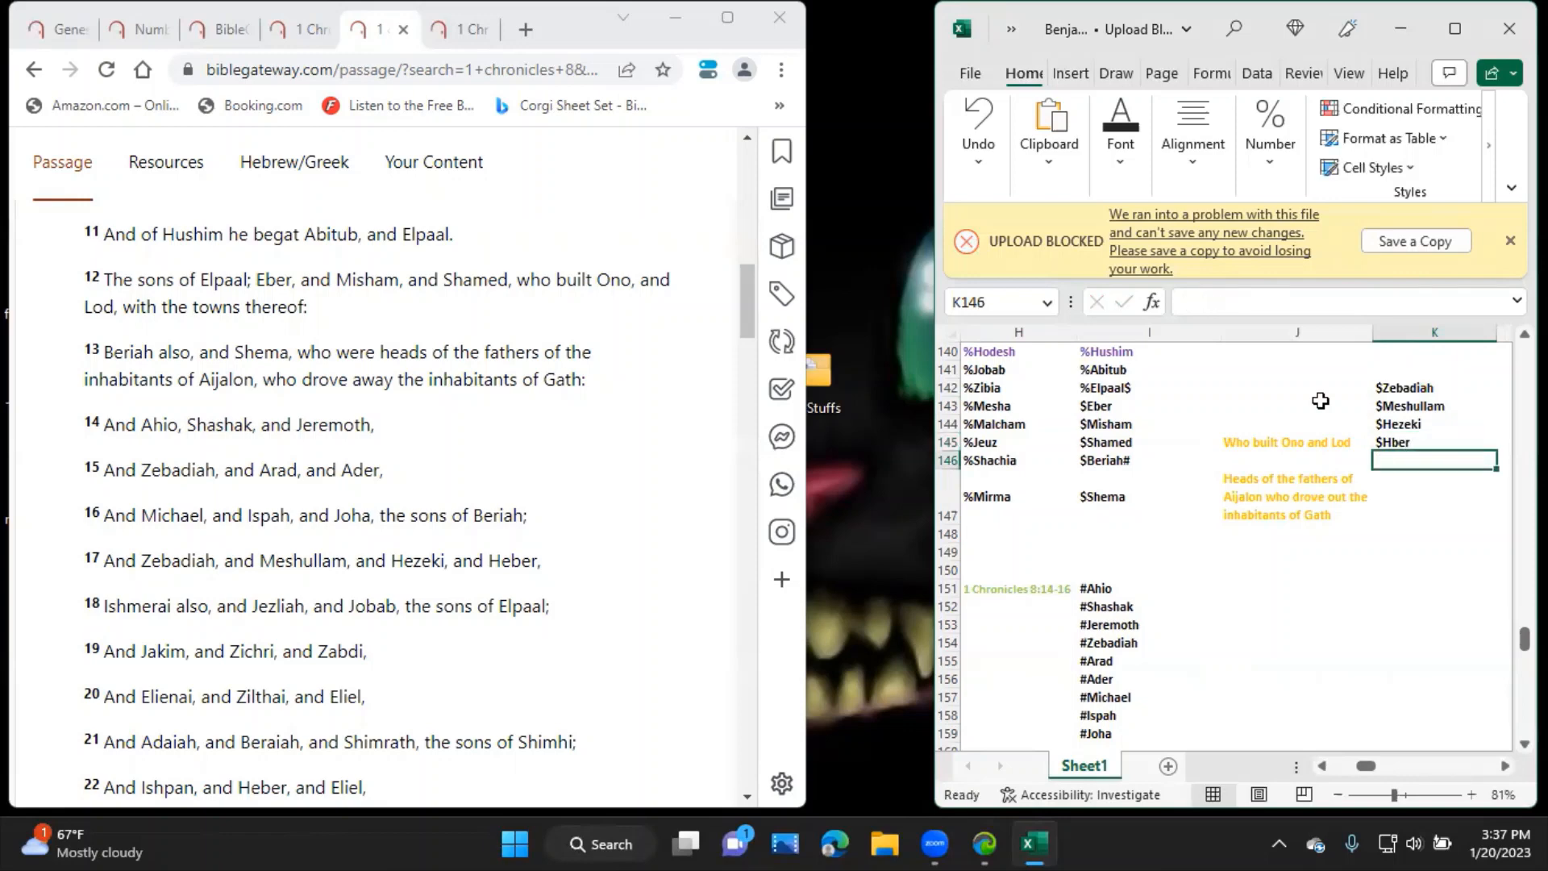
Finish column K with $Hber, $$Ishmerai, $Jezliah and $Jobab.
text($$Ishmerai)
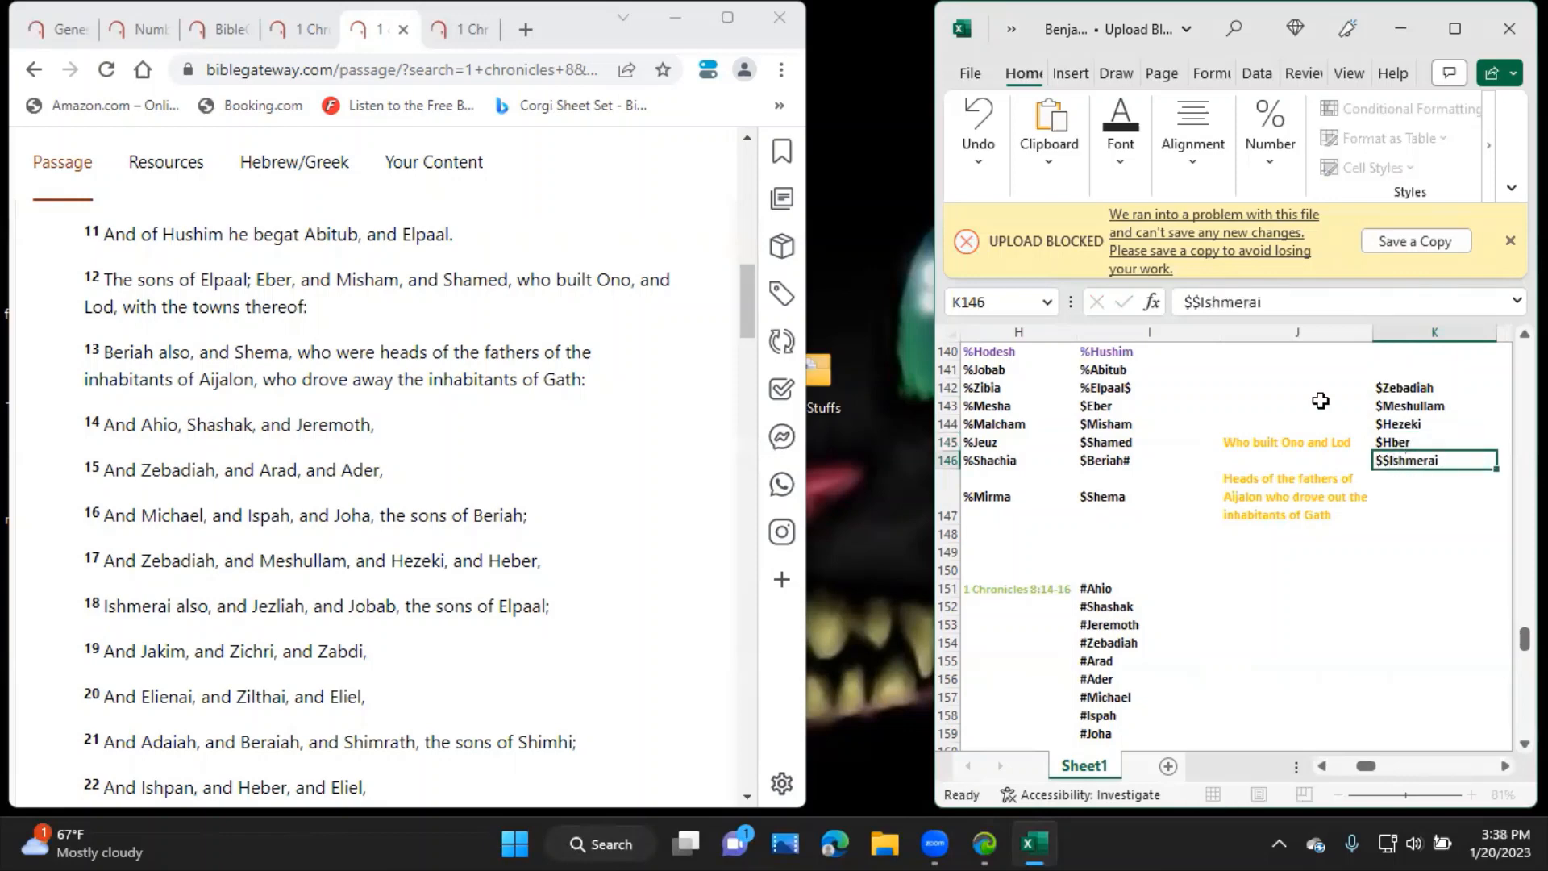
text($Jezliah)
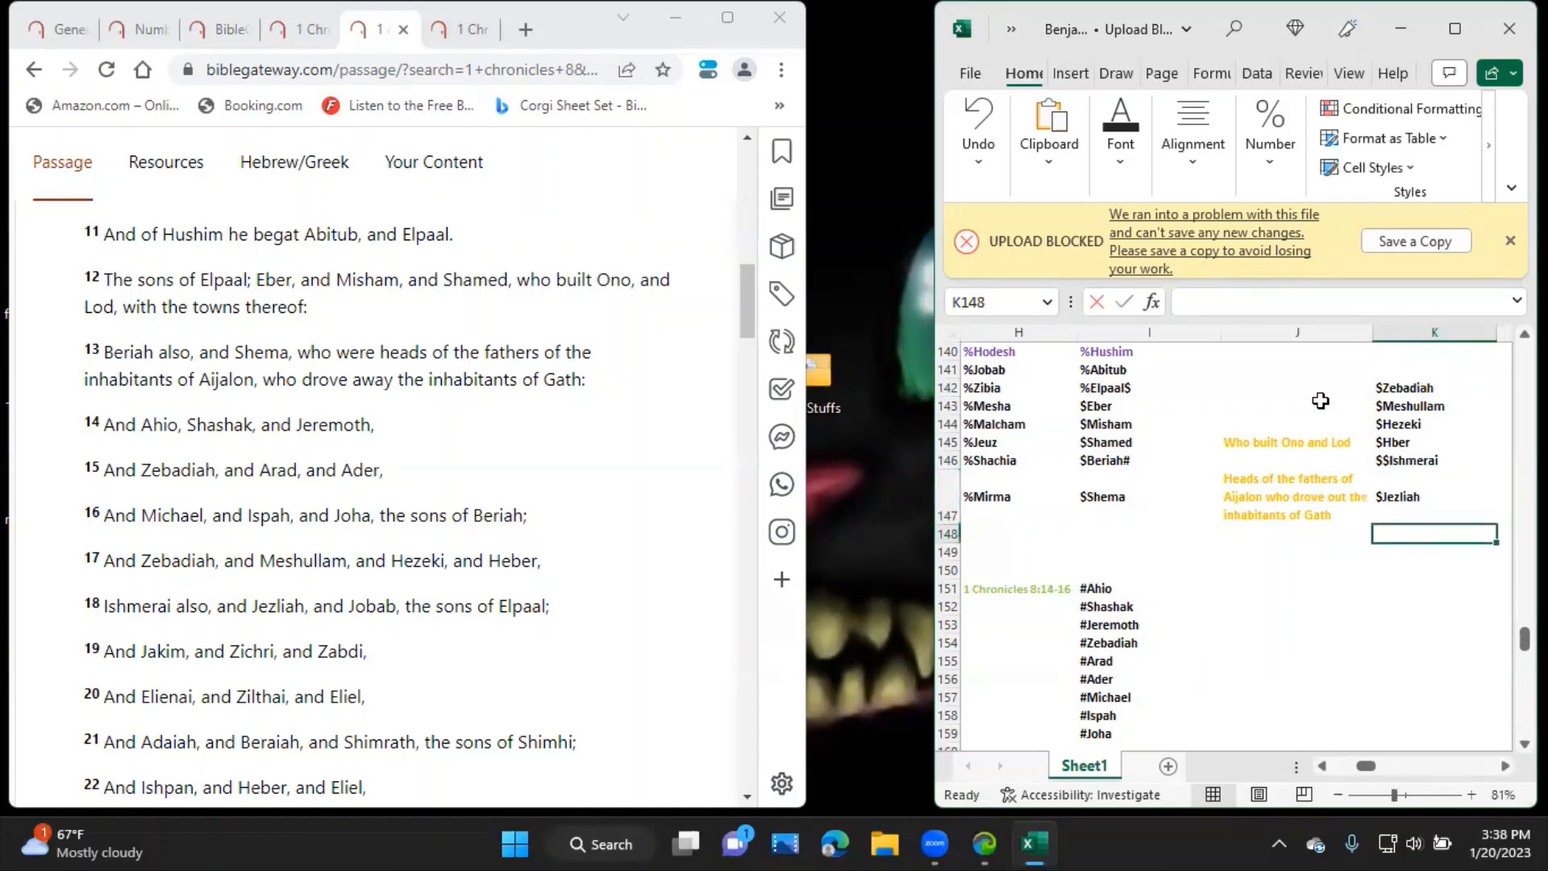
text($Jobab)
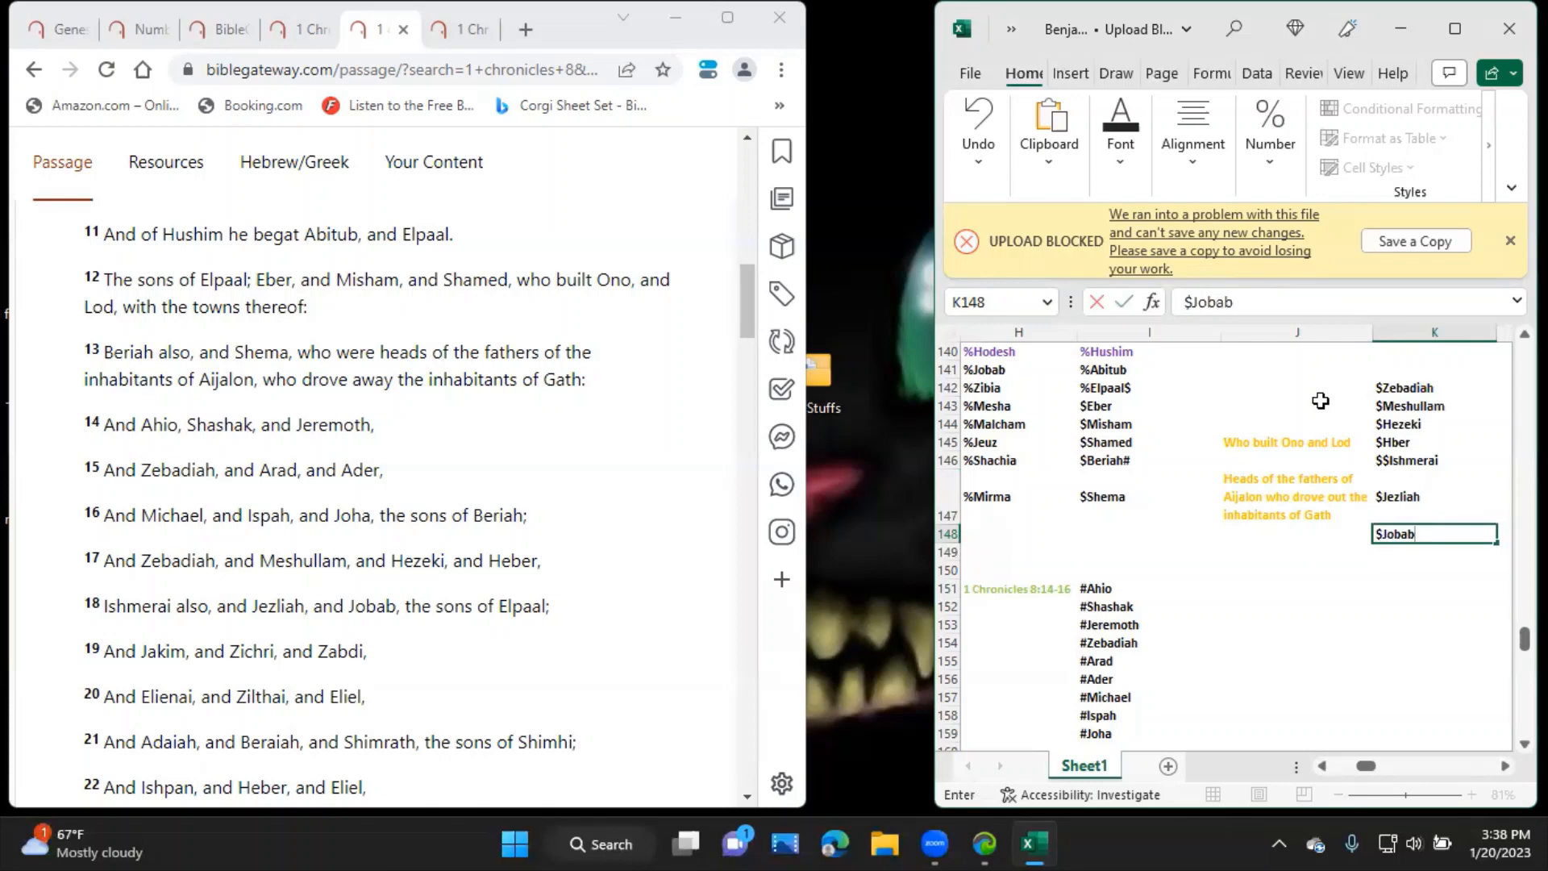
key(Return)
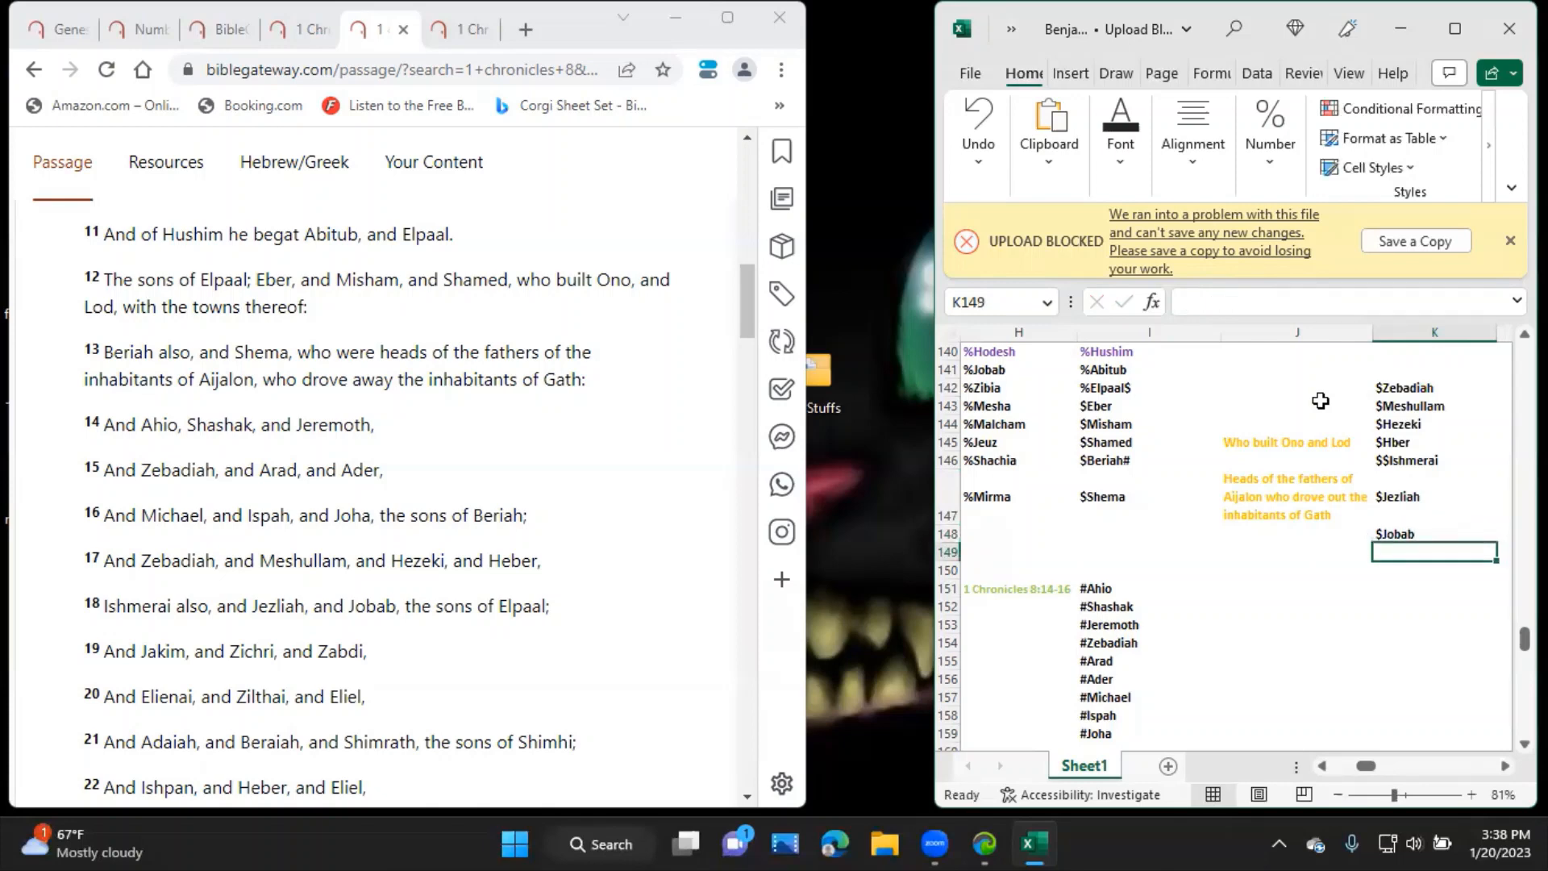
mouse_move(1116, 384)
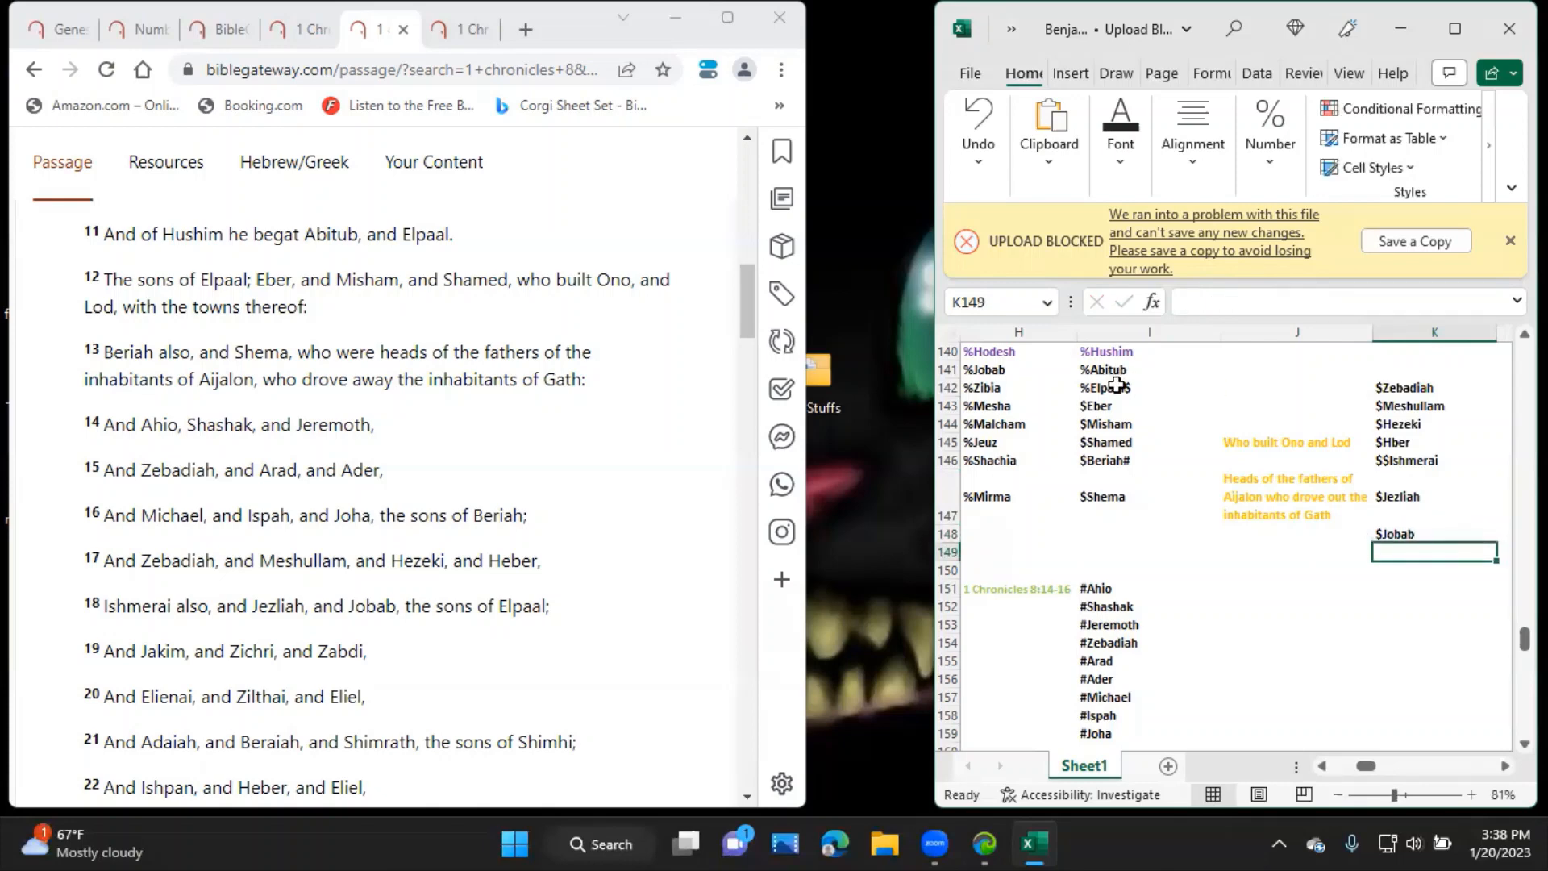
click(1148, 514)
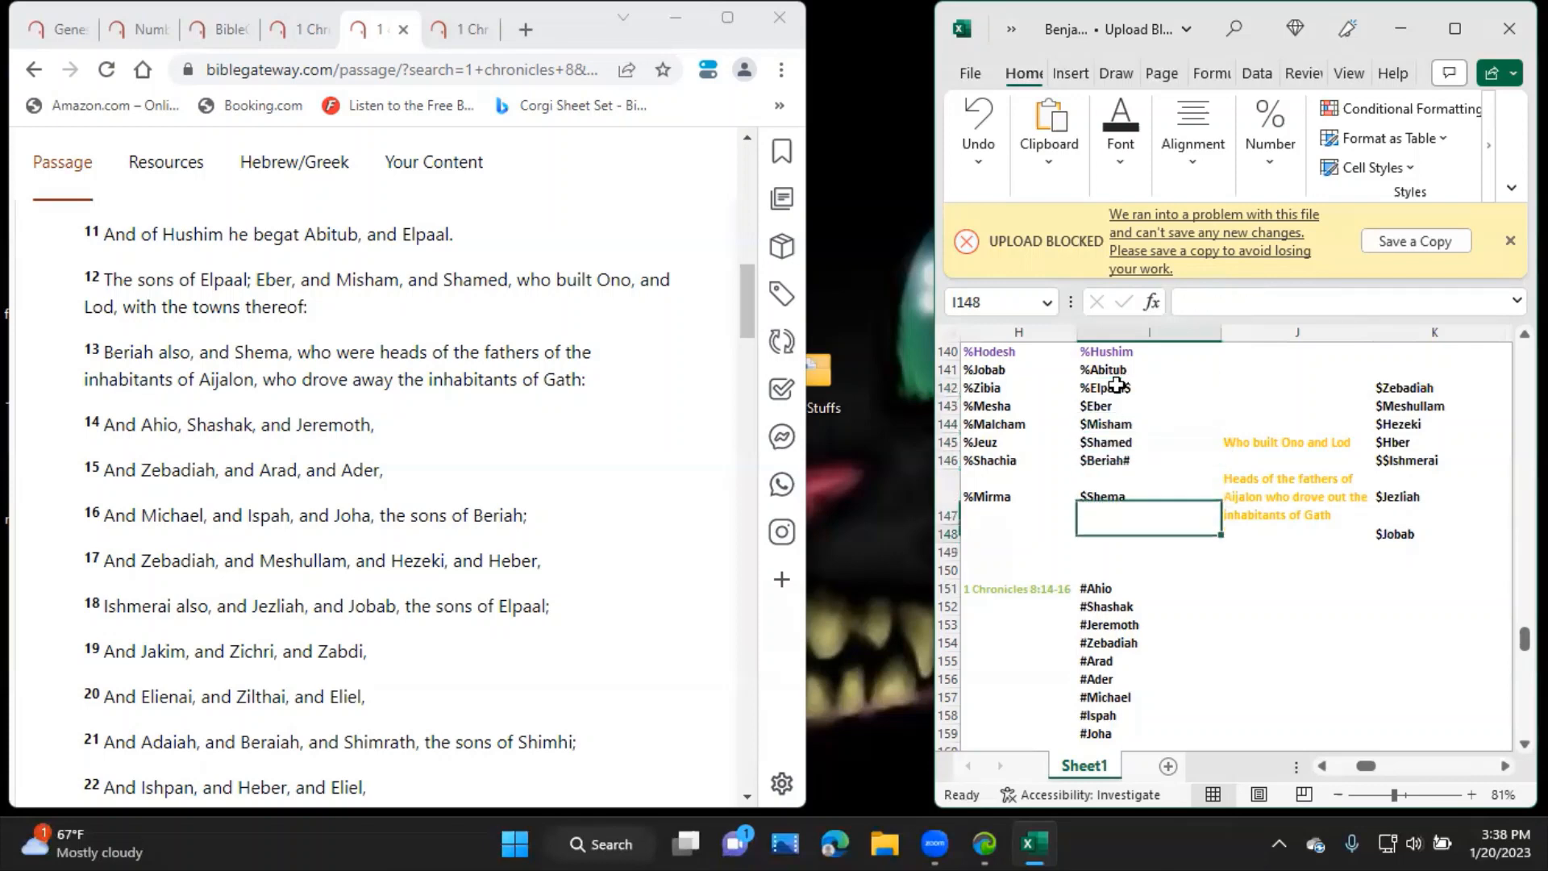
click(1148, 459)
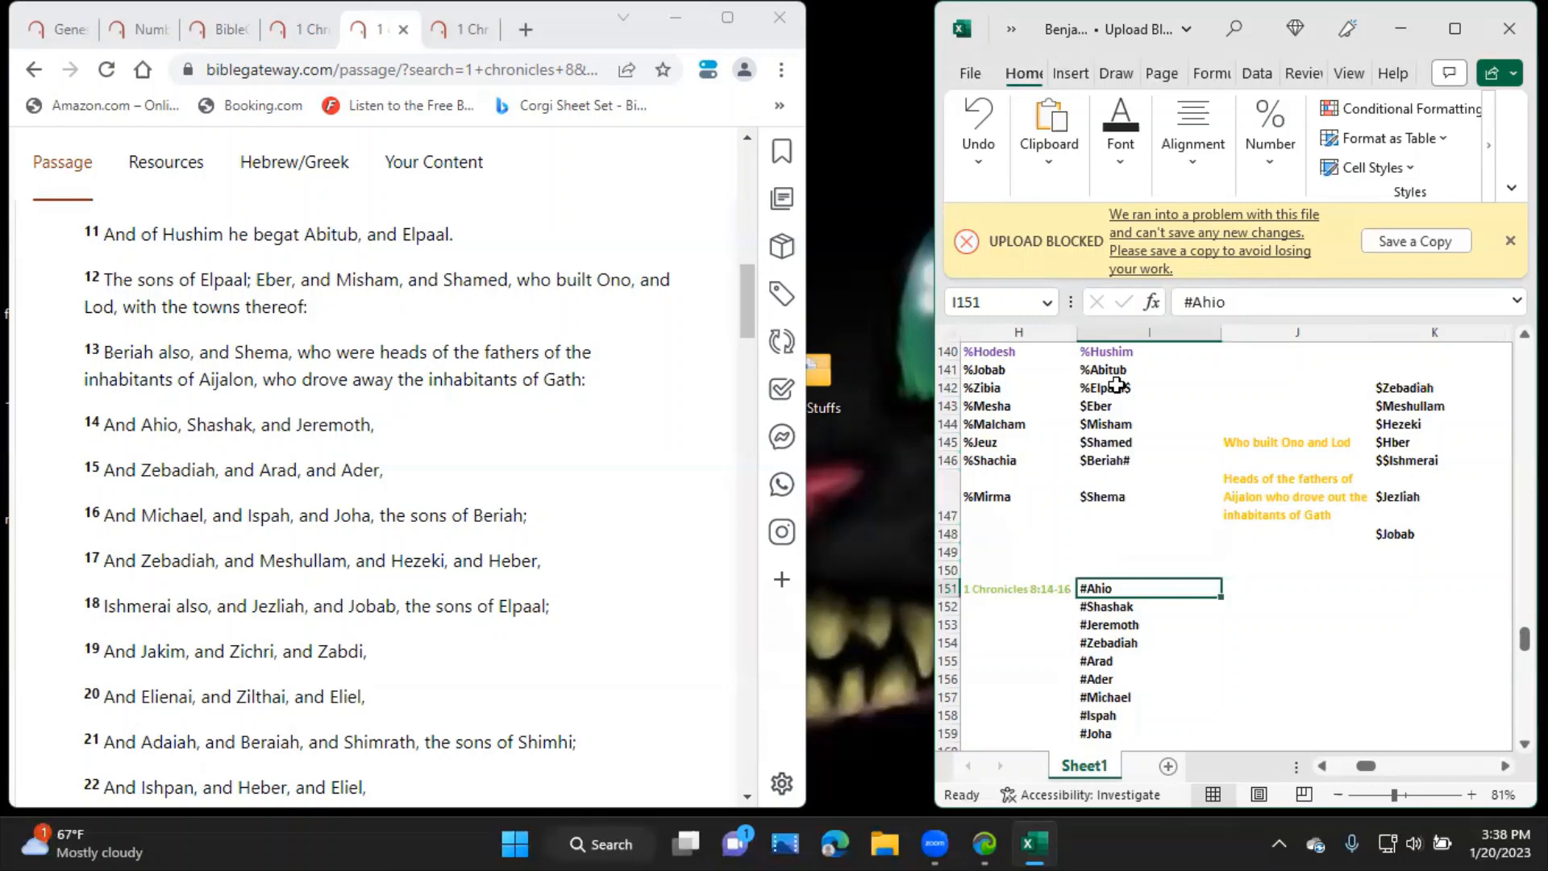
click(1297, 406)
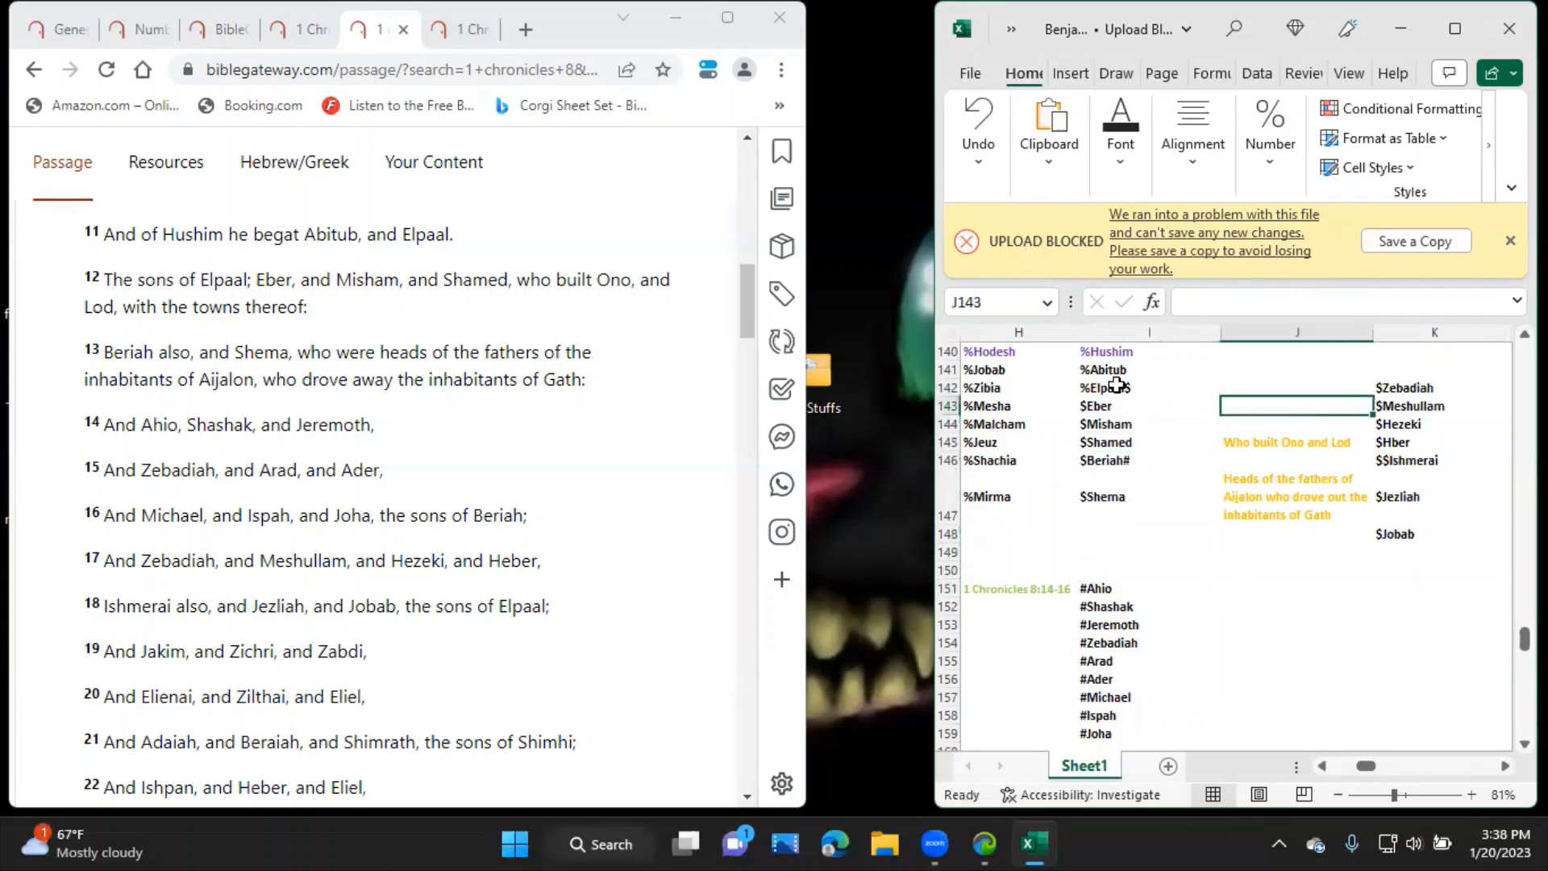
click(1432, 387)
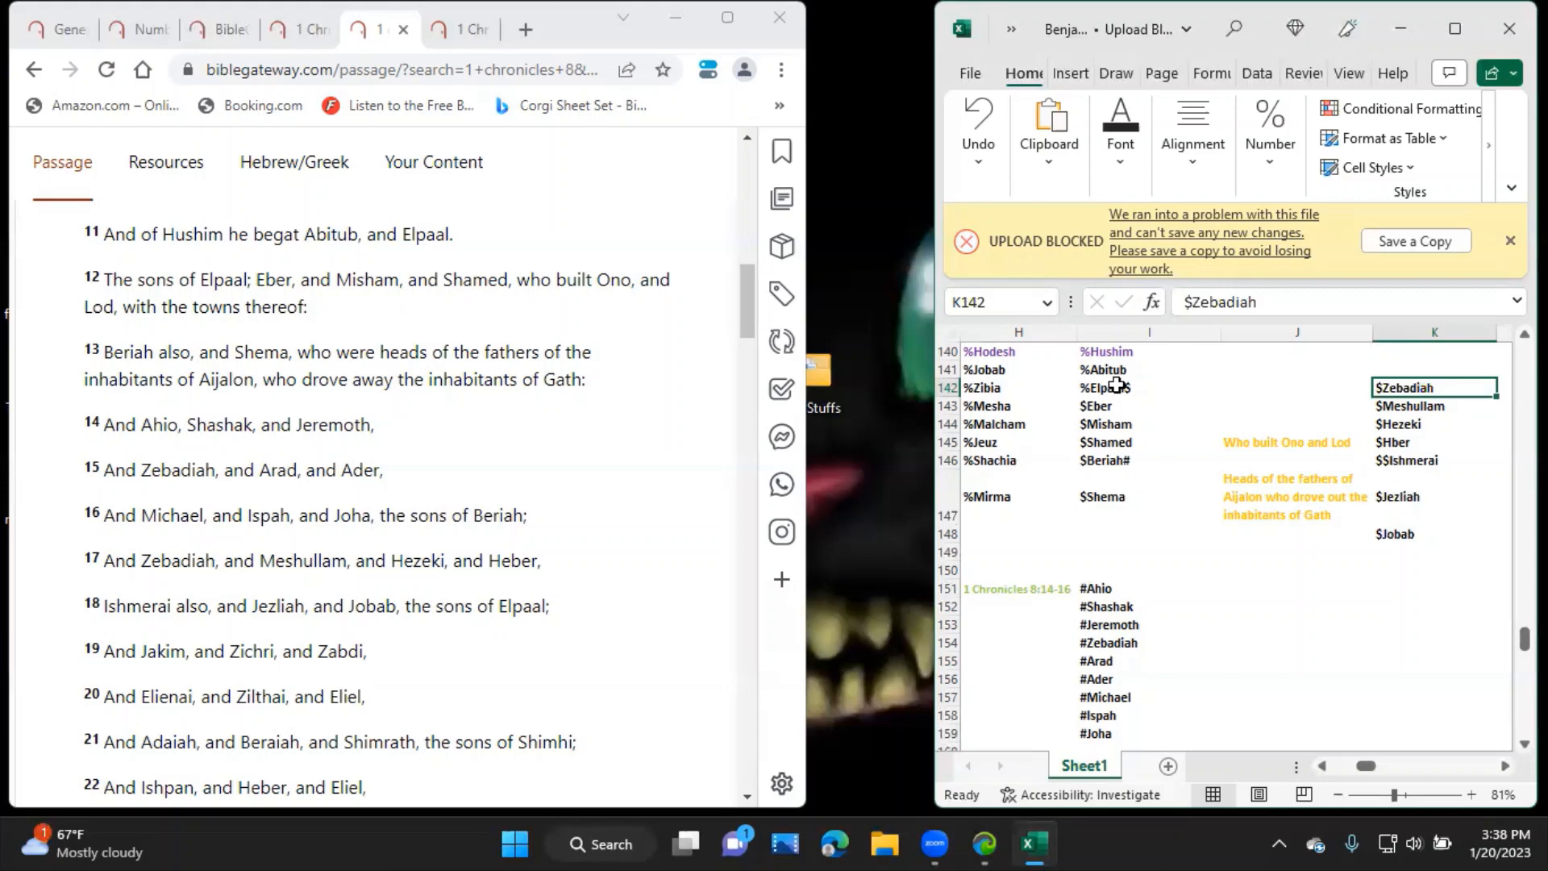
click(1433, 569)
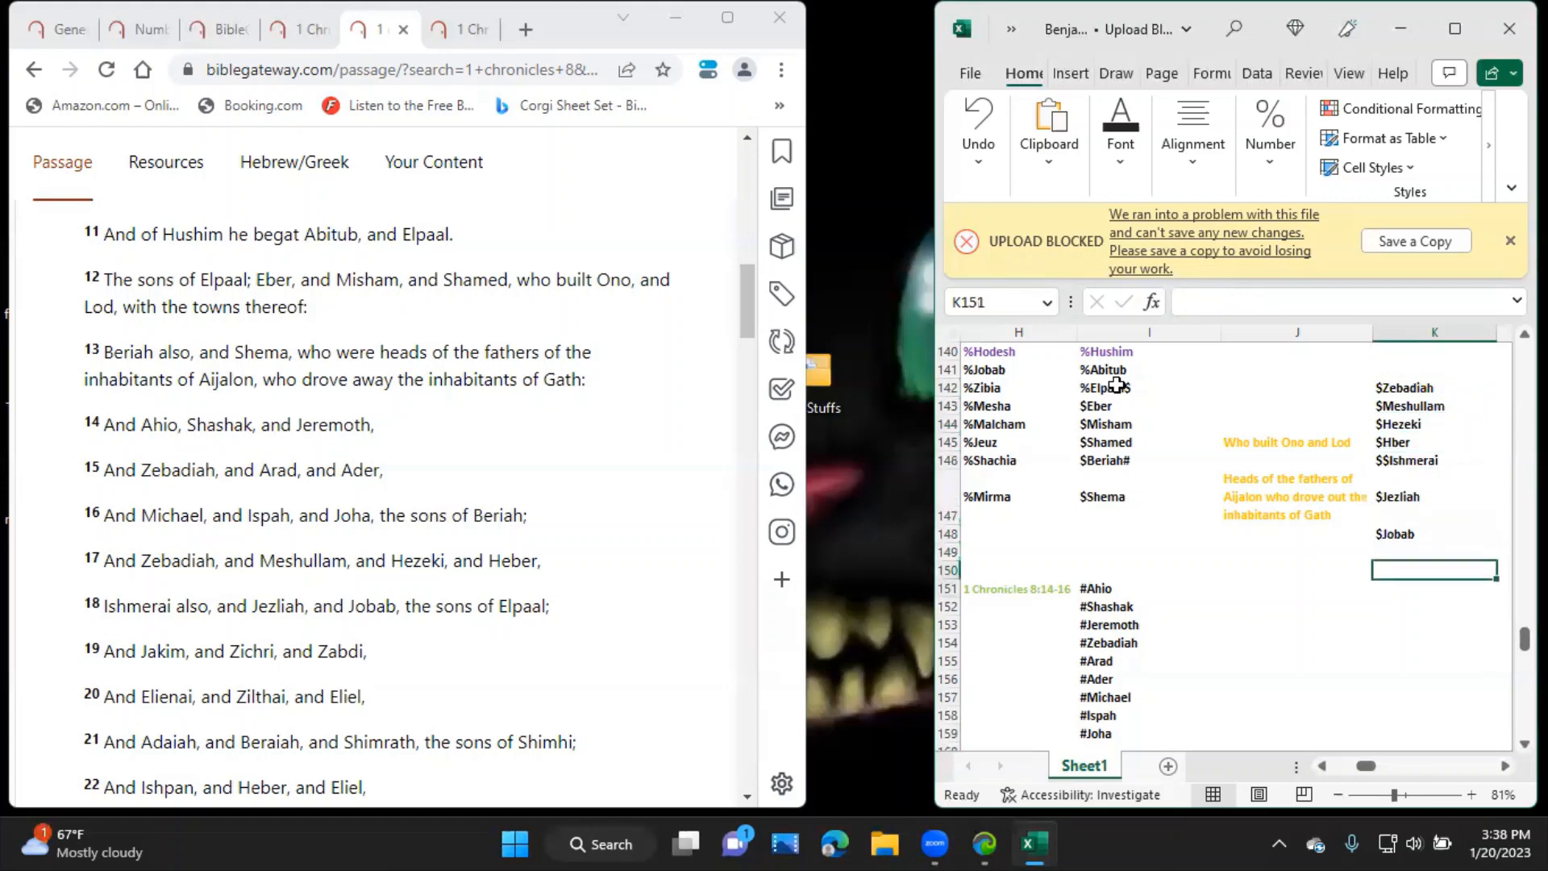
click(1297, 587)
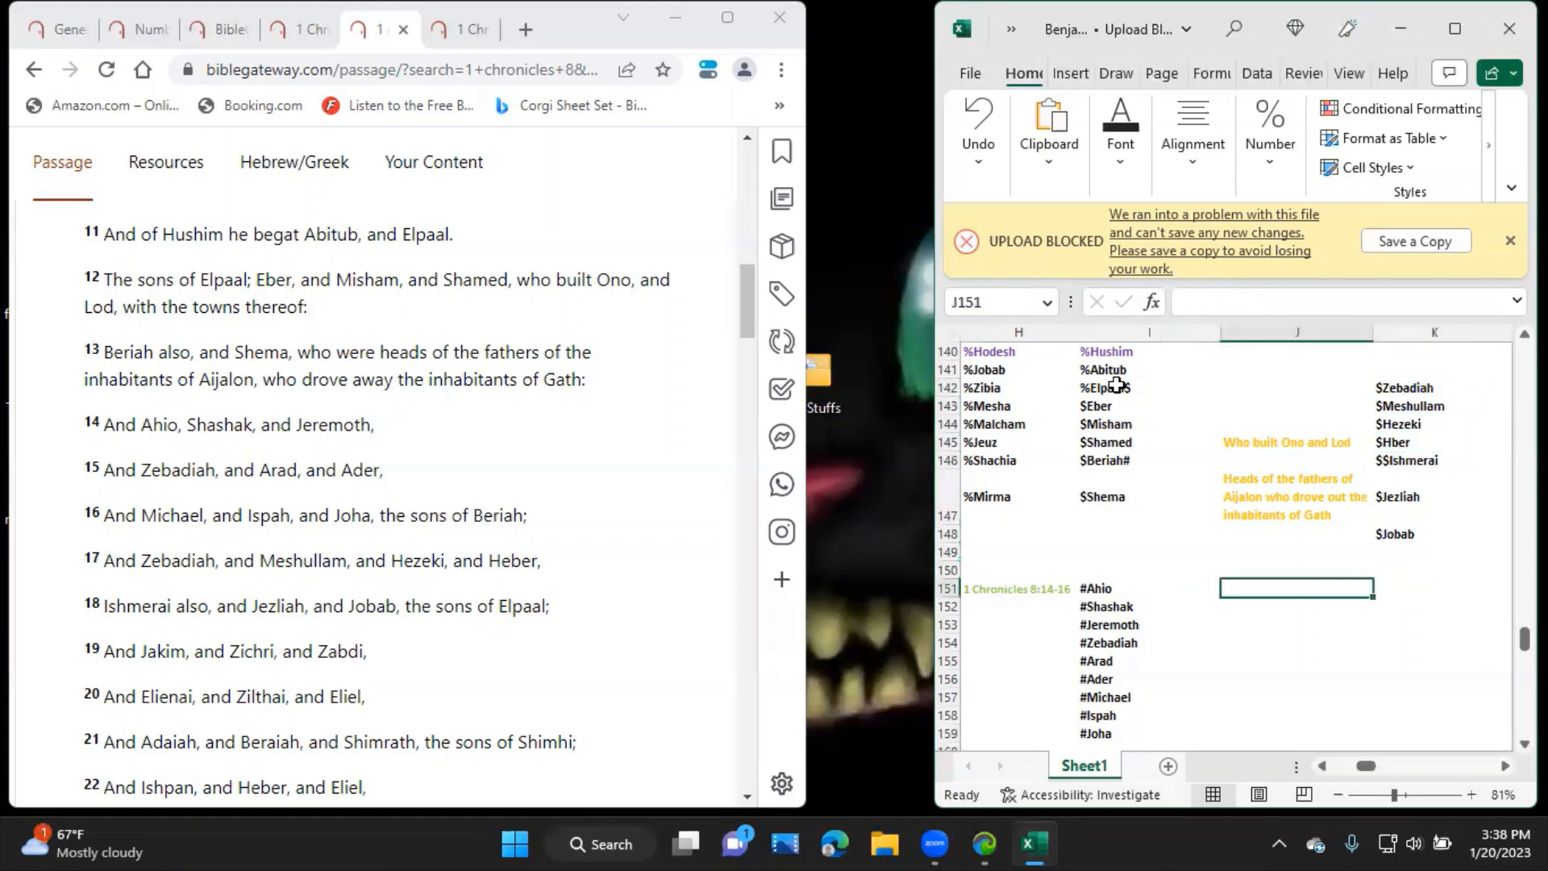
Head column J at J151 with Shimhi! after checking the Bible Gateway verses.
scroll(down, 3)
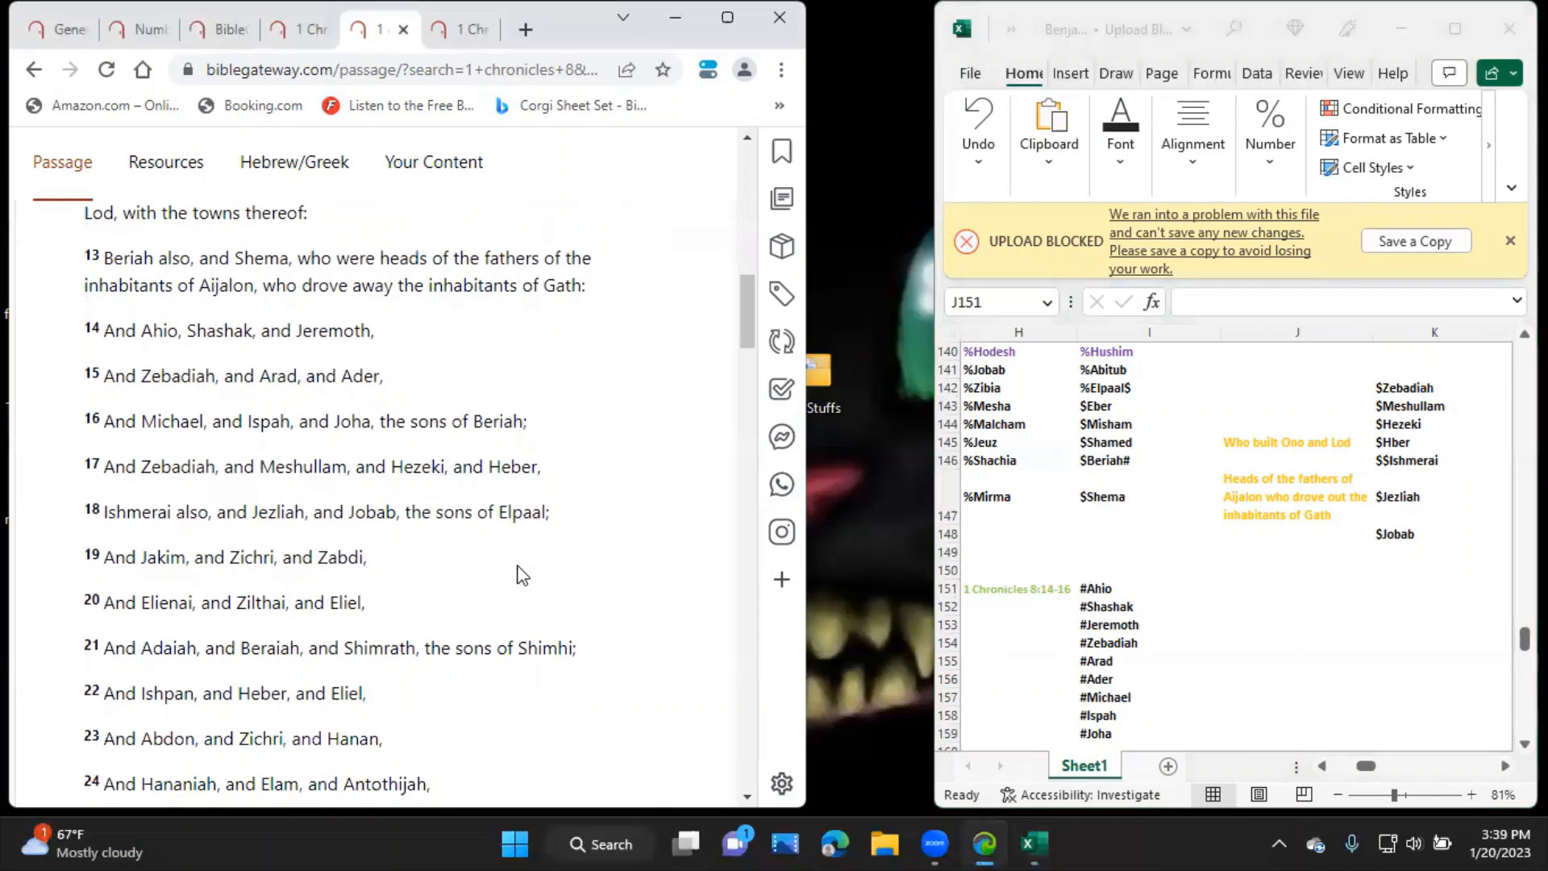
scroll(down, 3)
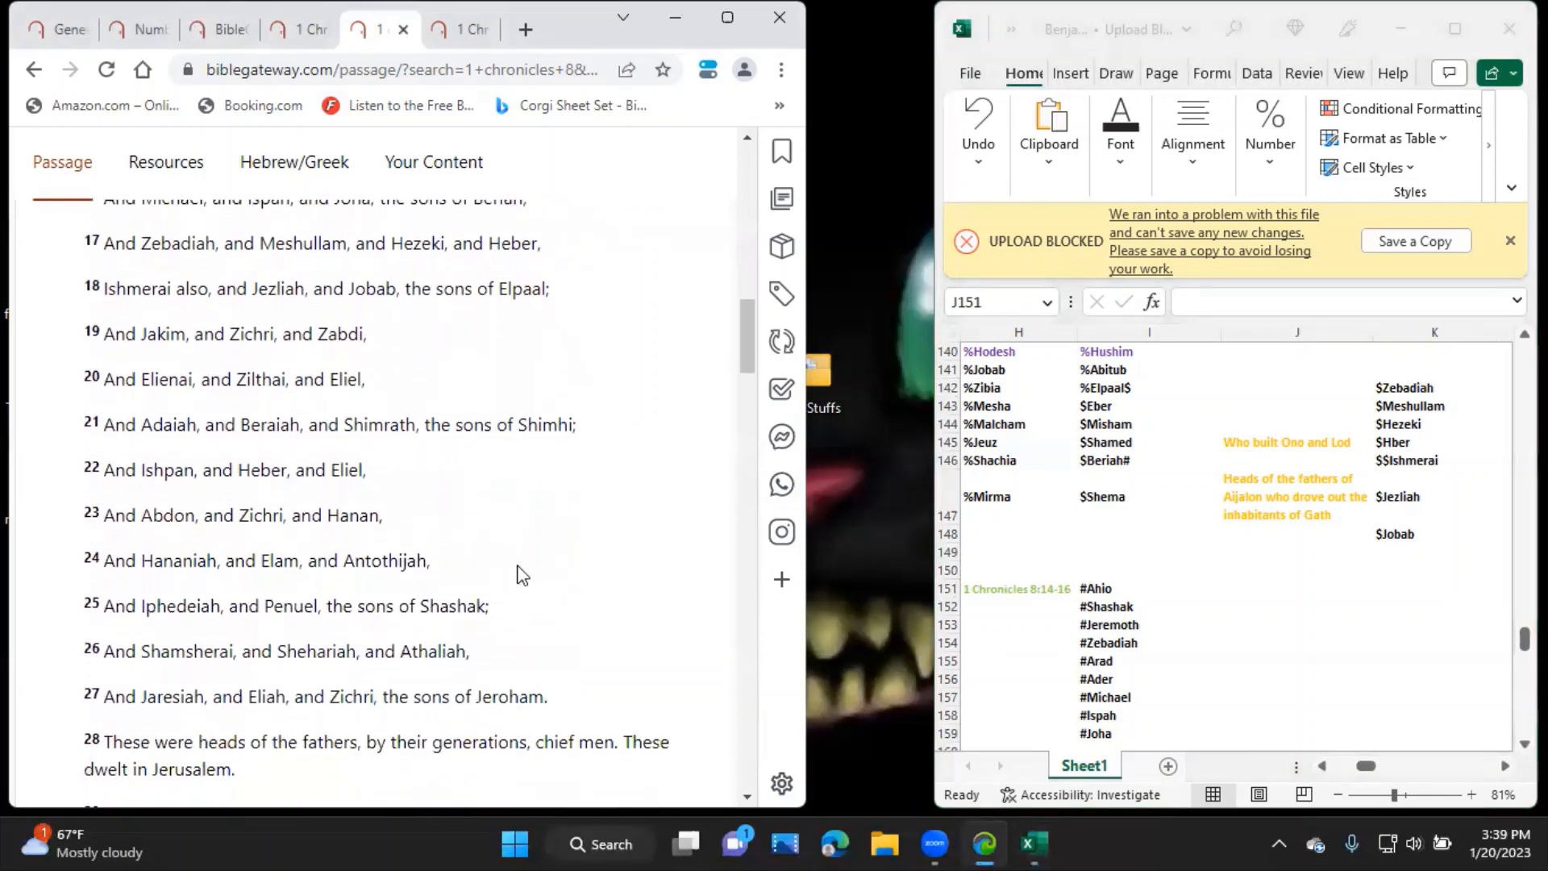
mouse_move(1295, 601)
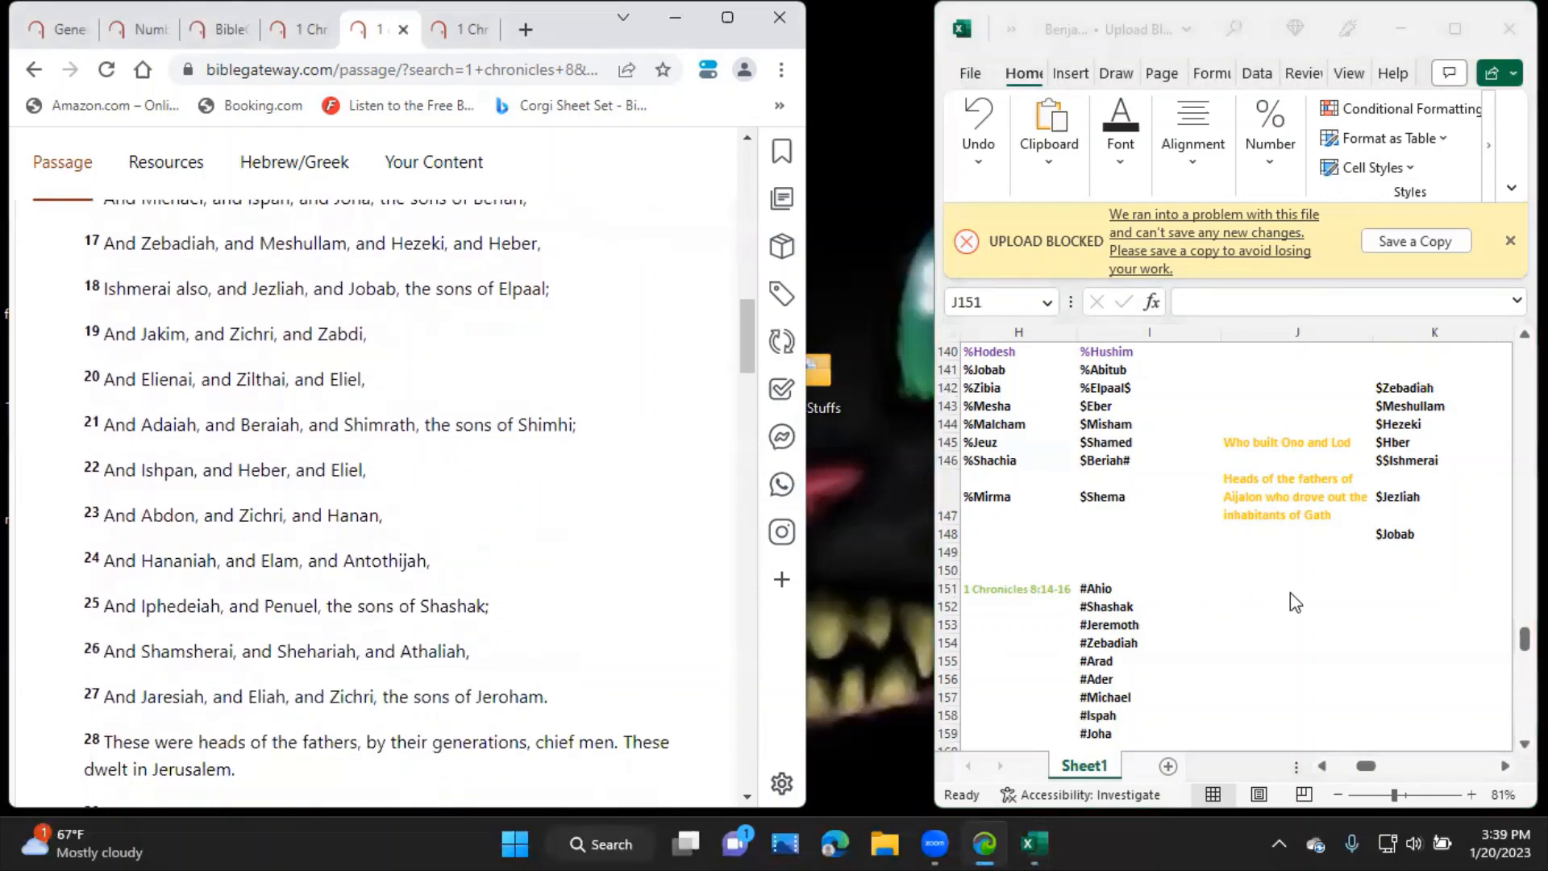
click(1295, 589)
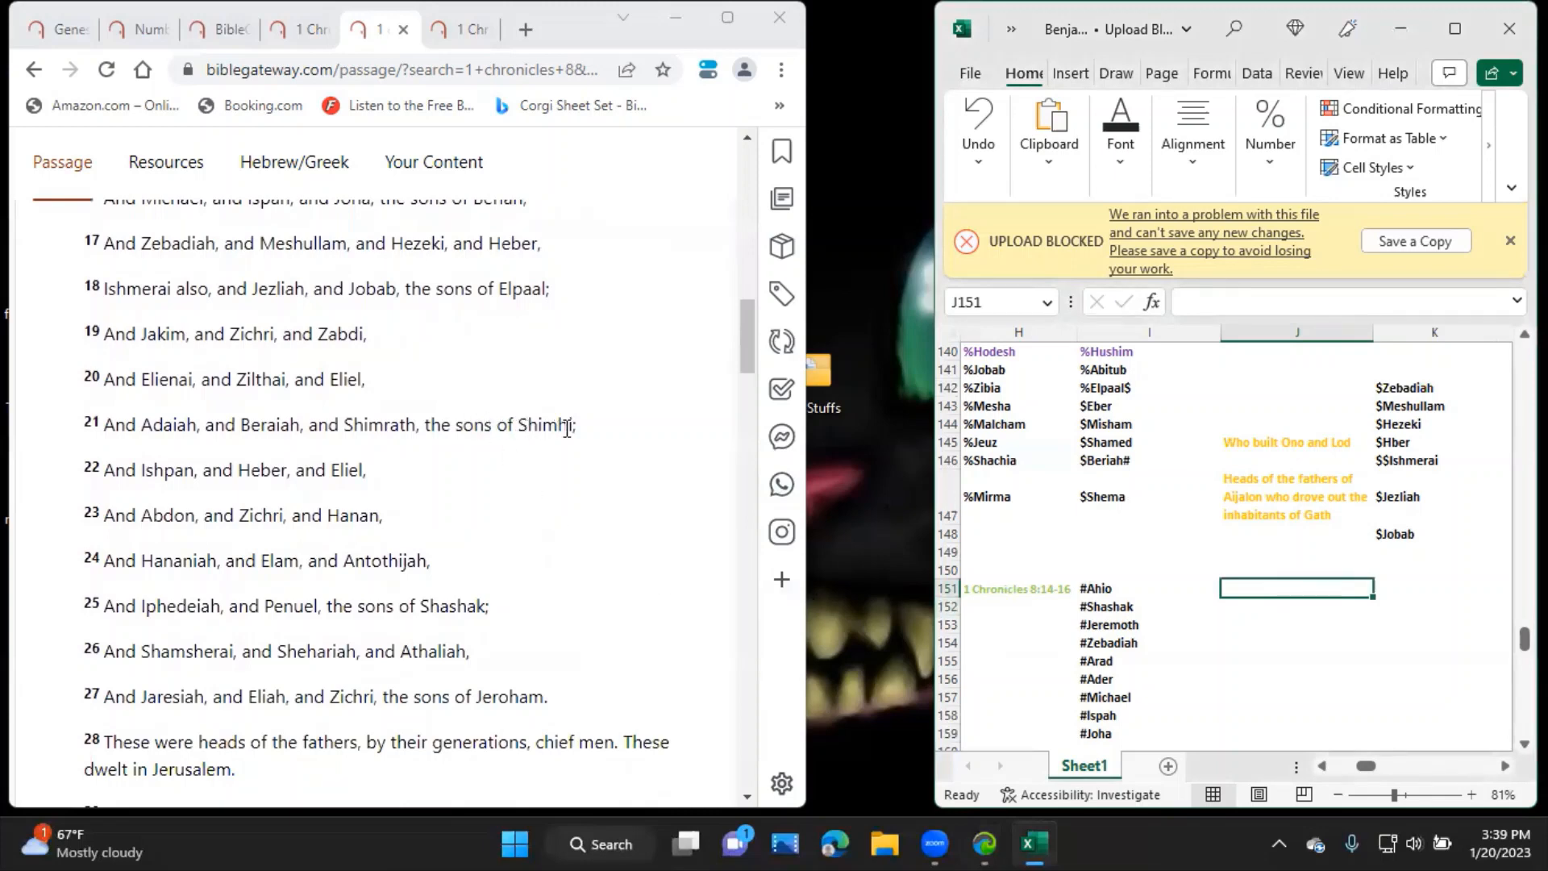
text(Shimhi)
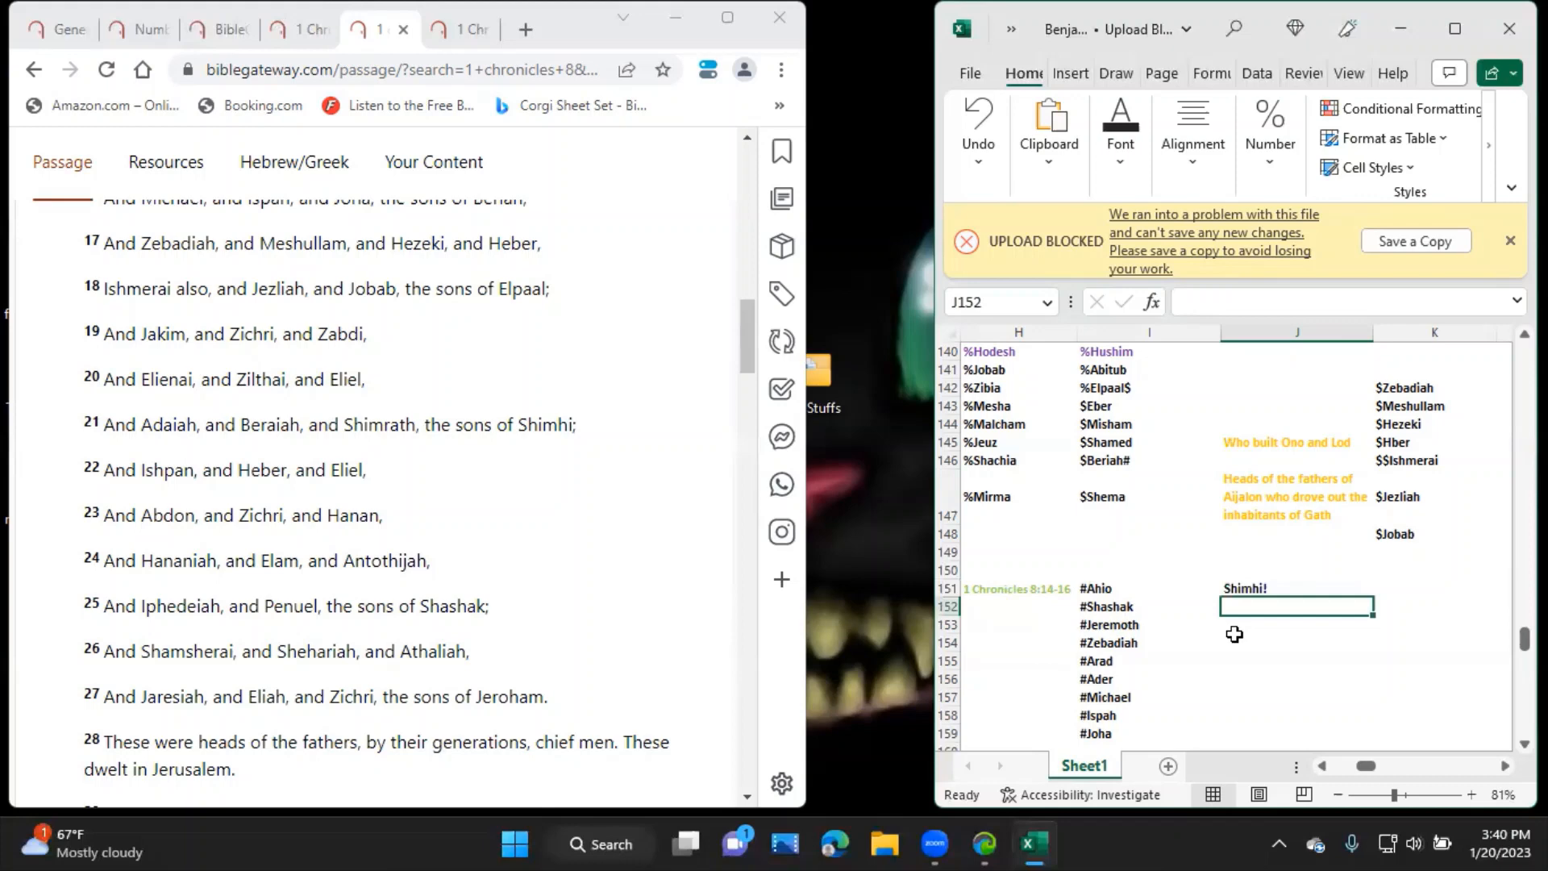
List Shimhi's sons !Jakim, !Zichri, !Zabdi, !Elienai, !Zilthai, !Eliel, !Adaiah, !Beraiah, !Shimrath down column J.
text(!Jakim)
click(1297, 624)
text(!Zichri)
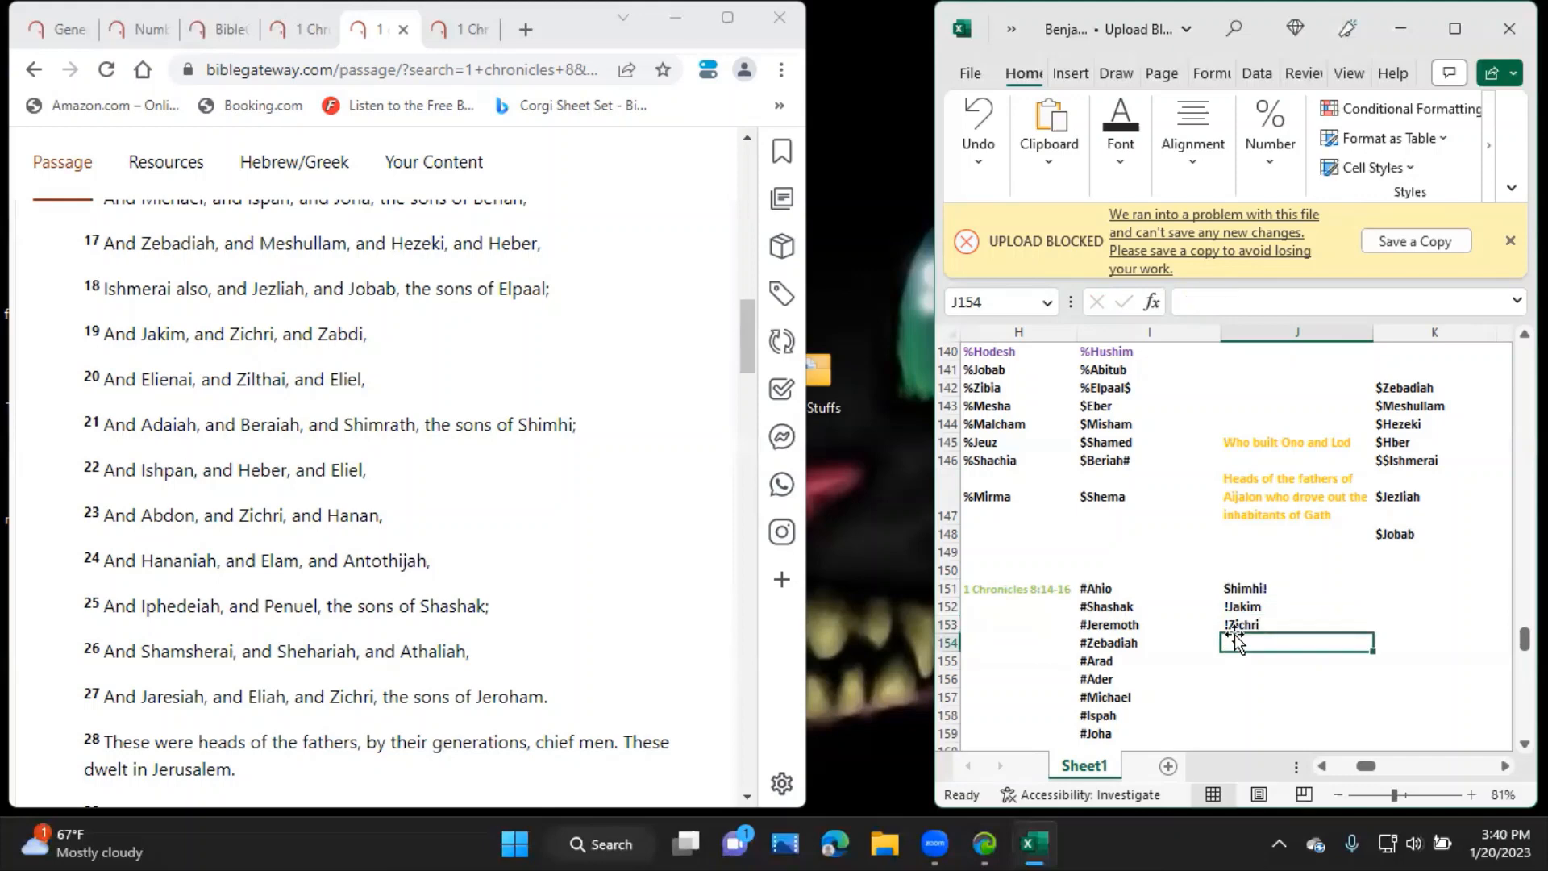
text(!Zabdi)
click(1297, 661)
text(!E)
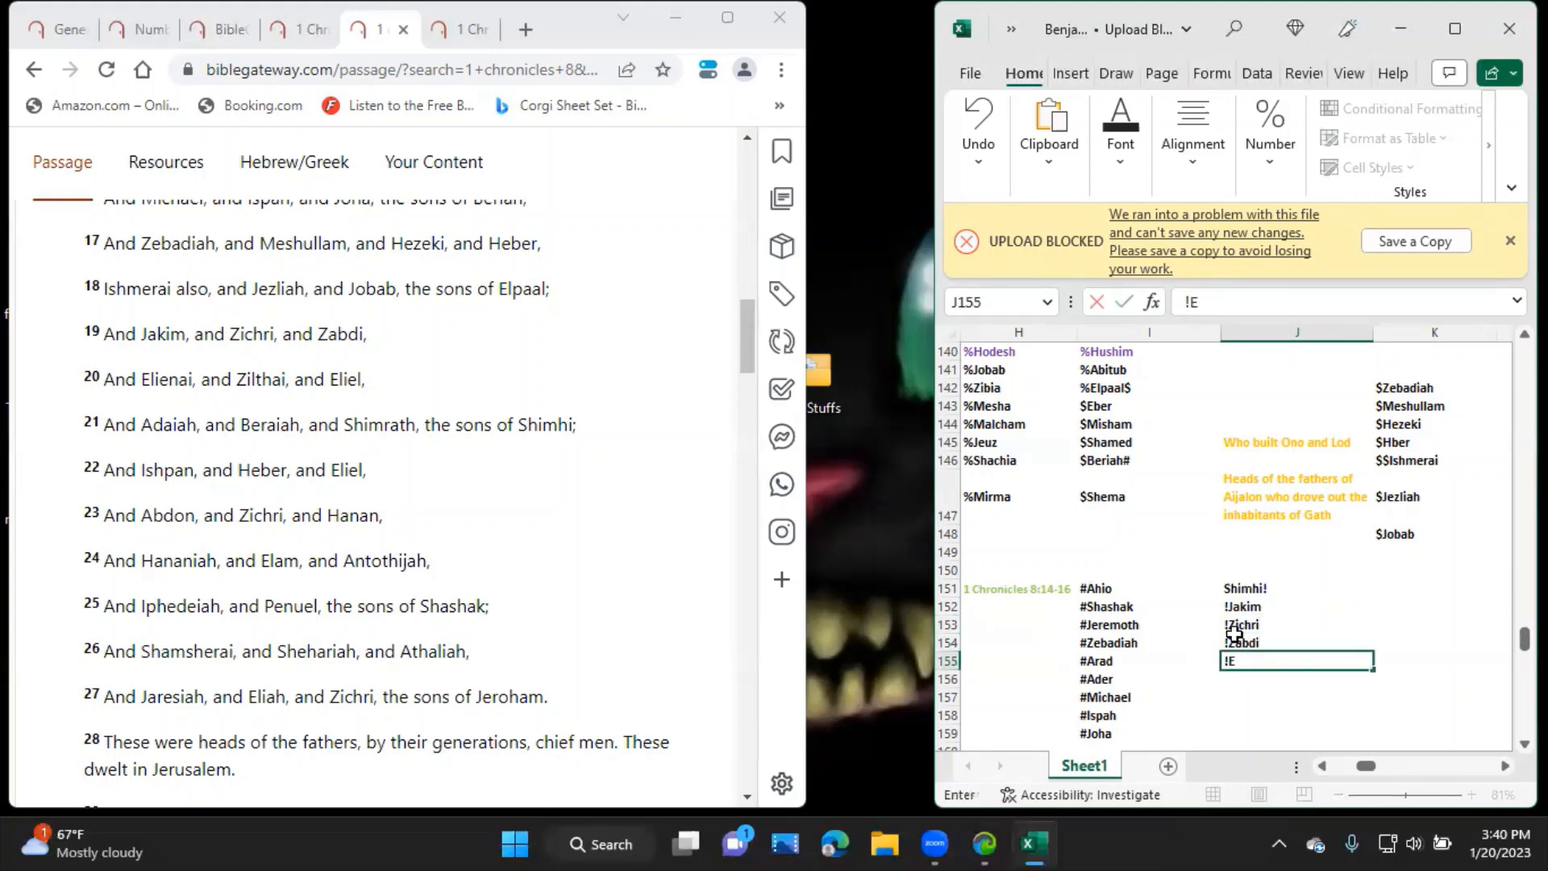
text(lienai)
click(1296, 679)
text(!zilthai)
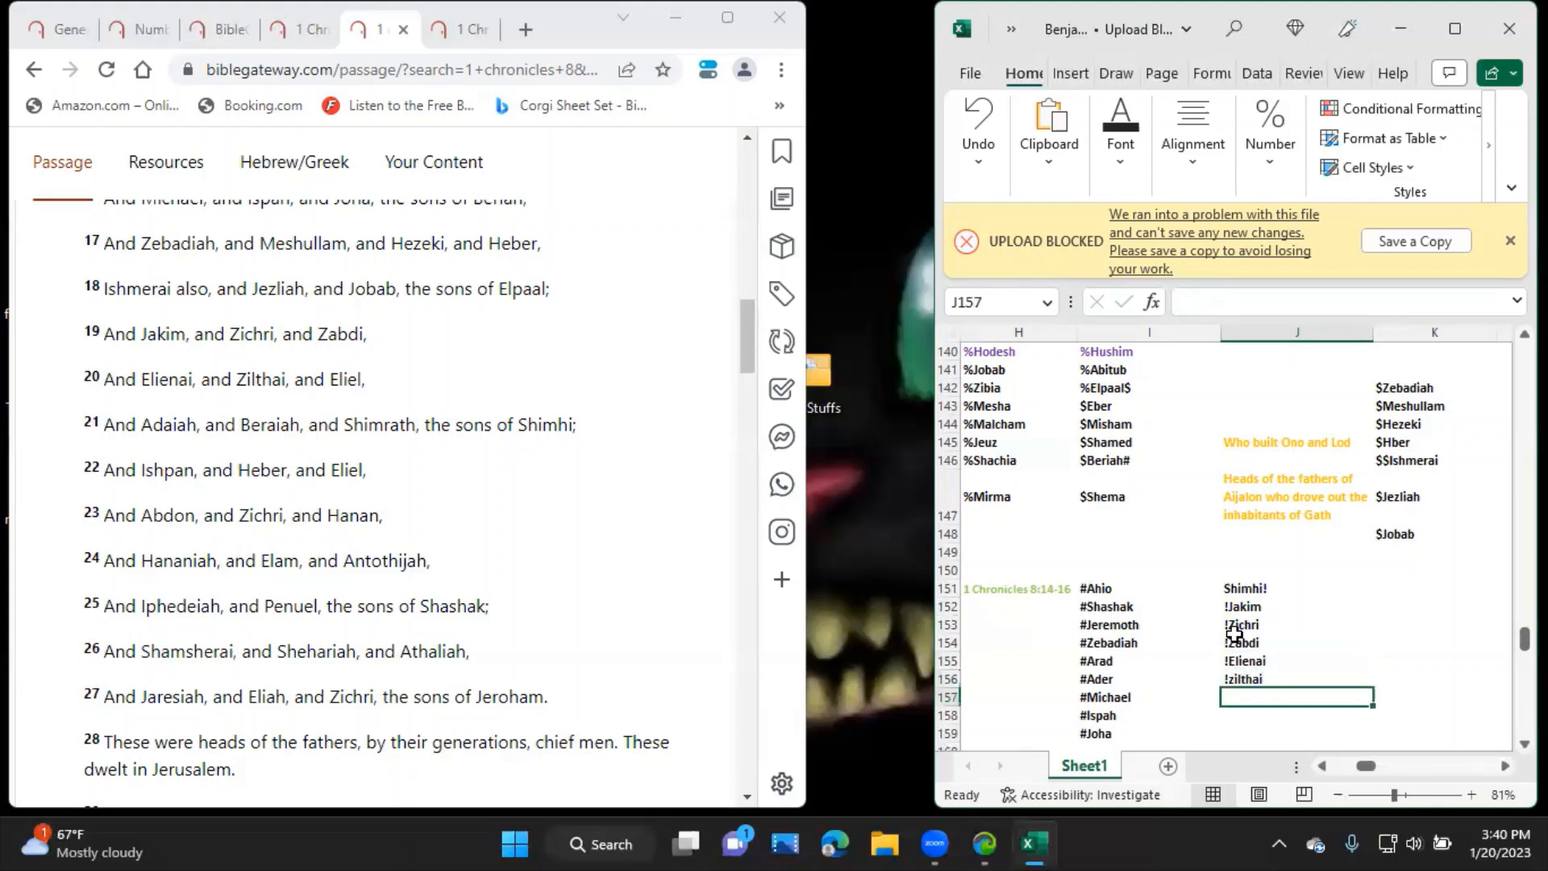
text(!Elienai)
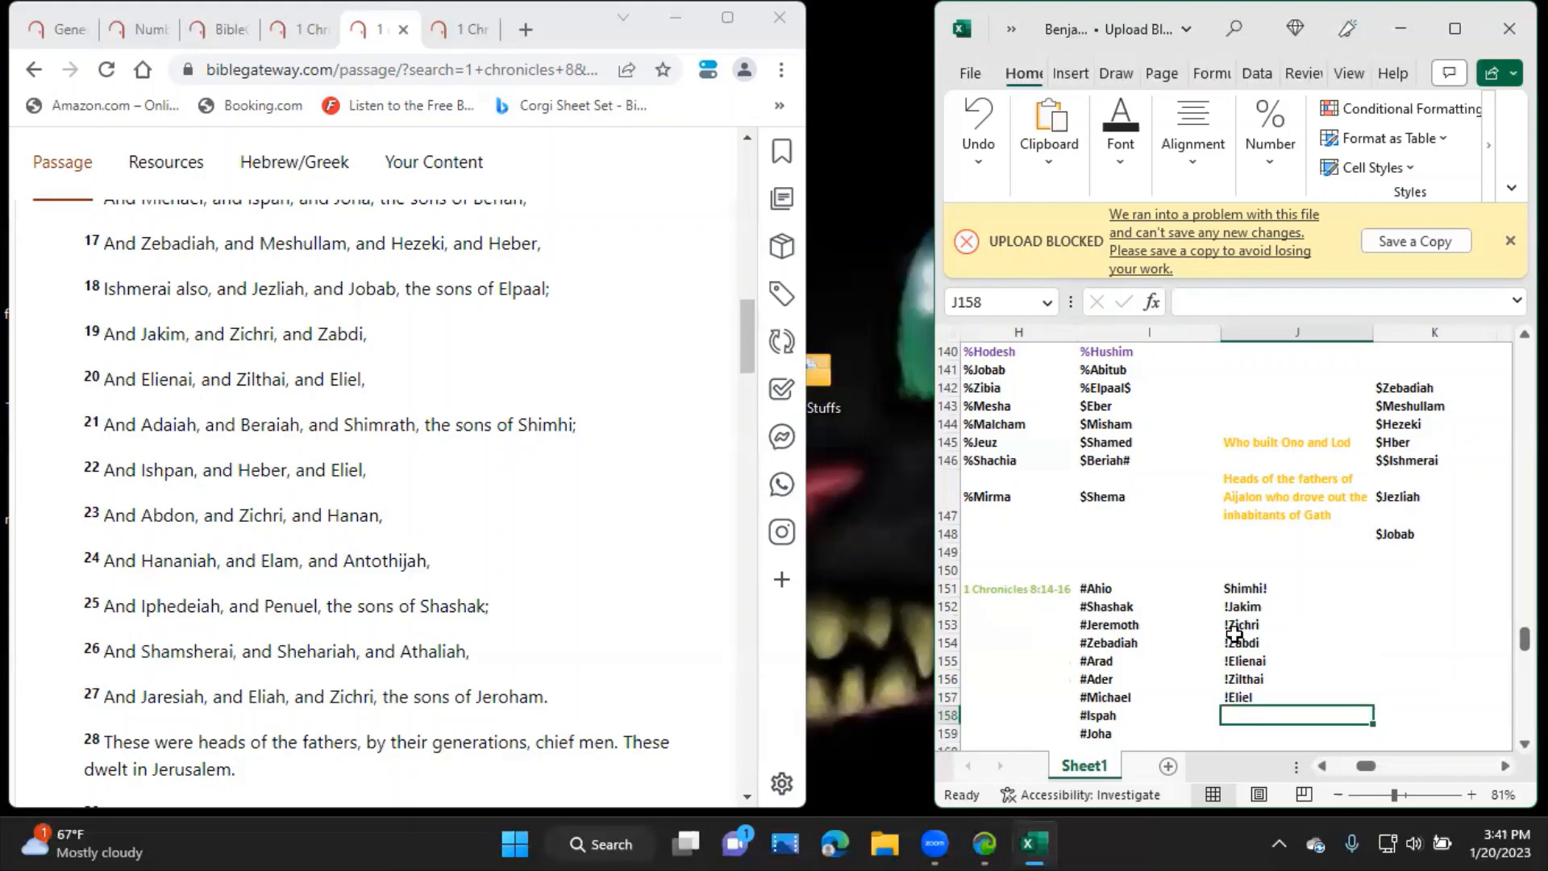
text(!Adaiah)
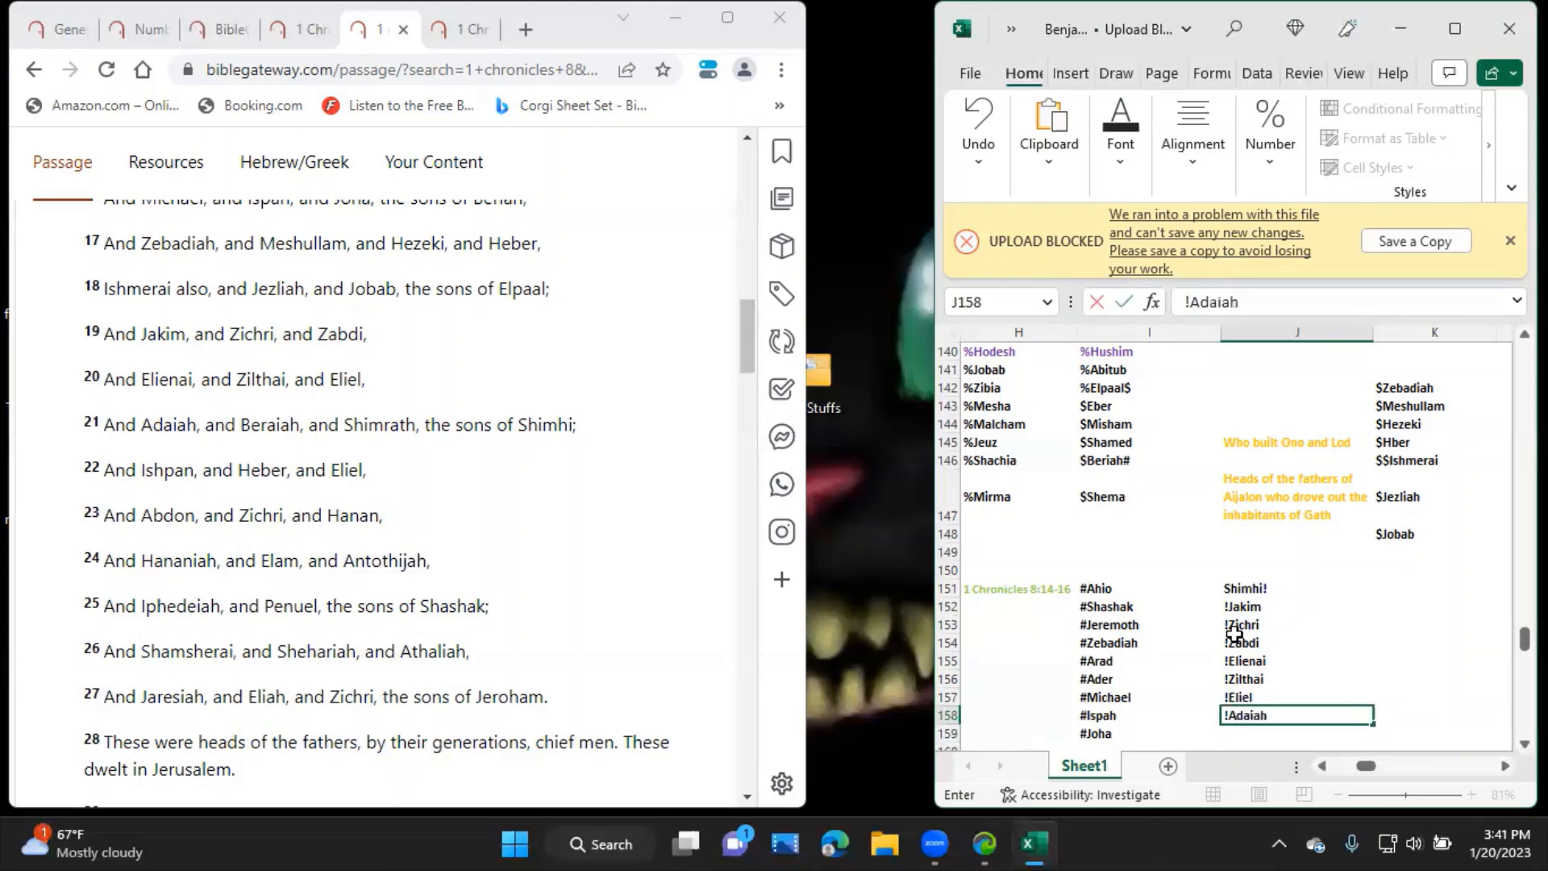
key(enter)
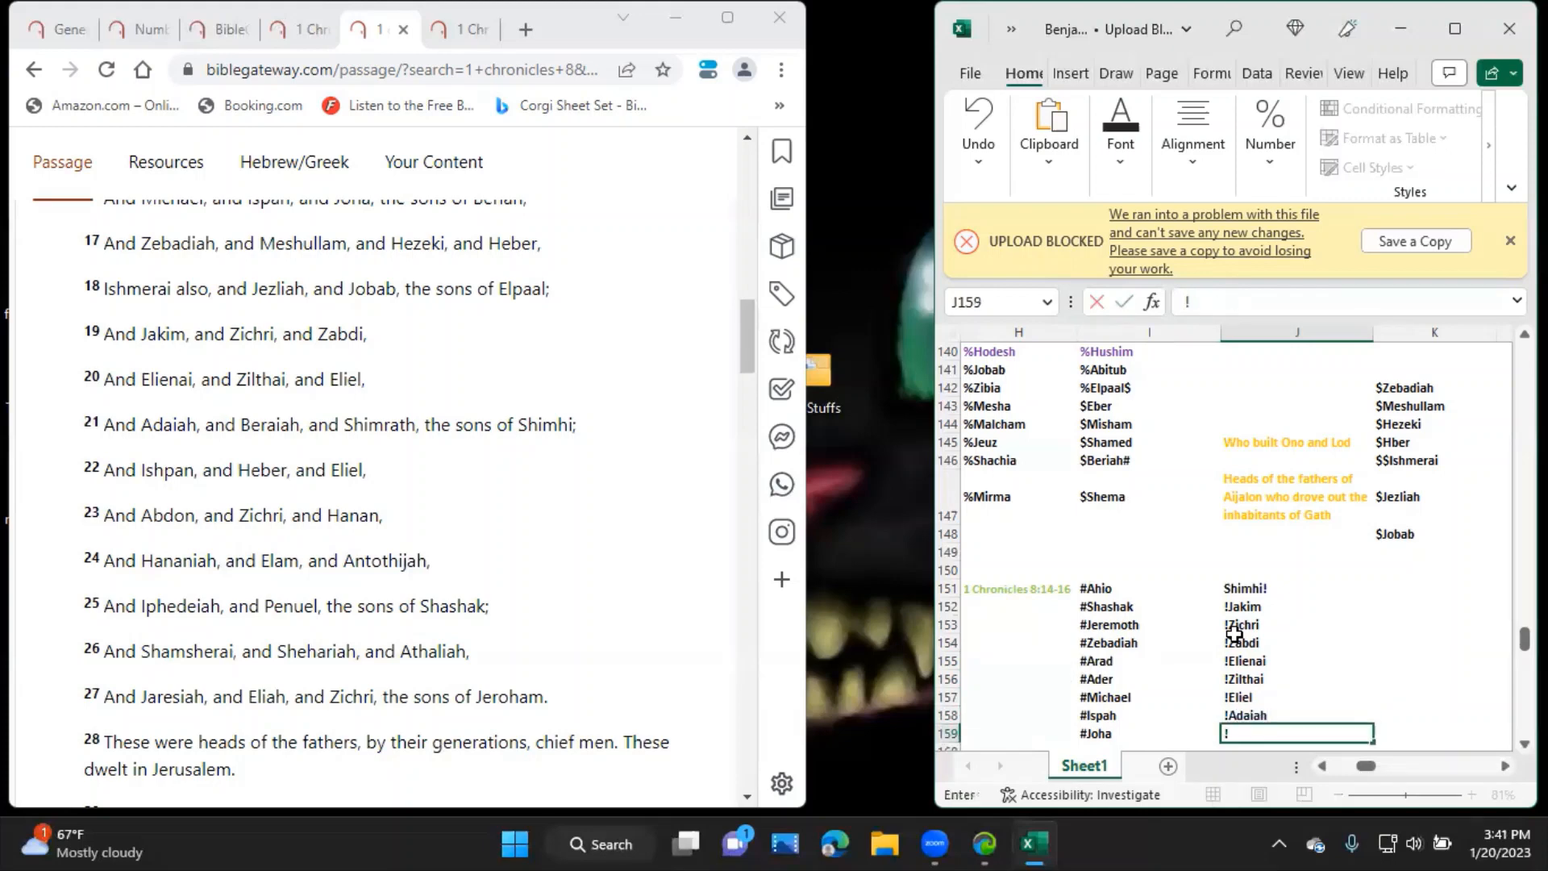
text(!Beraiah)
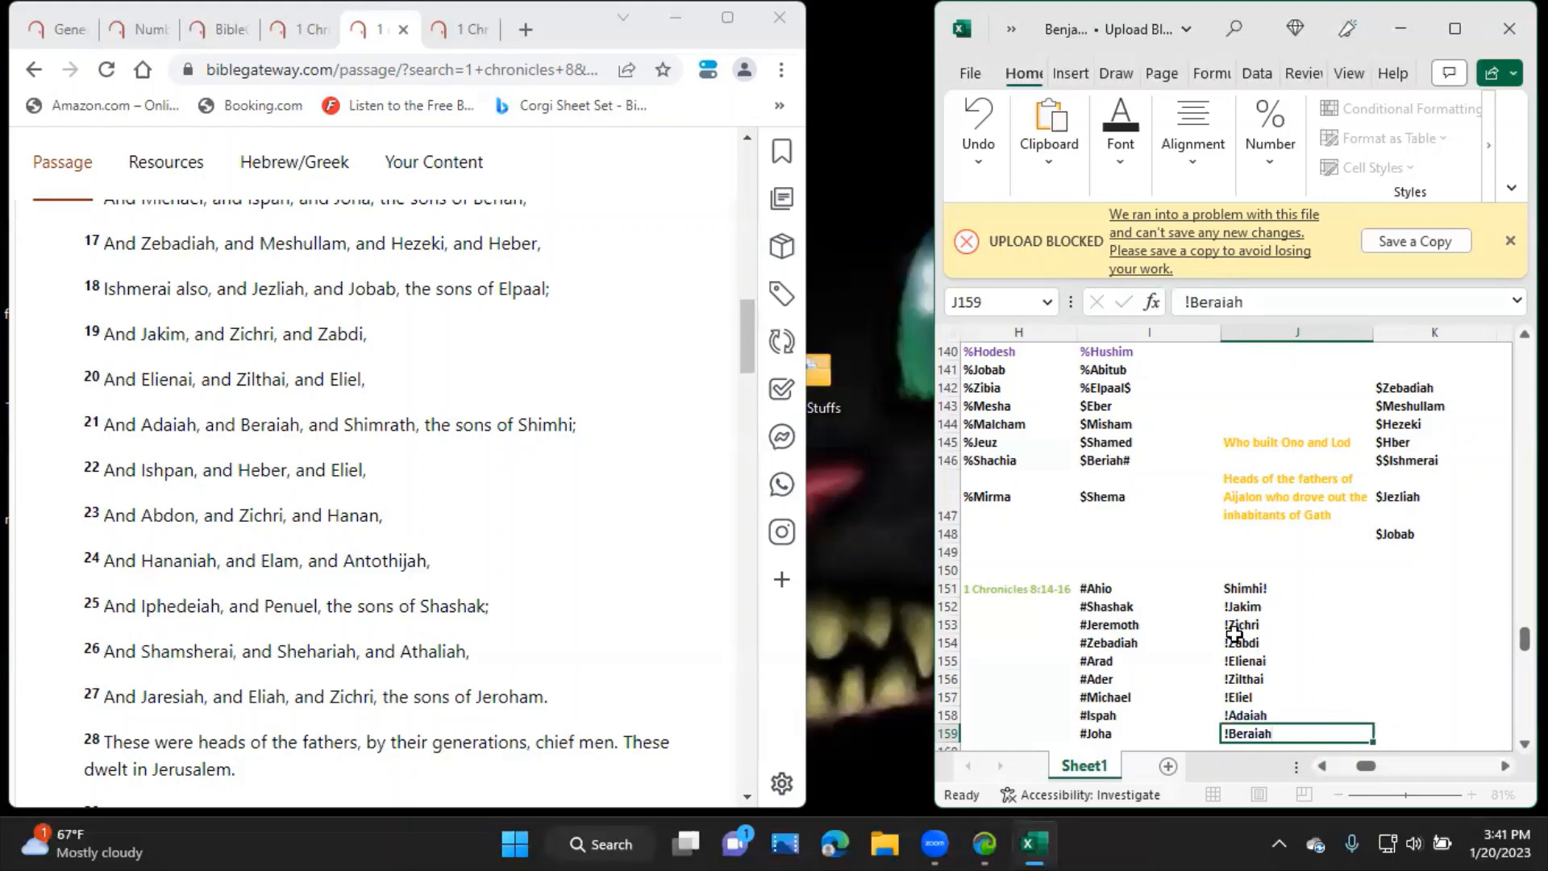
text(!Shim)
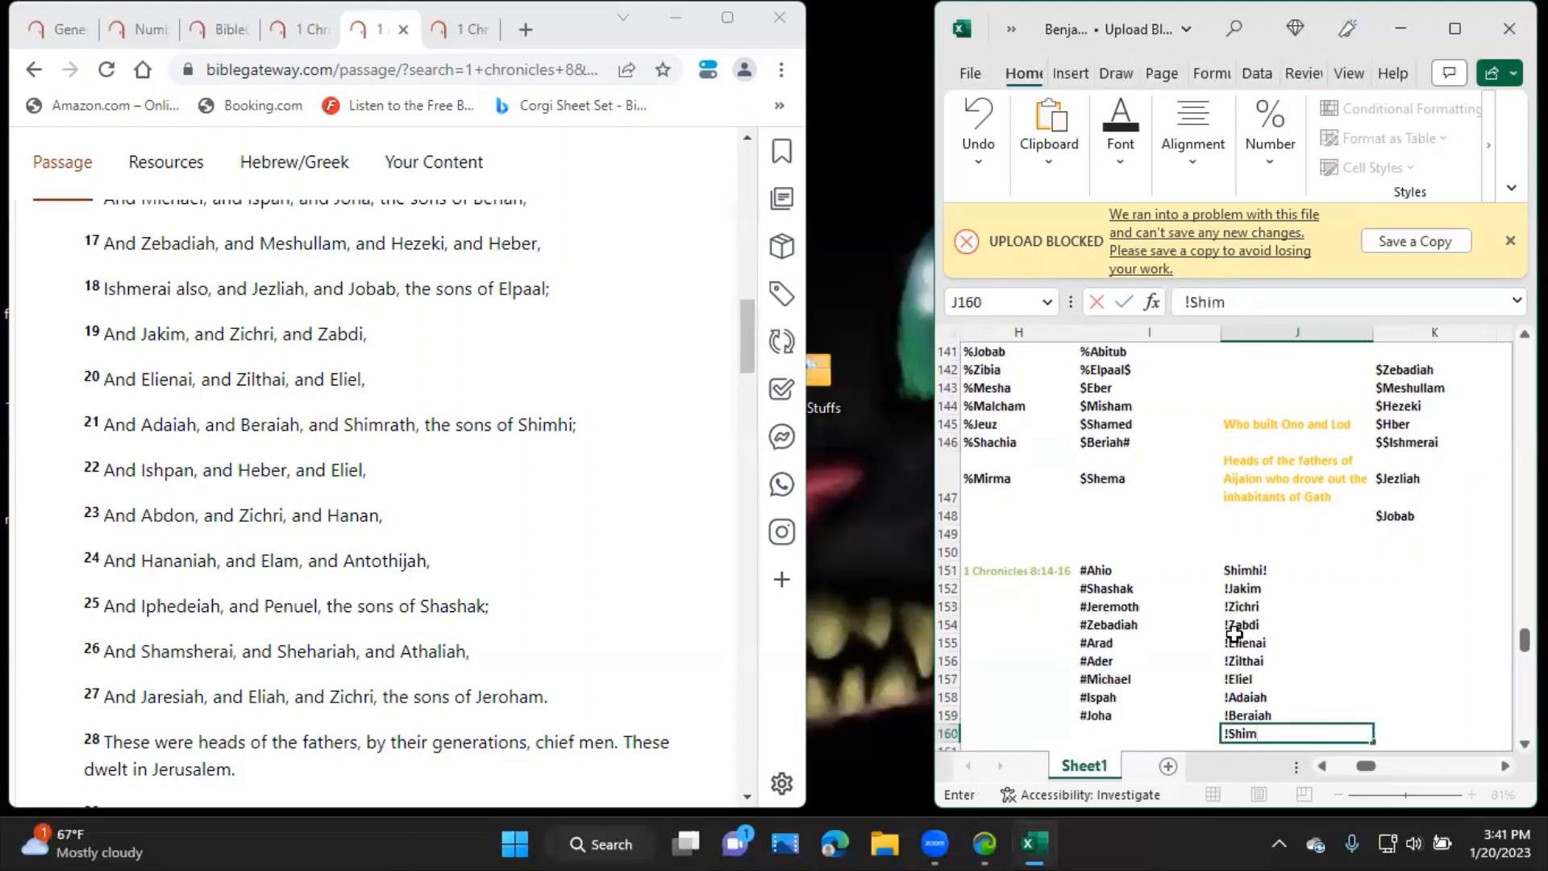
text(rath)
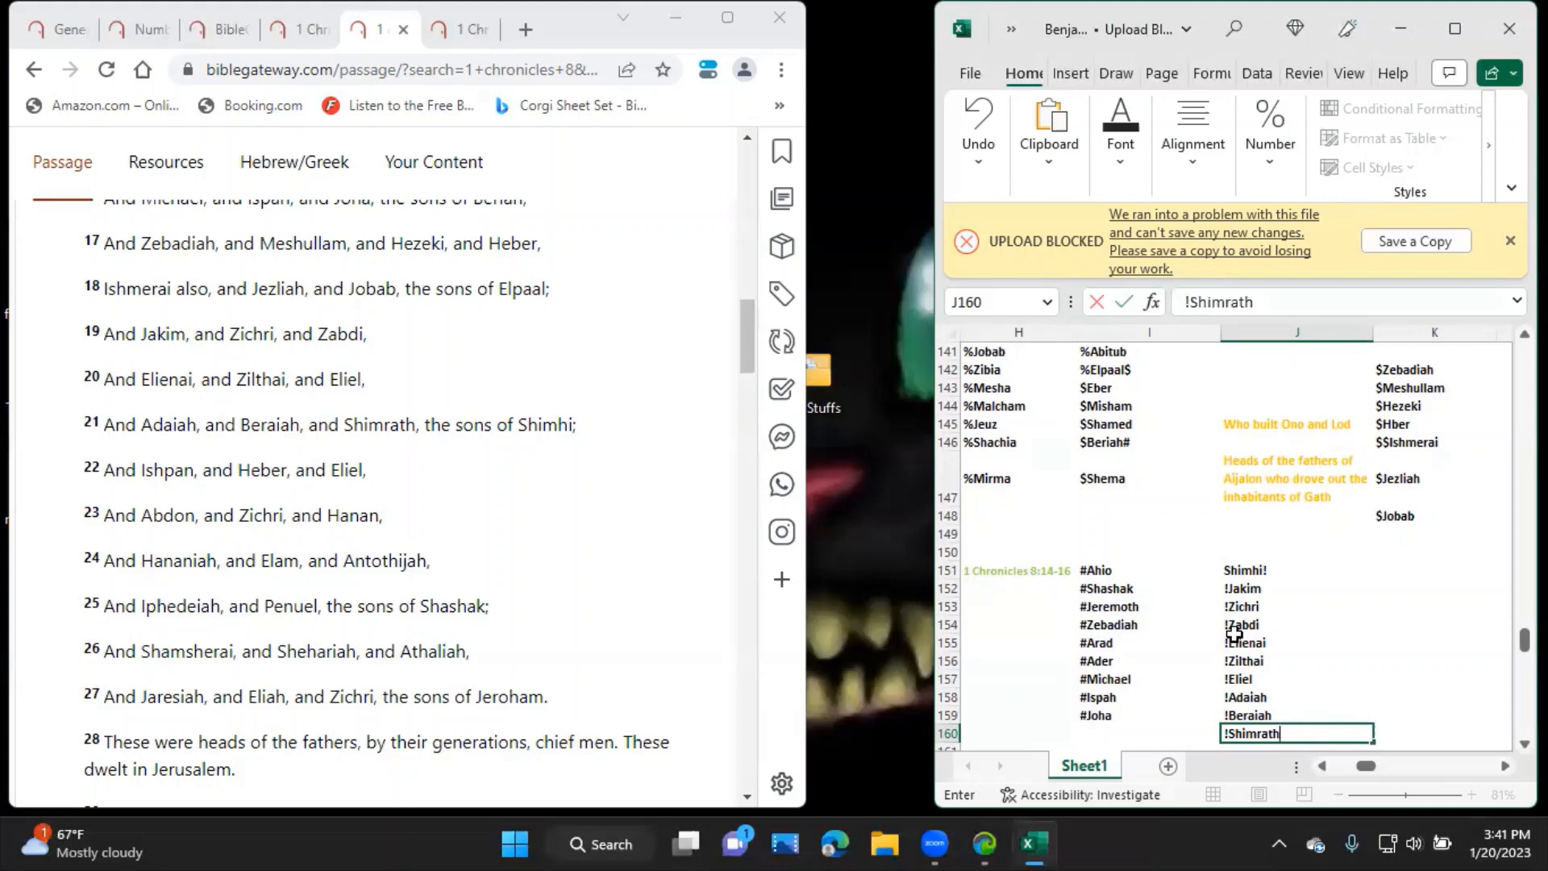
click(1432, 607)
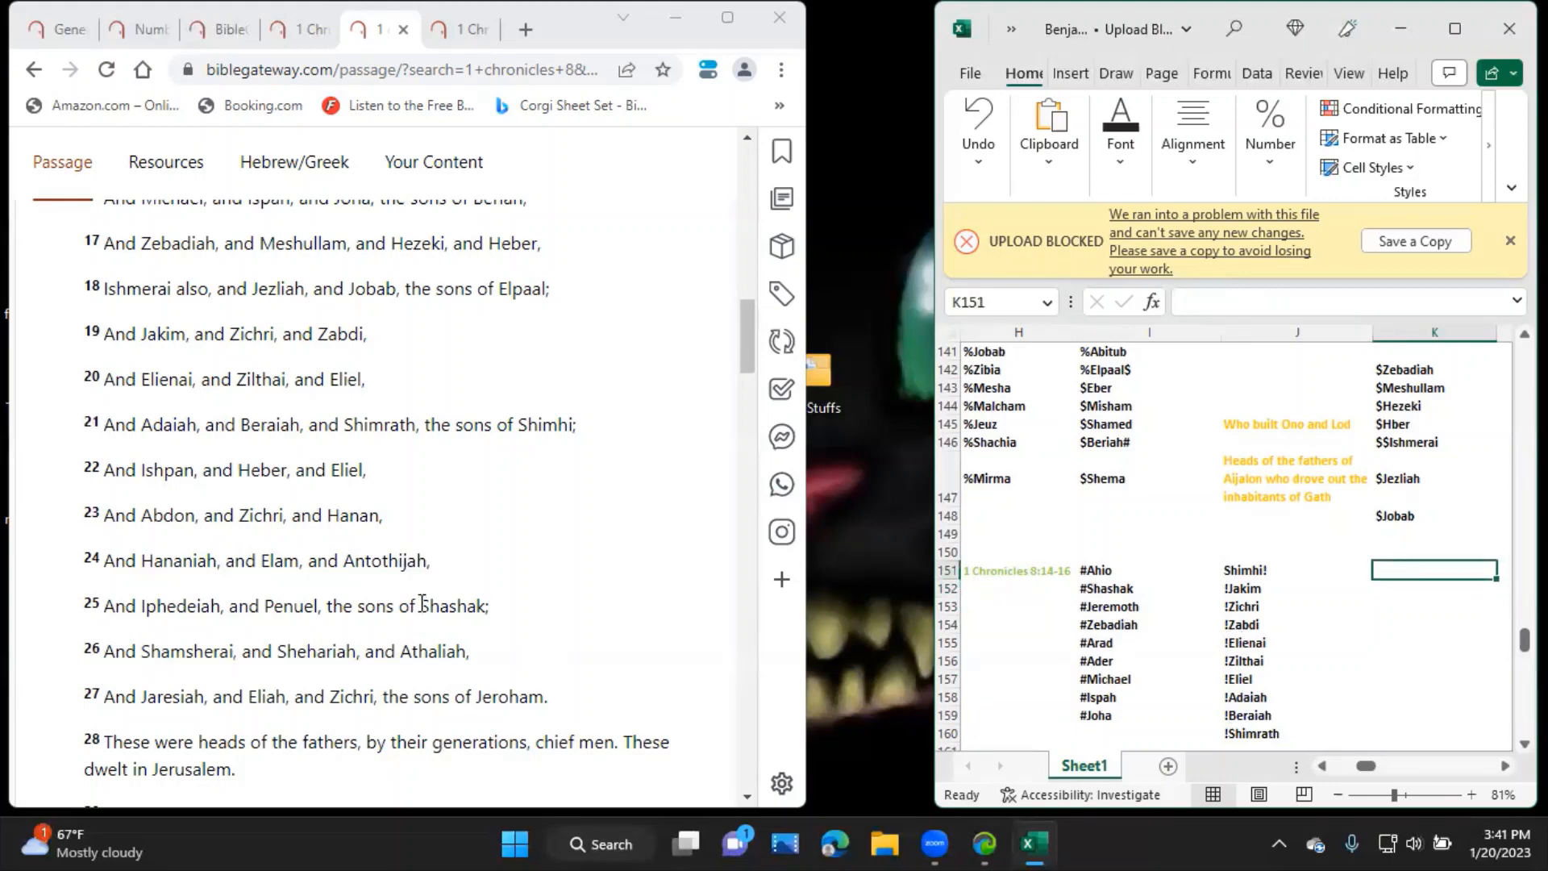
Head column K with Shashak^ taken from verse 25.
double_click(437, 606)
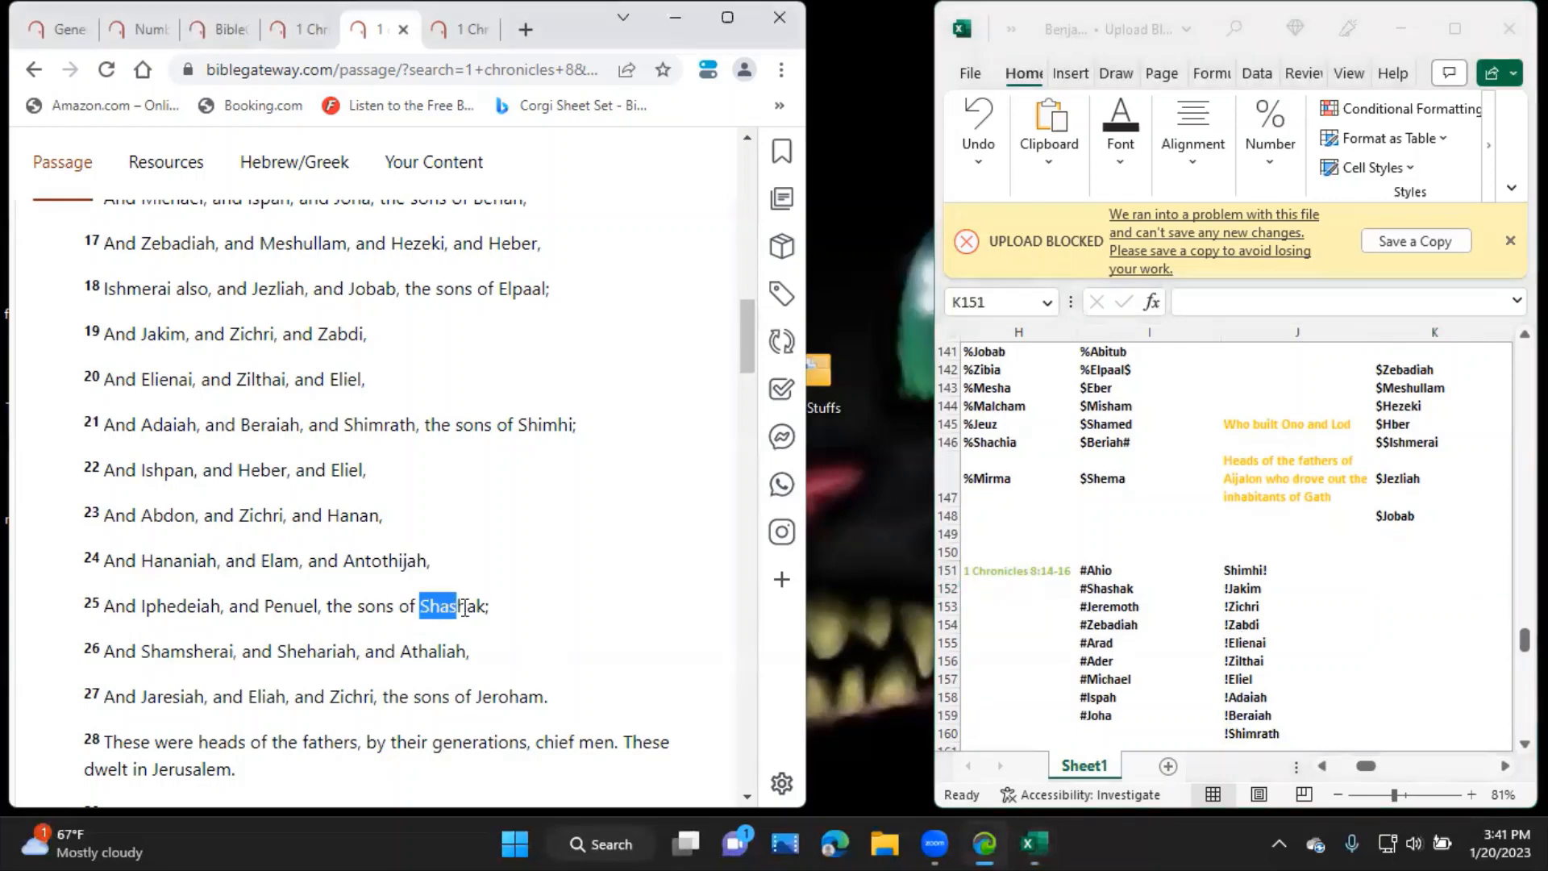
double_click(452, 606)
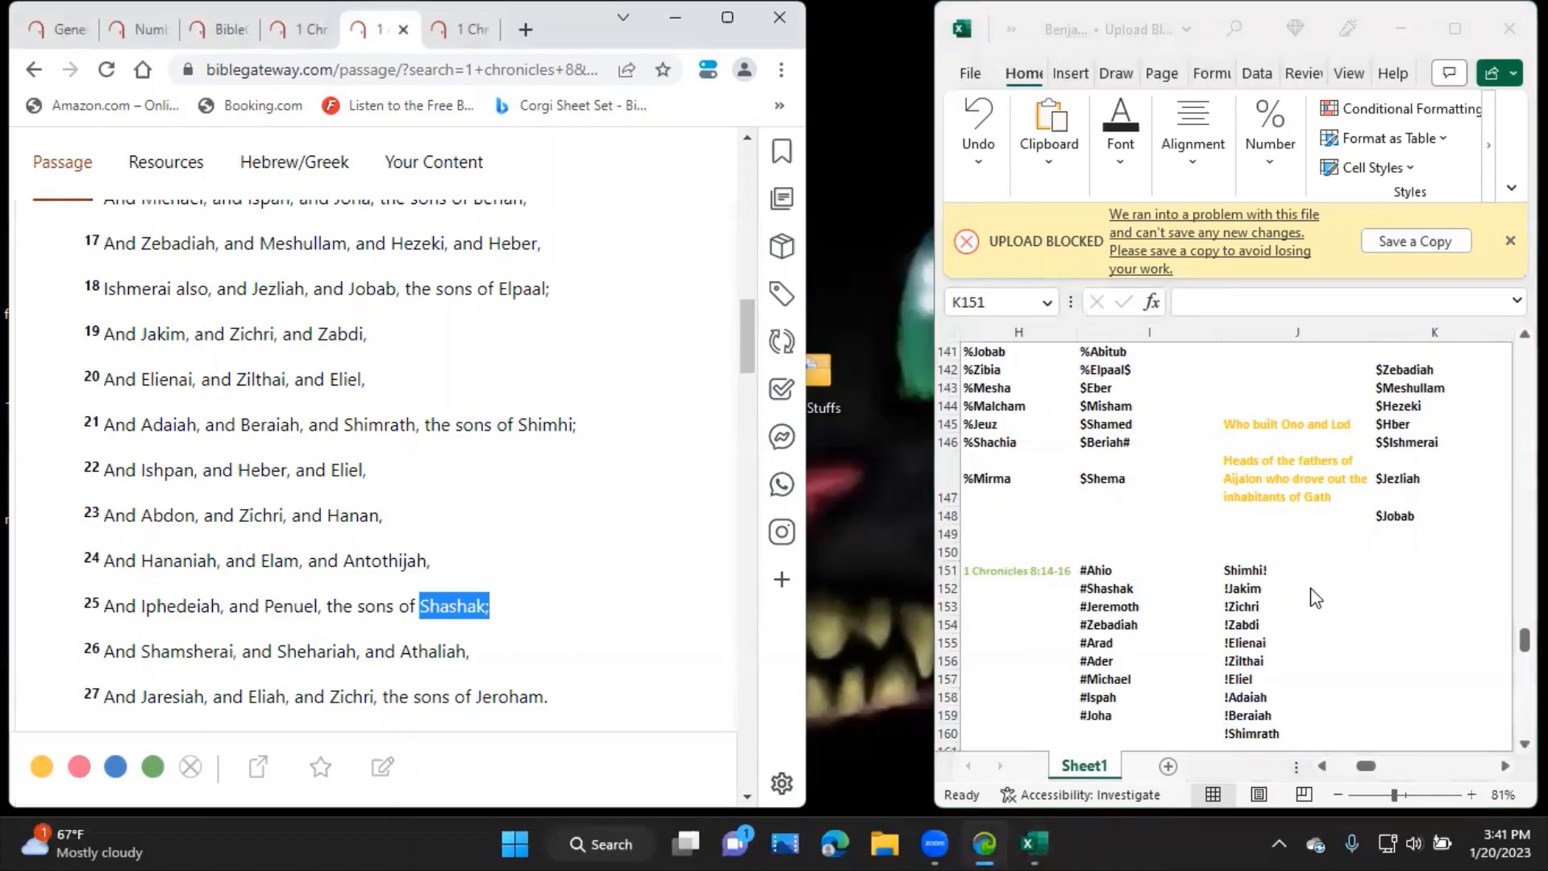
text(Sh)
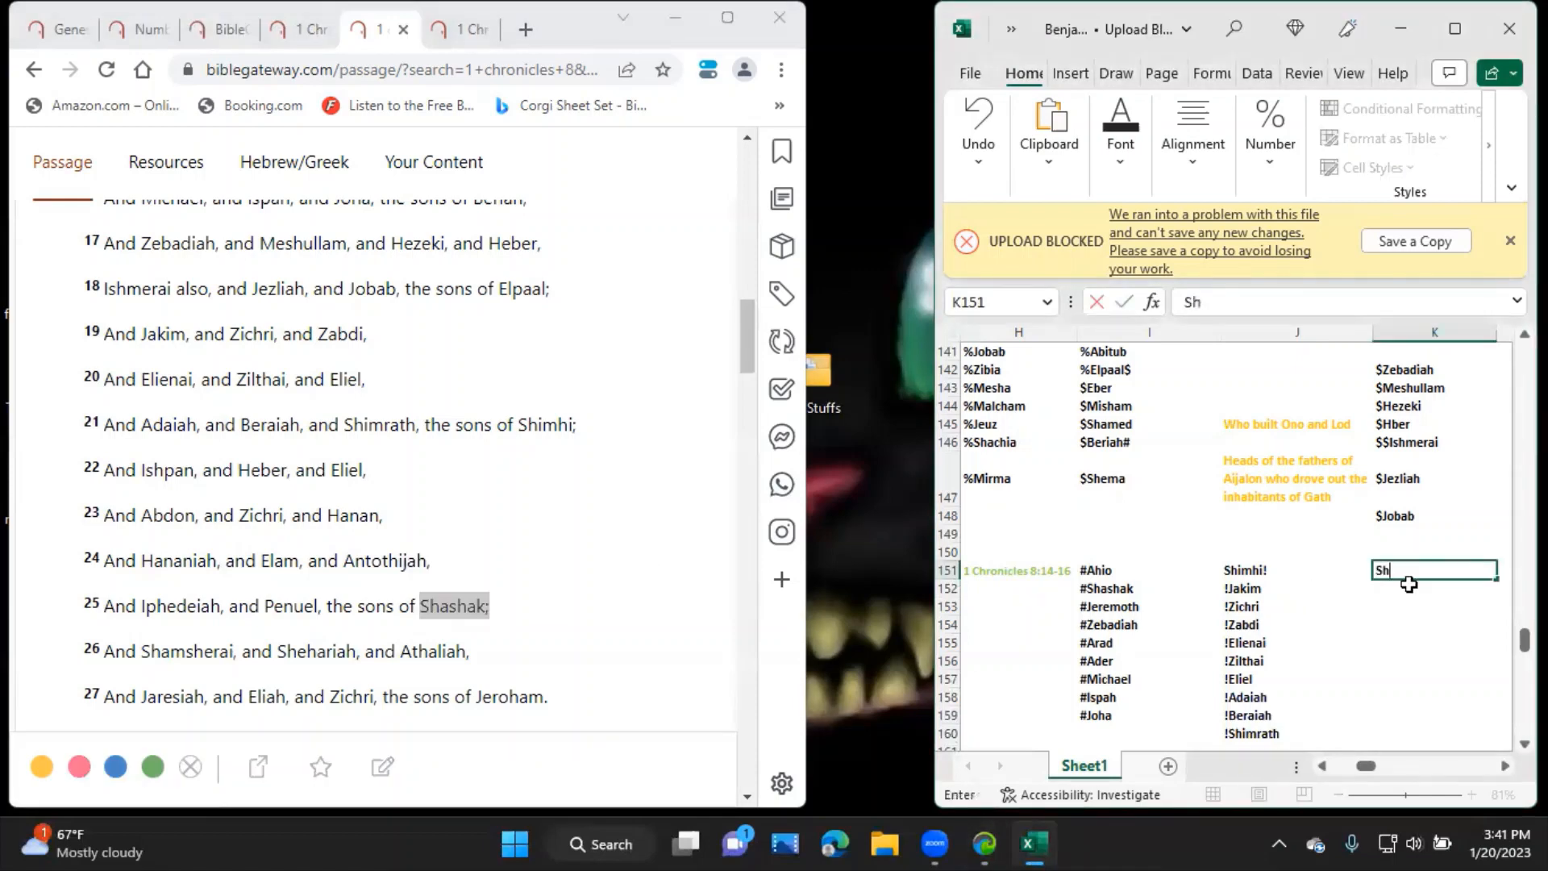
text(ashak)
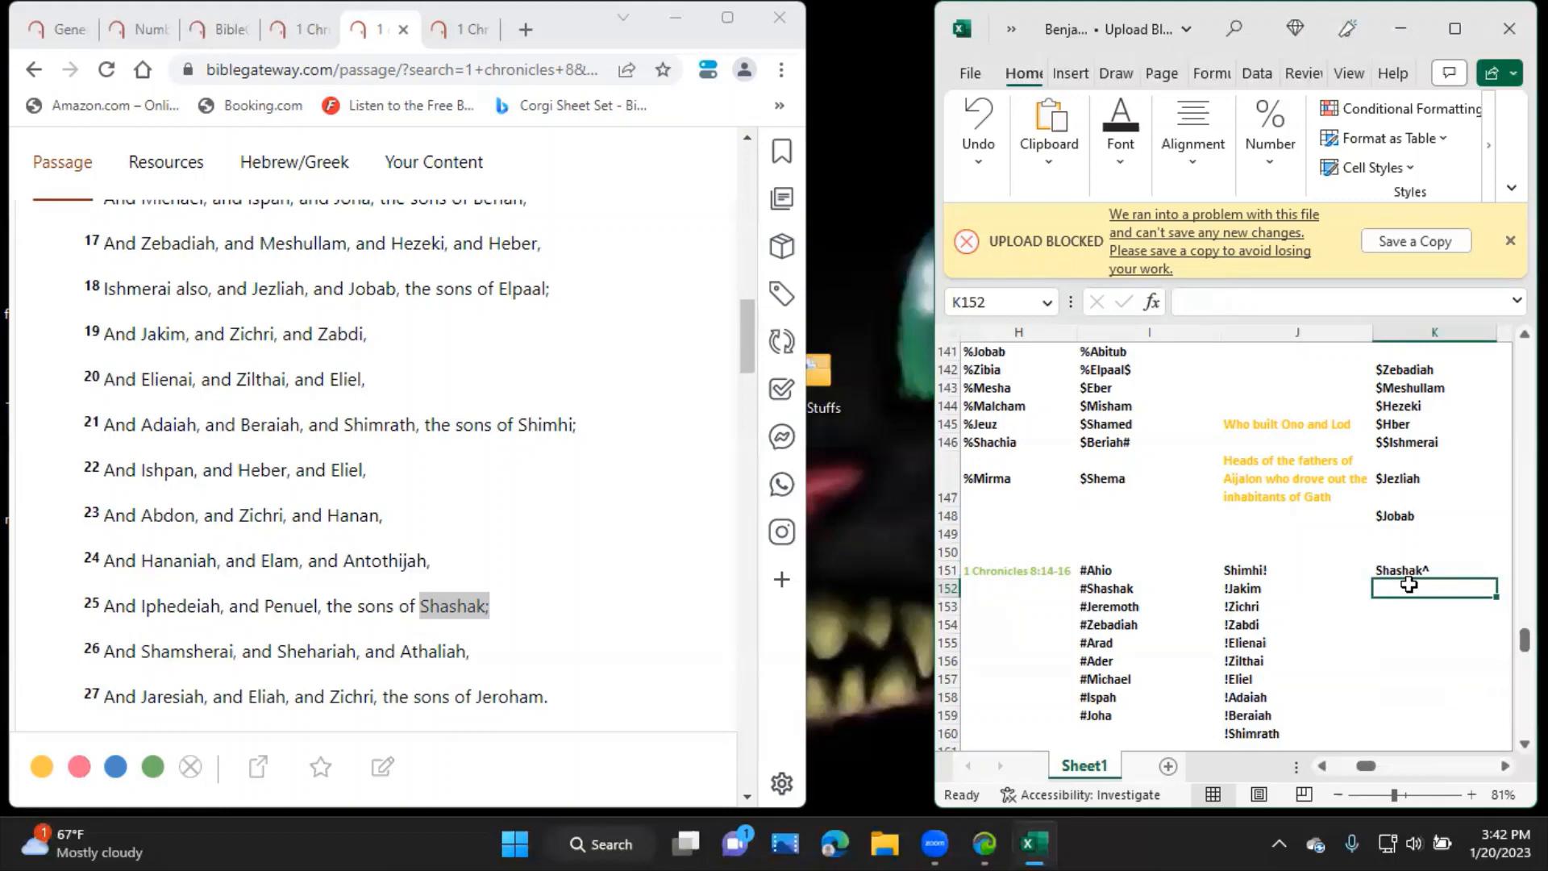
List Shashak's sons ^Ishpan, ^Heber, ^Eliel, ^Abdon, ^Zichri and ^Hanan down column K.
text(^ls)
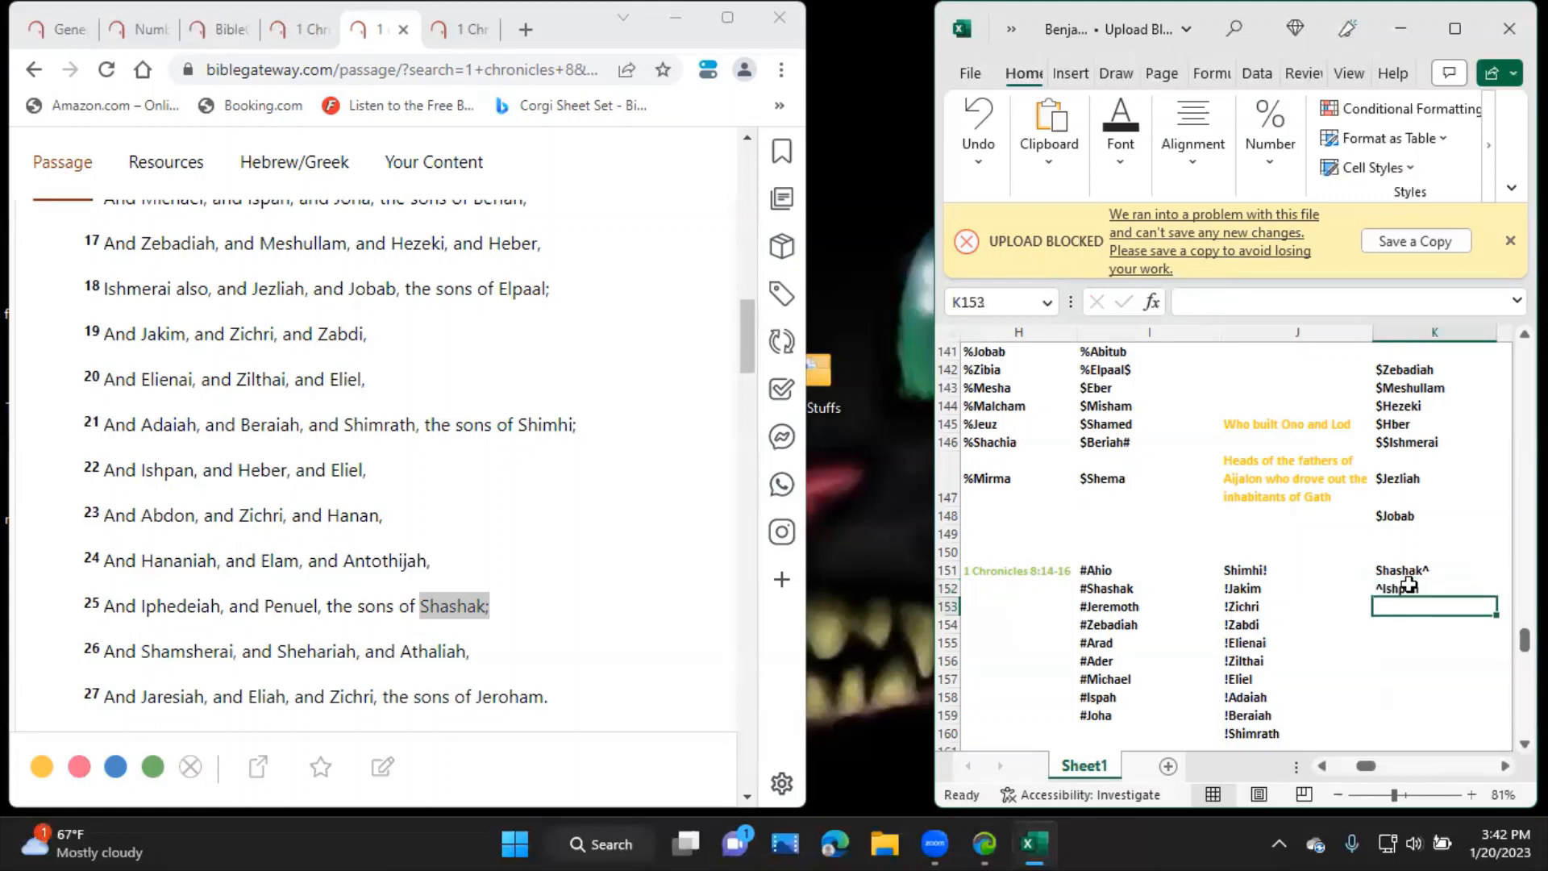
text(^Heber)
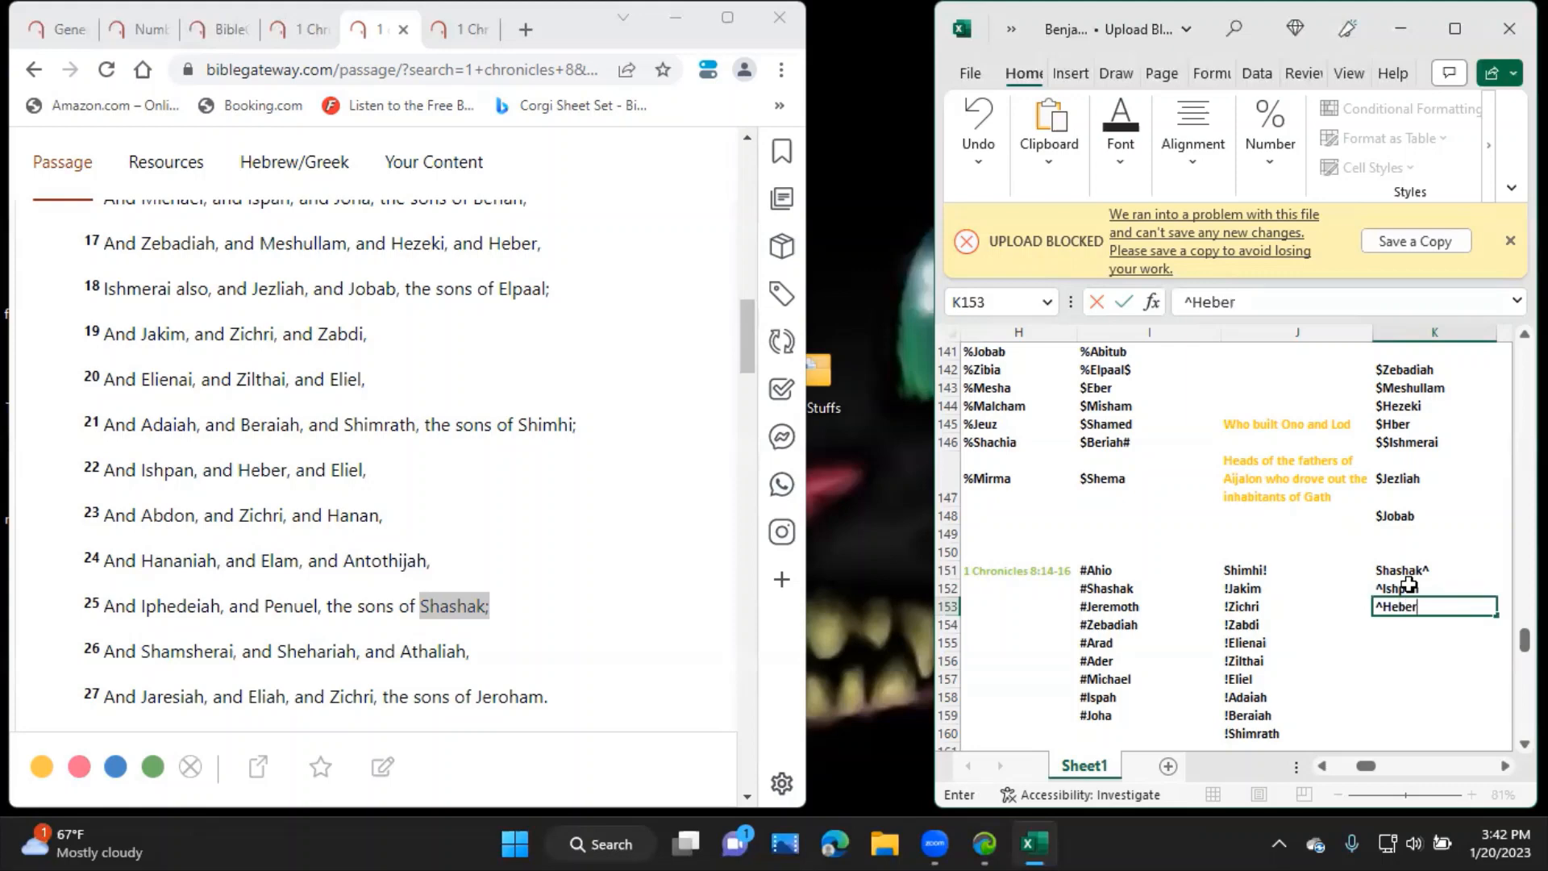
key(Return)
text(^Eliel)
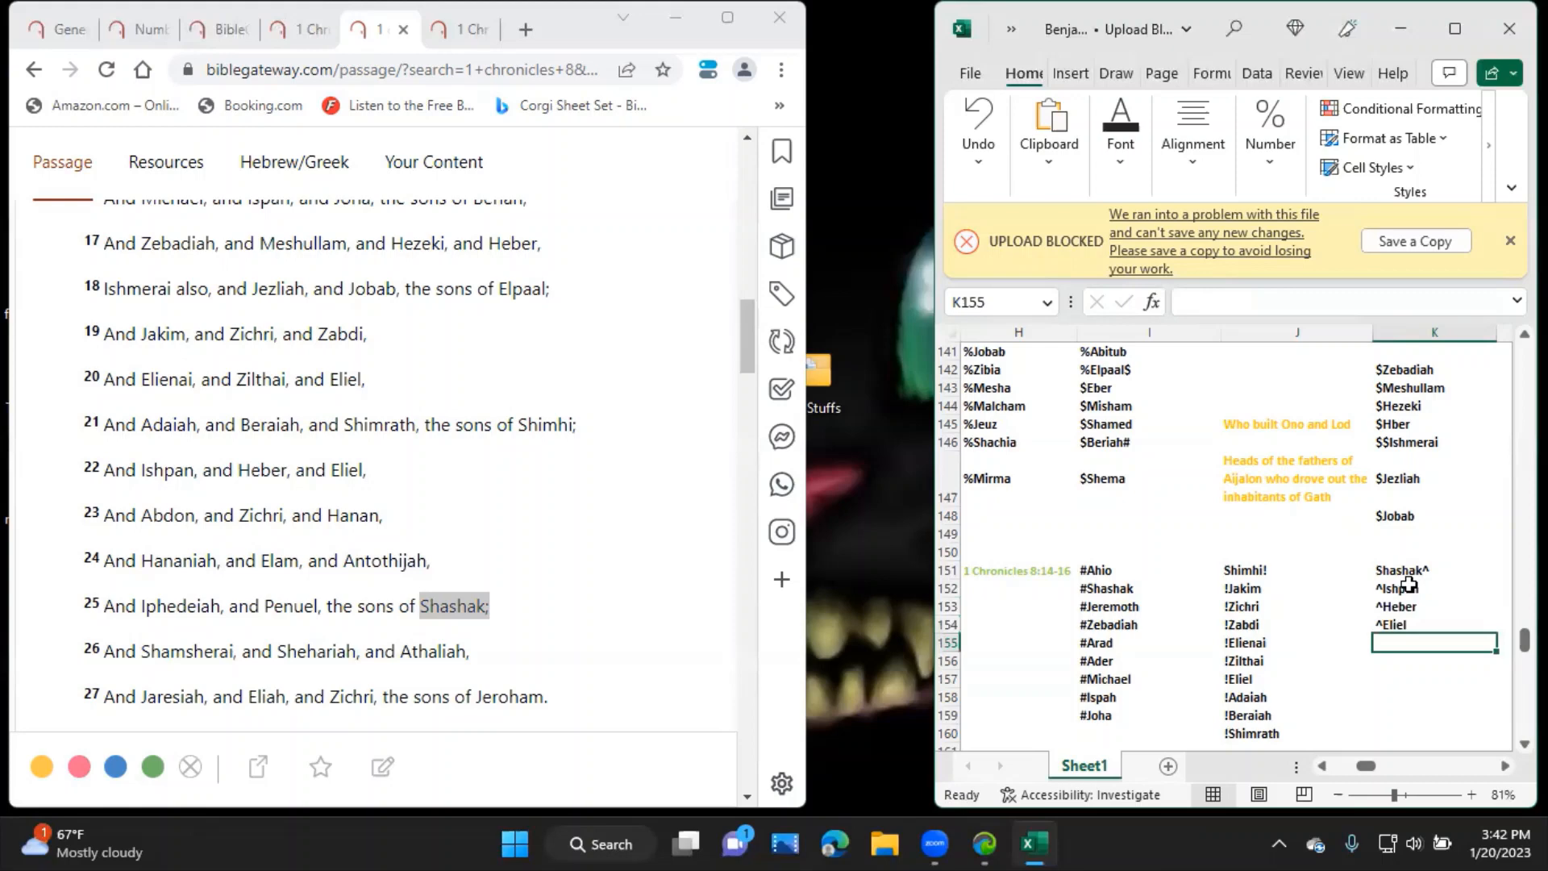
text(^)
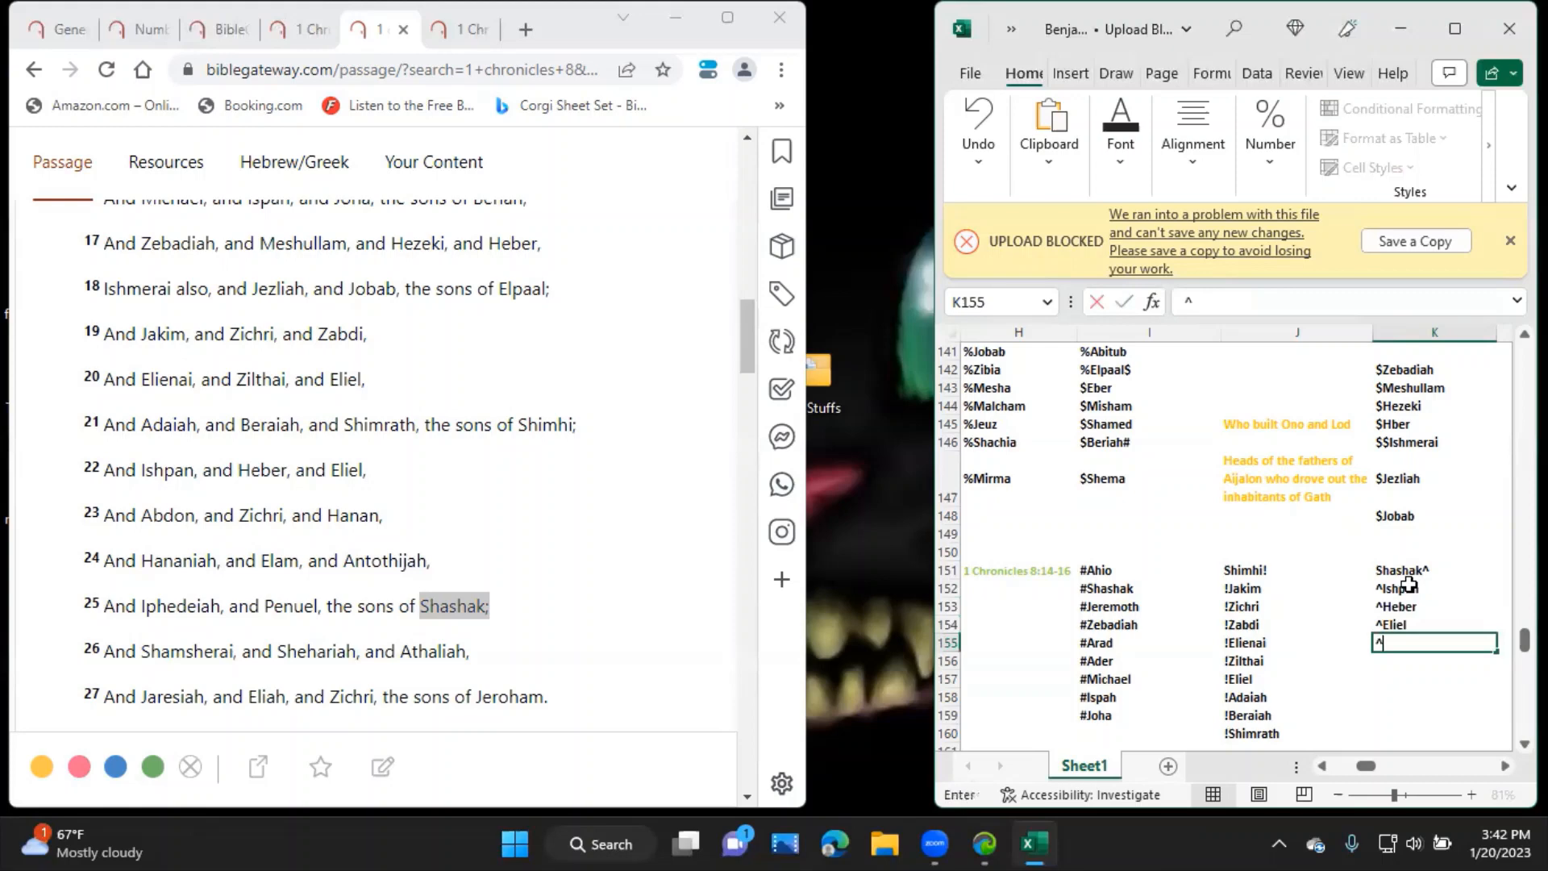
text(Abdon)
click(1433, 661)
text(^Zic)
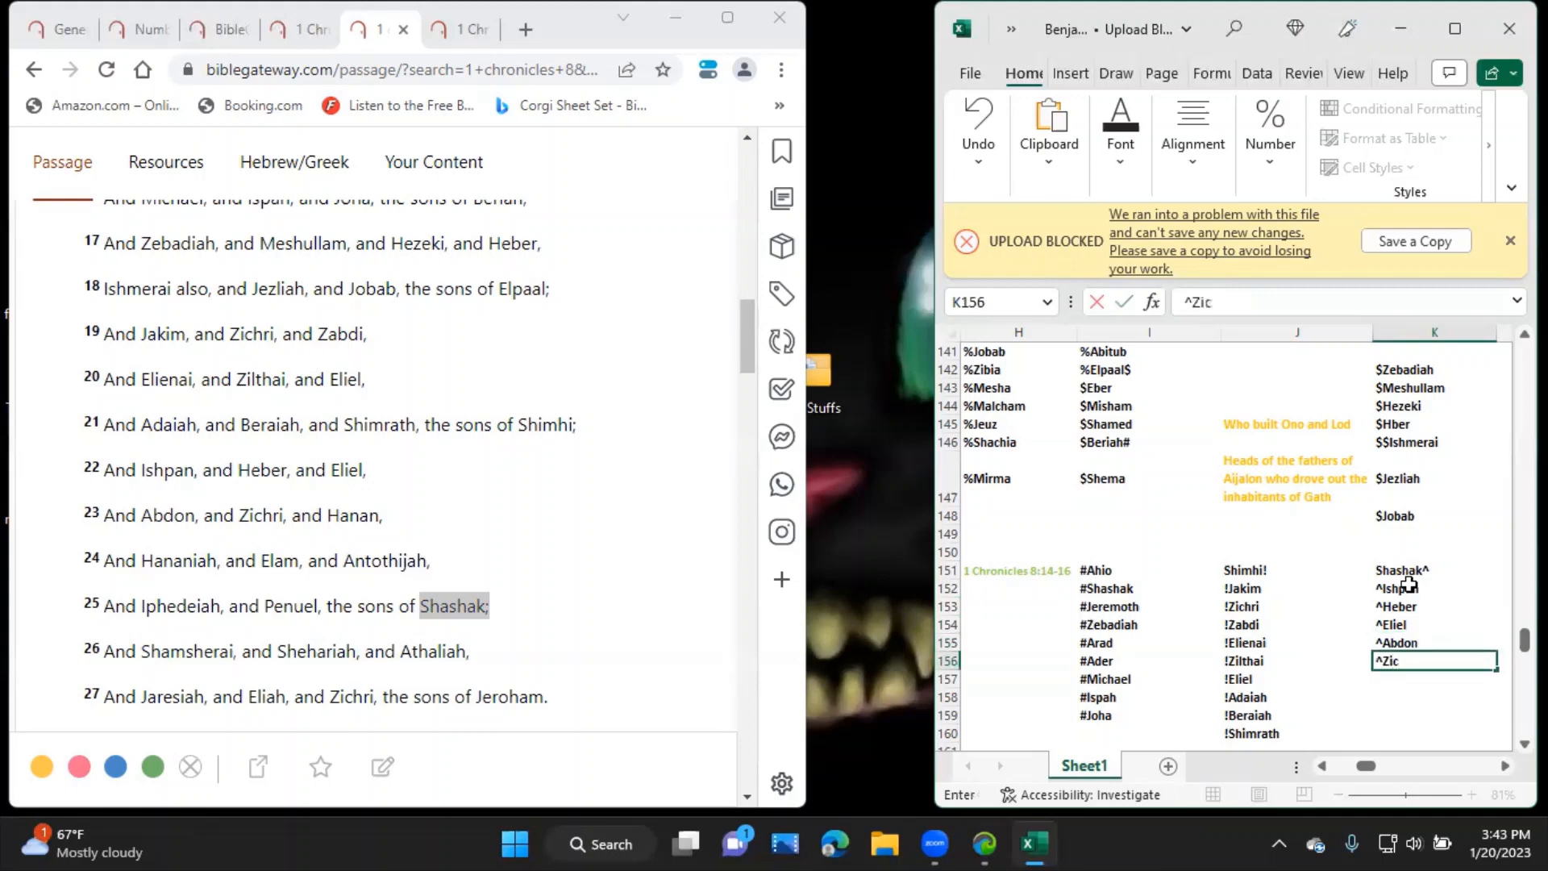
key(Return)
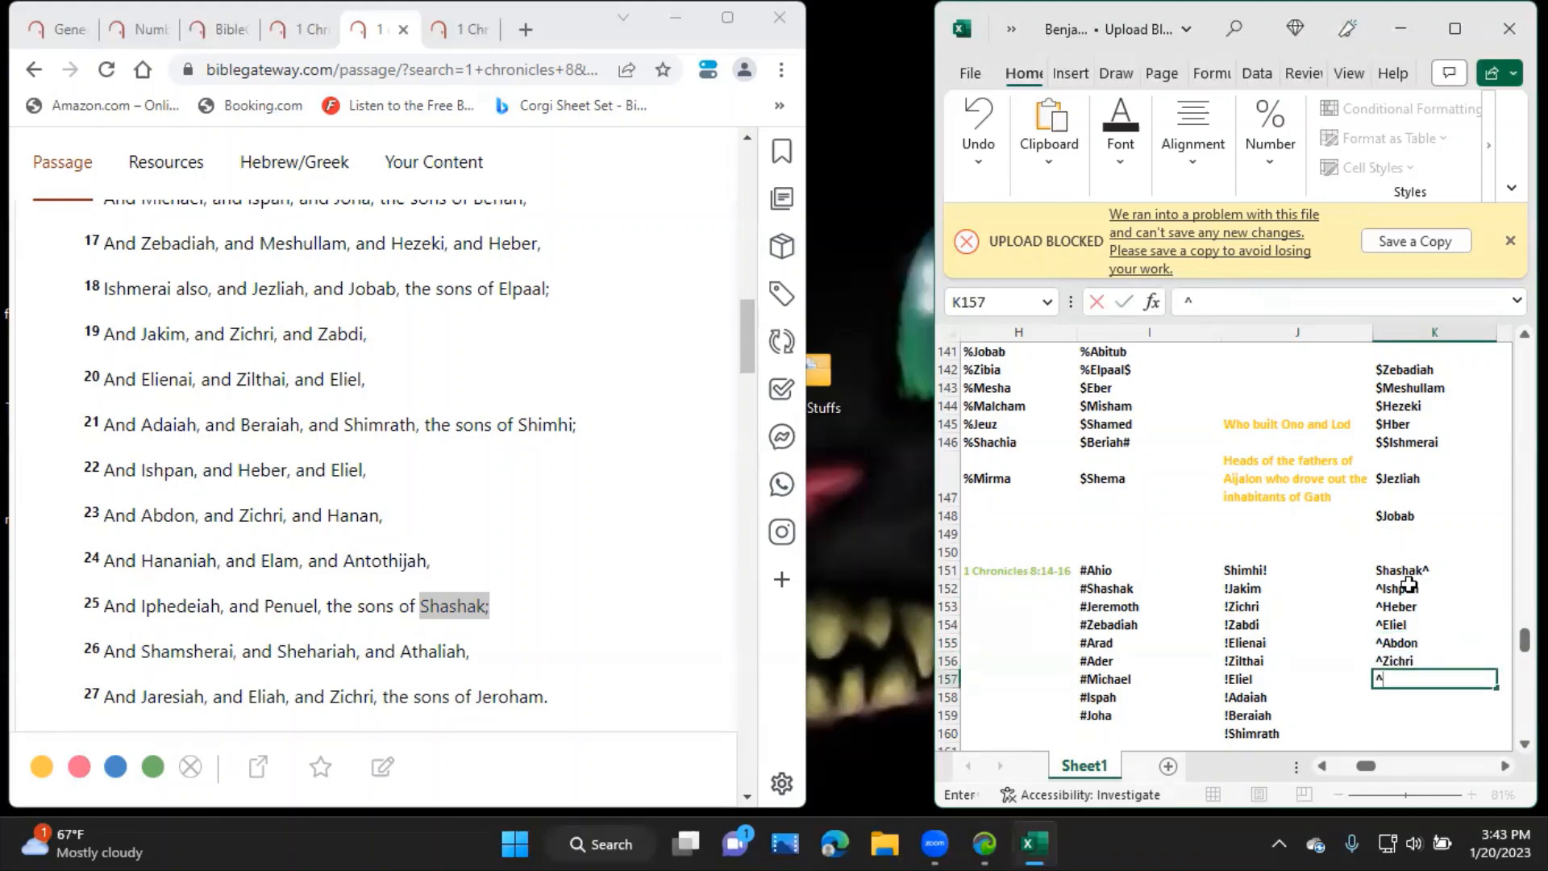
text(Hanan)
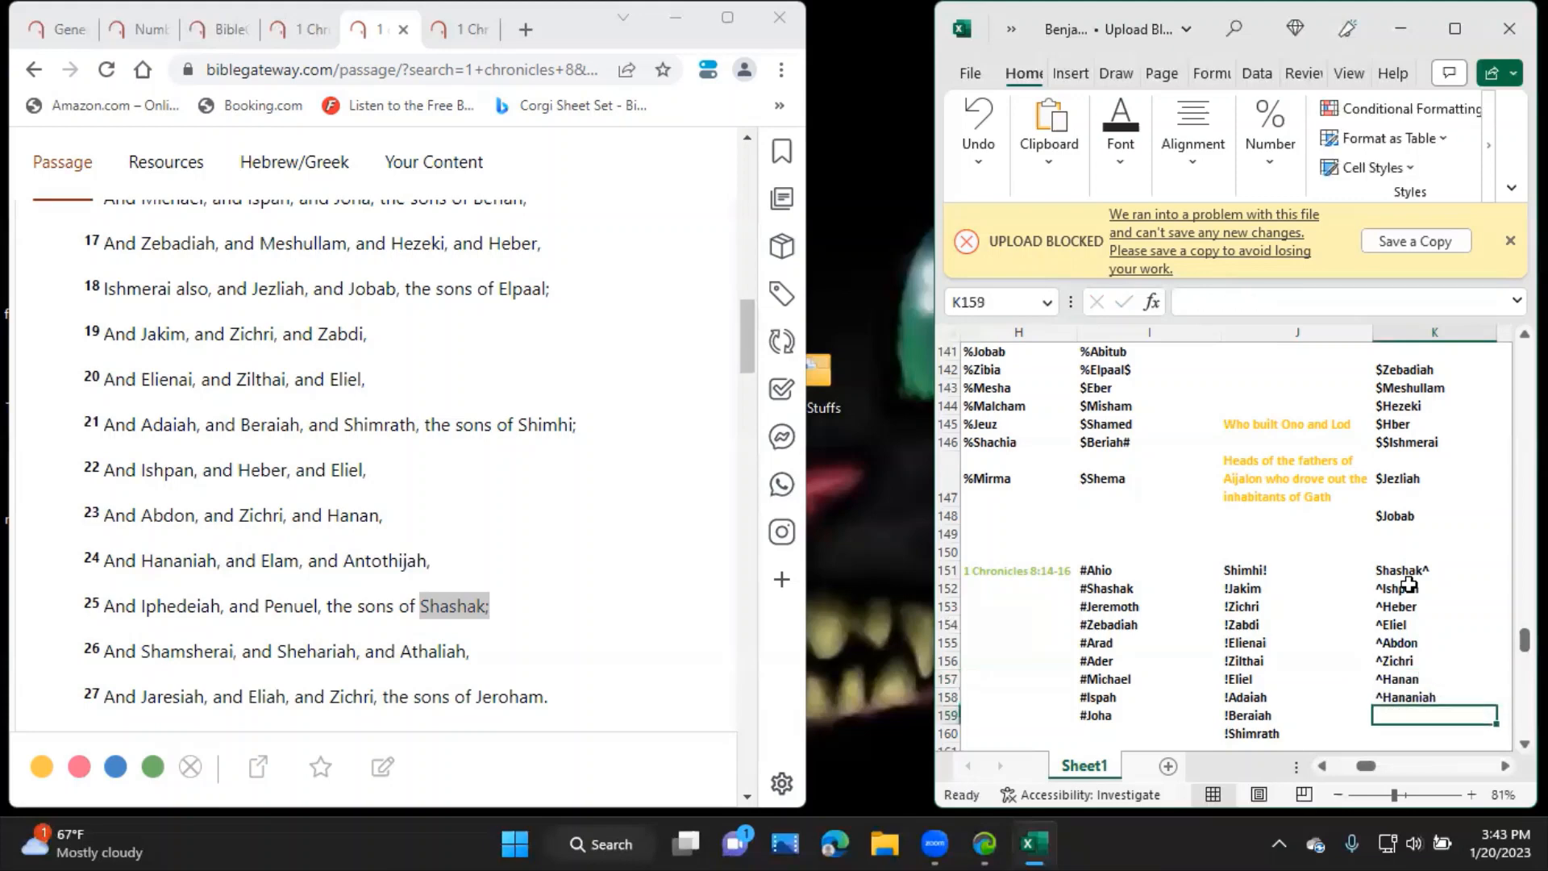
Finish column K with ^Hananiah, ^Elam, ^Antothijah, ^Iphedeiah and ^Penuel in K162.
text(^Elam)
click(1434, 732)
text(^Anto)
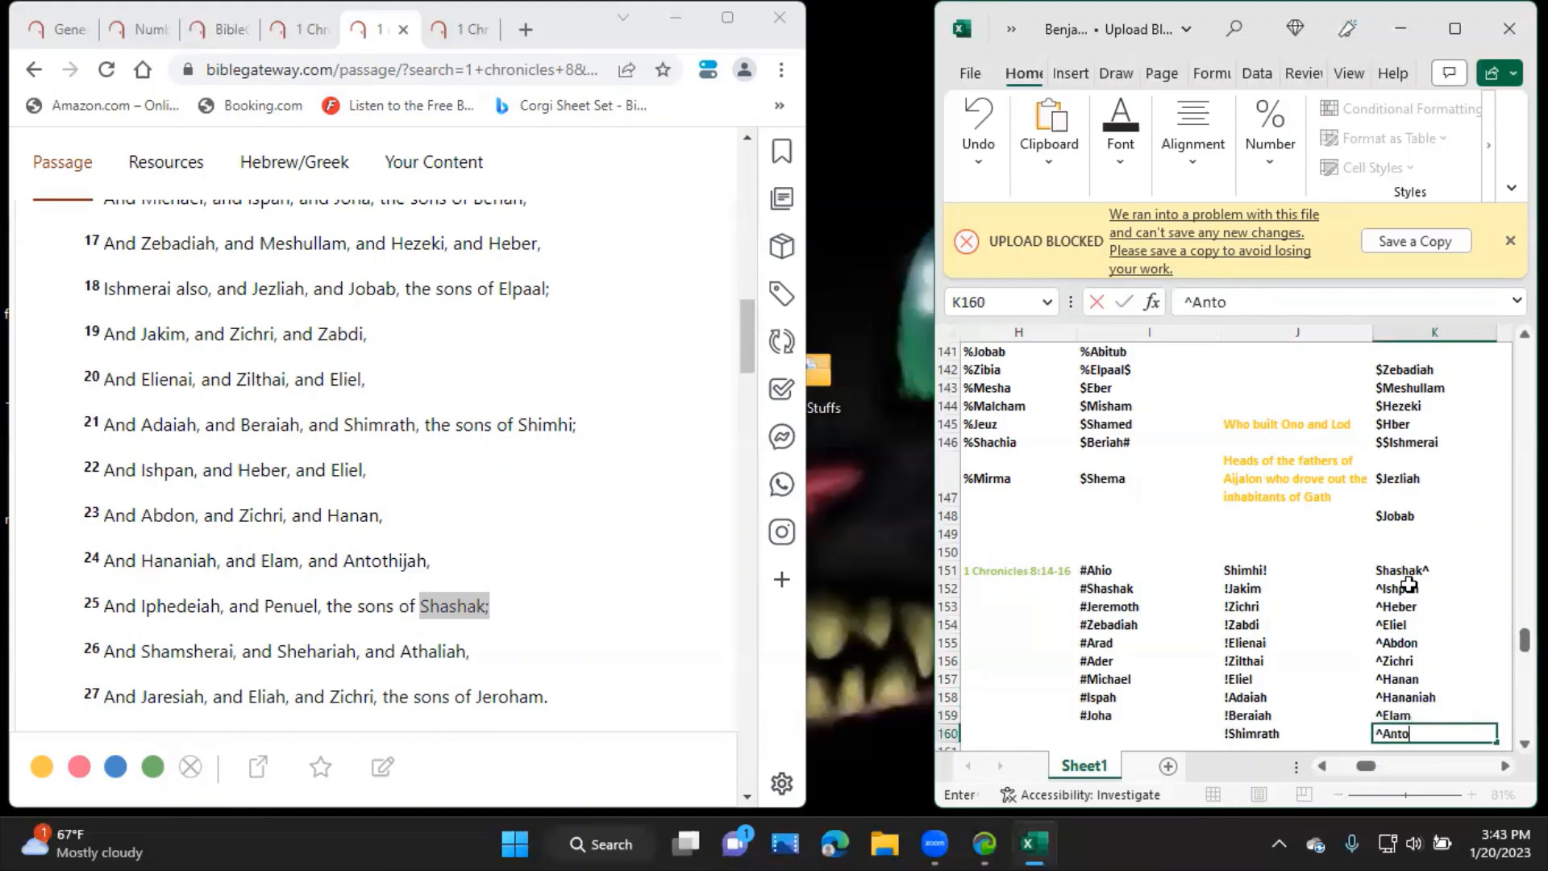
text(thijah)
click(1433, 747)
text(^)
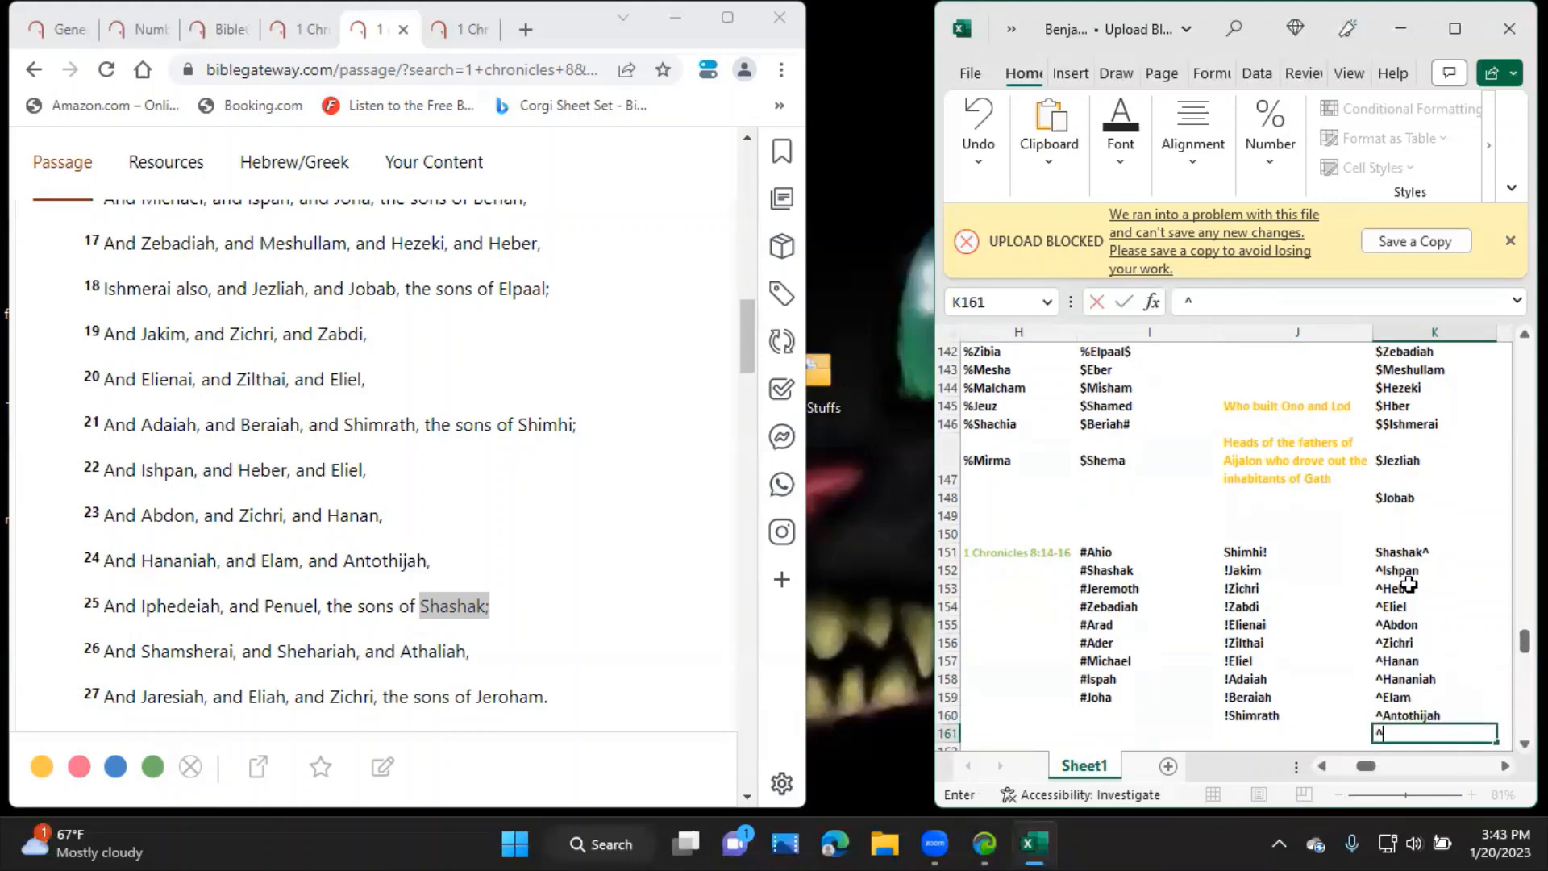
text(Iphedeiah)
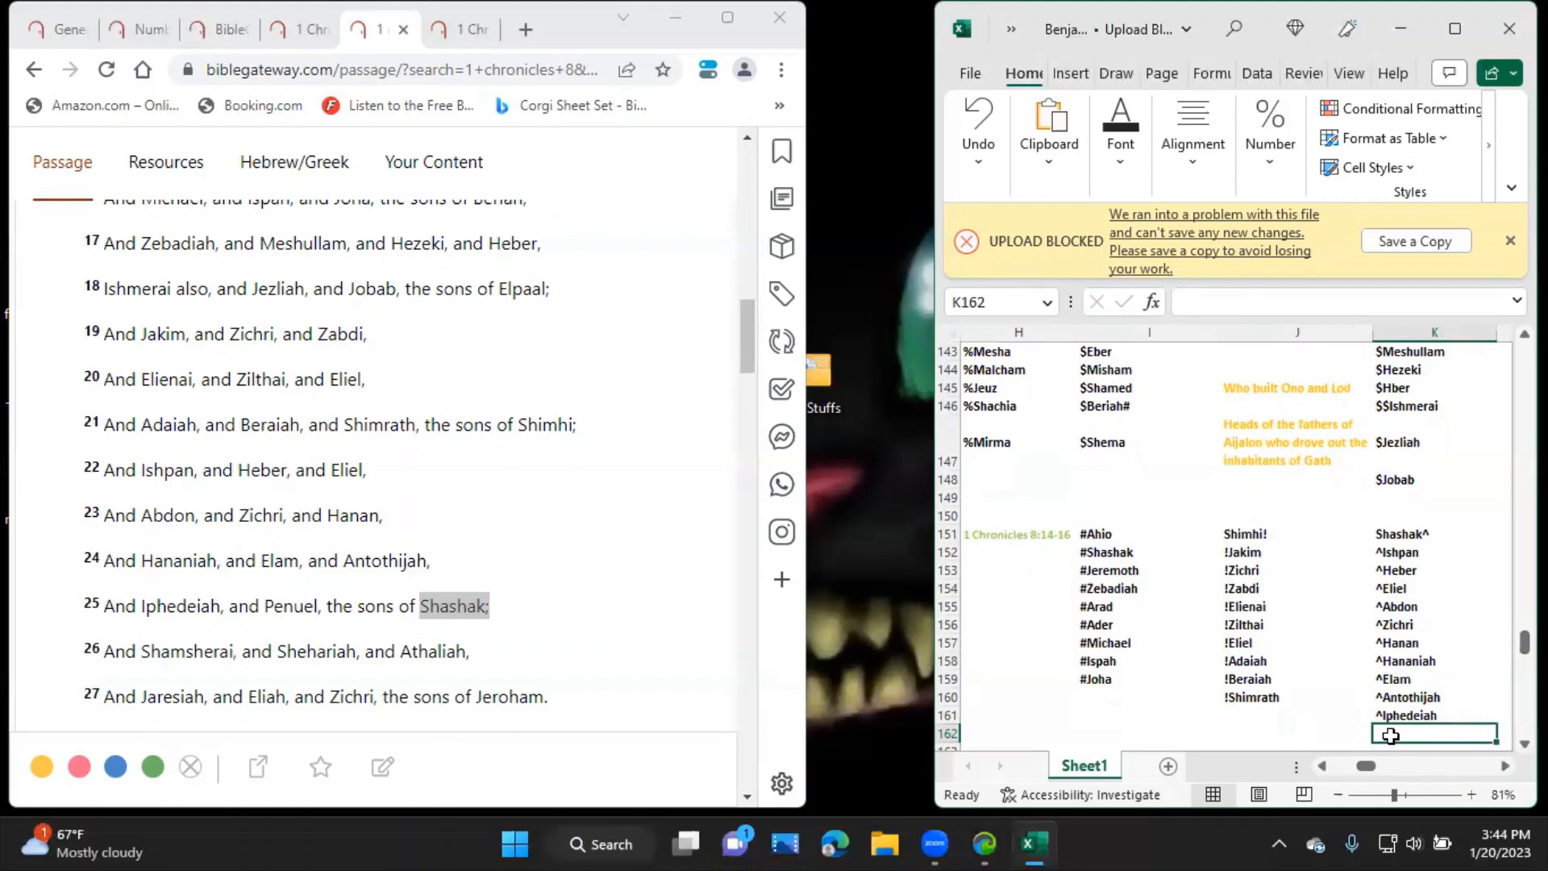
text(^P)
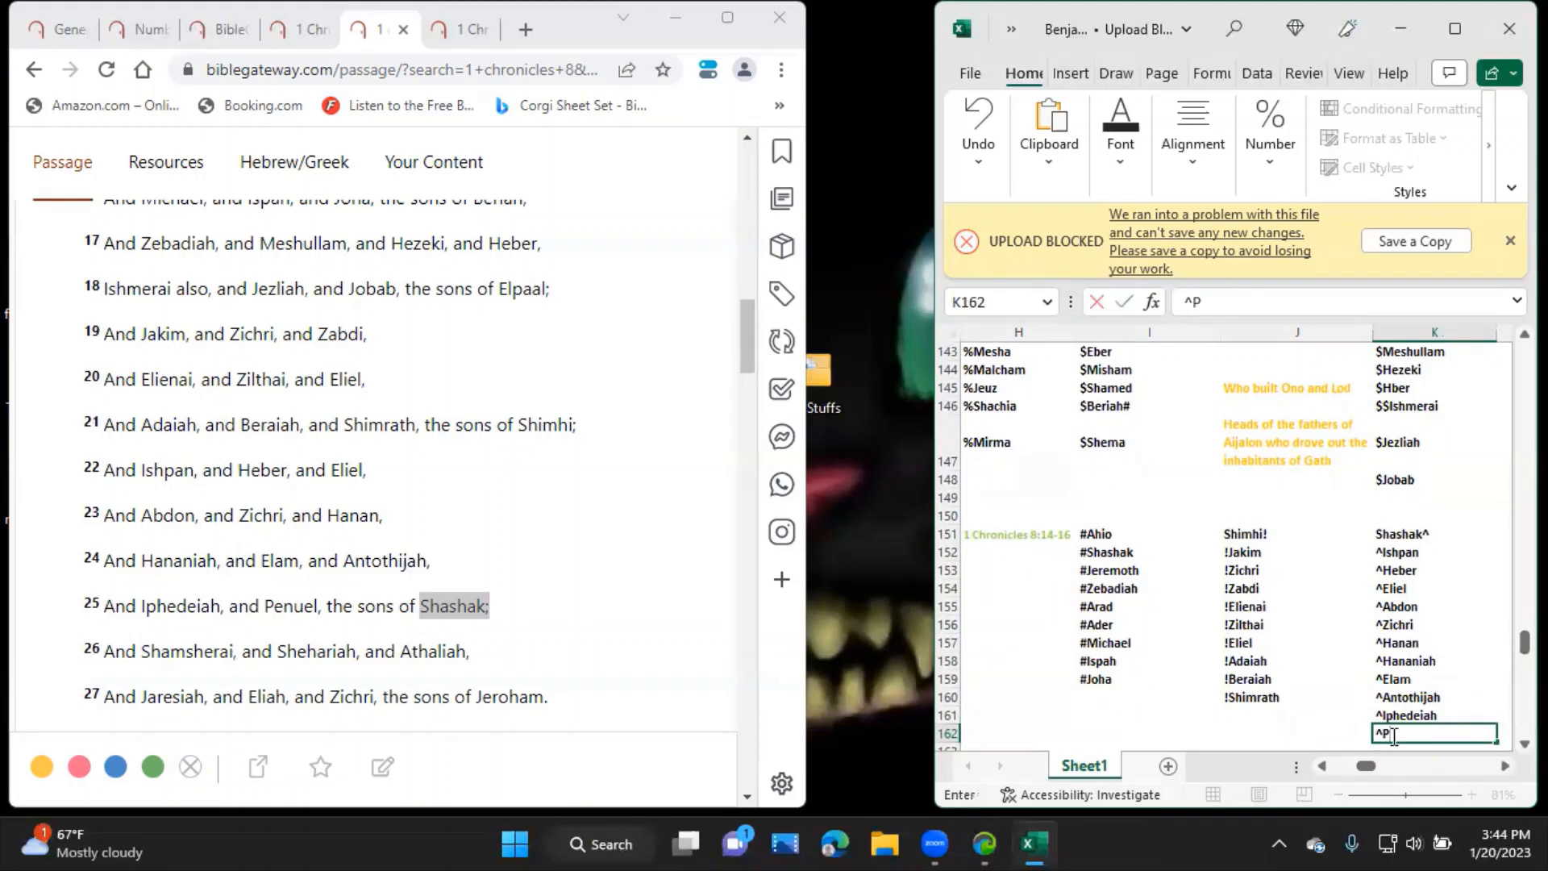
text(enuel)
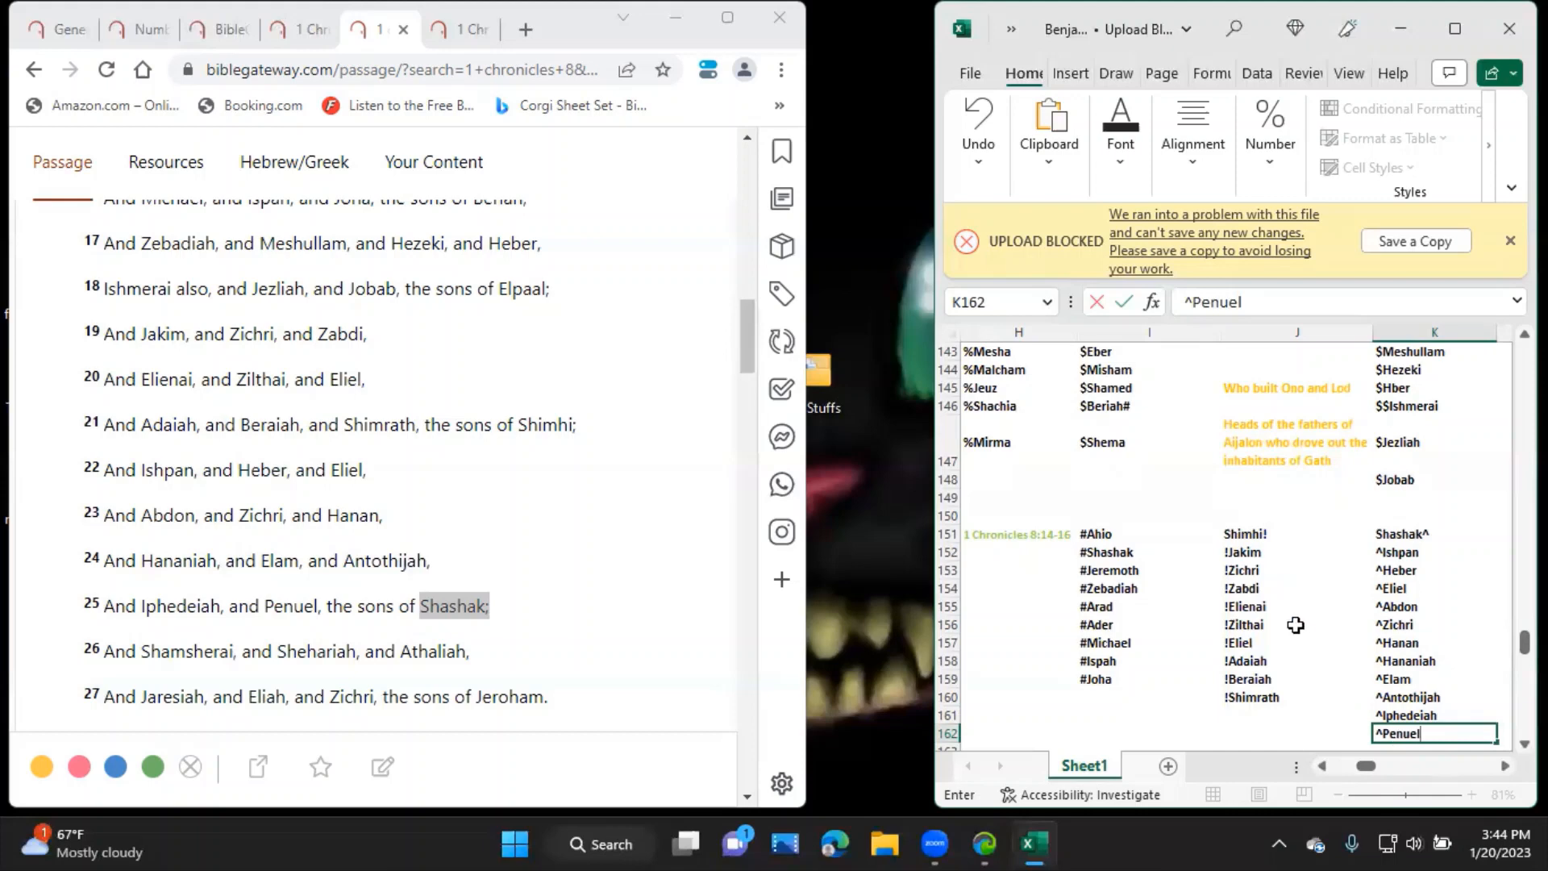
click(1441, 534)
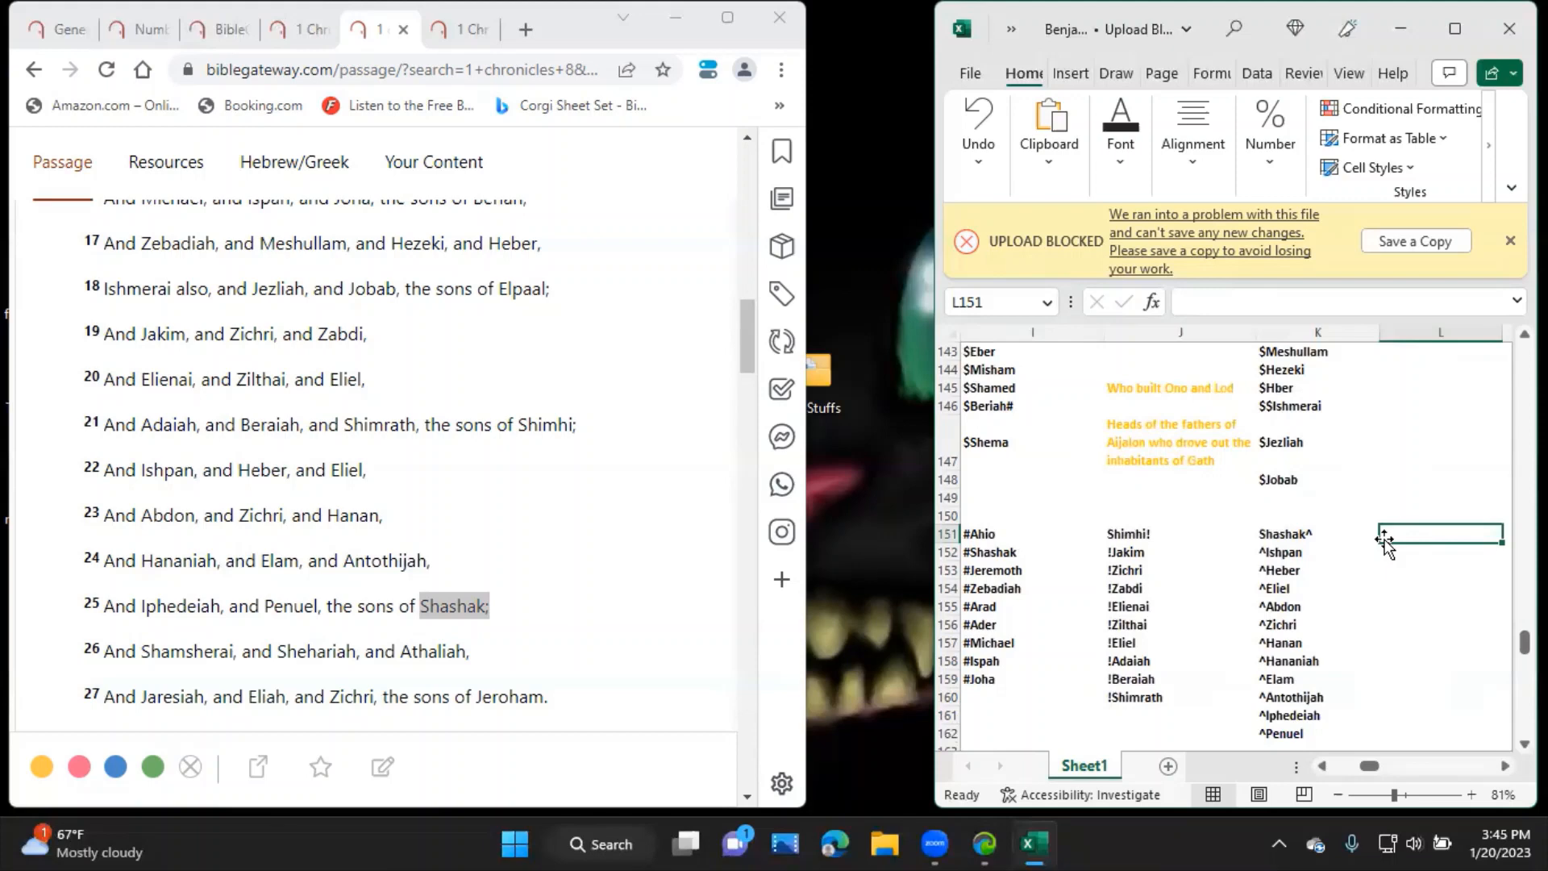
Head column L at L151 with Jeroham).
text(Jero)
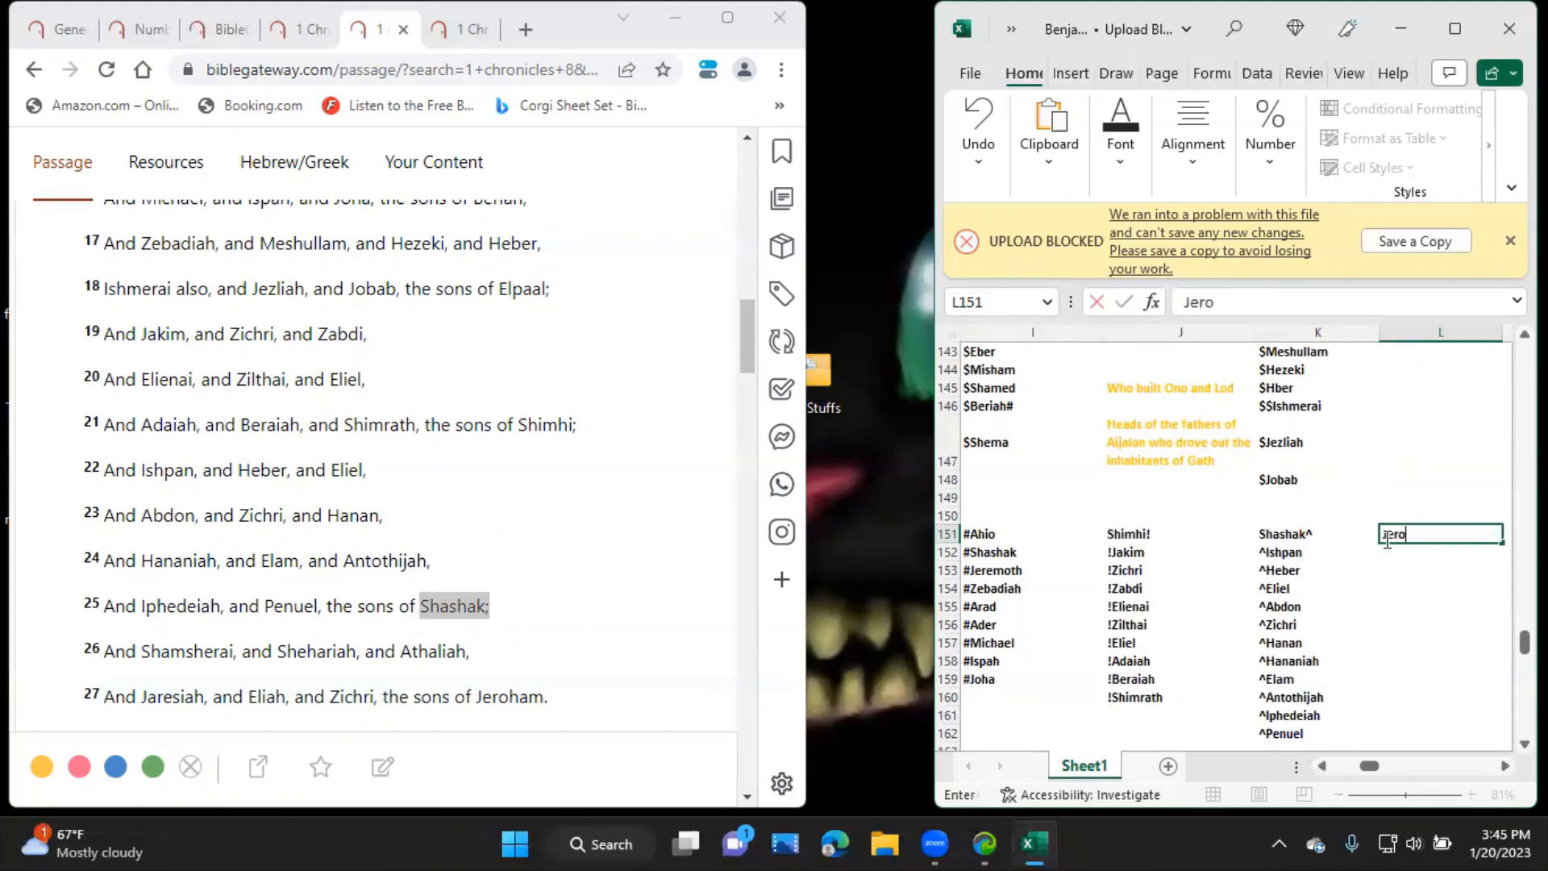
text(ham)
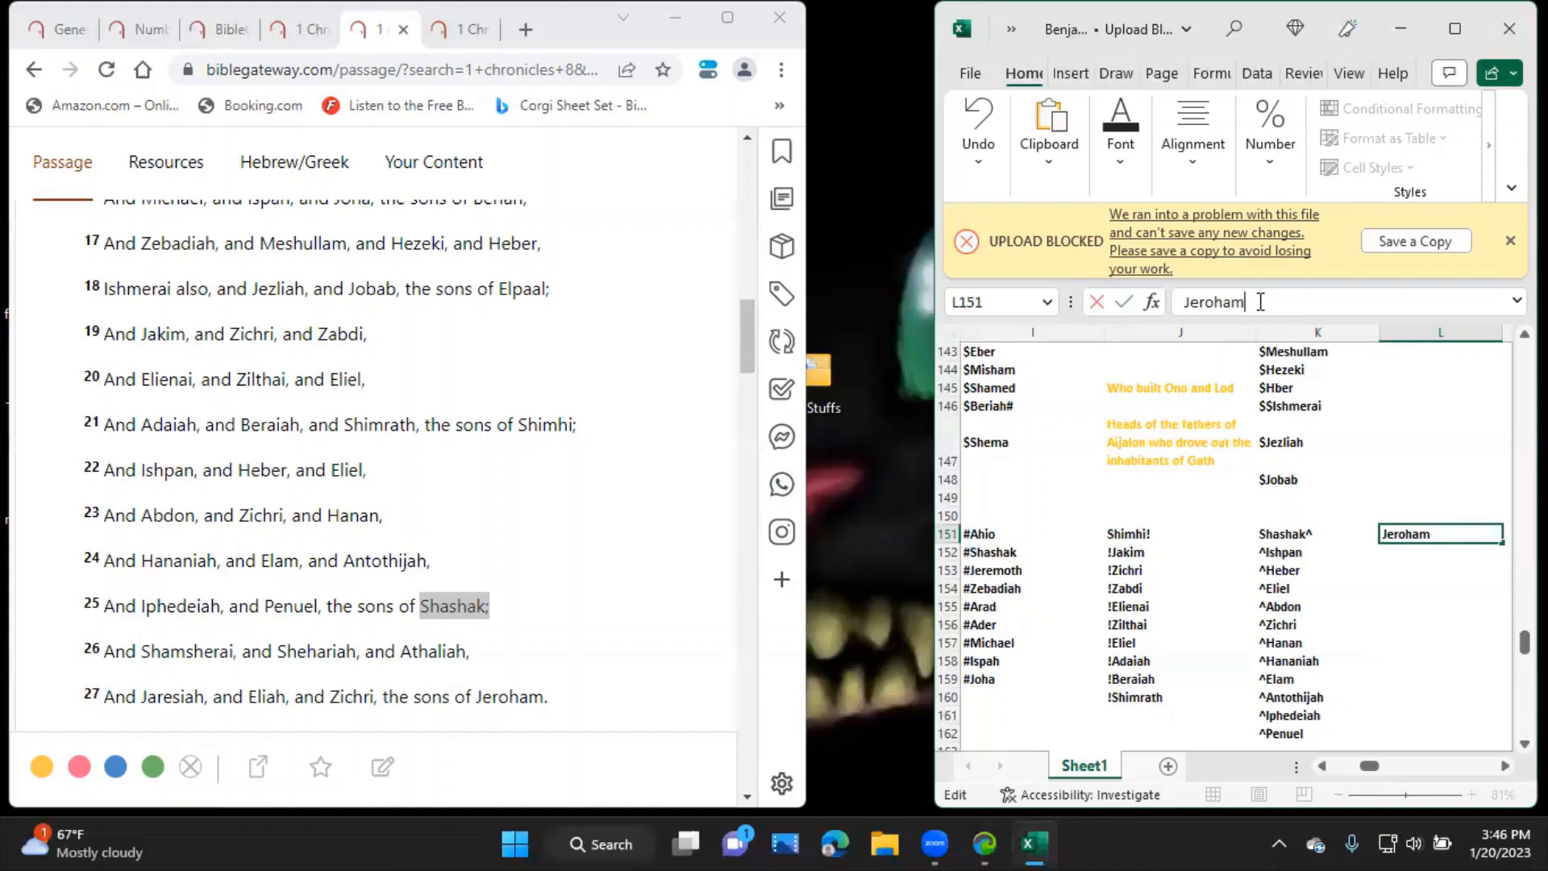
text())
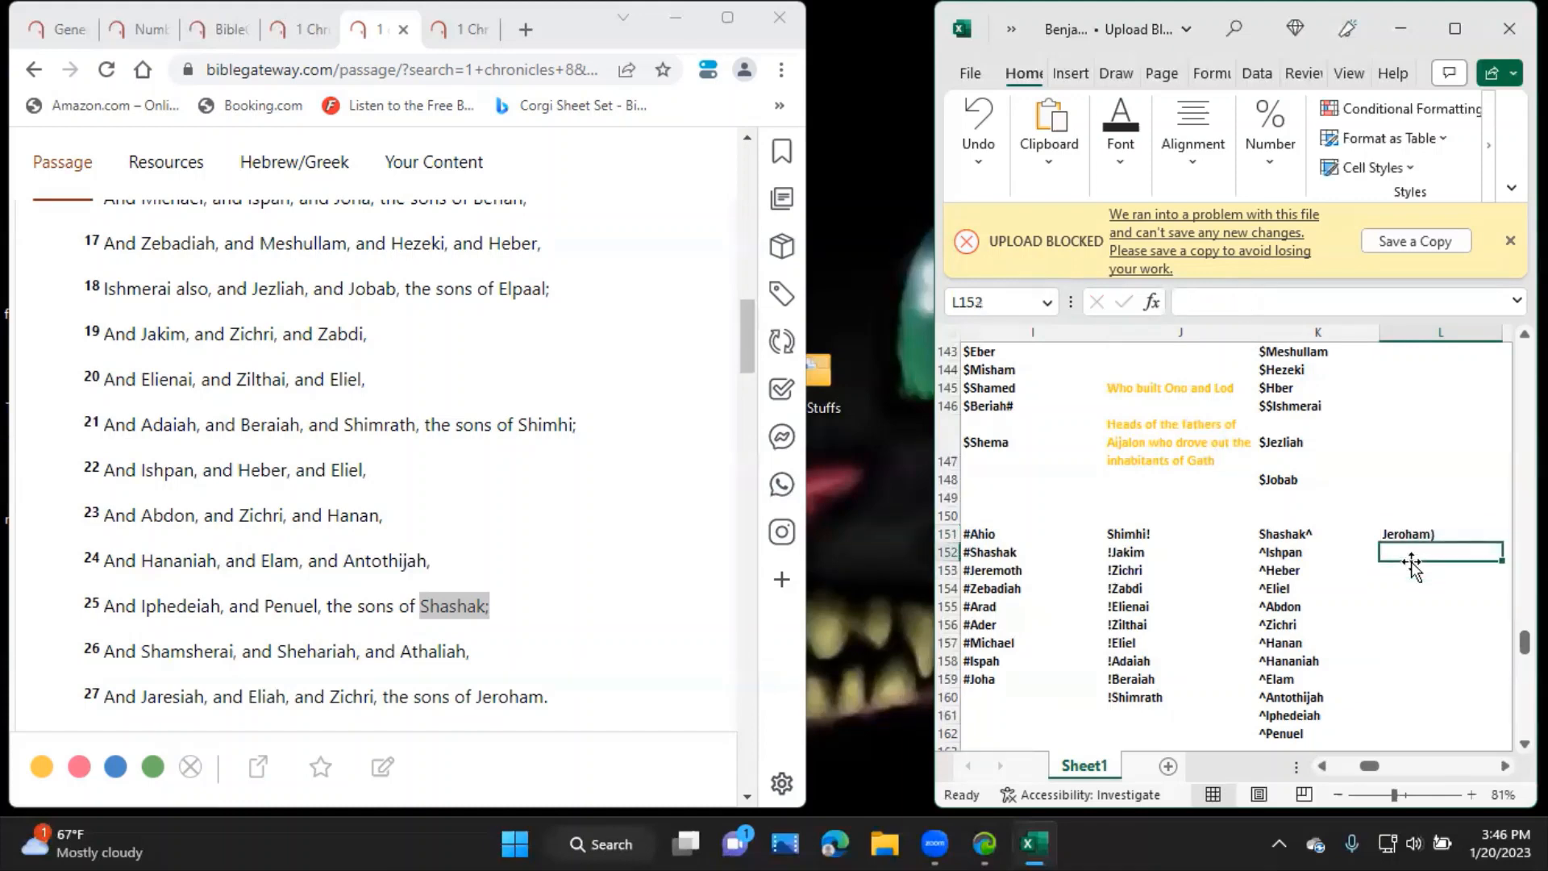
List Jeroham's sons )Shamsherai, )Sheariah, )Athaliah, )Jaresiah, )Eliah and )Zichri down column L.
text())
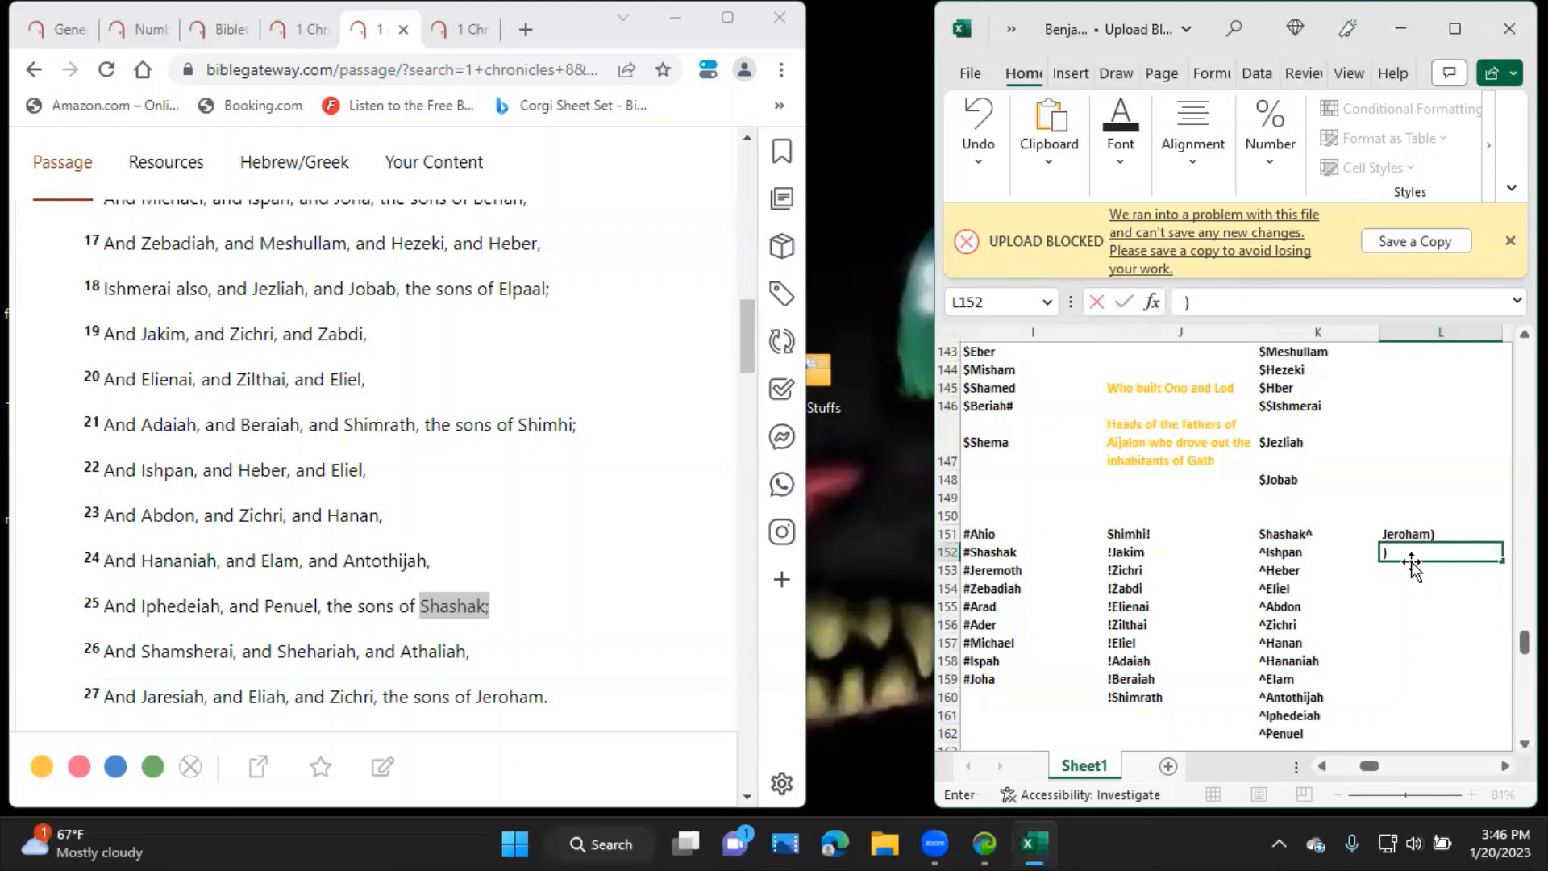
text(Shamsherai)
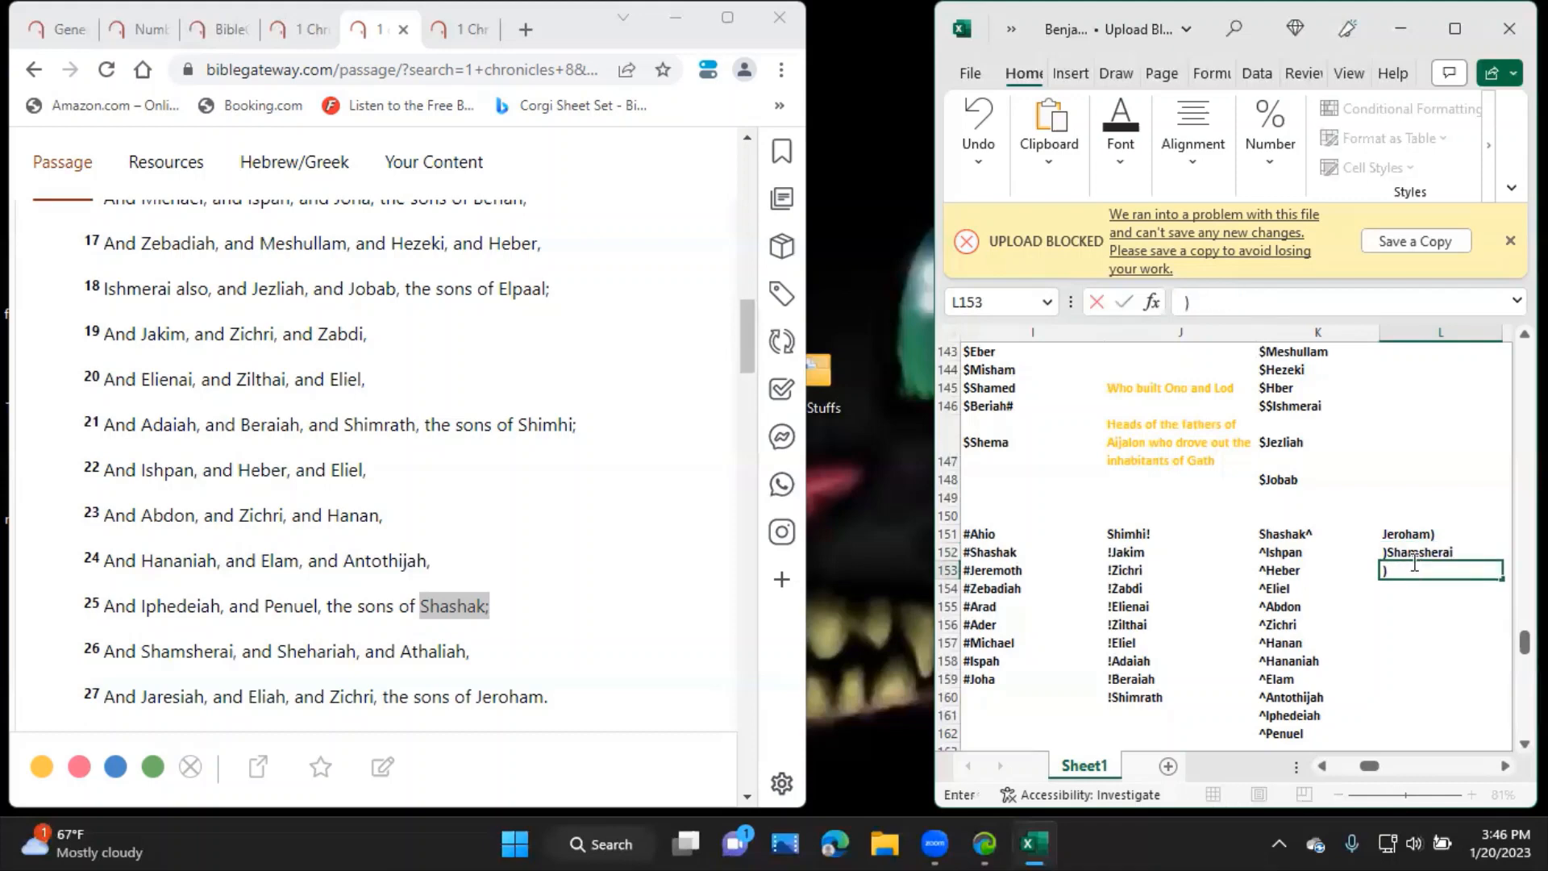
text(Shehariah)
click(1440, 587)
text())
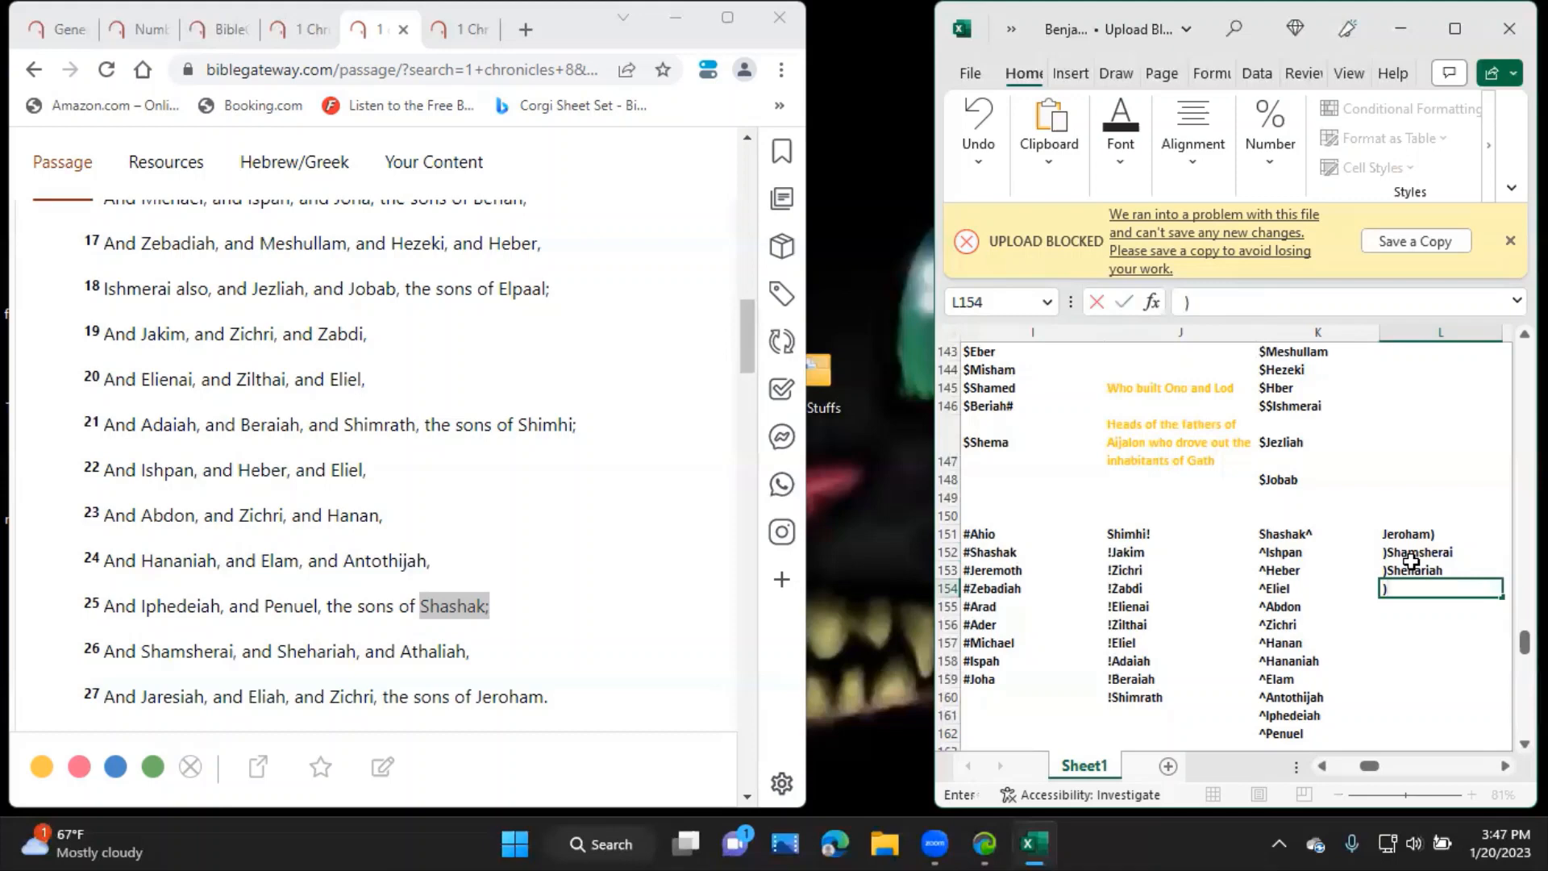
text(Athaliah)
click(1440, 607)
text()Jar)
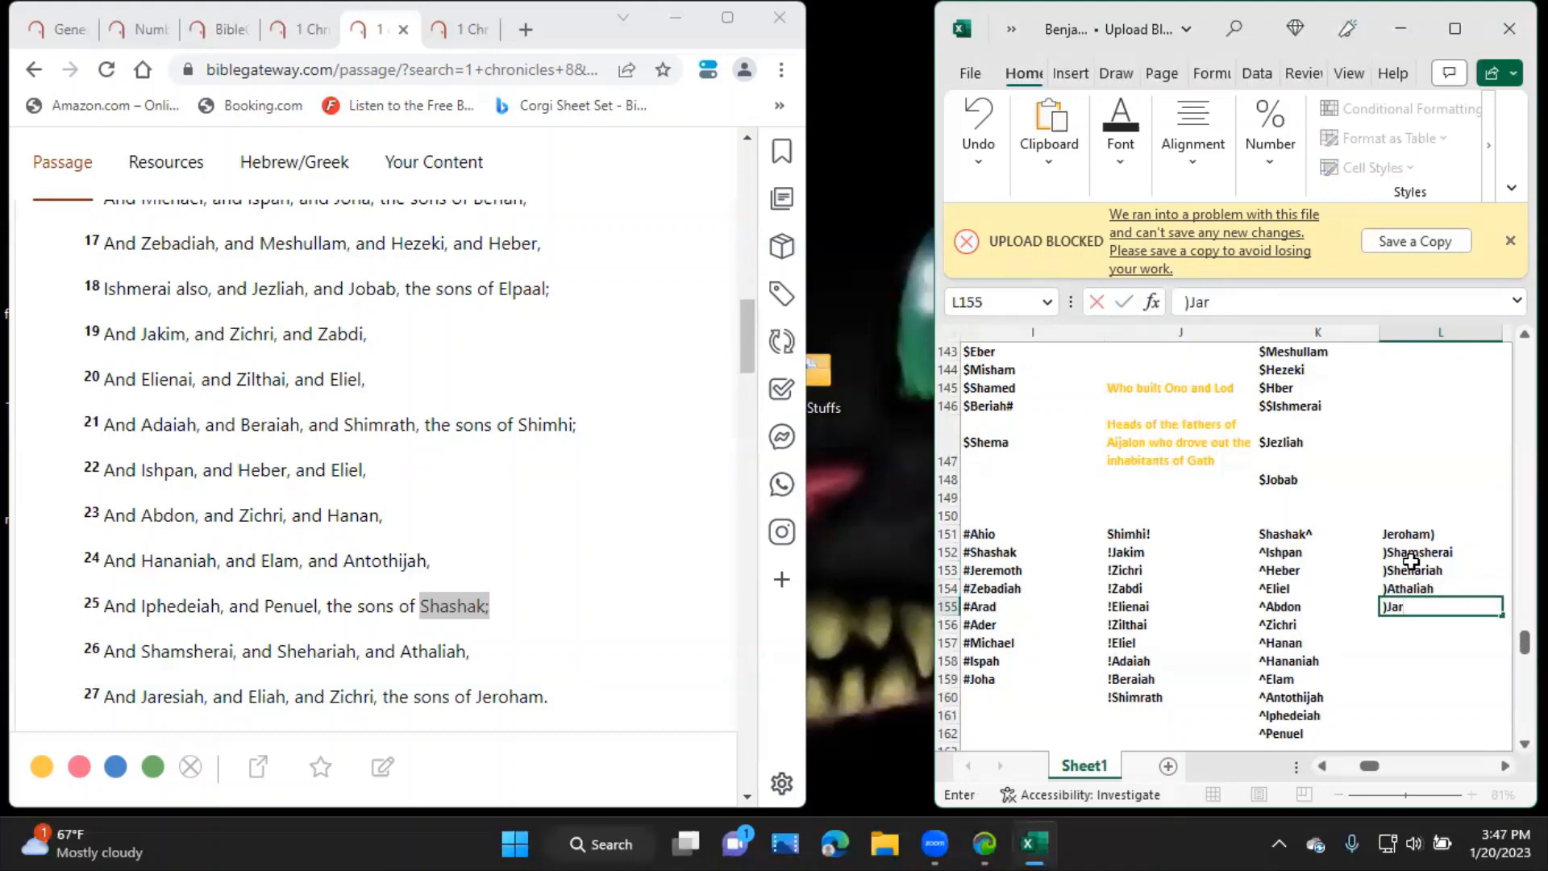
key(enter)
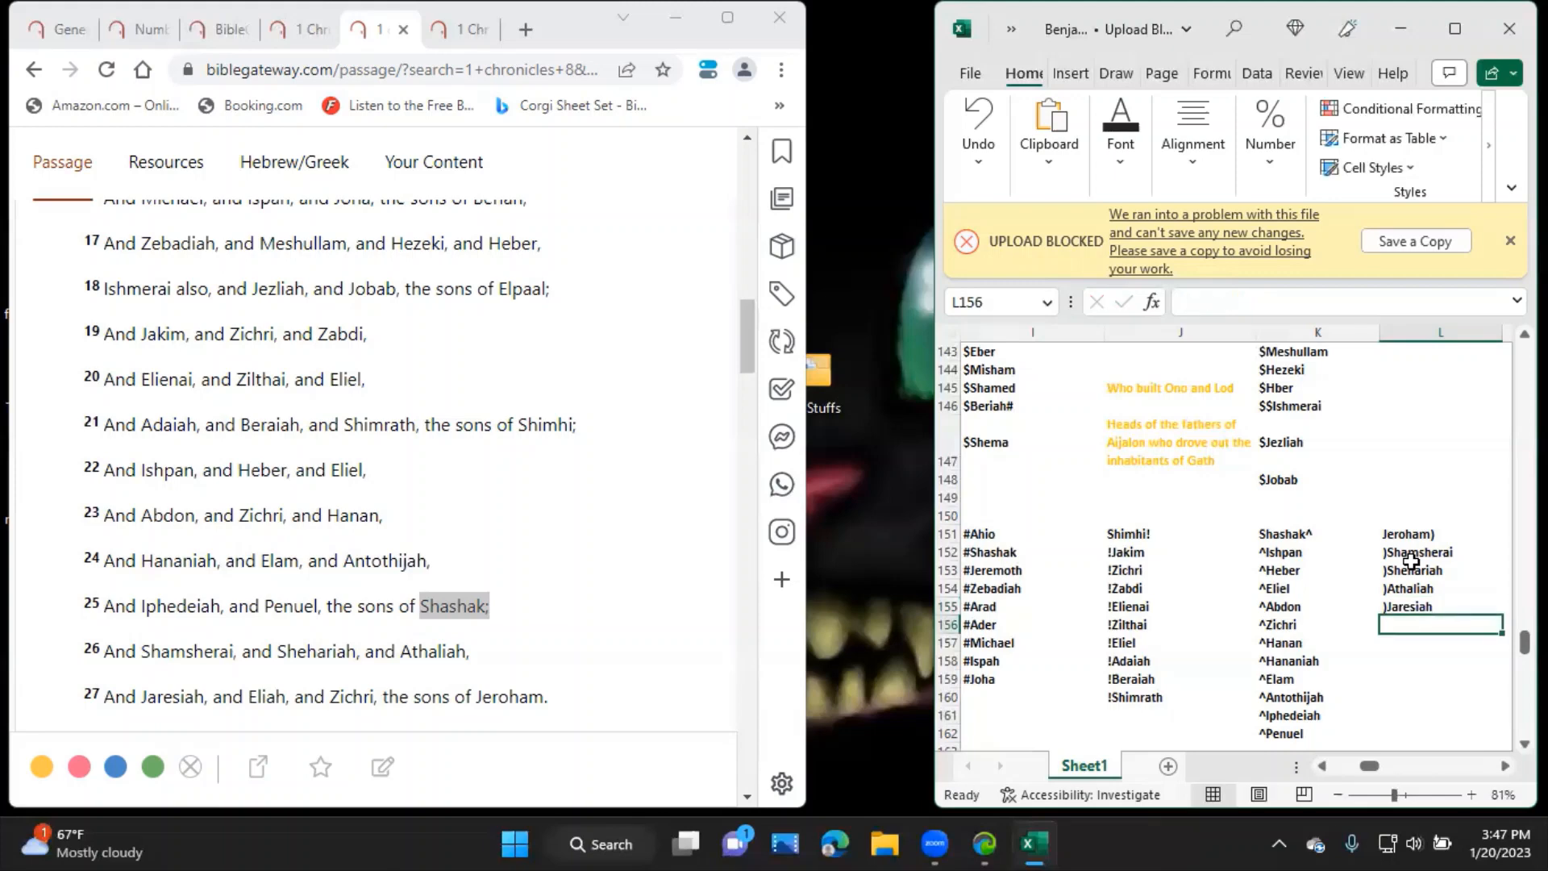
text())
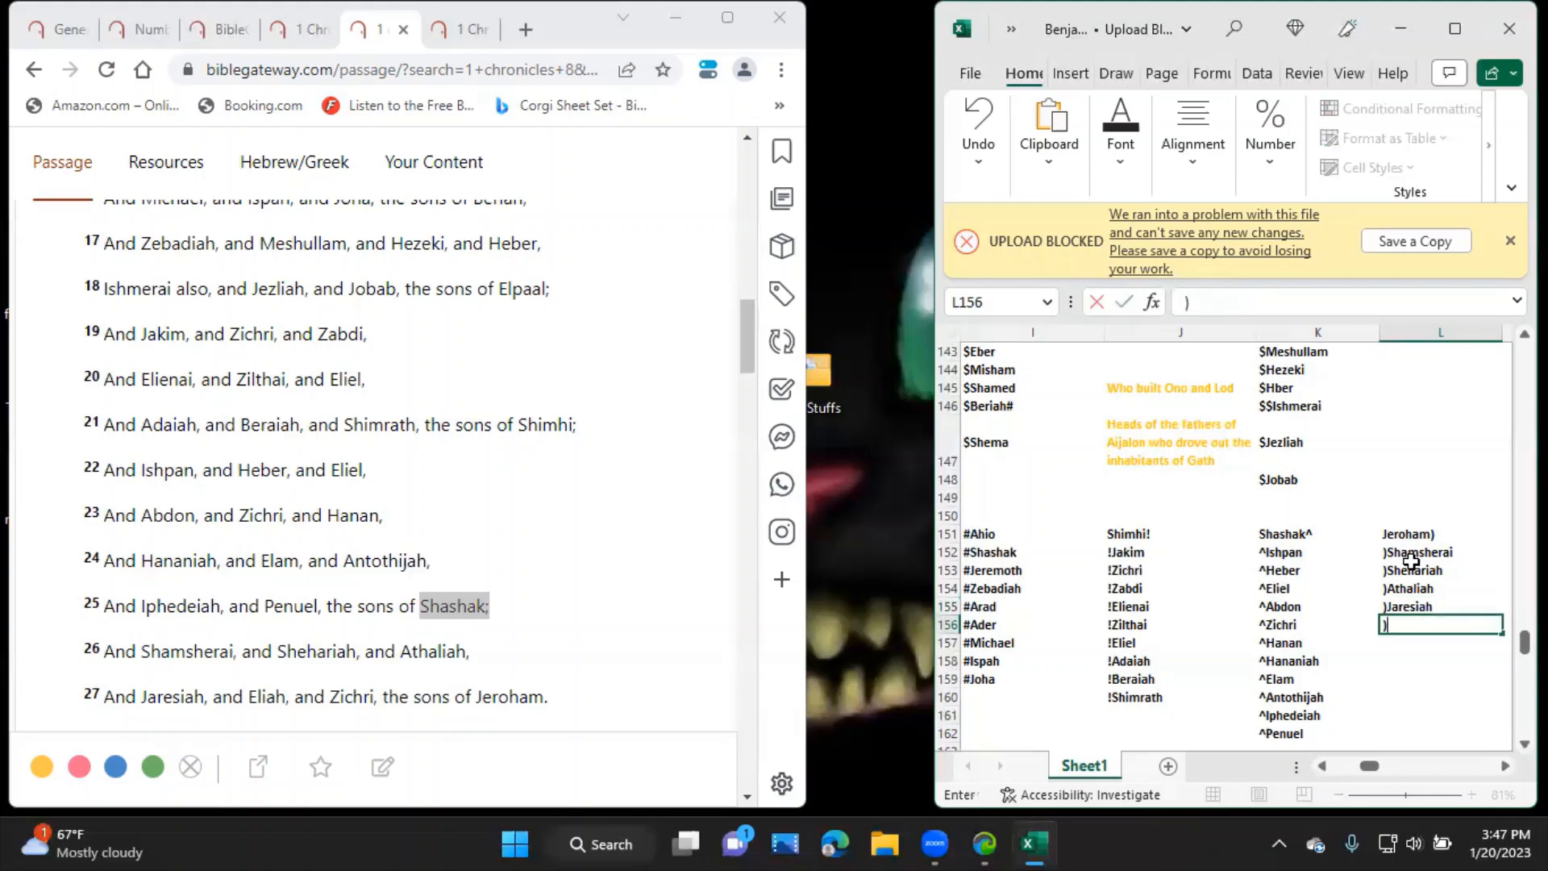
key(Return)
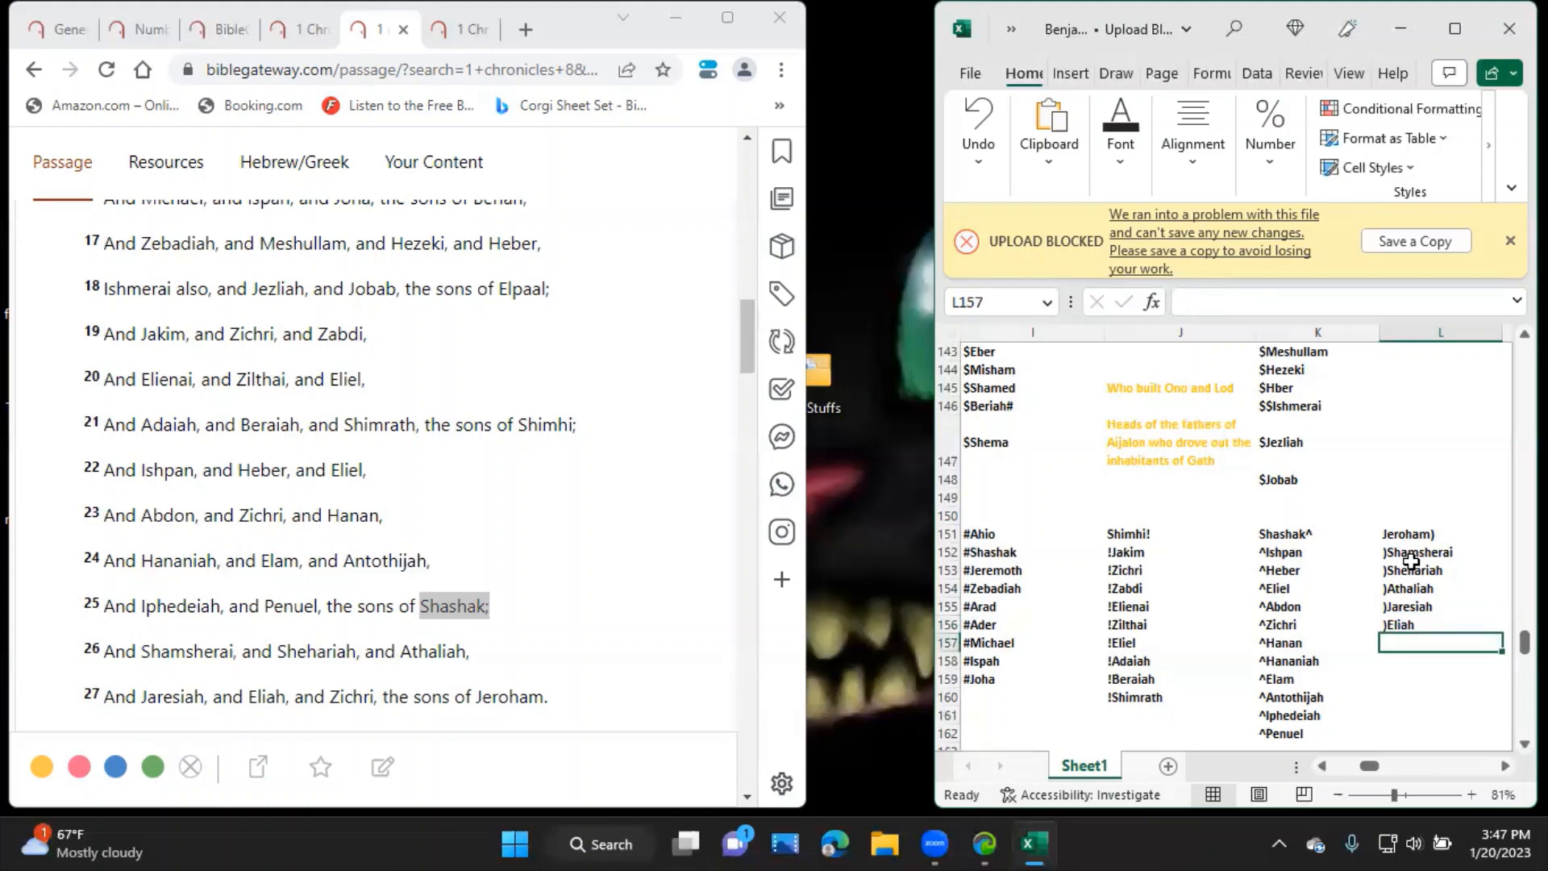
text()Zichri)
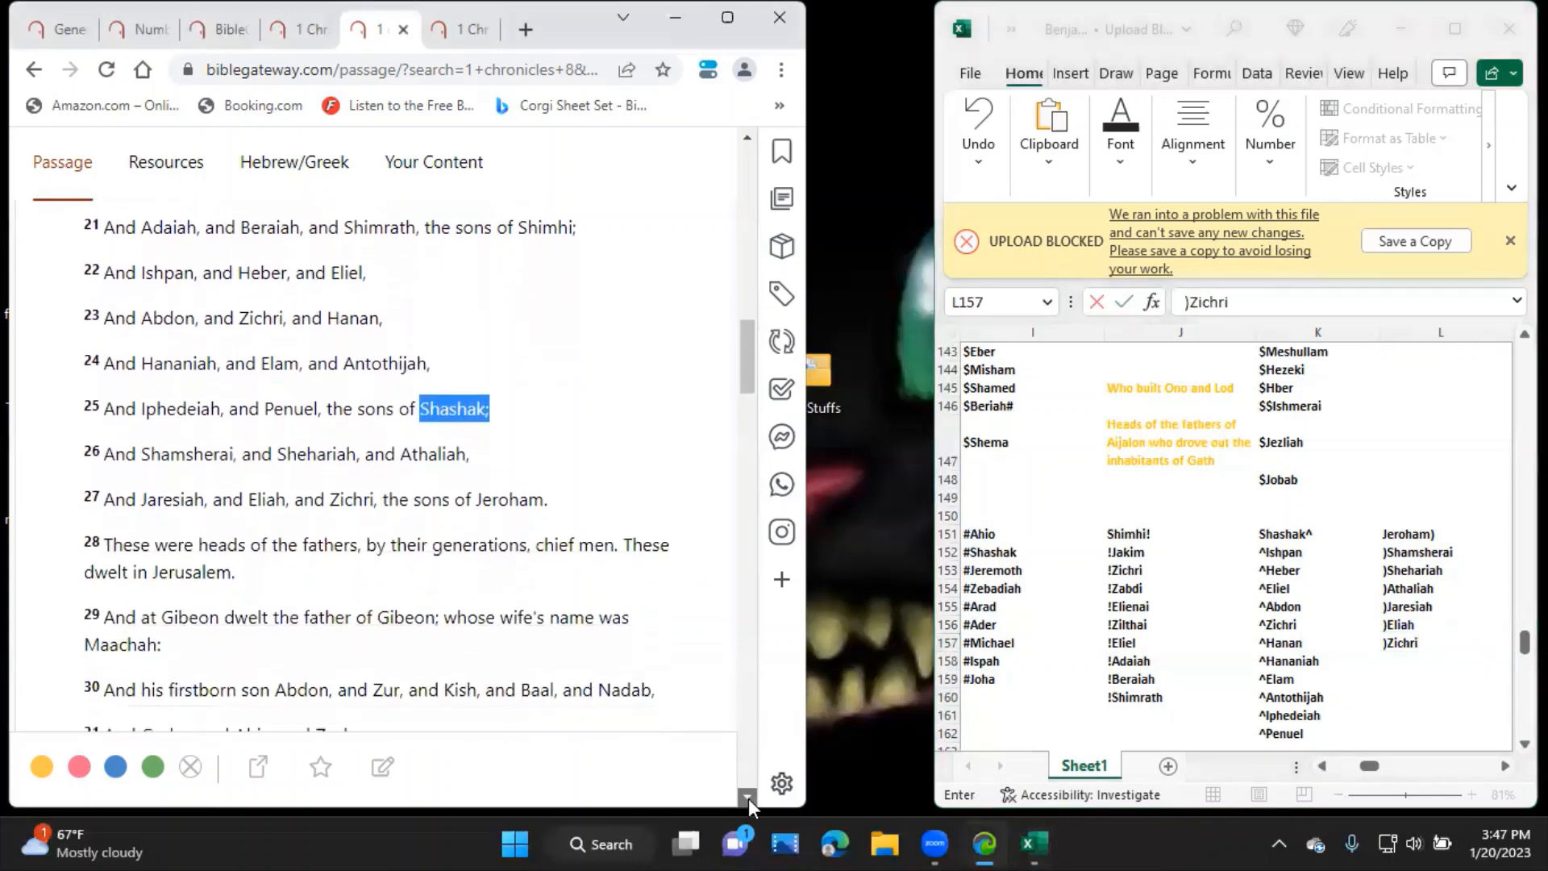
Bring up the parallel passage 1 Chronicles 9:35-44 in a new Chrome tab.
scroll(down, 3)
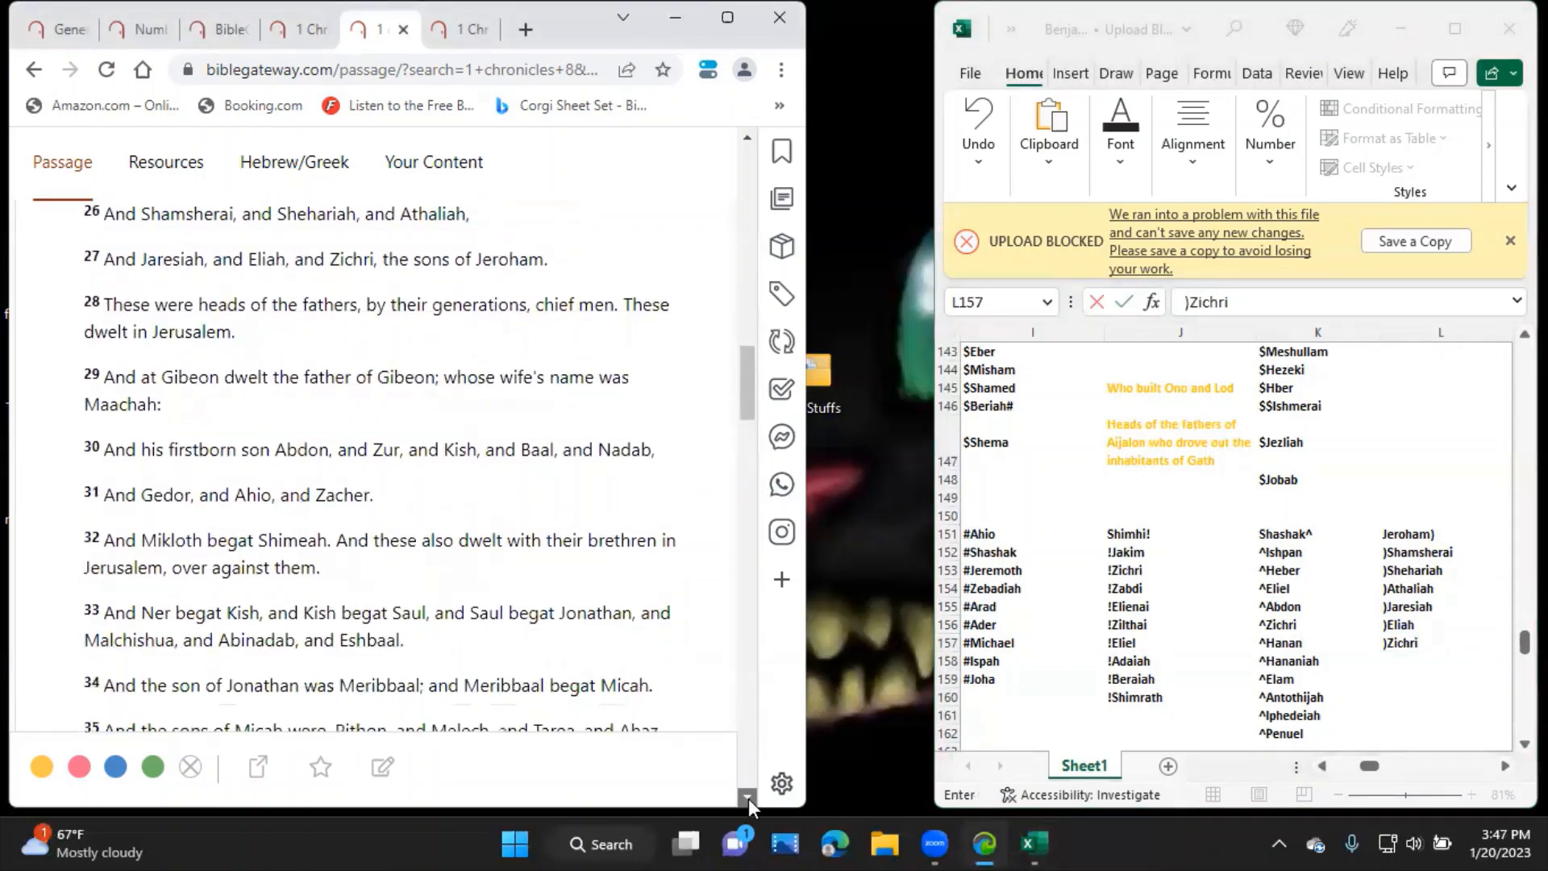
scroll(down, 3)
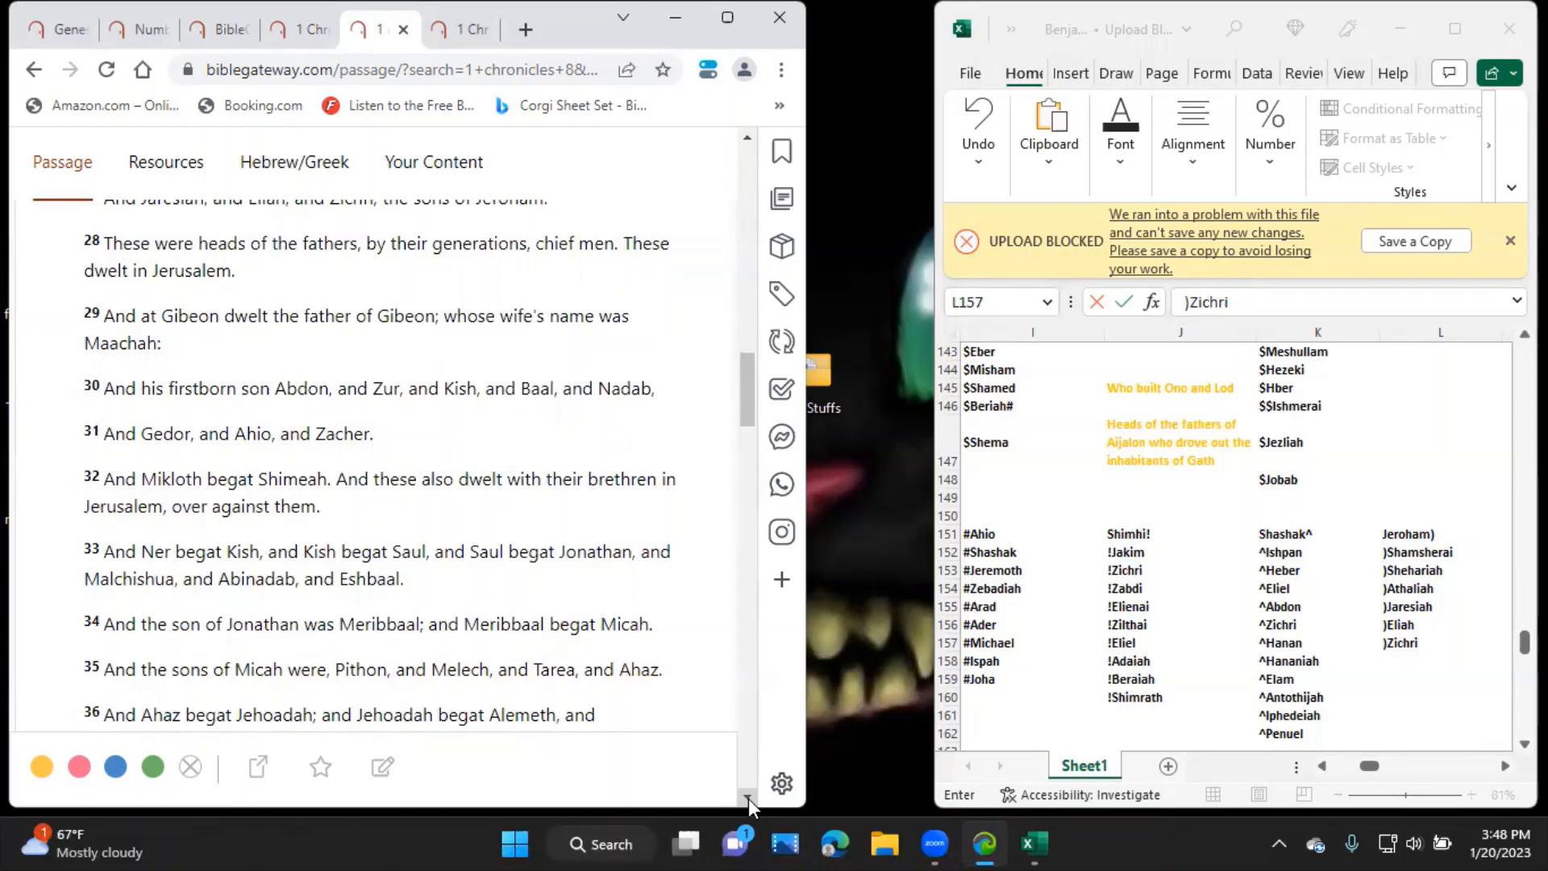
click(1437, 644)
text(1 Chronicles 9:35)
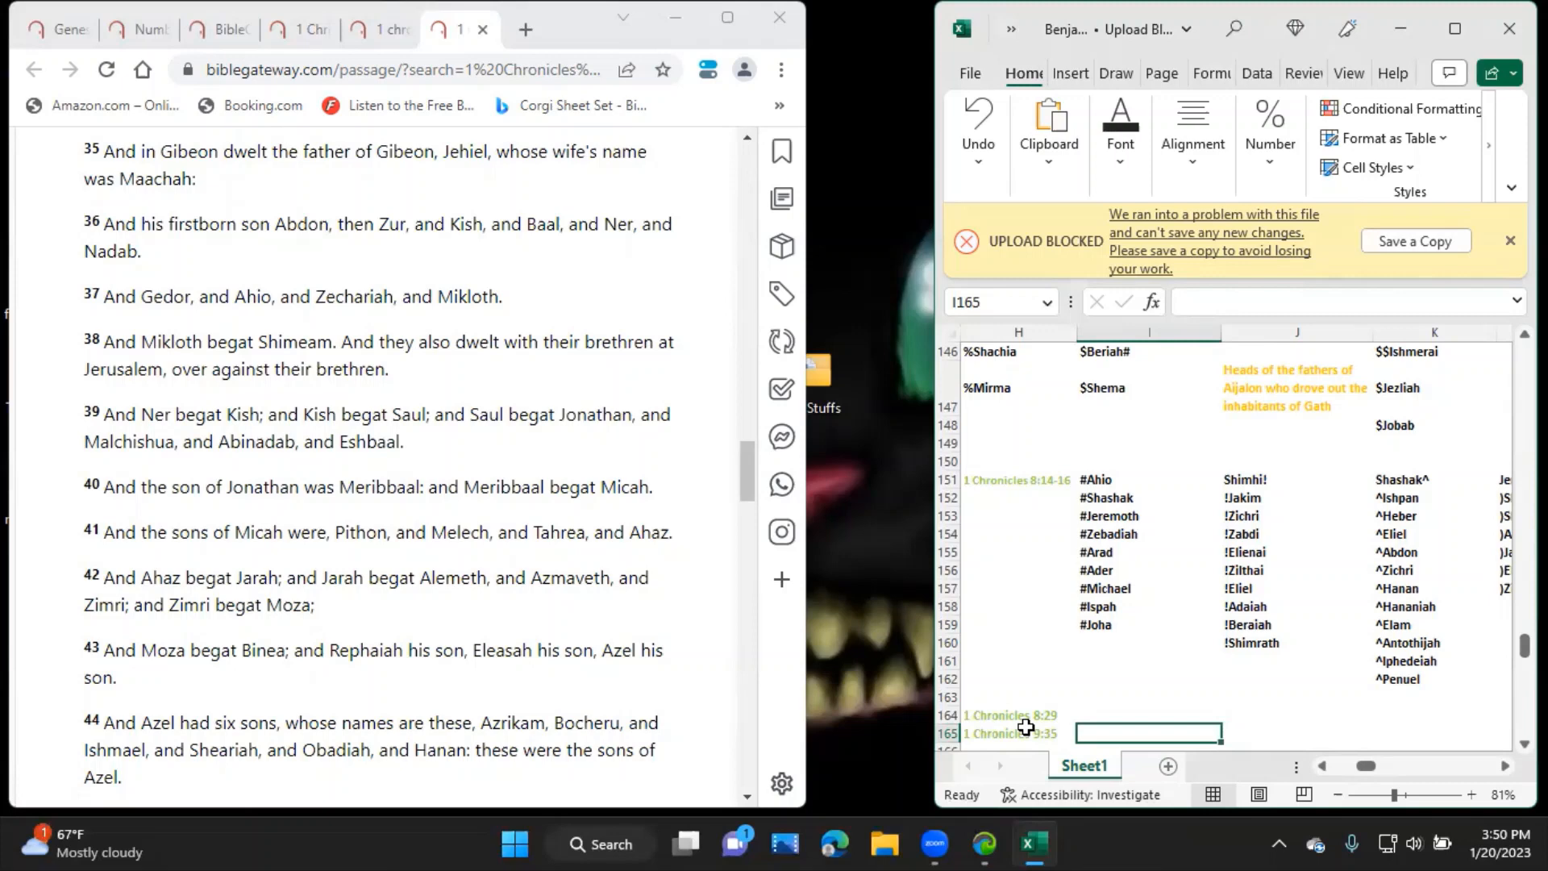
Enter Jehiel and his wife Maachah at the top of the 1 Chronicles 9:35 list.
text(Jehiel)
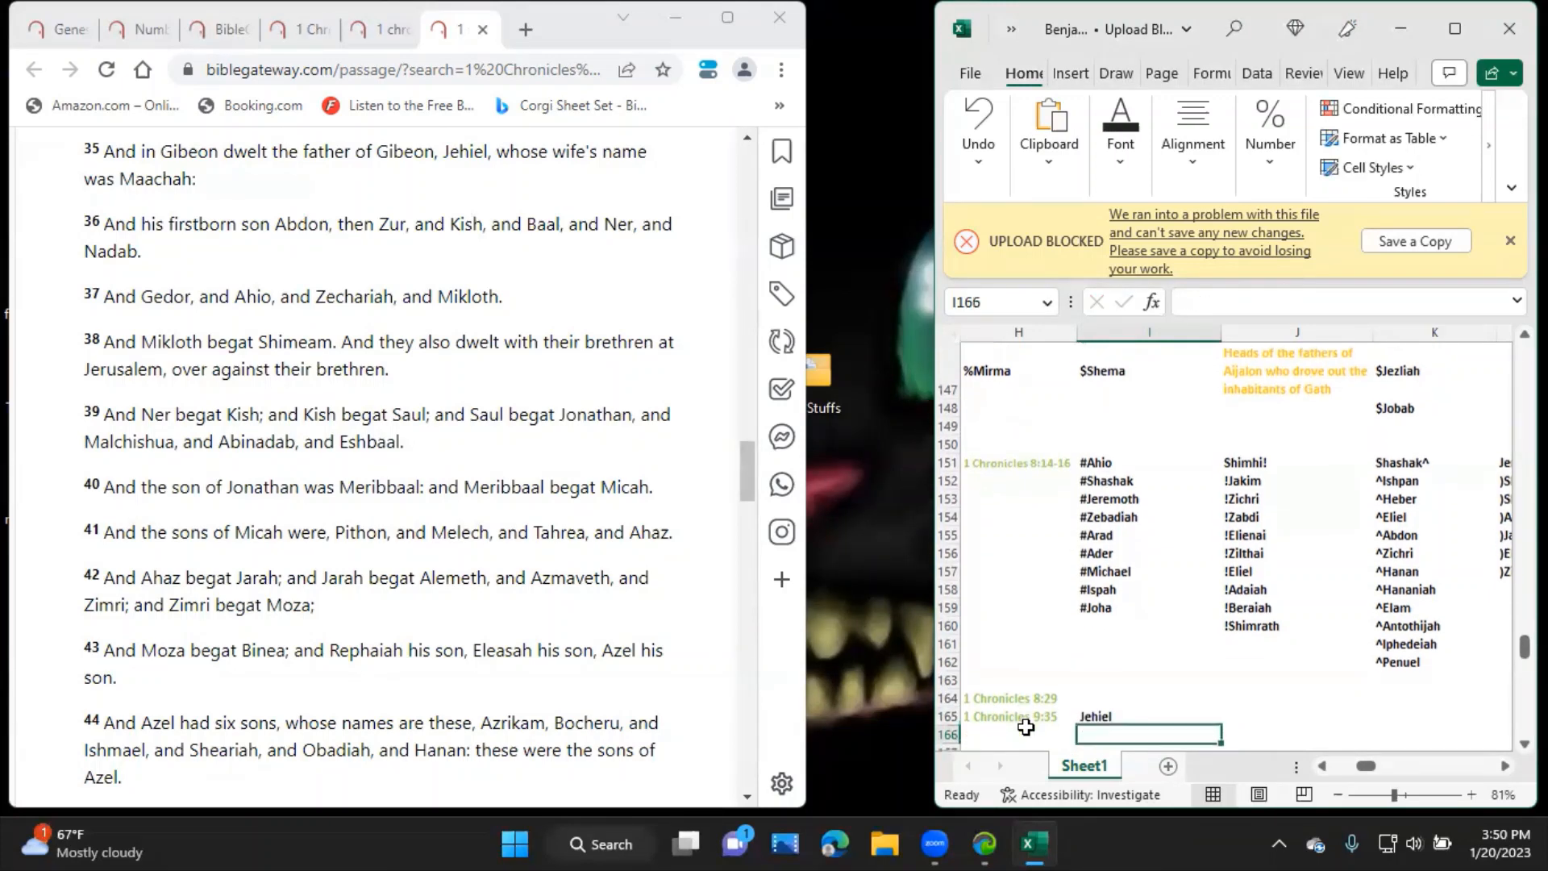
text(Ma)
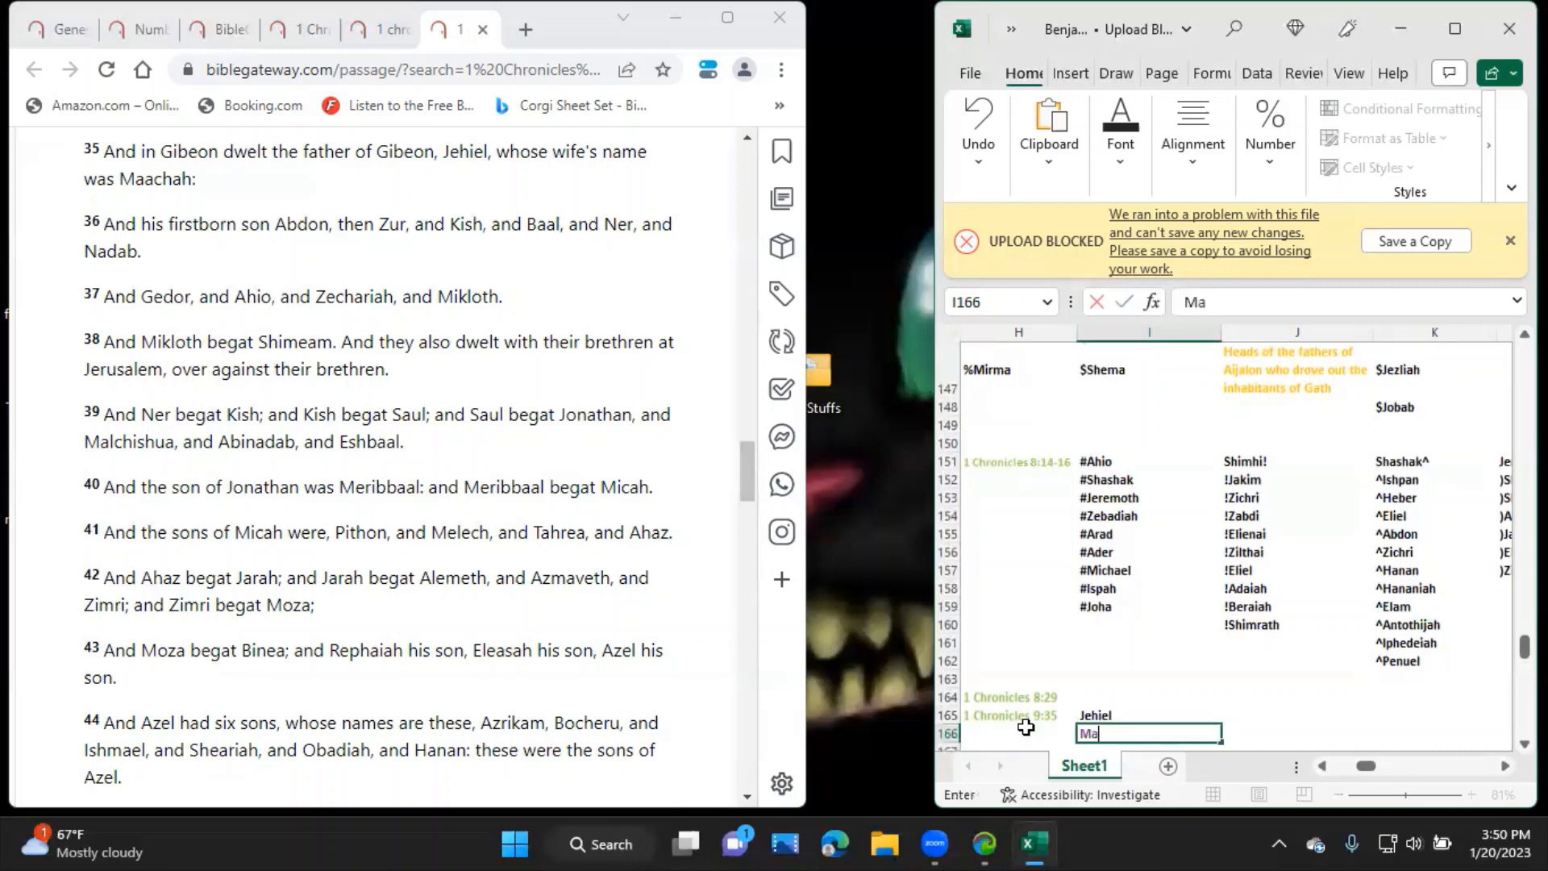
text(ach)
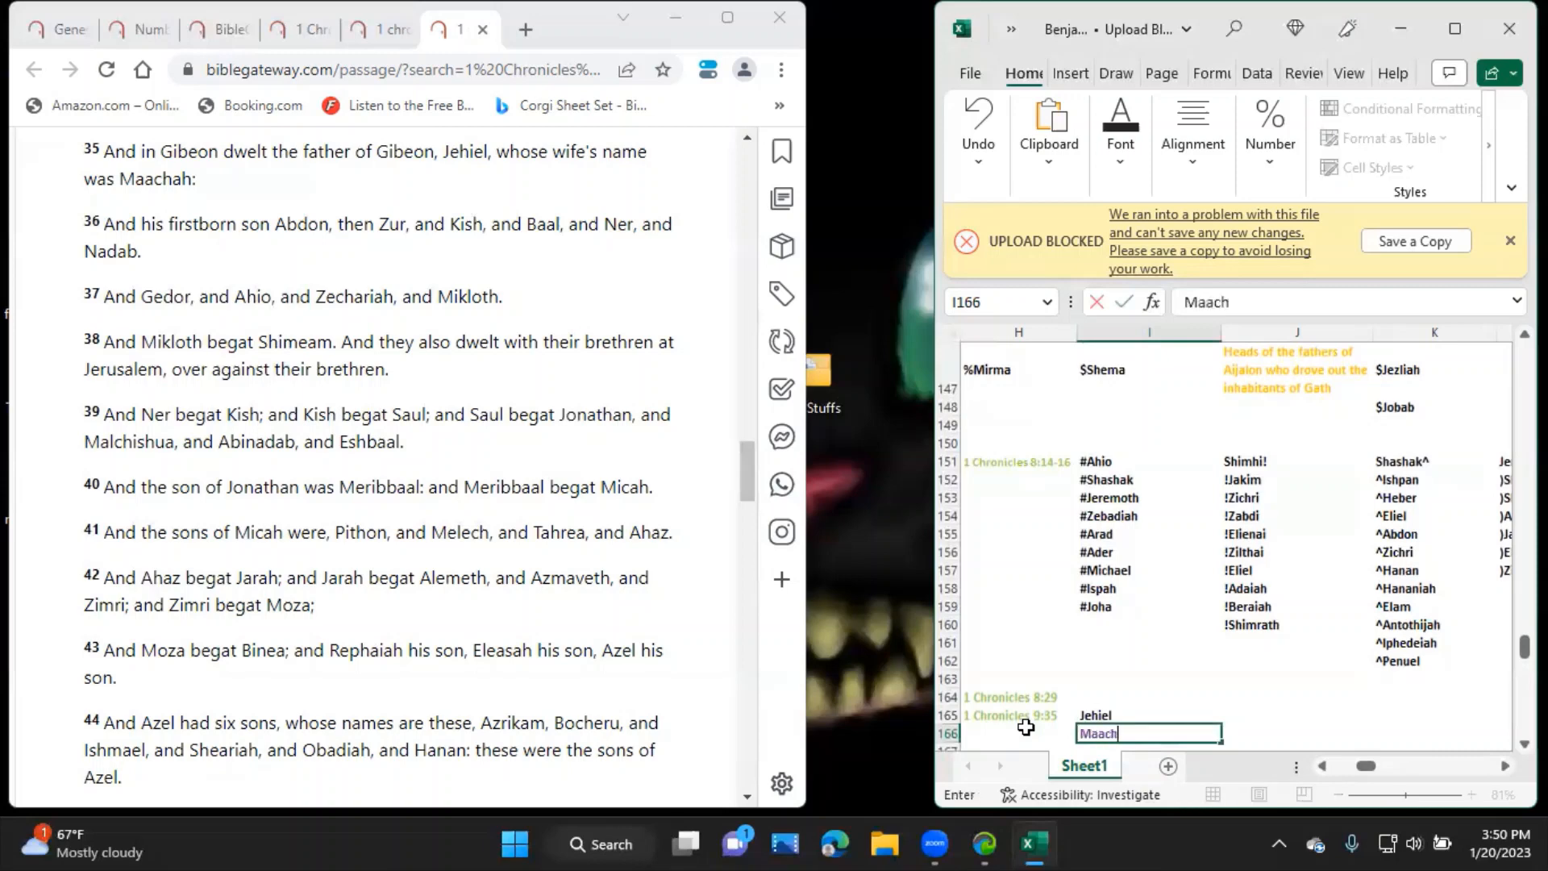
key(enter)
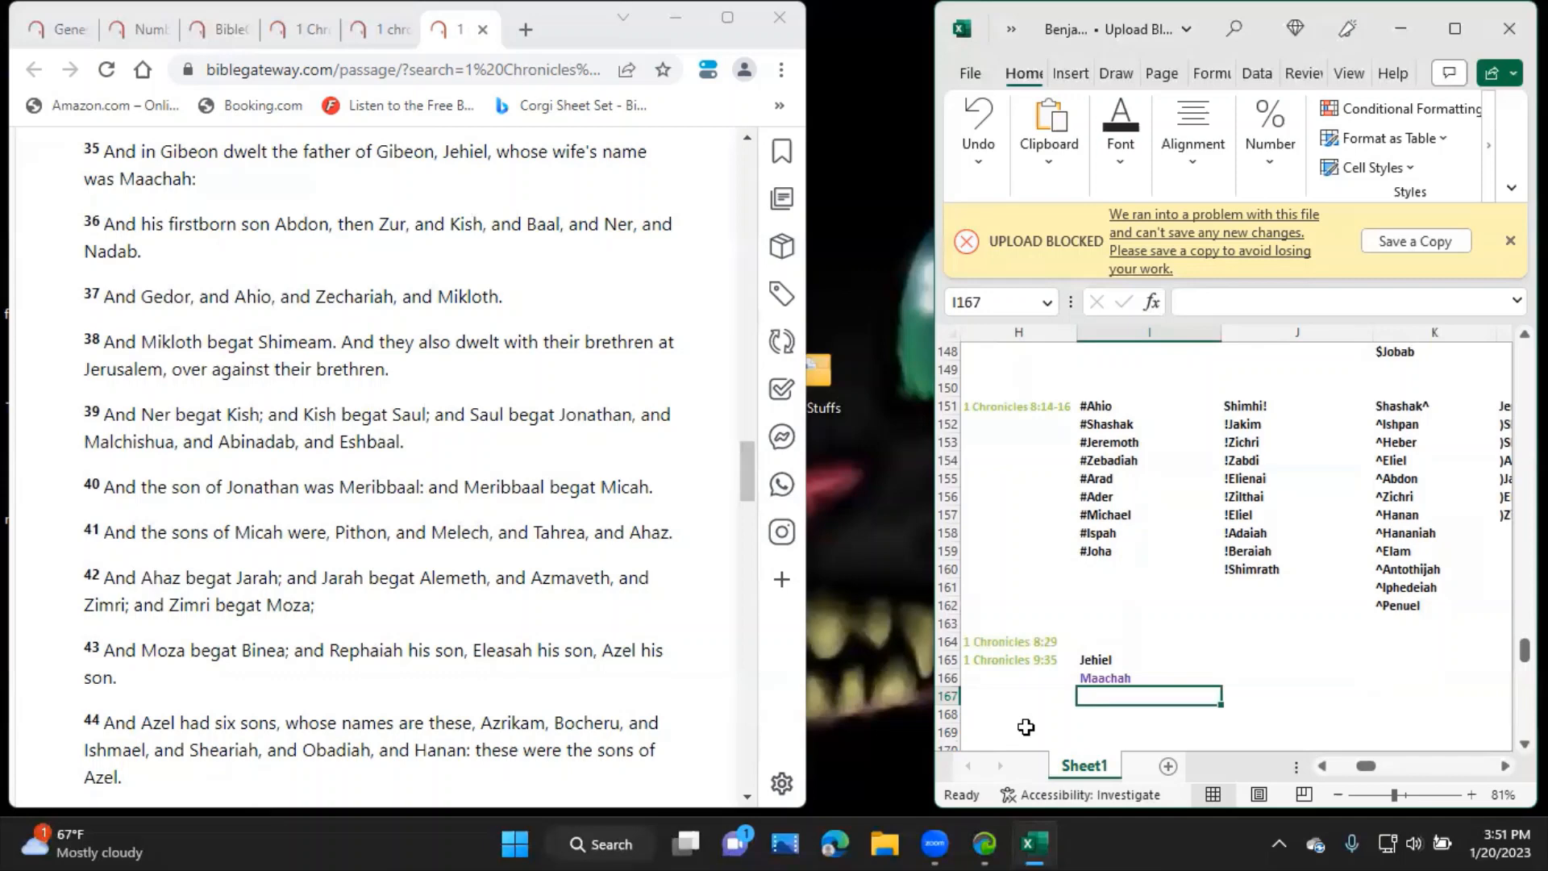
List the sons Abdon through Ner, Nadab, Zechariah and Mikloth below Maachah.
text(Abdon)
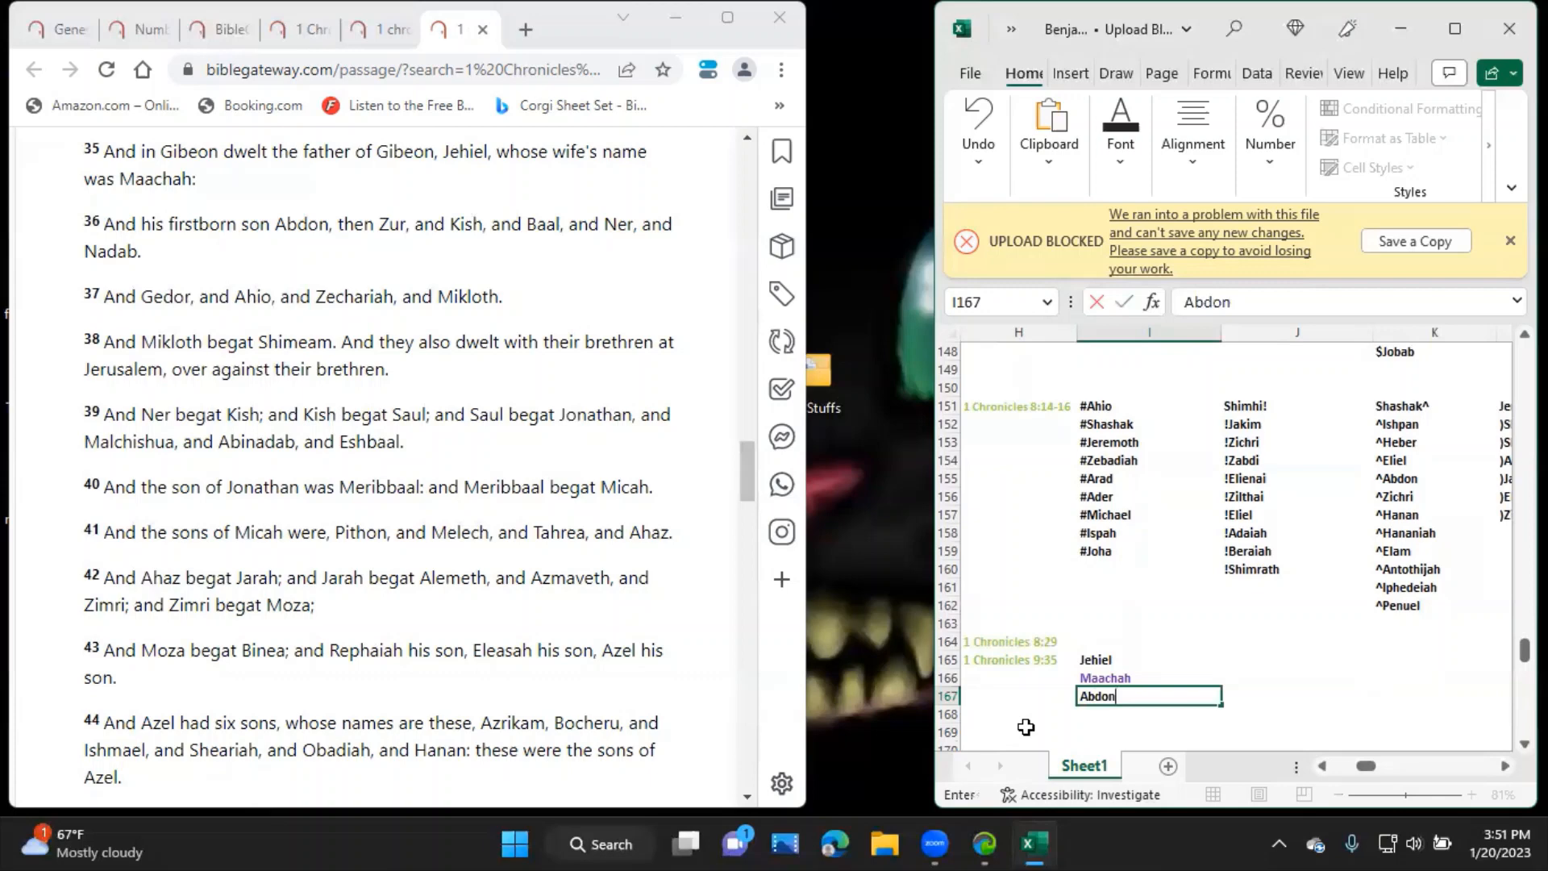
key(Return)
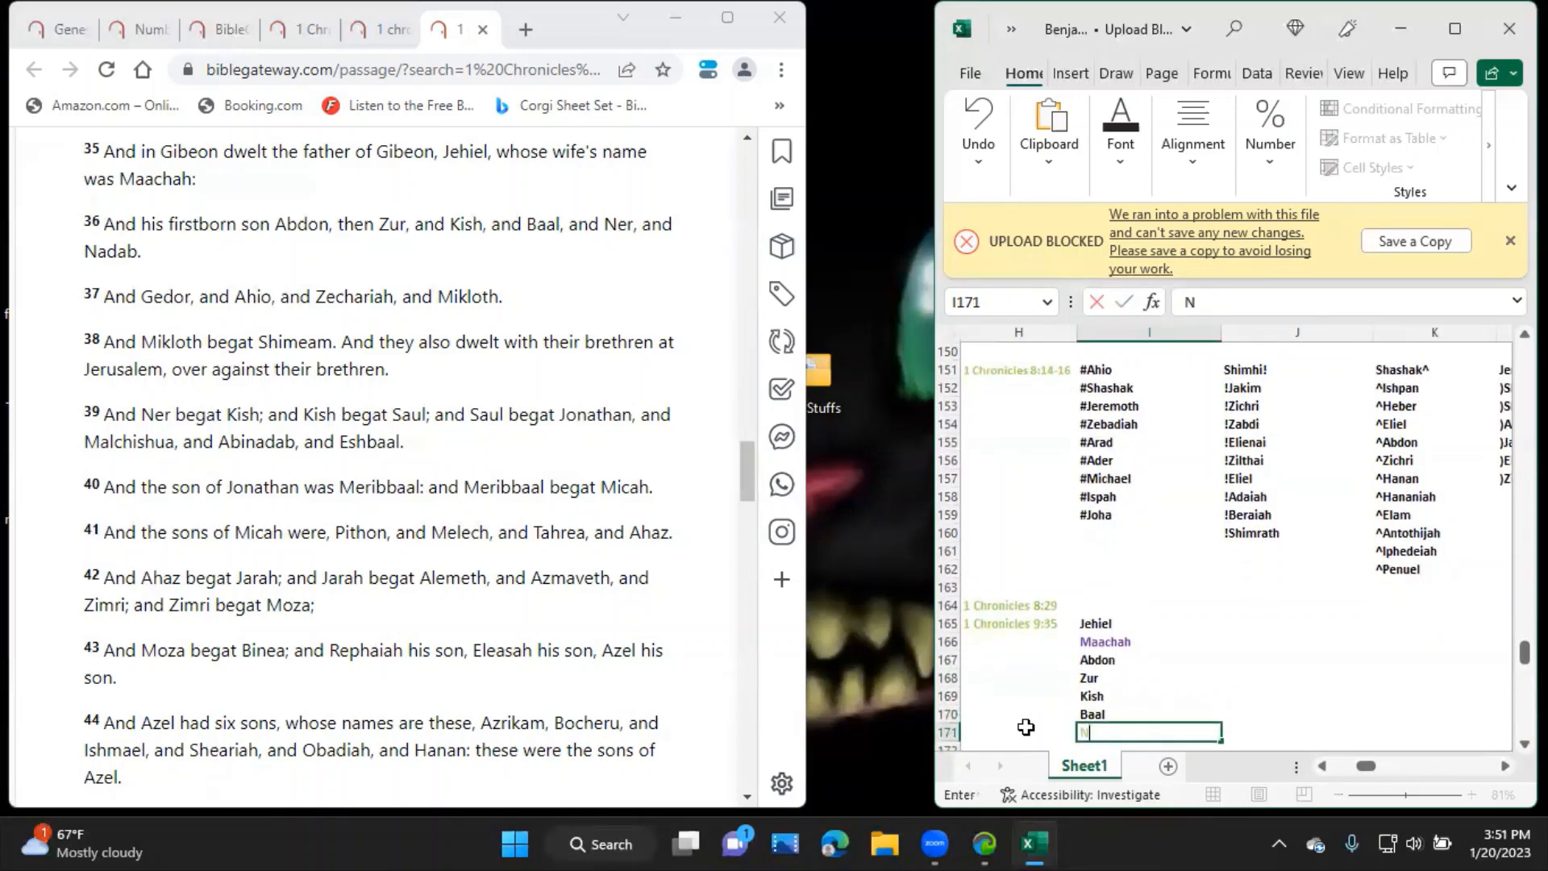
text(Ner)
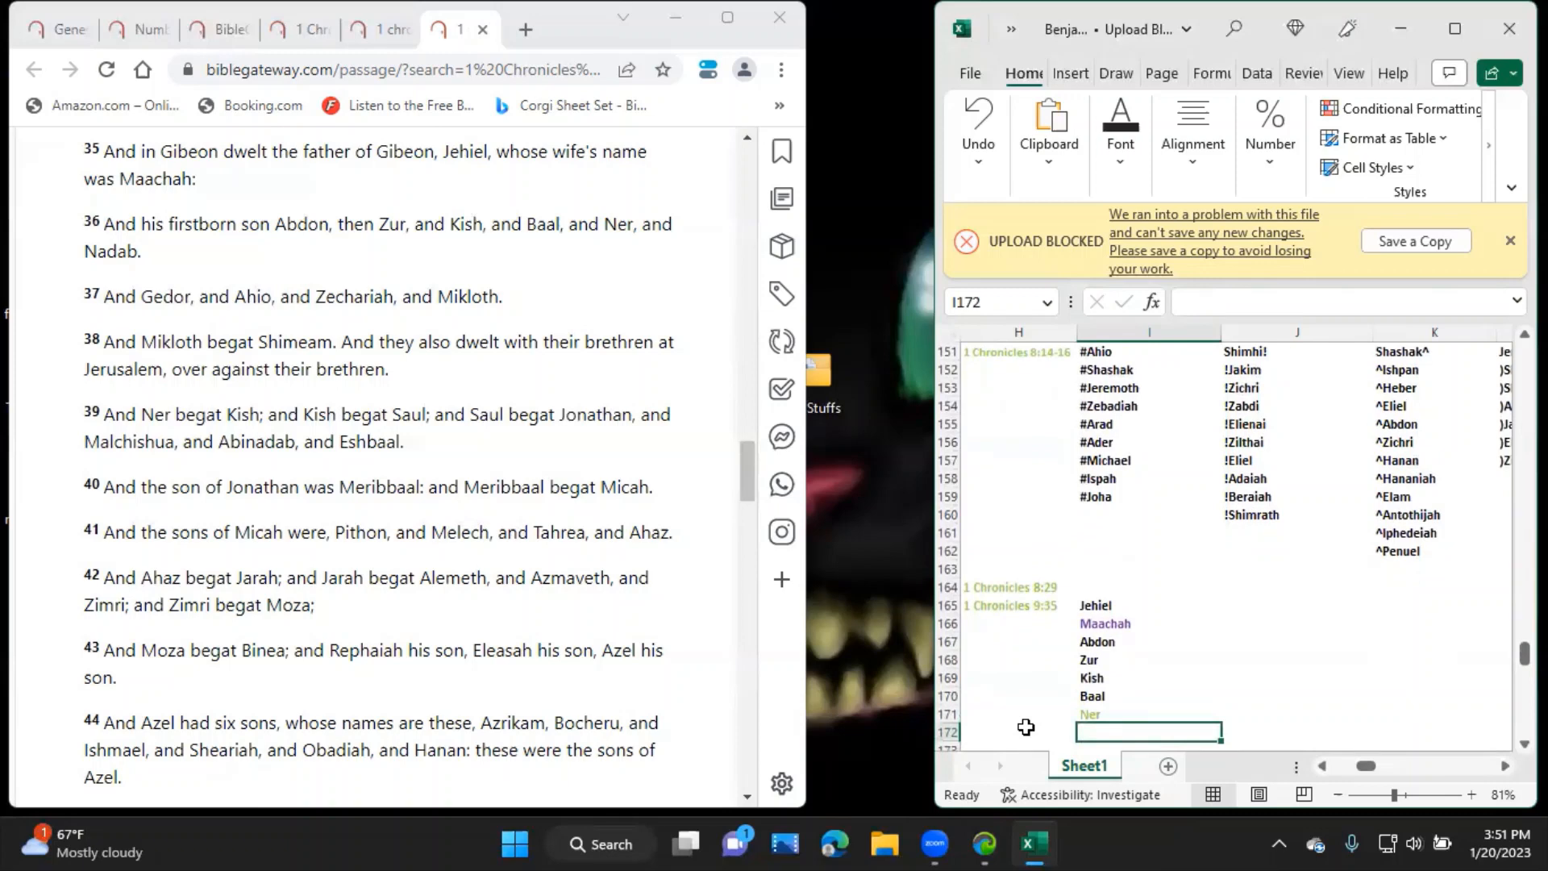
text(Na)
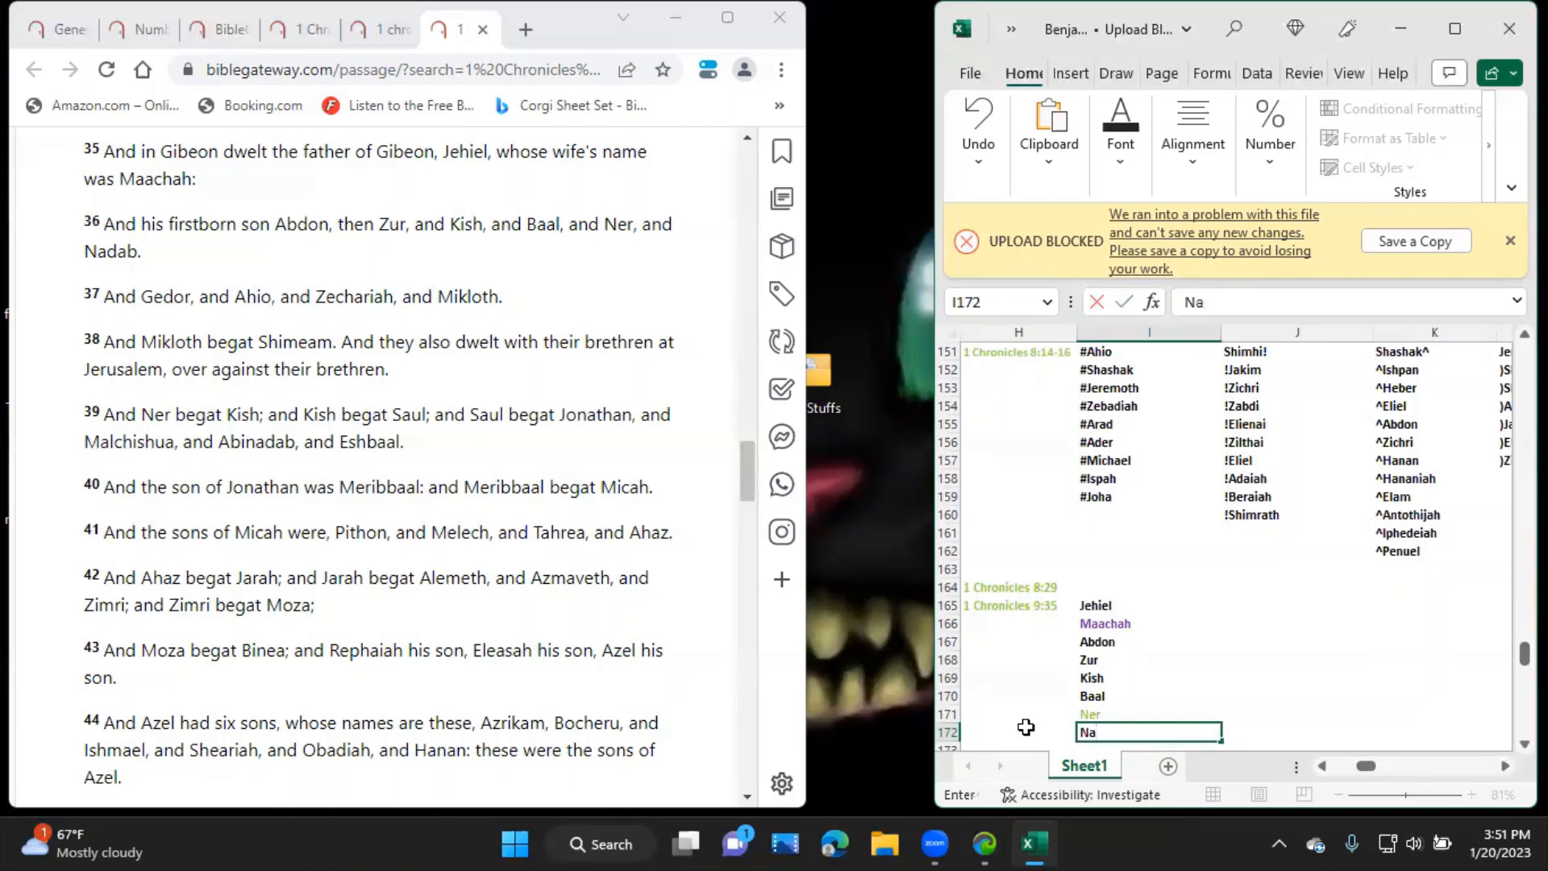
text(dab)
click(1149, 745)
text(Gedor)
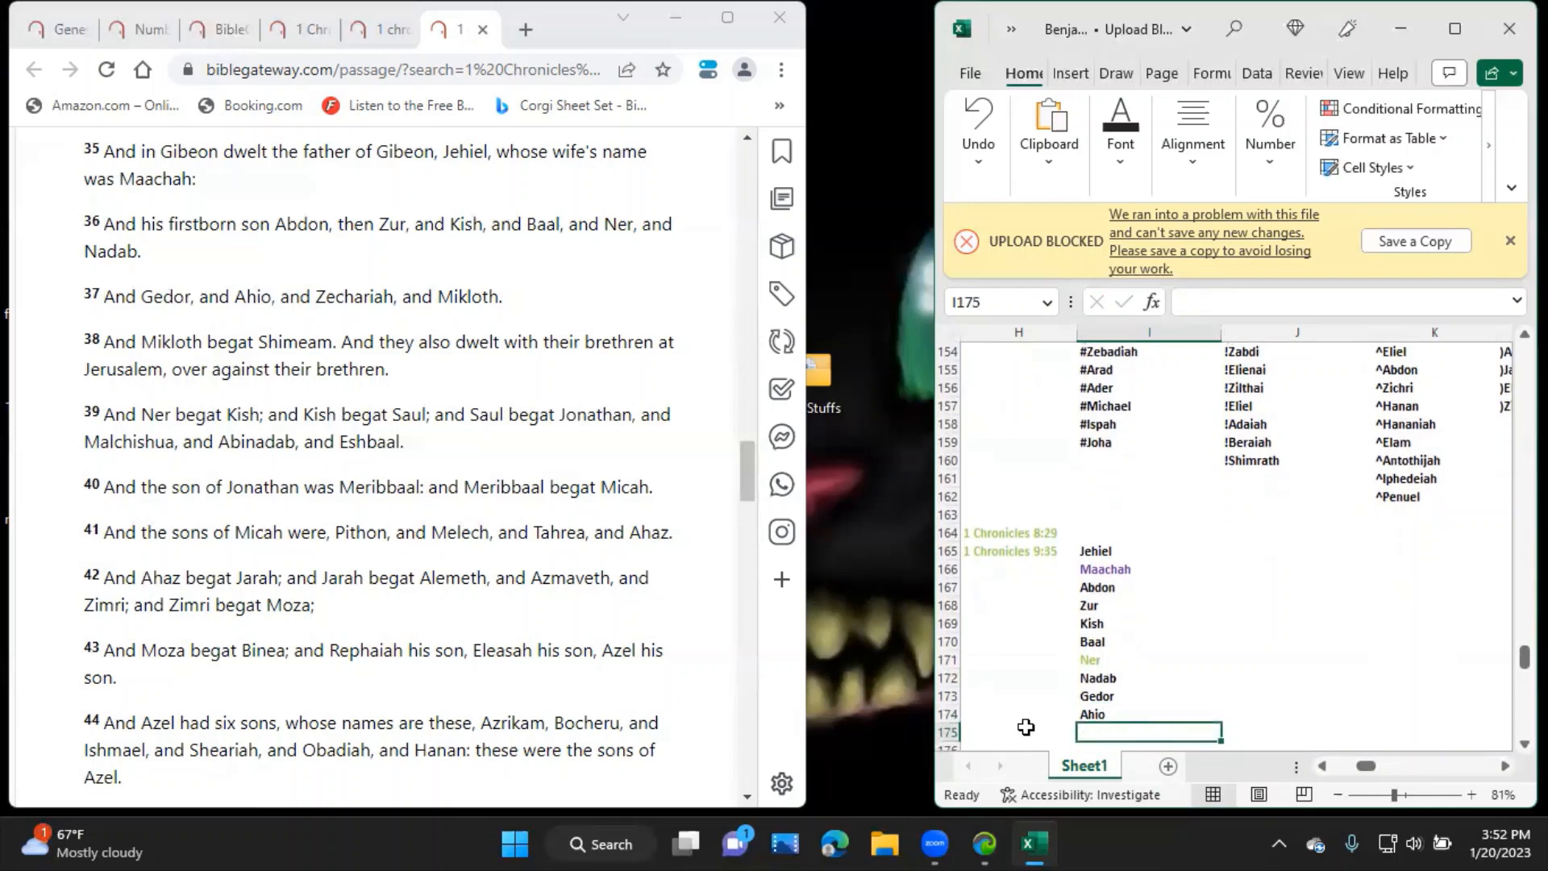
text(Zechariah)
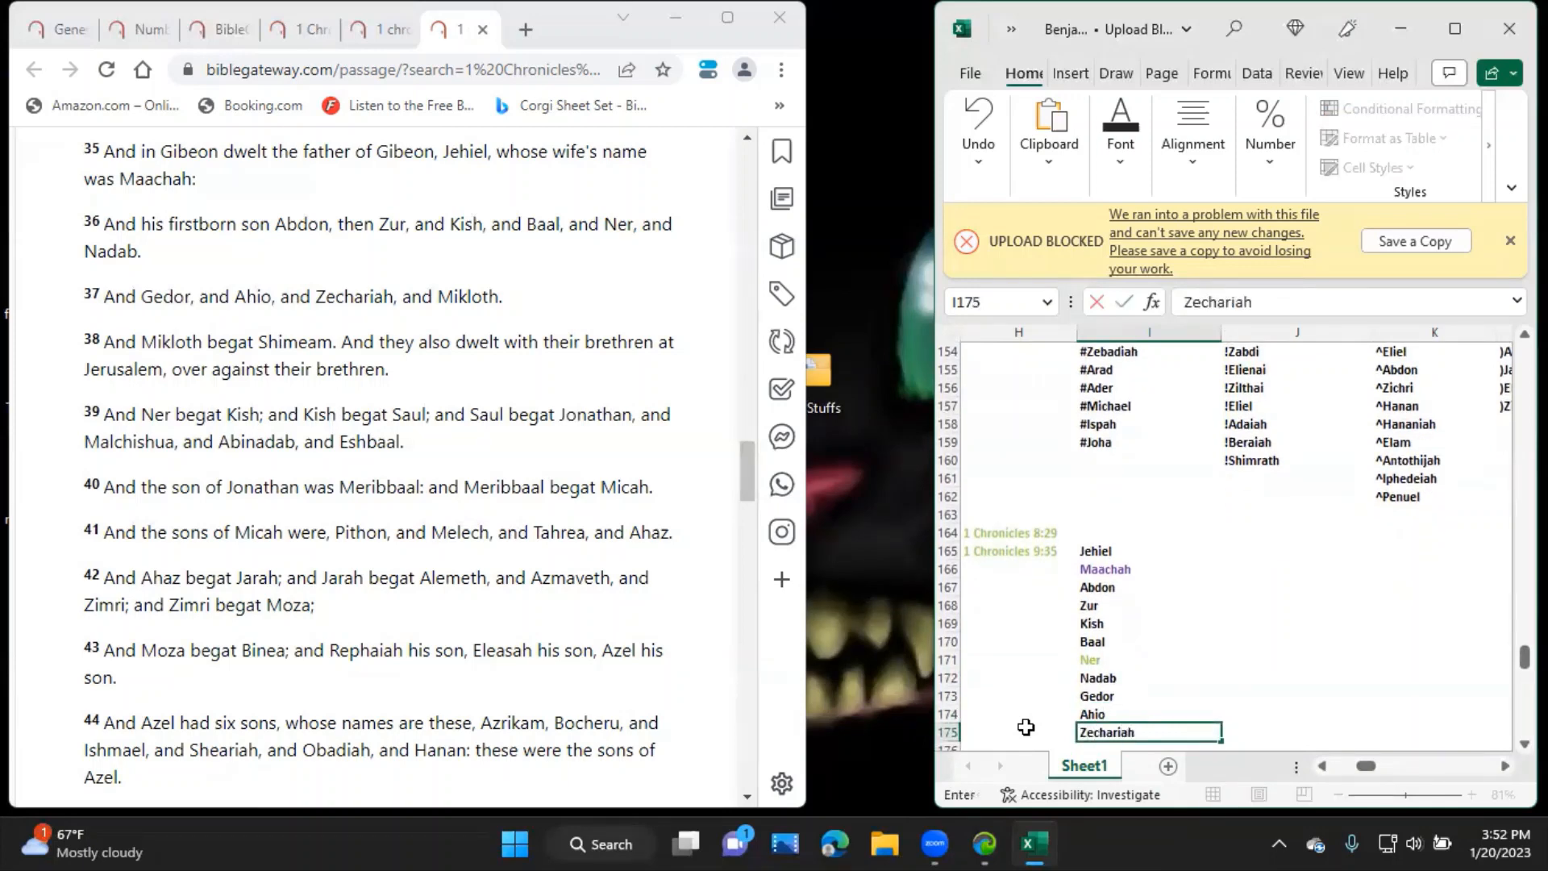
key(Return)
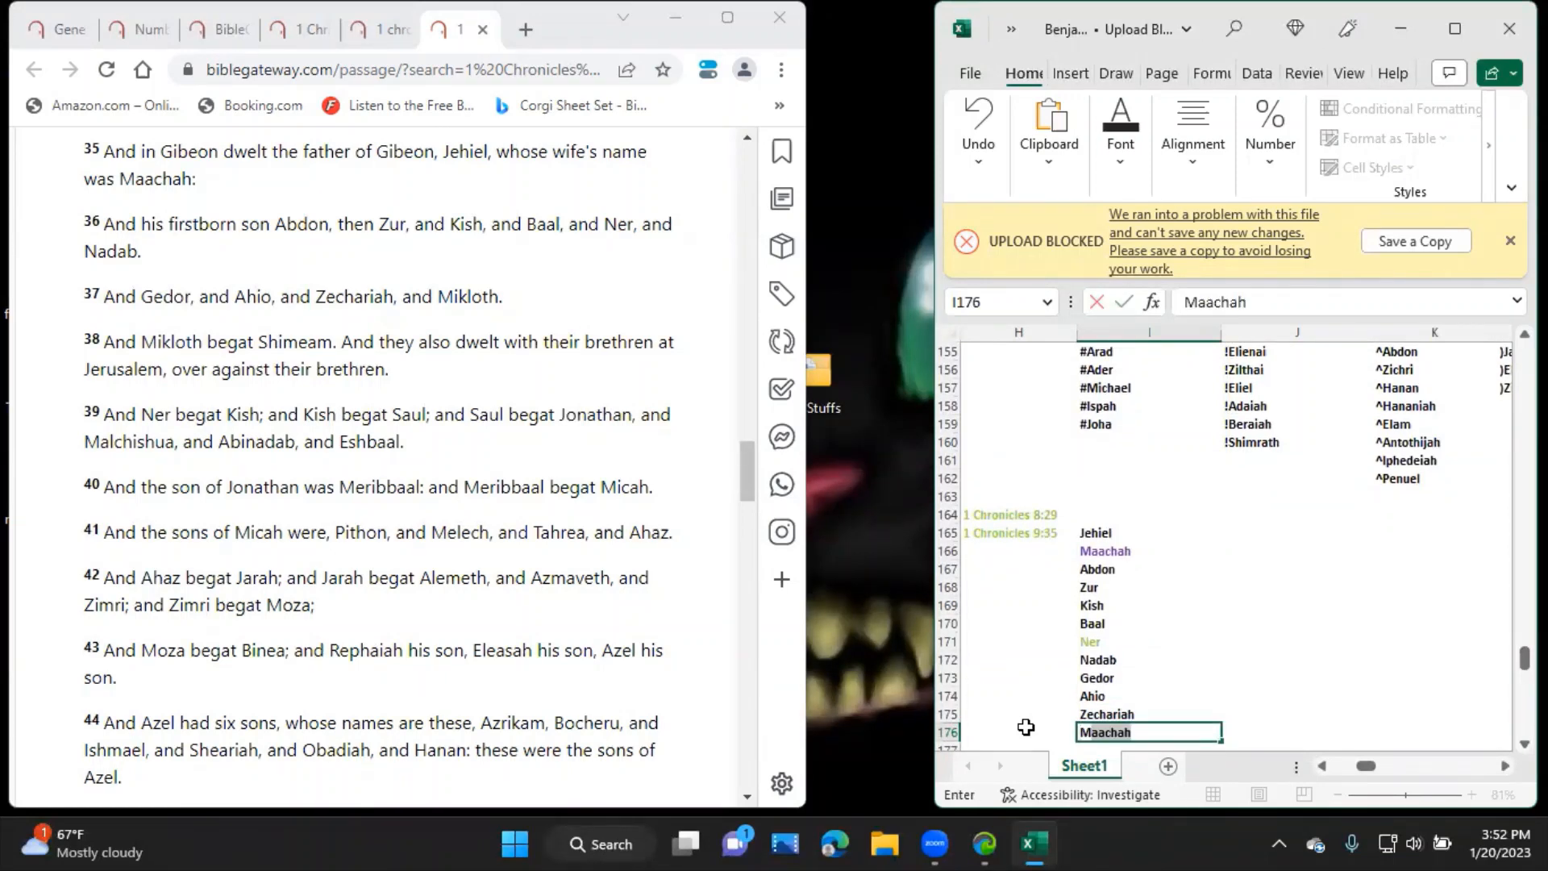
Note 'Father of Gibeon' beside Jehiel and add Shimeam to the list.
click(1297, 532)
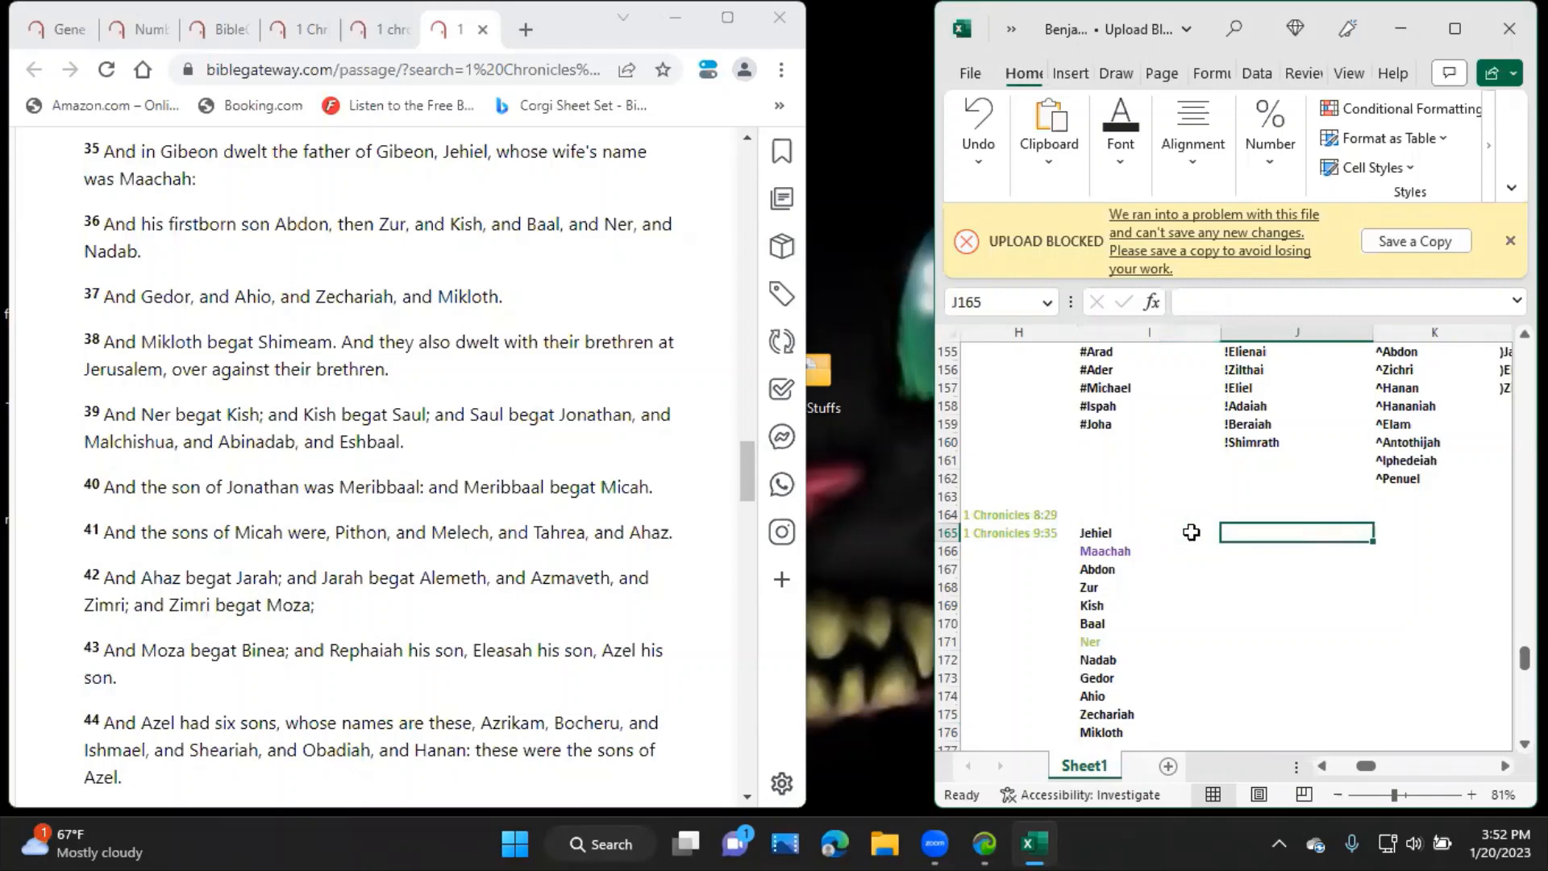
text(Father of Gibeon)
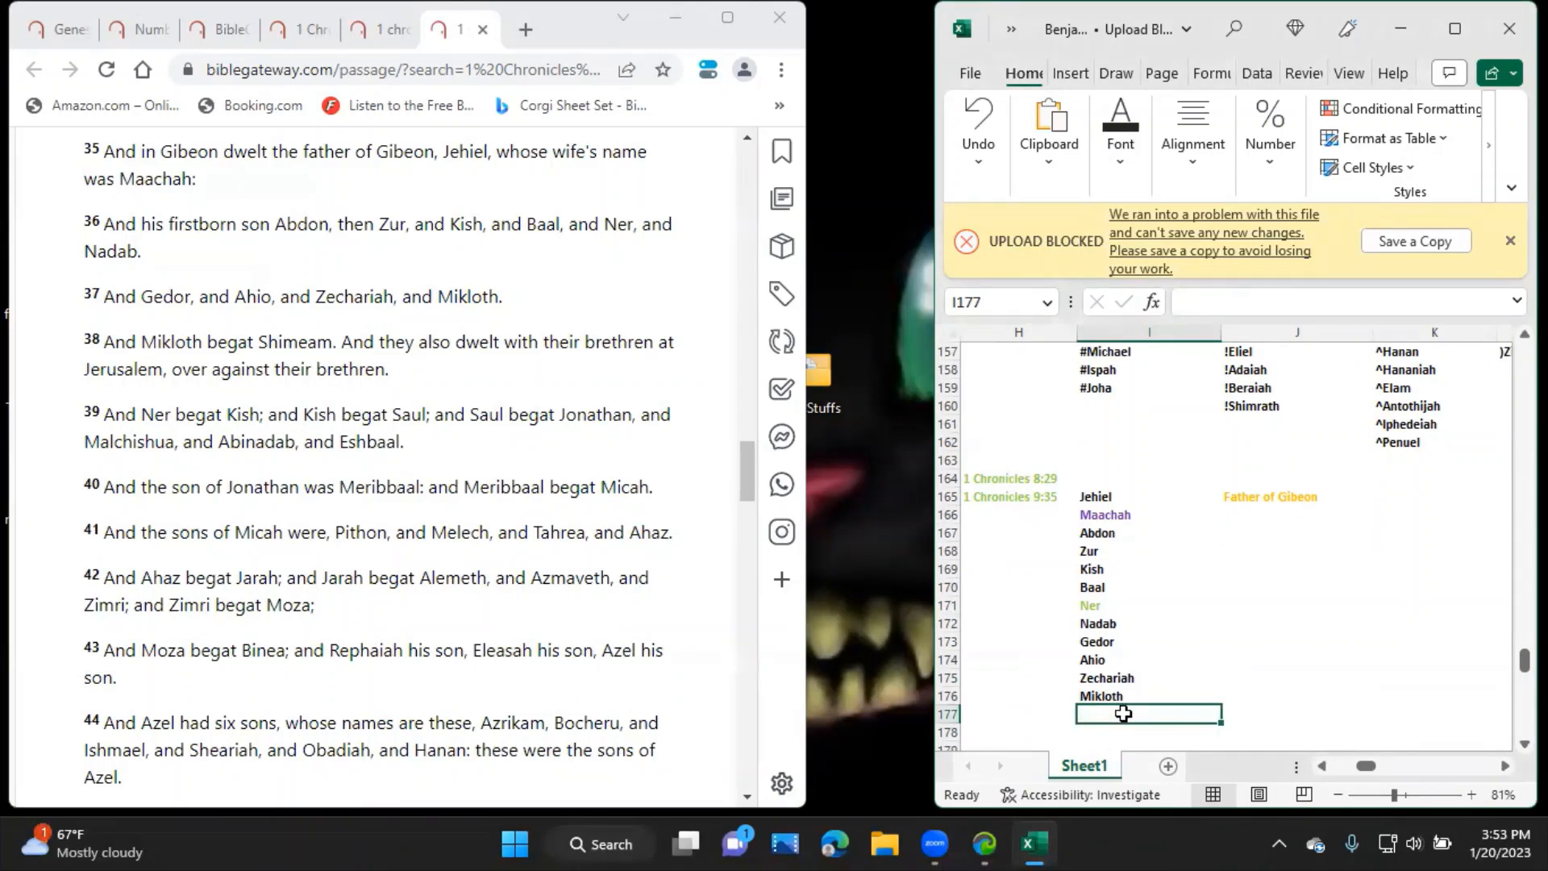
text(Shimeam)
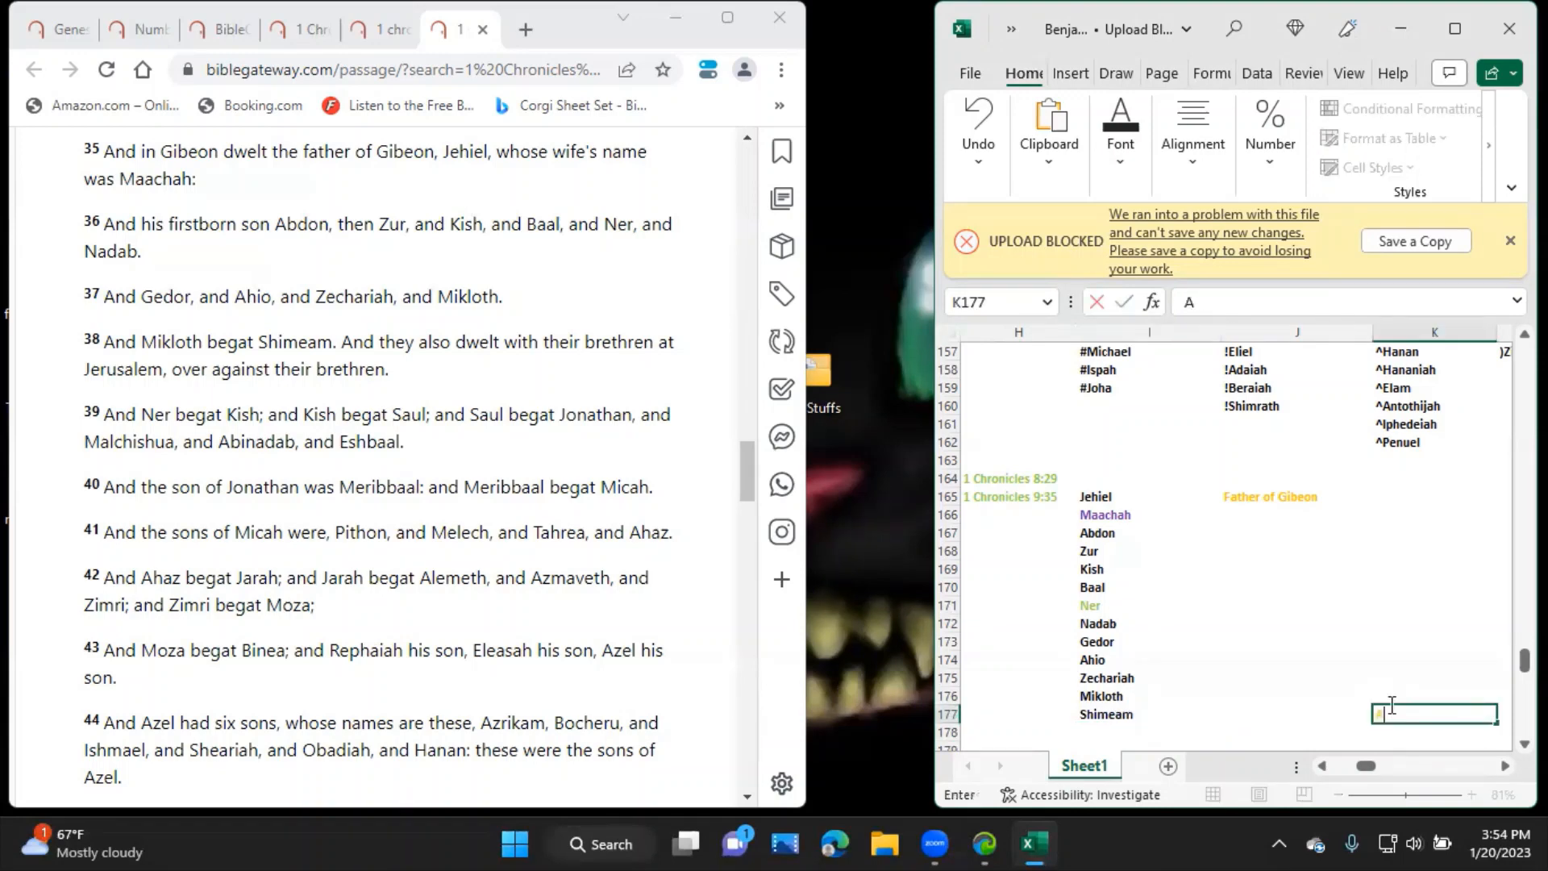
Note beside Shimeam 'And they also dwelt with their bretheren at Jerusalem over and against their brethern'.
text(And they also)
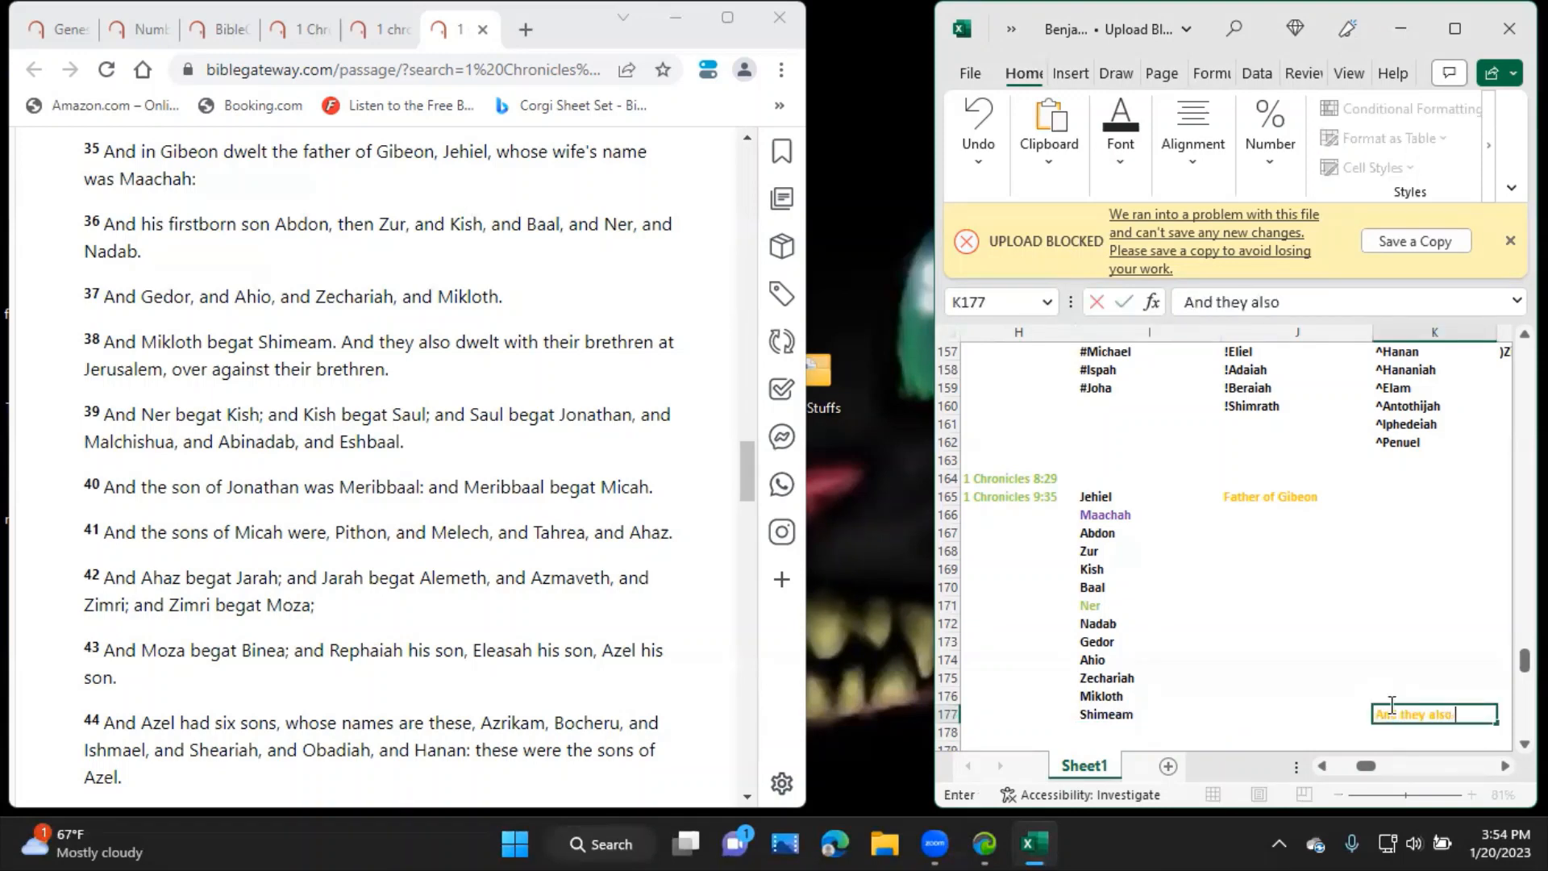
text(dwelt with their bretheren at)
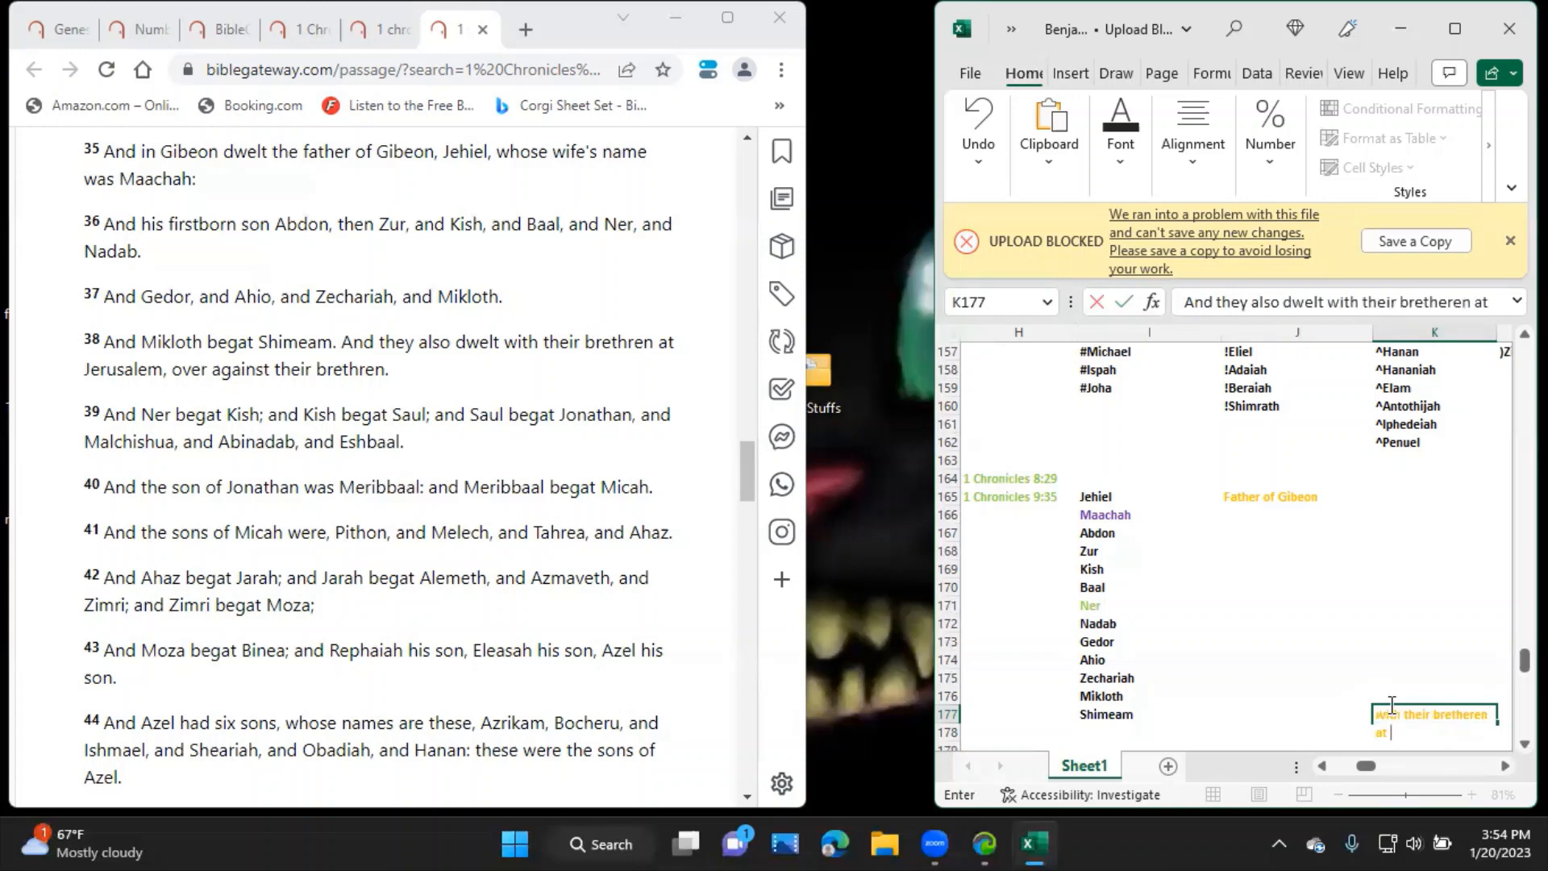
text(Jerusalem)
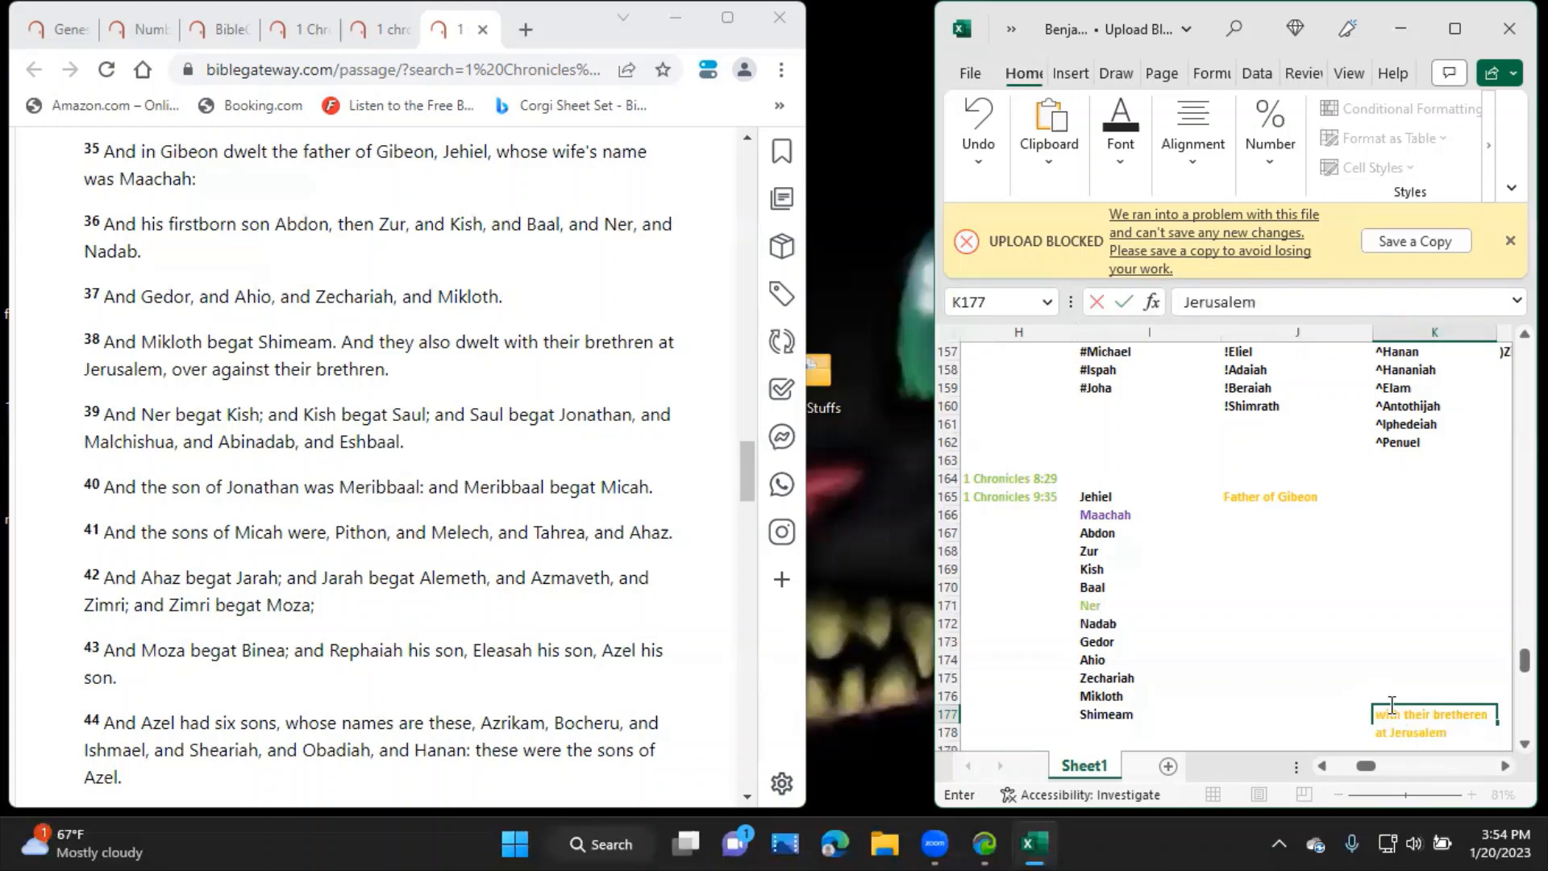
text(over and against)
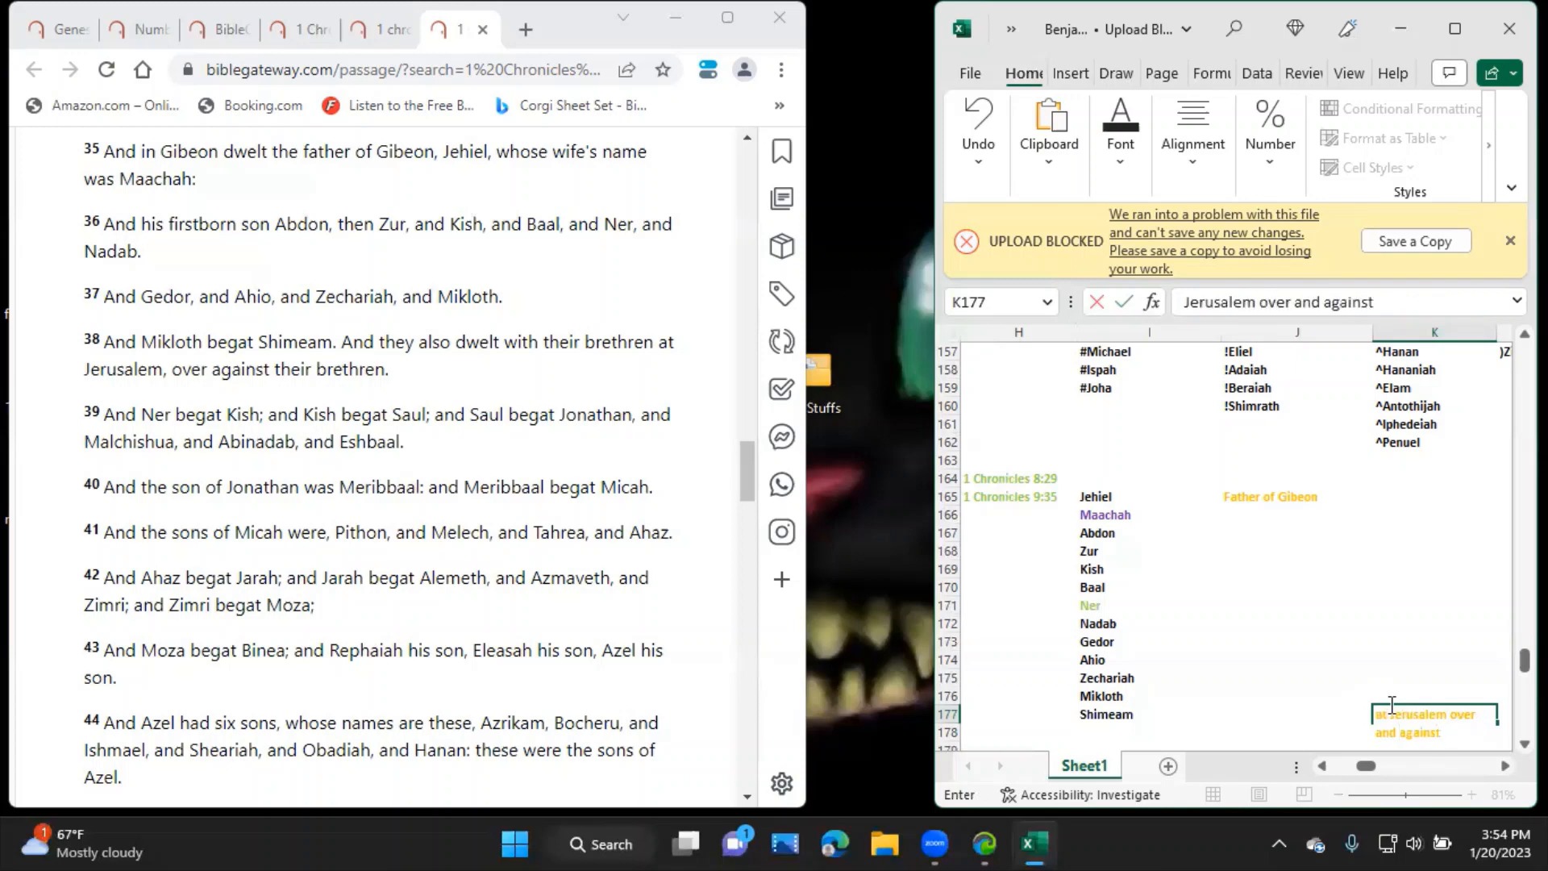
text(their bre)
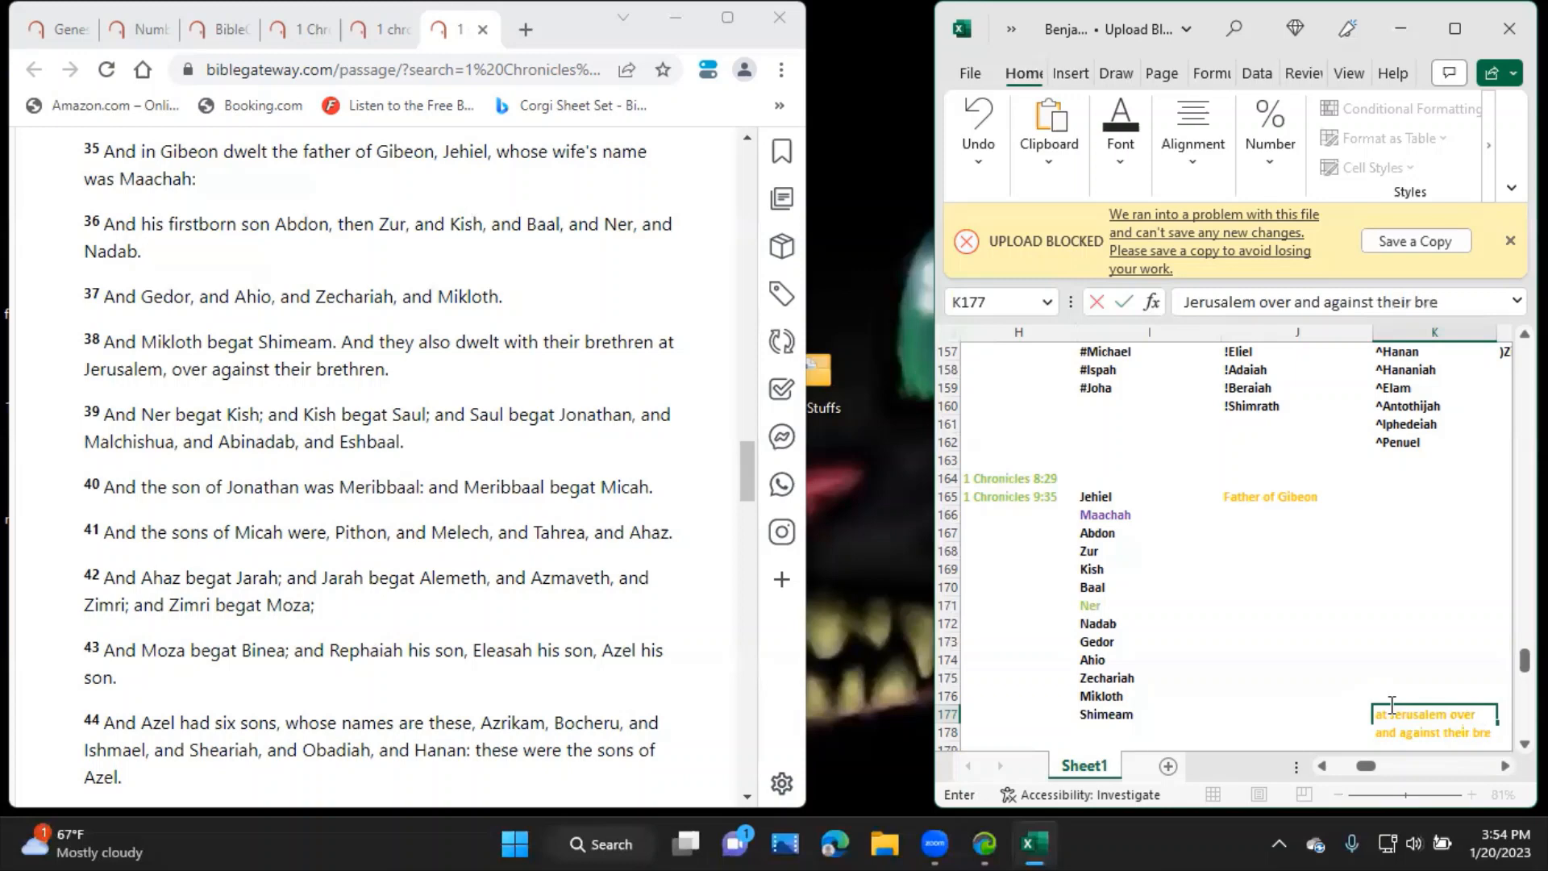
click(1296, 542)
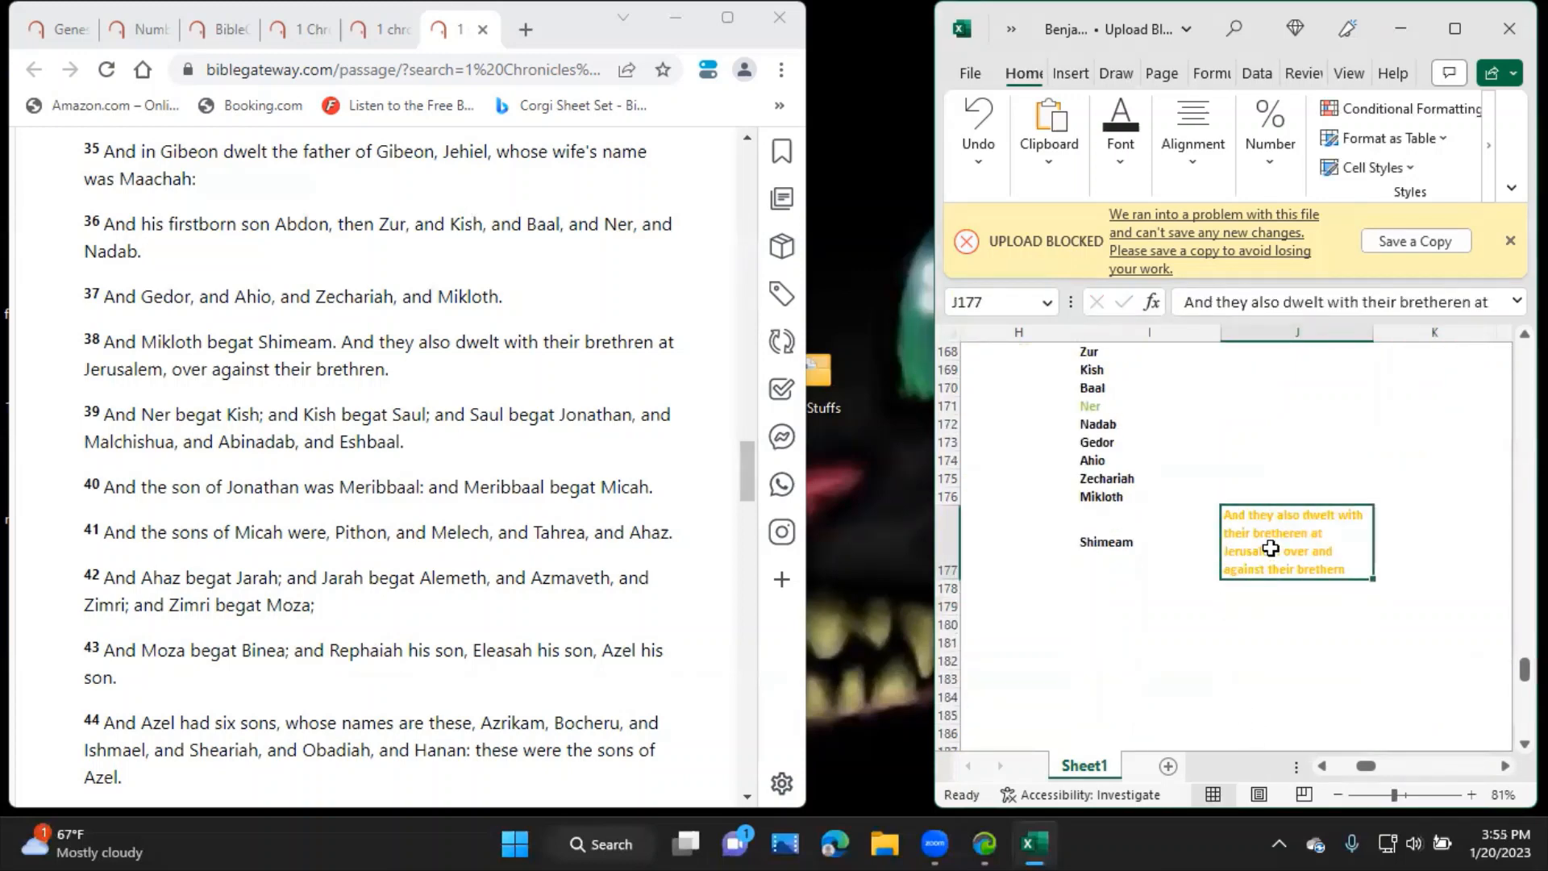
List Ner, Kish and Saul down column L from row 178, marking Saul as Saul*.
click(1440, 587)
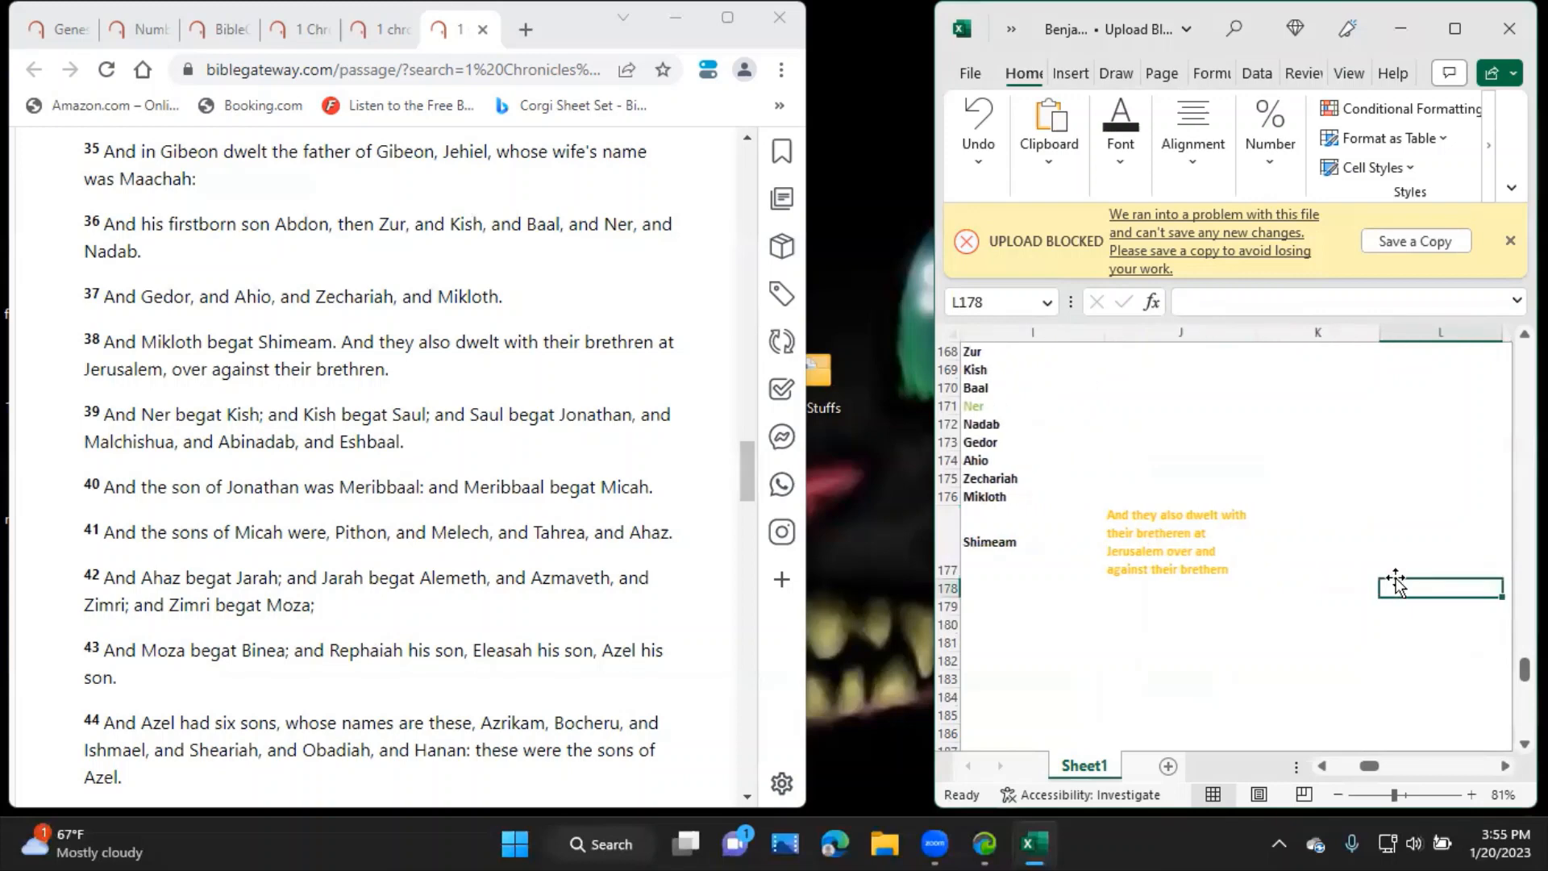
text(Ner)
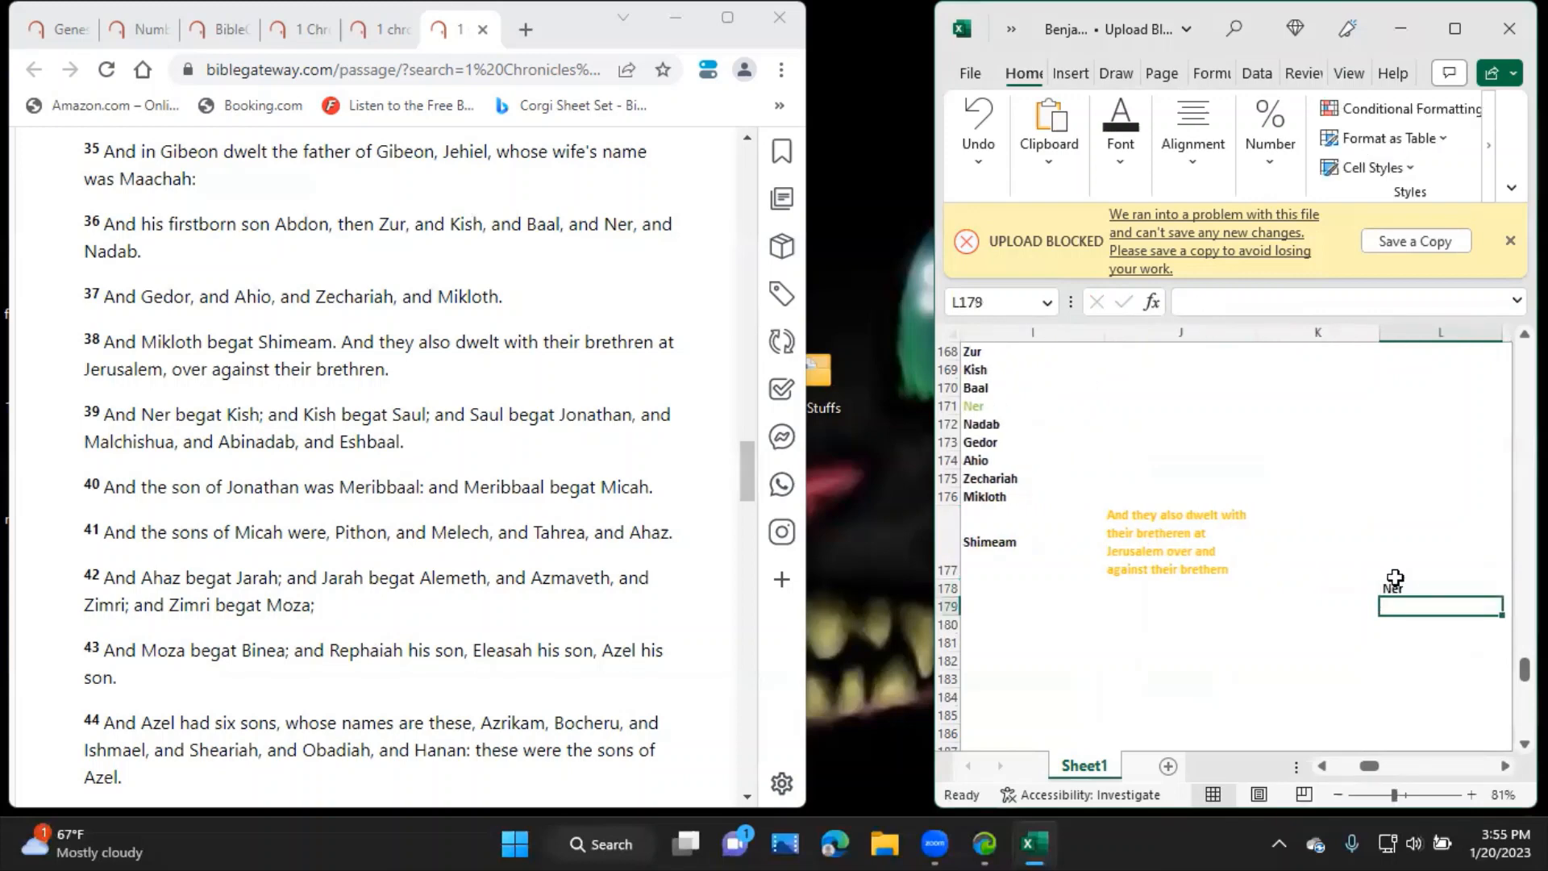
text(Kish)
click(1440, 642)
text(Jonathan)
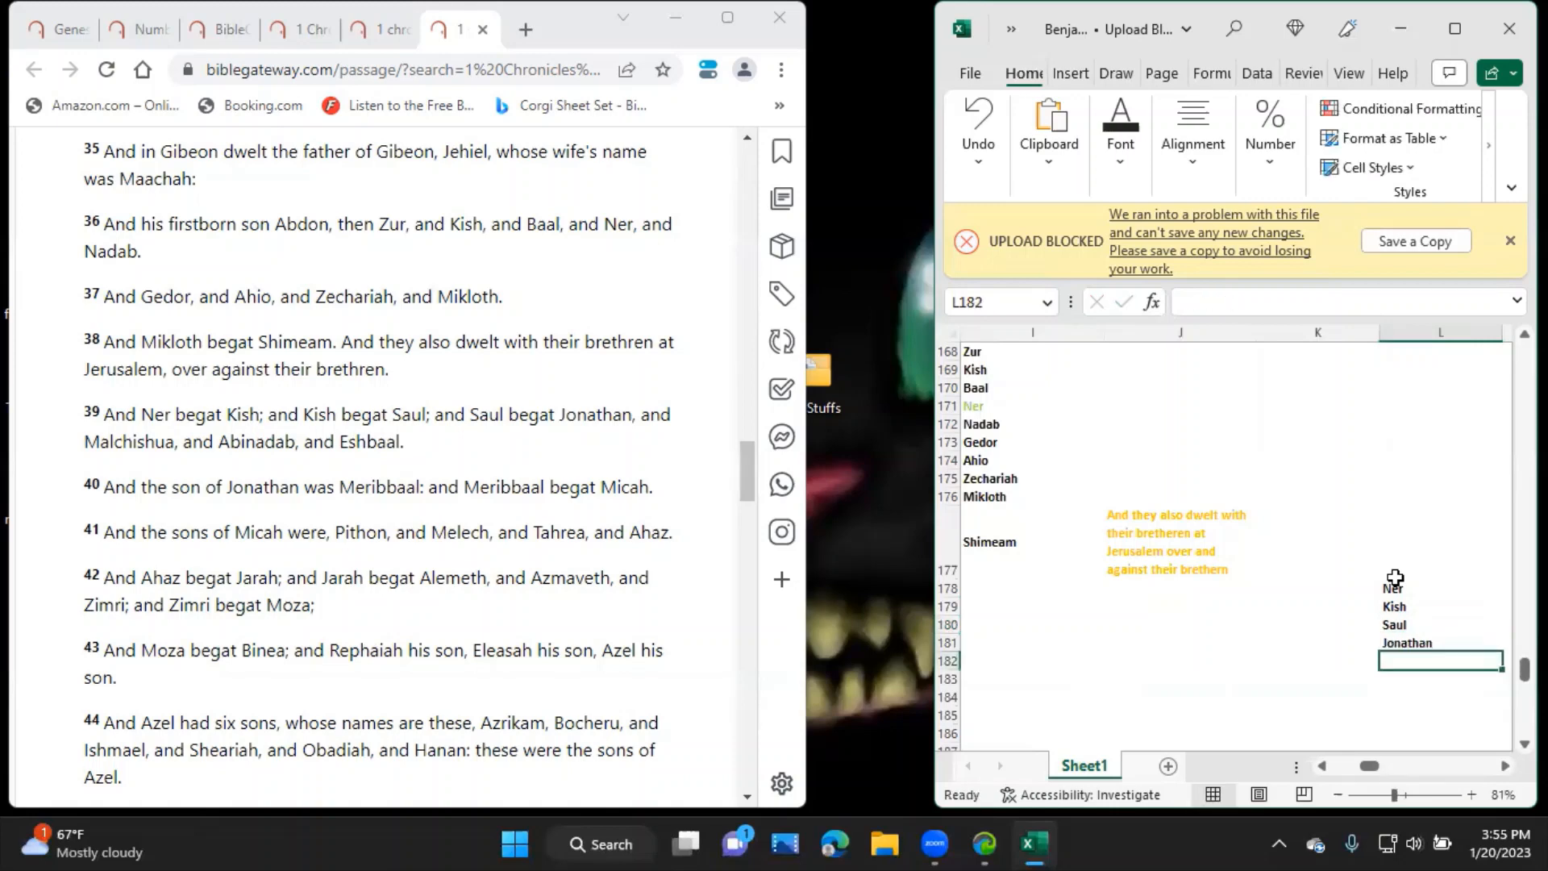
click(1440, 624)
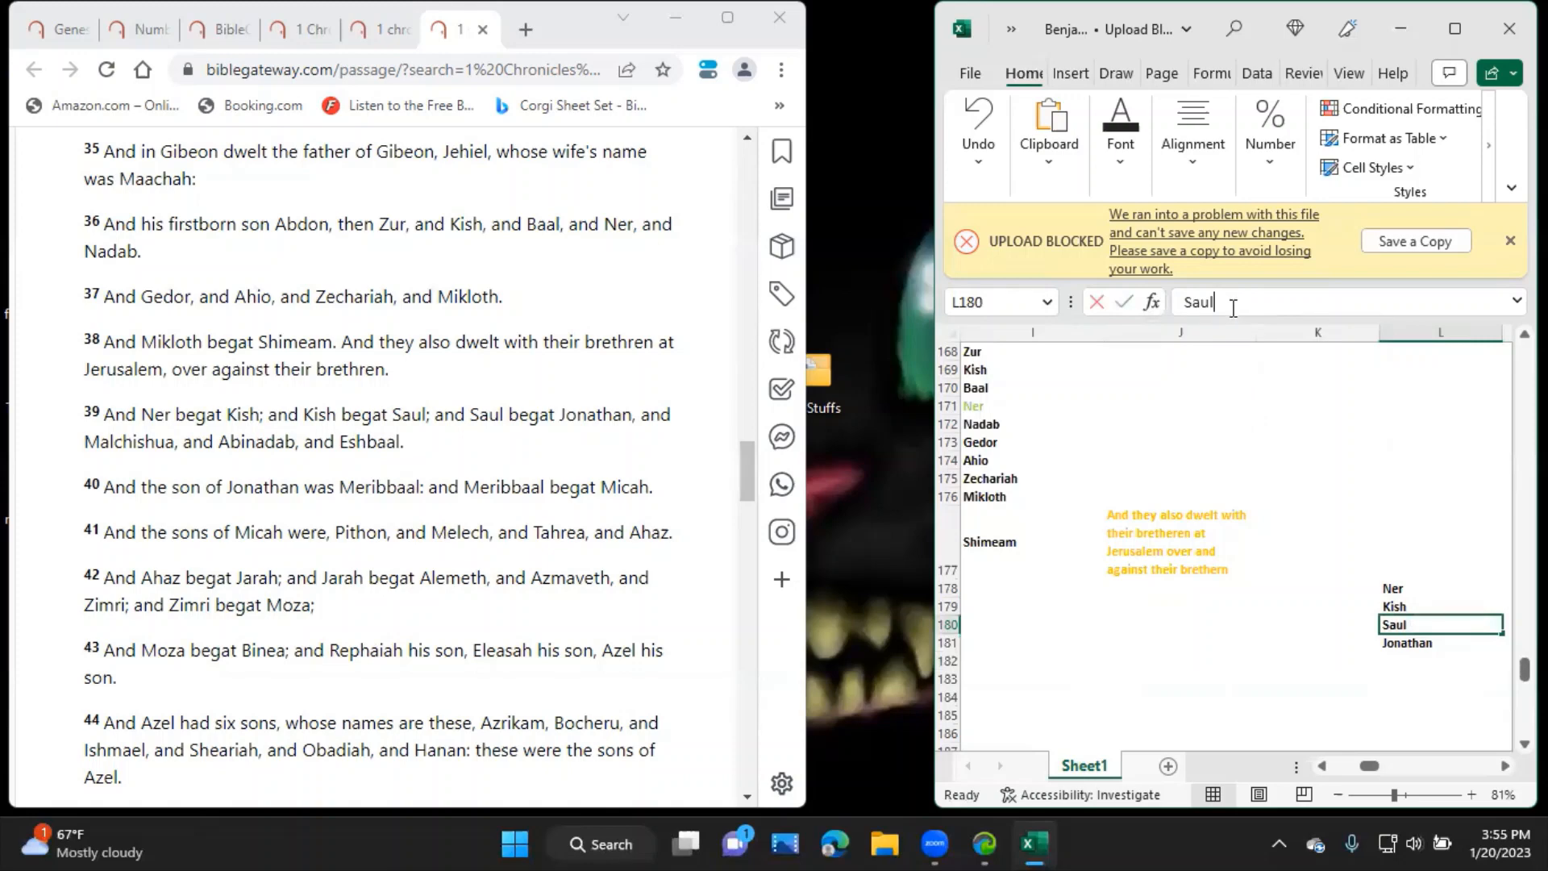
text(*)
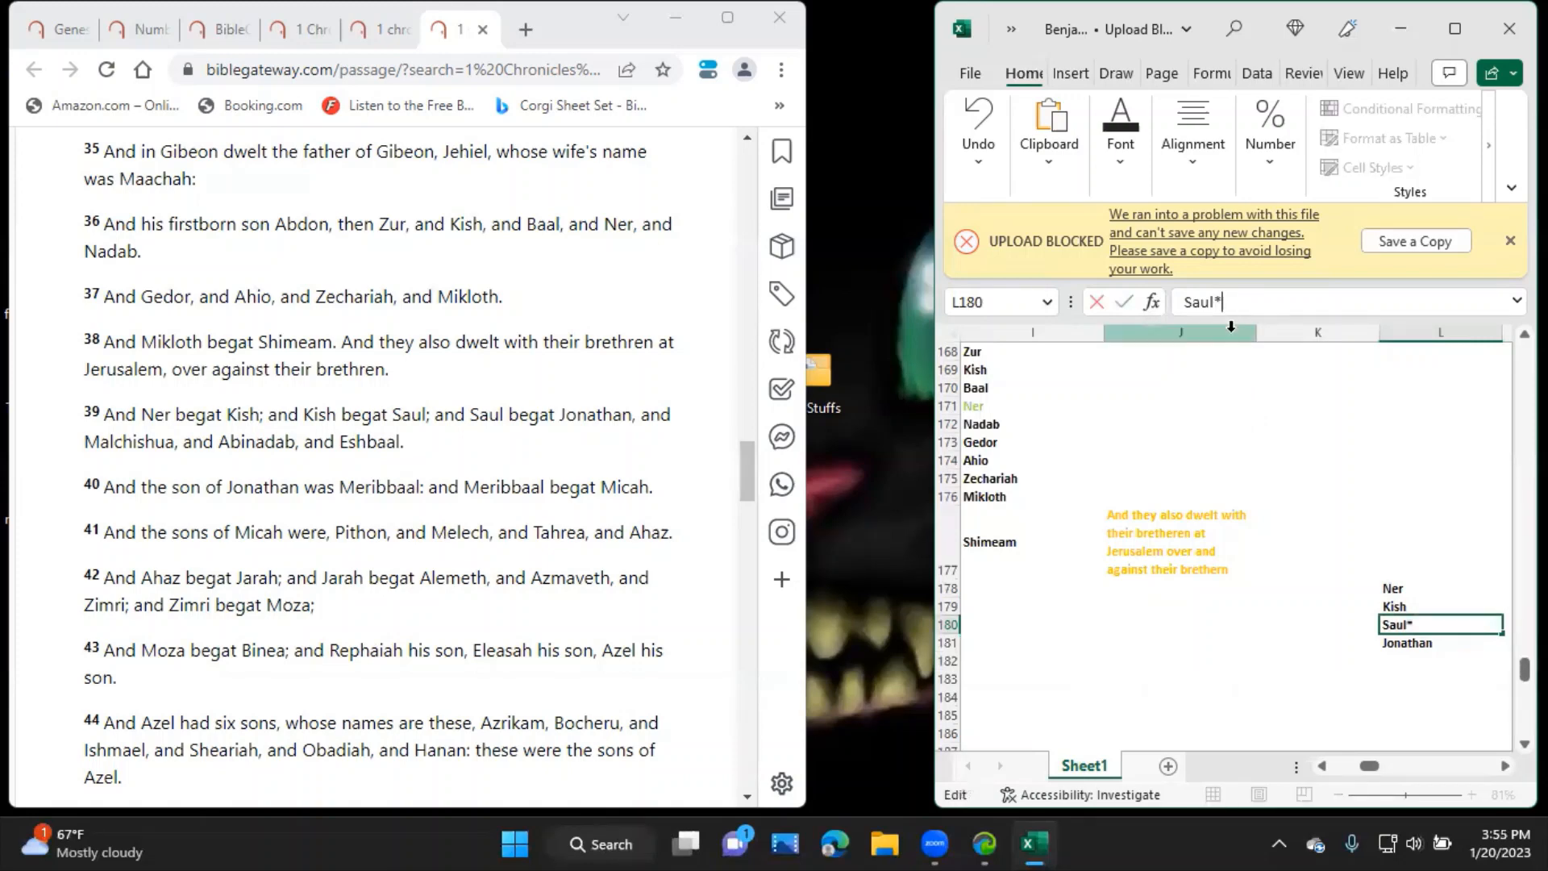
key(Return)
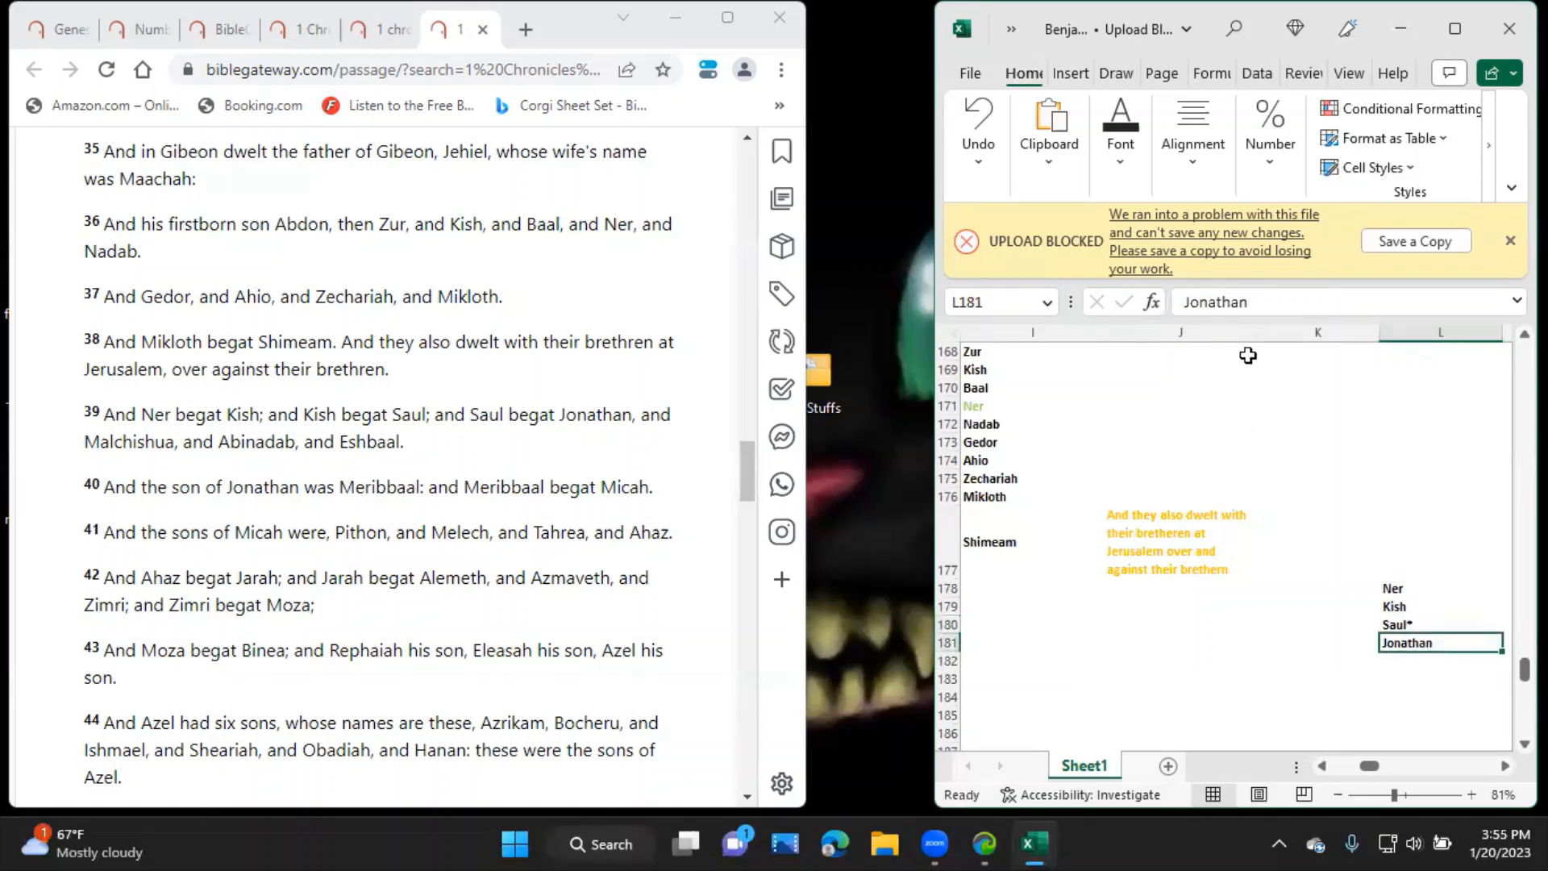
Add Saul's sons *Jonathan, *Malchishua, *Abinadab and *Eshbaal beneath Saul*.
text(*)
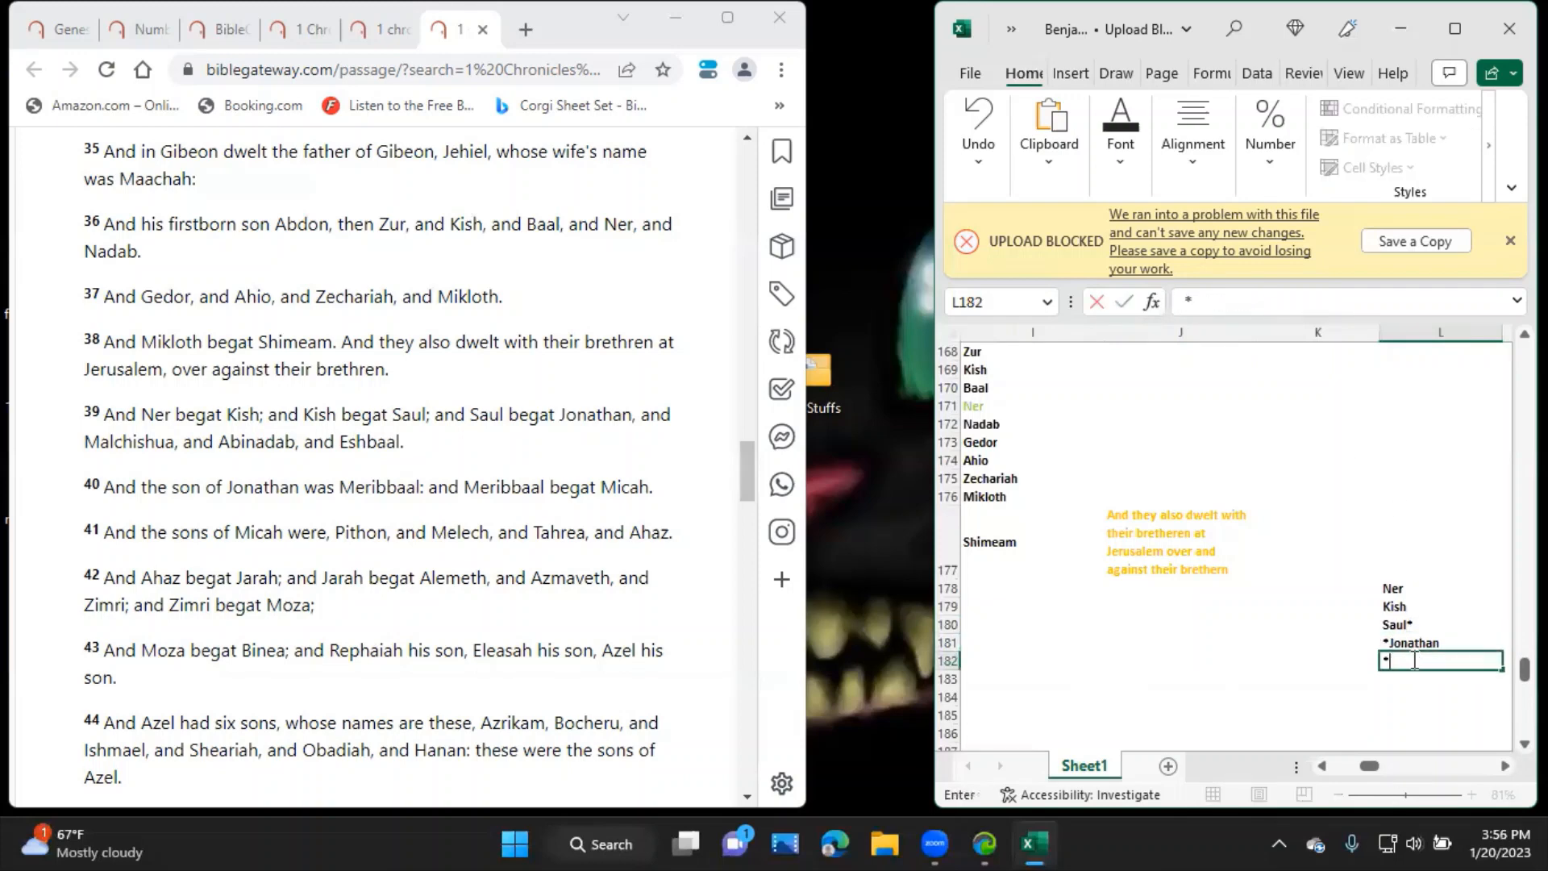
text(Malchishua)
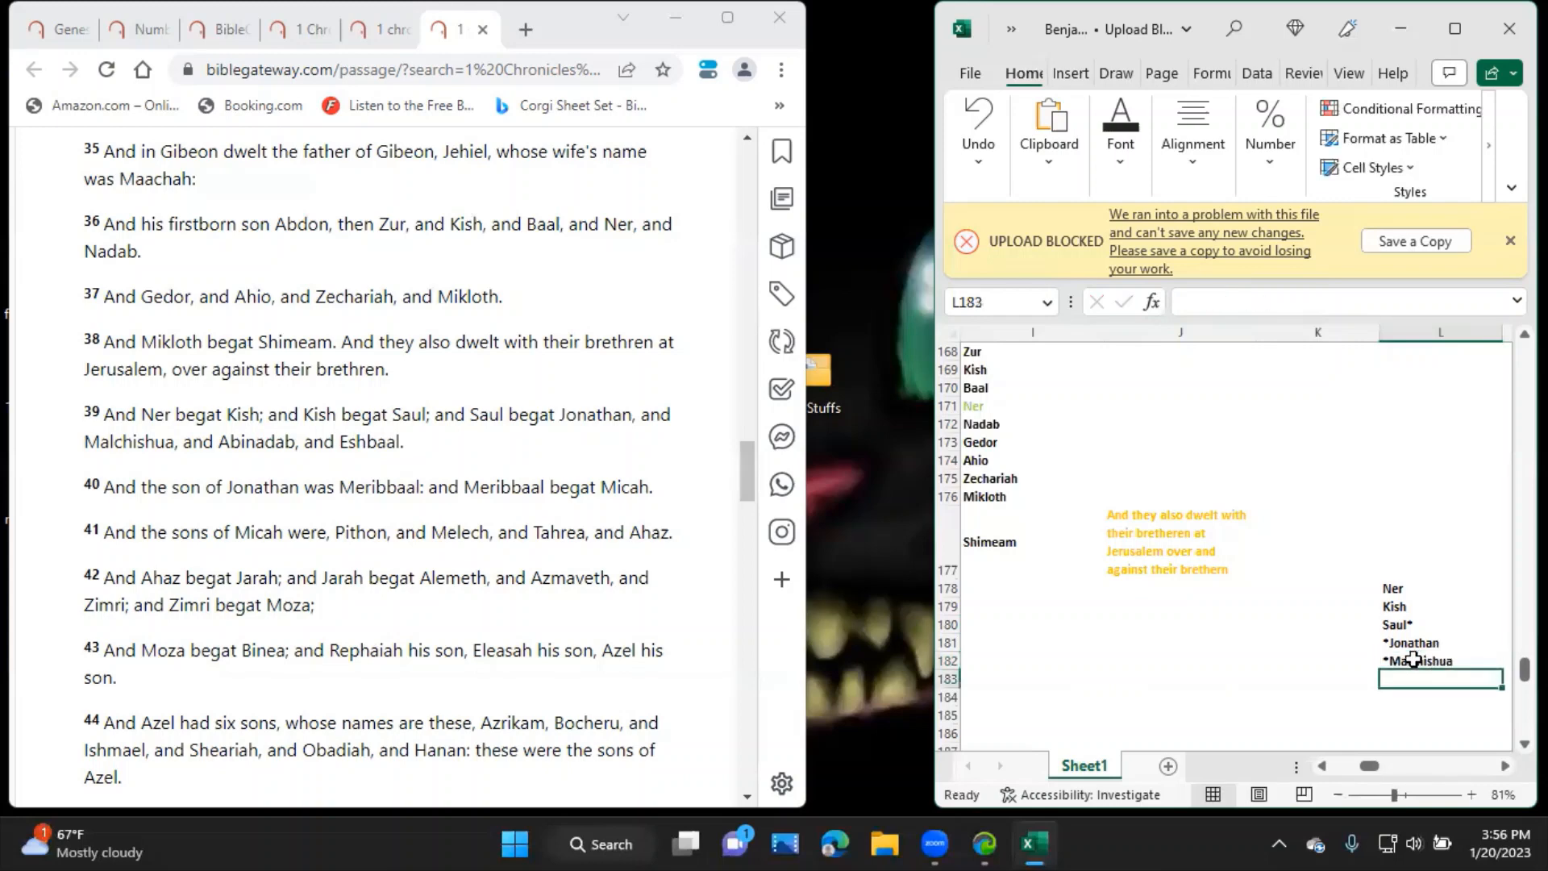
text(*Ab)
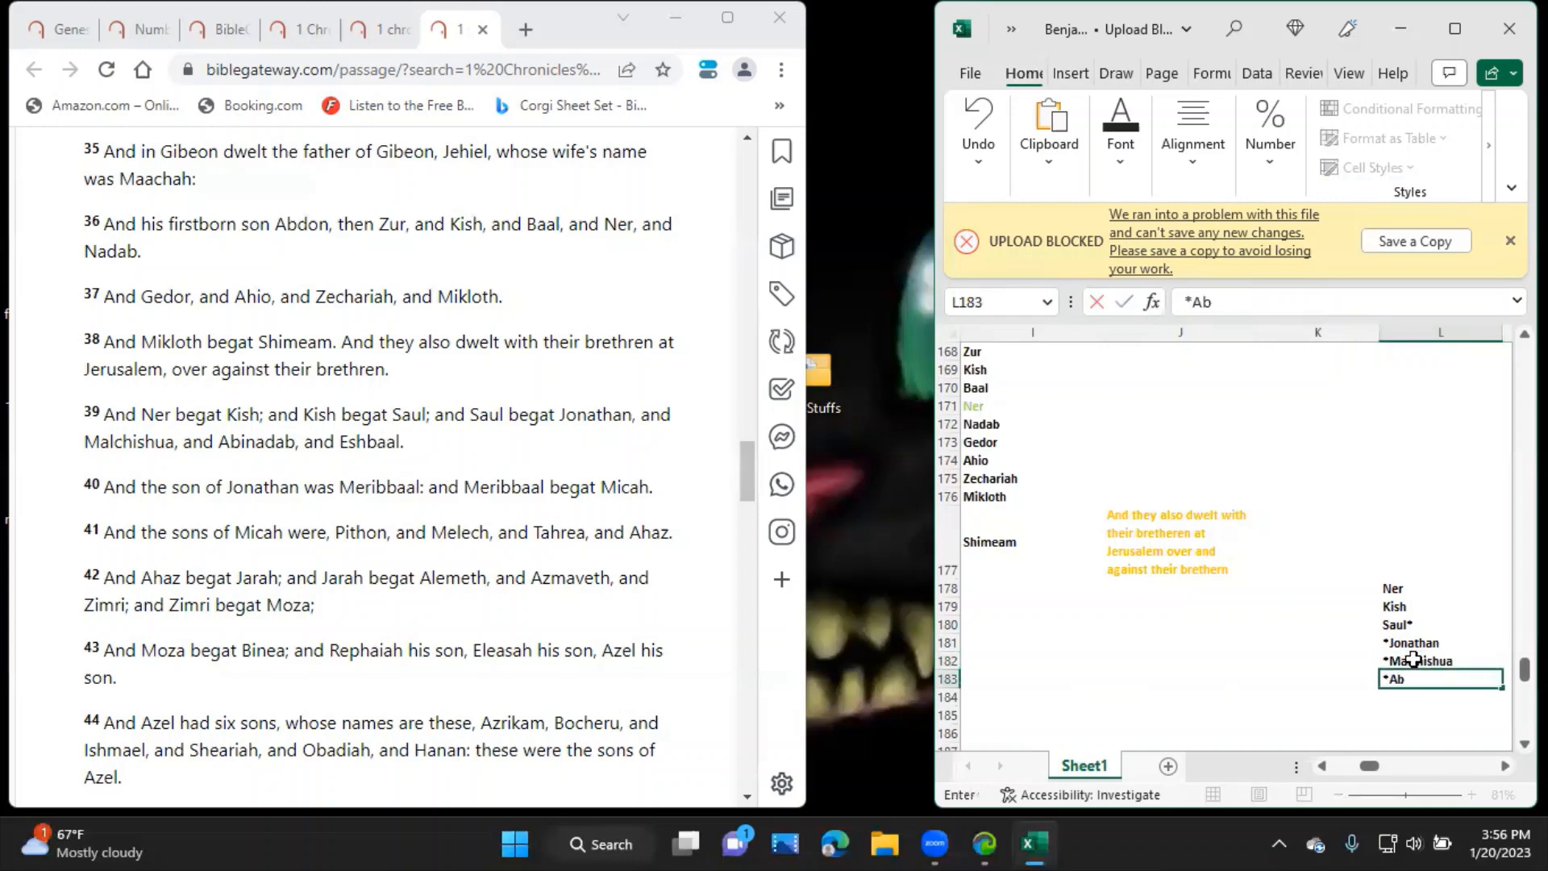
key(enter)
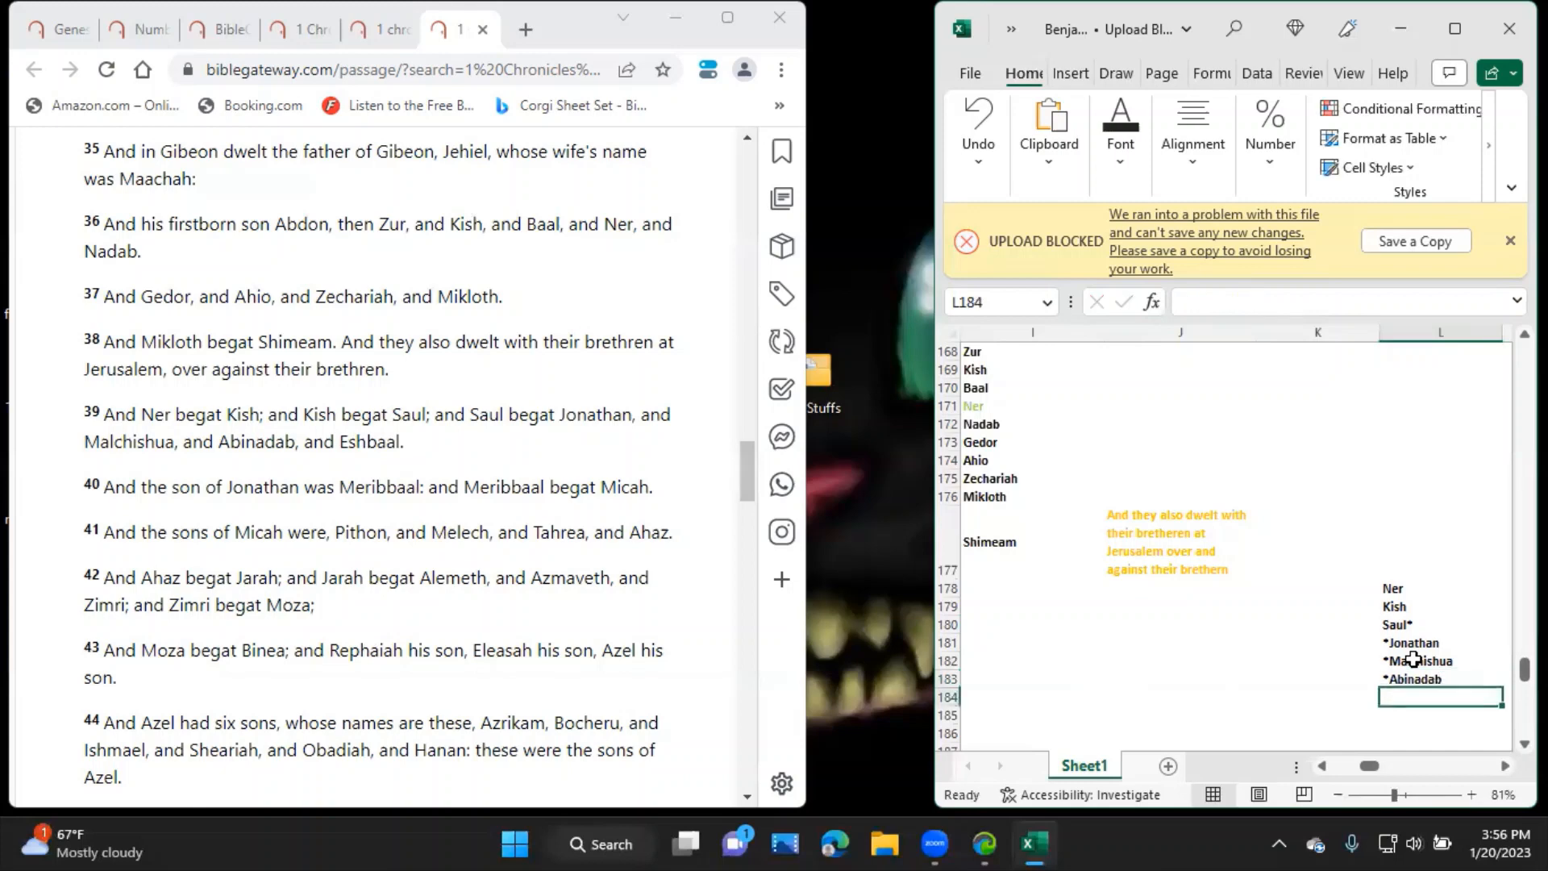
text(*Es)
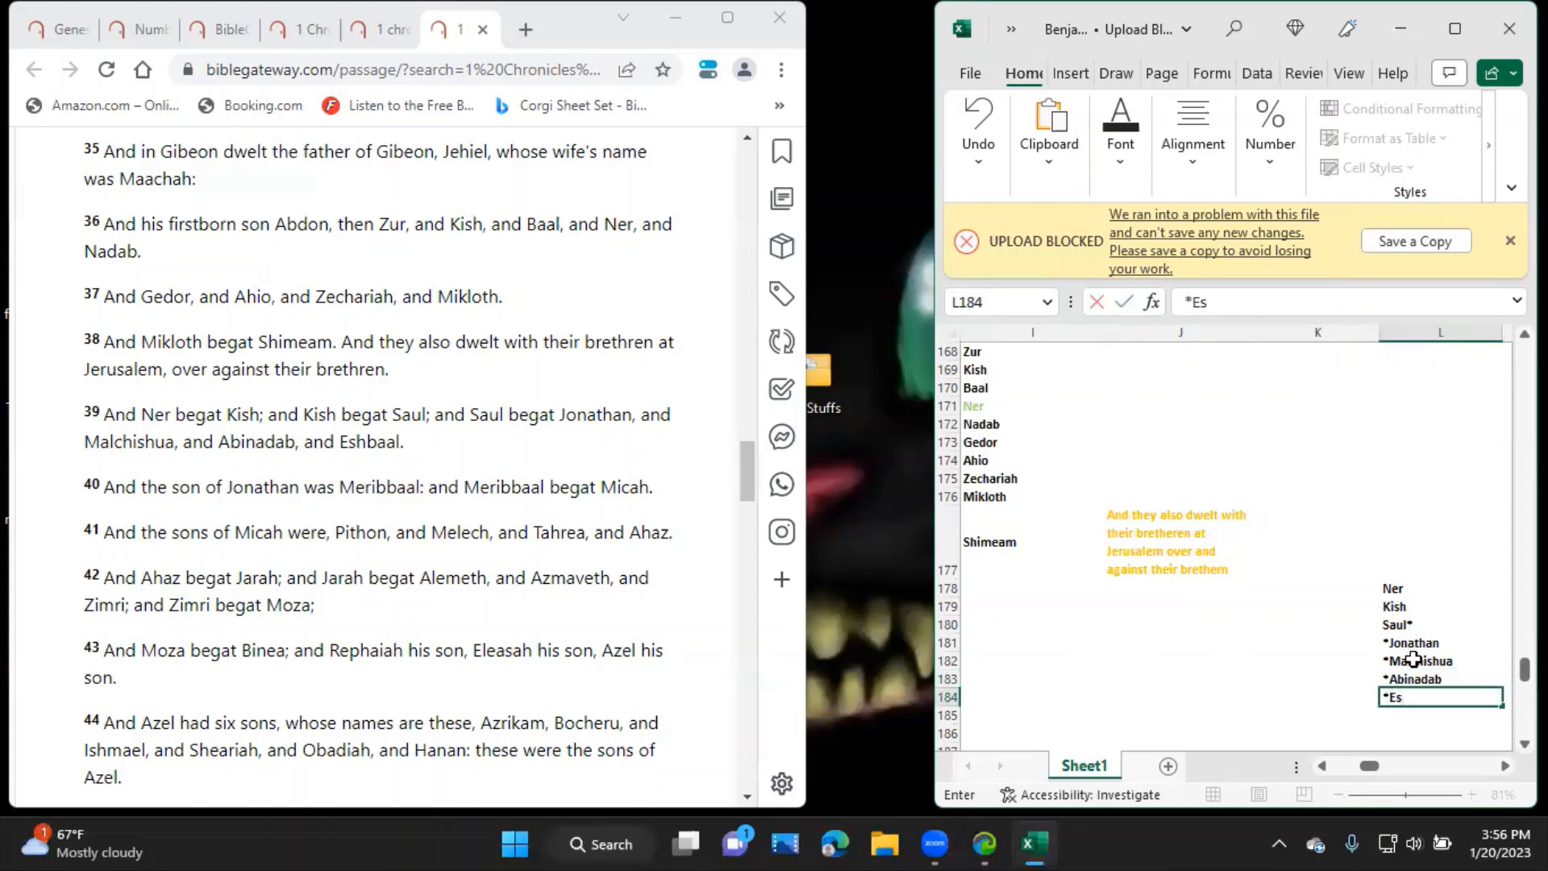
text(hbaal)
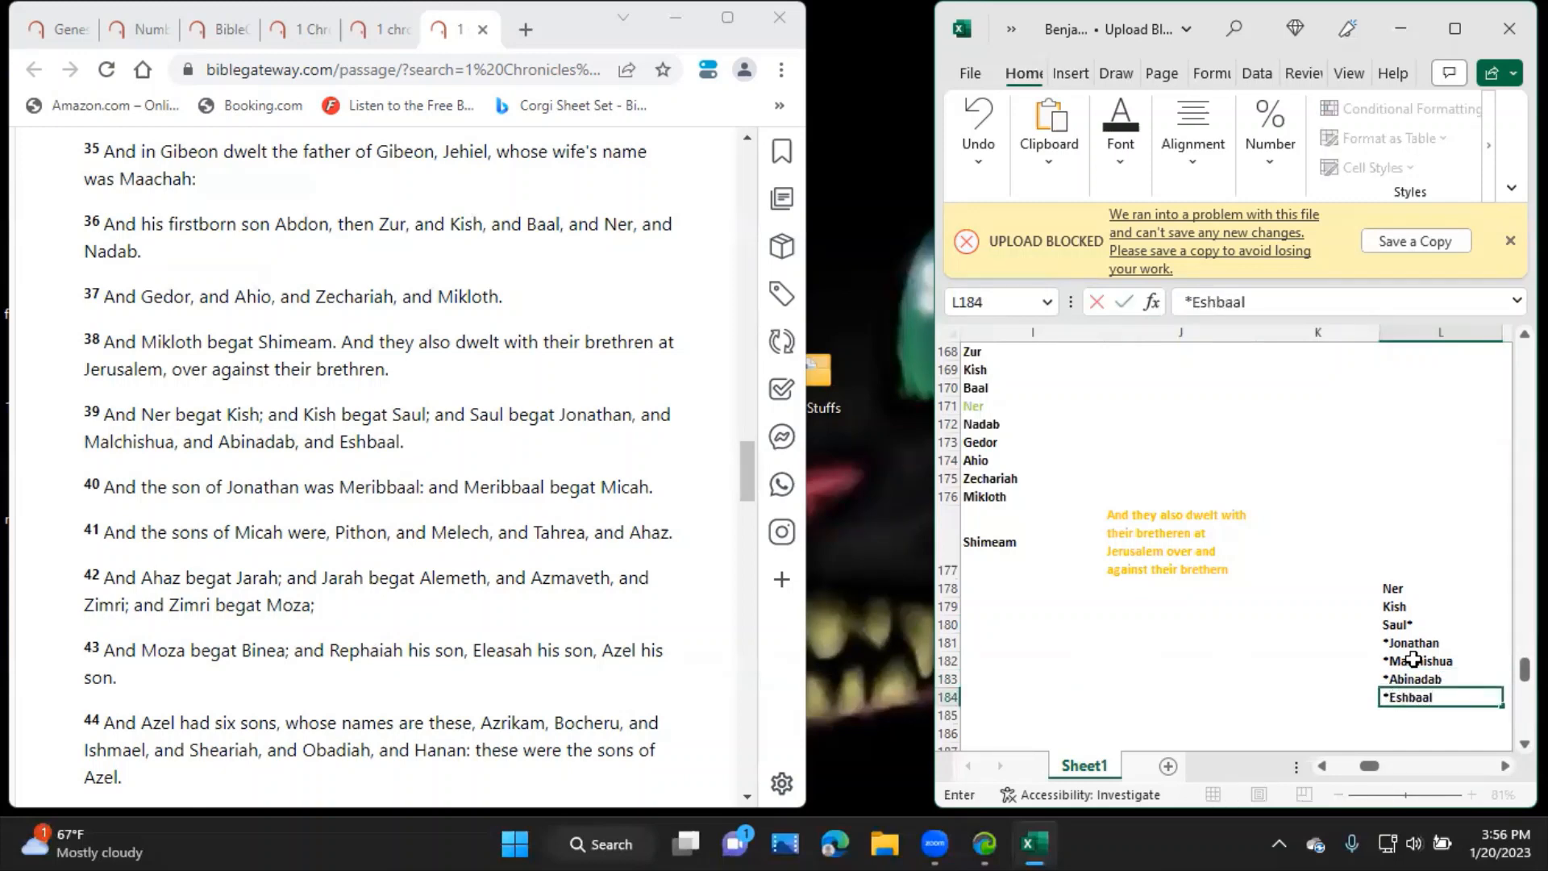
click(1441, 643)
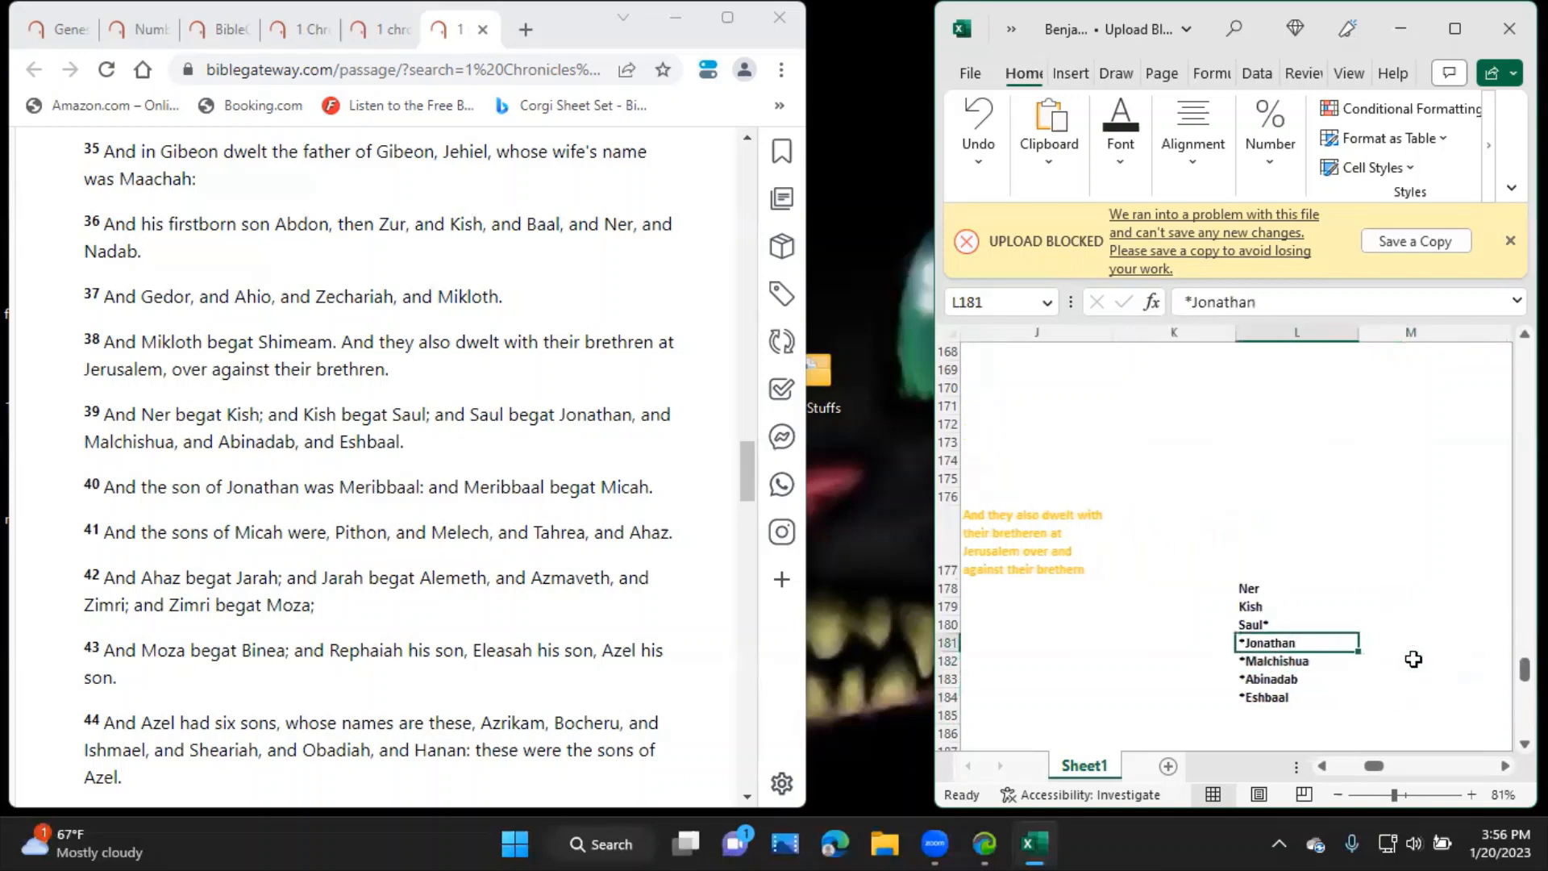
Mark Jonathan as *Jonathan> and enter his son >Meribaal beside him in column M.
click(1274, 301)
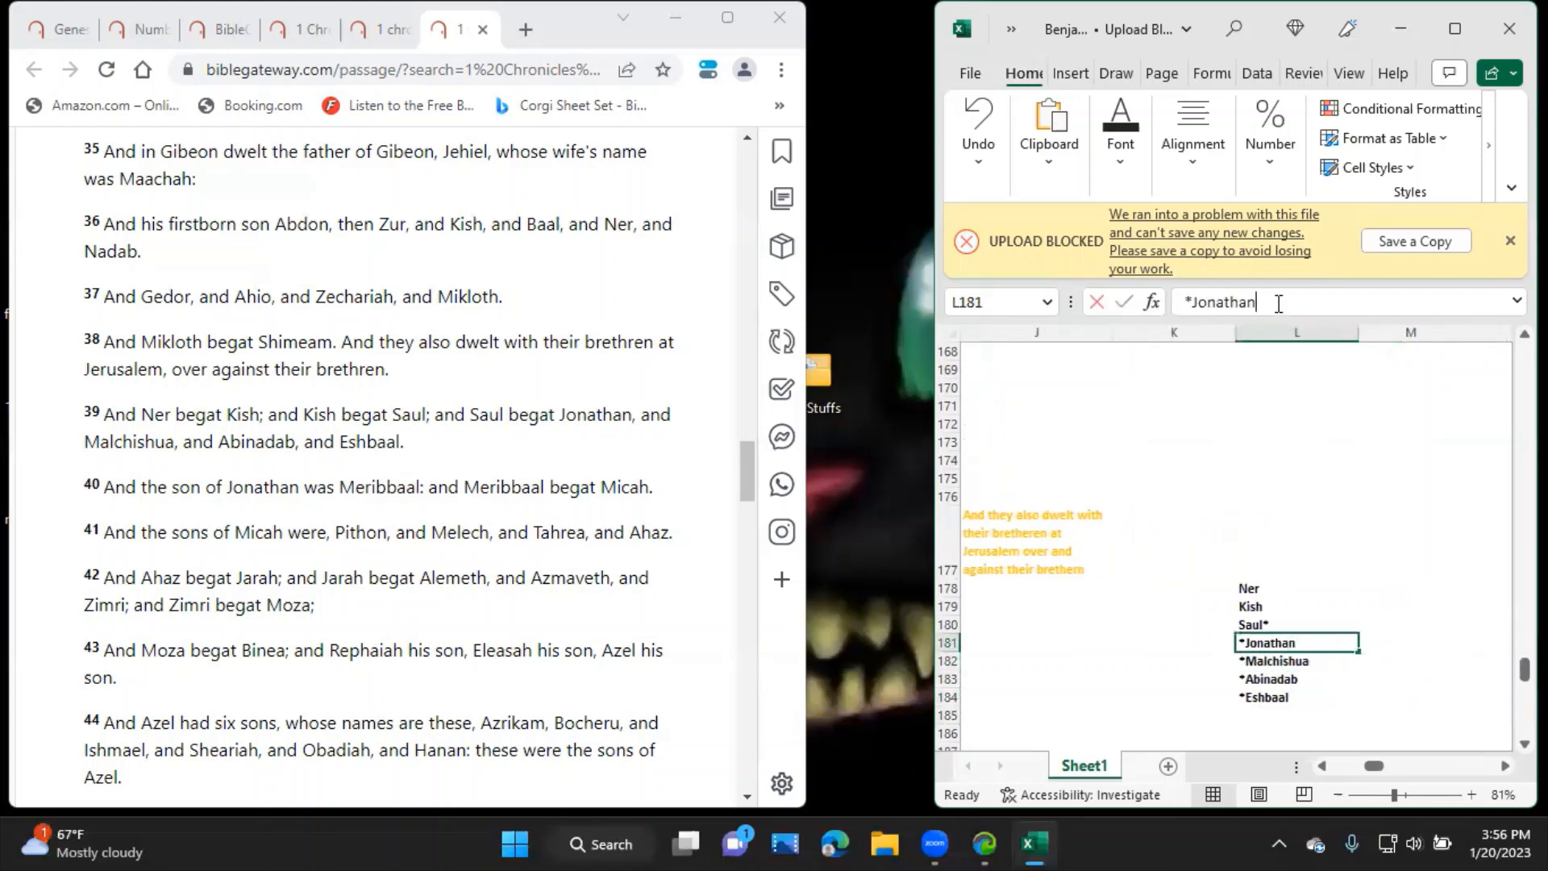
text(>)
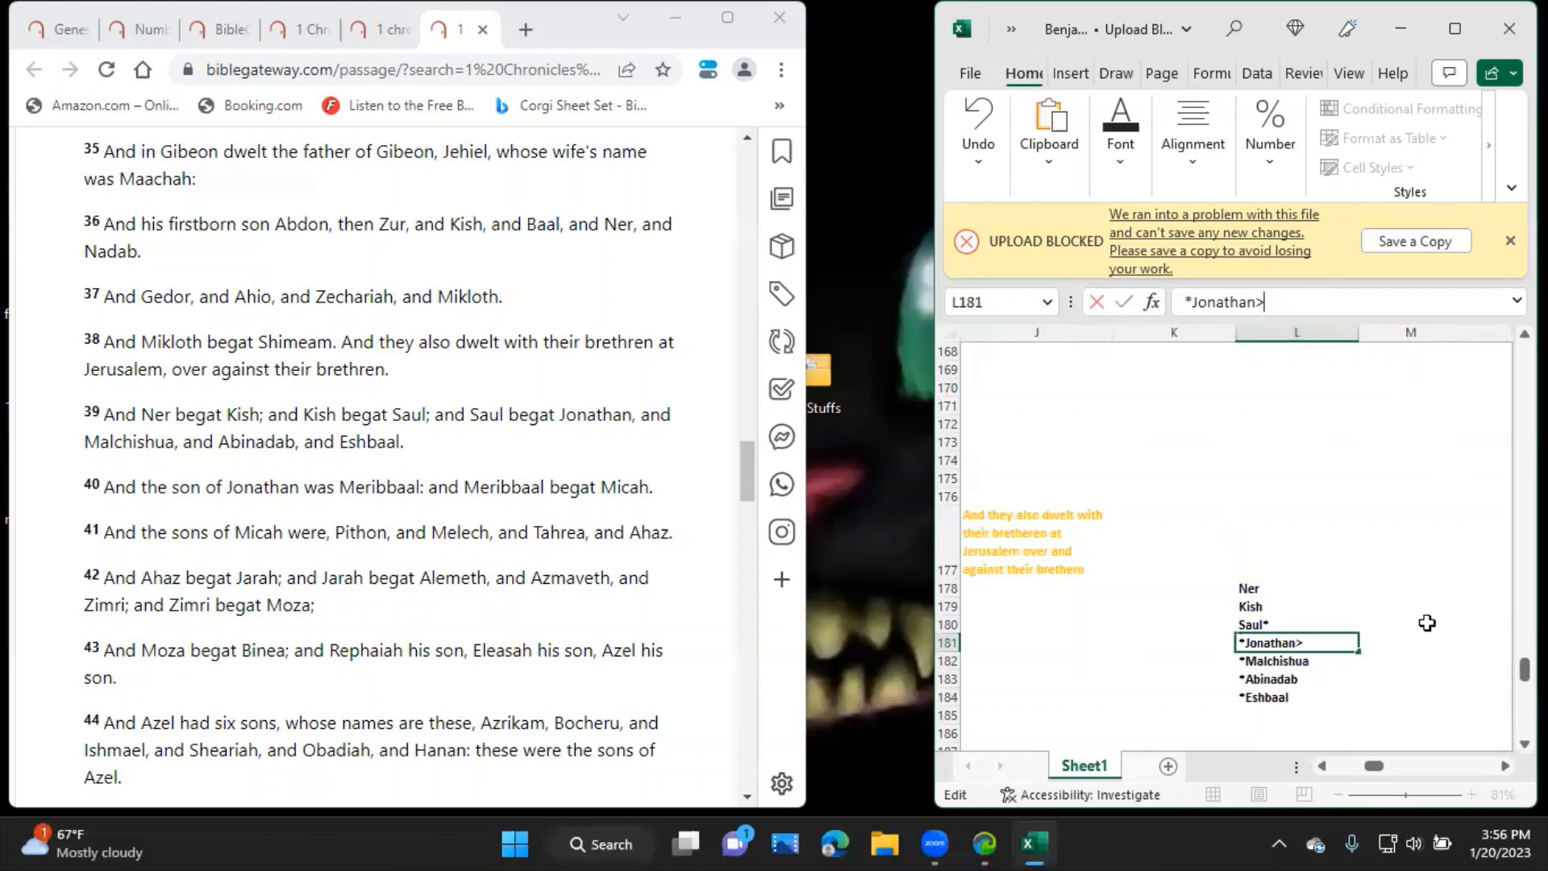
click(1409, 642)
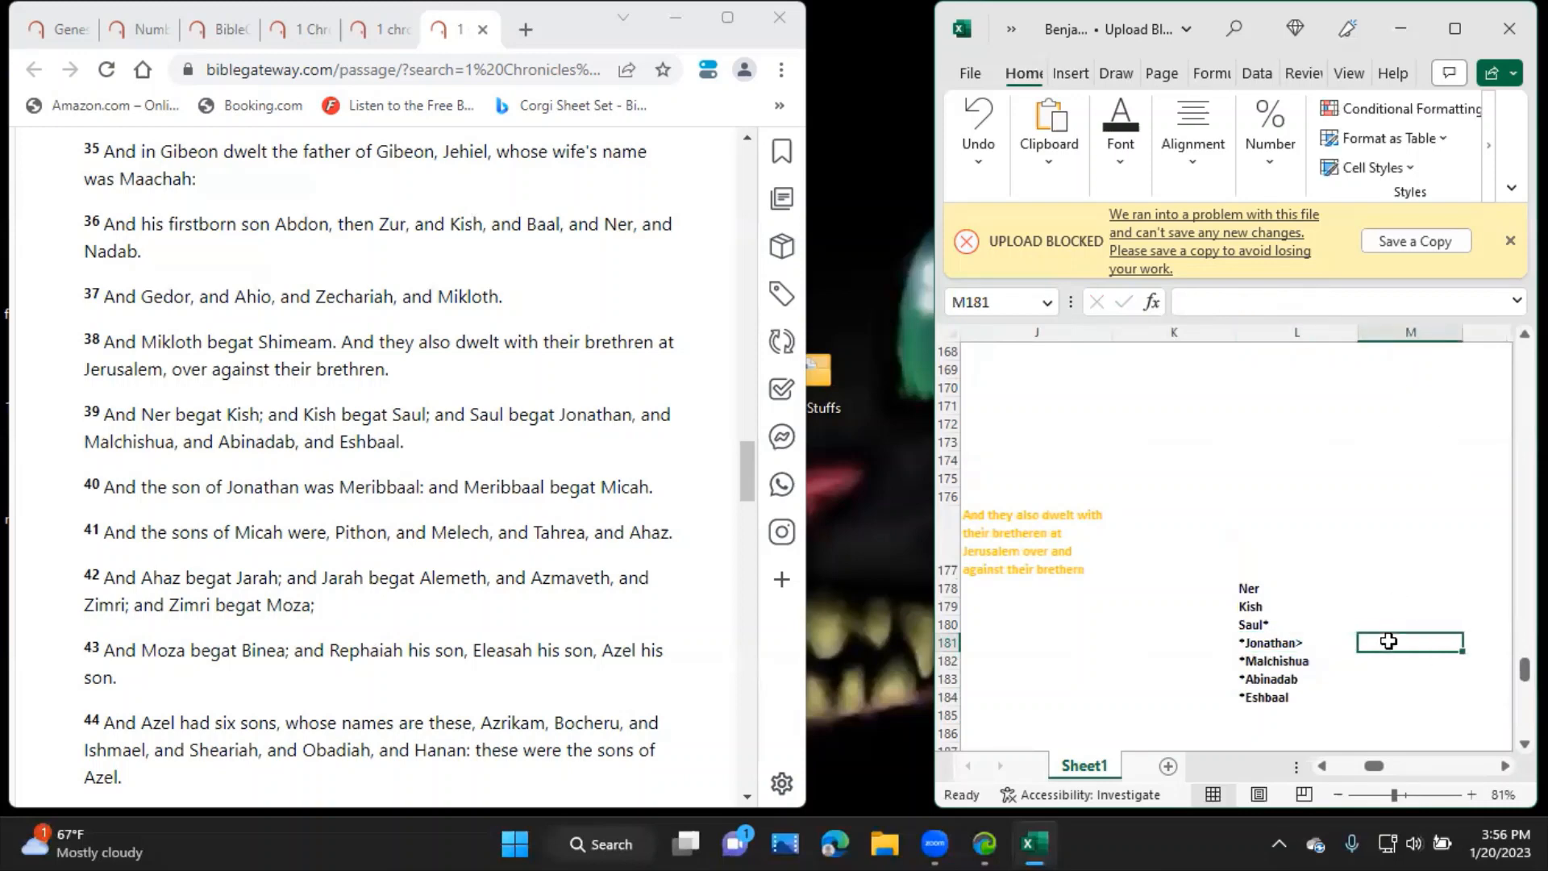
text(>Meriba)
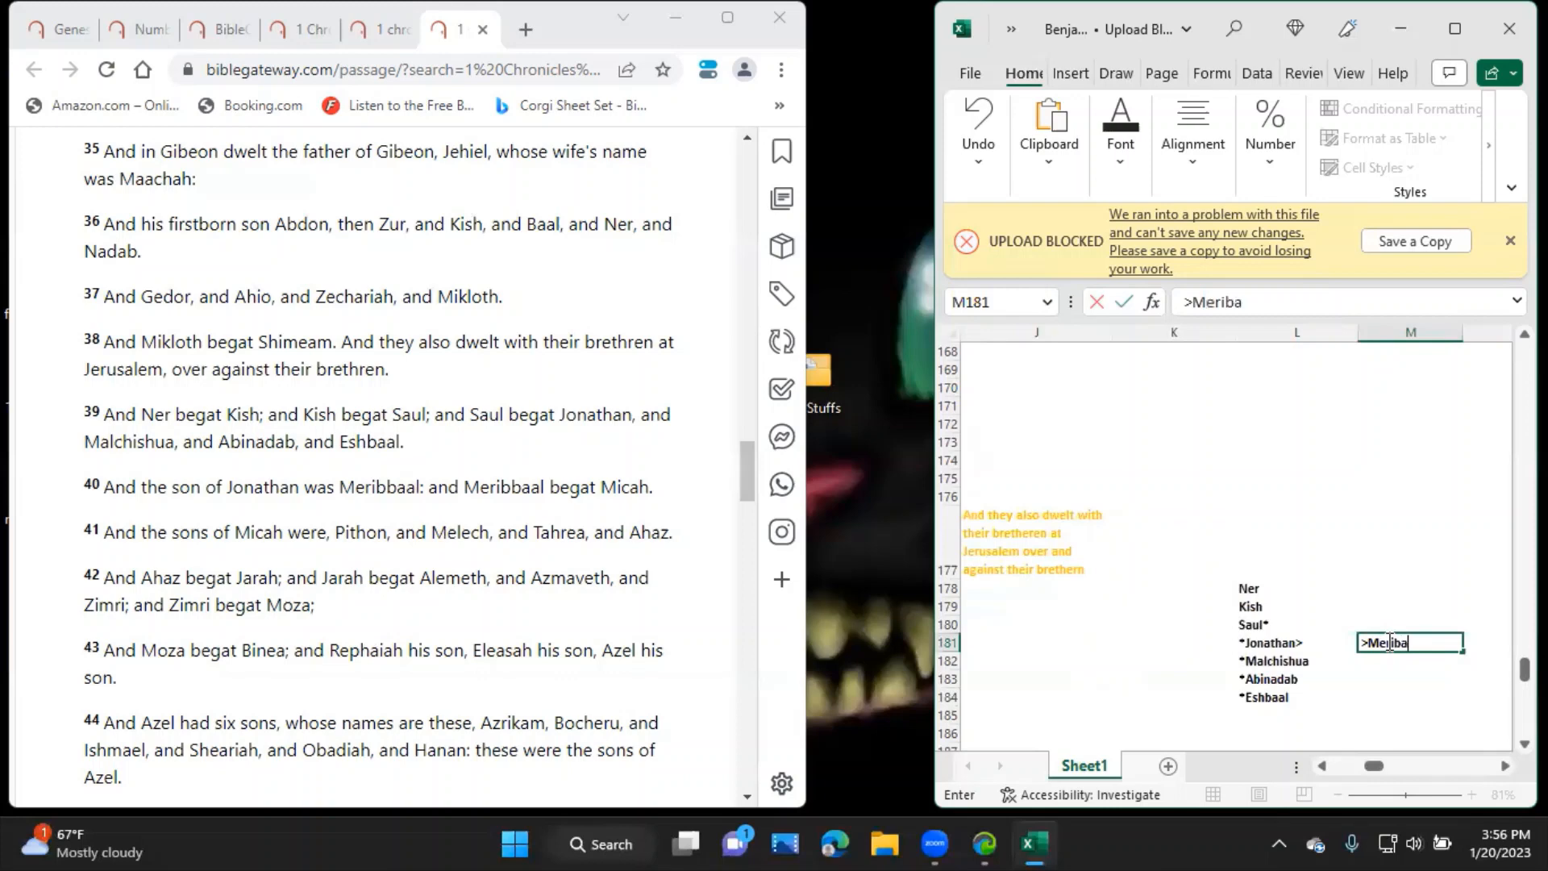
text(al)
click(1411, 661)
text(M)
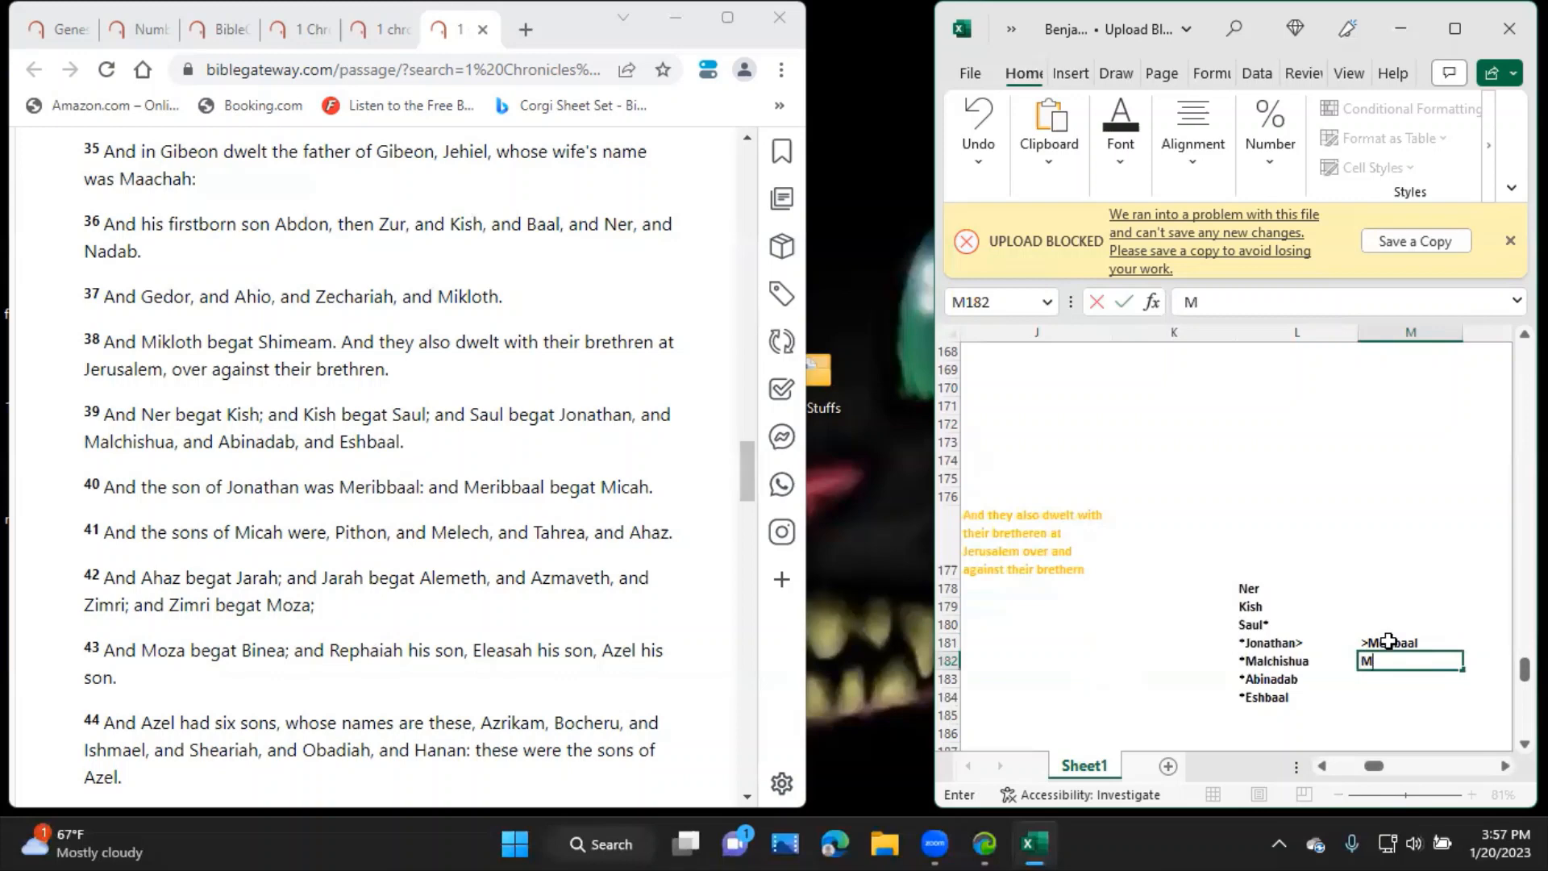
Continue column M with Micah& and his sons &Pithon, &Melech, &Tahrea and &Ahaz.
text(icah&)
click(1411, 697)
text(&M)
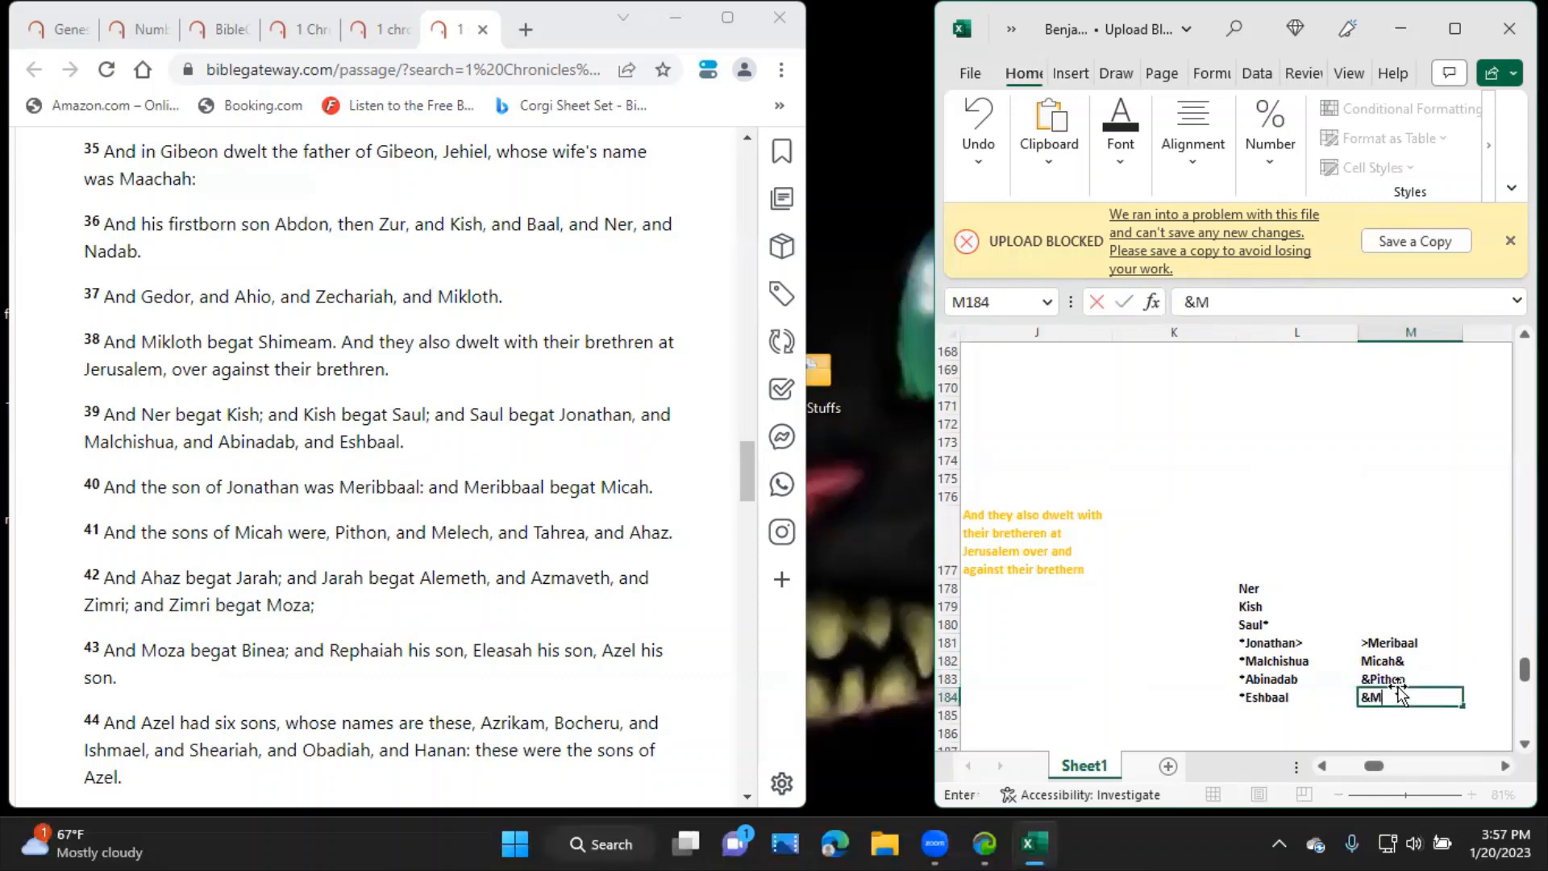
key(enter)
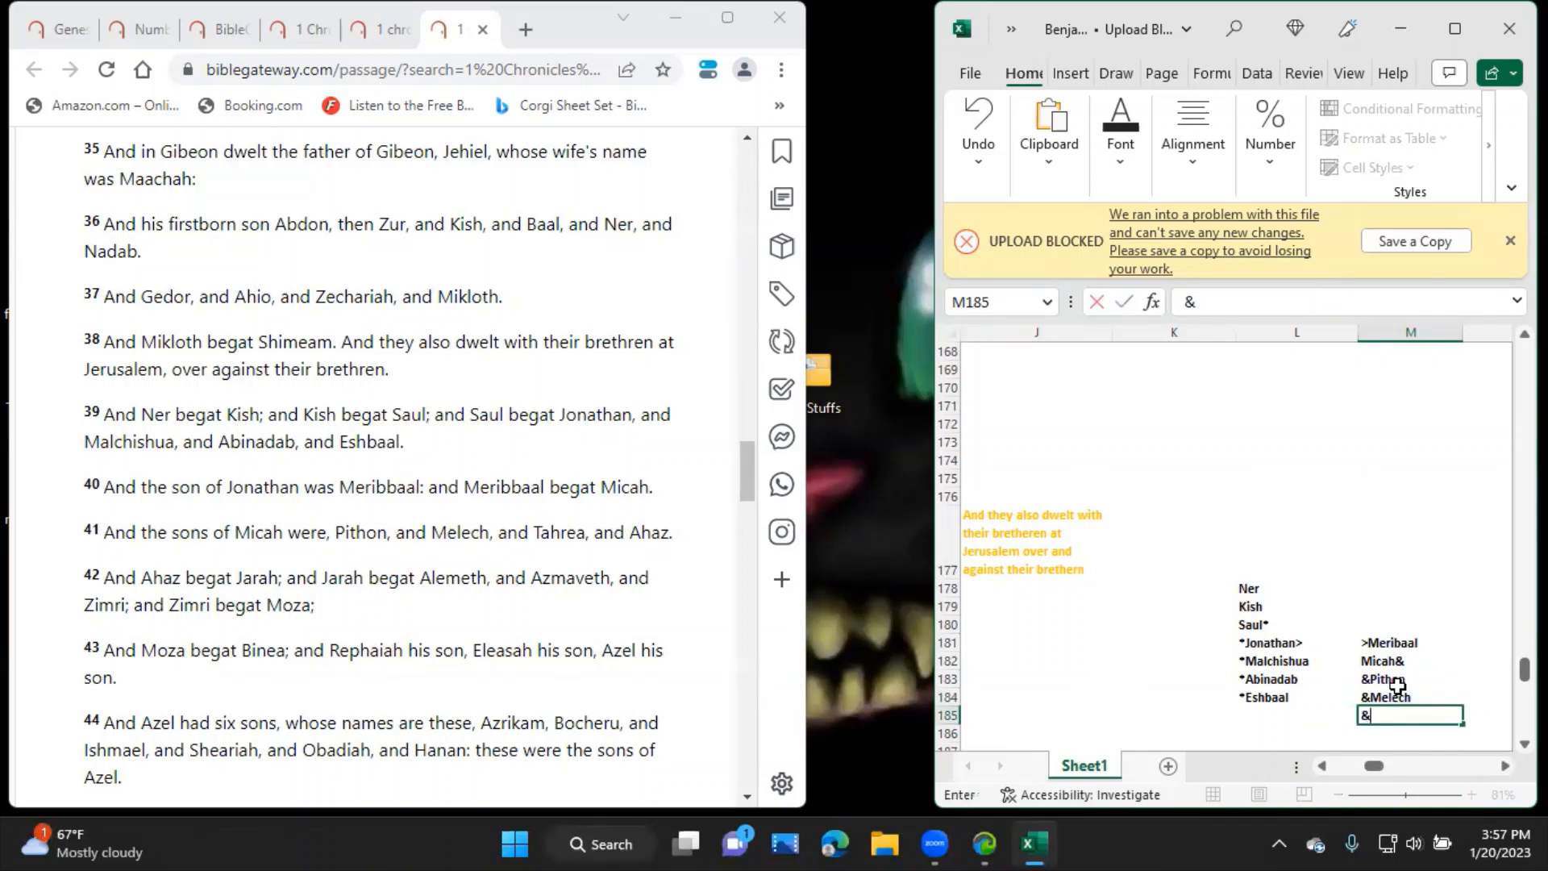
text(Tahrea)
click(1411, 732)
text(&)
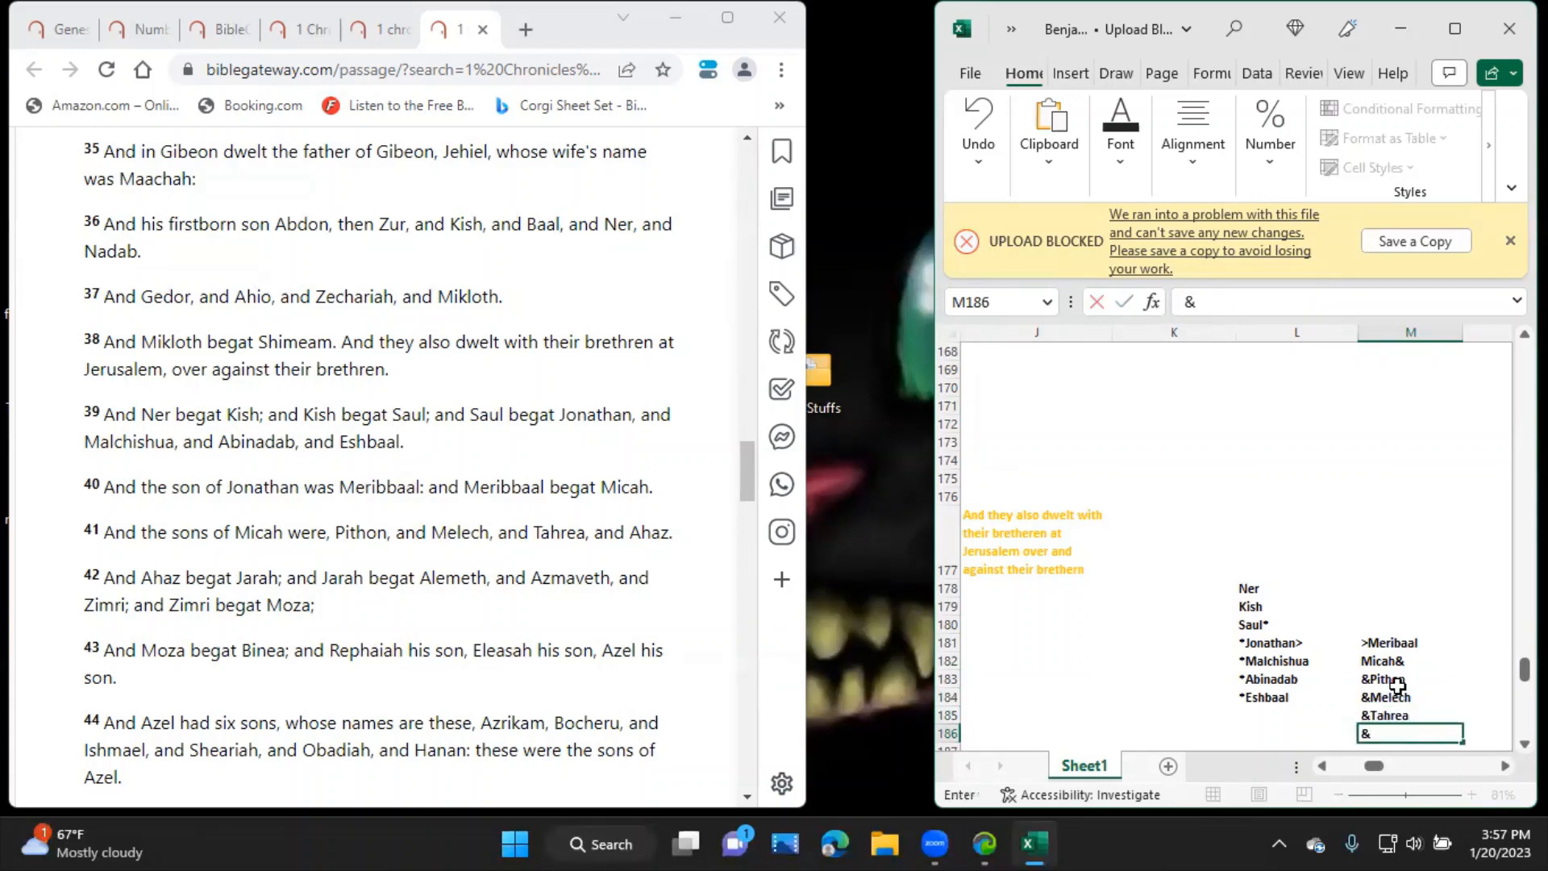
text(Ahaz)
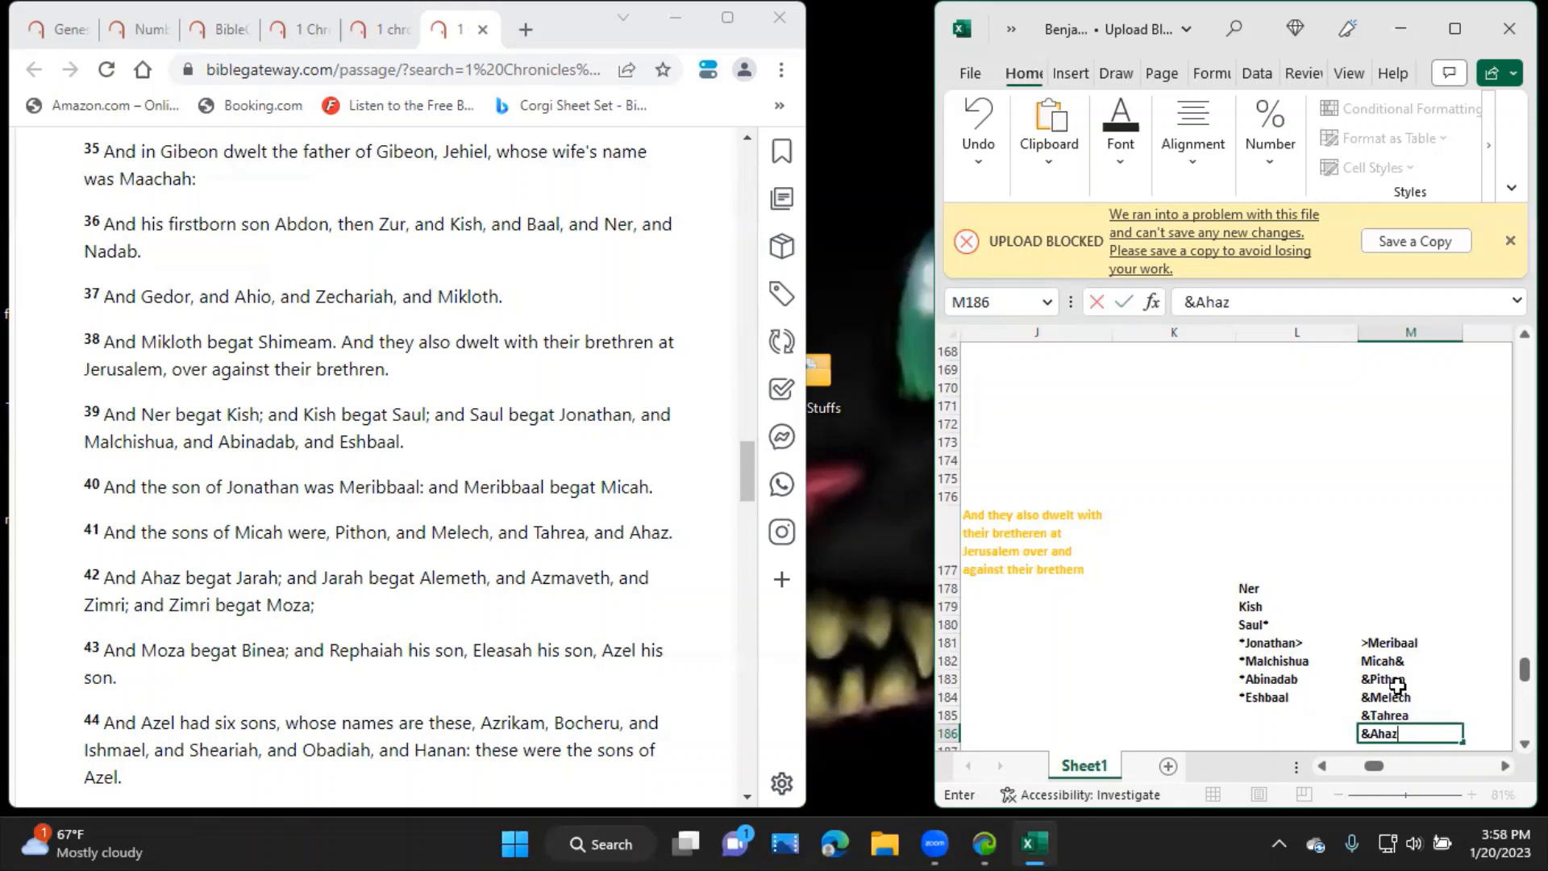
Continue column M below &Ahaz^ with ^Jarah#, #Alemeth, #Azmaveth and #Zimri.
key(enter)
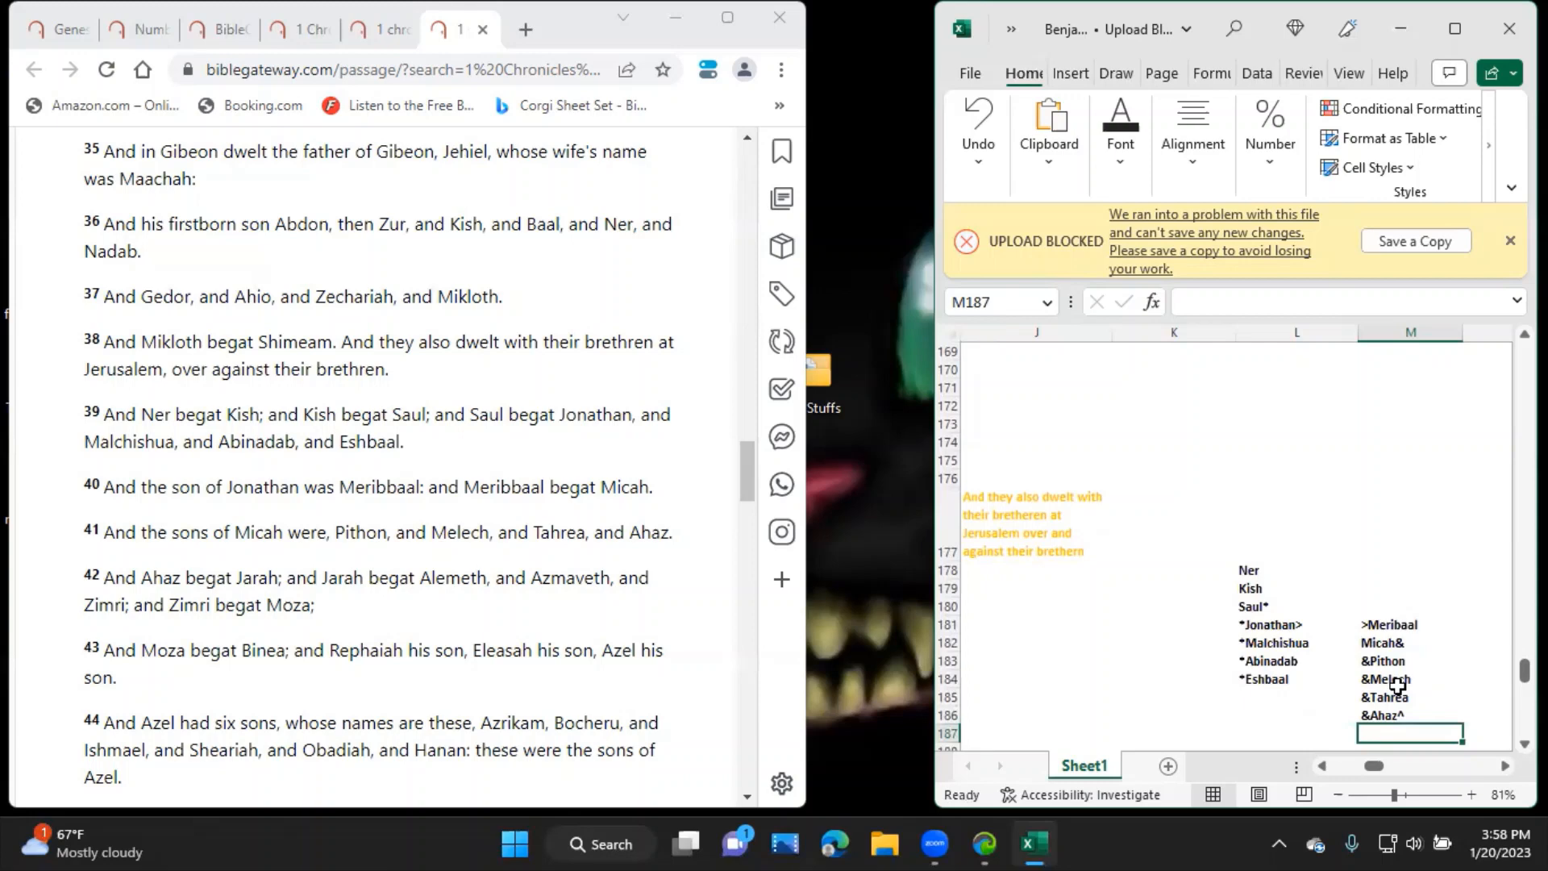
text(^)
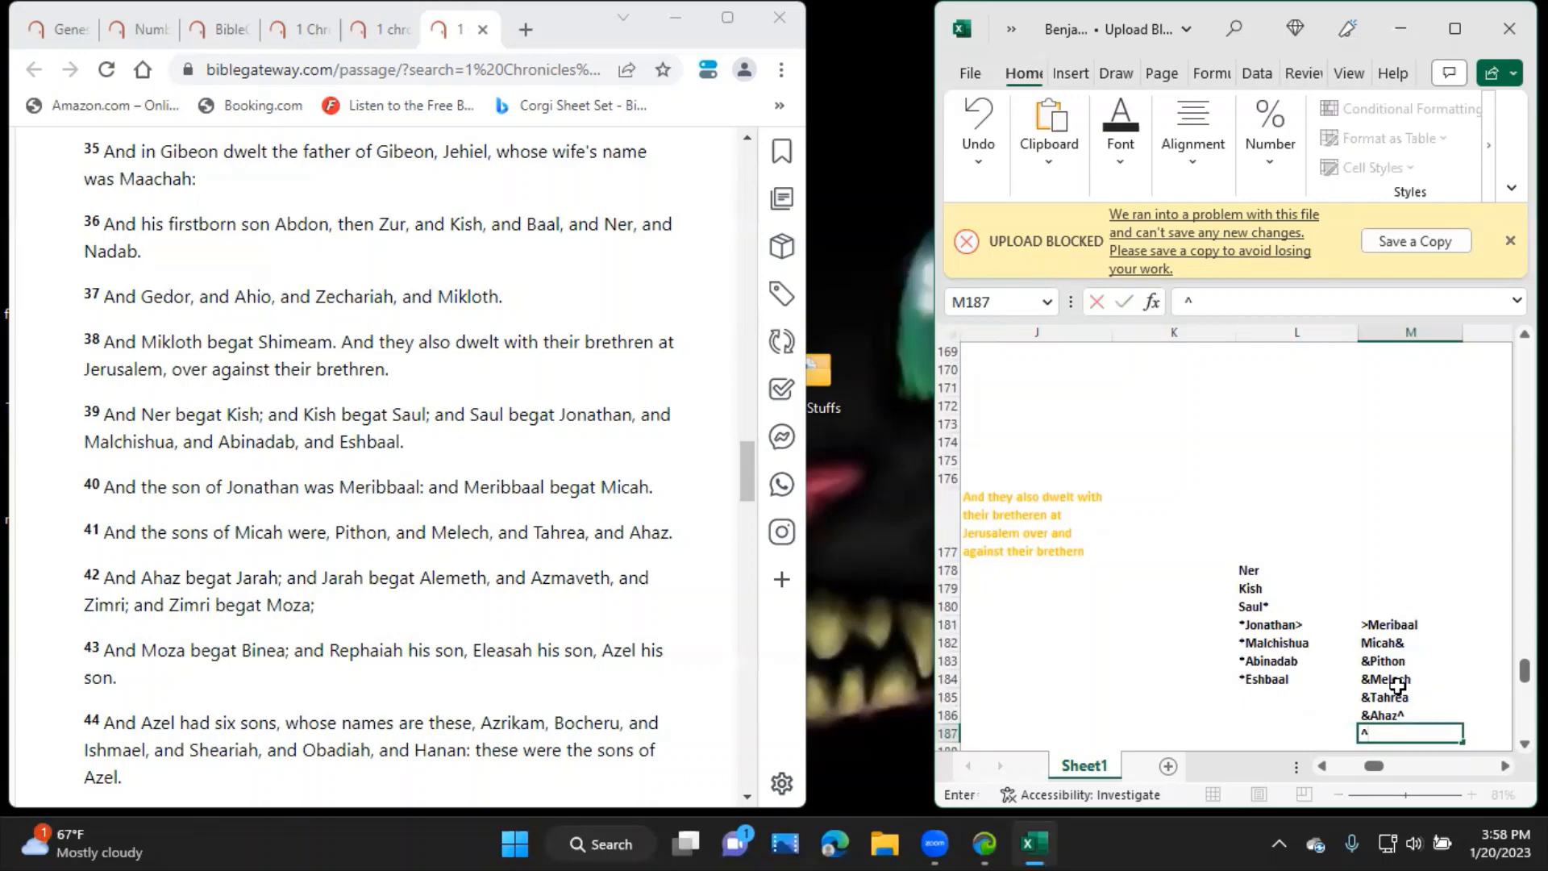
text(Jarah)
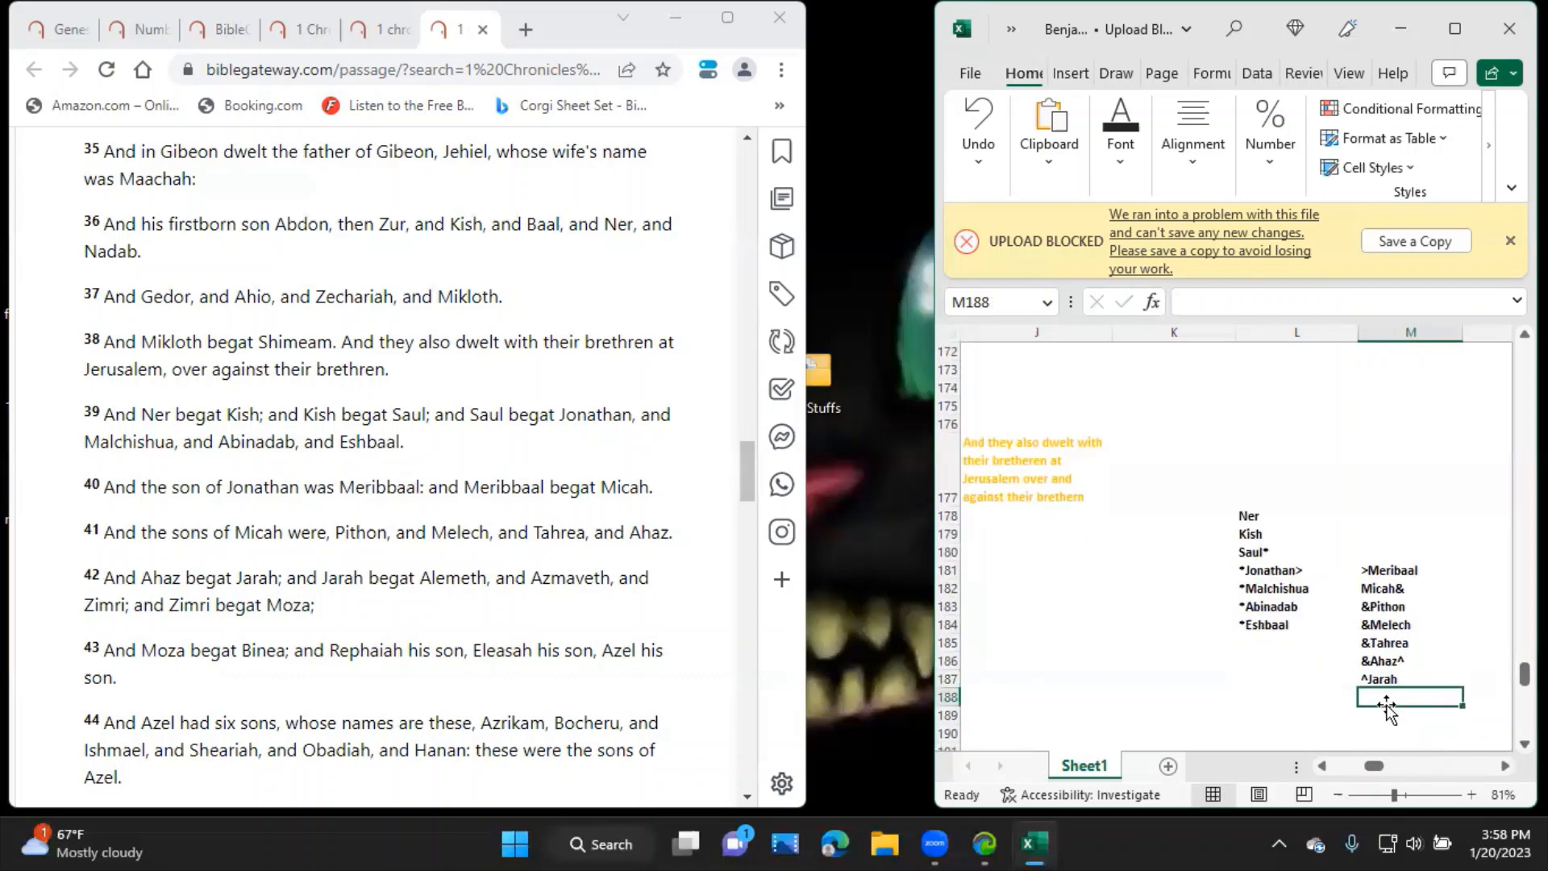
text(Alemeth)
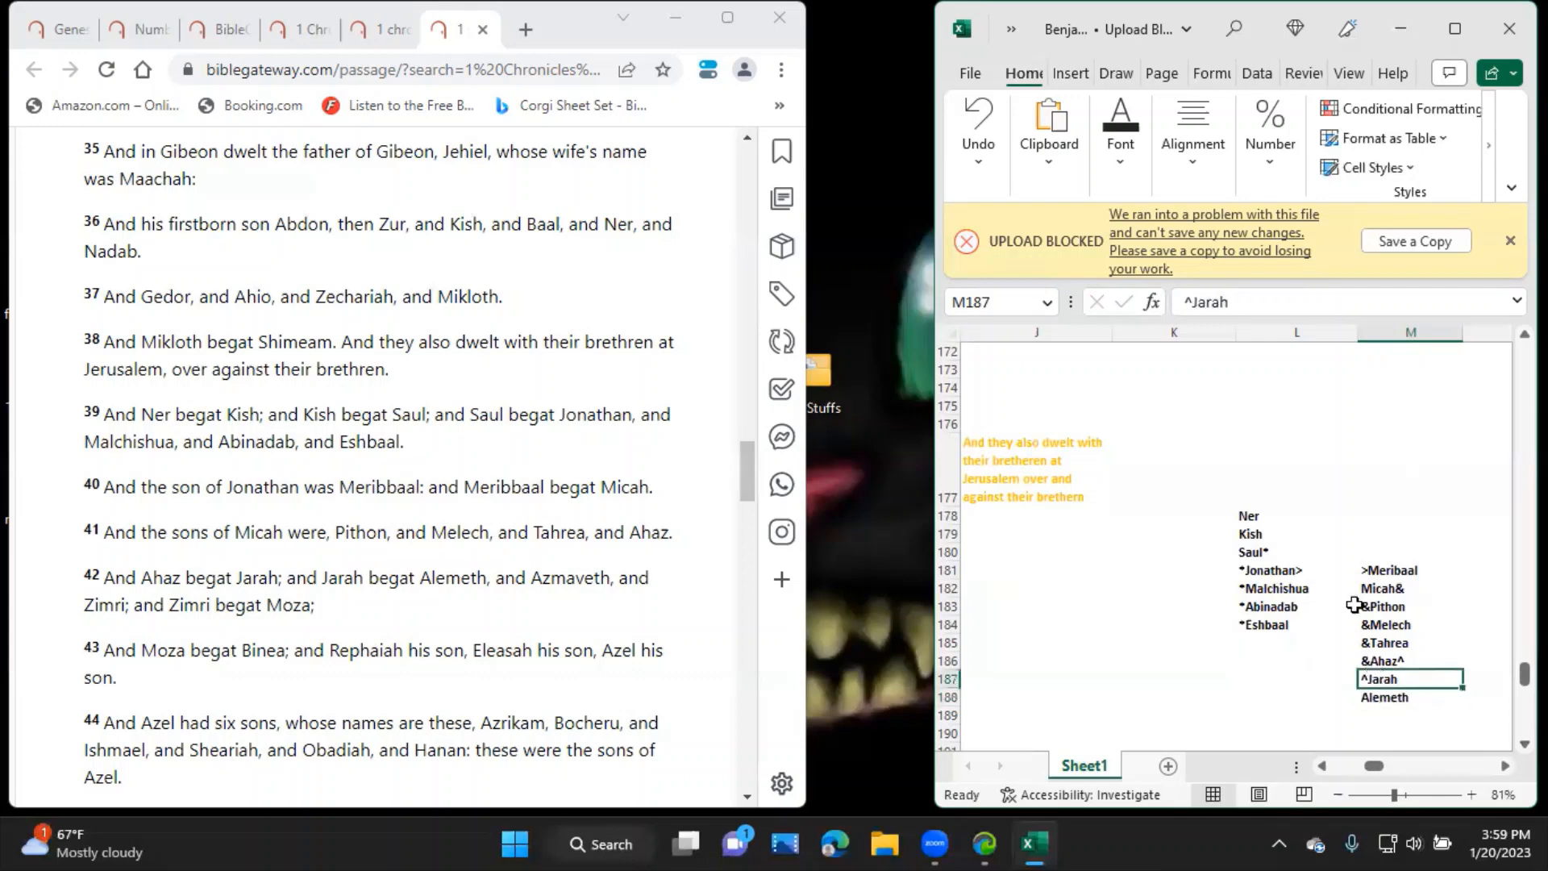
text(#)
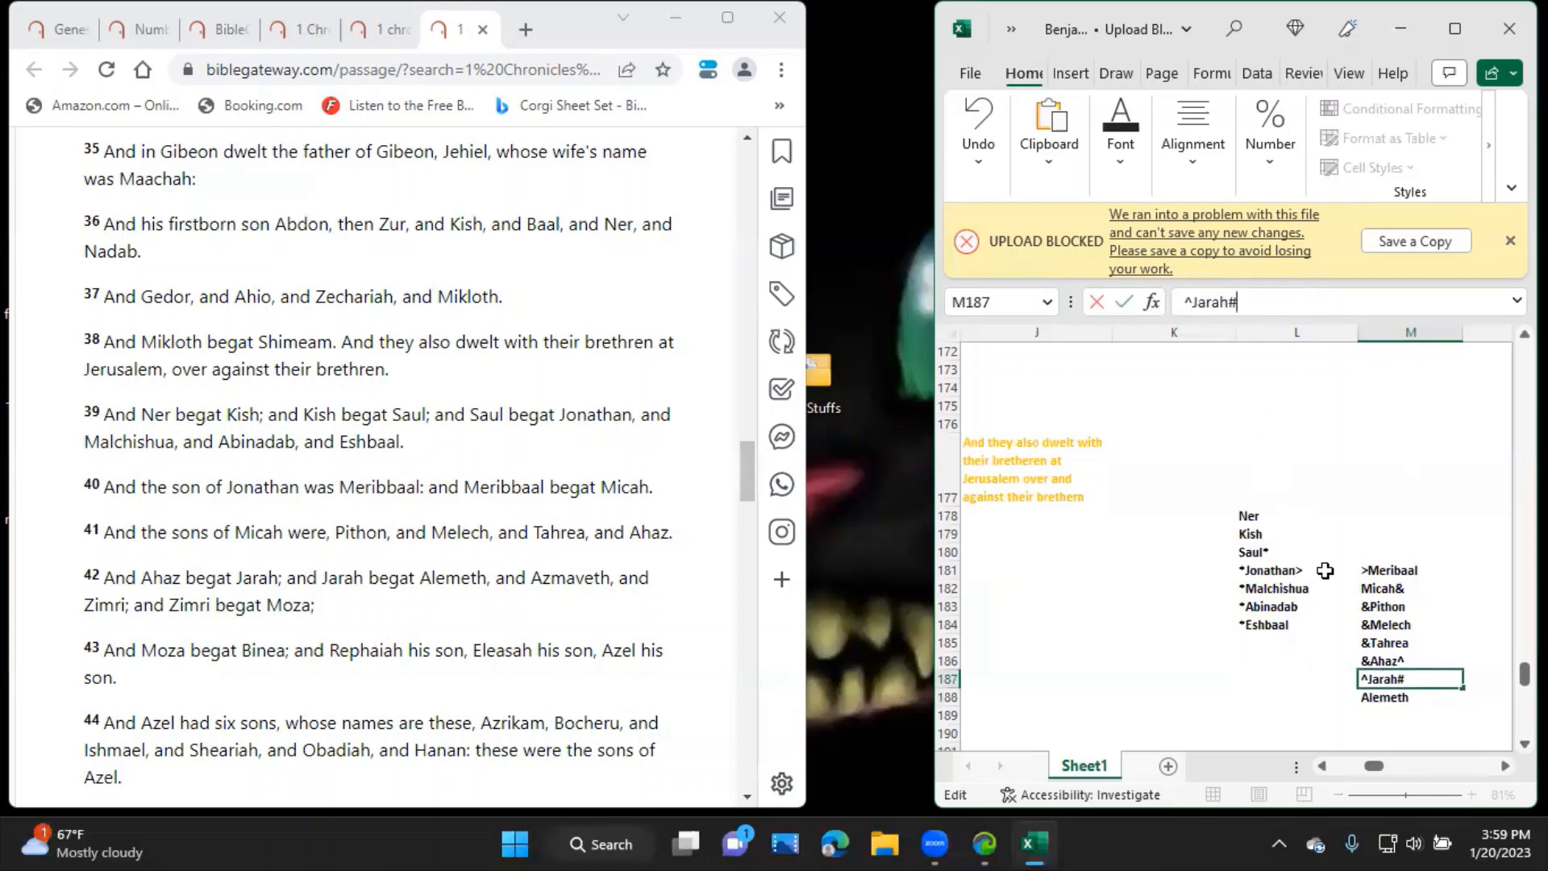
key(Return)
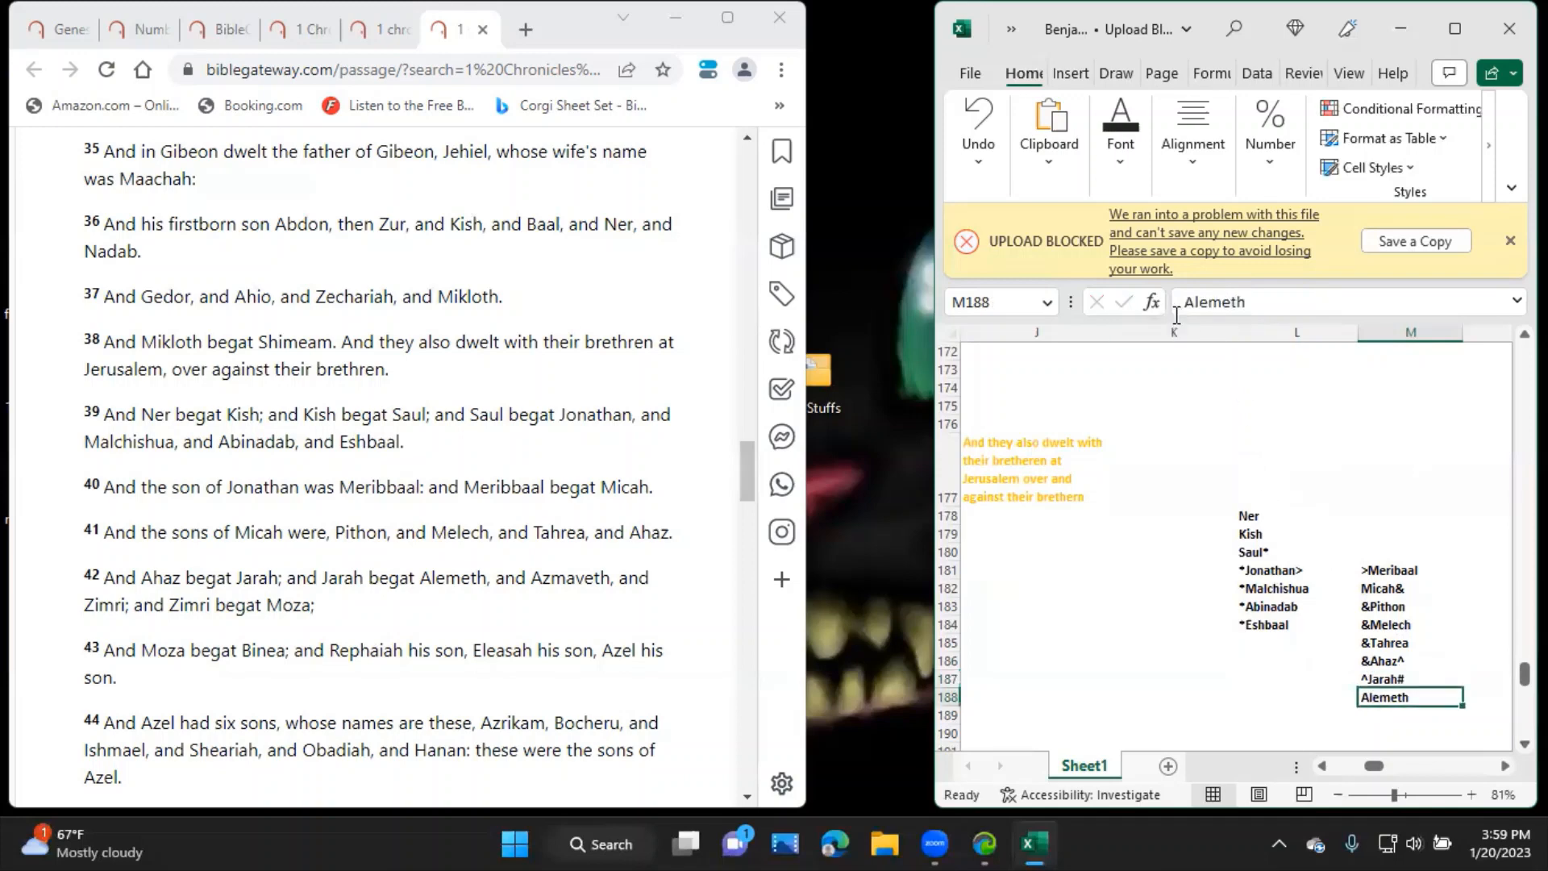
text(#)
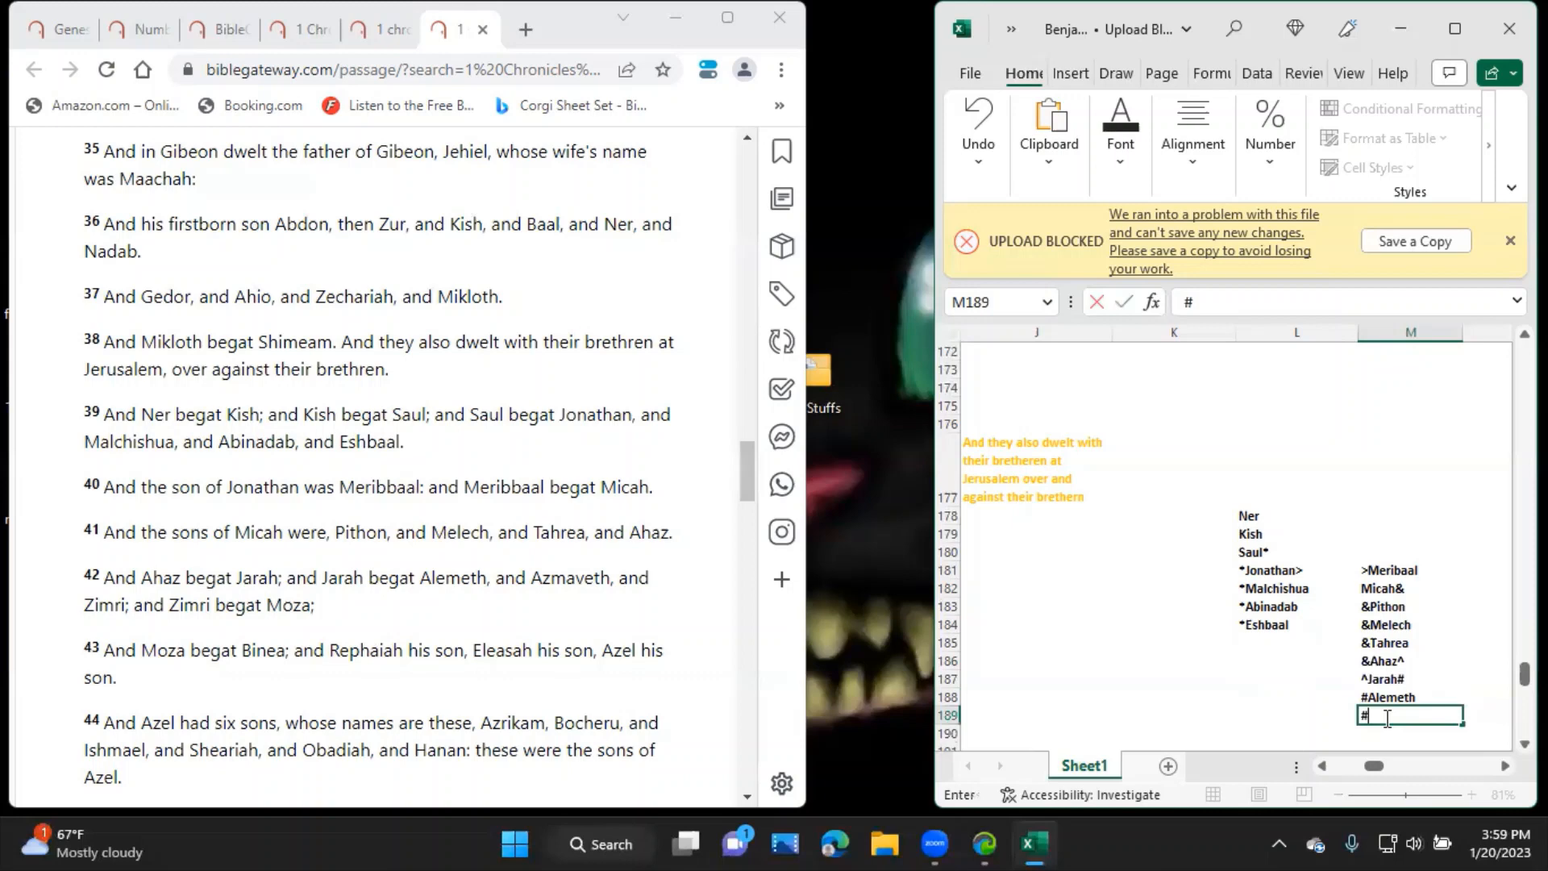
text(Azmav)
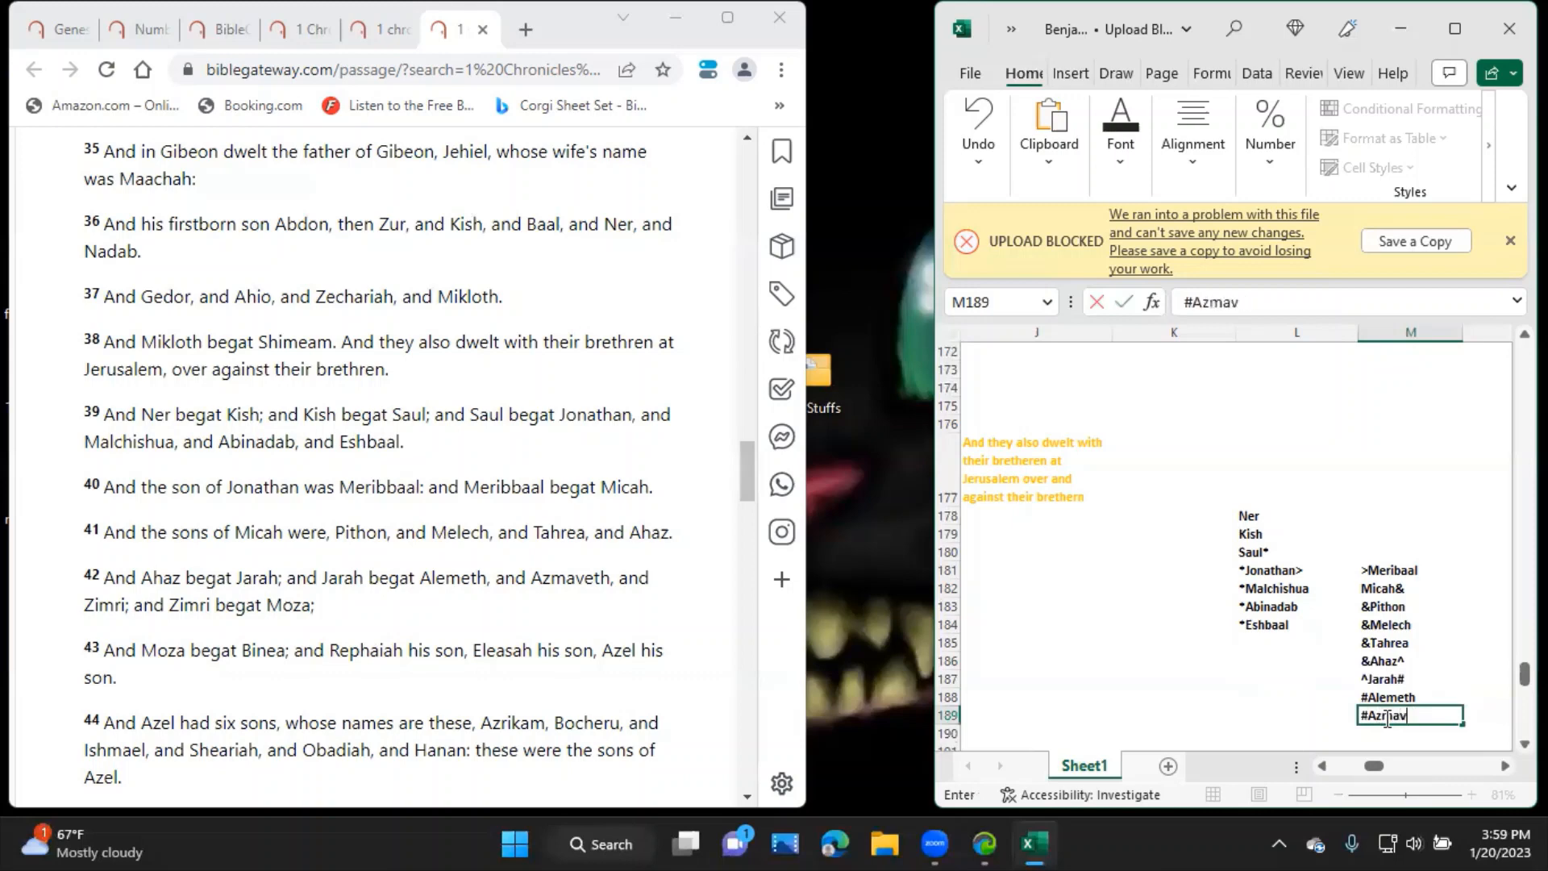
key(enter)
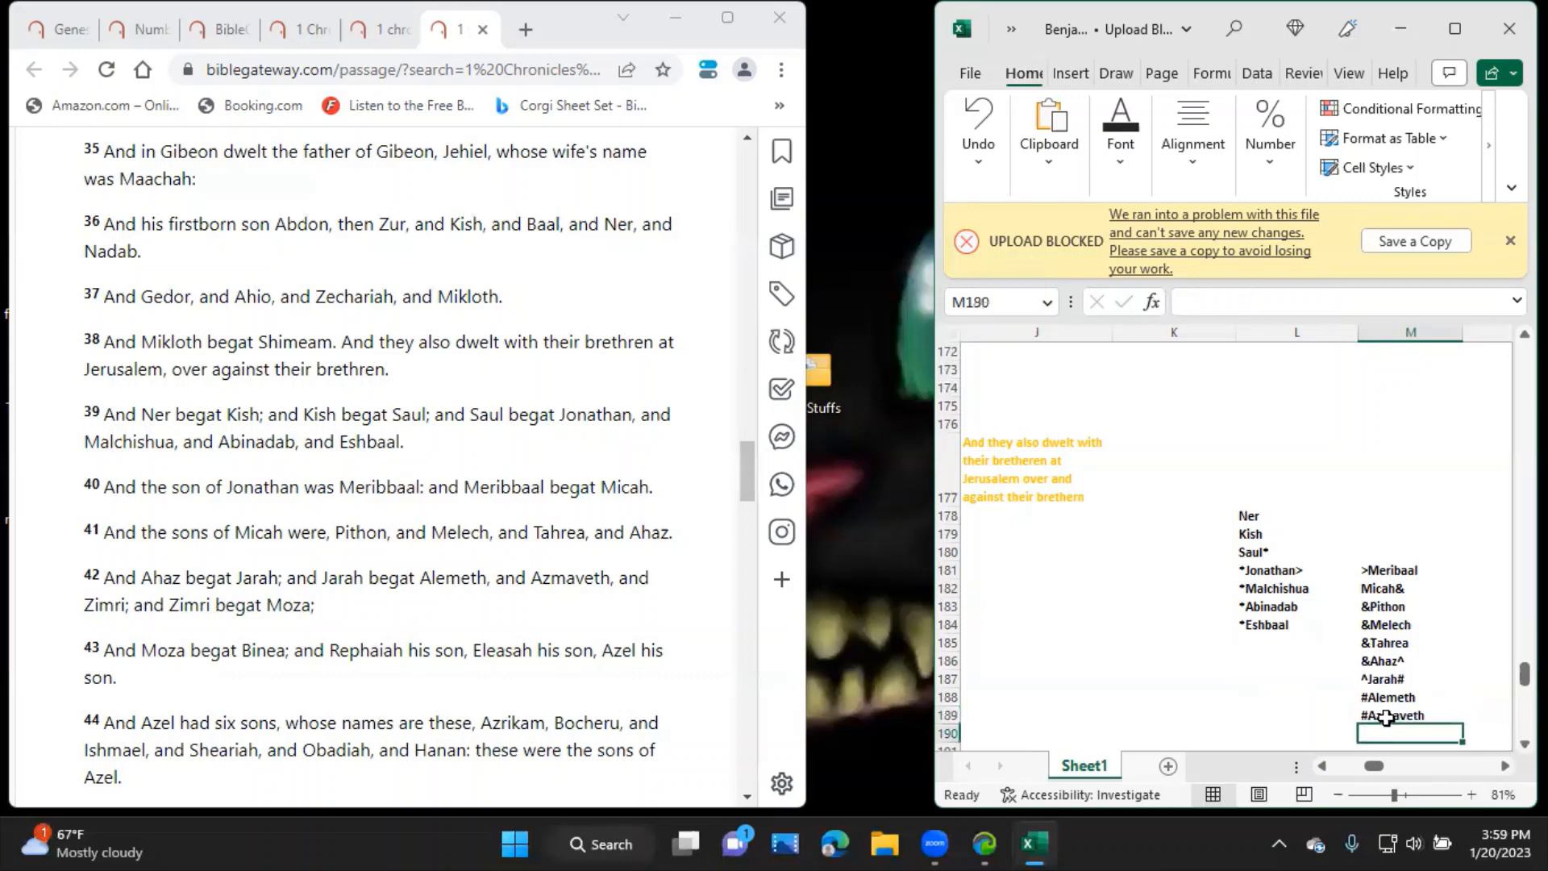
text(#Zim)
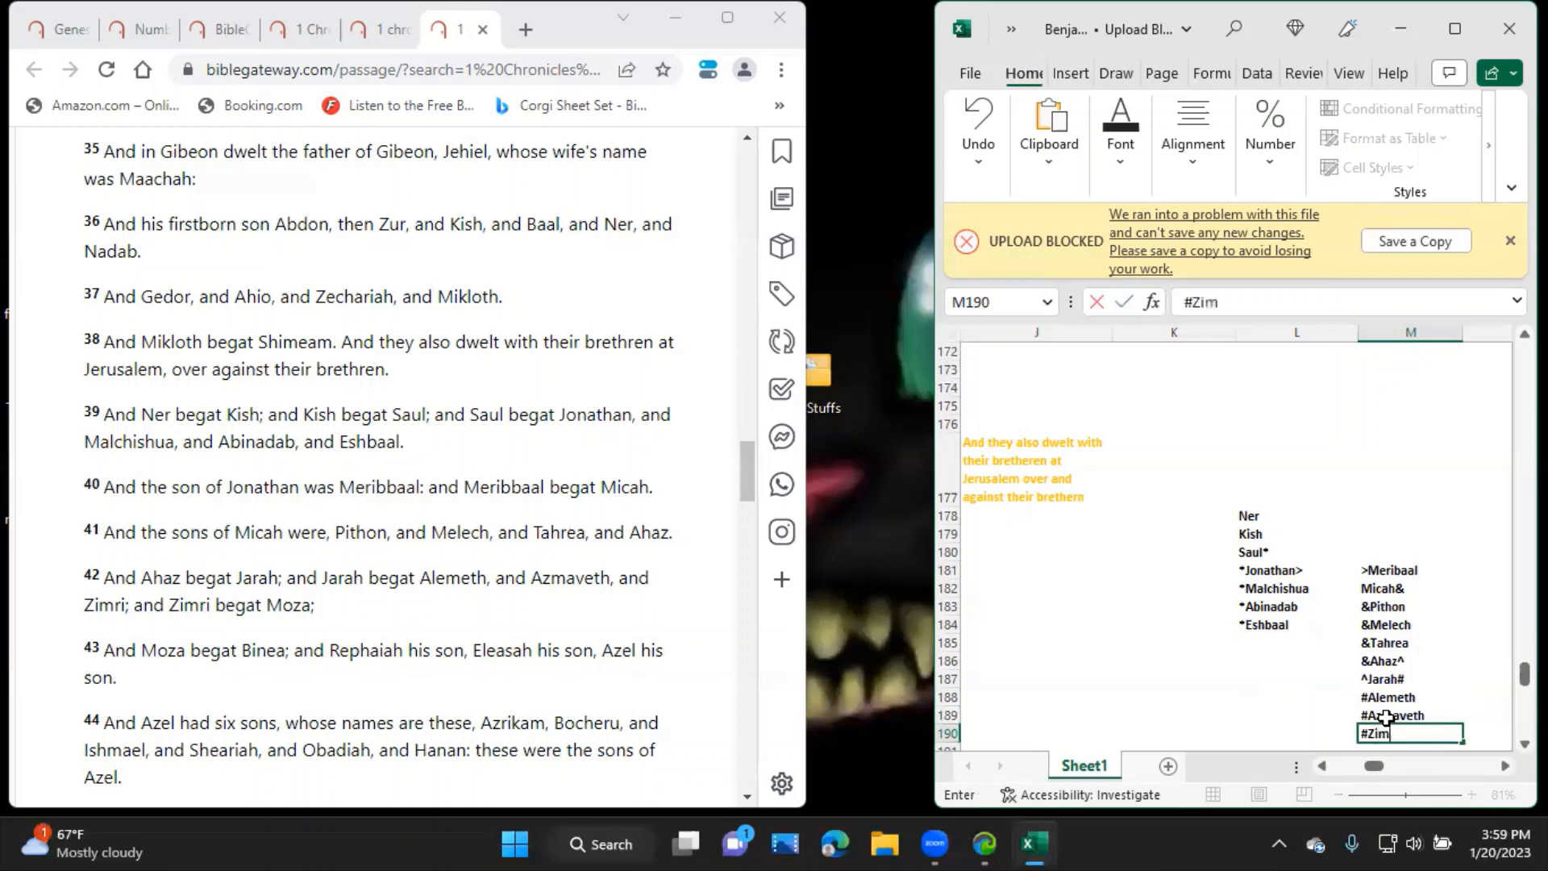
key(enter)
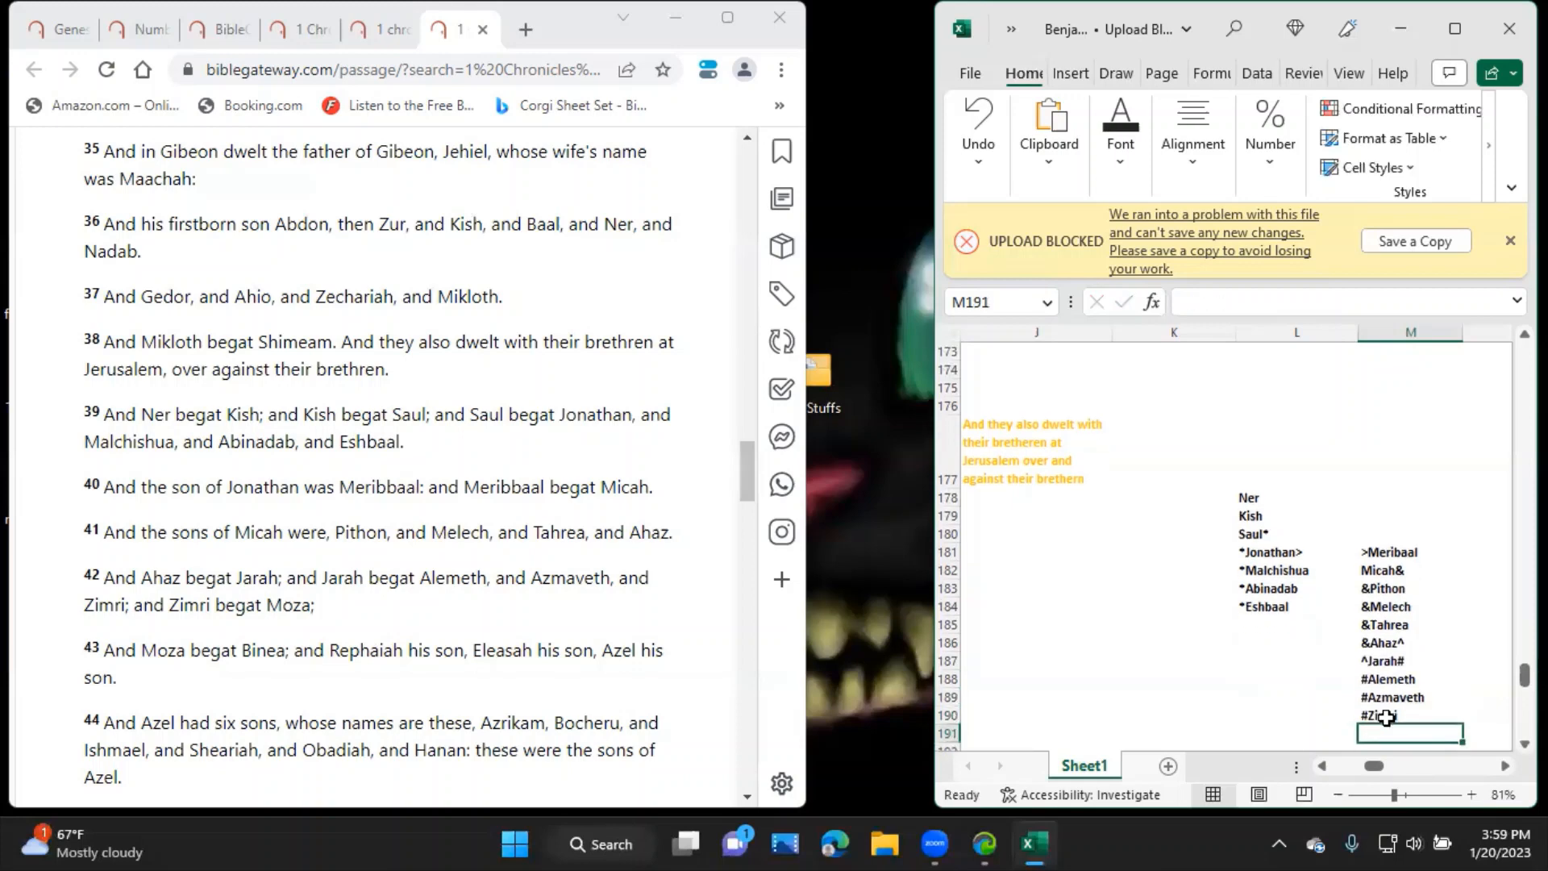
Carry the line on with Moza, Binea, Rephaiah, Elesah and Azel$.
text(Moz)
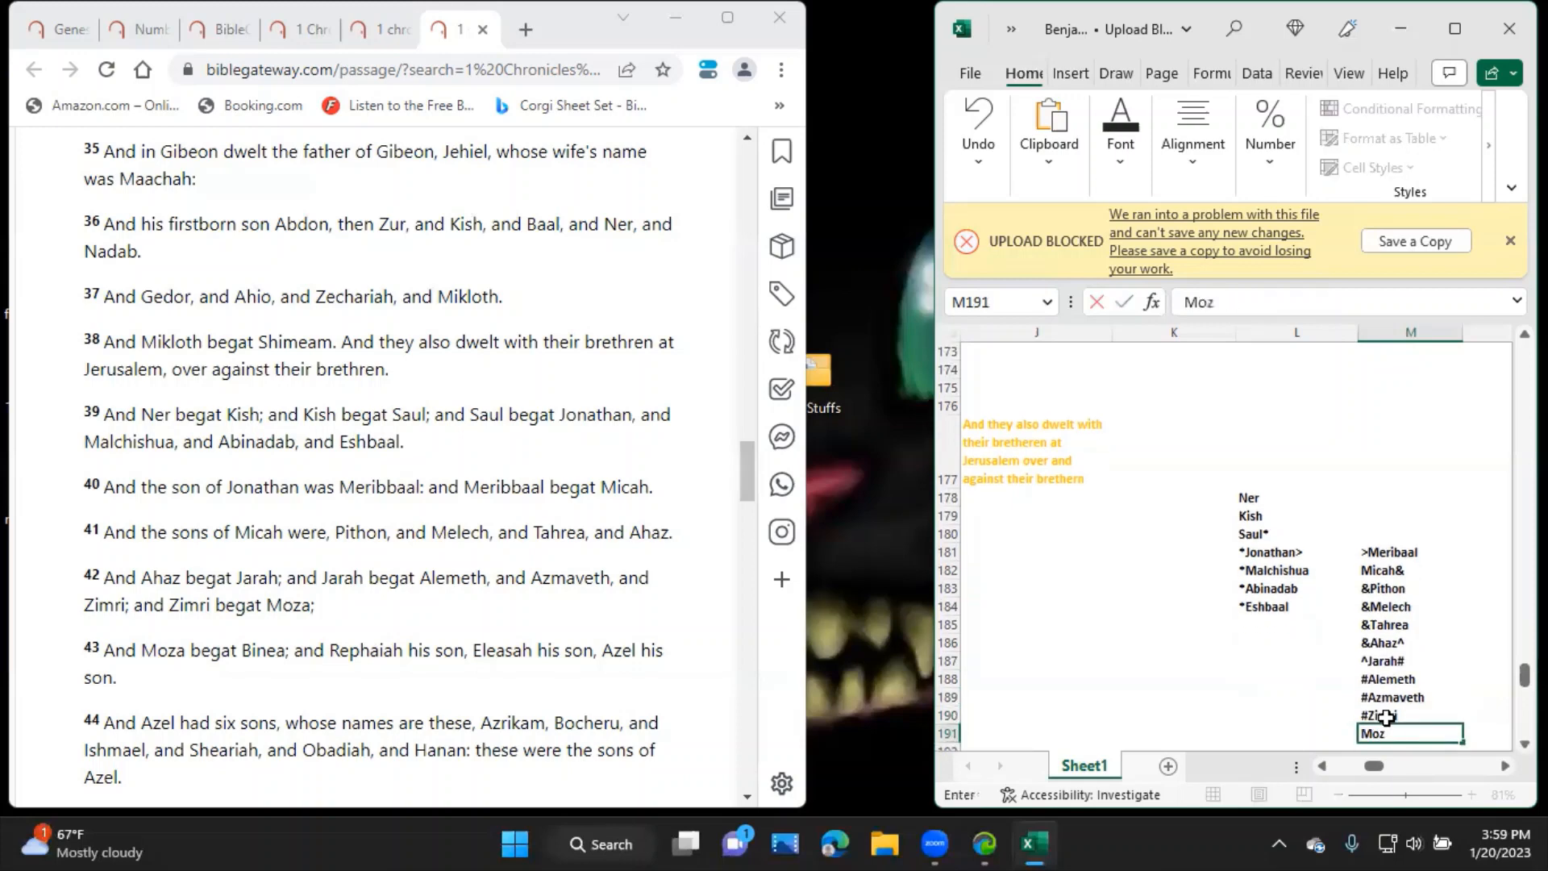
key(Return)
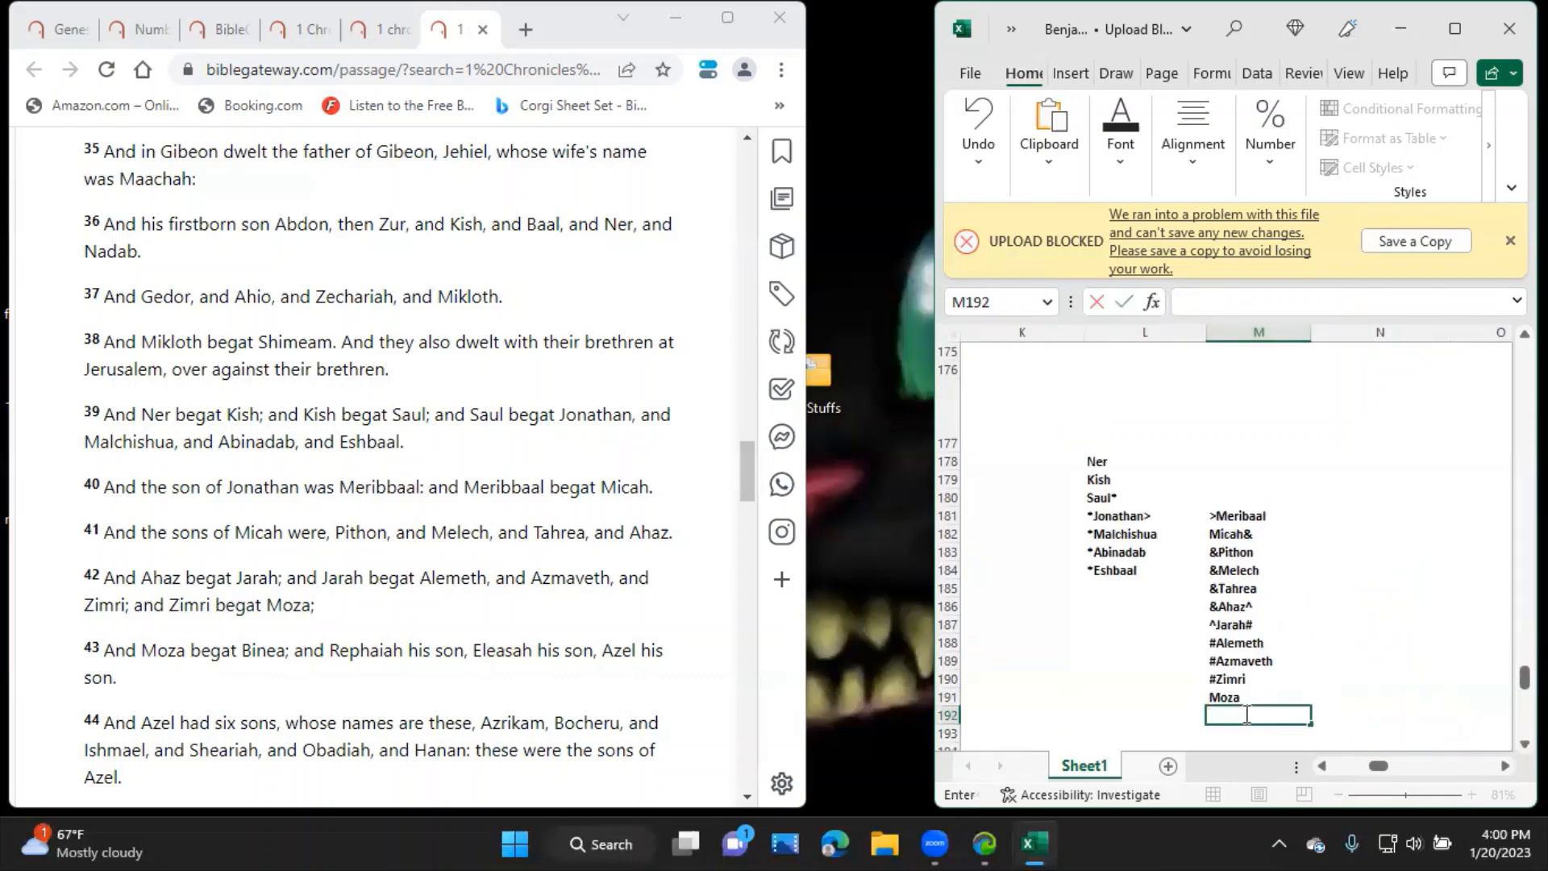
text(Binea)
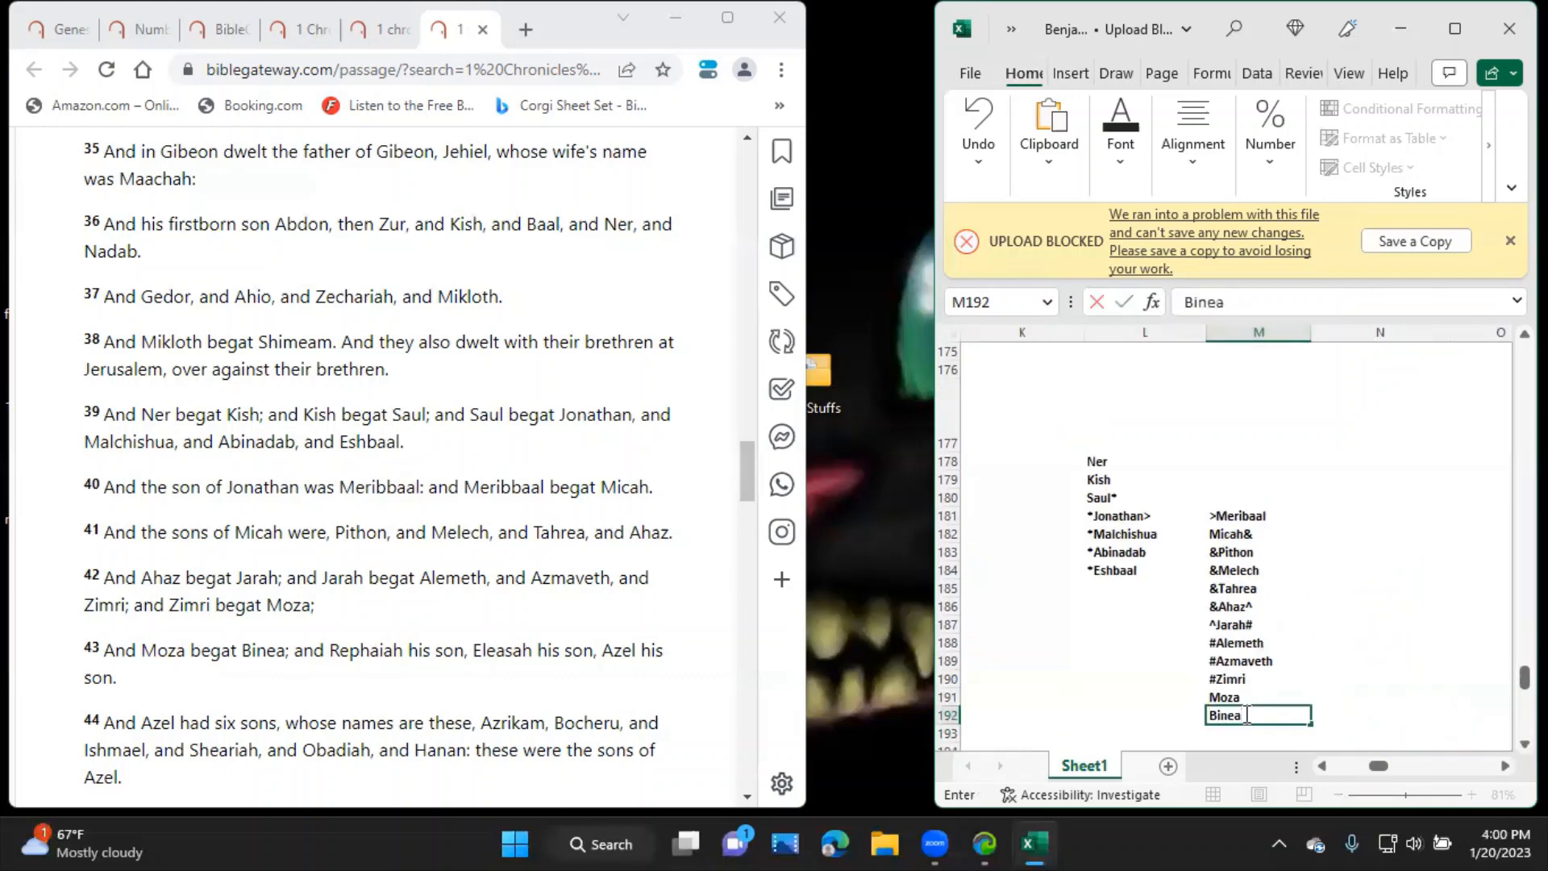
key(enter)
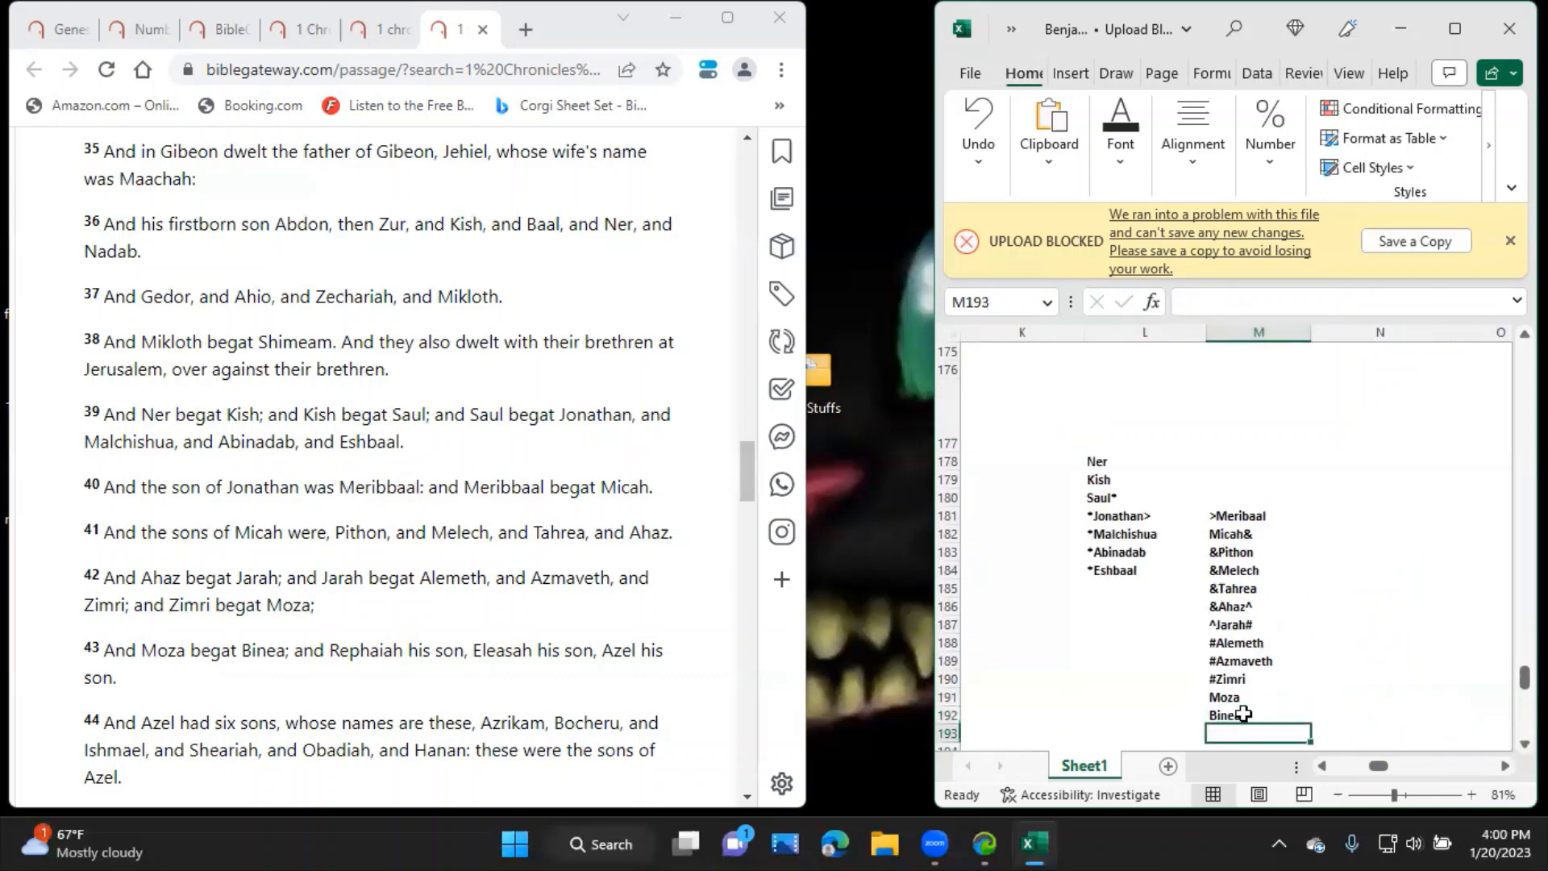
text(Rephaiah)
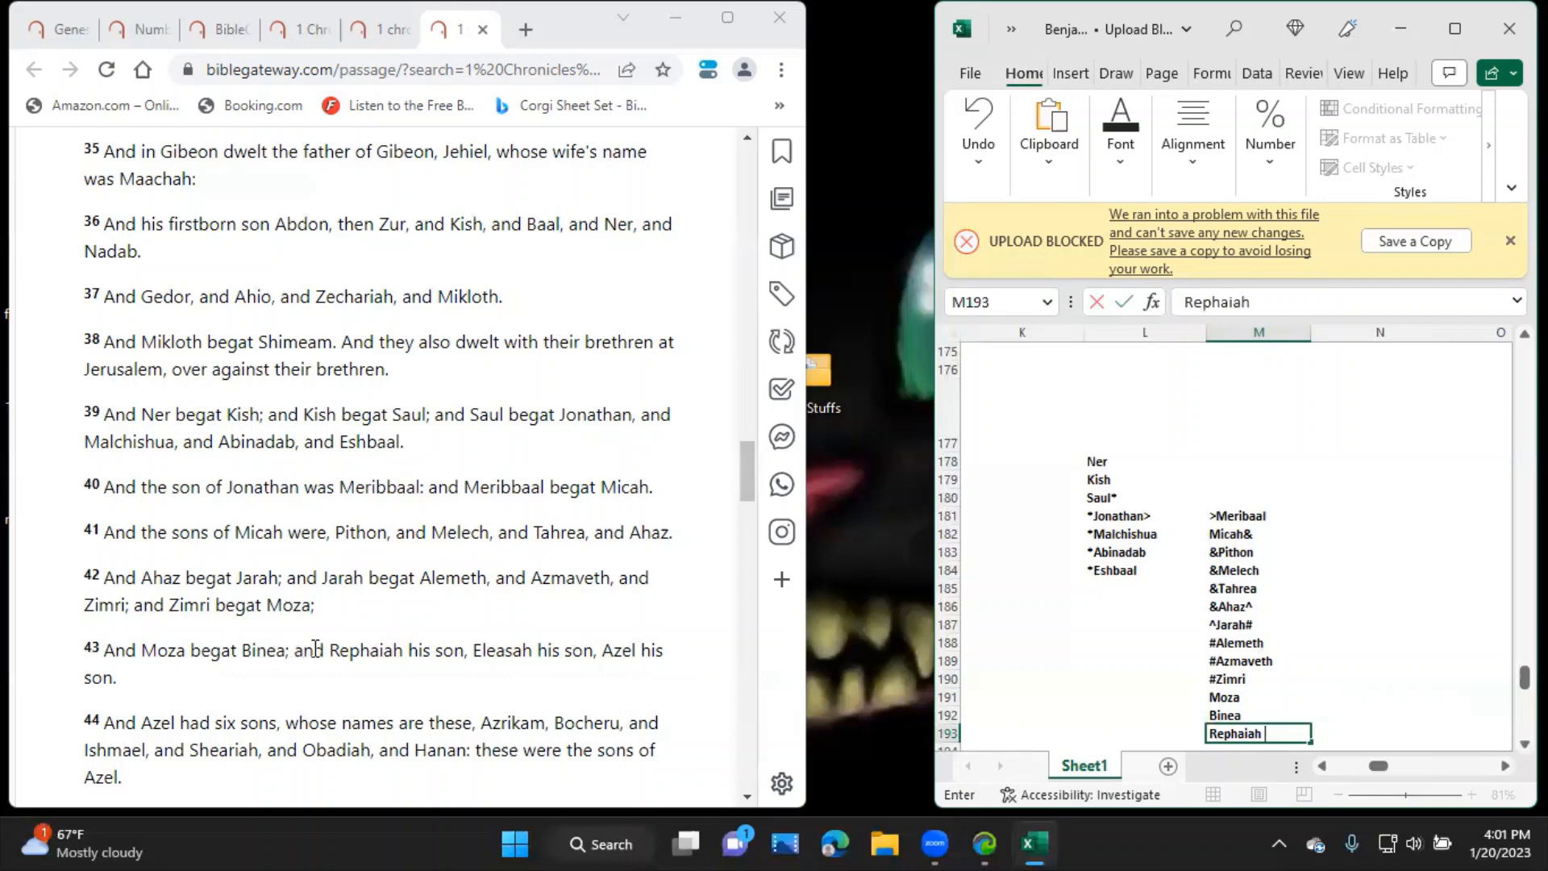
mouse_move(865, 656)
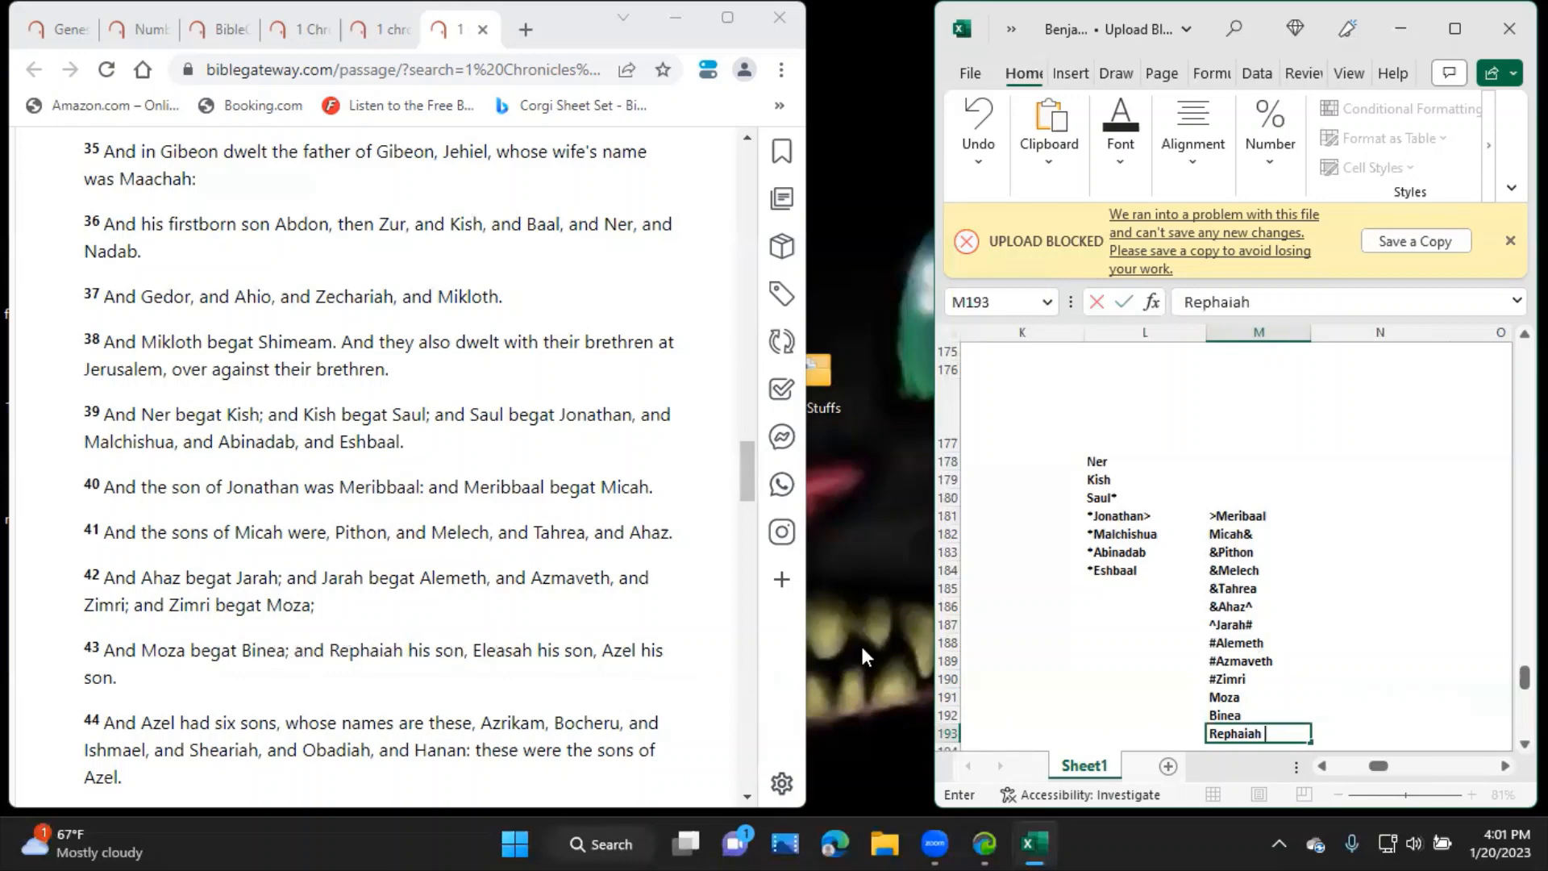
key(enter)
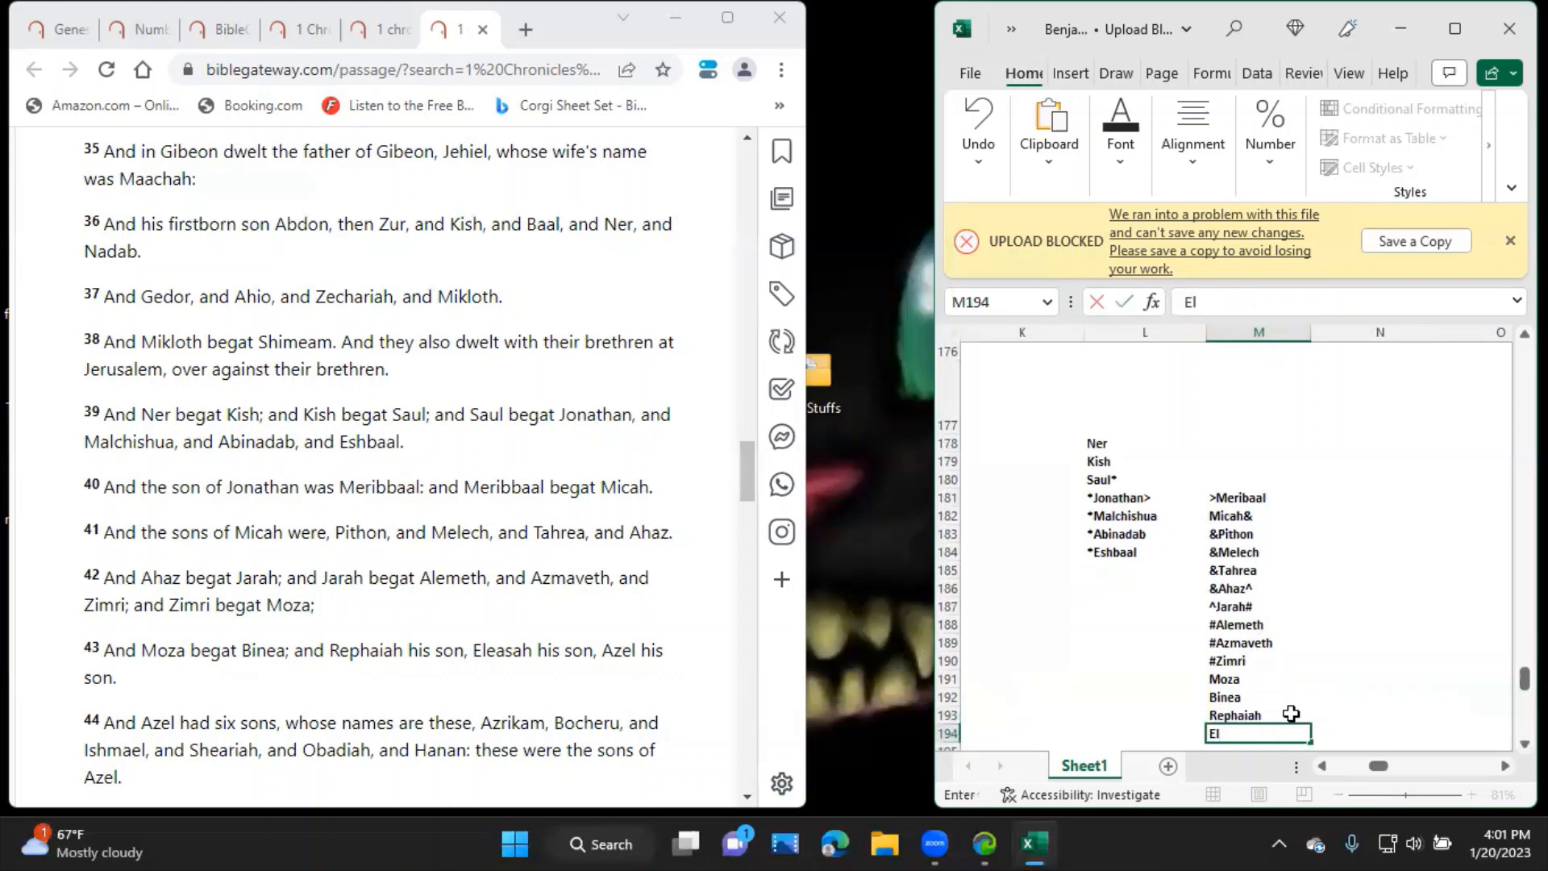
text(esah)
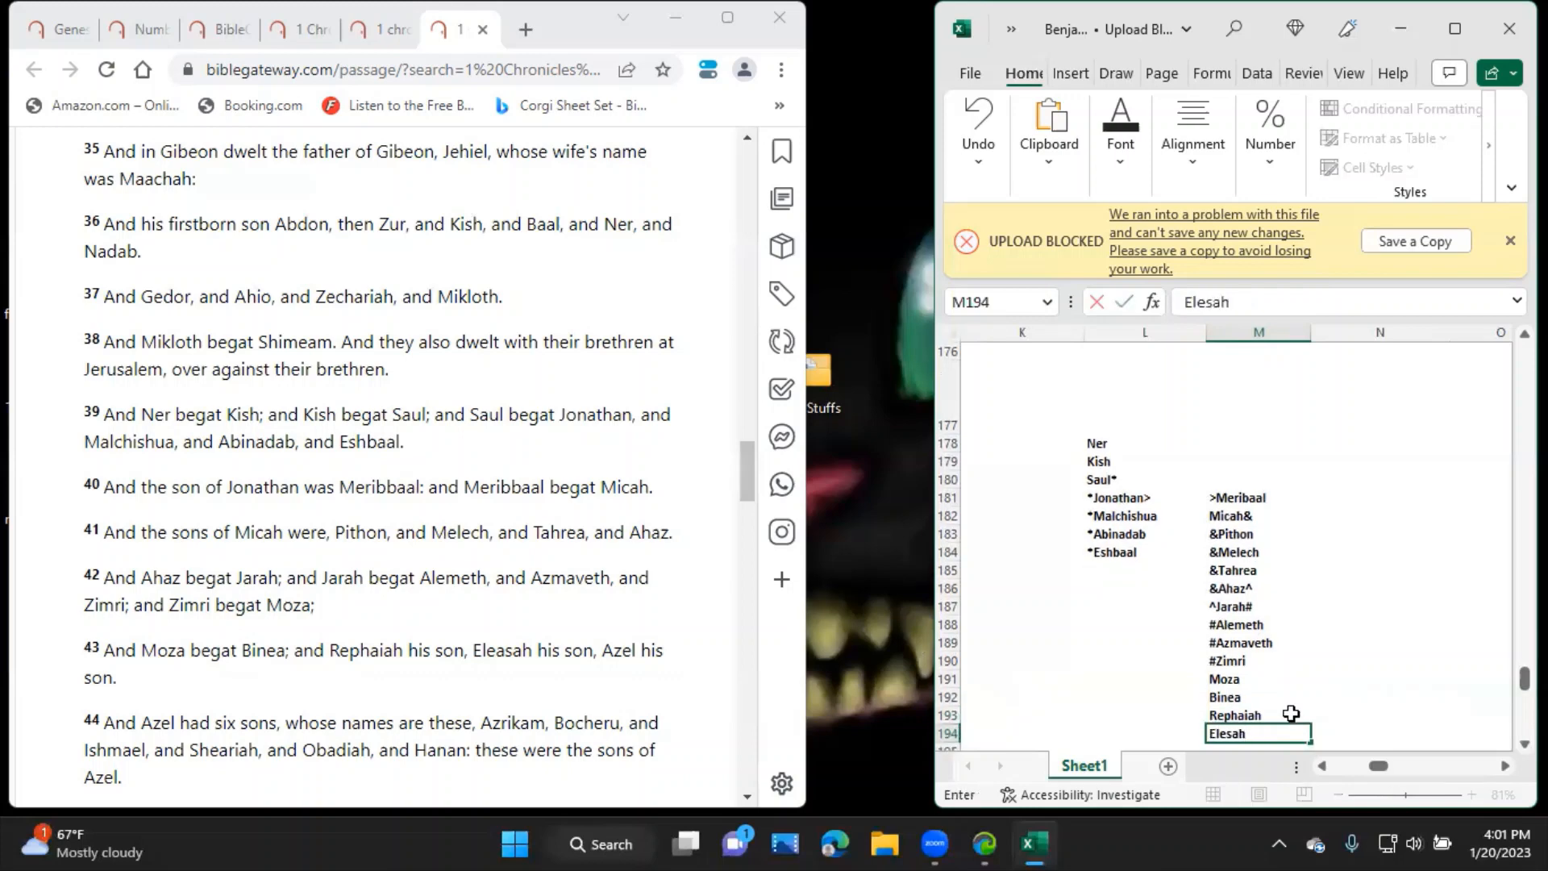
key(Return)
text(Azel)
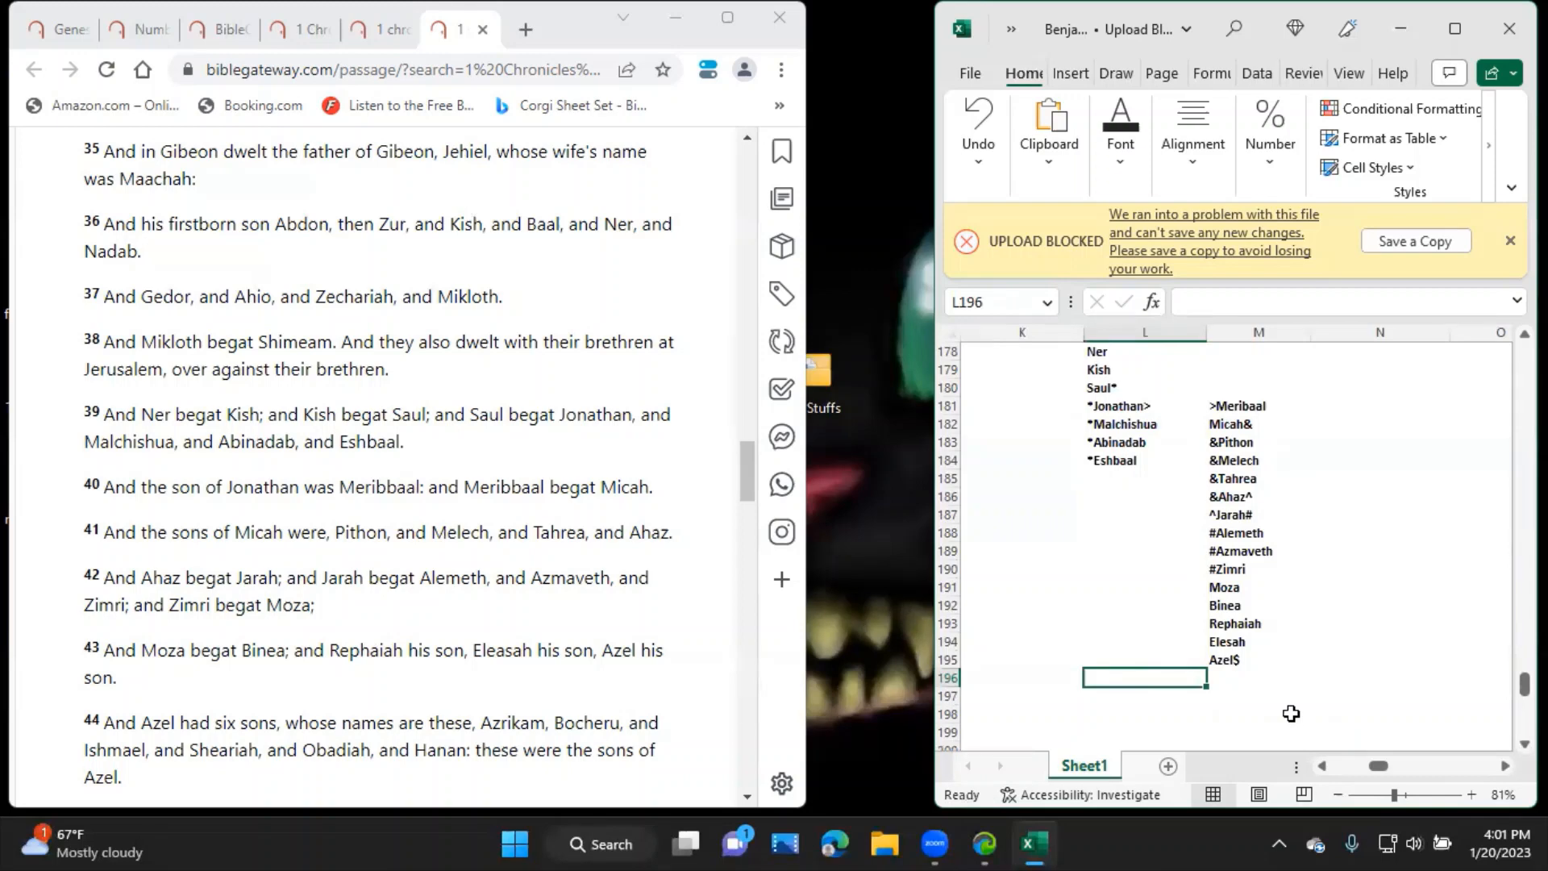
Enter Azel's sons $Azrikam, $Bocheru, $Ishmael, $Sheariah, $Obadiah and $Hanan across L196:N197.
text($Azrikam)
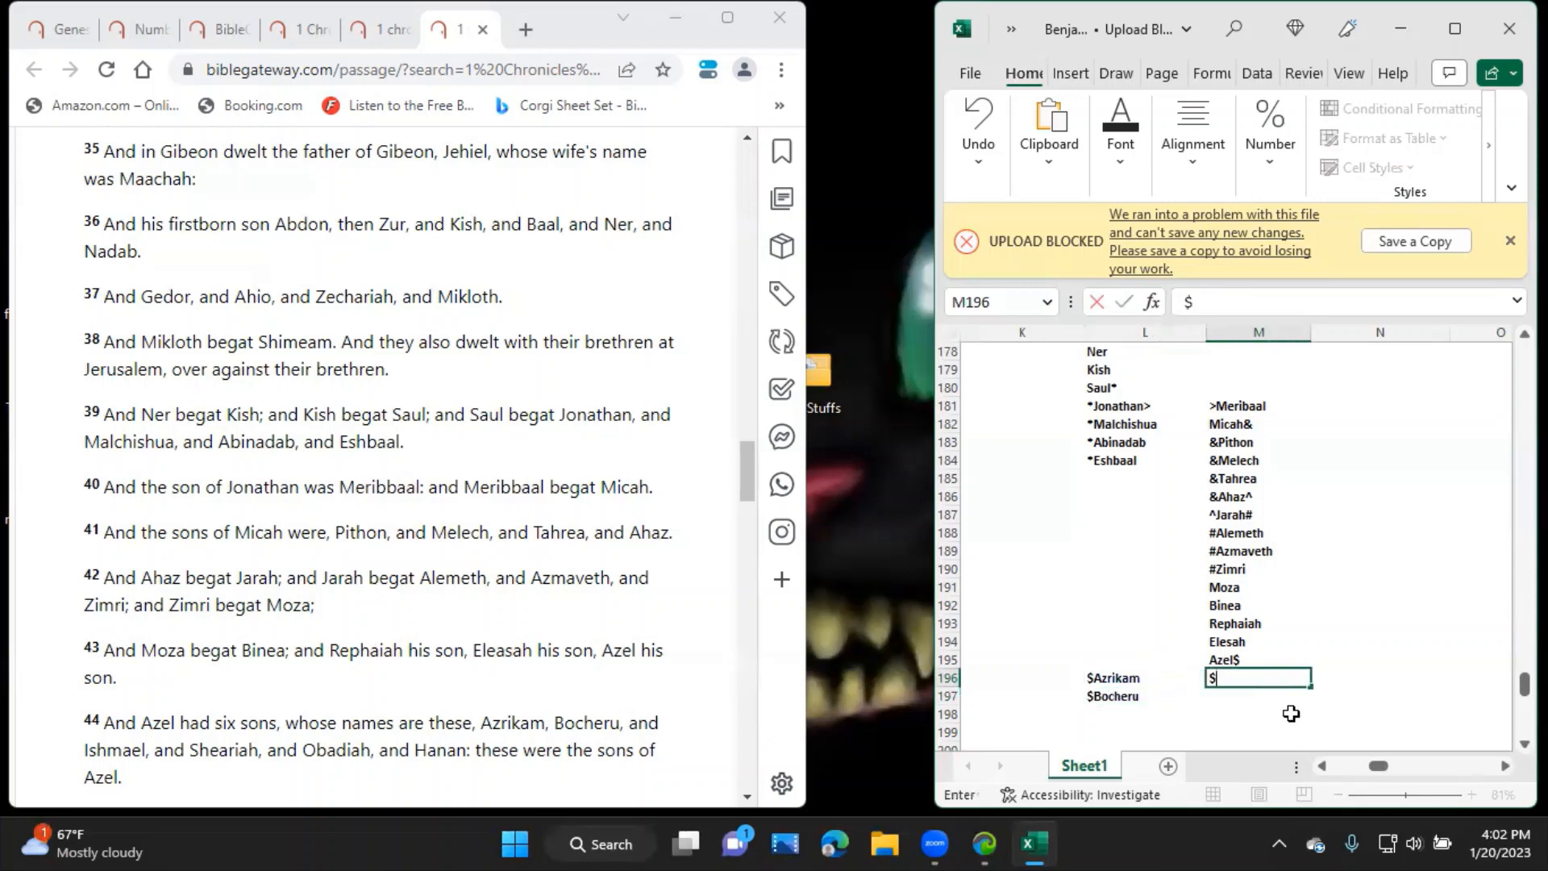
text(Ishmael)
click(1380, 677)
text($)
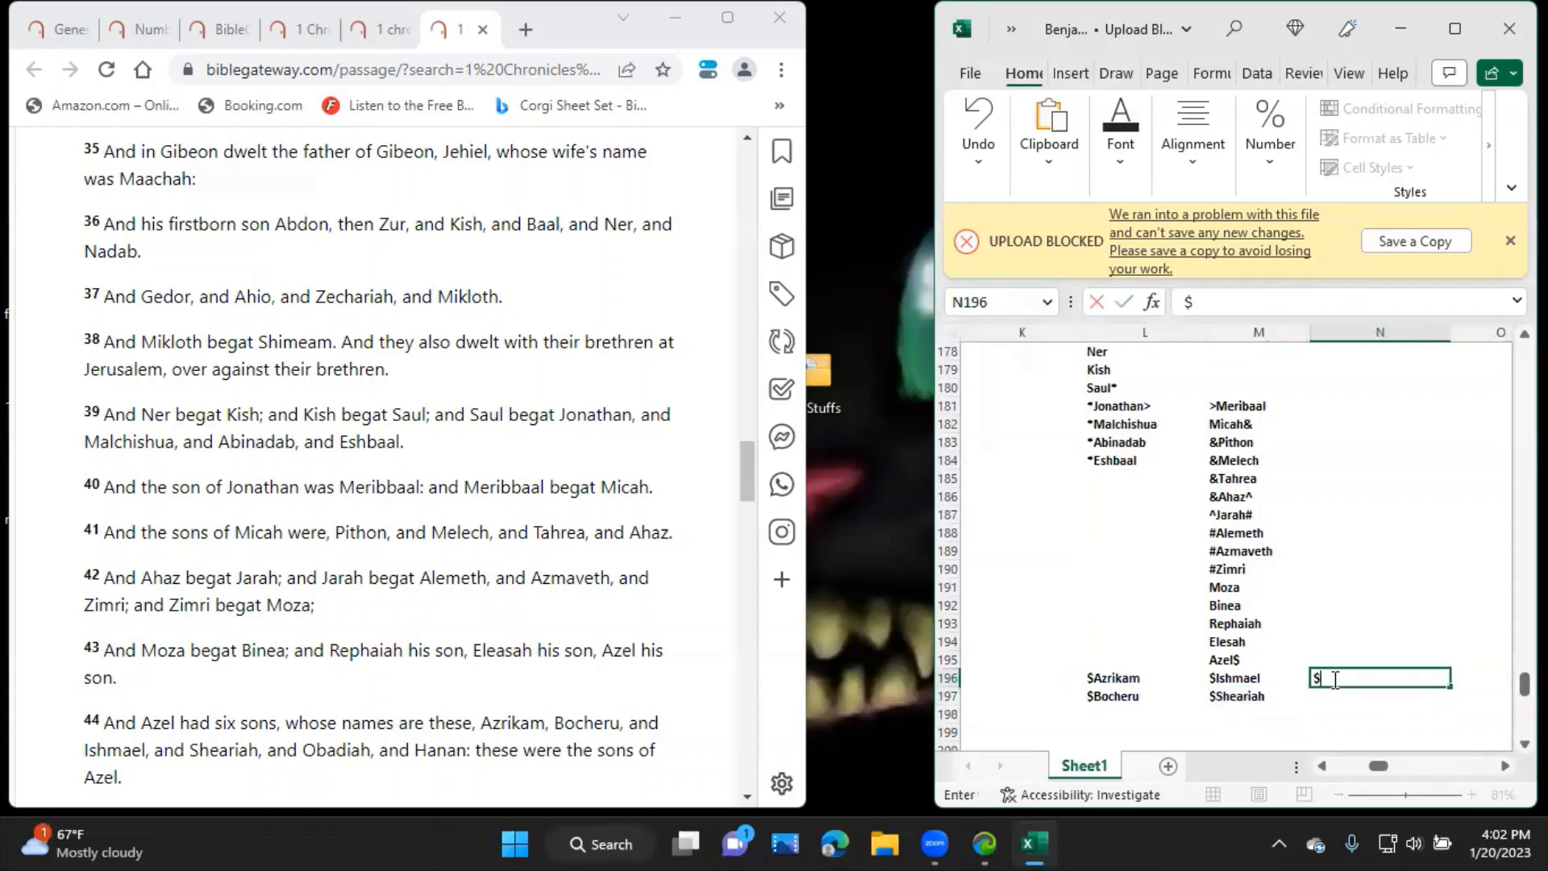
text(Obadiah)
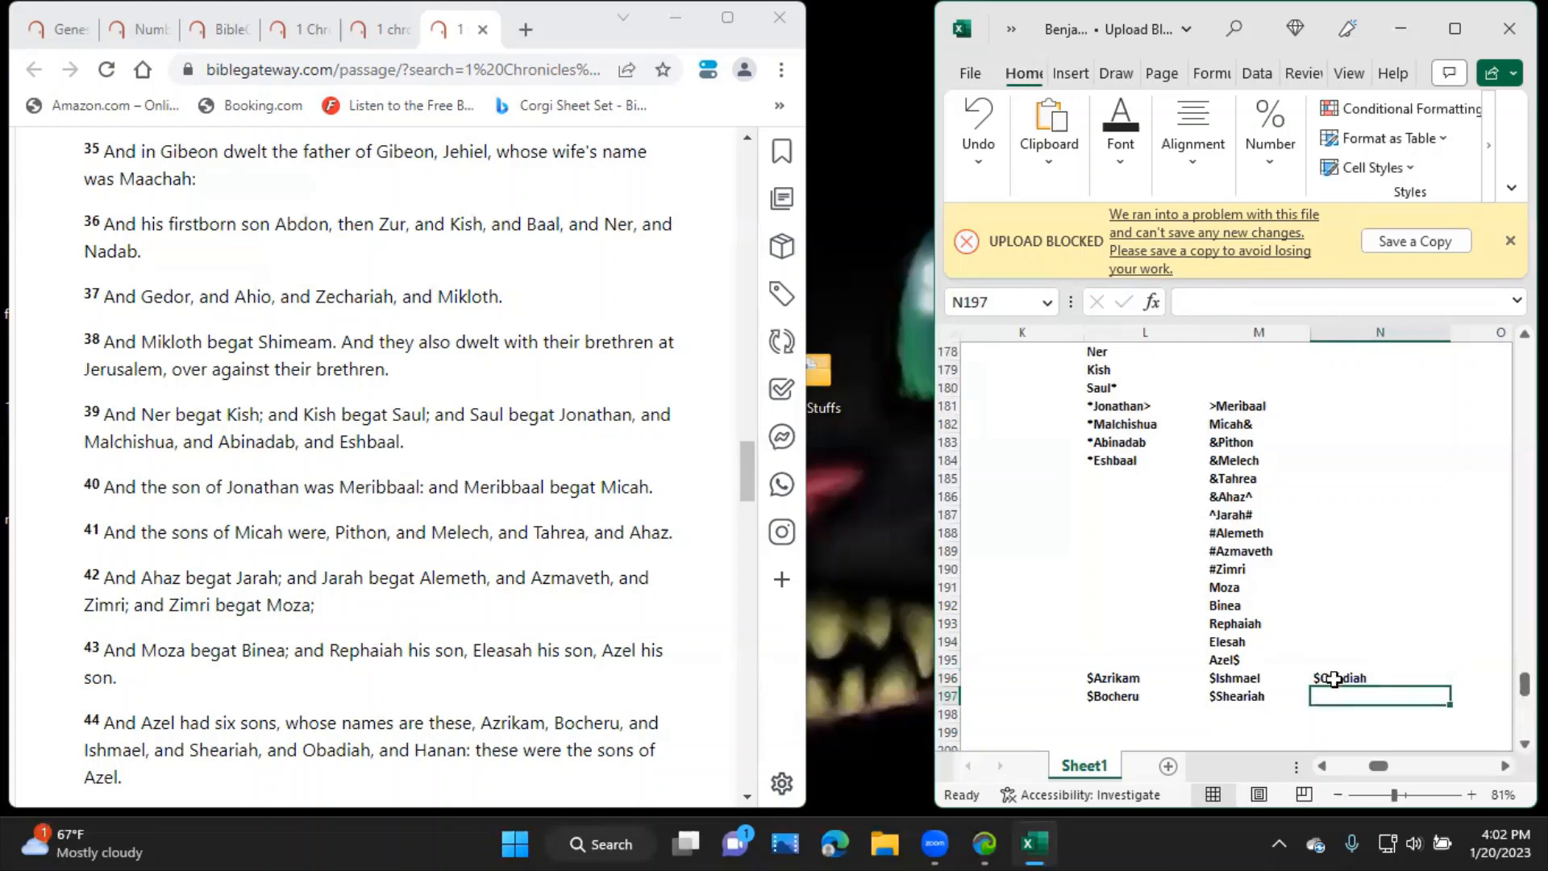
text($Hana)
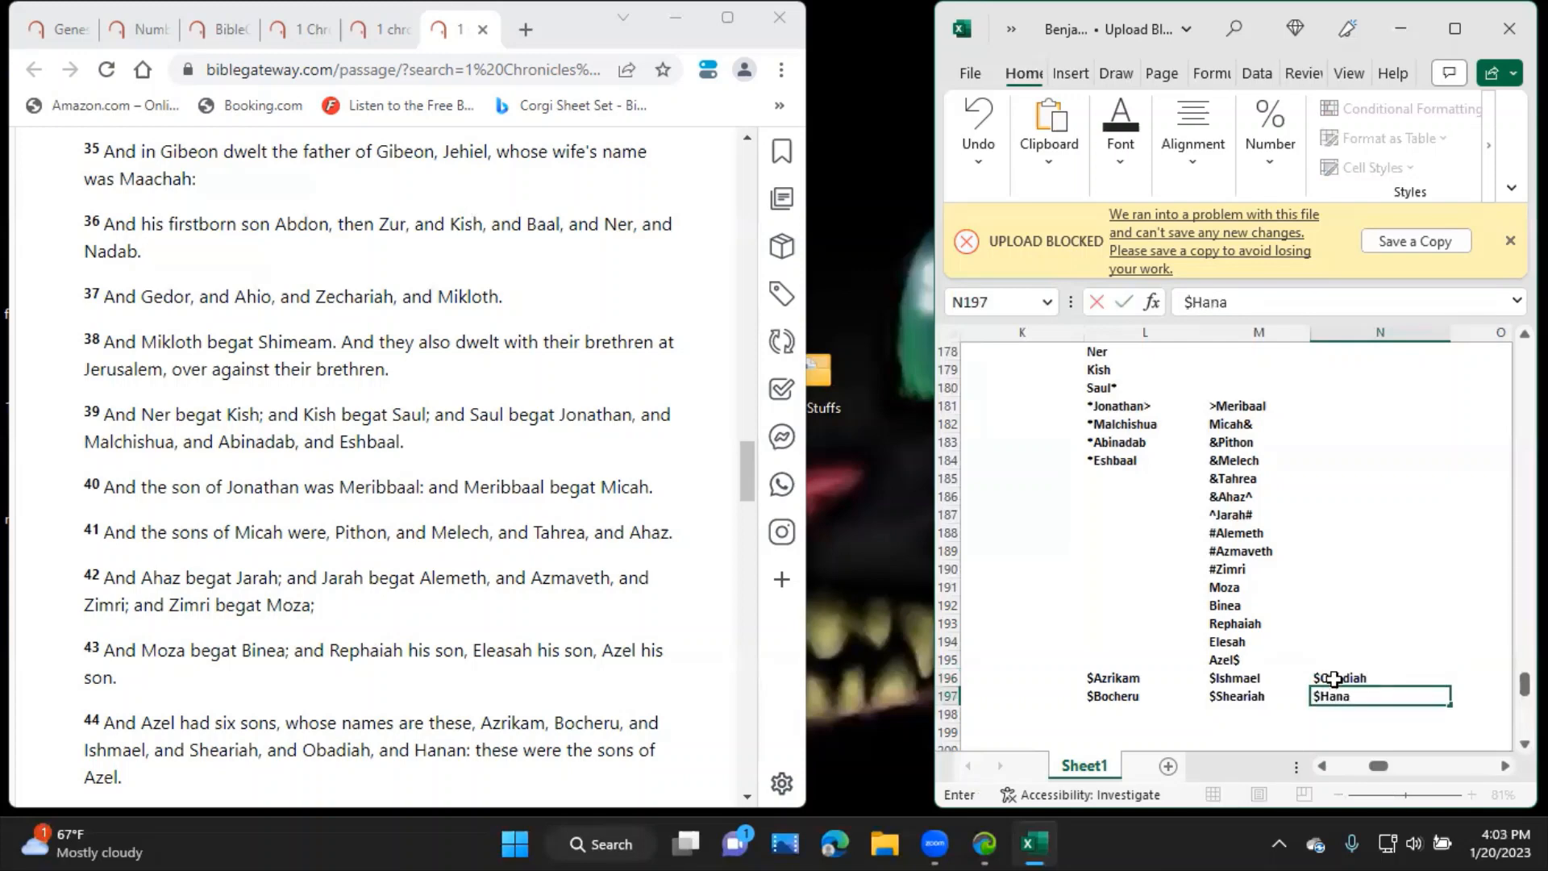
text(n)
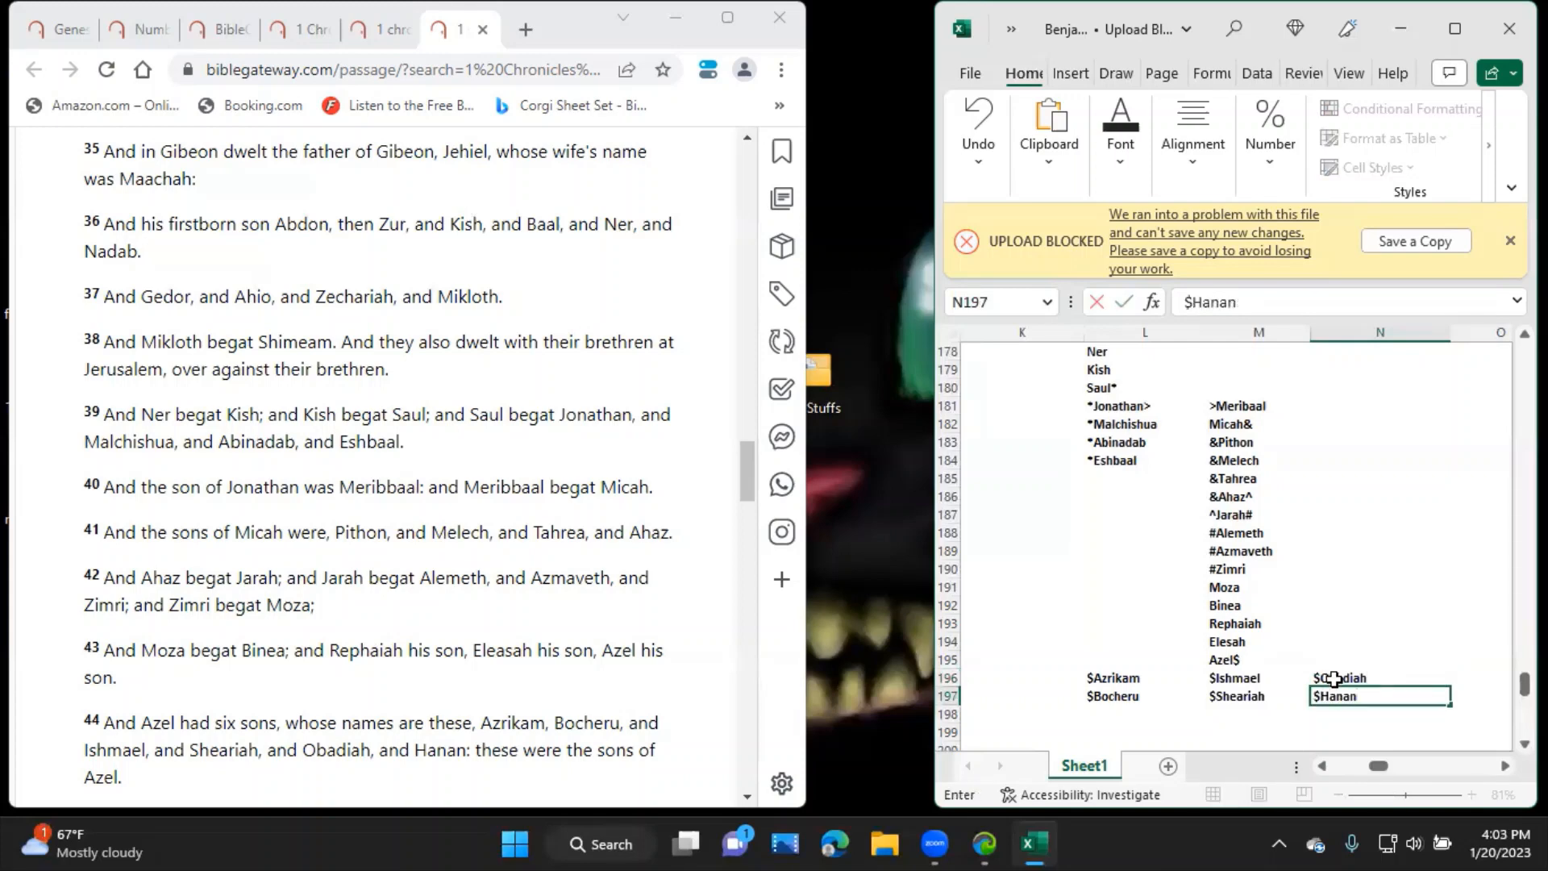
click(1256, 658)
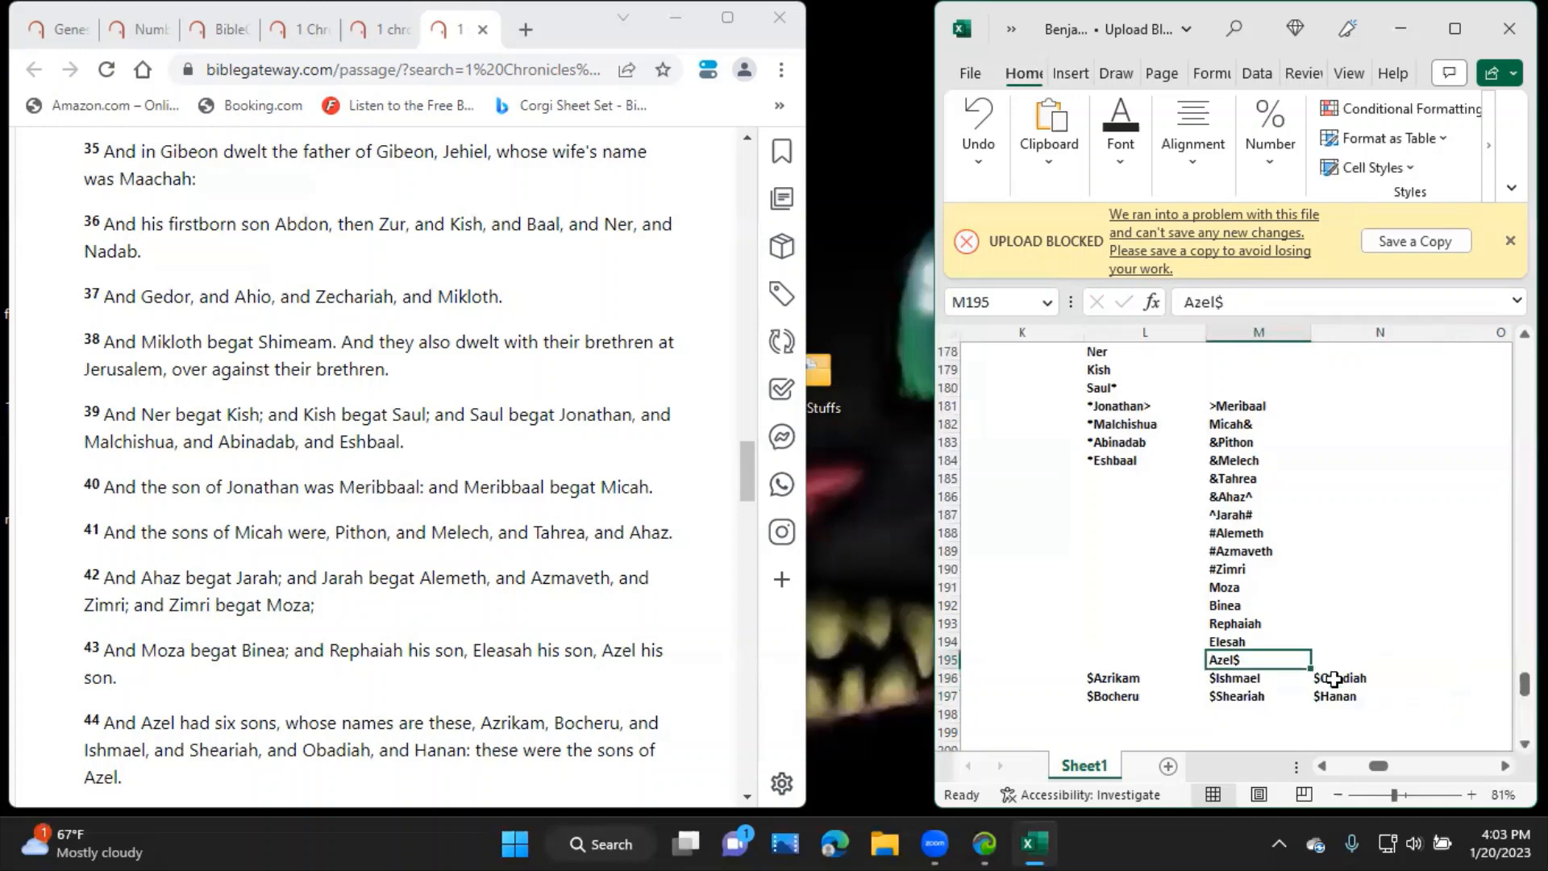
Bring up 1 Chronicles 8 in the browser and check Kish, Ner and Zechariah in column I against it.
click(1340, 697)
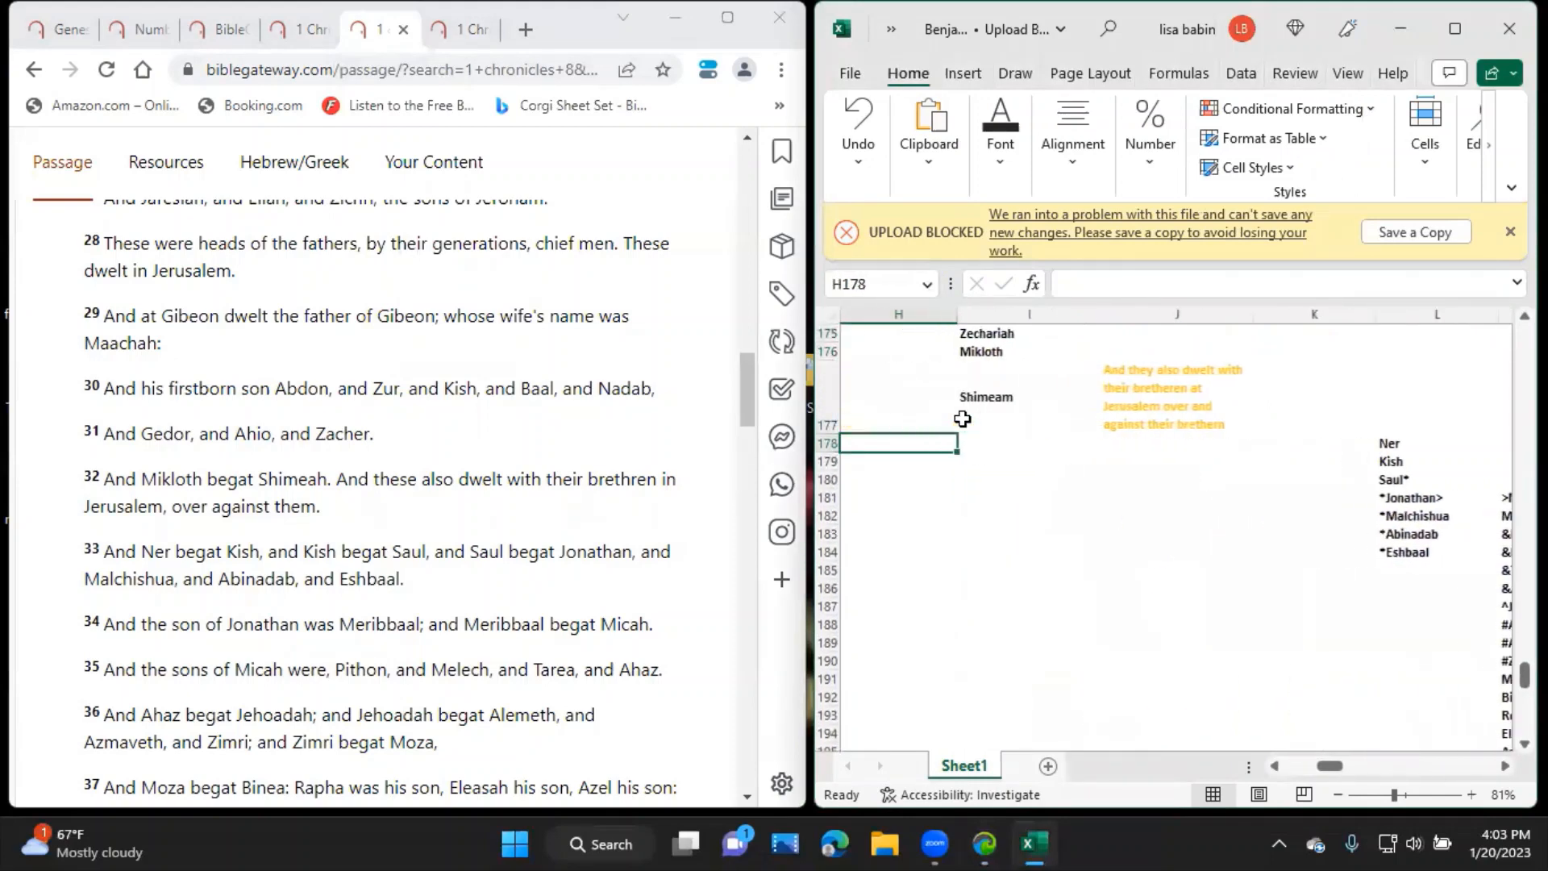
scroll(up, 3)
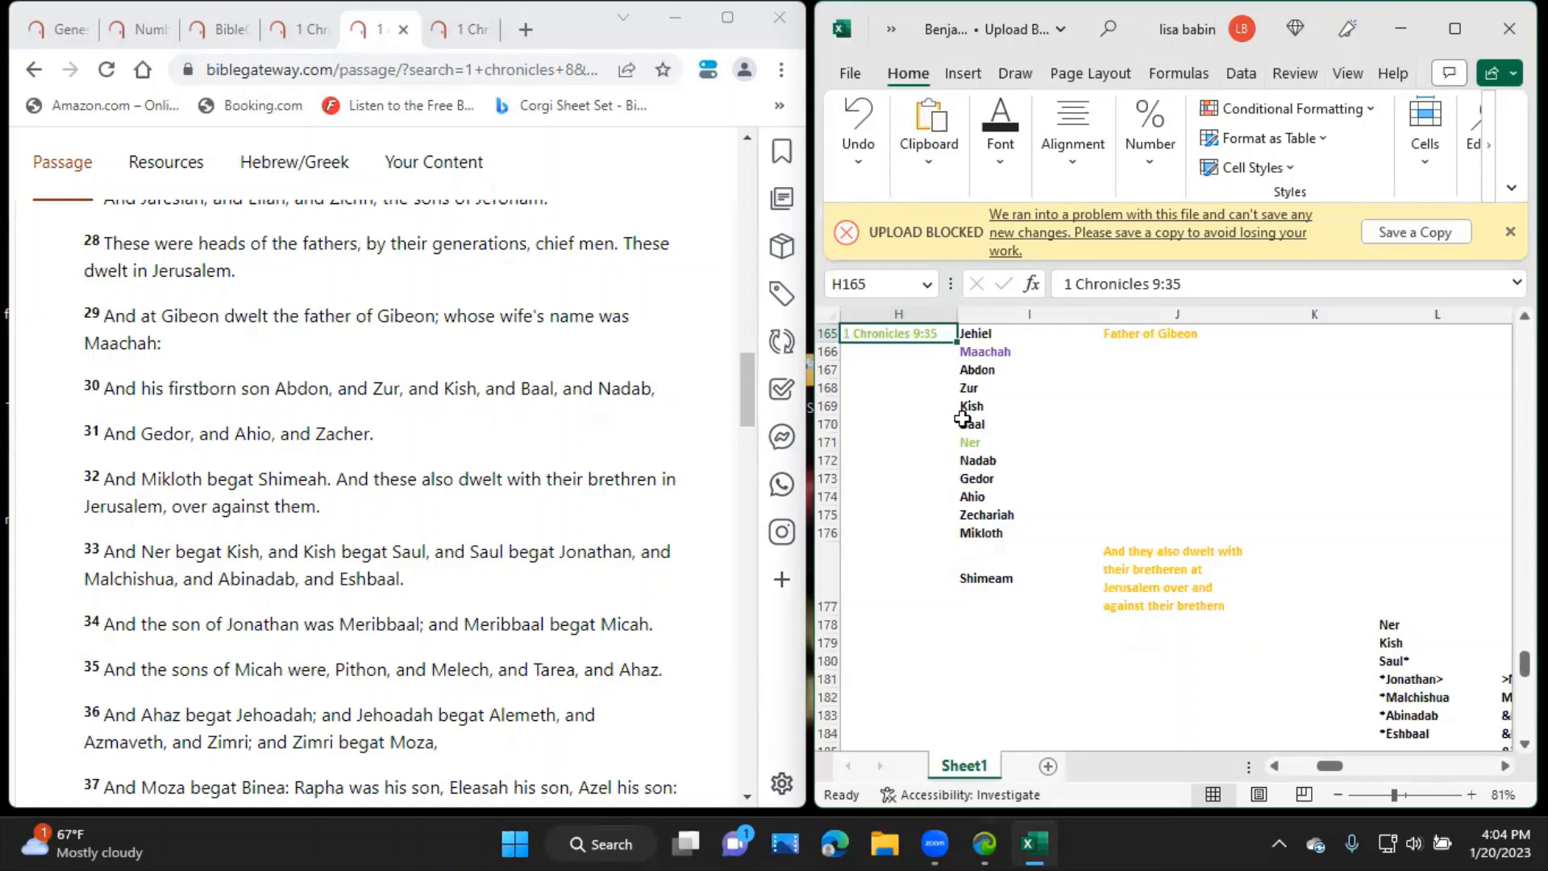
click(984, 352)
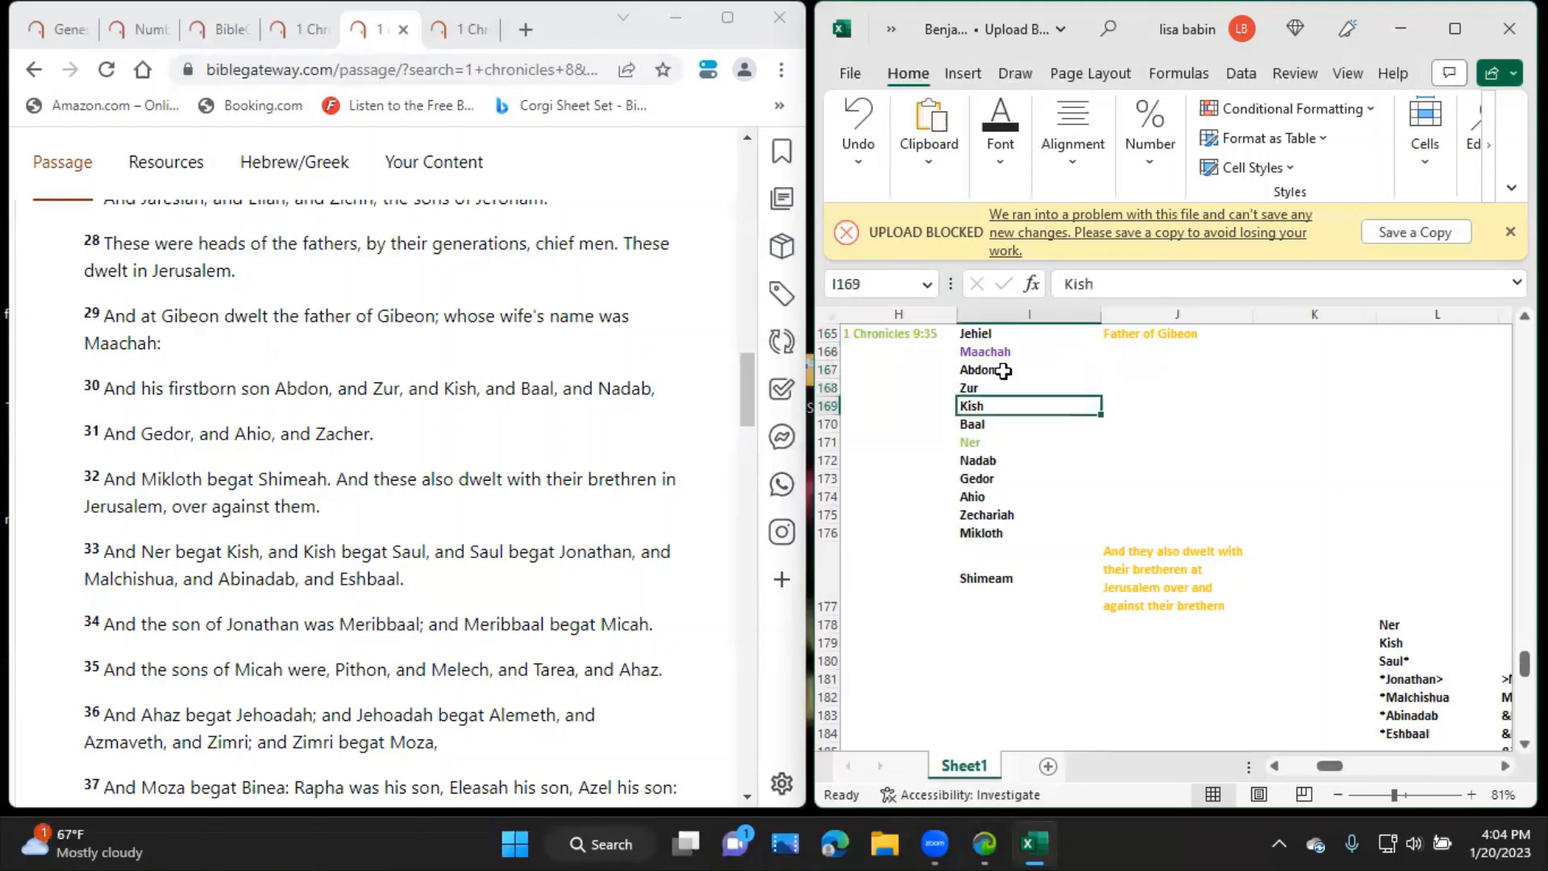
click(1029, 441)
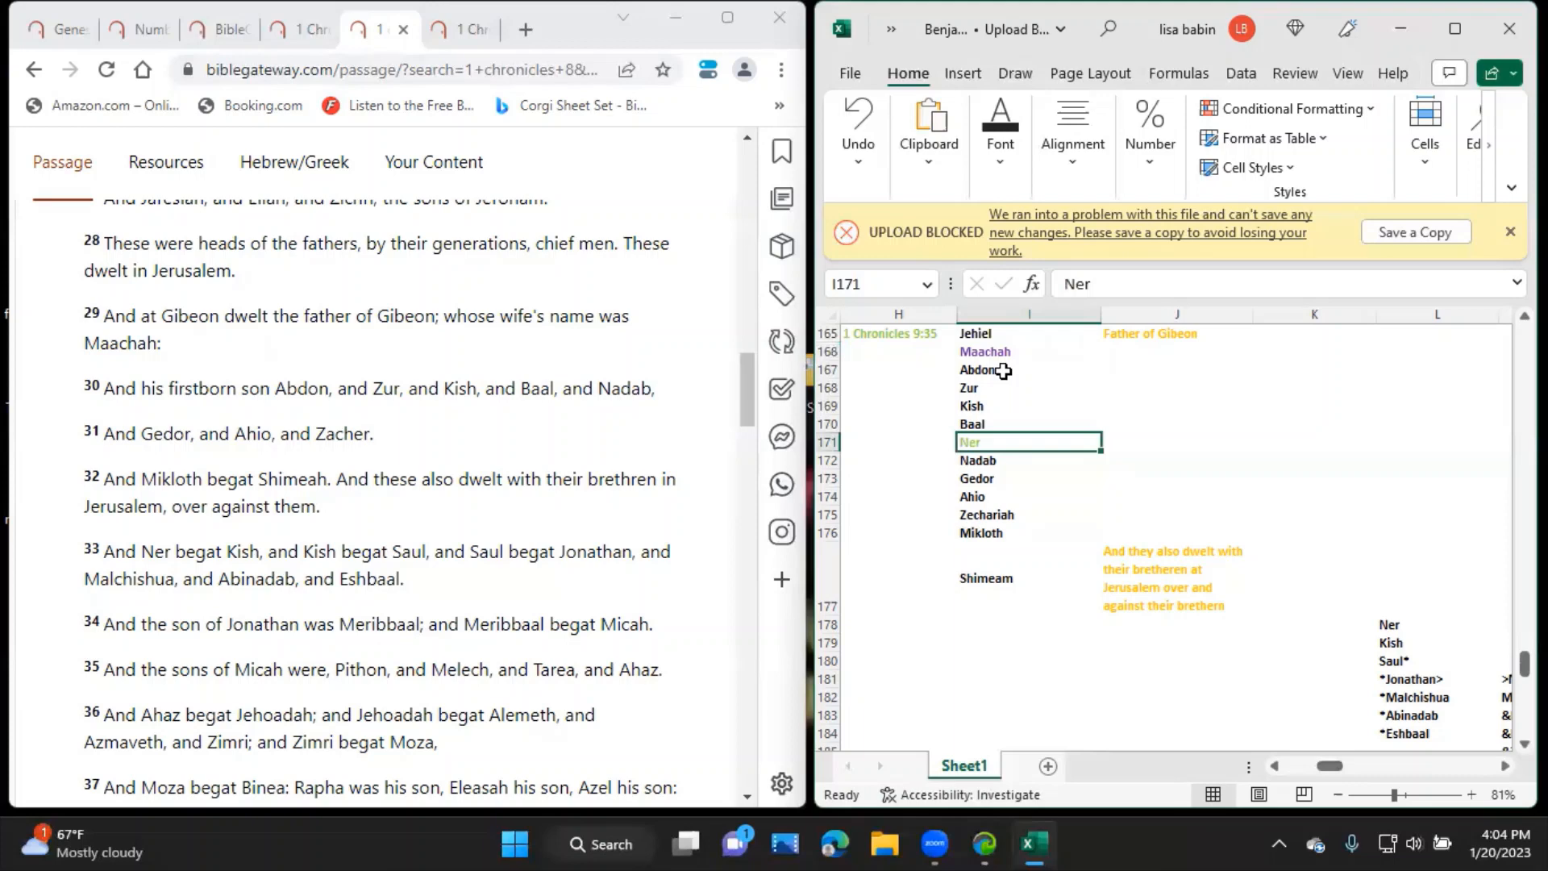
click(1027, 477)
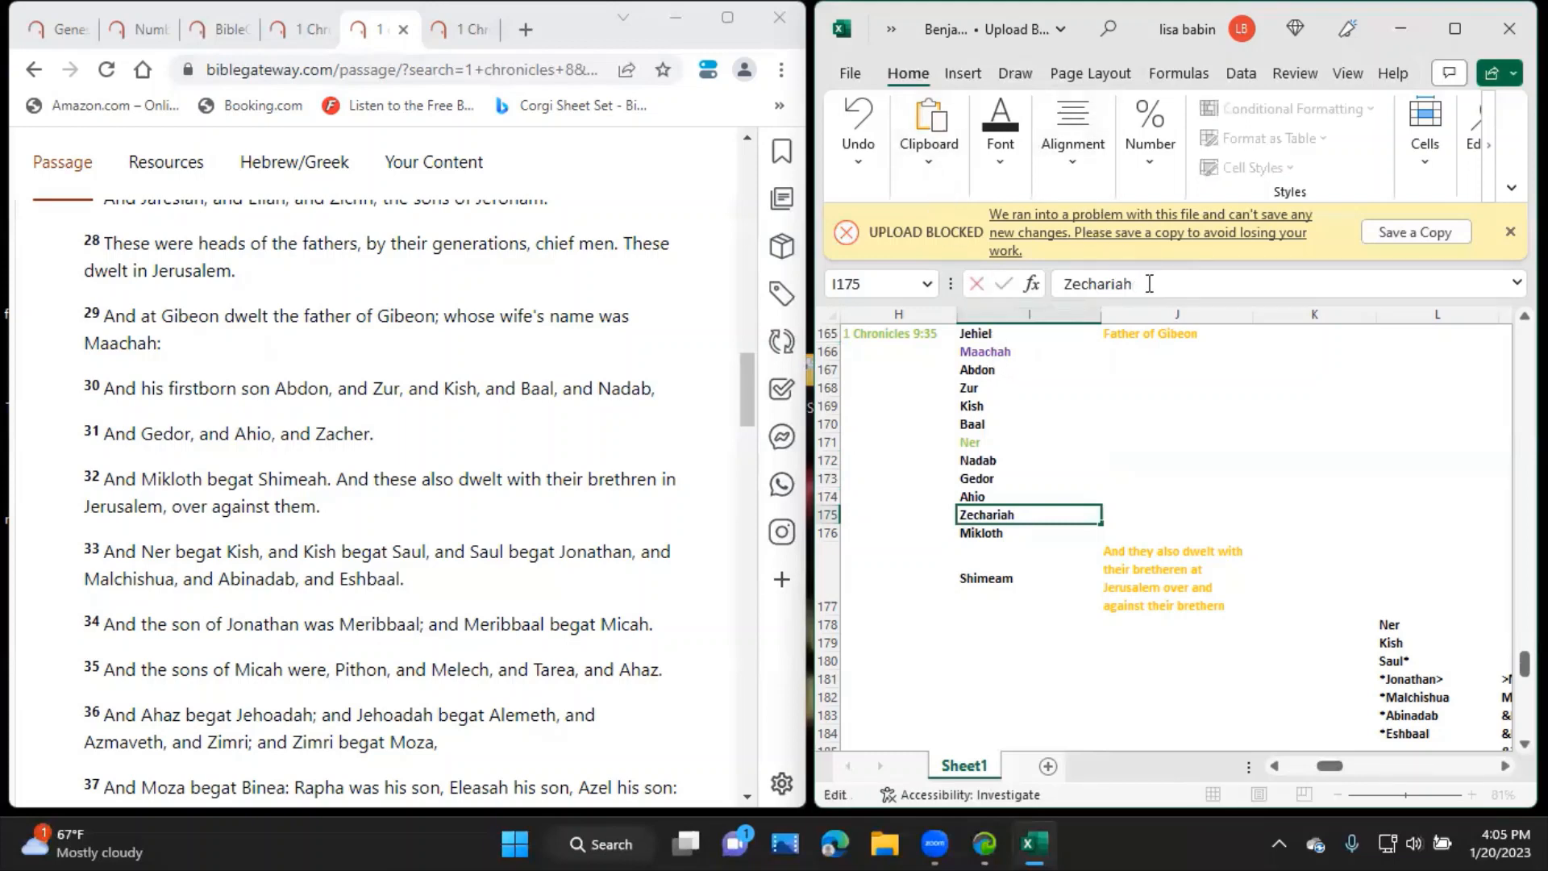
Append the alternate spelling so the entry reads Zechariah (Zacher).
text(()
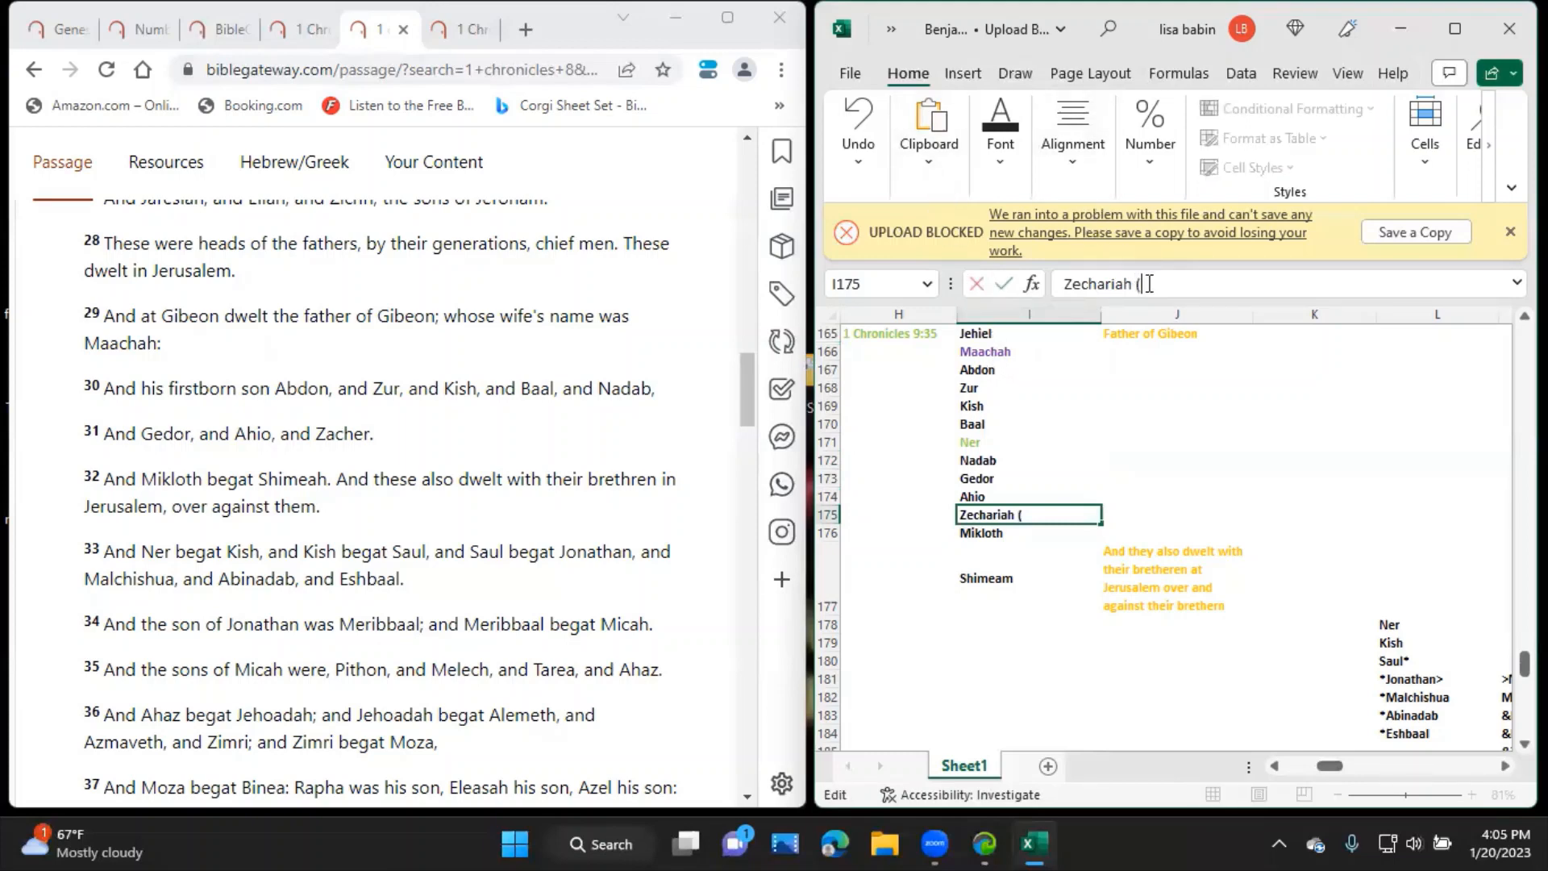
text(Z)
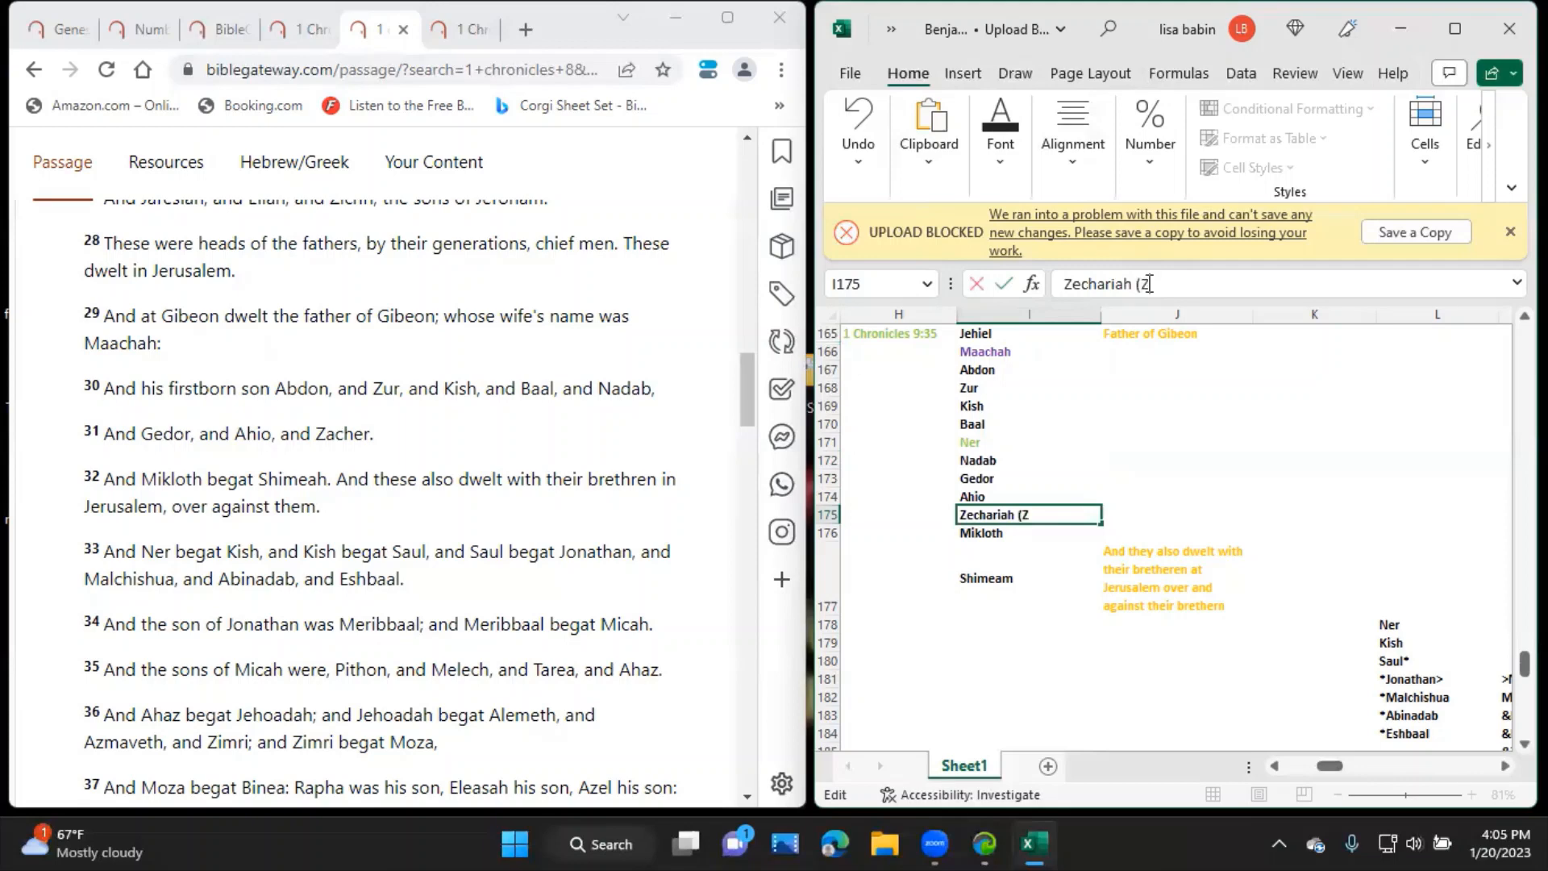
text(acher)
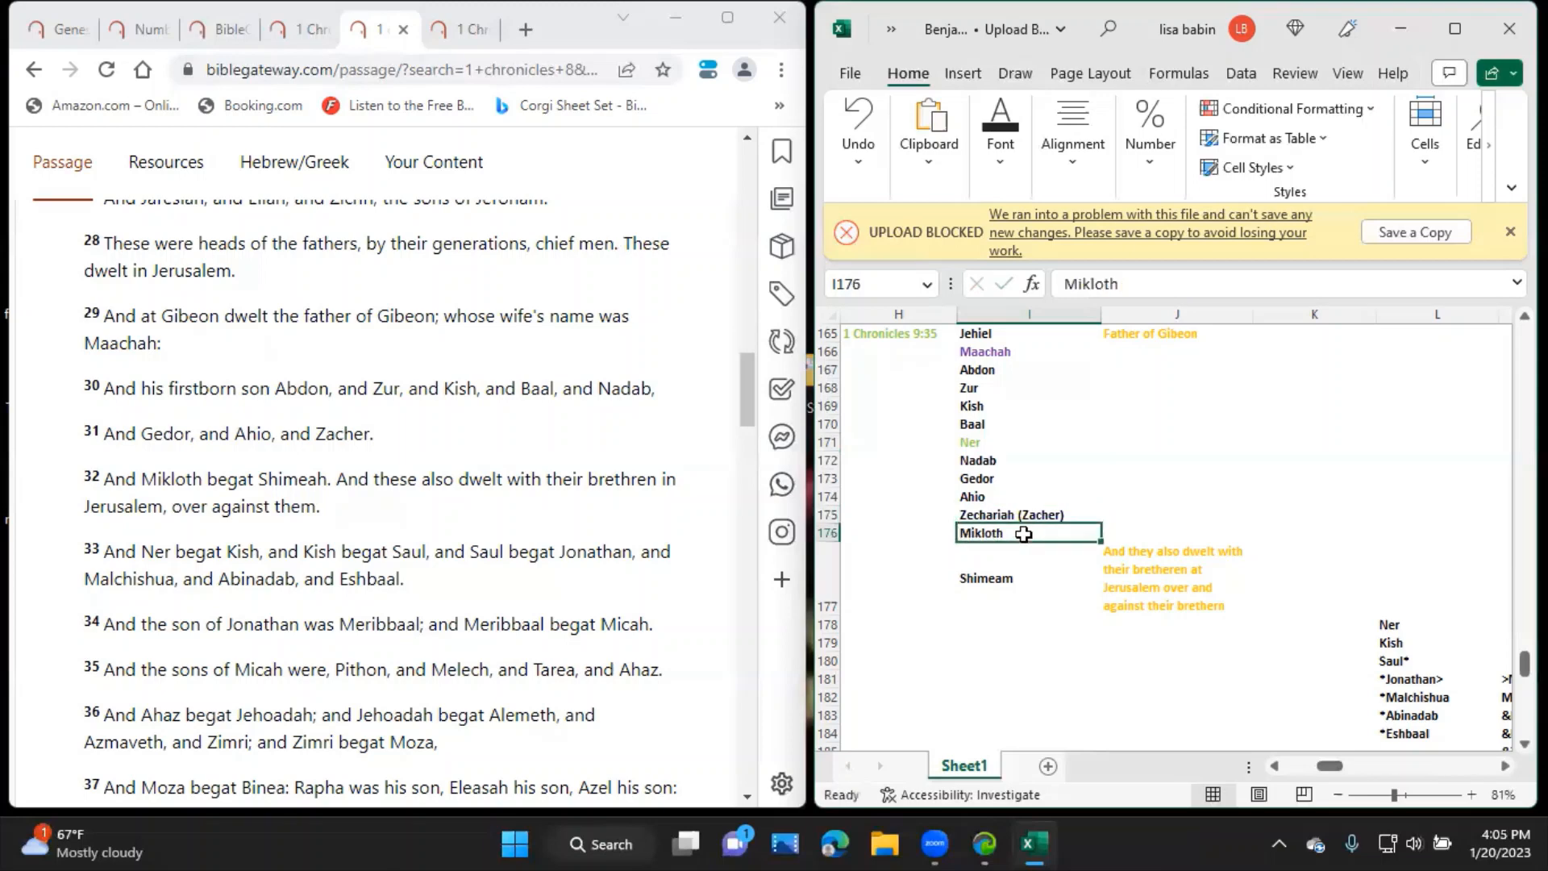
click(1027, 578)
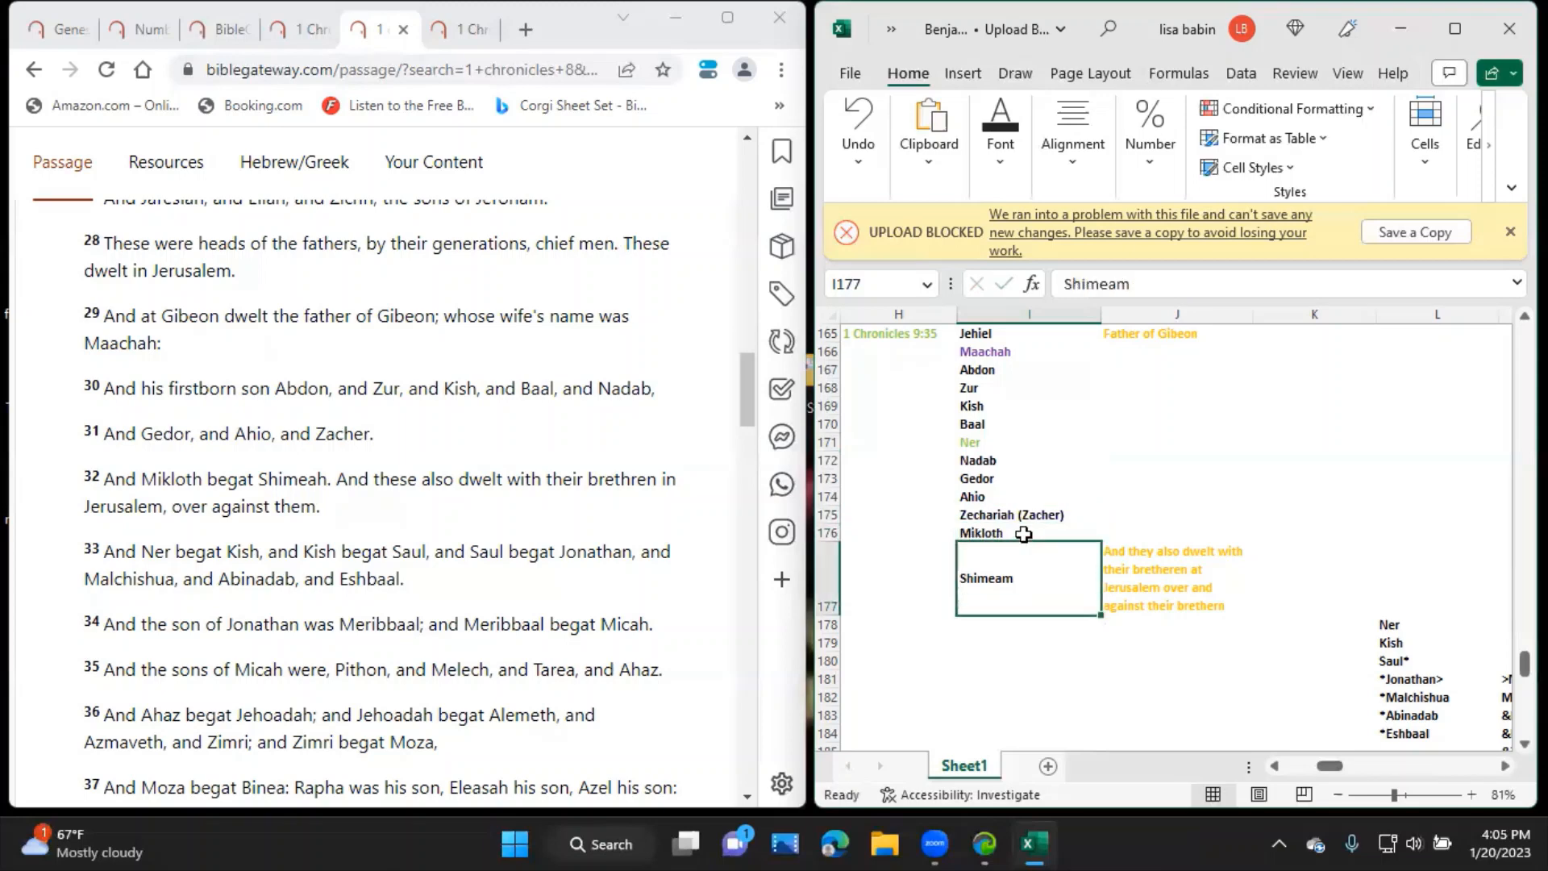
Edit cell I177 to read Shimeam (Shimeah).
click(1176, 284)
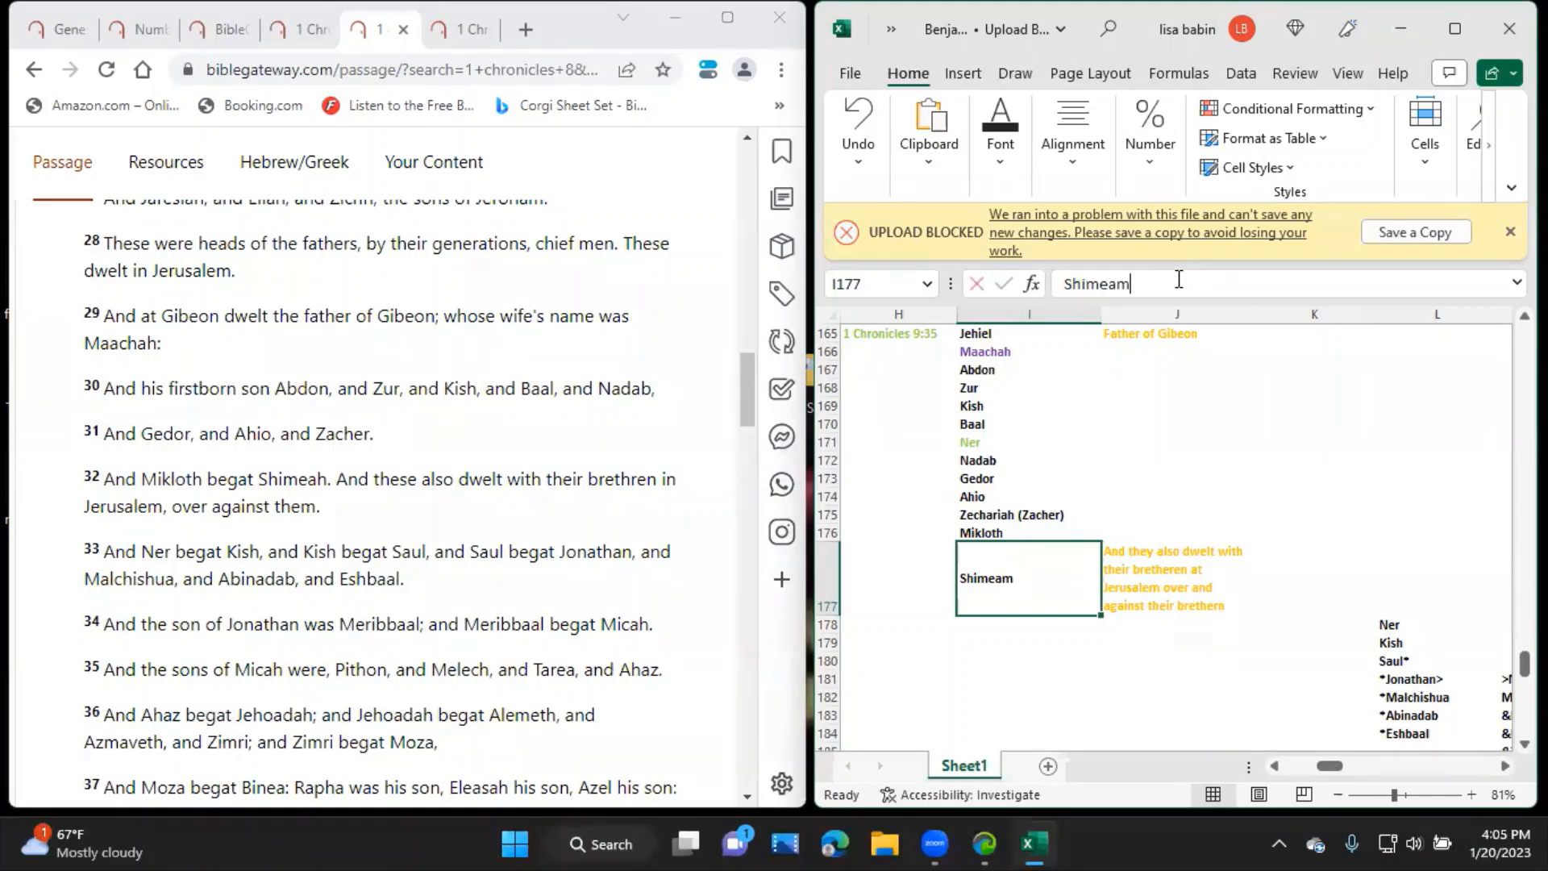
text(()
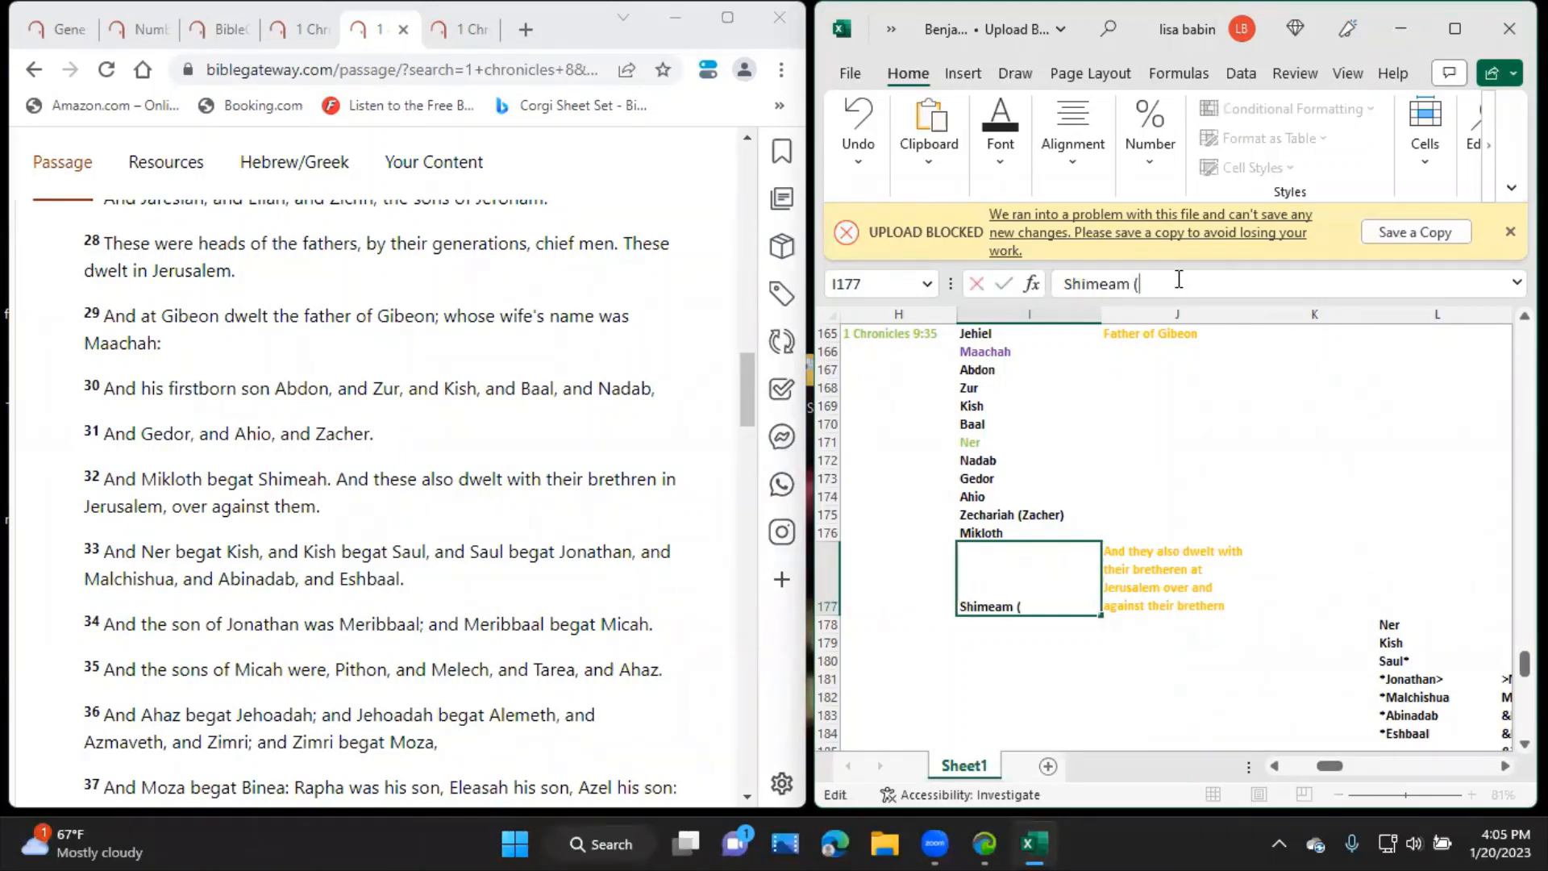
text(S)
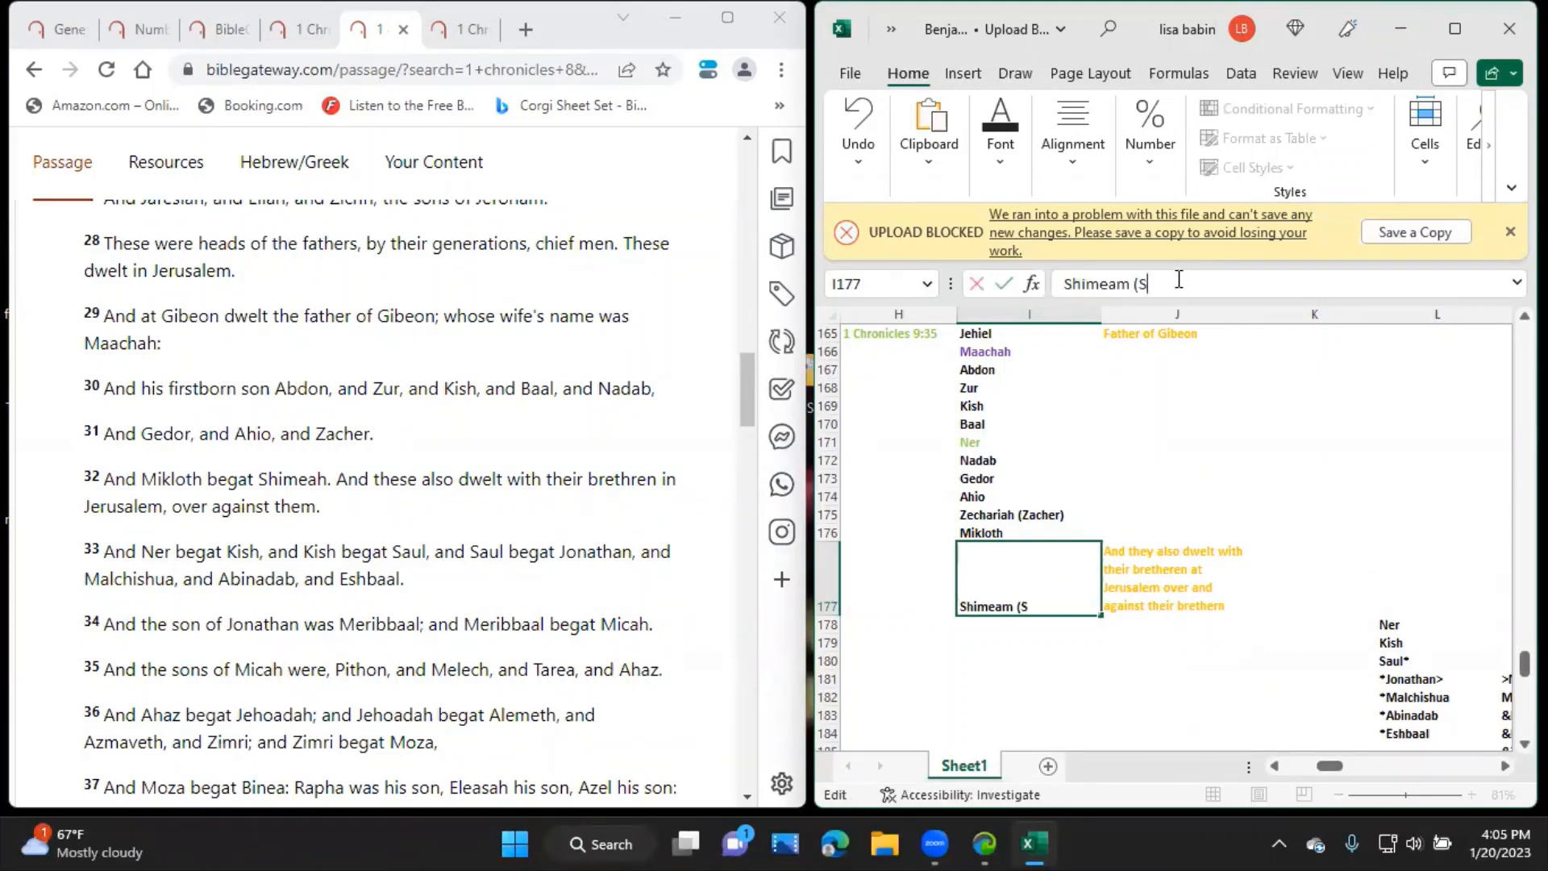
text(himeah)
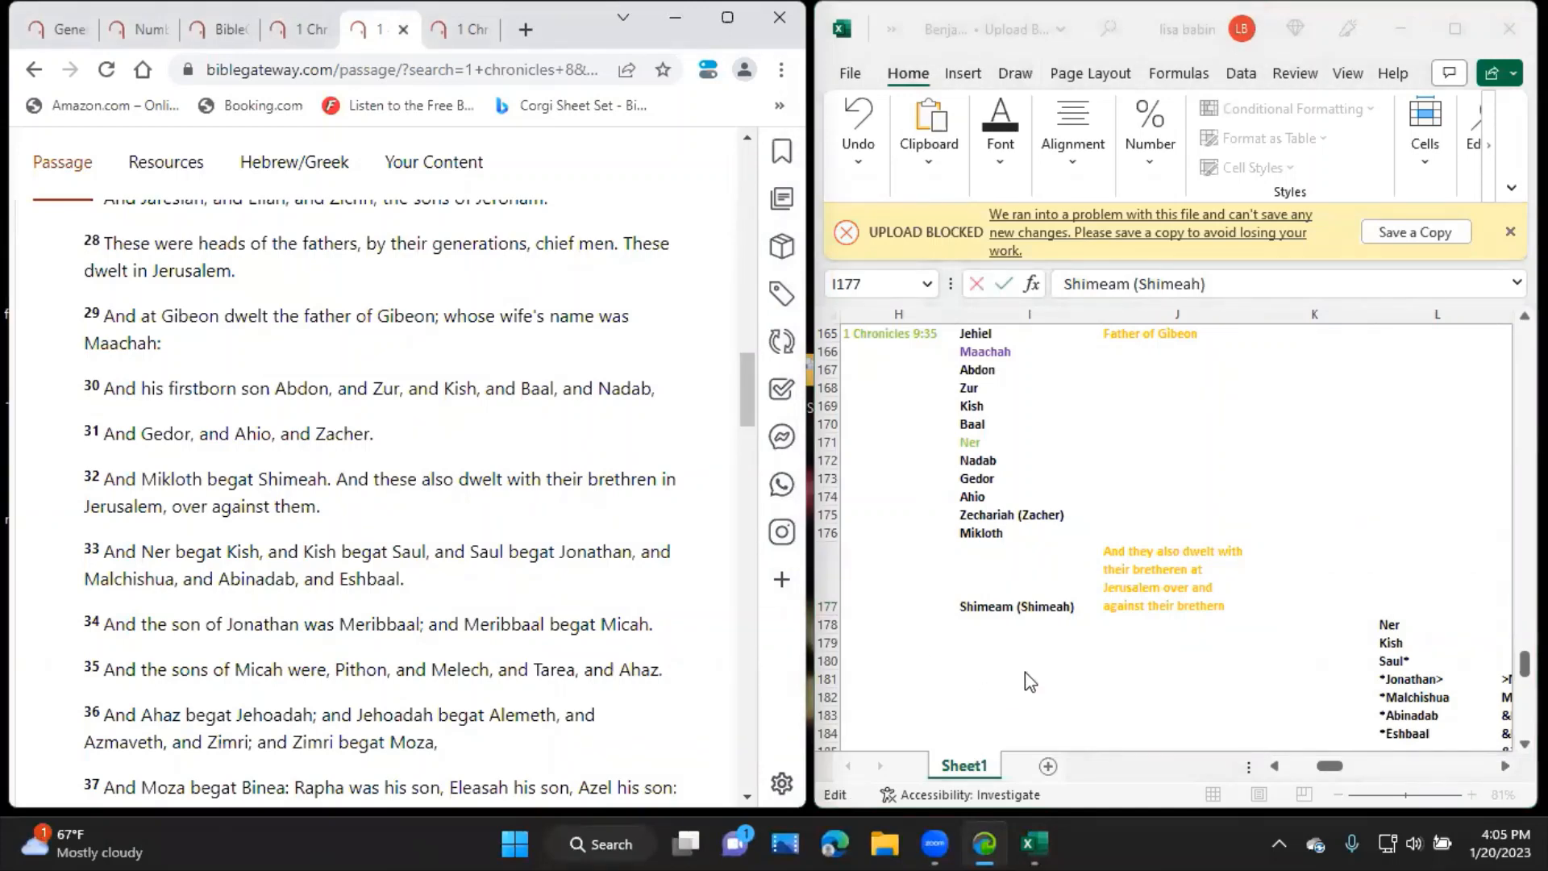
click(1175, 577)
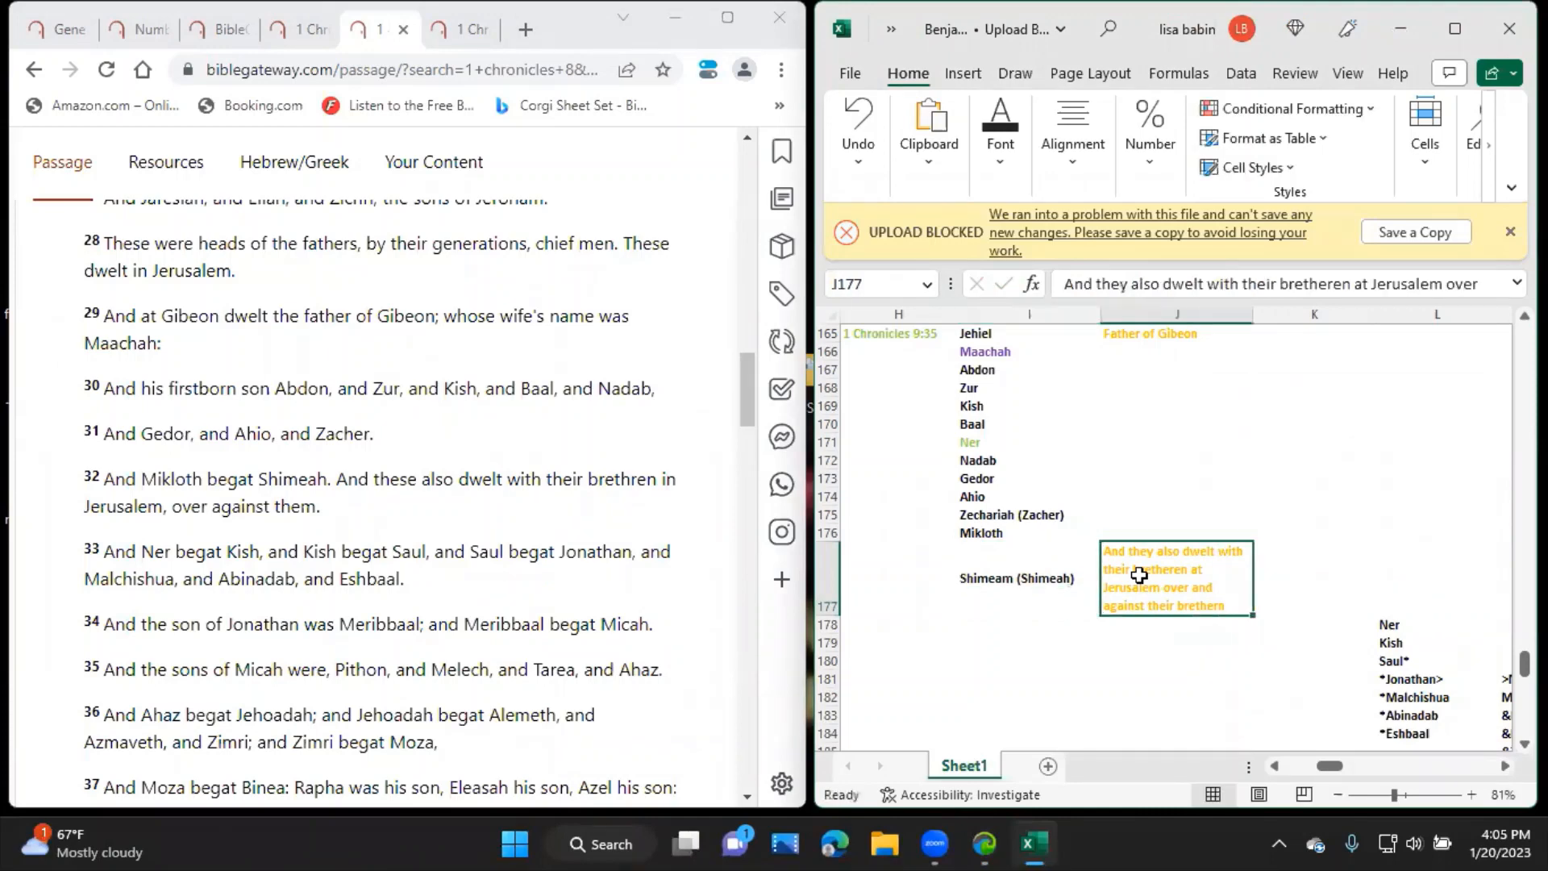
scroll(down, 3)
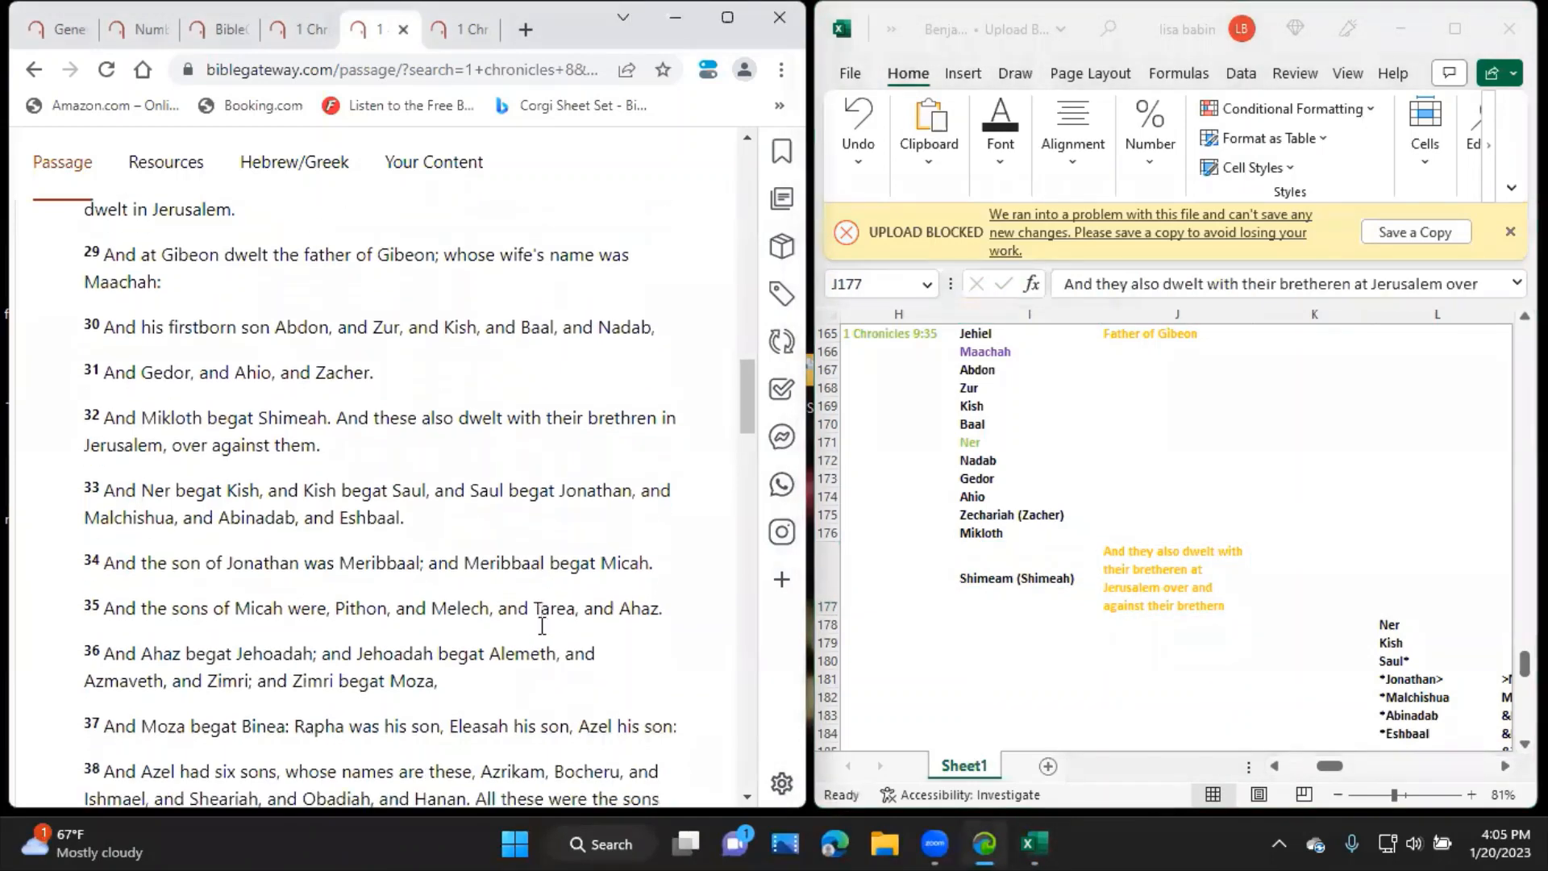
scroll(down, 3)
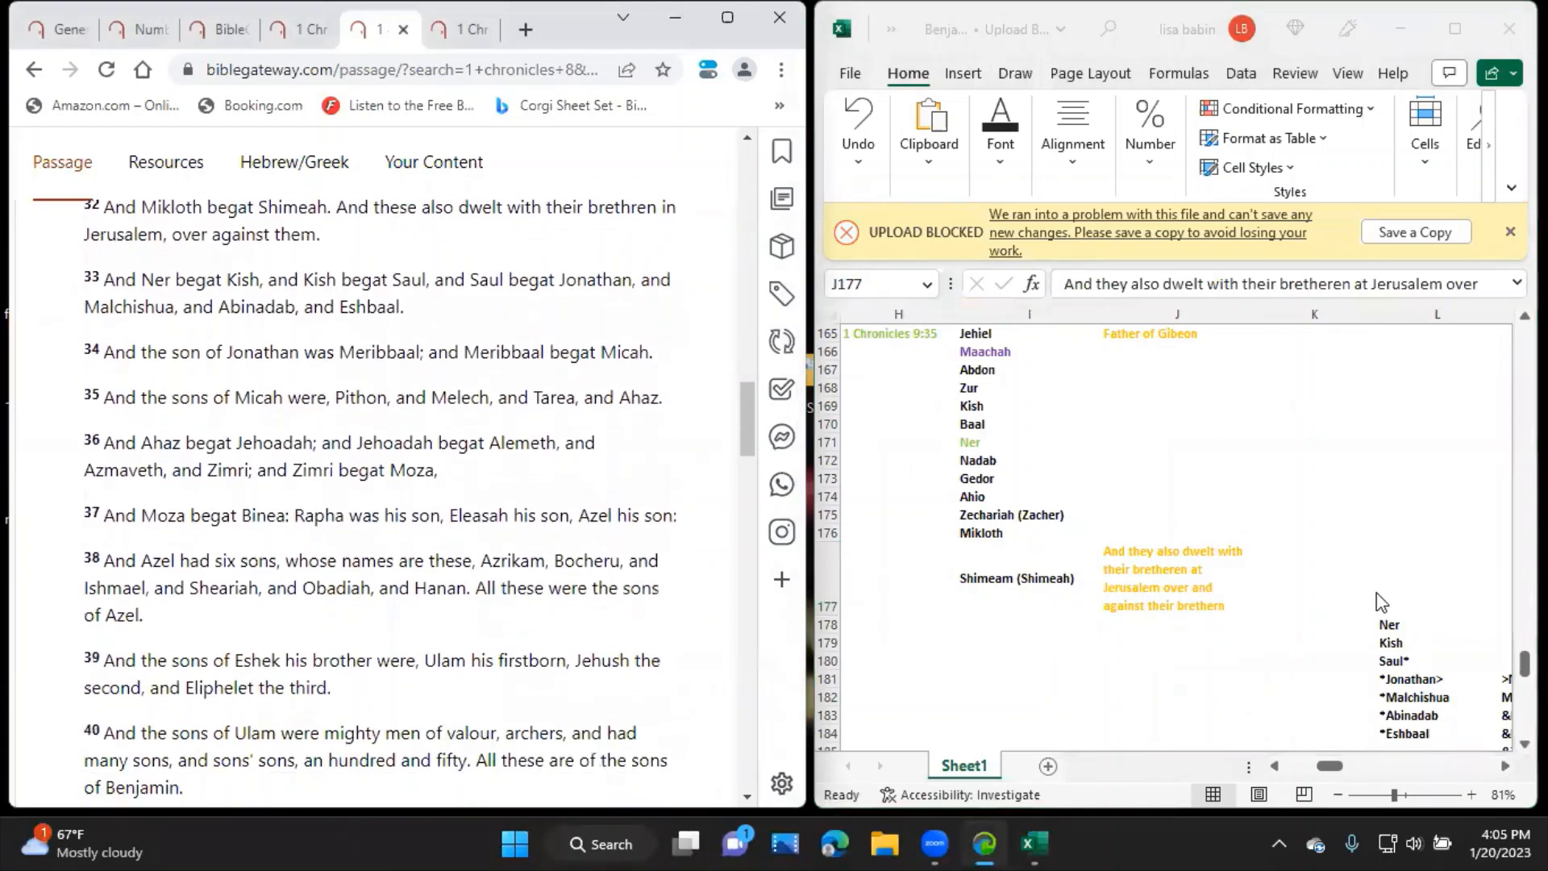
click(1392, 624)
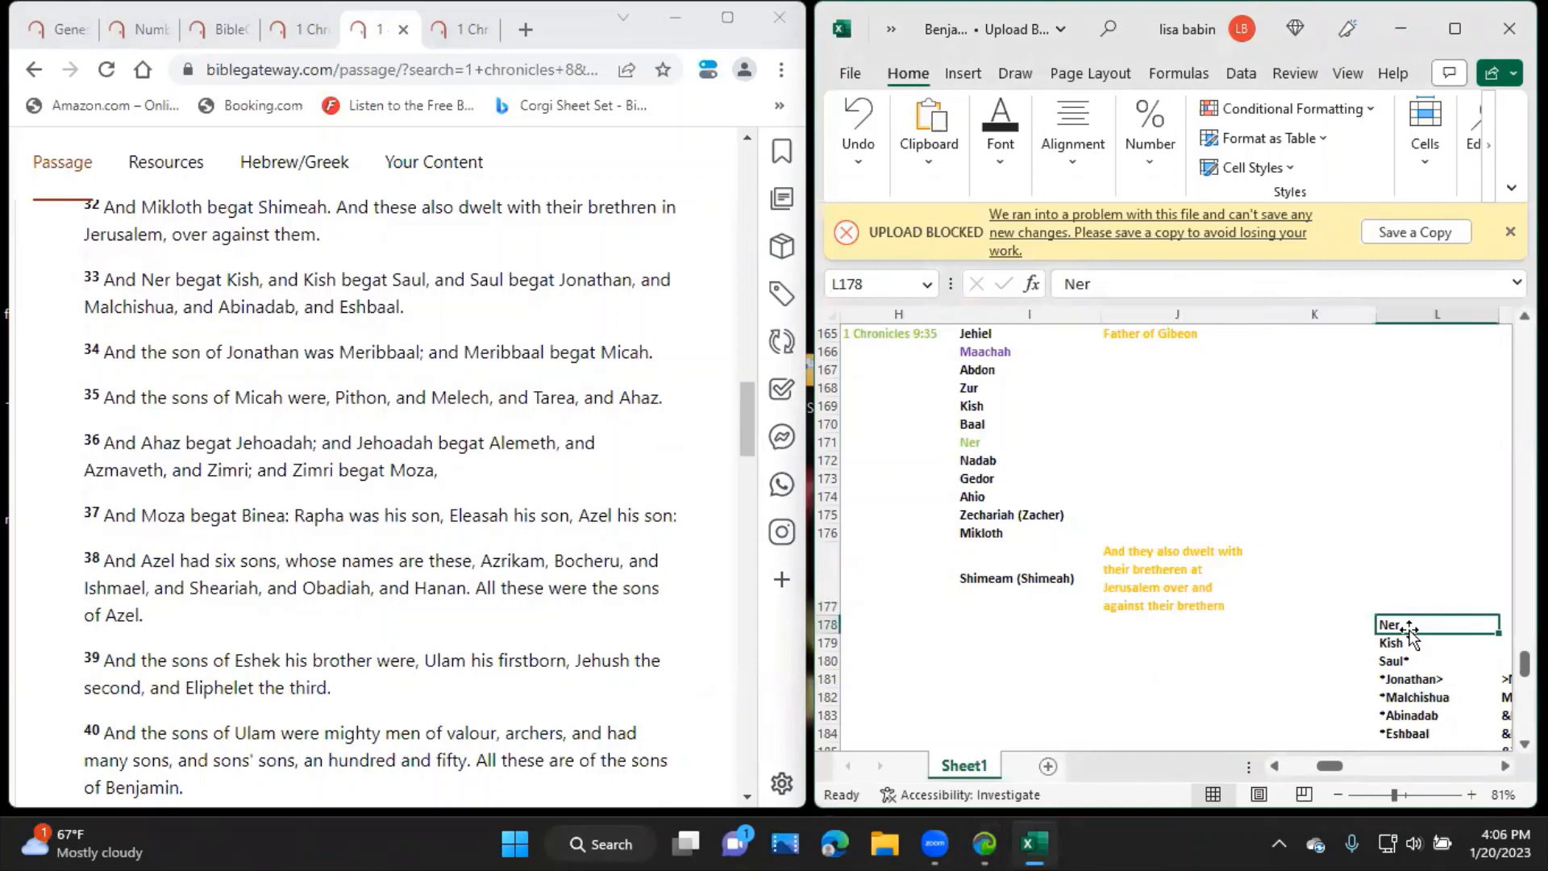
mouse_move(1027, 414)
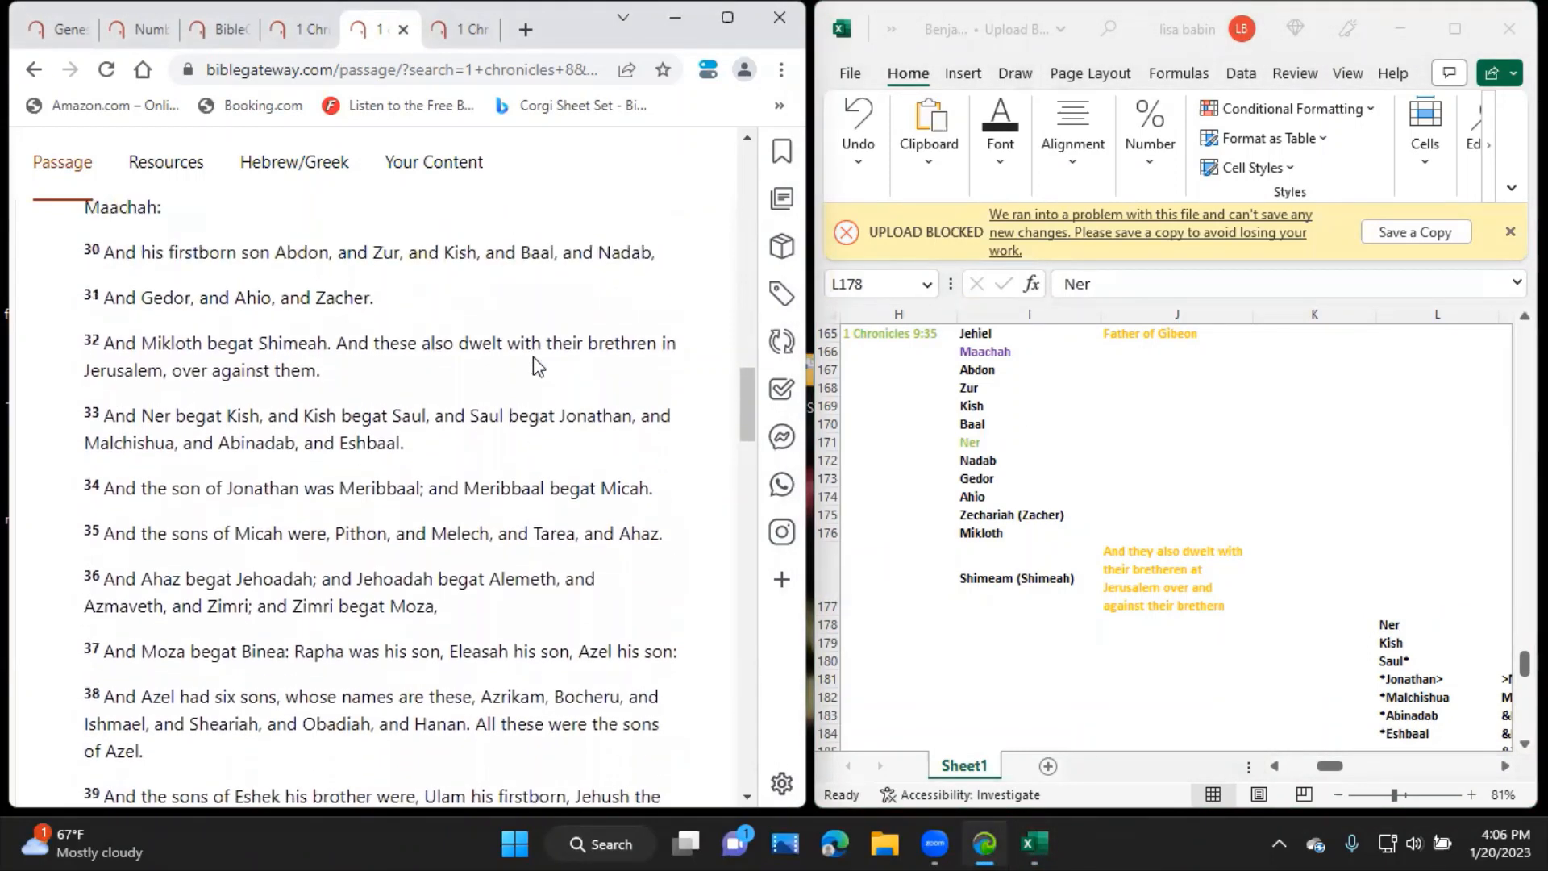
scroll(up, 3)
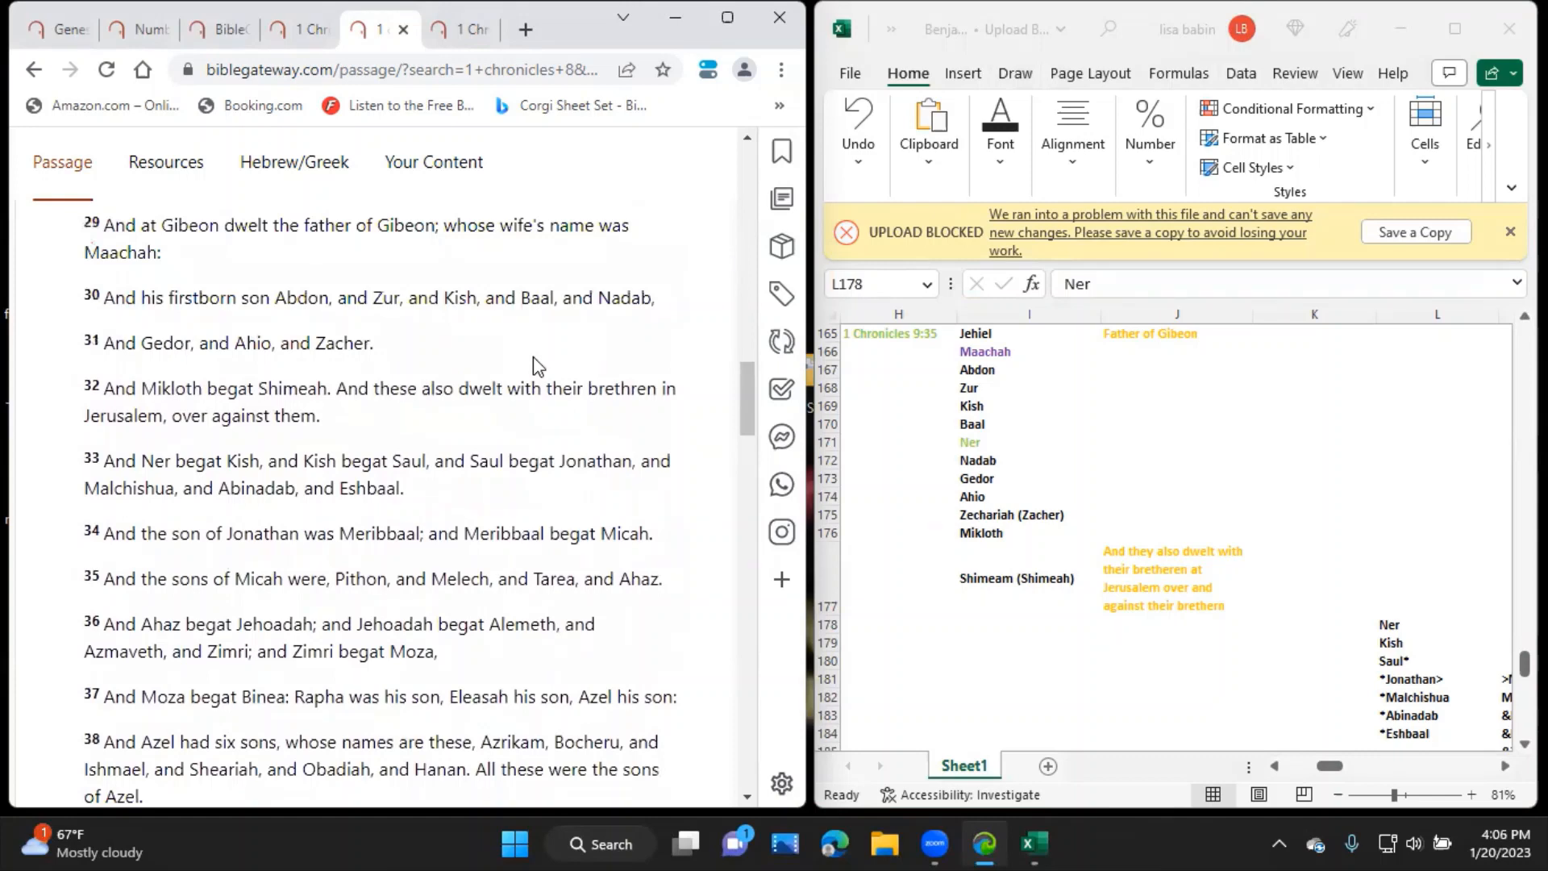
mouse_move(1406, 648)
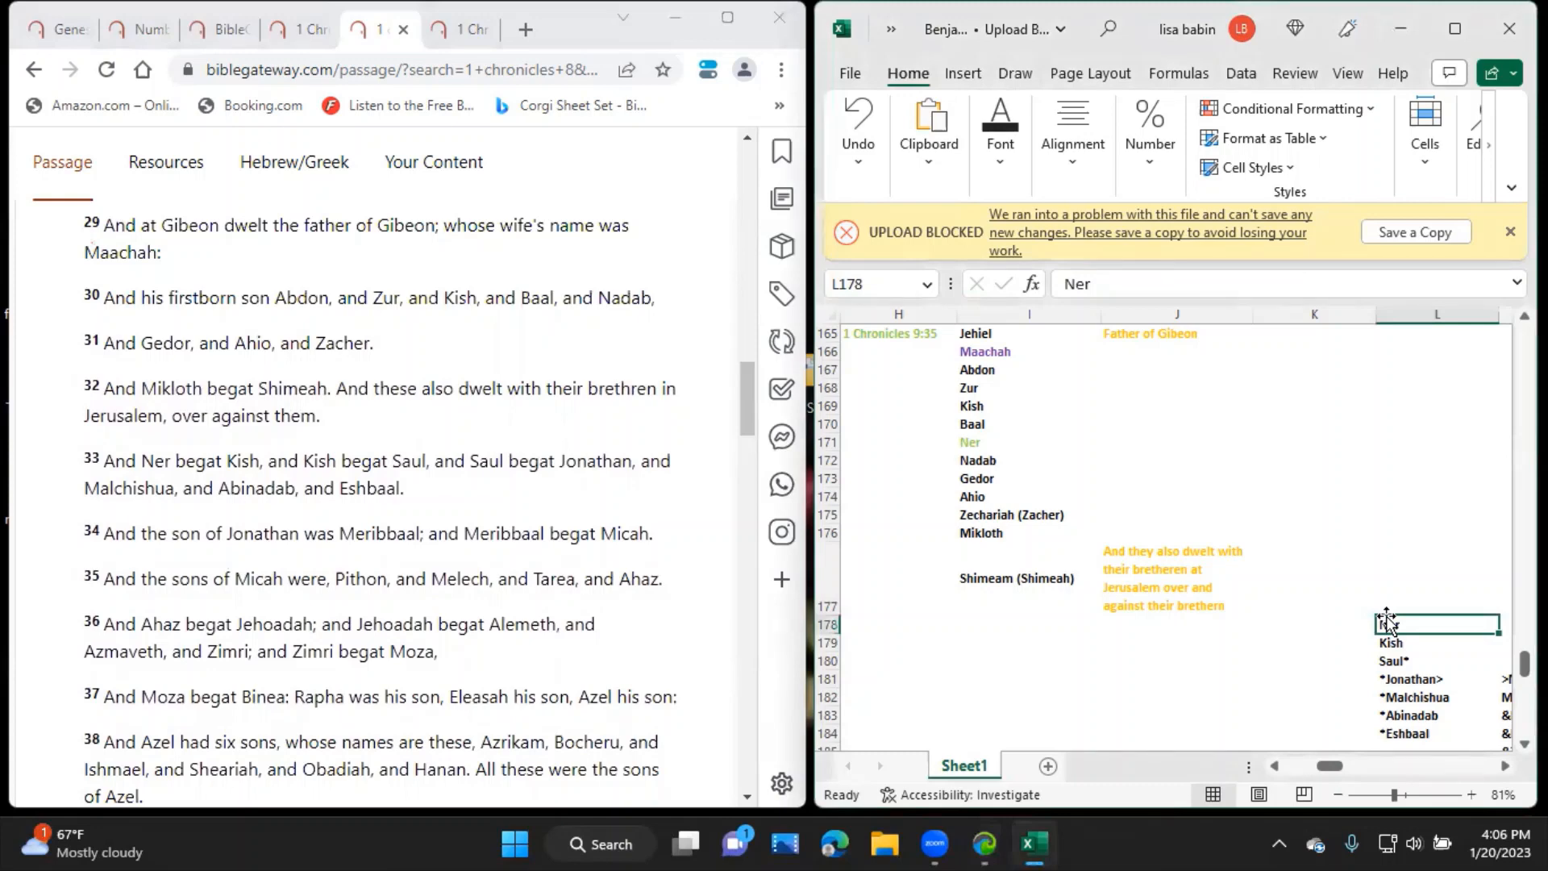
mouse_move(1425, 605)
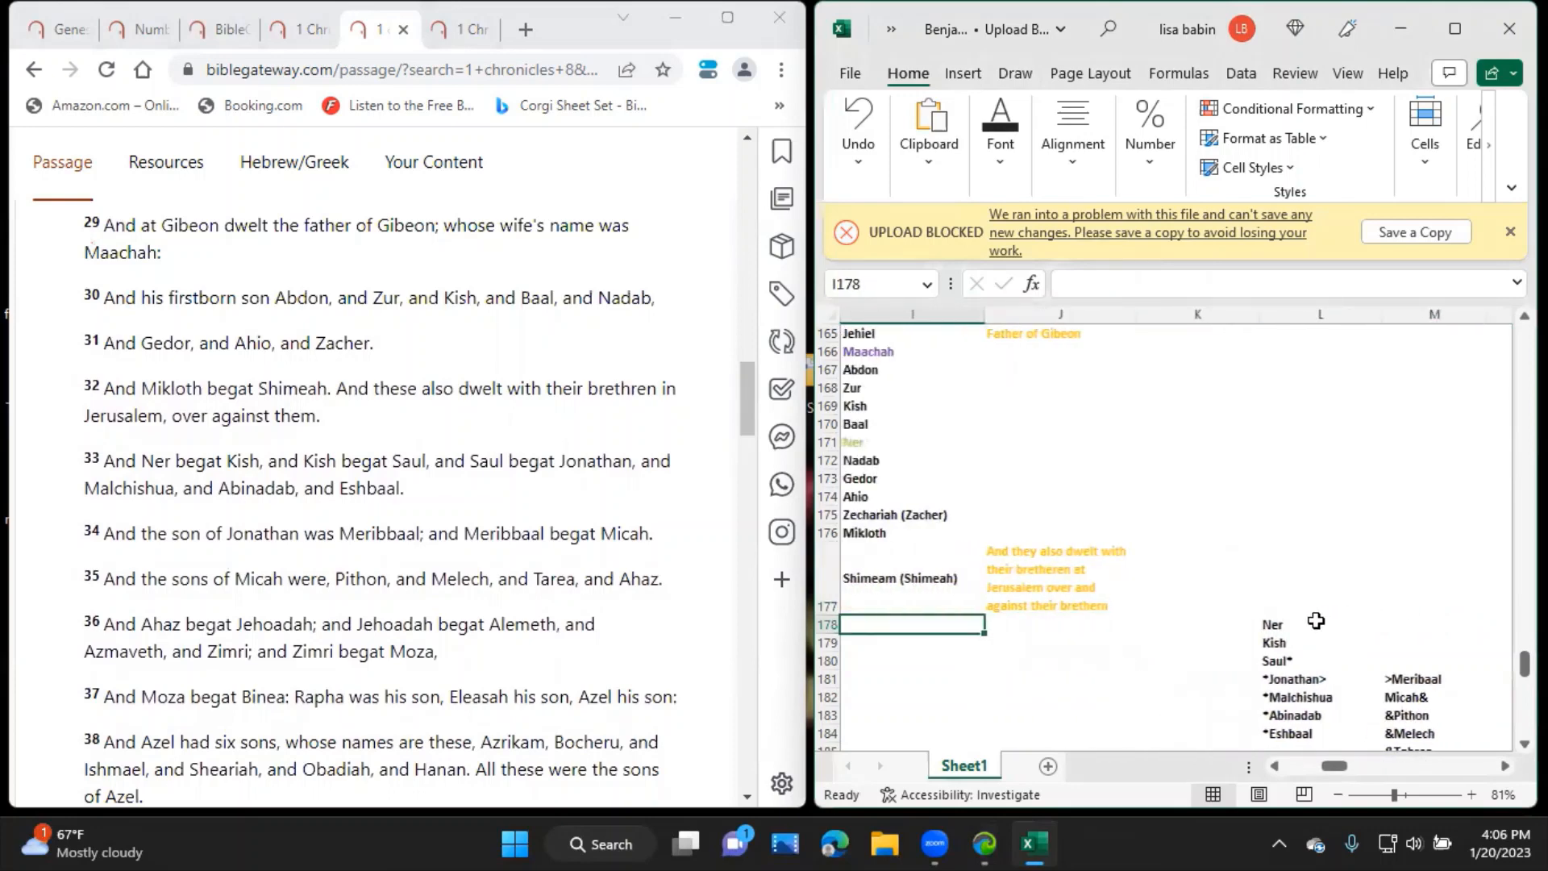
Review the Saul, Eshbaal, Meribaal, Micah and Melech entries against the passage.
click(1321, 624)
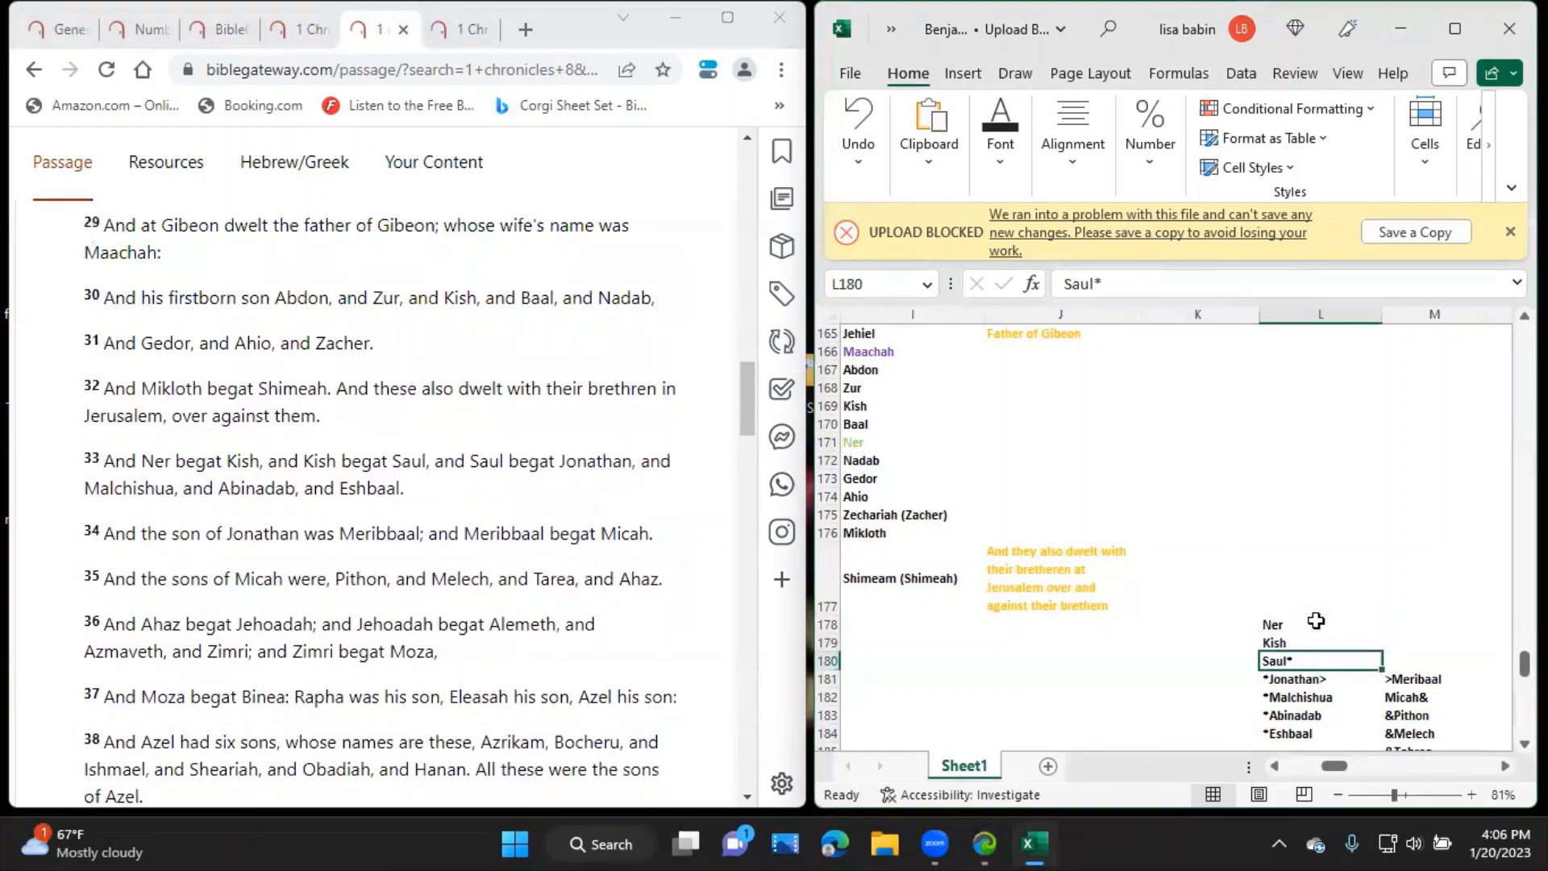
click(1321, 697)
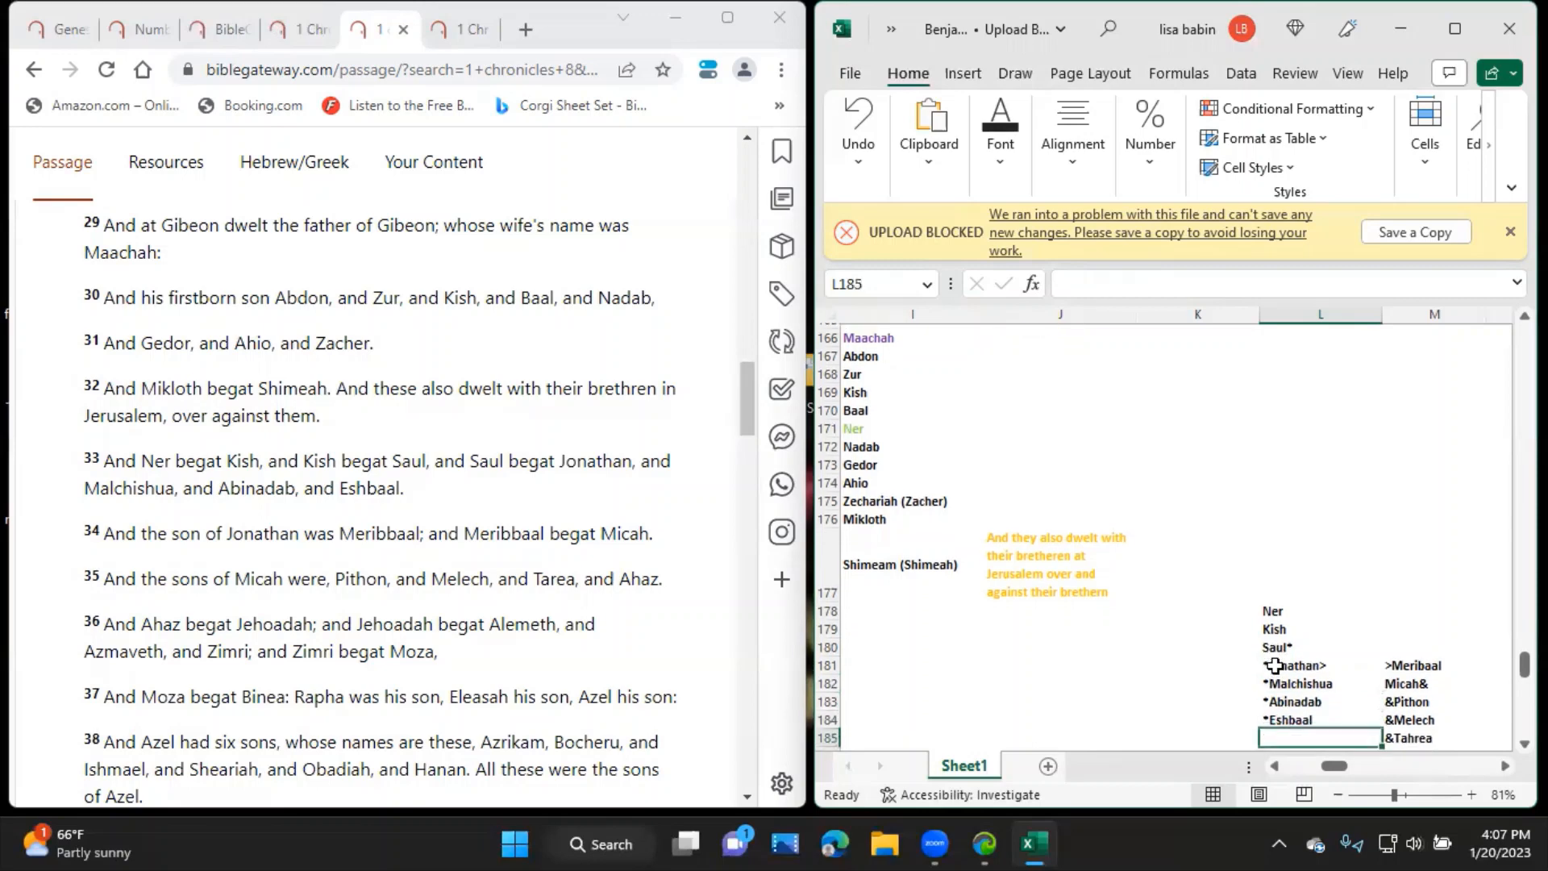
click(1317, 714)
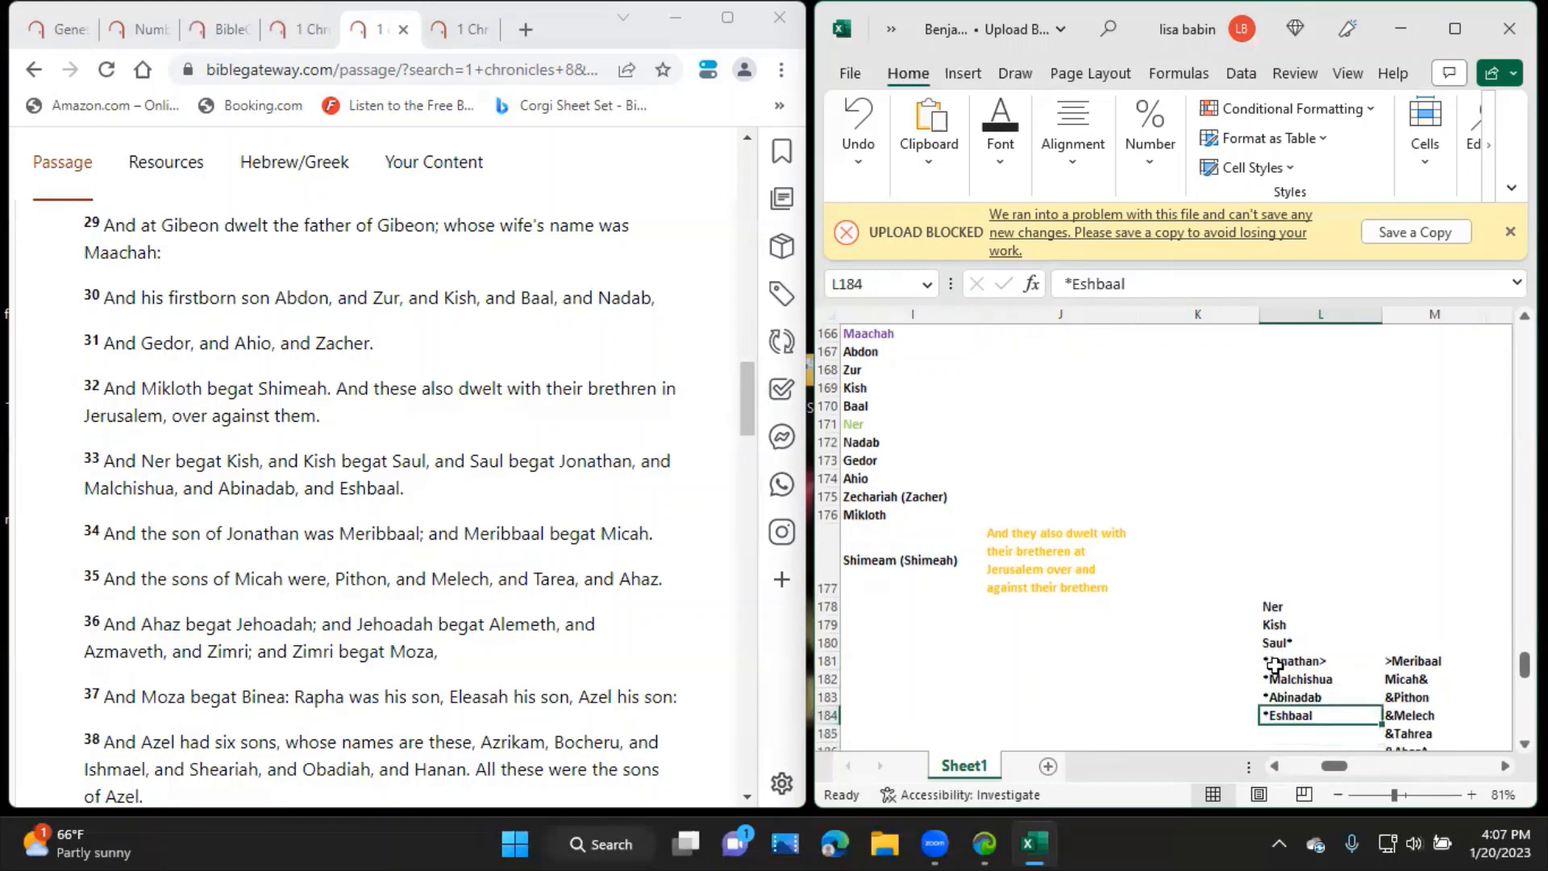
click(1432, 661)
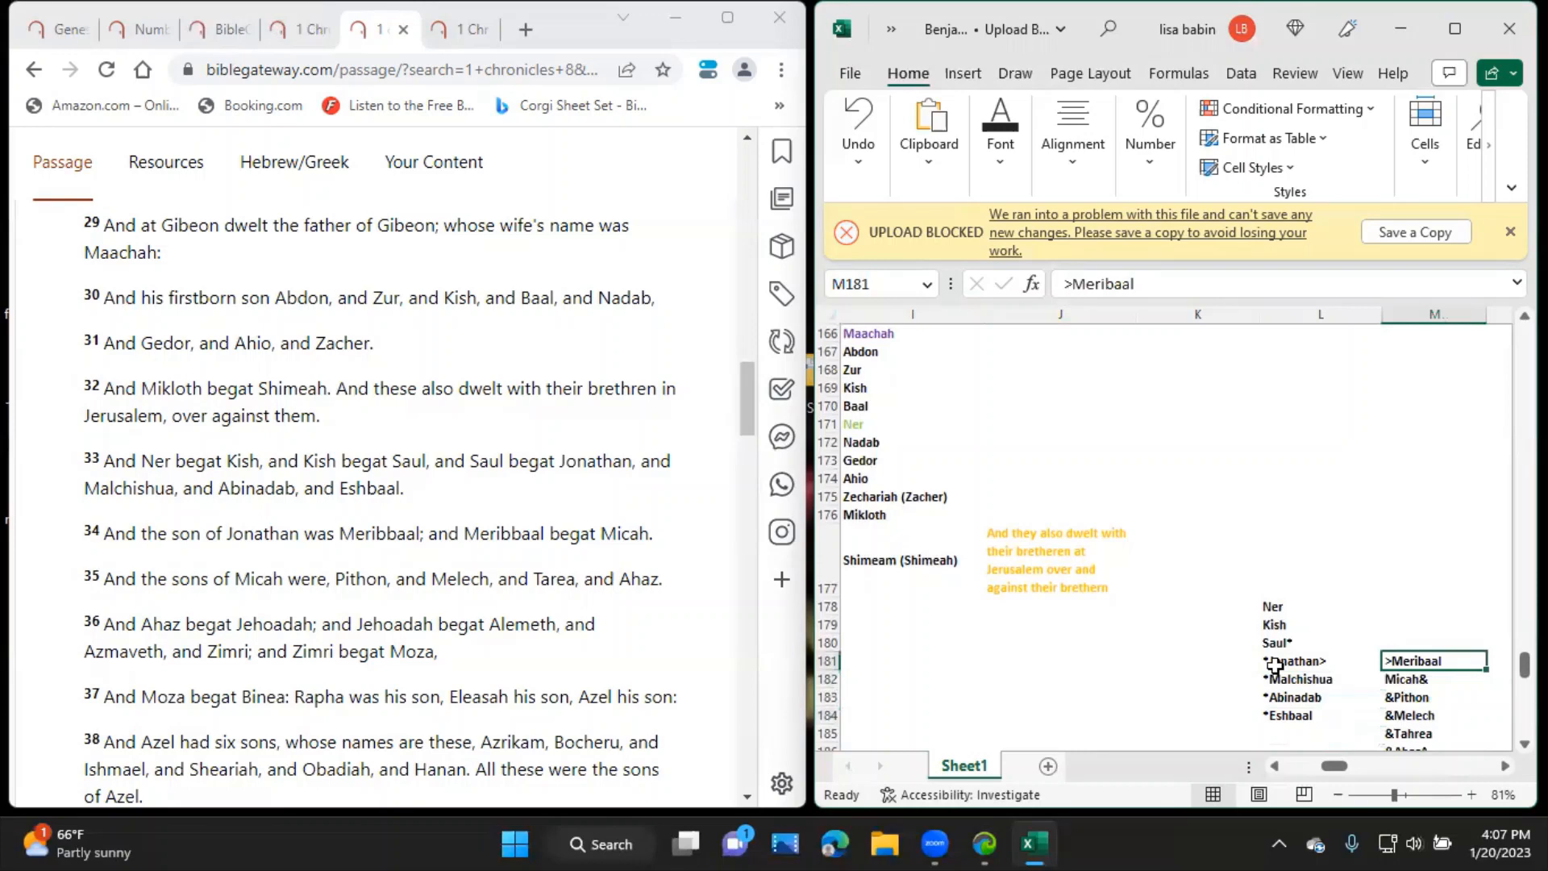
click(1432, 679)
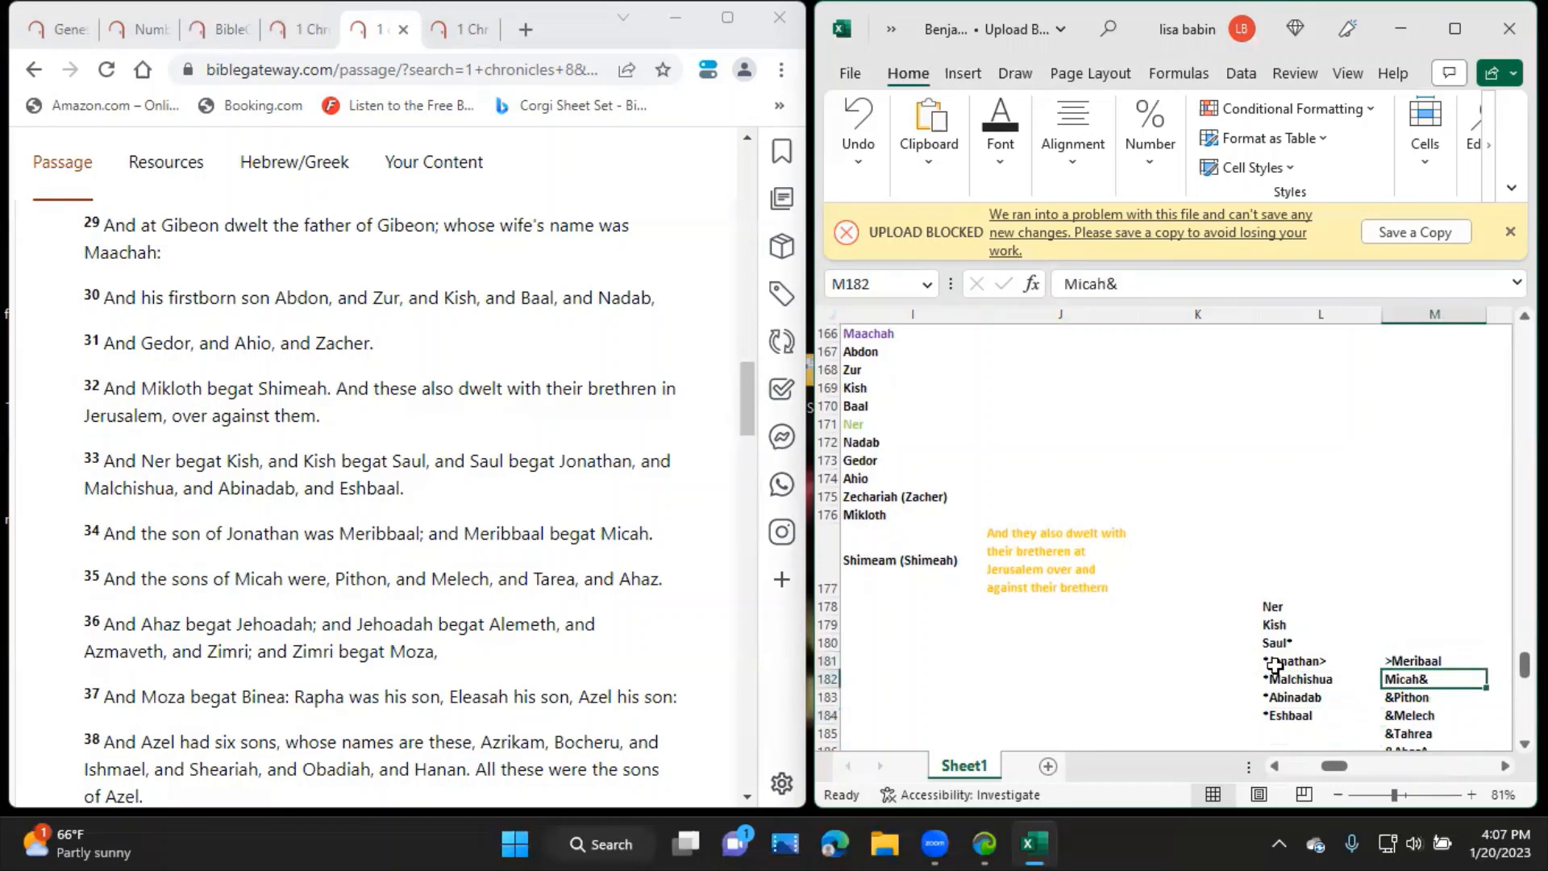
click(1432, 714)
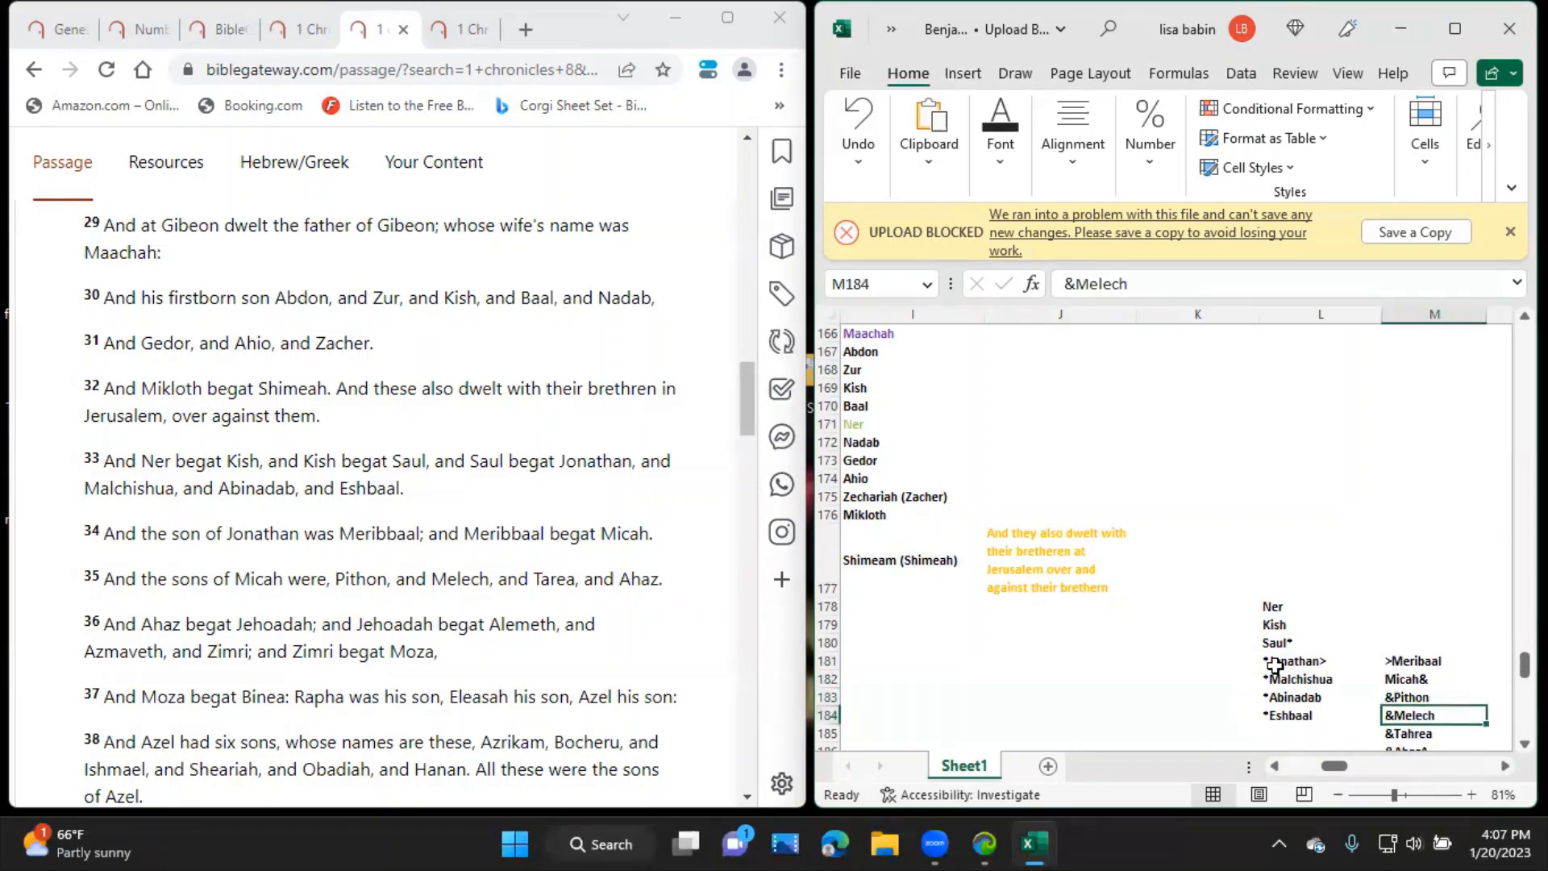
Add the alternate spellings Tahrea (Tarea), Jarah (Jehoadah) and Rephaiah (Rapha) in column M.
key(Return)
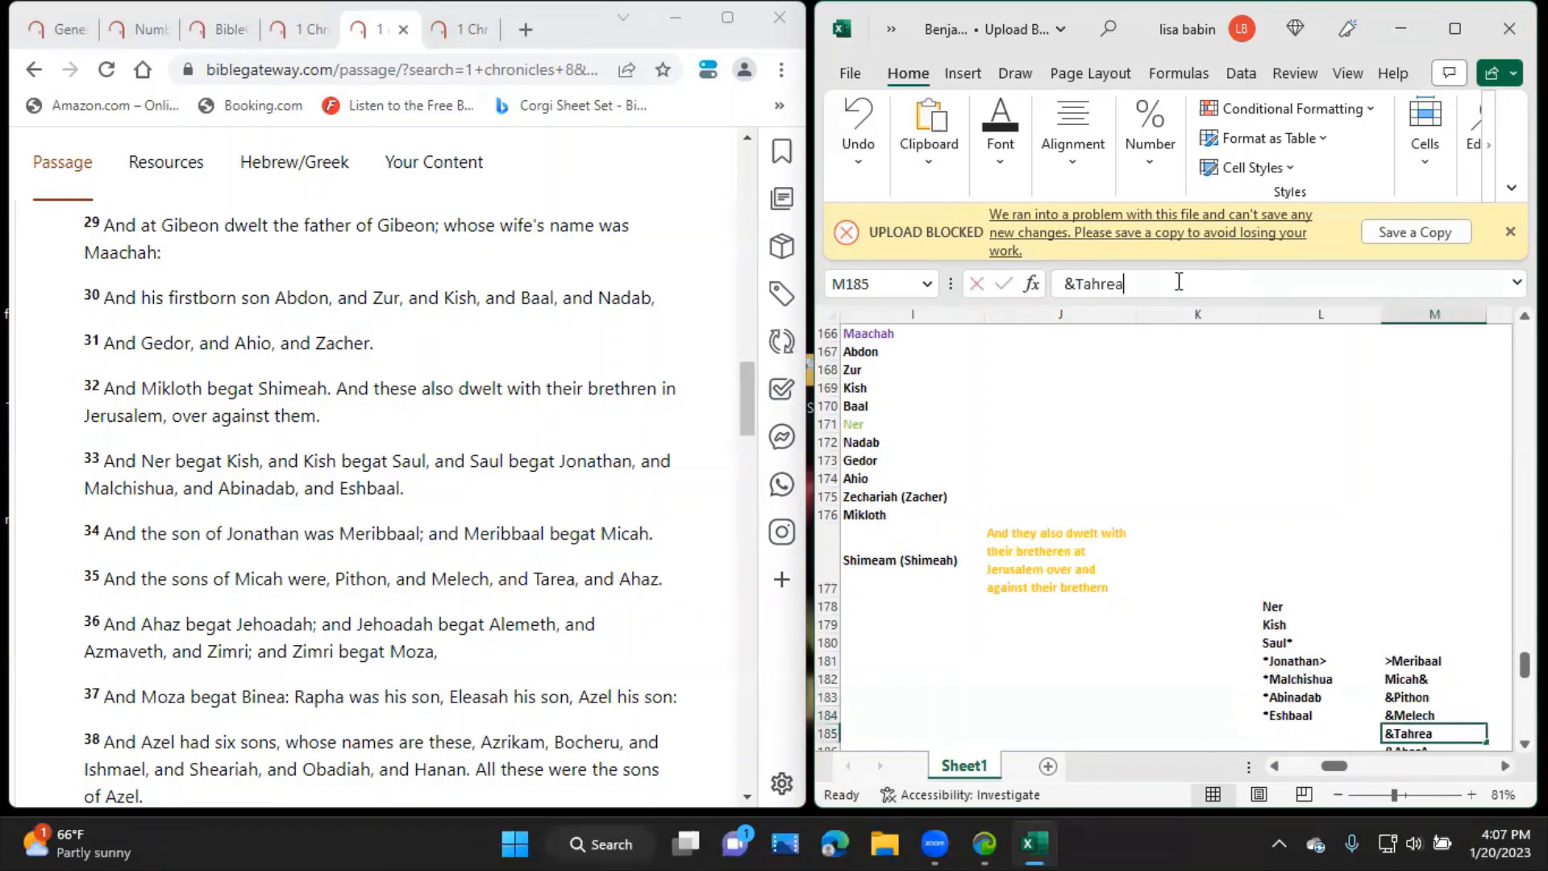
text(()
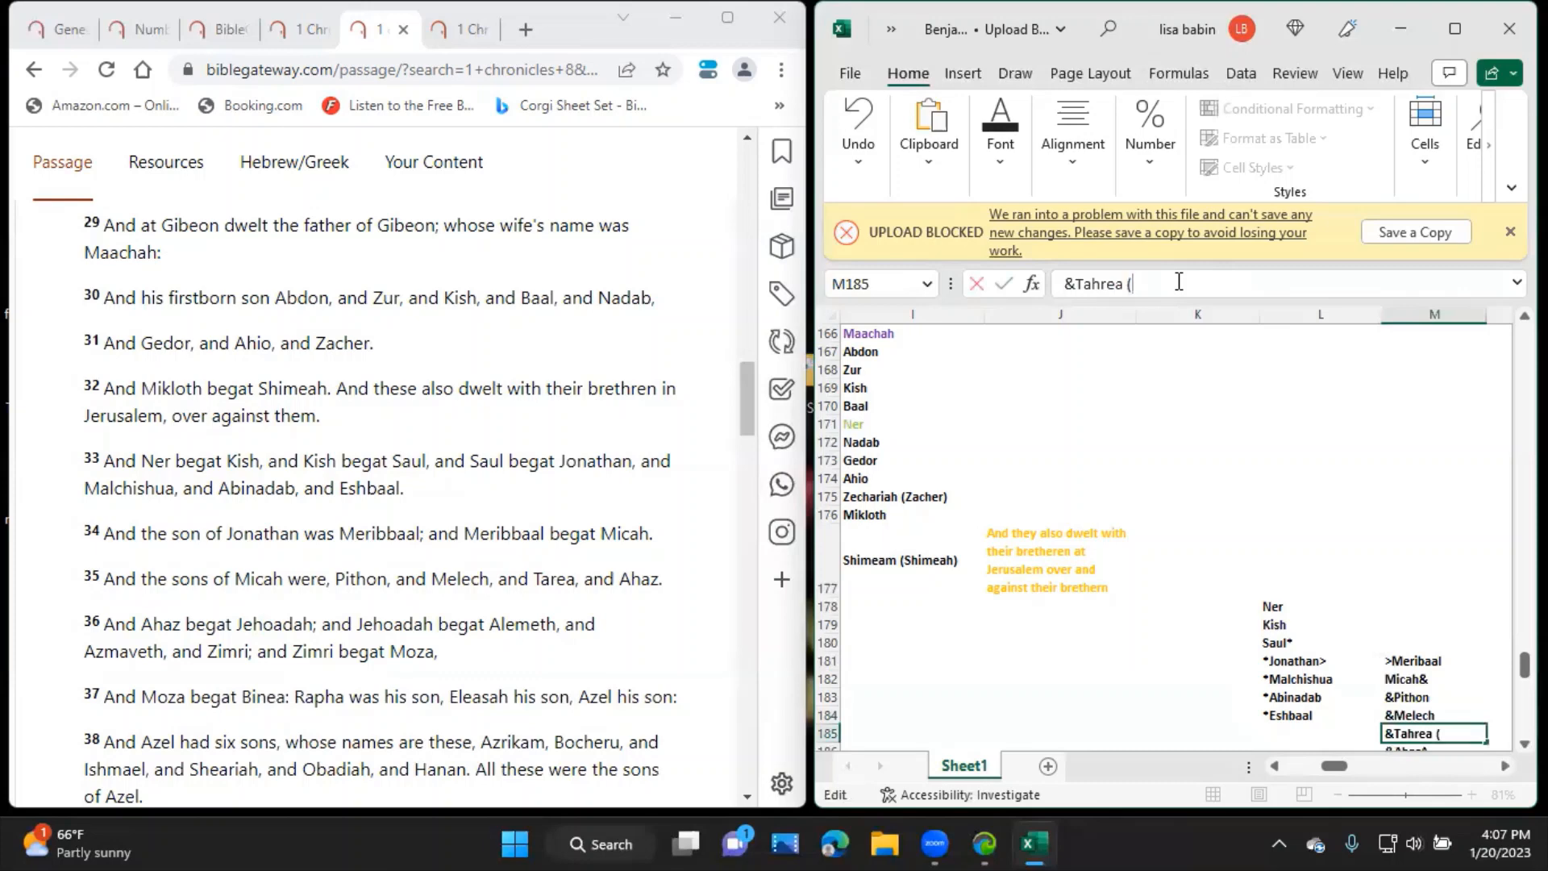
text(Tarea))
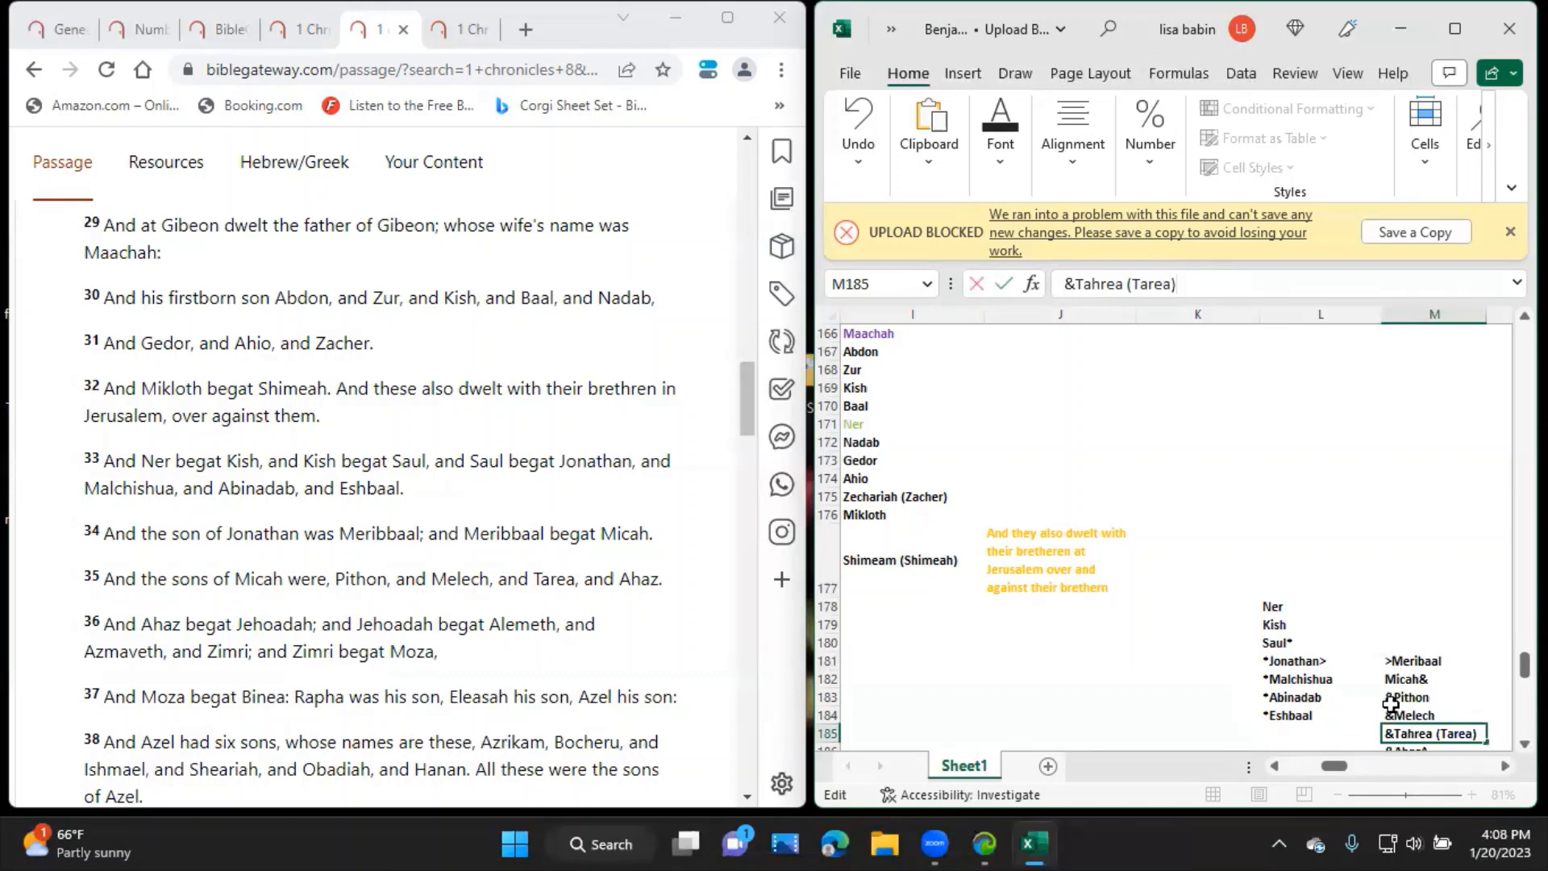
key(Return)
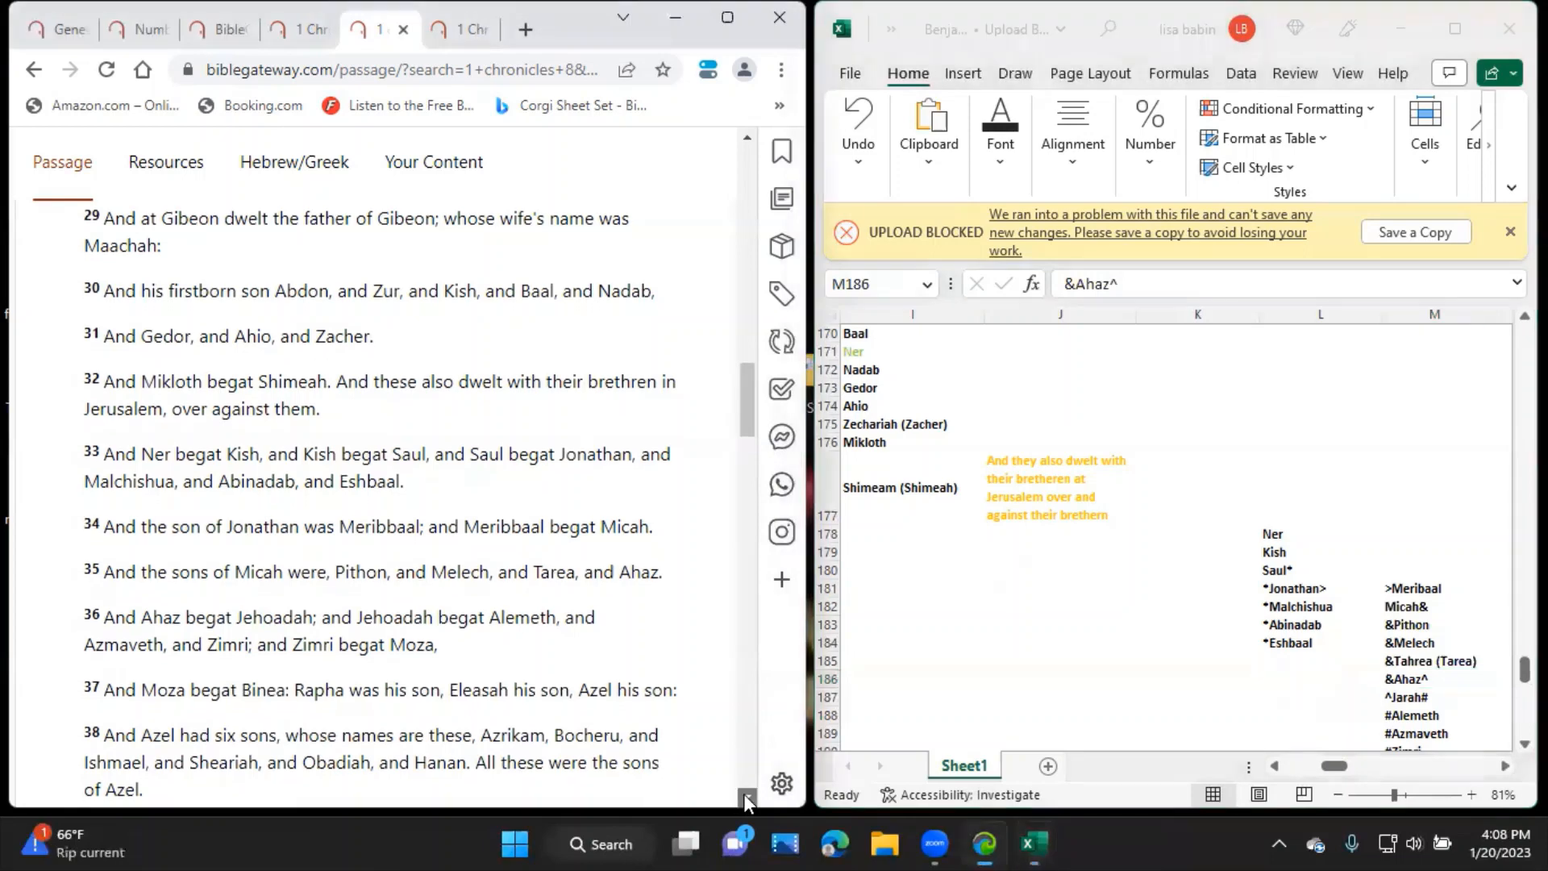
scroll(down, 3)
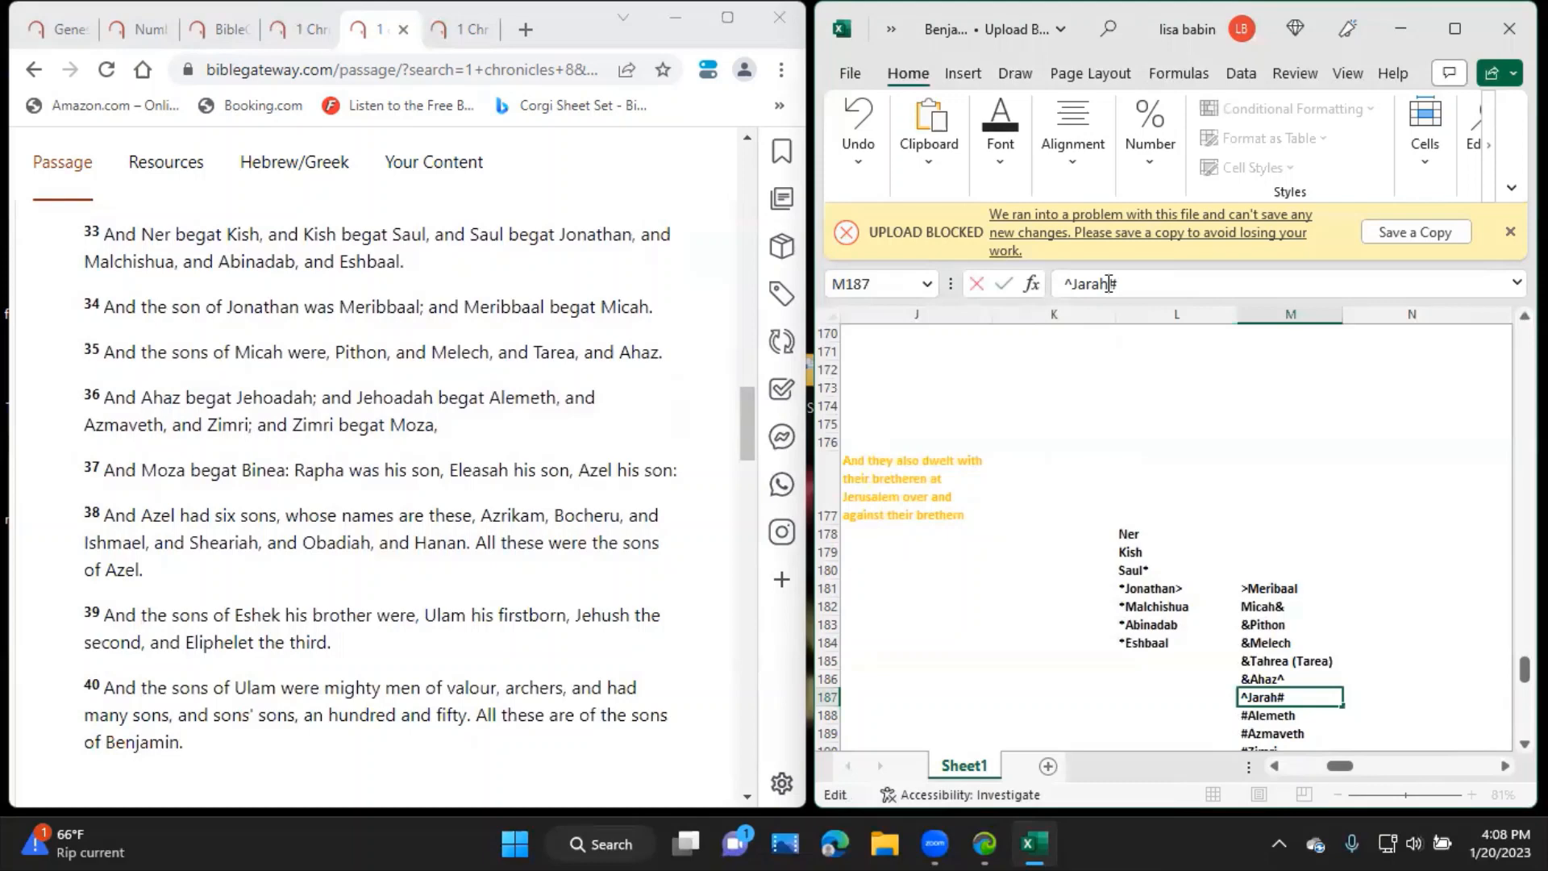
text(()
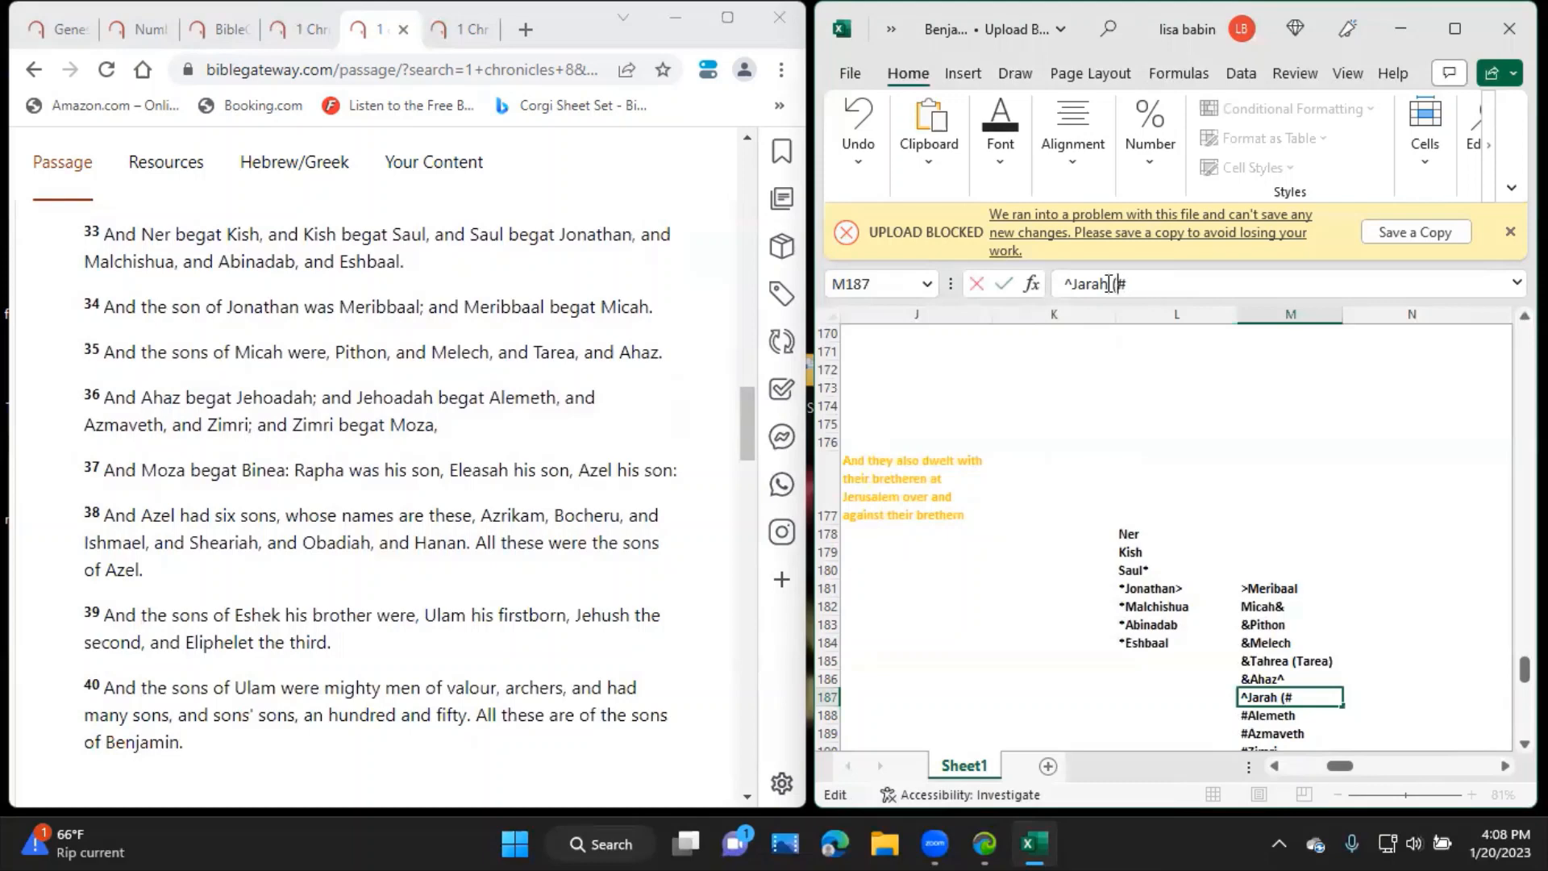
text(Jehoadah)
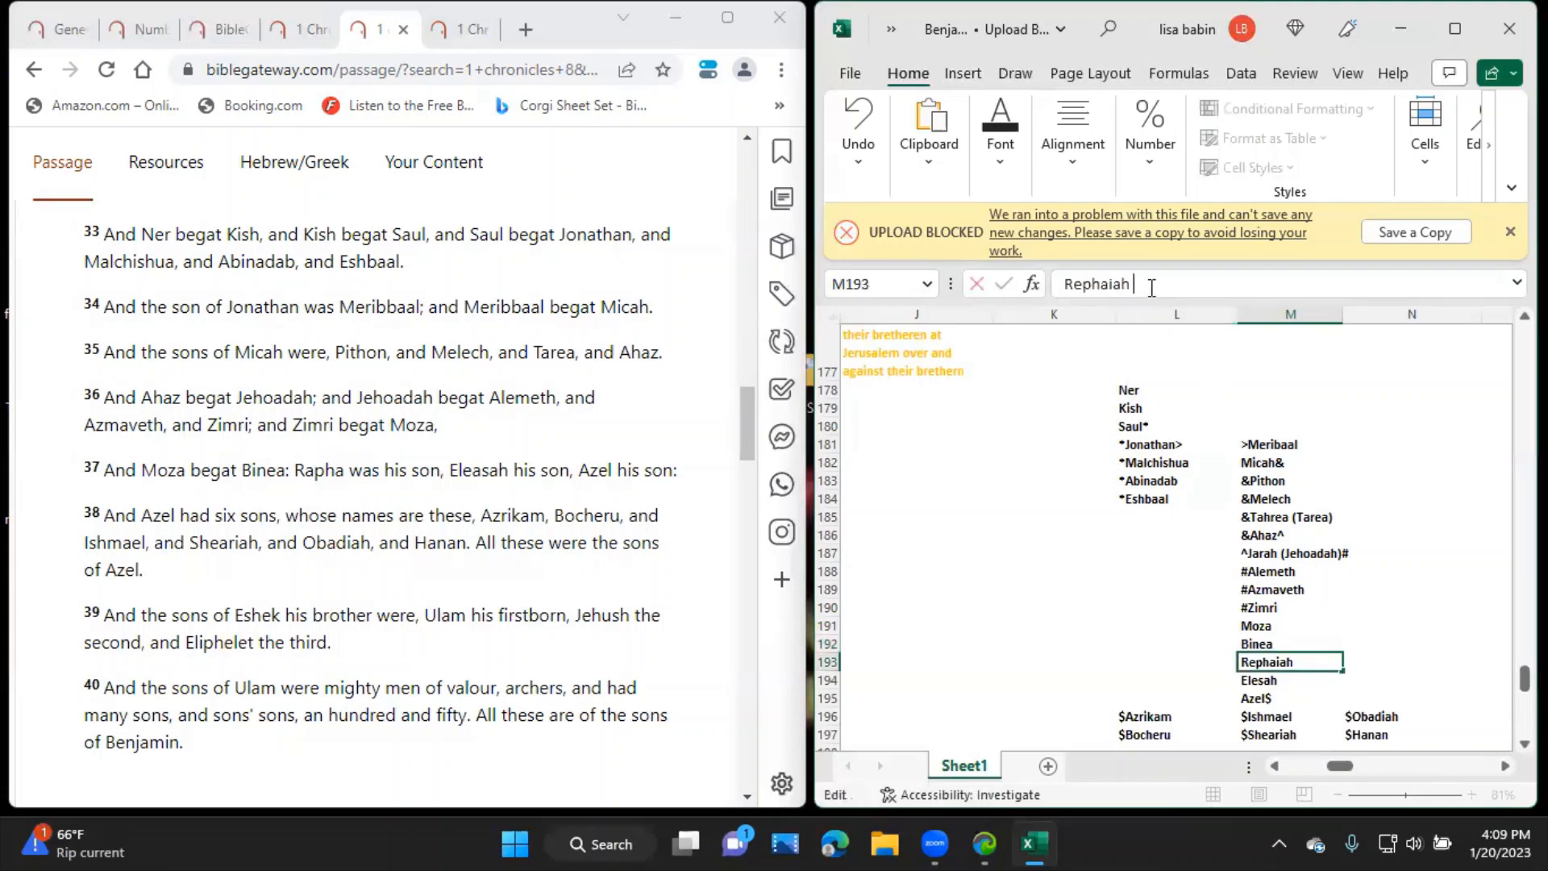
text((Rapha)
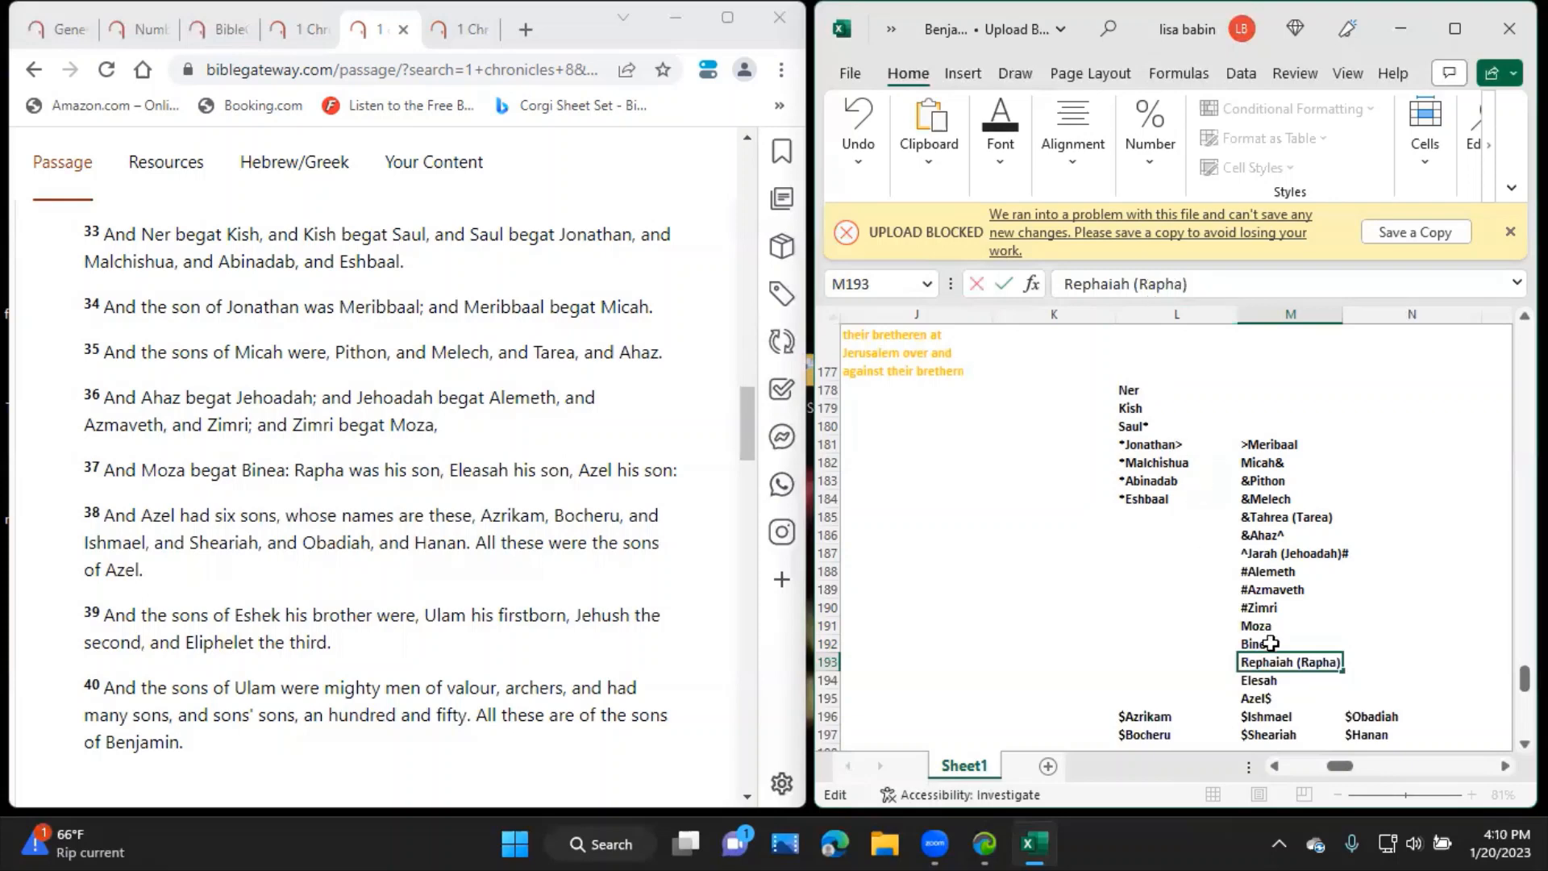
click(1290, 680)
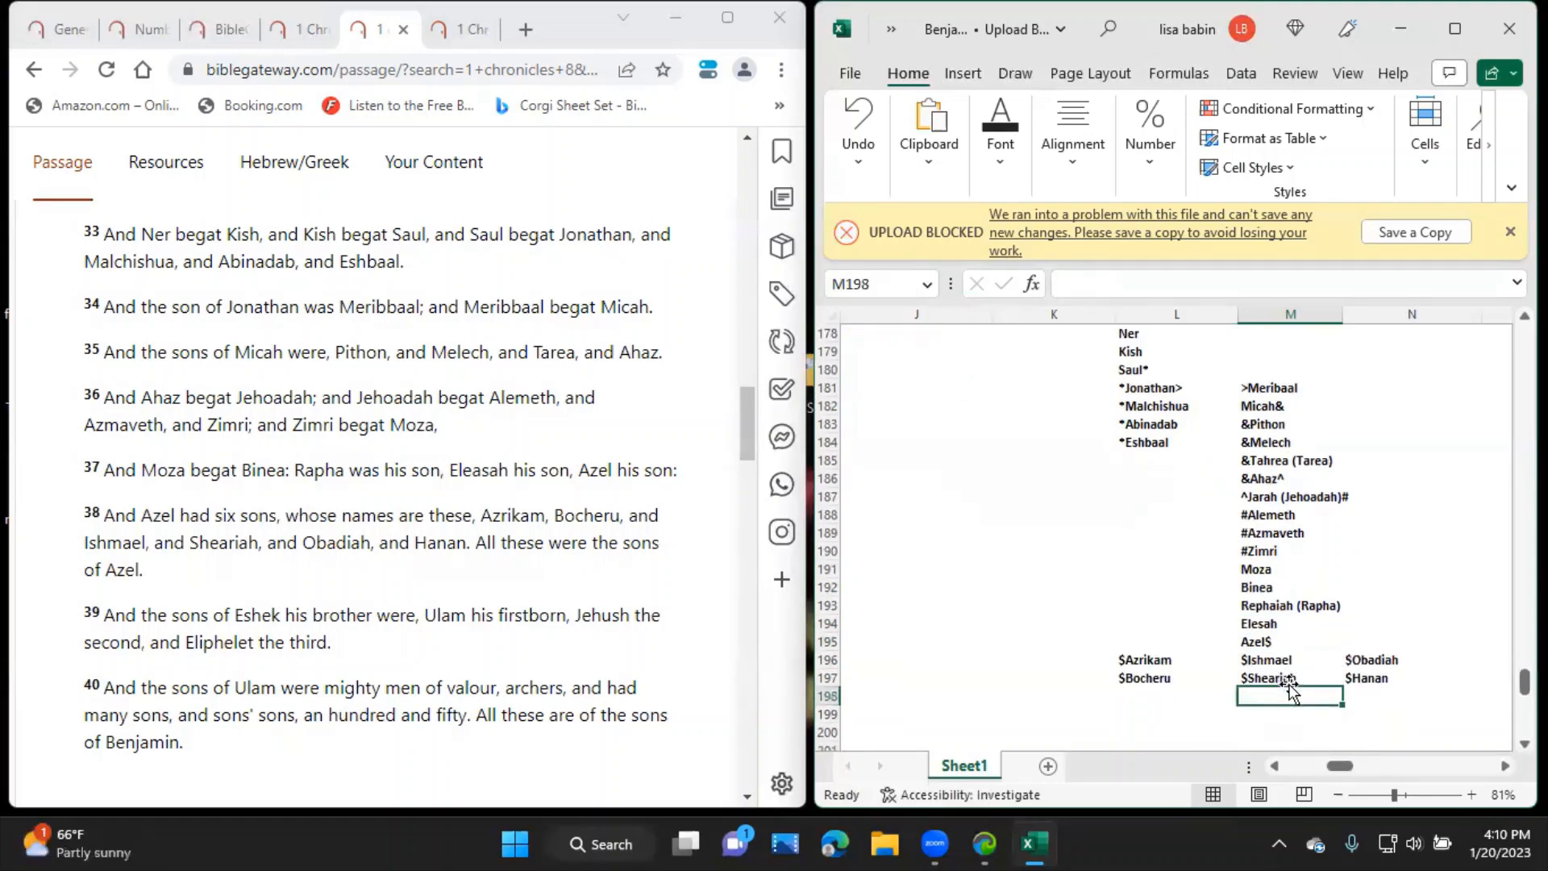
click(1143, 659)
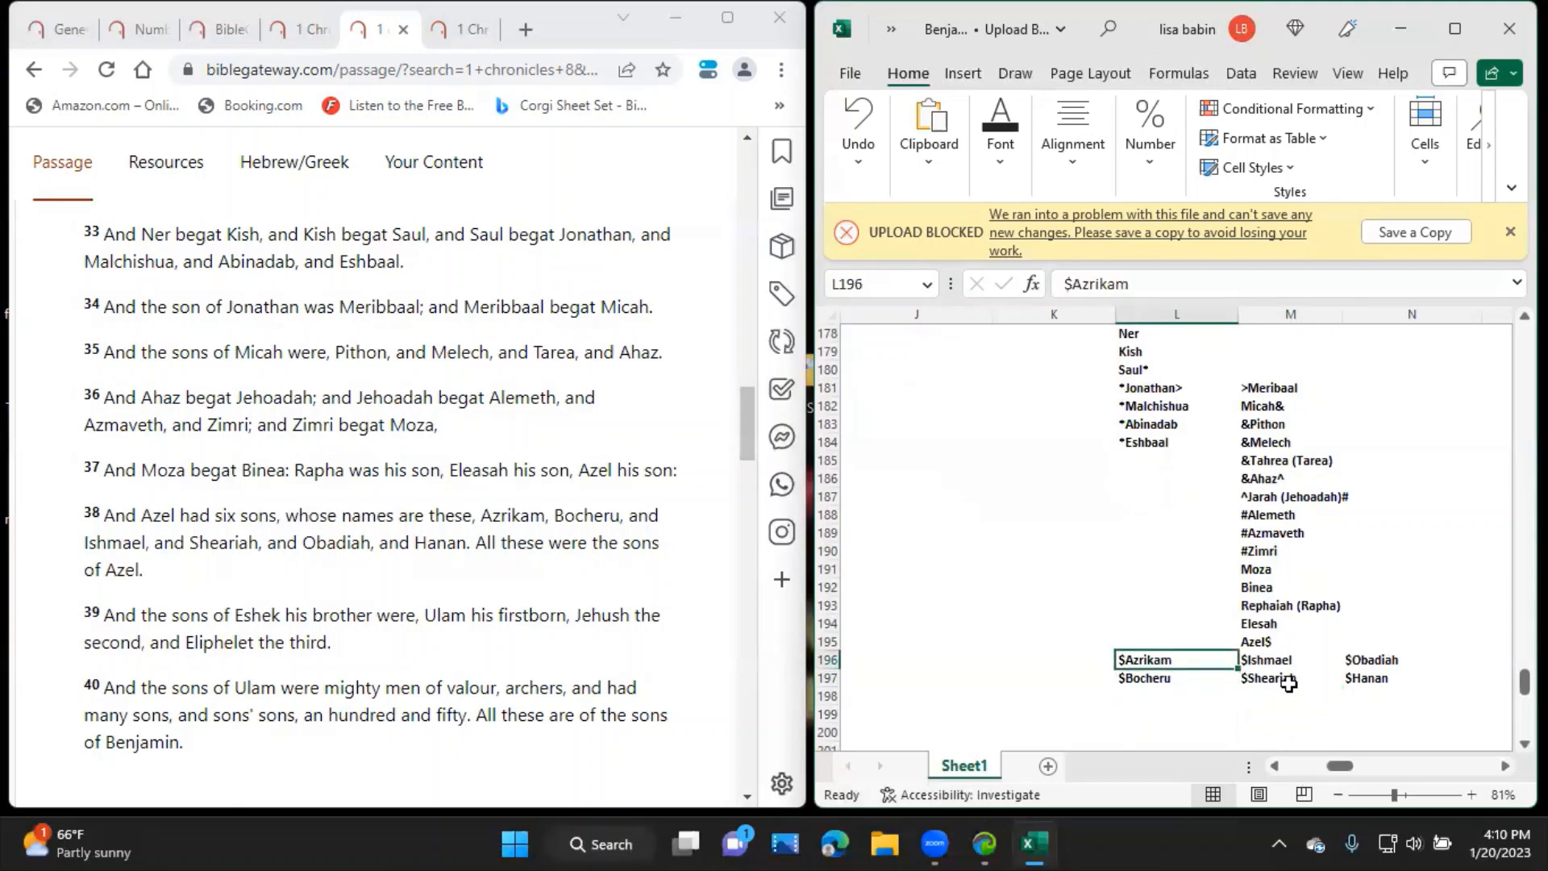
click(1289, 679)
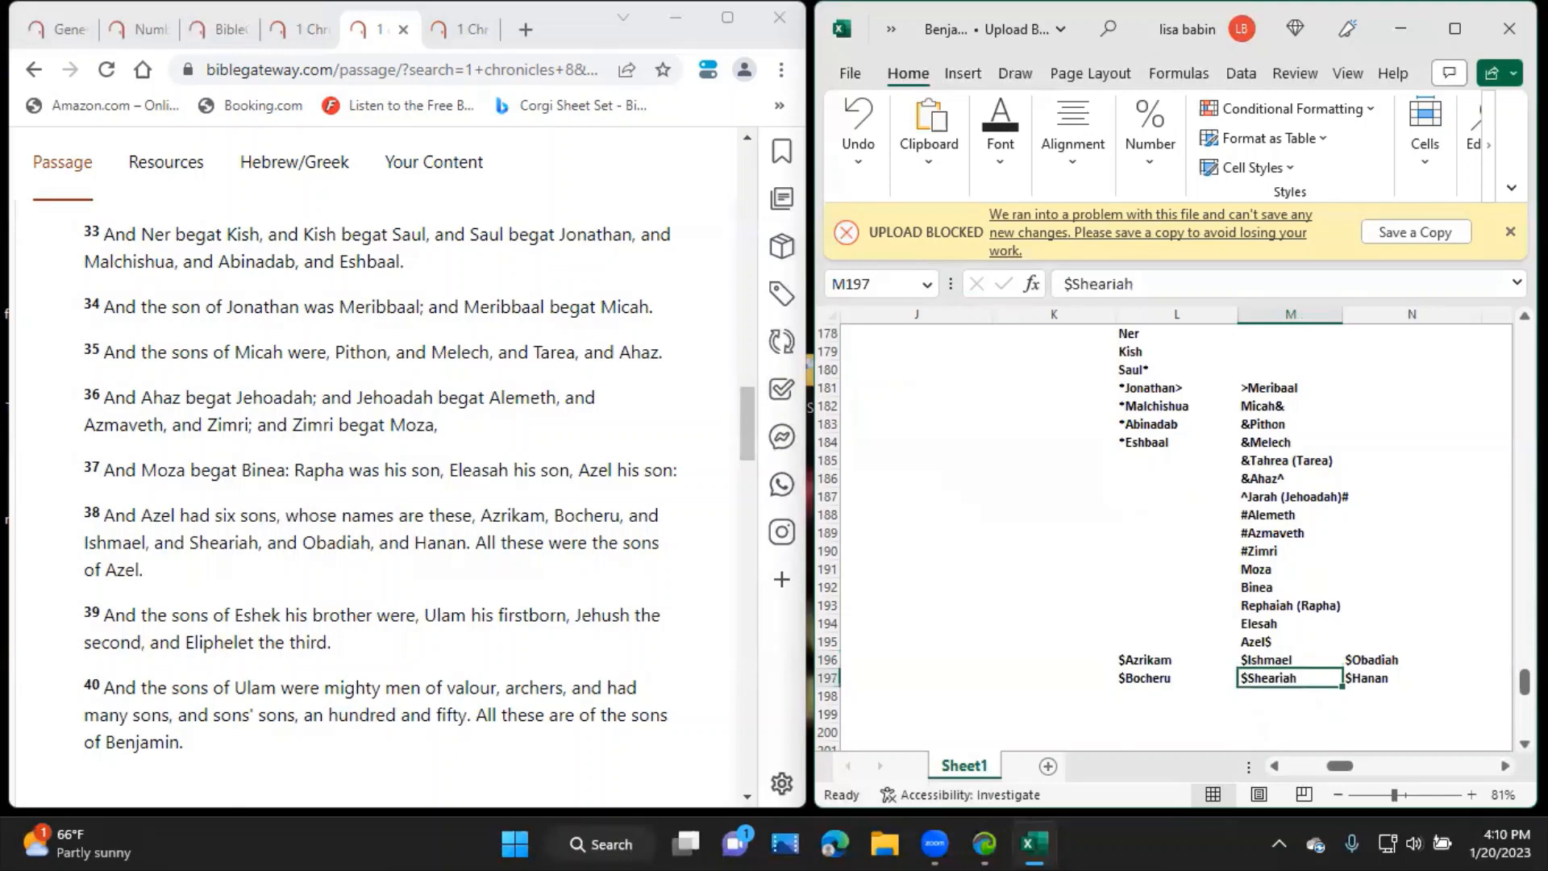
click(1410, 660)
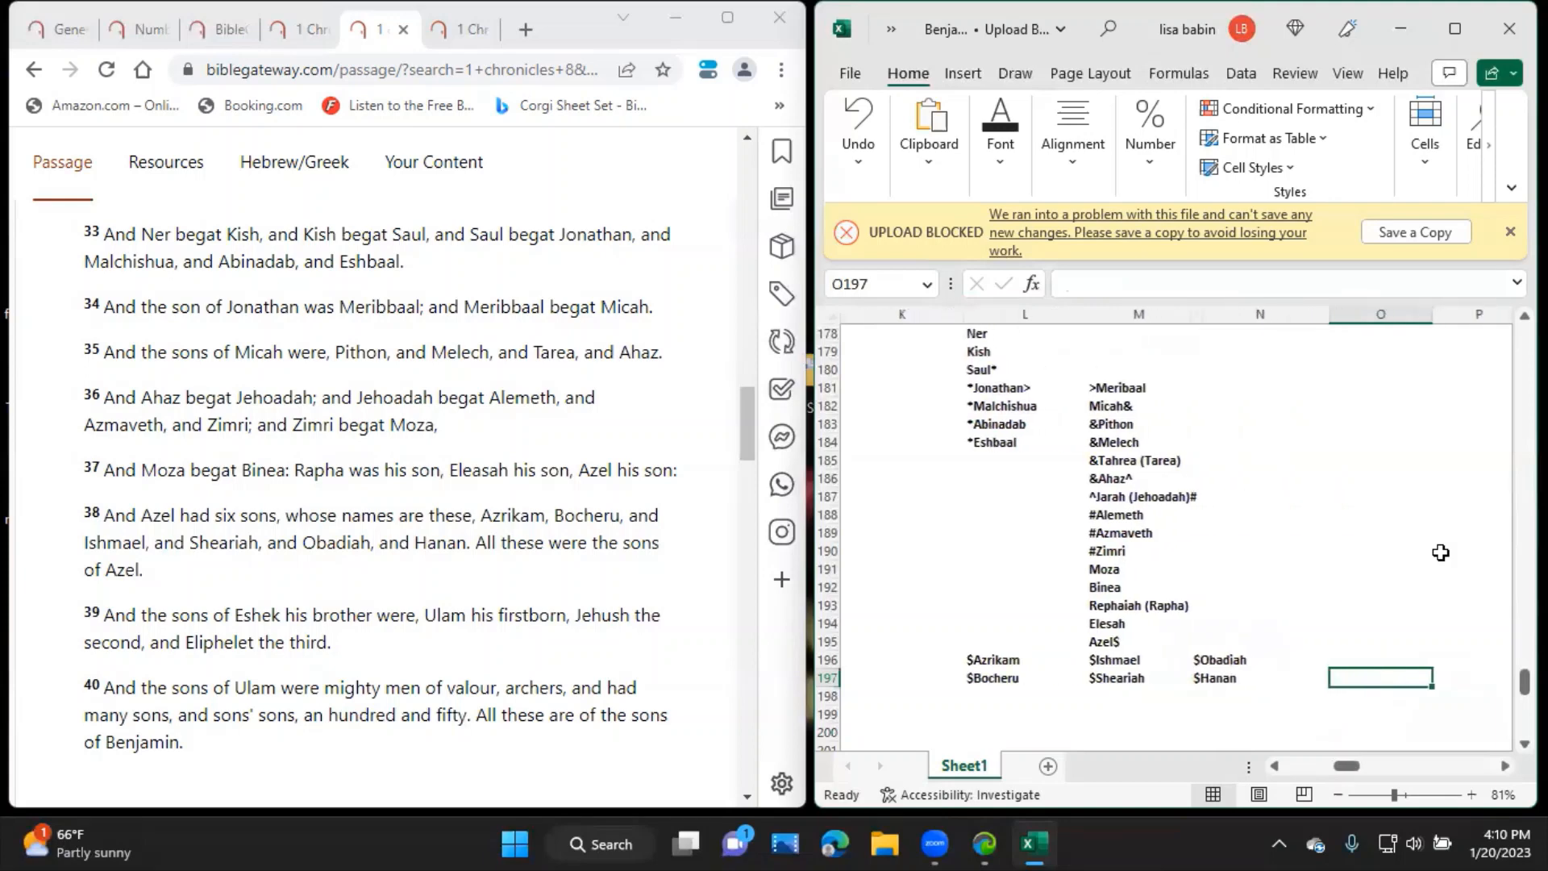
click(1381, 642)
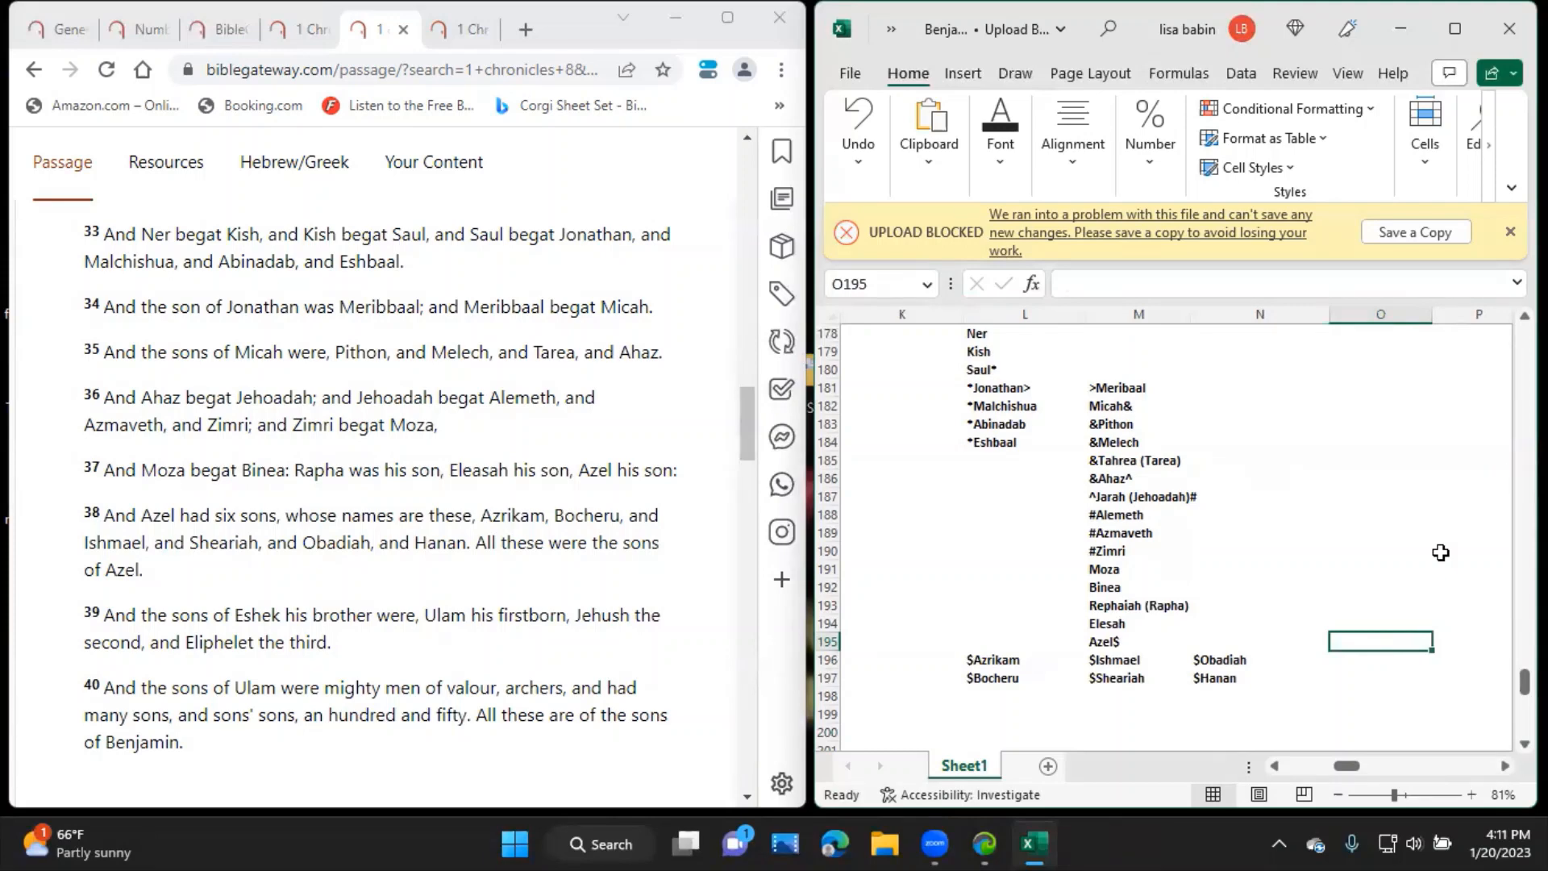
mouse_move(1190, 623)
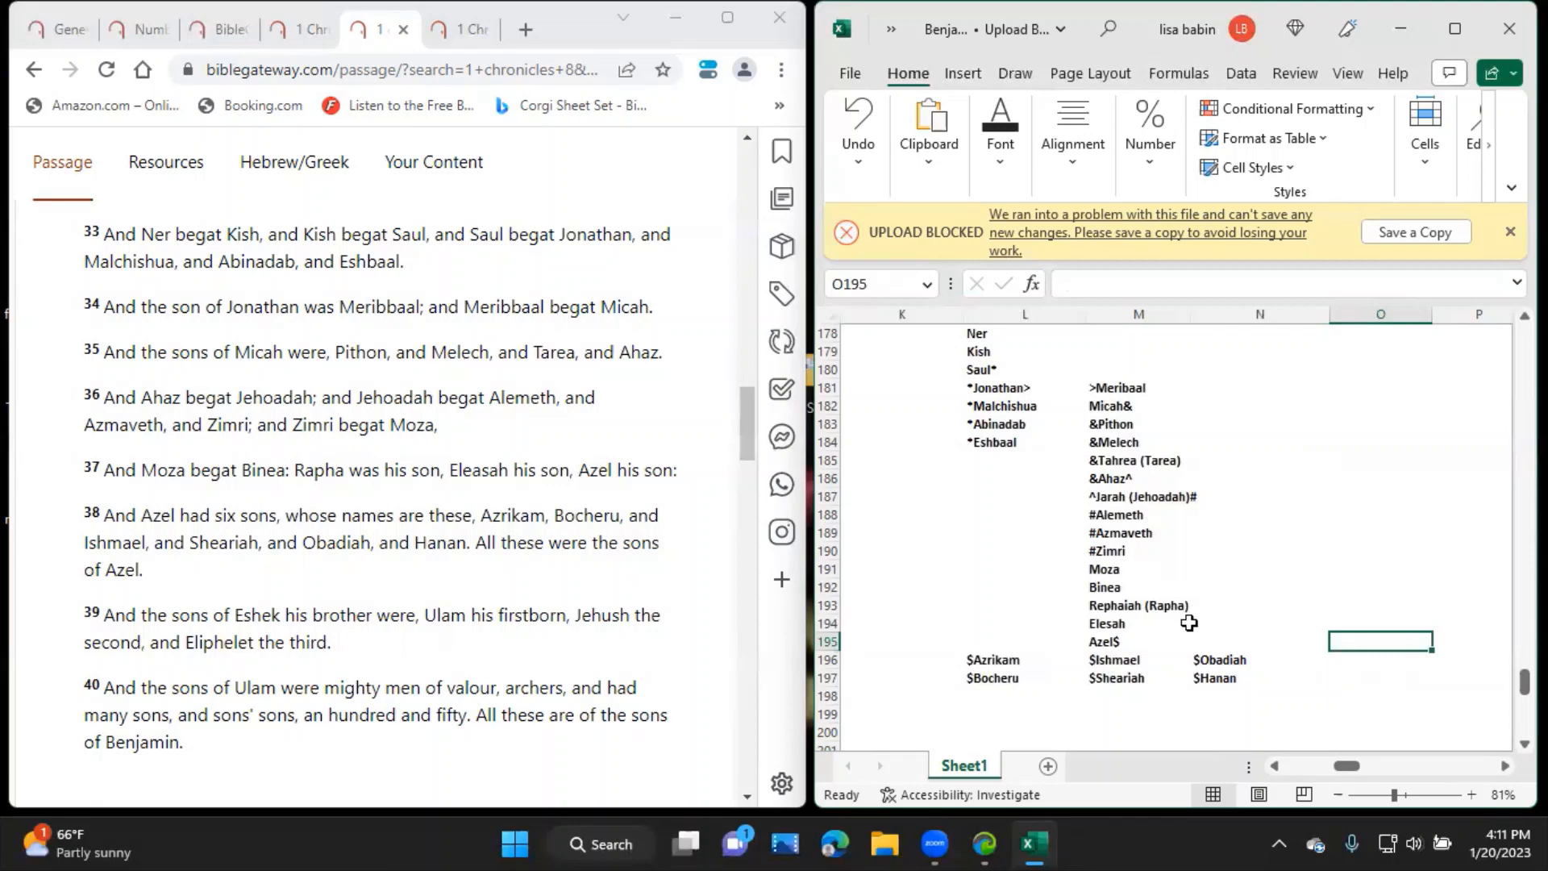
mouse_move(1336, 651)
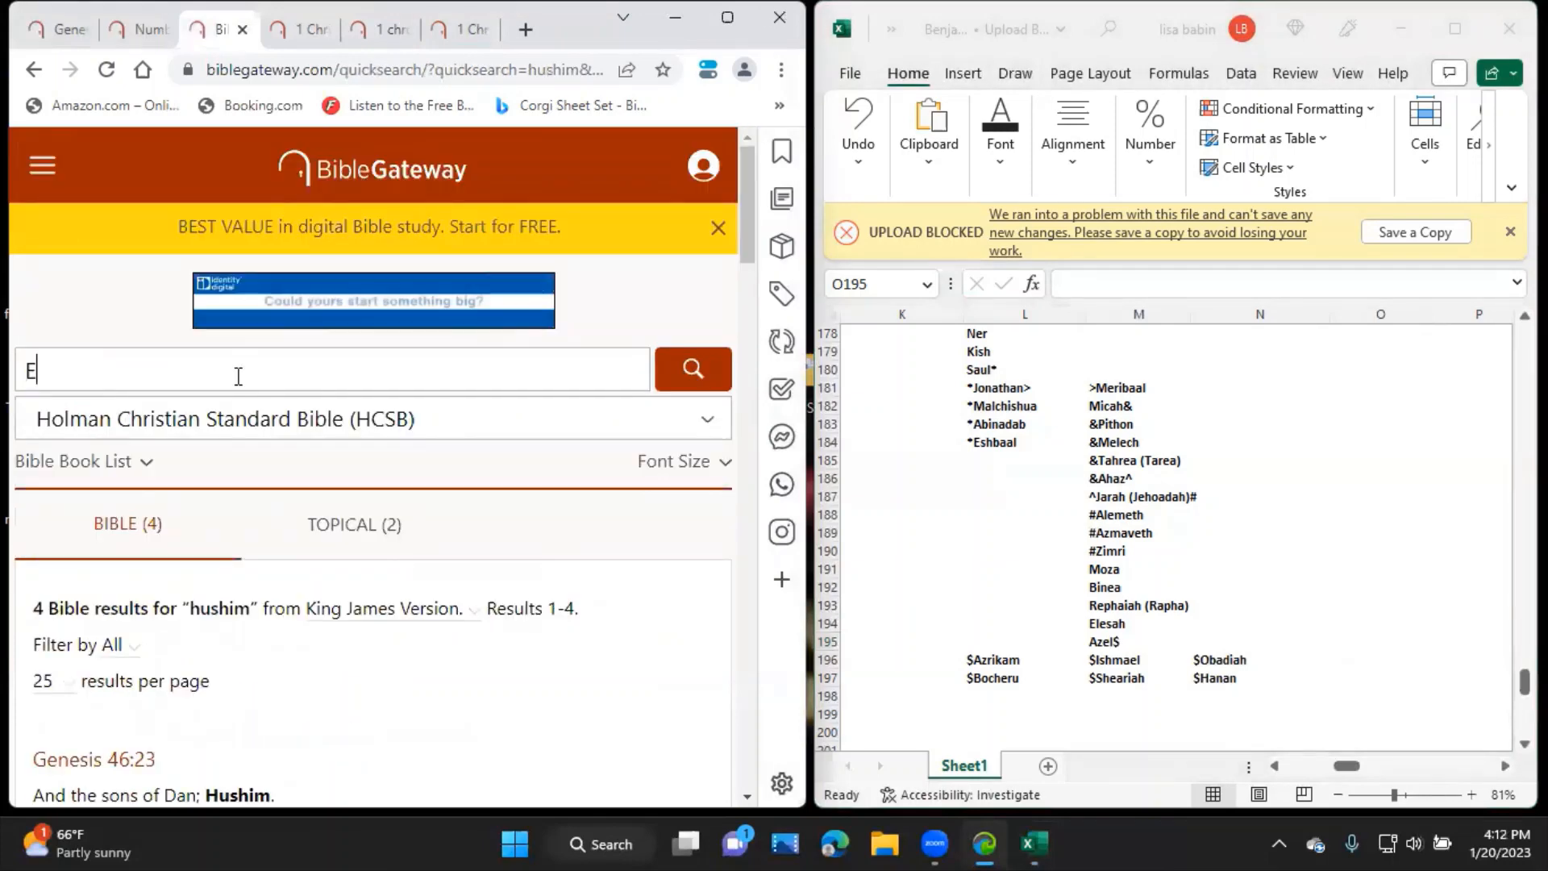
Search Bible Gateway for Eshek and open the full 1 Chronicles 8 chapter from the 8:39 result.
click(692, 369)
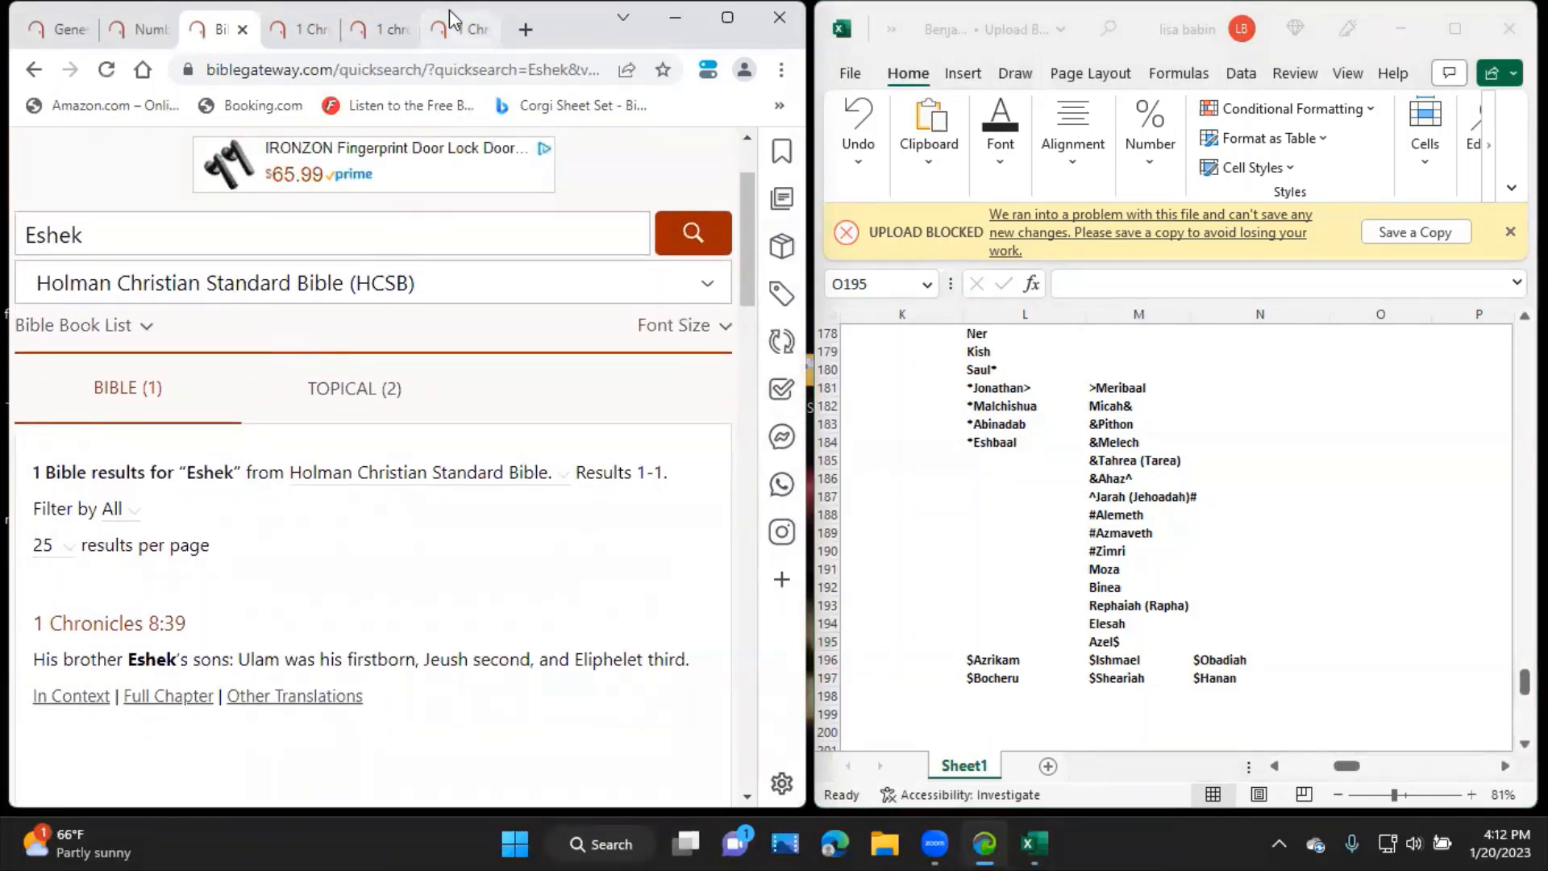
click(166, 696)
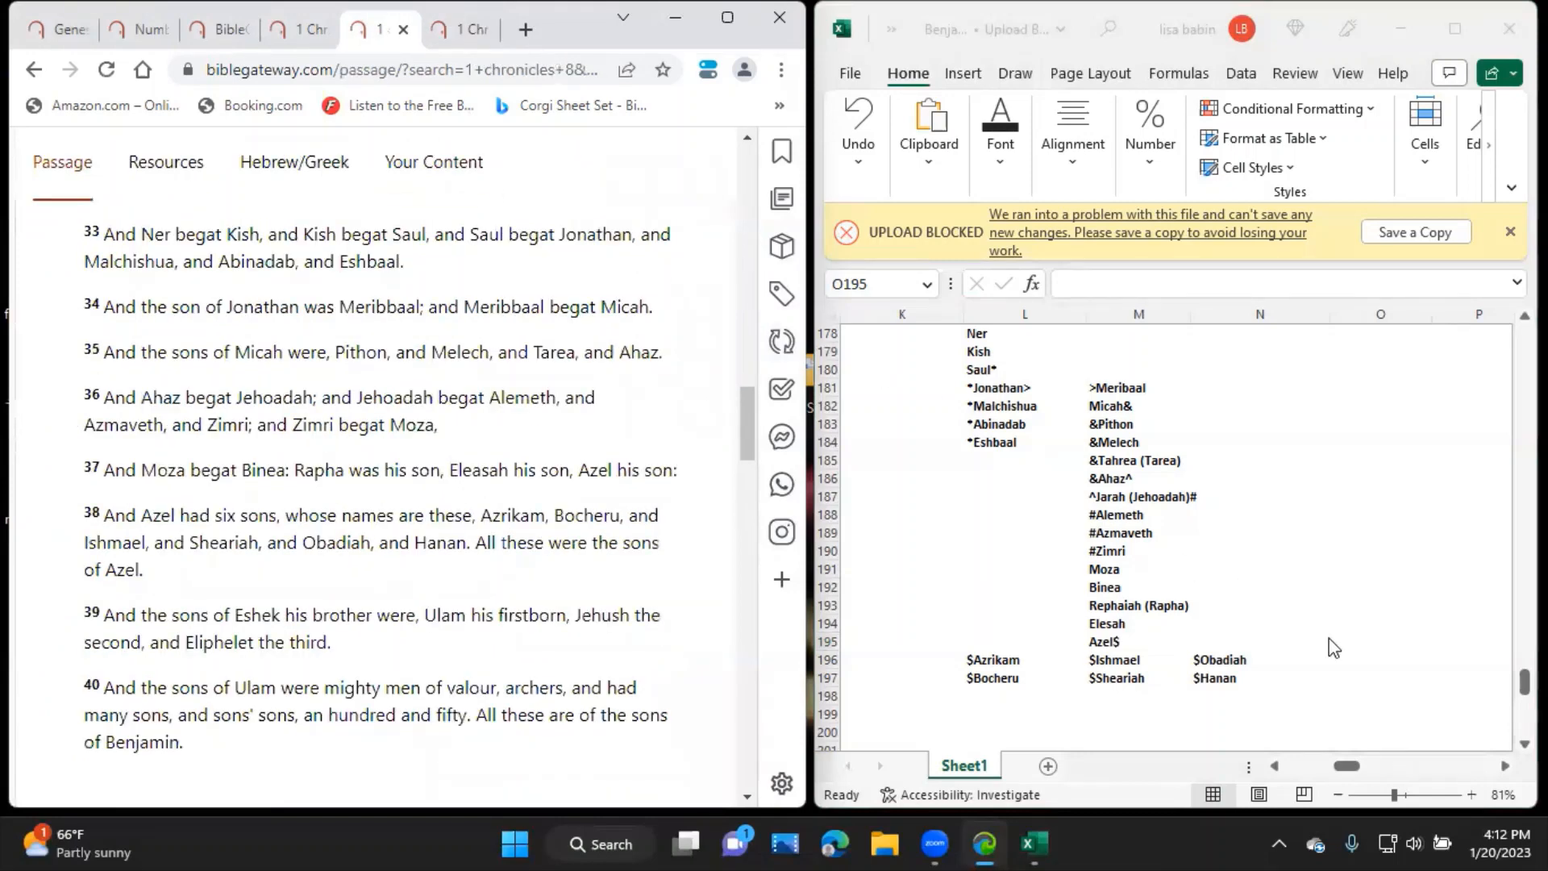
Enter Eshek! in O195 with his sons !Ulam, !Jehush and !Eliphelet below.
click(1377, 642)
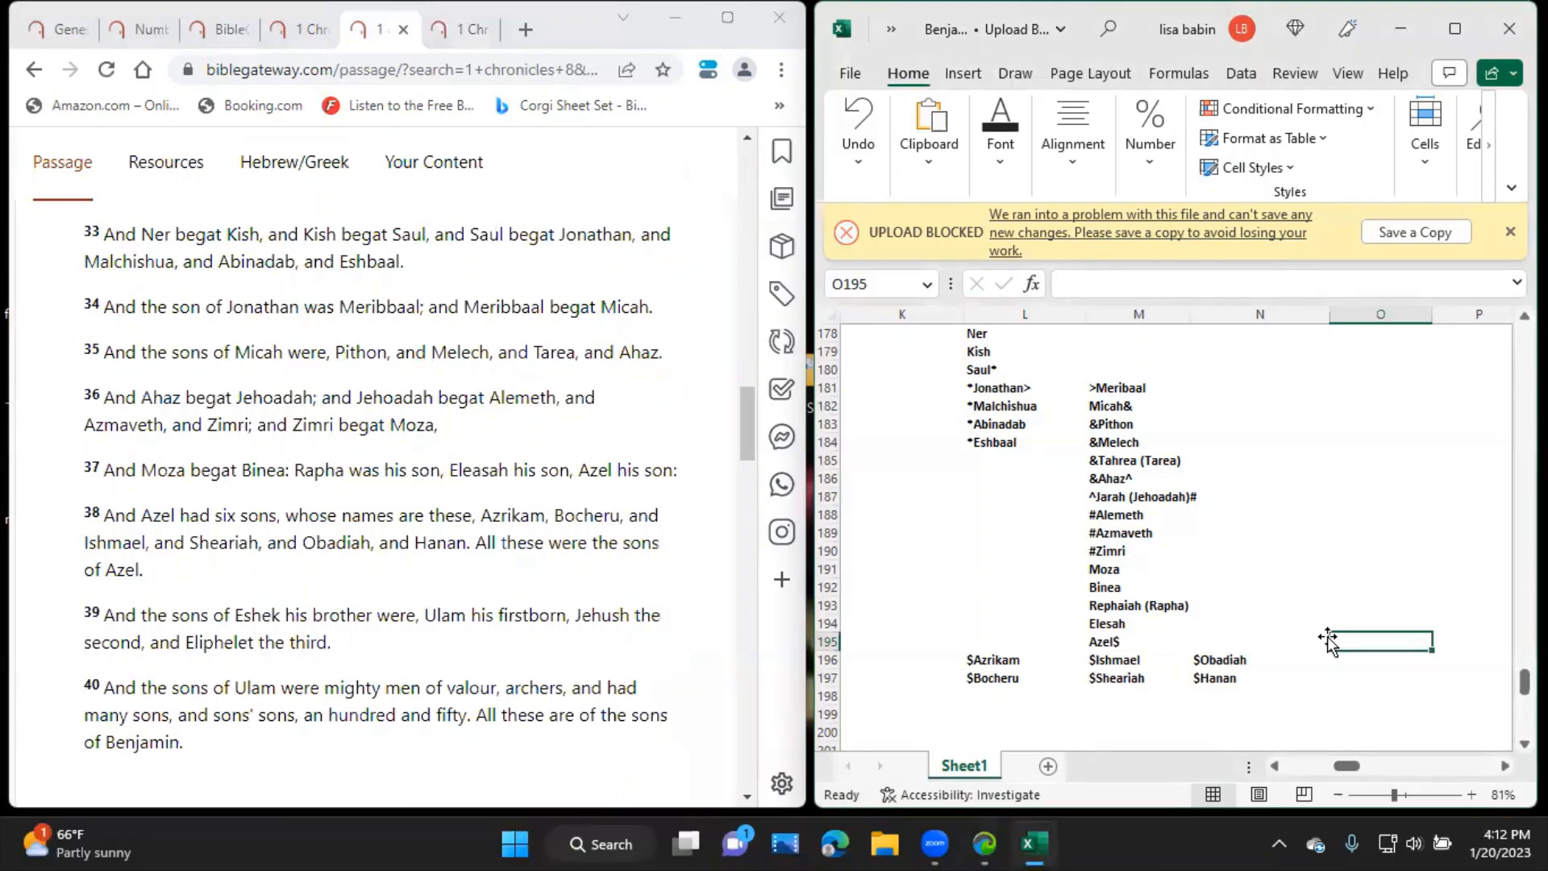
click(1378, 605)
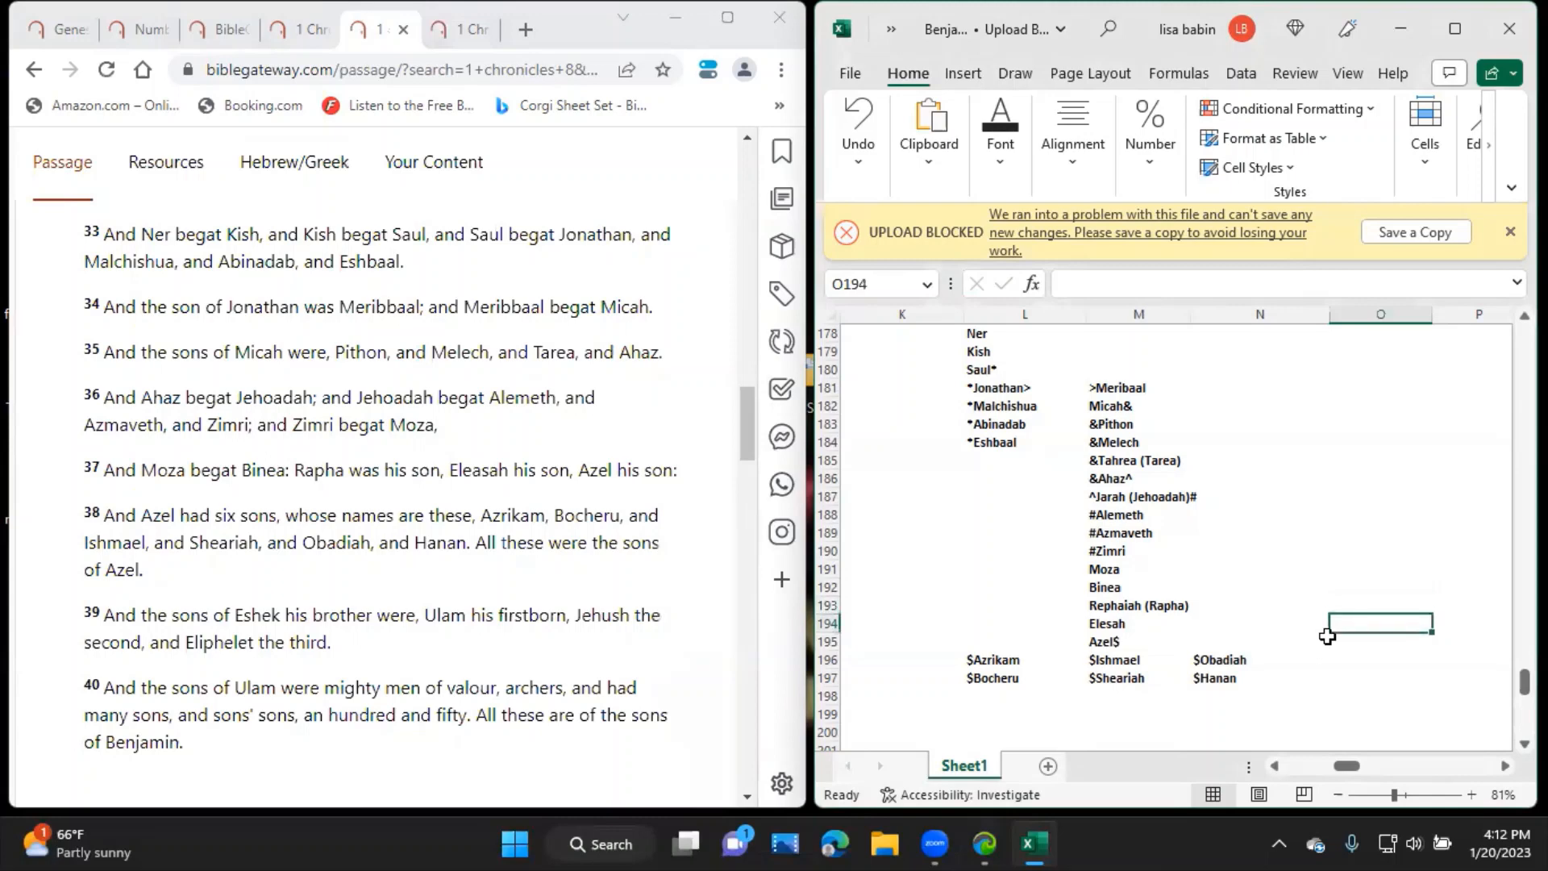
click(1377, 640)
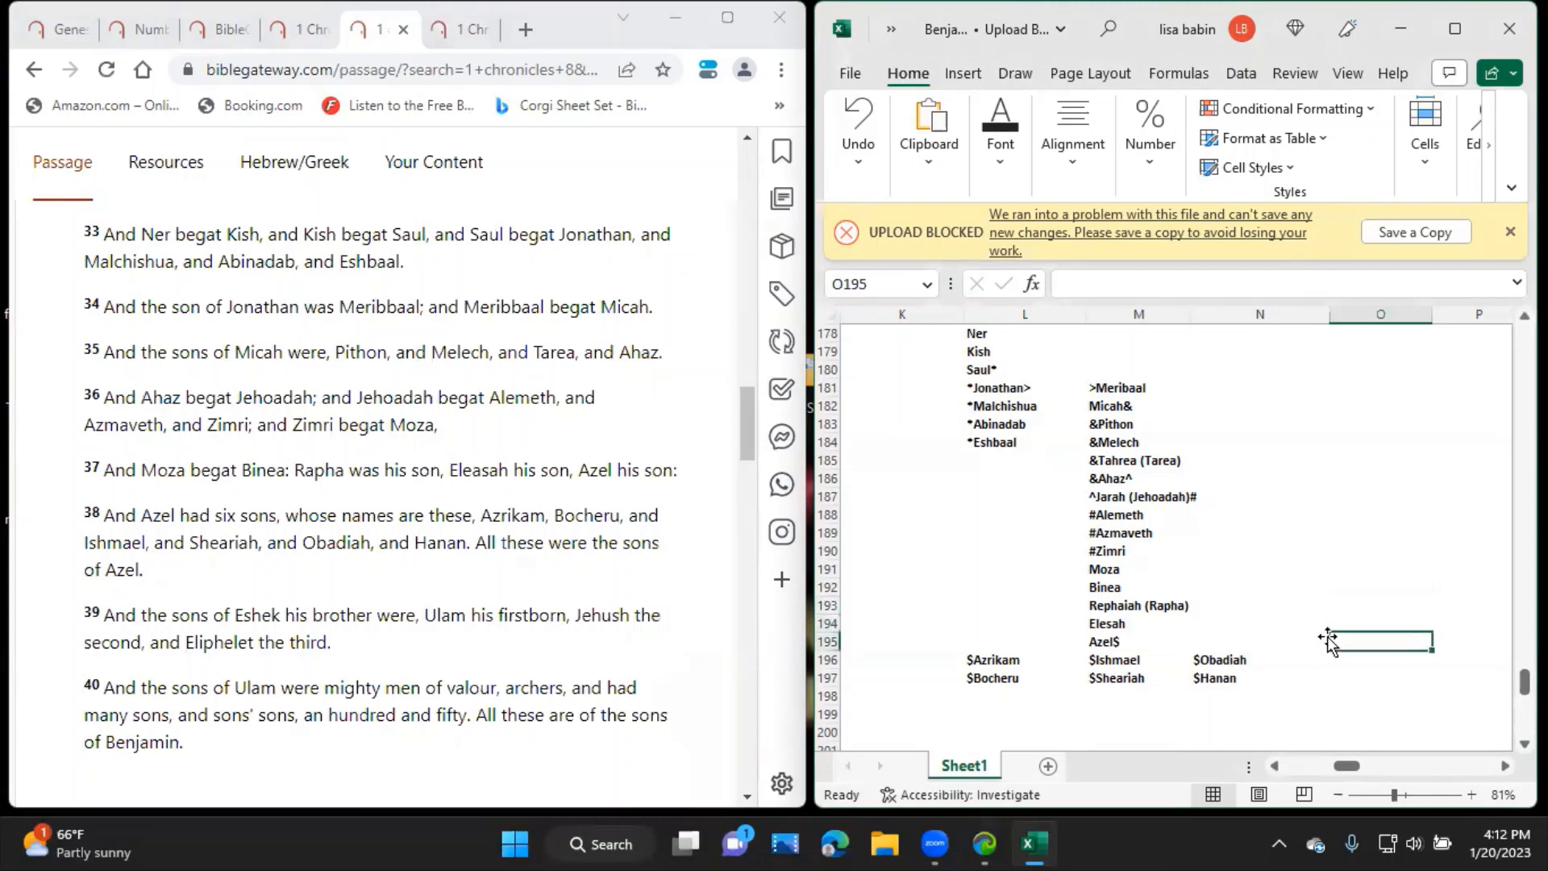
text(E)
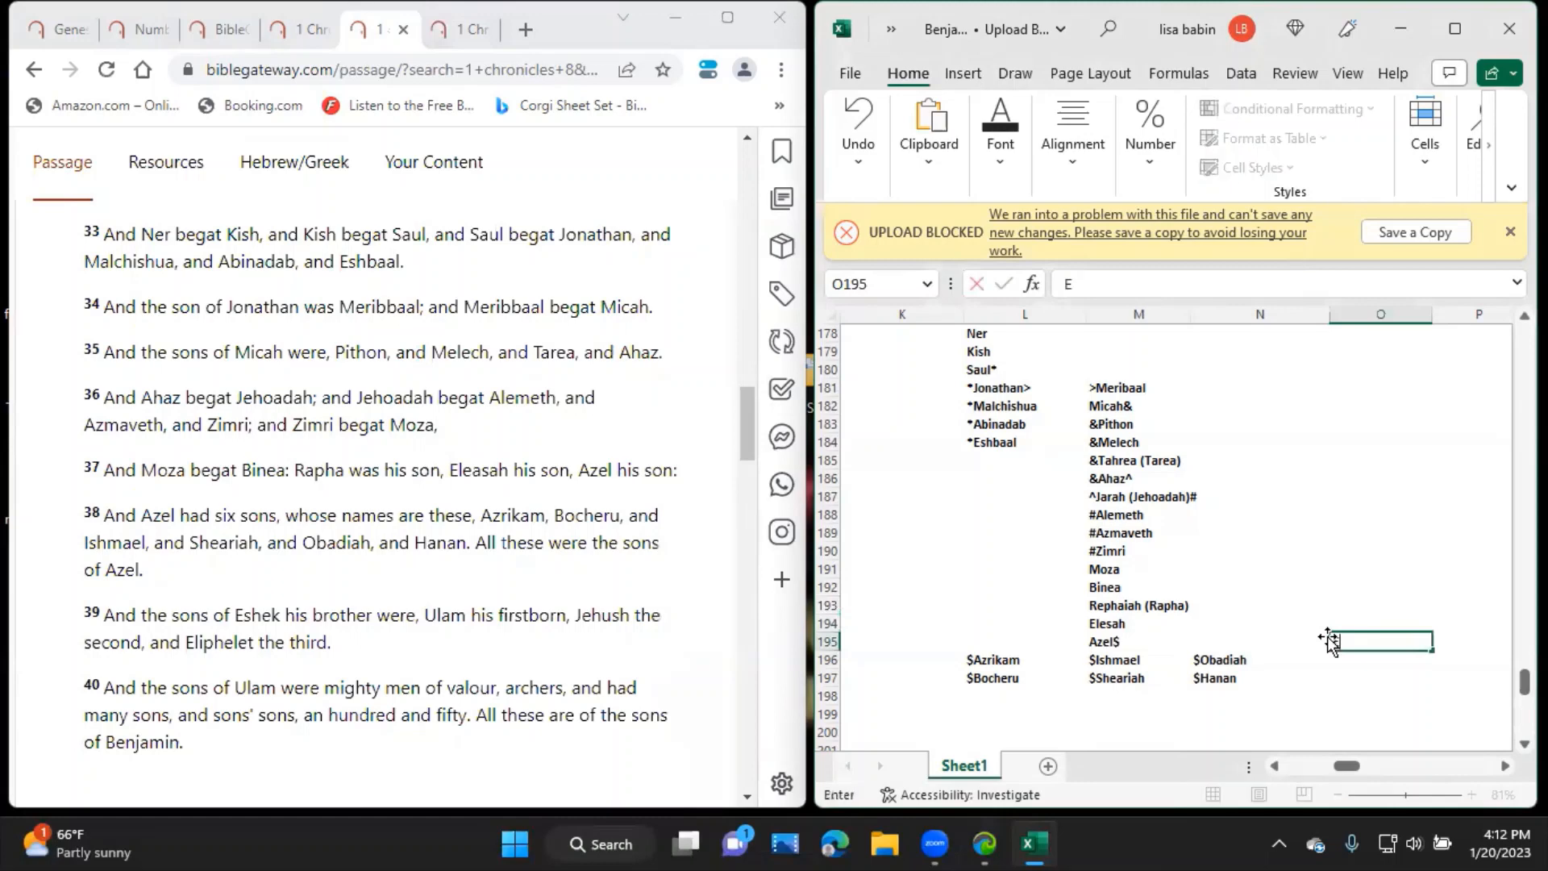
text(shek)
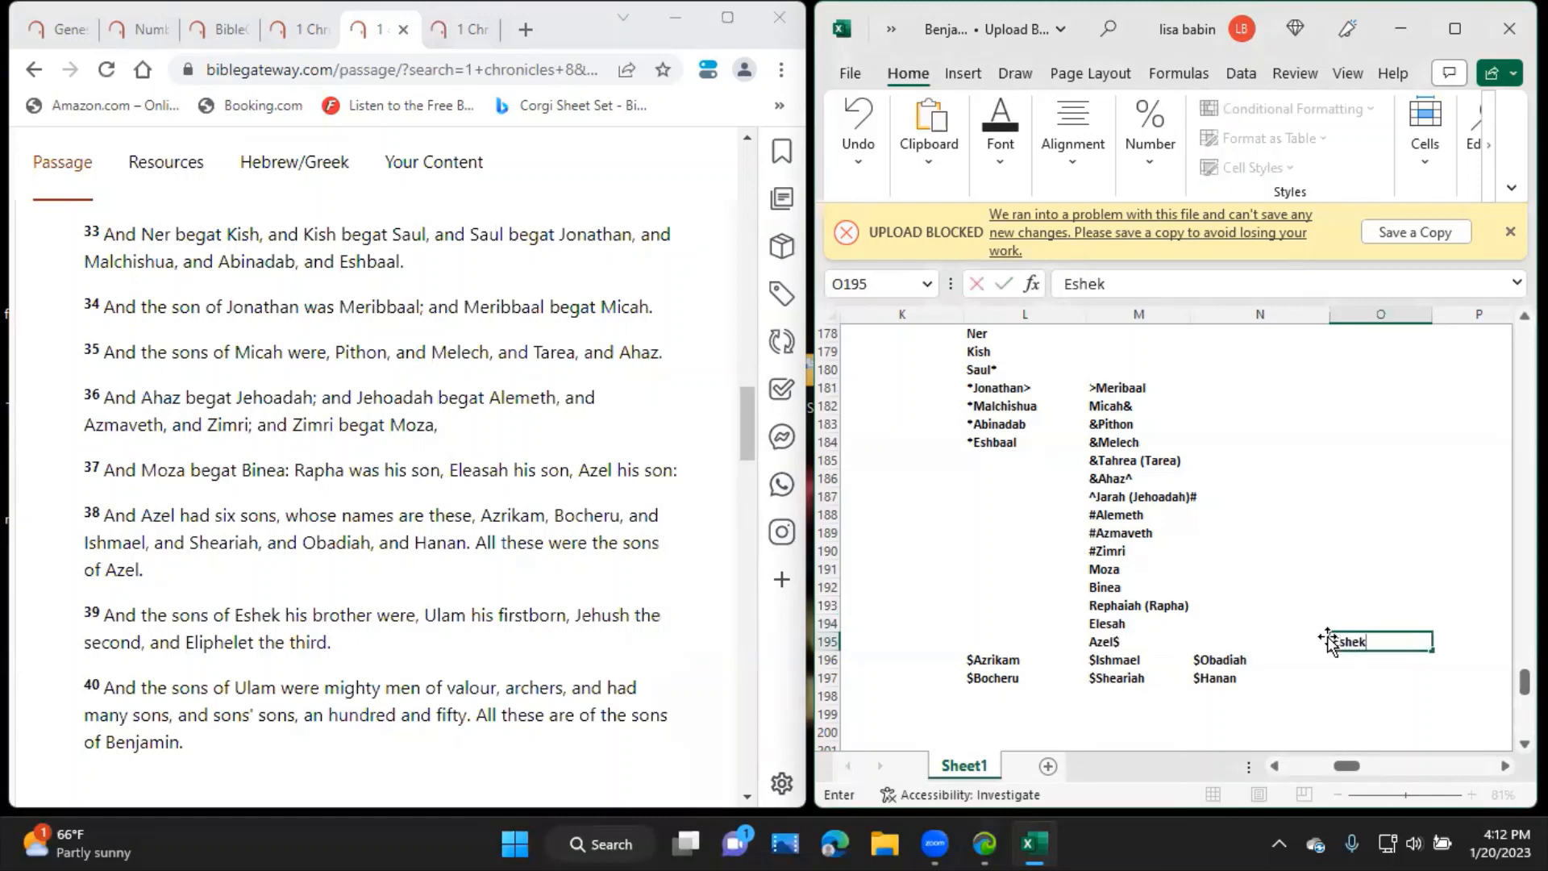
text(!)
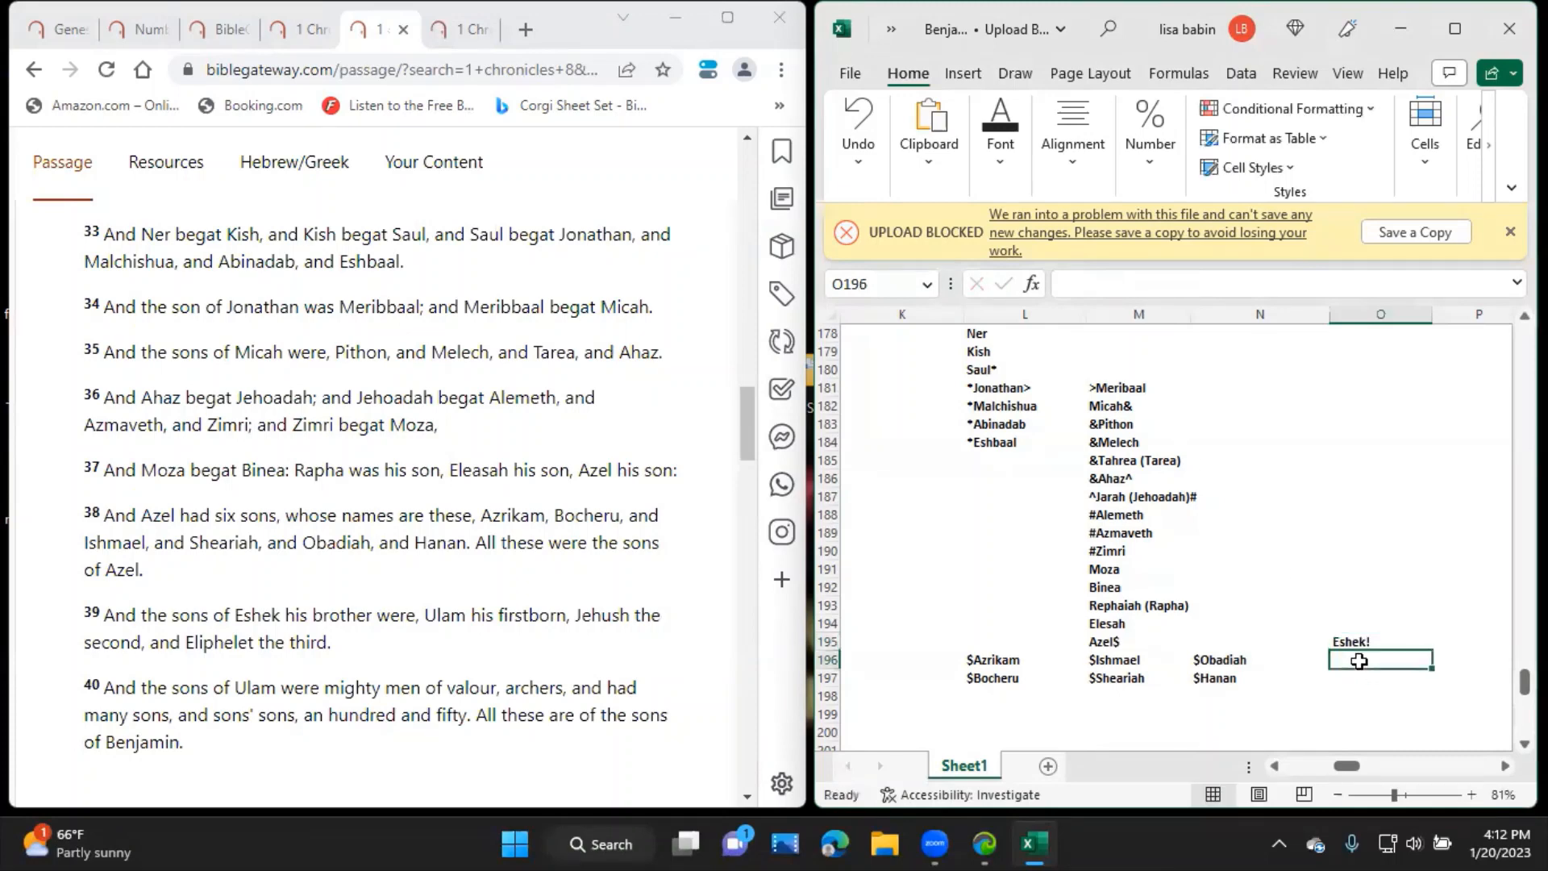
text(!Ulam)
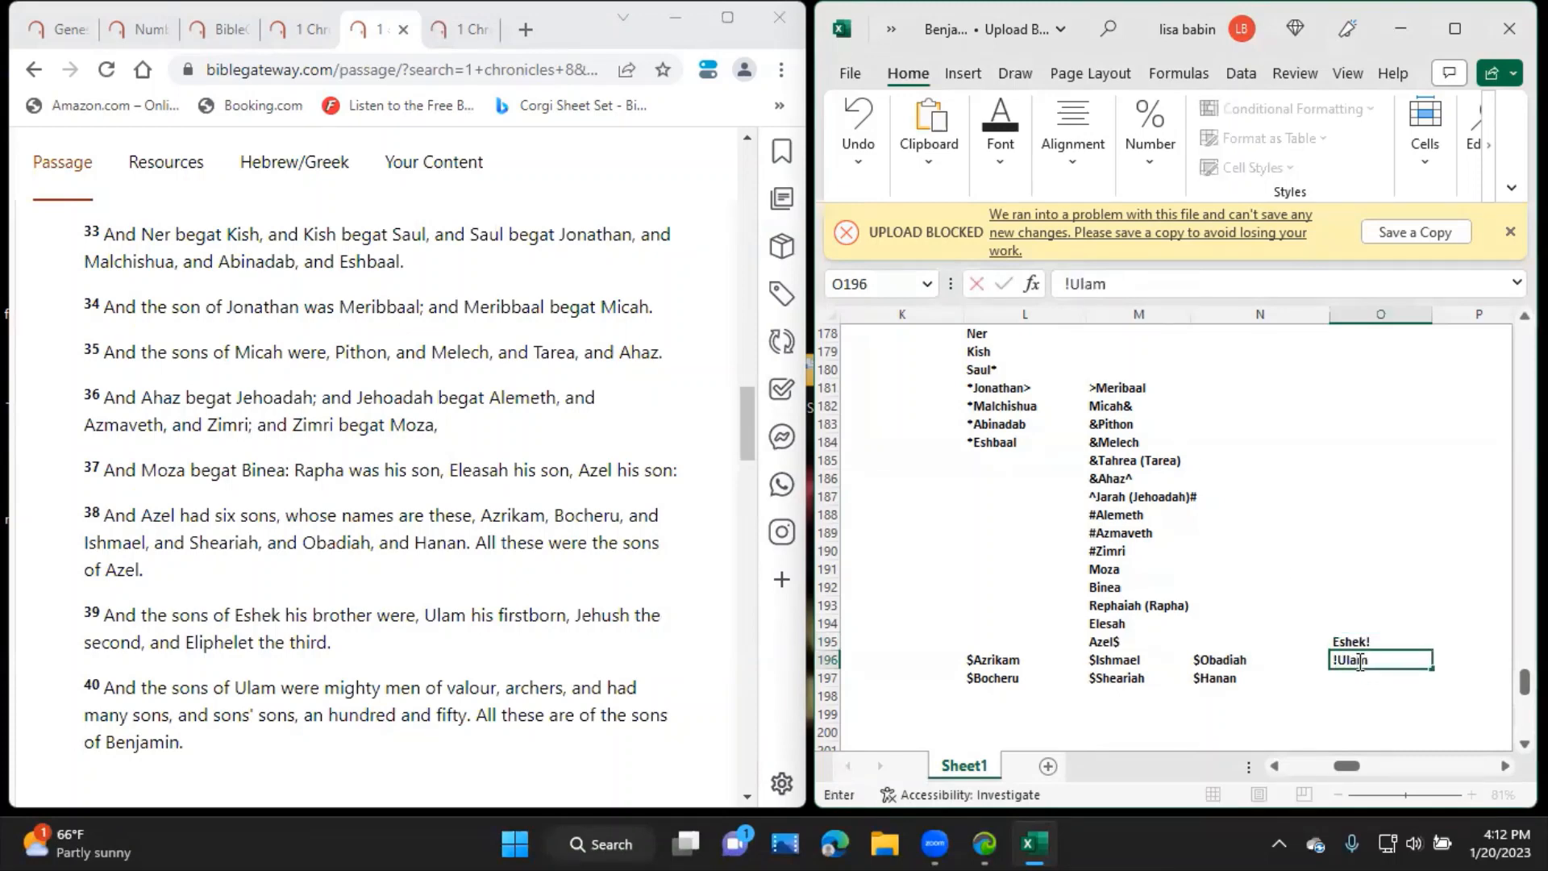
key(enter)
text(!Eliphelet)
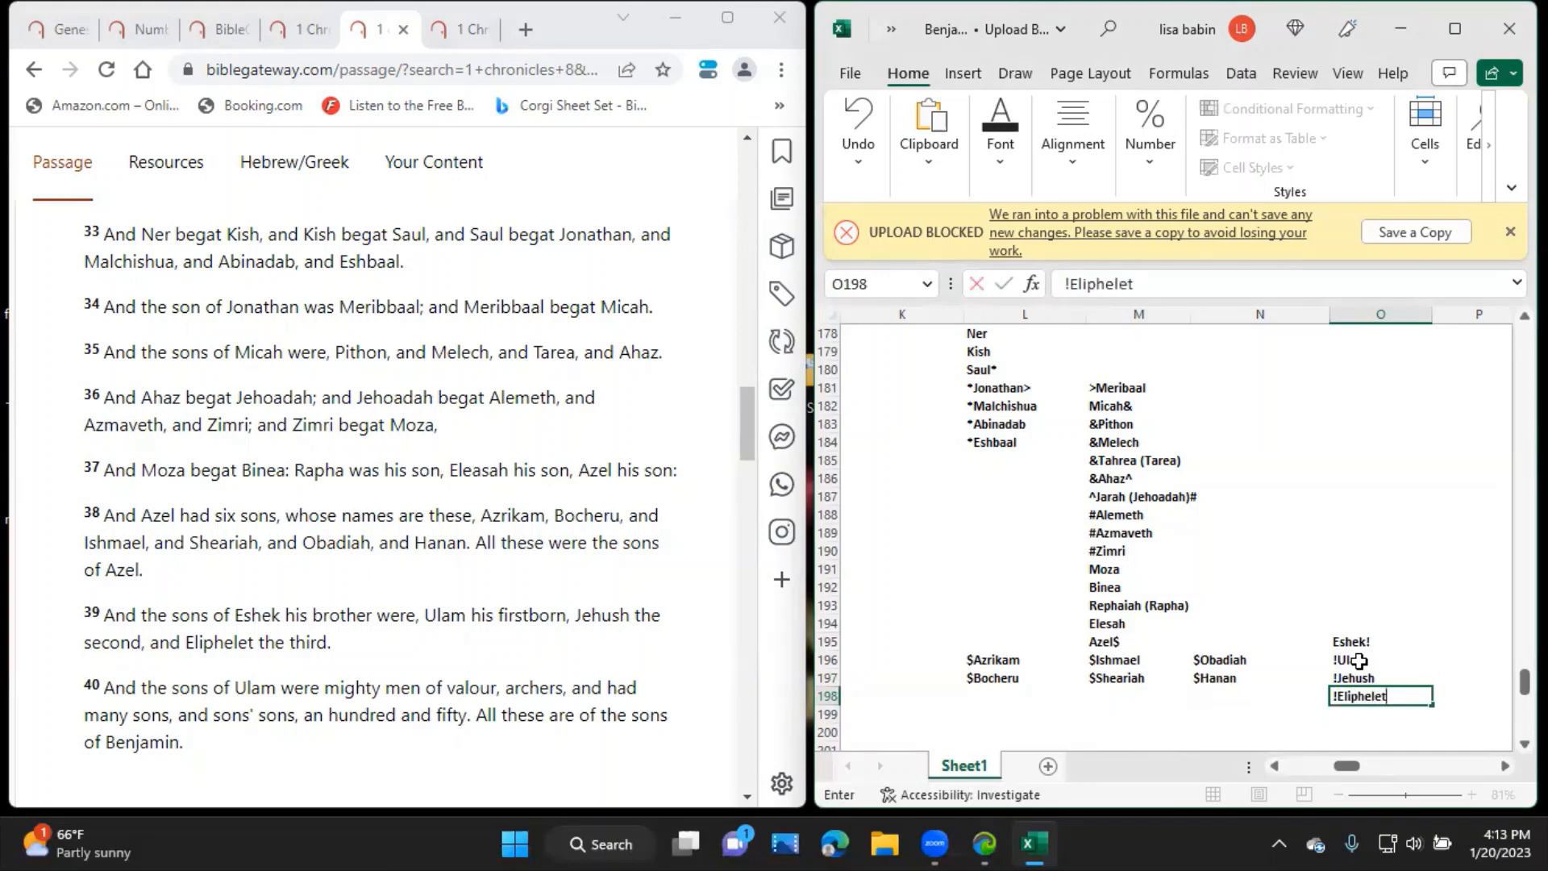
key(enter)
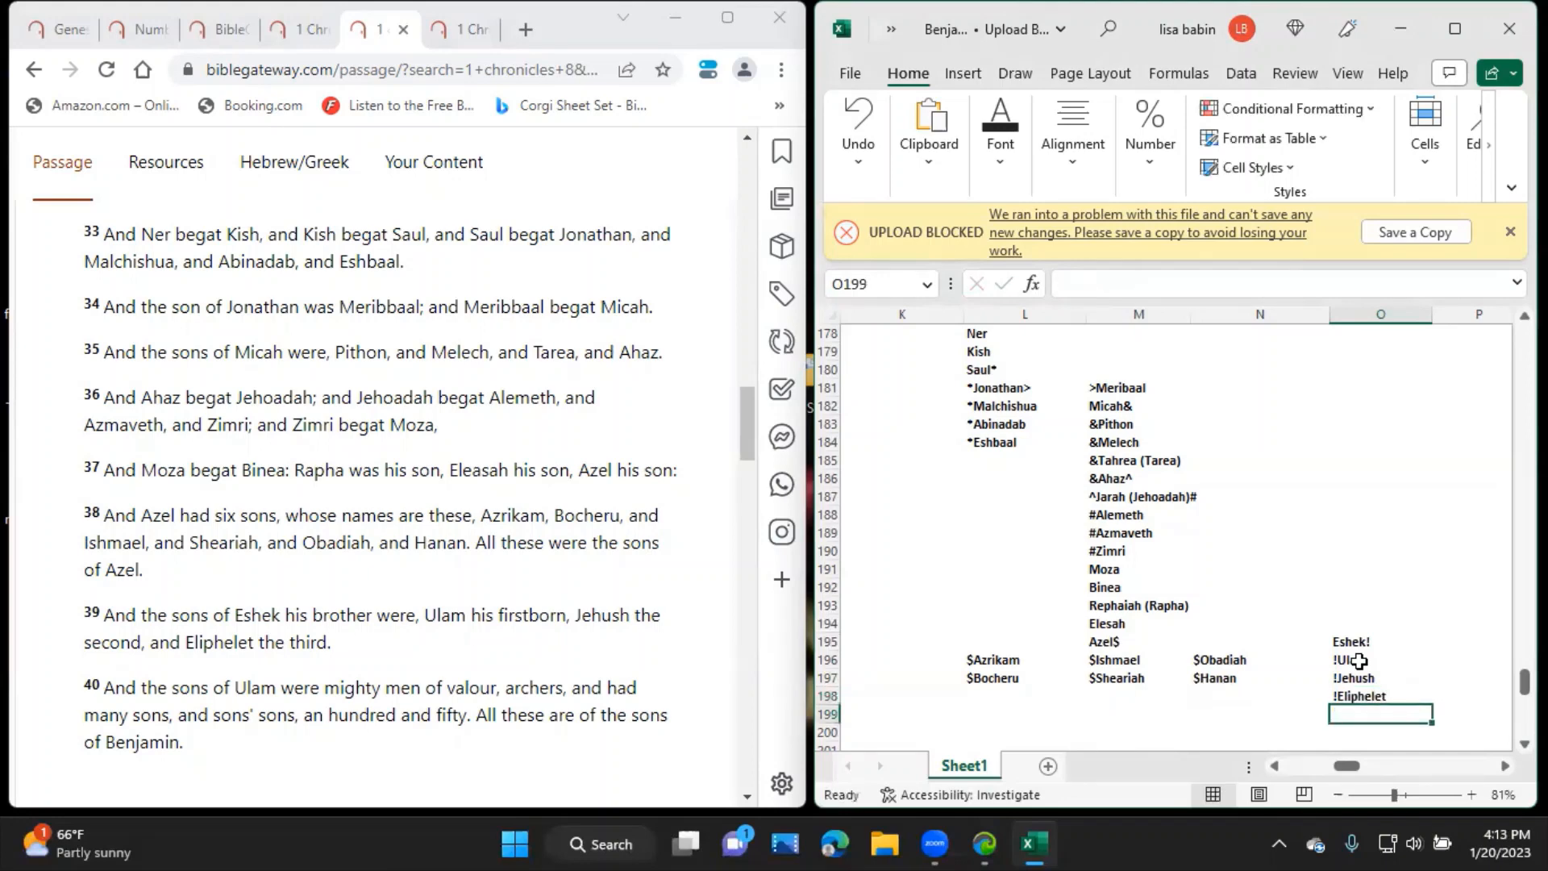
Note in P196 that Ulam's sons were mighty men of valour, archers, with sons and sons' sons 150.
click(1392, 660)
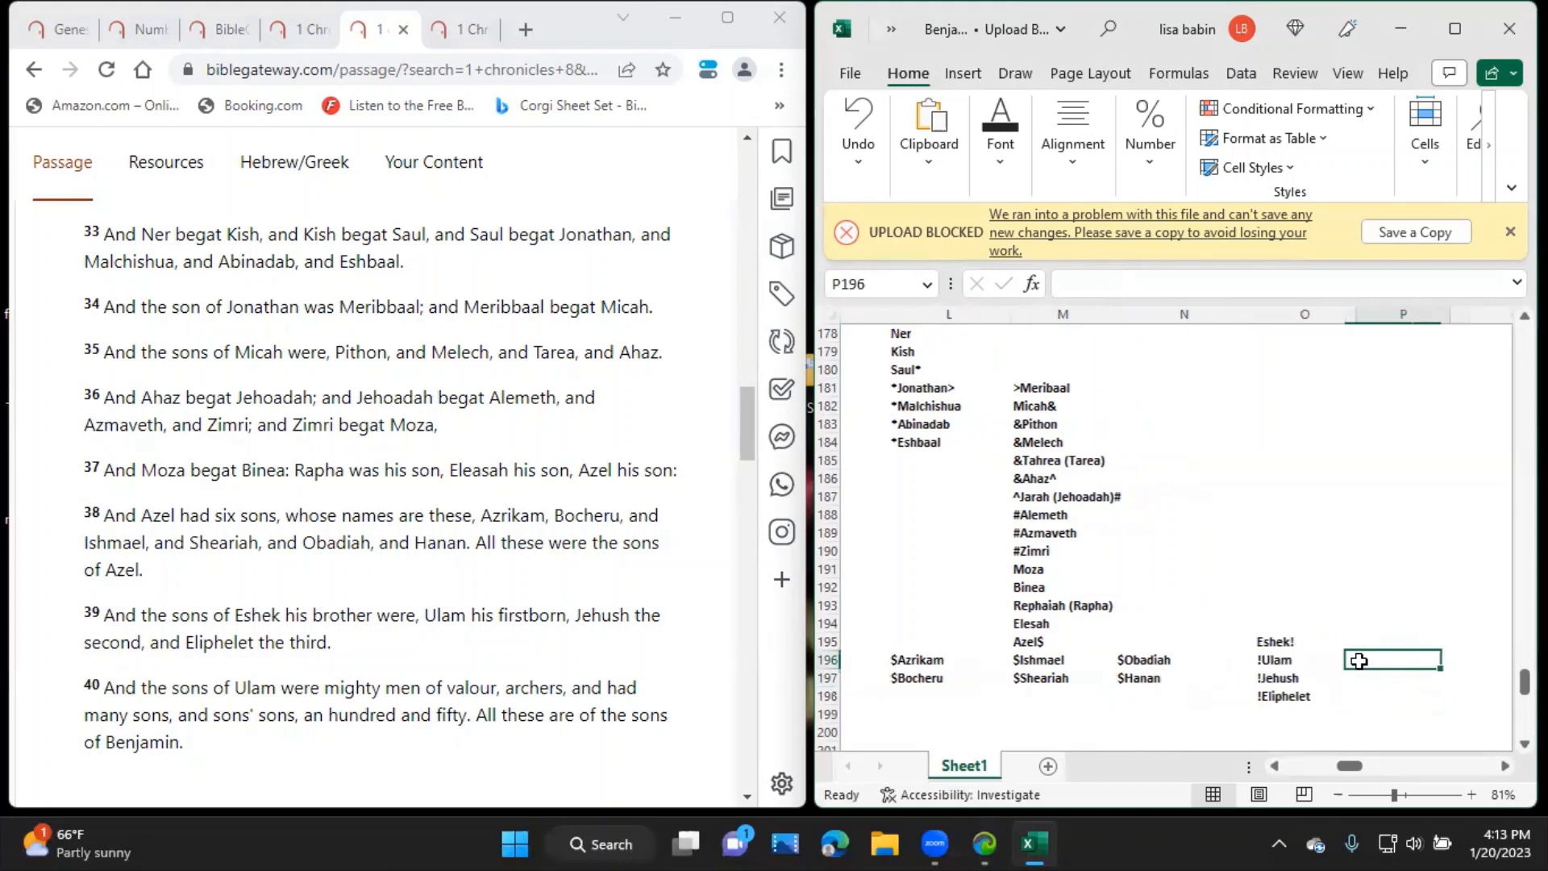
text(And the sons)
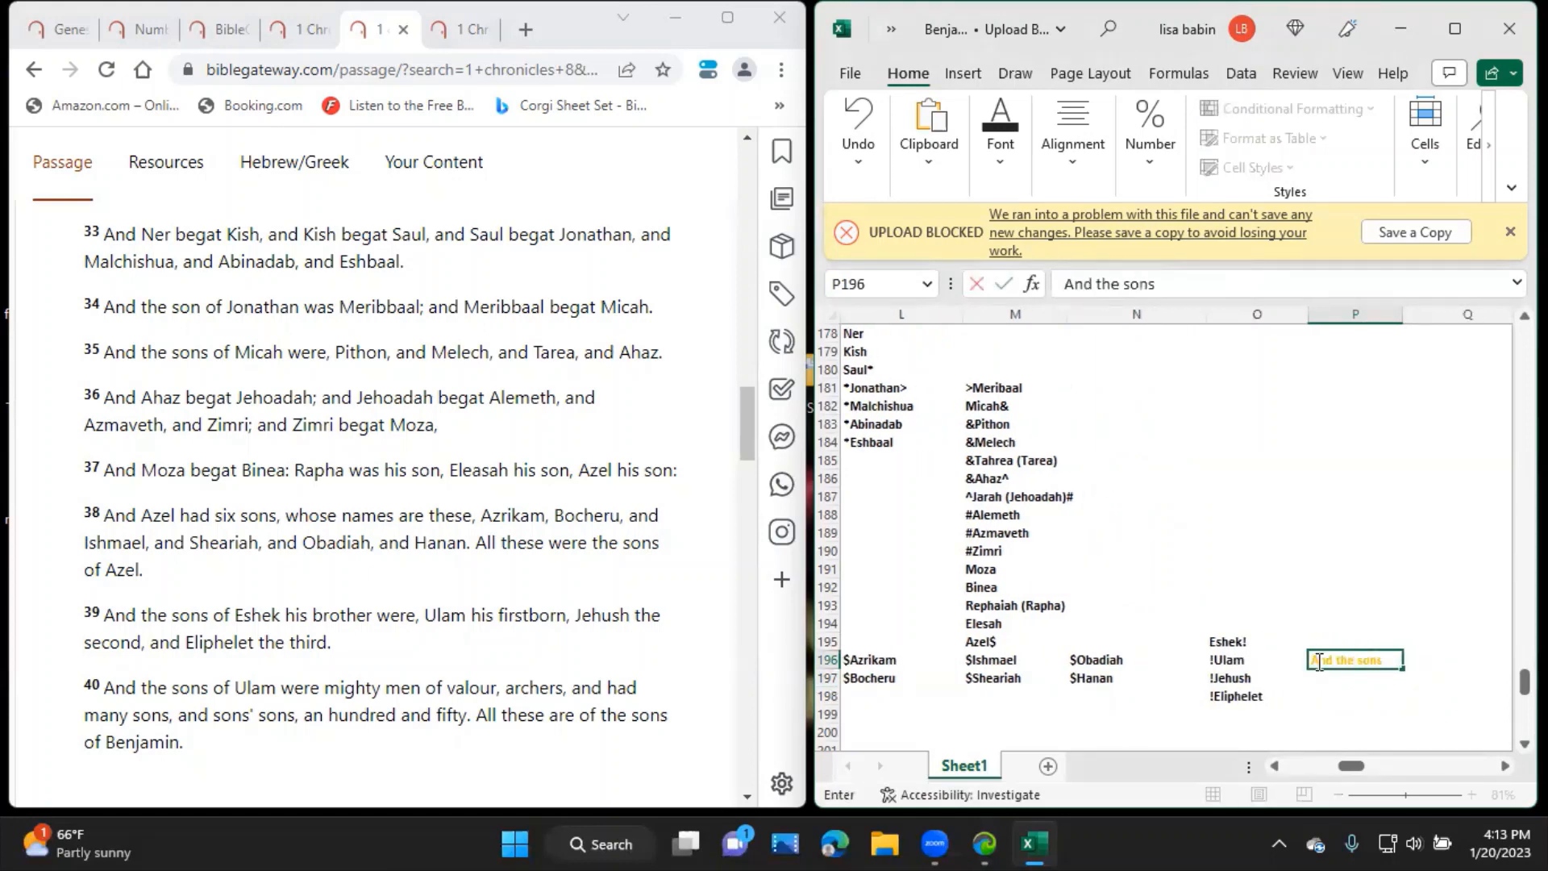
text(of Ulam were)
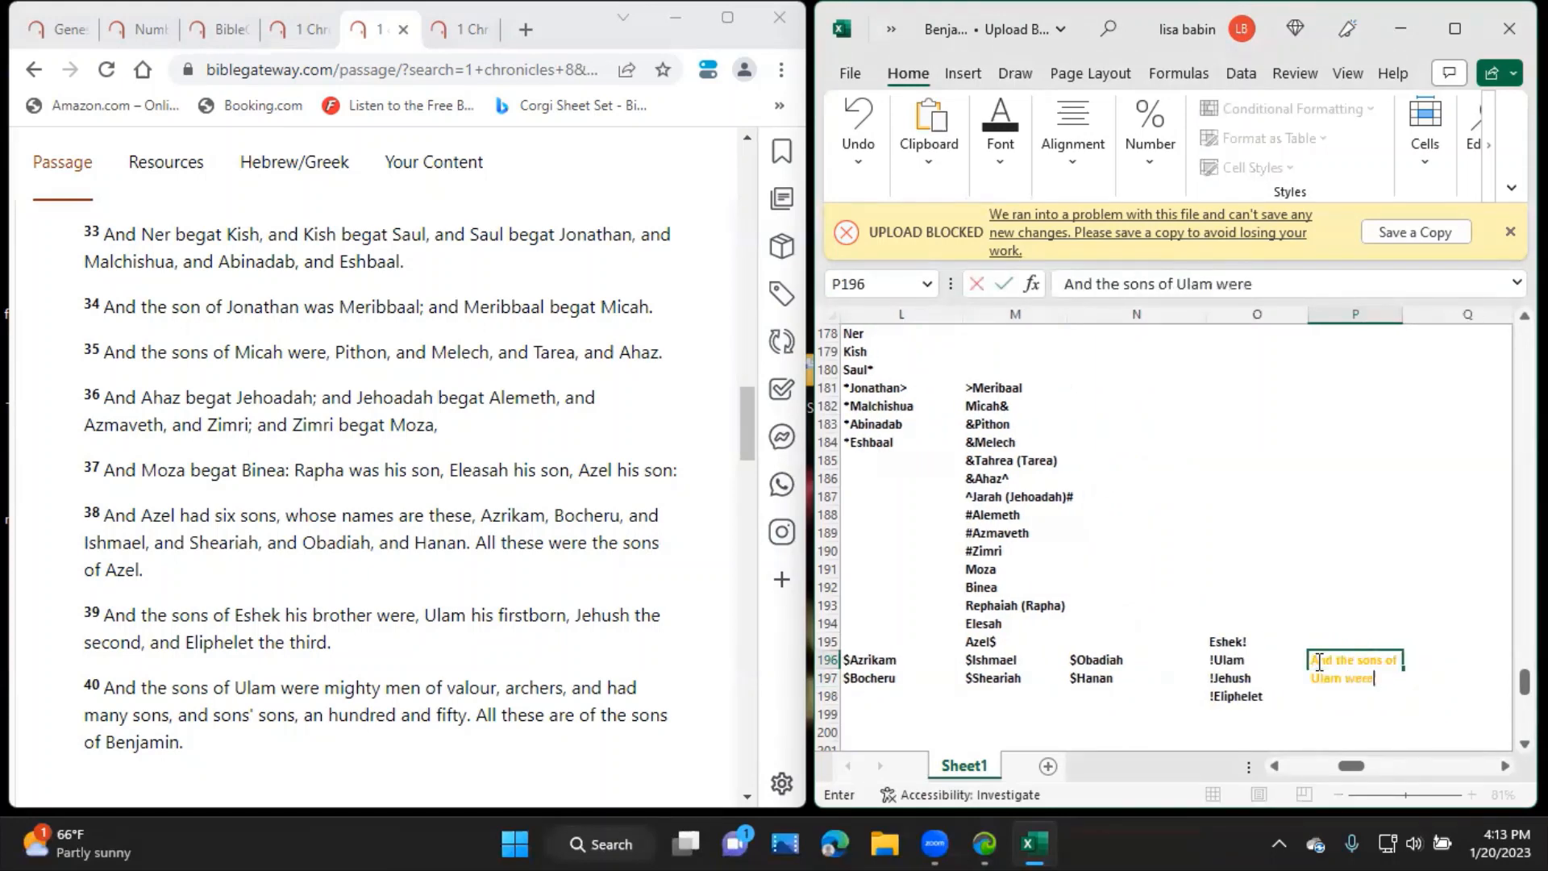
text(mighty)
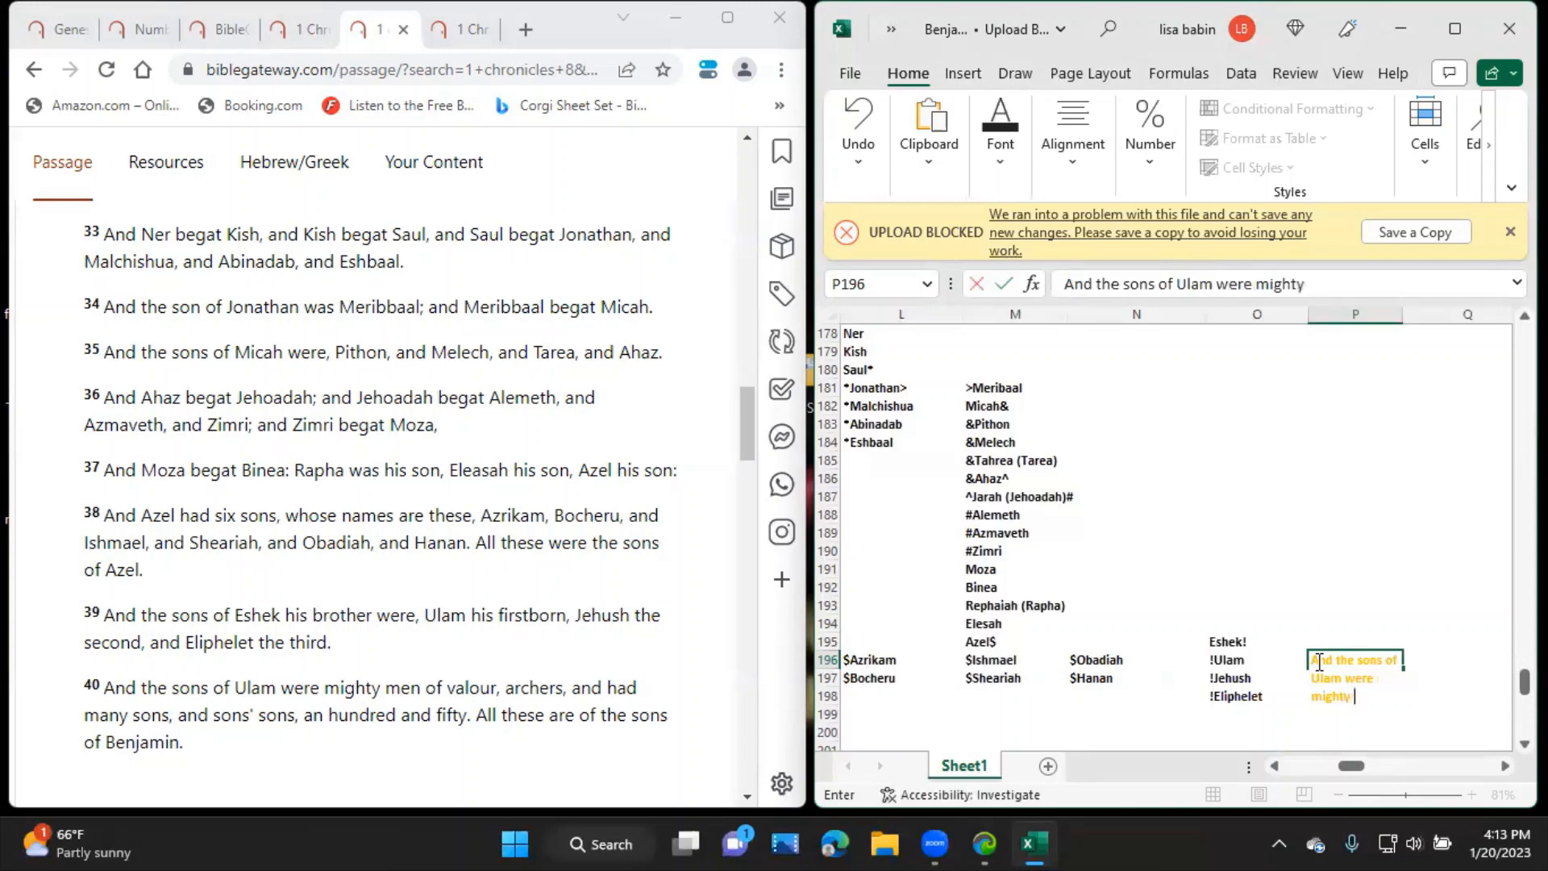
text(men of val)
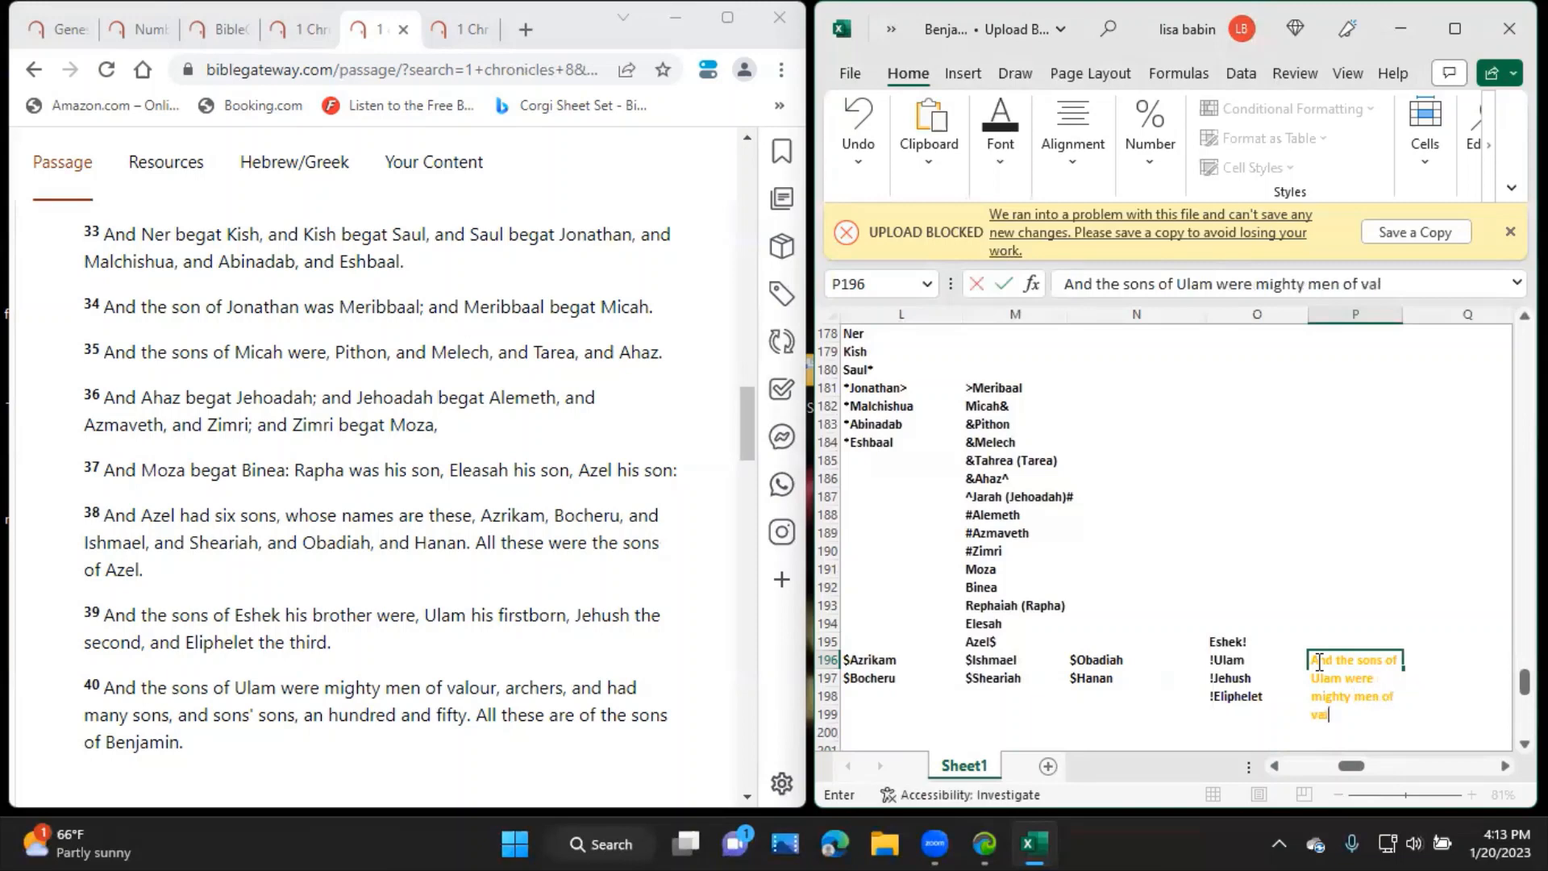
text(our, archers and had many sons and son)
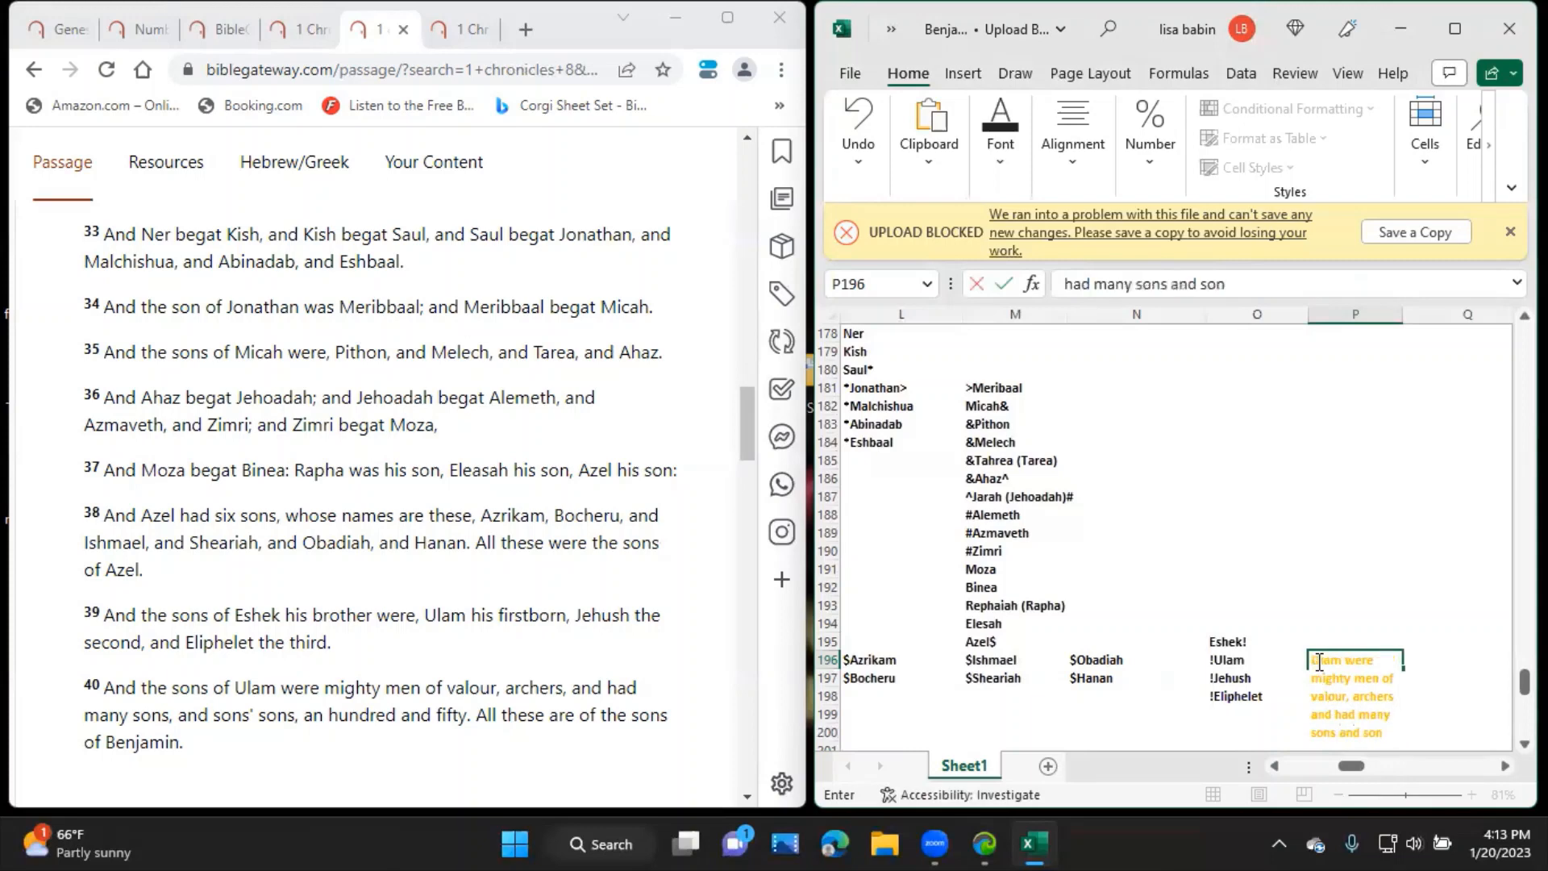
text(s' sons 1)
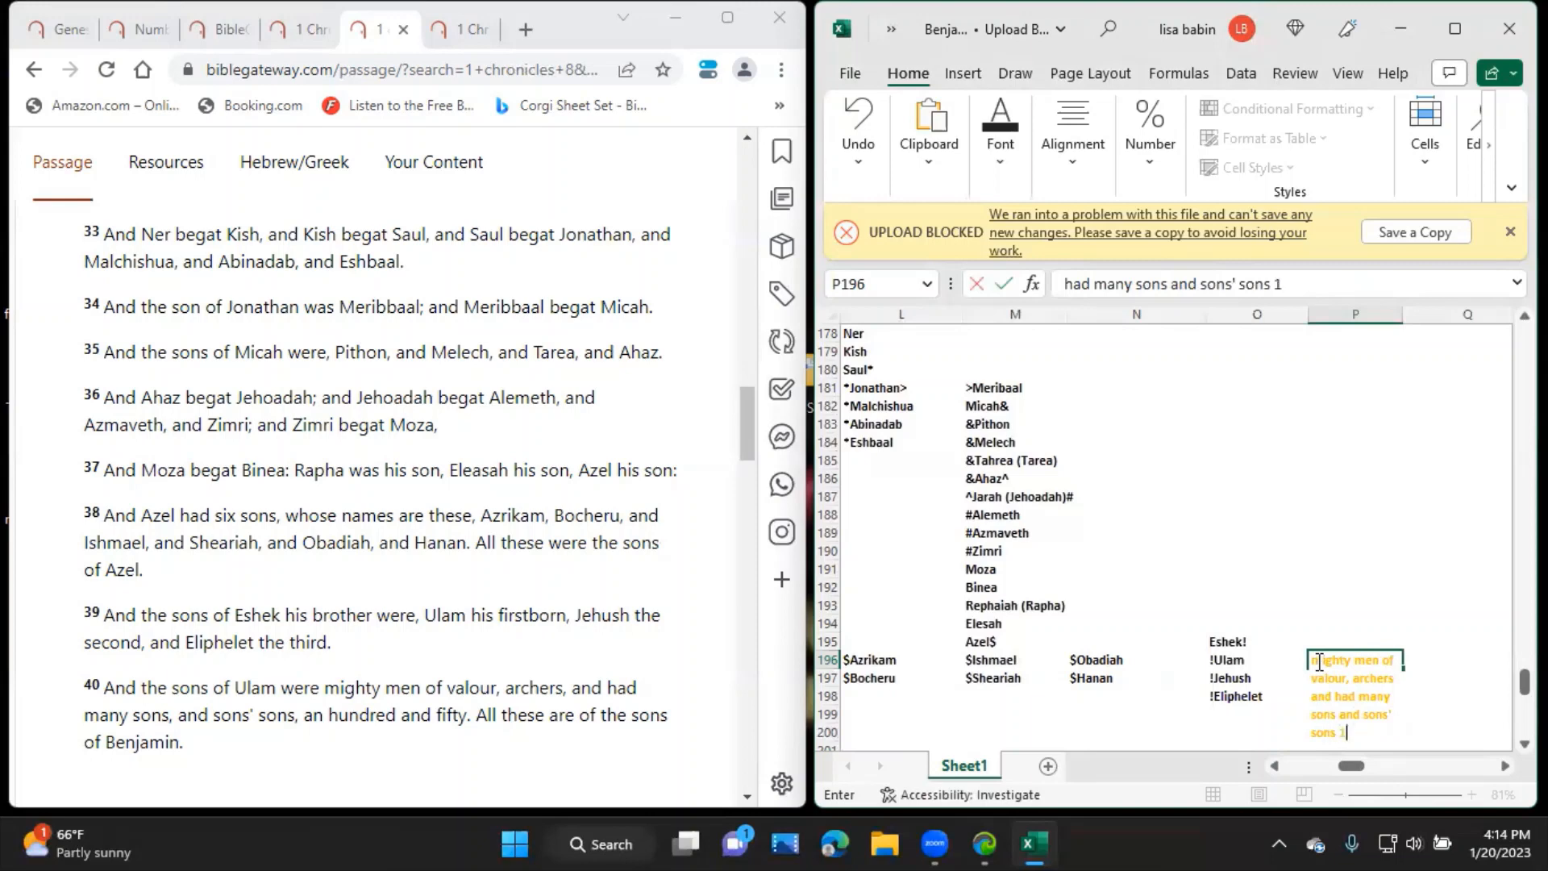
text(50)
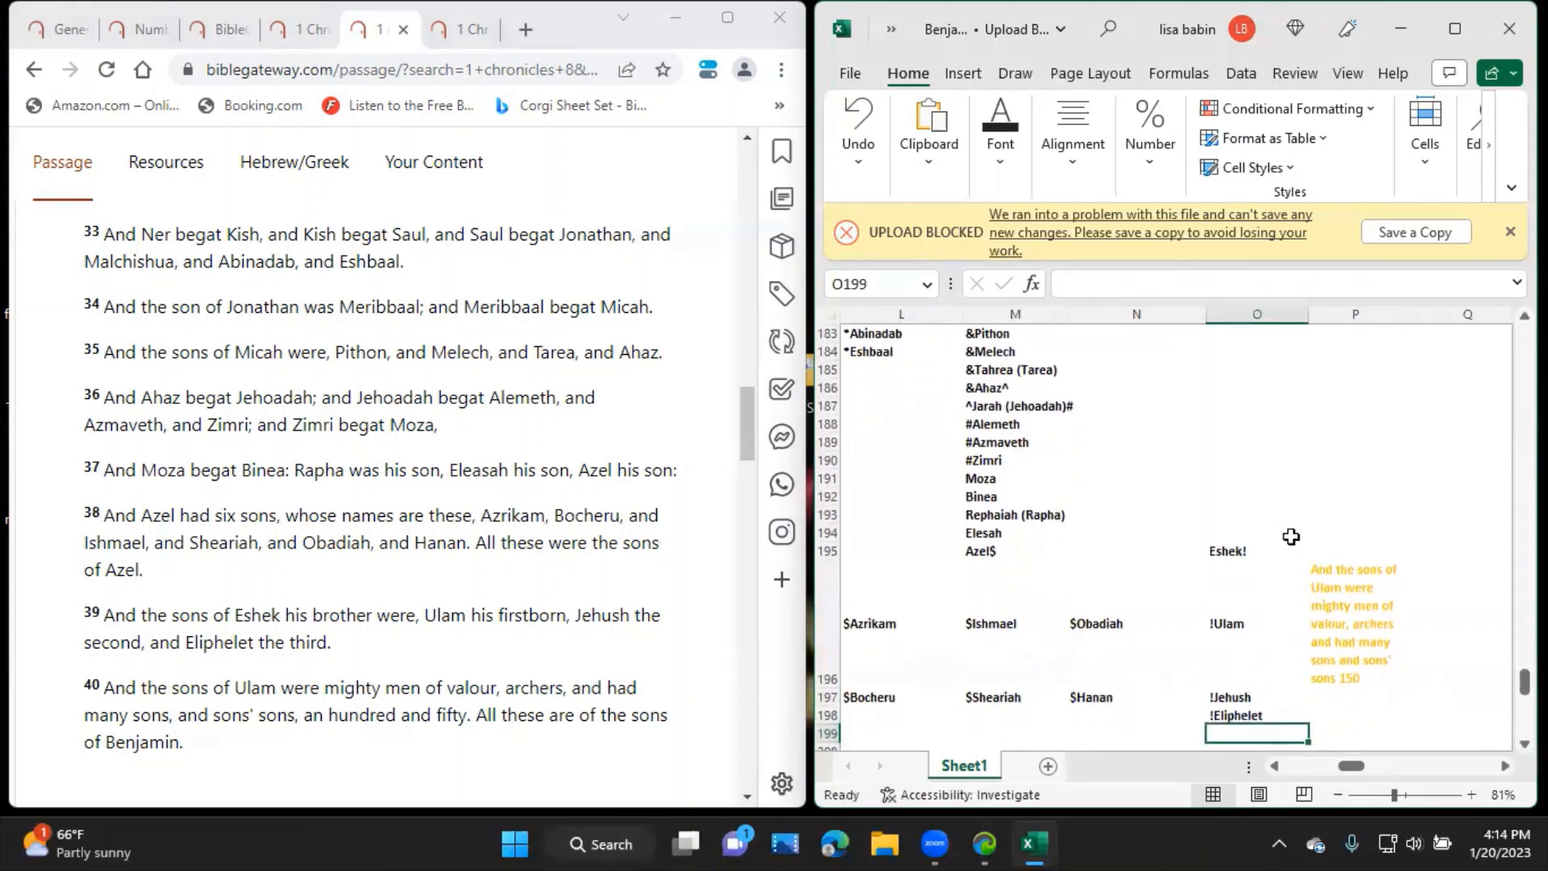
mouse_move(1285, 492)
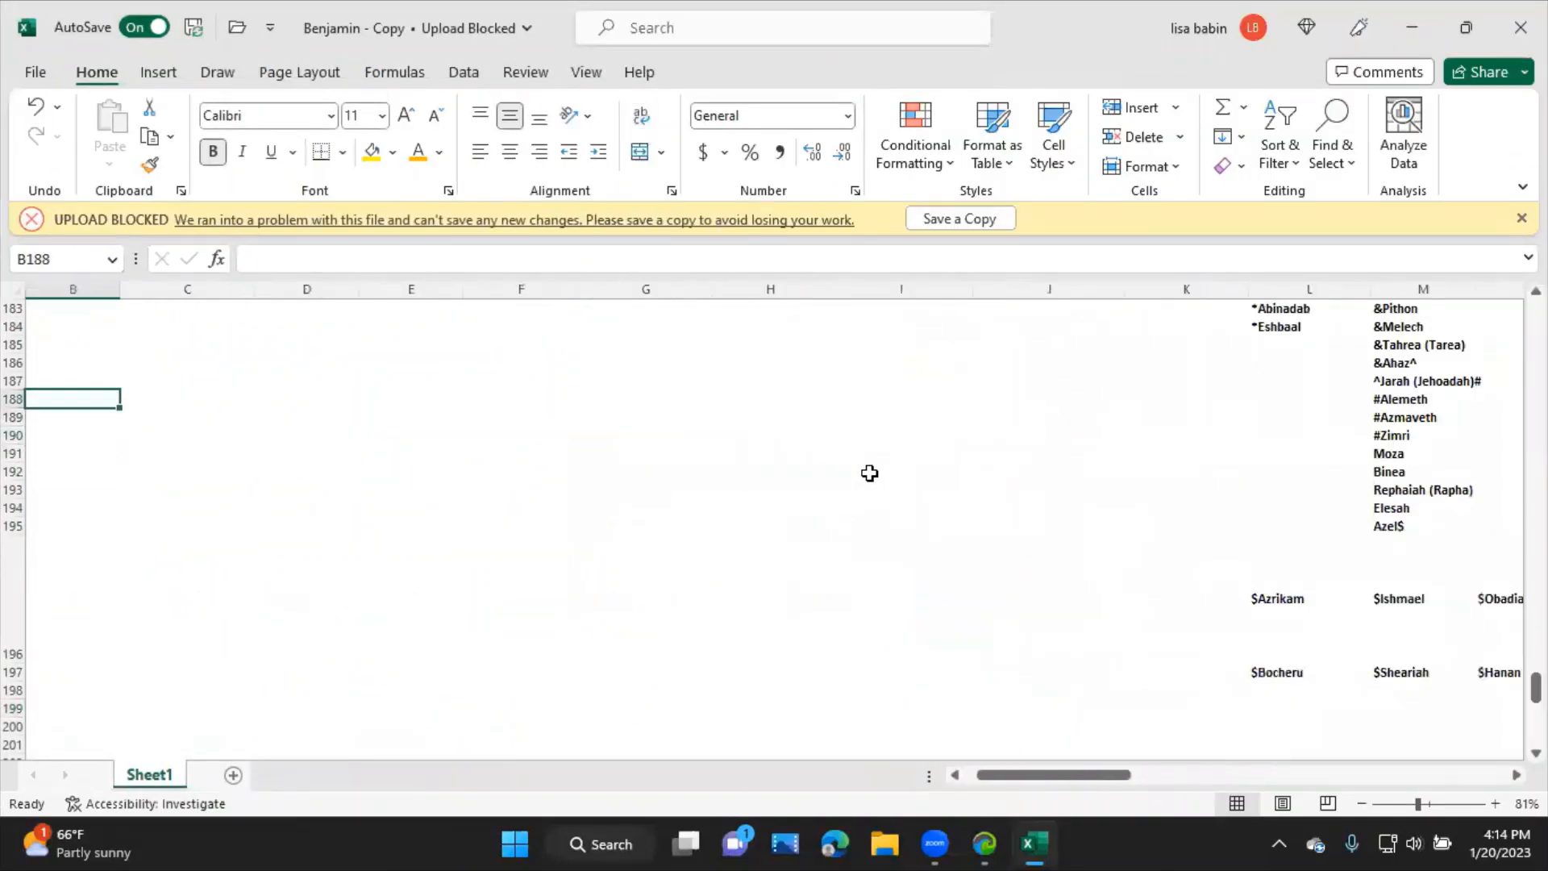
Scroll up the Benjamin chart to the Genesis 46:21-22 name list around row 121.
scroll(up, 3)
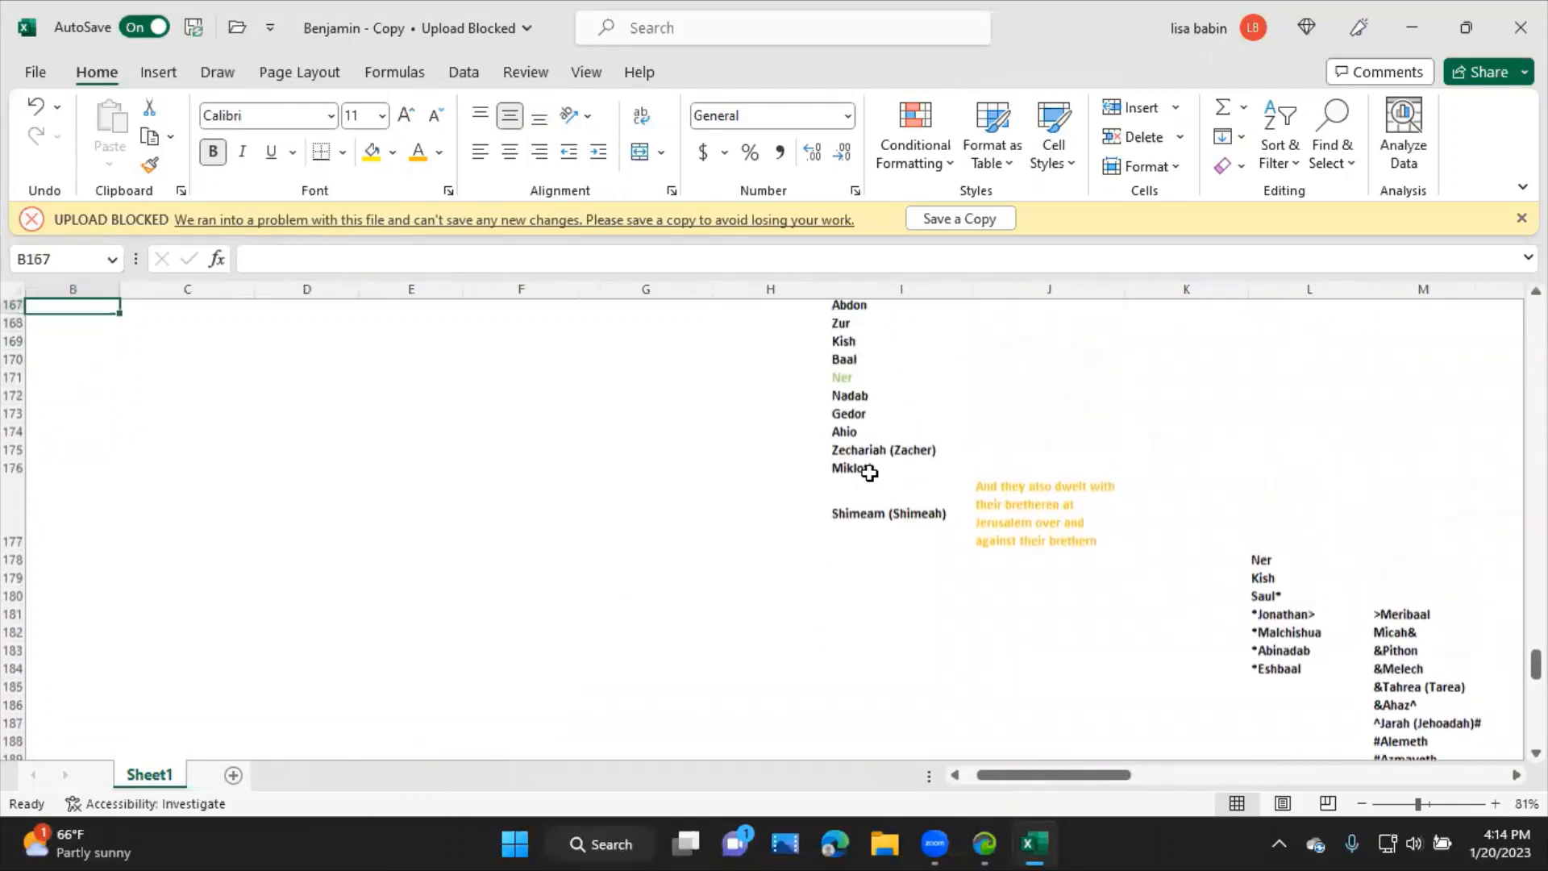
scroll(up, 3)
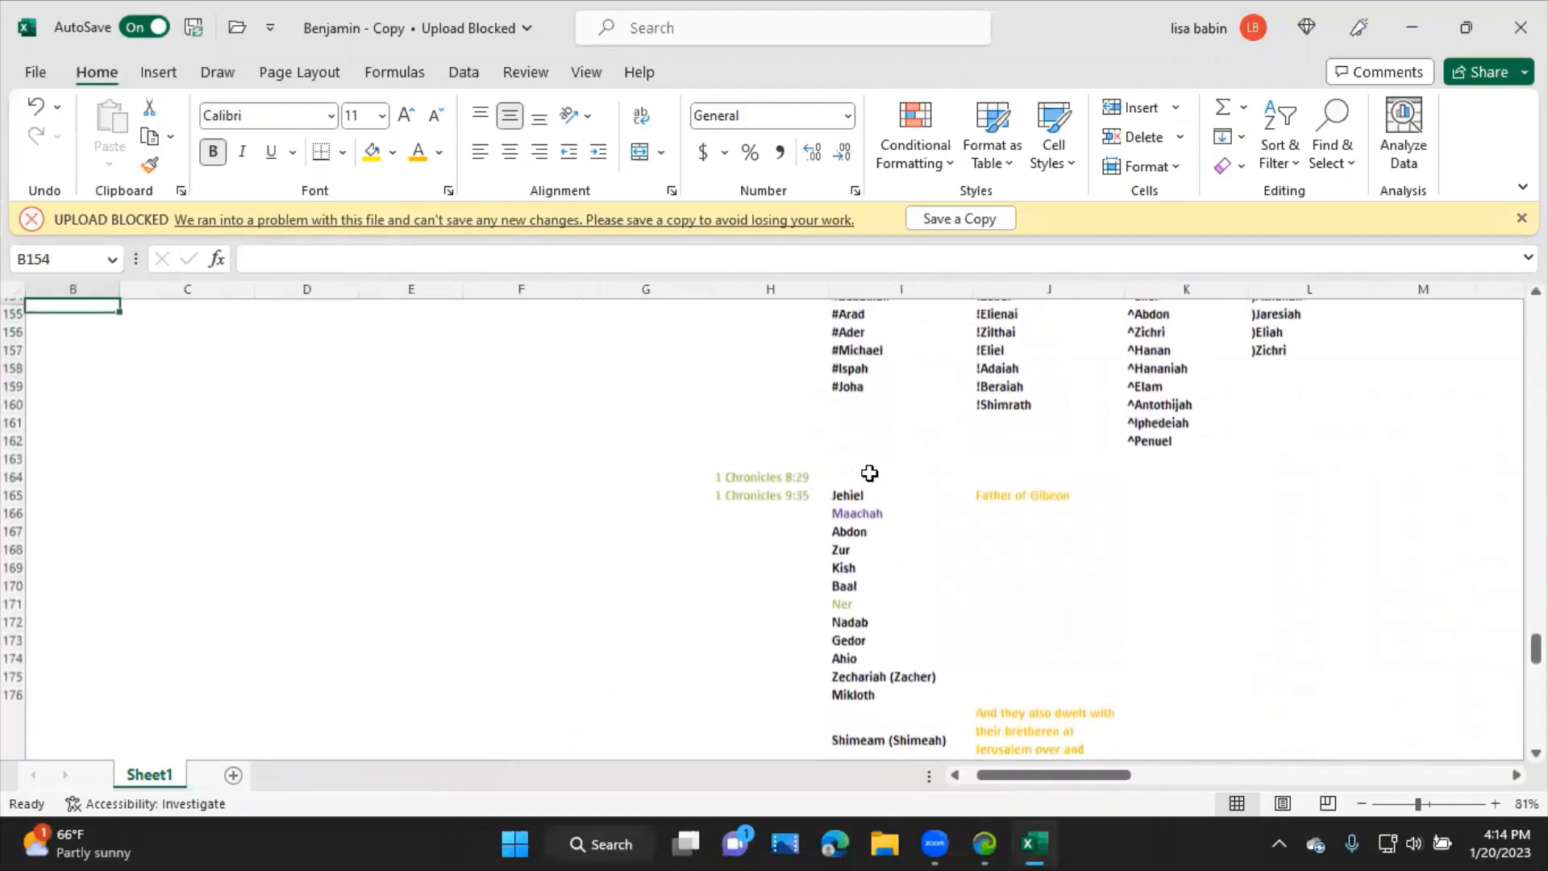
scroll(up, 3)
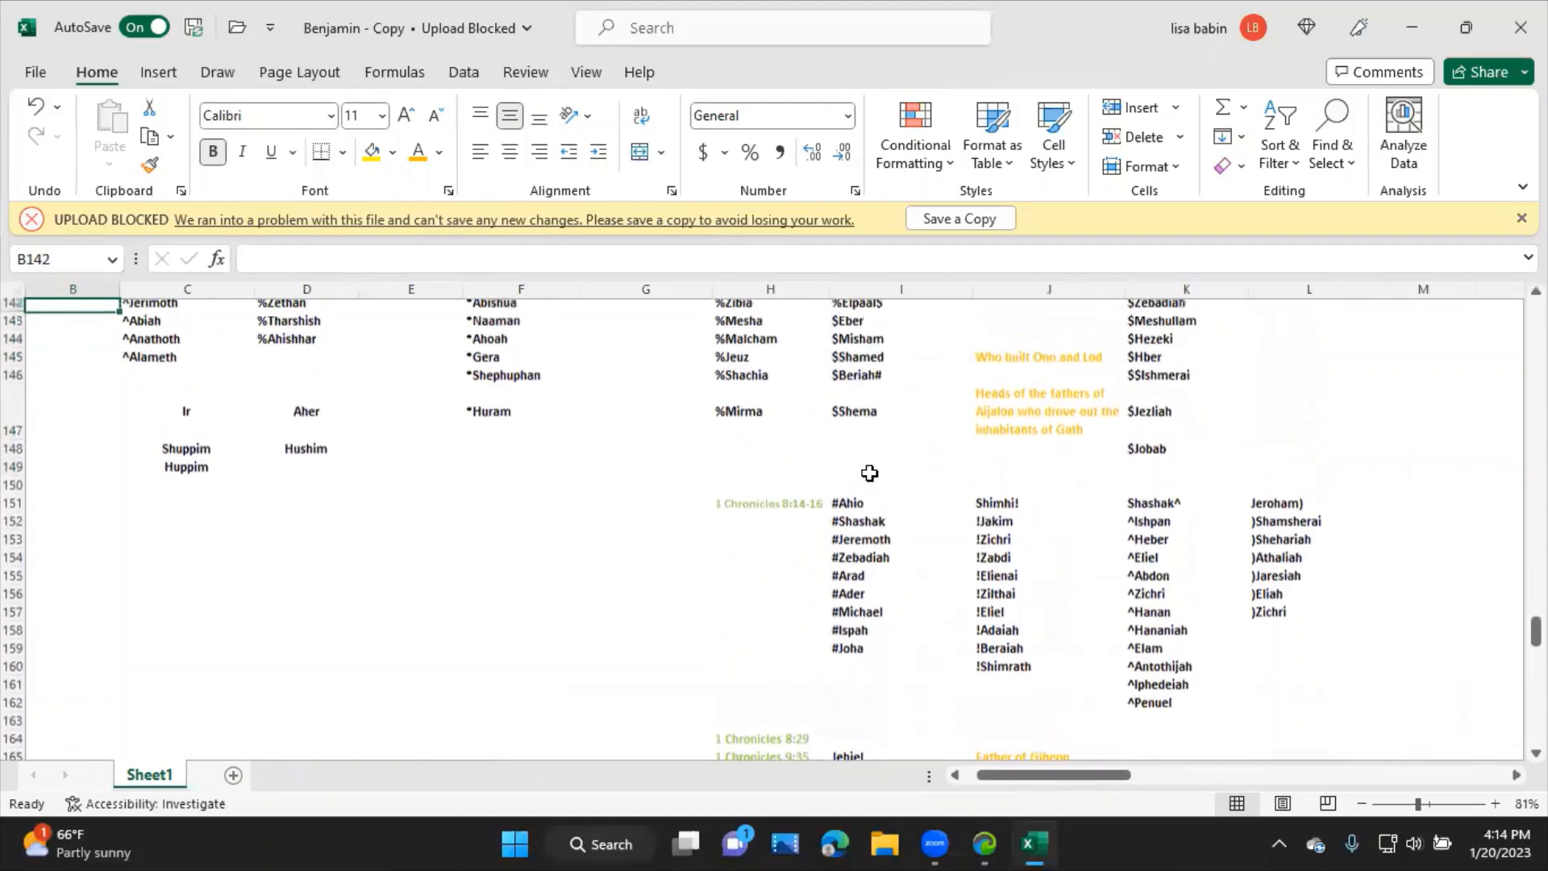
scroll(up, 3)
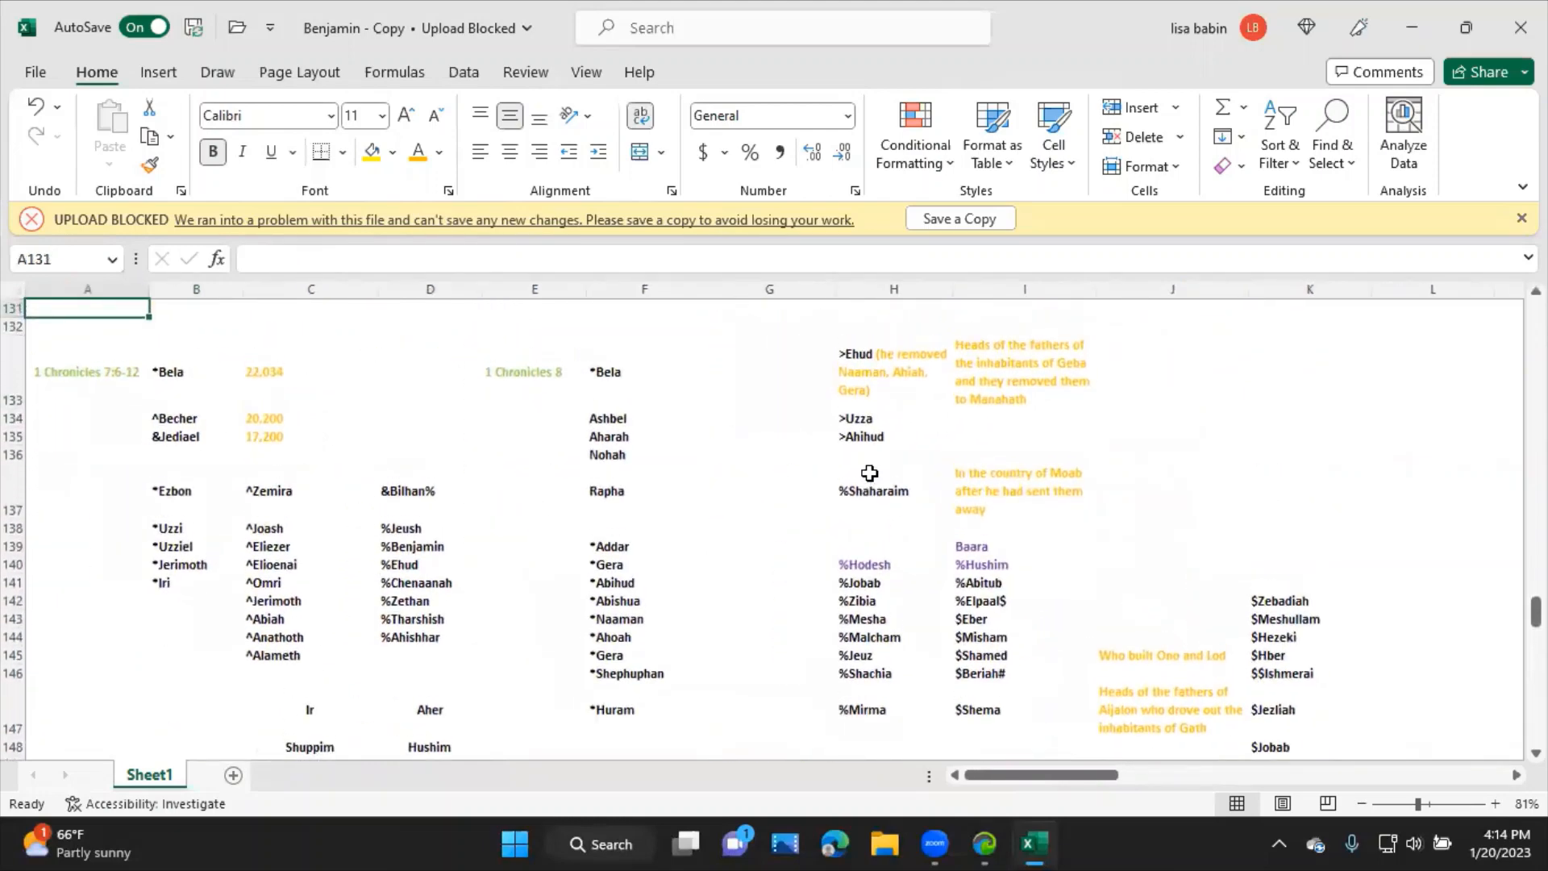
click(195, 371)
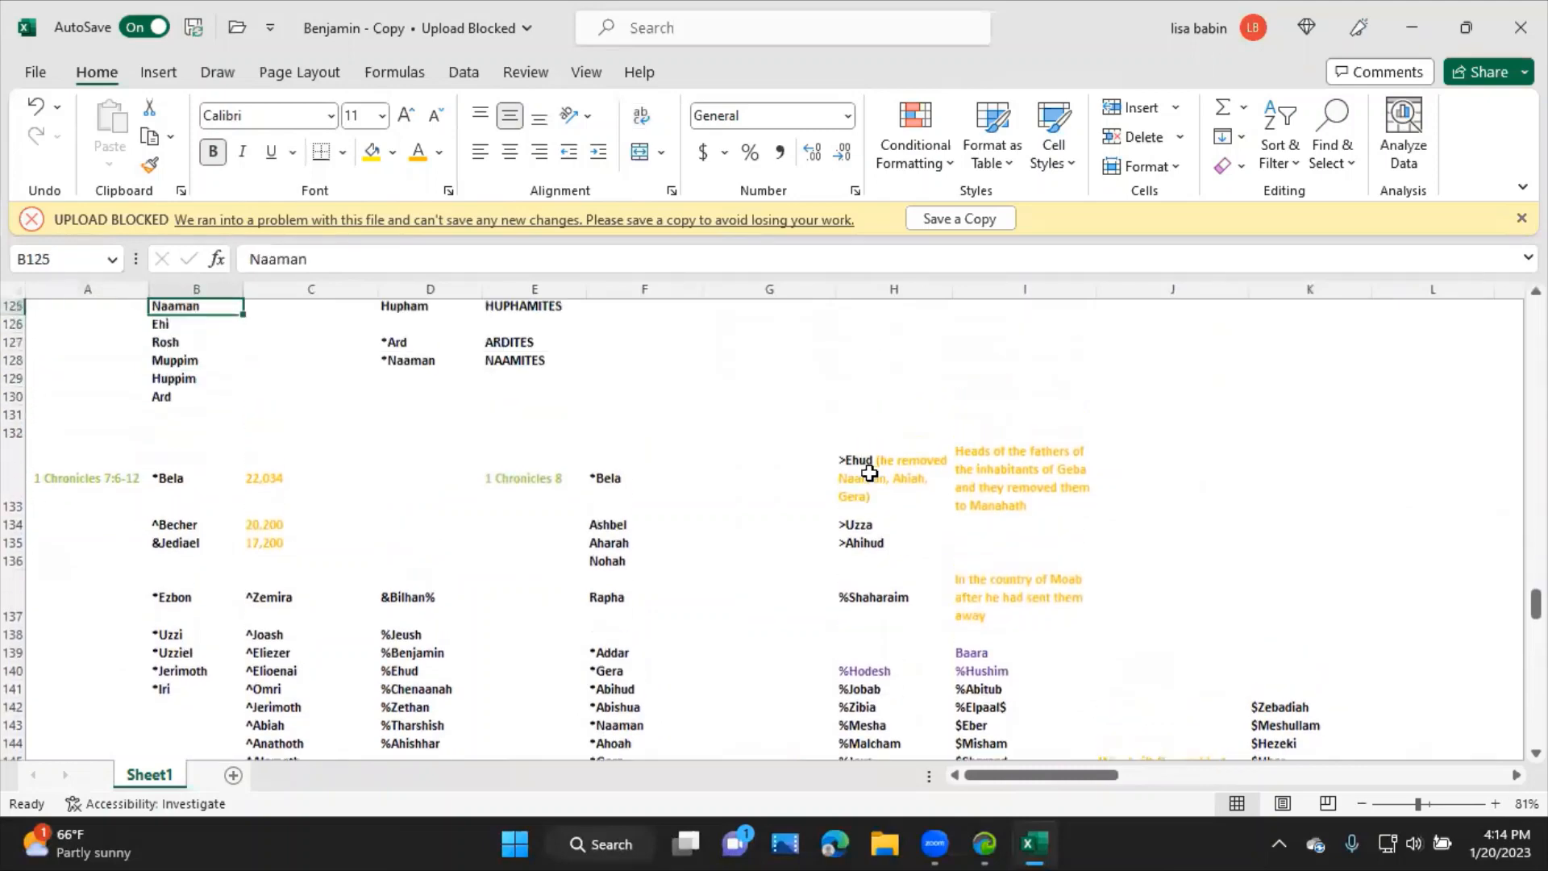
scroll(up, 3)
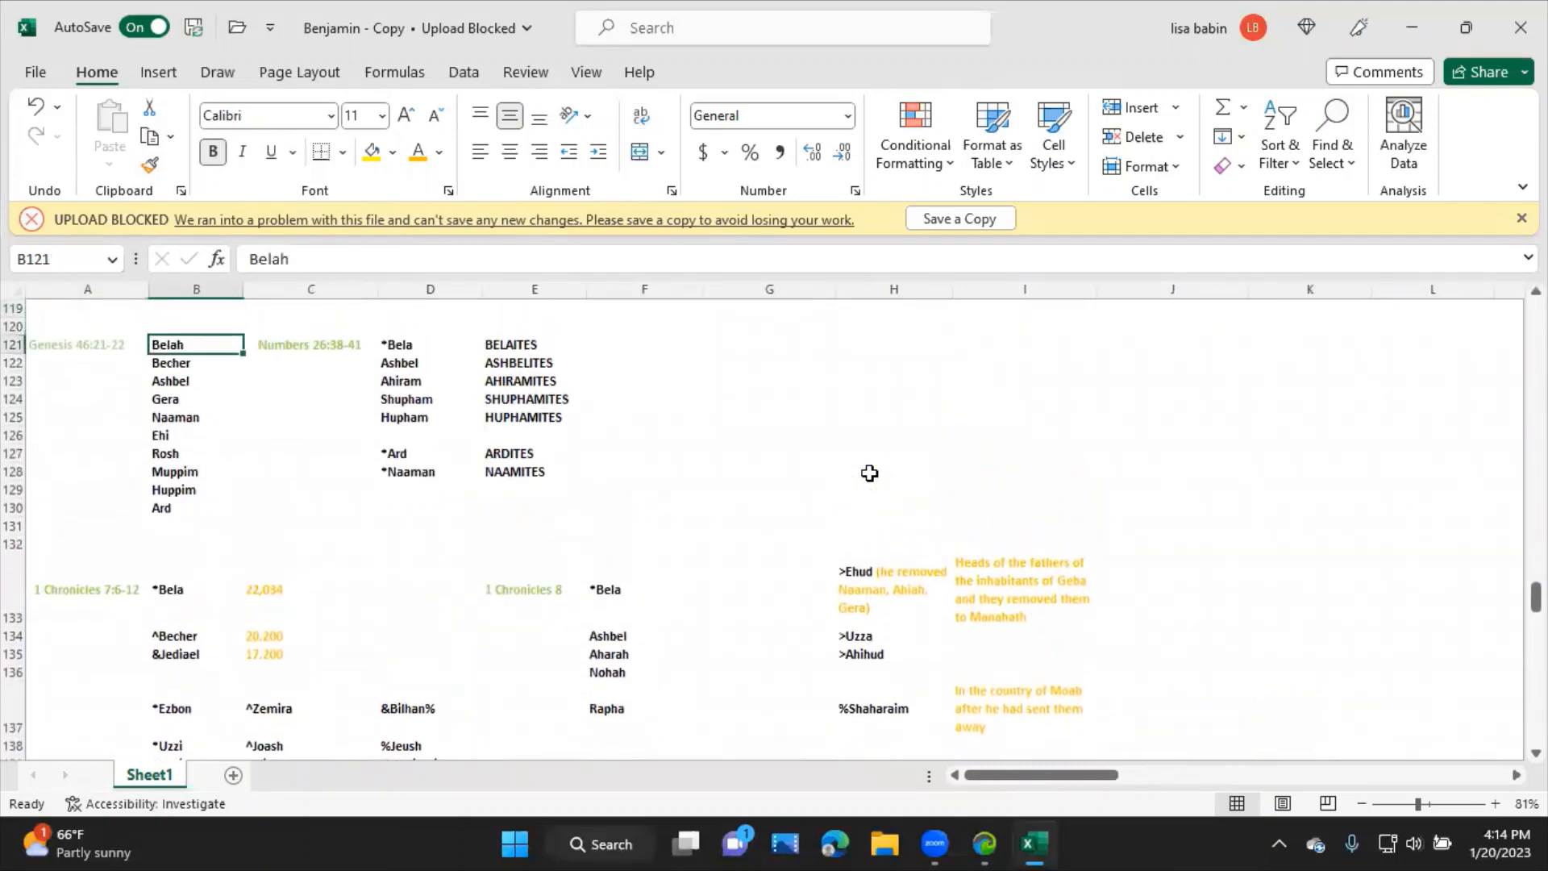